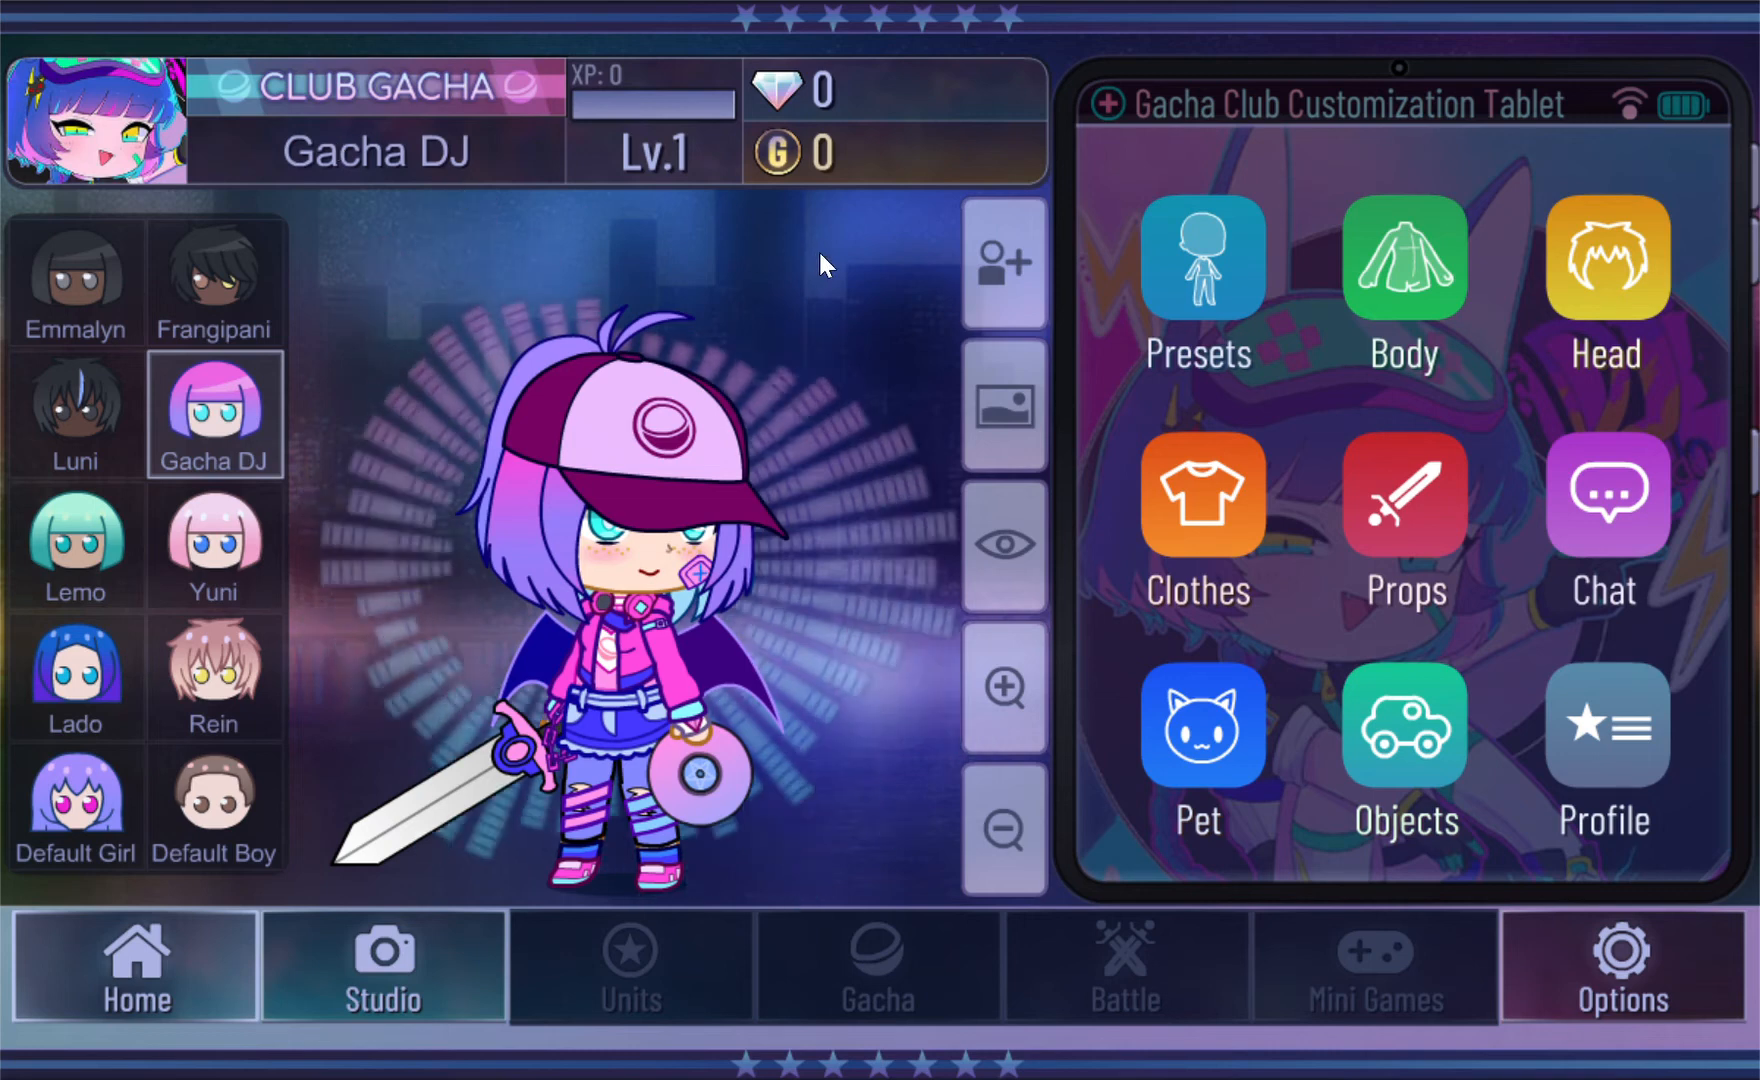
pyautogui.moveTo(898, 413)
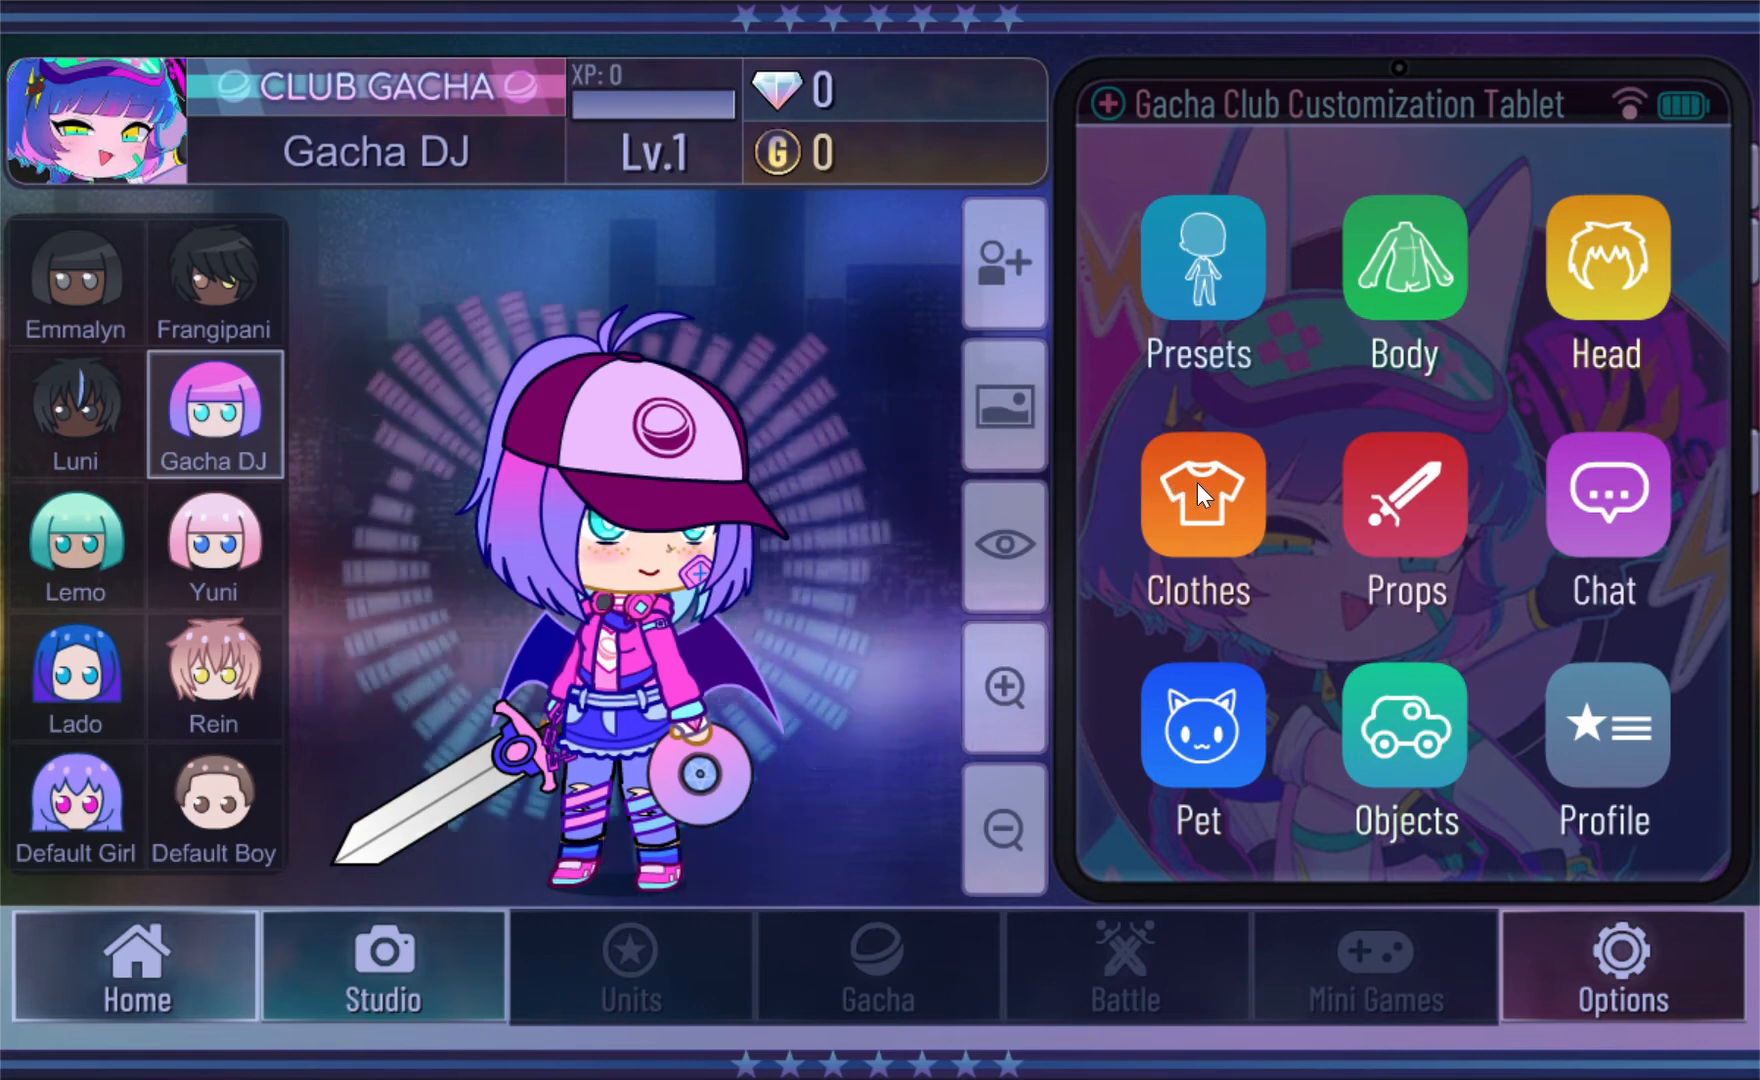
# Step: Set Gacha DJ's skin colour to dark brown in the Body settings
pyautogui.click(1198, 497)
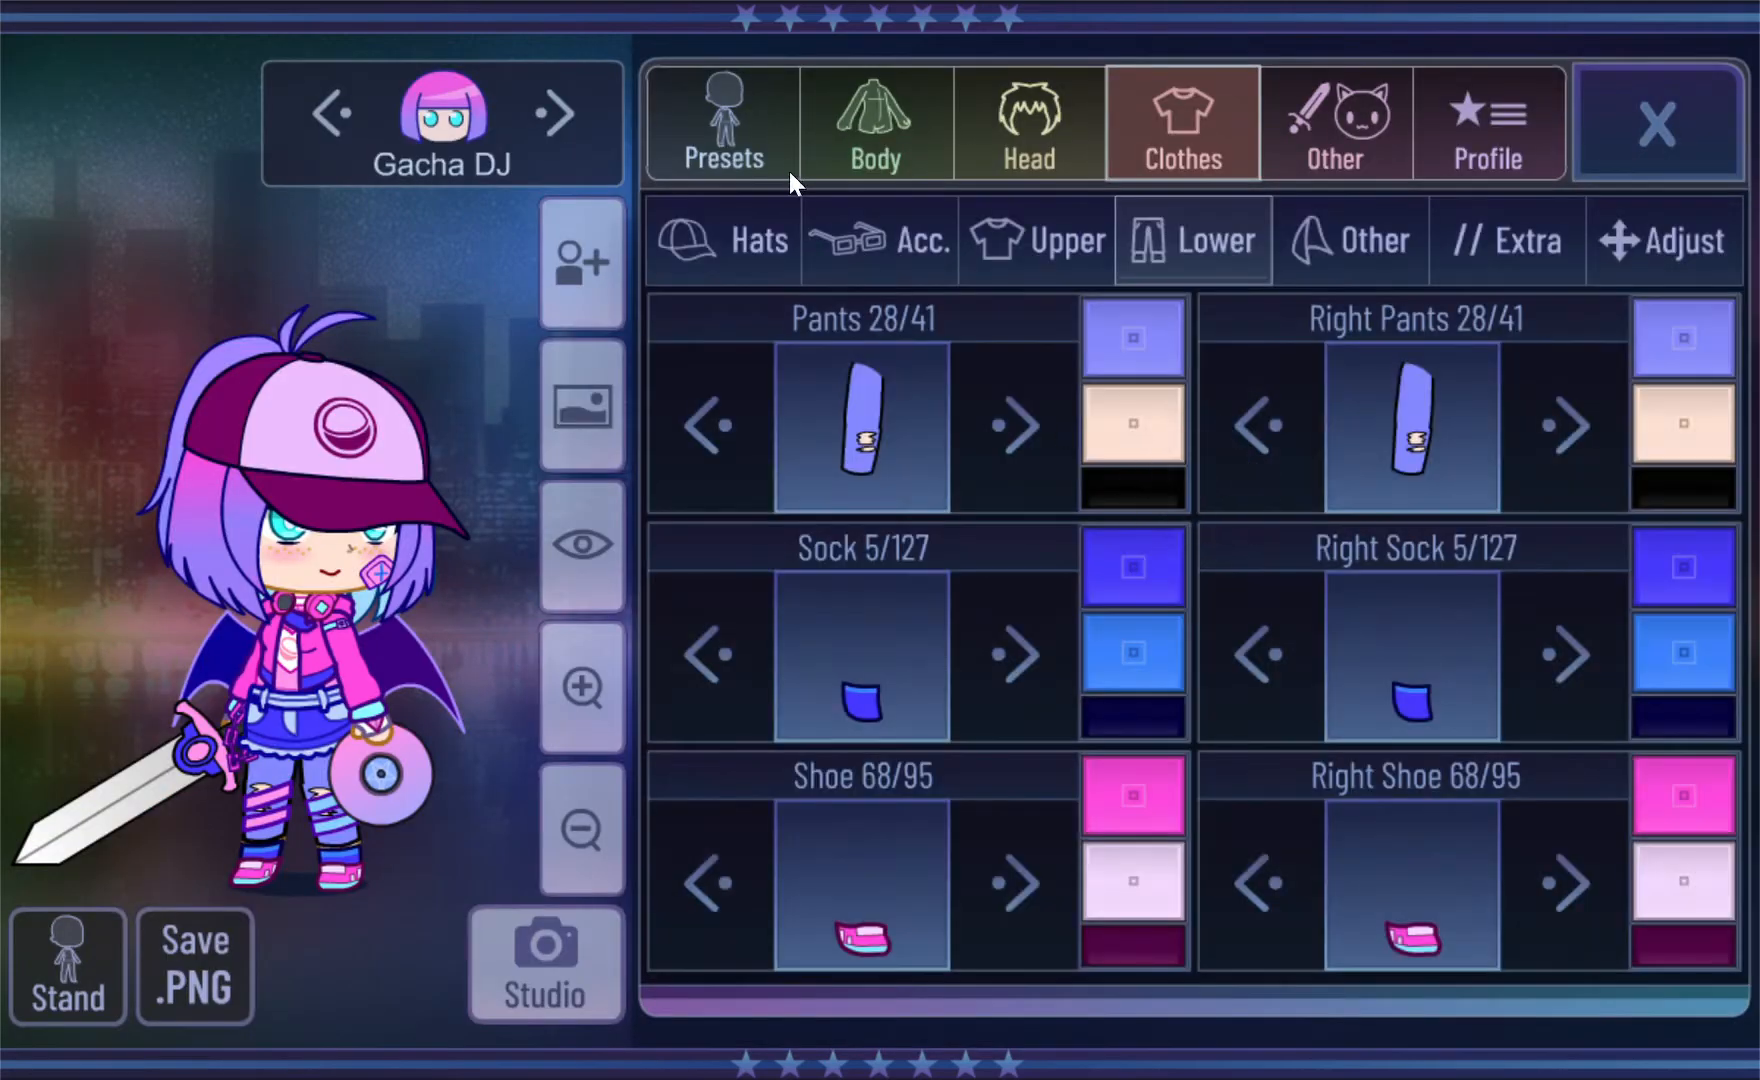
pyautogui.click(873, 123)
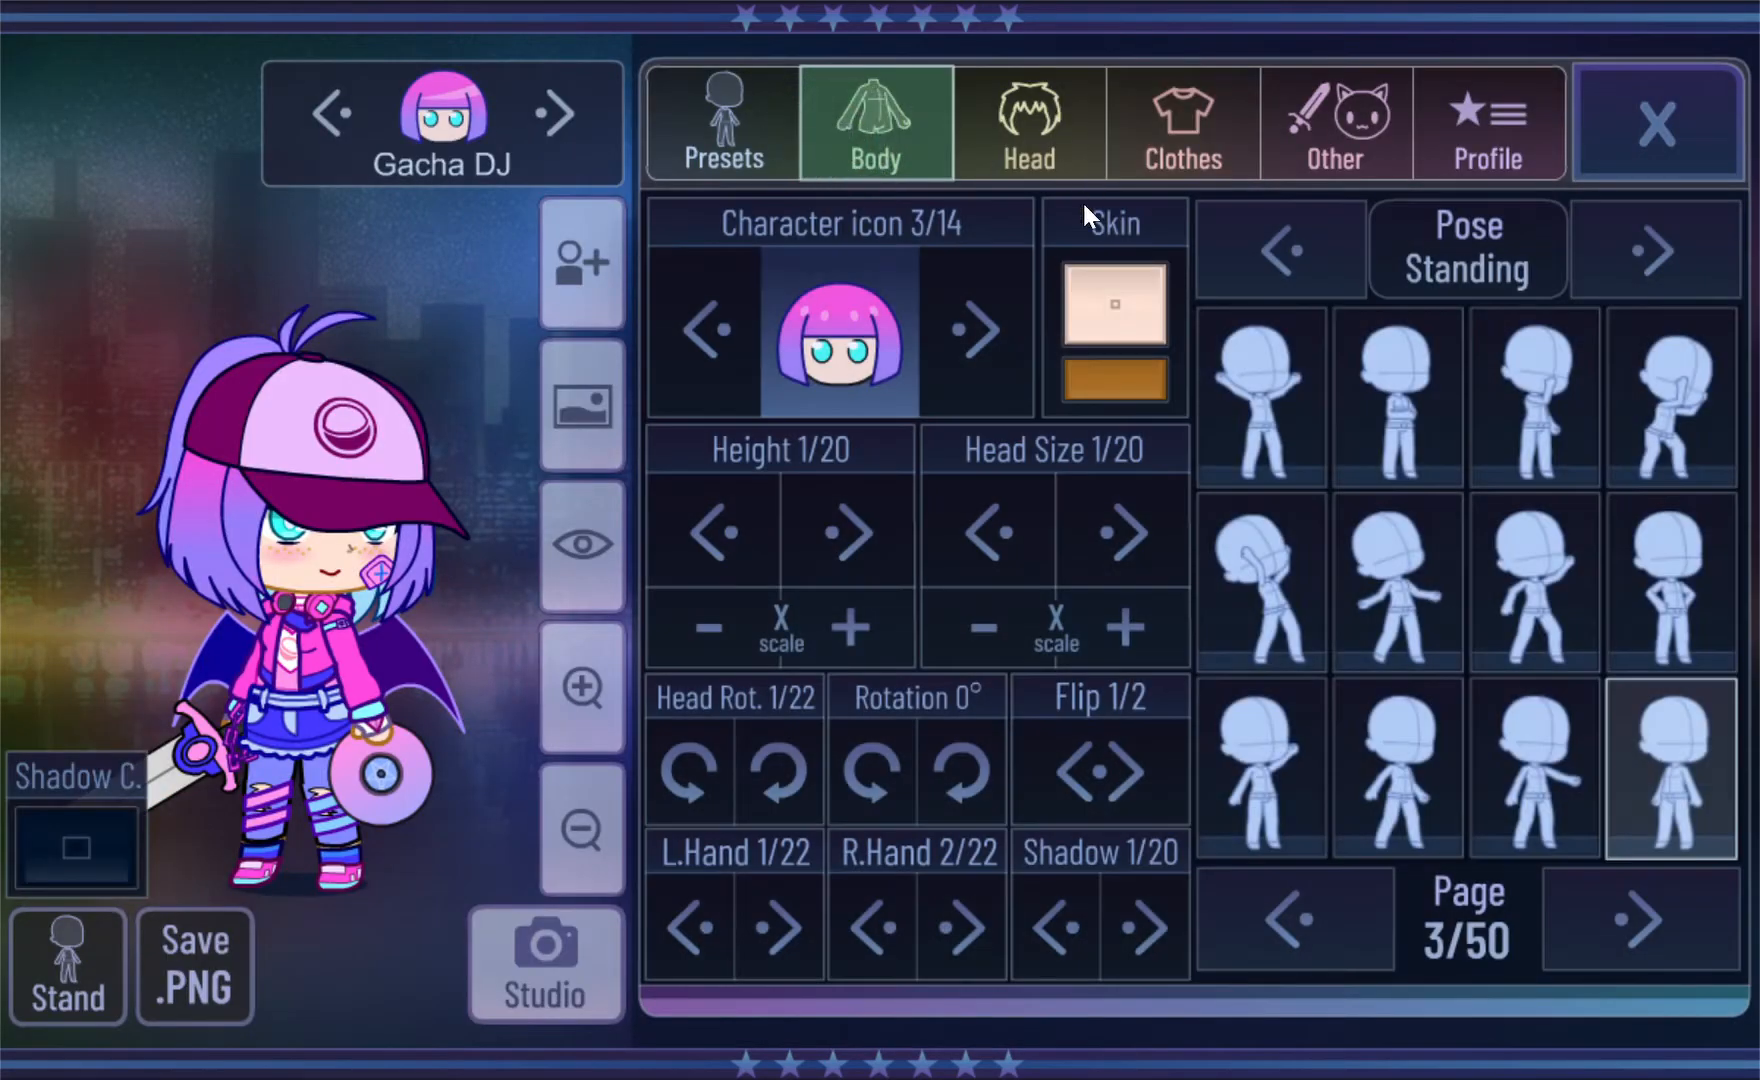
pyautogui.click(1111, 326)
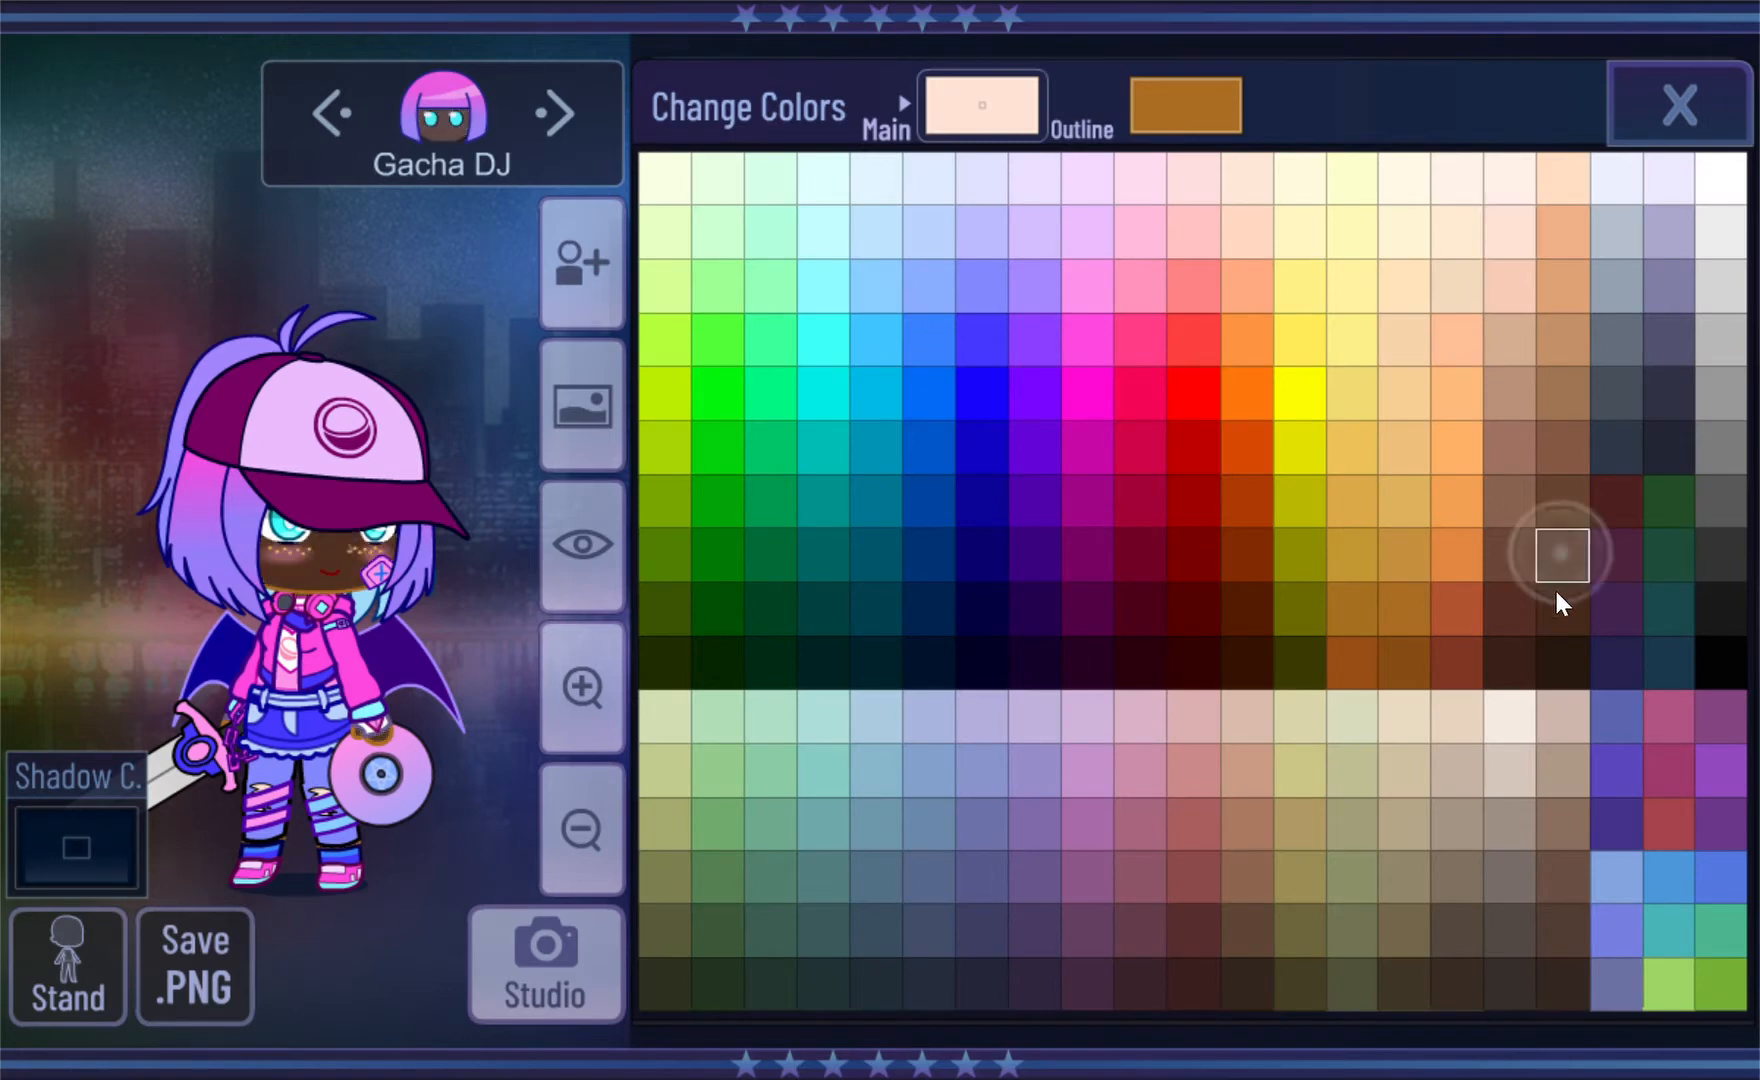
pyautogui.click(1402, 608)
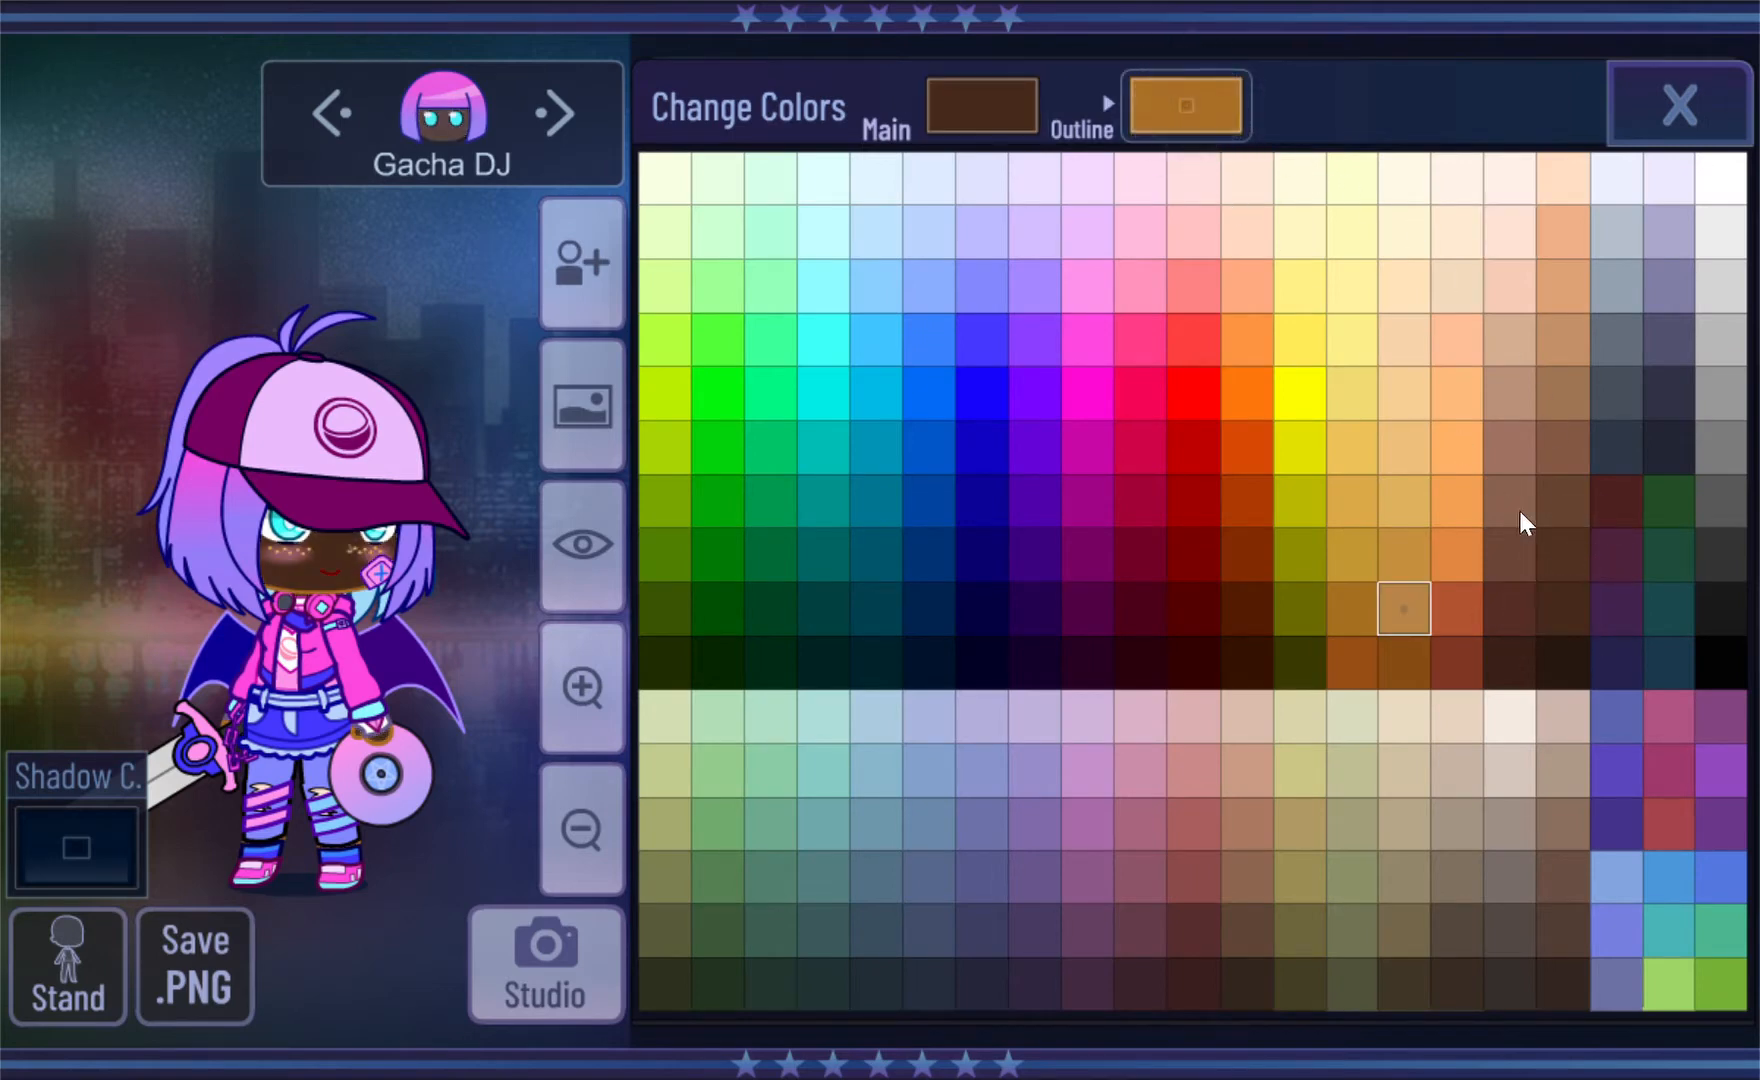
pyautogui.click(1677, 104)
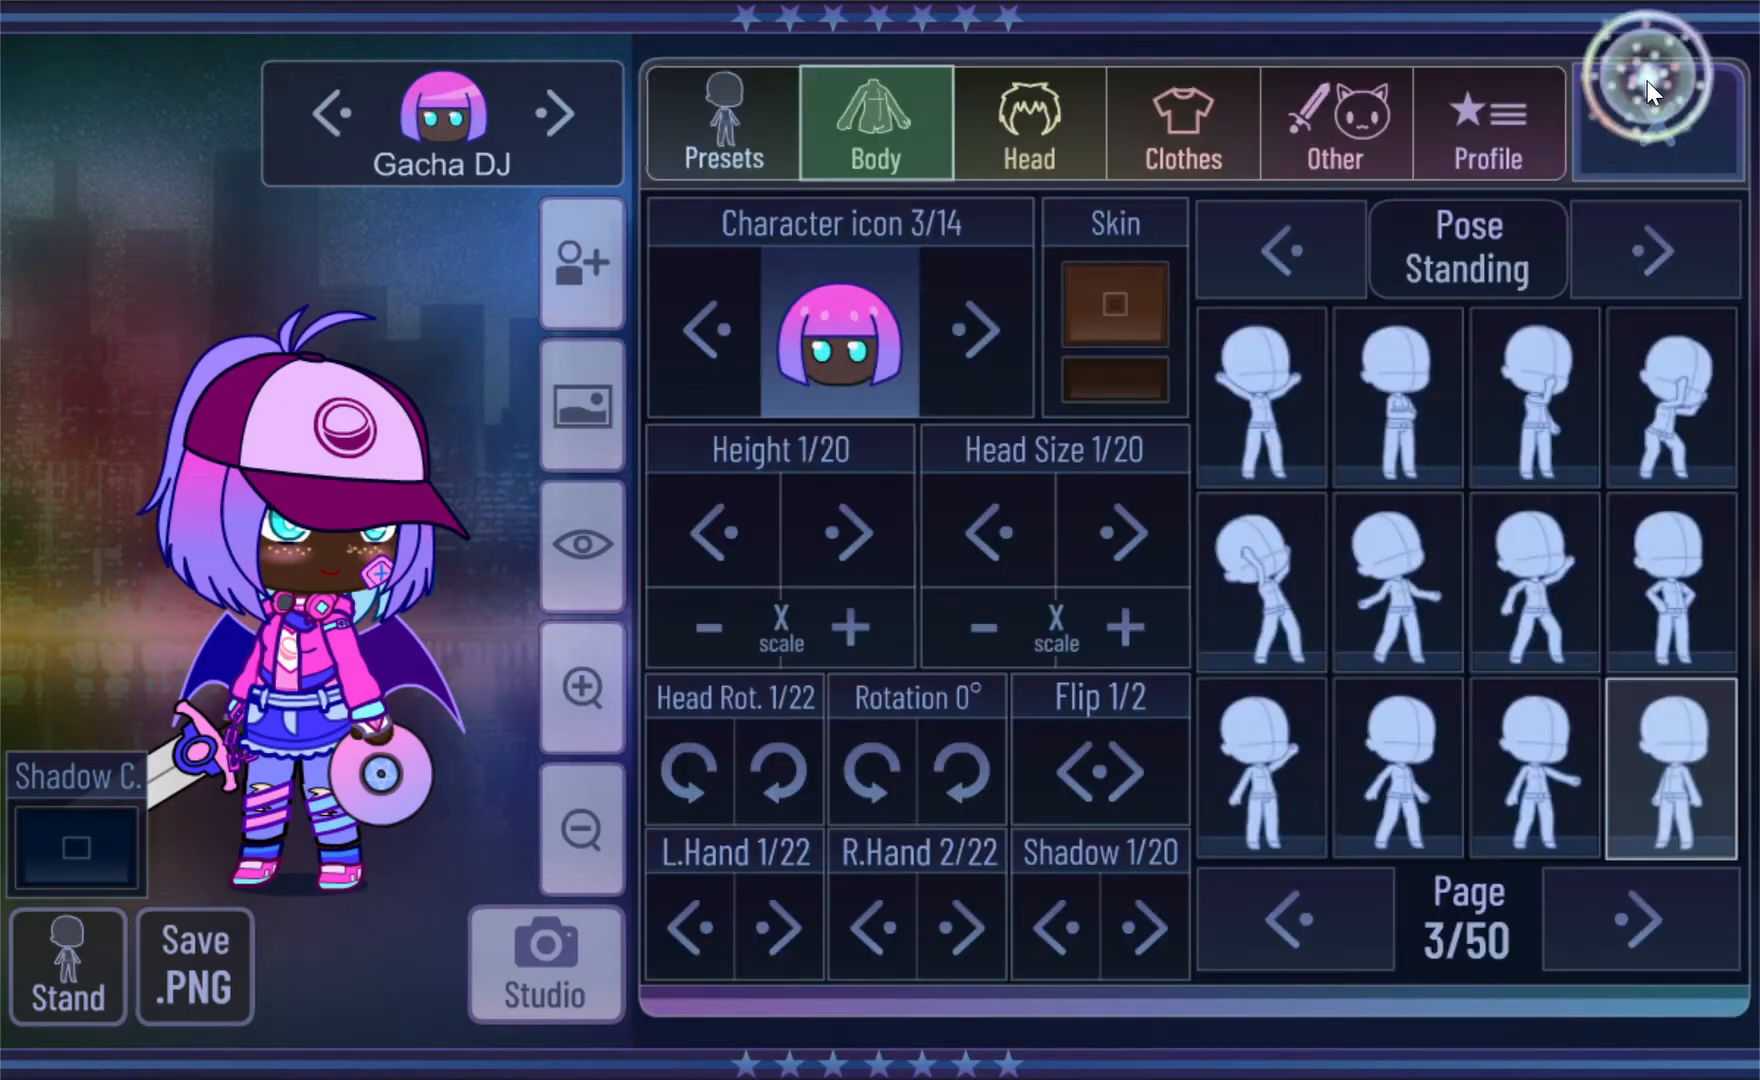
# Step: Review the Head, Hair, Clothes and Profile settings without changes
pyautogui.click(1025, 123)
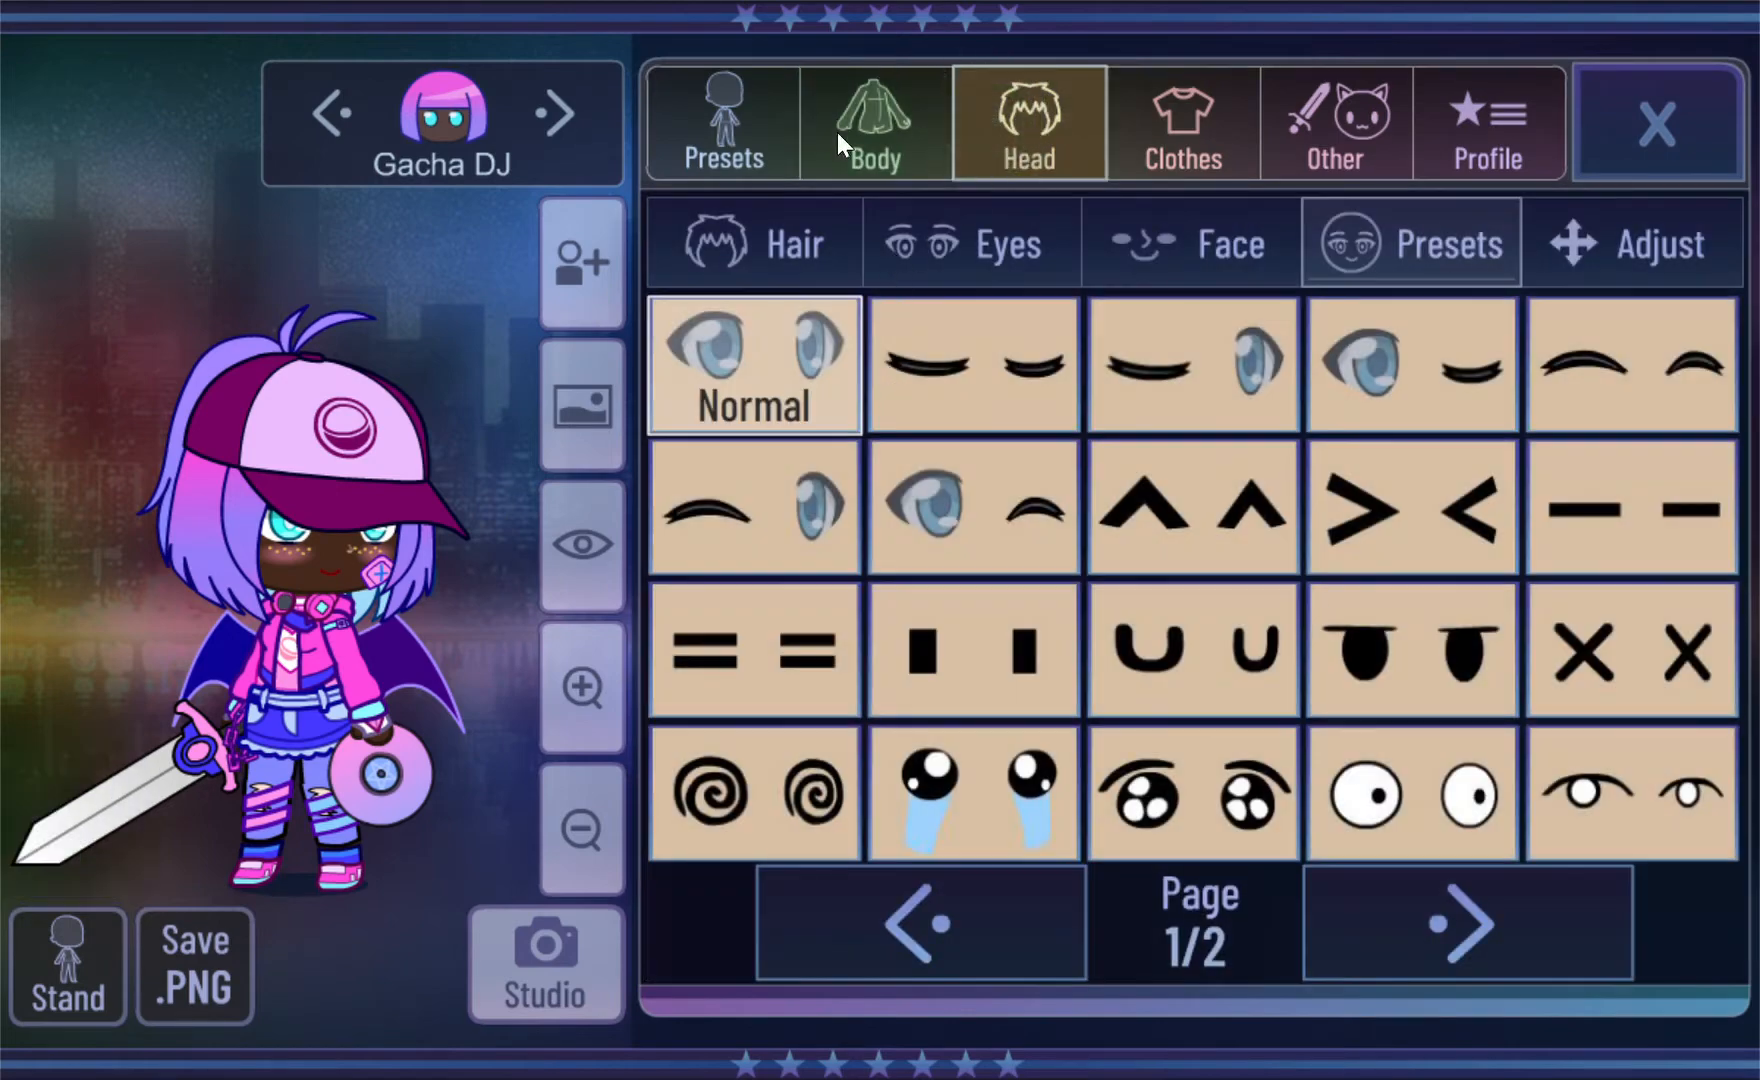
pyautogui.click(751, 244)
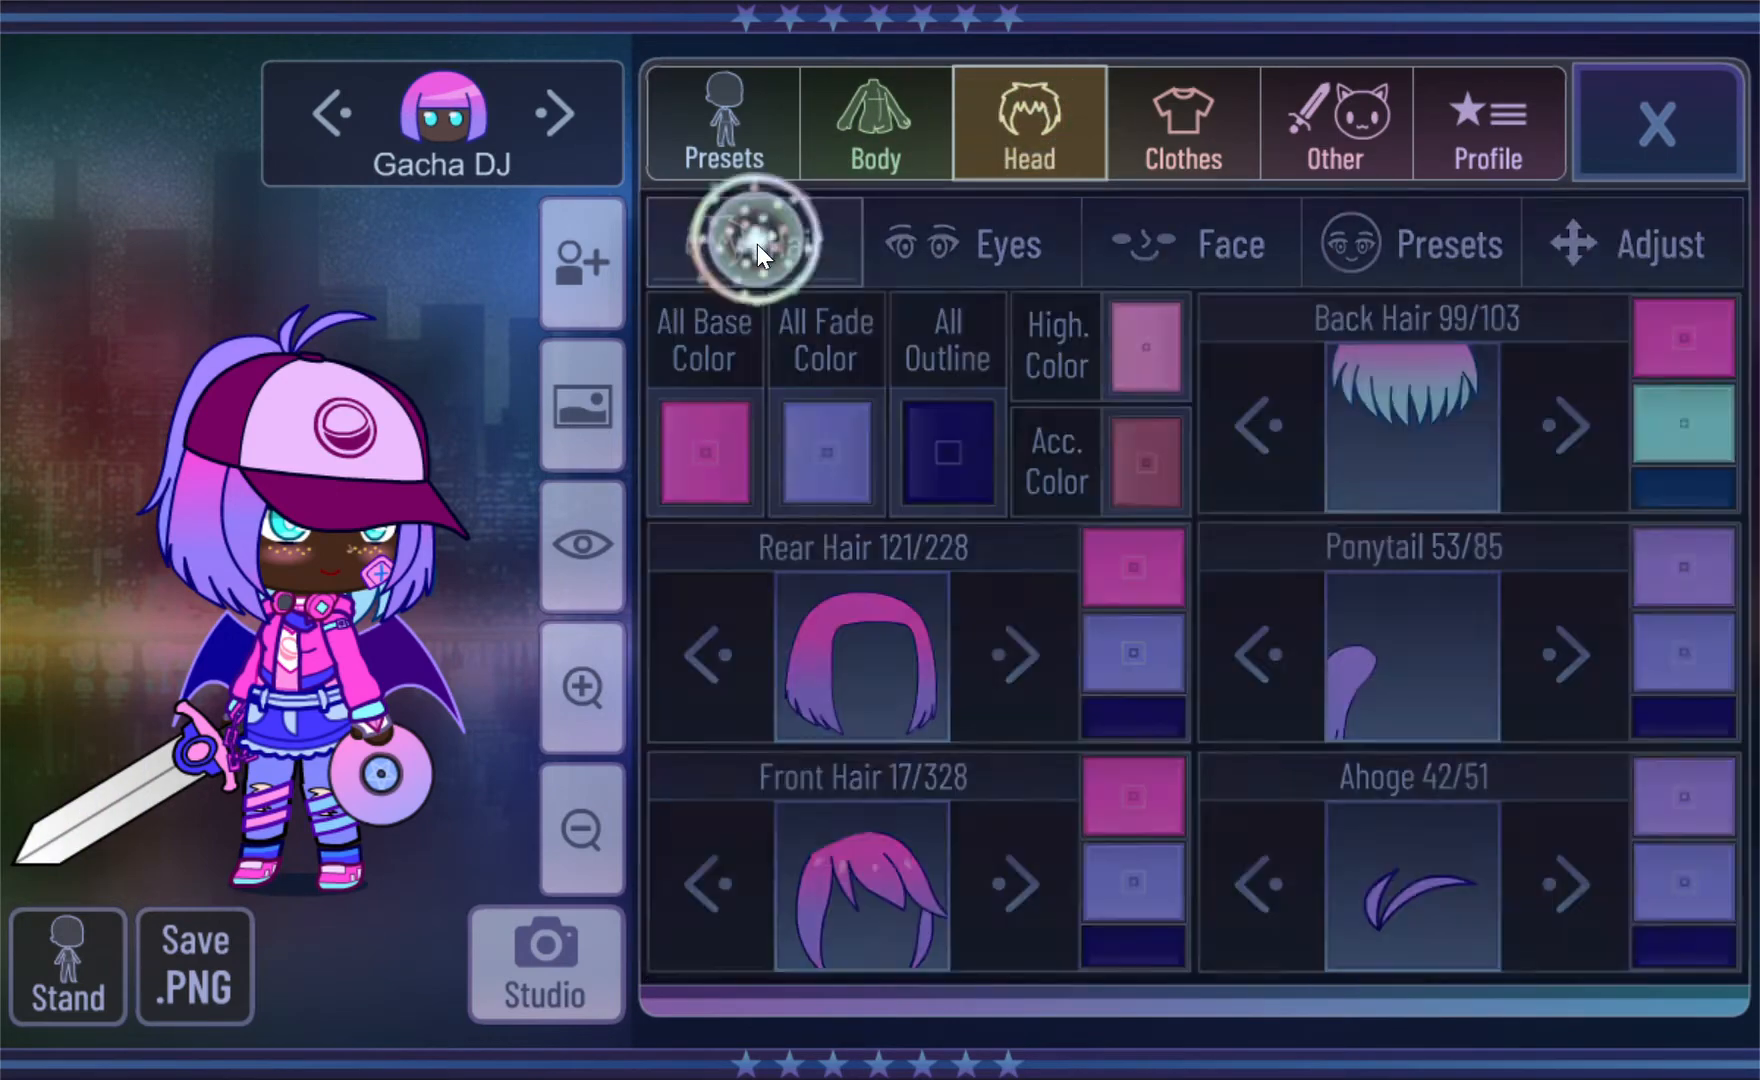
pyautogui.click(1181, 123)
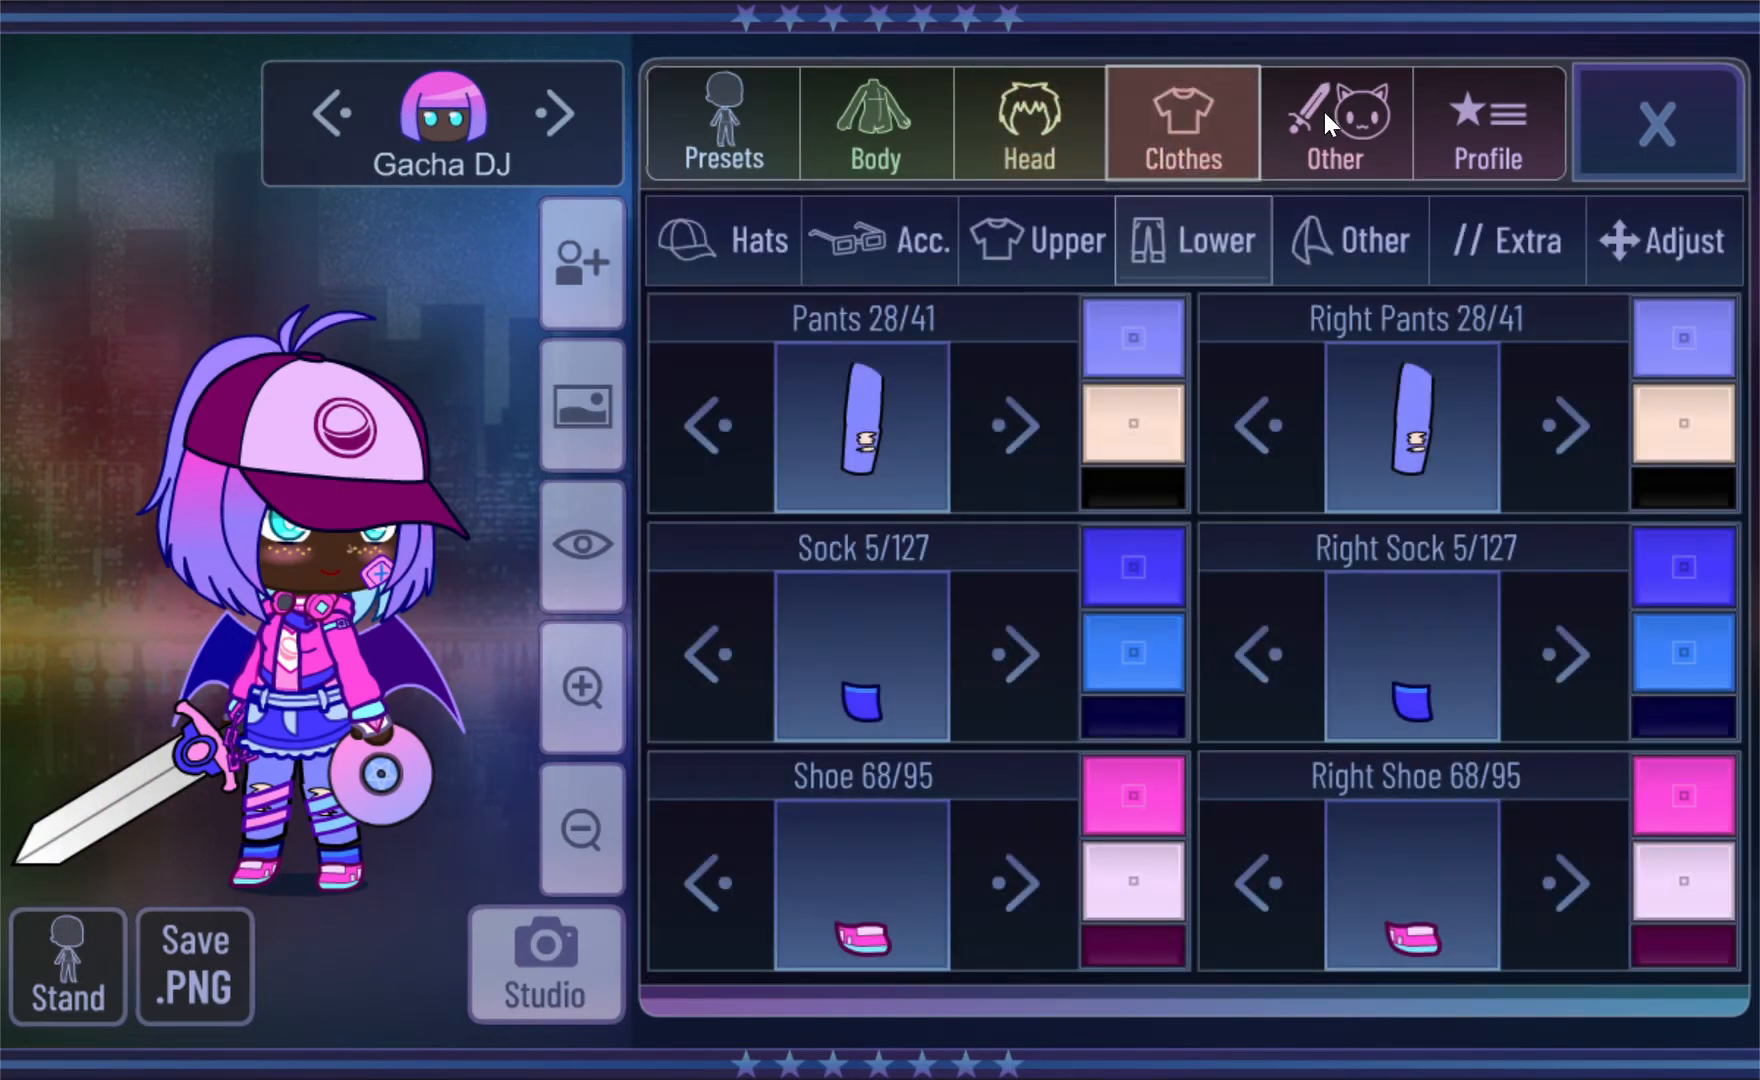
pyautogui.click(1486, 123)
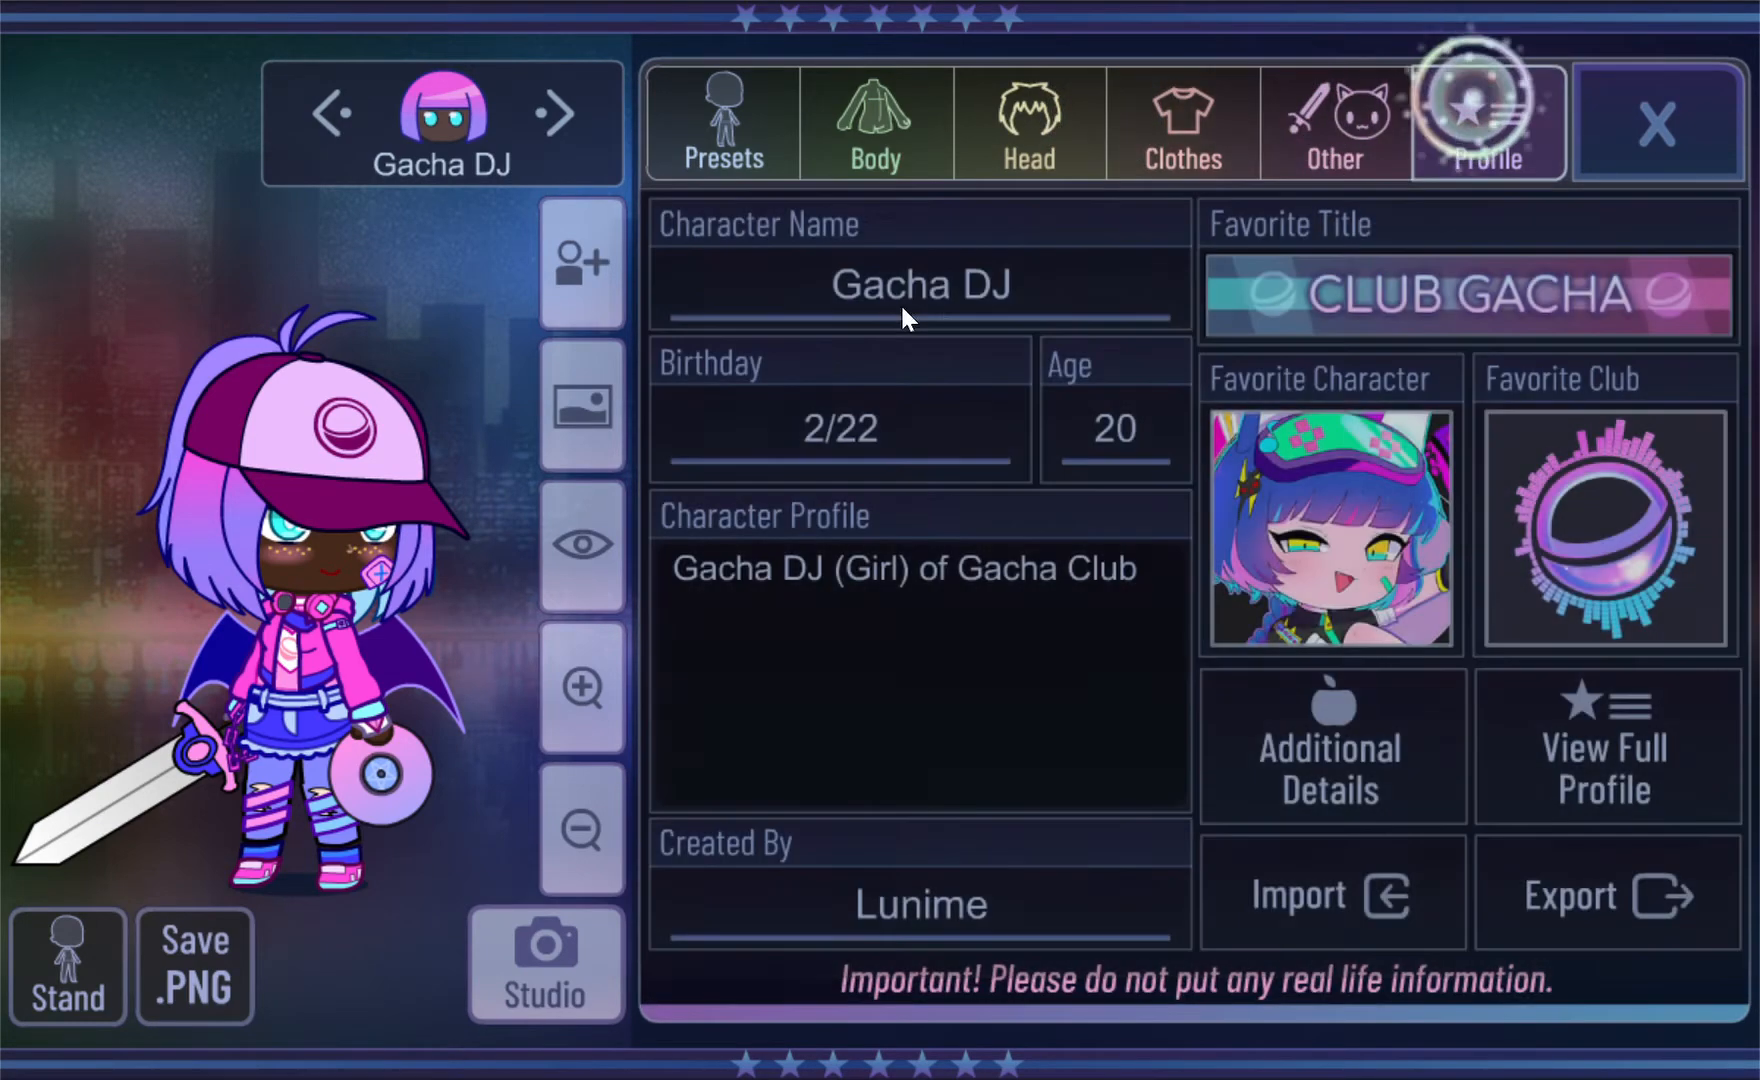
# Step: Clear the sword and disc props, then remove the pink jacket and cap
pyautogui.click(1332, 123)
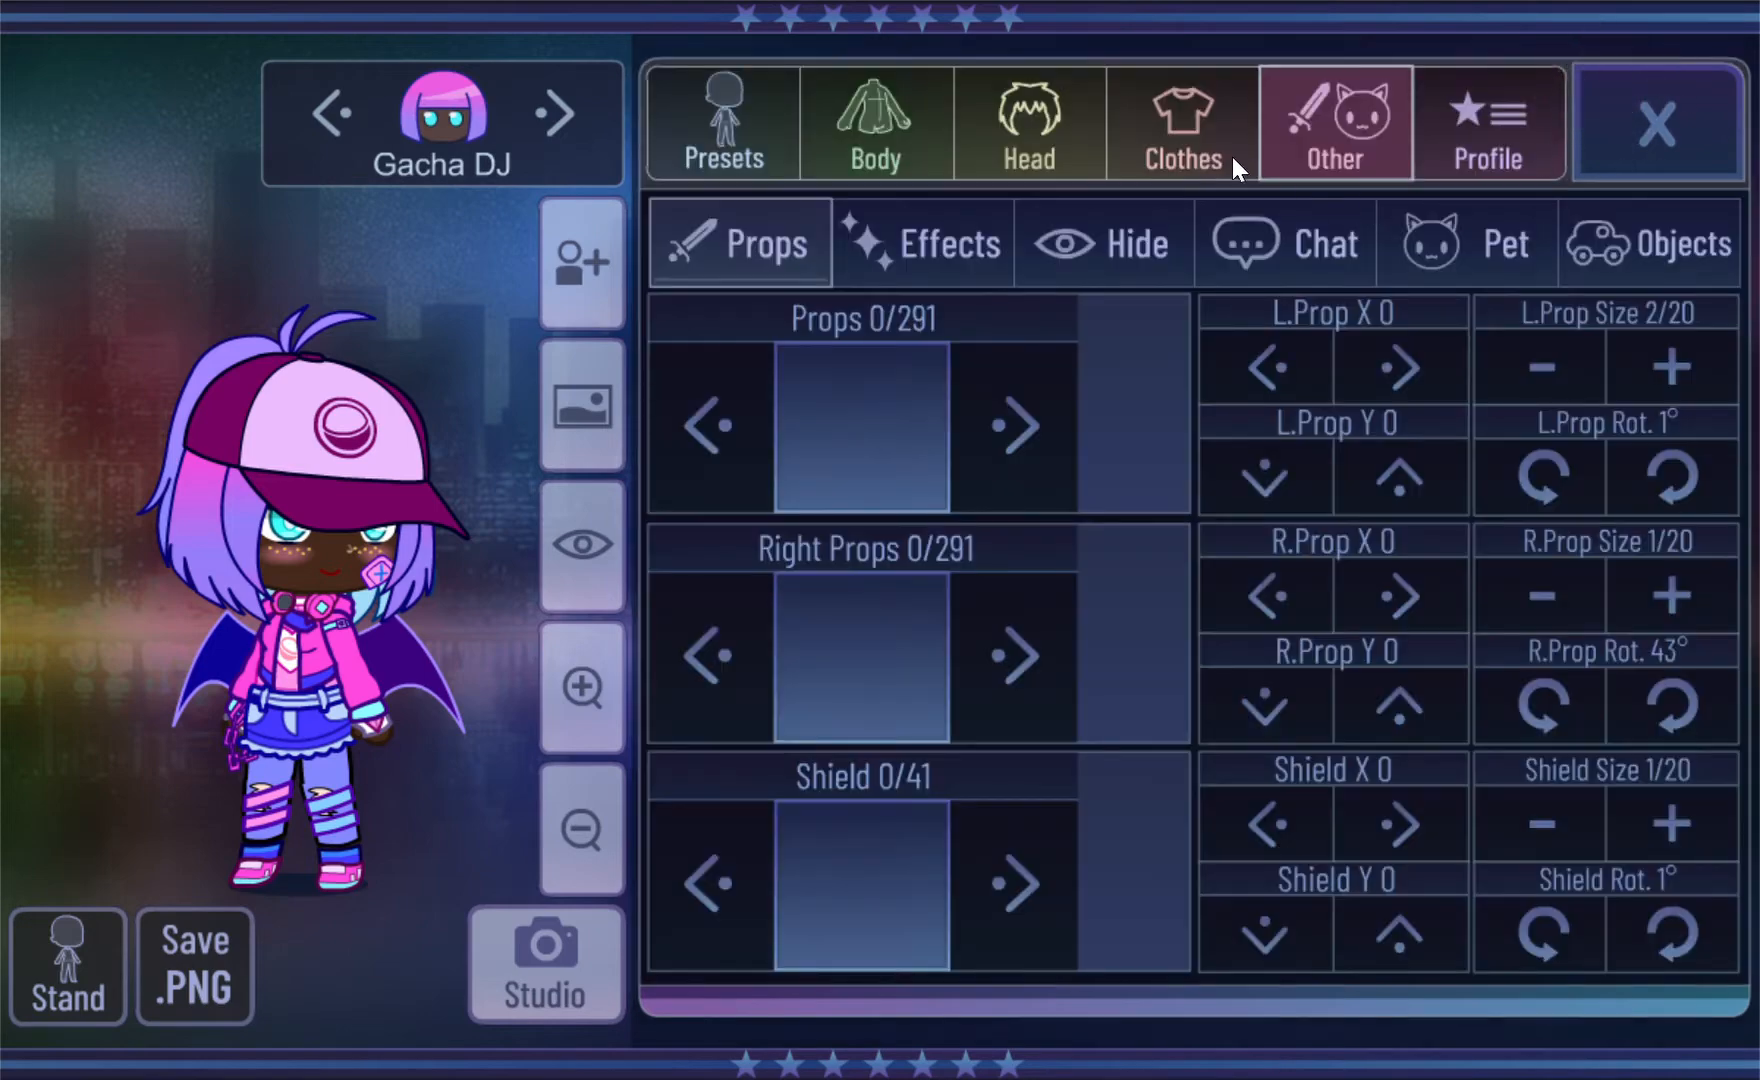
pyautogui.click(1180, 123)
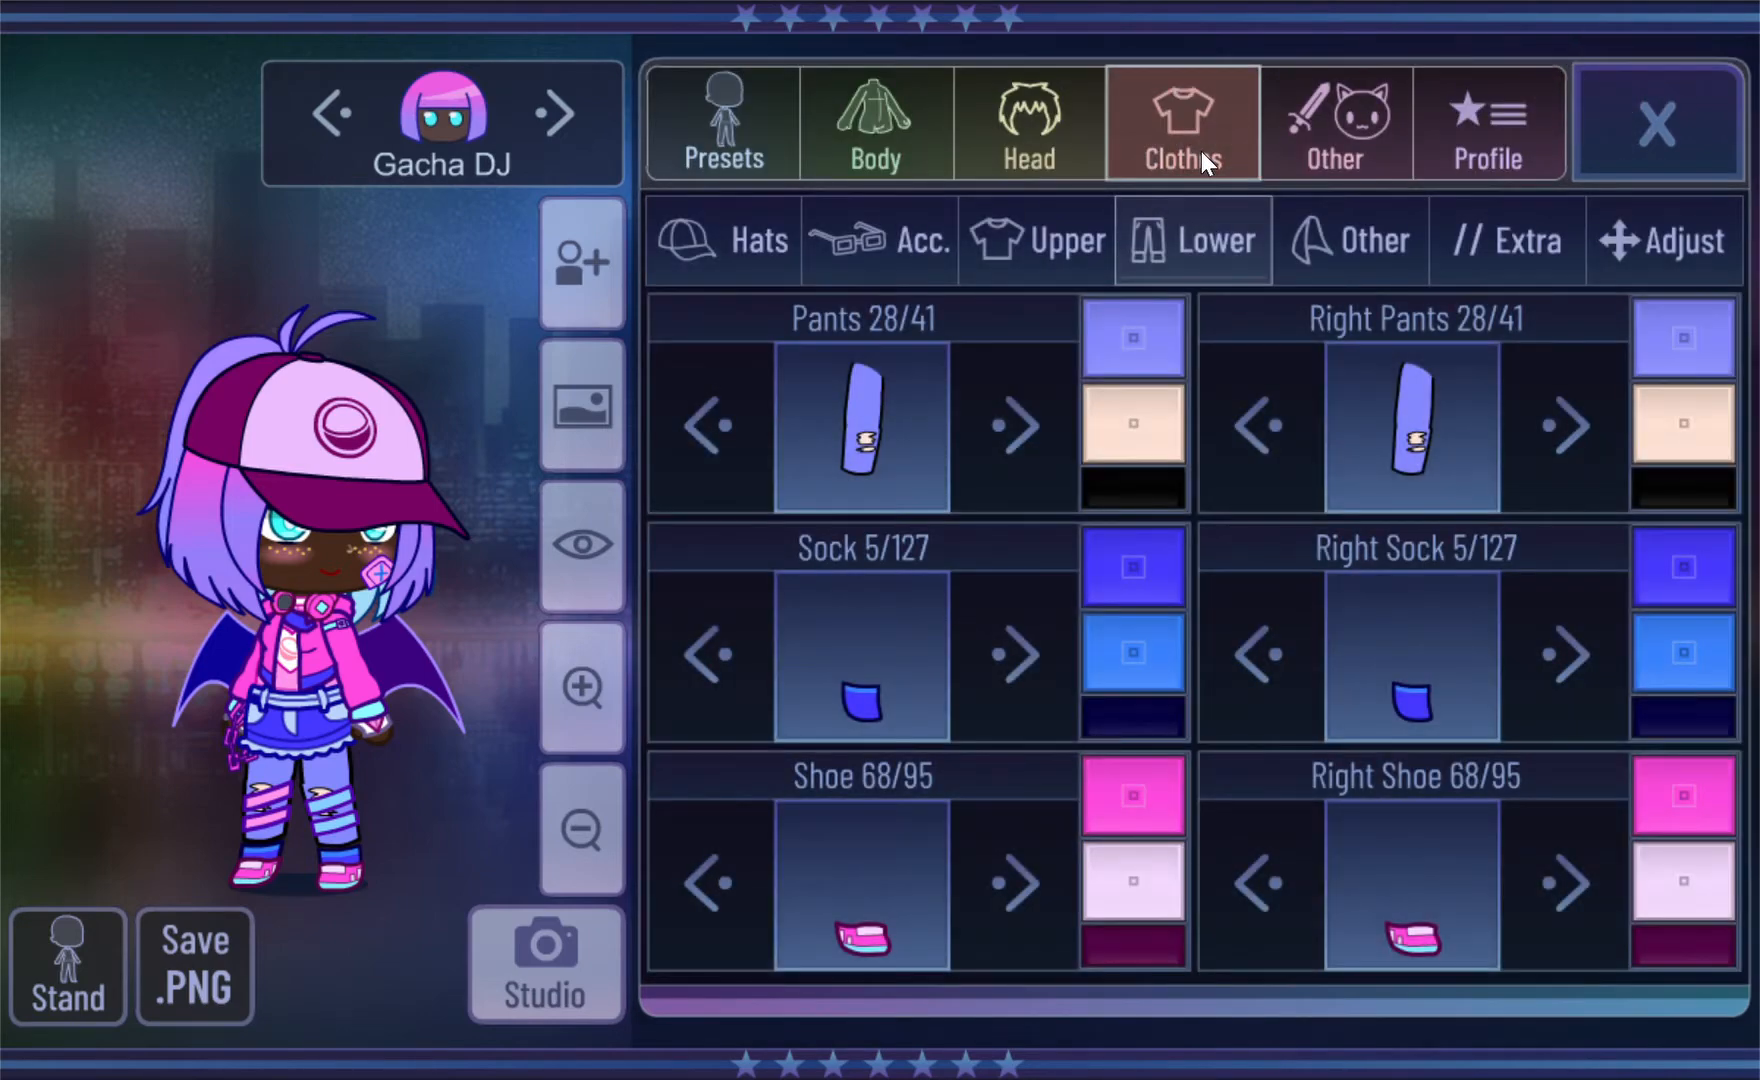
pyautogui.moveTo(909, 808)
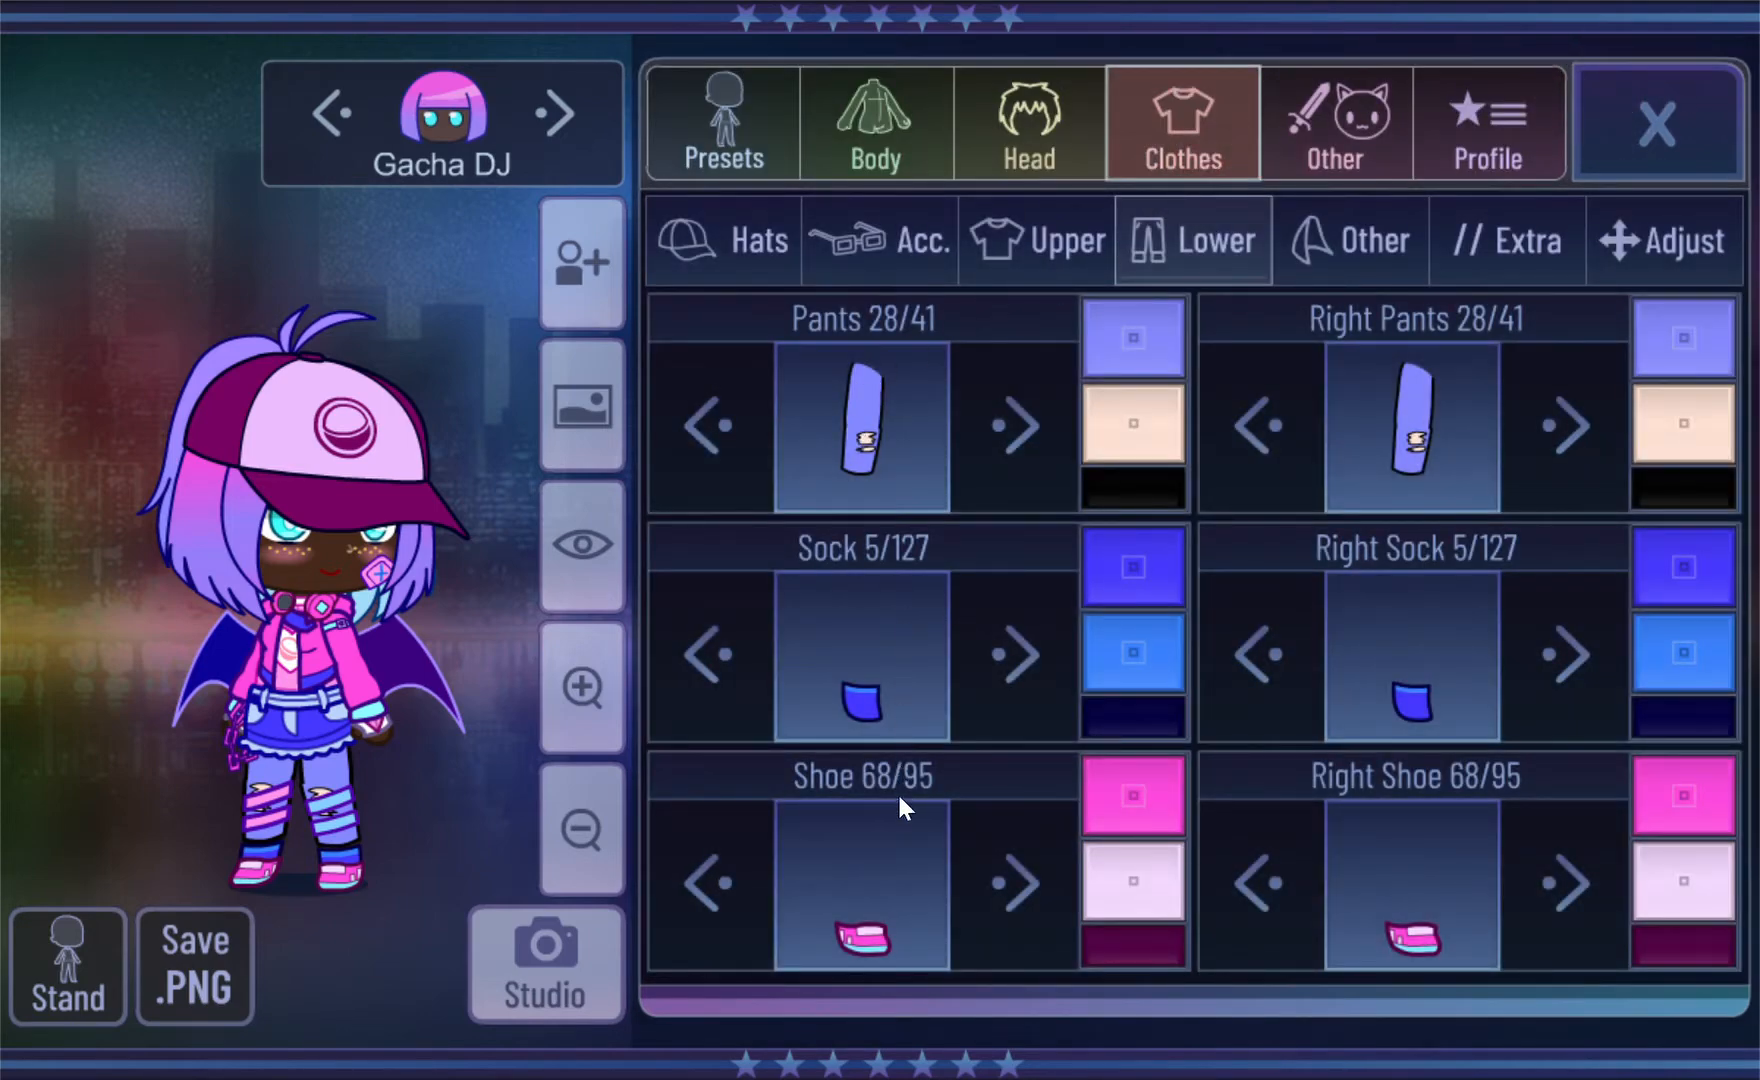
pyautogui.click(1035, 239)
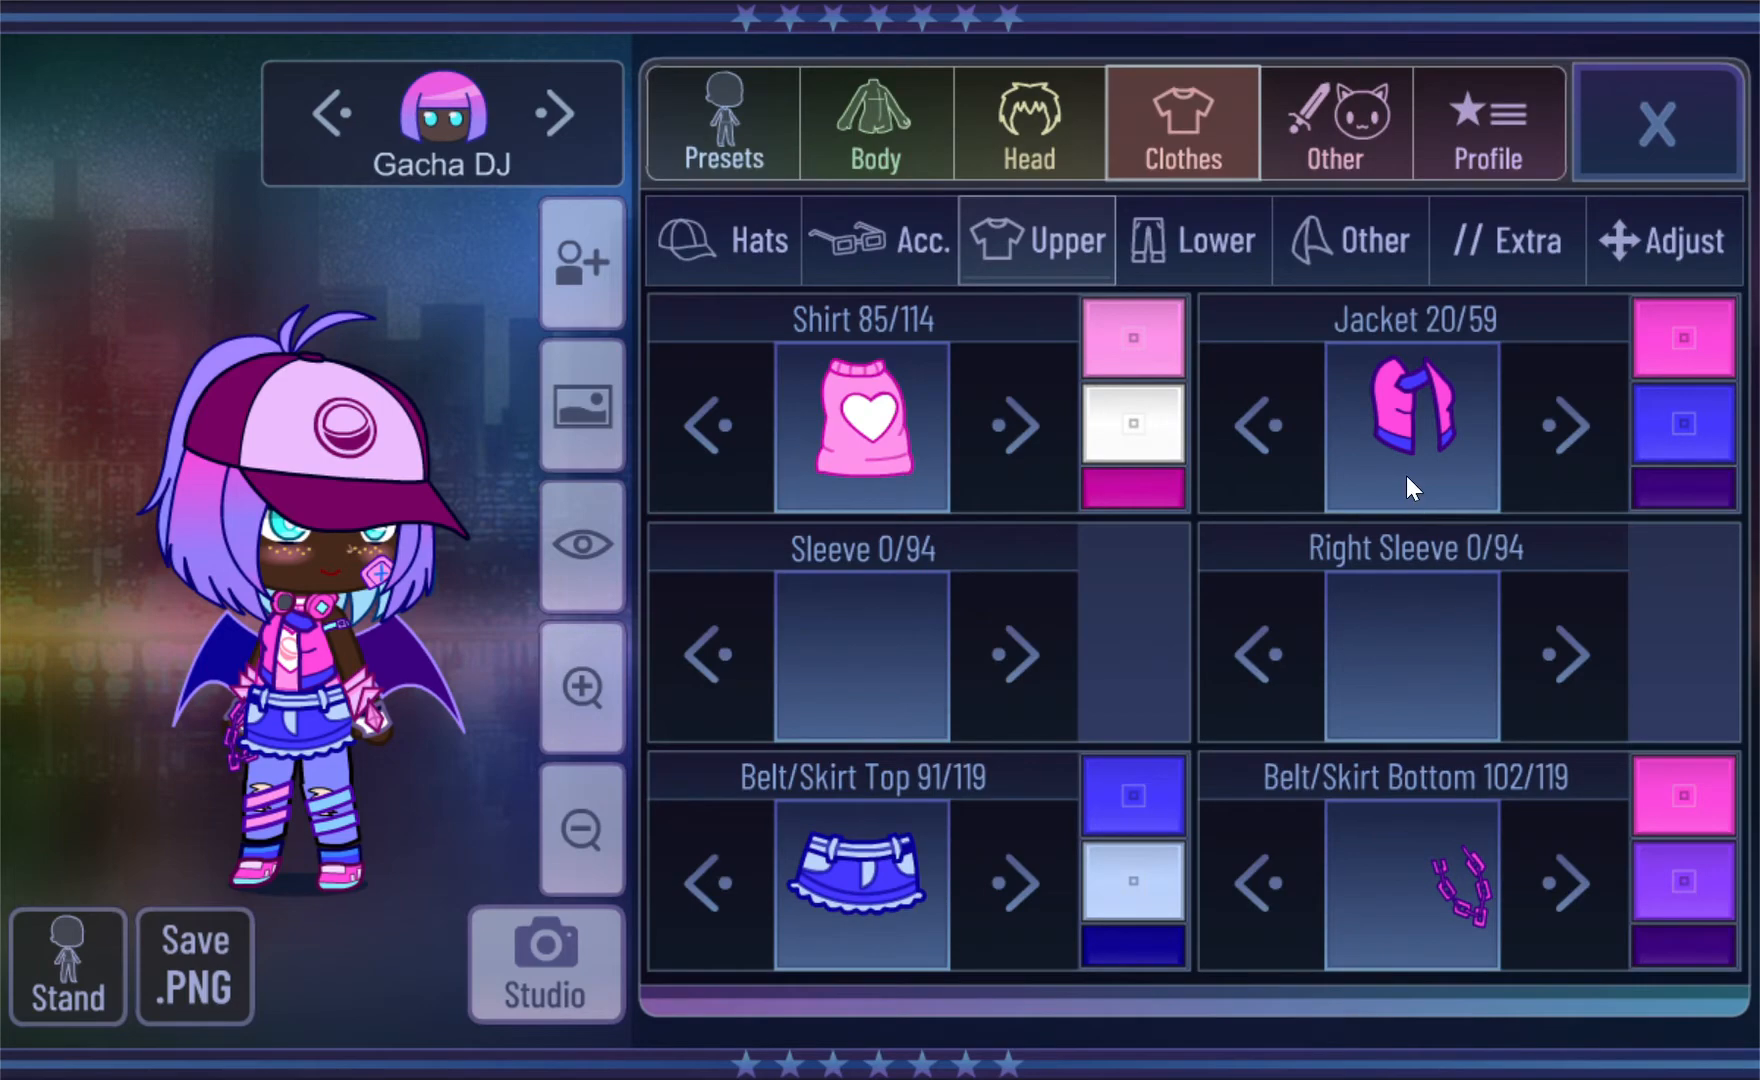
pyautogui.click(1410, 424)
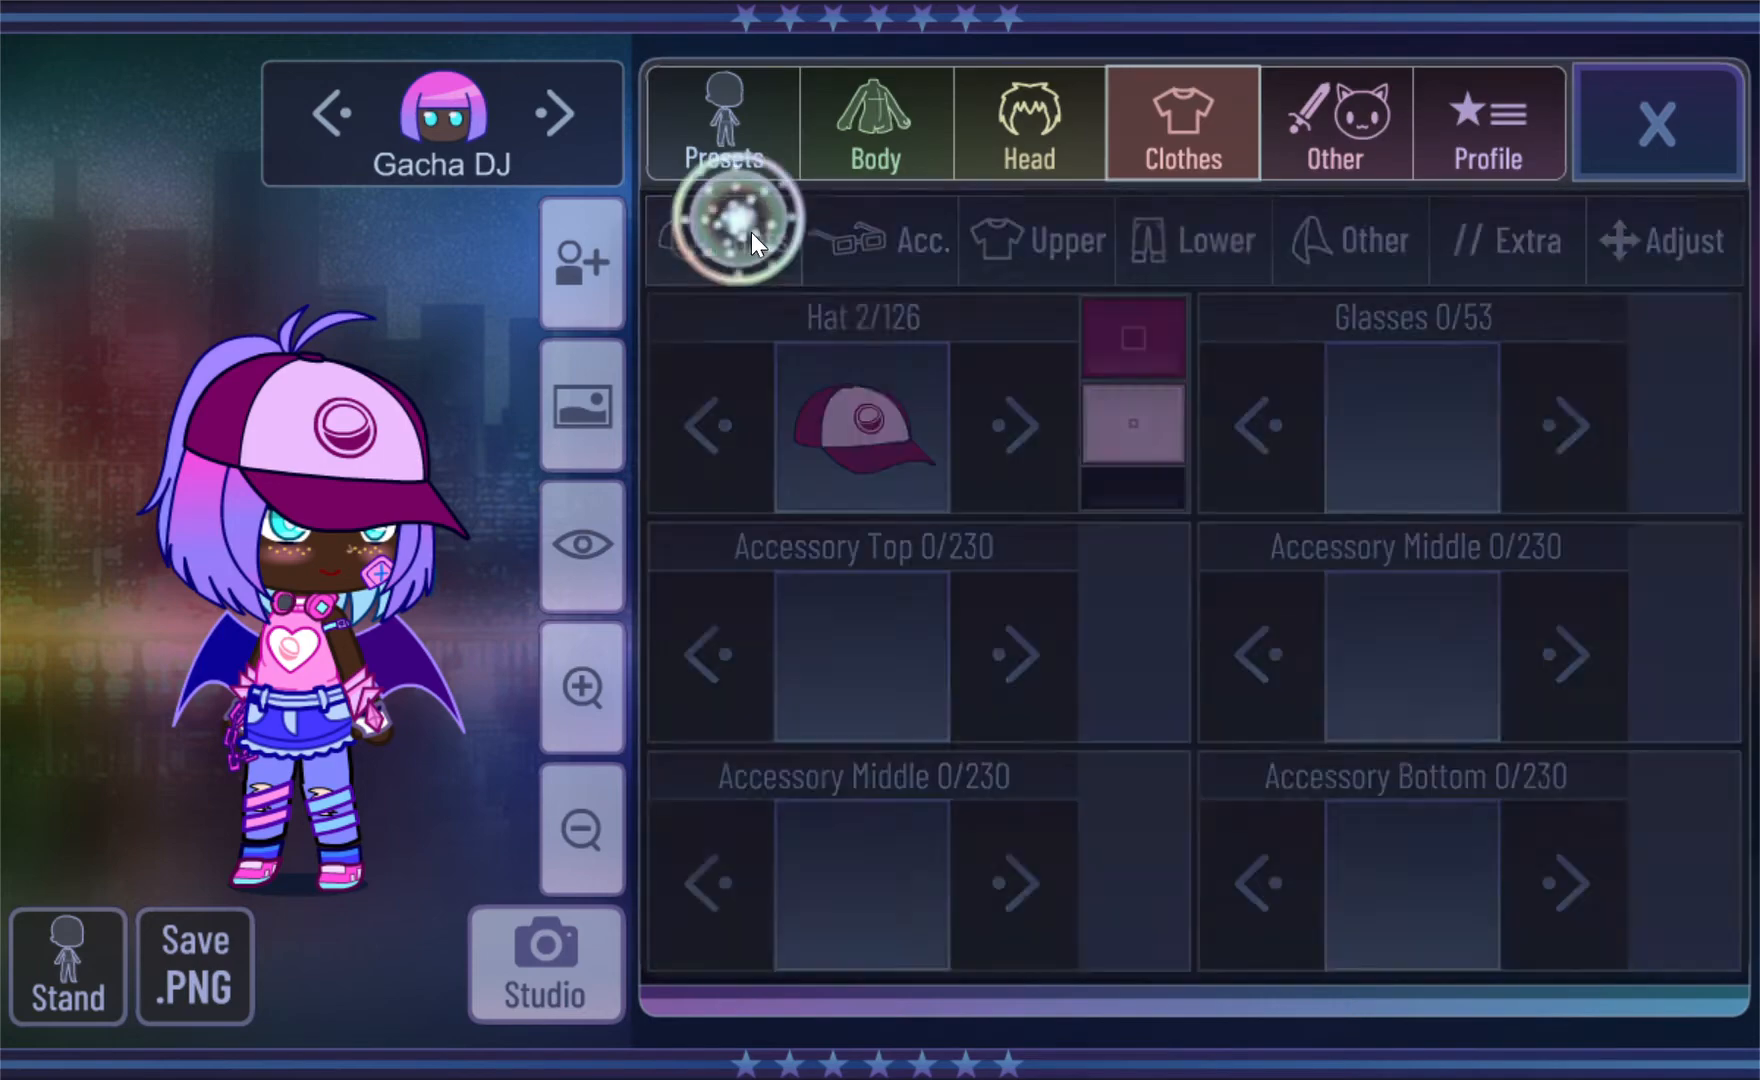
pyautogui.click(731, 219)
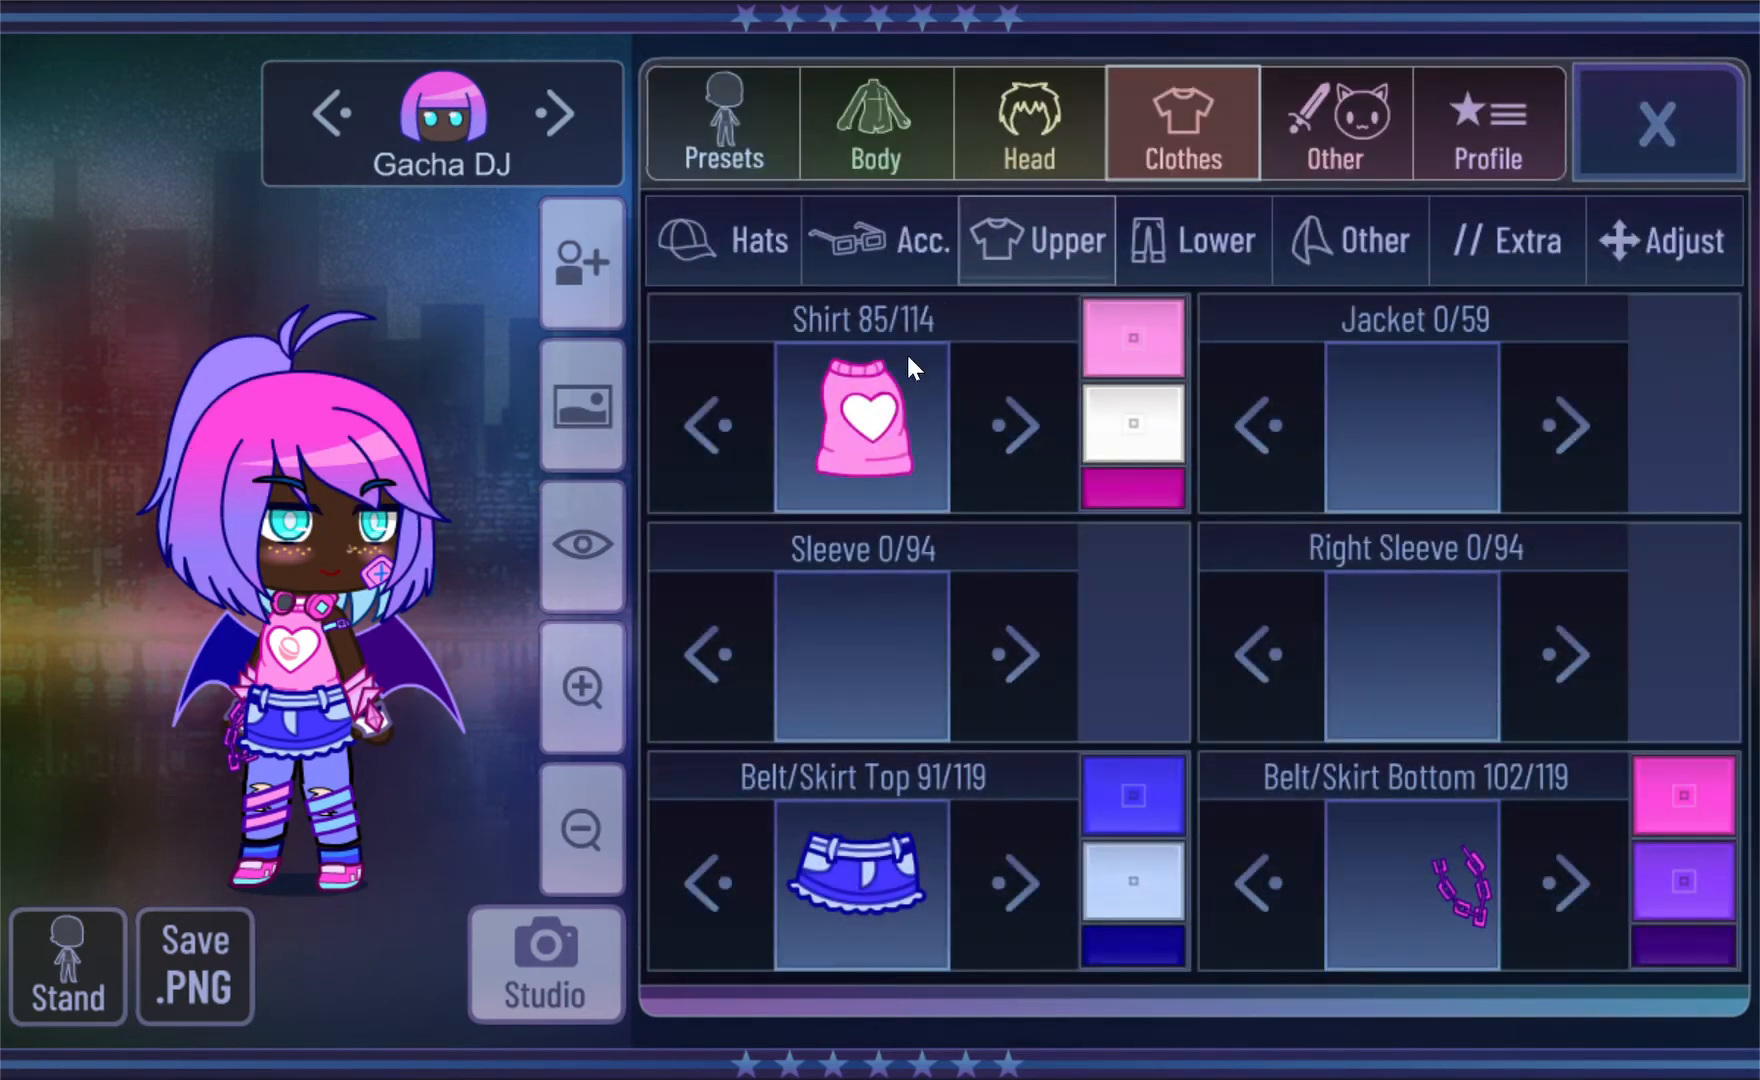
# Step: Switch to full-length pants and remove the bat wings and gloves
pyautogui.click(861, 882)
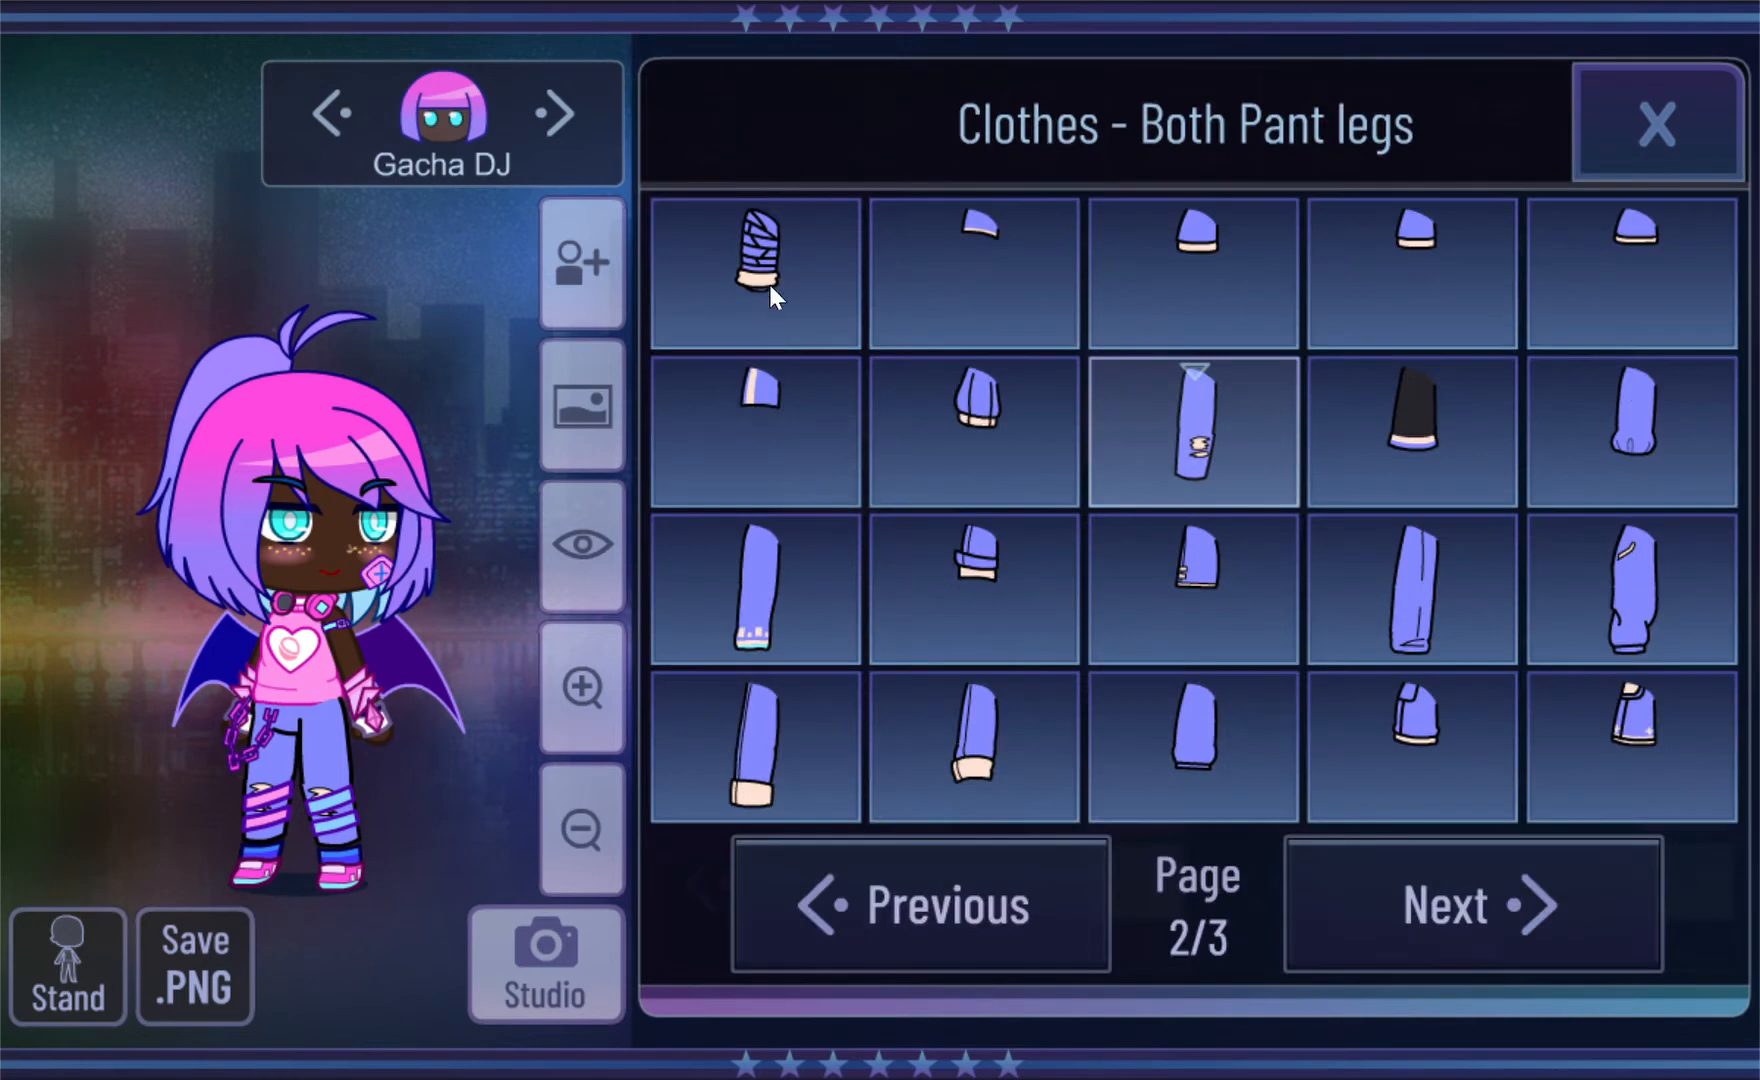
pyautogui.moveTo(1142, 576)
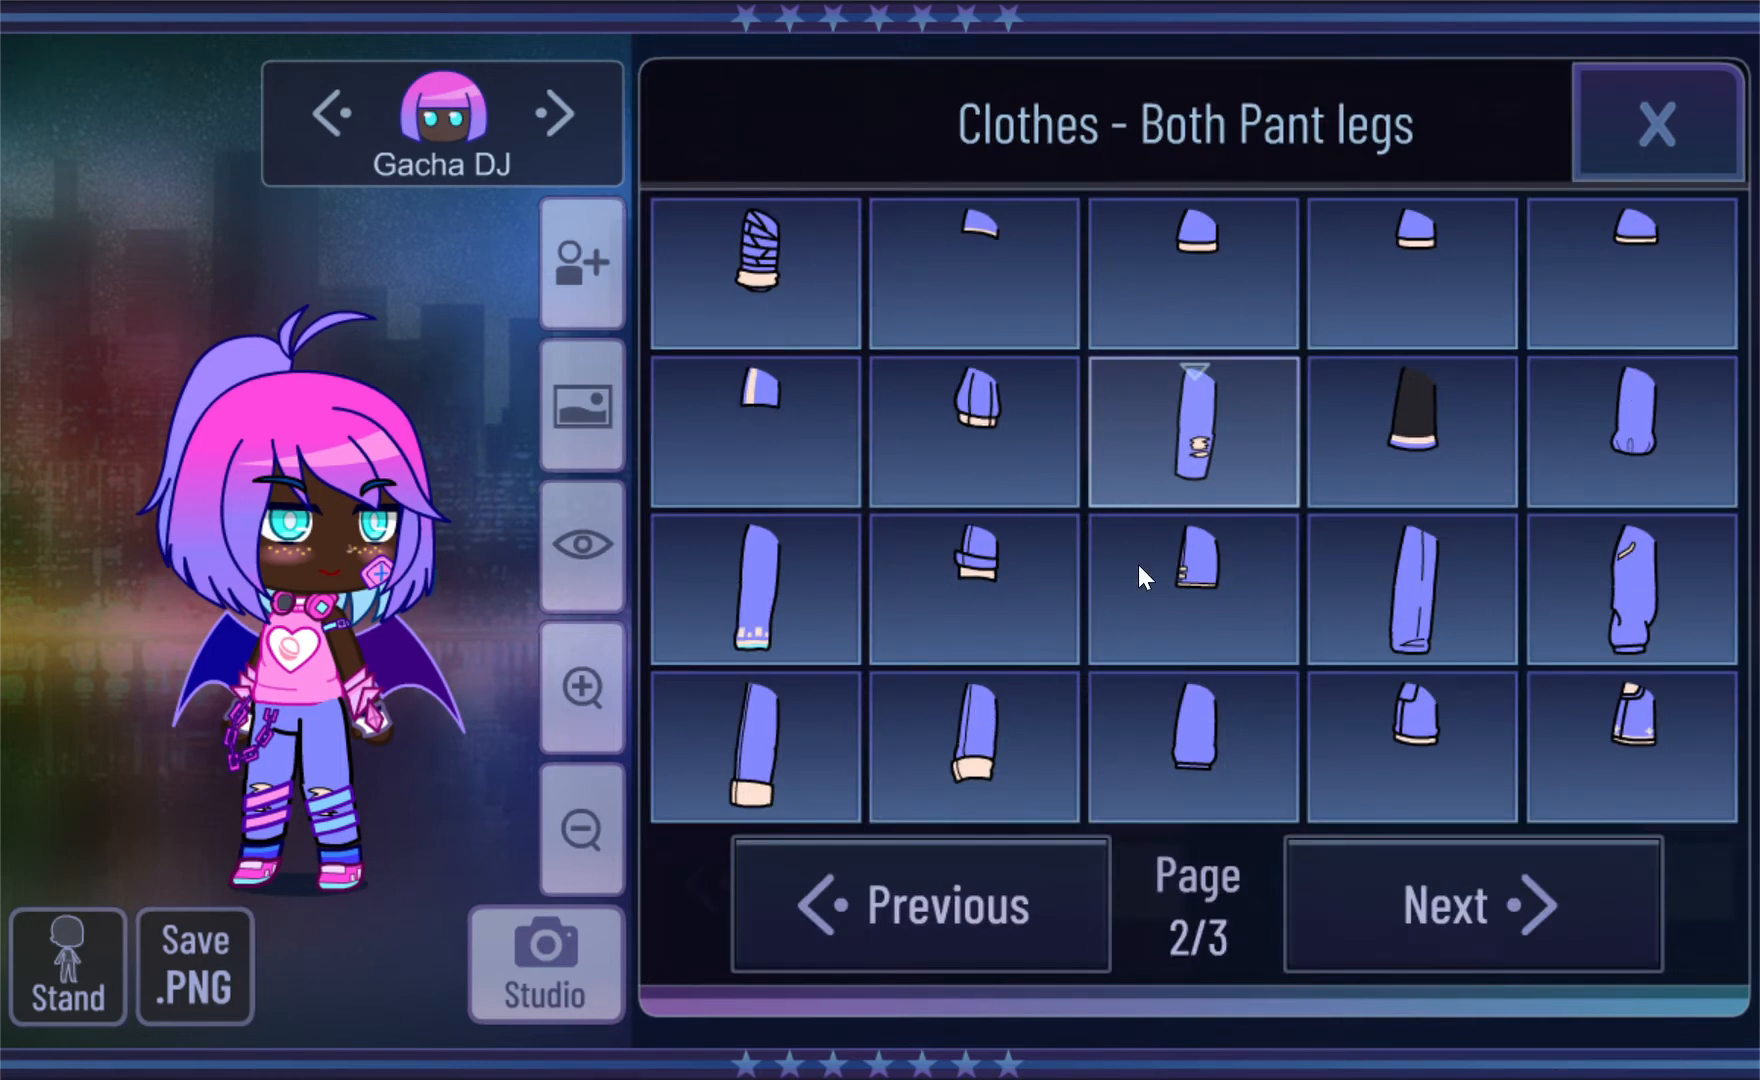
pyautogui.moveTo(1008, 623)
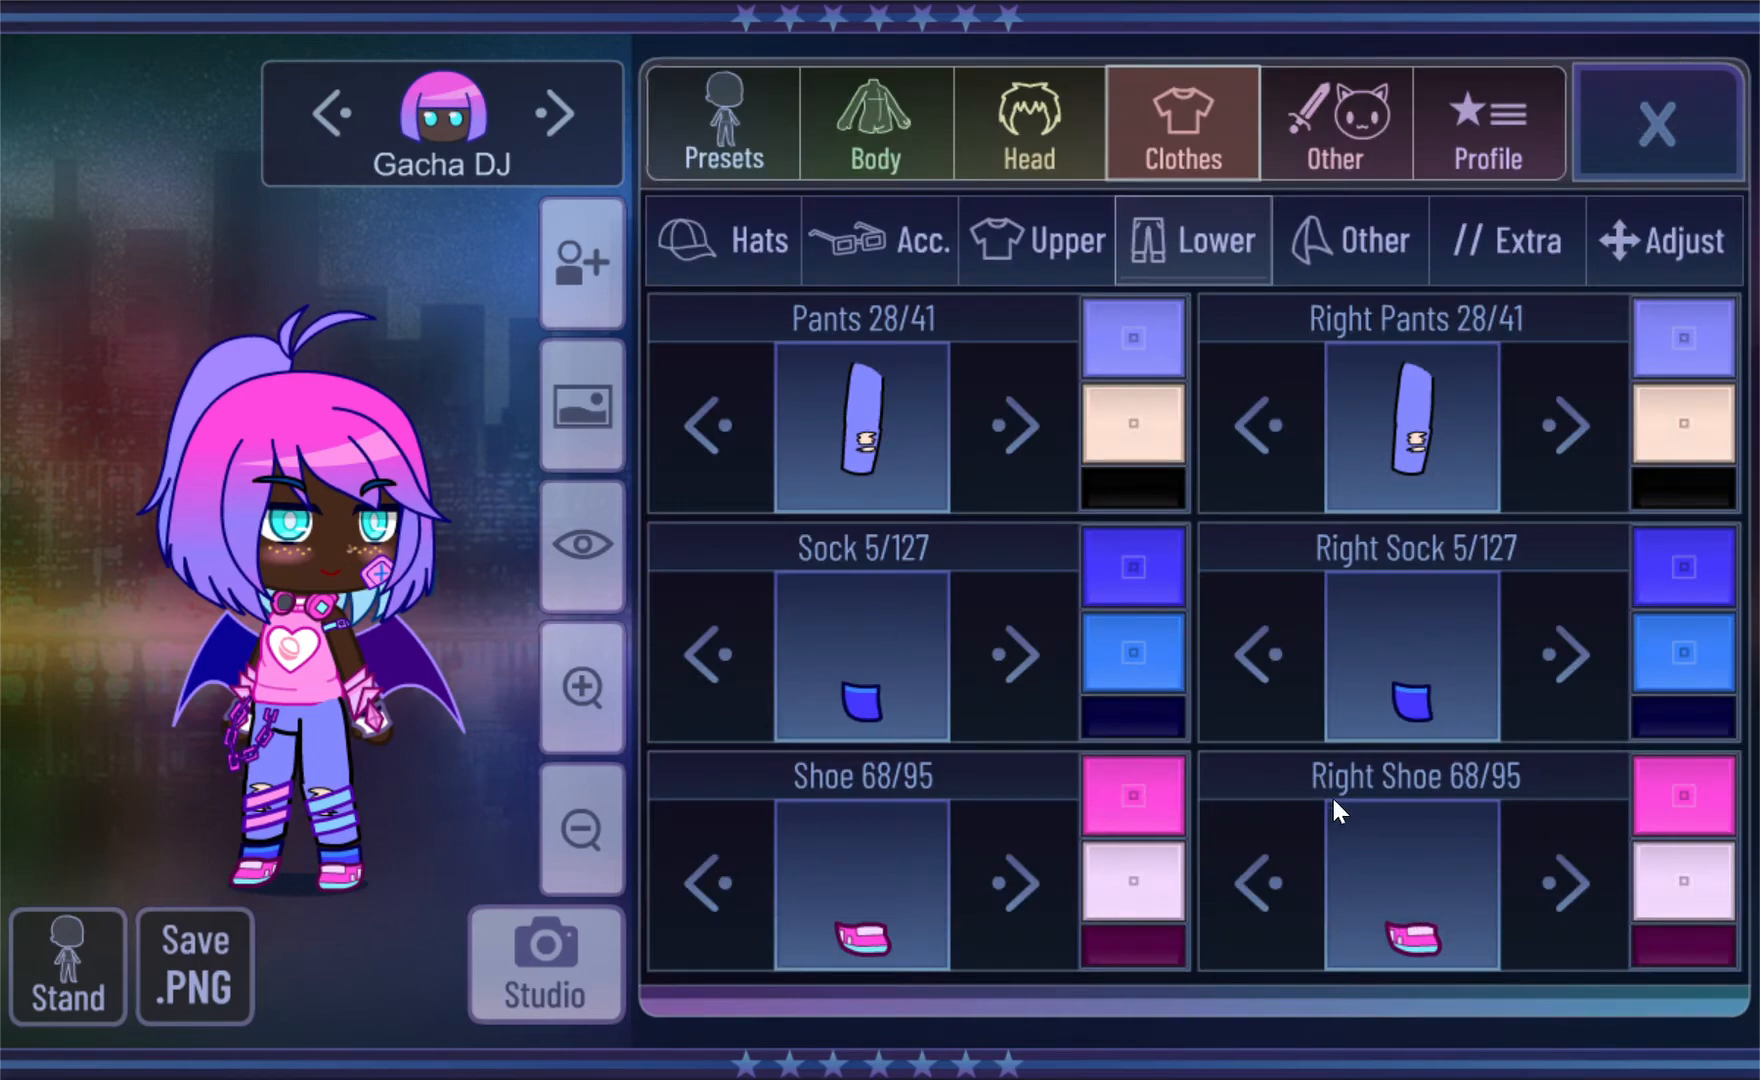
pyautogui.click(1350, 239)
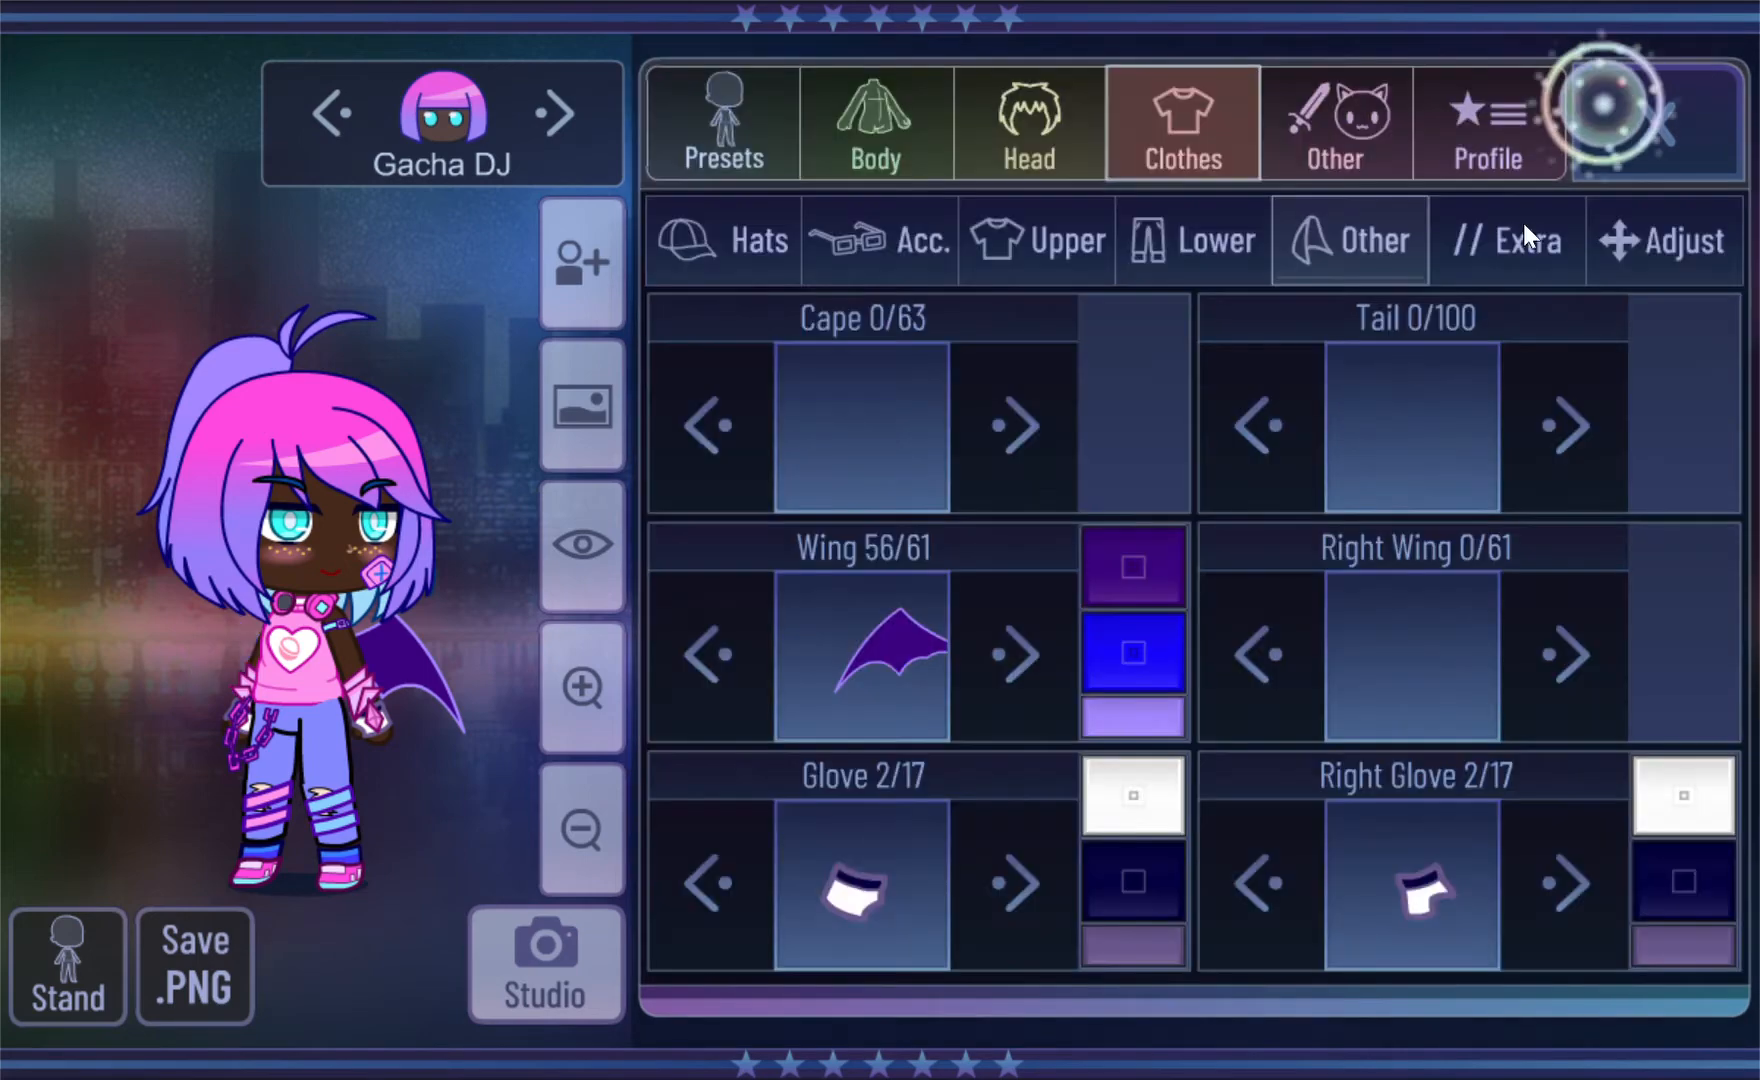
pyautogui.click(1413, 882)
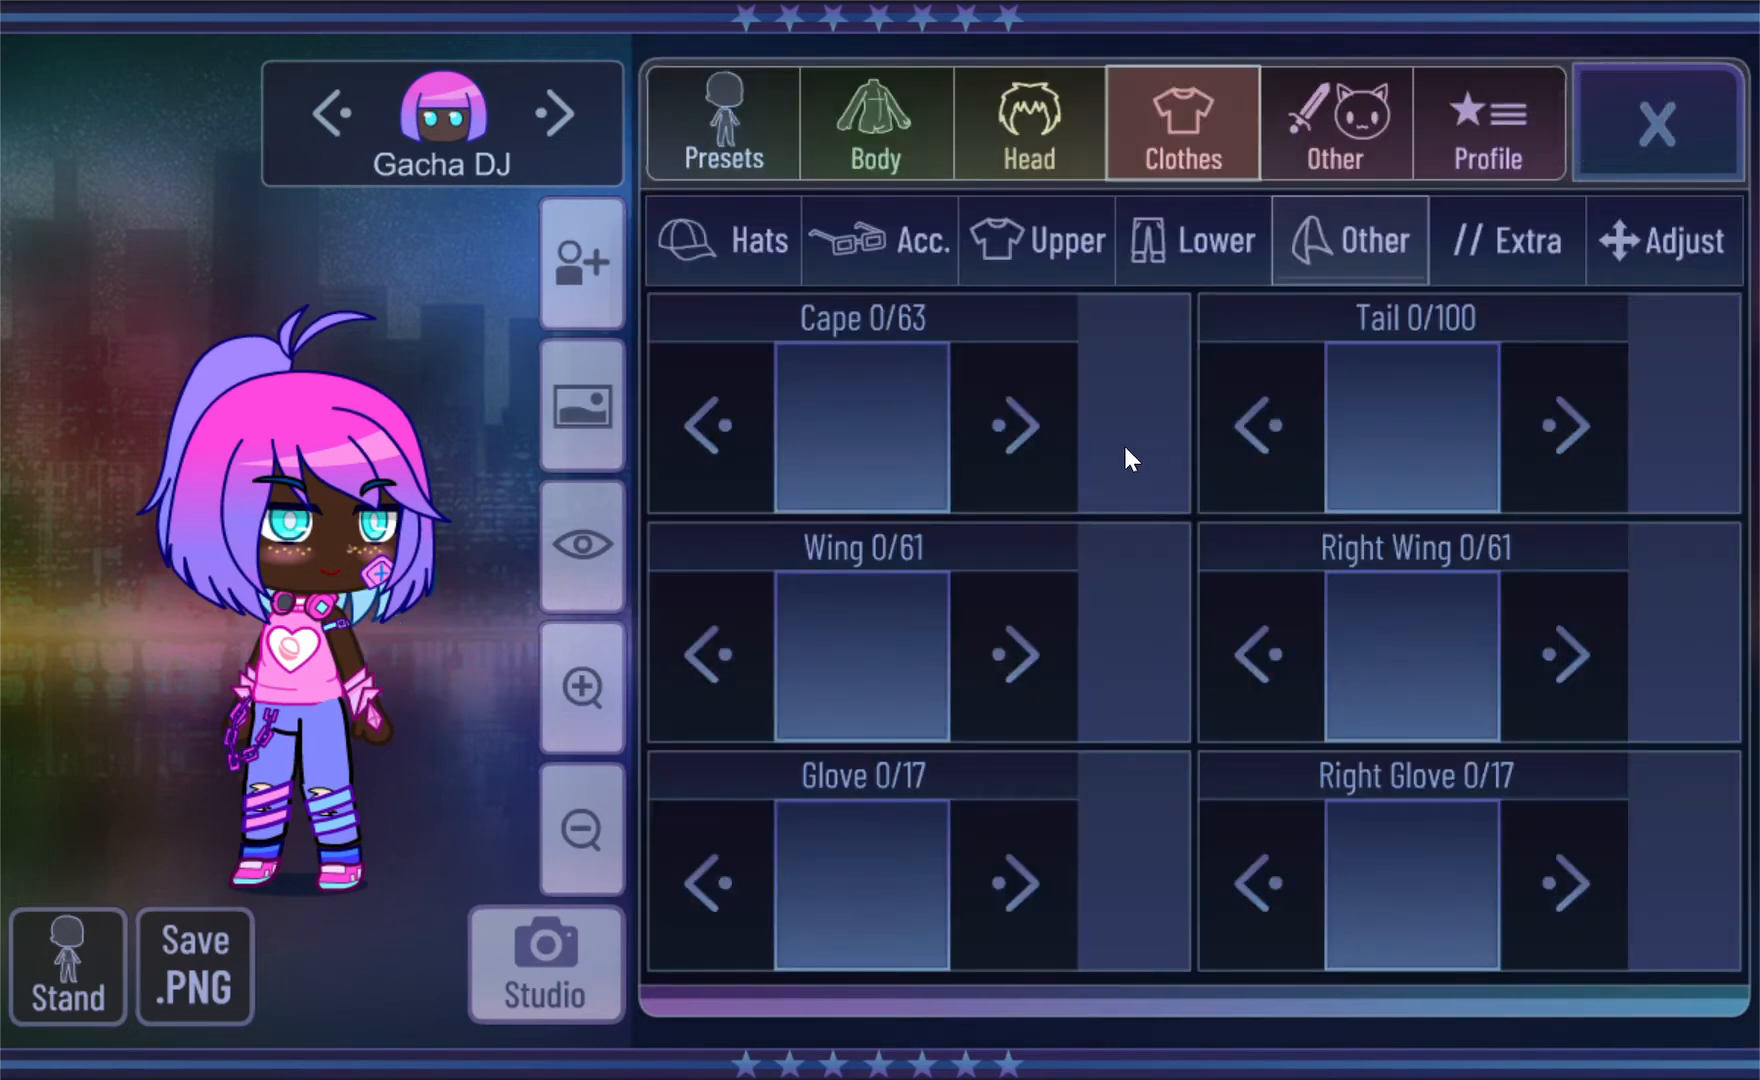
pyautogui.click(1192, 239)
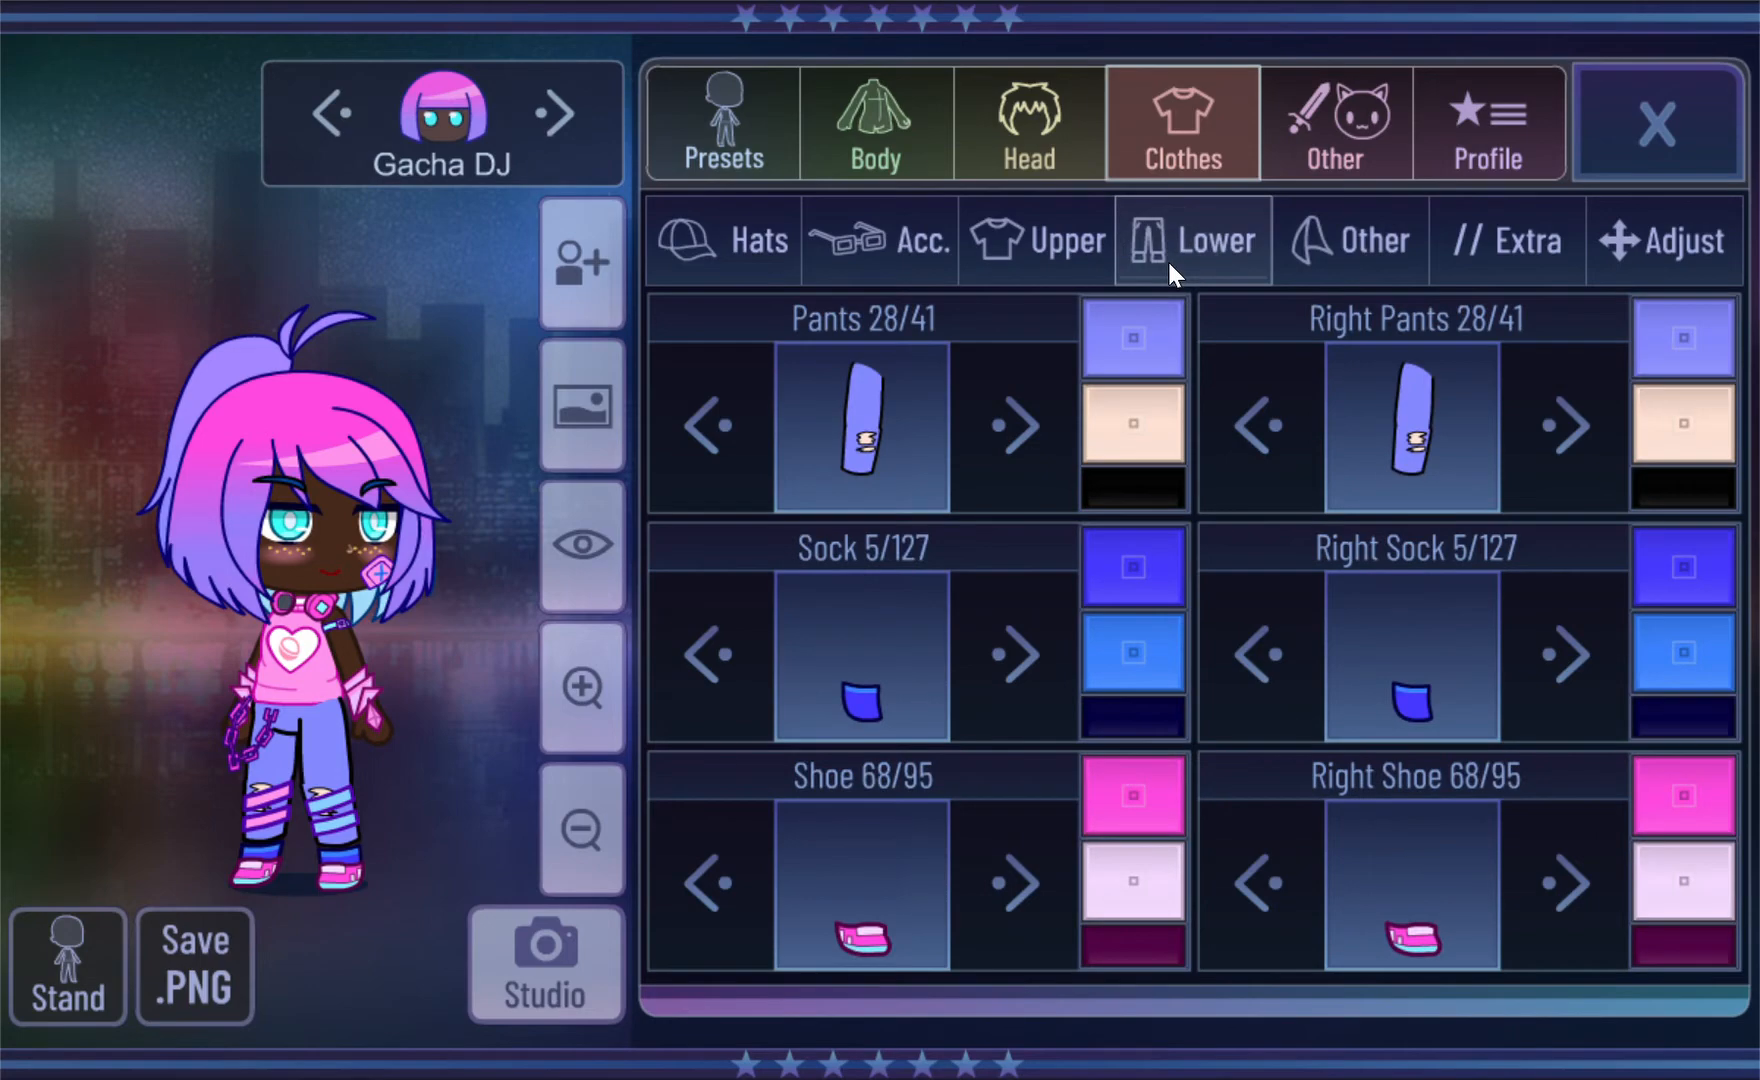
# Step: Remove the knee wraps and neck headphones from the accessory slots
pyautogui.click(1504, 239)
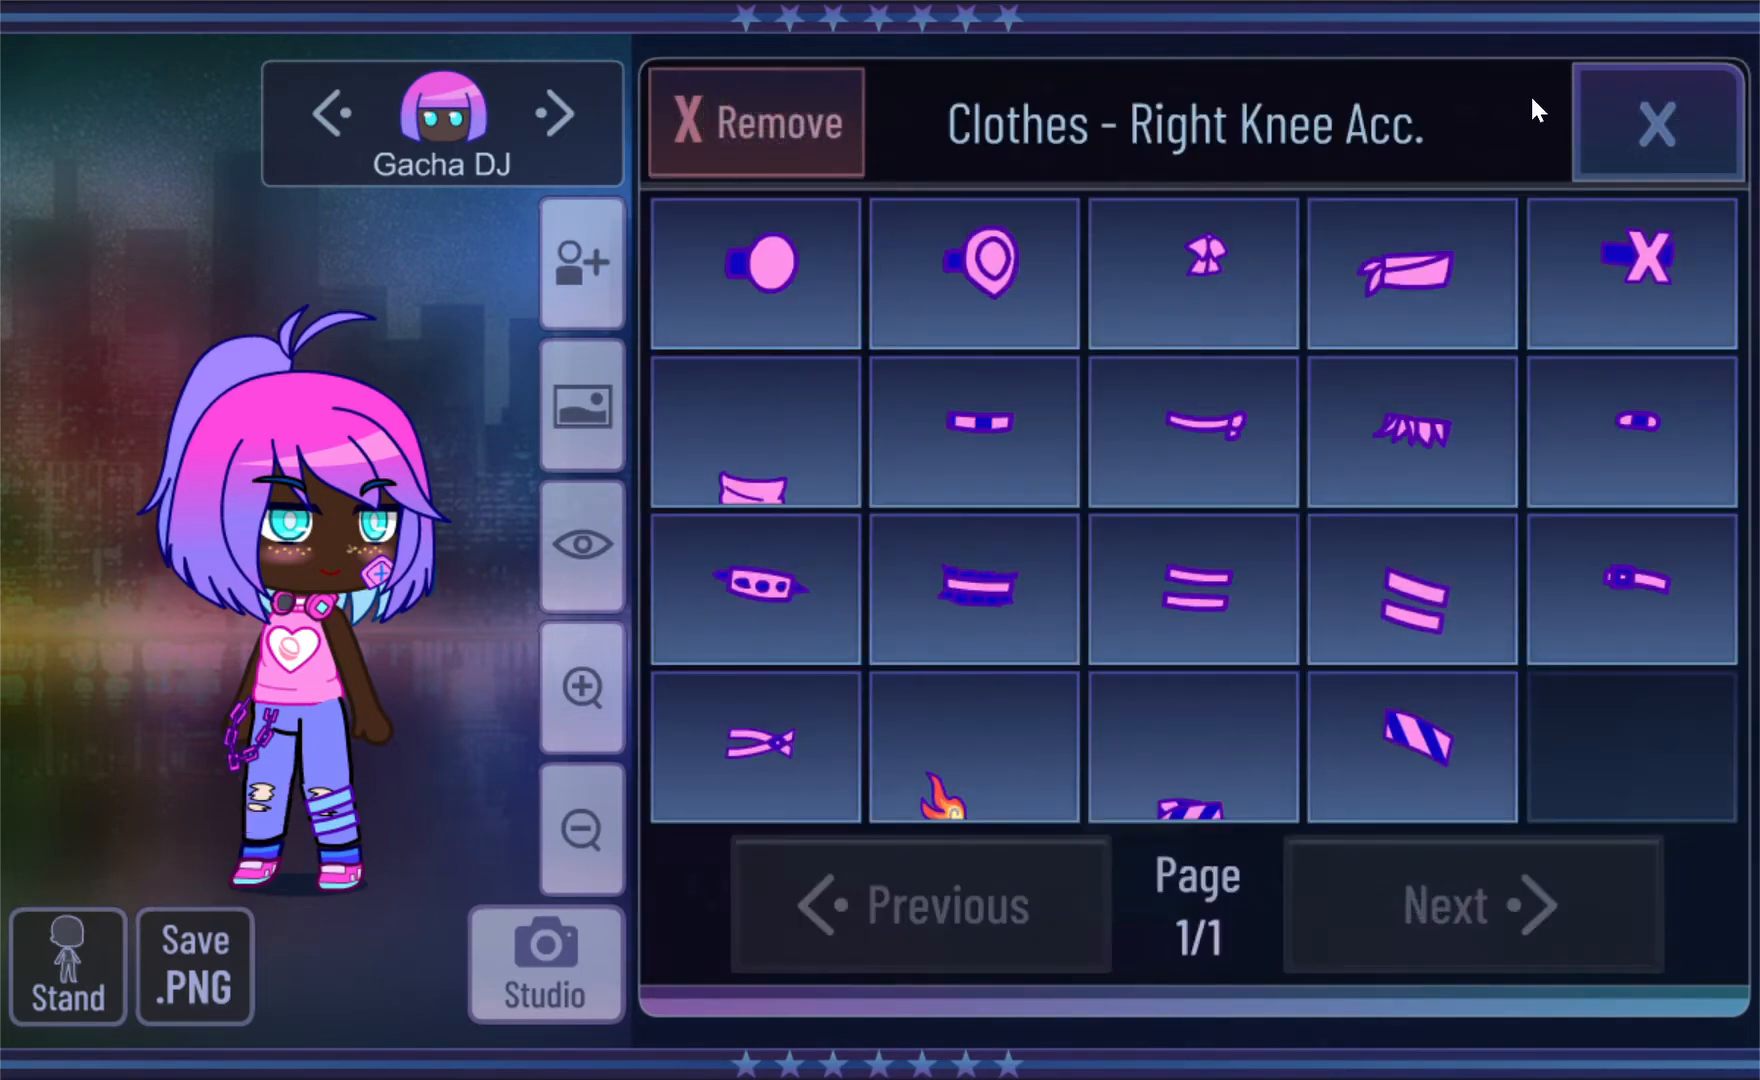
pyautogui.click(754, 121)
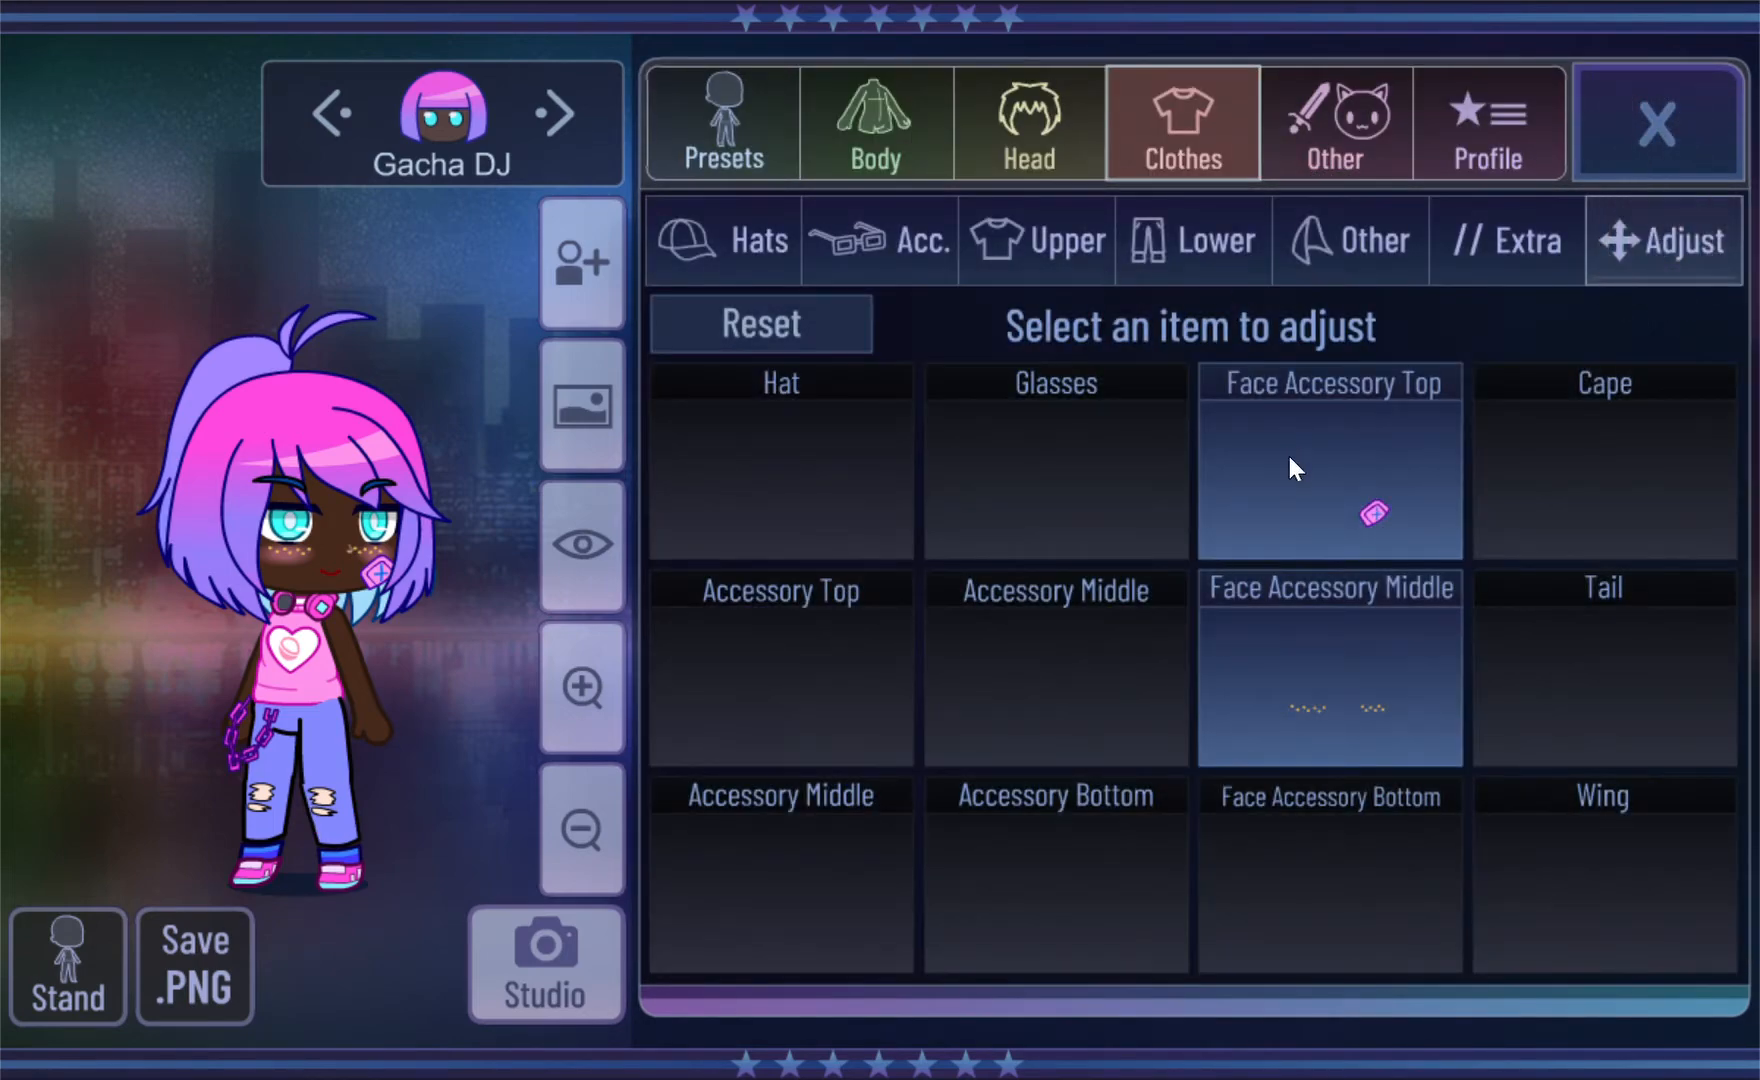
pyautogui.click(1329, 460)
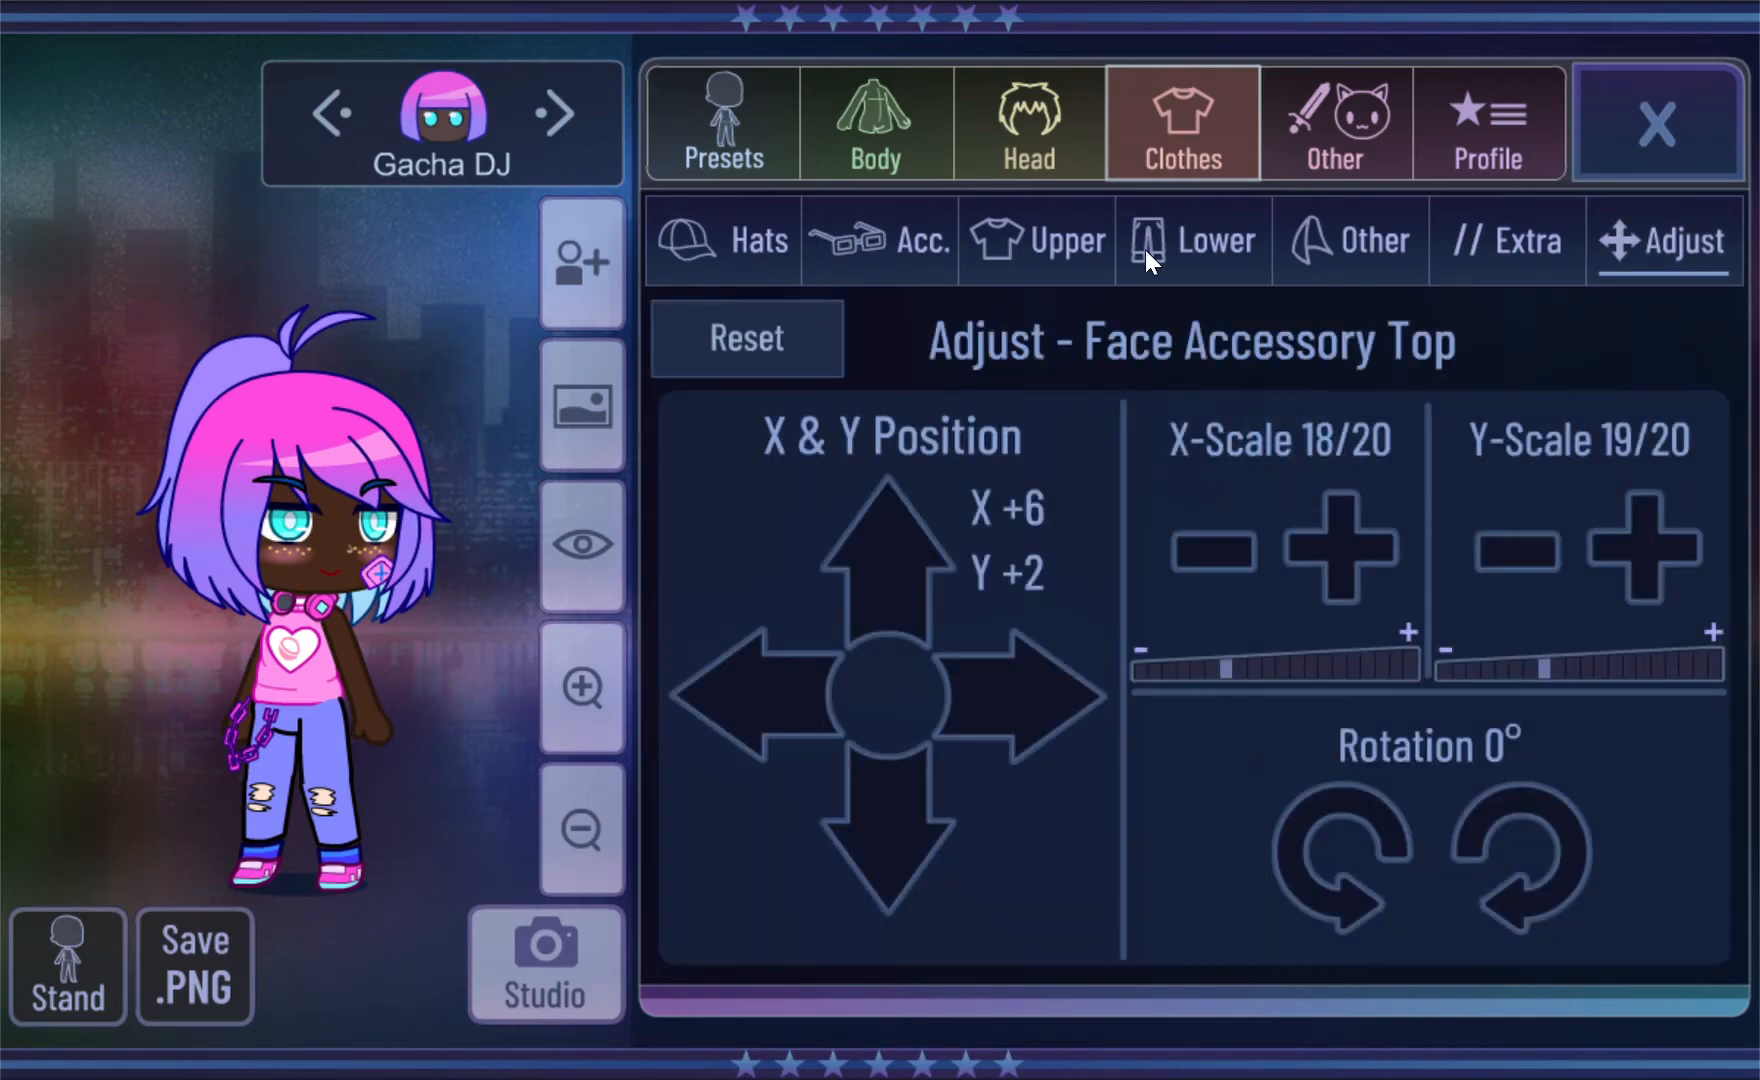
pyautogui.click(1348, 239)
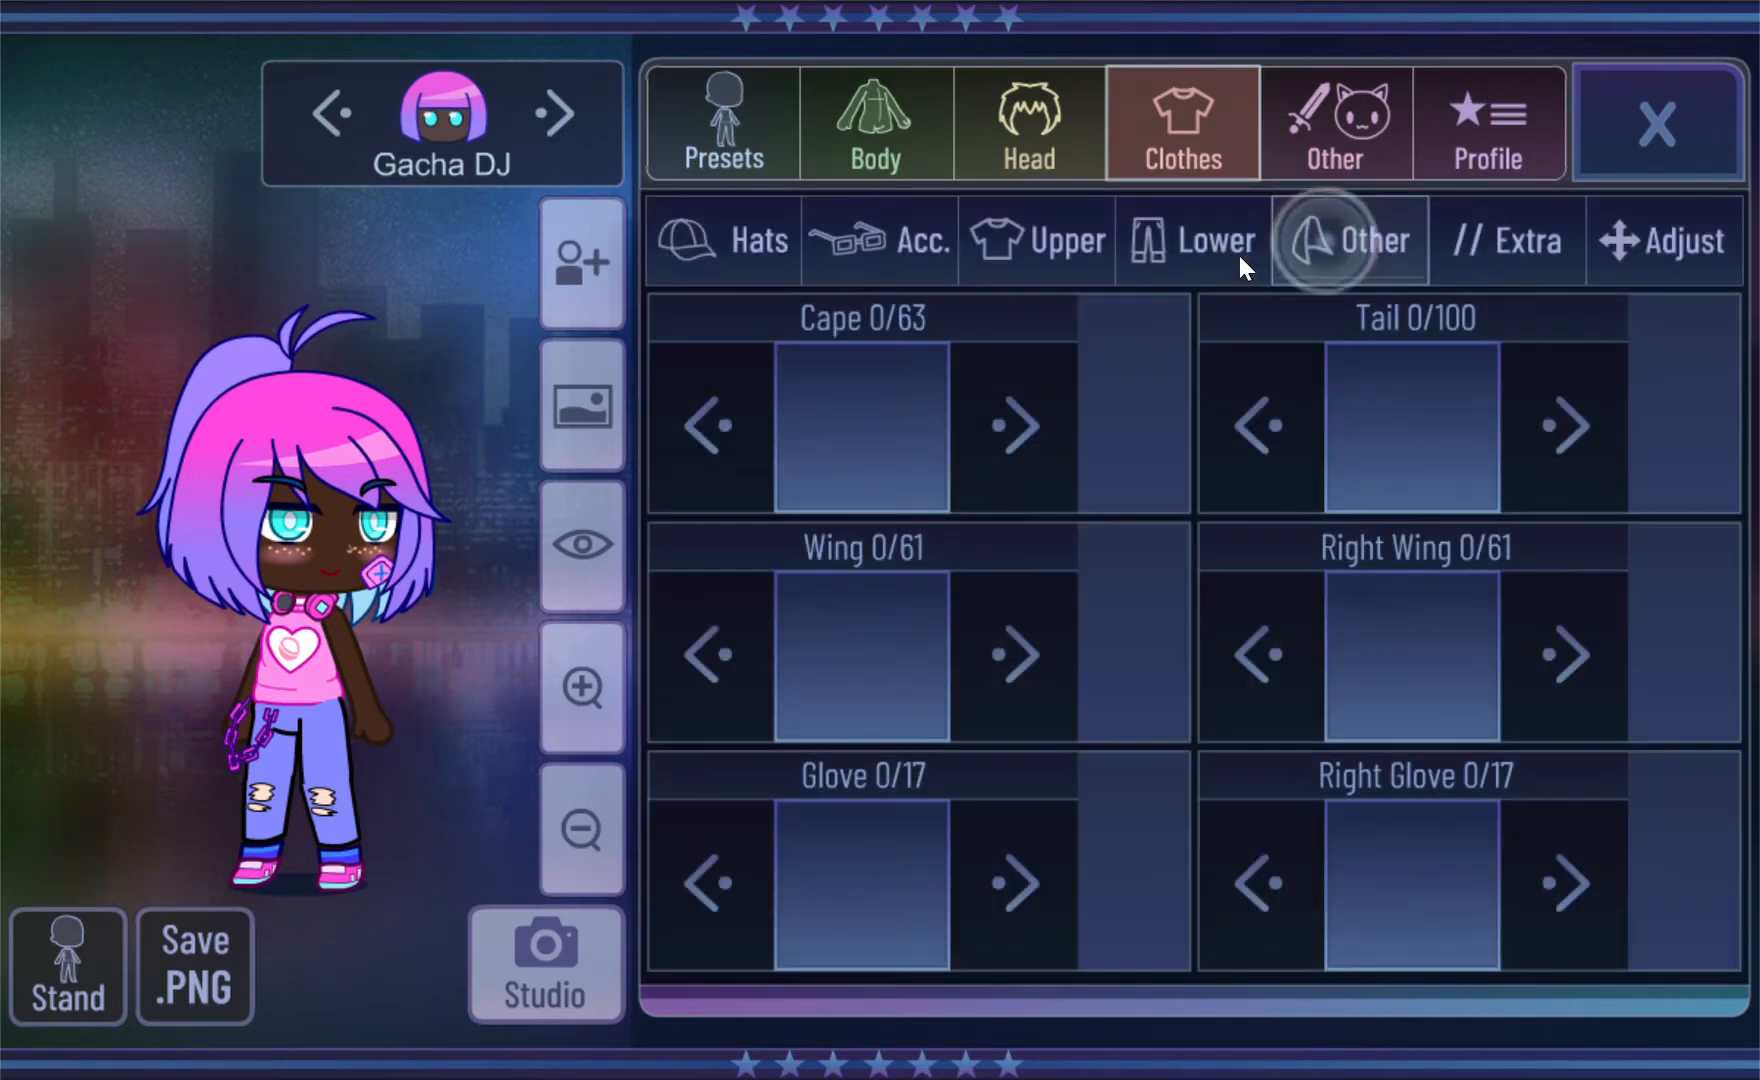
pyautogui.click(879, 239)
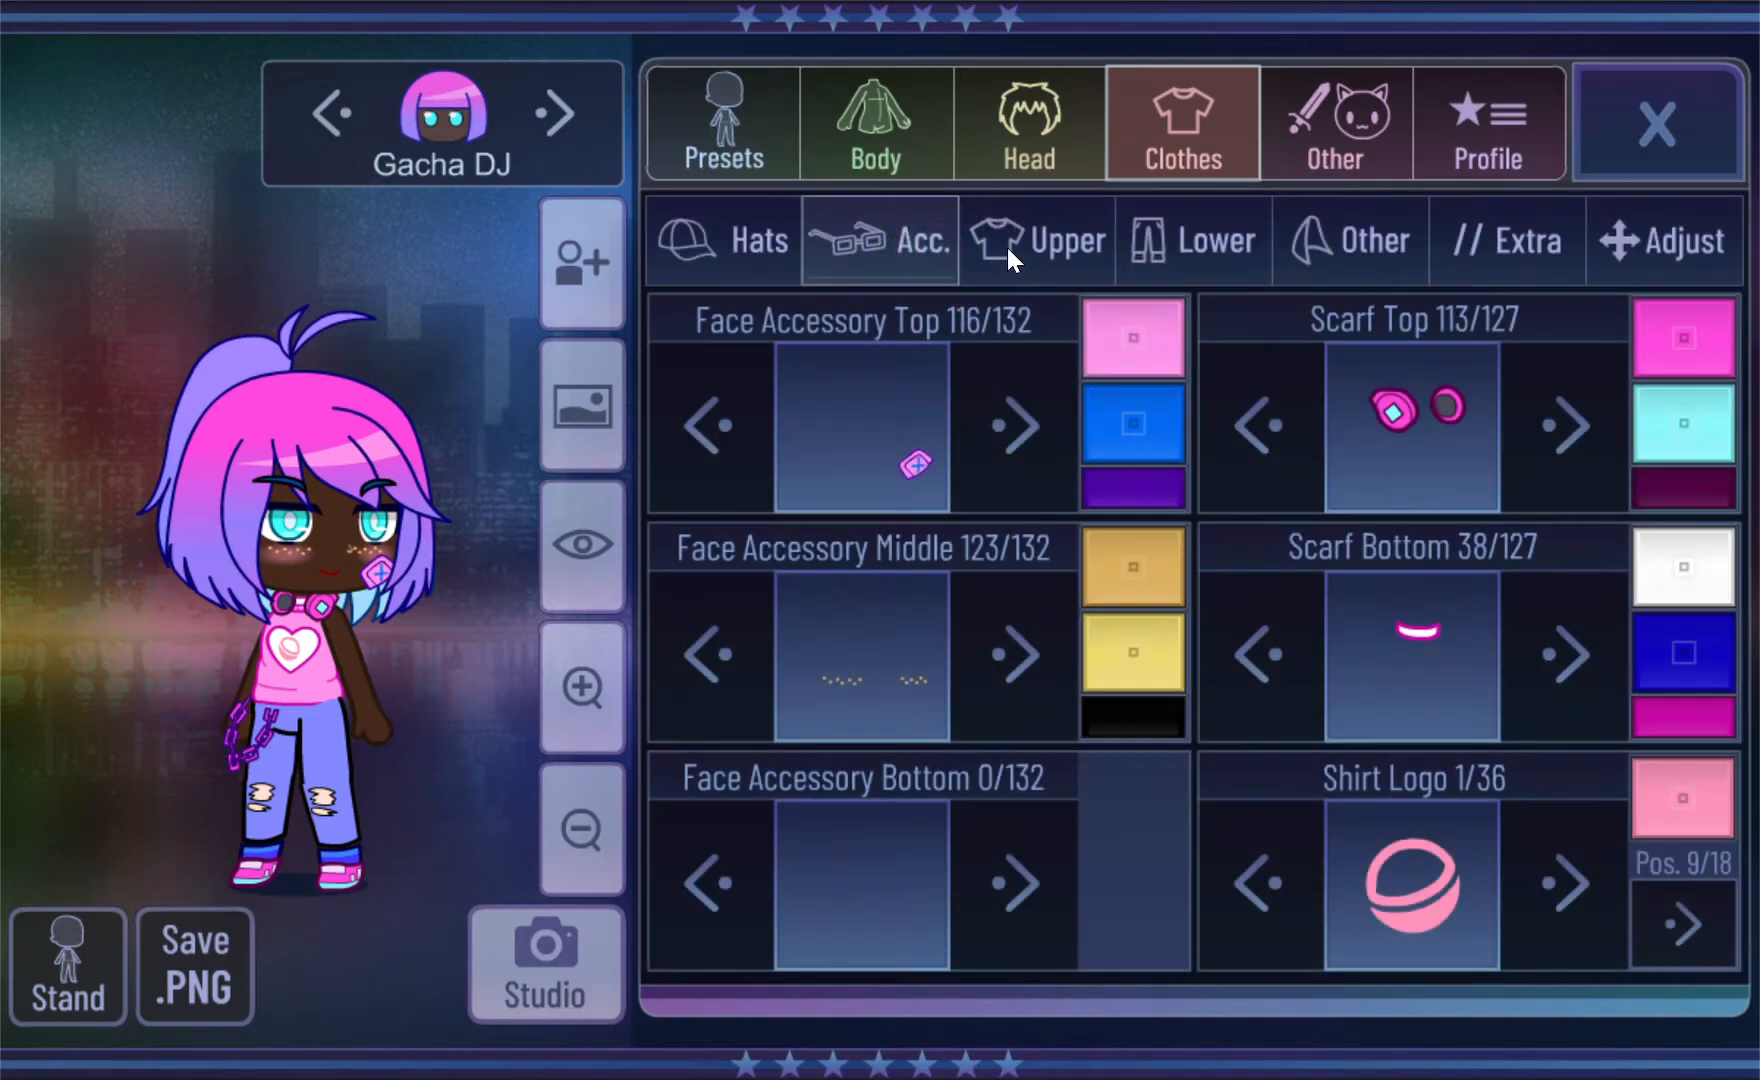
pyautogui.click(1412, 424)
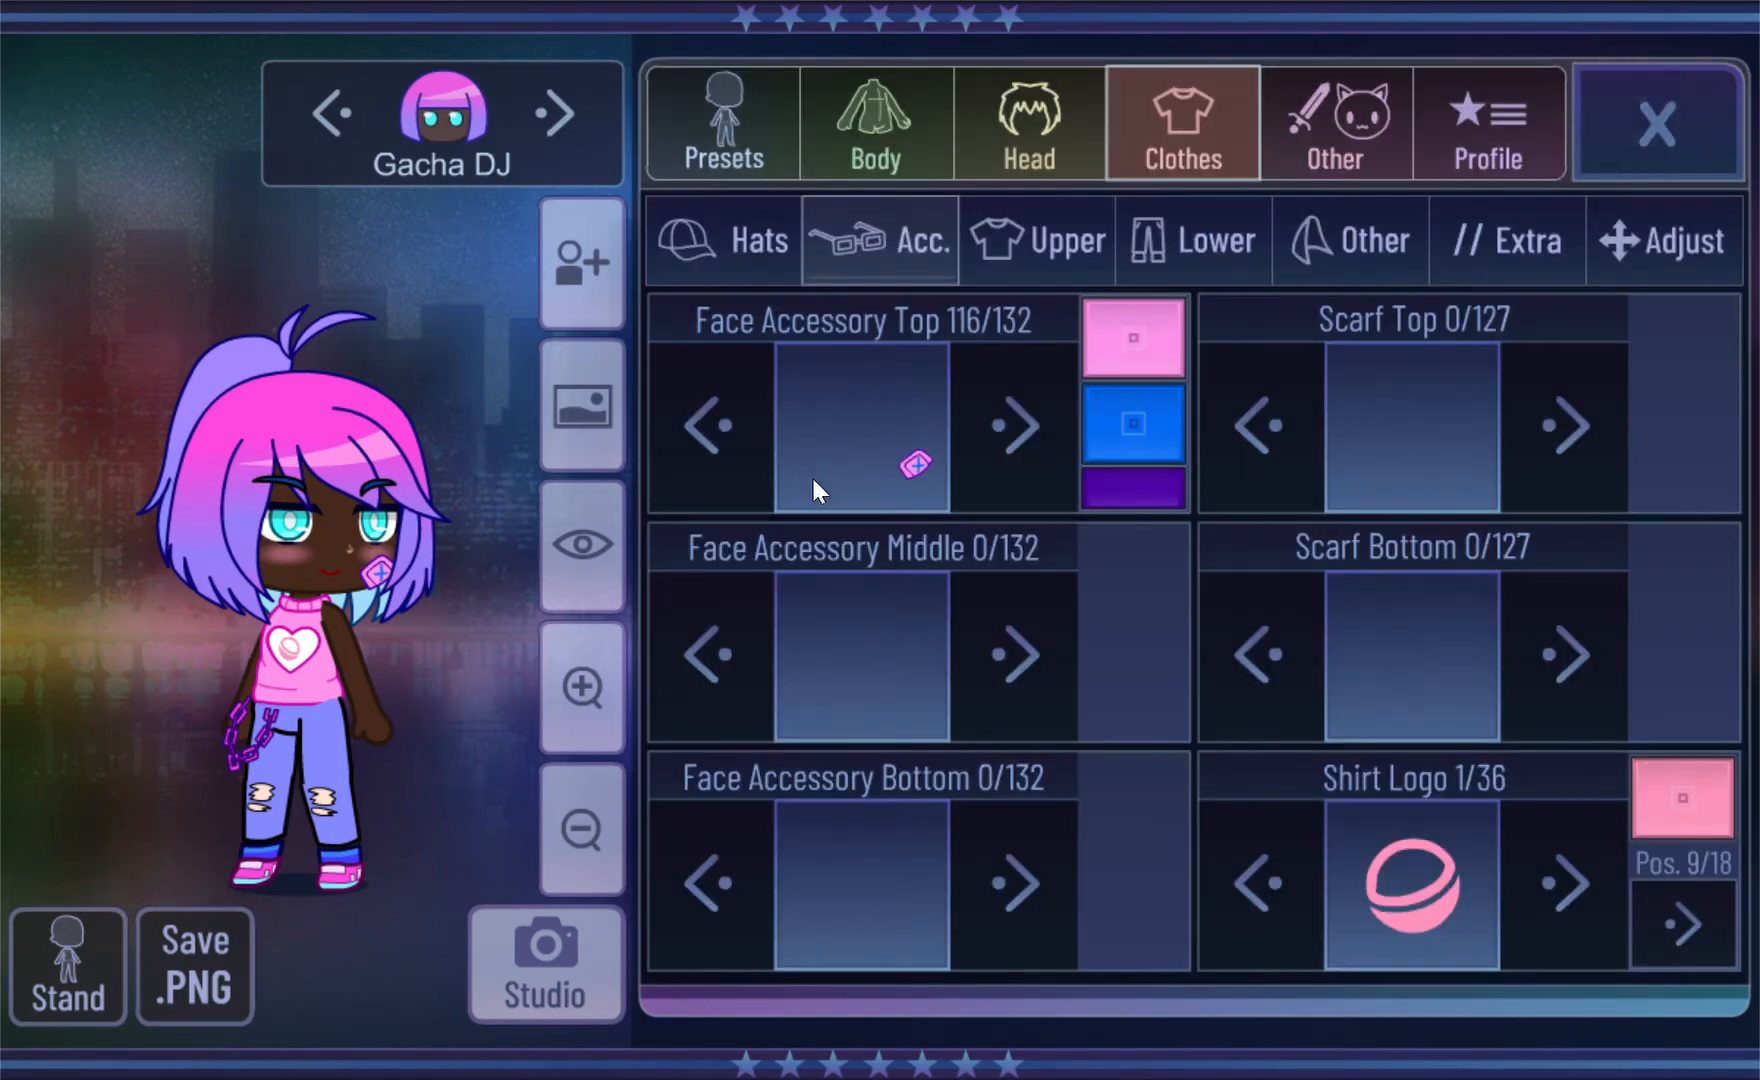
pyautogui.moveTo(847, 368)
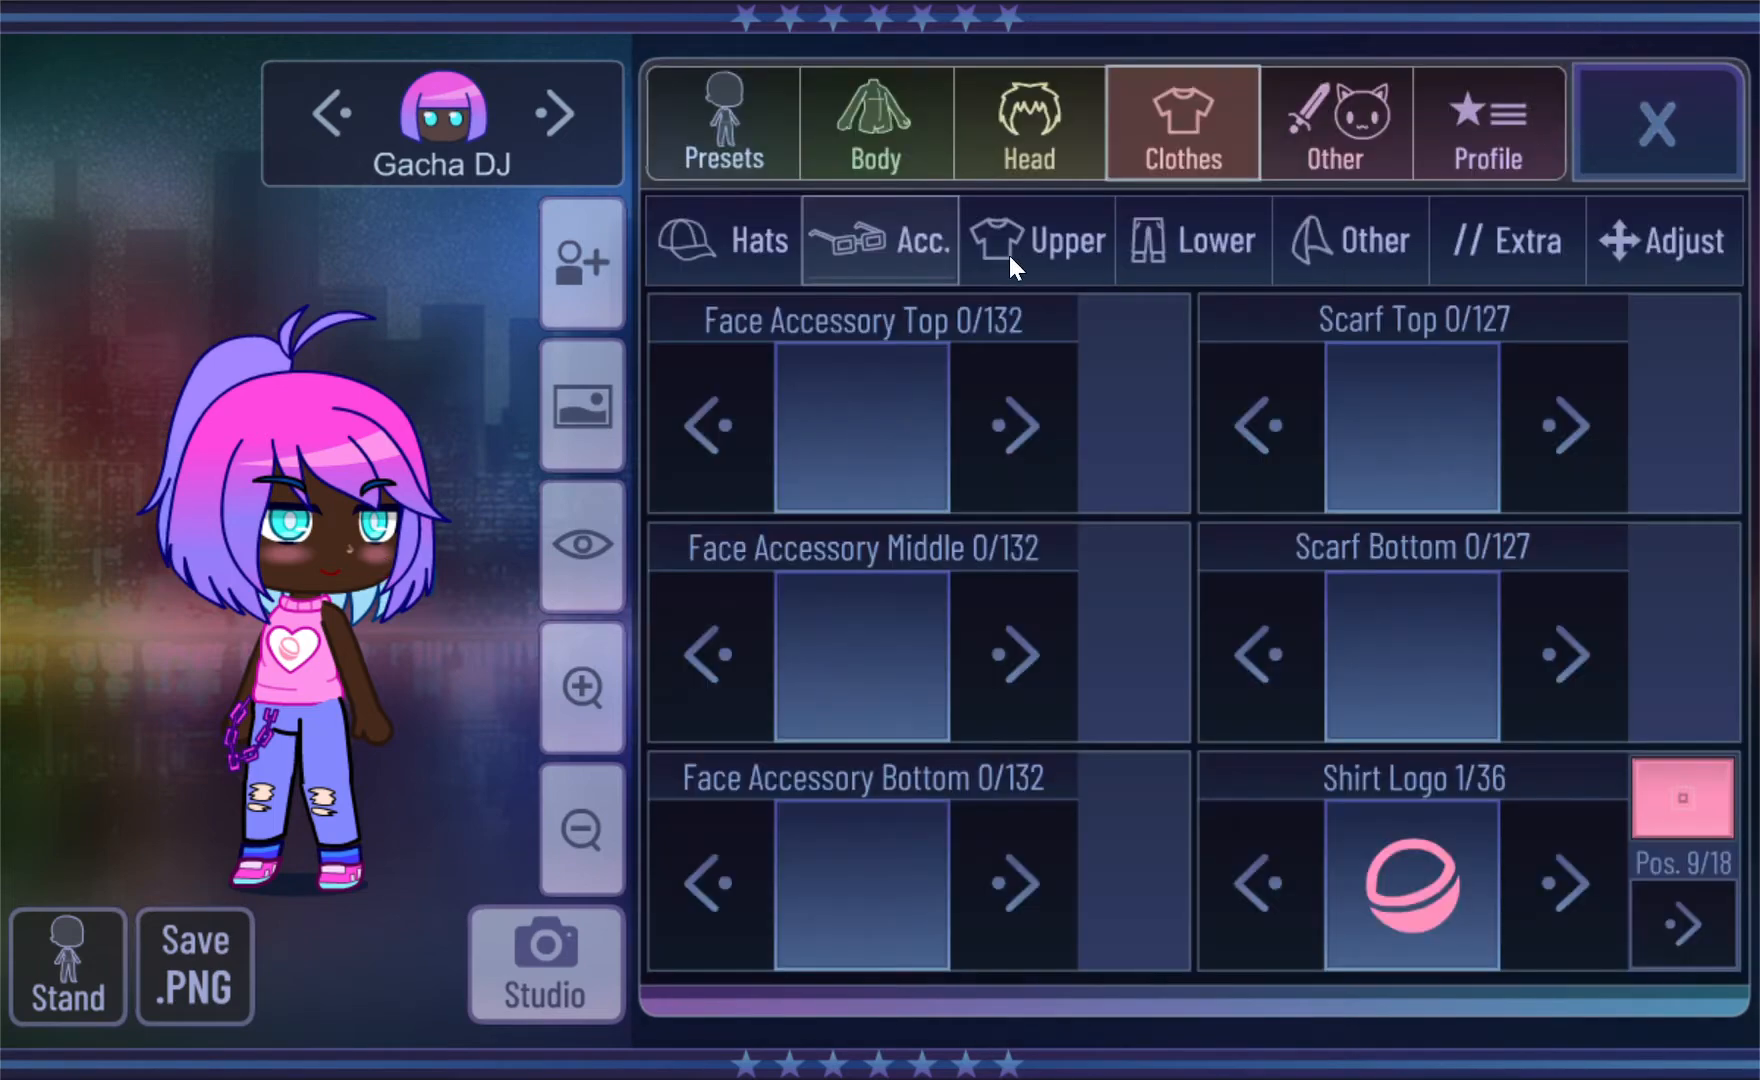
# Step: Browse shirt, back hair and sock choices, leaving each unchanged
pyautogui.click(1036, 239)
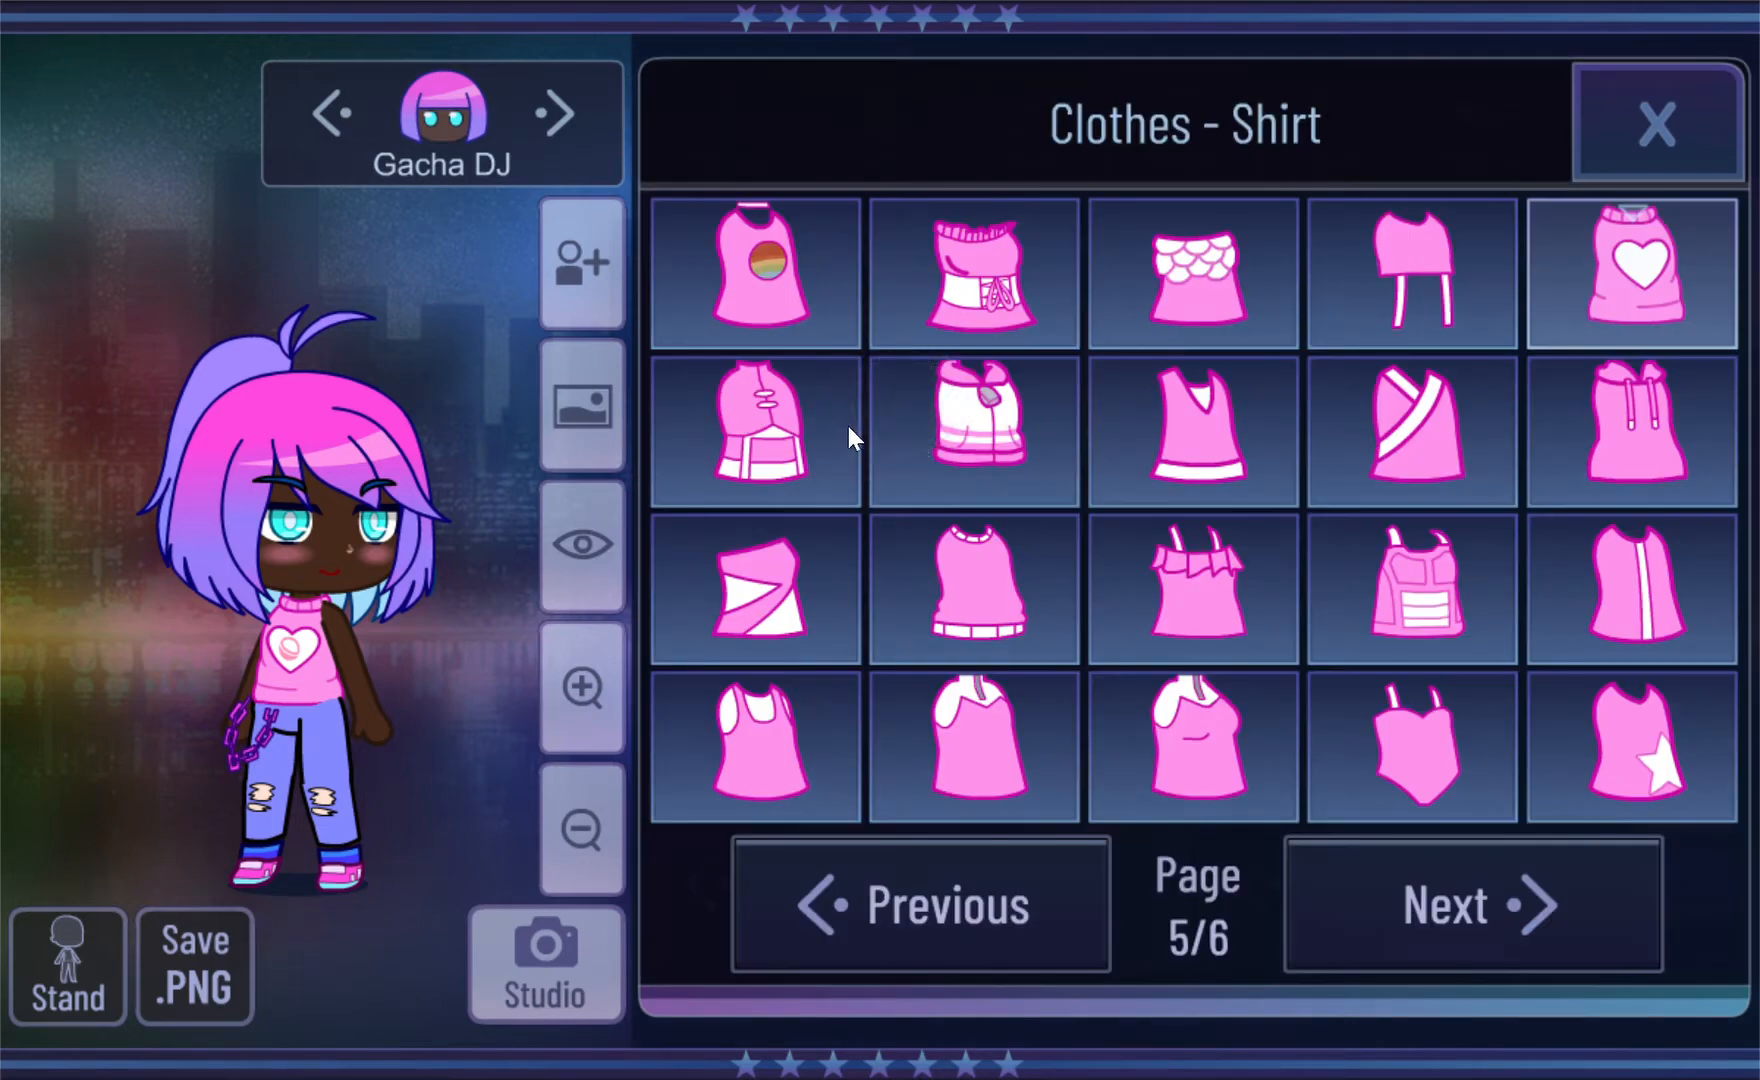
pyautogui.click(1026, 123)
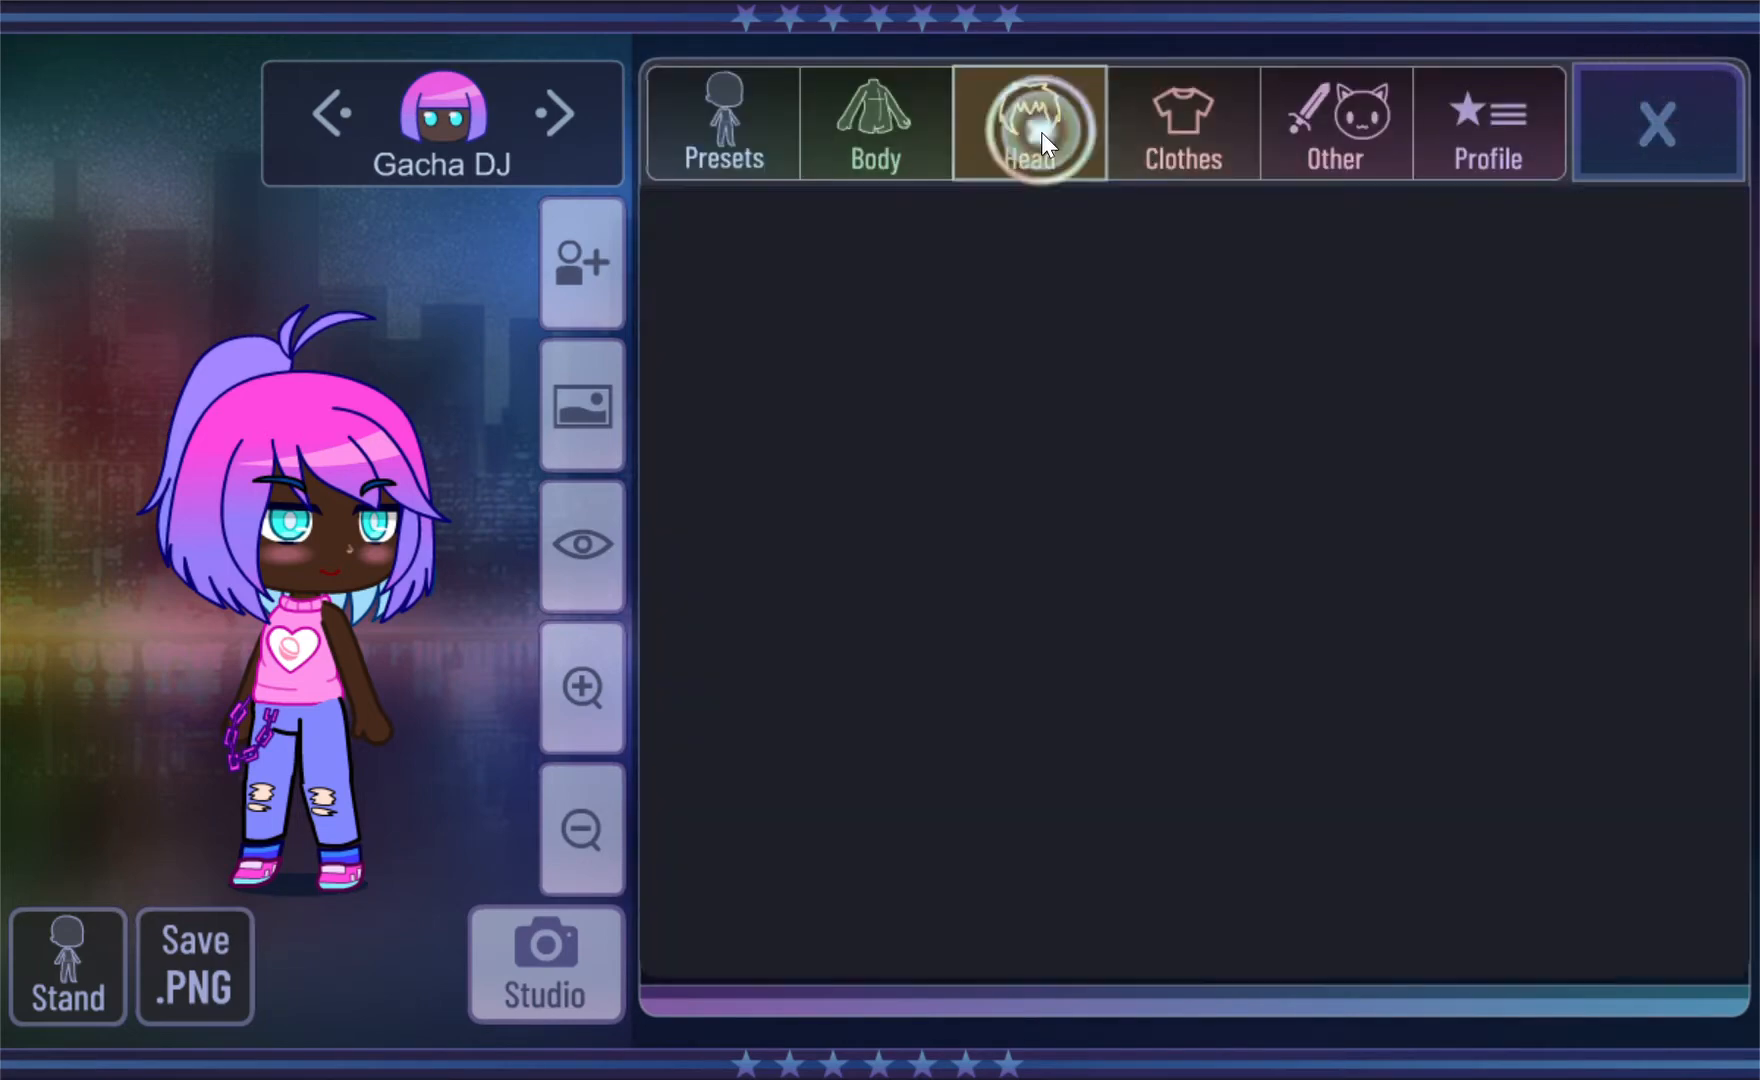
pyautogui.click(1026, 121)
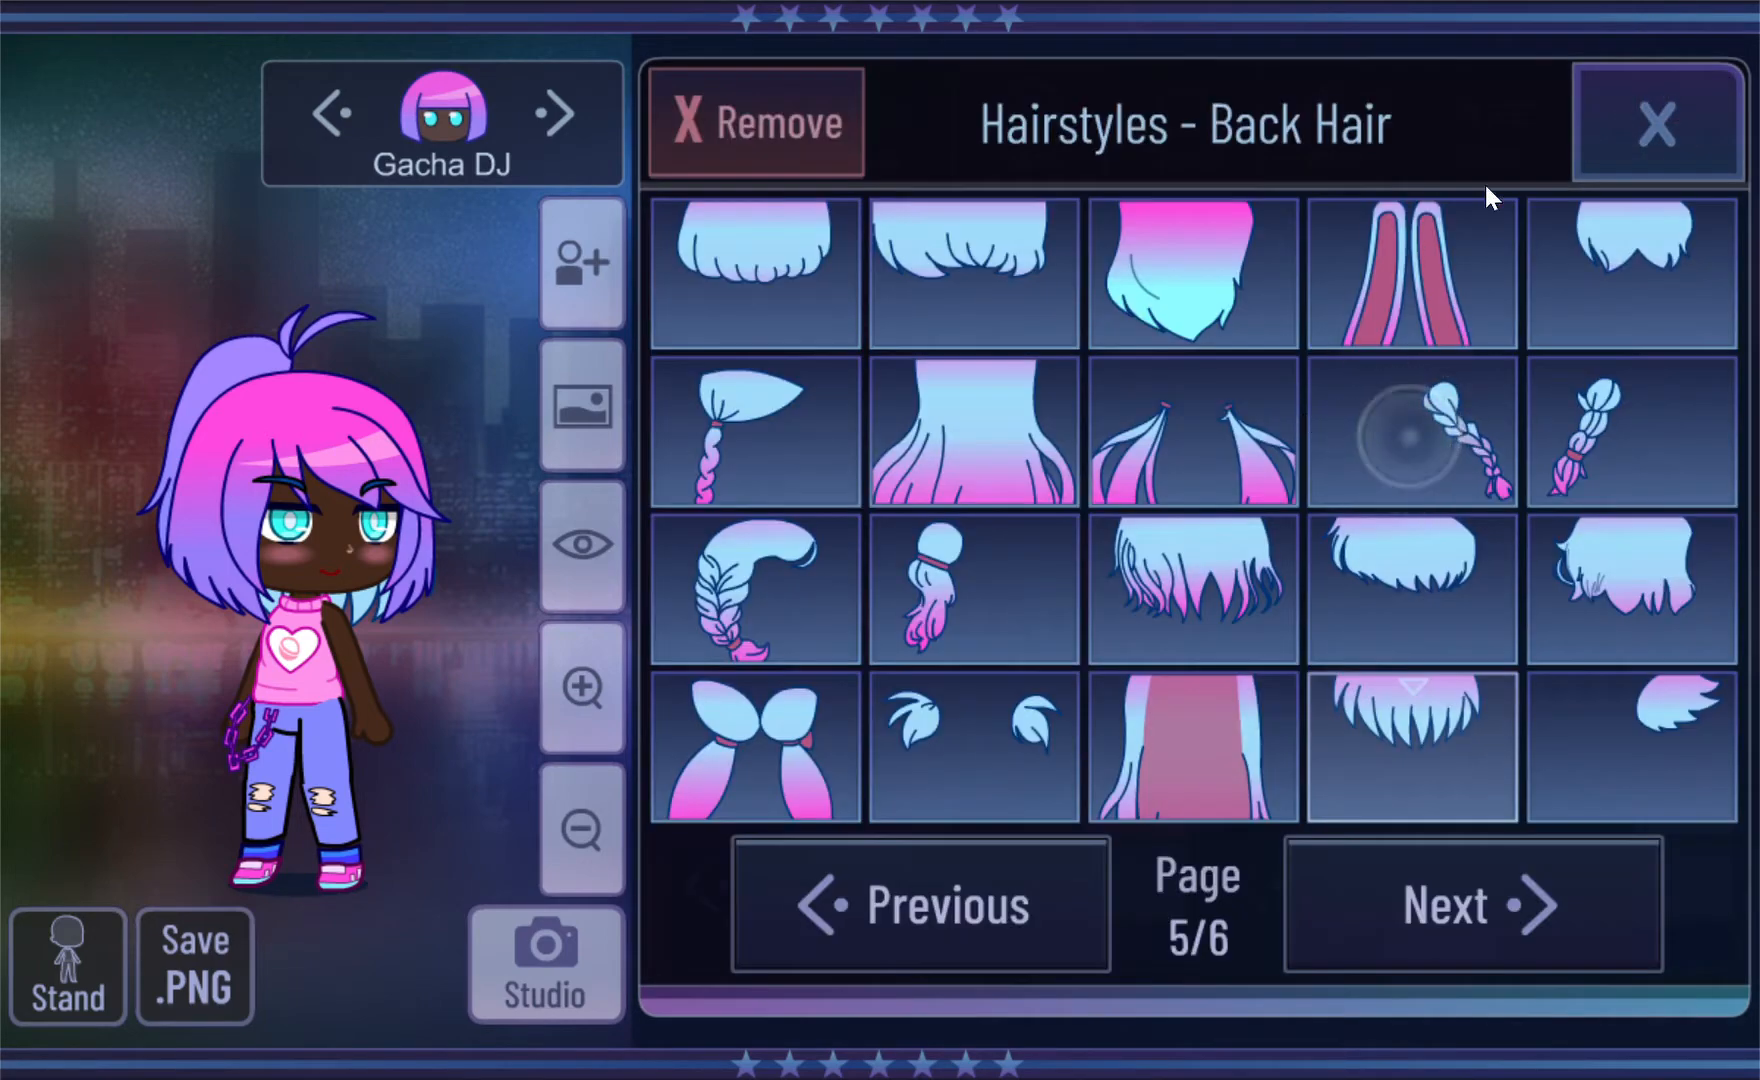
pyautogui.click(1134, 242)
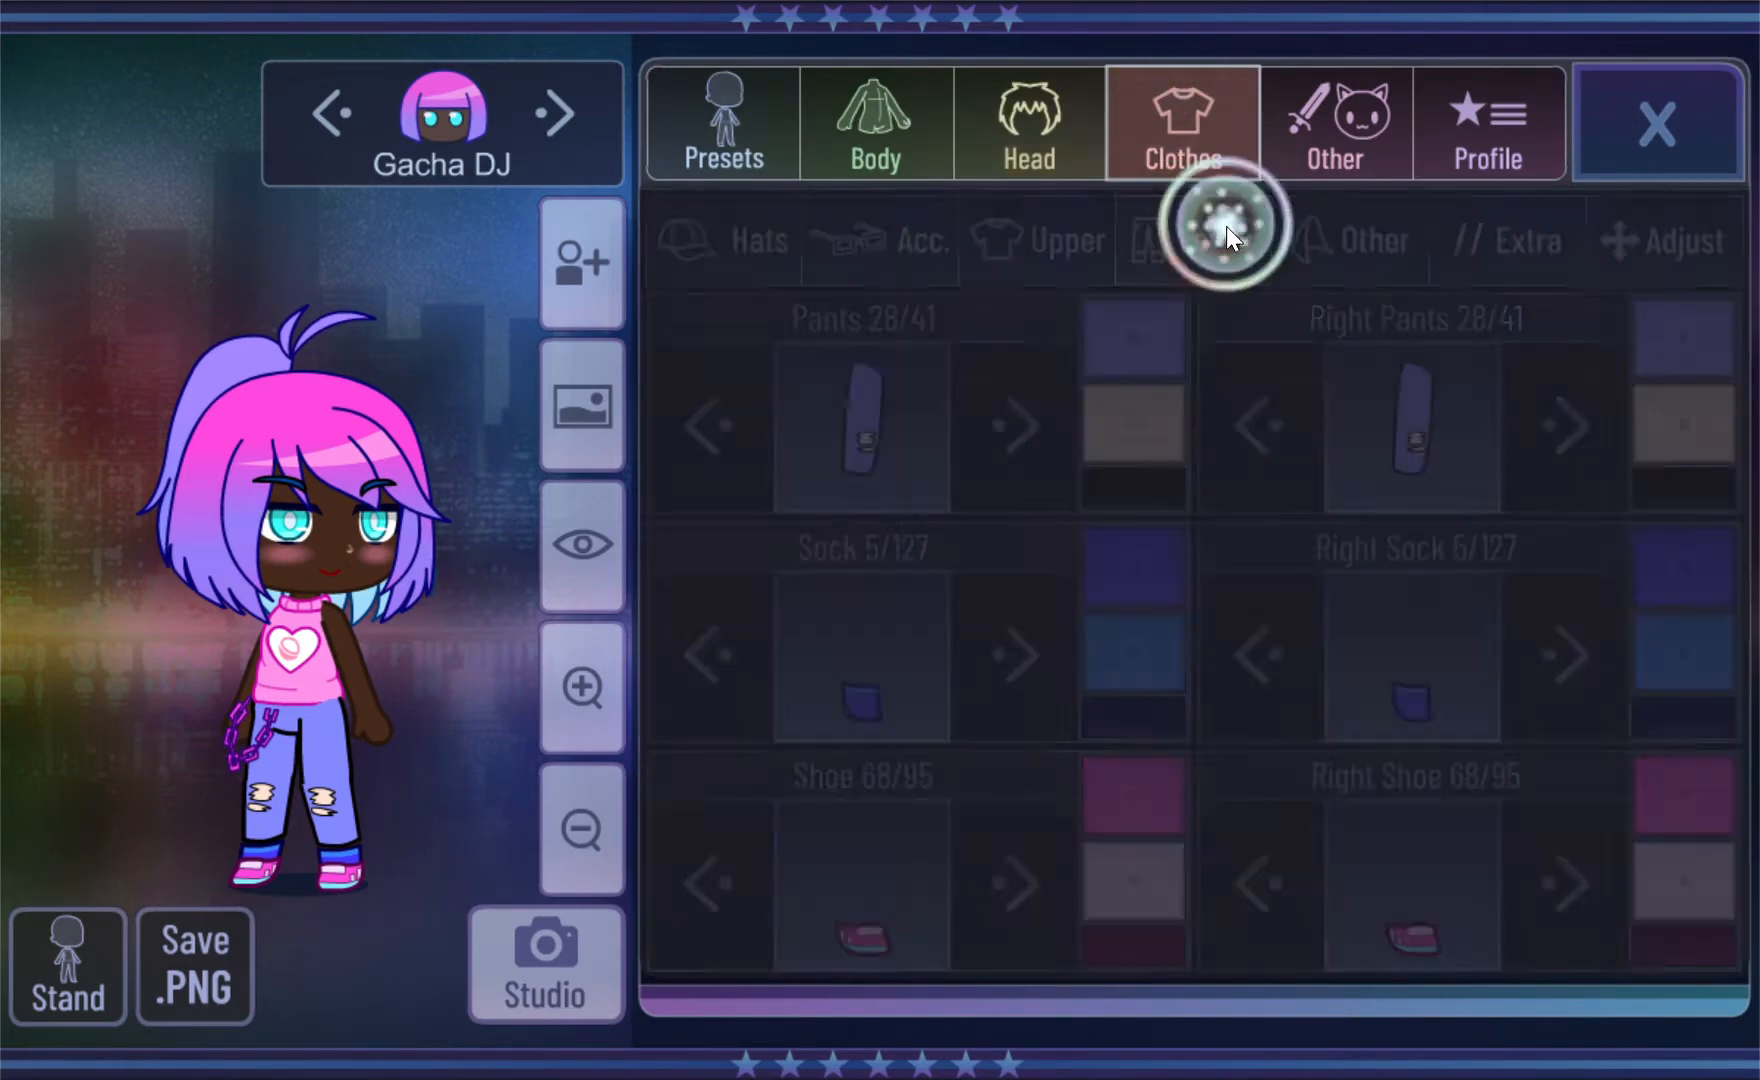
pyautogui.click(881, 239)
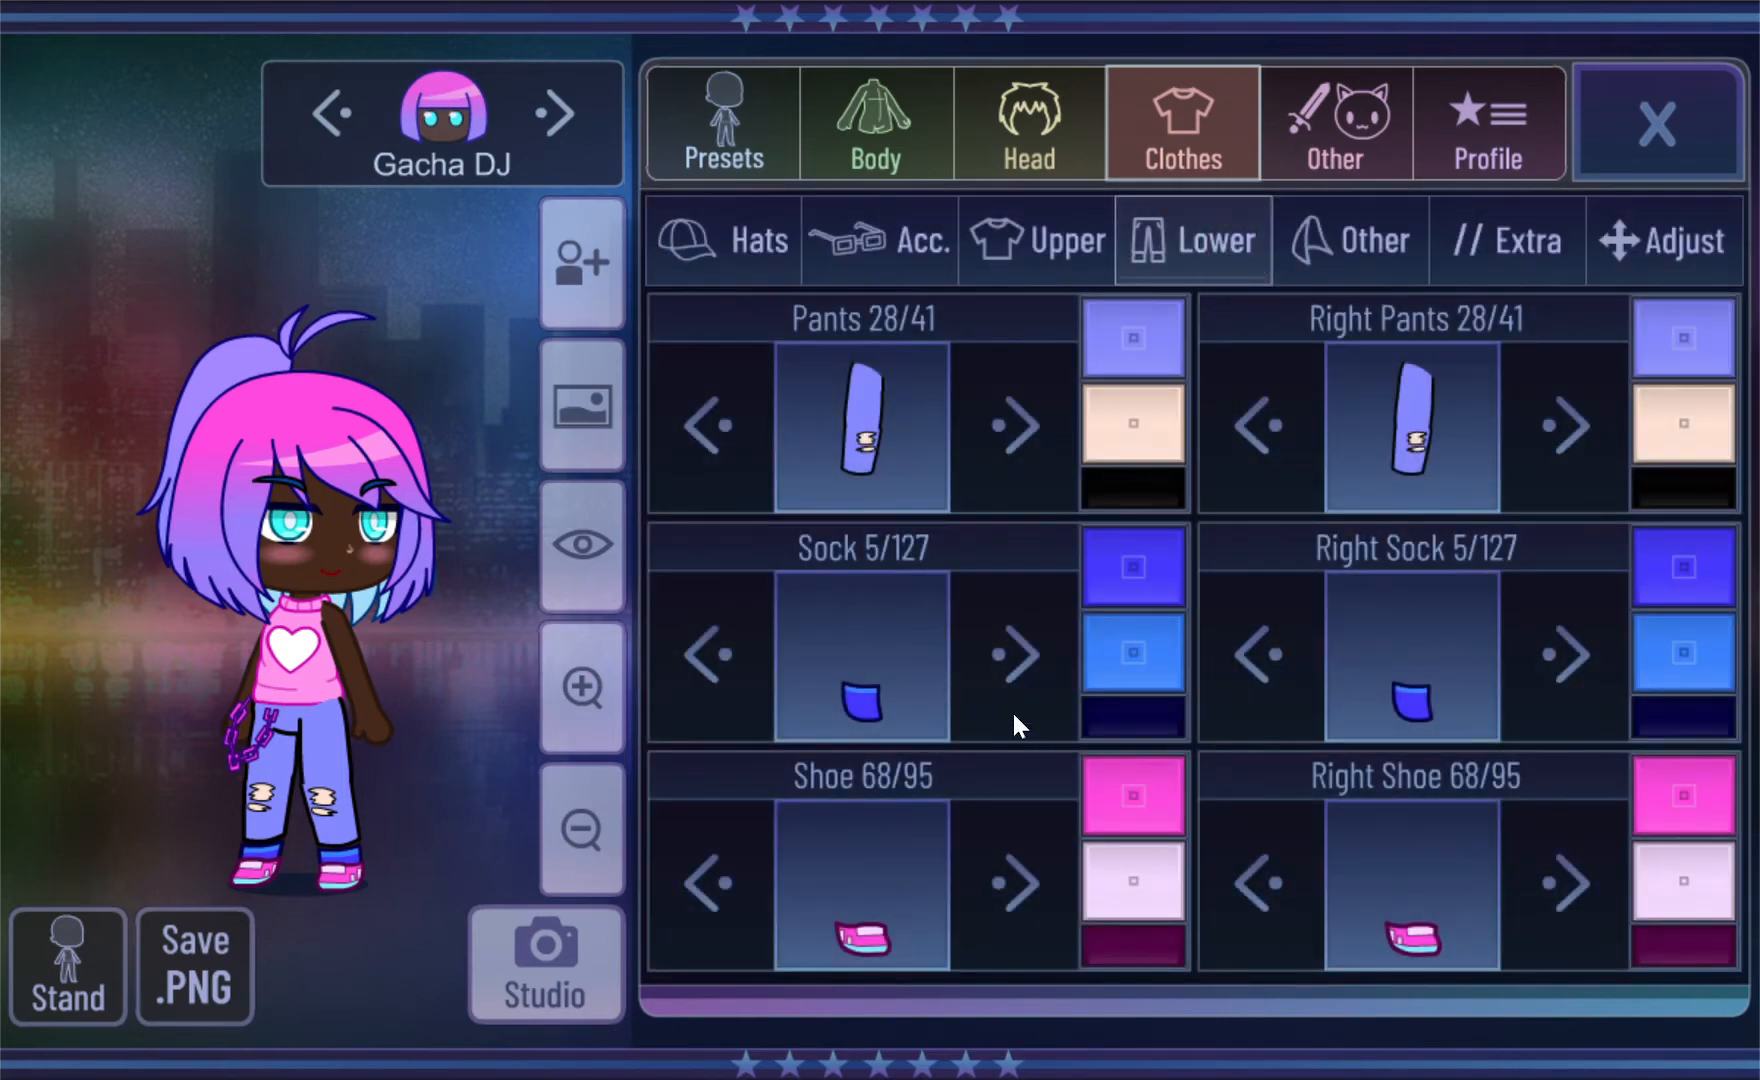
pyautogui.click(860, 657)
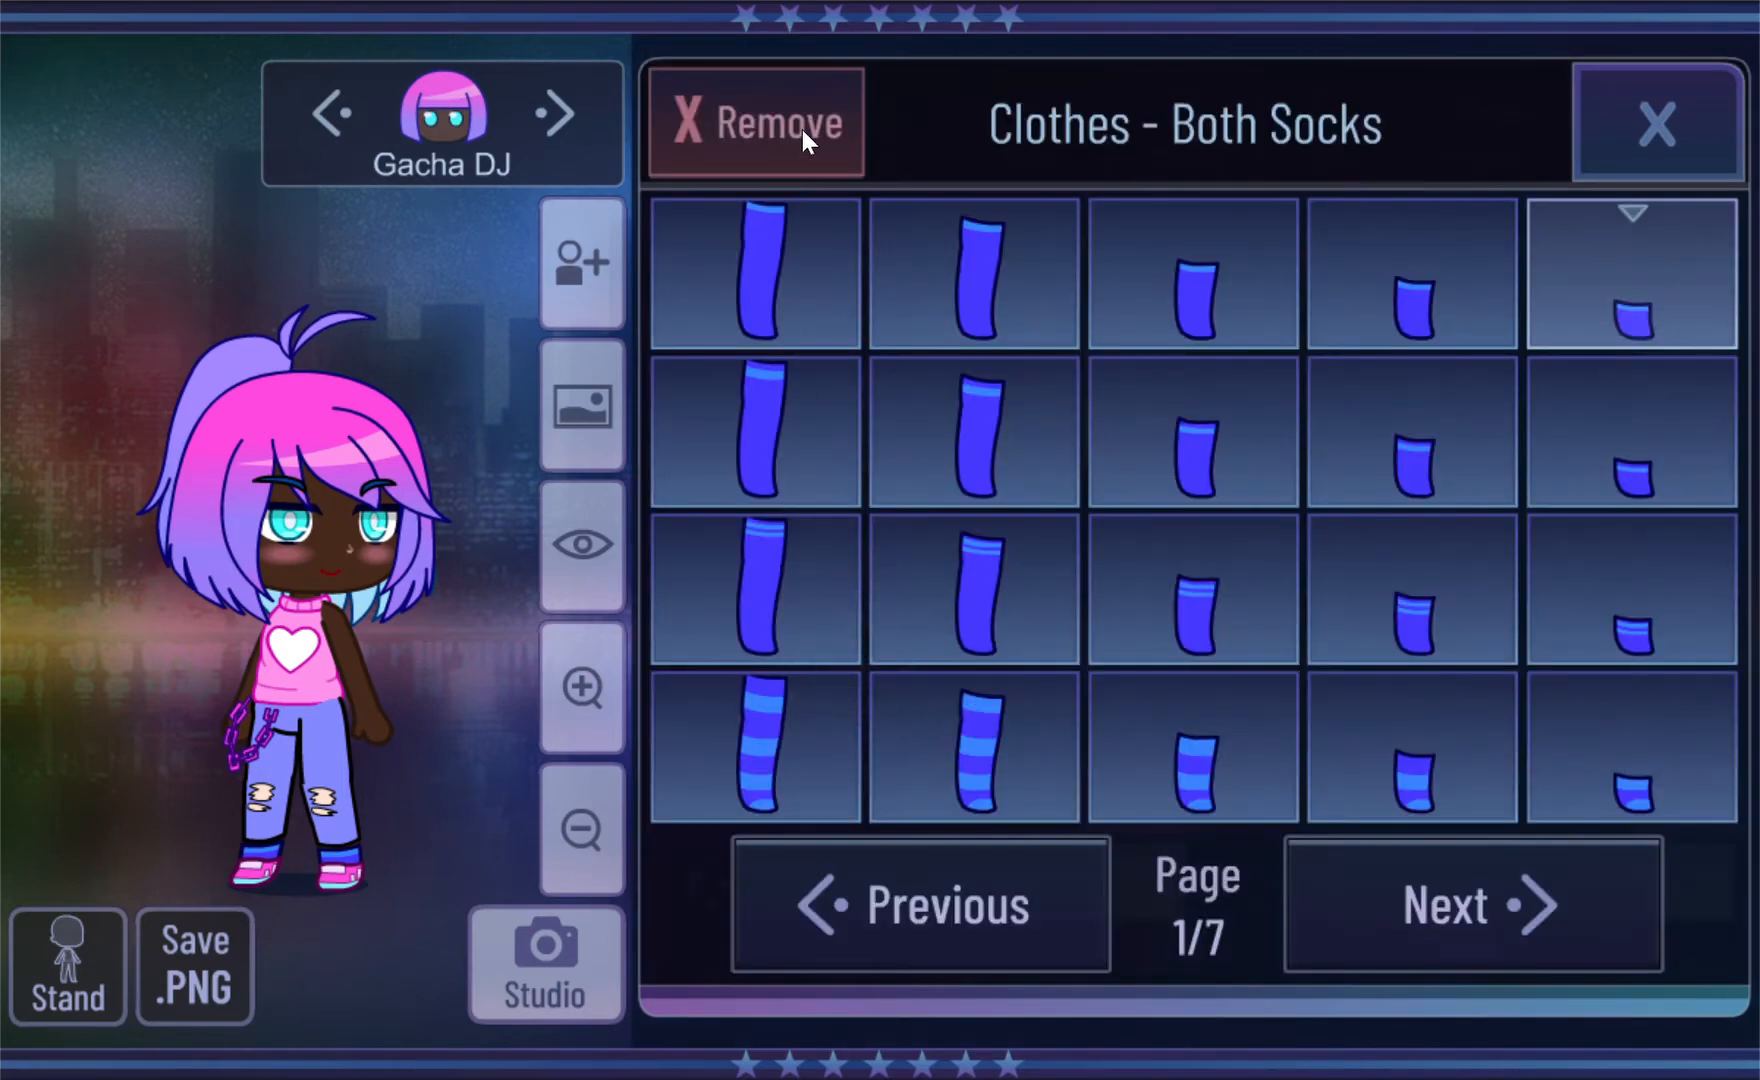
pyautogui.click(754, 121)
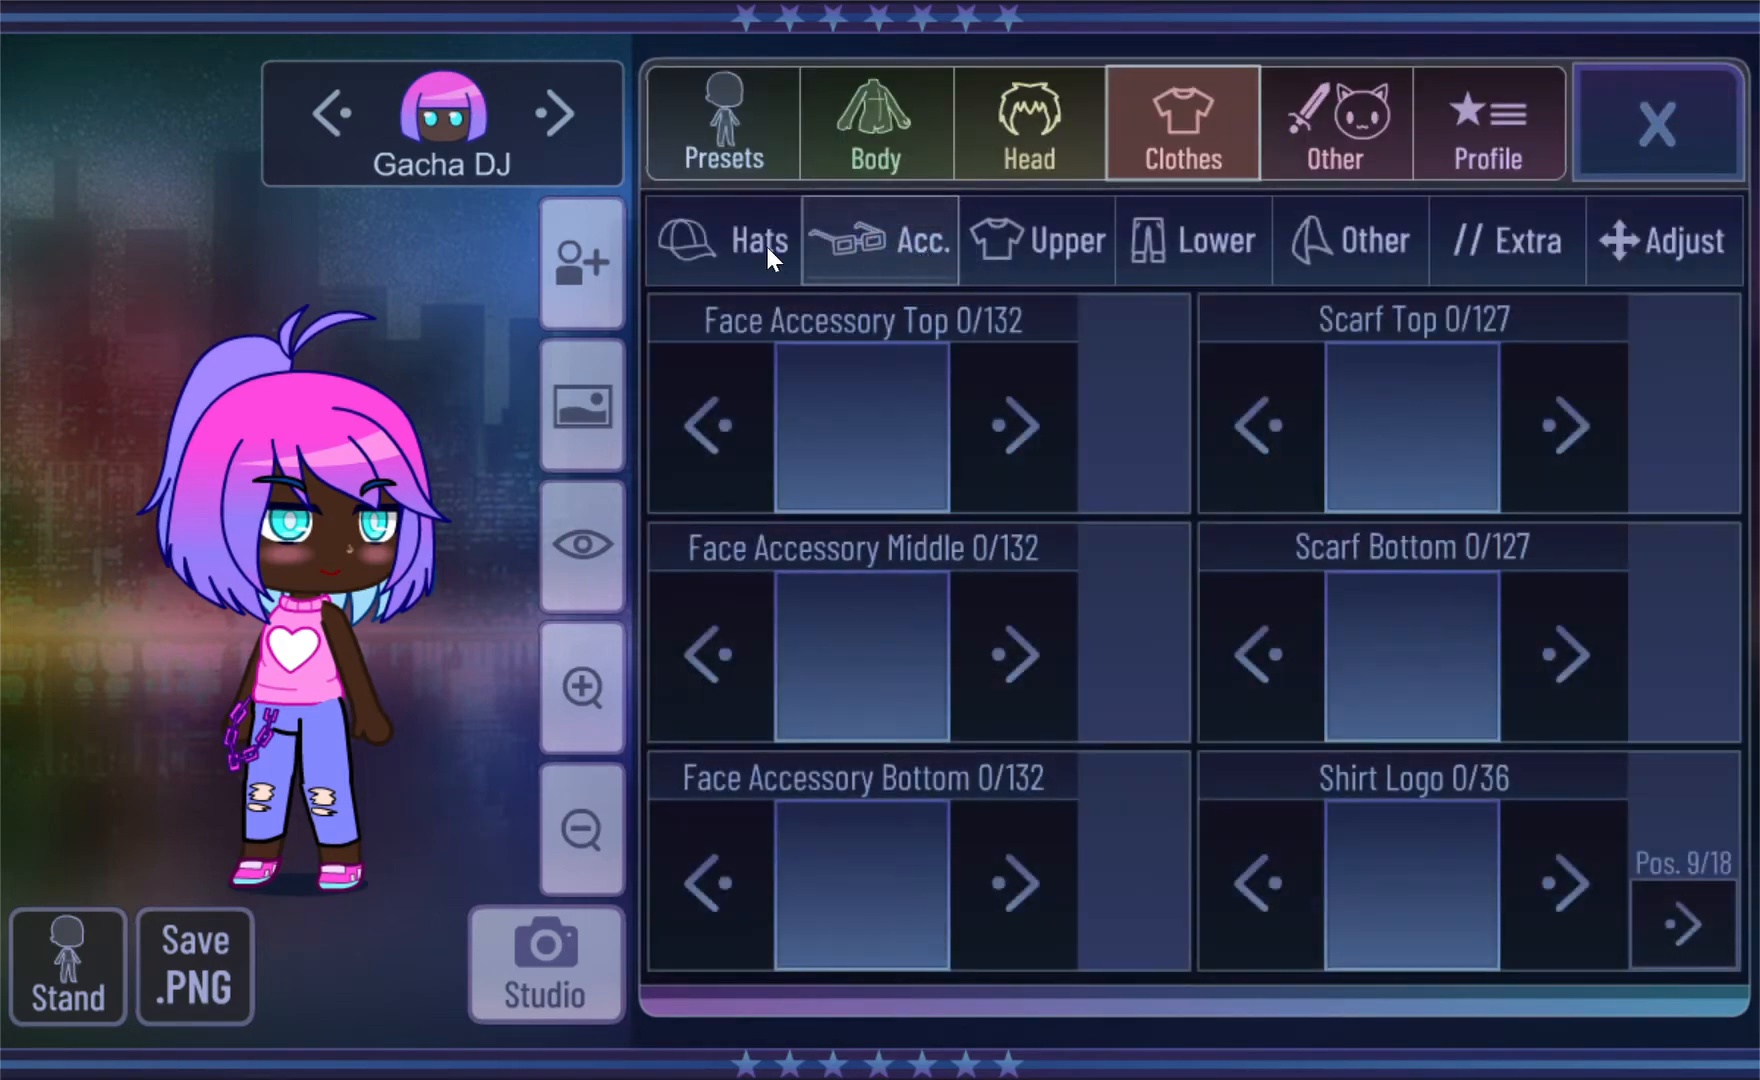
# Step: Remove the character's nose in the Face settings
pyautogui.click(874, 123)
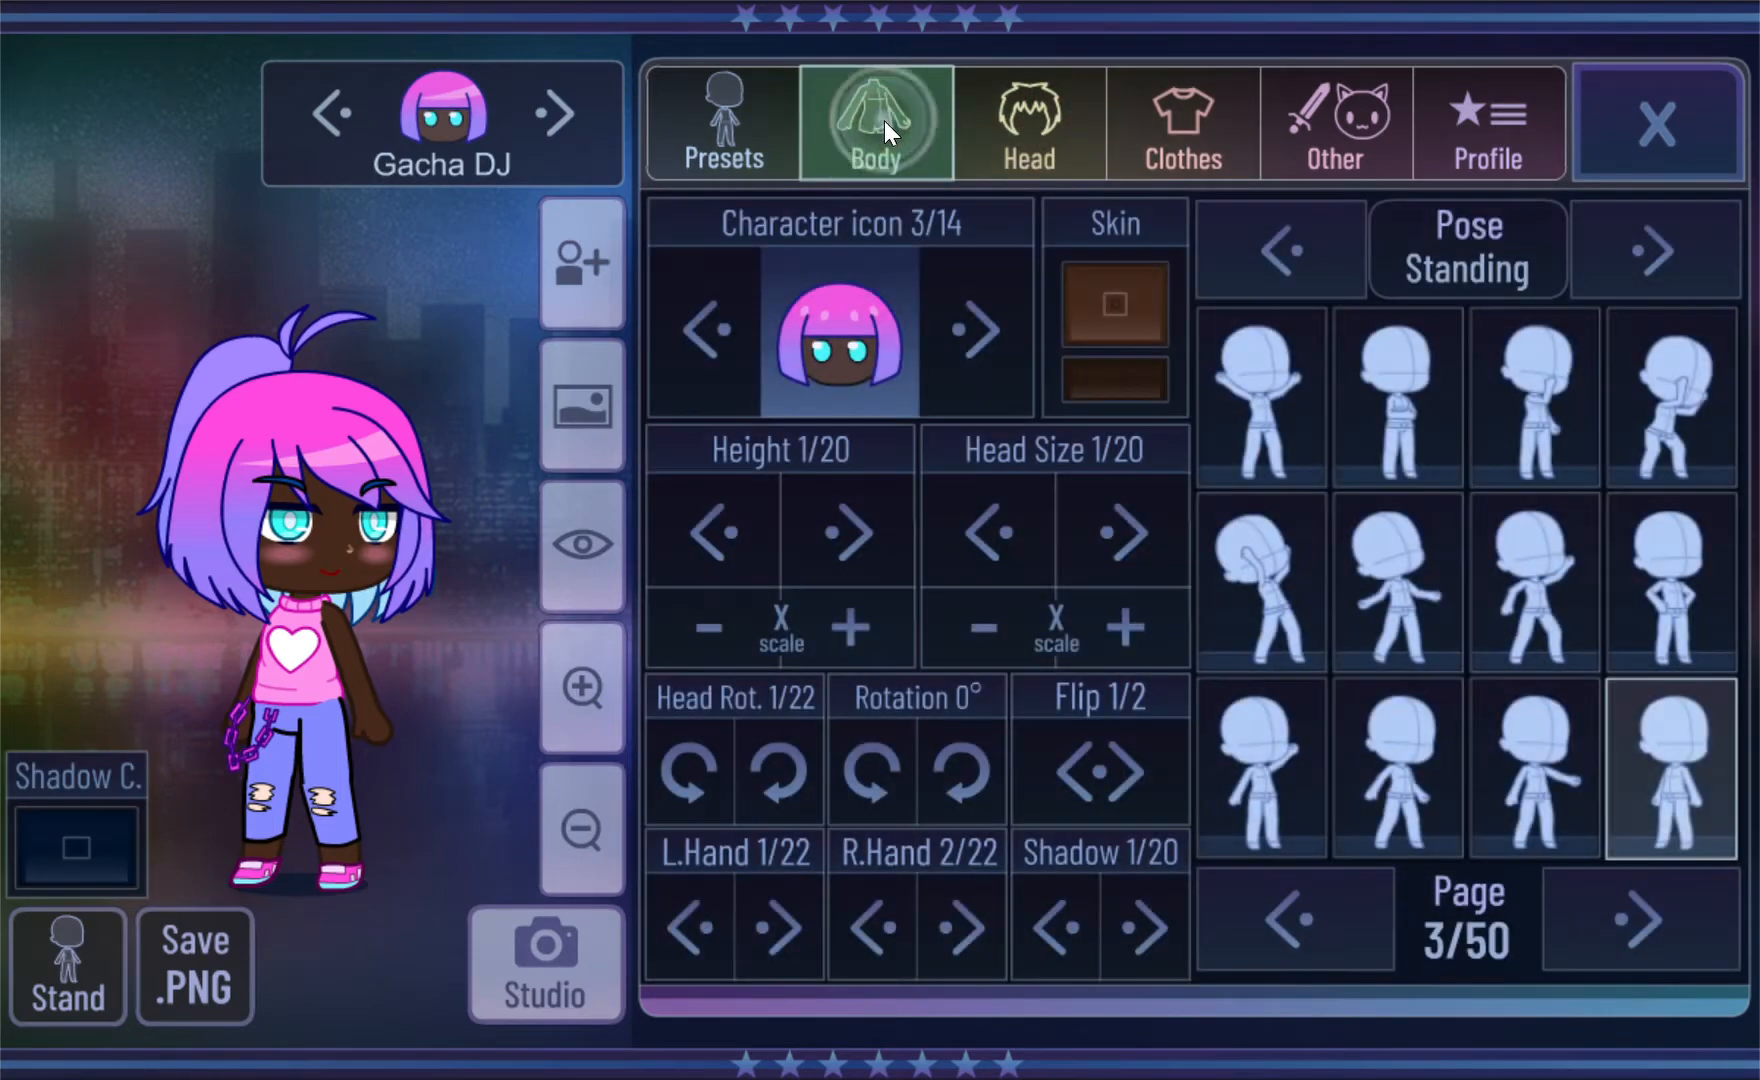
pyautogui.click(1025, 123)
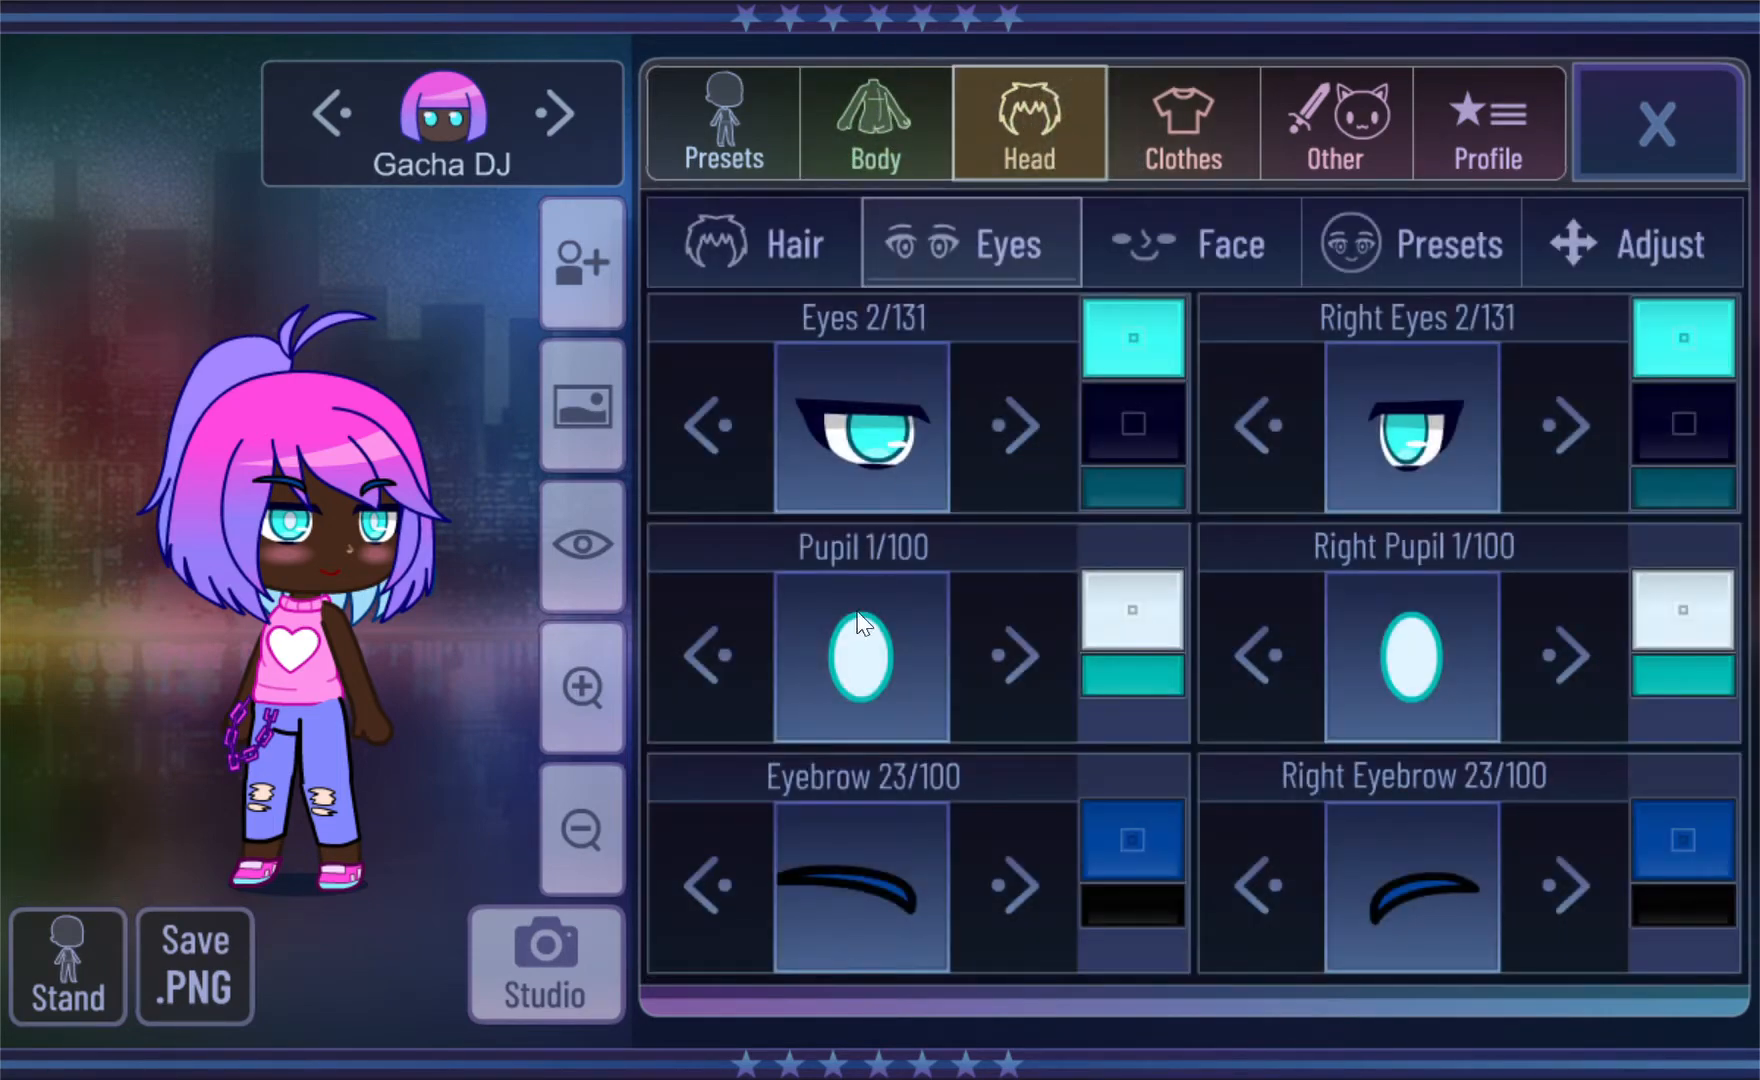
pyautogui.click(1192, 241)
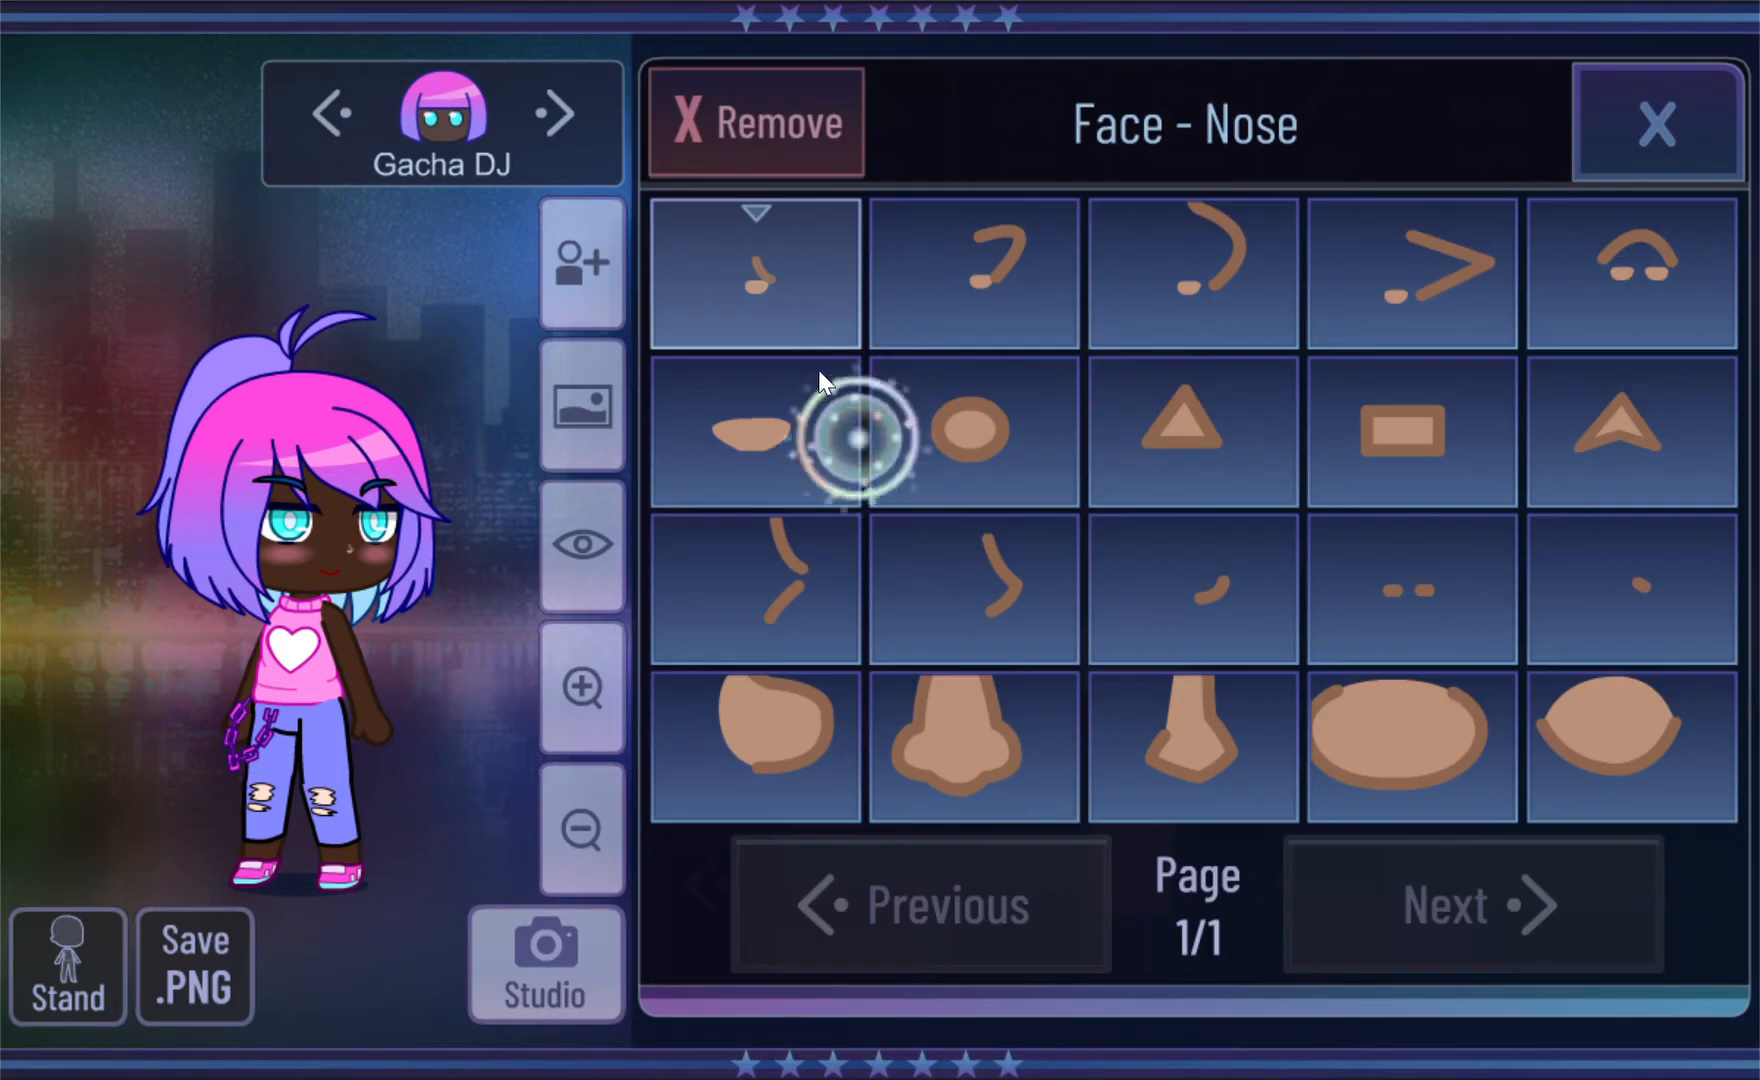
pyautogui.click(1654, 122)
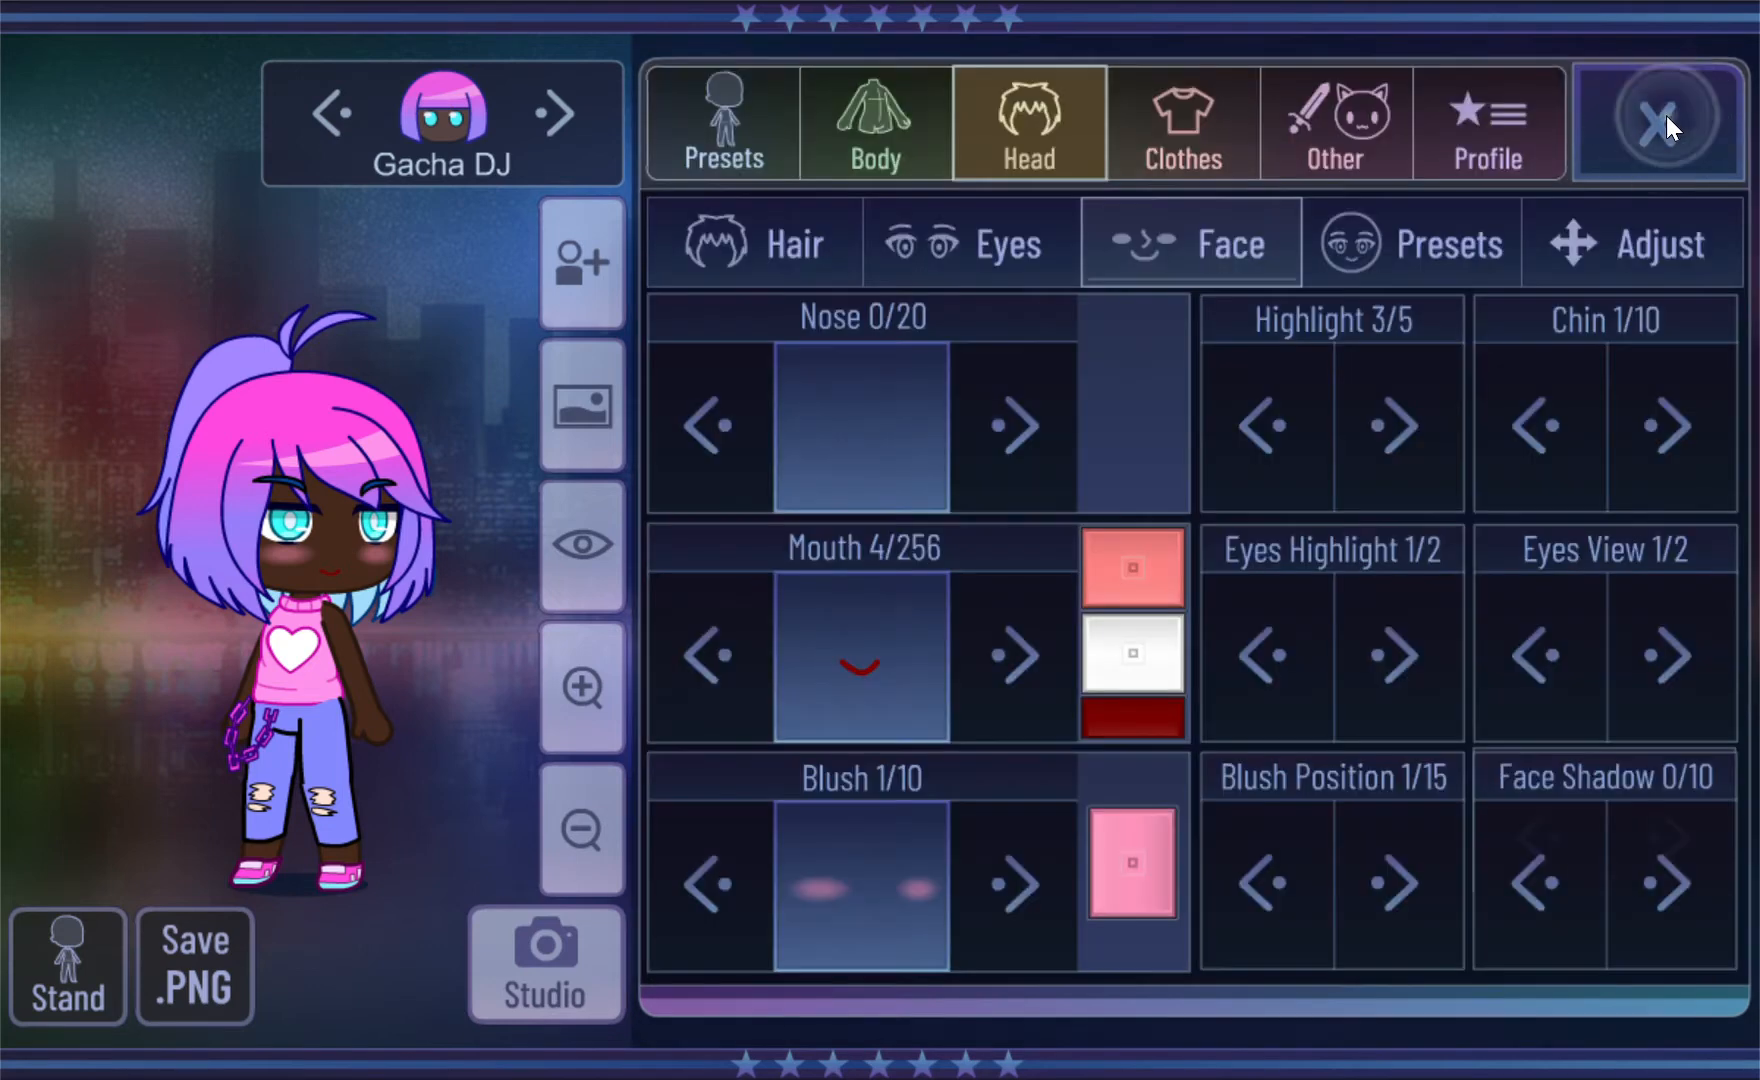
# Step: Change the mouth's main colour from red to black
pyautogui.click(860, 655)
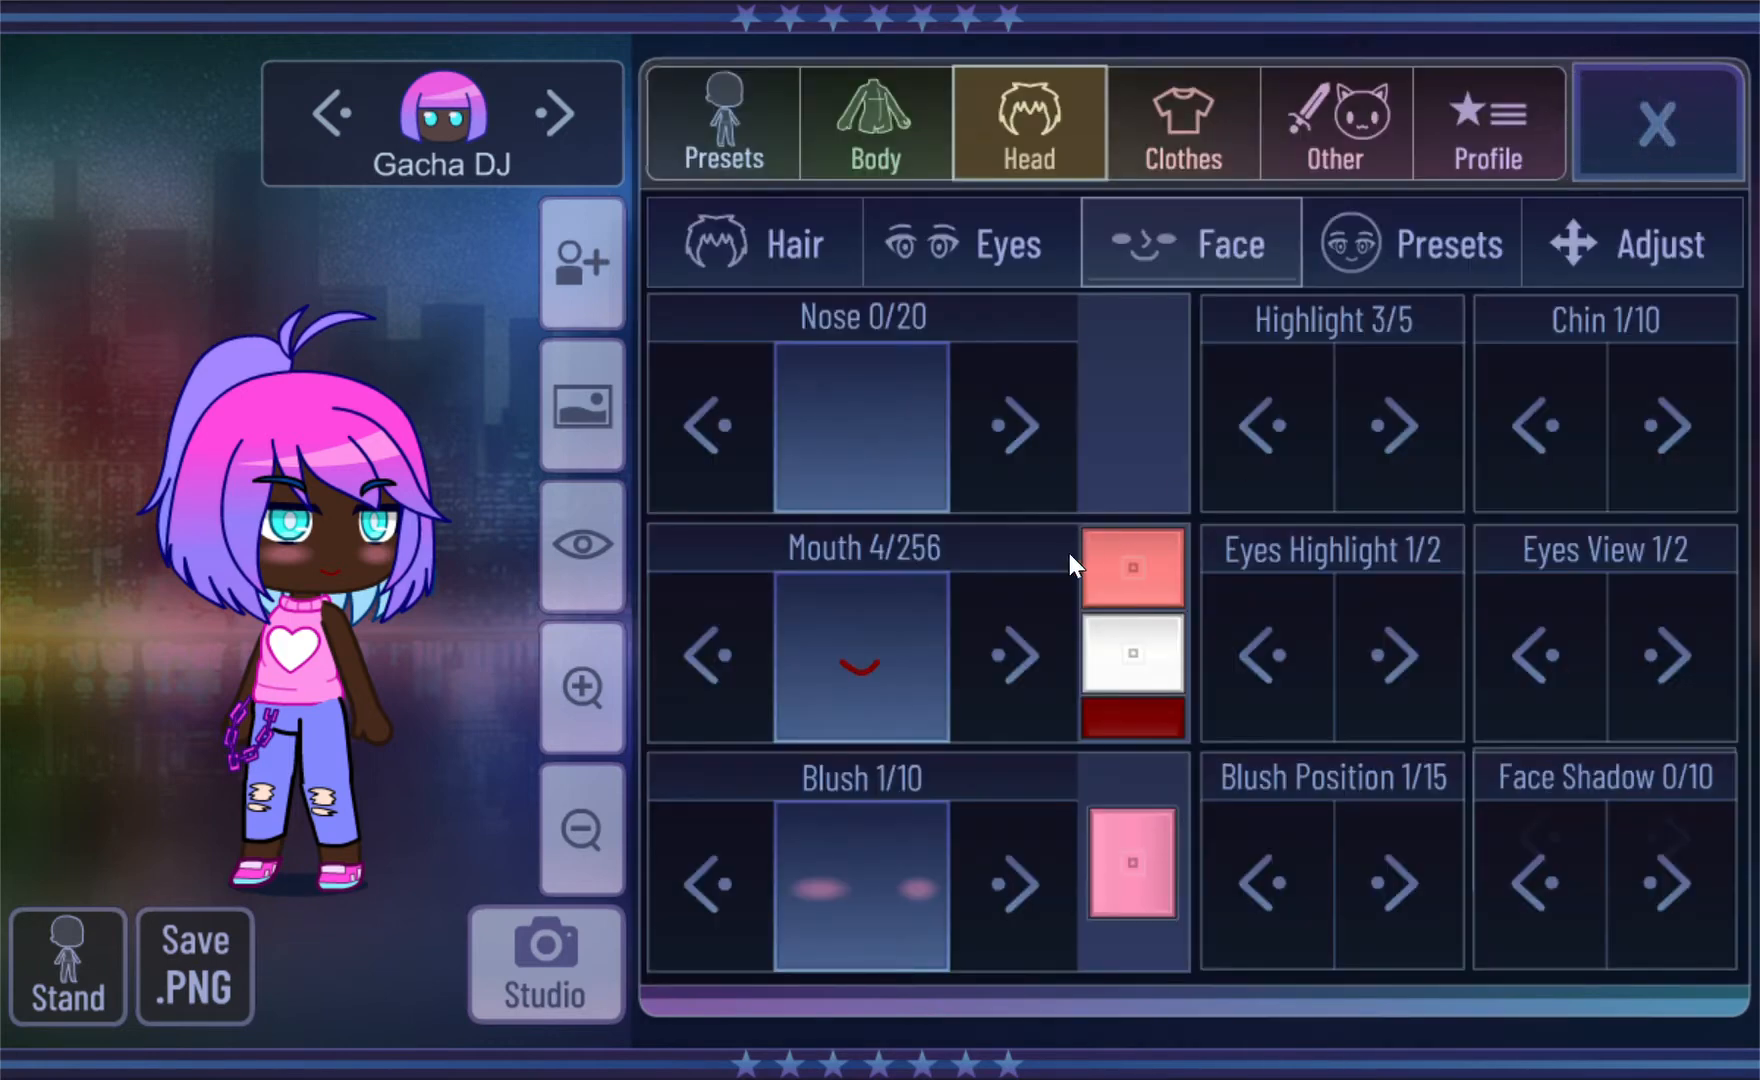
pyautogui.click(1130, 567)
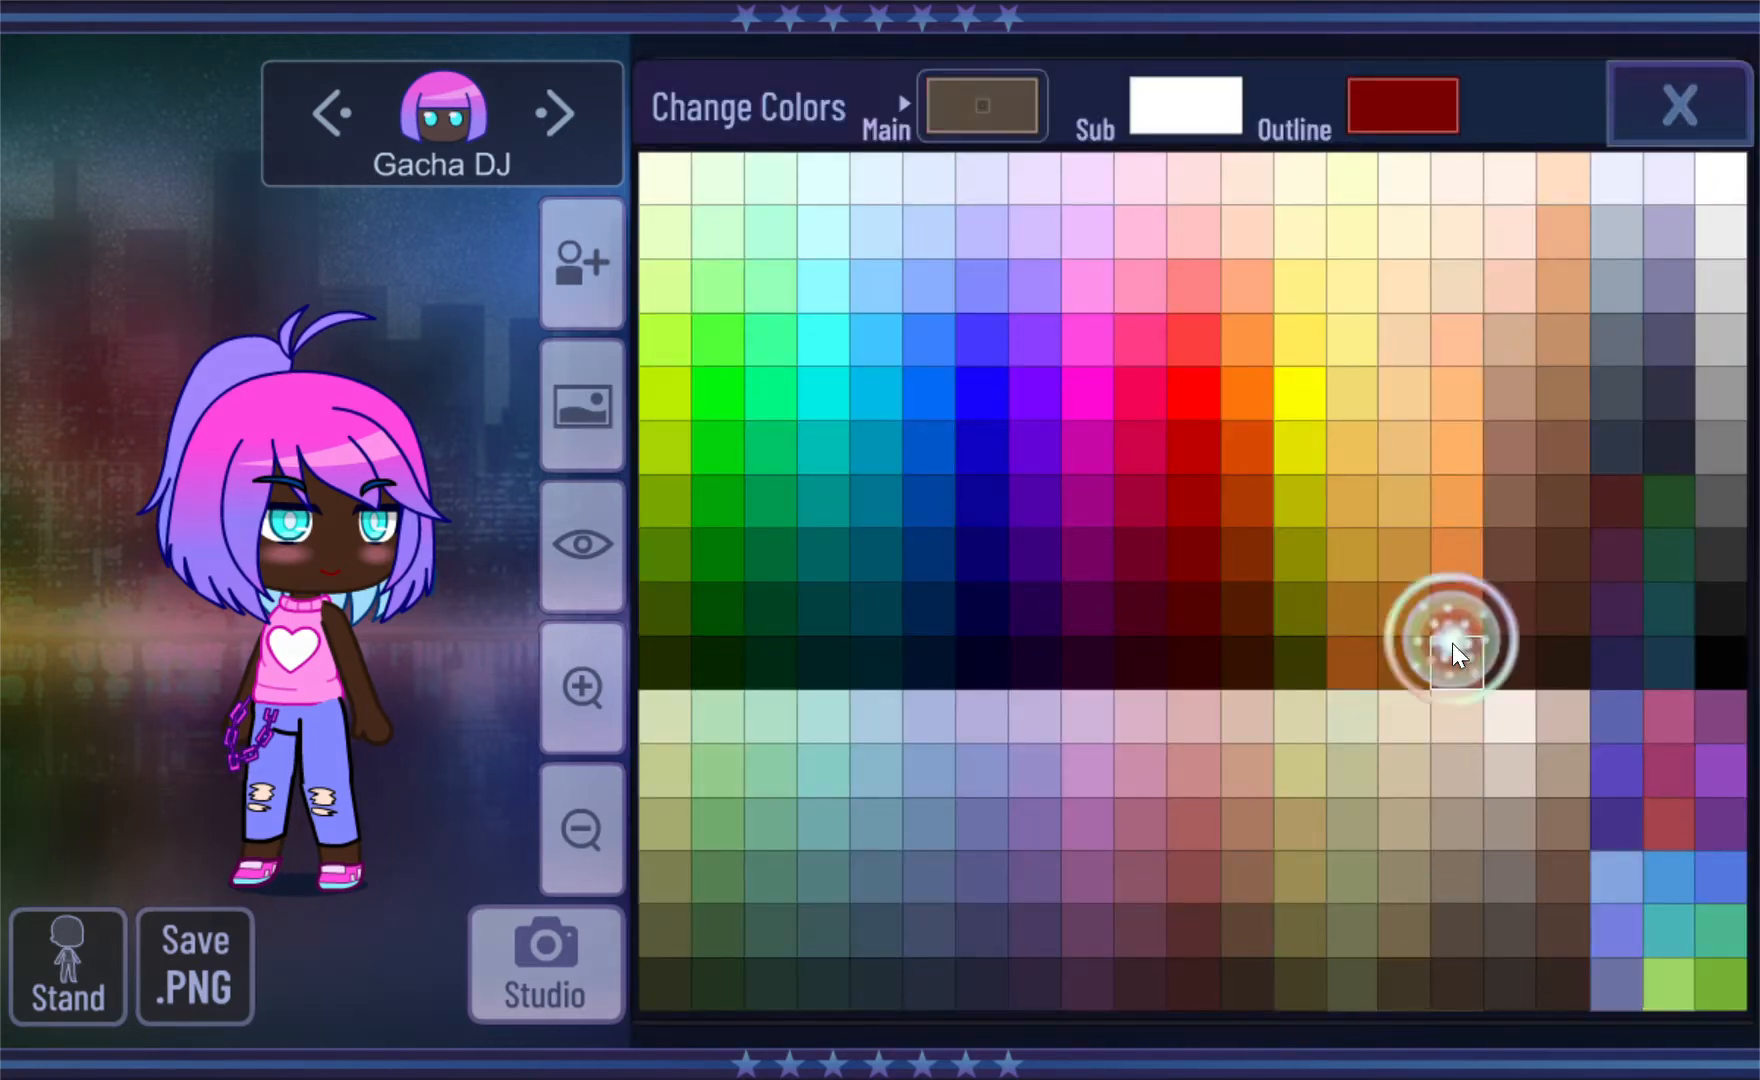
pyautogui.click(1451, 640)
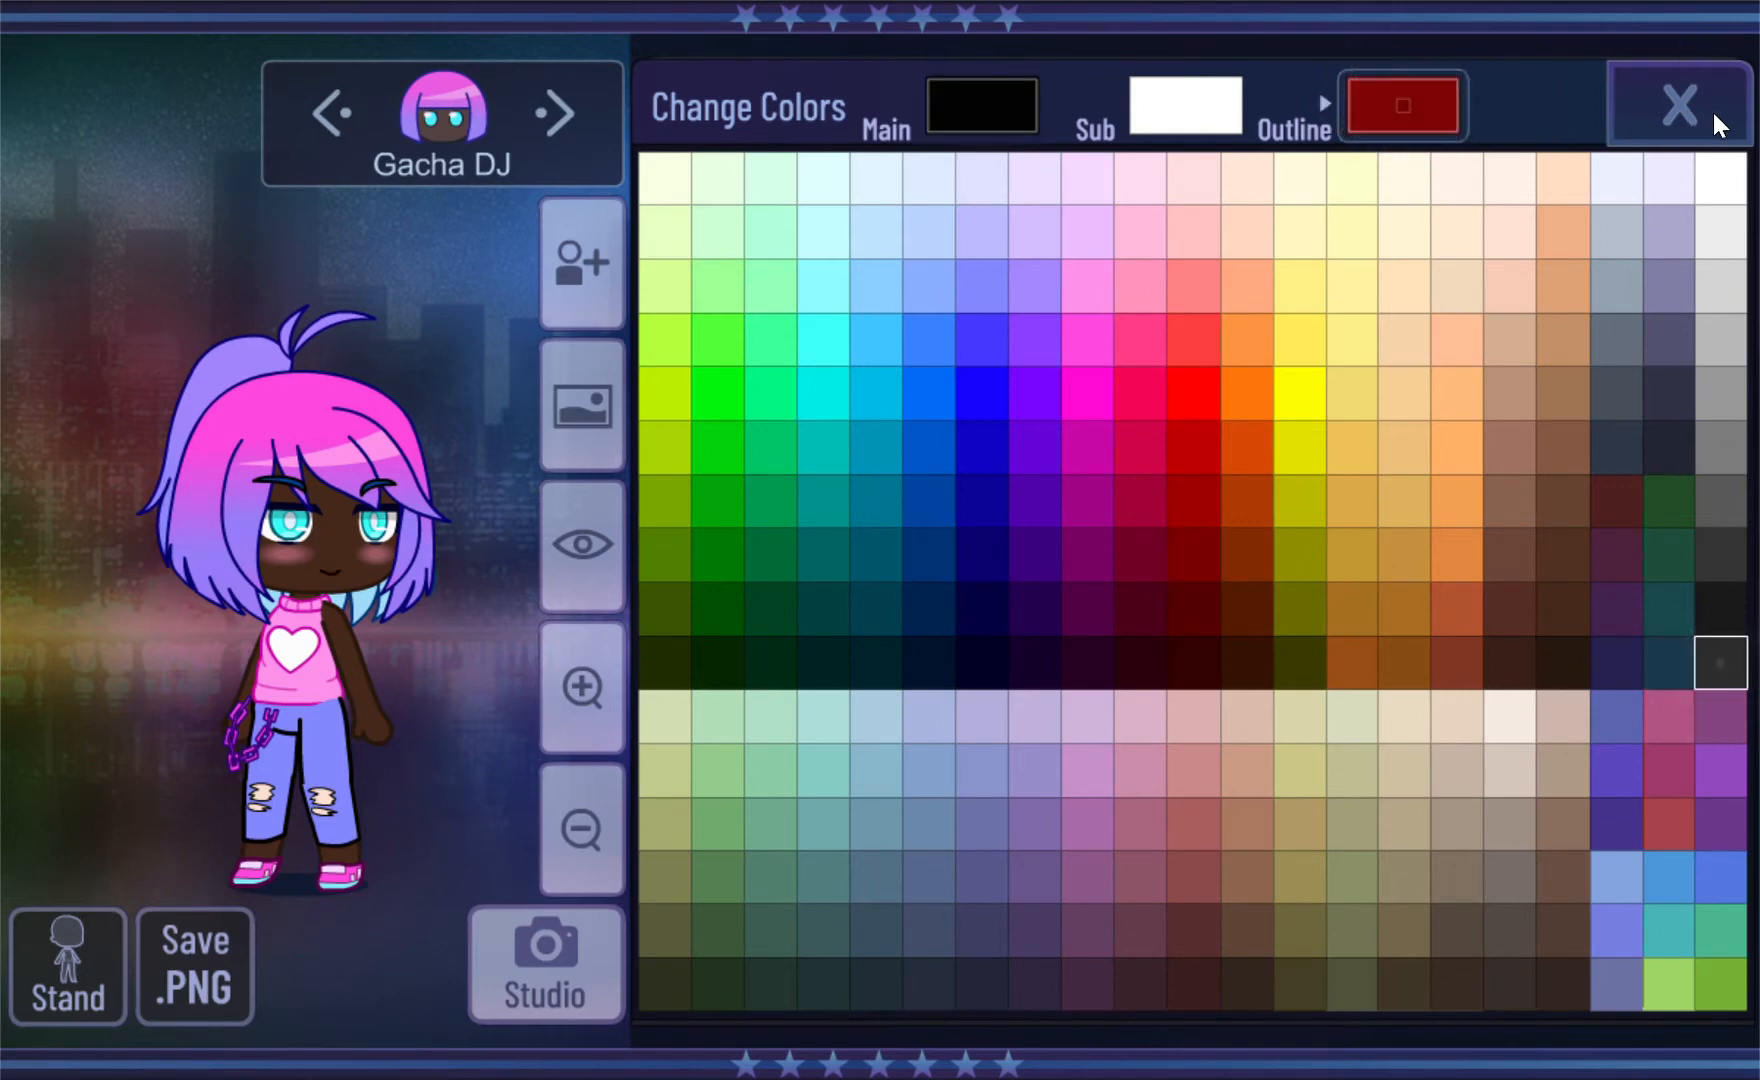
pyautogui.moveTo(1706, 92)
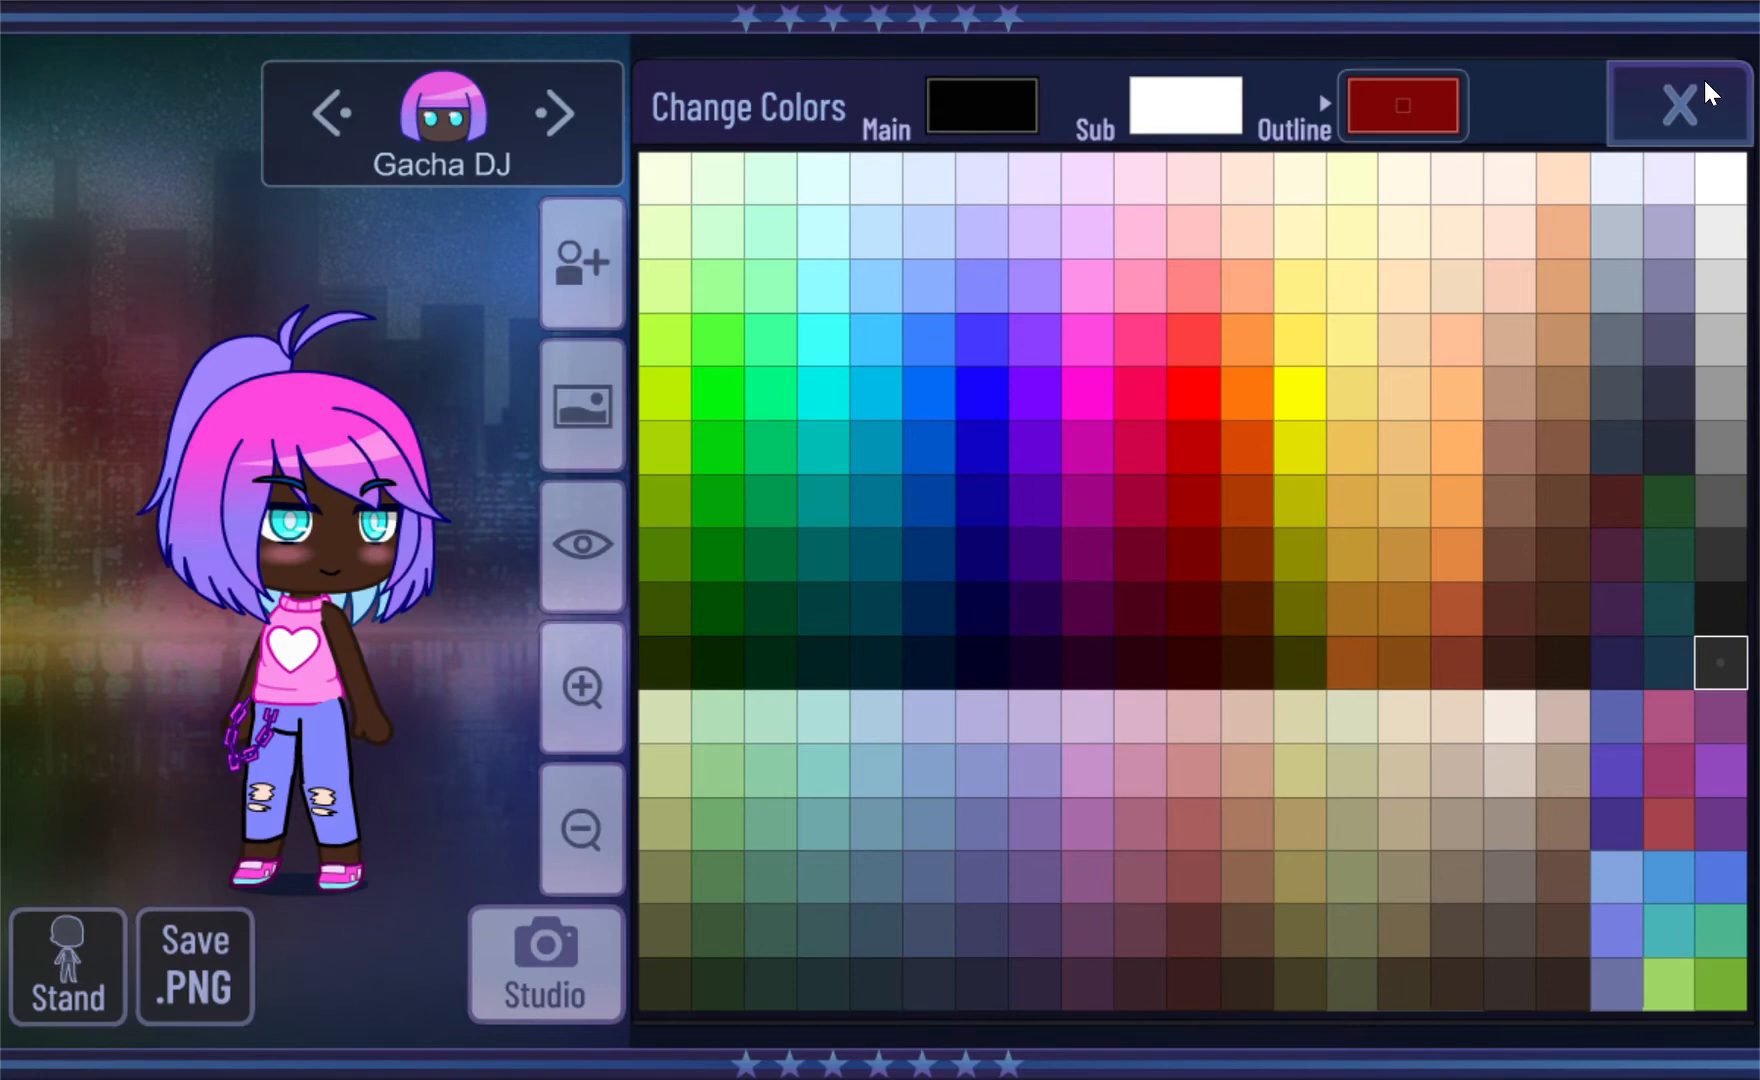
# Step: Close the colour palette and check Eyes, Upper clothing, Head and Body settings unchanged
pyautogui.click(1677, 104)
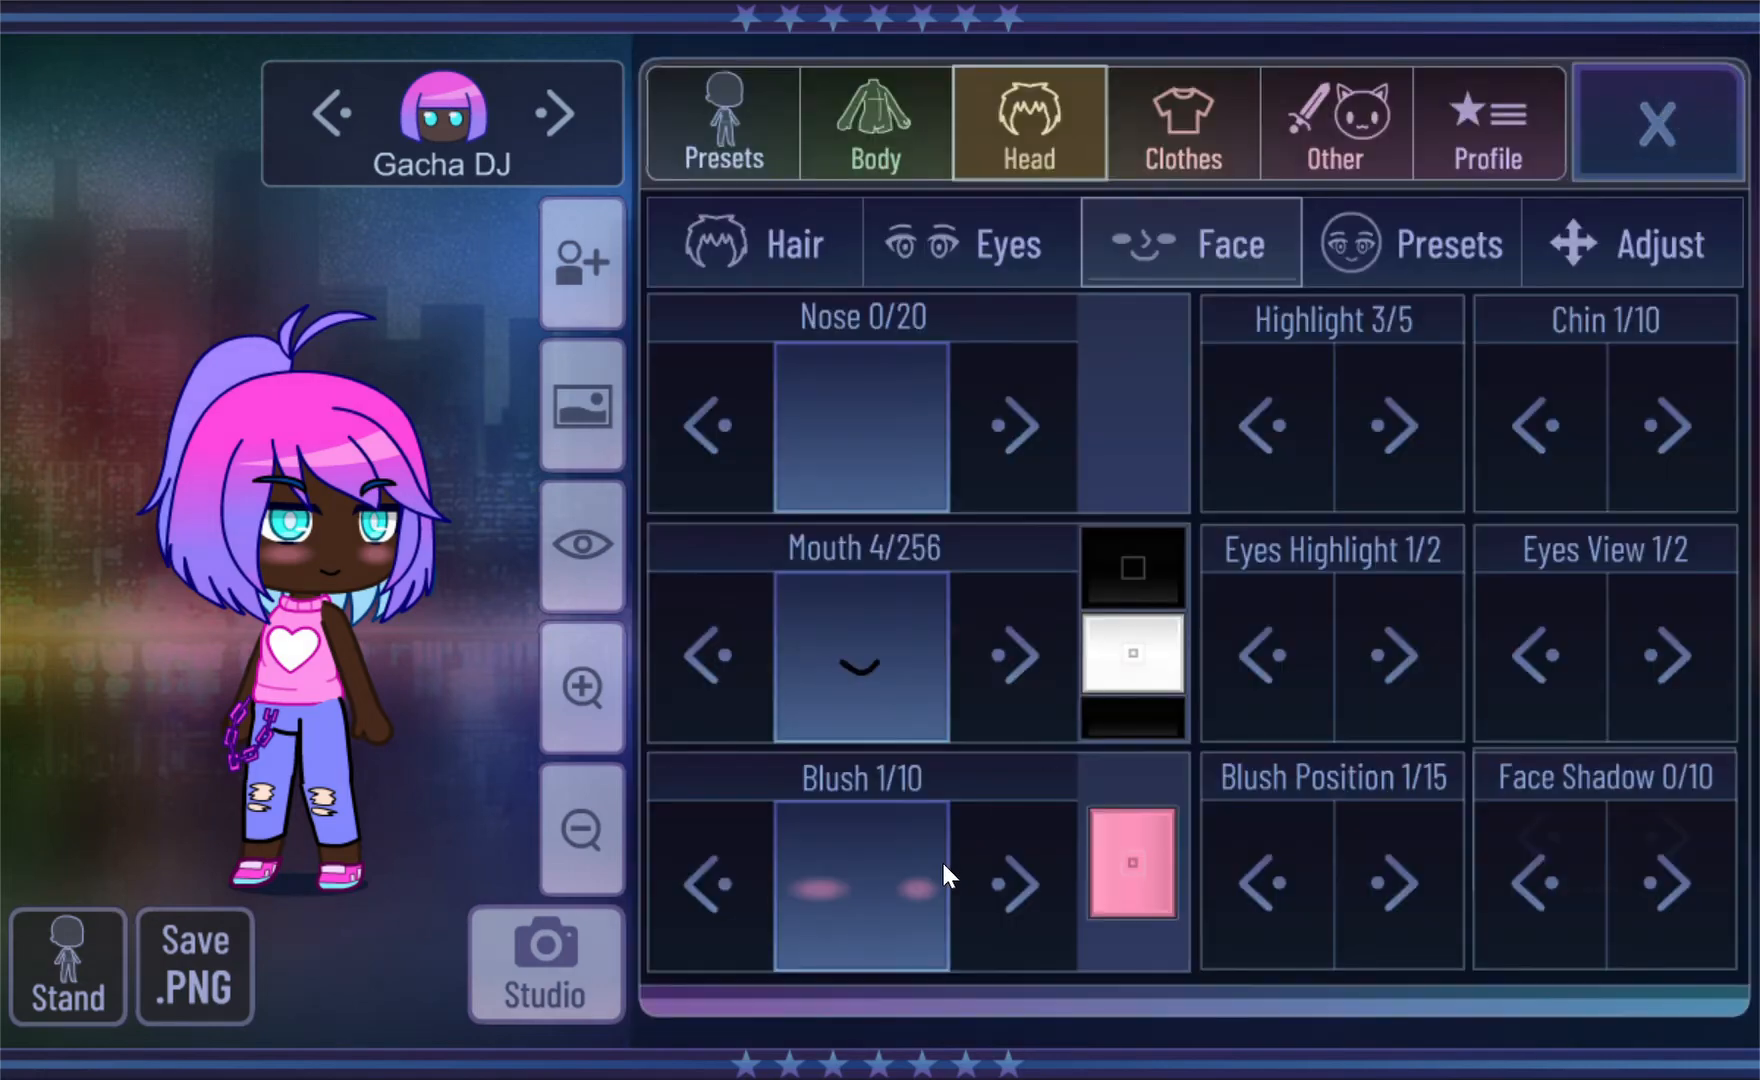
pyautogui.click(972, 242)
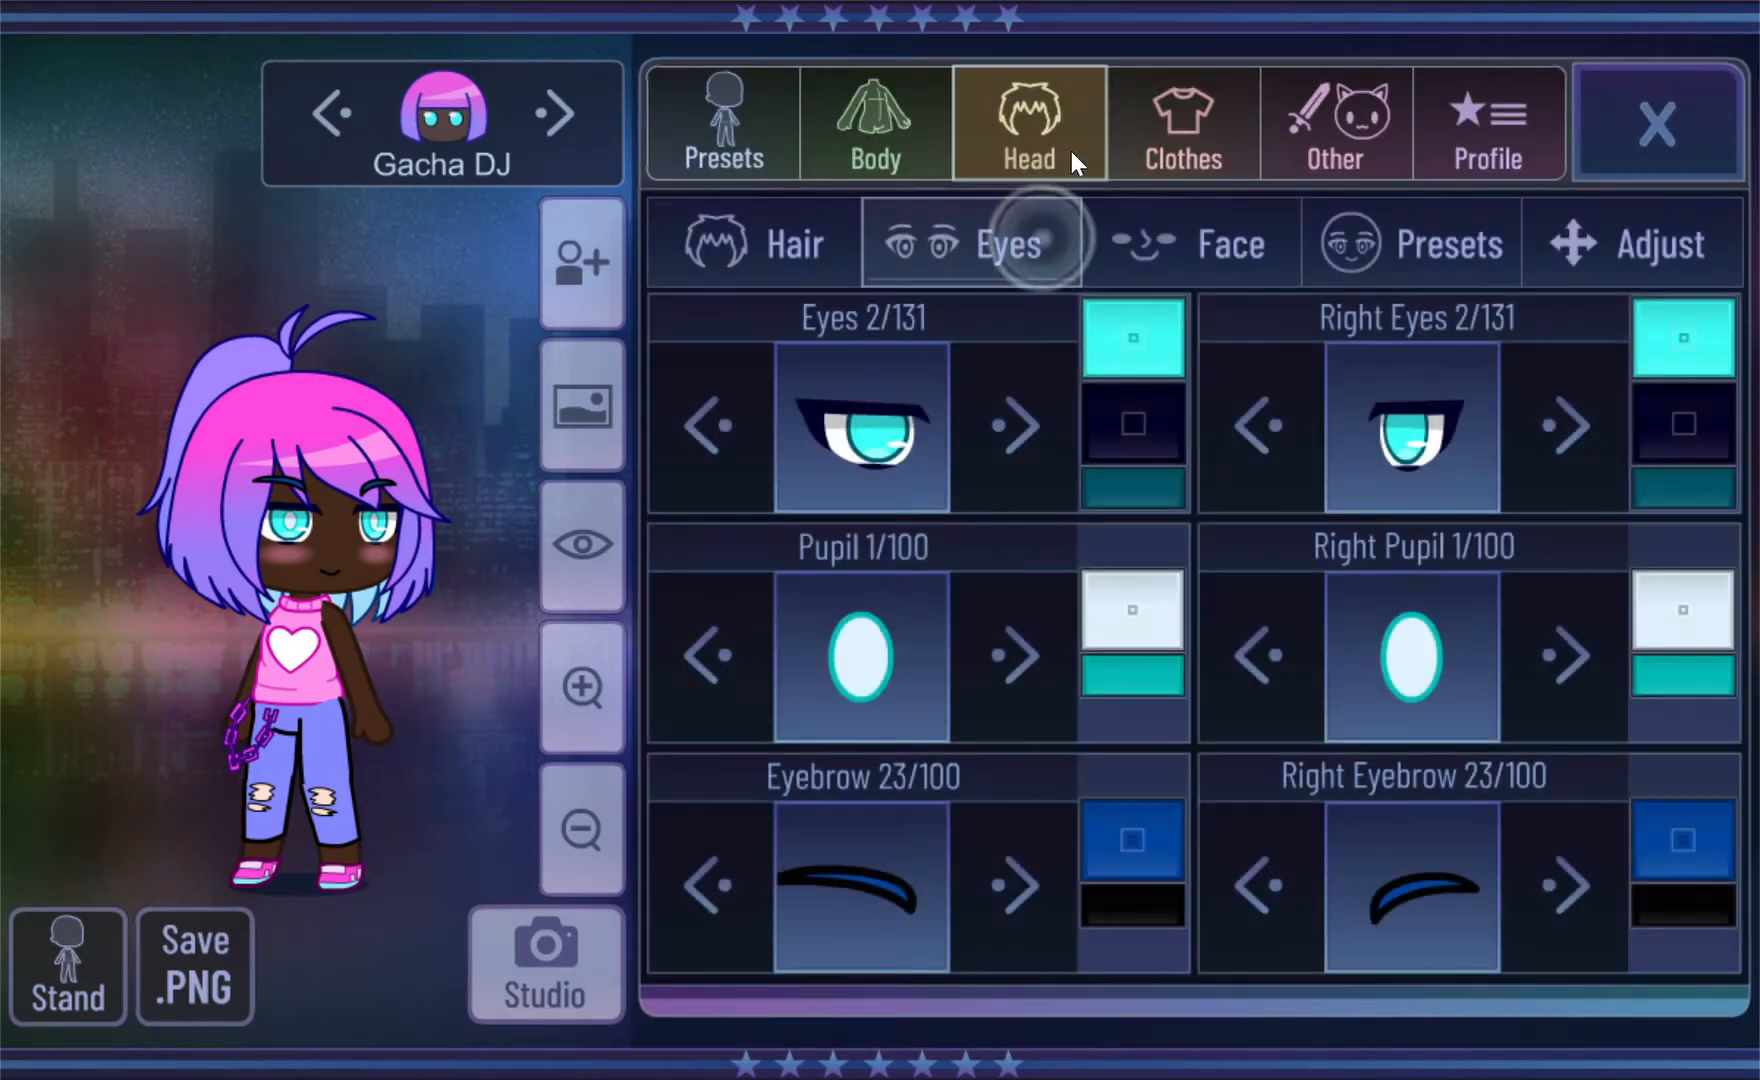
pyautogui.click(1180, 123)
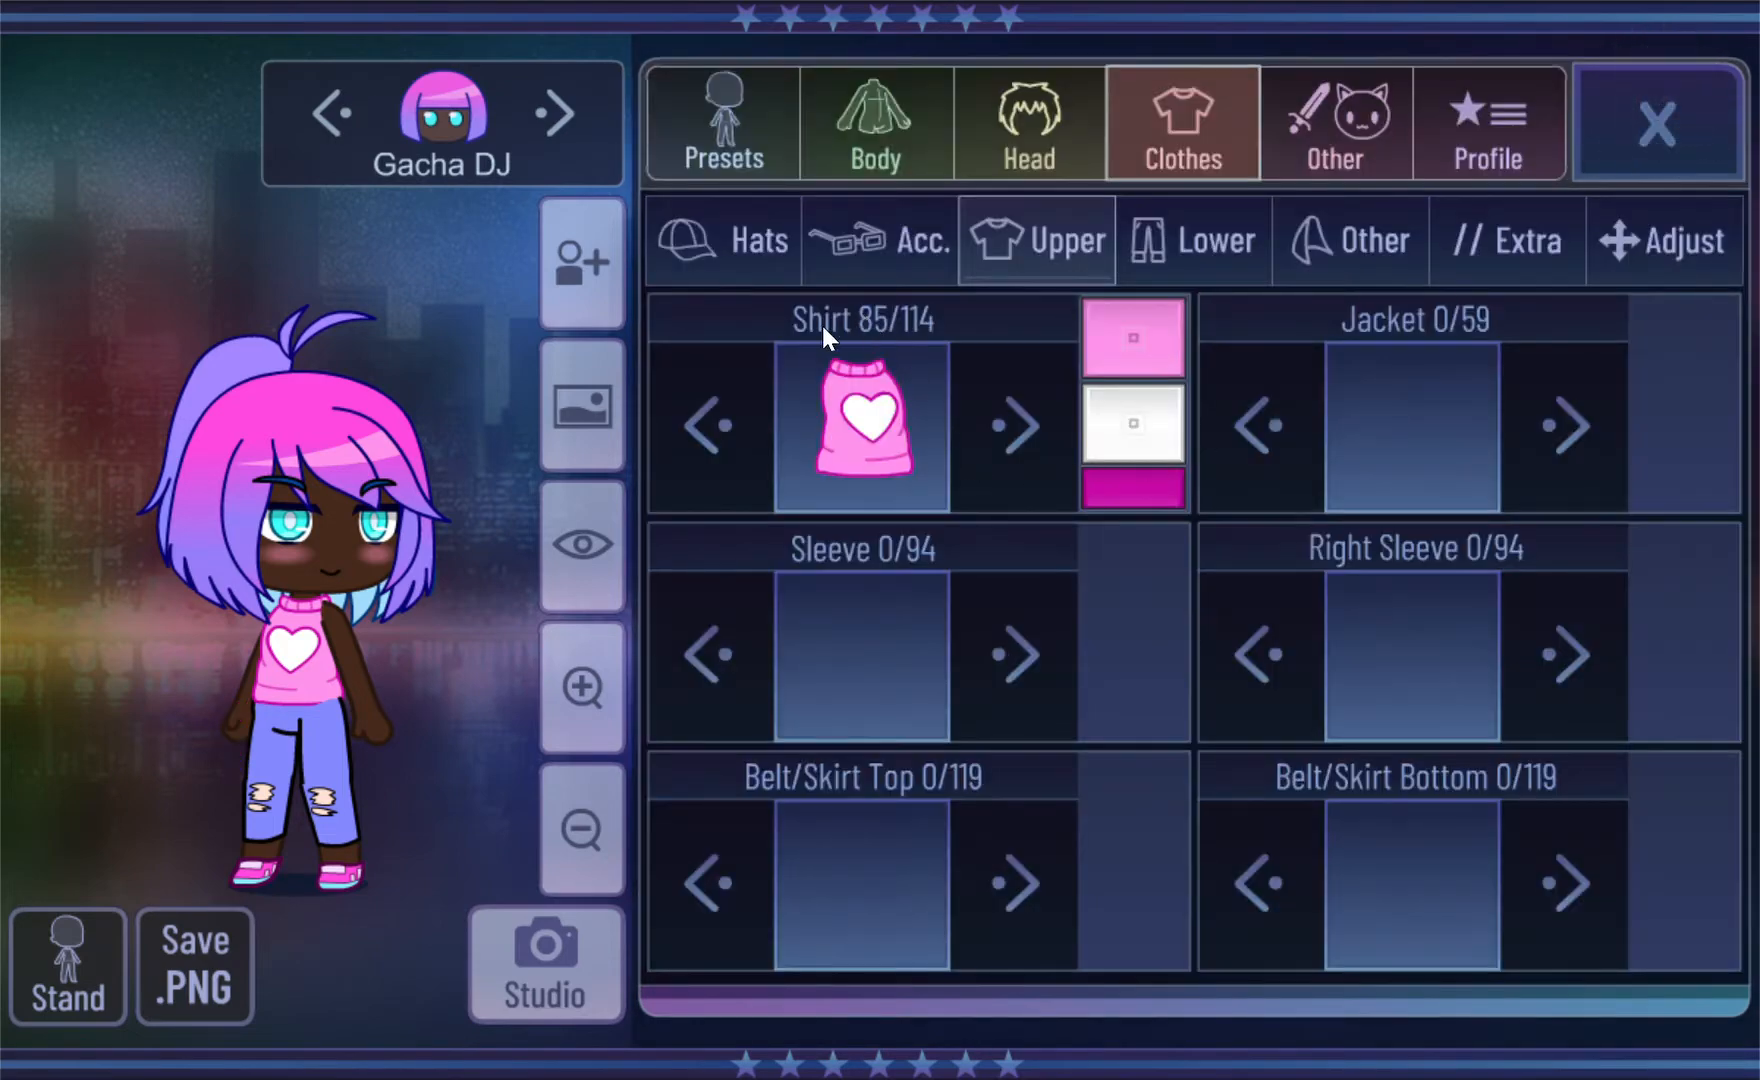
pyautogui.click(1026, 123)
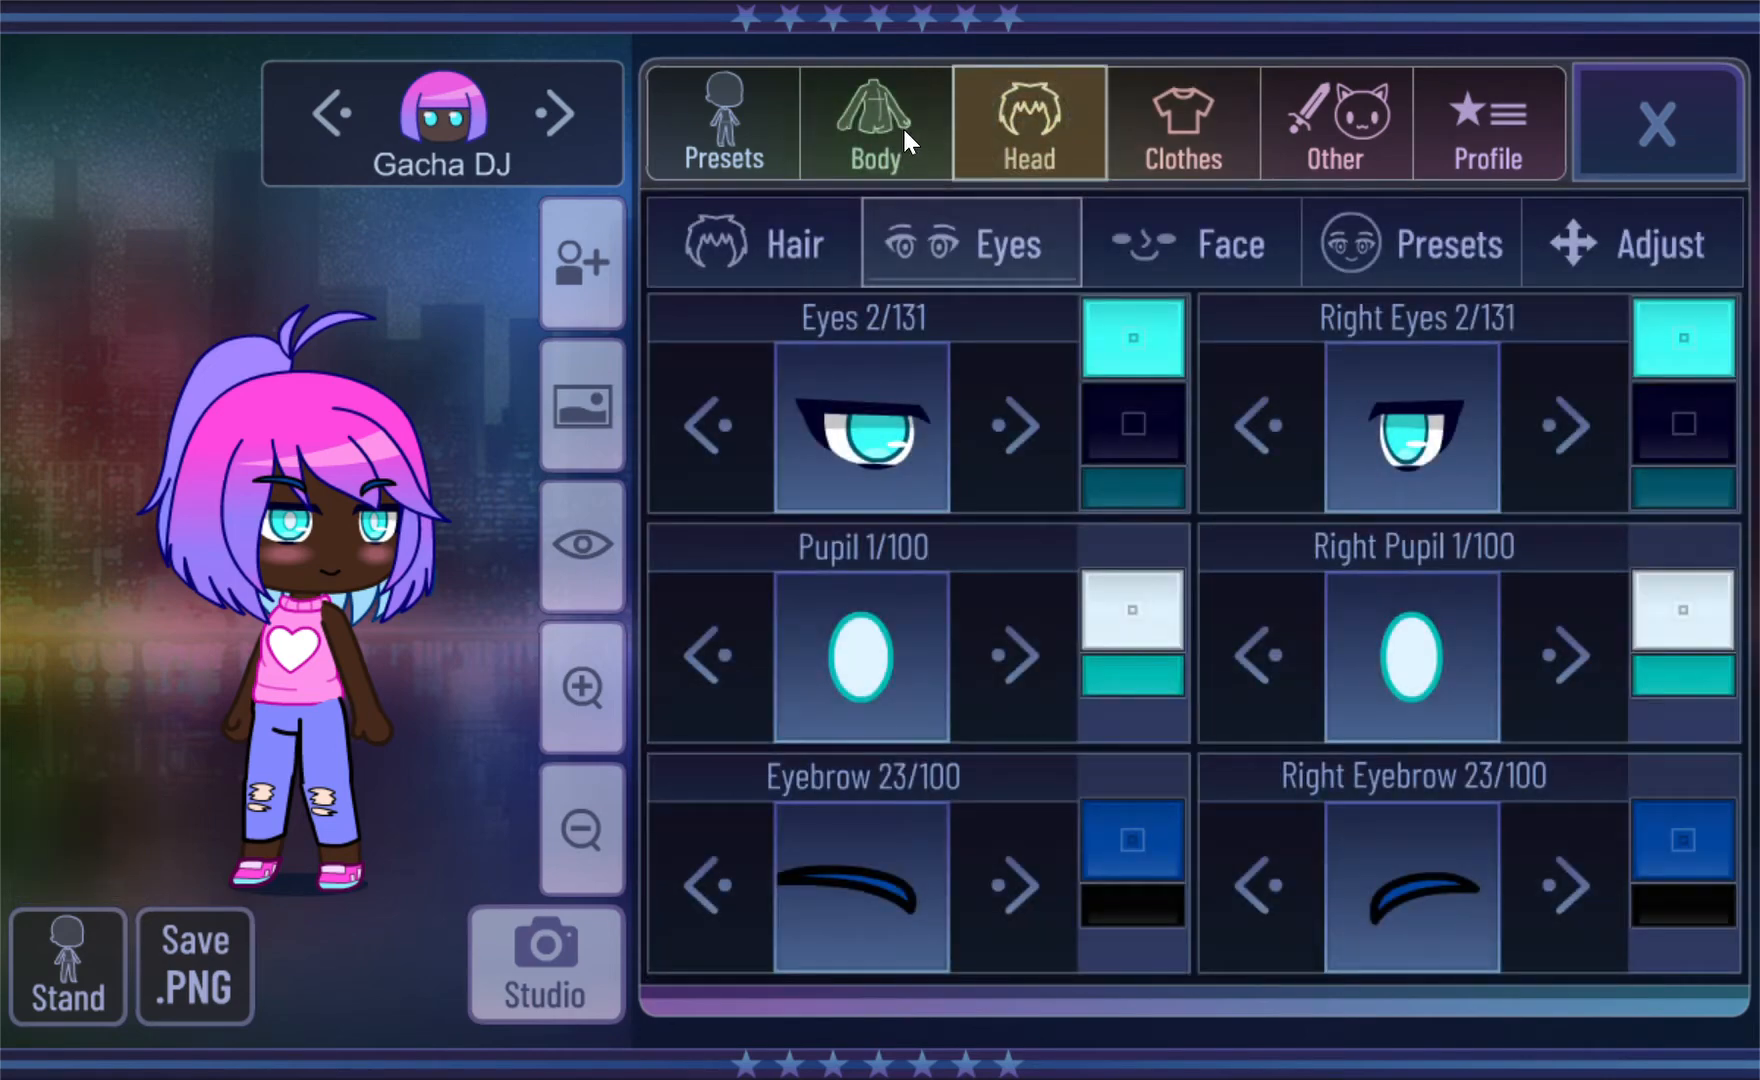
pyautogui.click(873, 123)
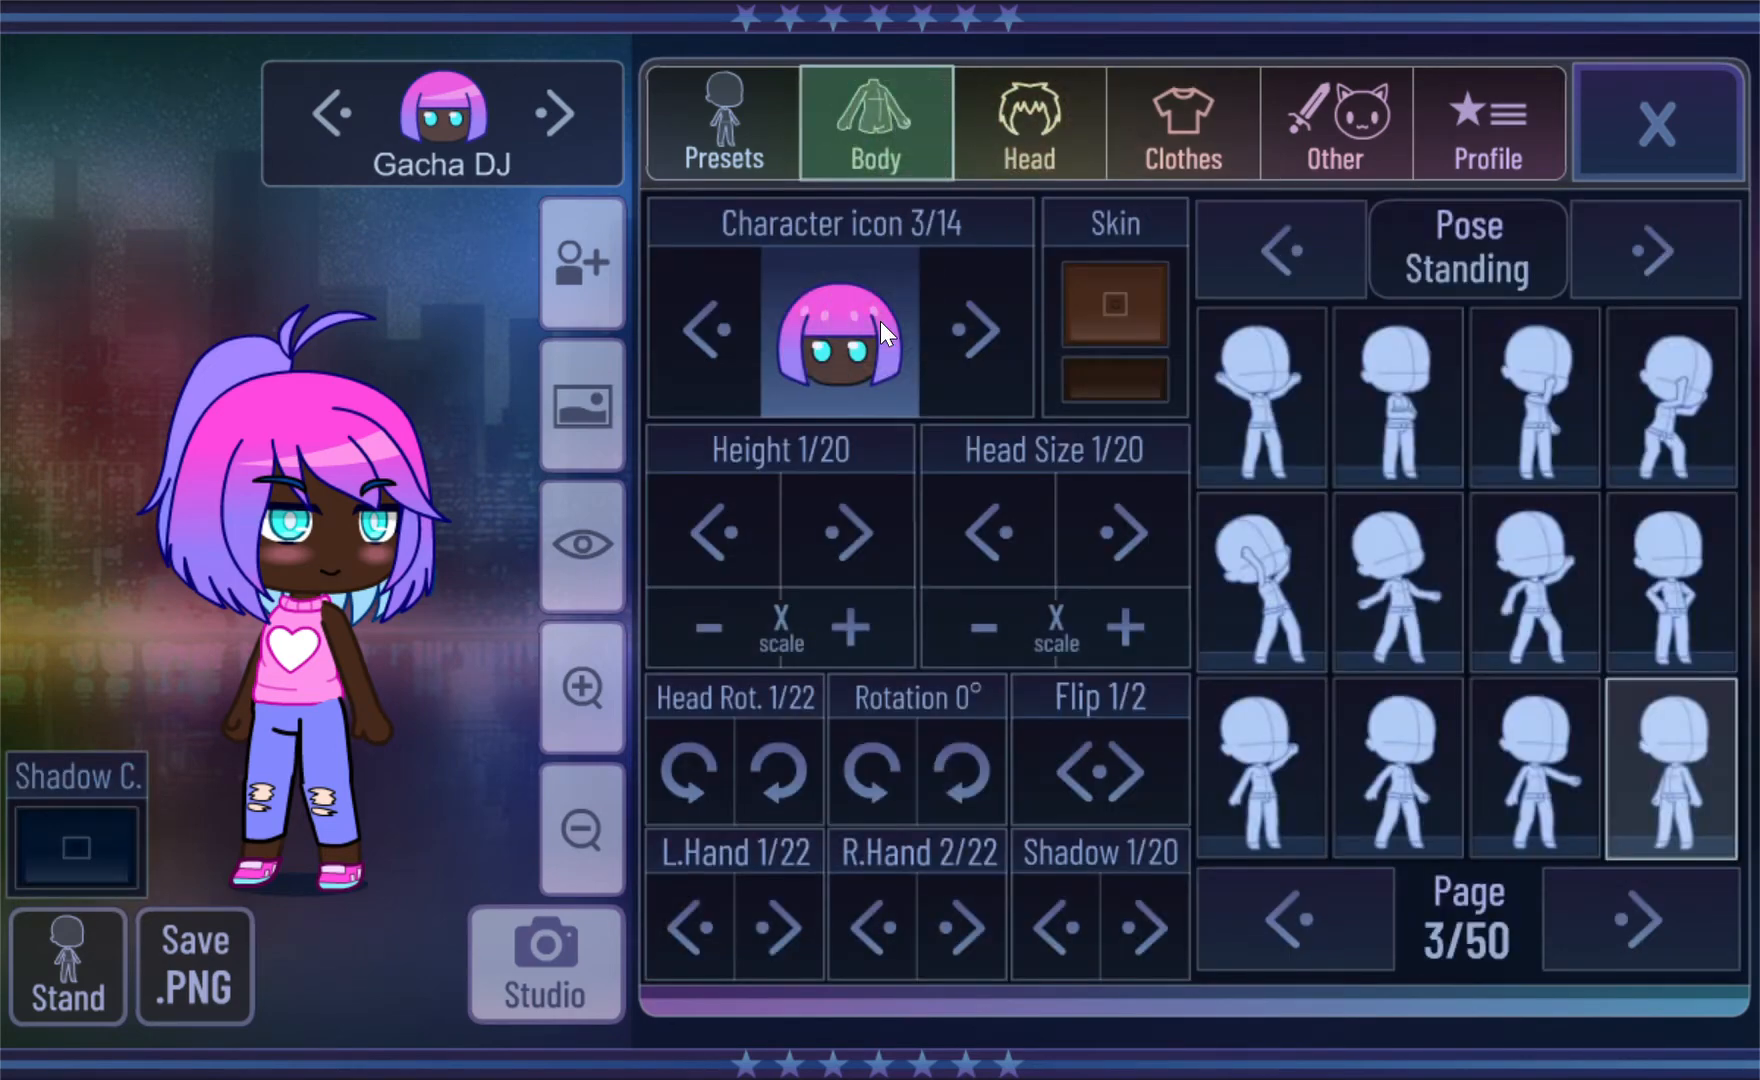
pyautogui.click(1026, 122)
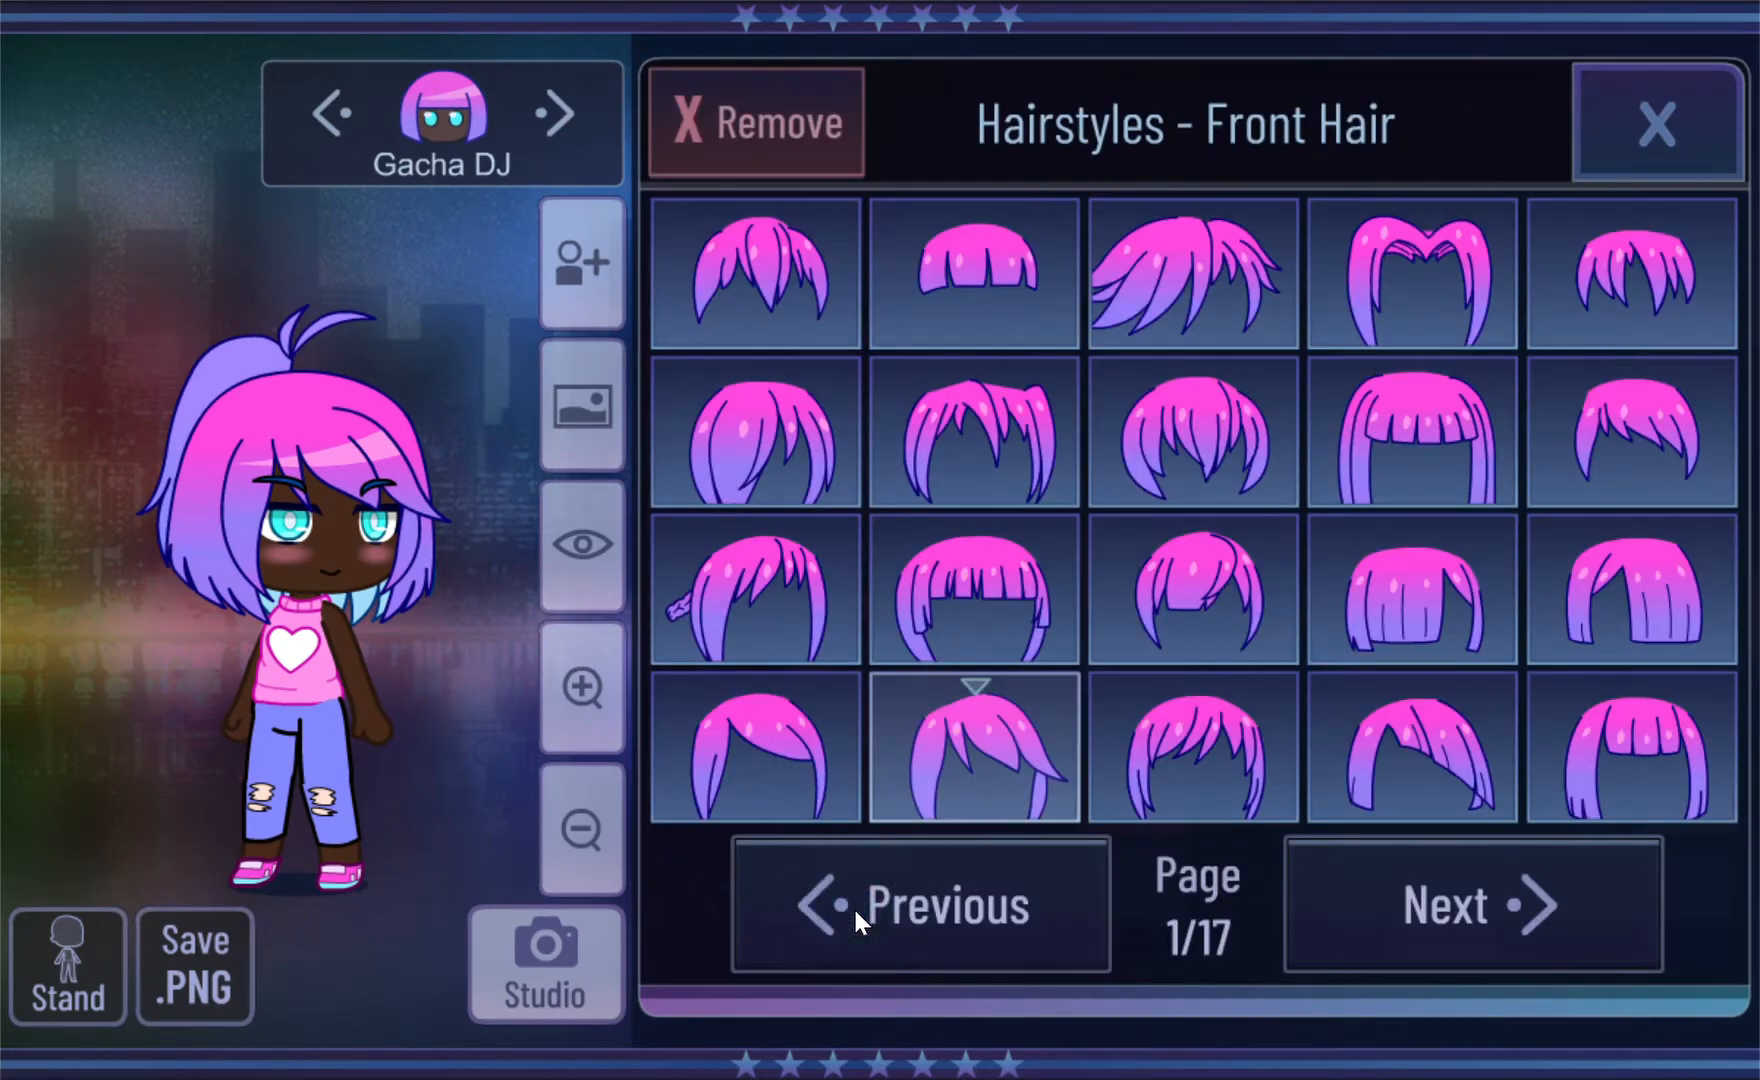
pyautogui.moveTo(1033, 511)
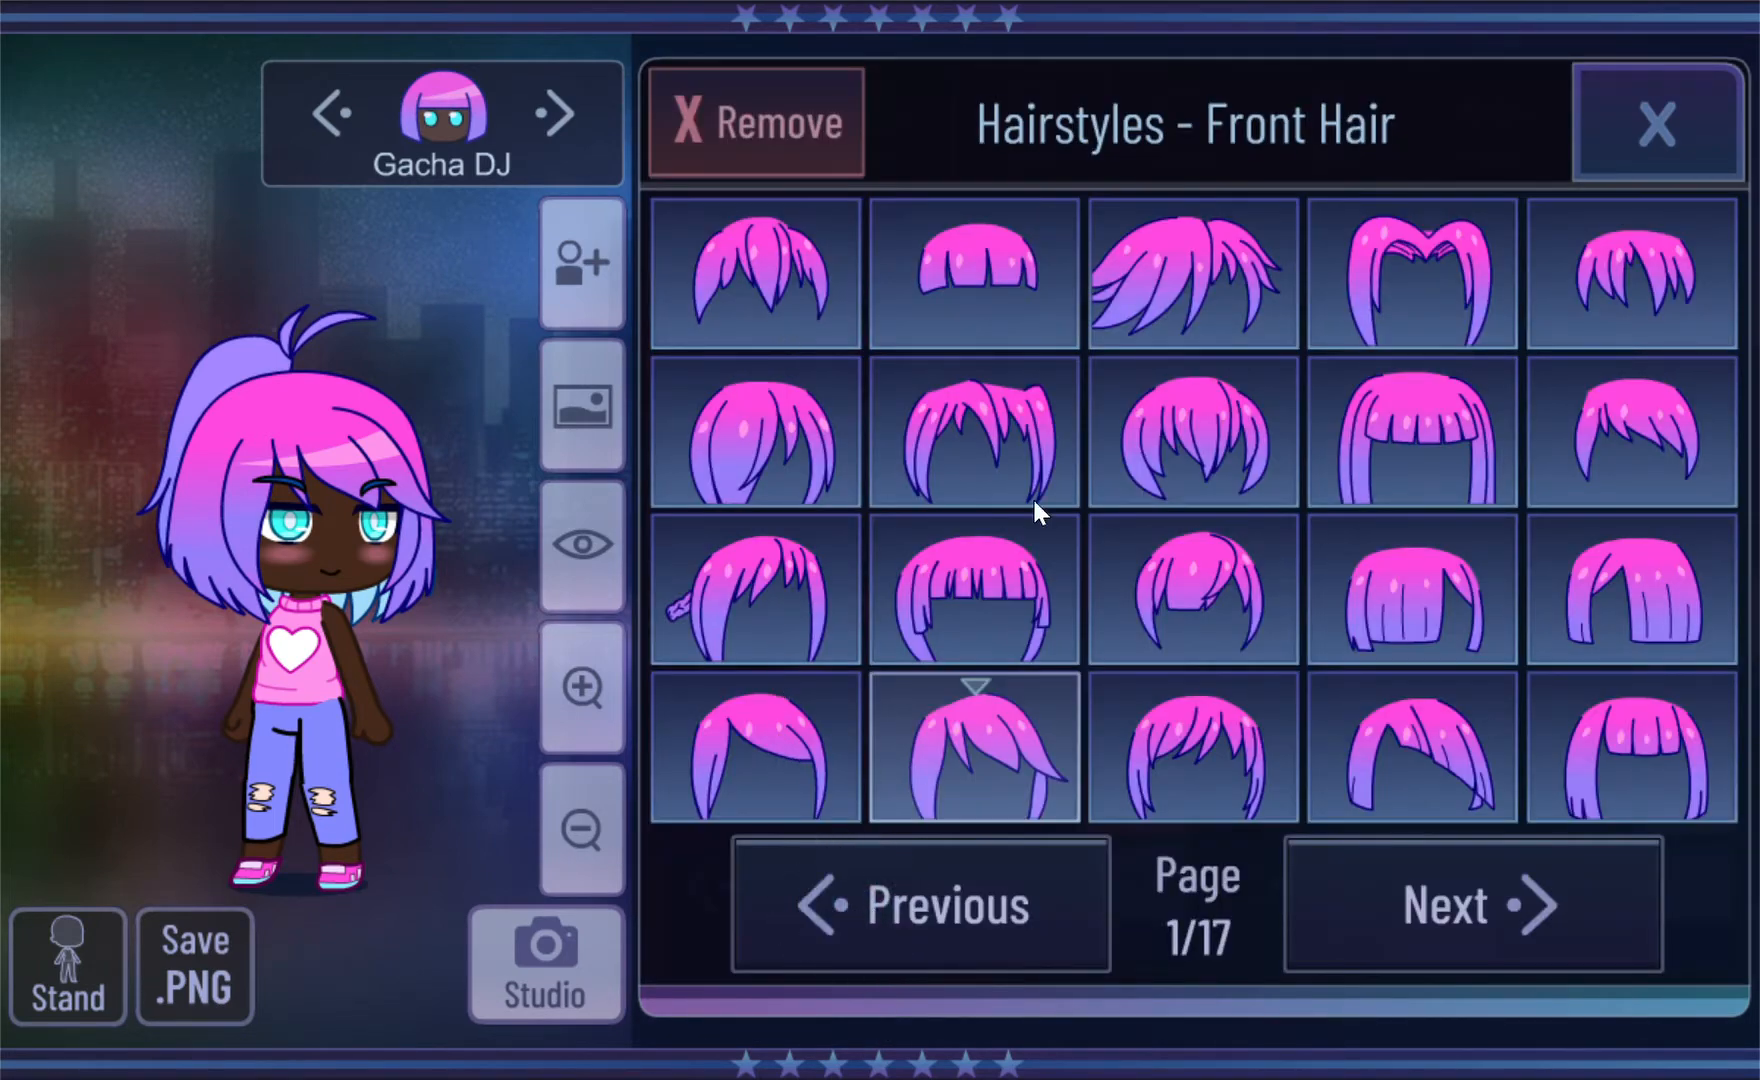
pyautogui.moveTo(1558, 879)
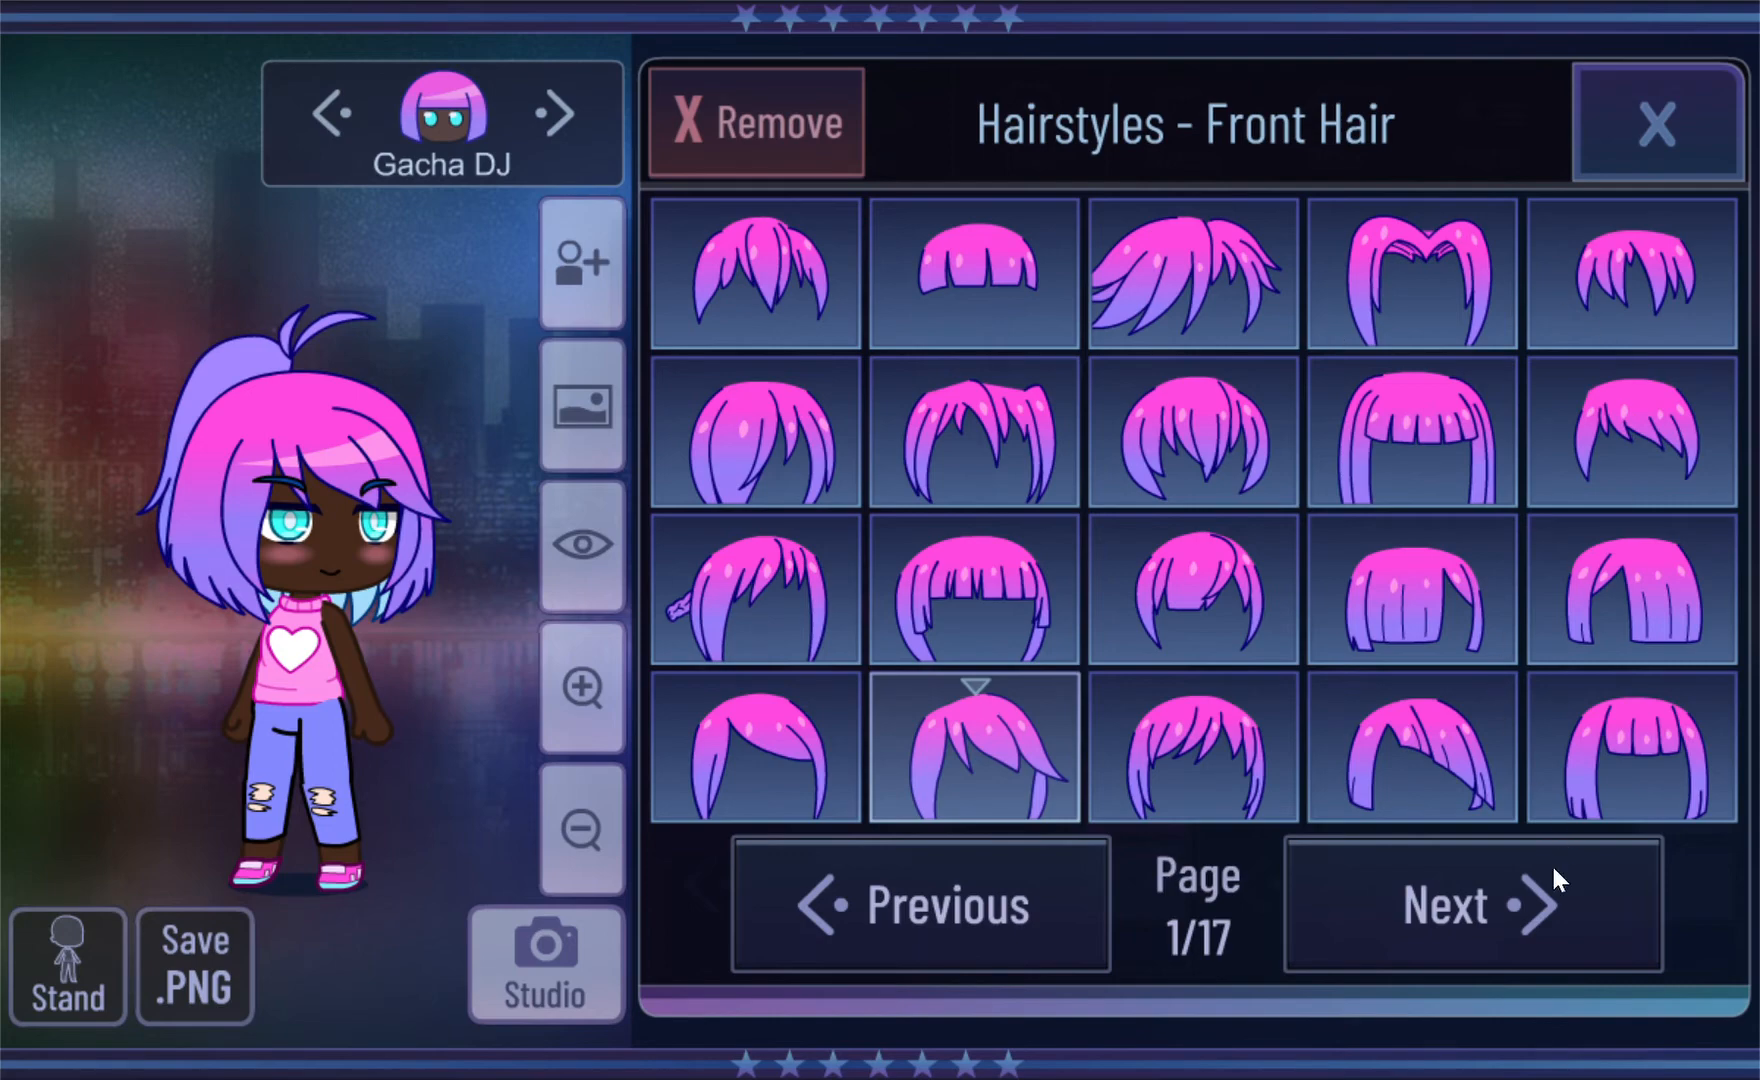
# Step: Page through the front hair styles and try the curly fringe
pyautogui.click(1469, 905)
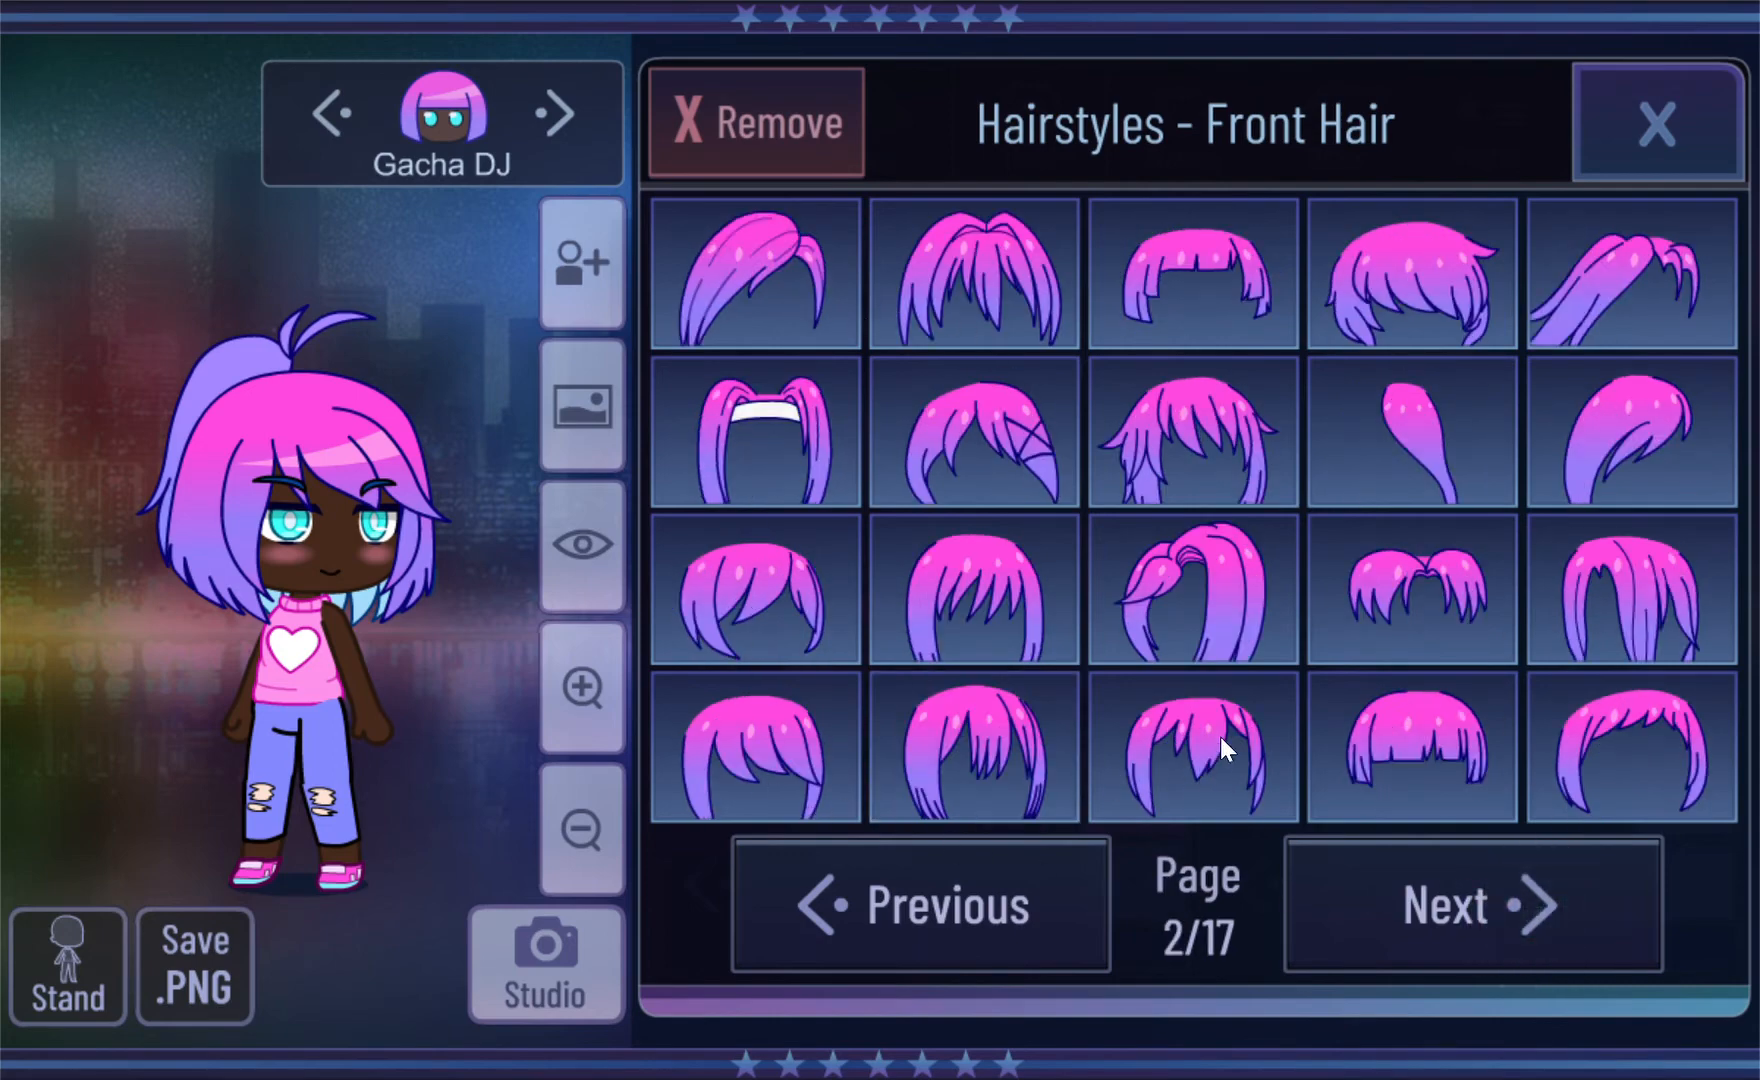
pyautogui.moveTo(1567, 886)
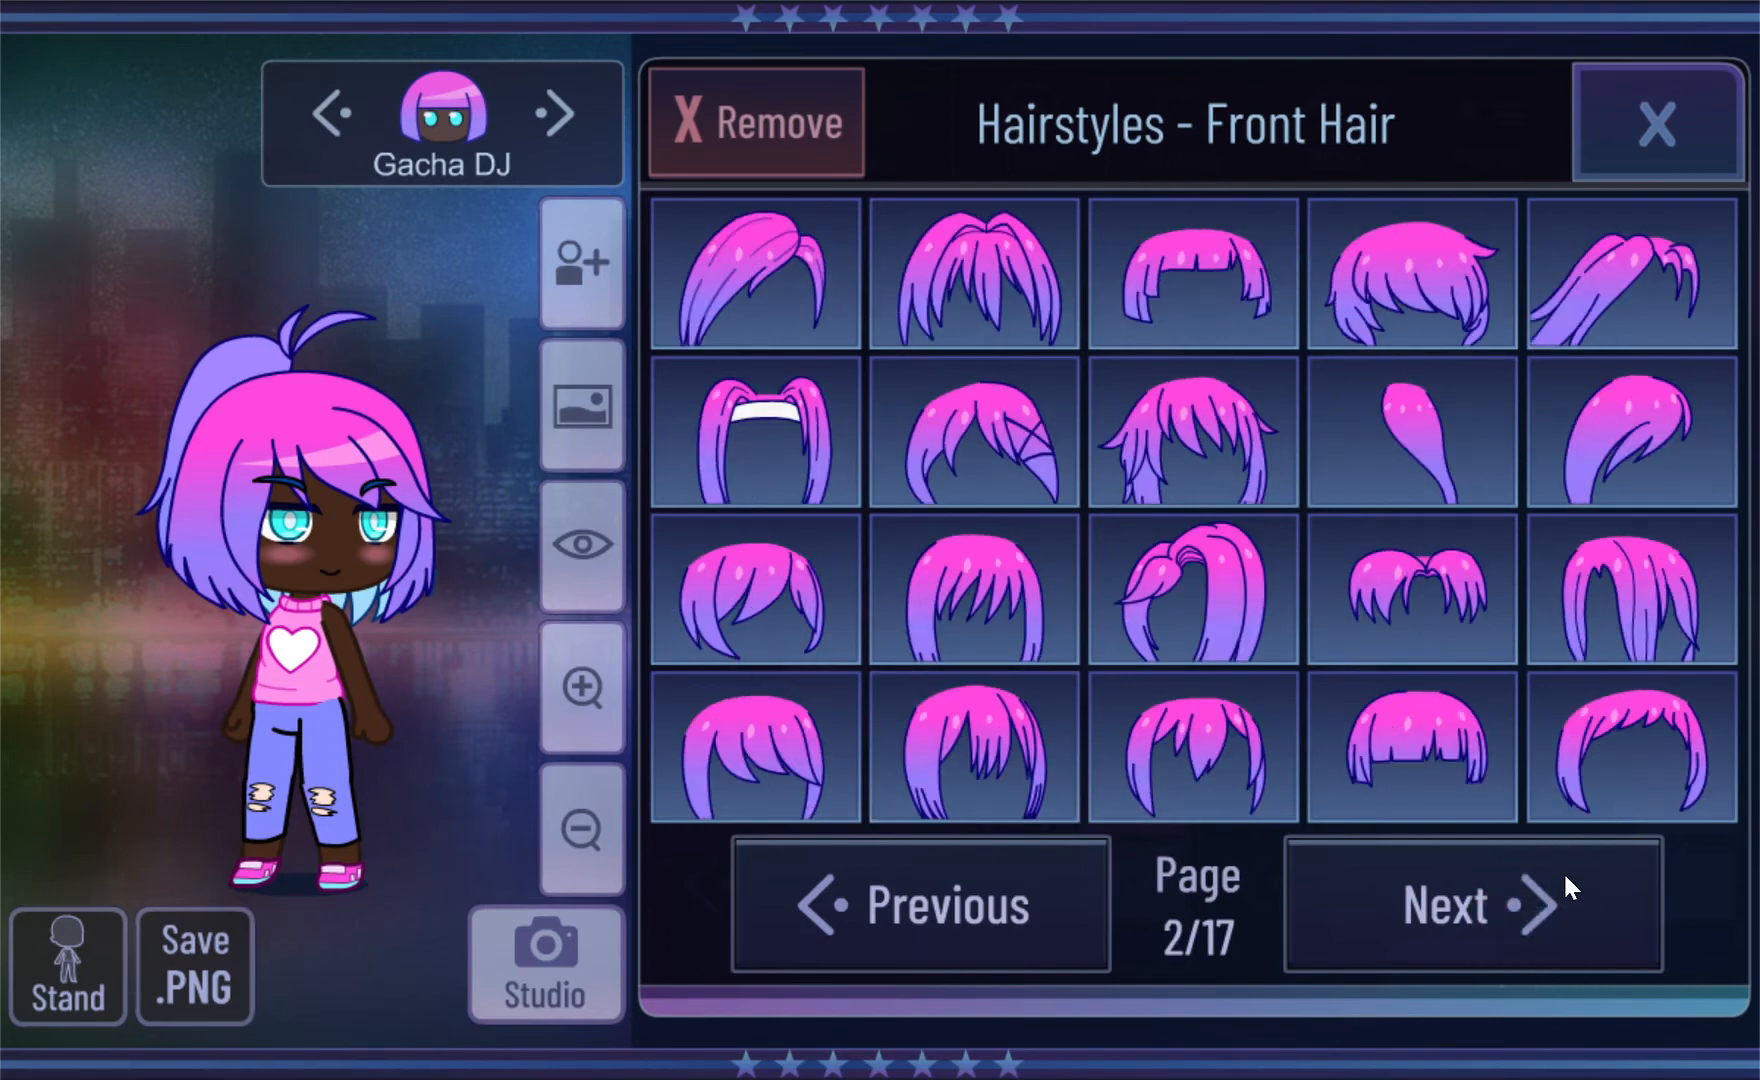
pyautogui.click(1469, 905)
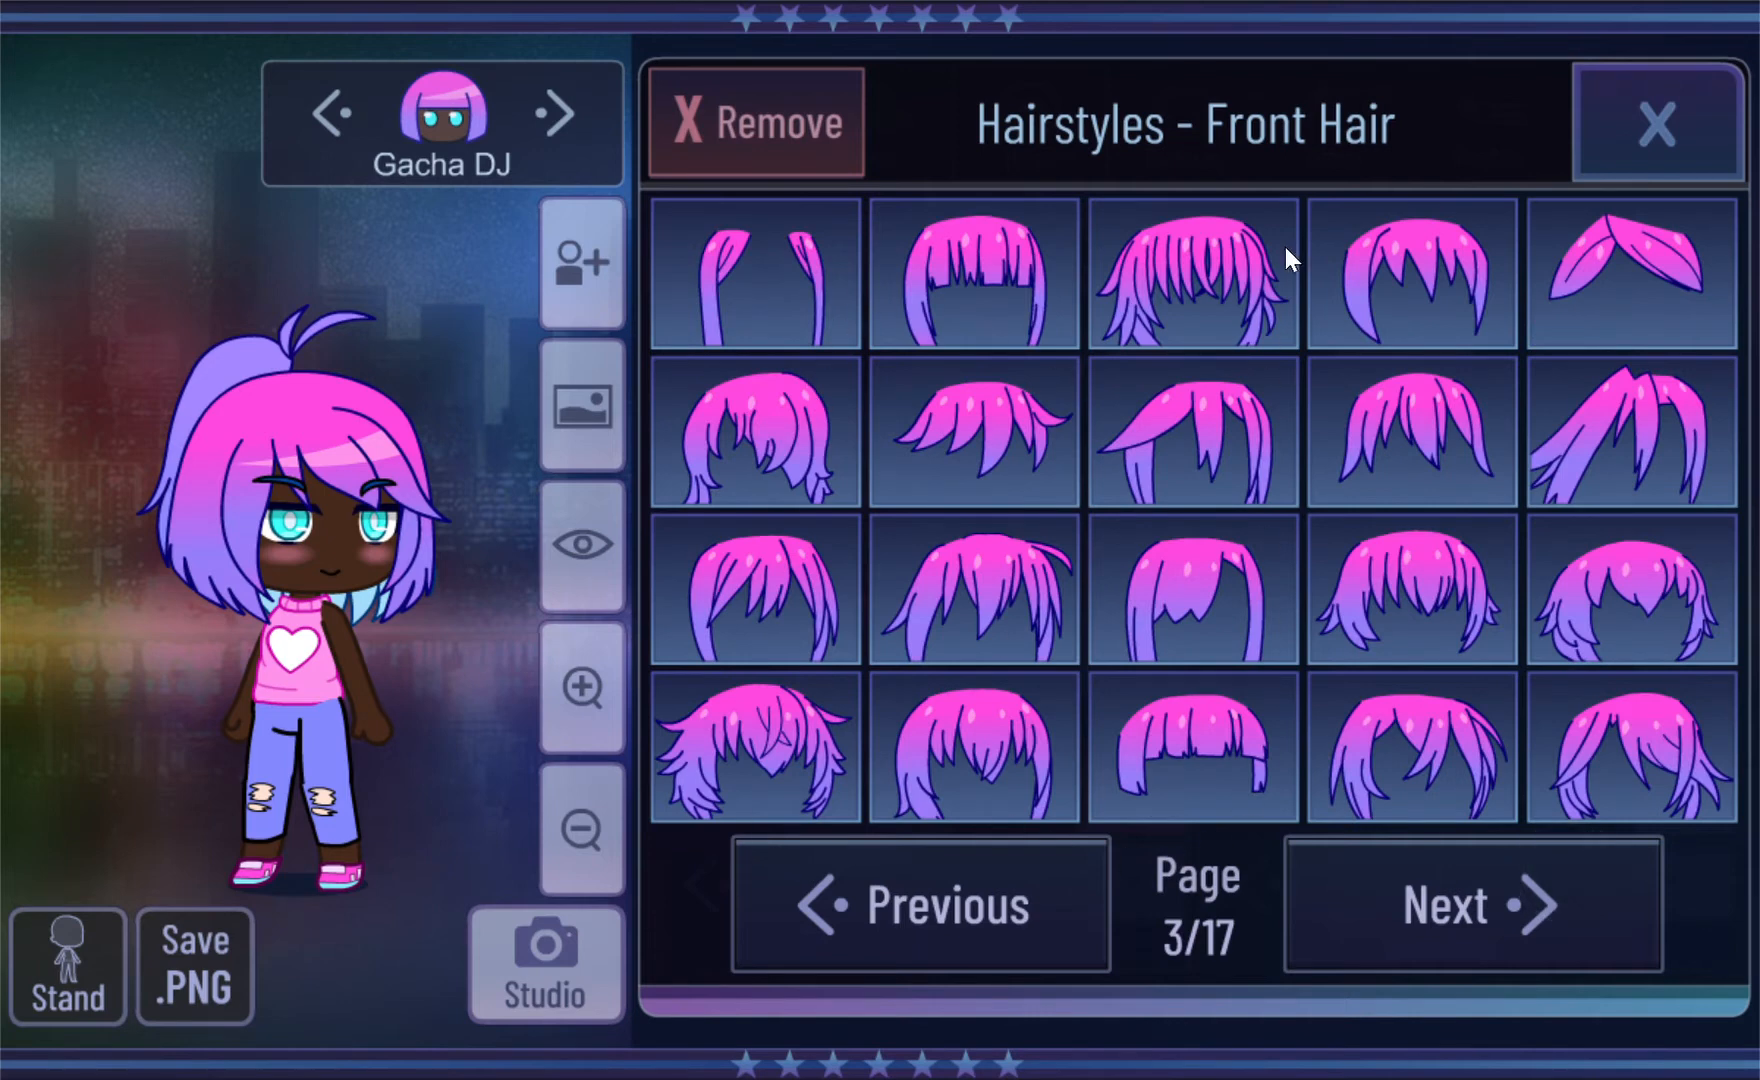
pyautogui.click(1445, 904)
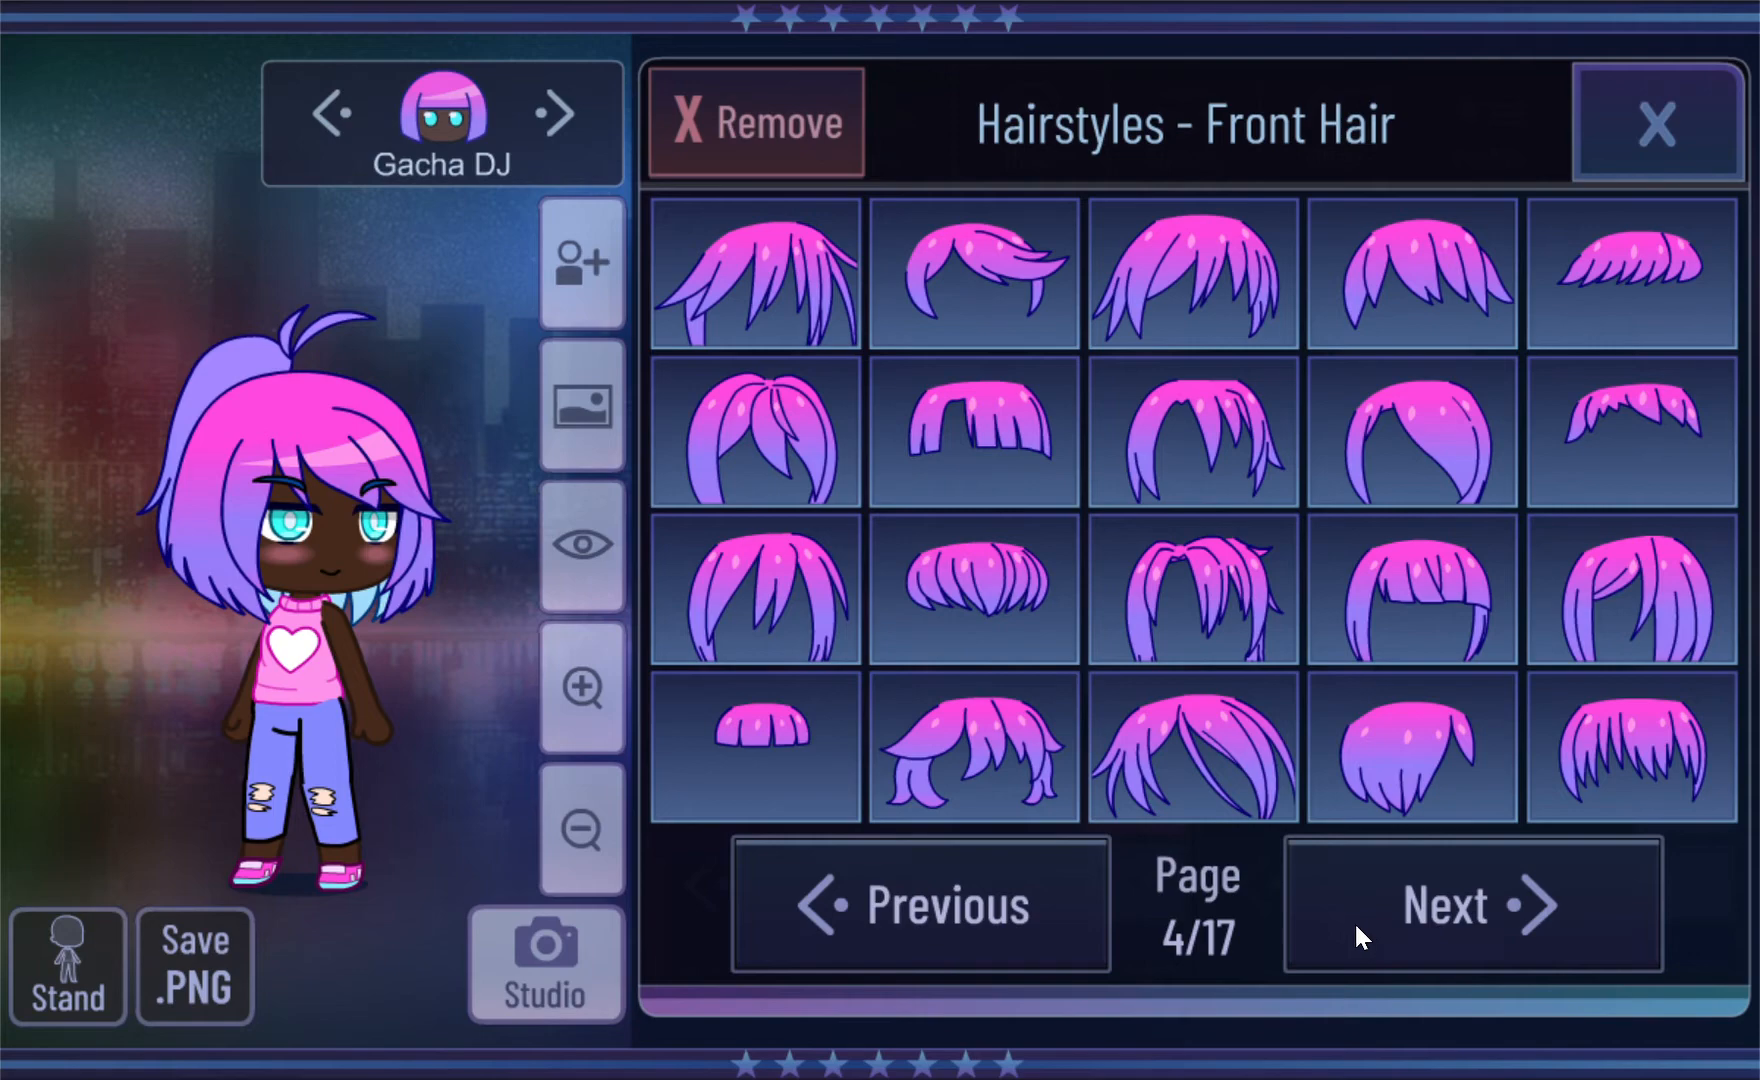
pyautogui.click(1470, 904)
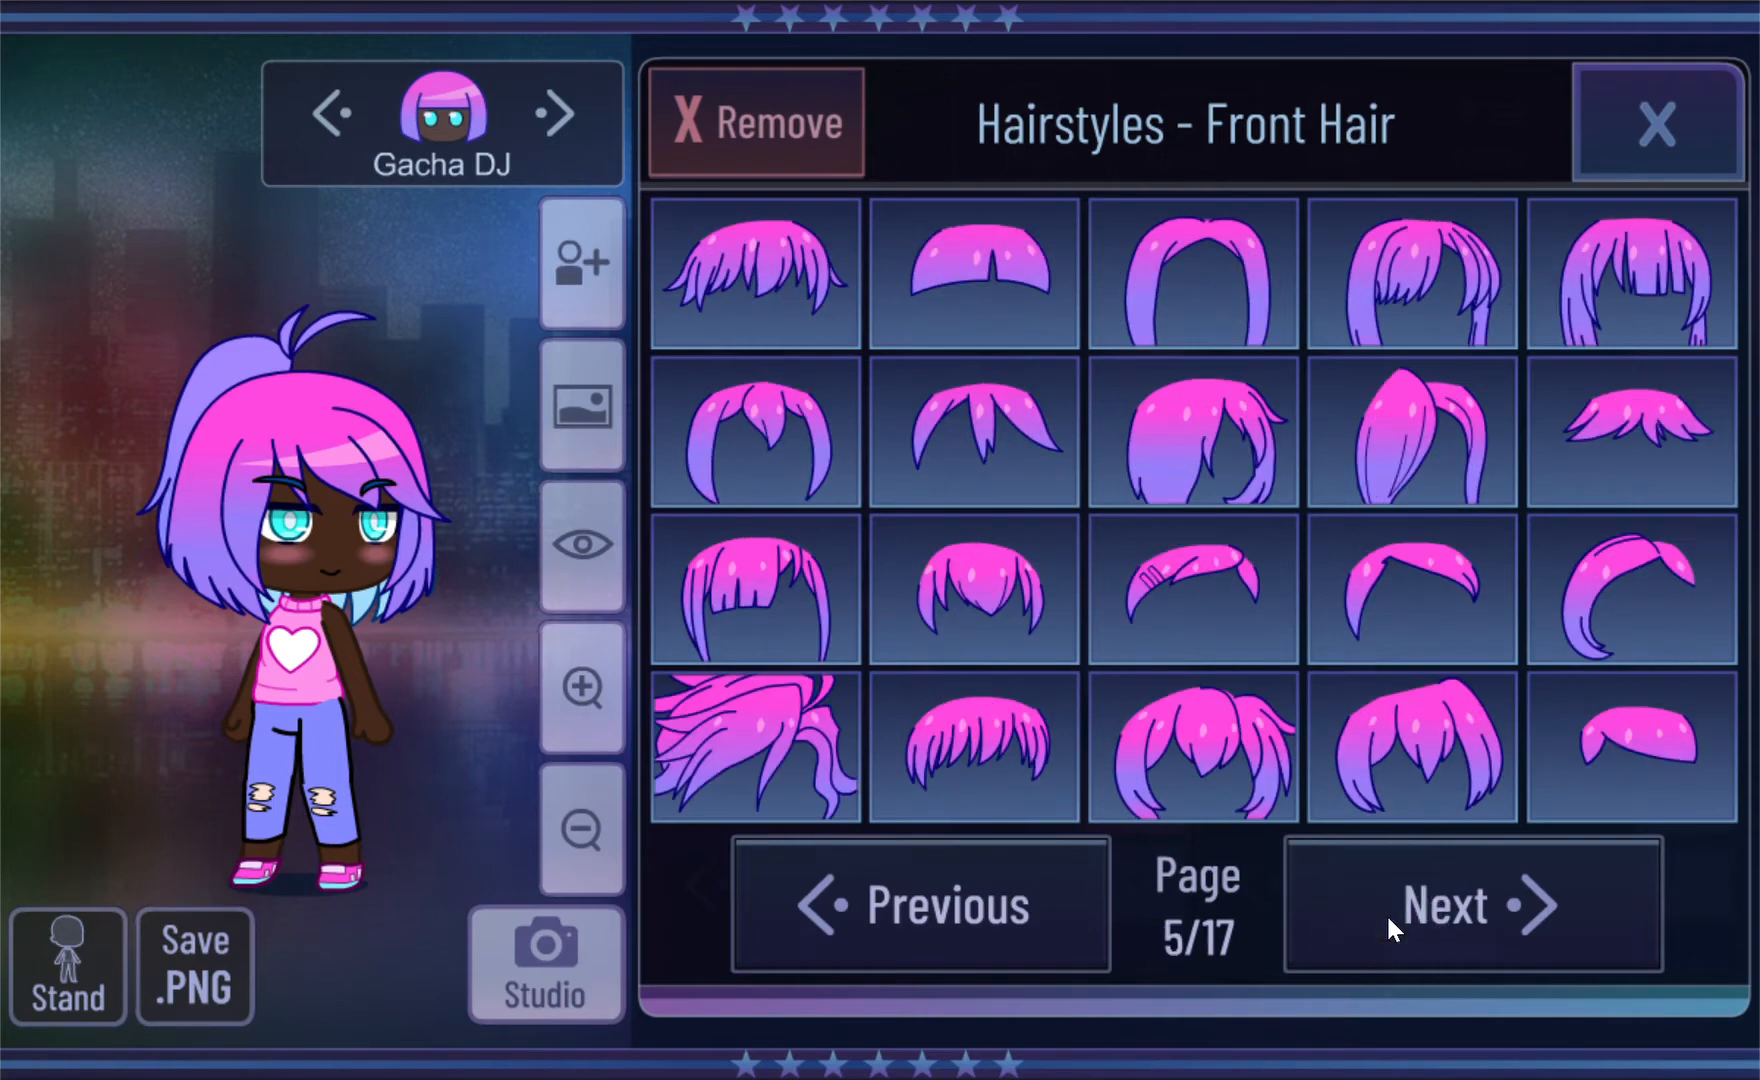
pyautogui.click(1445, 905)
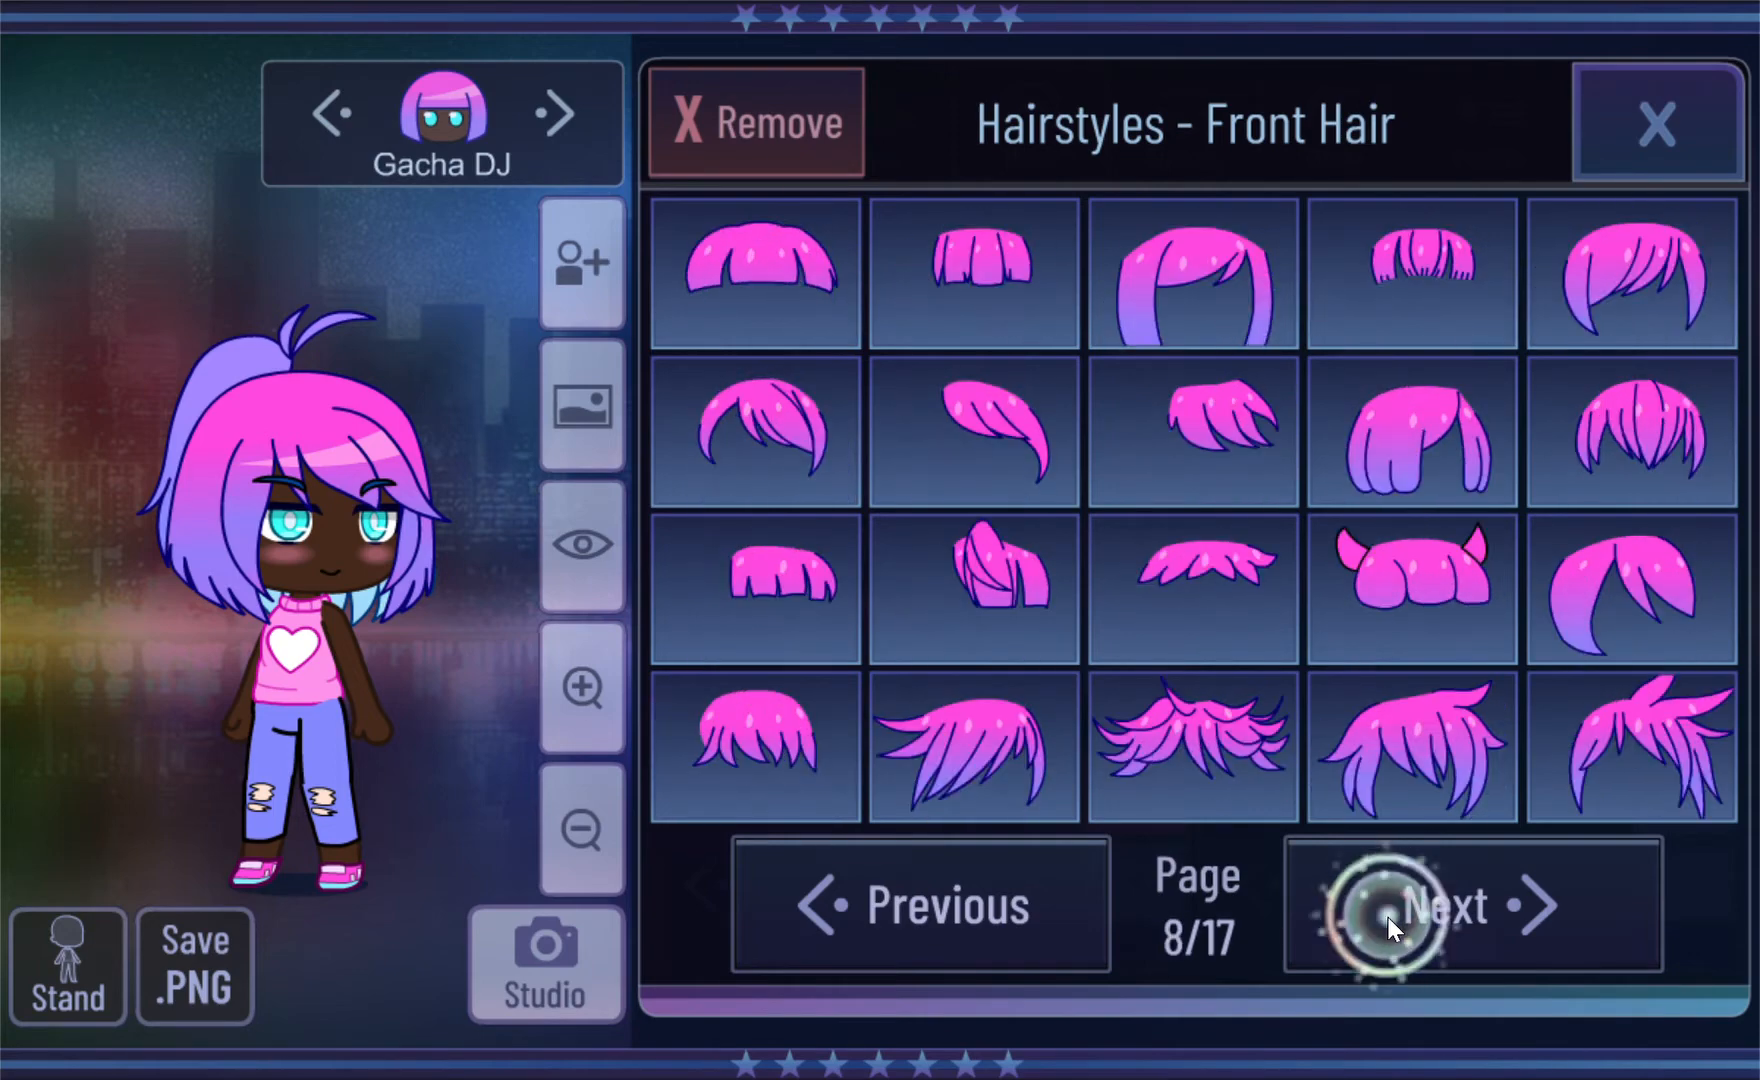
pyautogui.click(1470, 904)
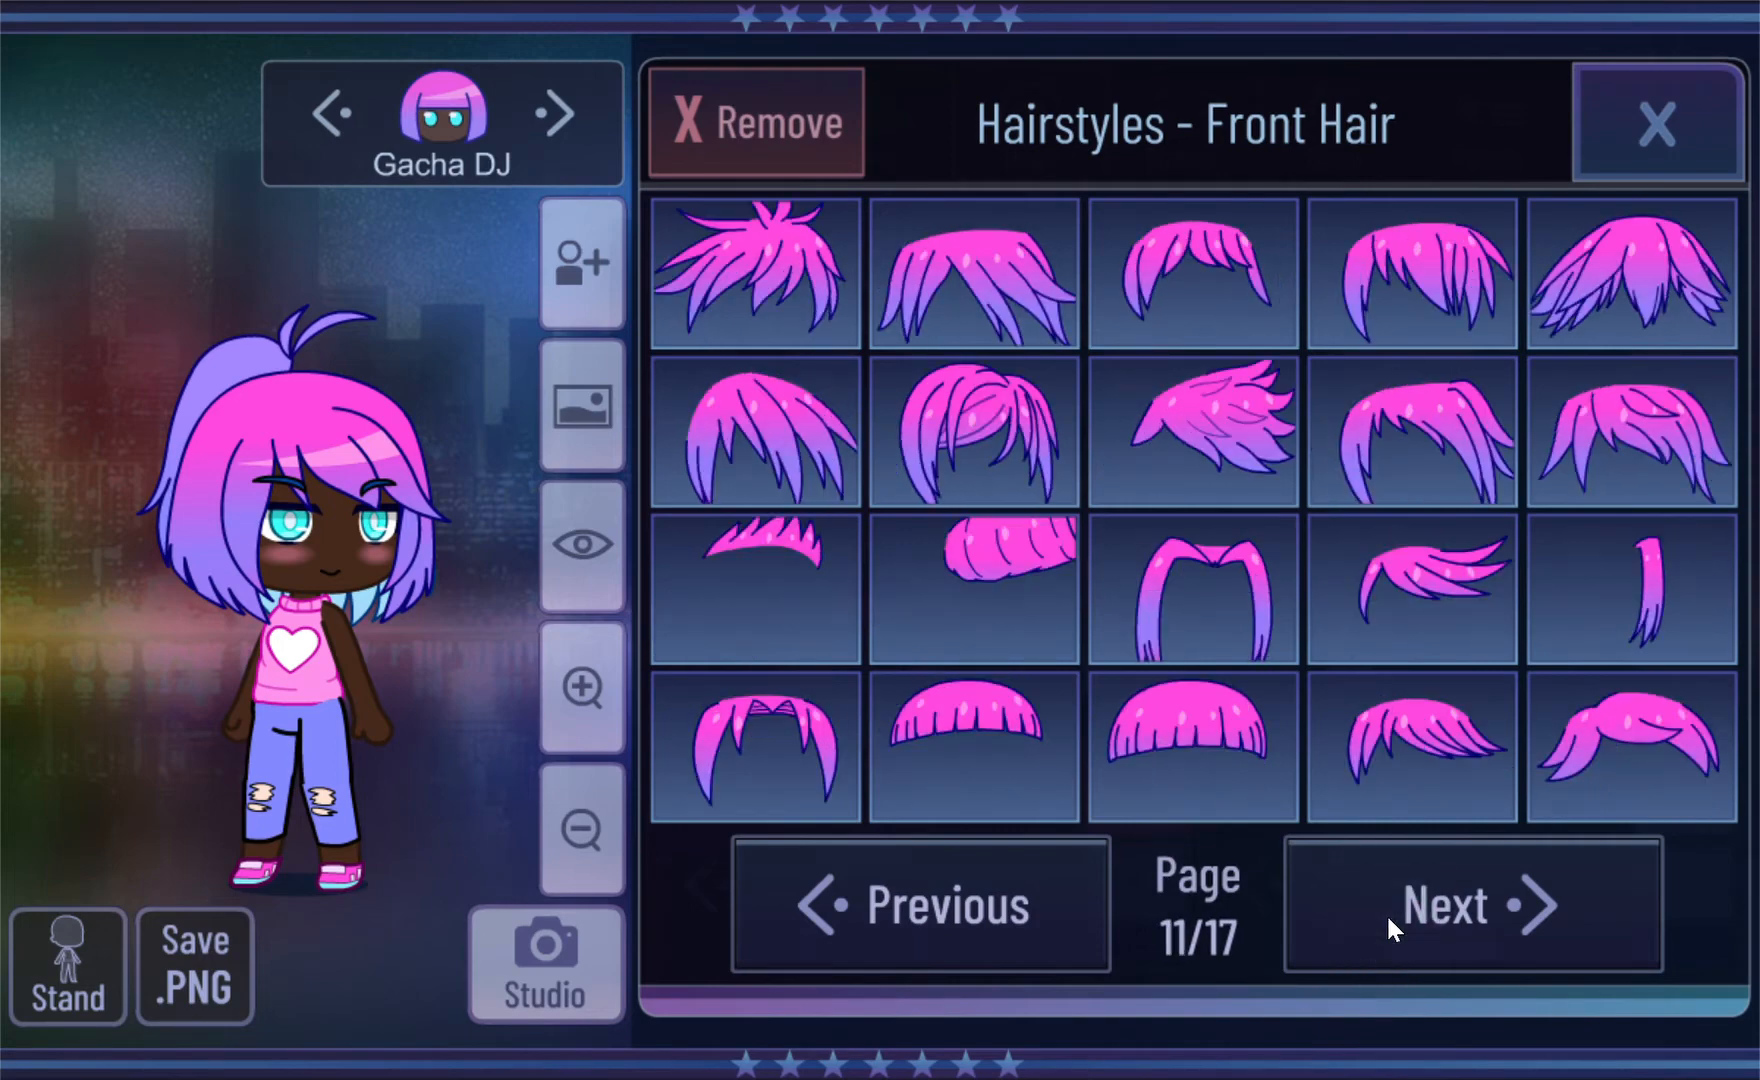
pyautogui.click(1470, 904)
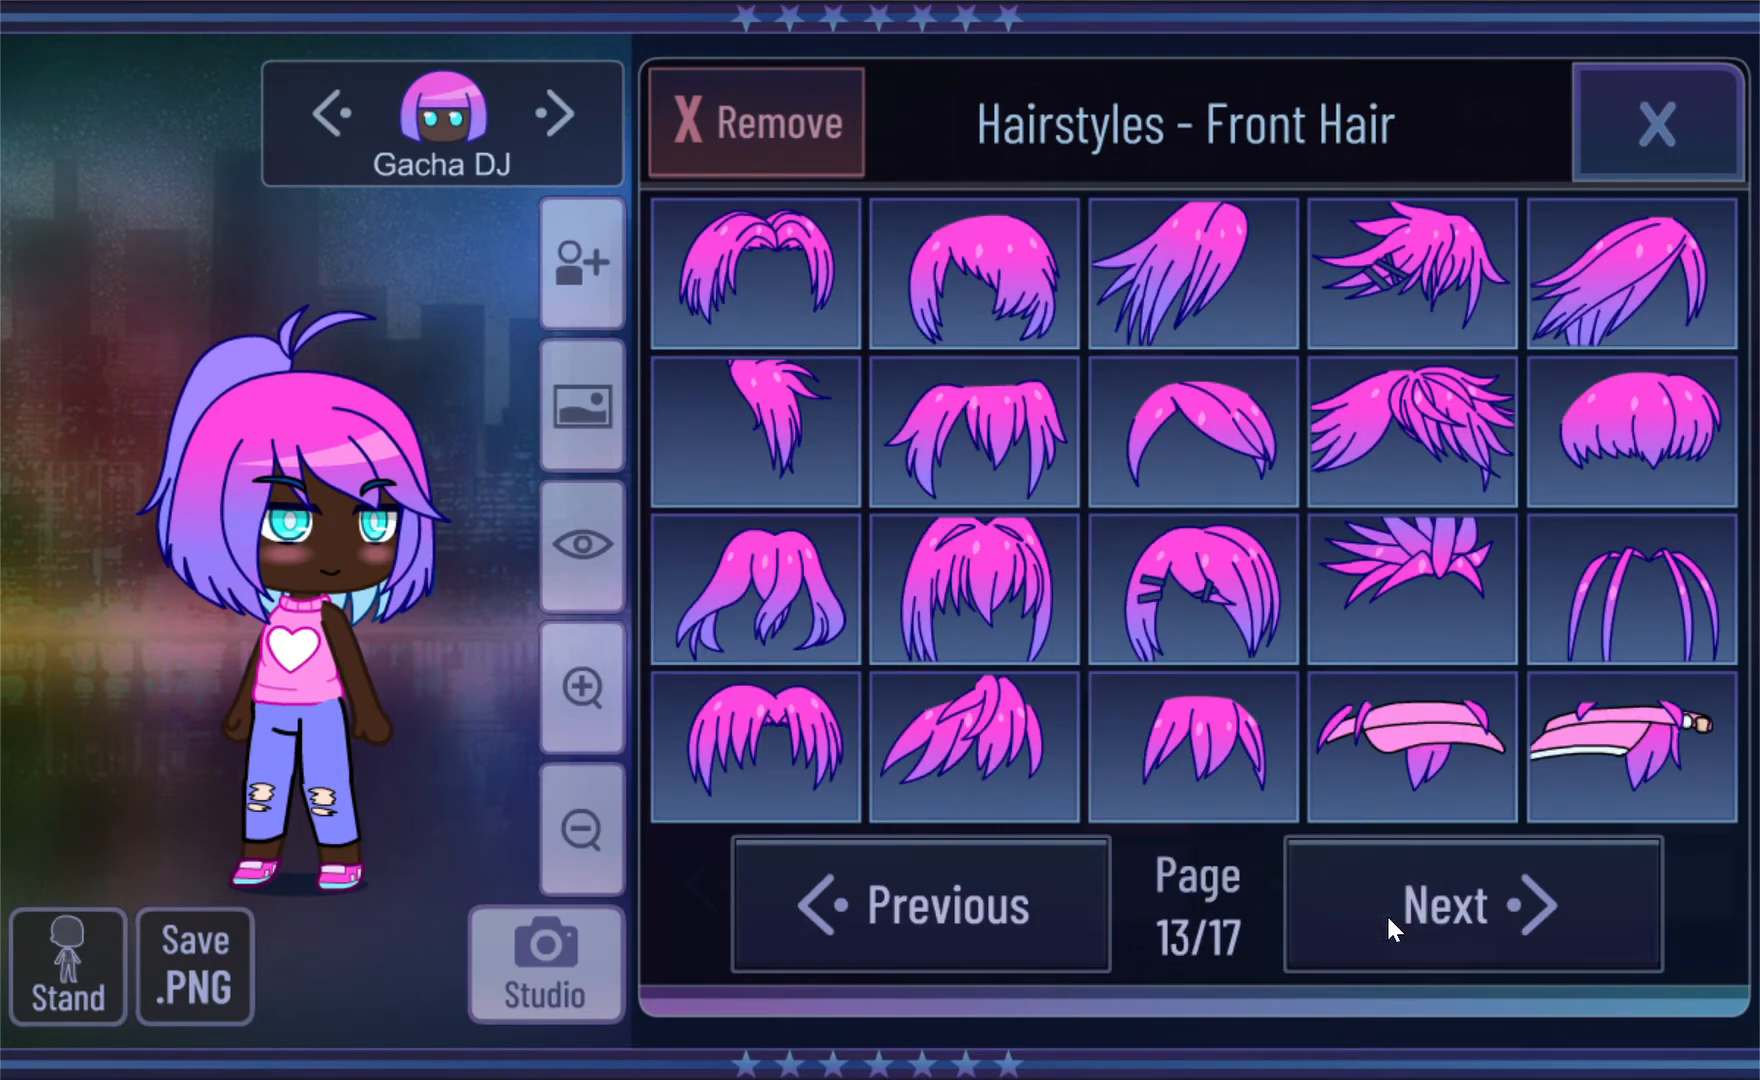
pyautogui.click(918, 905)
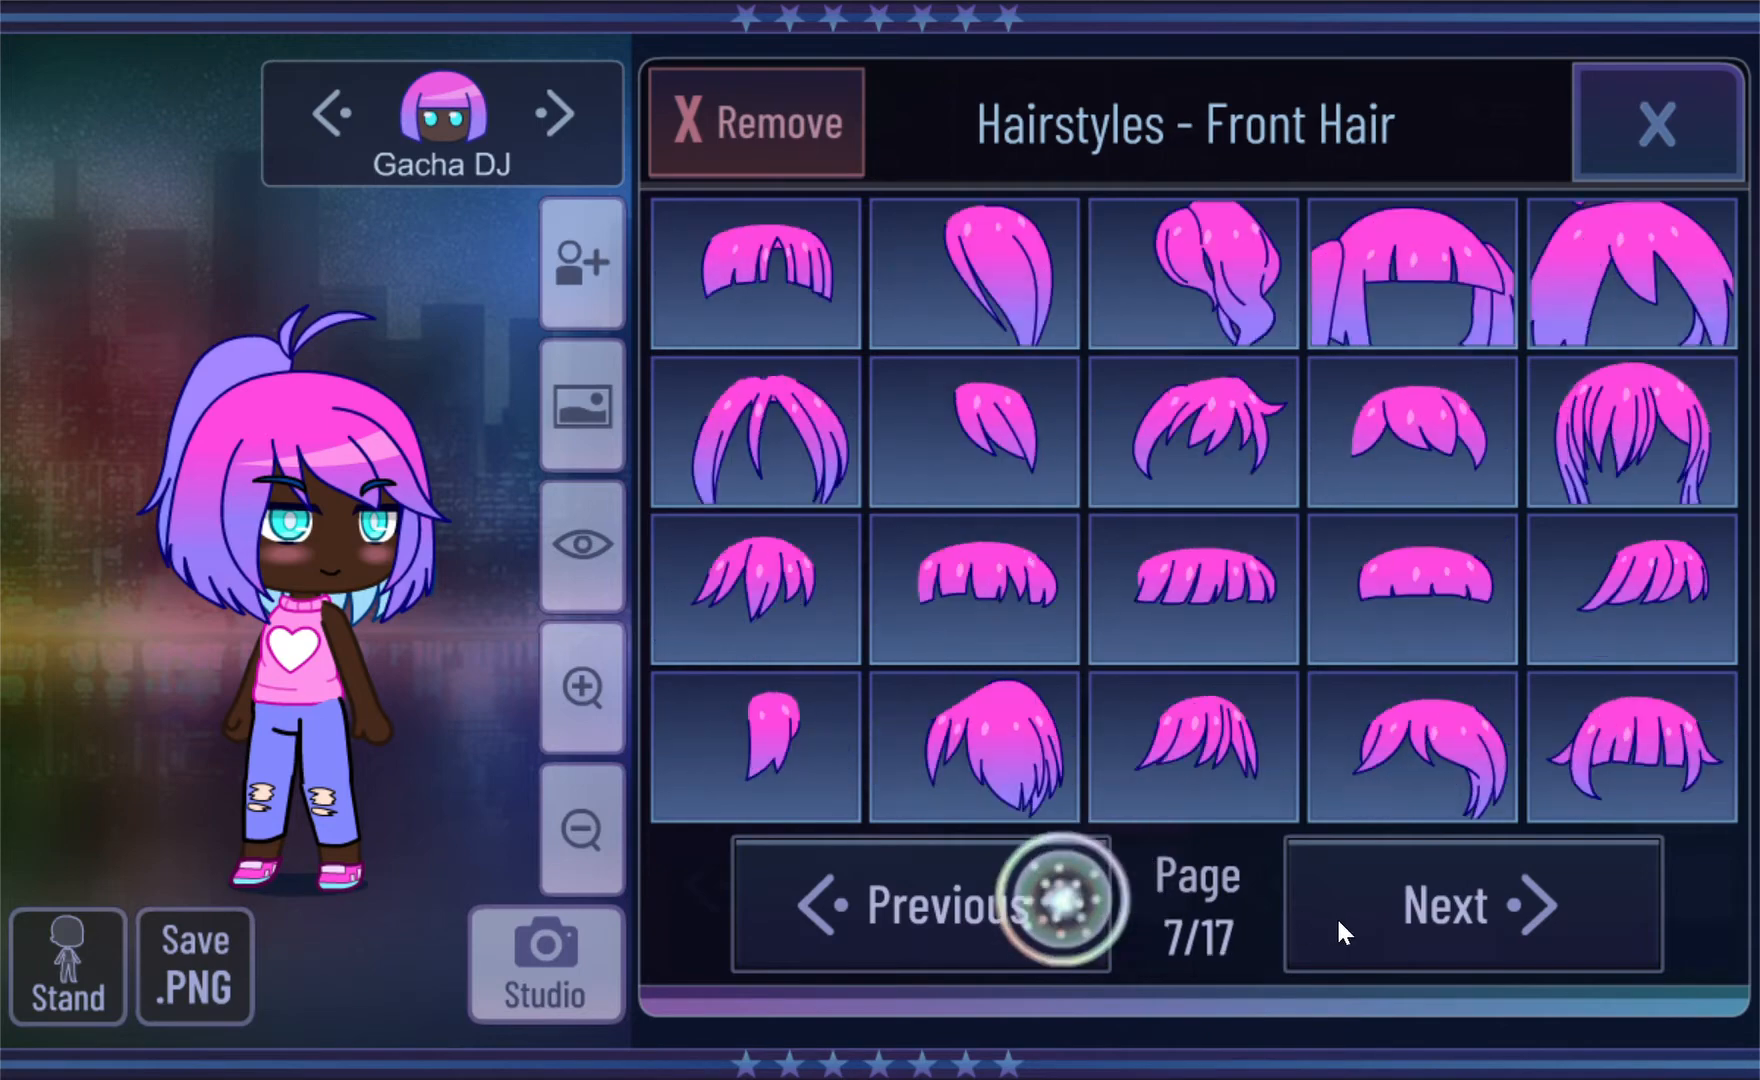
pyautogui.click(1469, 905)
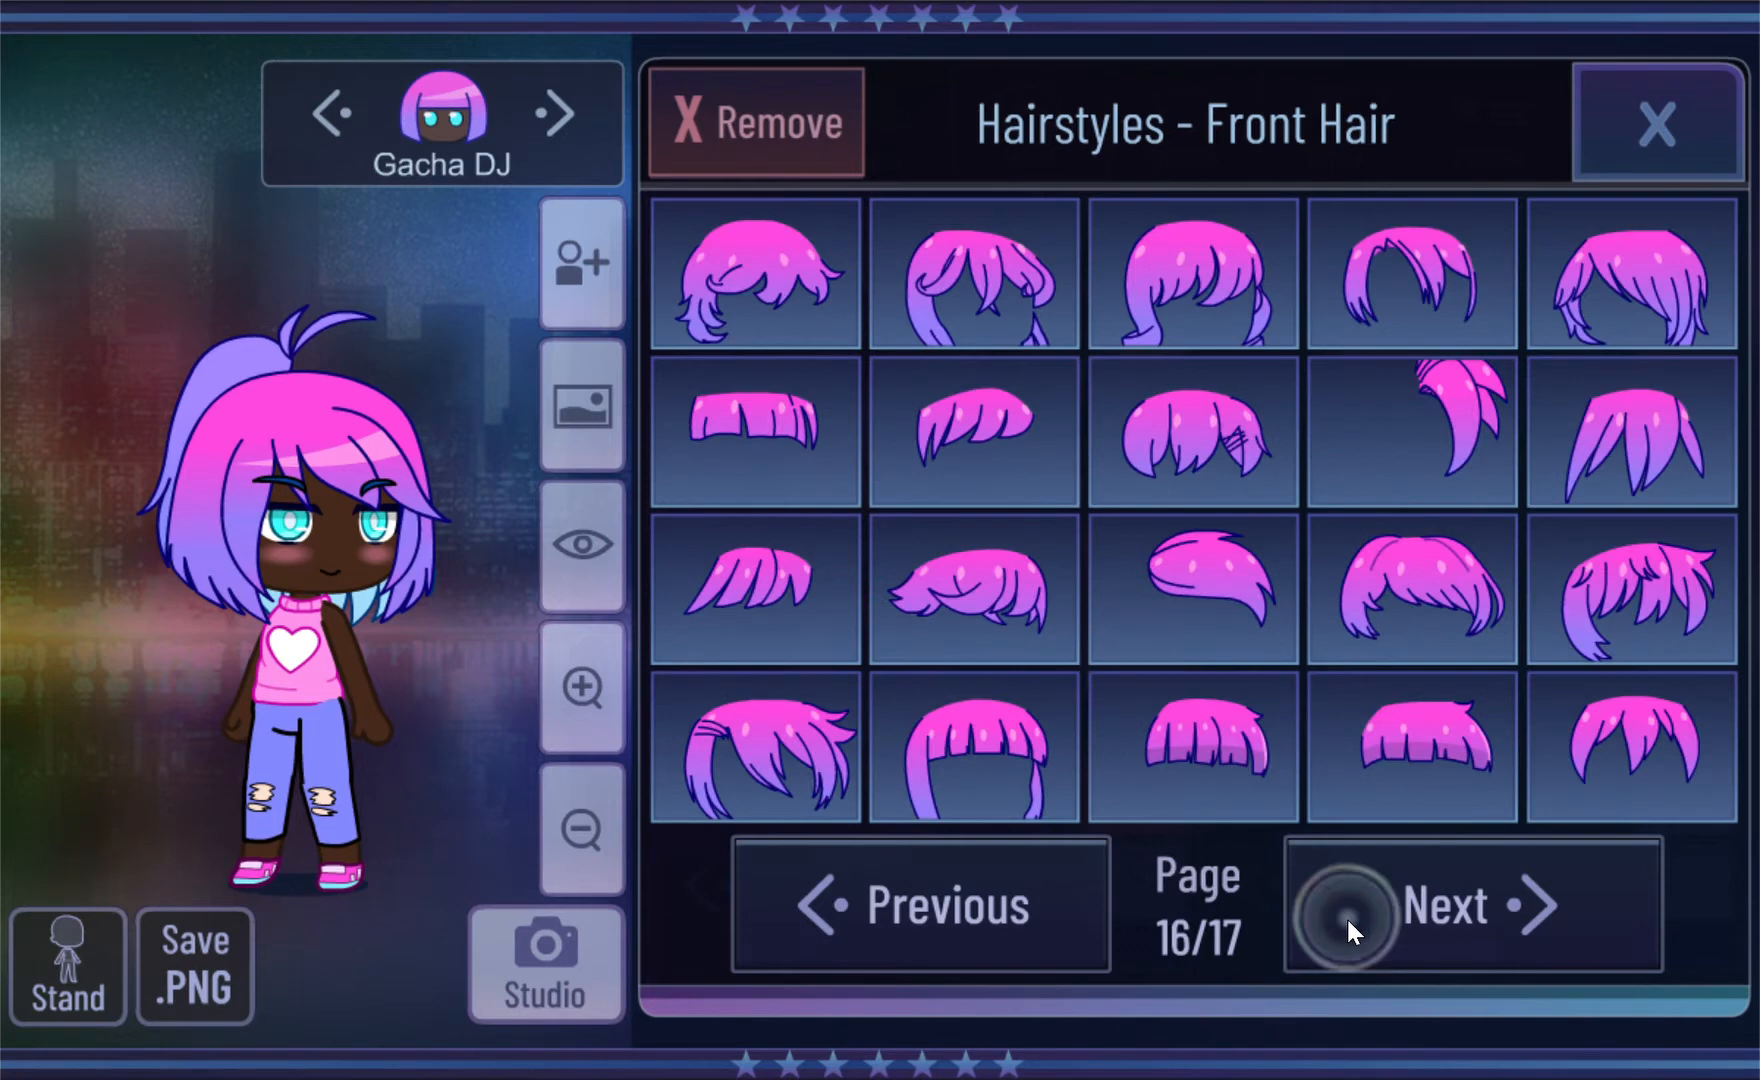
pyautogui.click(918, 905)
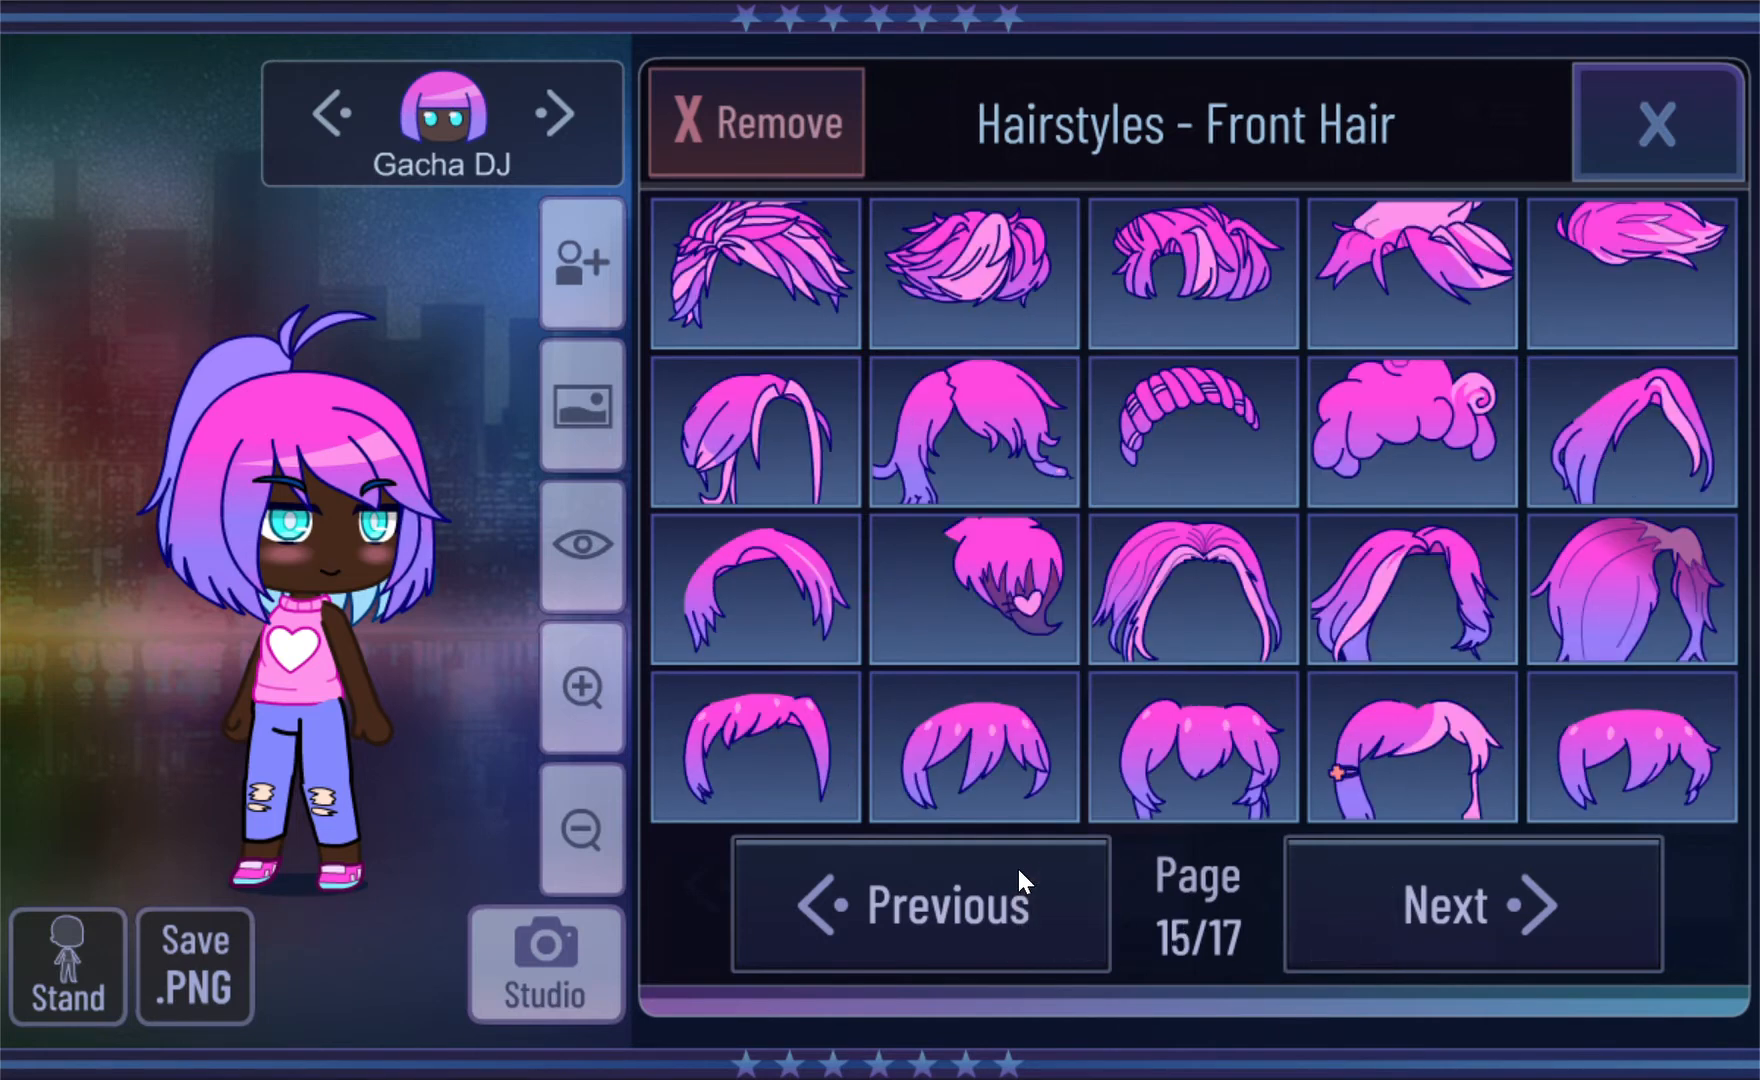
pyautogui.click(1411, 430)
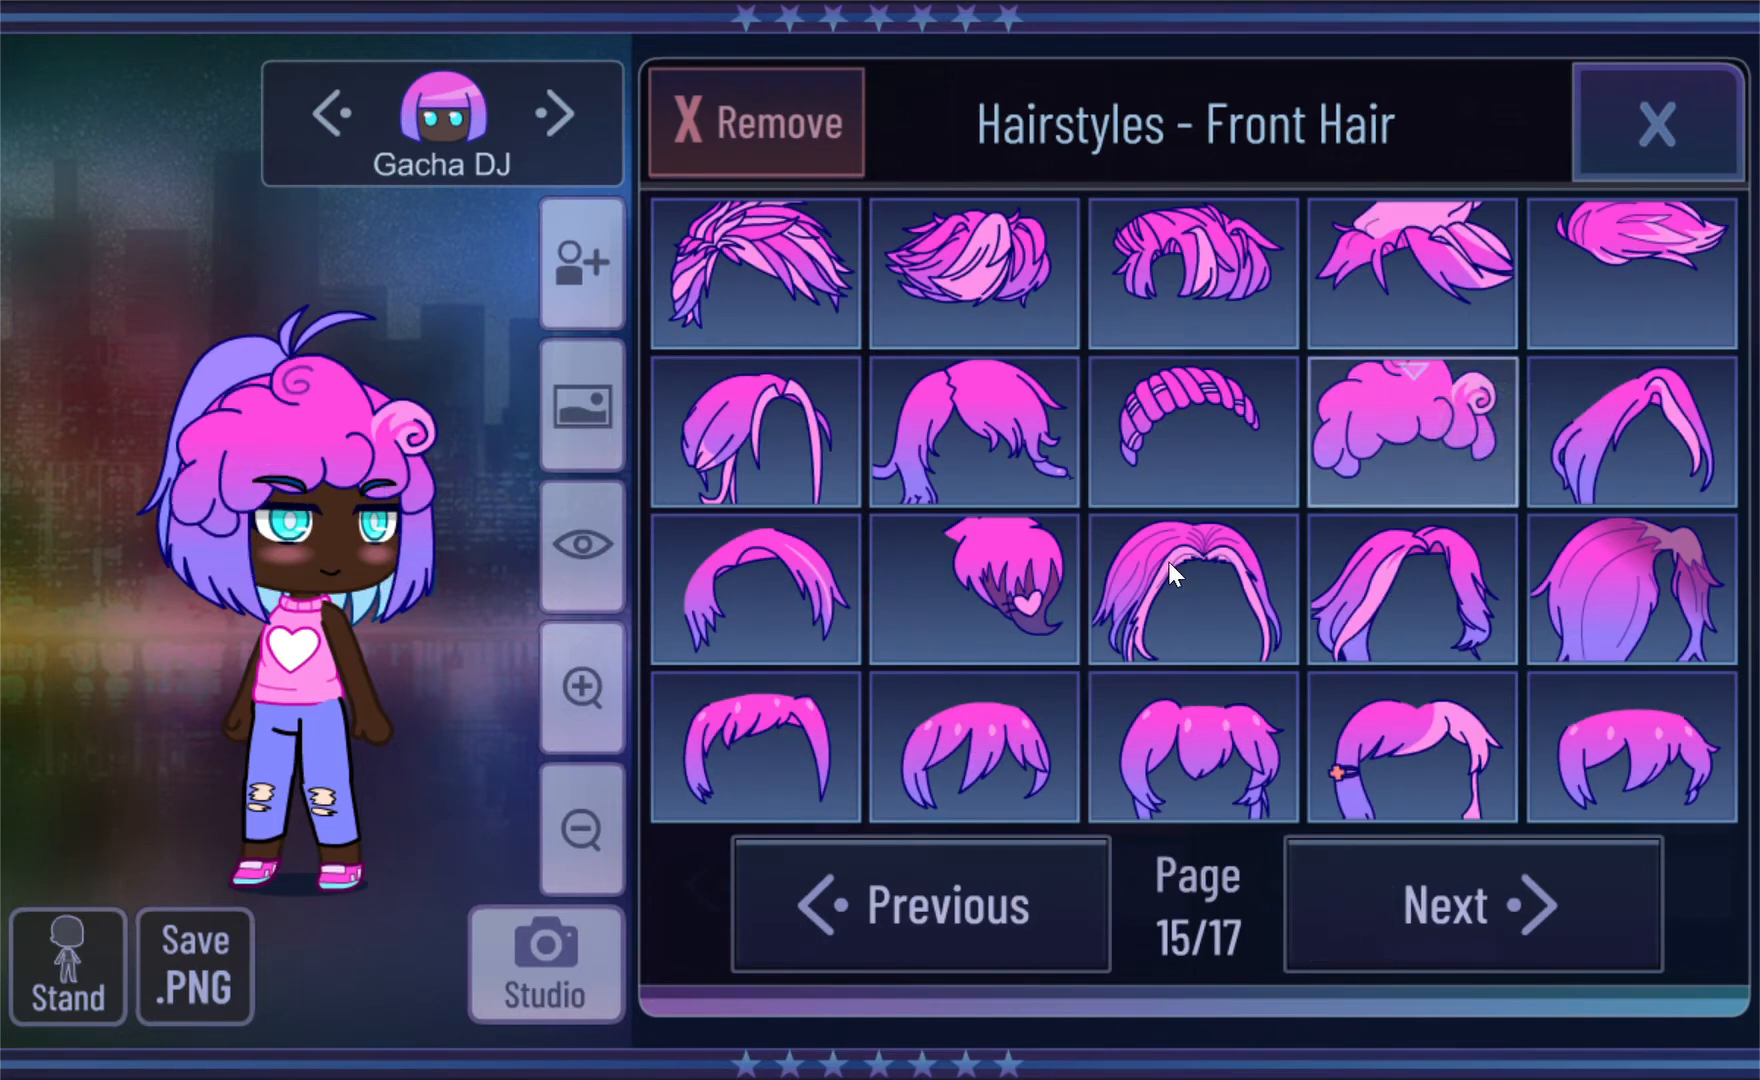
# Step: Choose the straight-cut bangs on the last pages and close the front hair choices
pyautogui.click(1472, 905)
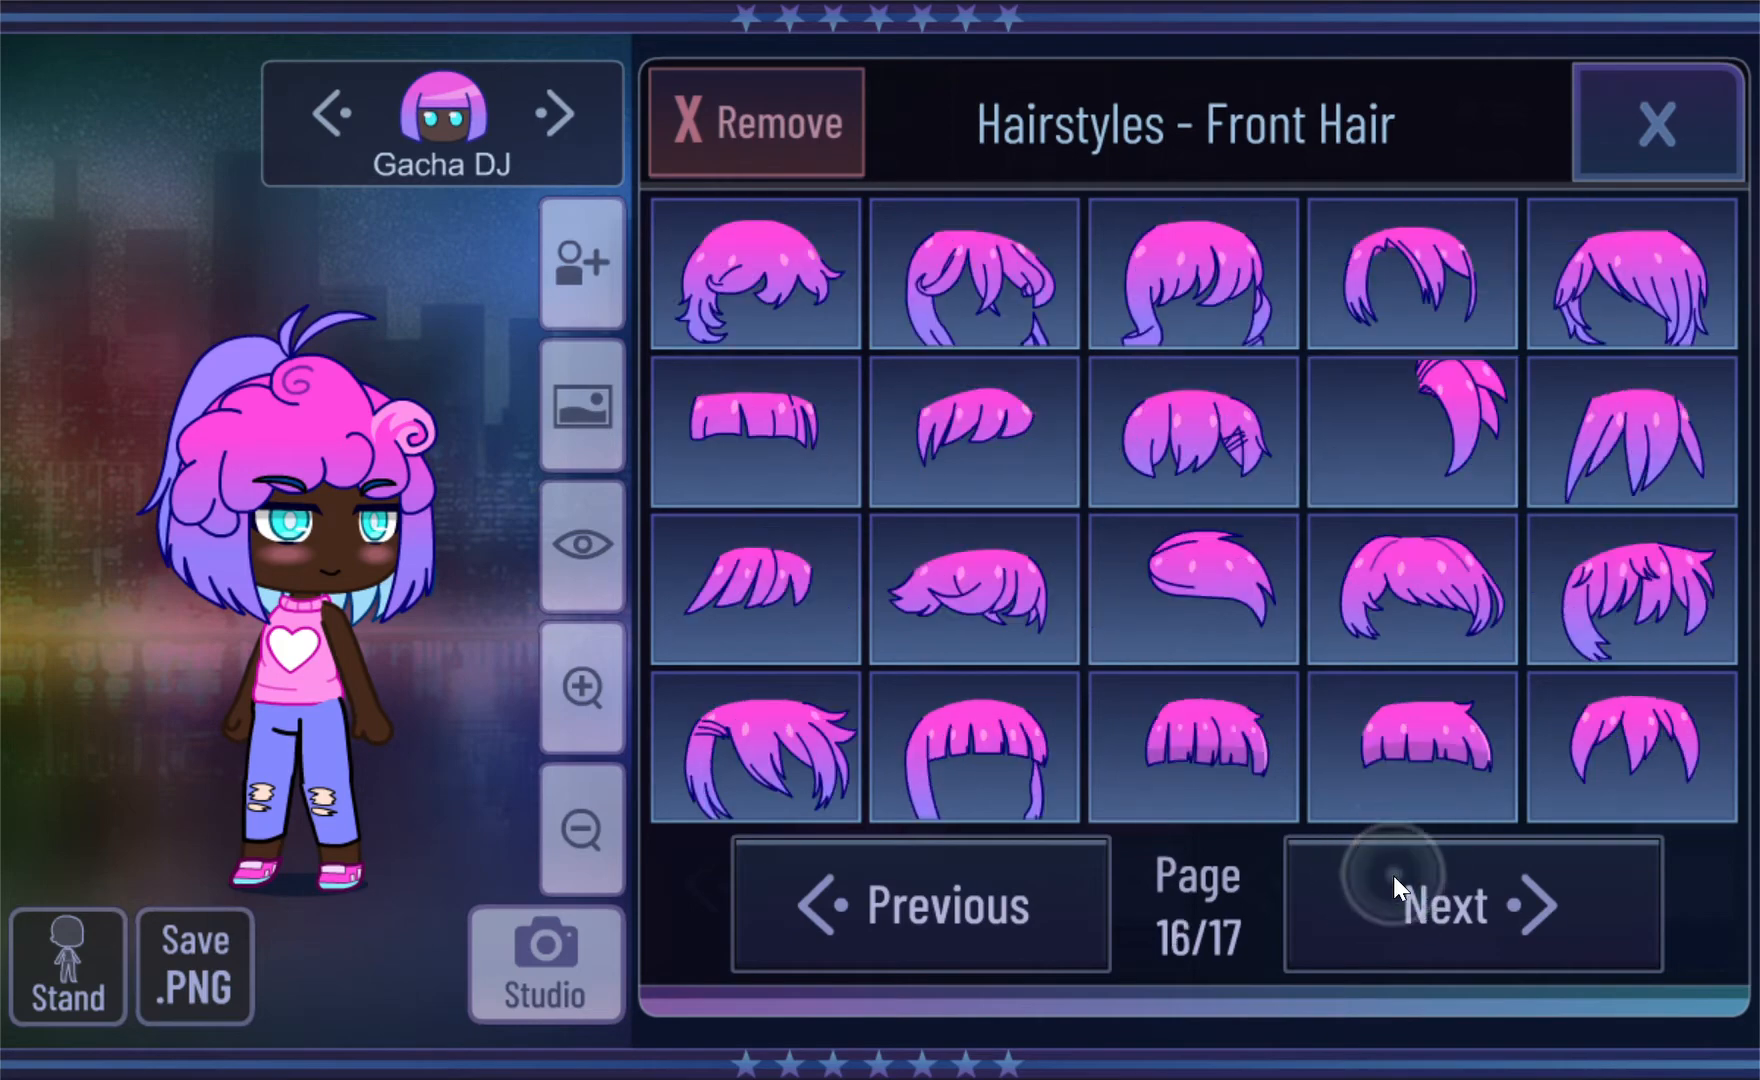
pyautogui.click(1470, 905)
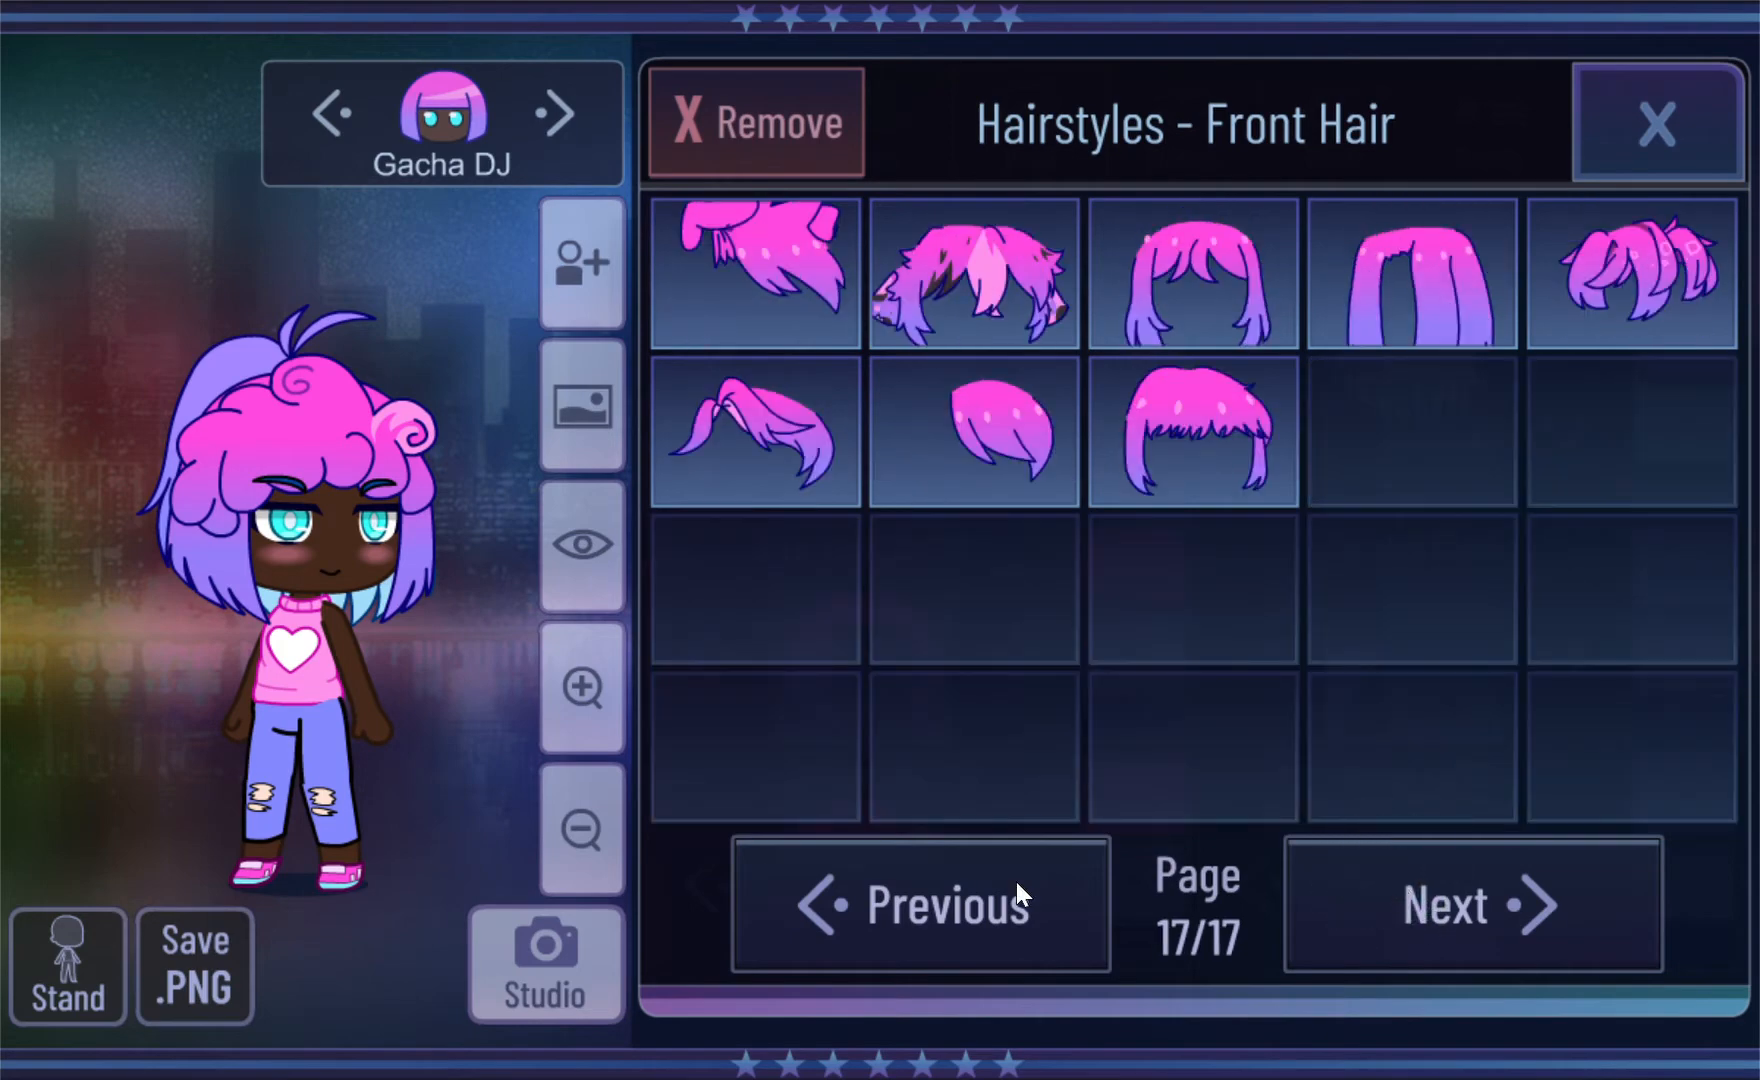
pyautogui.moveTo(1555, 643)
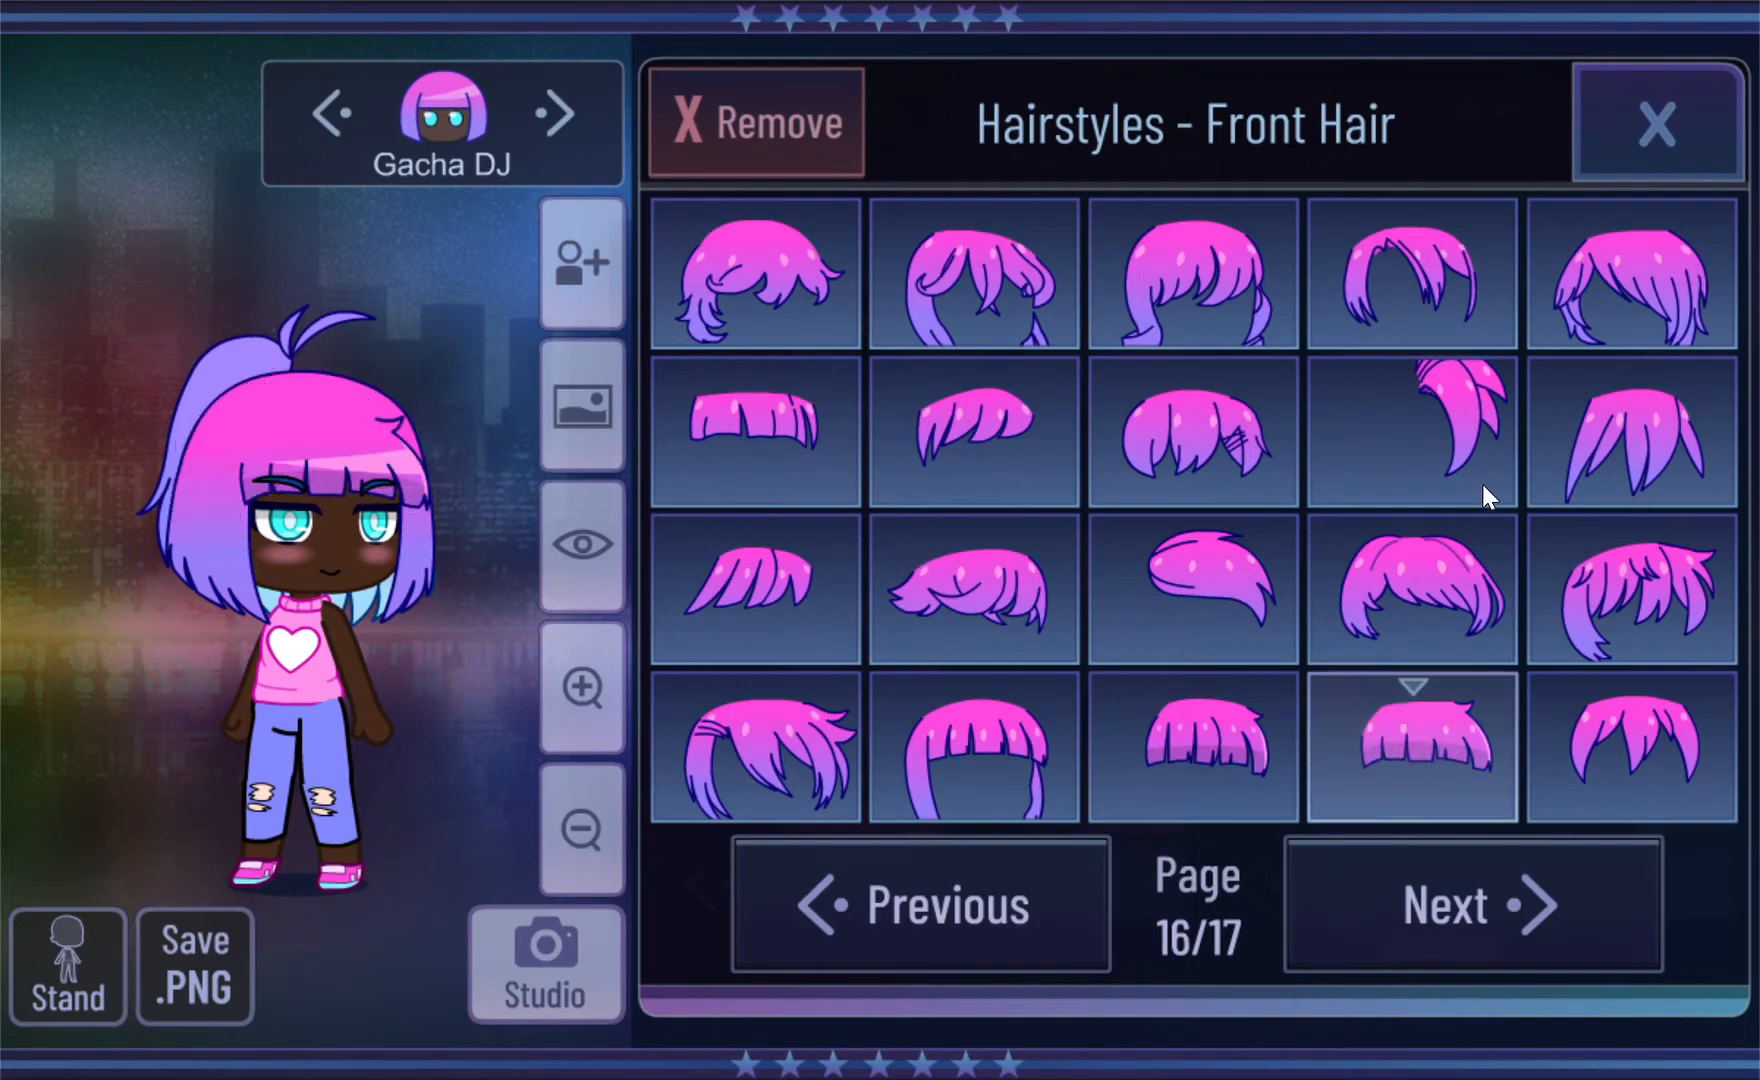
pyautogui.click(1472, 905)
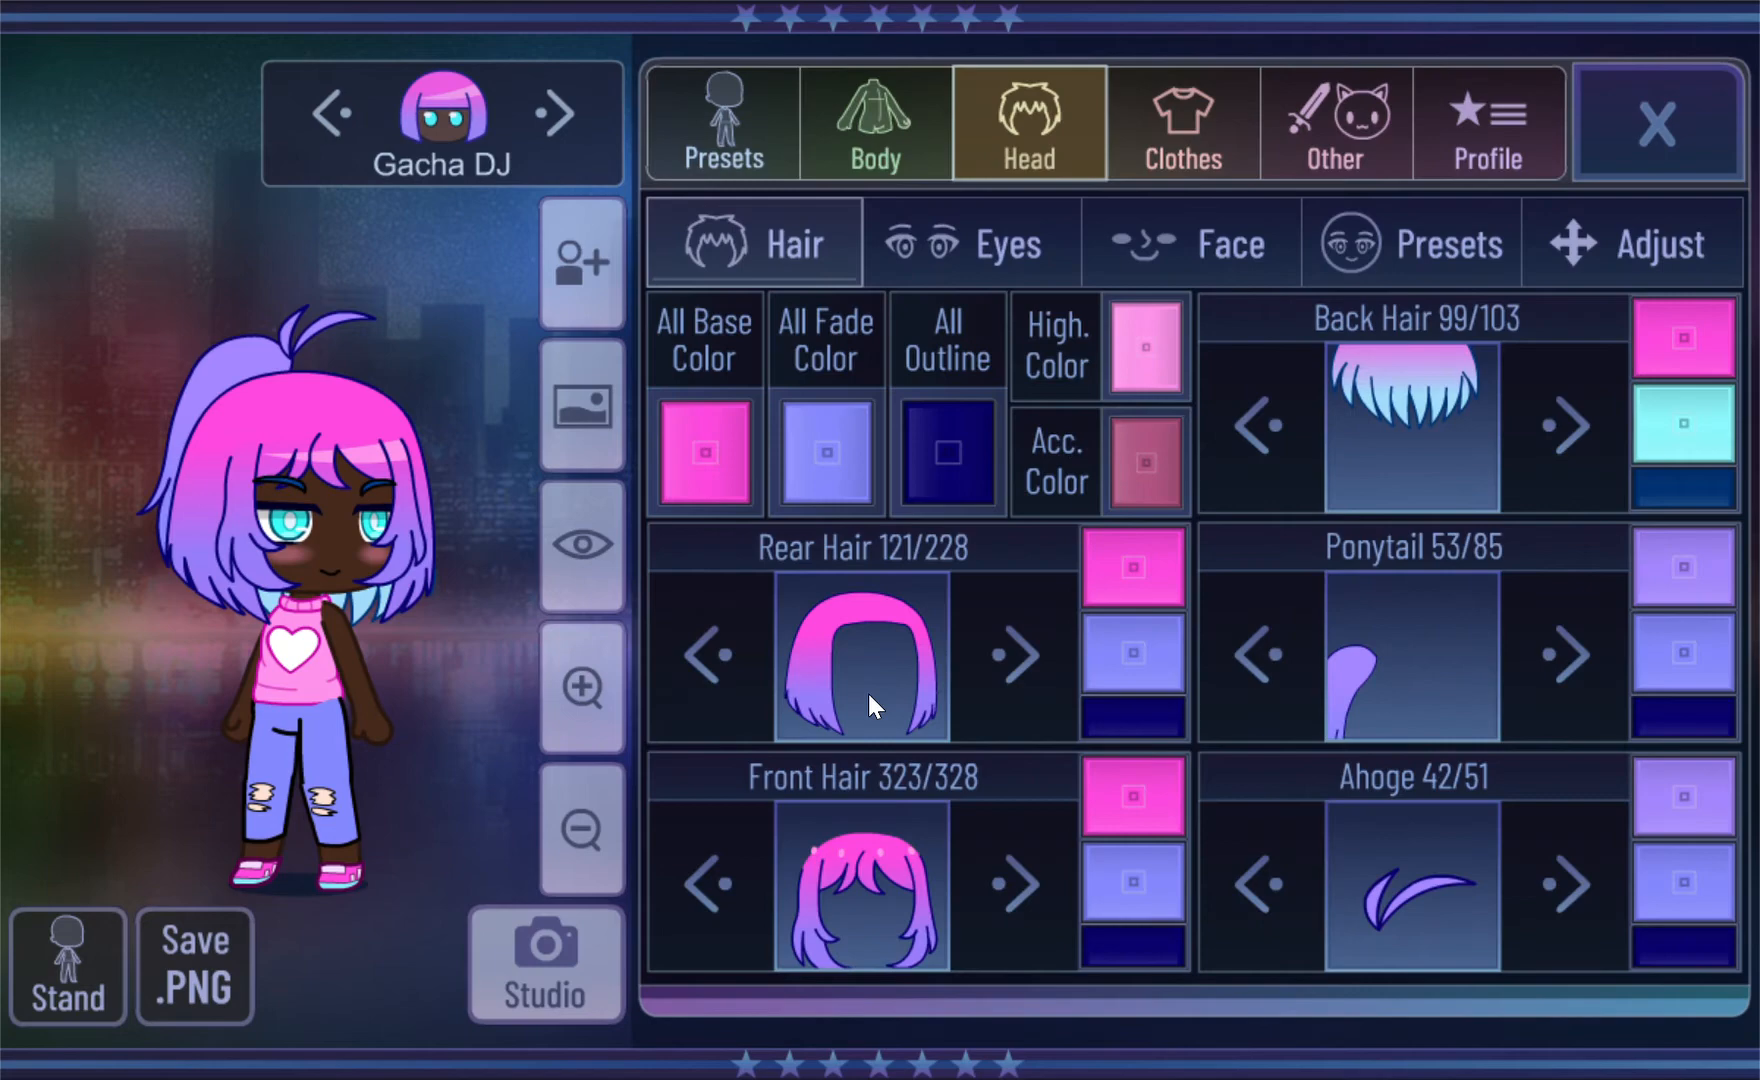
# Step: Try the double bun, settle on short rear hair style 1 and remove the ponytail and ahoge
pyautogui.click(861, 657)
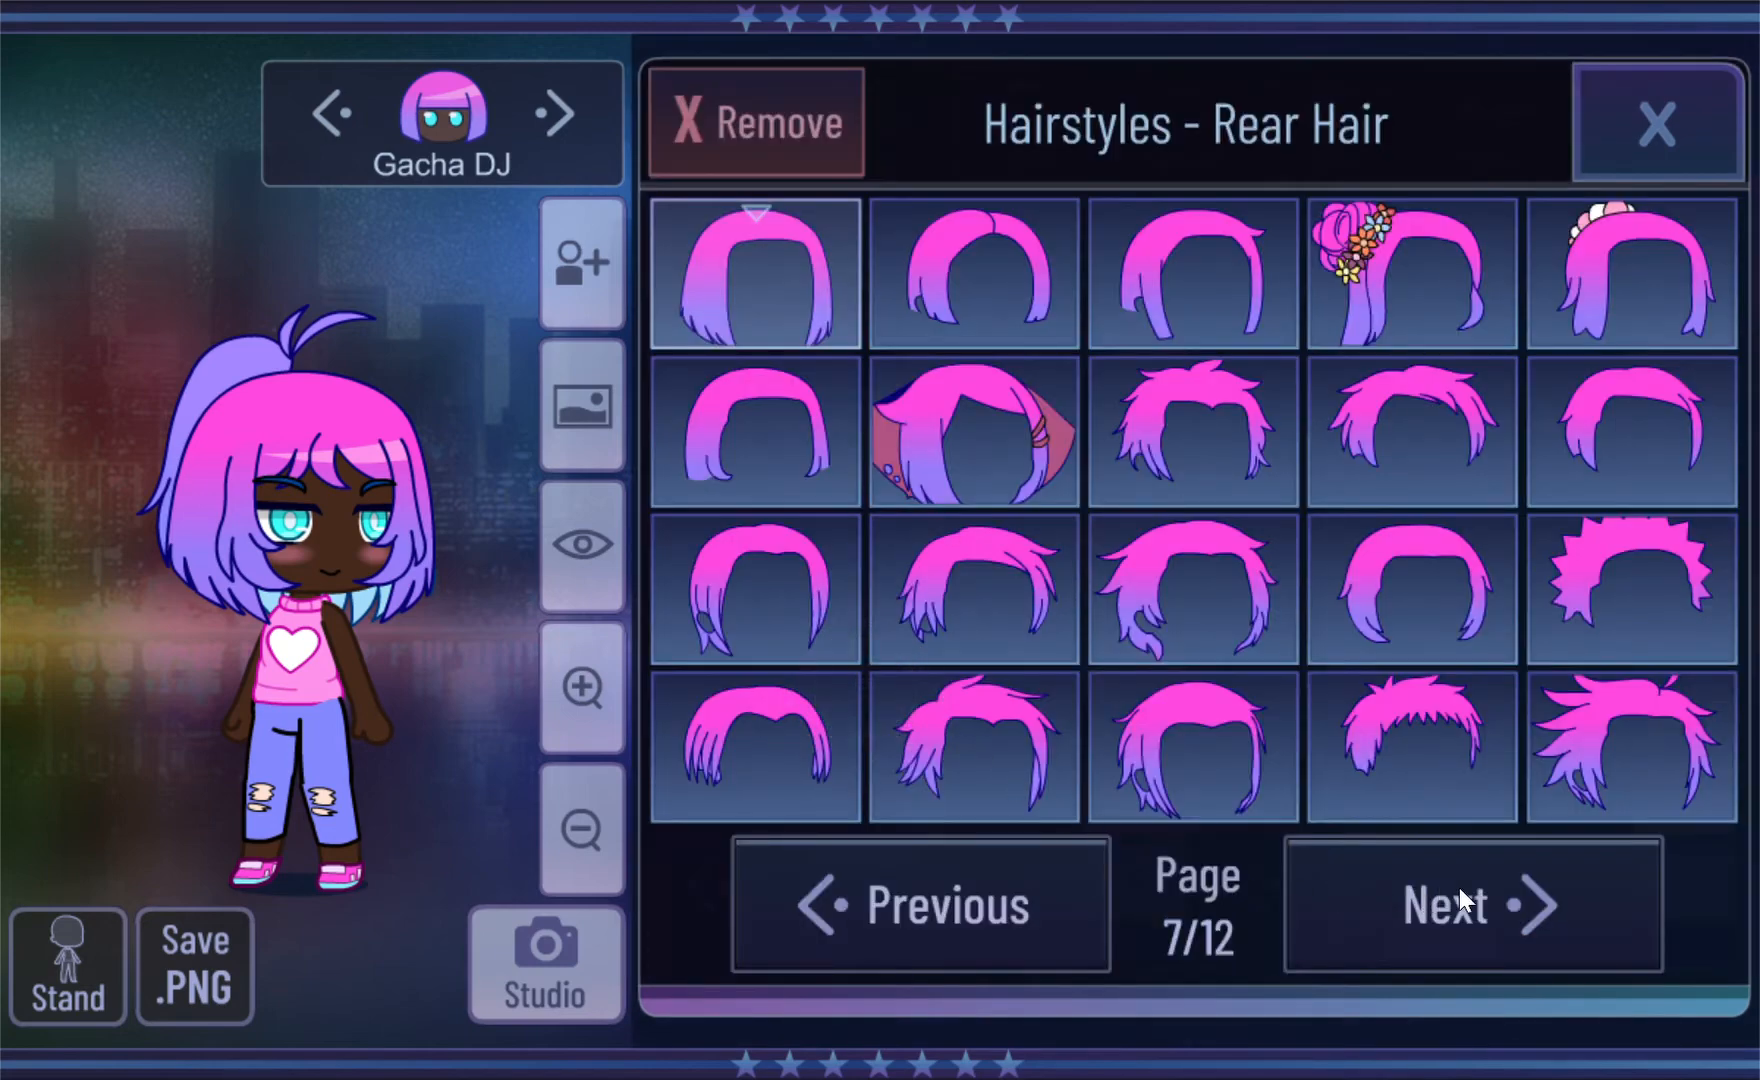
pyautogui.click(1468, 904)
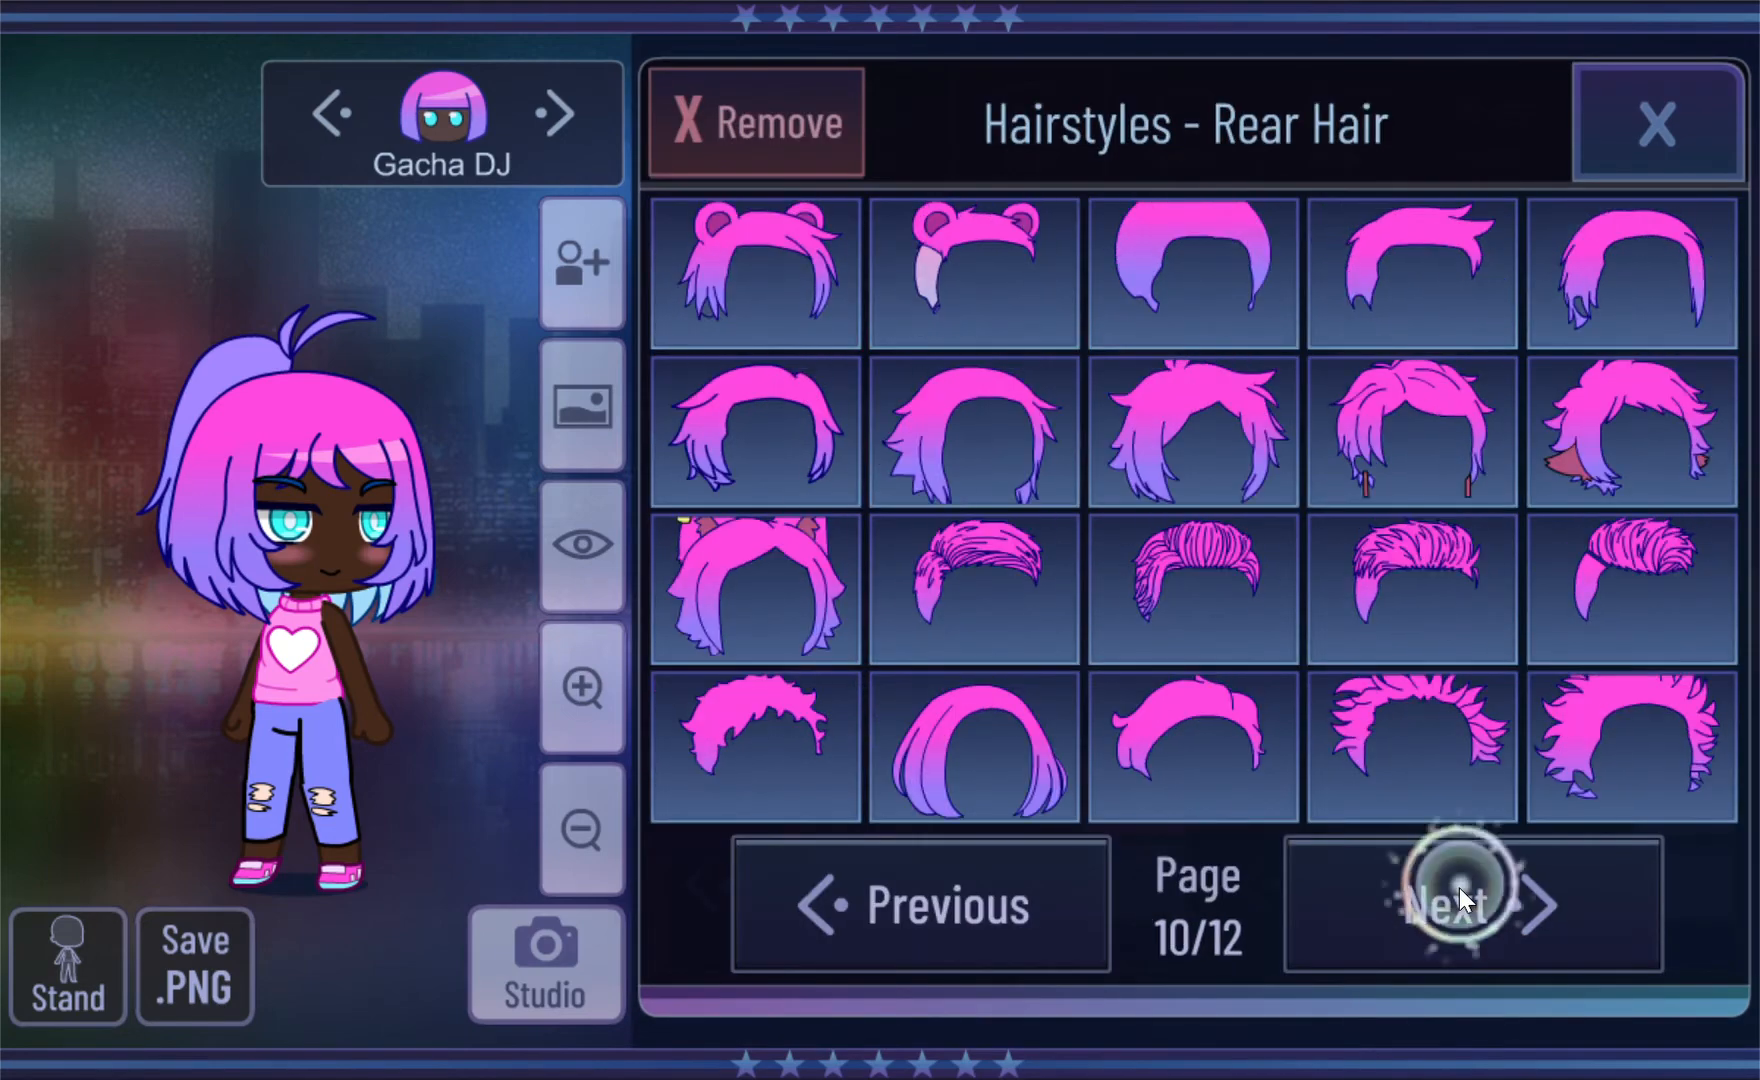
pyautogui.click(1446, 904)
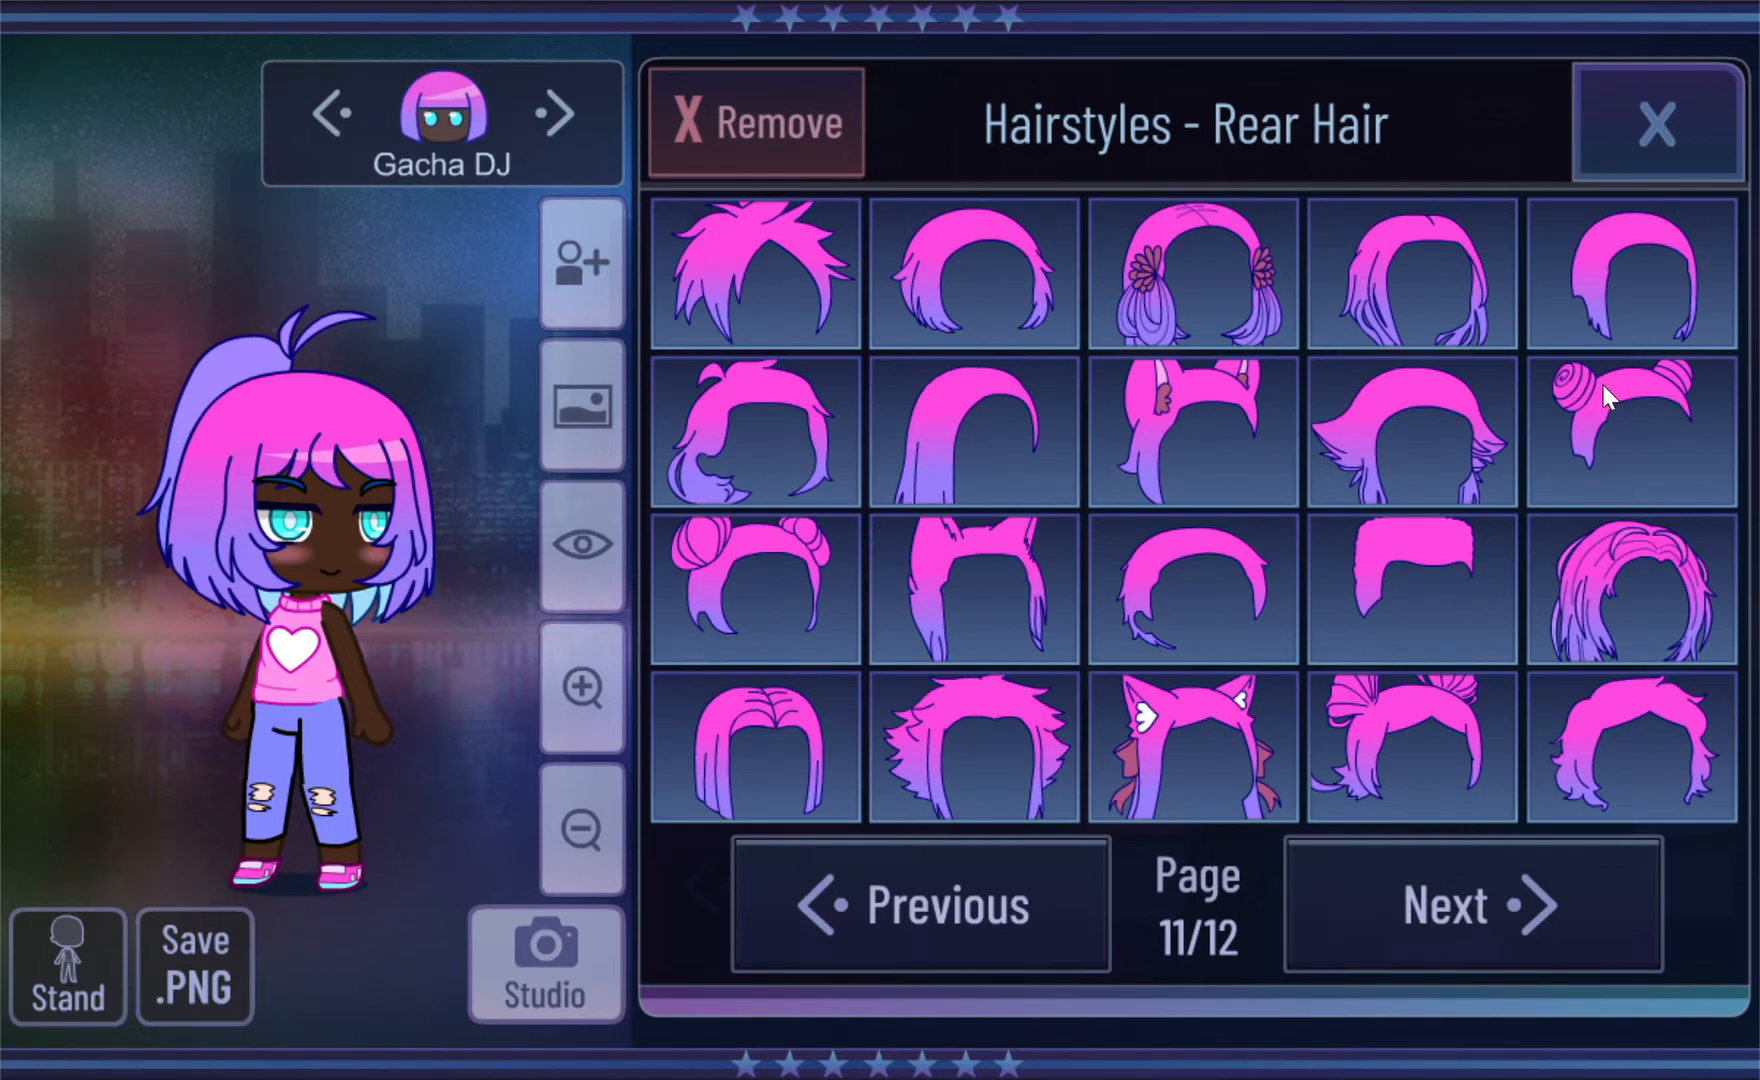
pyautogui.click(1631, 430)
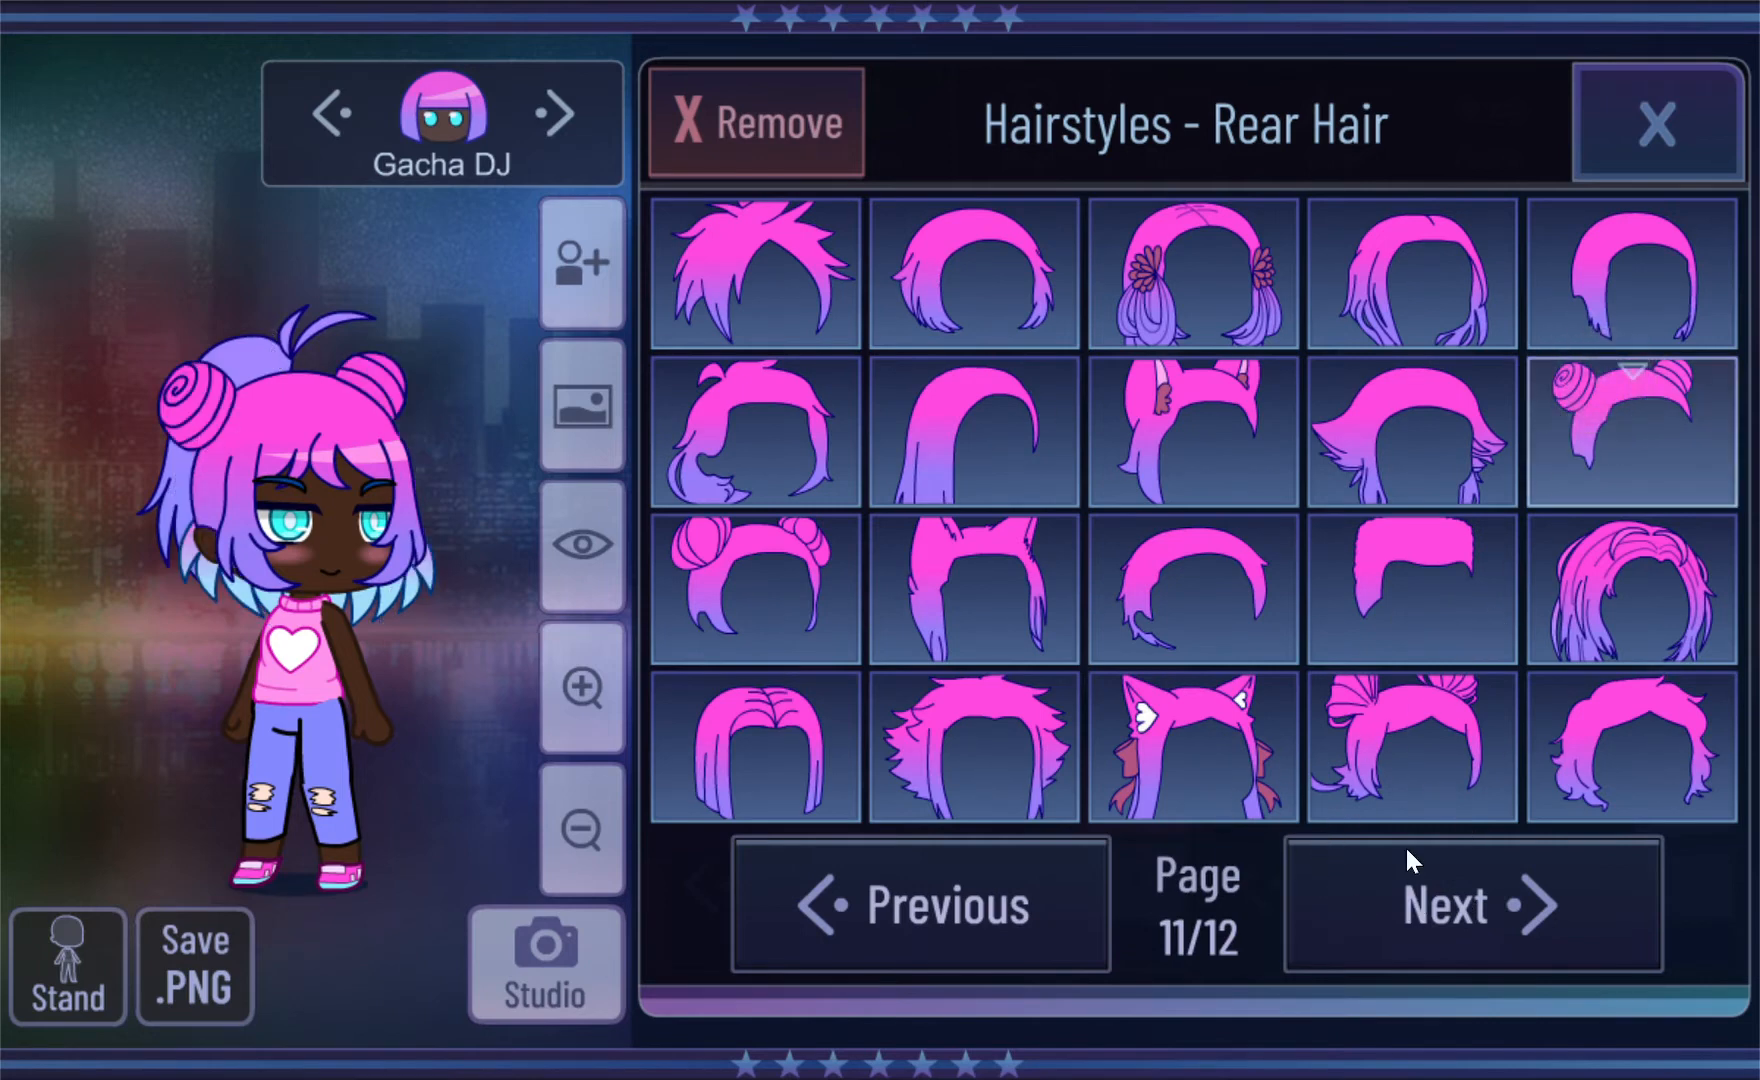
pyautogui.click(1470, 905)
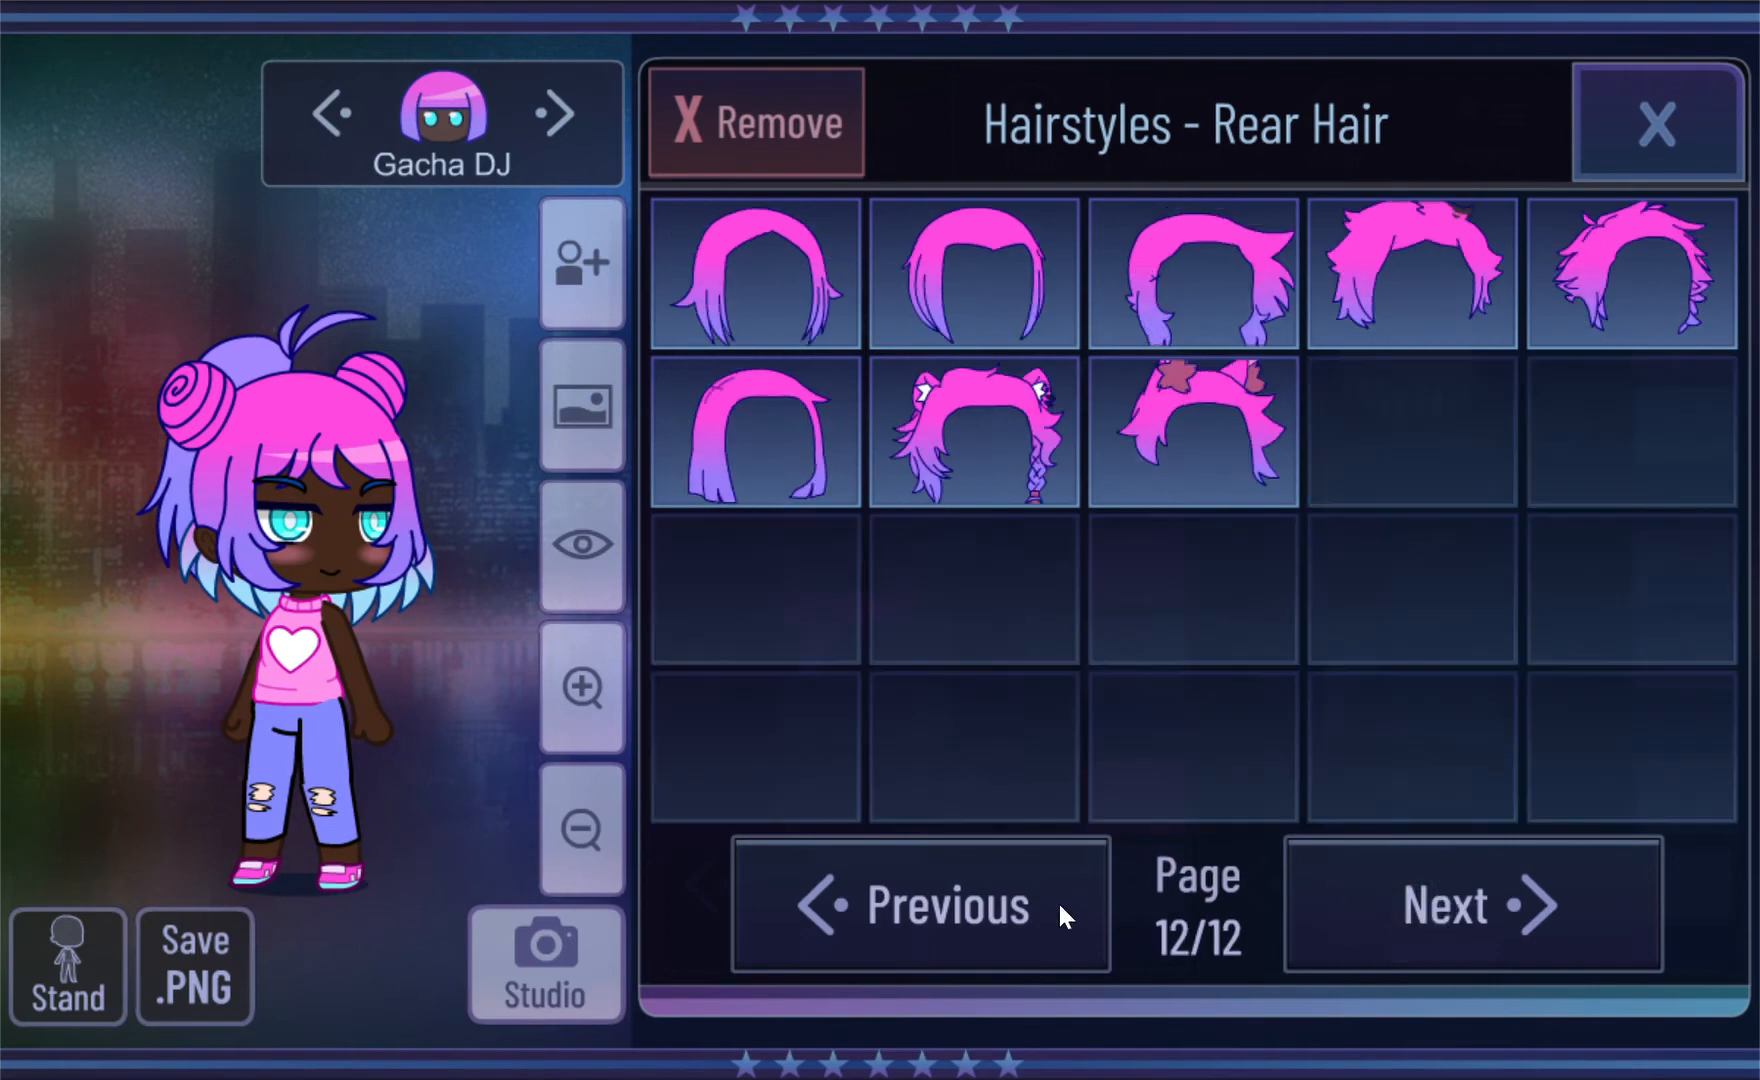
pyautogui.moveTo(979, 889)
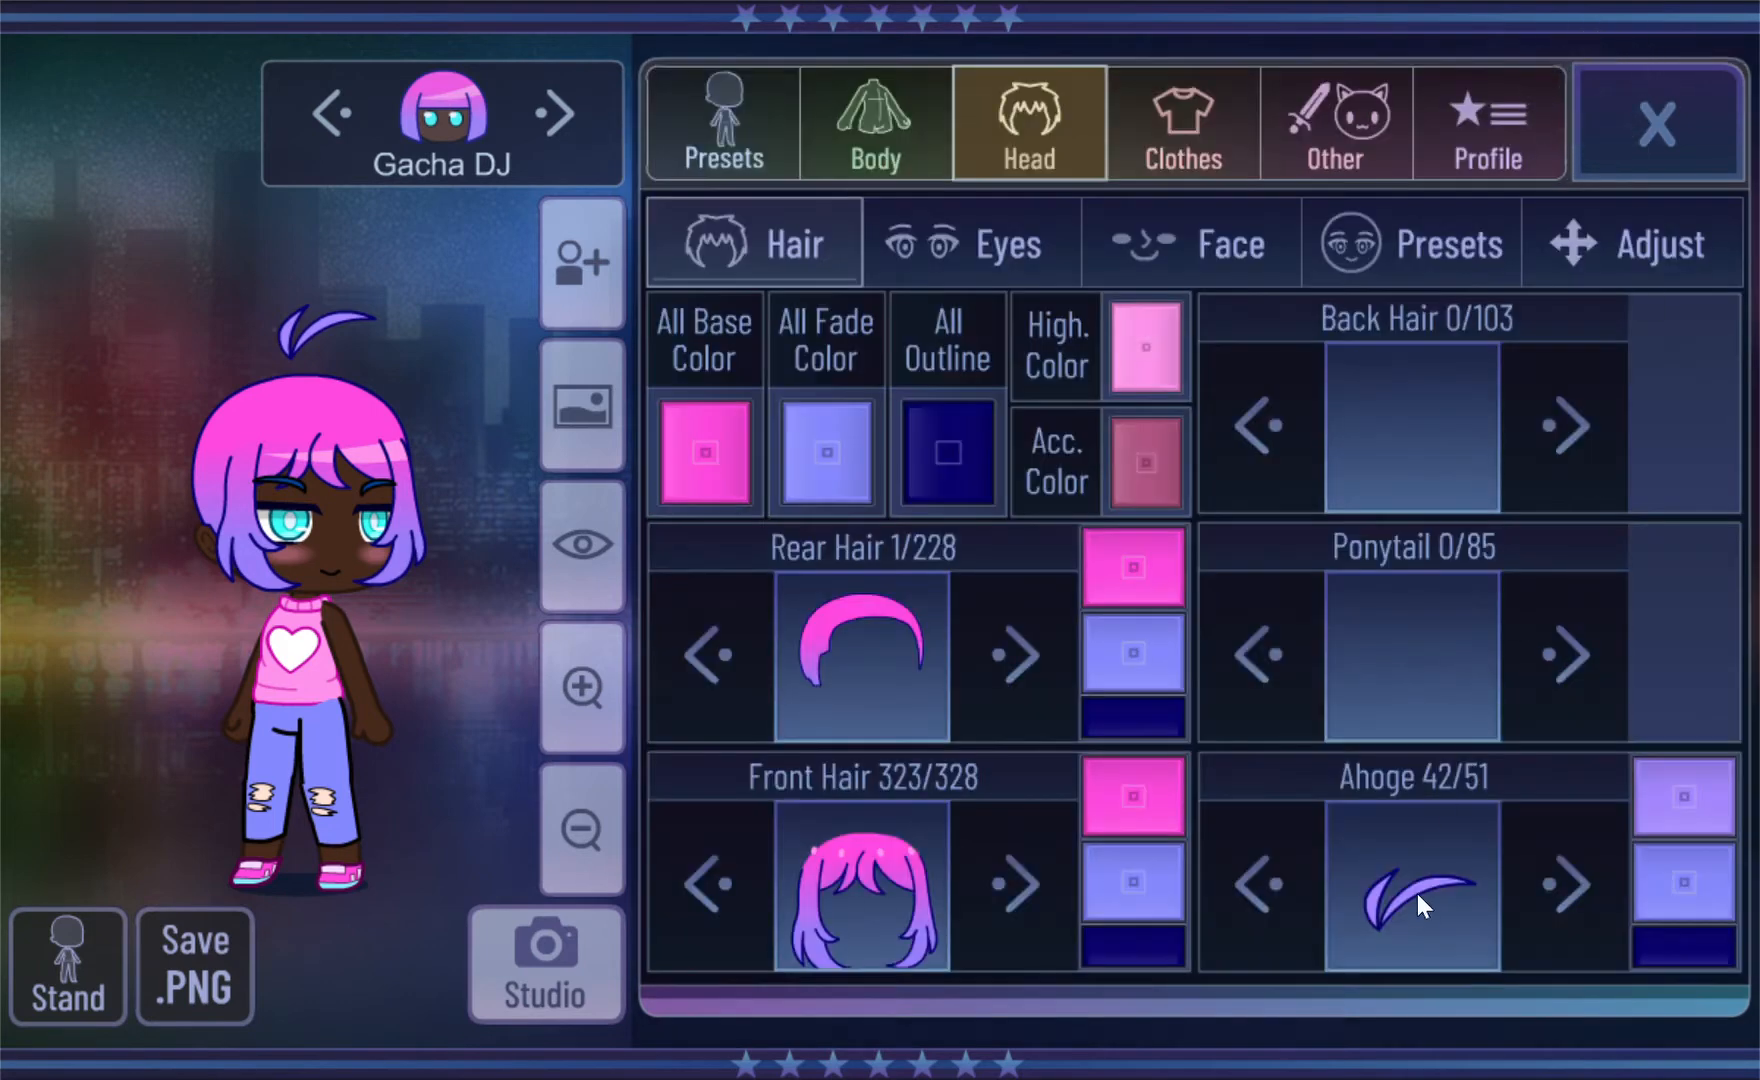
pyautogui.click(1412, 884)
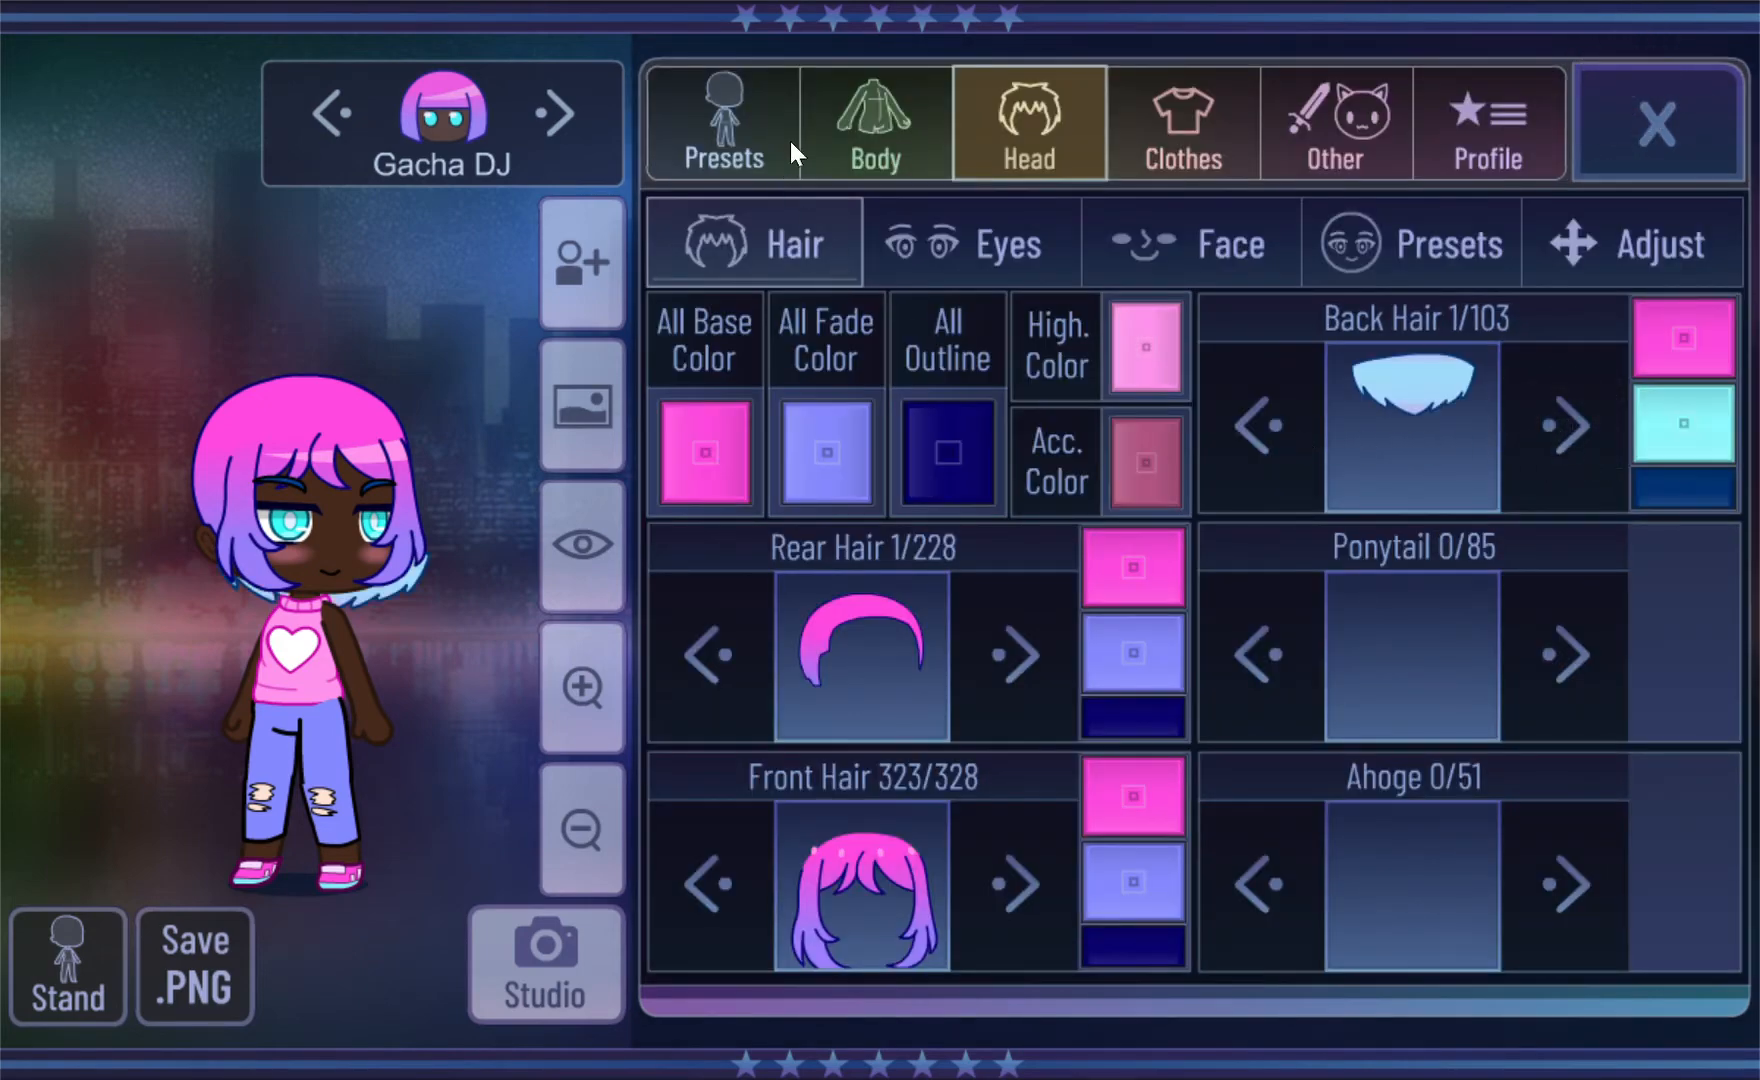
# Step: Try the arms-raised pose, then choose the relaxed standing pose from page 3
pyautogui.click(873, 123)
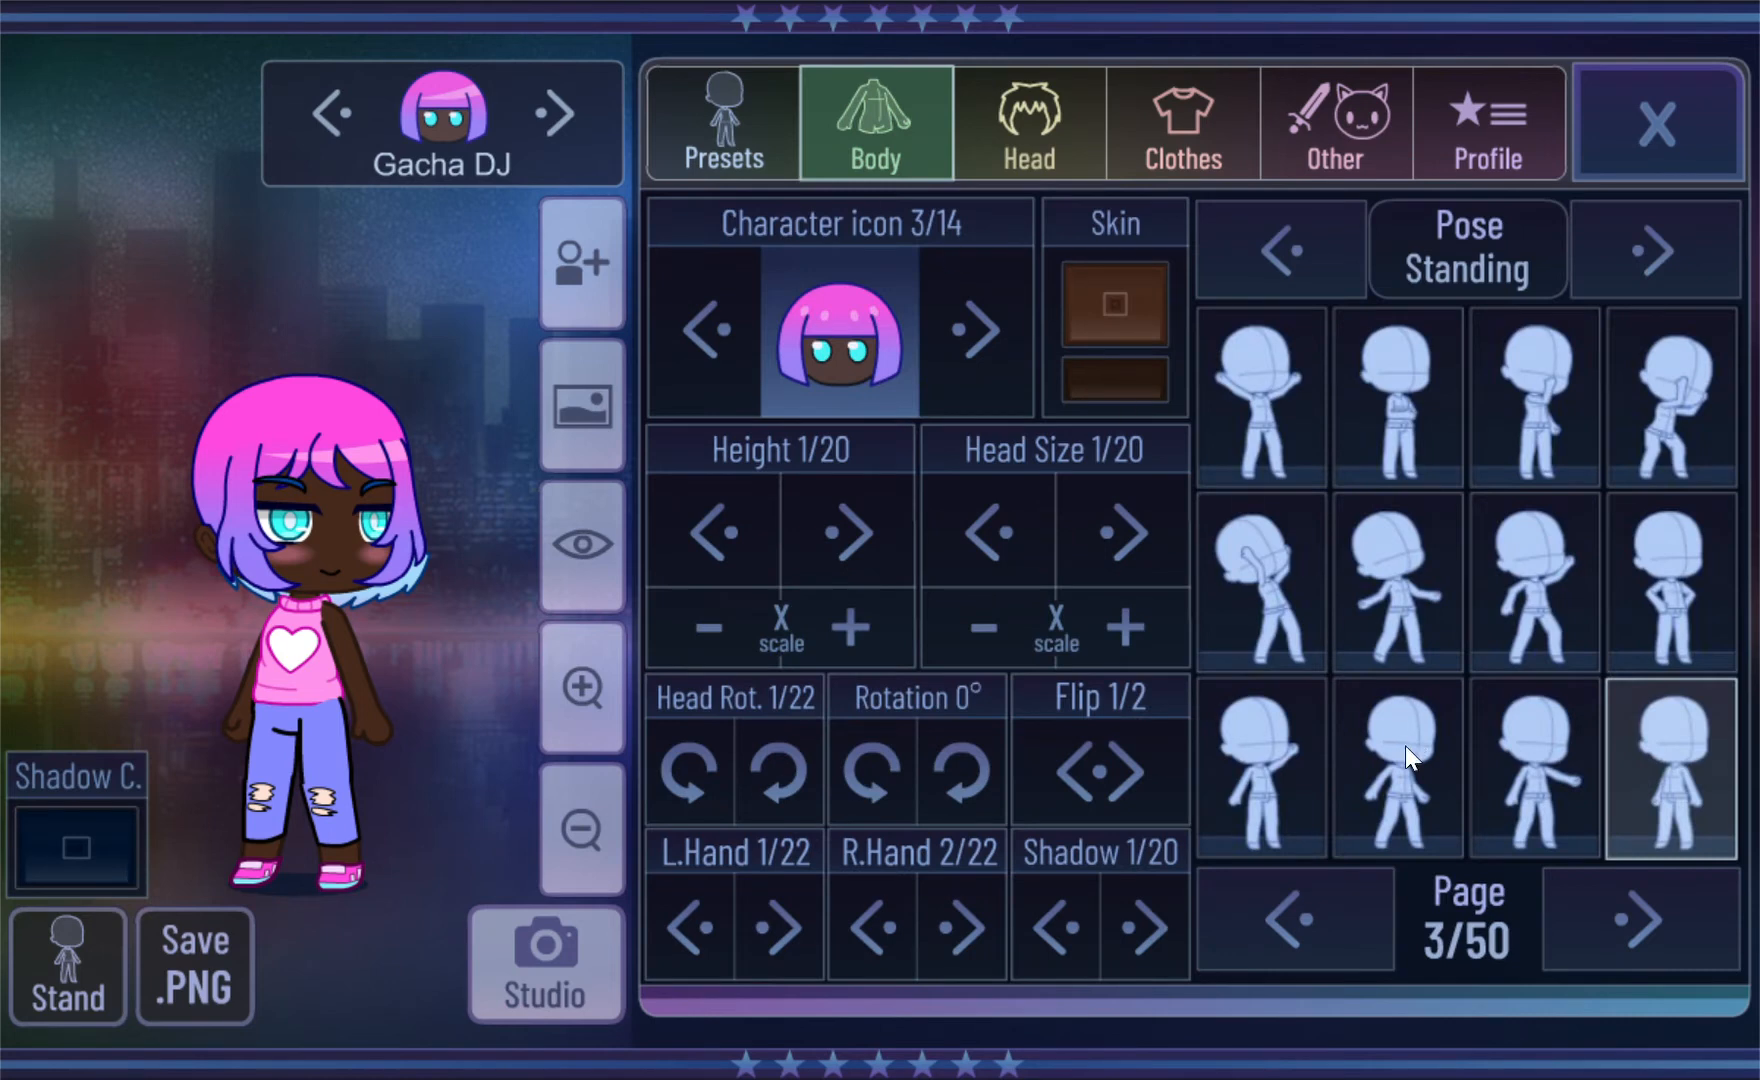
pyautogui.click(1396, 767)
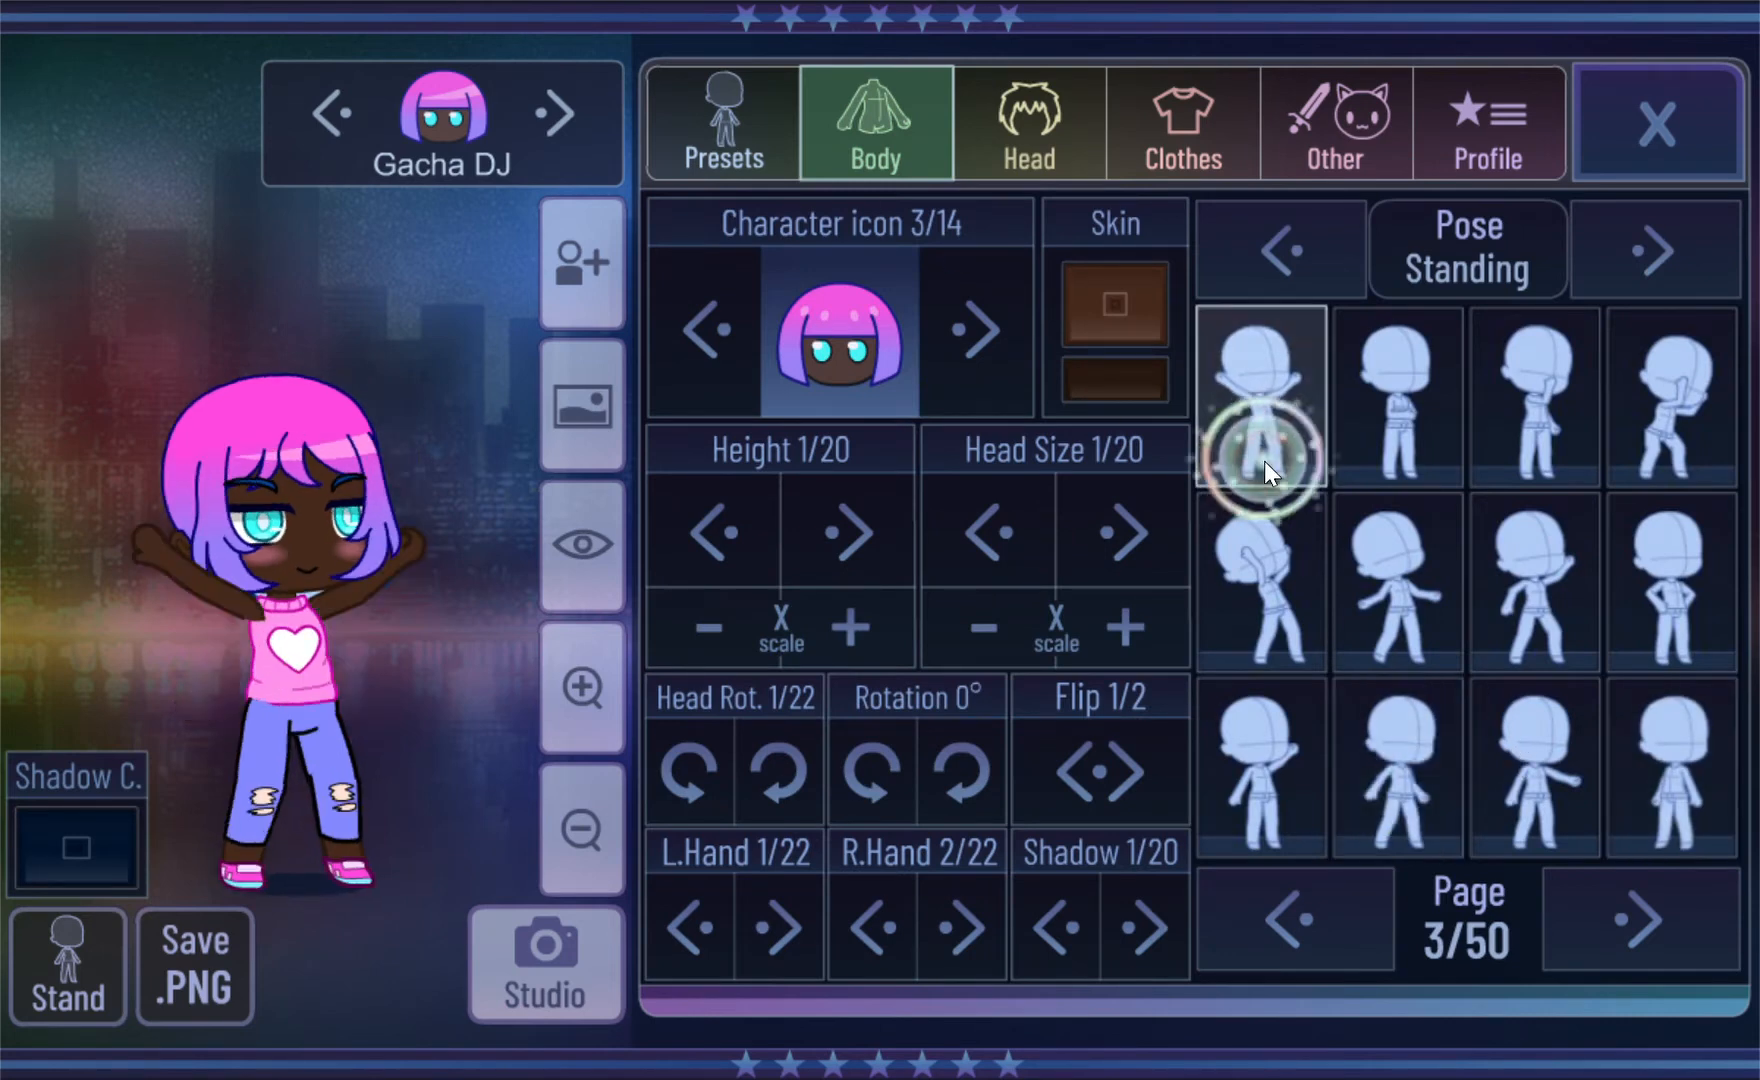
pyautogui.click(1396, 769)
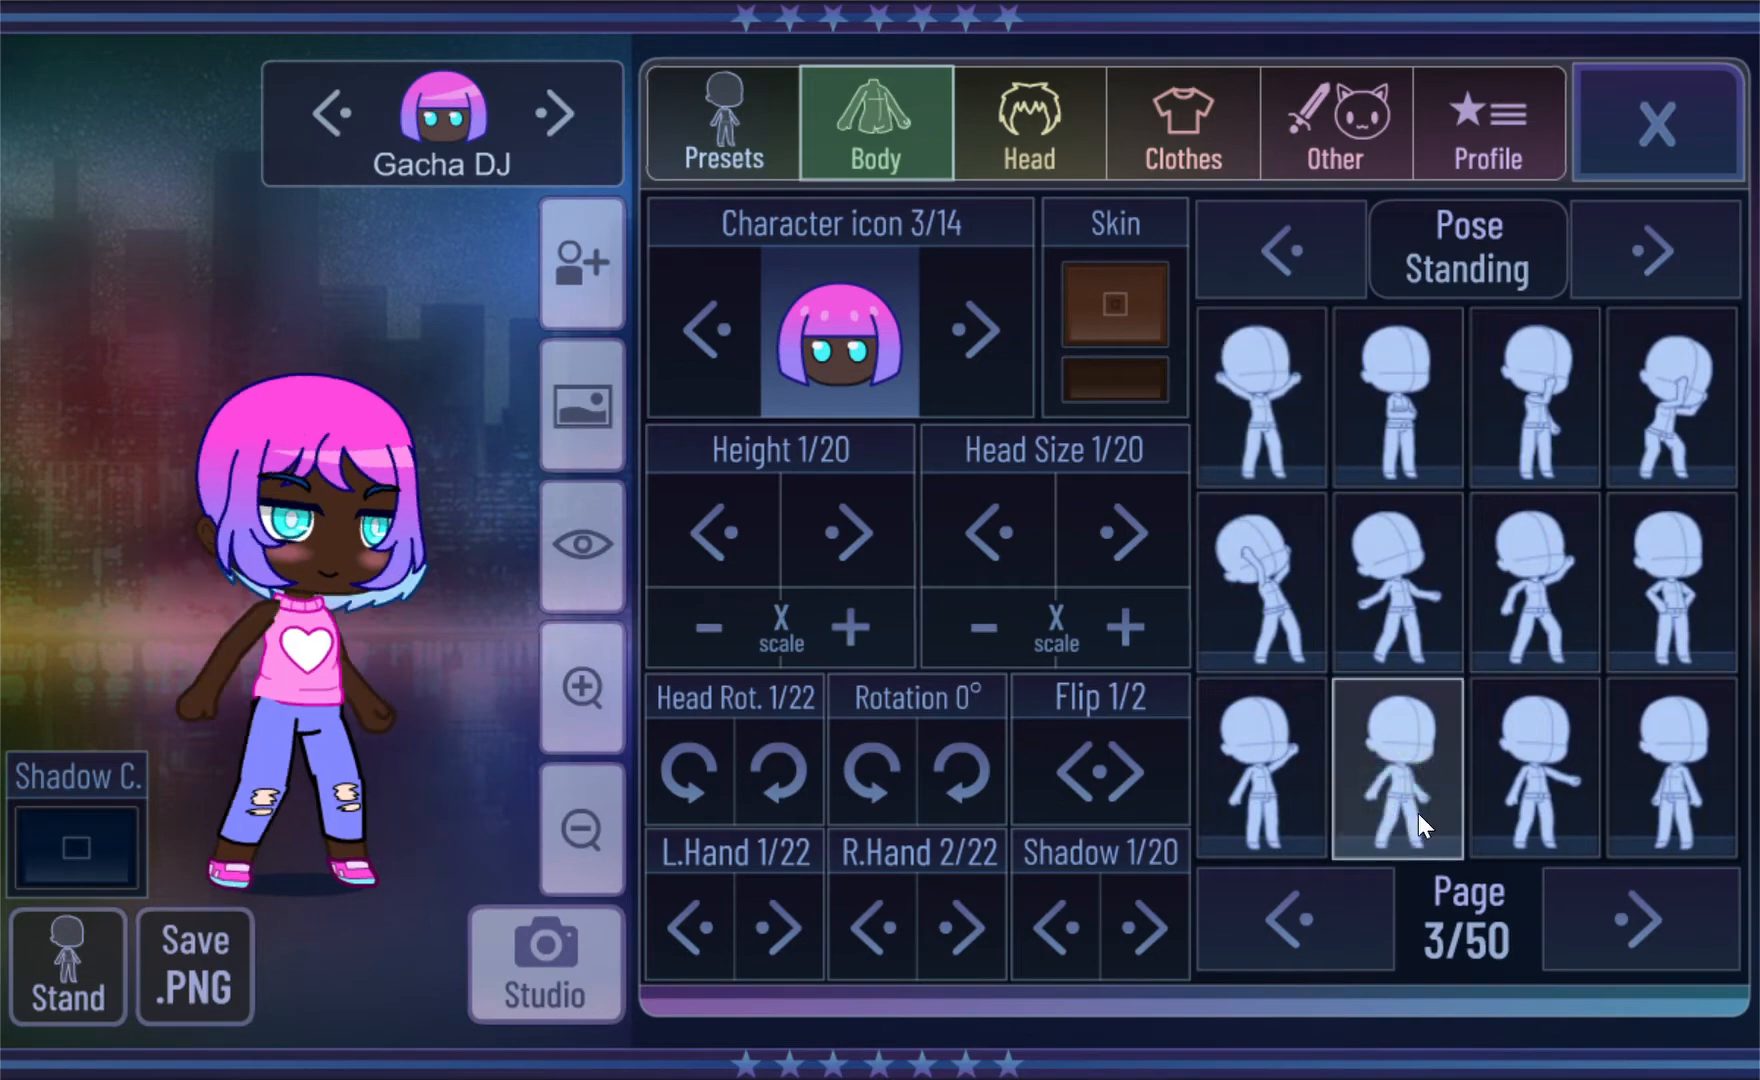
pyautogui.click(1025, 122)
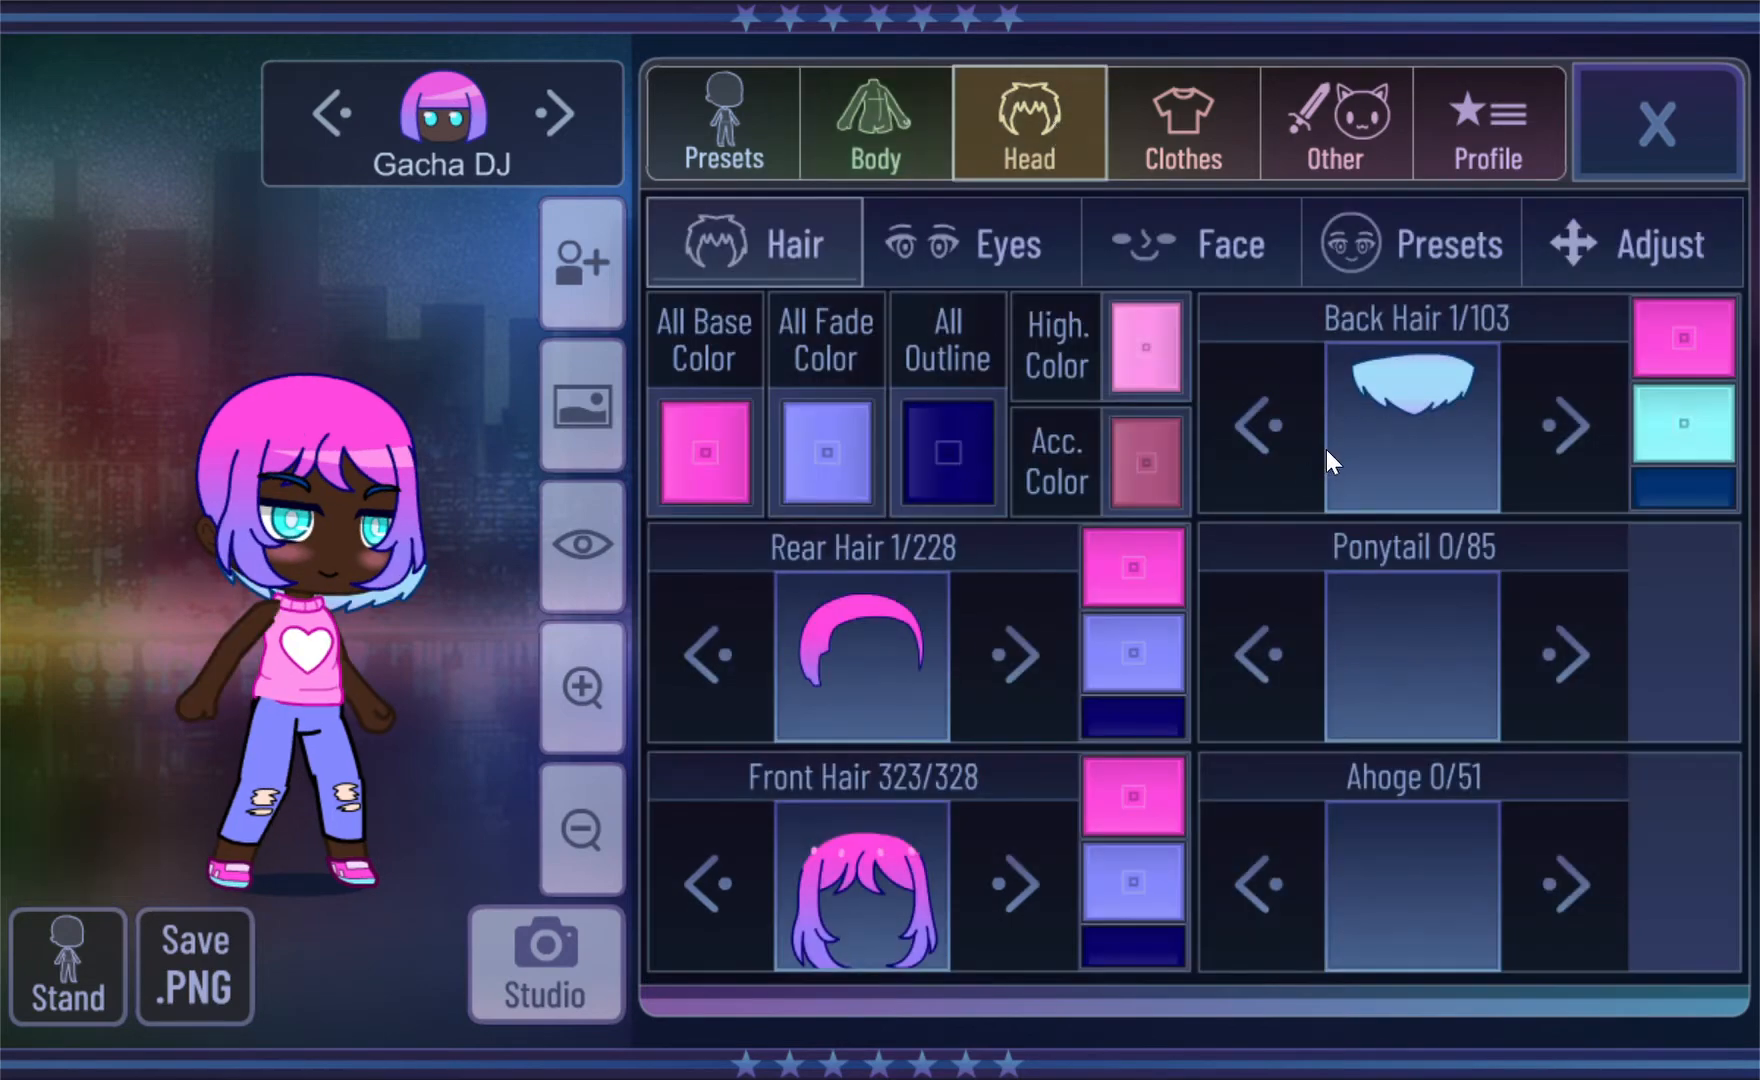
# Step: Try a different short and a long back hair piece, then keep the first short style
pyautogui.click(1412, 424)
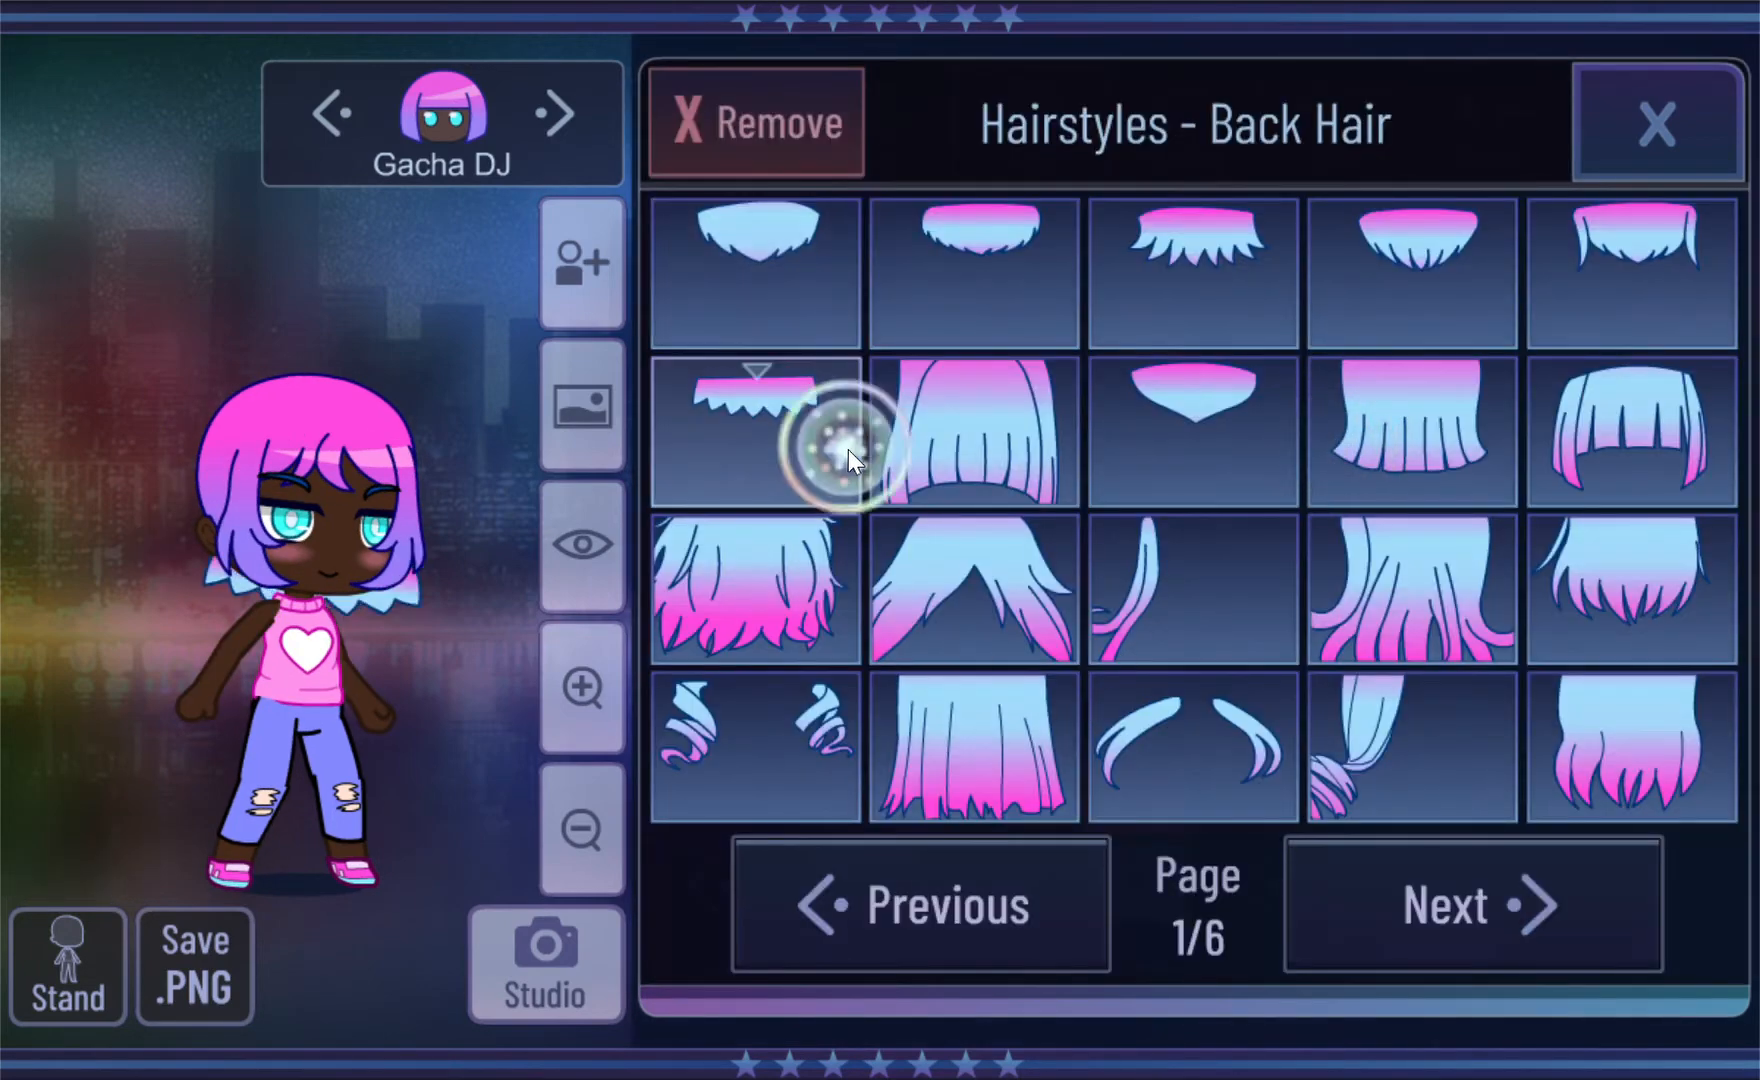
pyautogui.click(1192, 272)
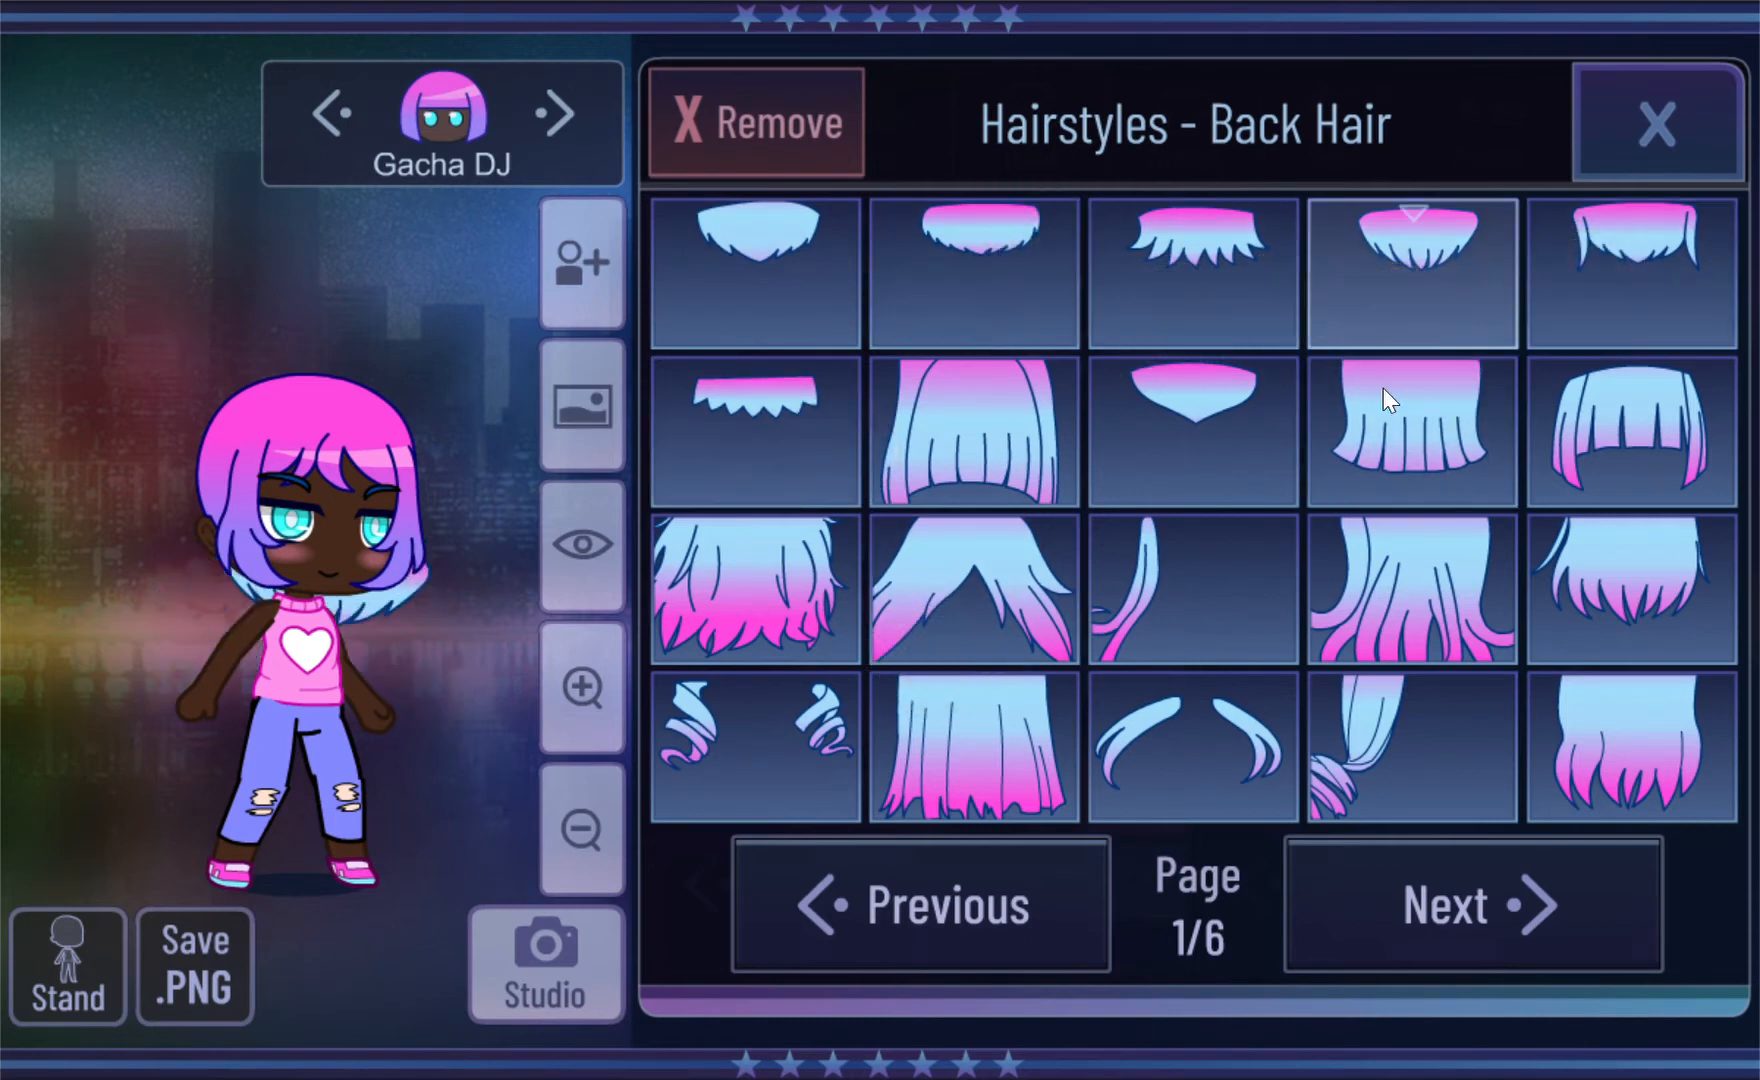
pyautogui.click(1629, 747)
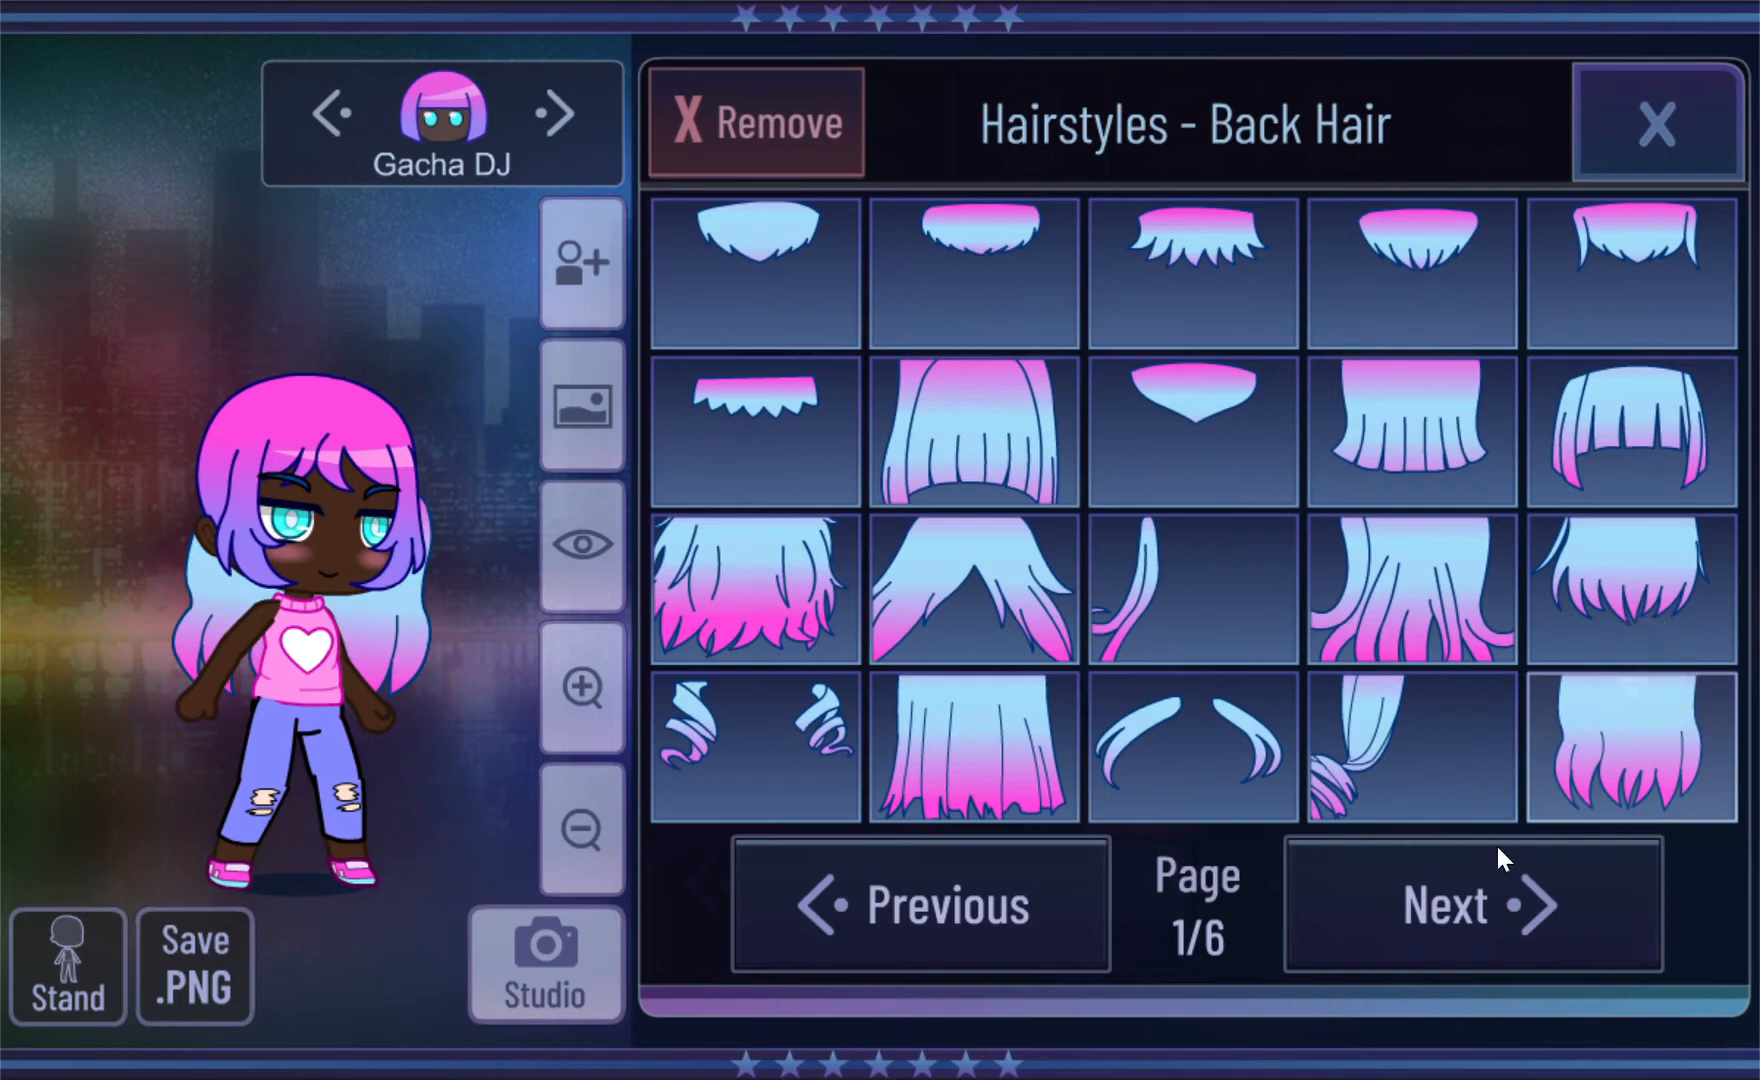
pyautogui.click(1472, 905)
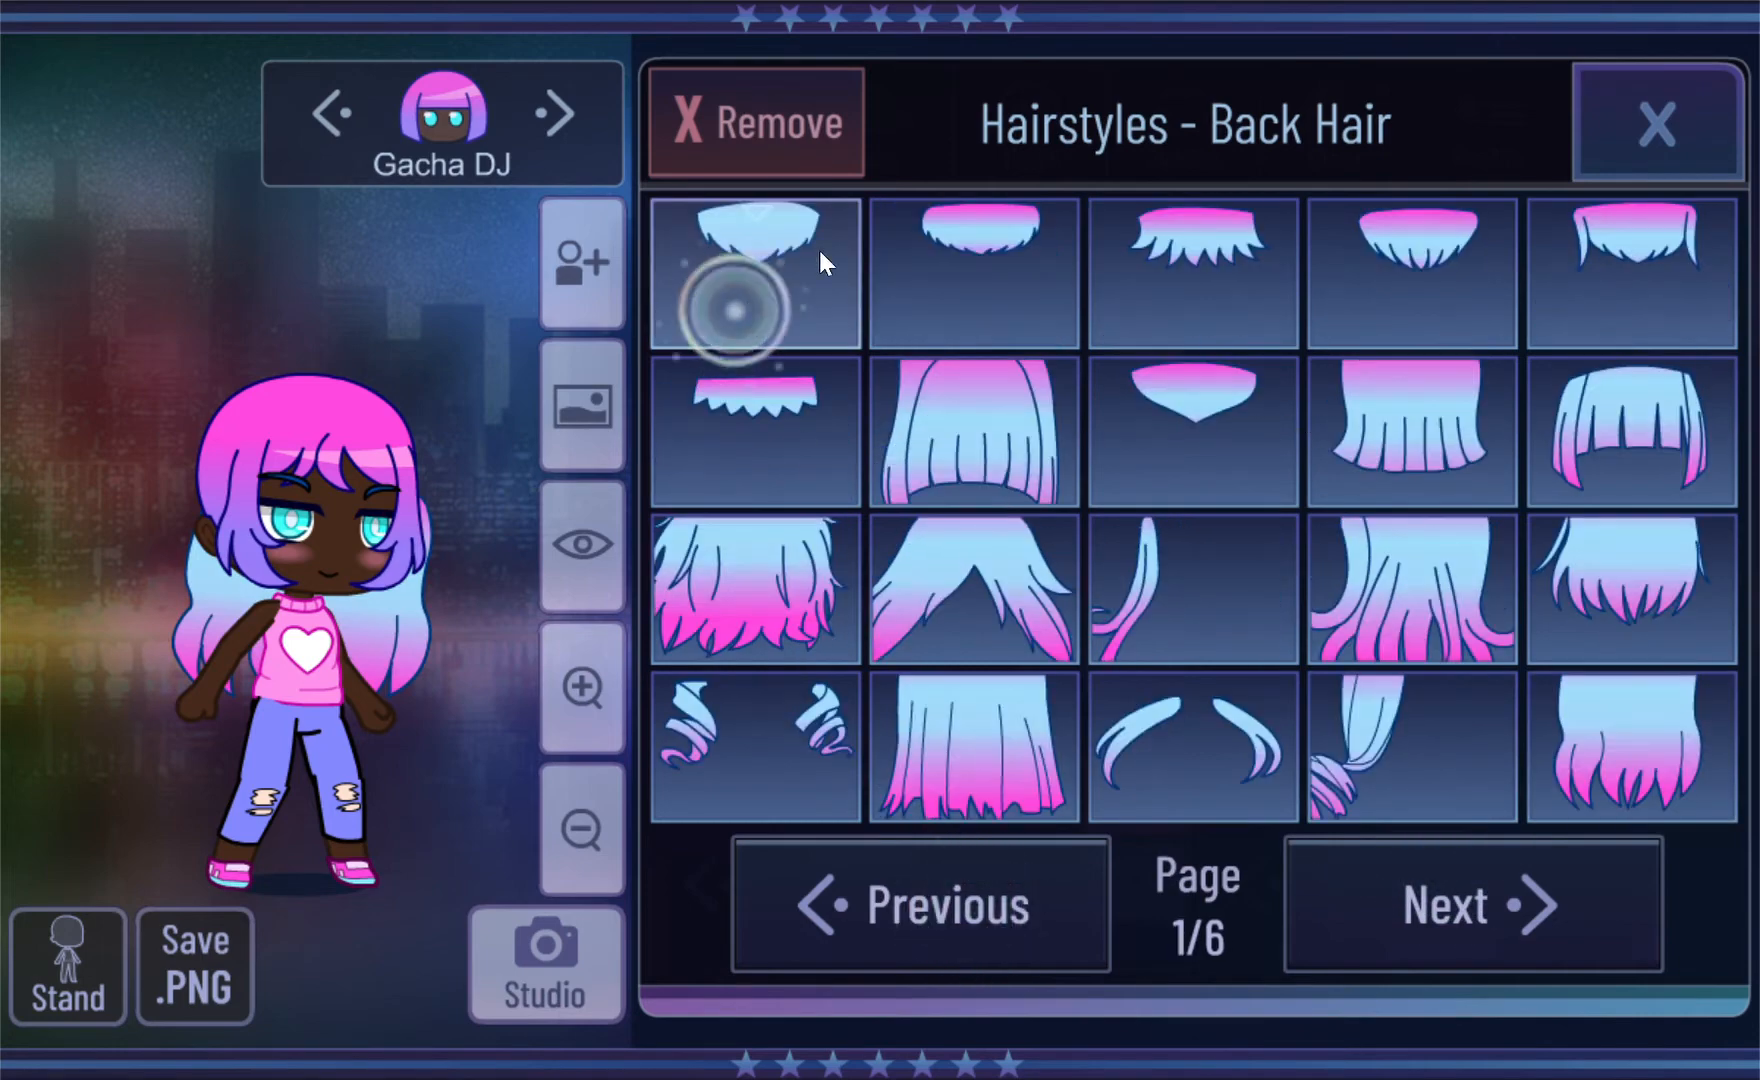
pyautogui.click(972, 273)
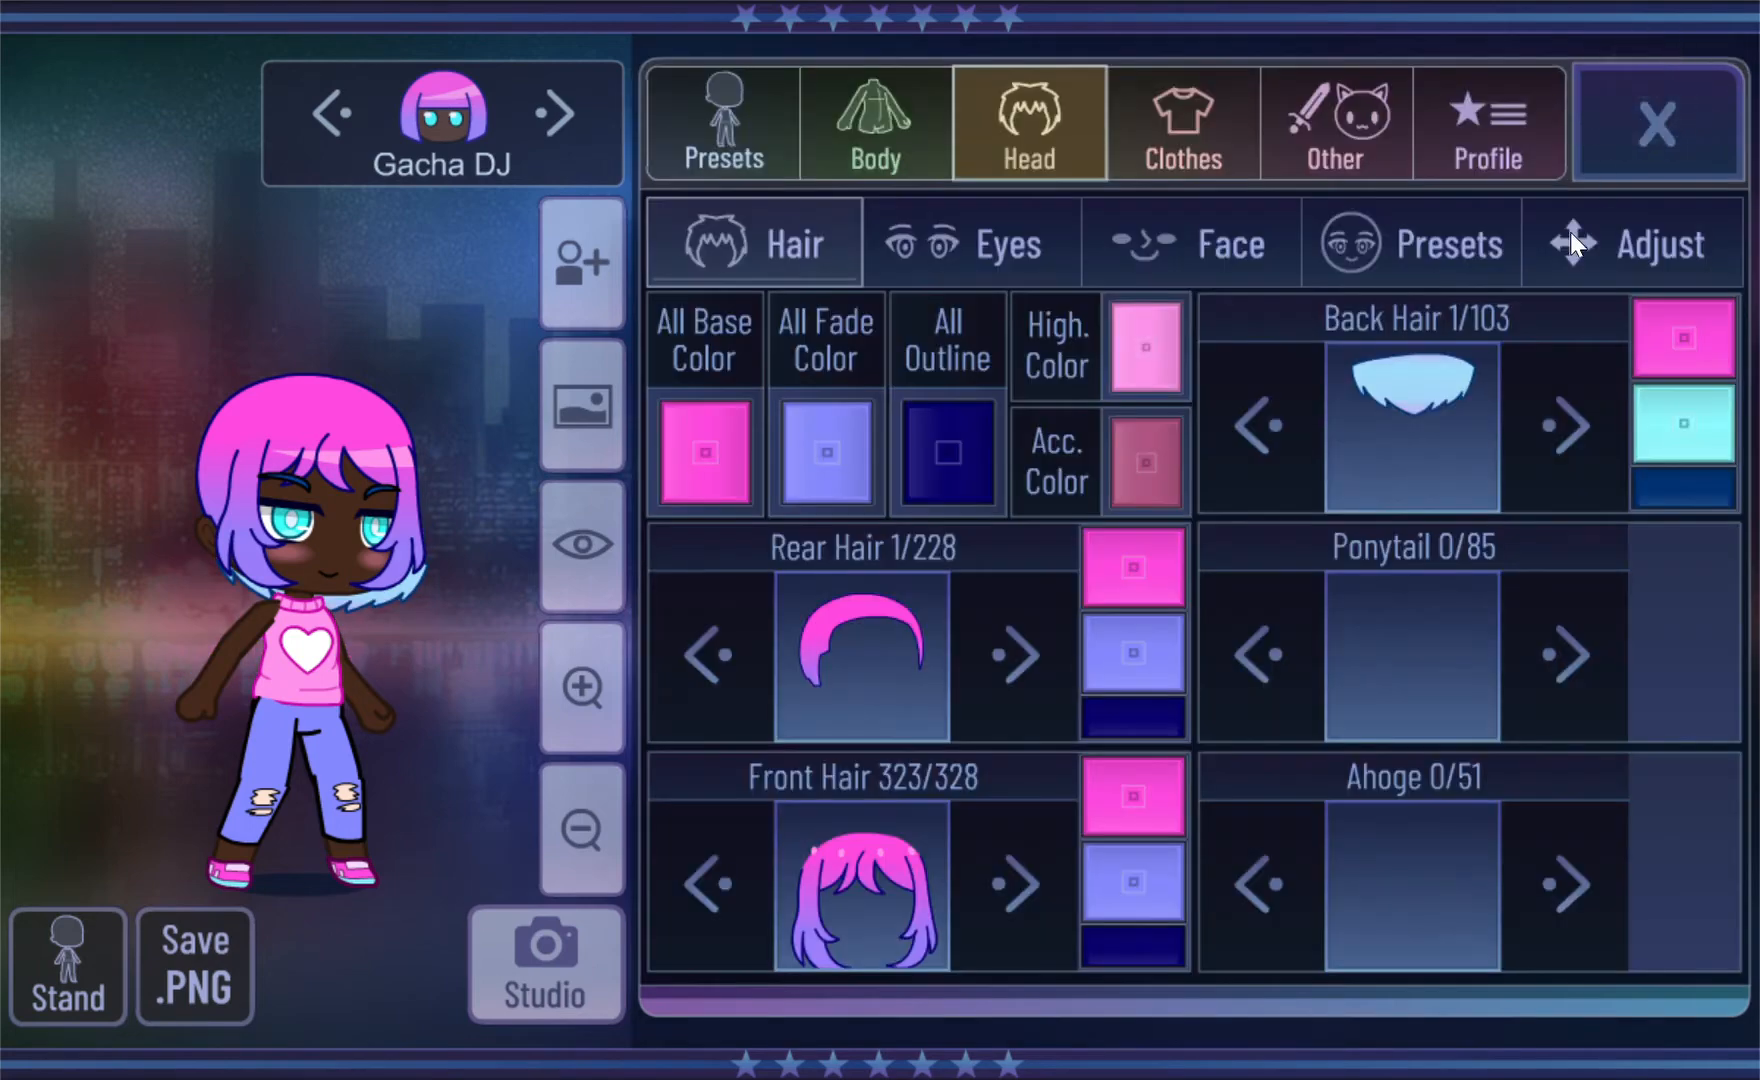
# Step: Bring up the back hair adjustment, then move on to the body options
pyautogui.click(1631, 242)
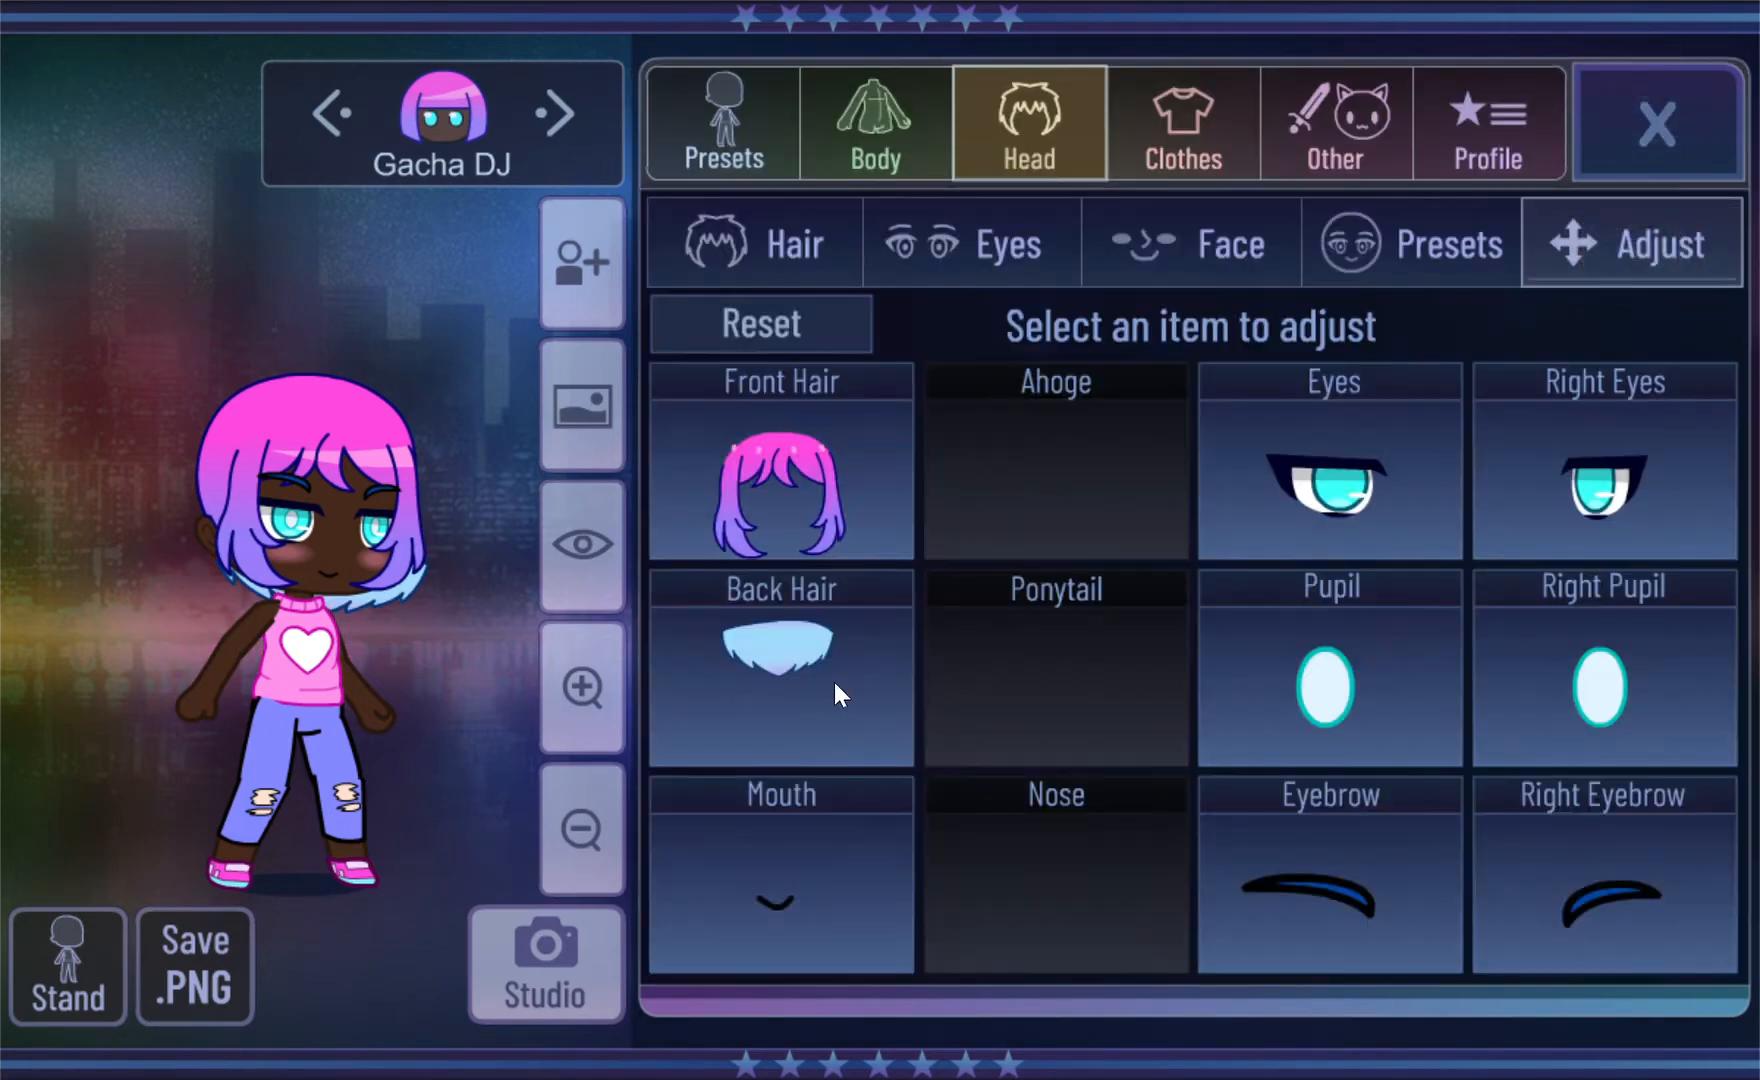
pyautogui.click(779, 666)
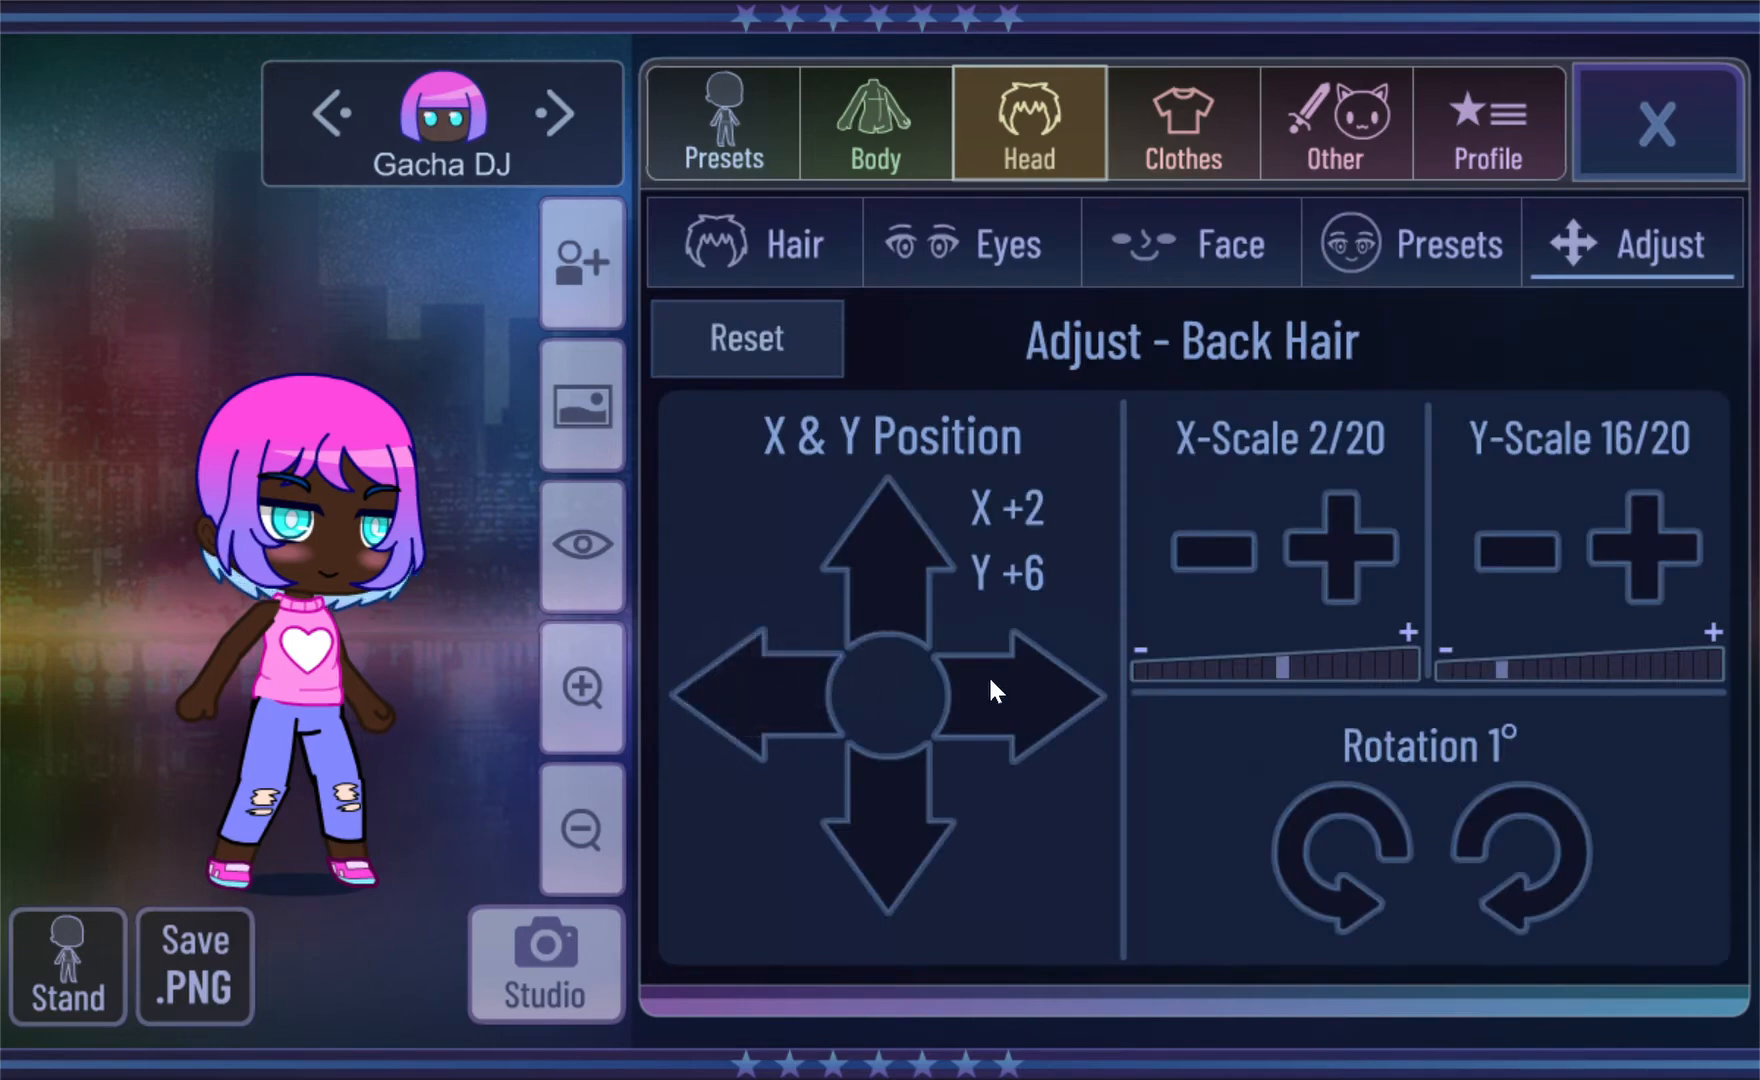
pyautogui.click(873, 123)
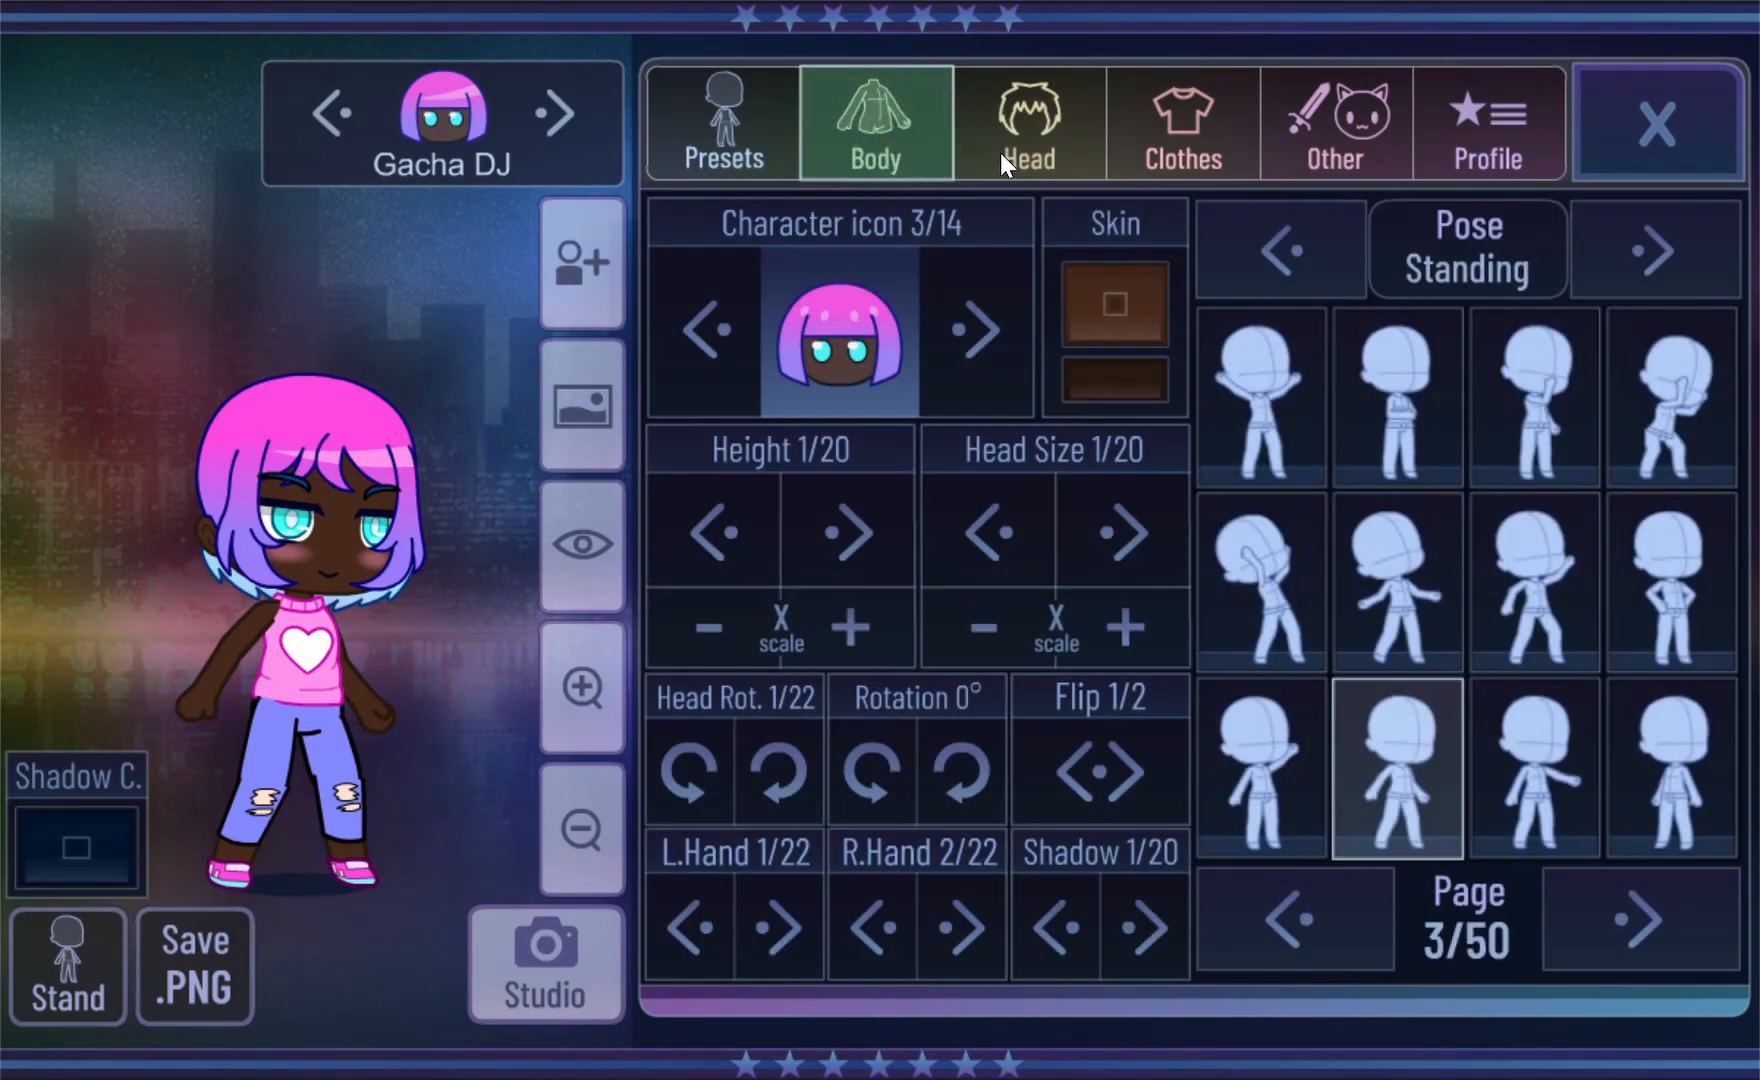
# Step: Set the hair's Main, Sub and Outline colours to near-black, removing the pink and blue
pyautogui.click(1025, 123)
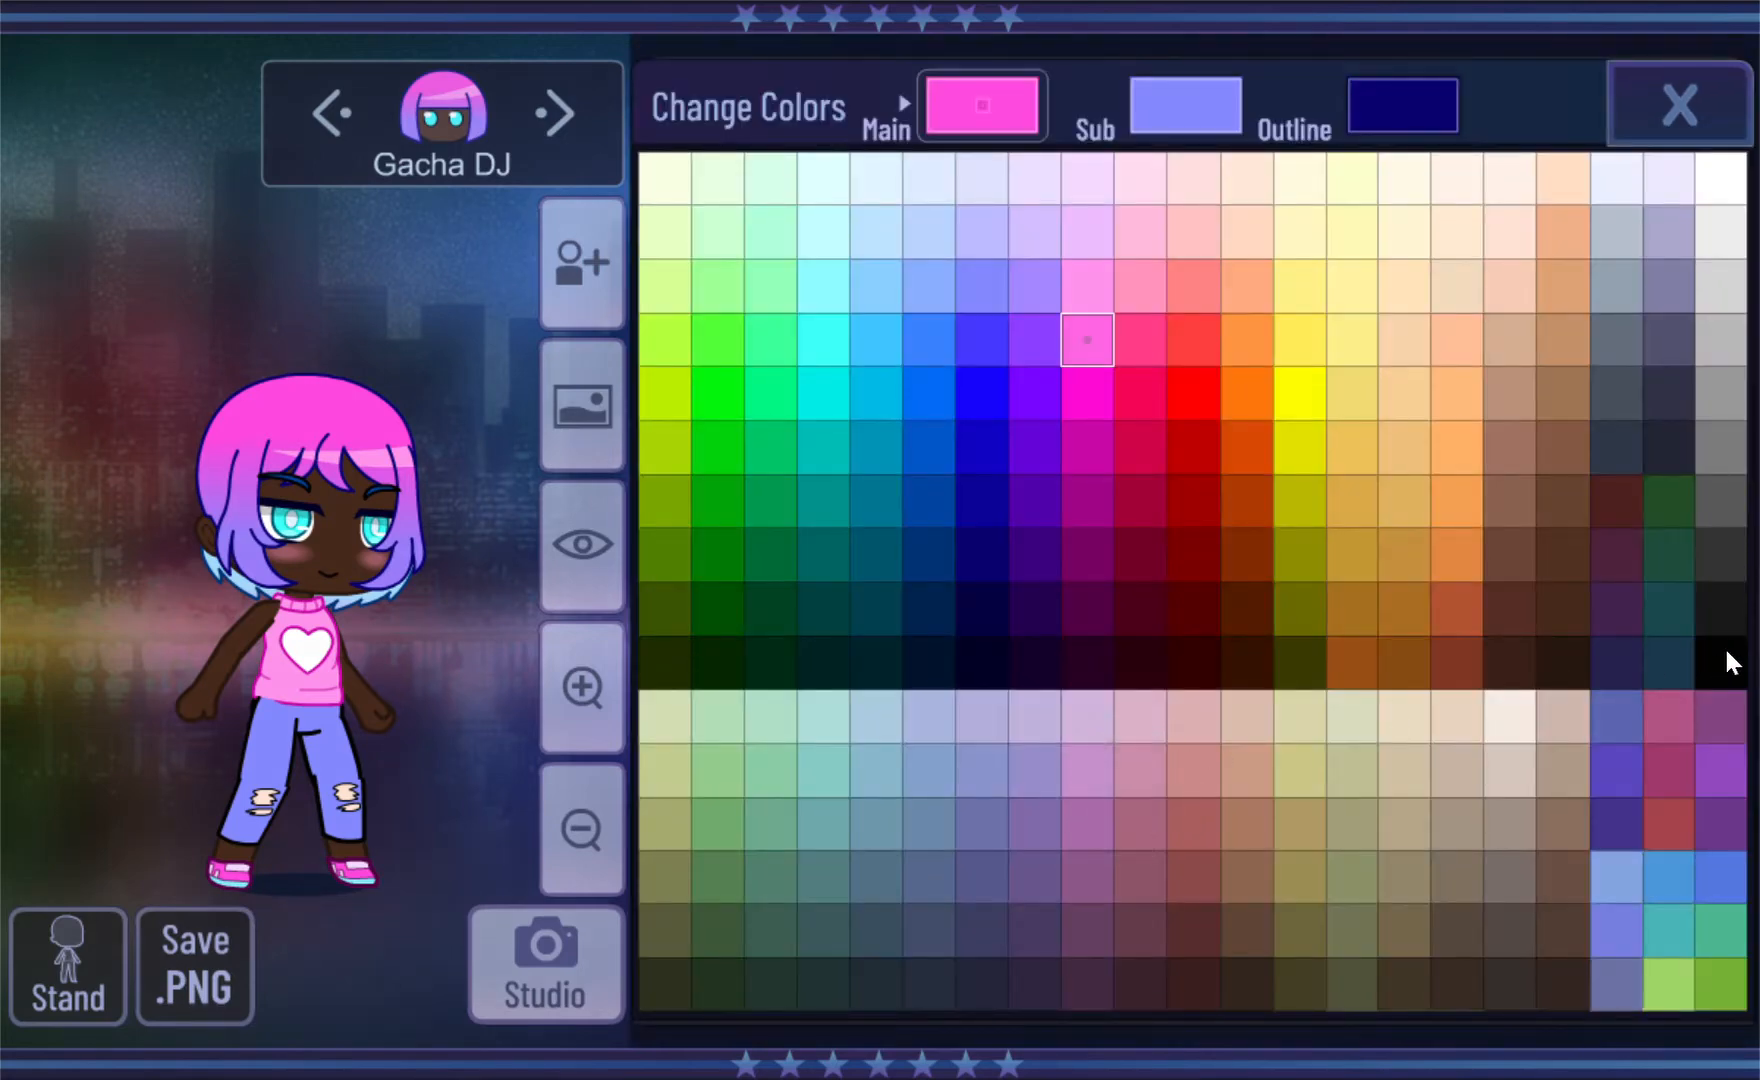
pyautogui.click(1677, 103)
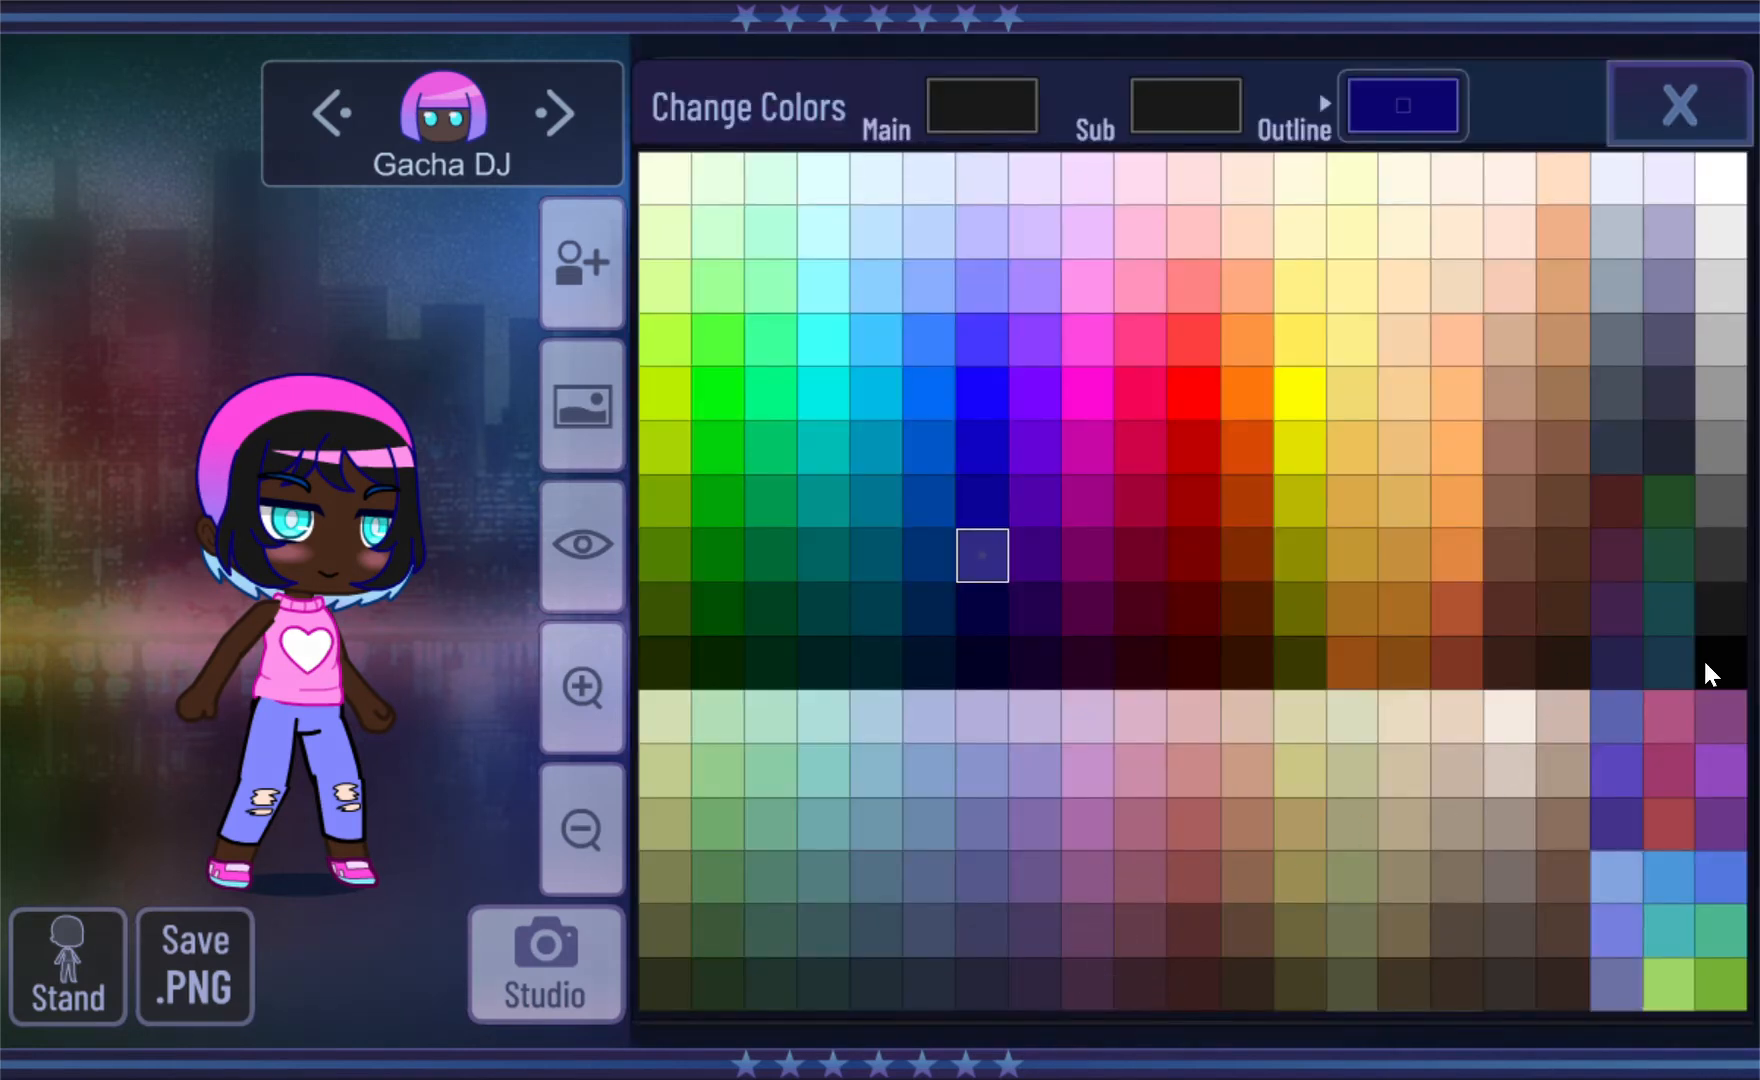
pyautogui.click(1677, 104)
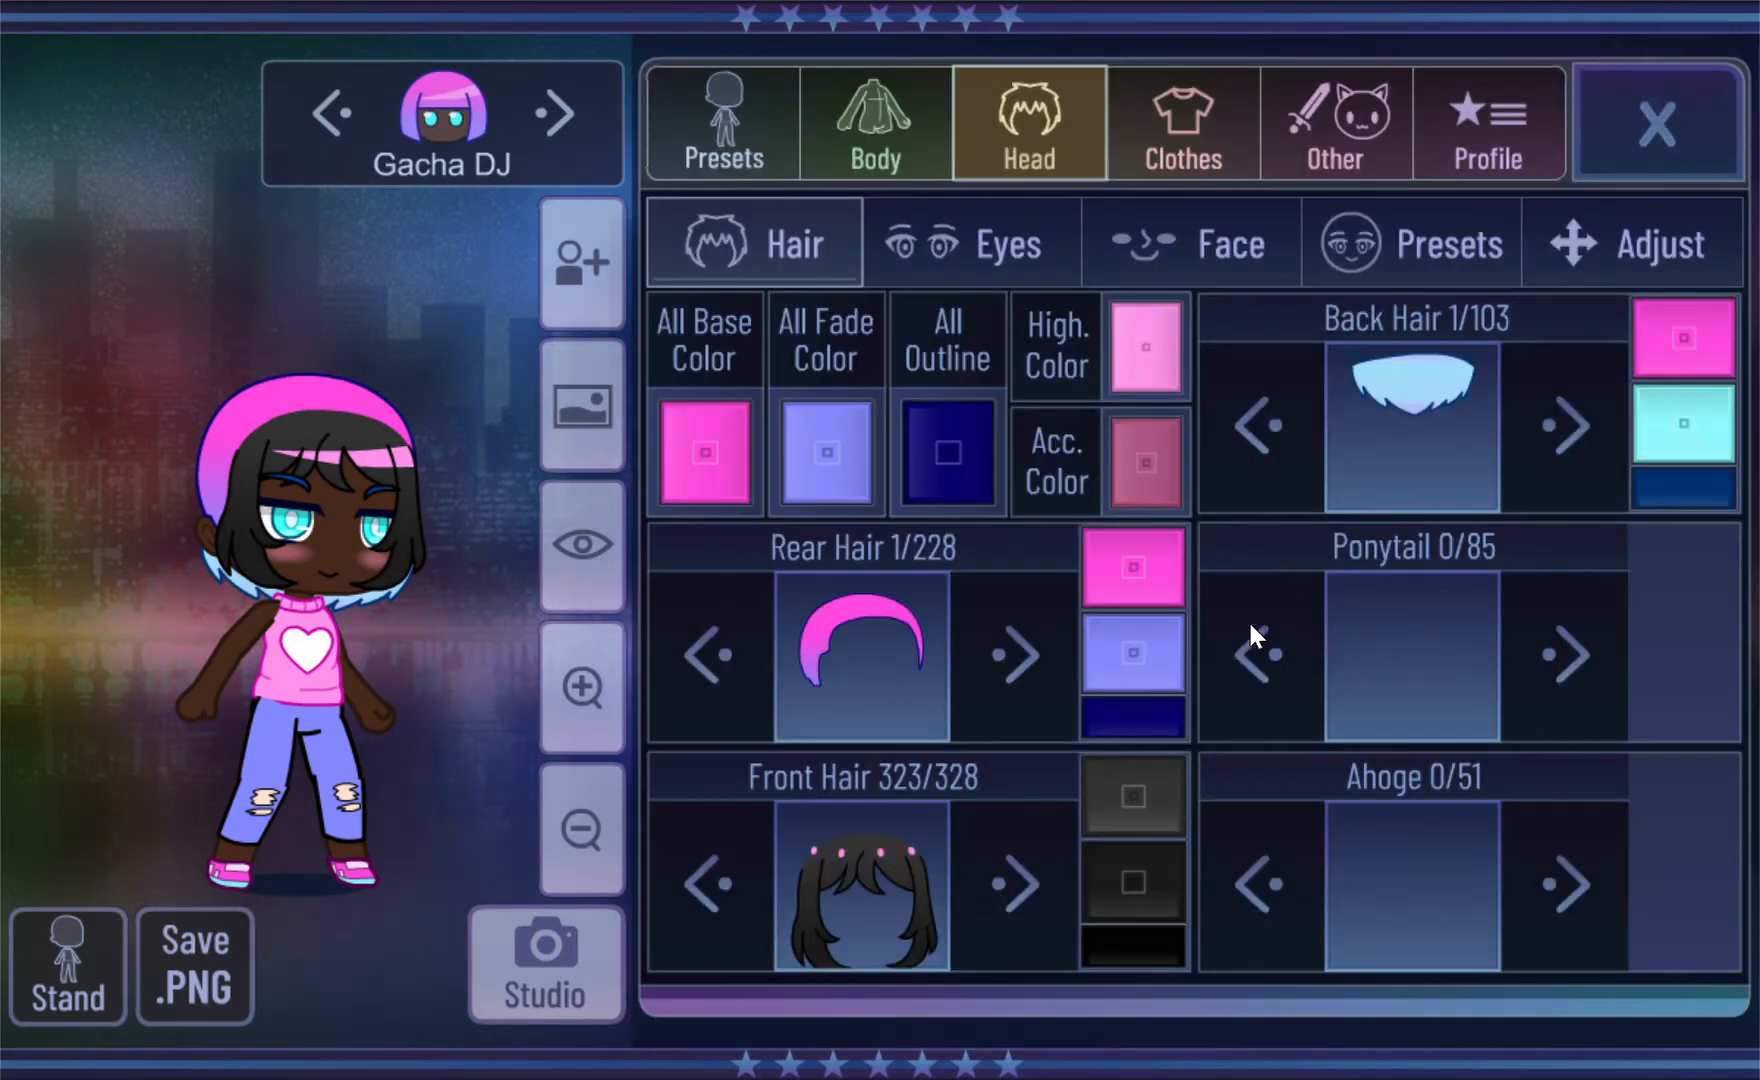
pyautogui.click(1144, 347)
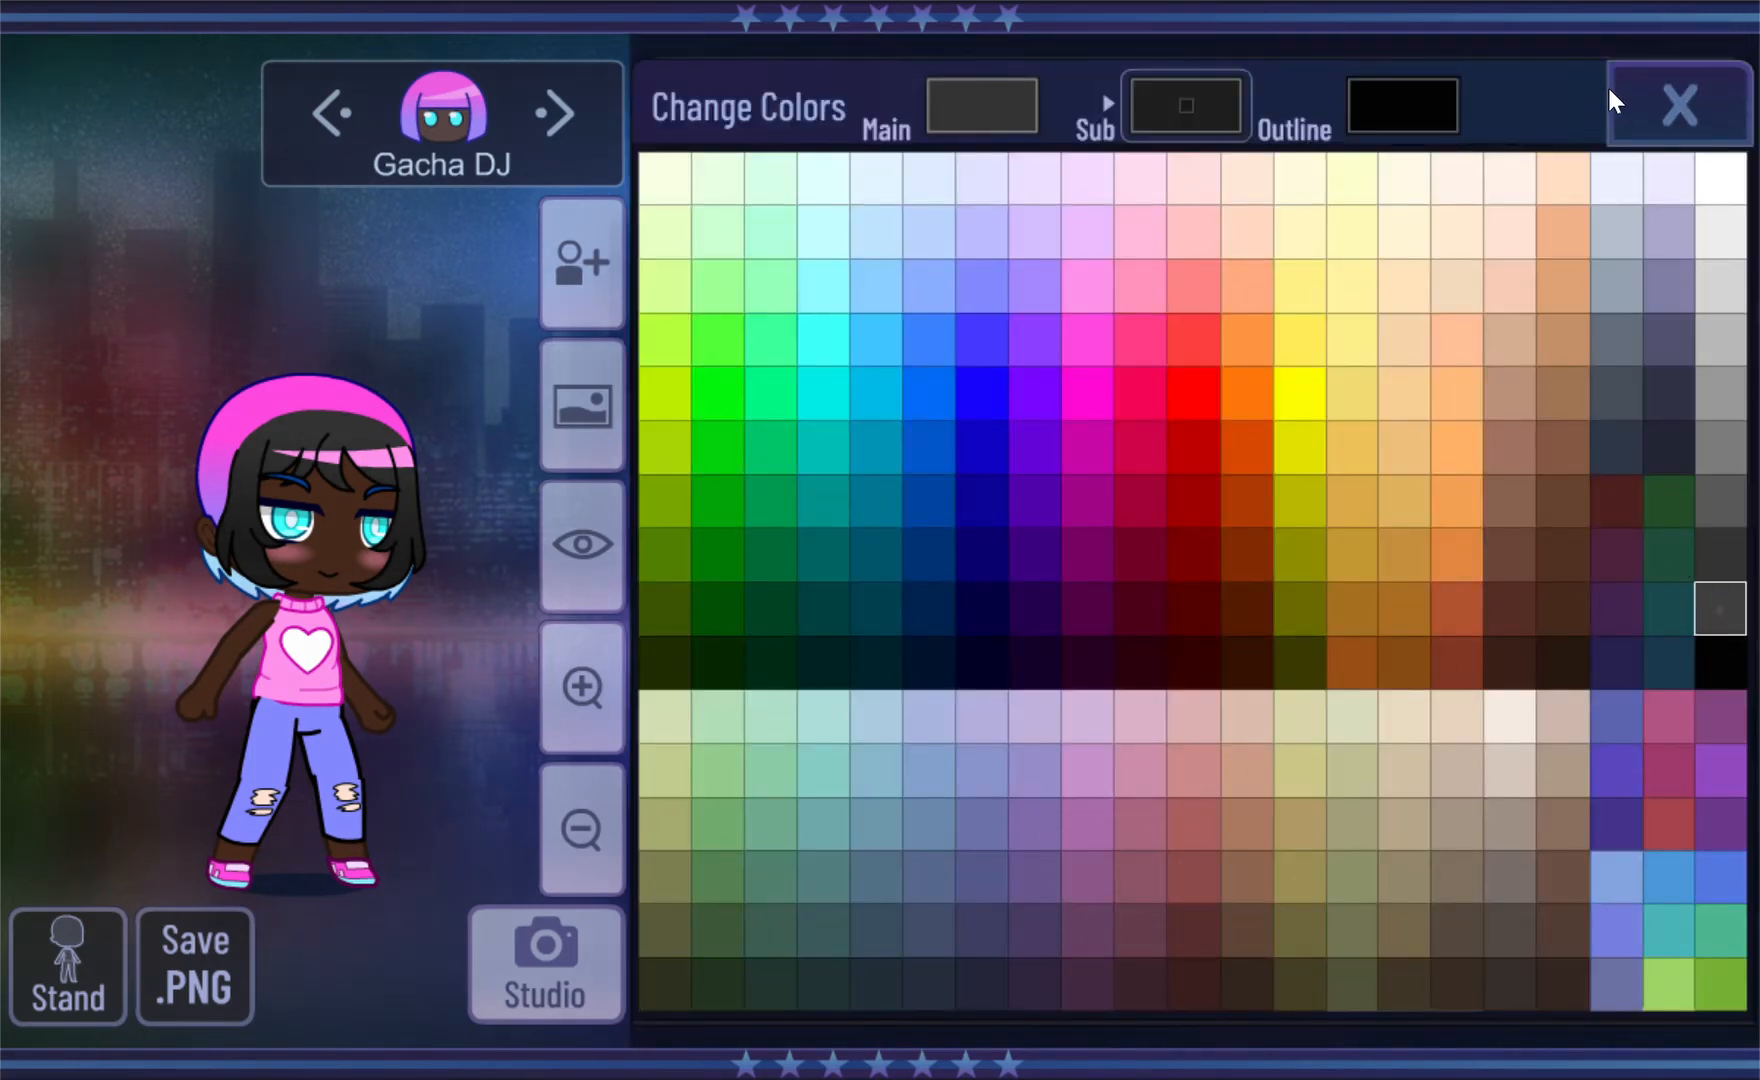
pyautogui.click(1674, 104)
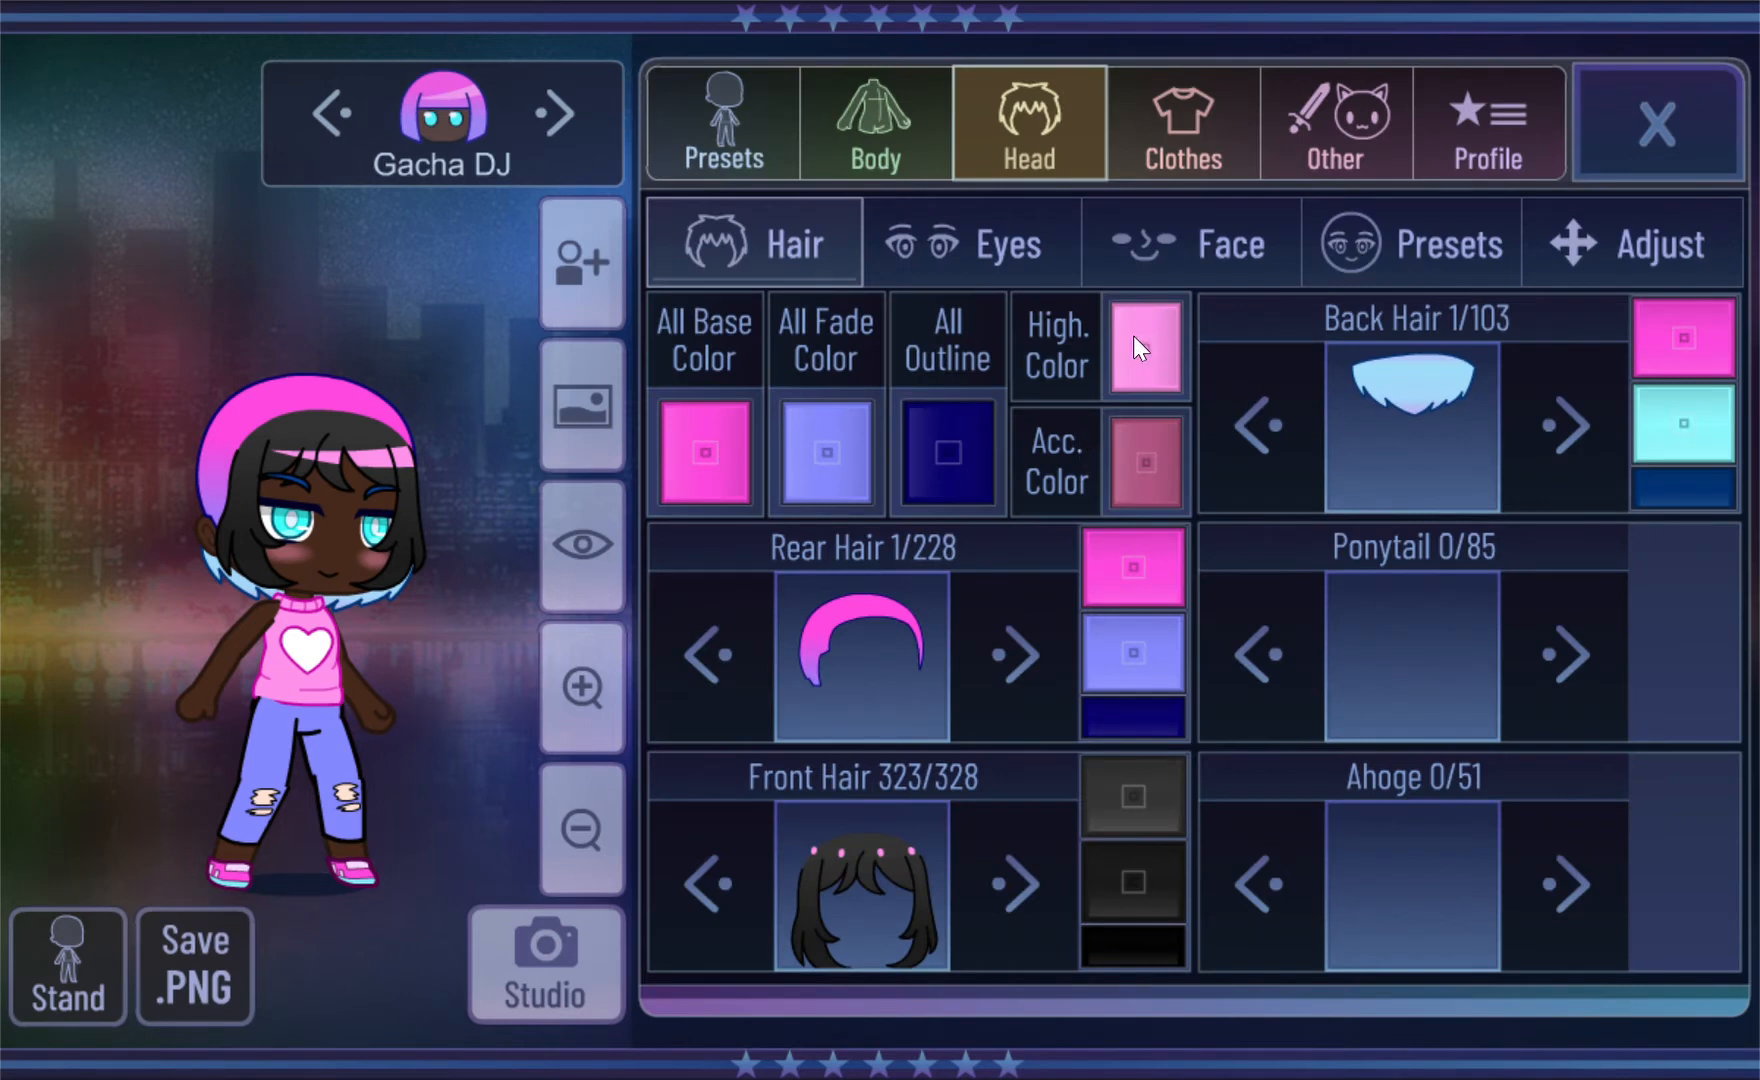
pyautogui.click(1142, 347)
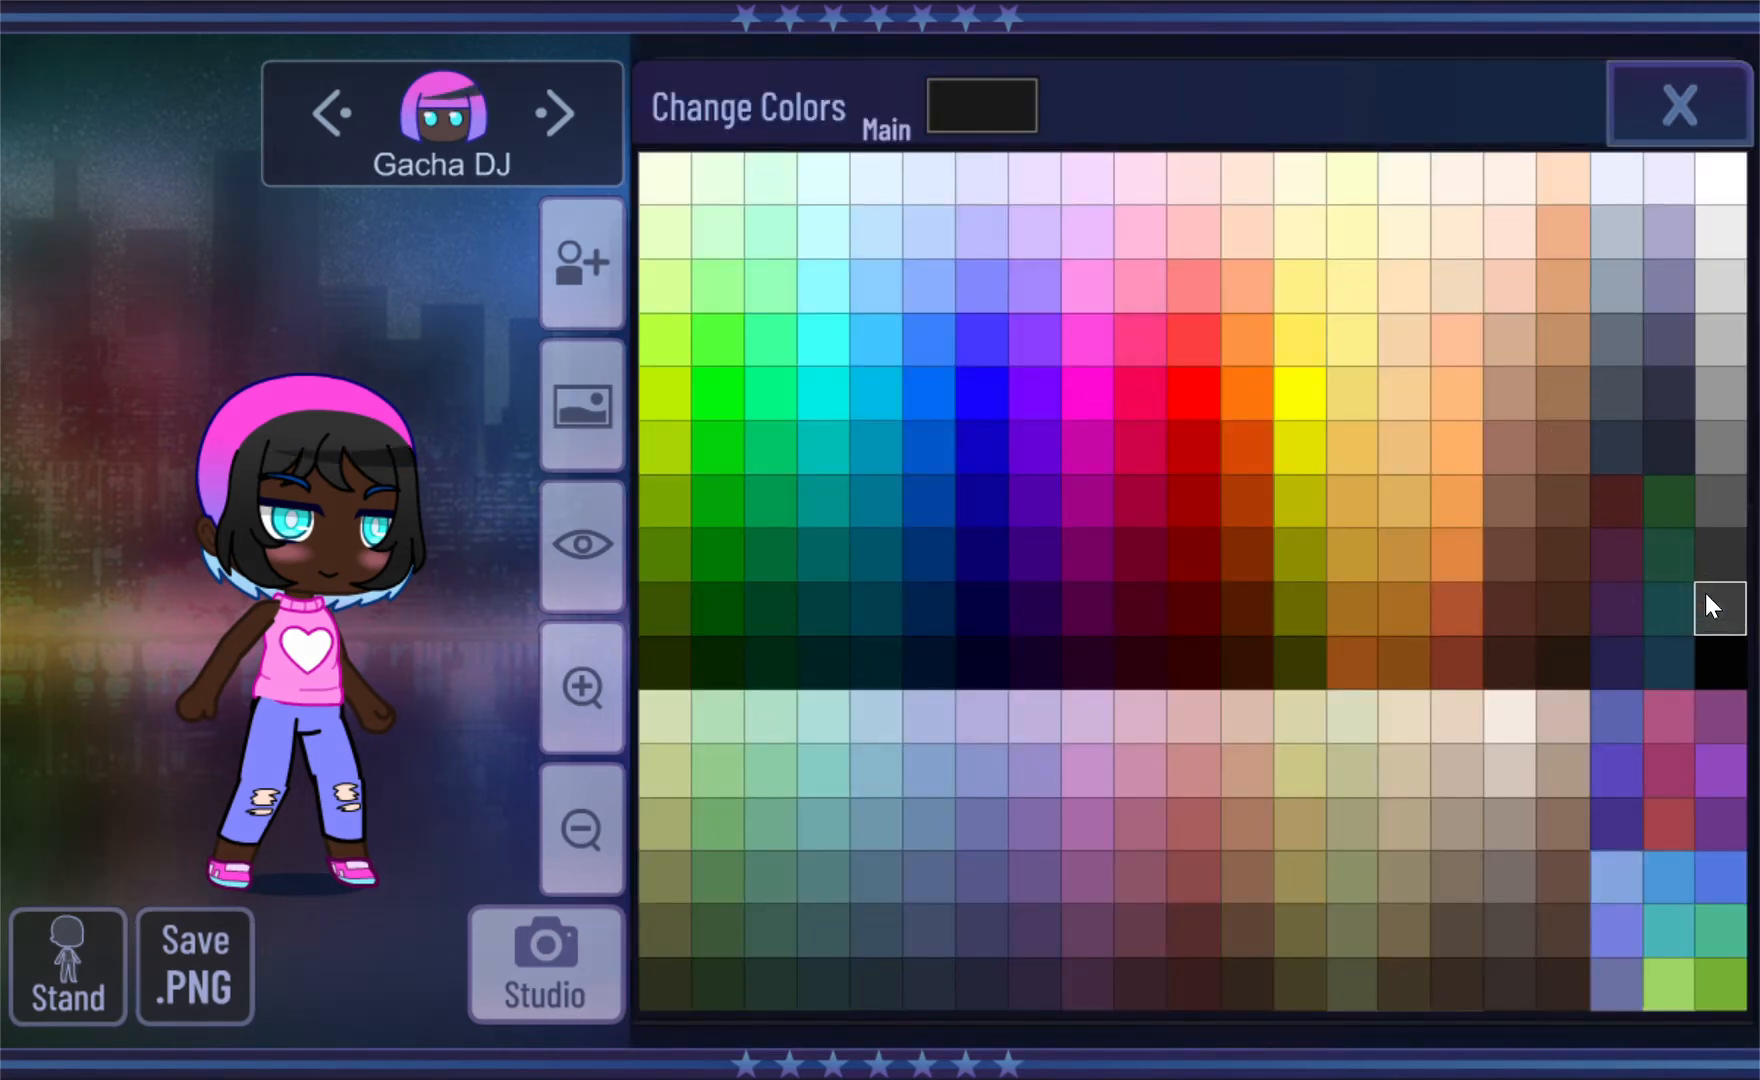
pyautogui.click(1677, 103)
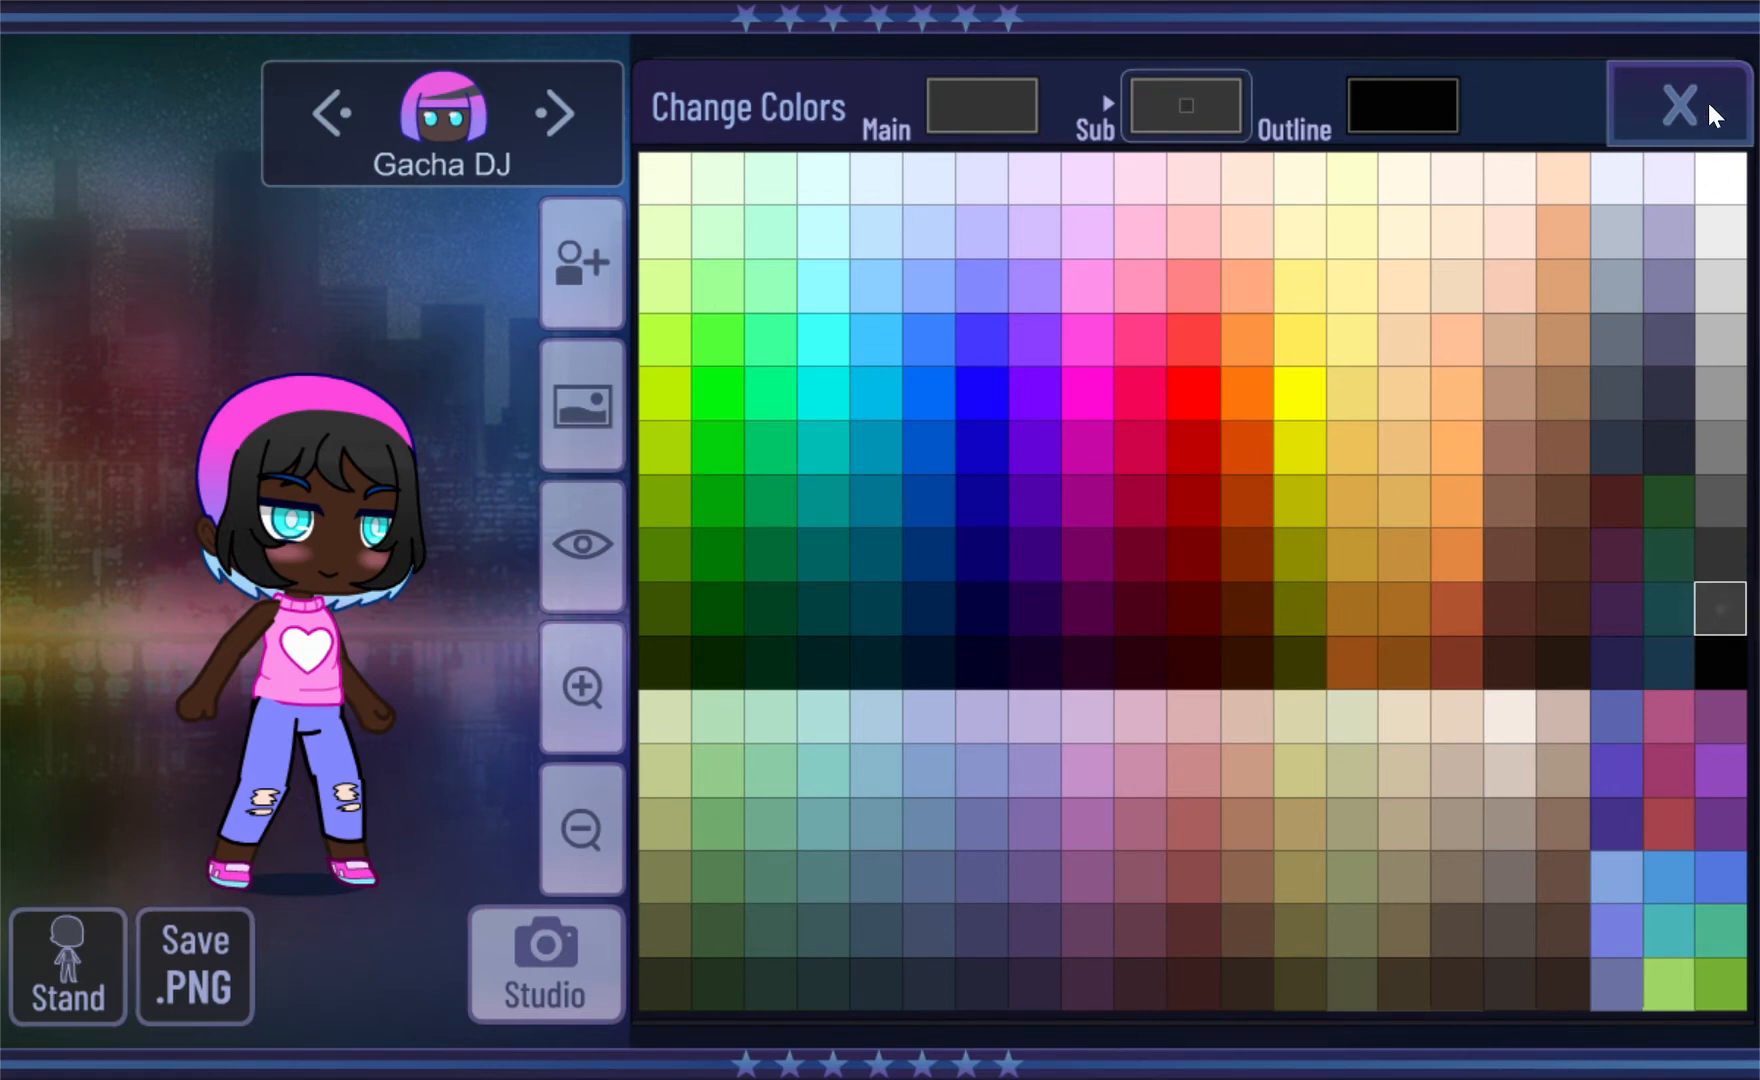
pyautogui.click(1111, 559)
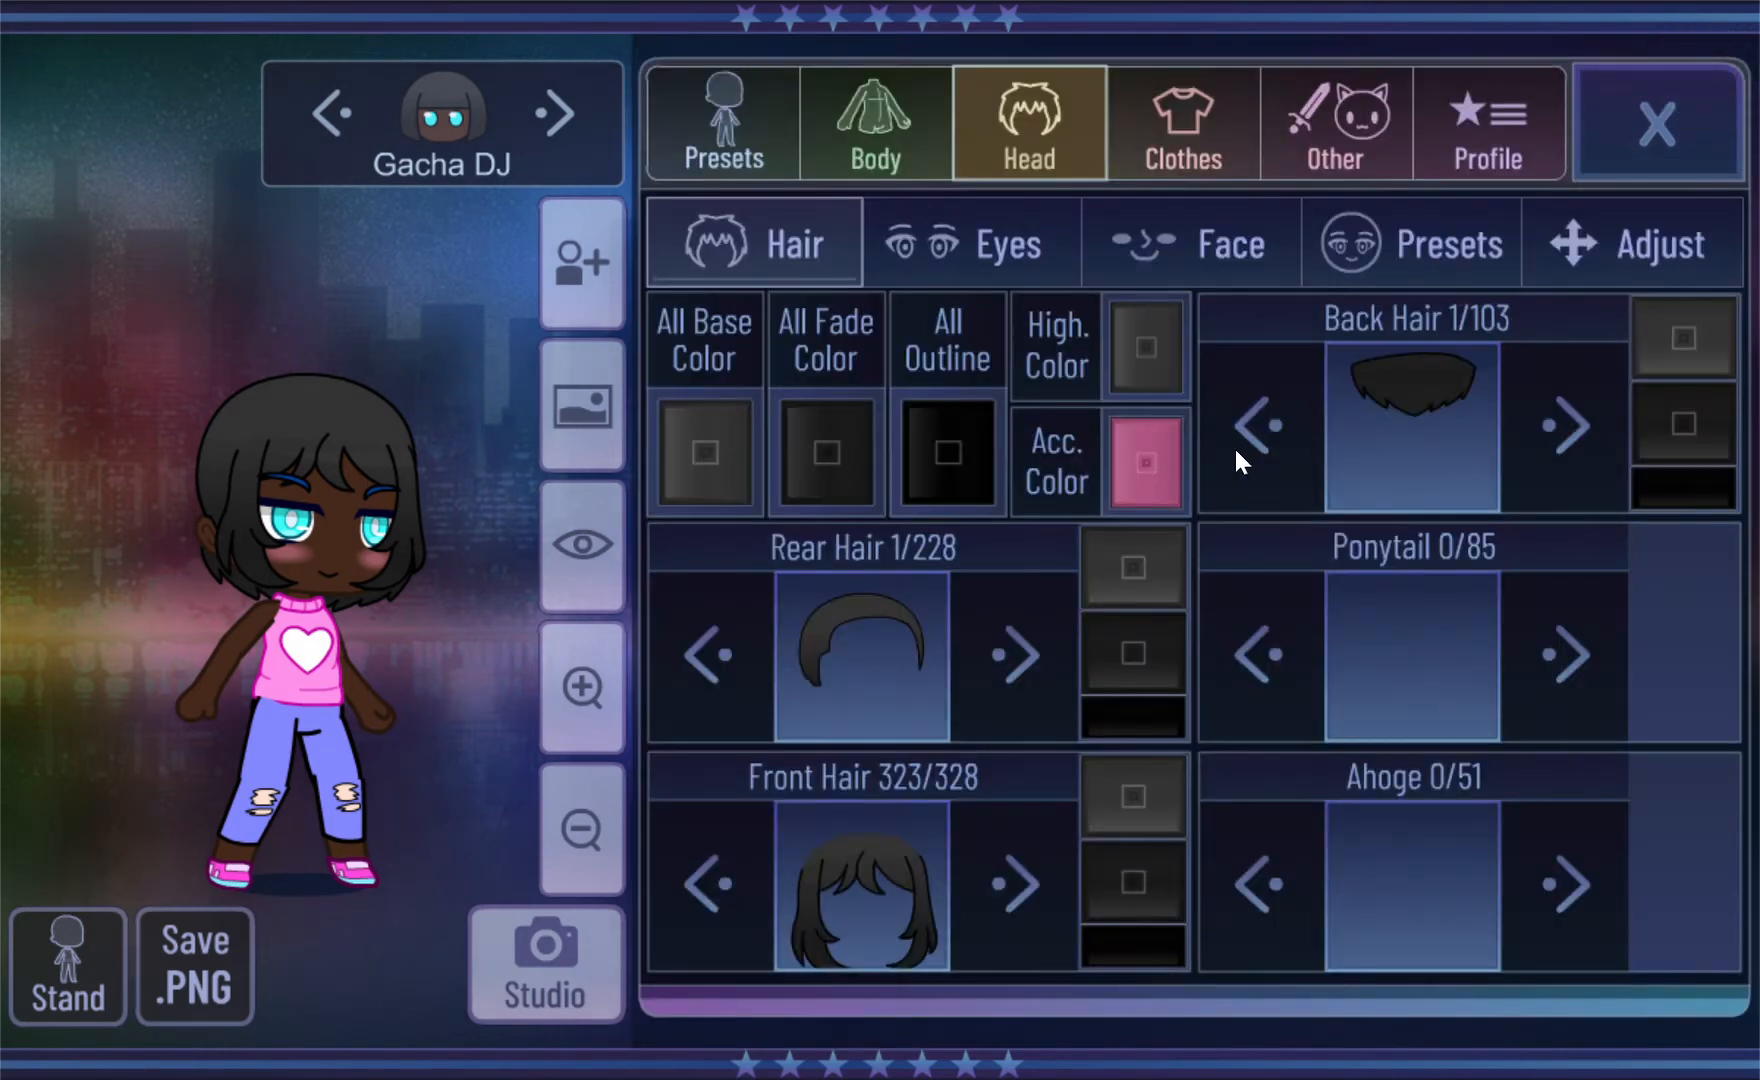
# Step: Make the eyebrows black and set the pupil to 0 for both eyes
pyautogui.click(970, 242)
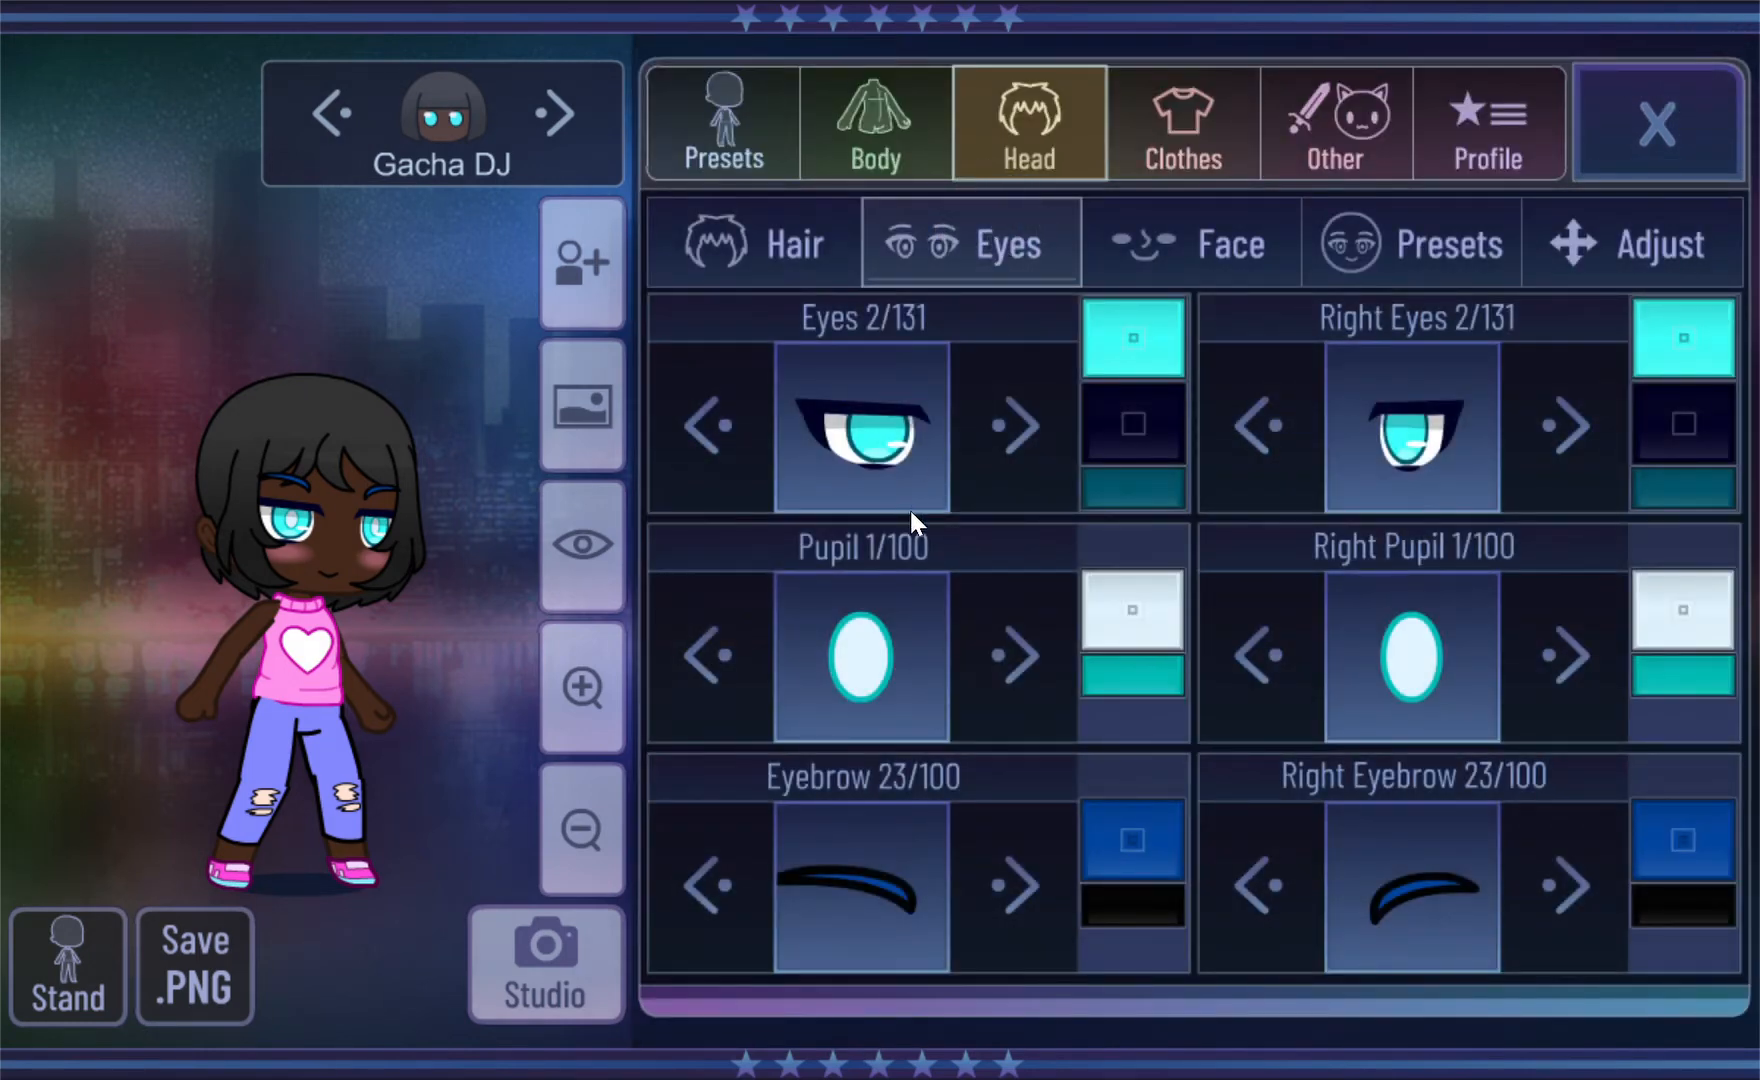
pyautogui.click(1130, 332)
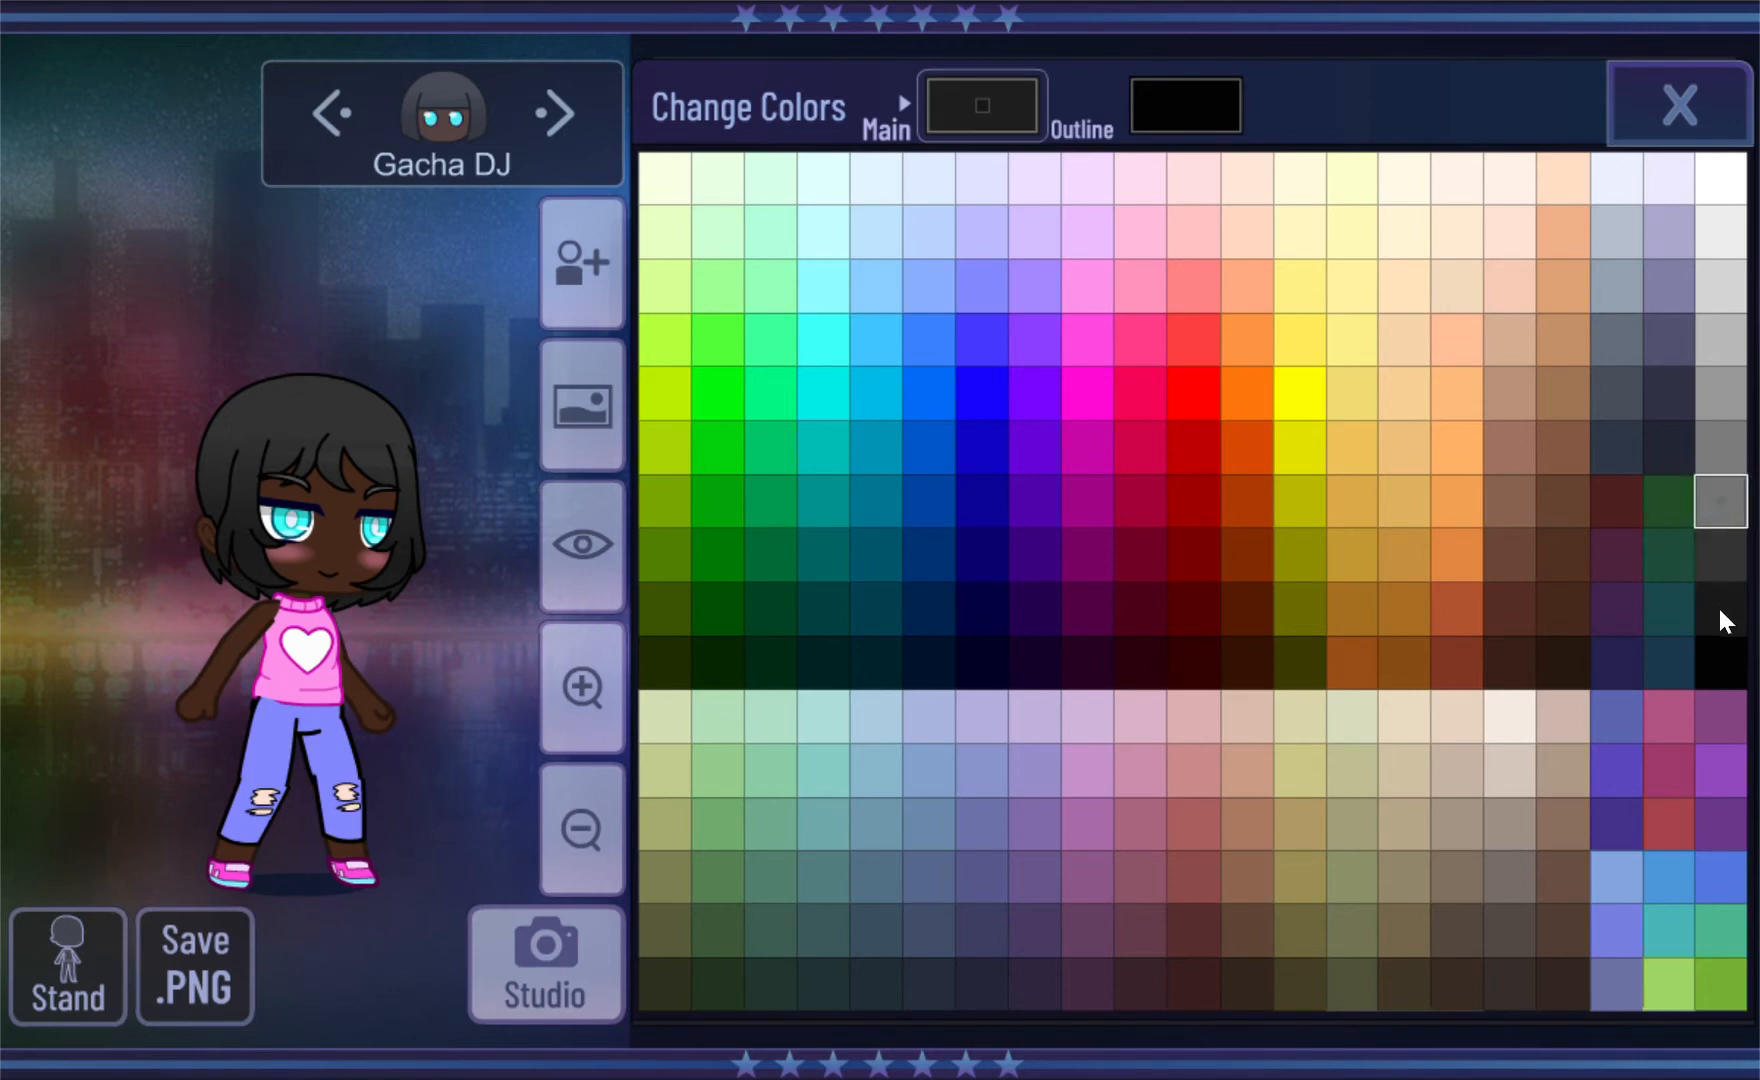
pyautogui.click(1677, 103)
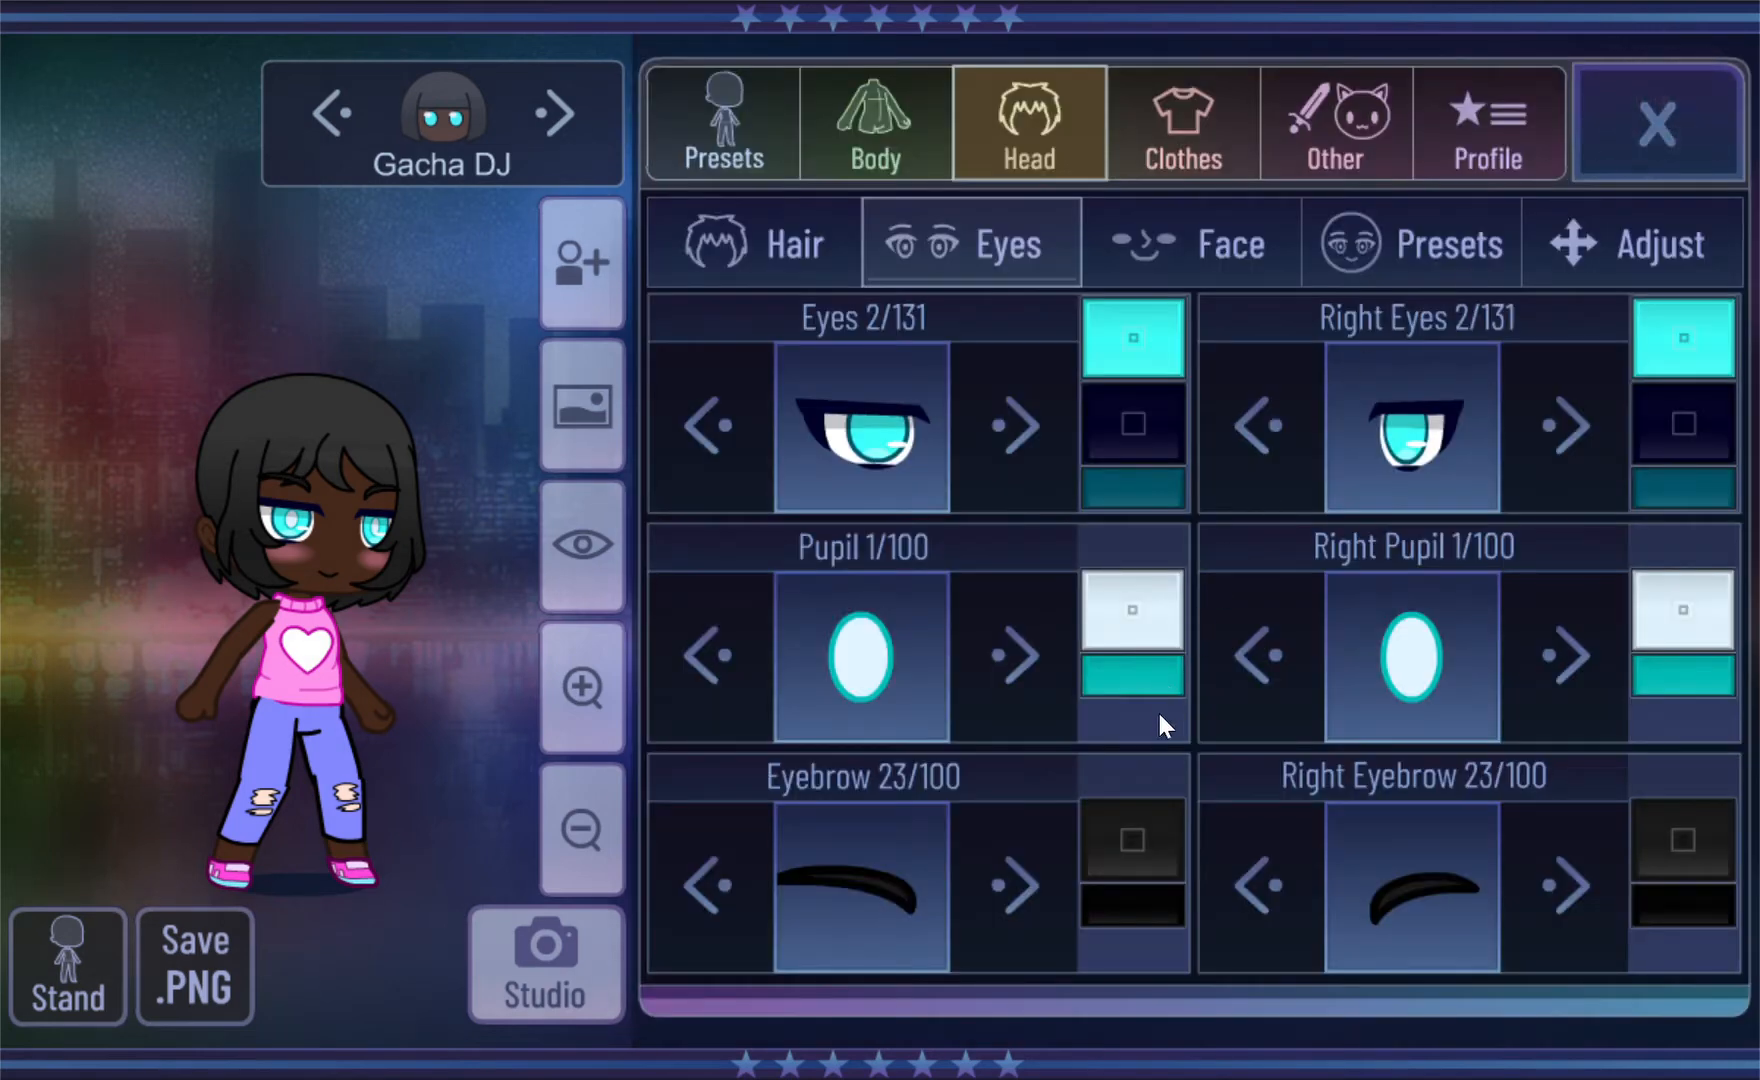
pyautogui.click(860, 657)
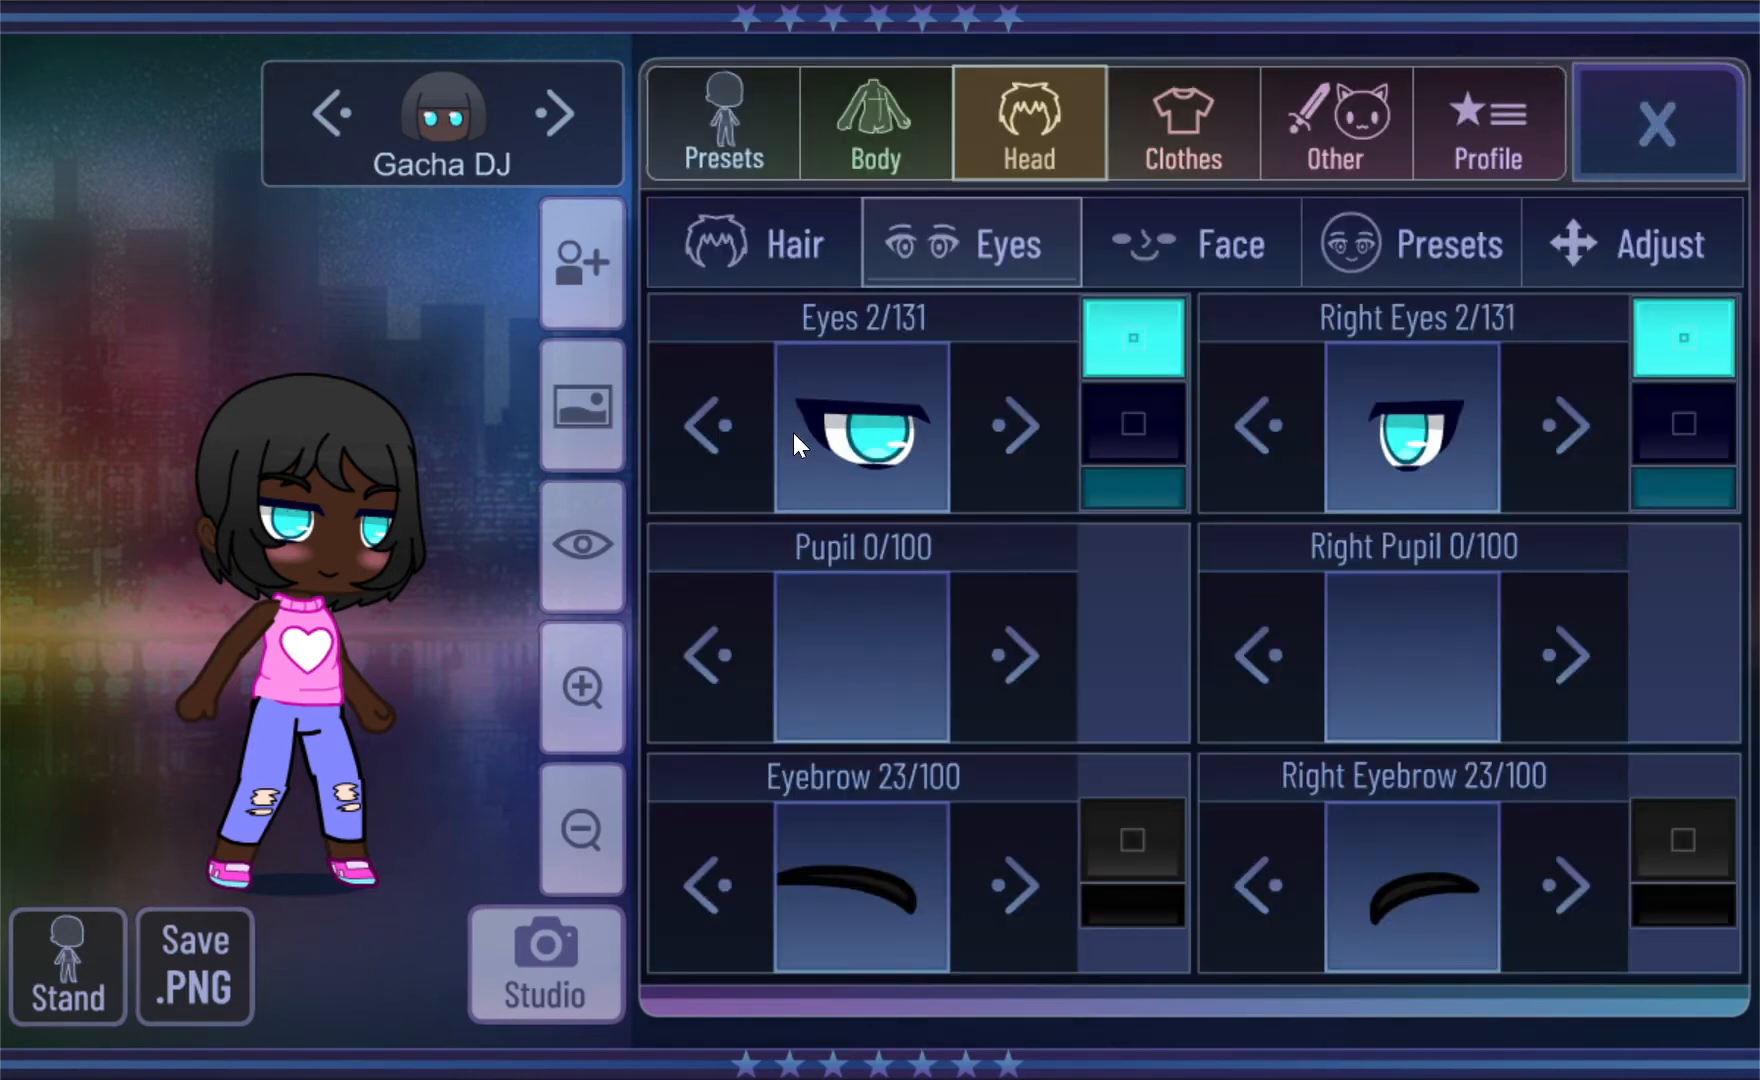
# Step: Browse the eye style gallery and choose style 71 for both eyes
pyautogui.click(860, 424)
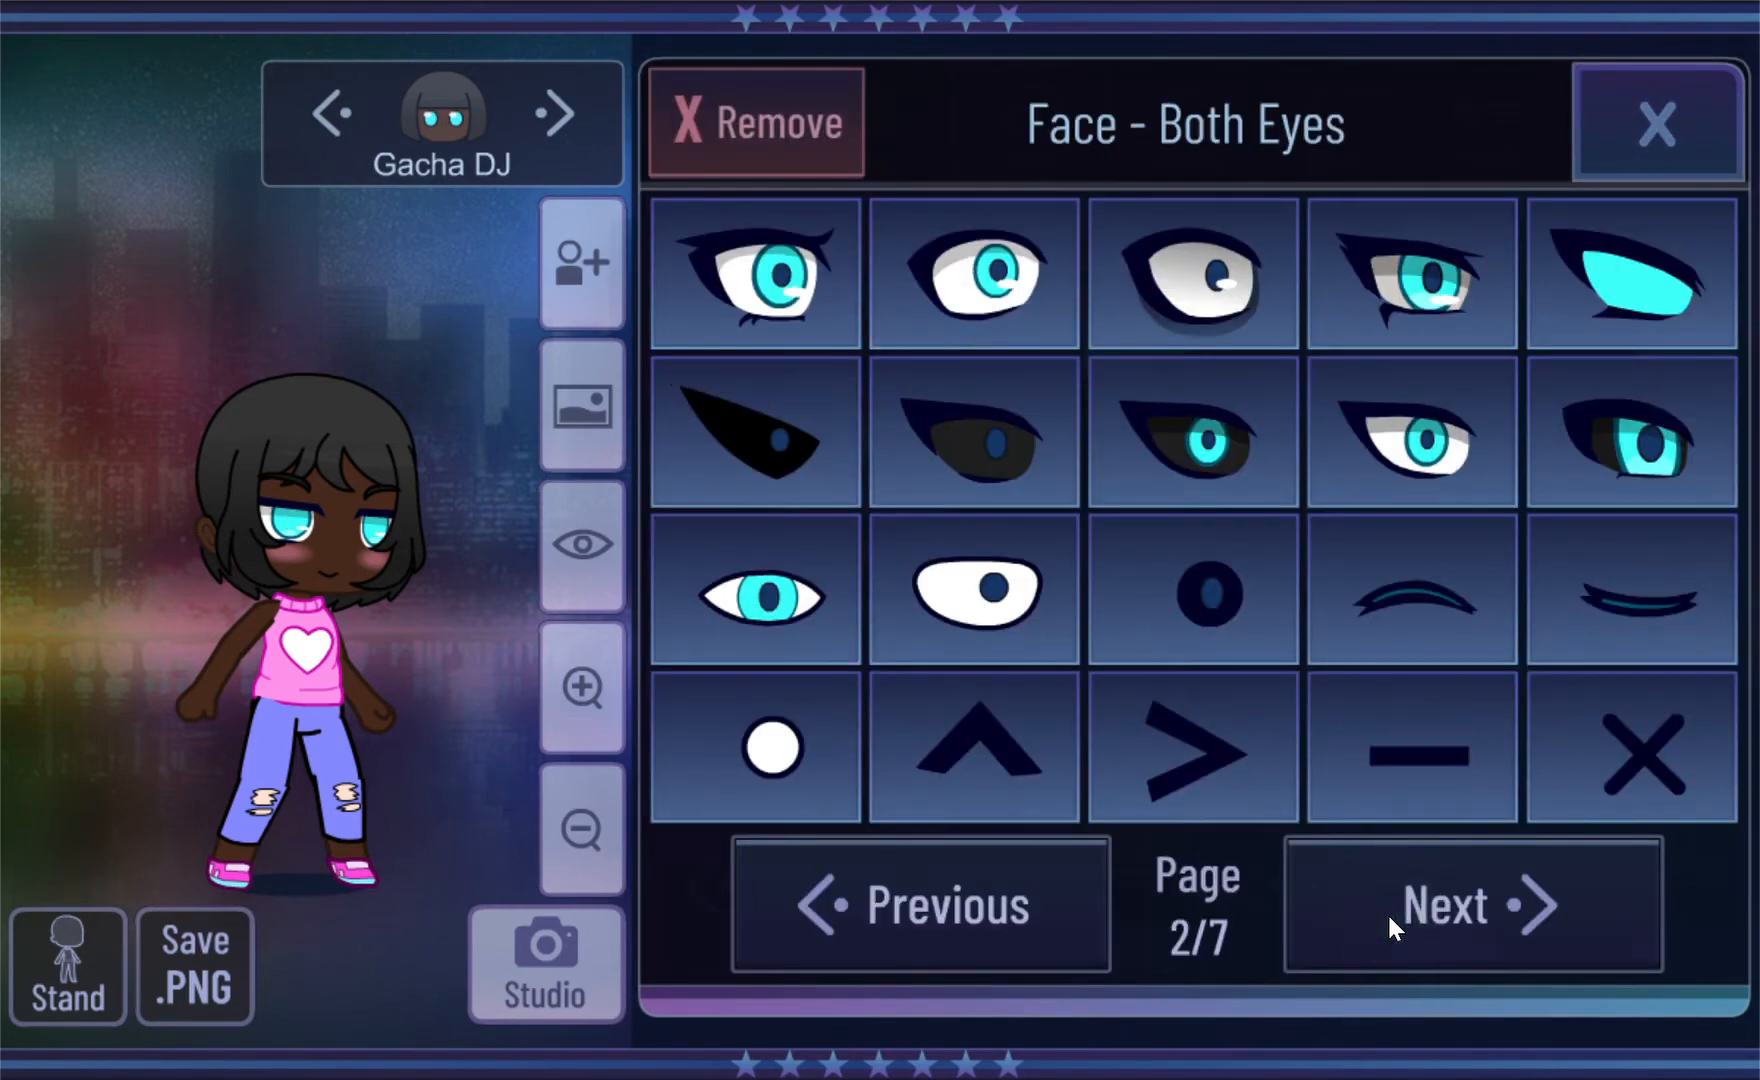
pyautogui.click(1469, 905)
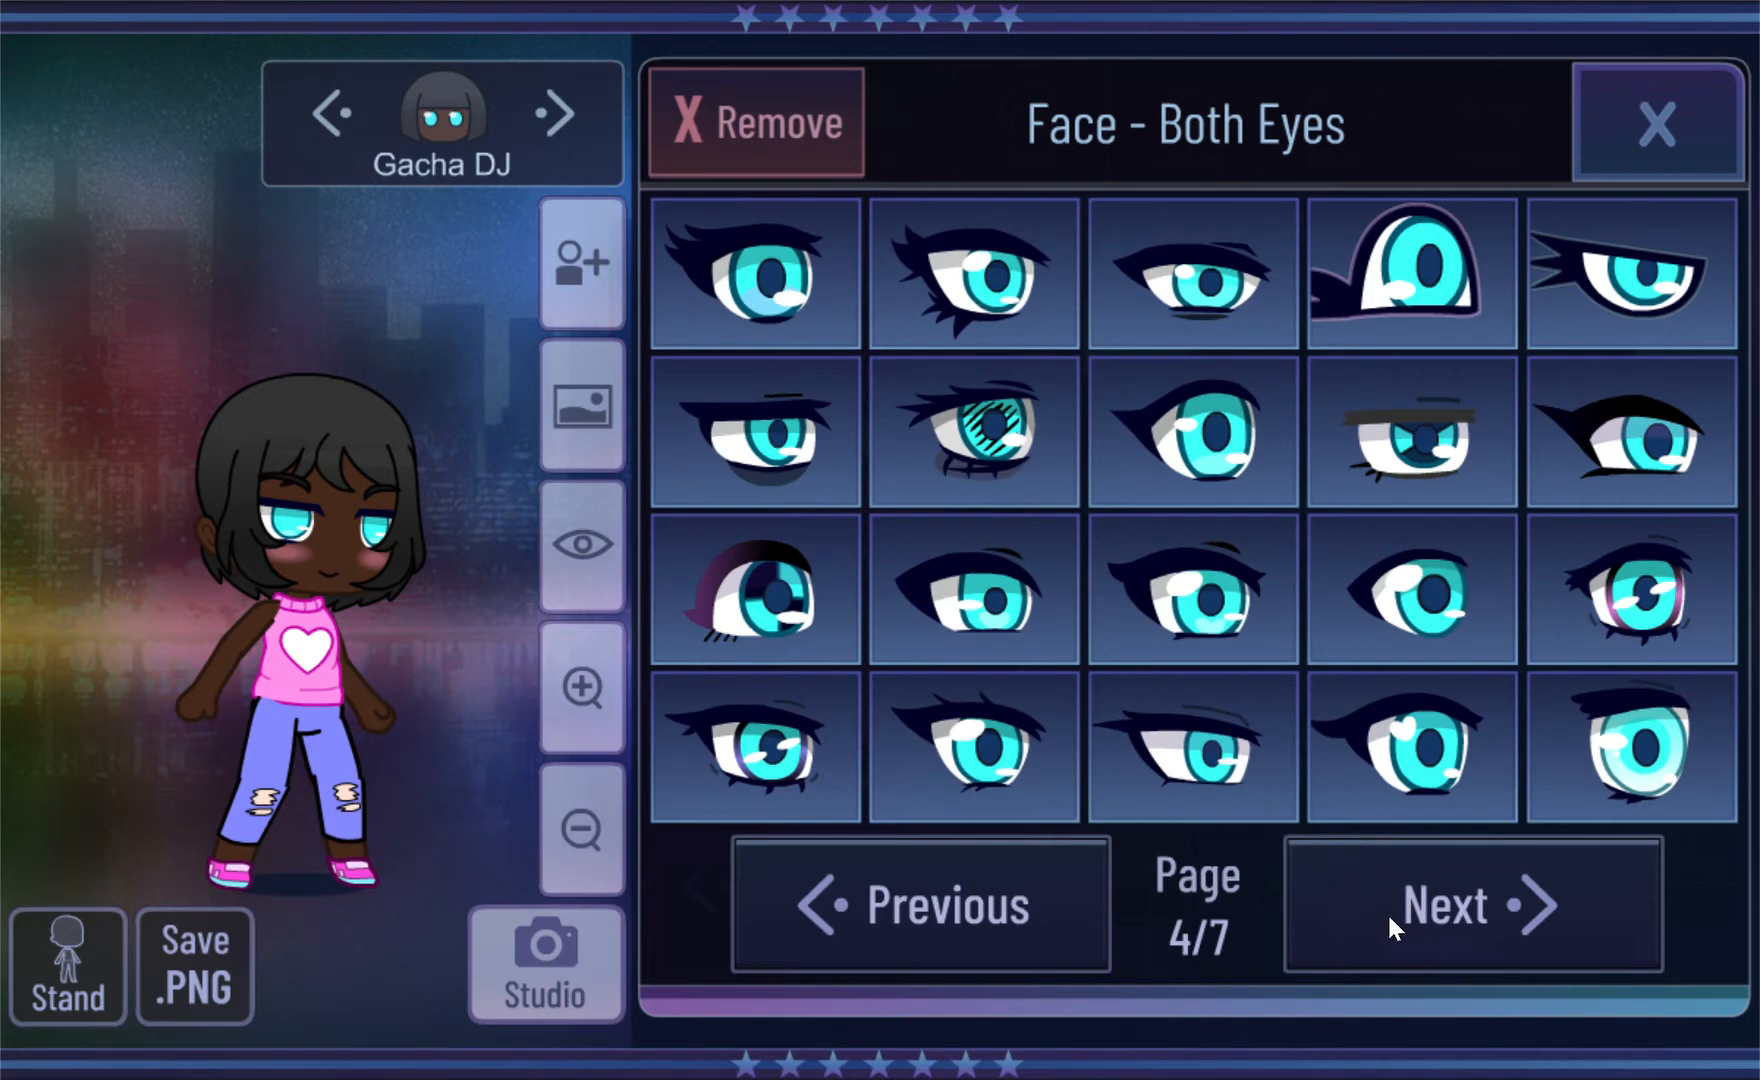
pyautogui.click(1472, 905)
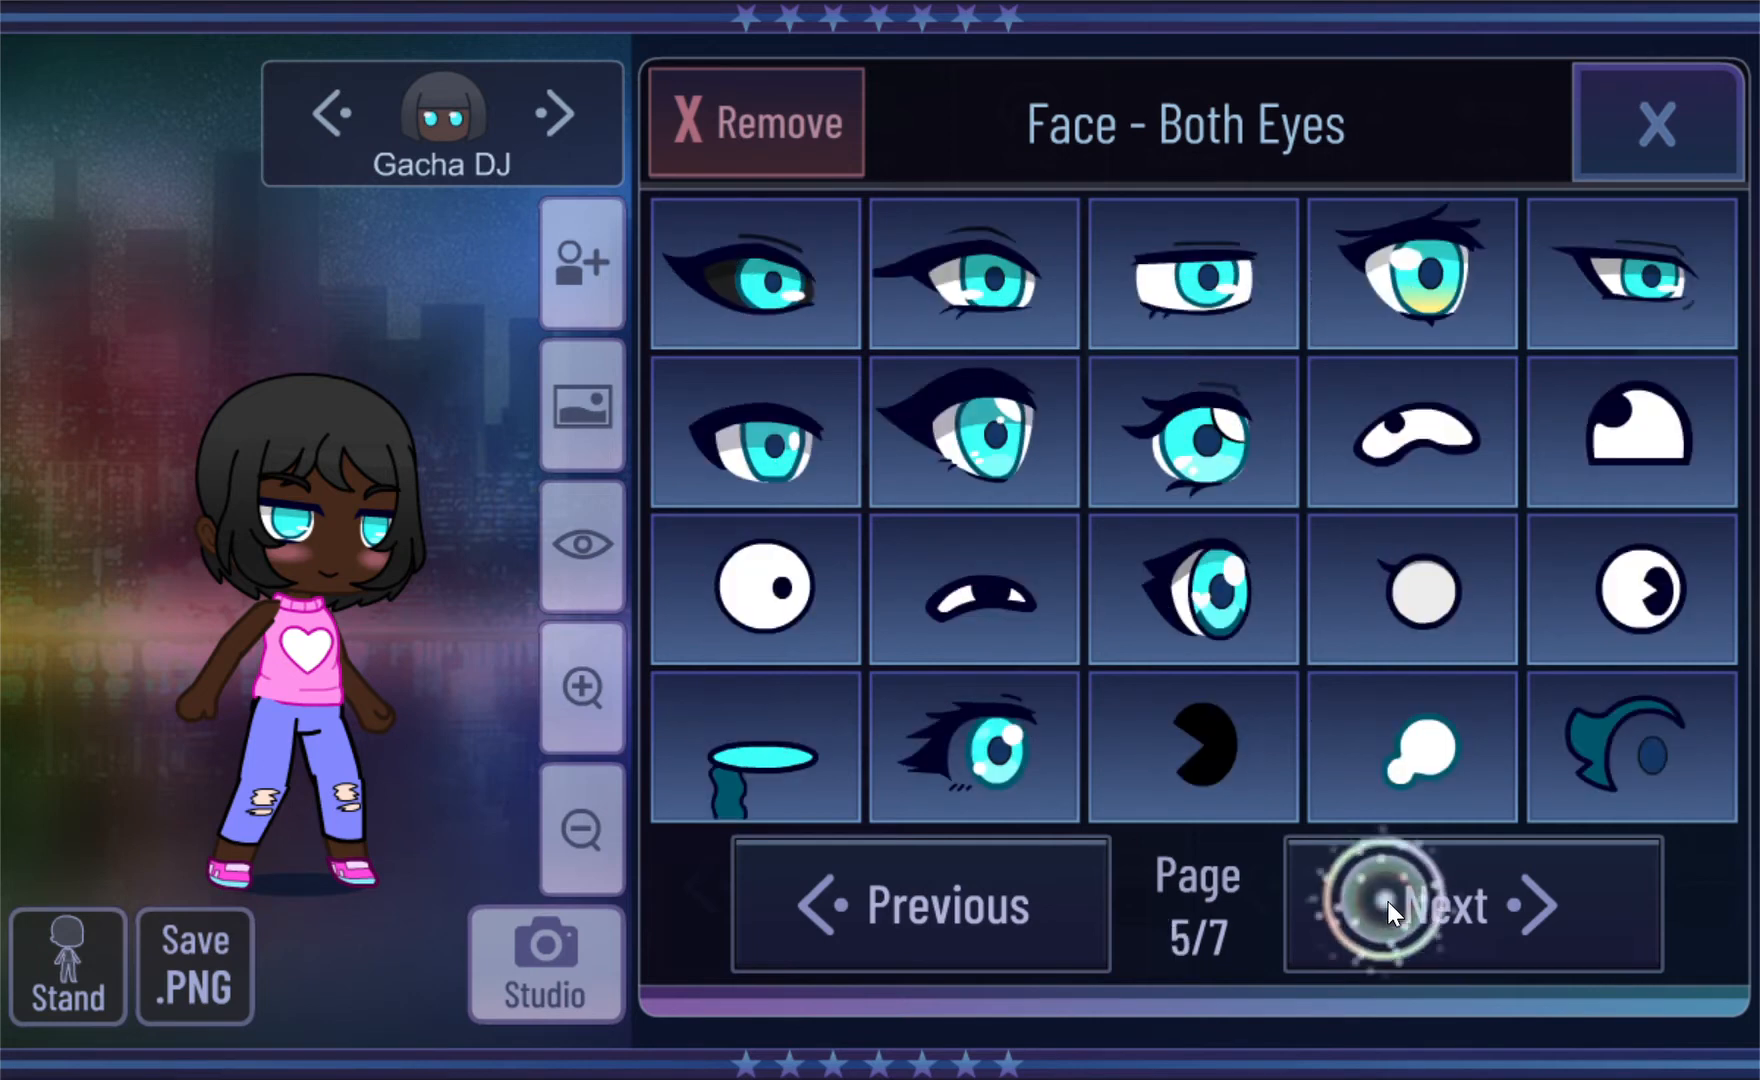
pyautogui.click(1467, 905)
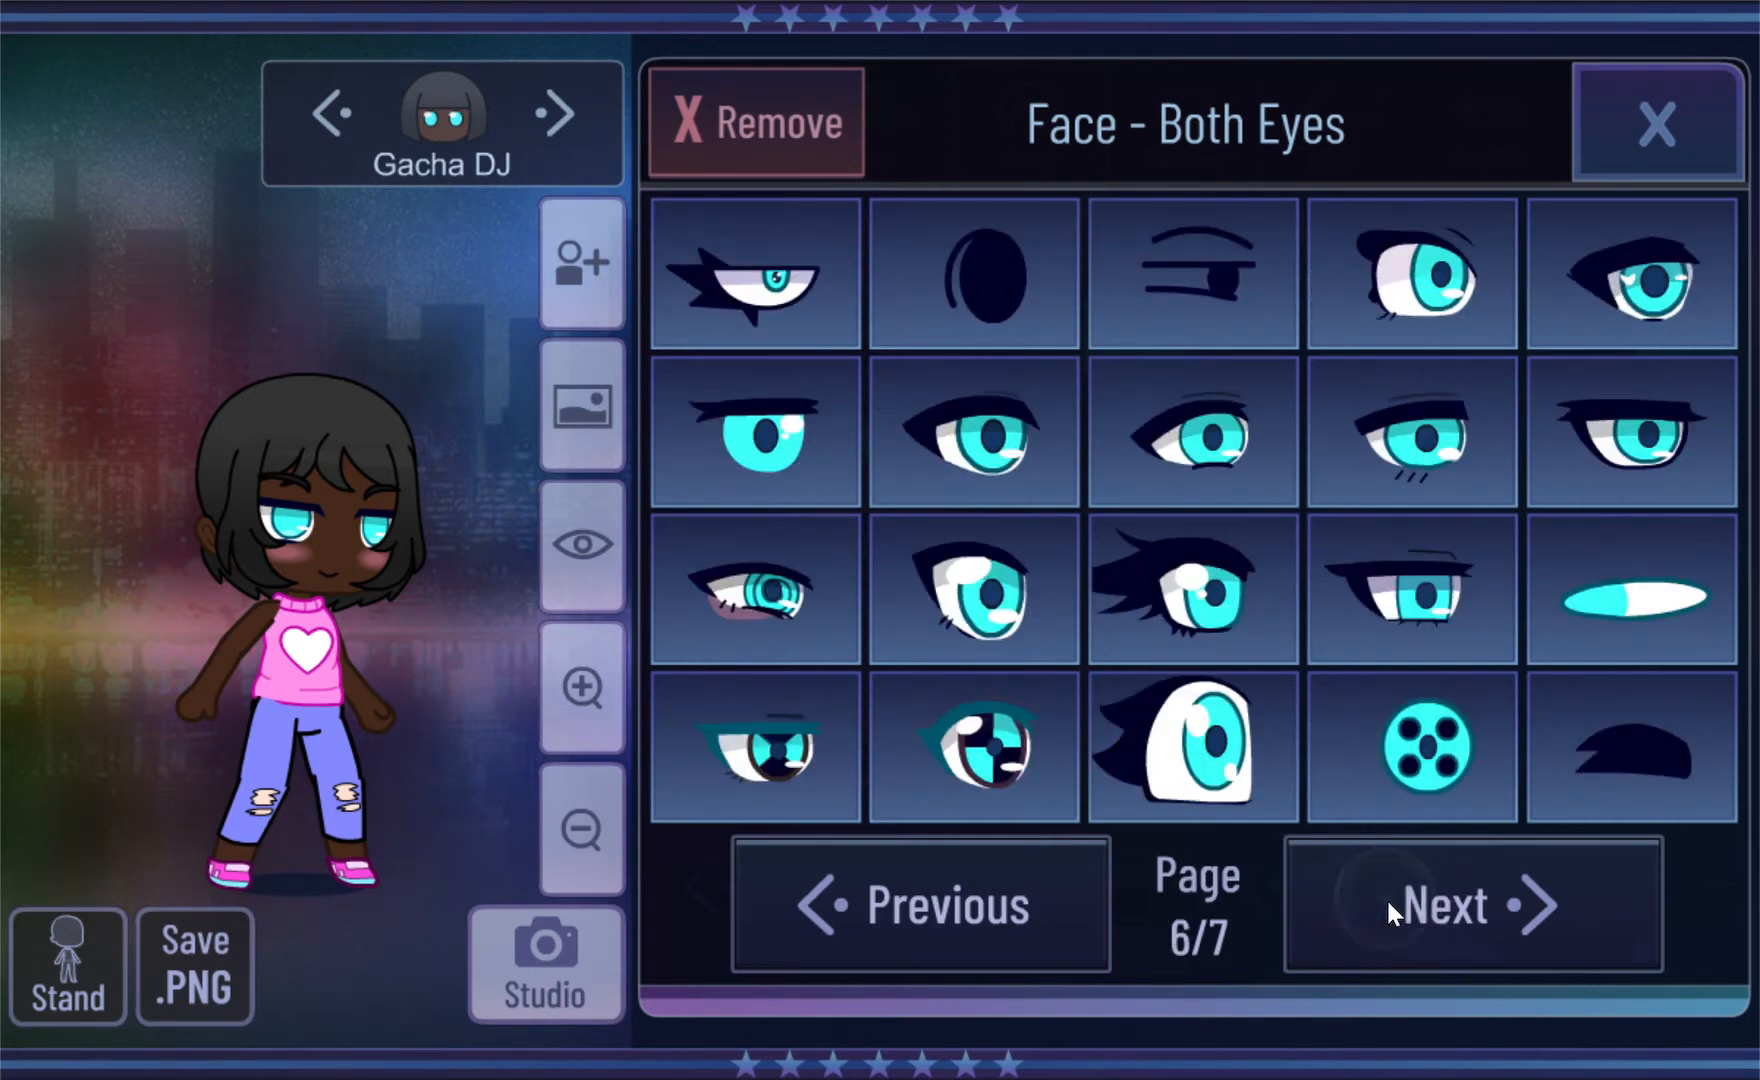
pyautogui.click(1468, 905)
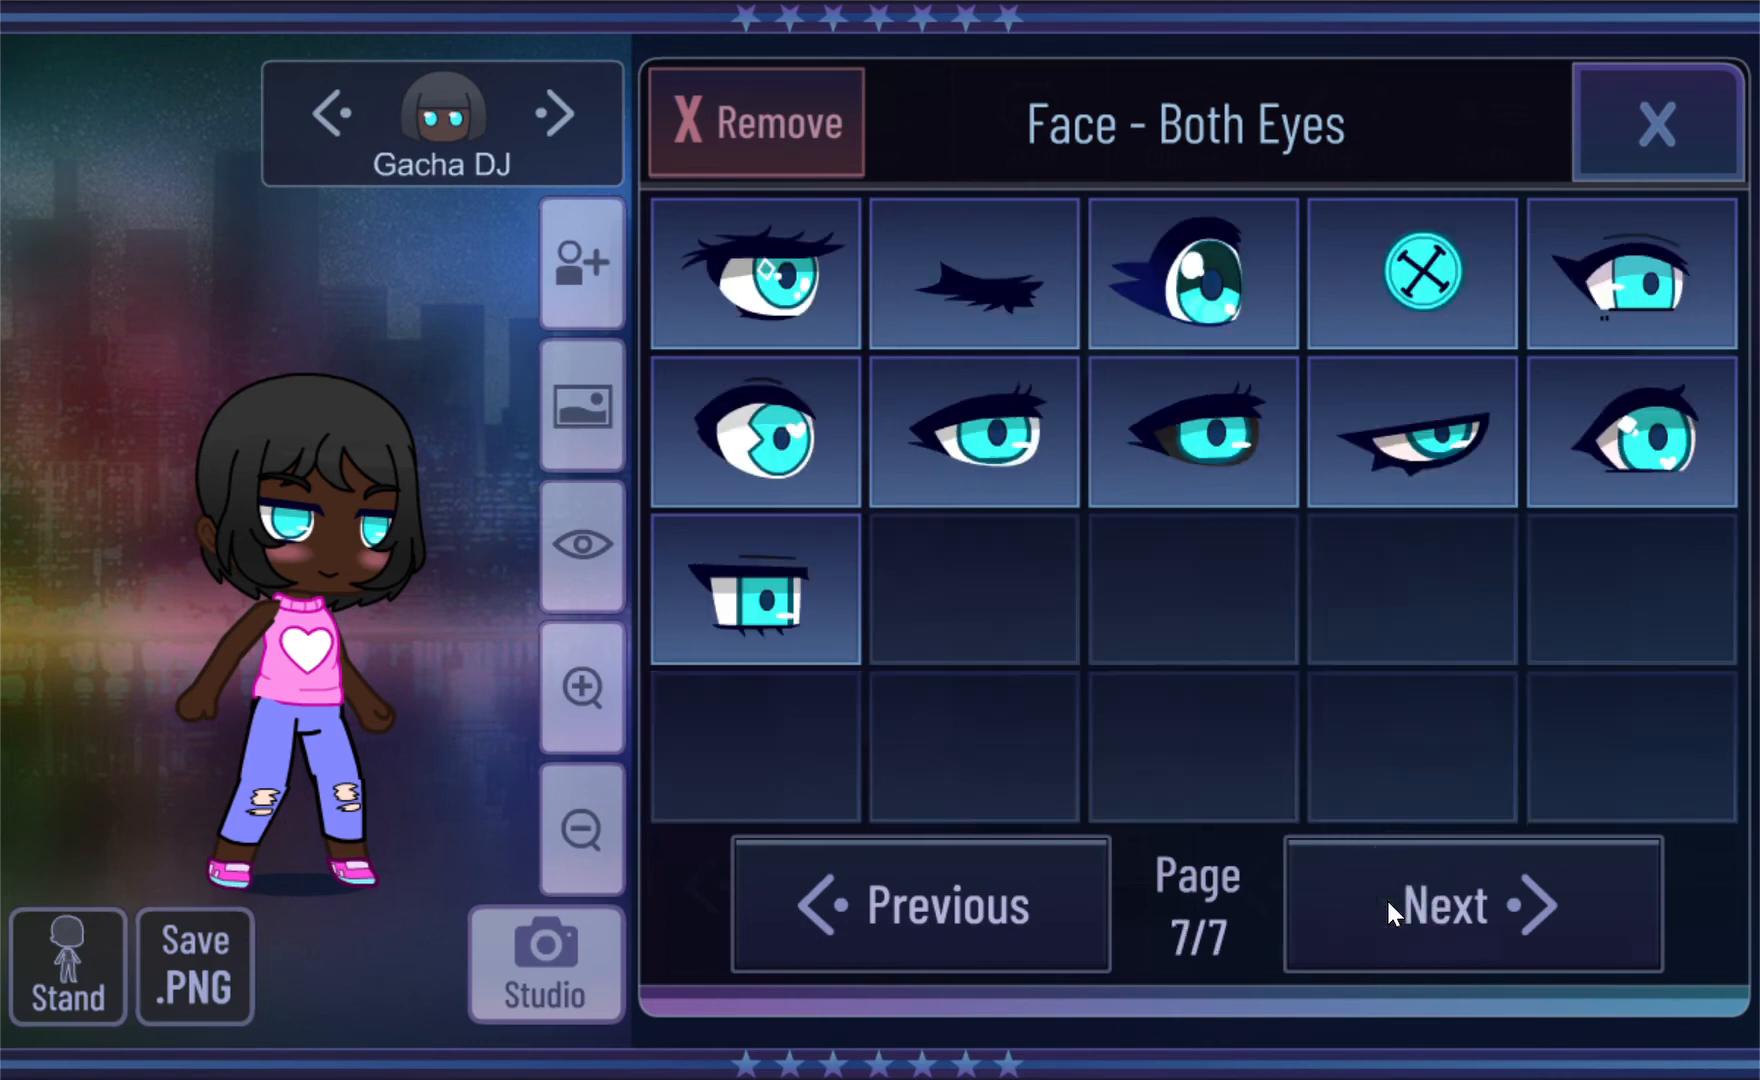
pyautogui.click(1472, 905)
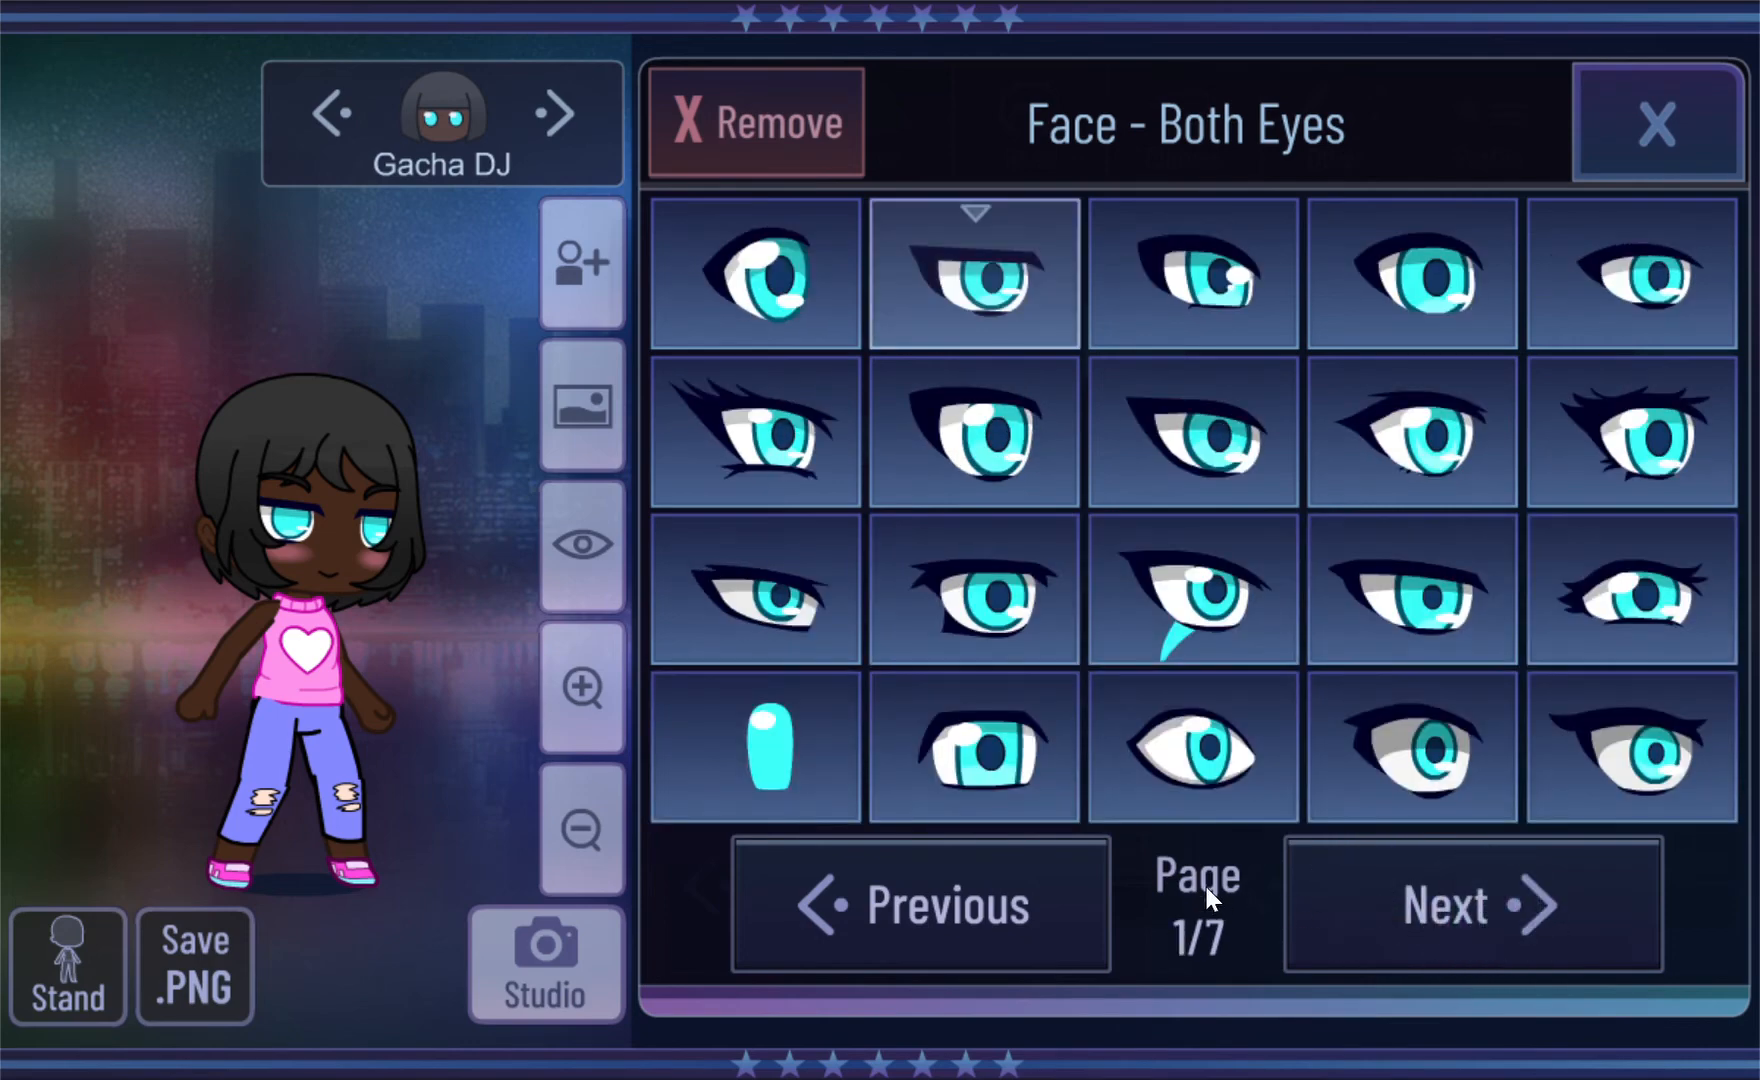
pyautogui.click(1470, 906)
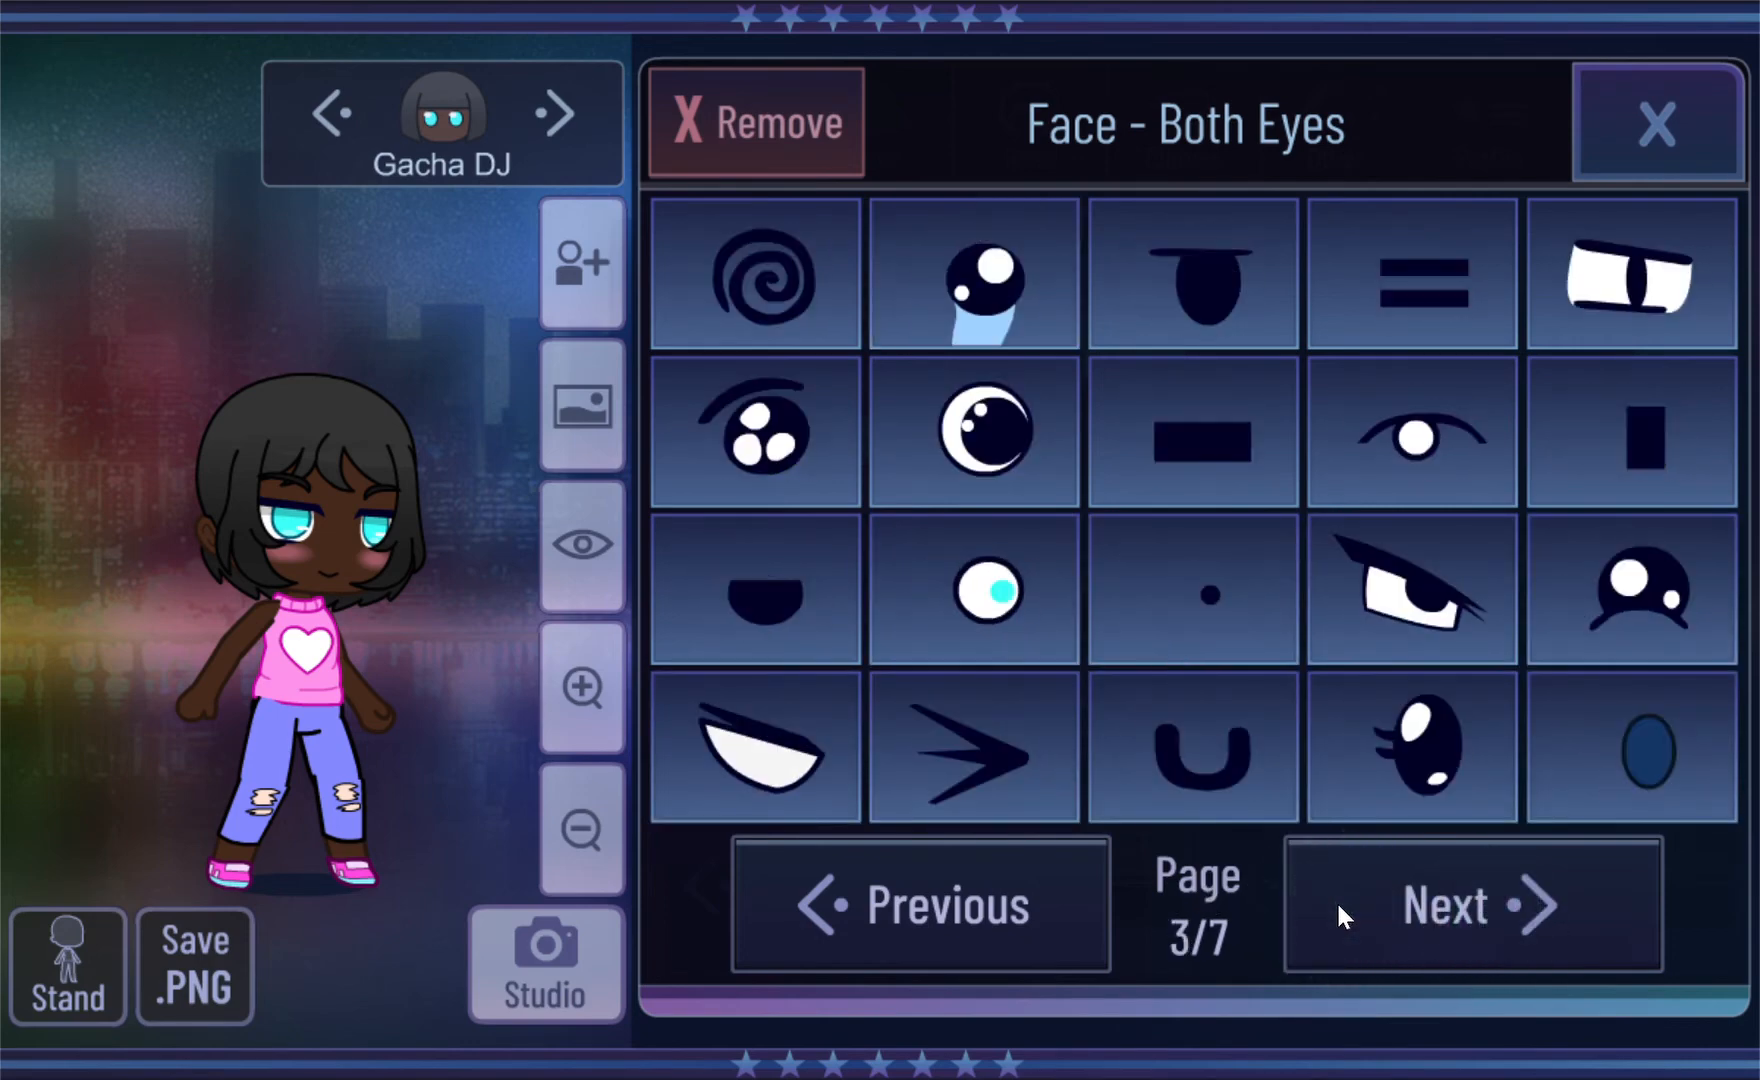
pyautogui.click(1468, 905)
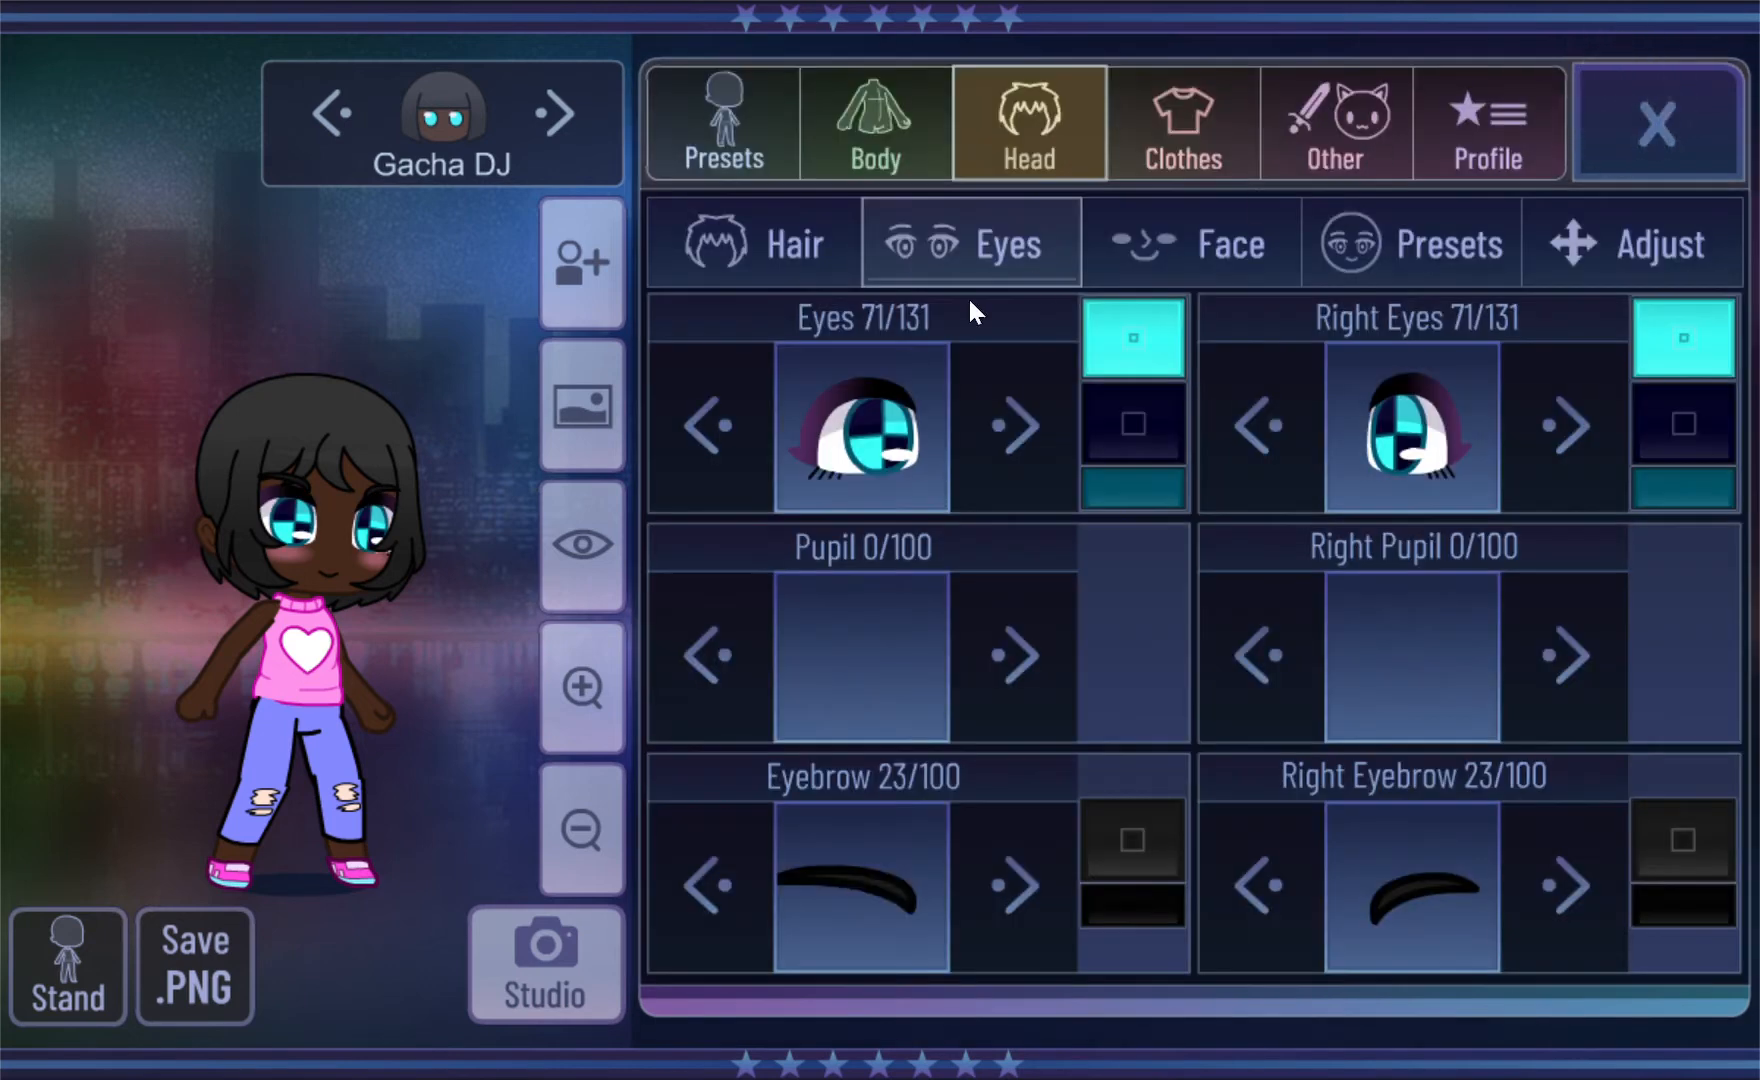
# Step: Set the eyes' Main and Outline colours to black, then glance at the Face tab before Hair
pyautogui.click(1129, 336)
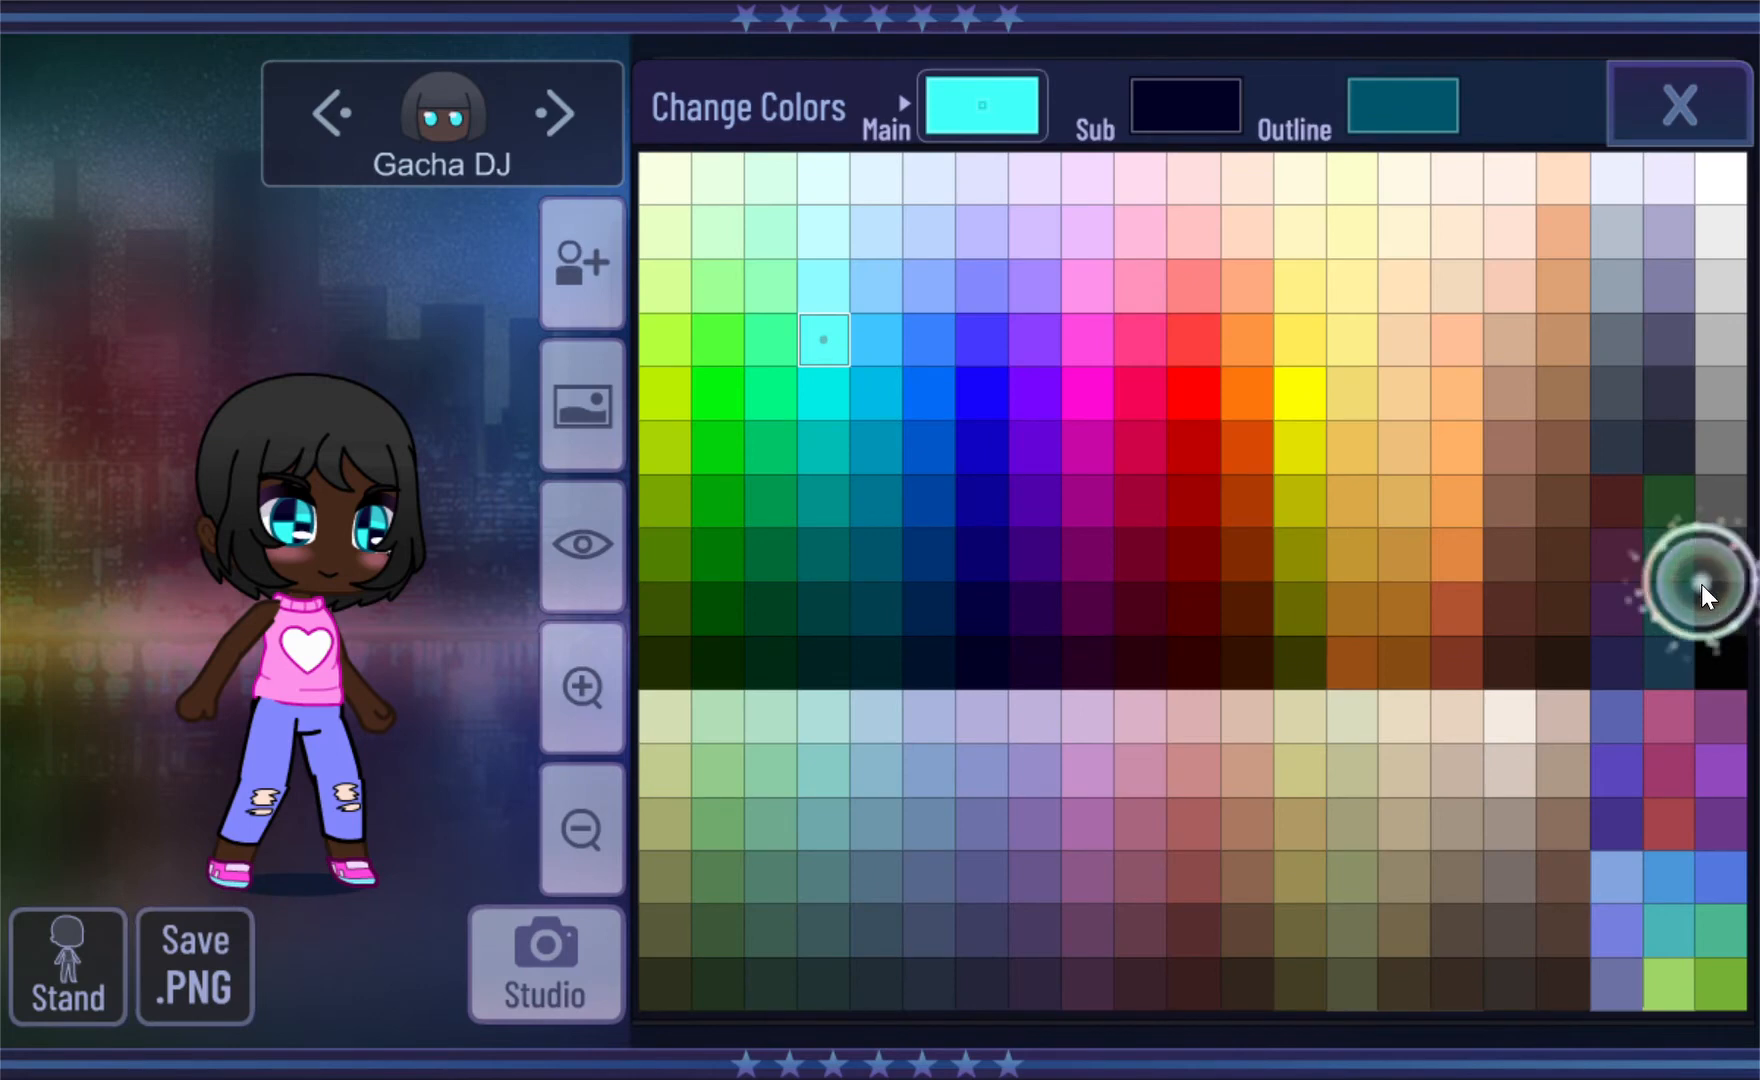
pyautogui.click(1717, 550)
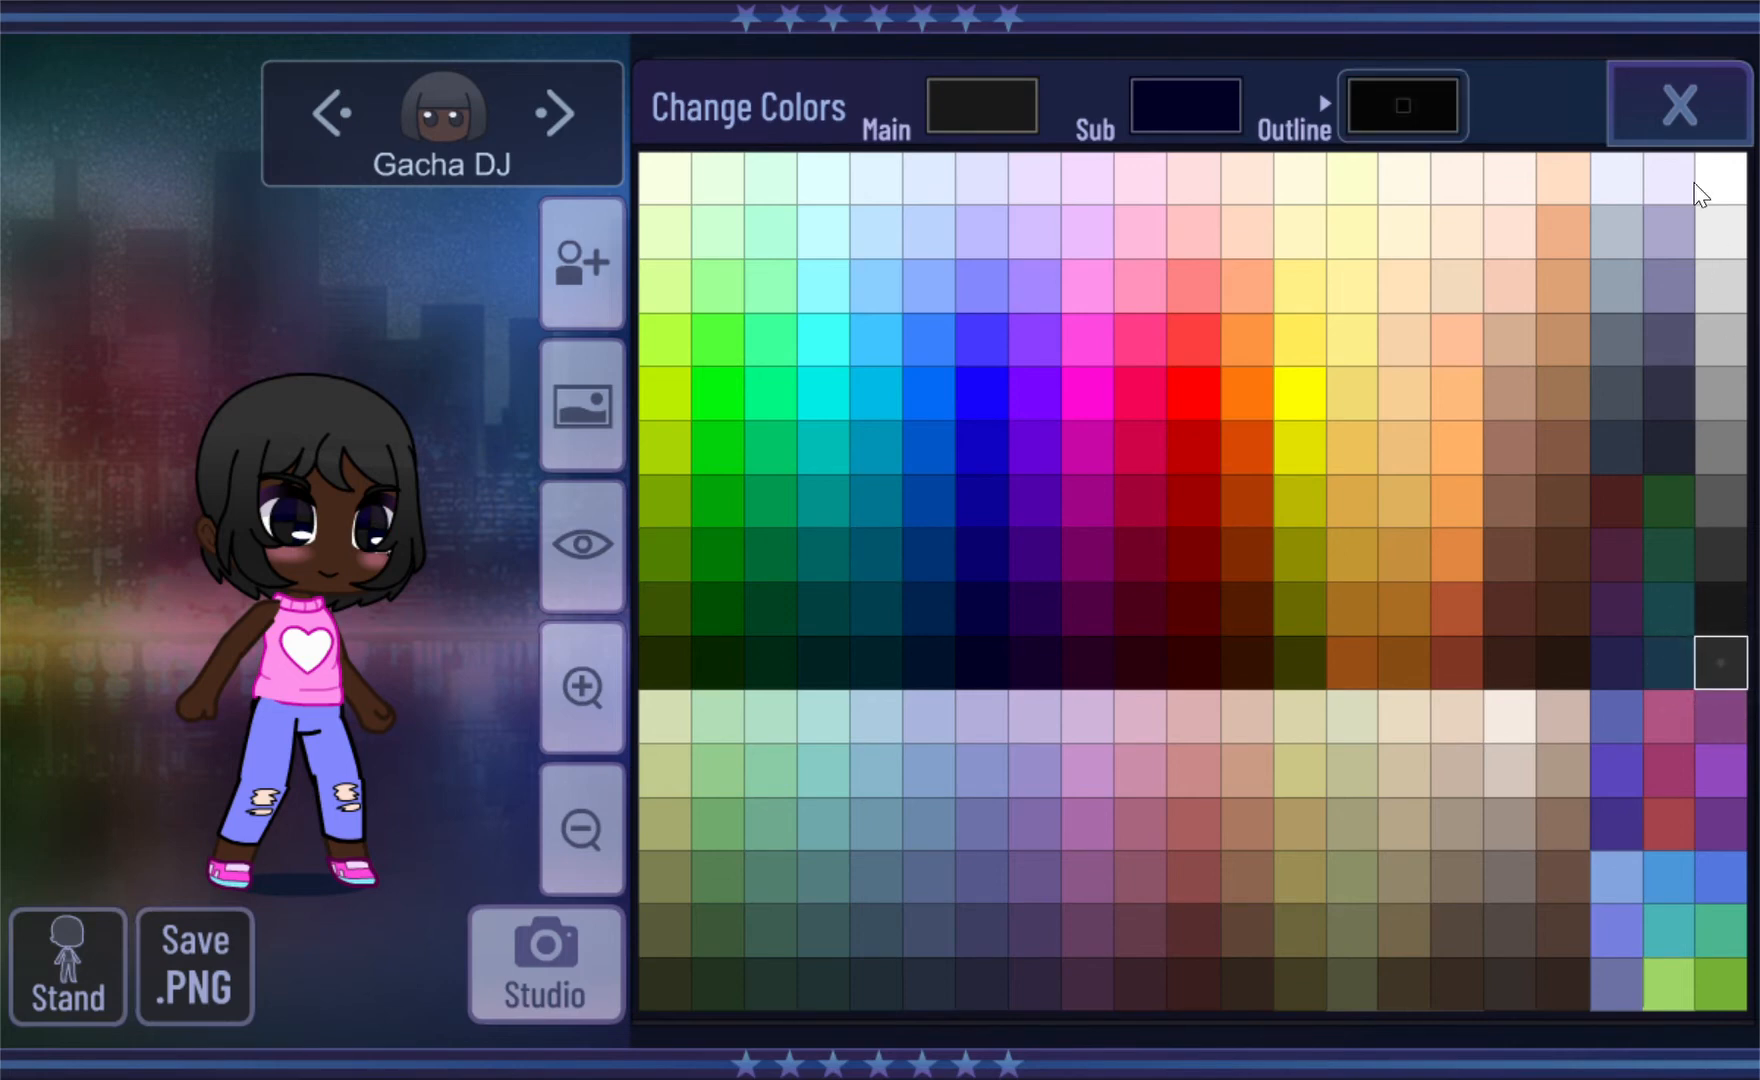
pyautogui.click(1674, 104)
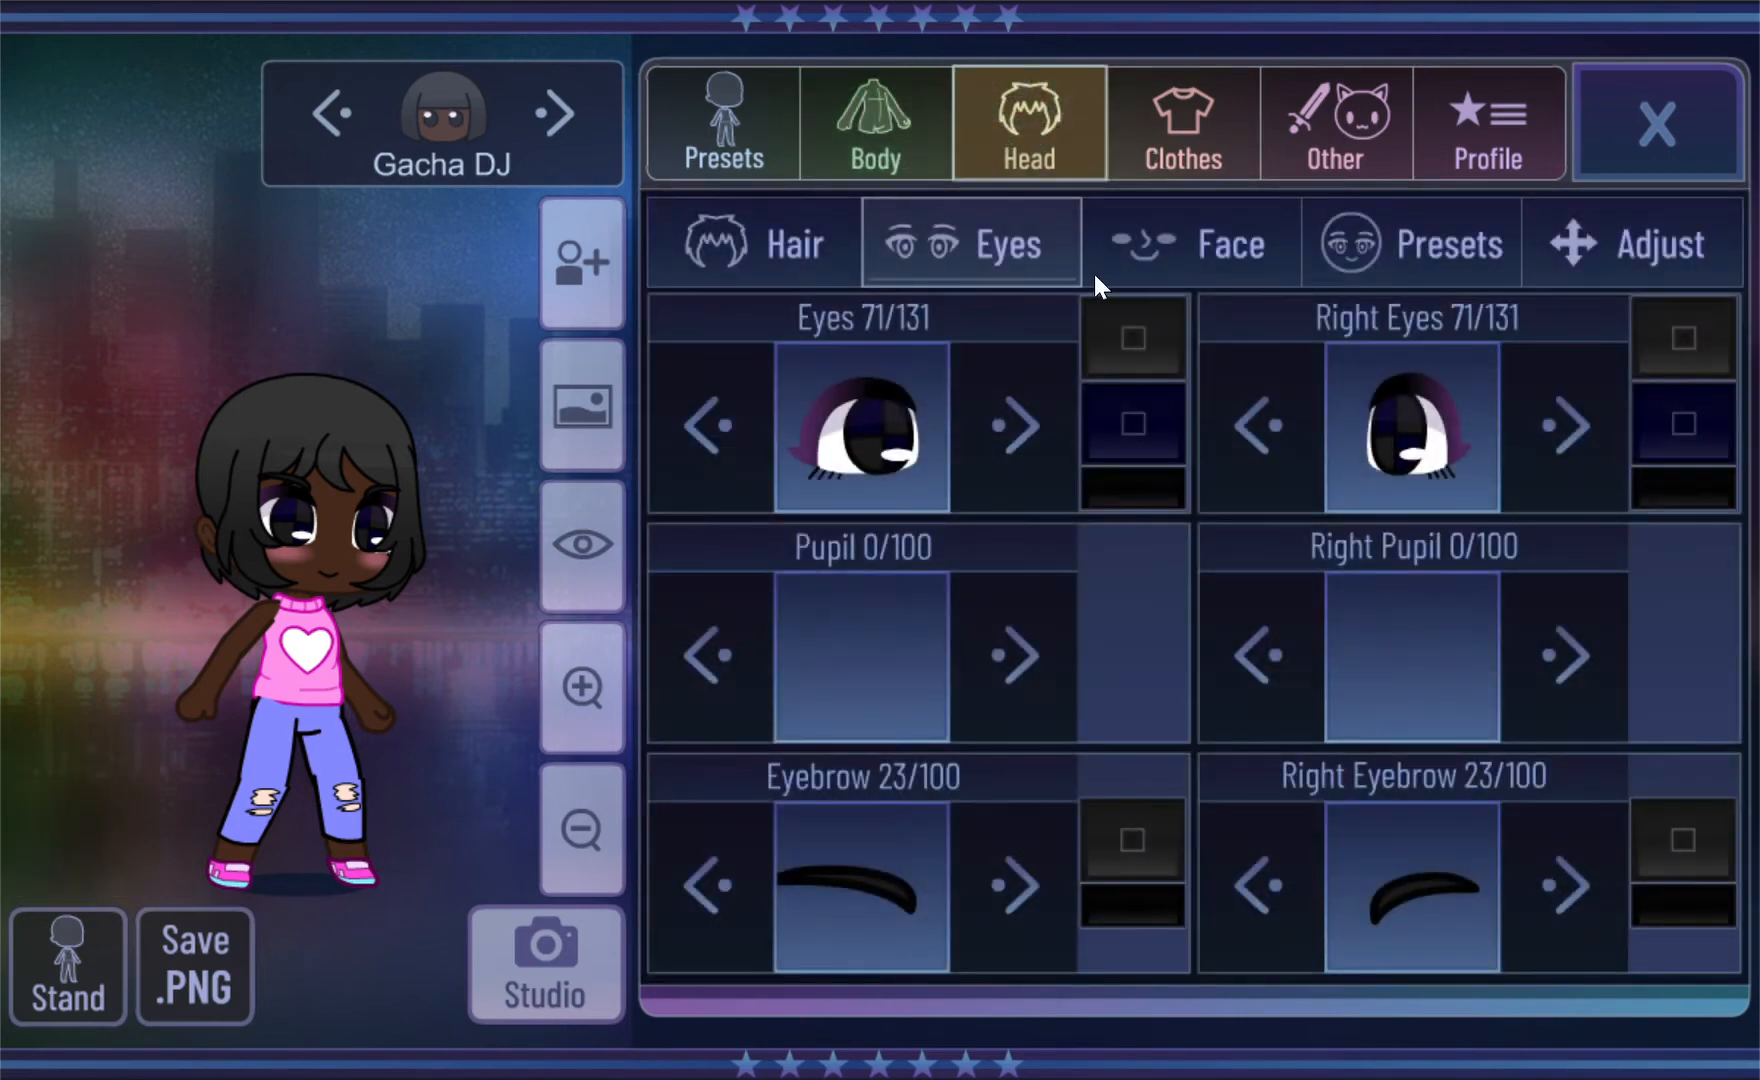
pyautogui.click(1191, 244)
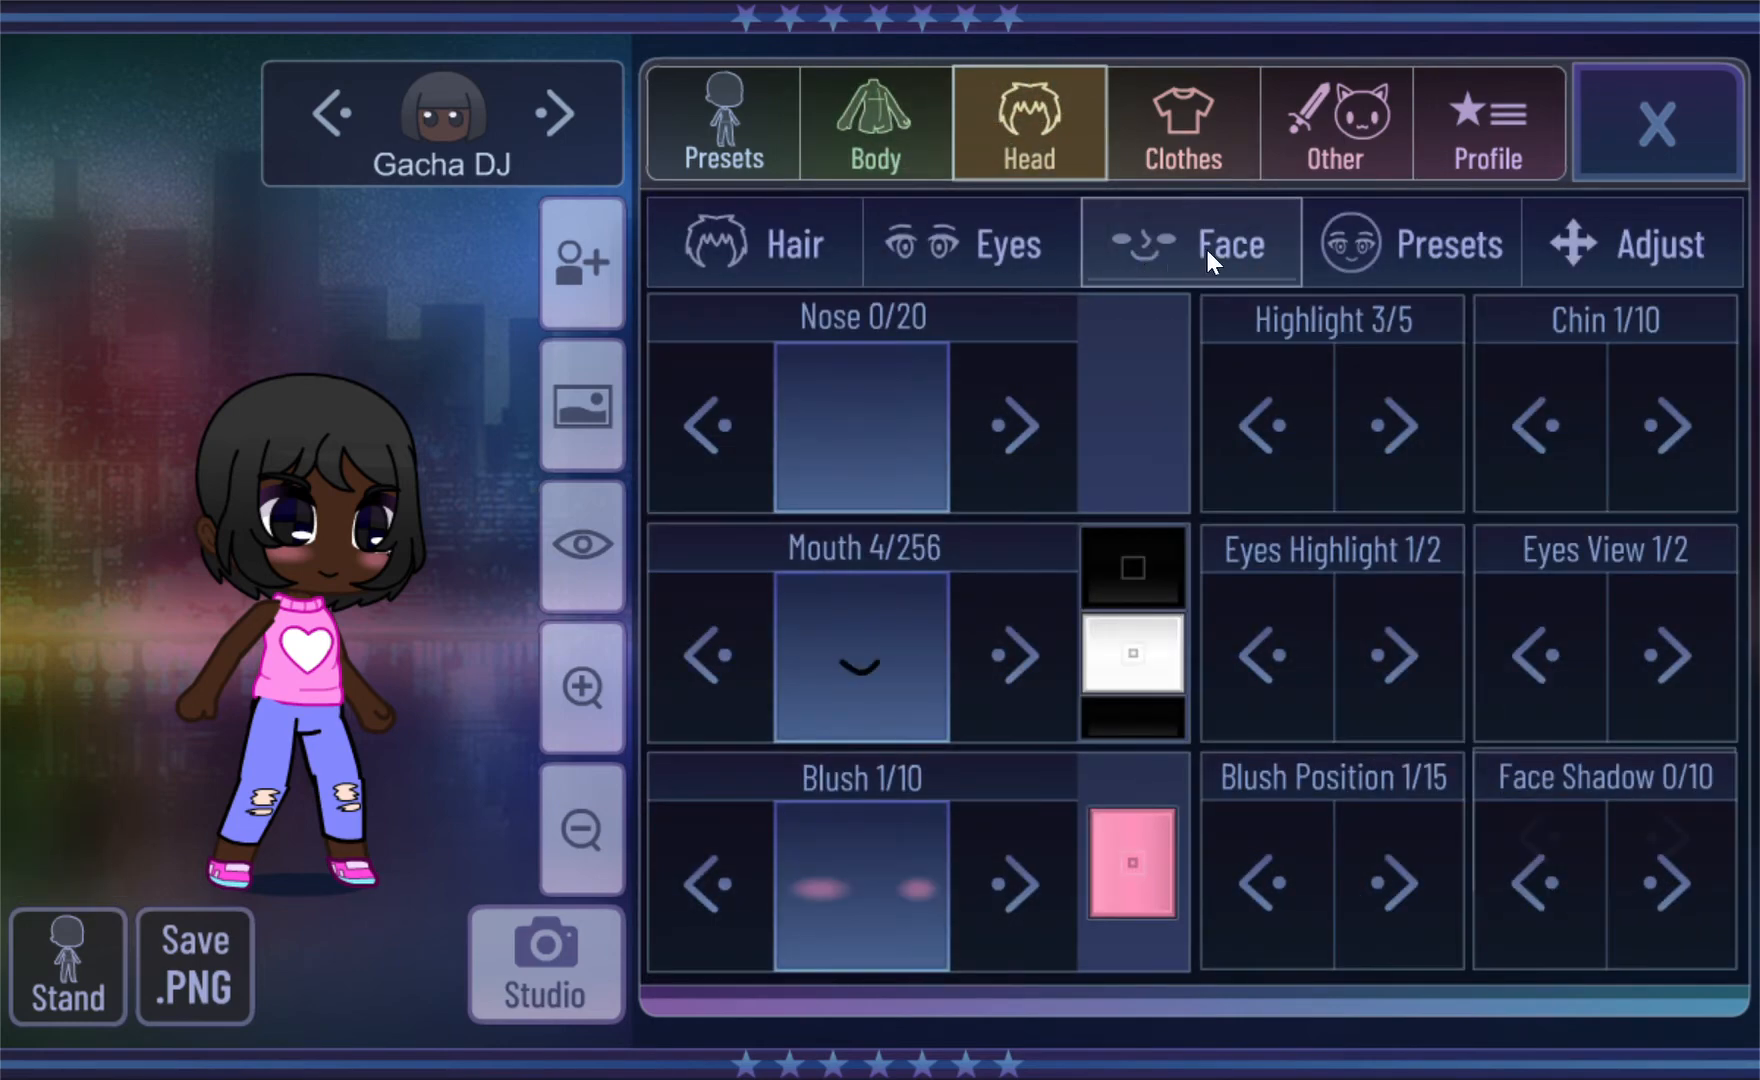
pyautogui.click(754, 242)
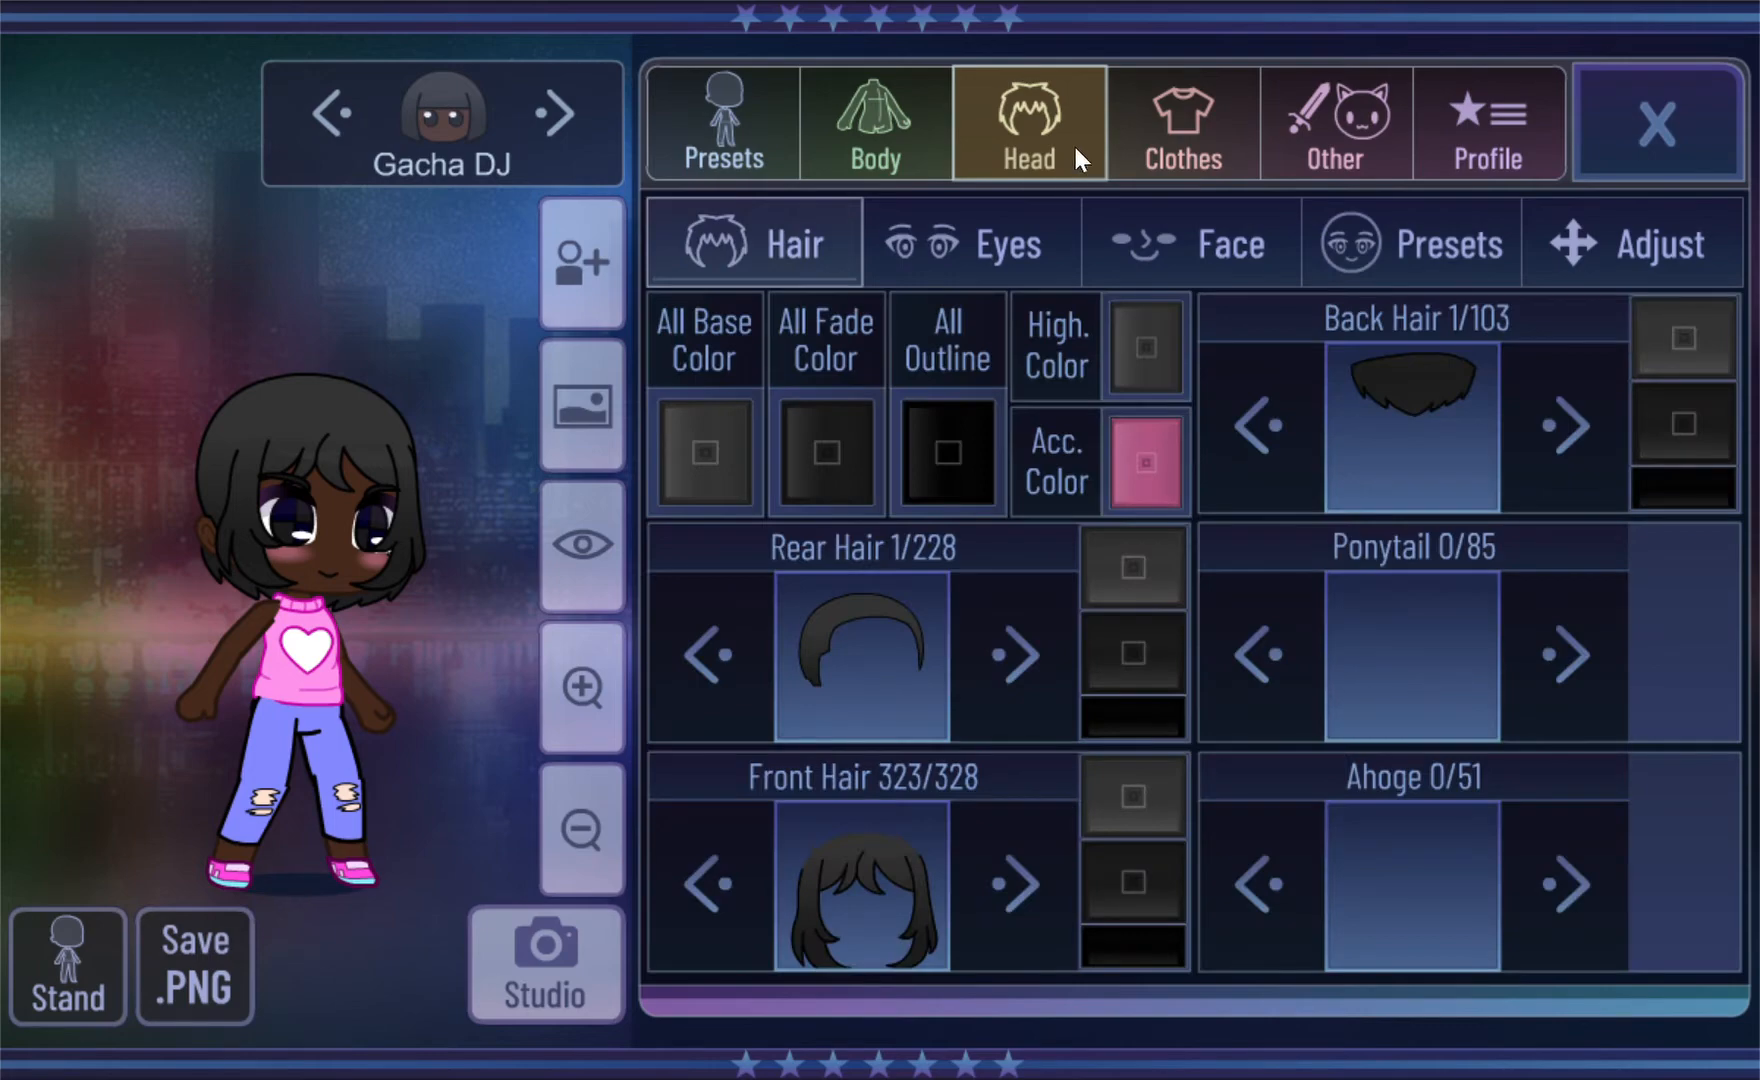
# Step: Choose the pink overall-style top from page 4 of the shirt gallery
pyautogui.click(1180, 123)
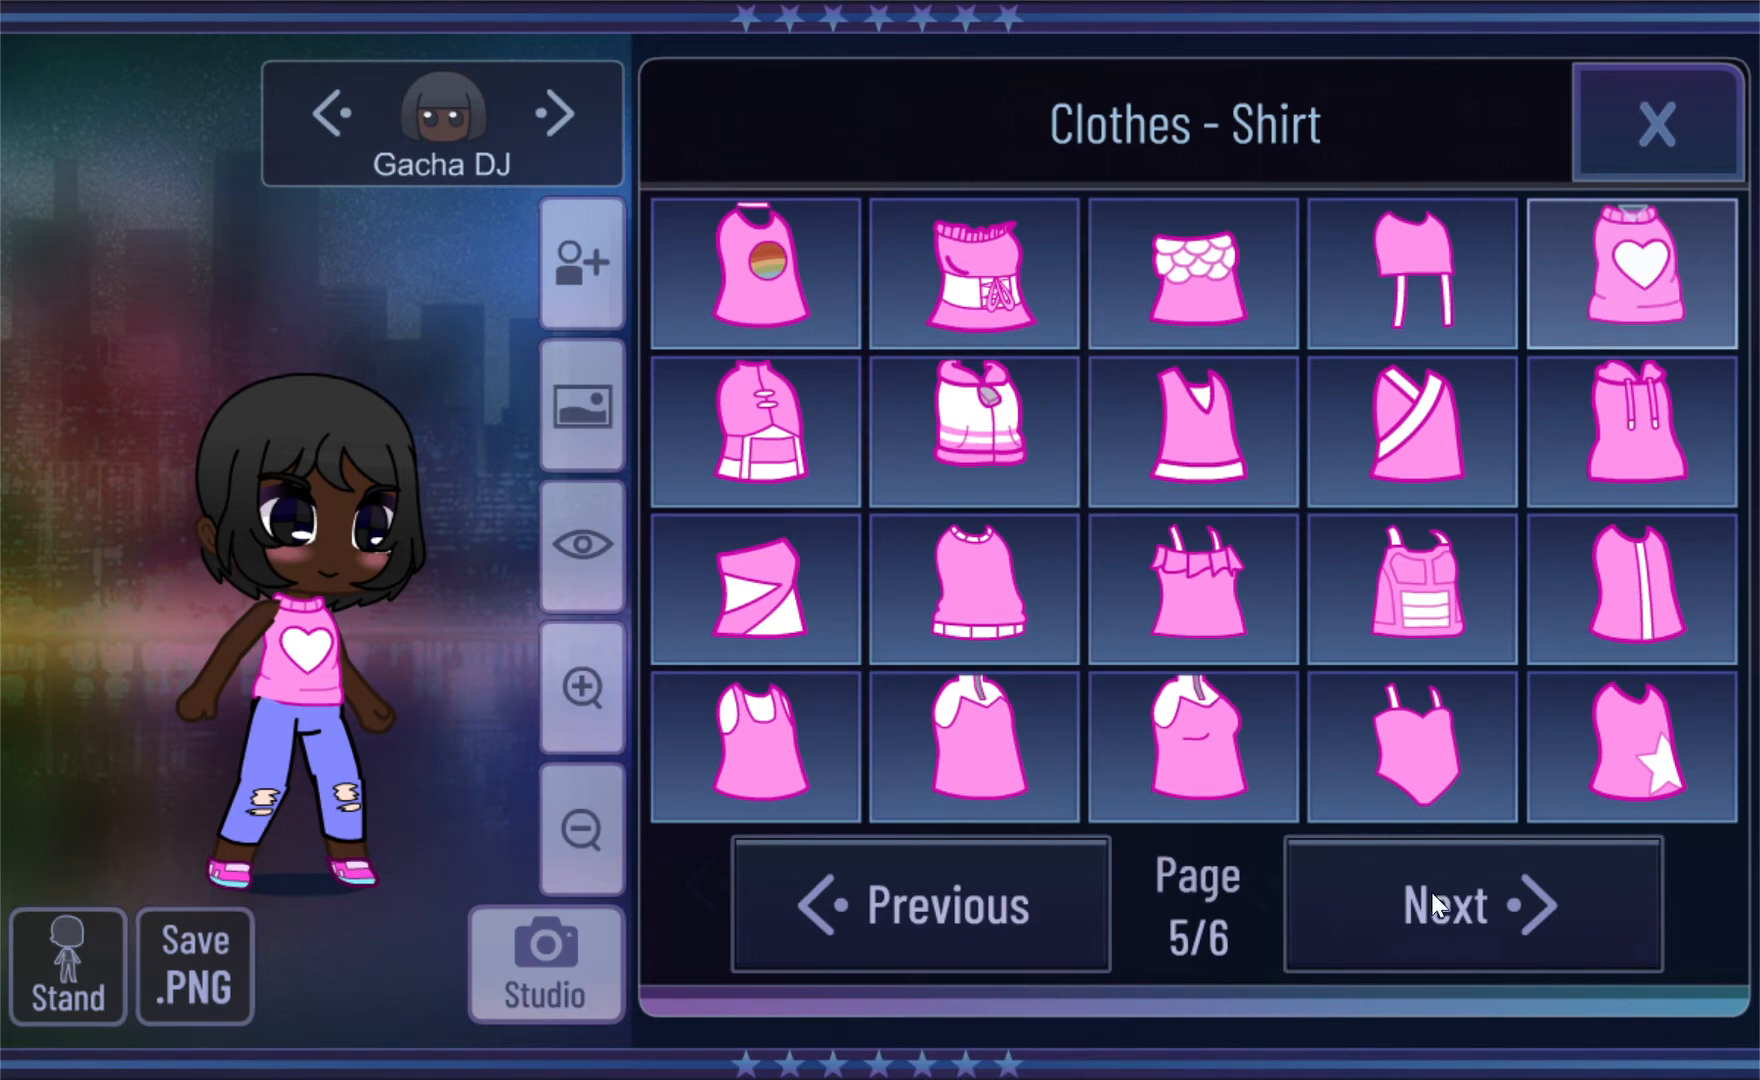
pyautogui.moveTo(1473, 921)
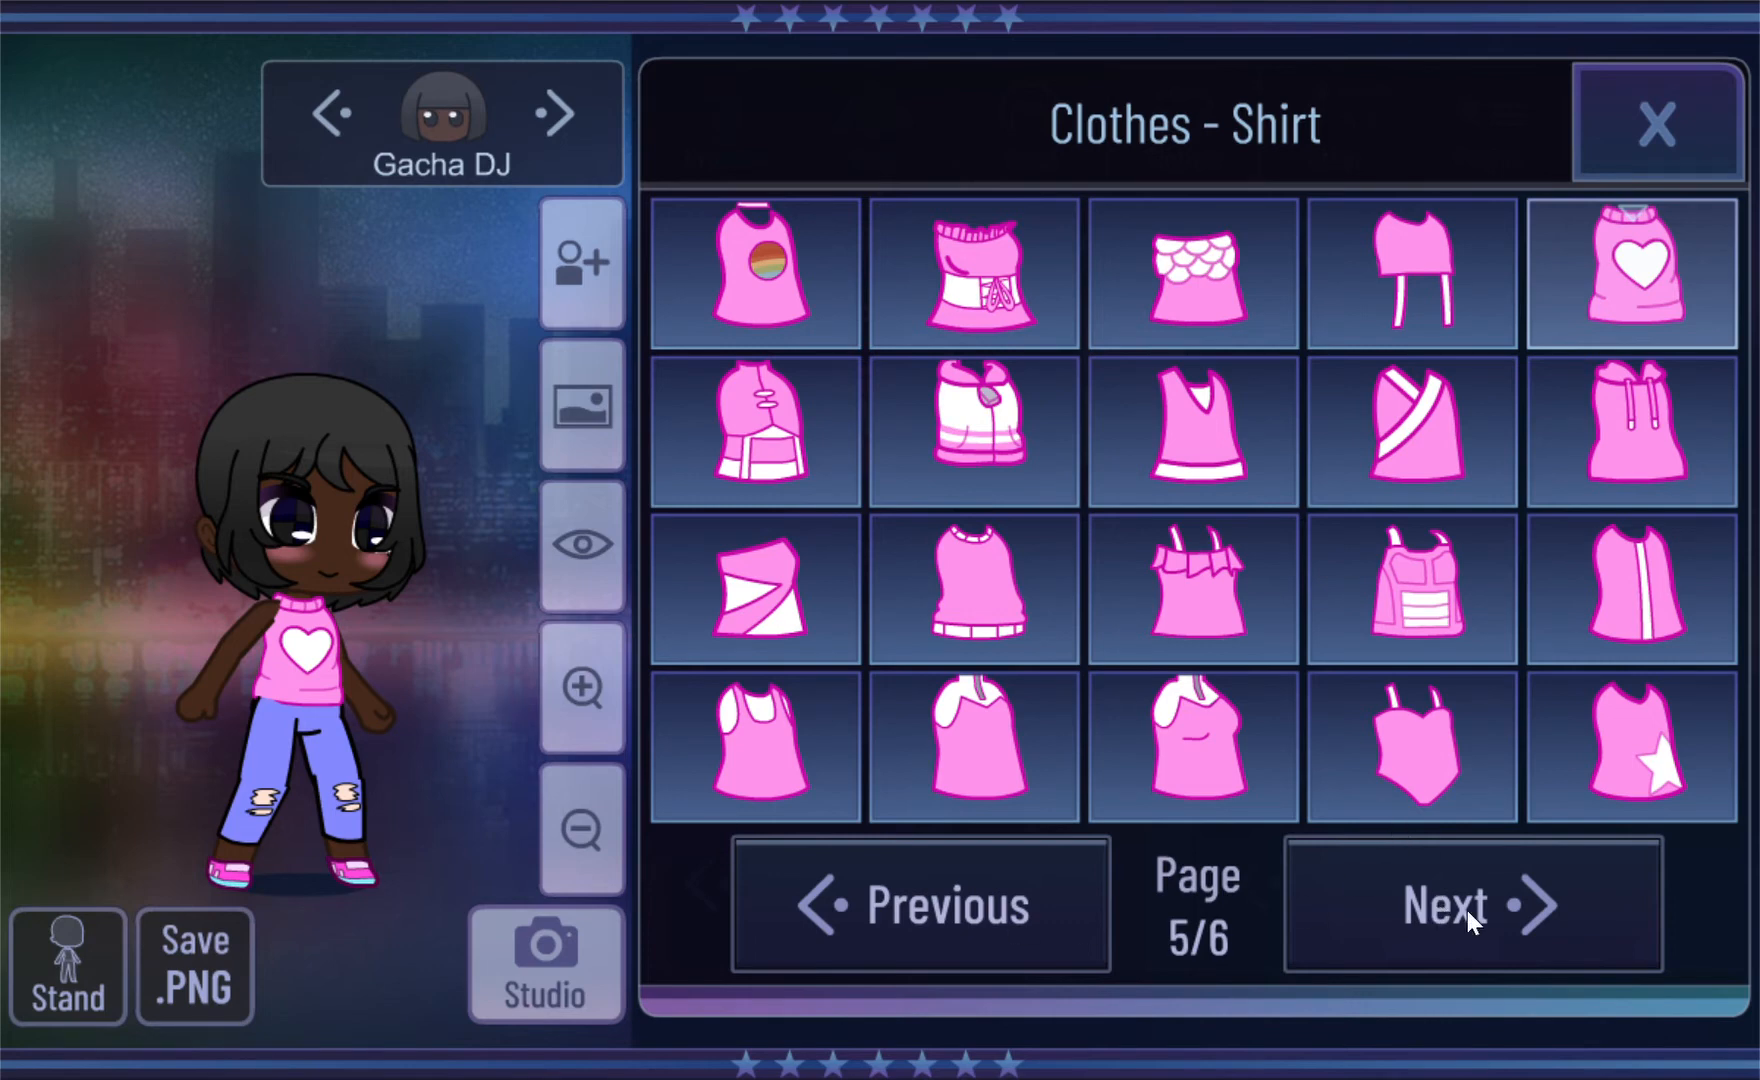
pyautogui.click(1470, 905)
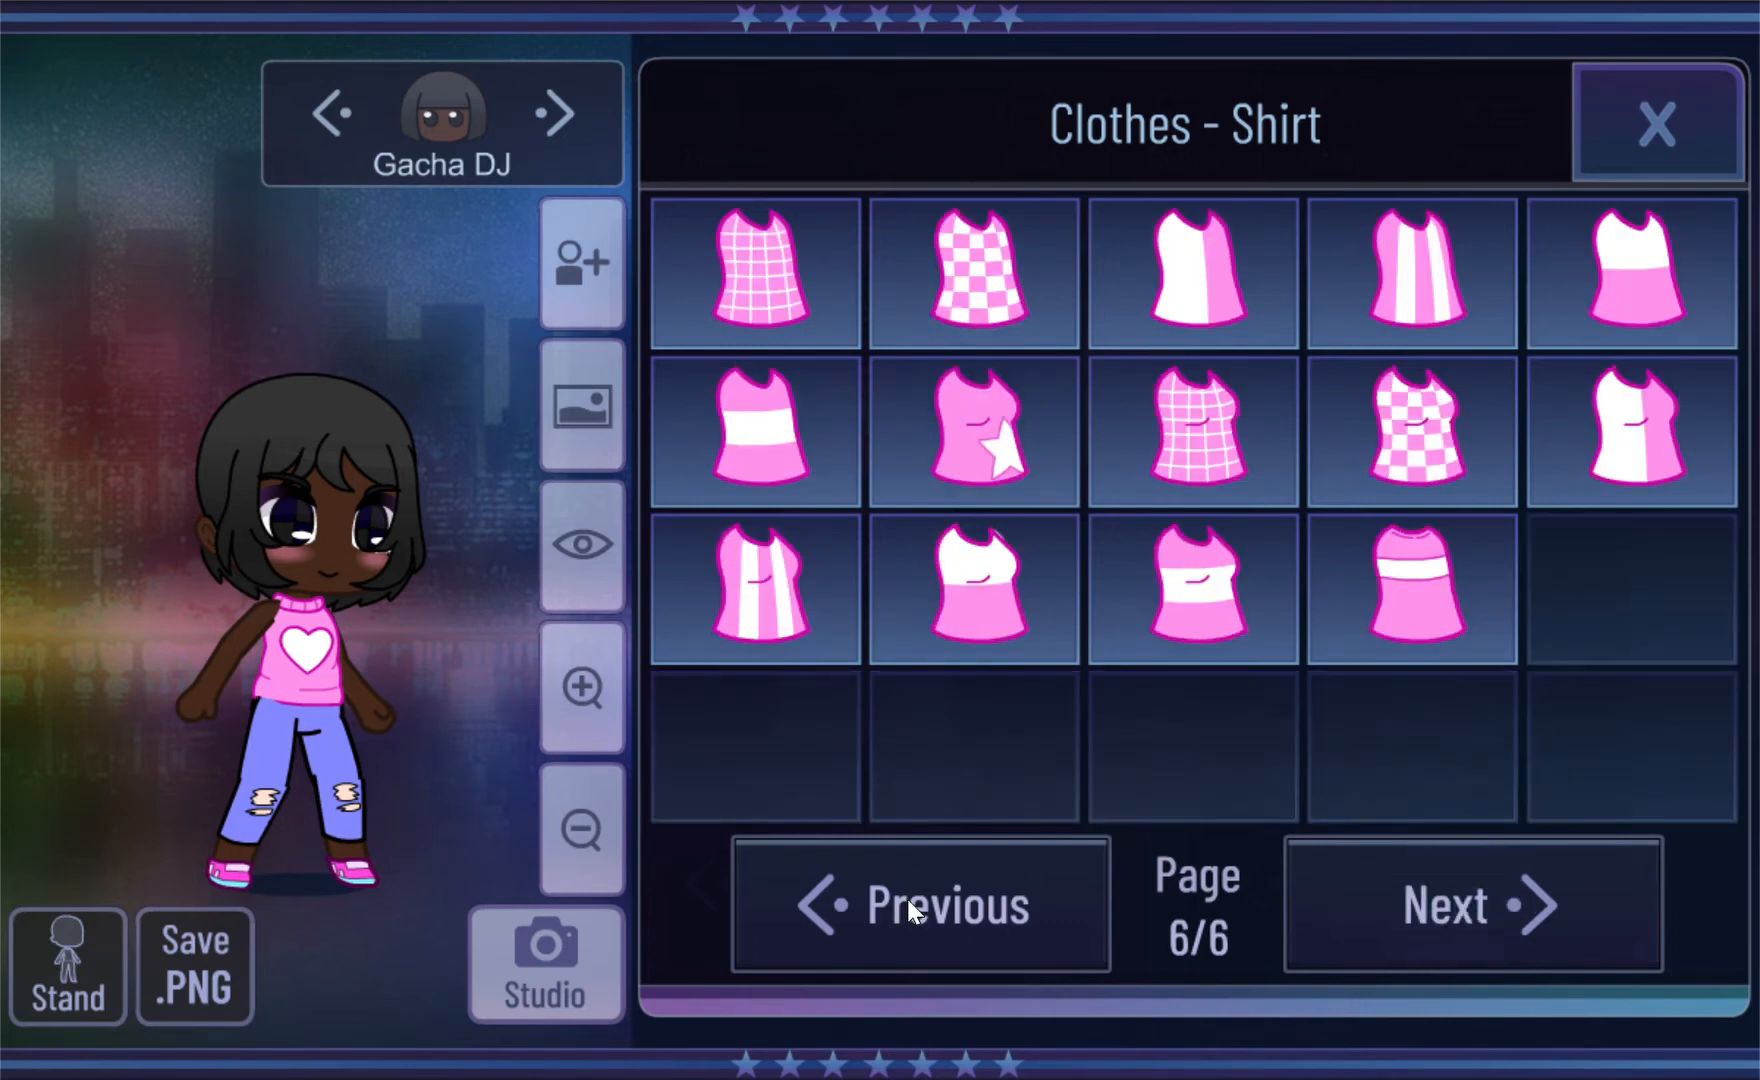
pyautogui.click(919, 904)
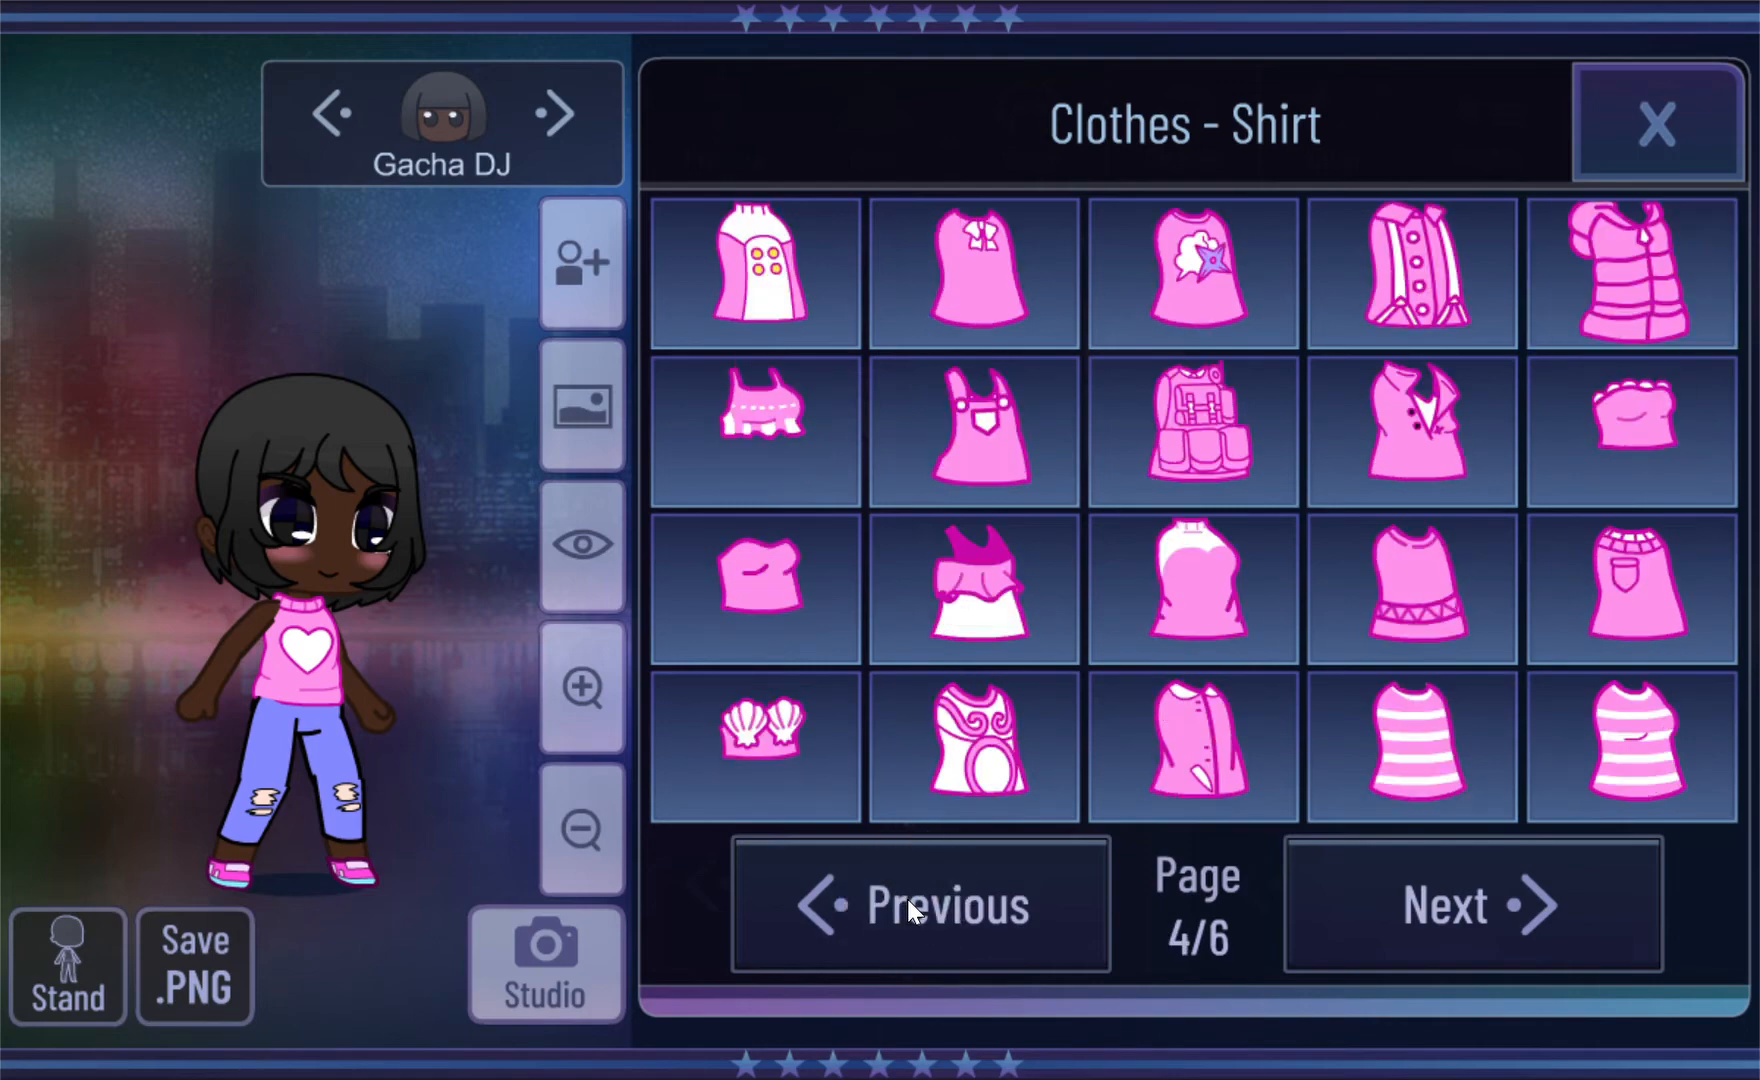
pyautogui.click(972, 429)
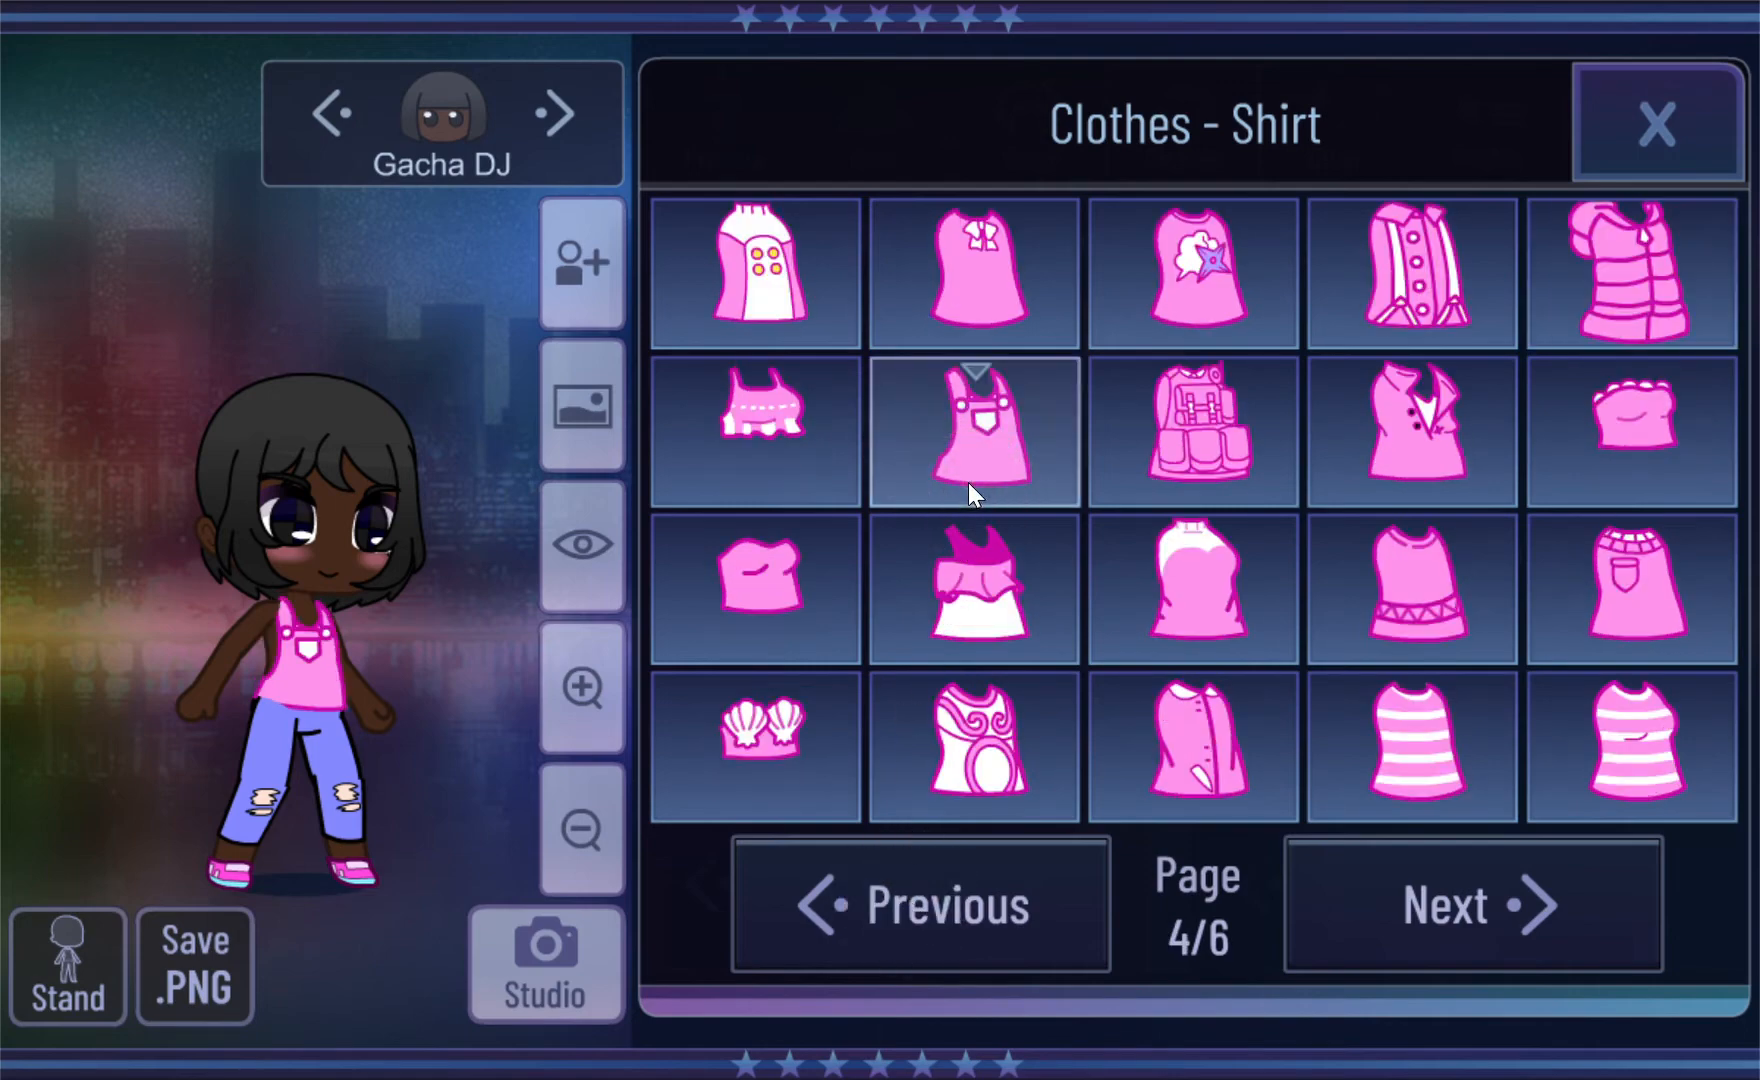
pyautogui.click(972, 430)
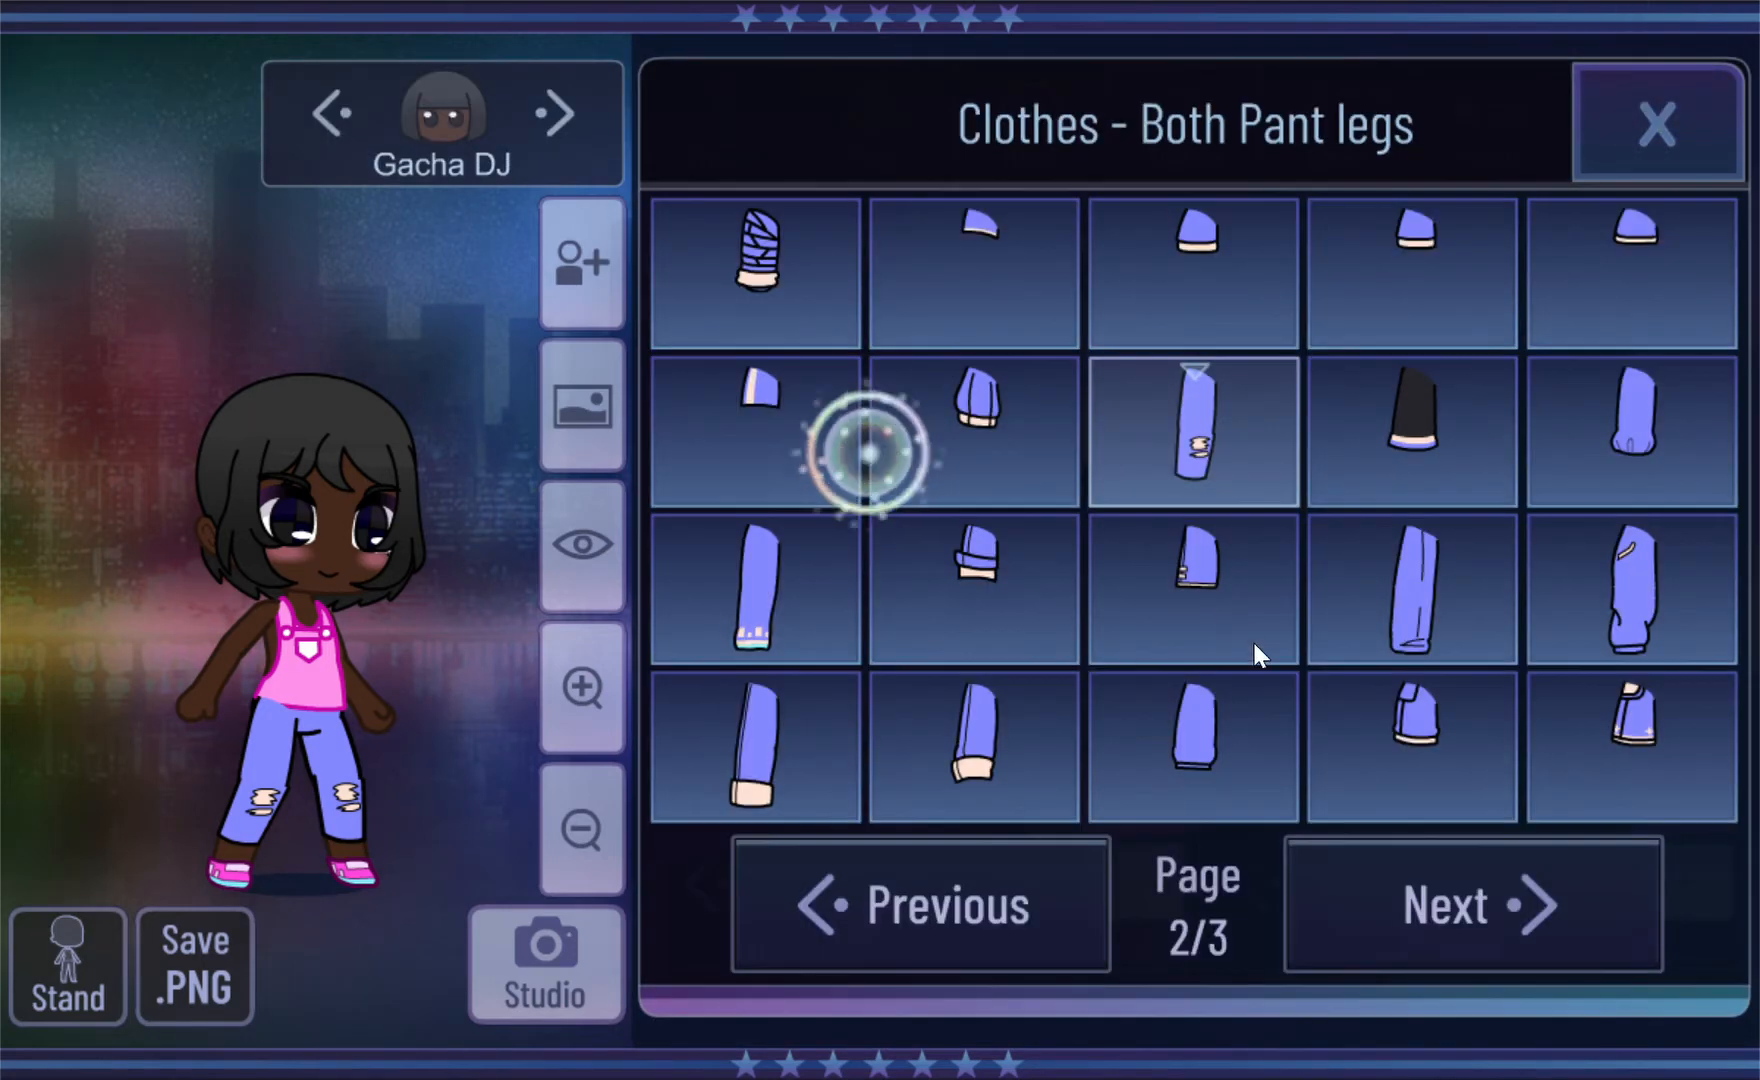
# Step: Try the long cuffed legs, then keep the shorter cuffed knee-length pant legs from page 2
pyautogui.click(918, 905)
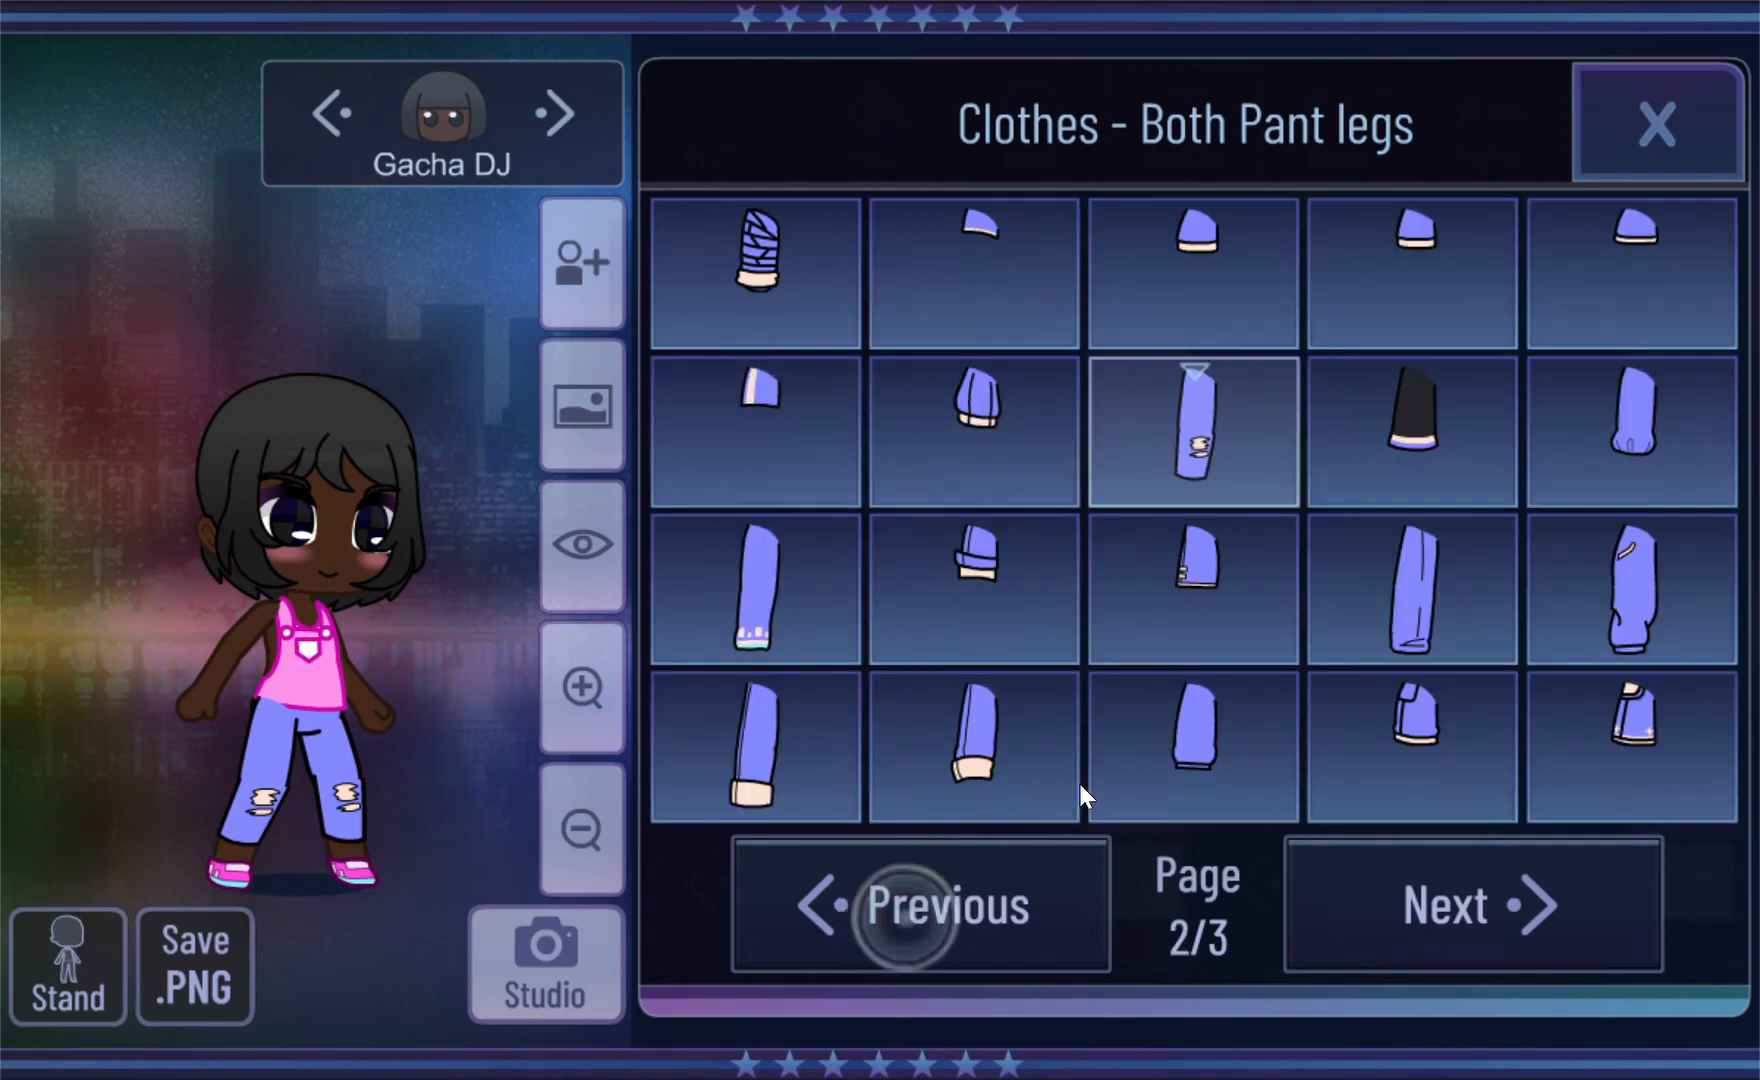
pyautogui.click(753, 744)
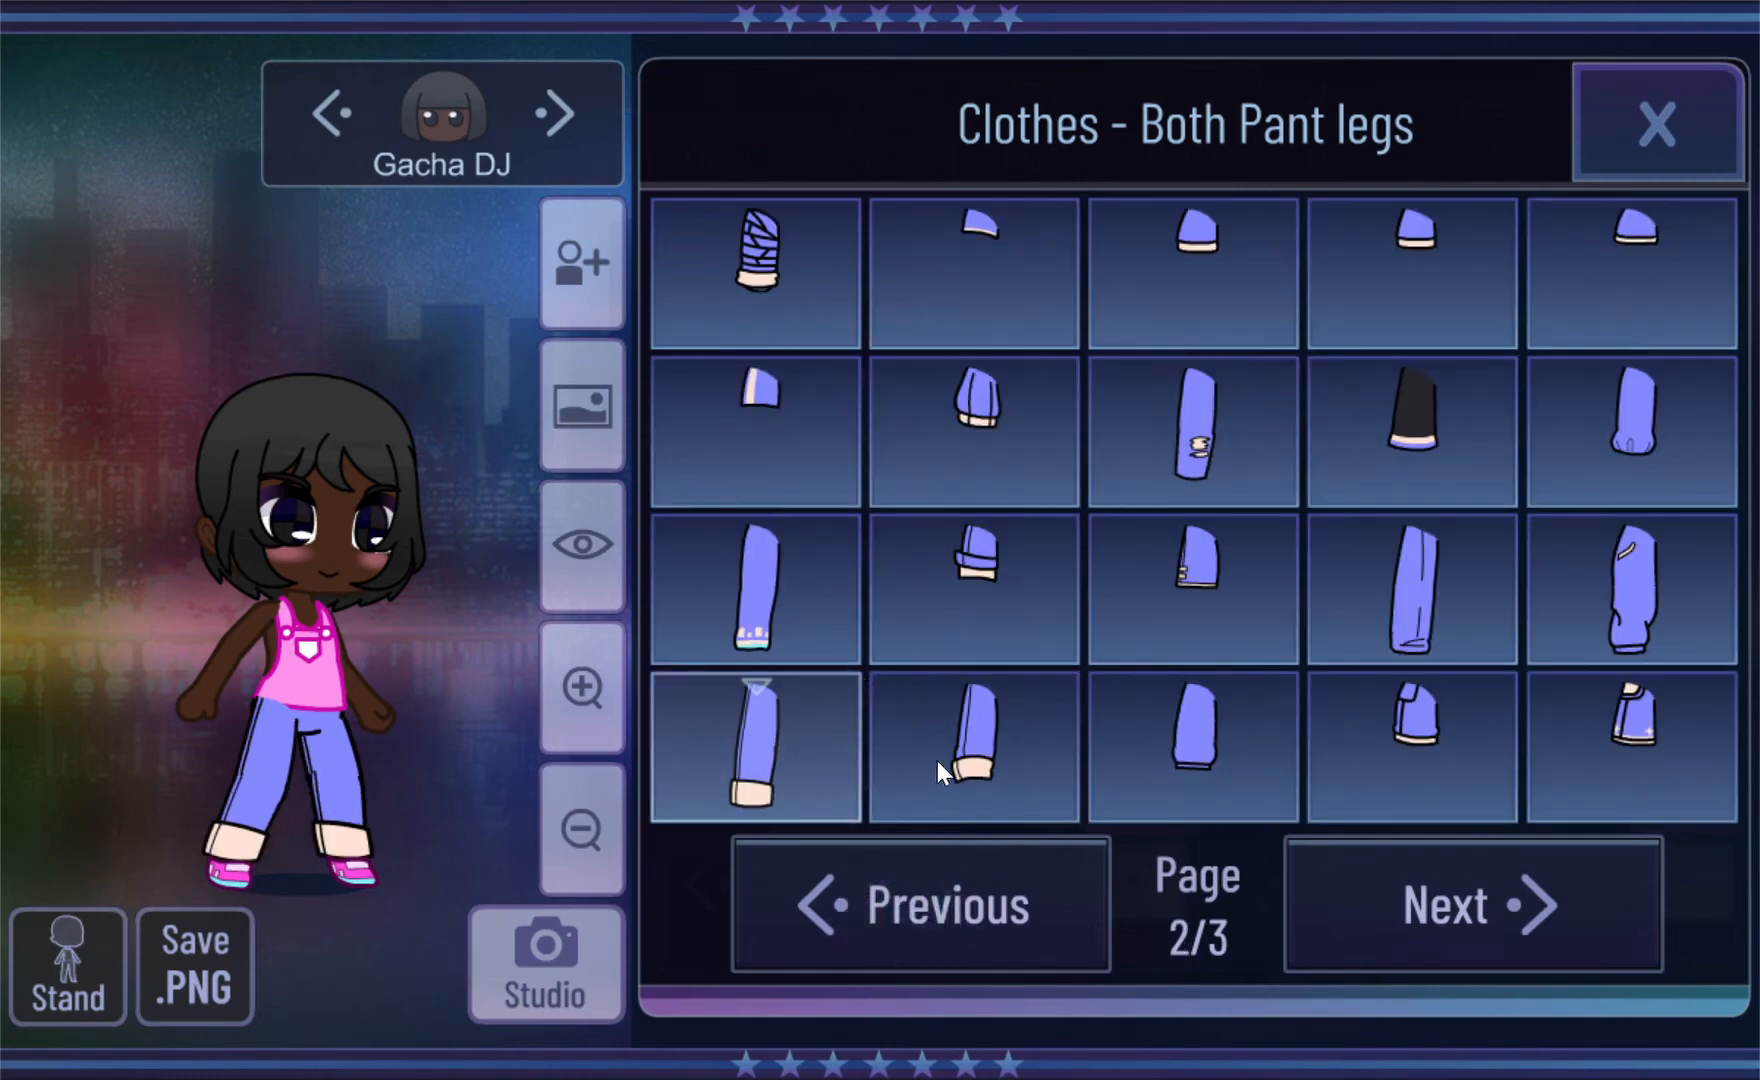
pyautogui.click(972, 747)
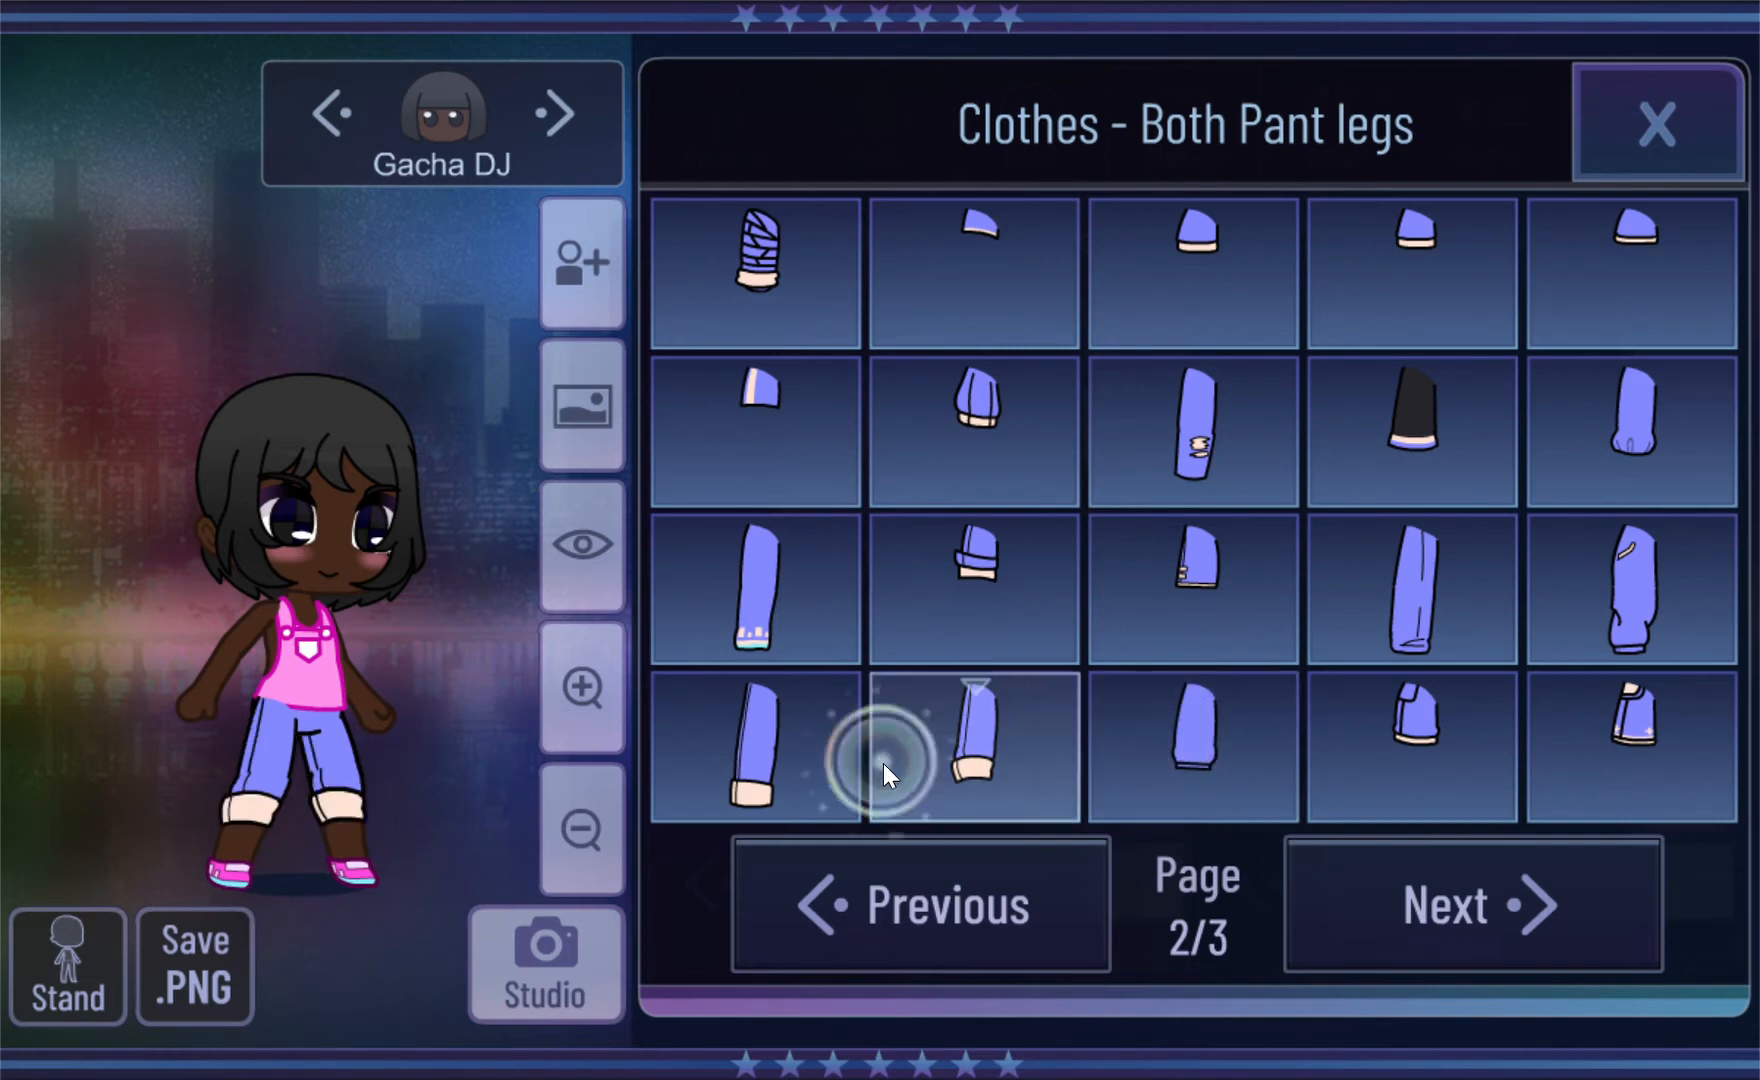
pyautogui.click(753, 747)
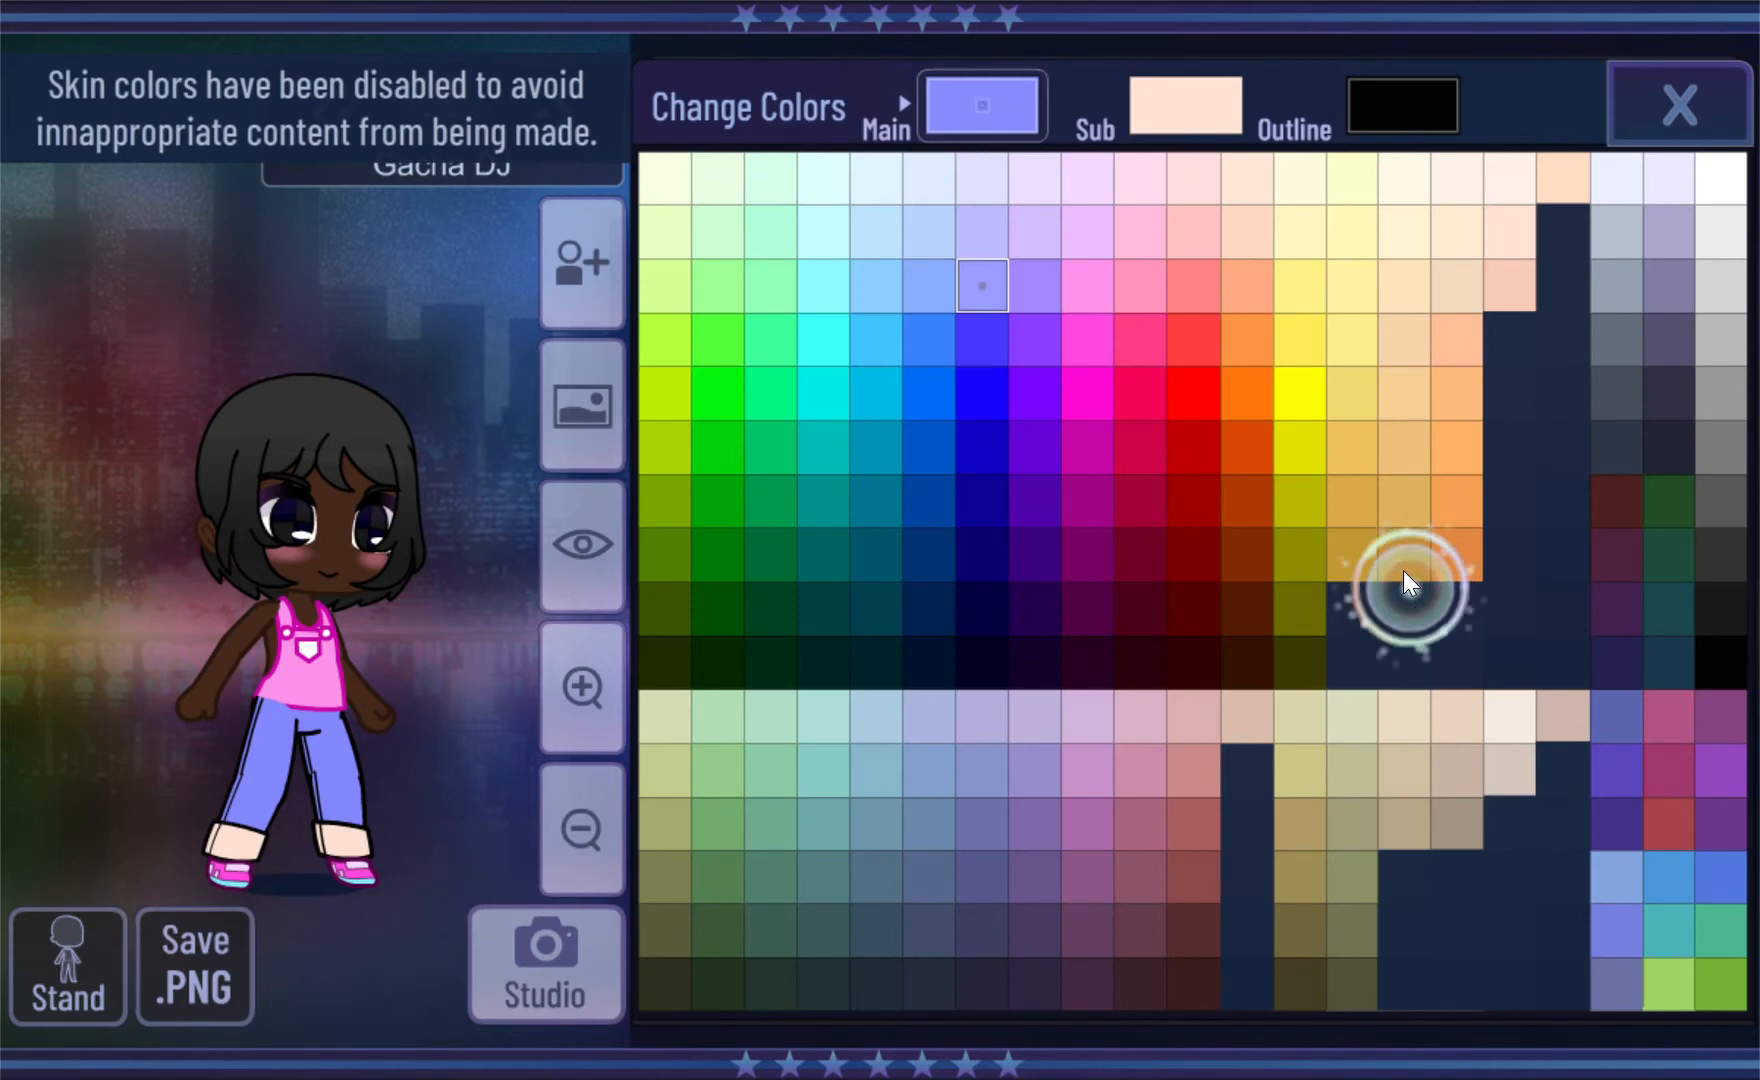
# Step: Lighten the overalls' Main colour to pastel pink and set the Sub colour to pink
pyautogui.click(1087, 502)
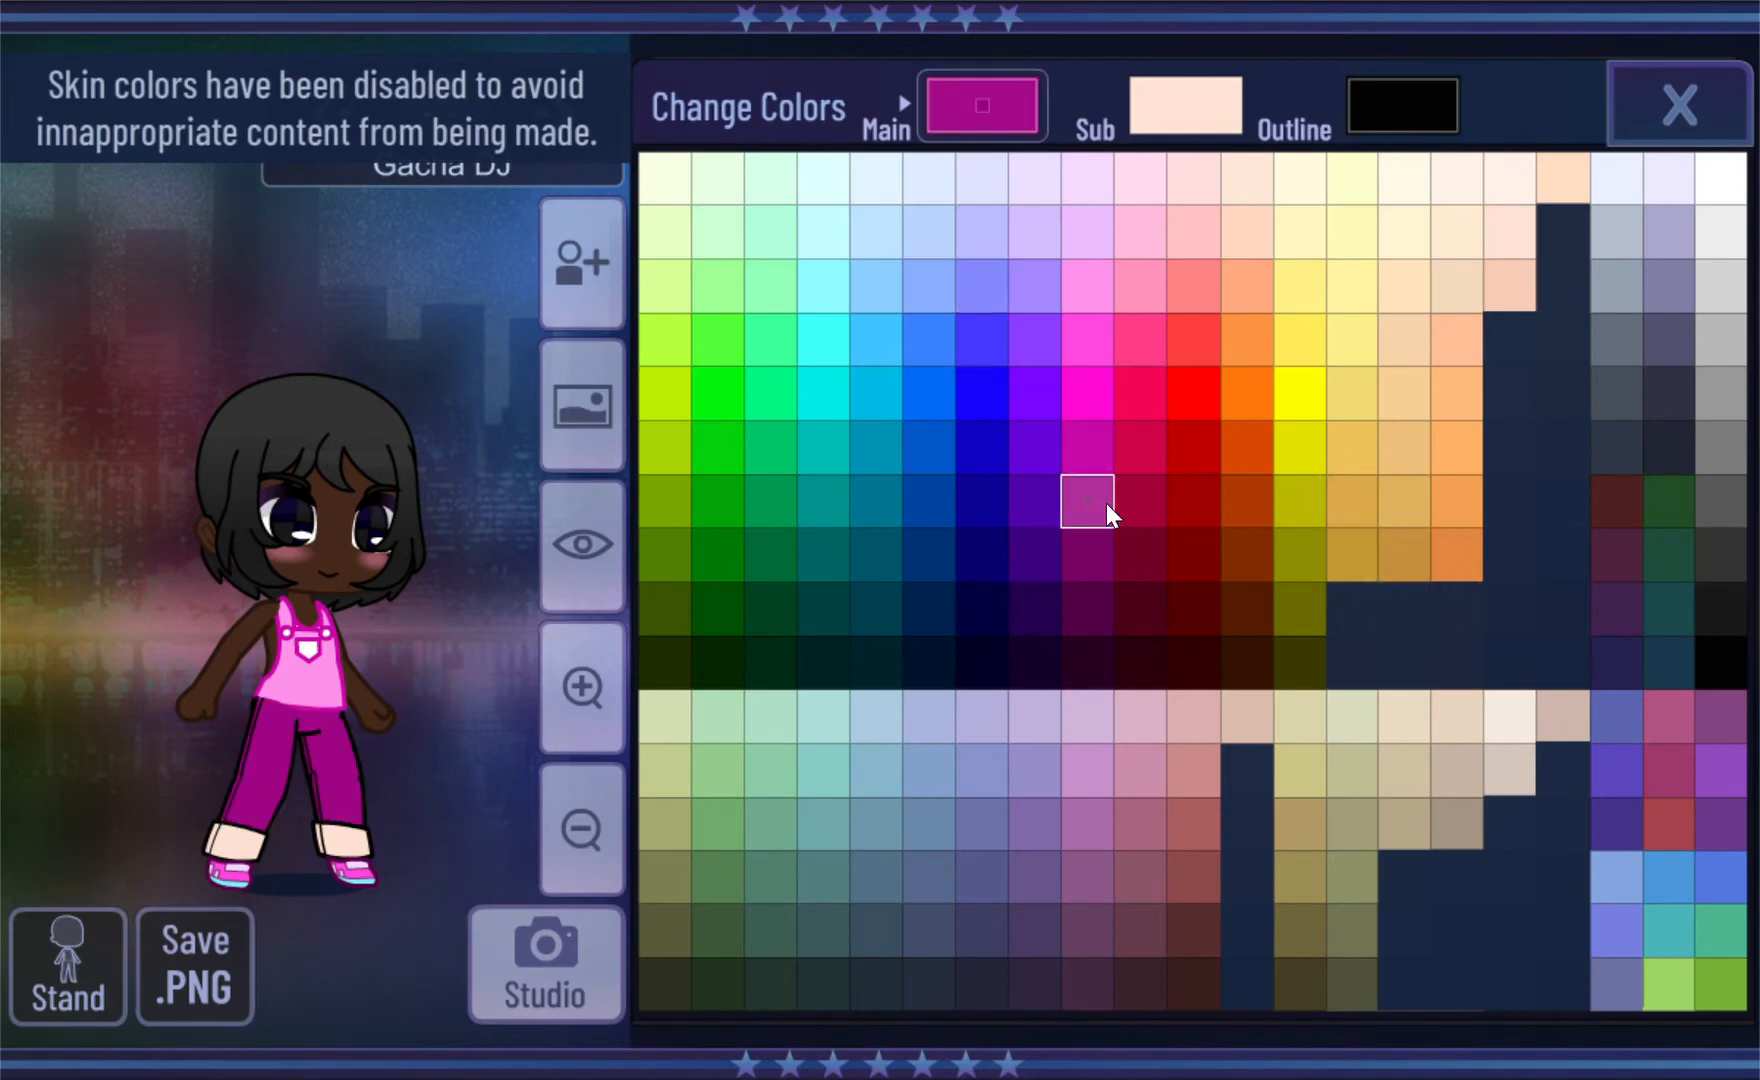
pyautogui.click(1087, 391)
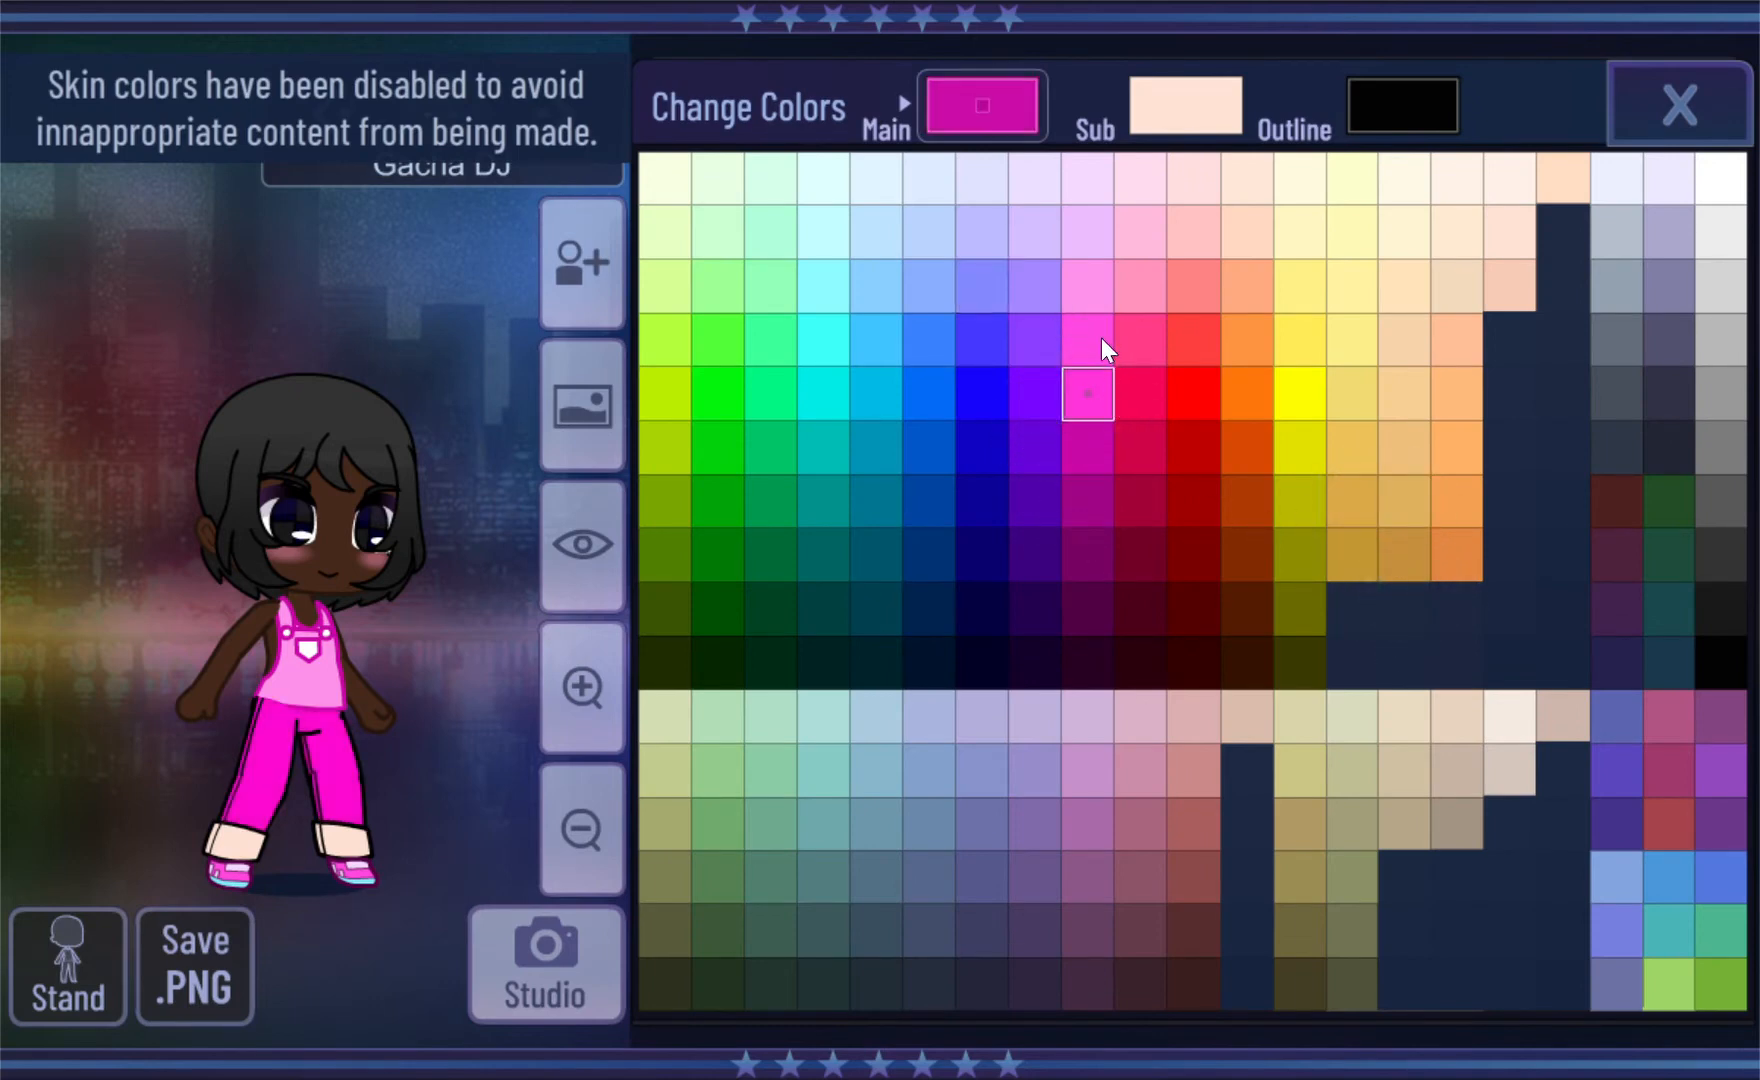
pyautogui.click(1085, 284)
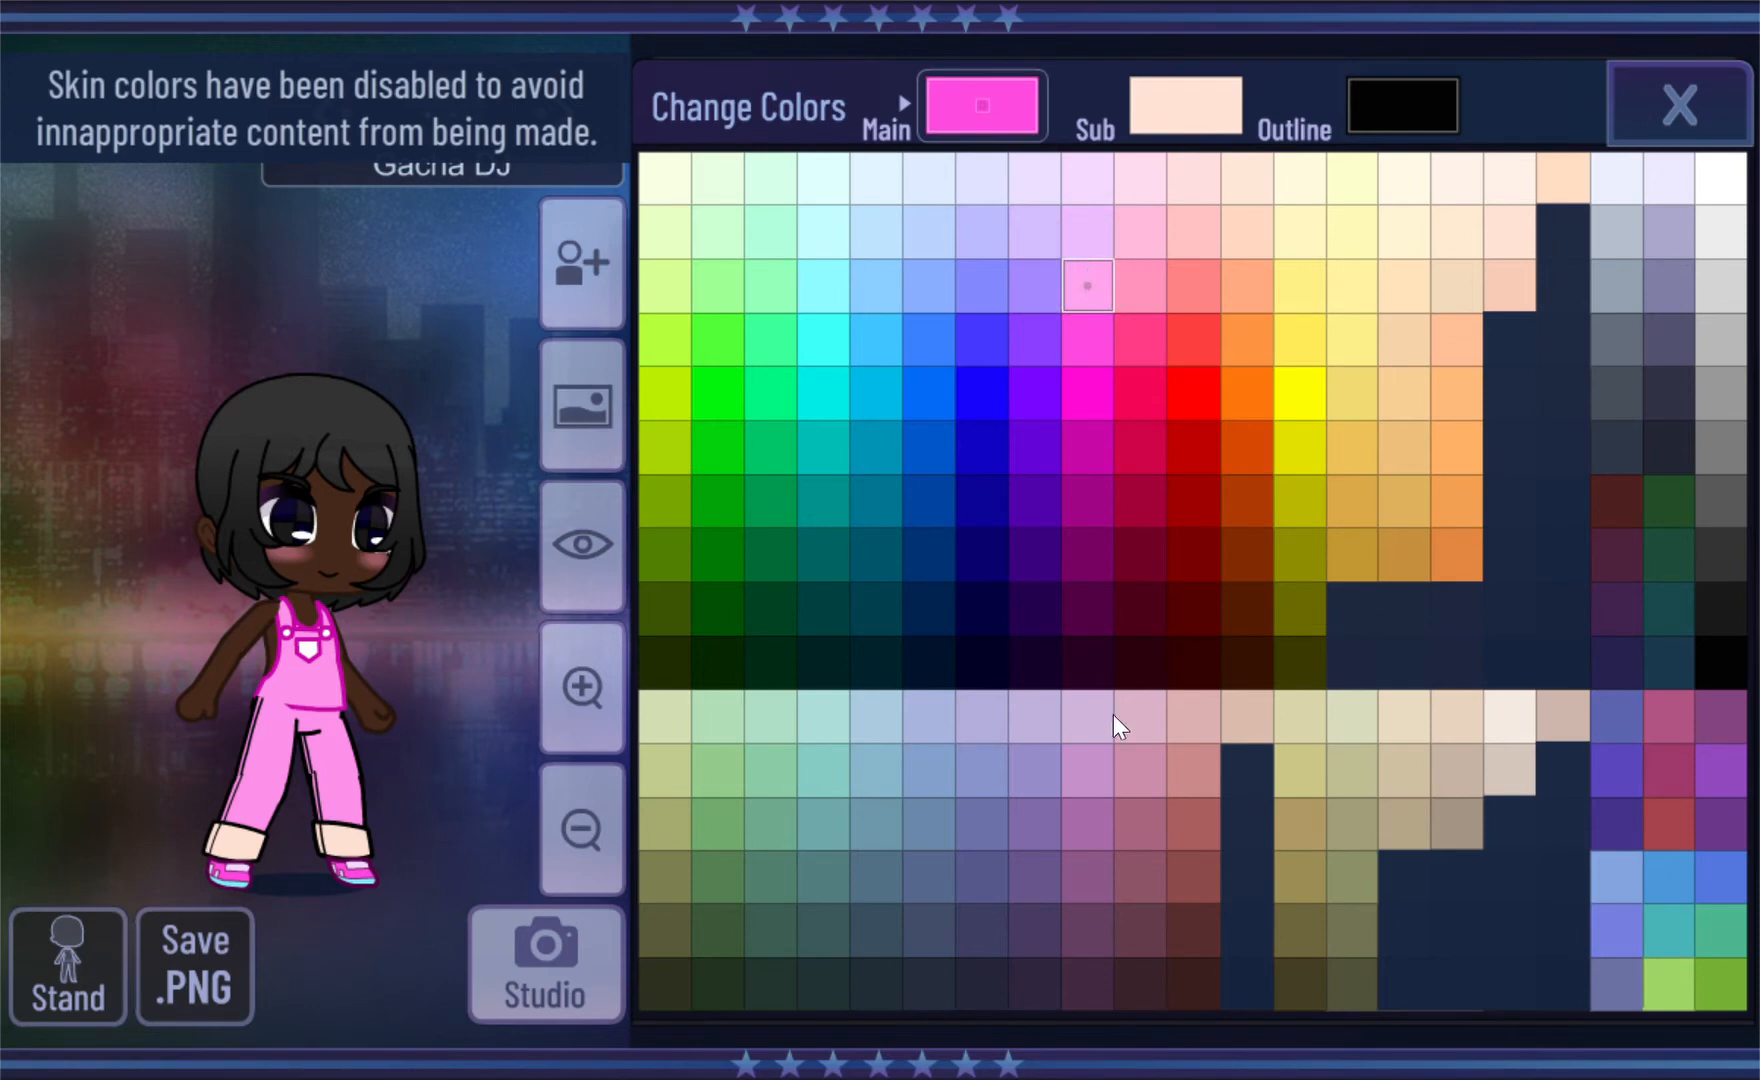
pyautogui.click(1085, 284)
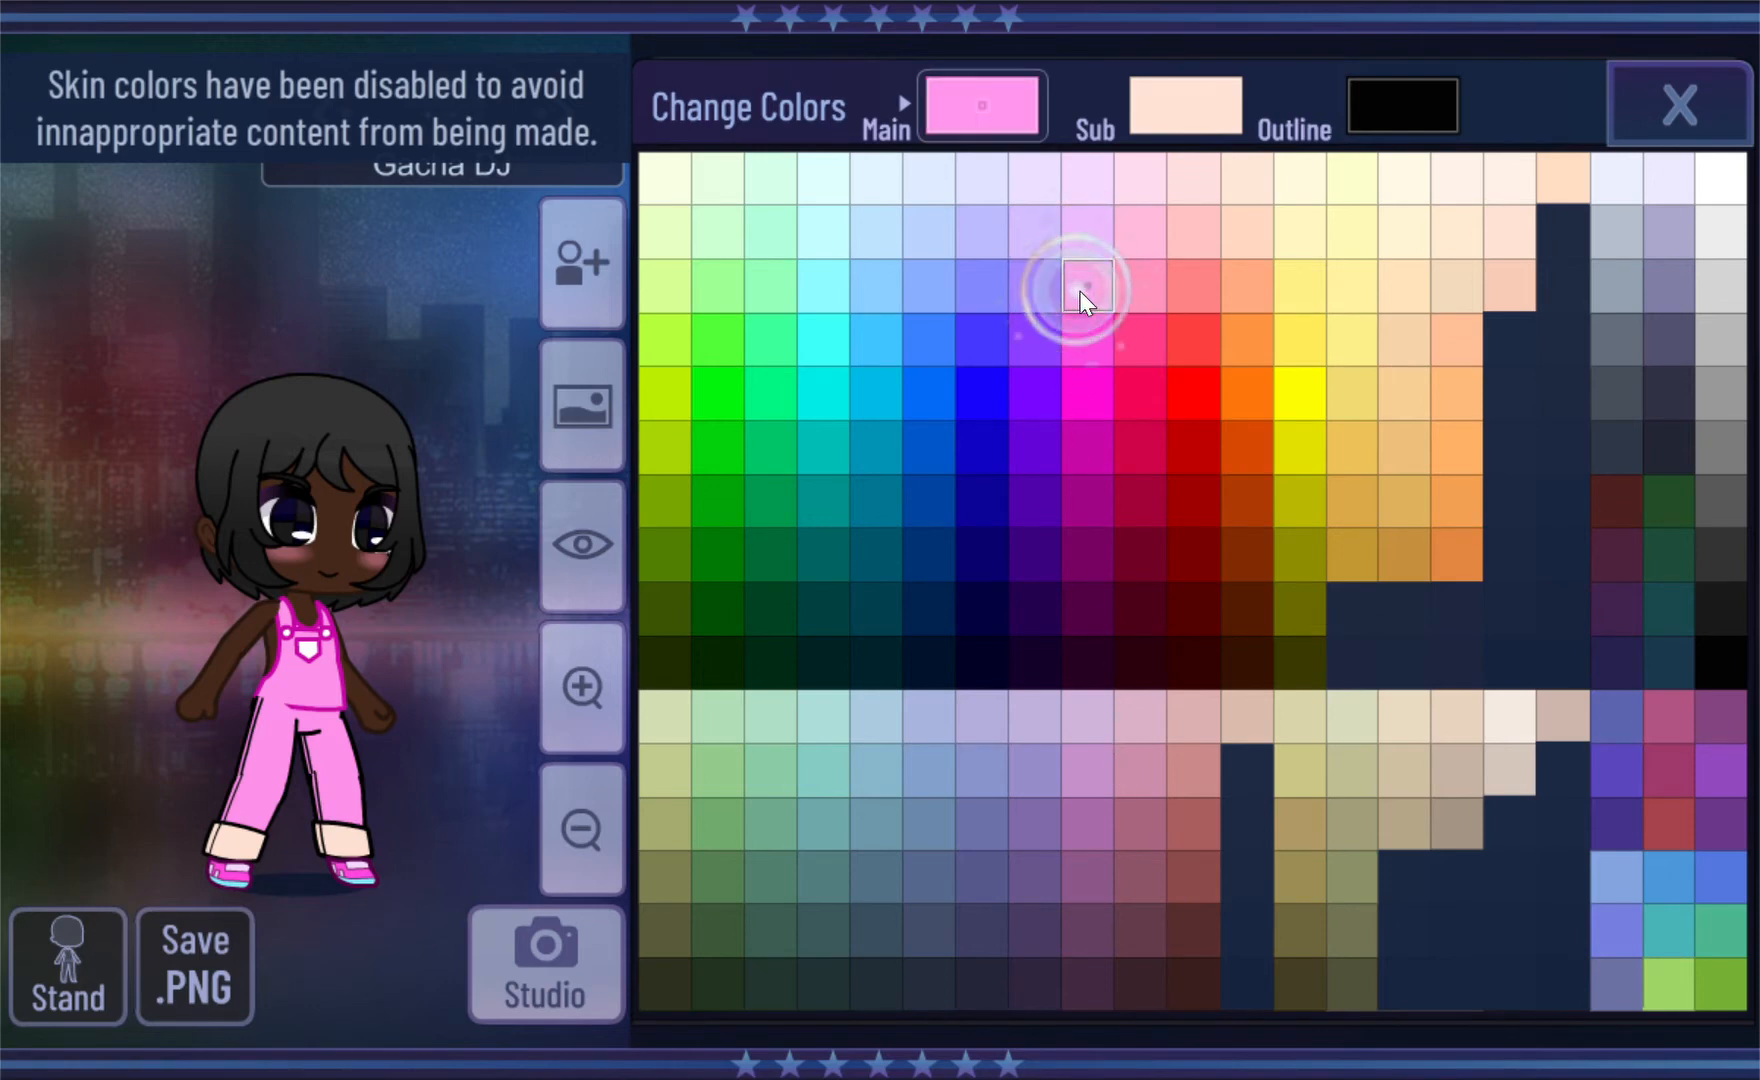
pyautogui.click(1083, 283)
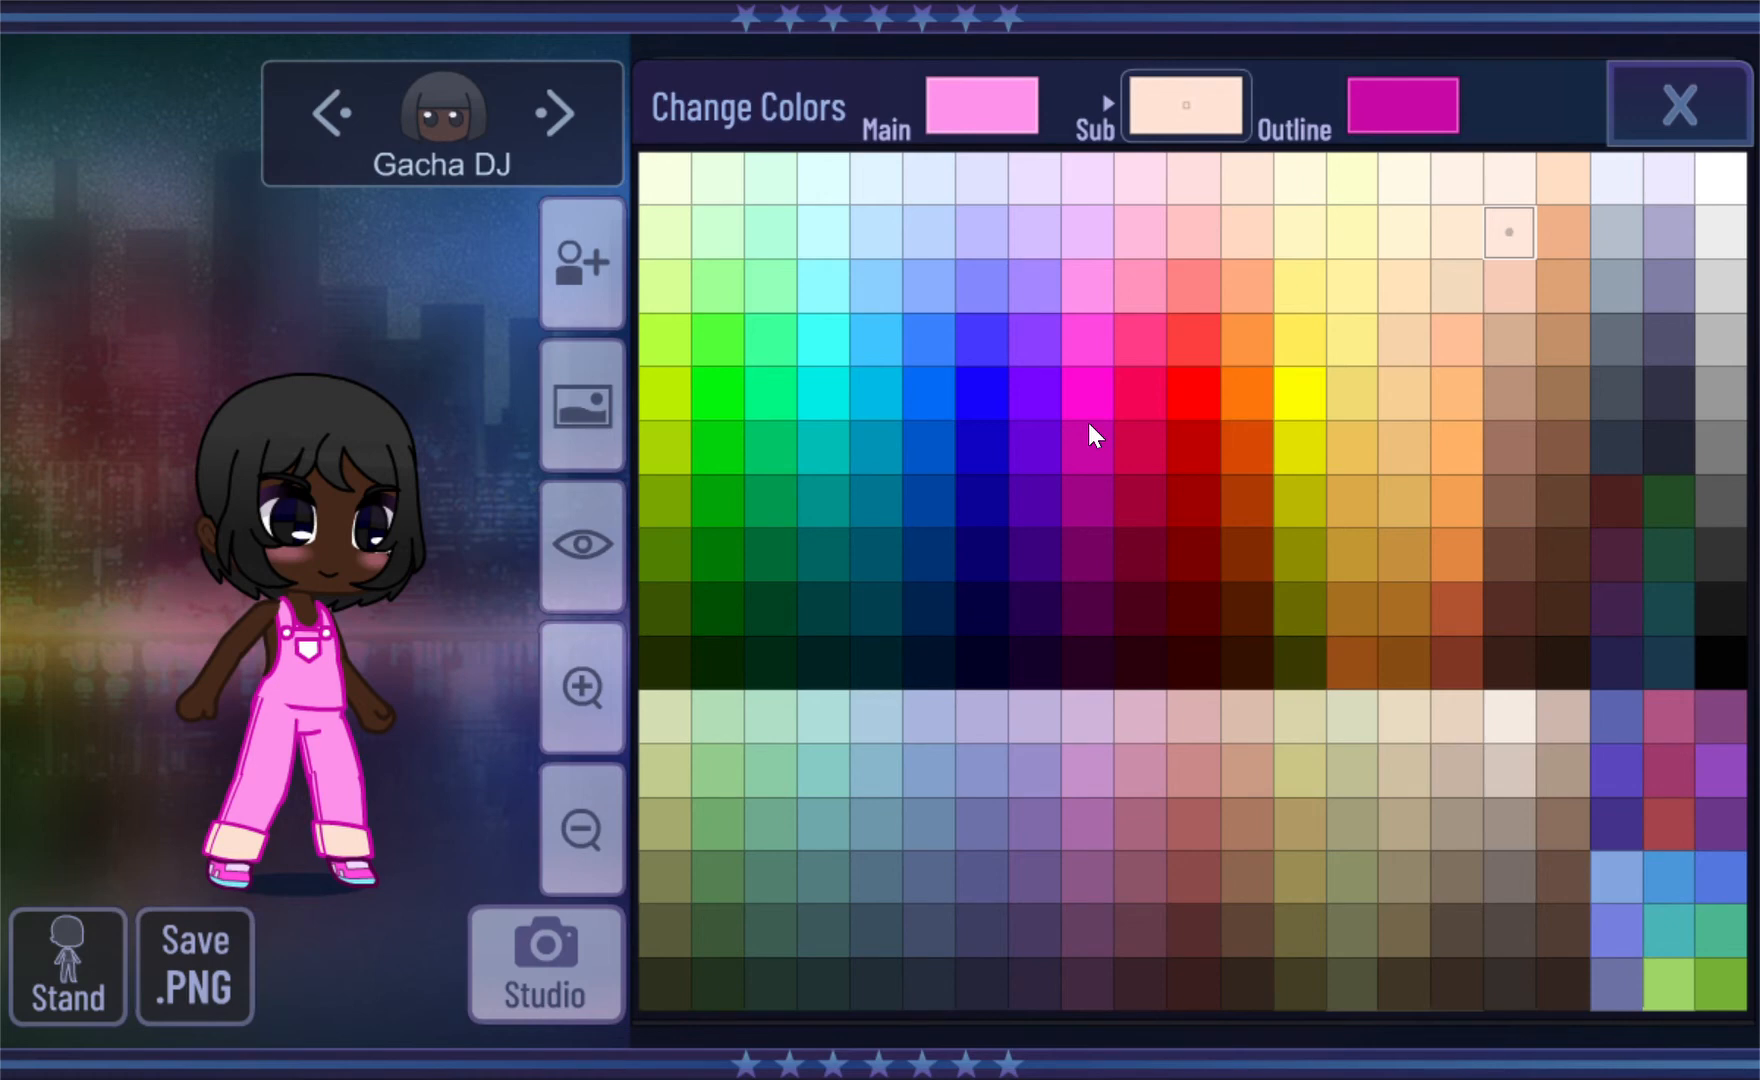
pyautogui.moveTo(1087, 488)
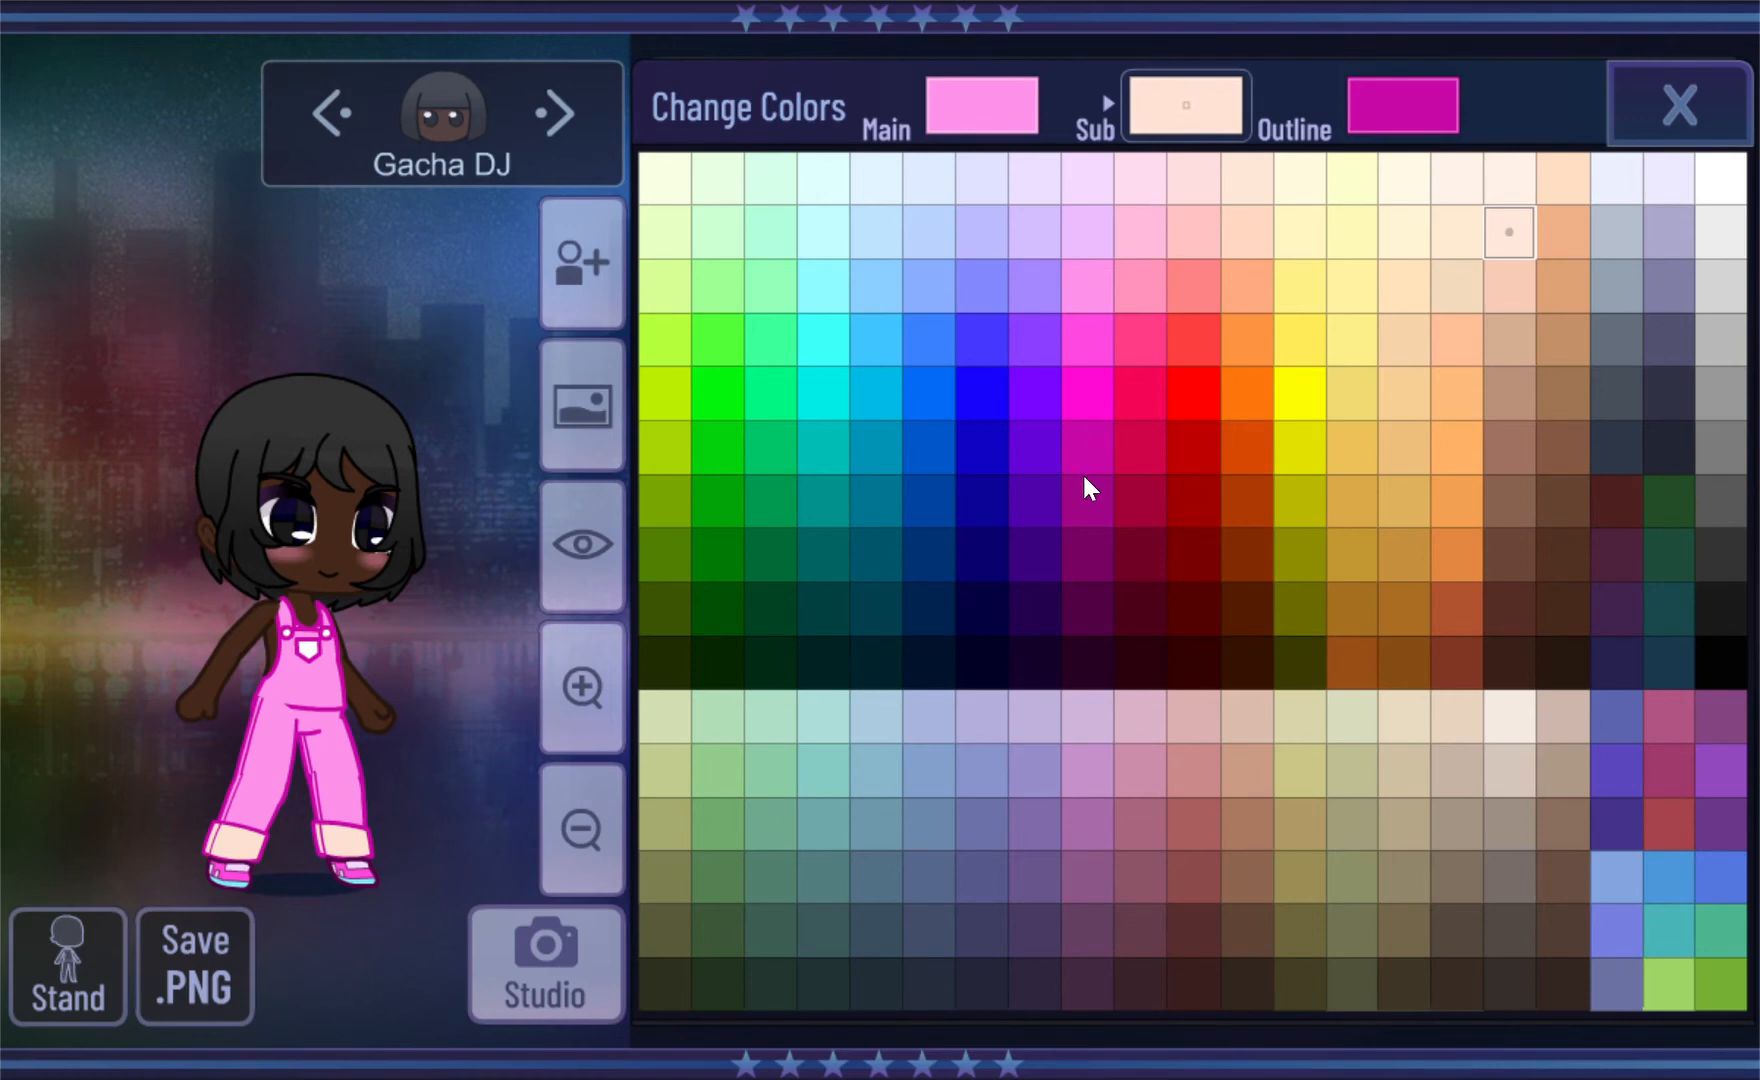
pyautogui.click(1087, 283)
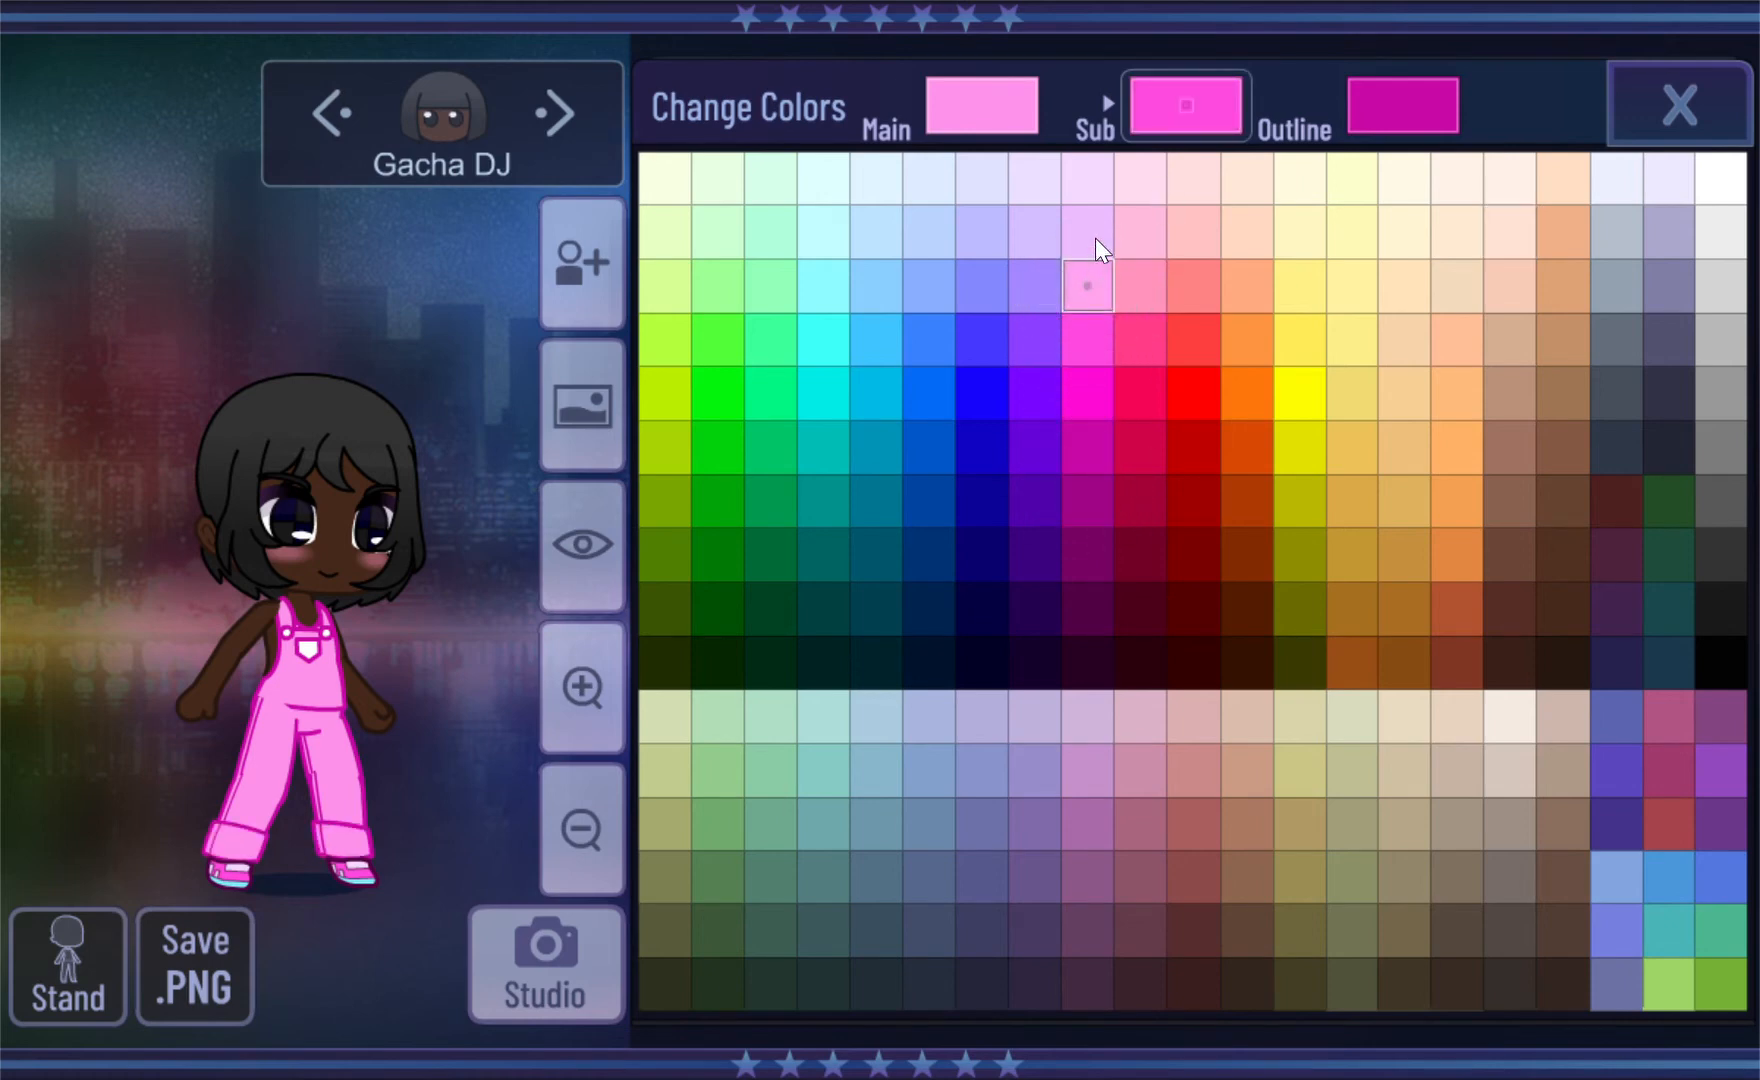
pyautogui.click(1087, 180)
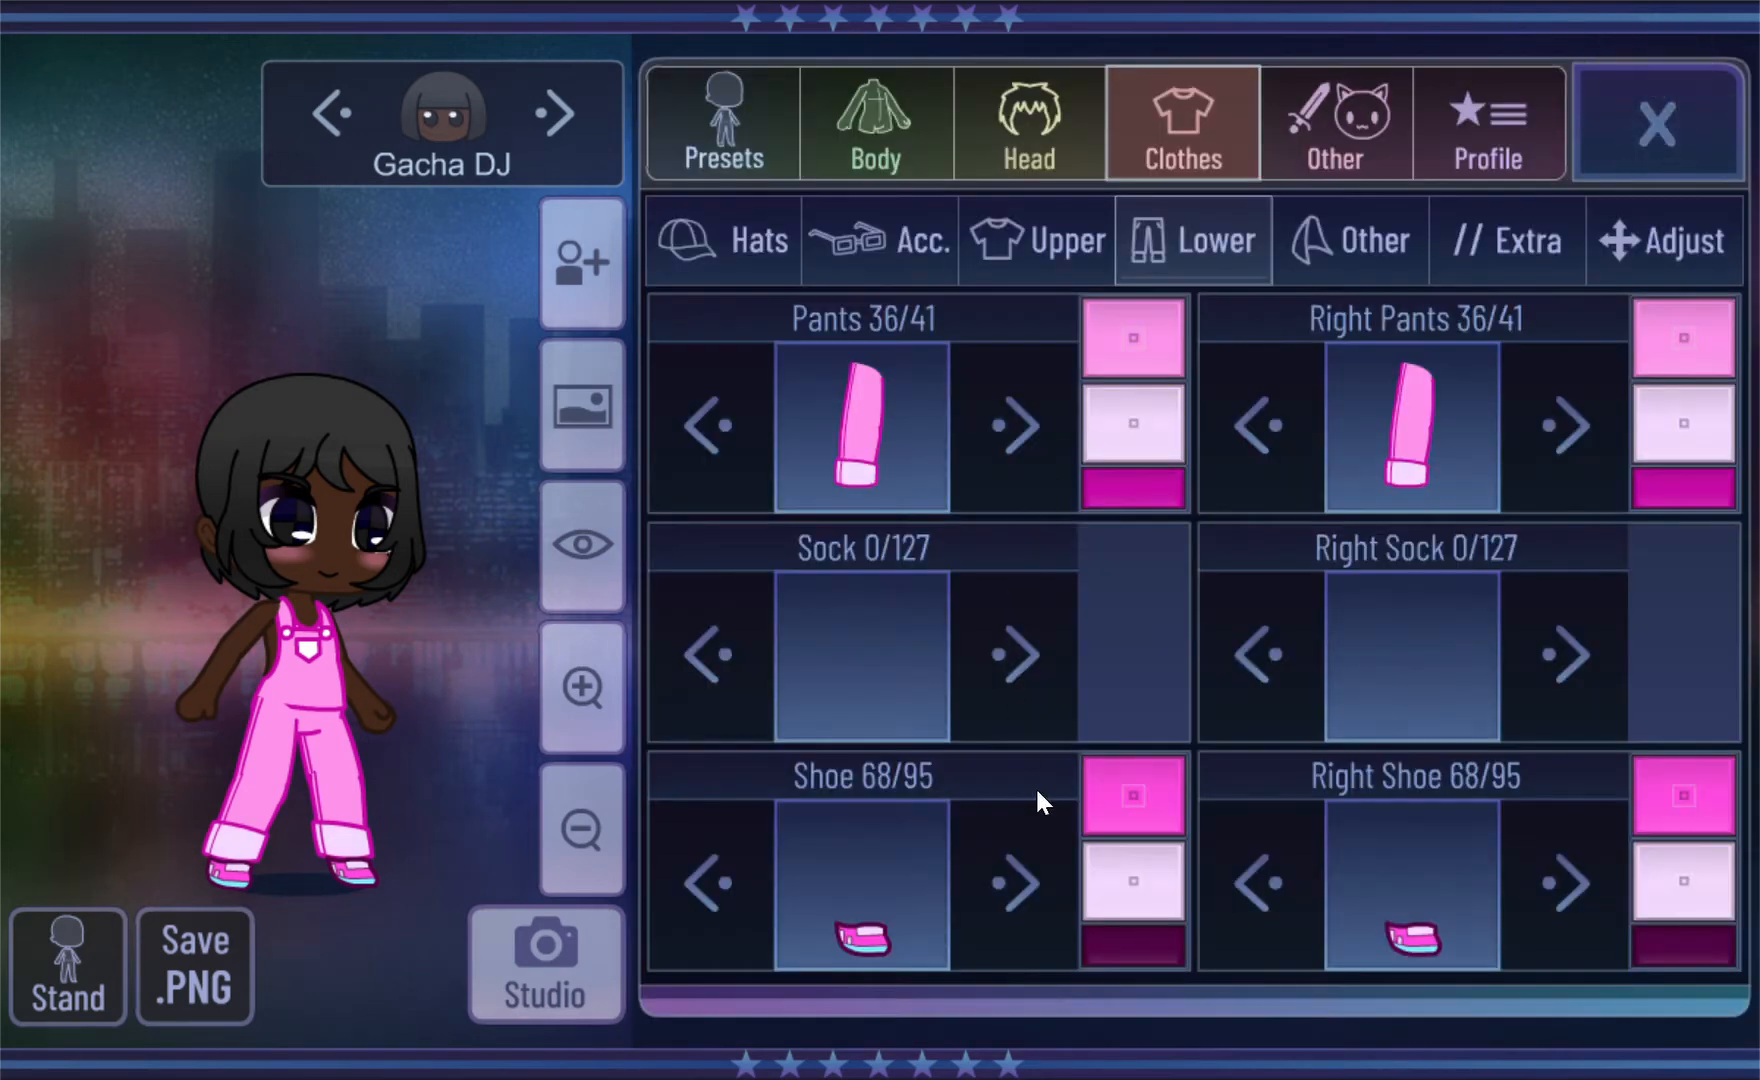
# Step: Set the shoes' Main and Outline colours to grey
pyautogui.click(860, 909)
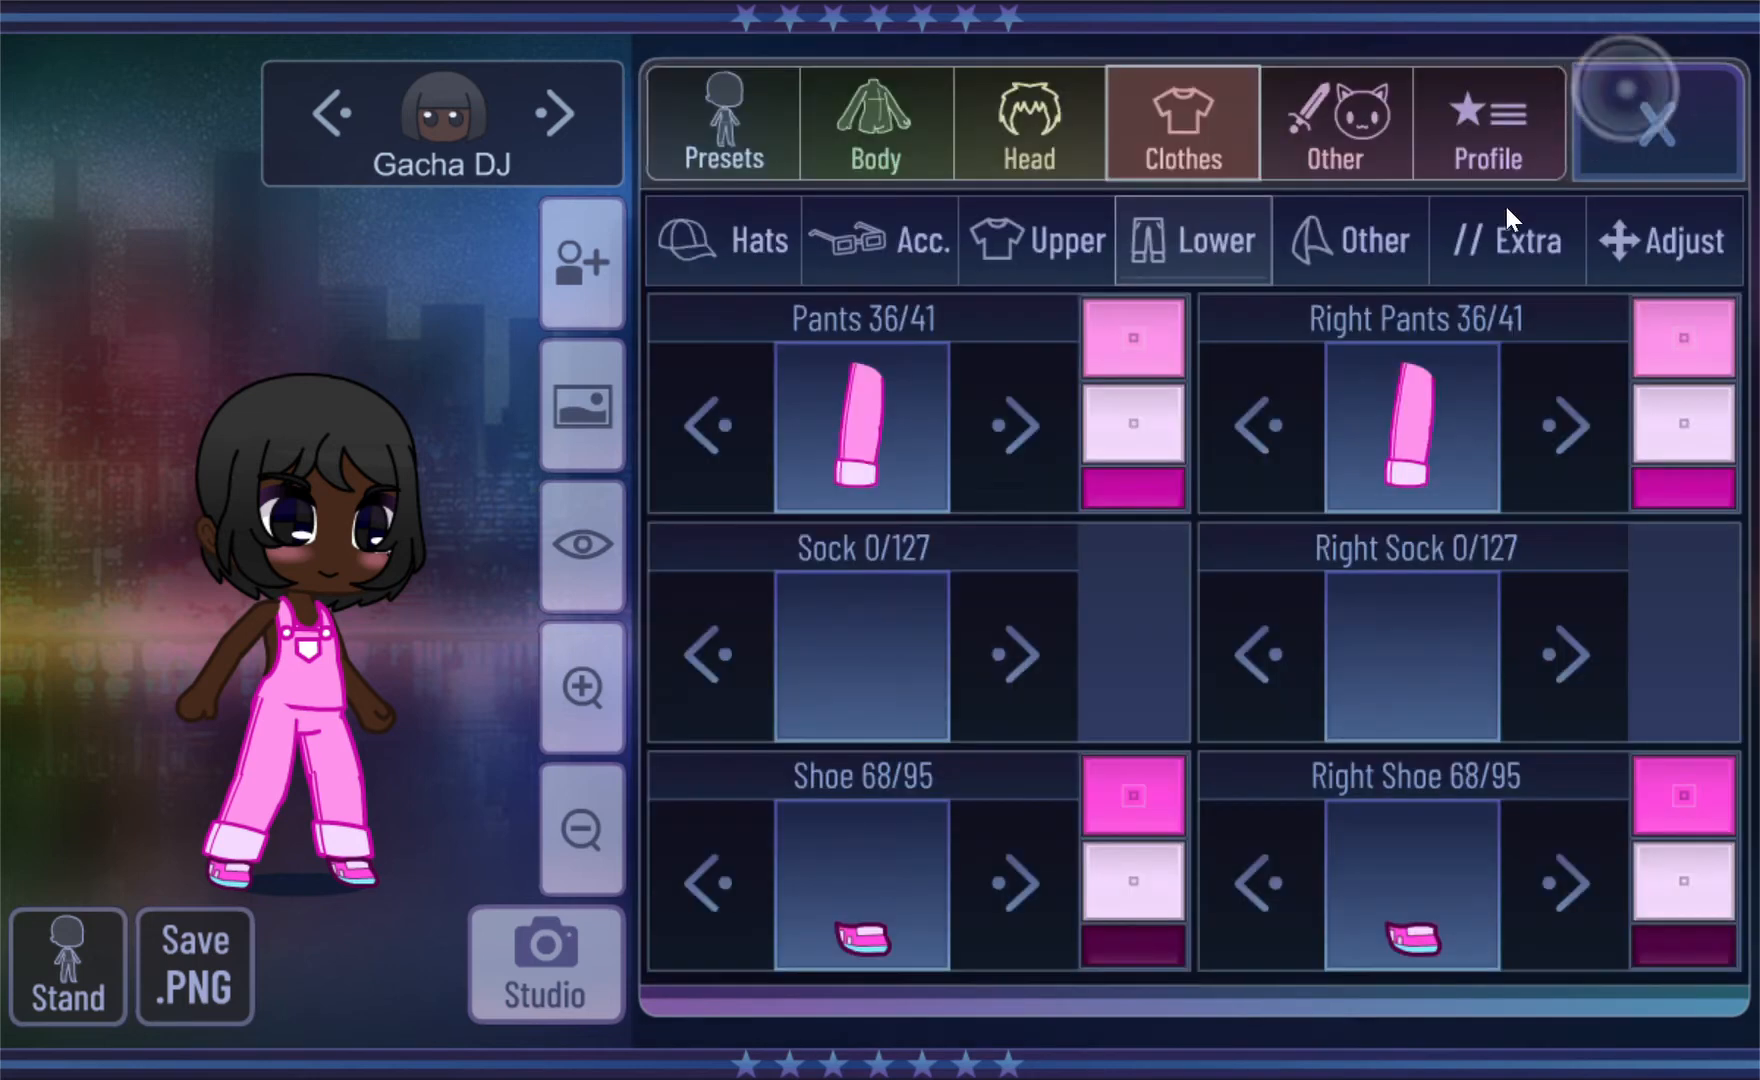
pyautogui.click(1131, 331)
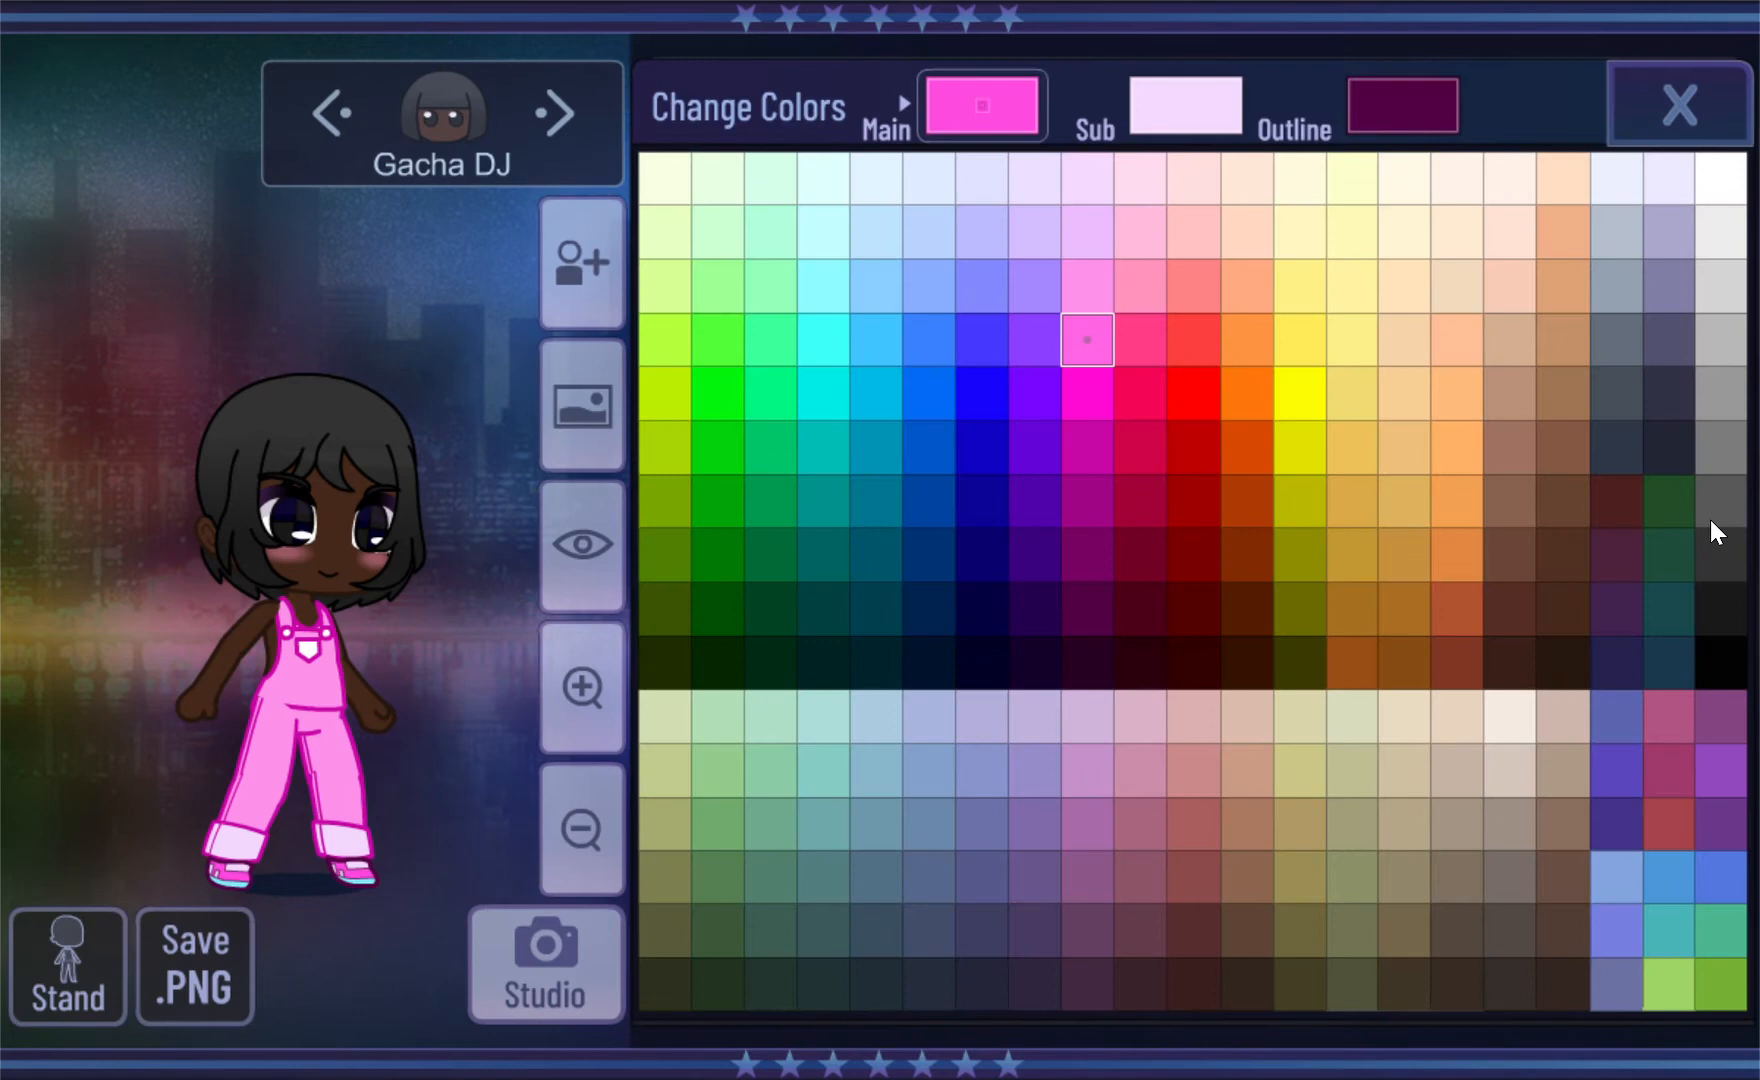
pyautogui.click(1721, 338)
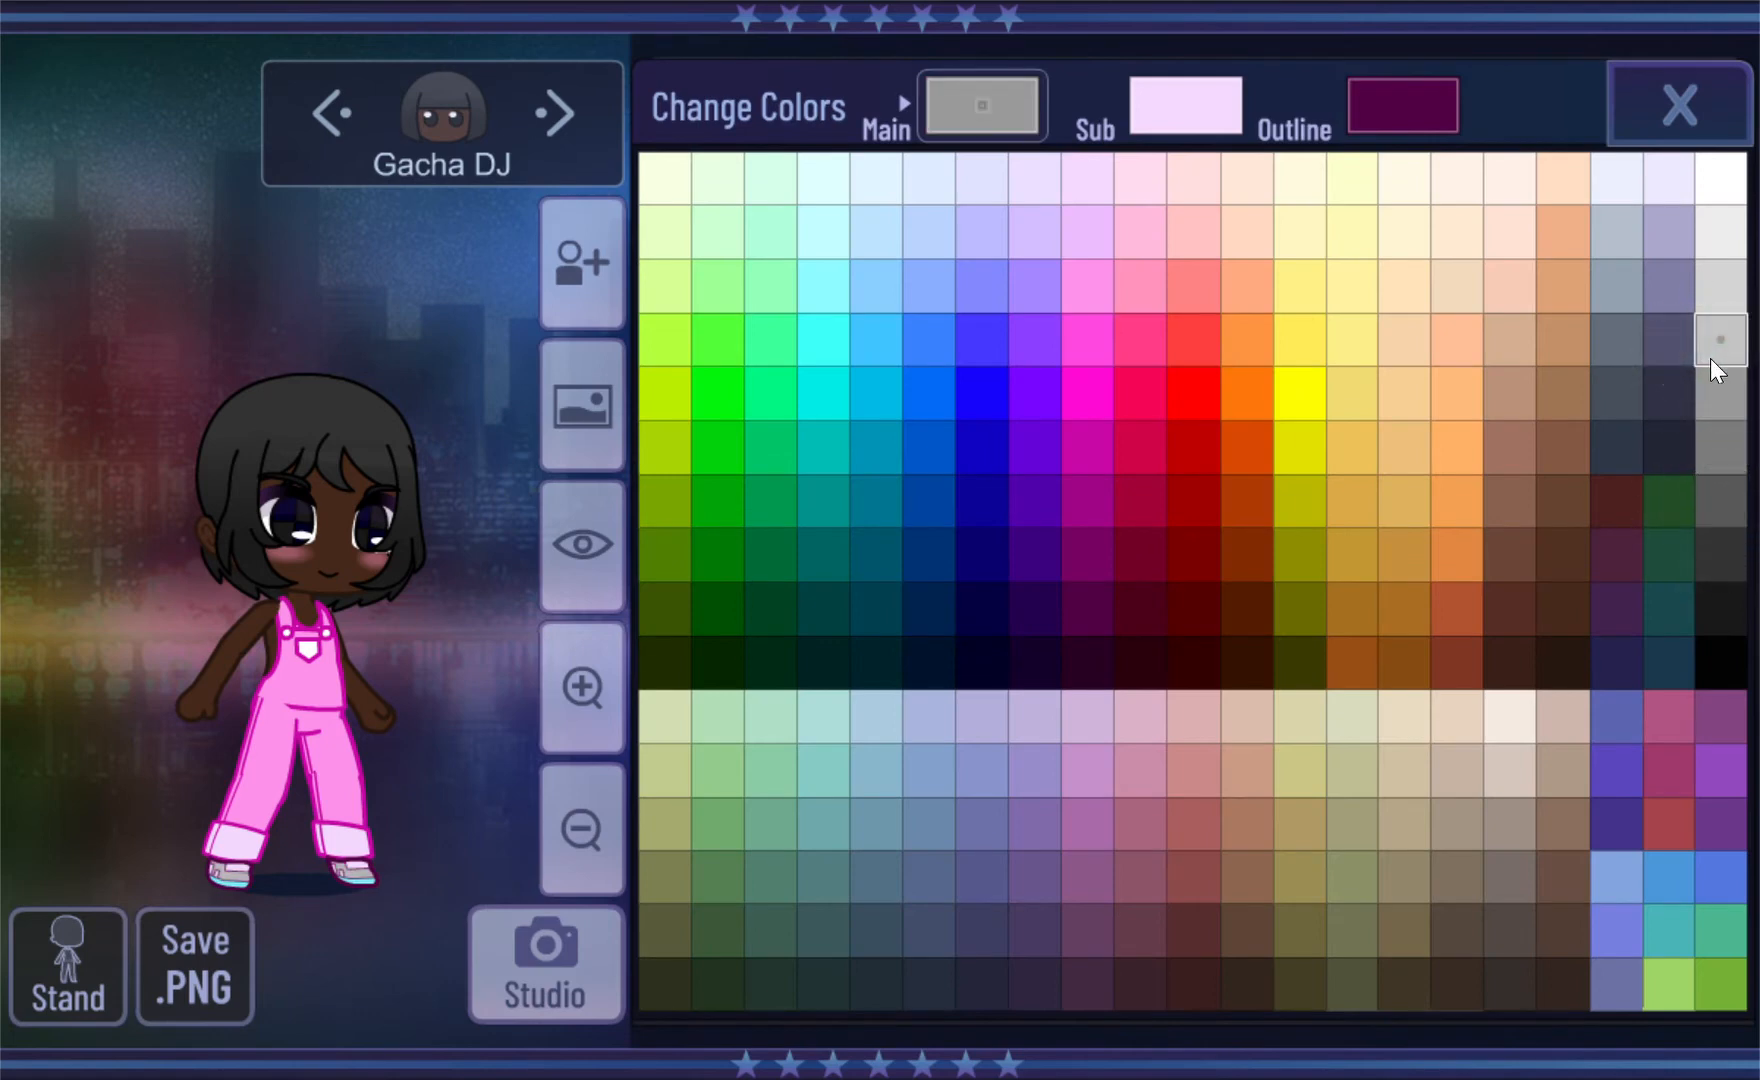
pyautogui.click(1721, 382)
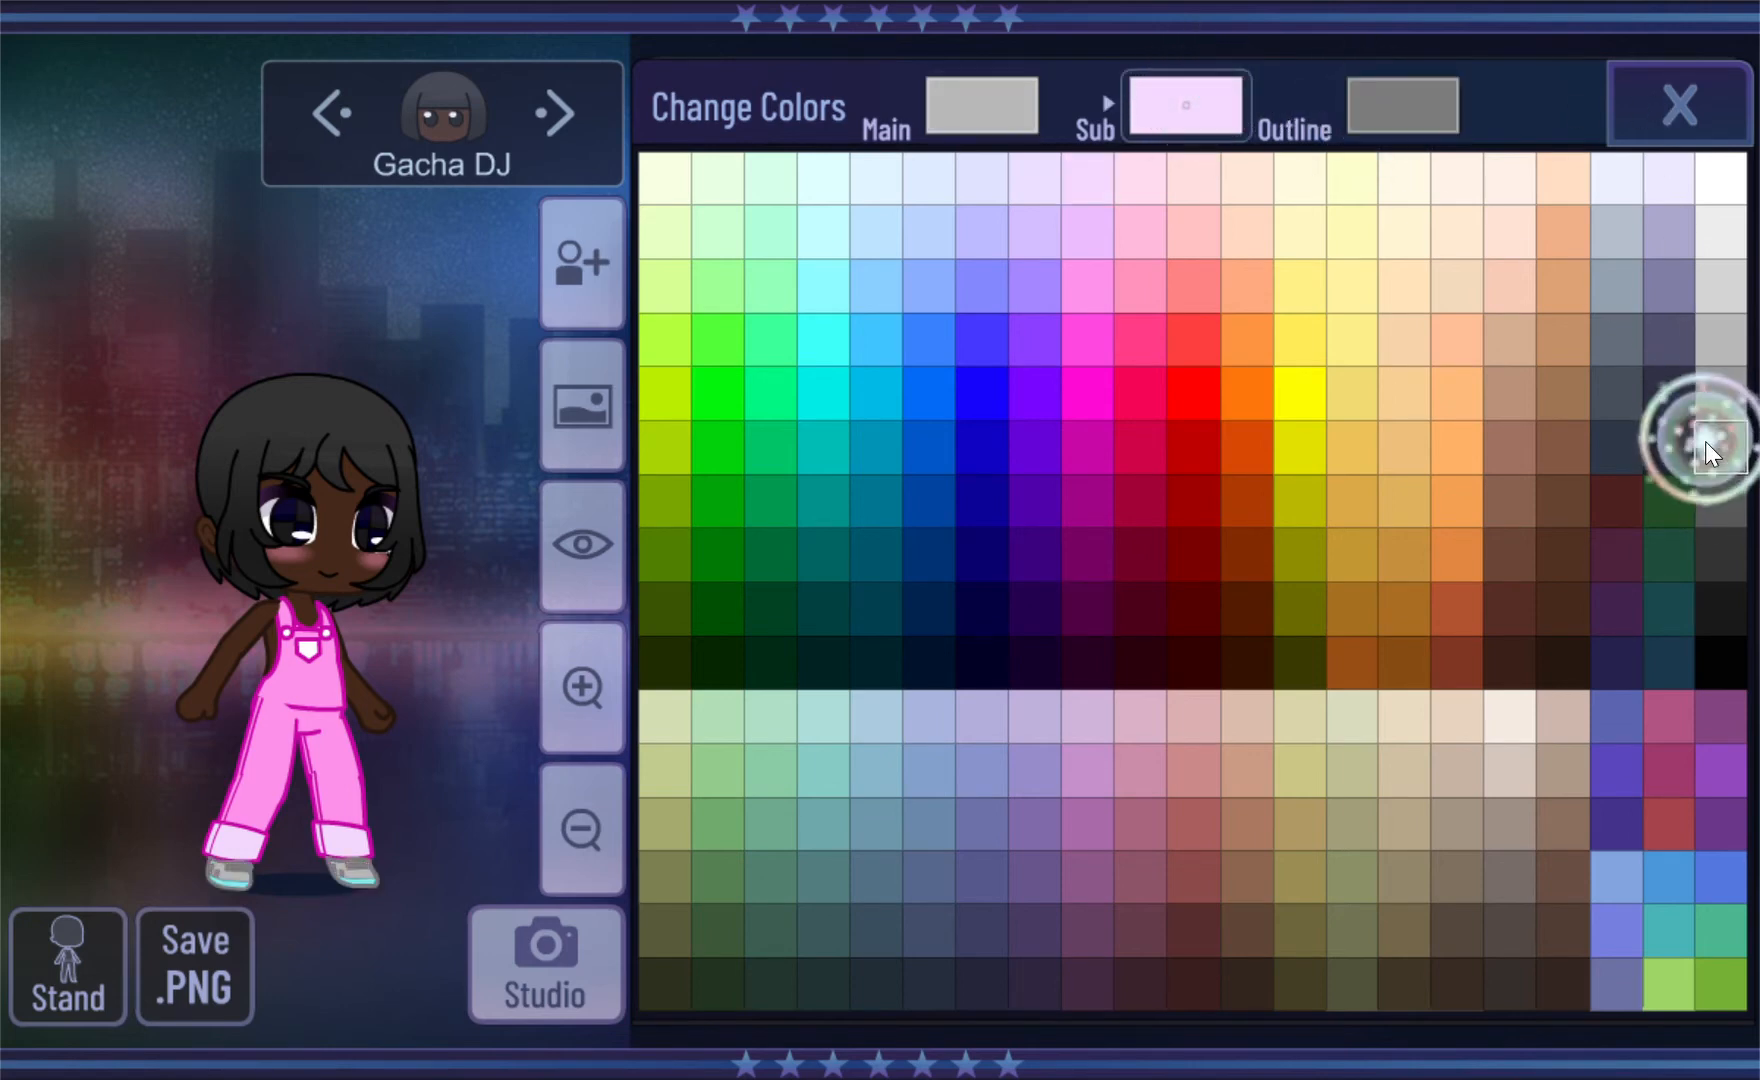
# Step: Choose flat slip-on shoe style 54 from page 3 of the Both Shoes gallery
pyautogui.click(1678, 103)
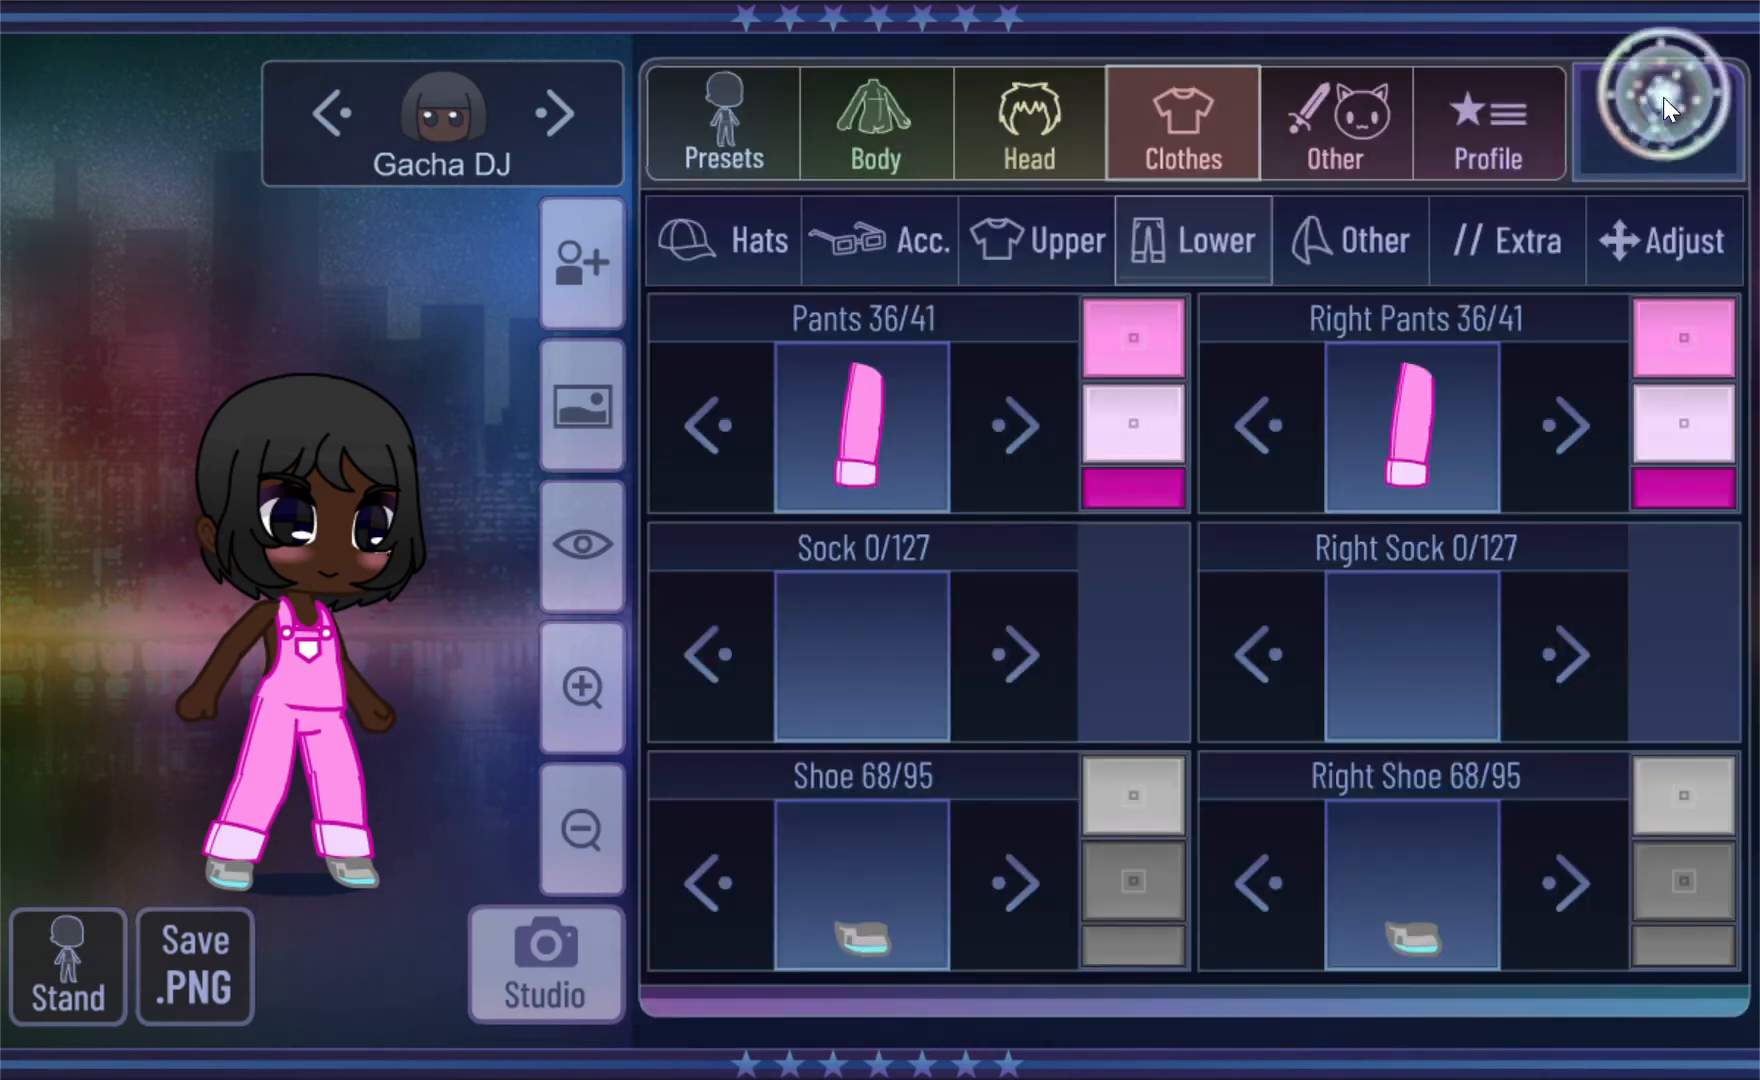
pyautogui.click(859, 887)
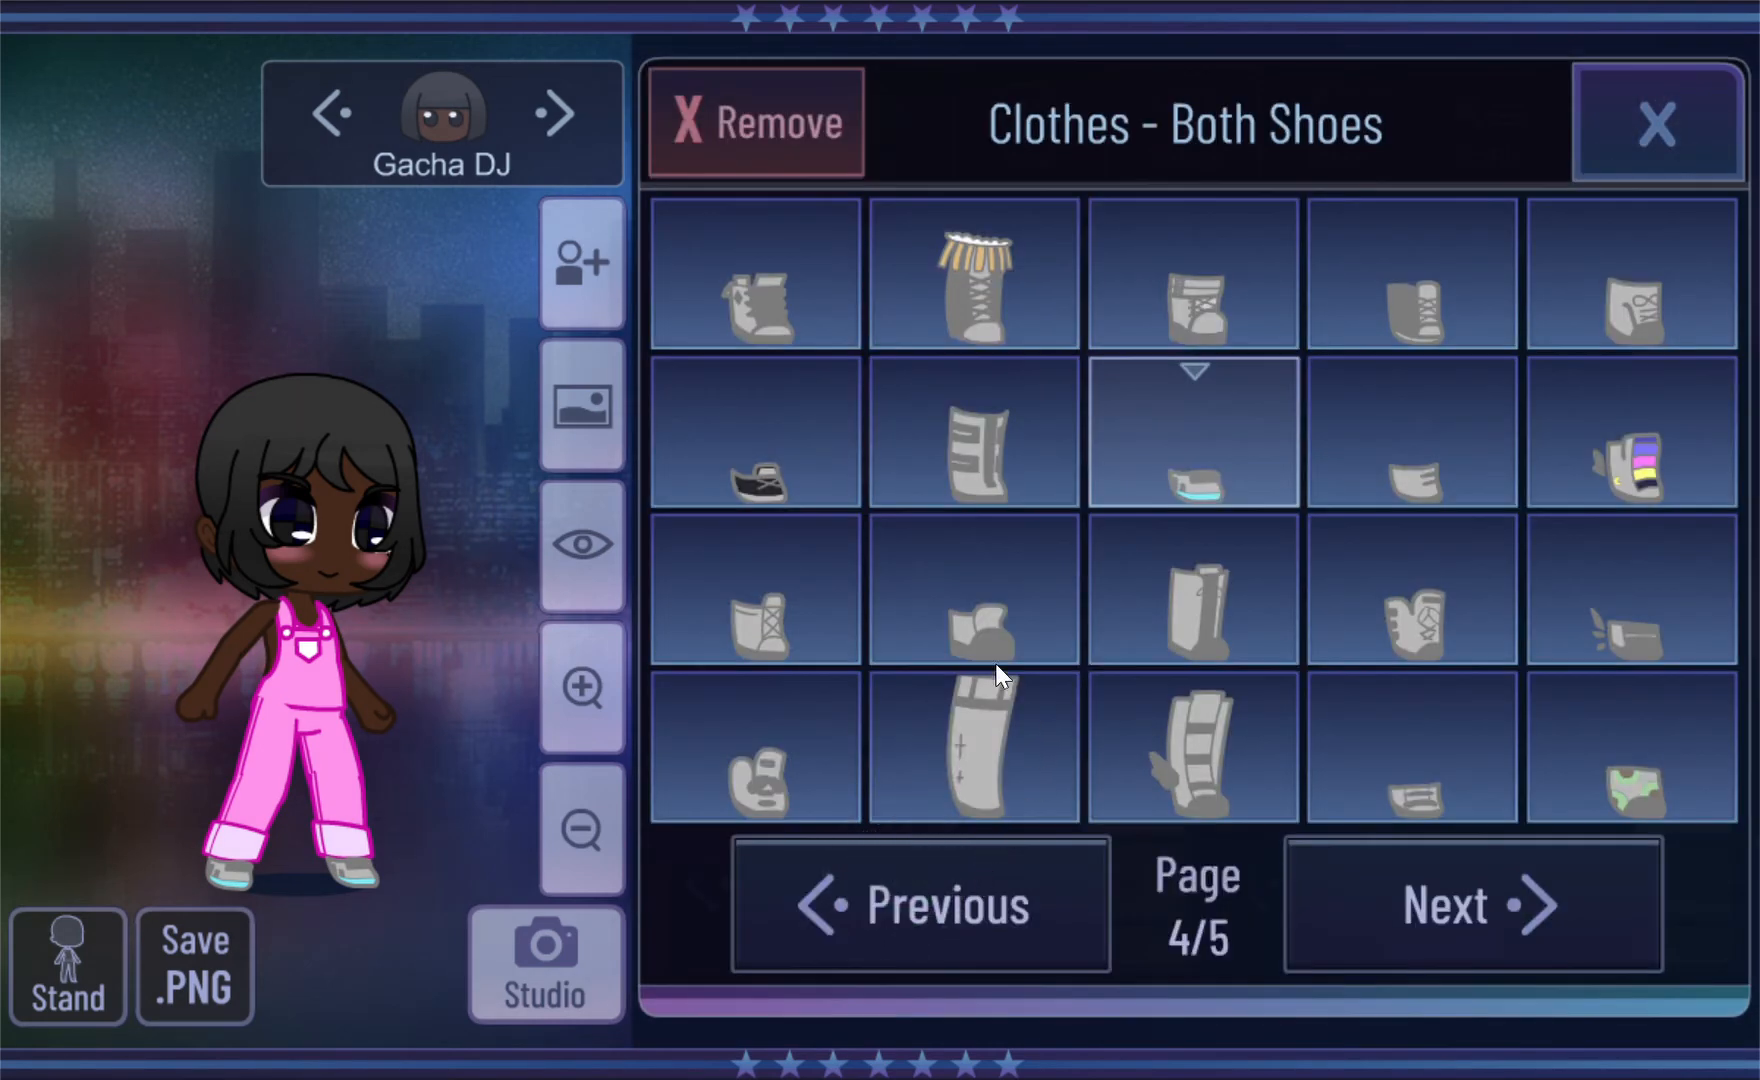
pyautogui.click(1470, 905)
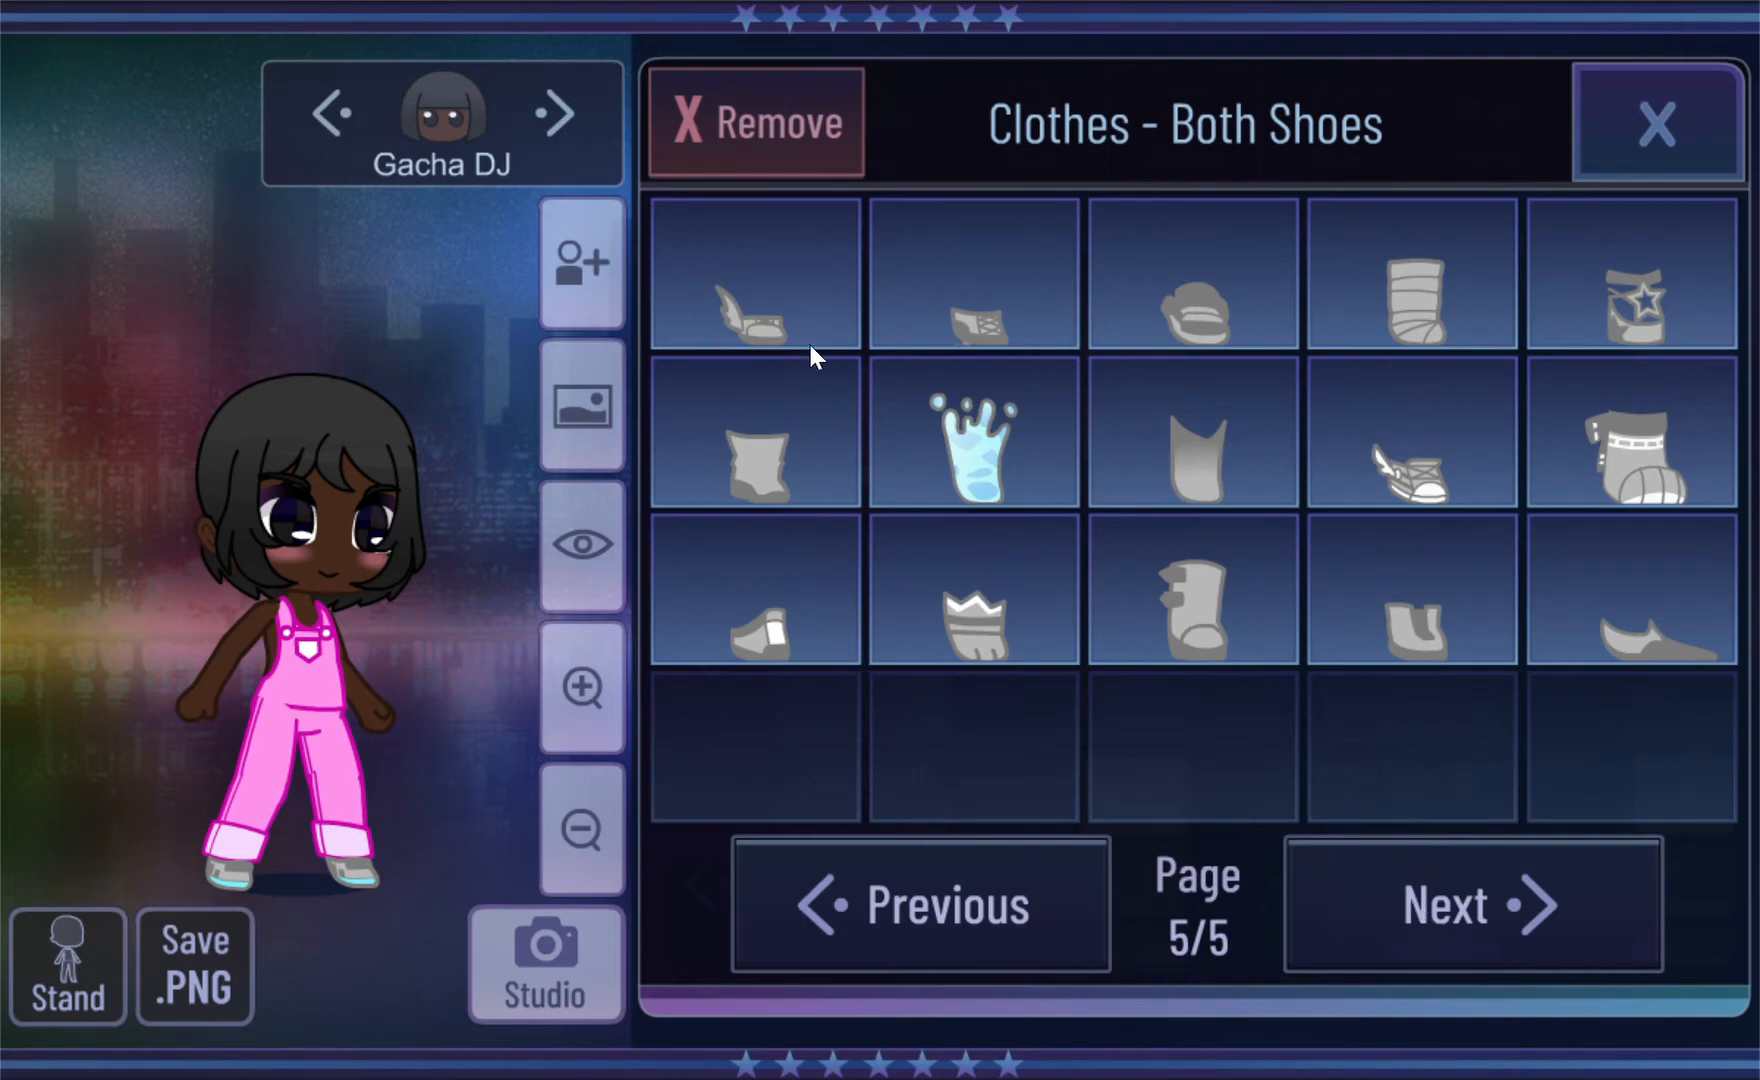
pyautogui.click(919, 904)
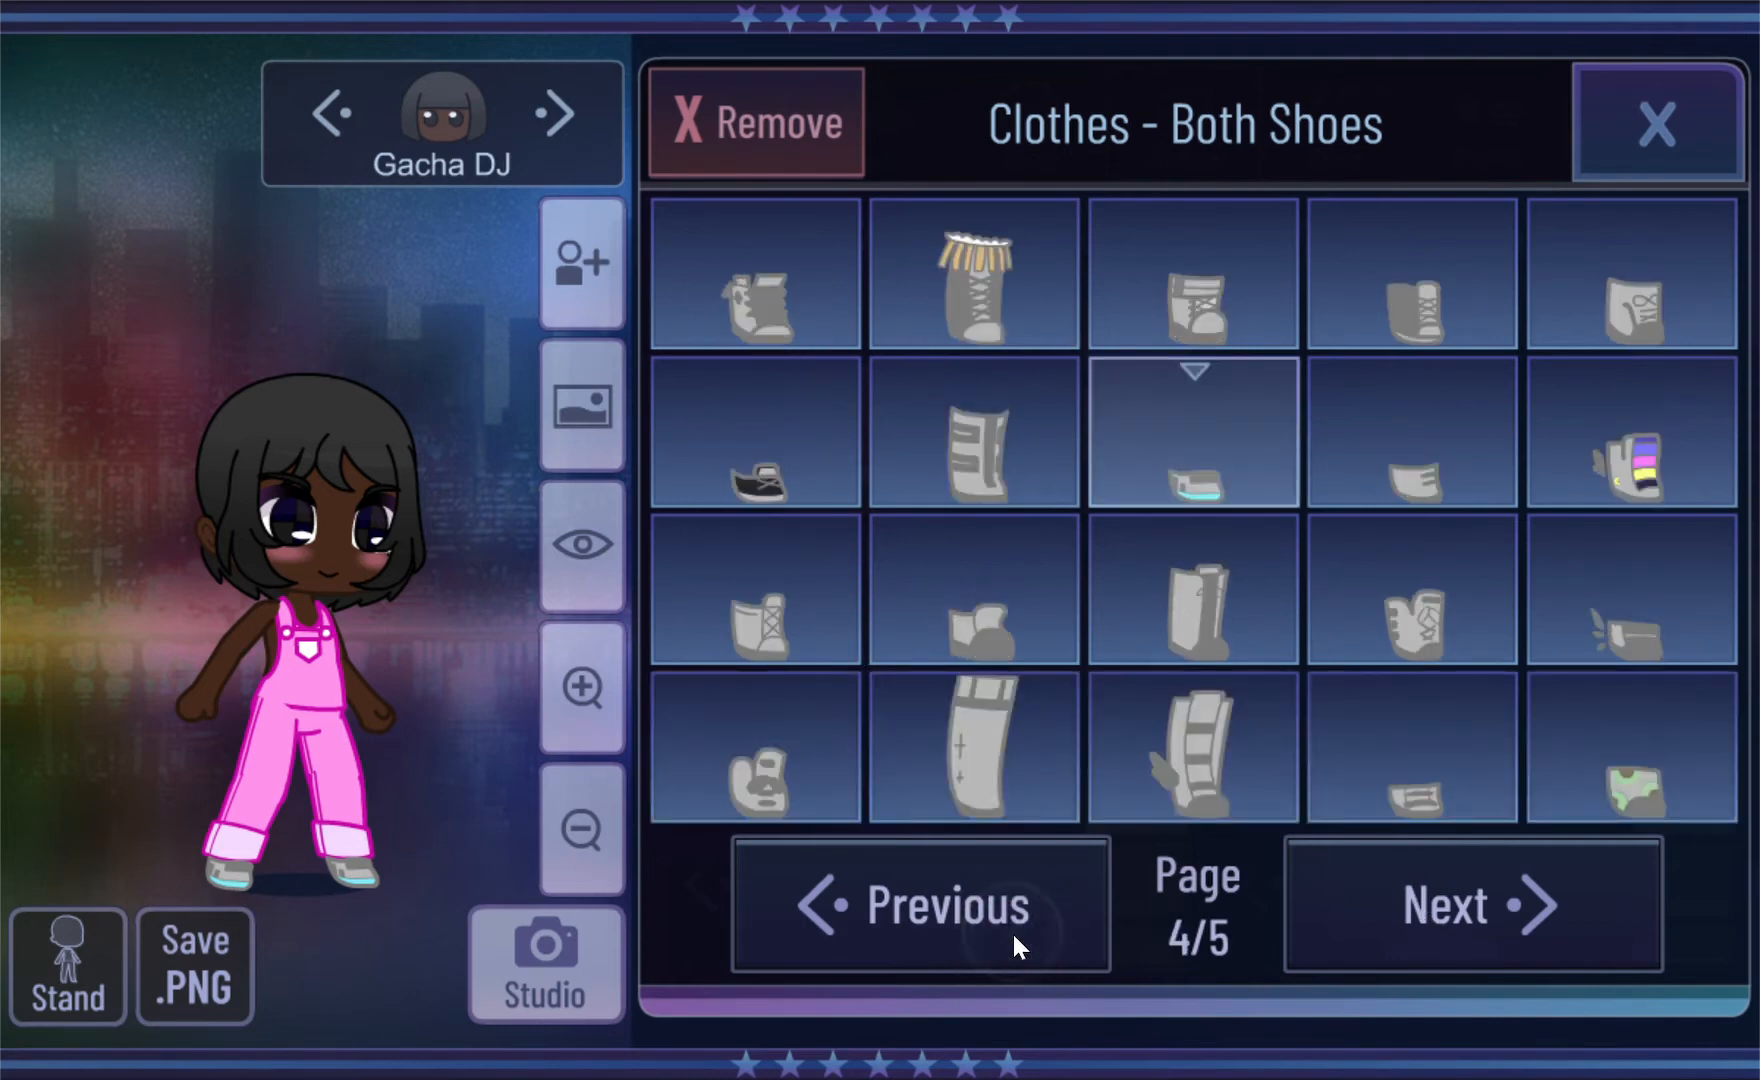
pyautogui.click(919, 904)
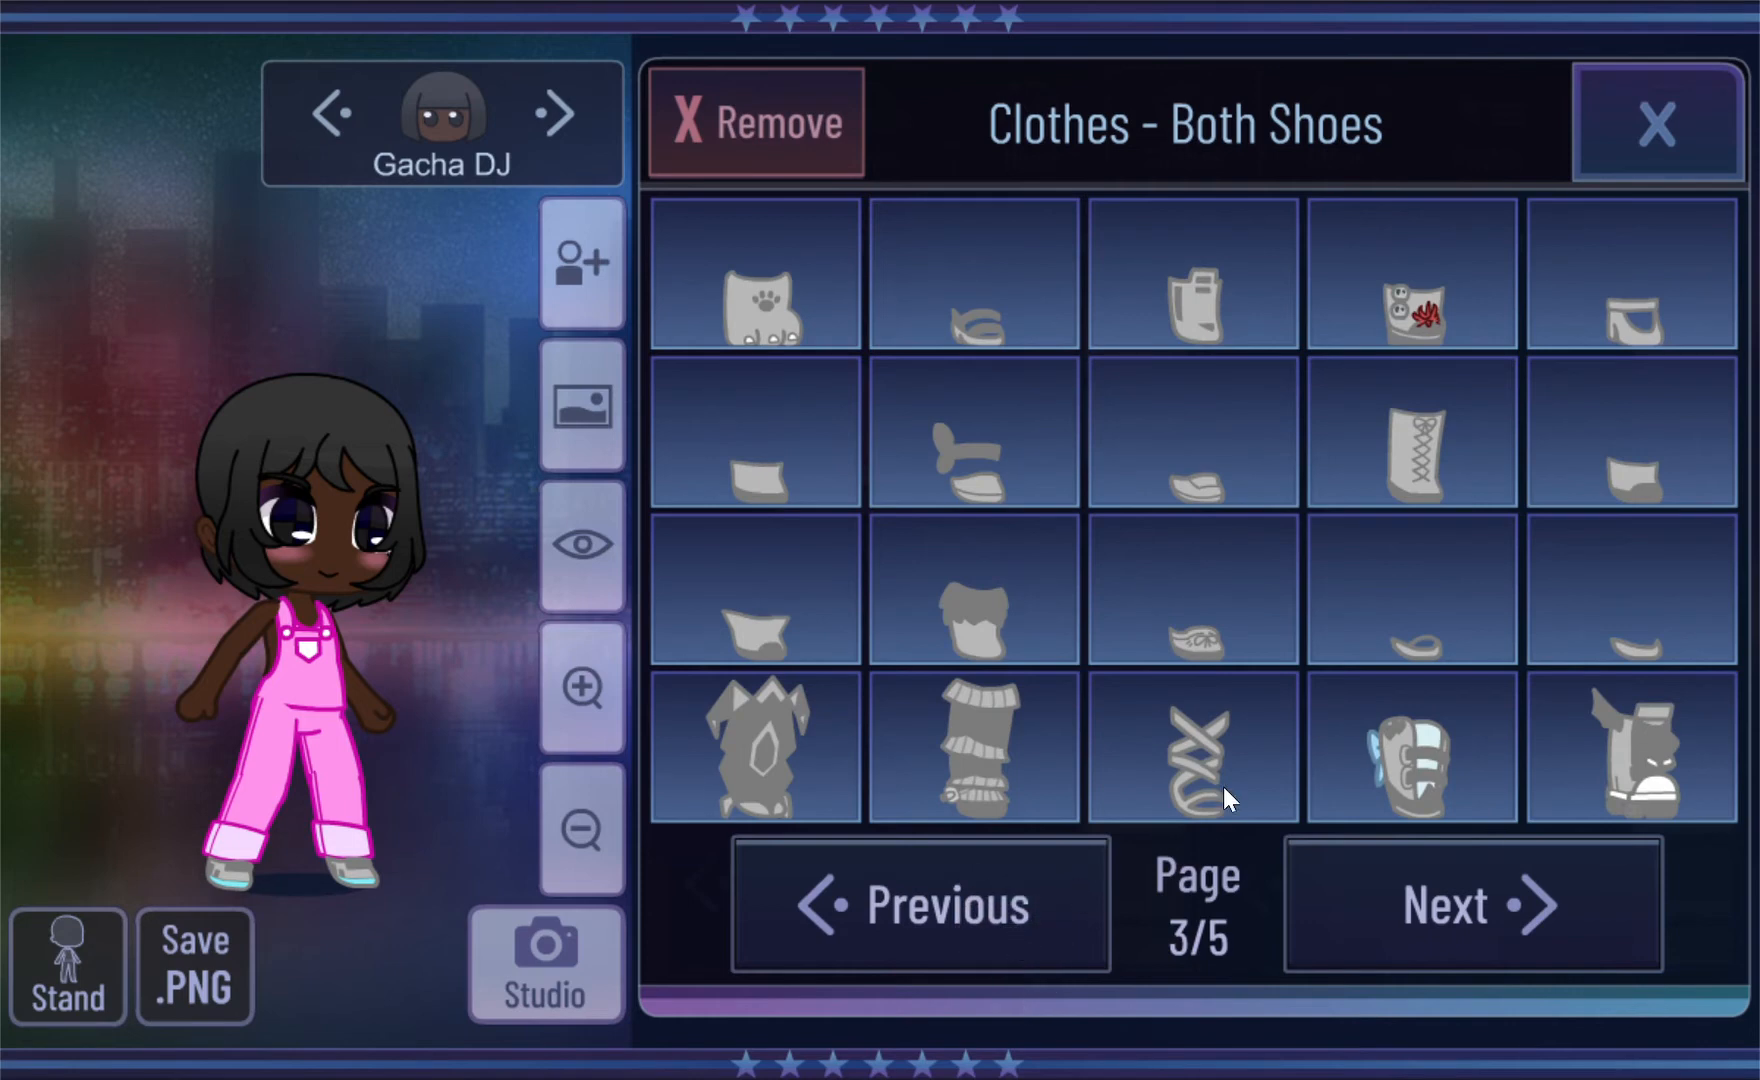
pyautogui.click(1412, 589)
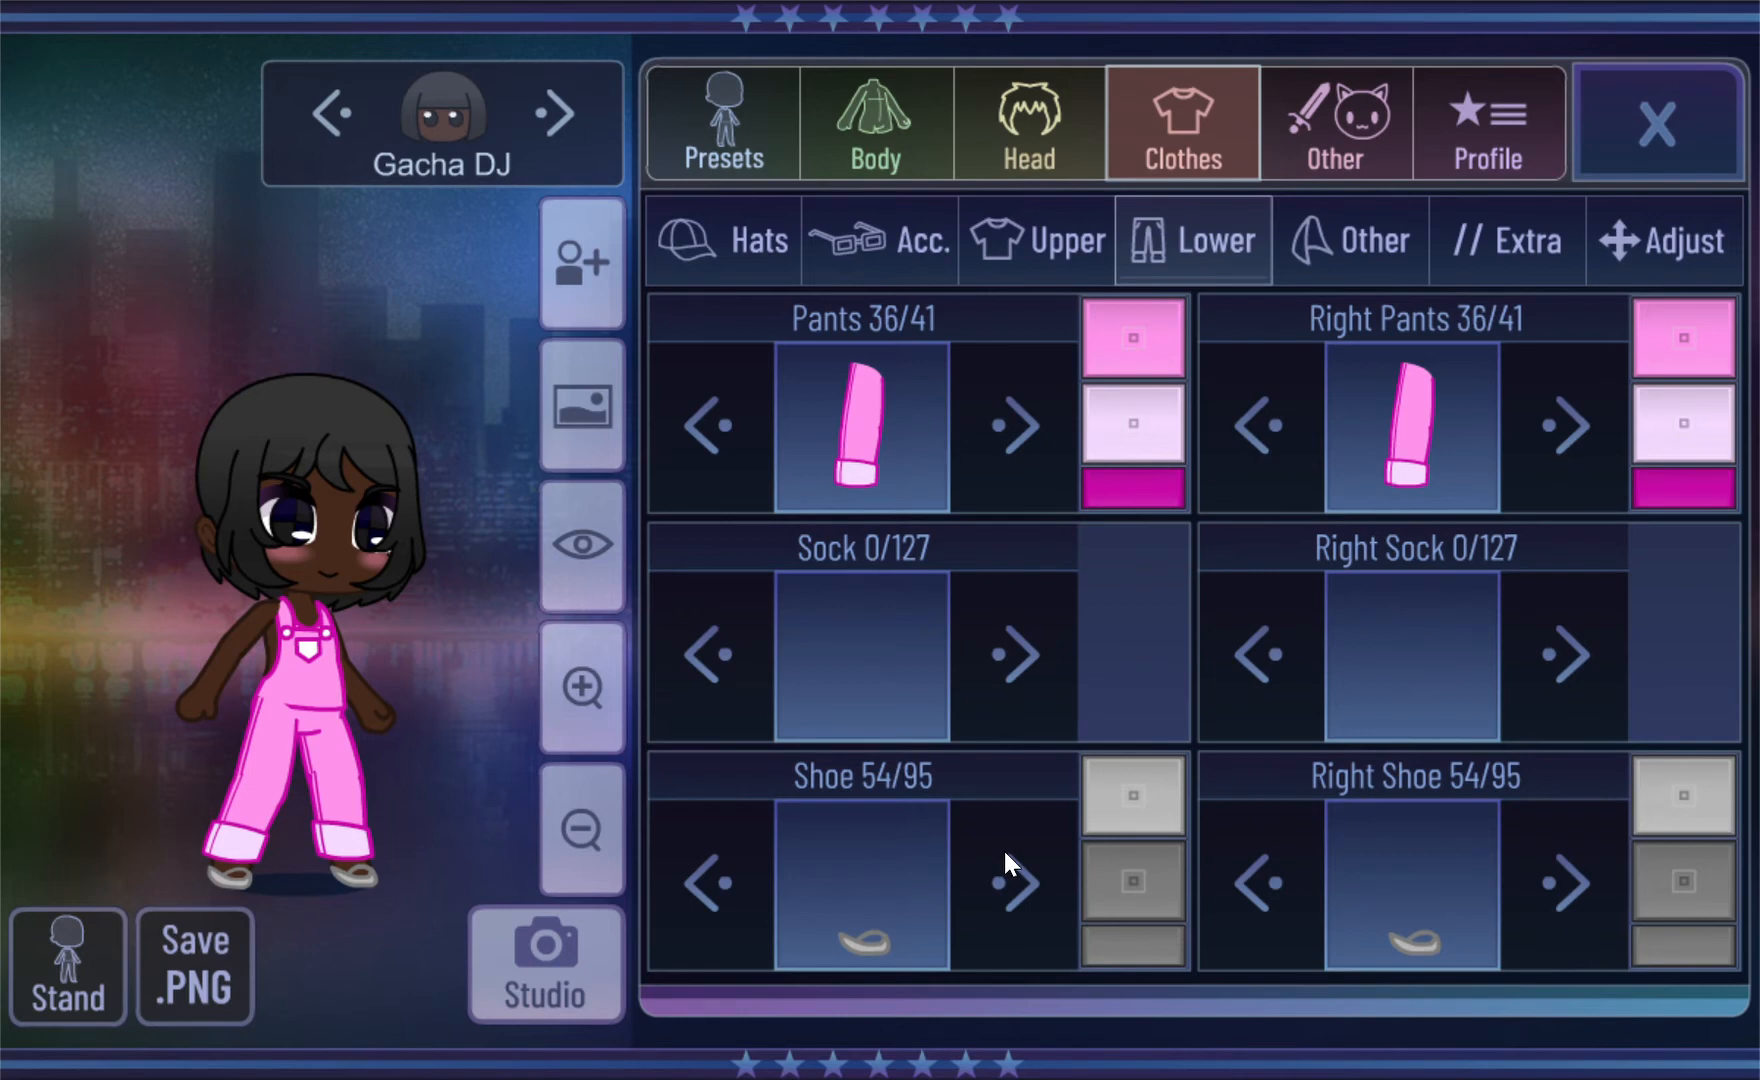
pyautogui.moveTo(904, 567)
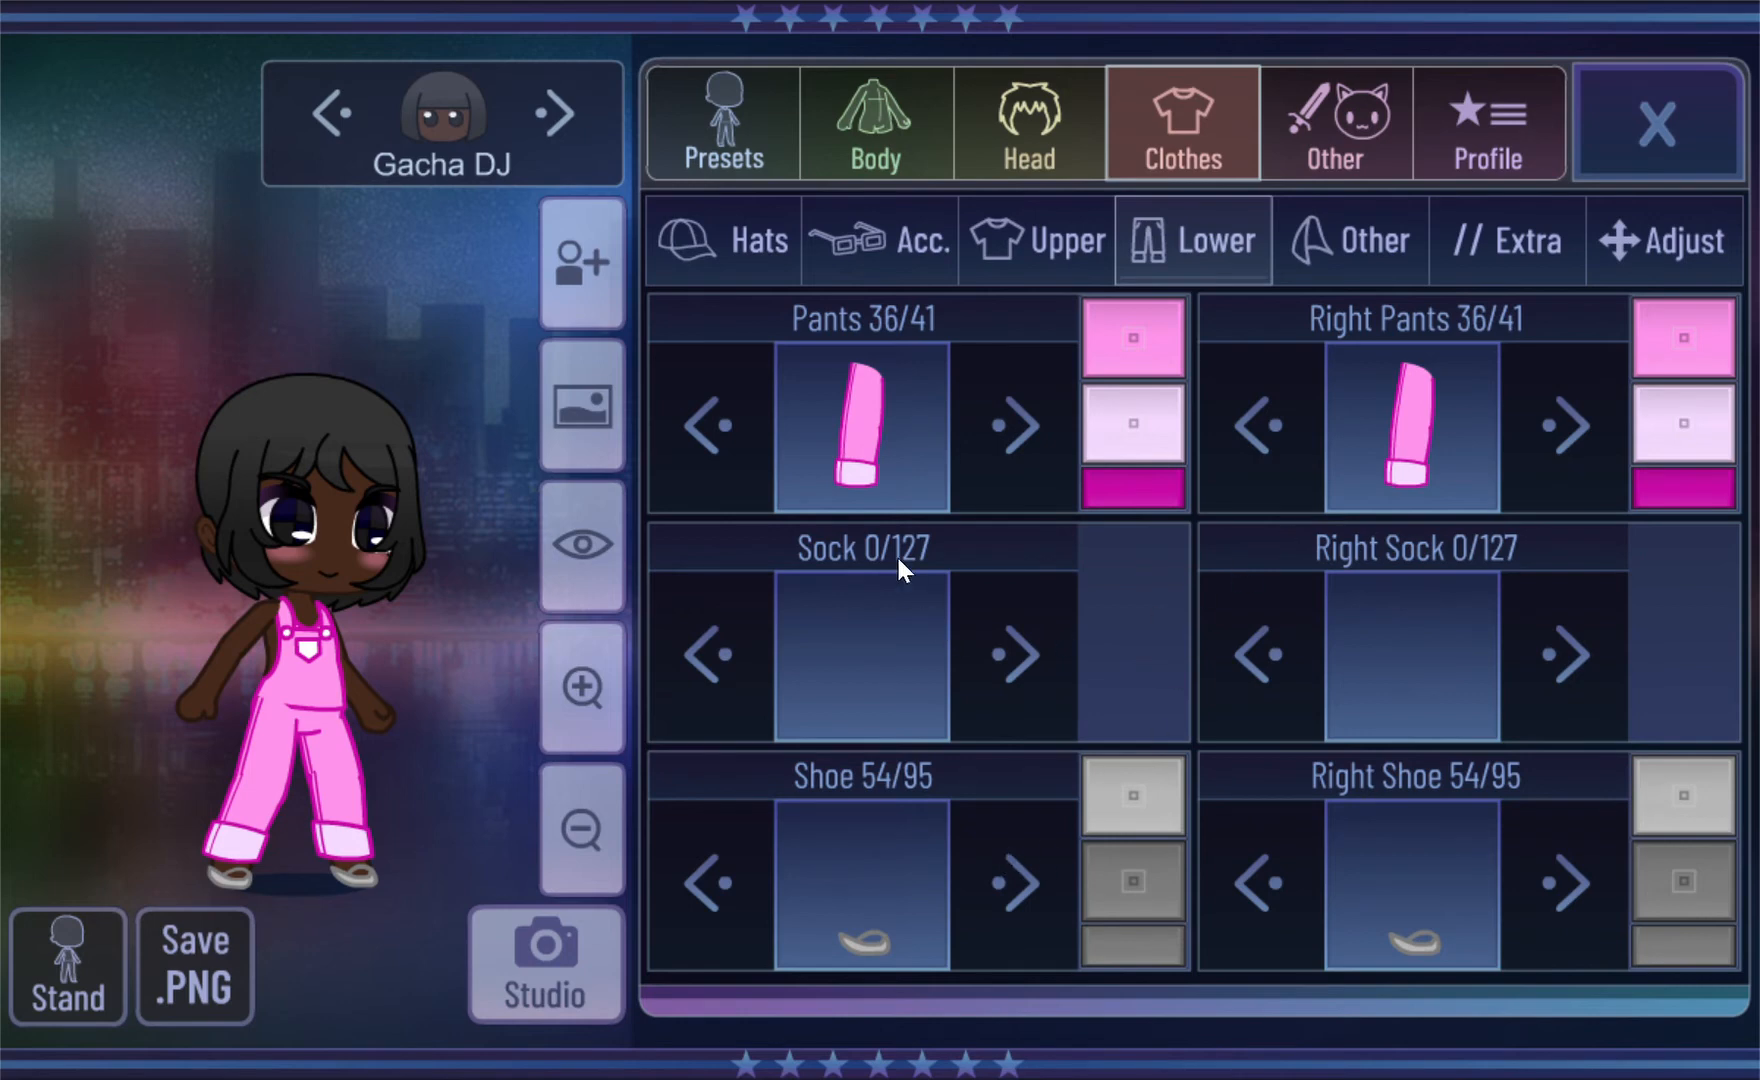
pyautogui.click(1035, 239)
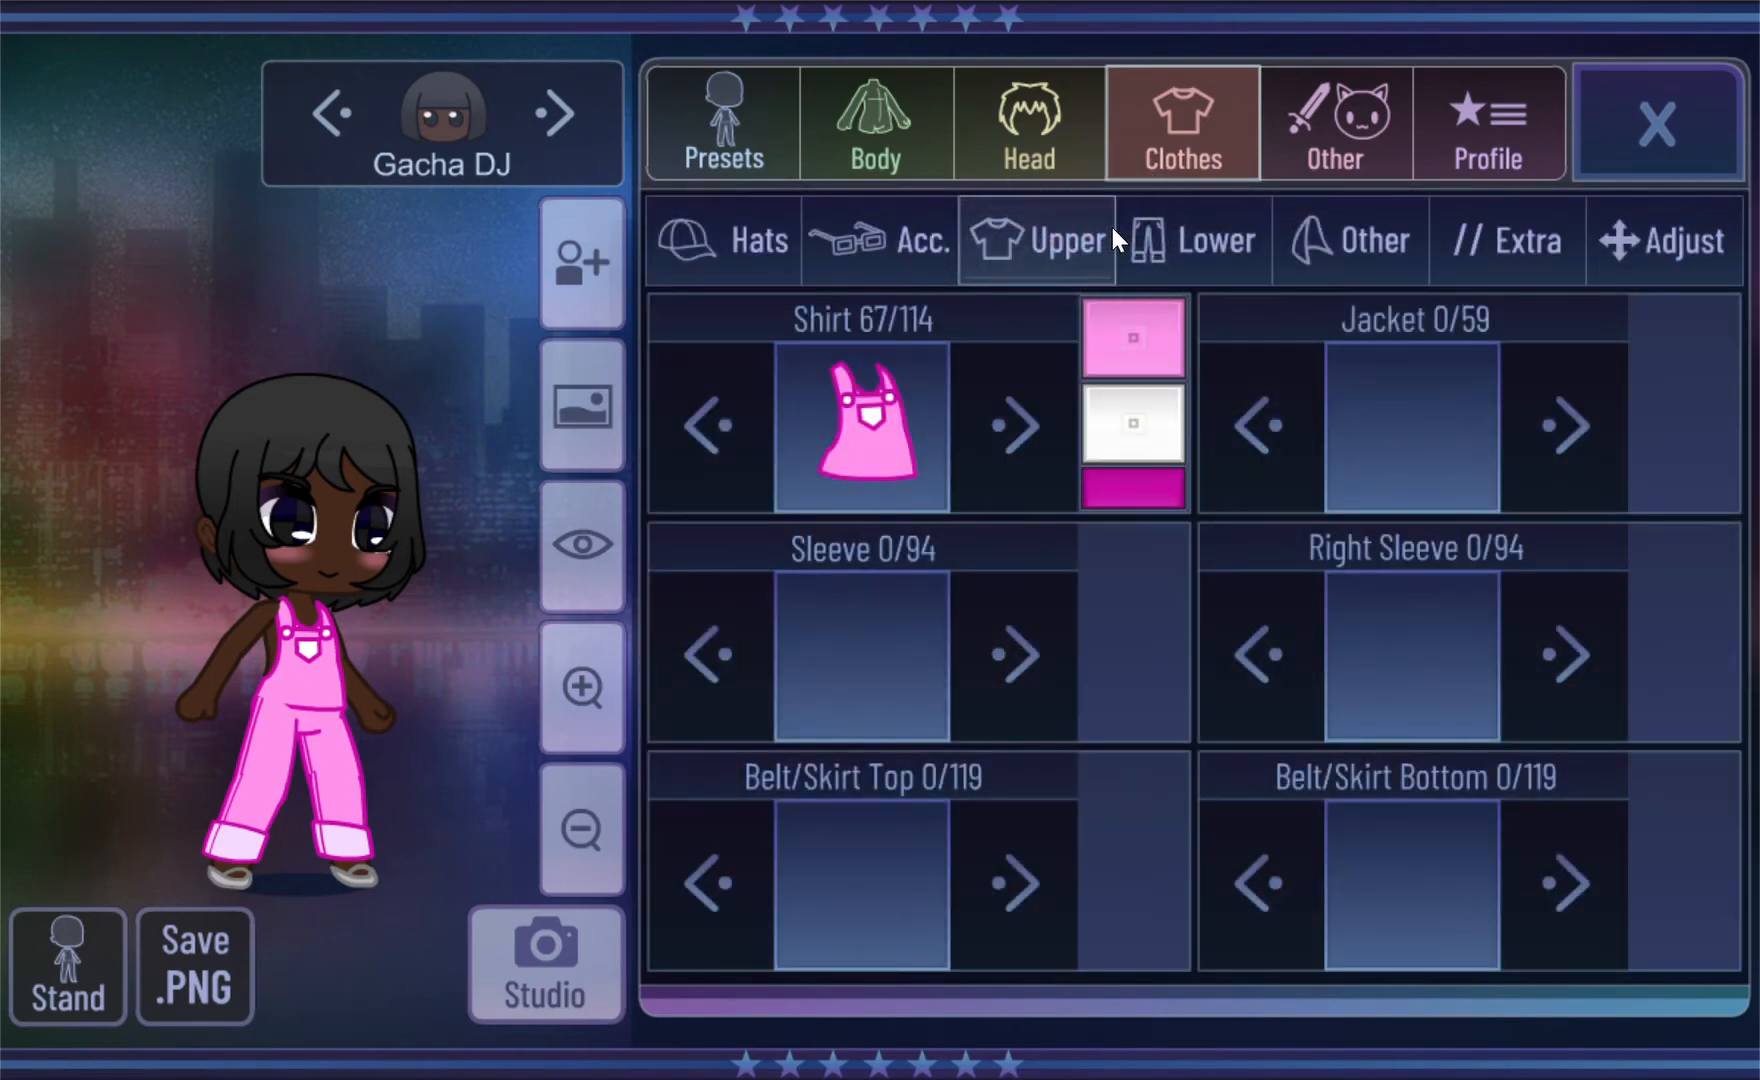
pyautogui.click(1026, 123)
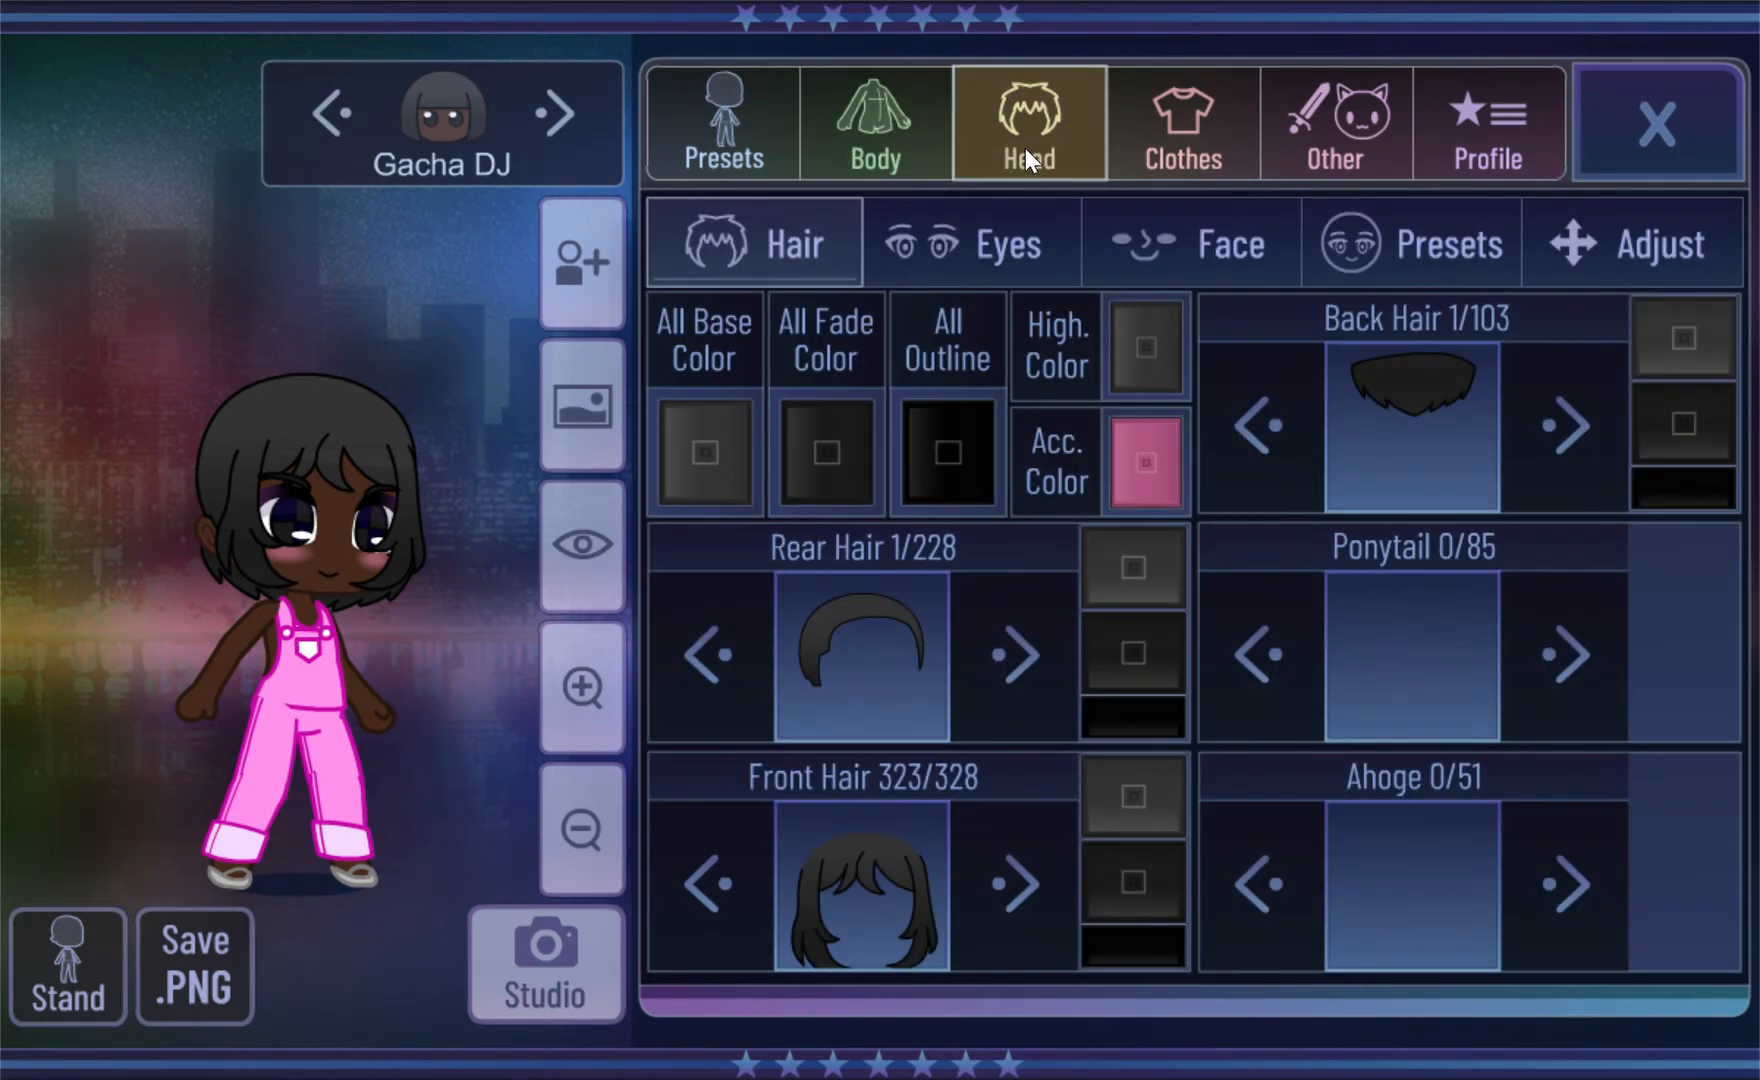
pyautogui.click(970, 242)
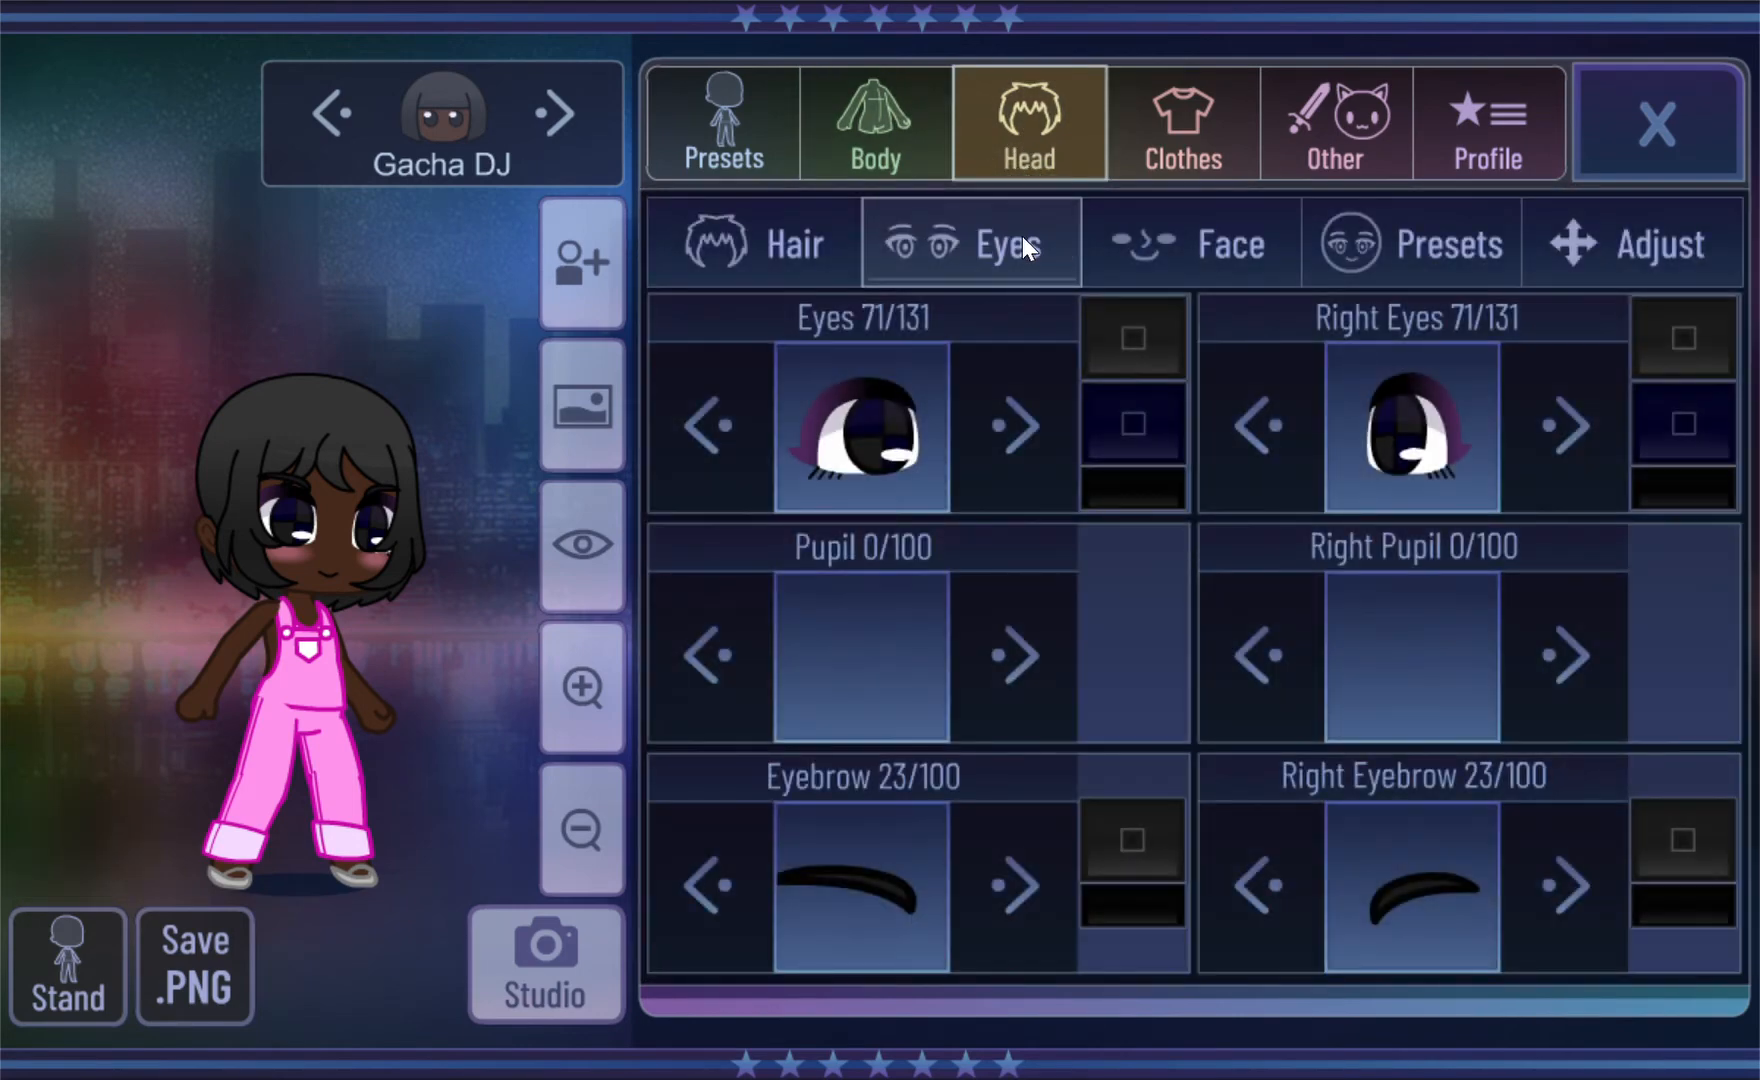
pyautogui.moveTo(575, 464)
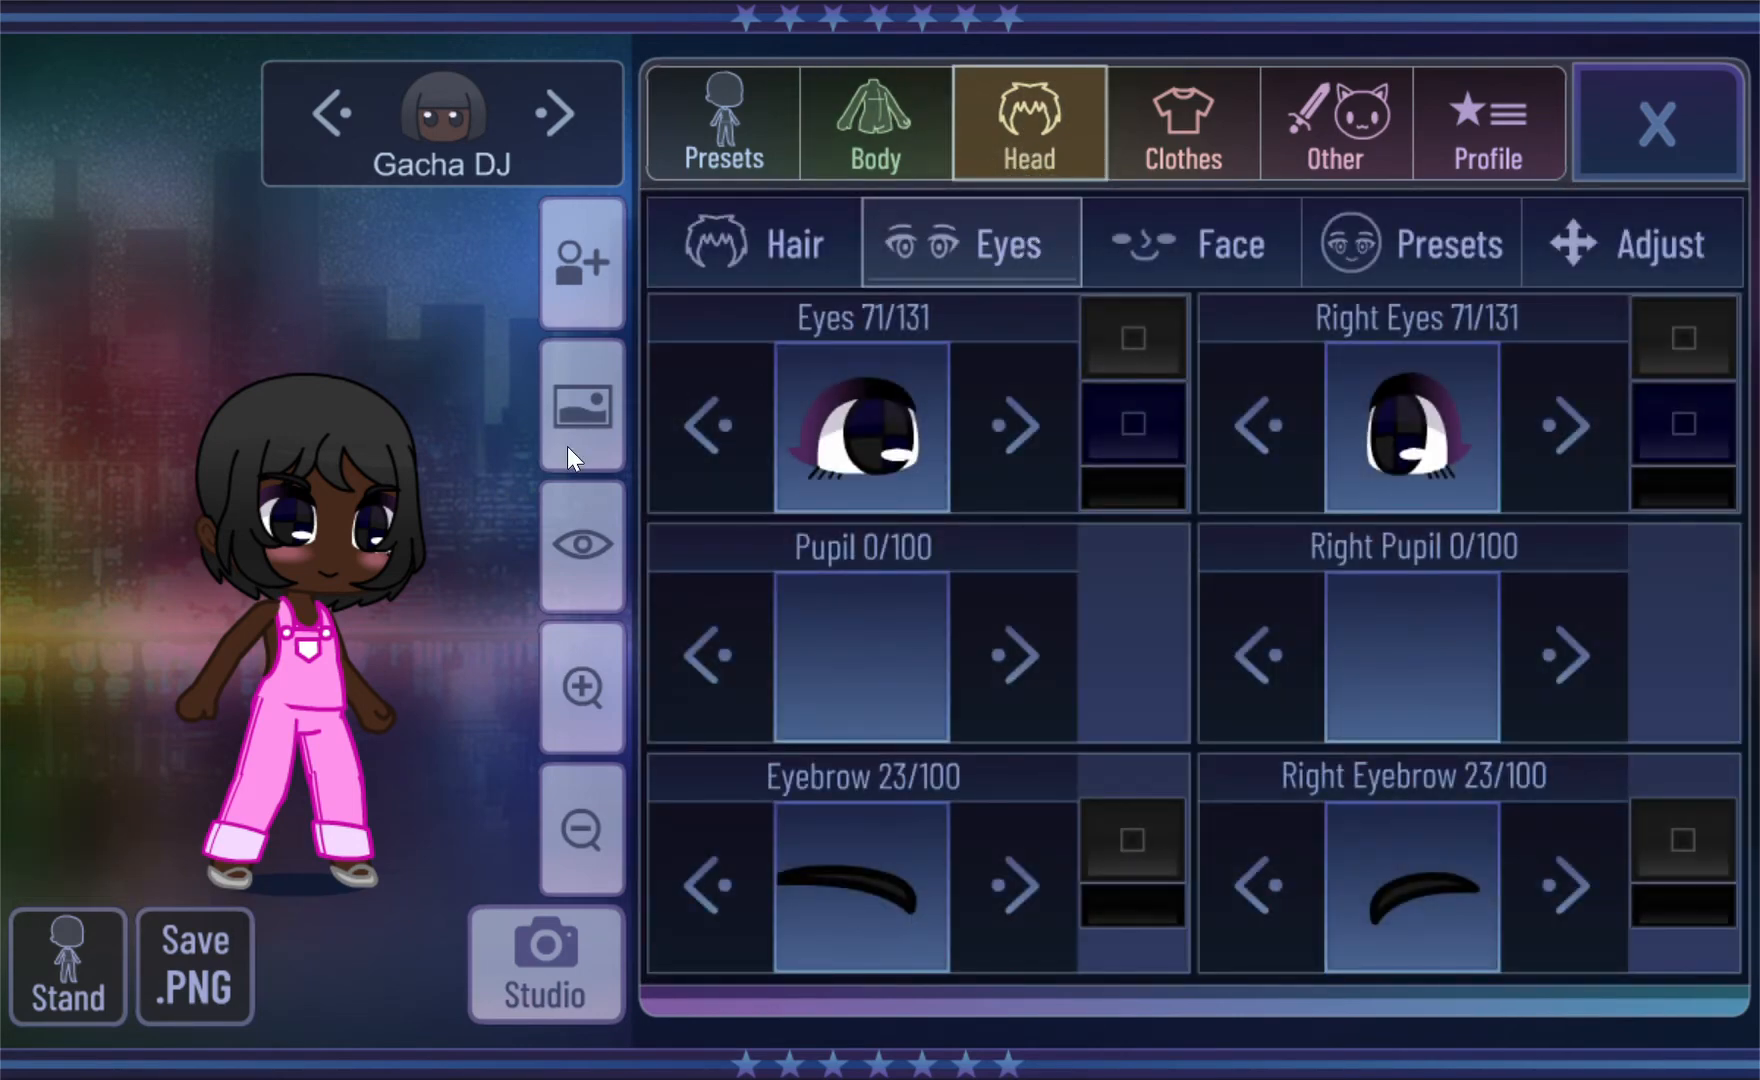
pyautogui.click(874, 123)
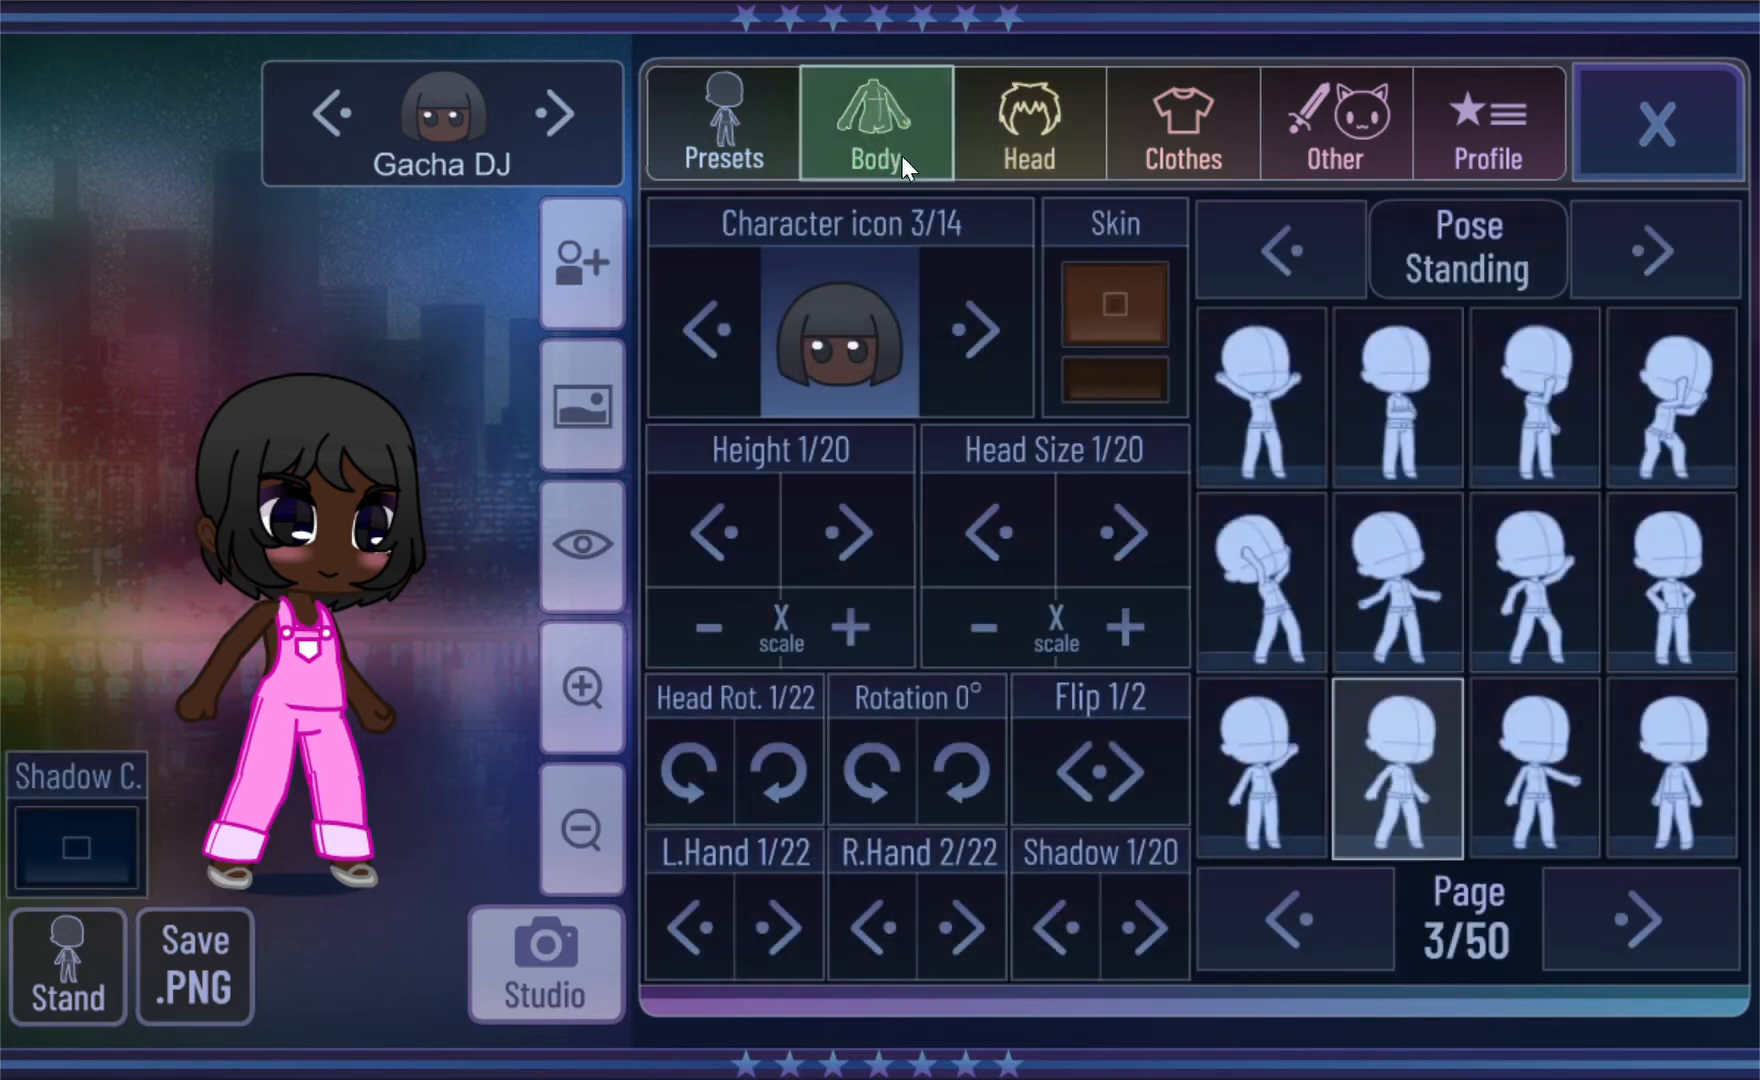
pyautogui.click(1180, 123)
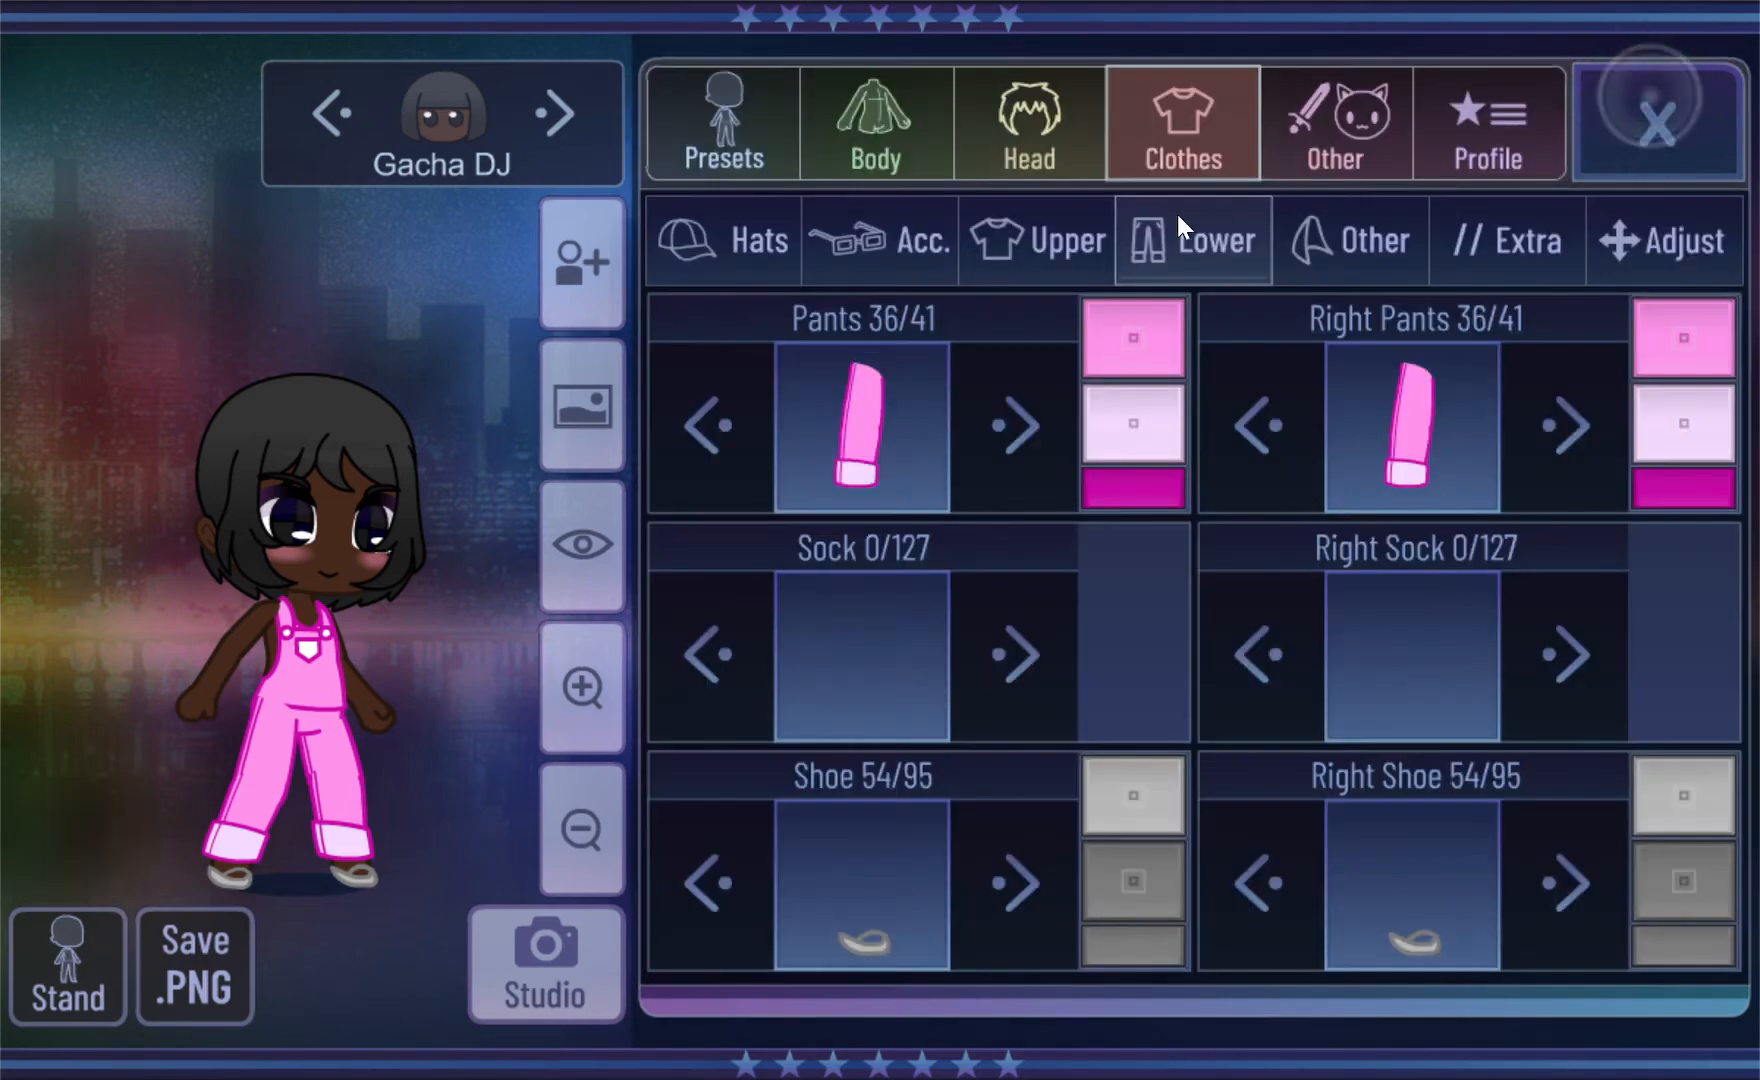
# Step: After trying lavender, make the overall top hot pink with a deep red outline
pyautogui.click(1035, 239)
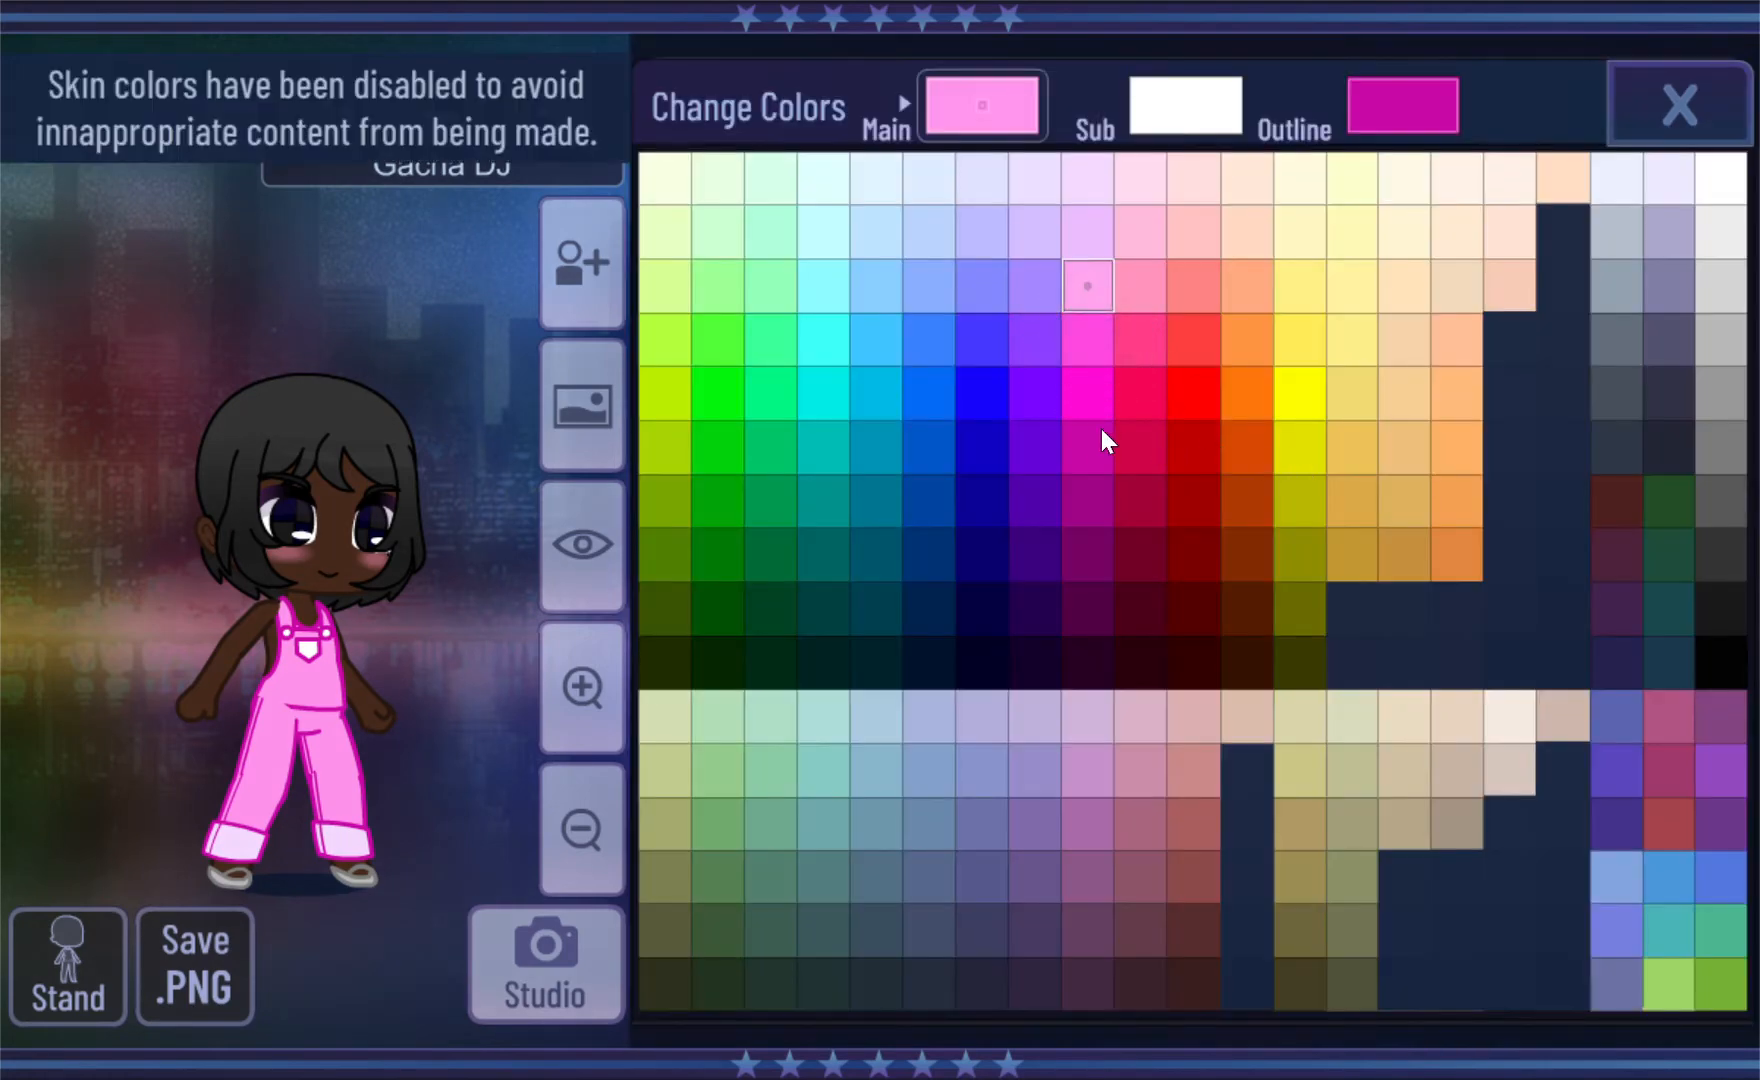
pyautogui.click(1034, 284)
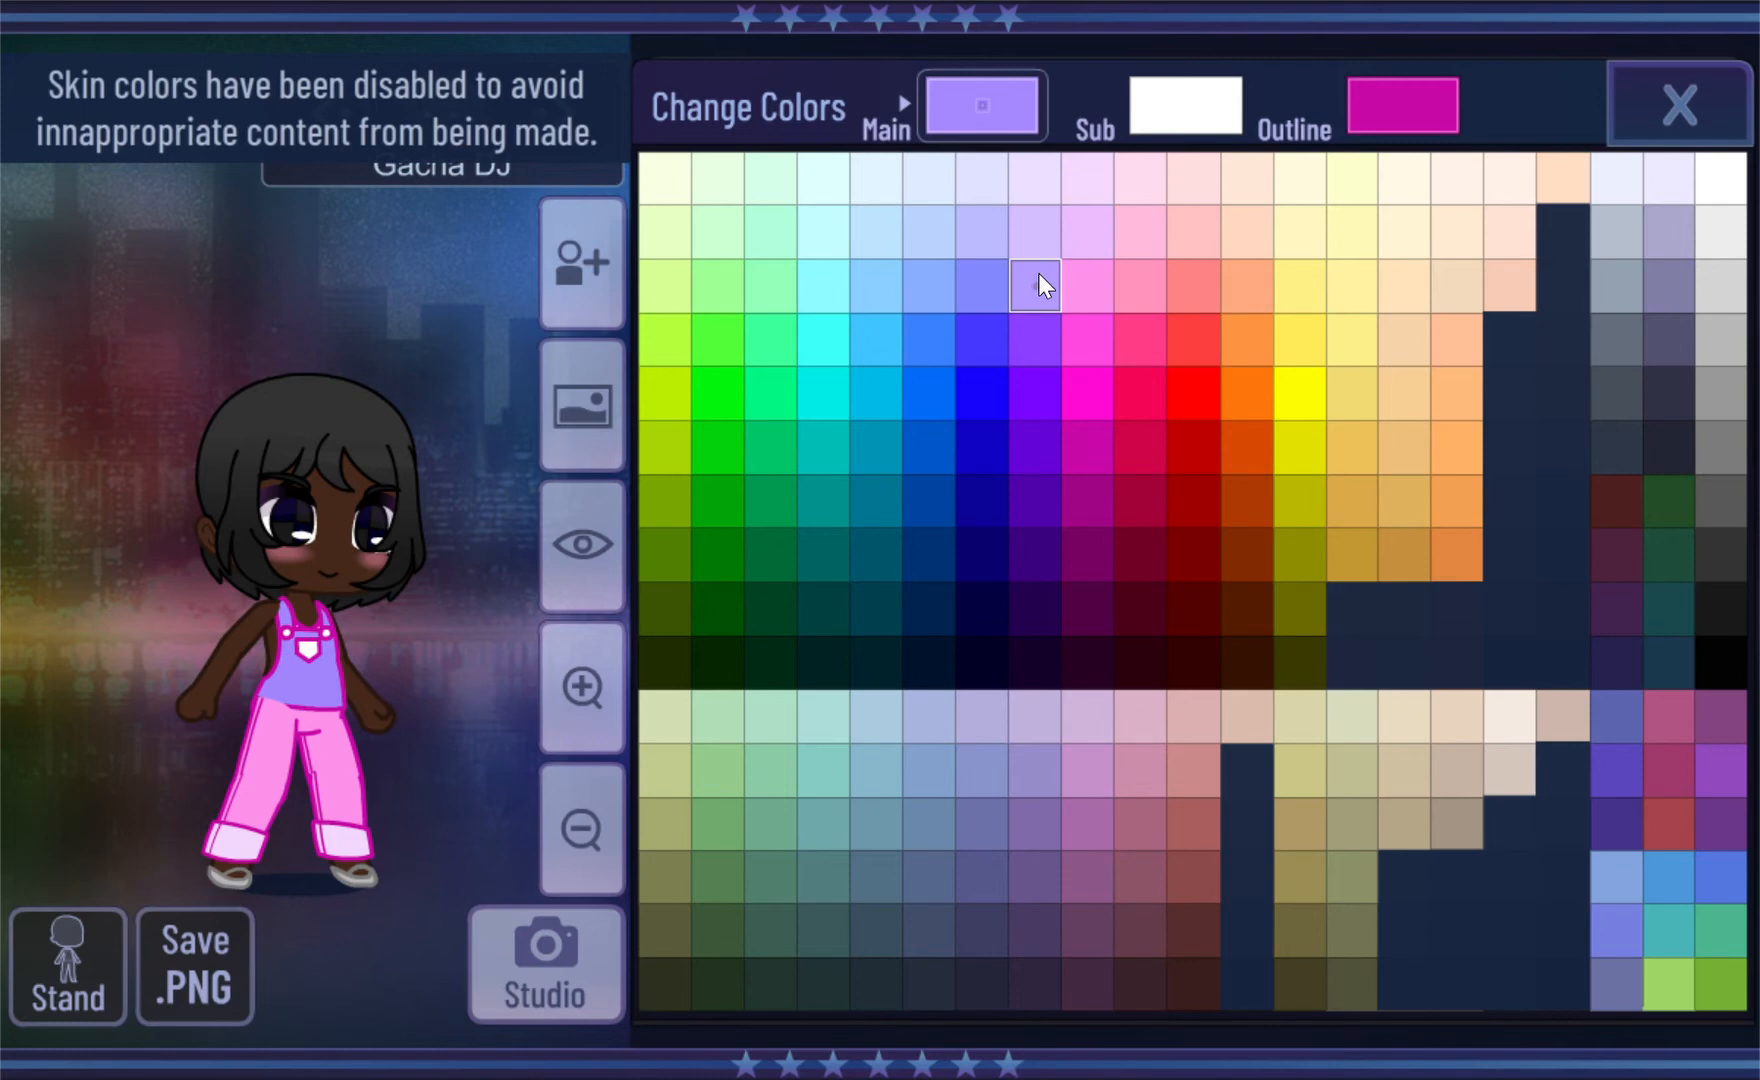
pyautogui.click(1677, 104)
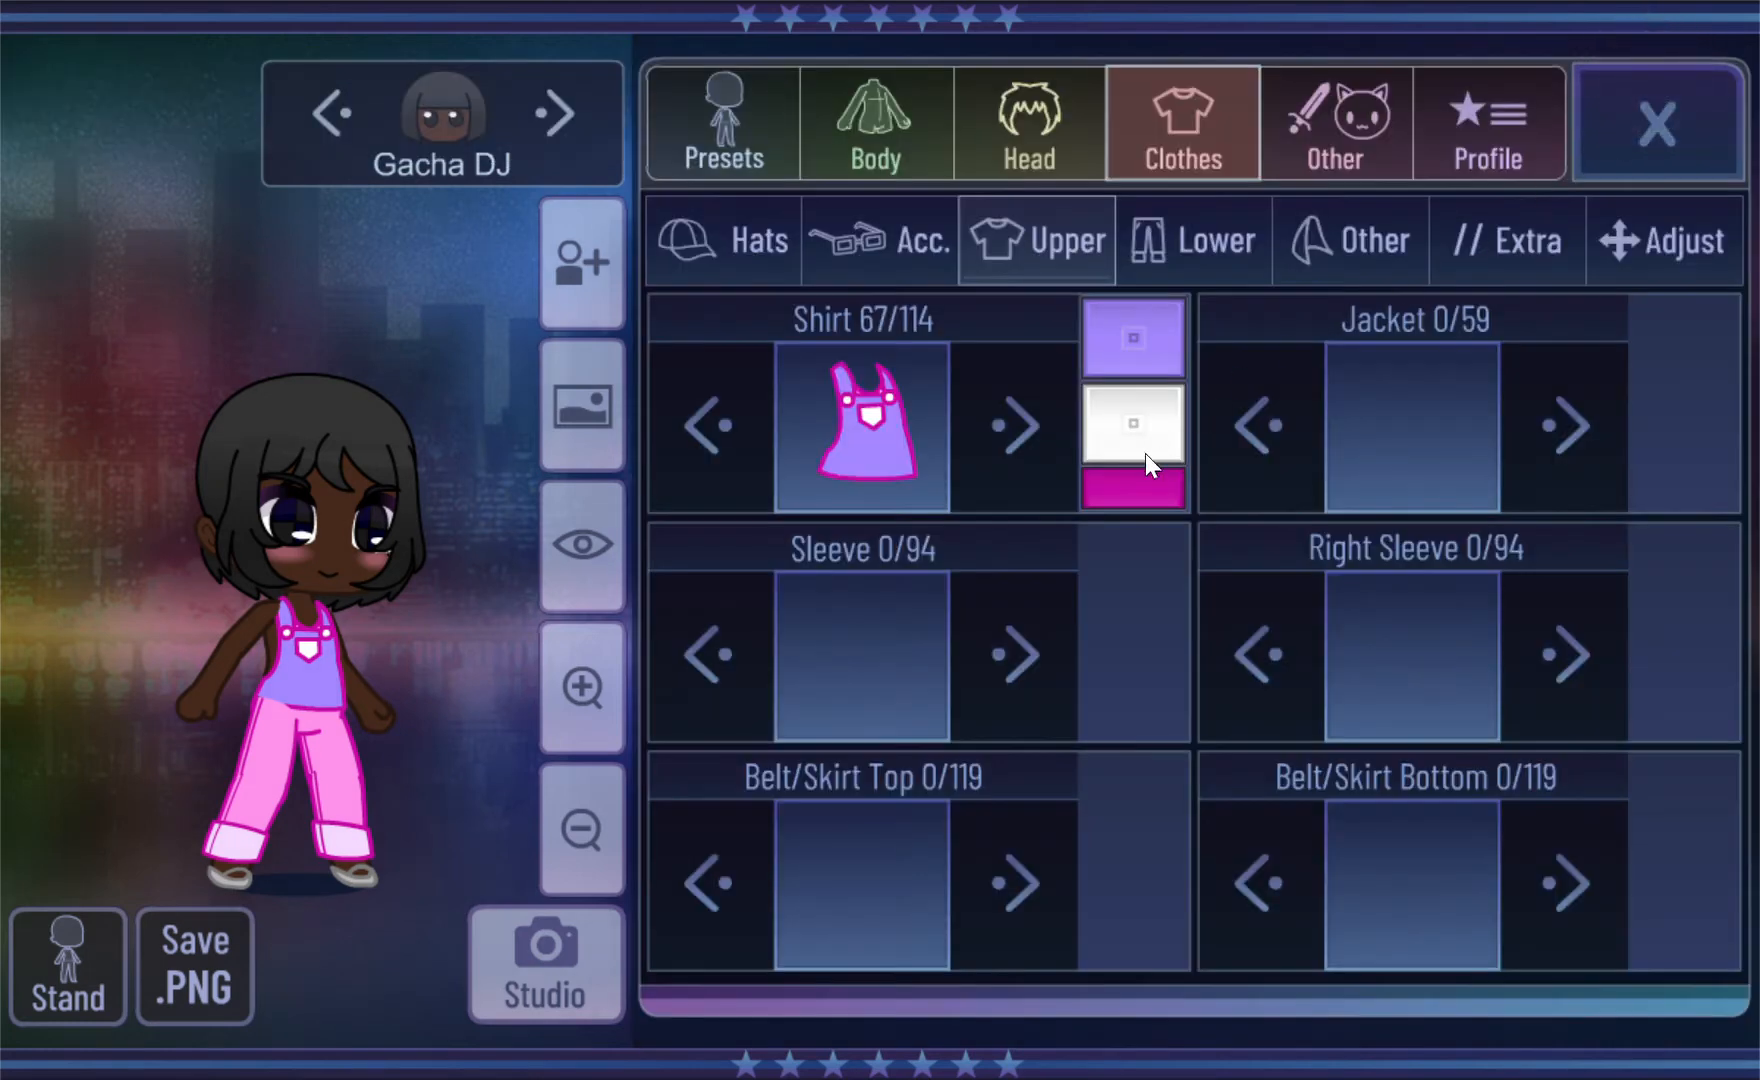
pyautogui.click(1131, 424)
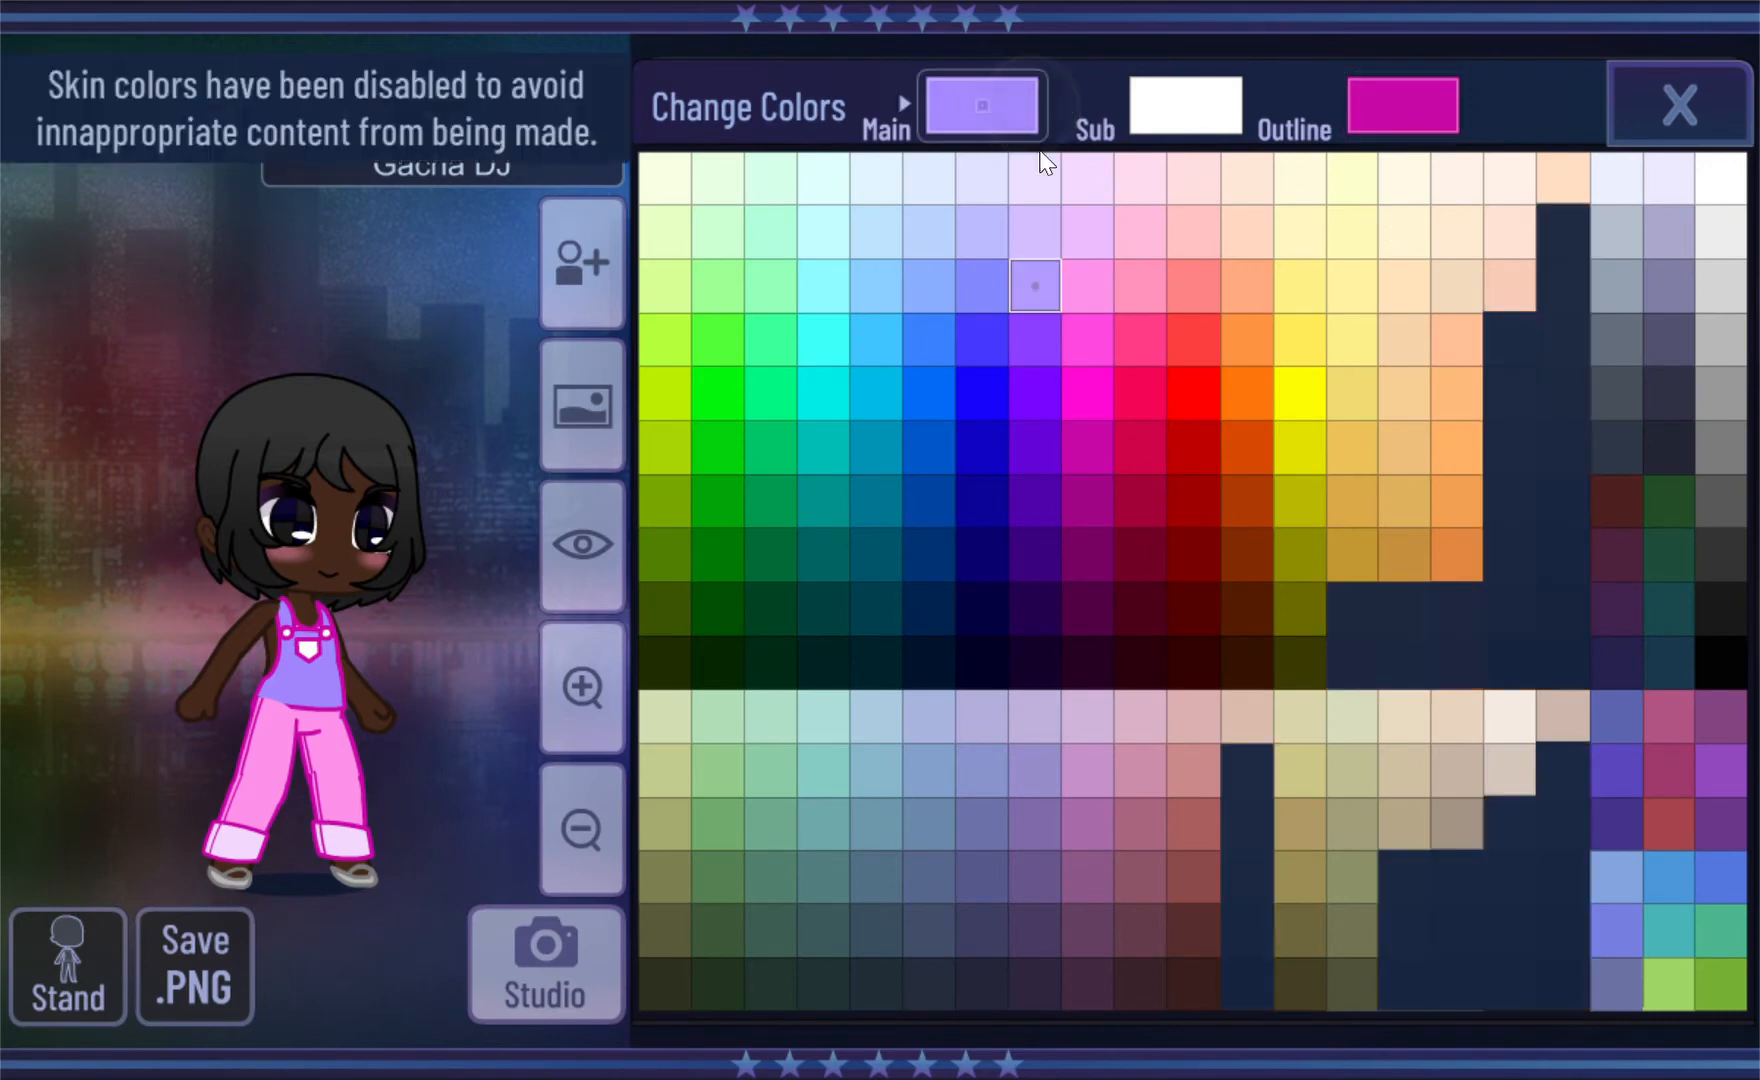
pyautogui.click(1143, 400)
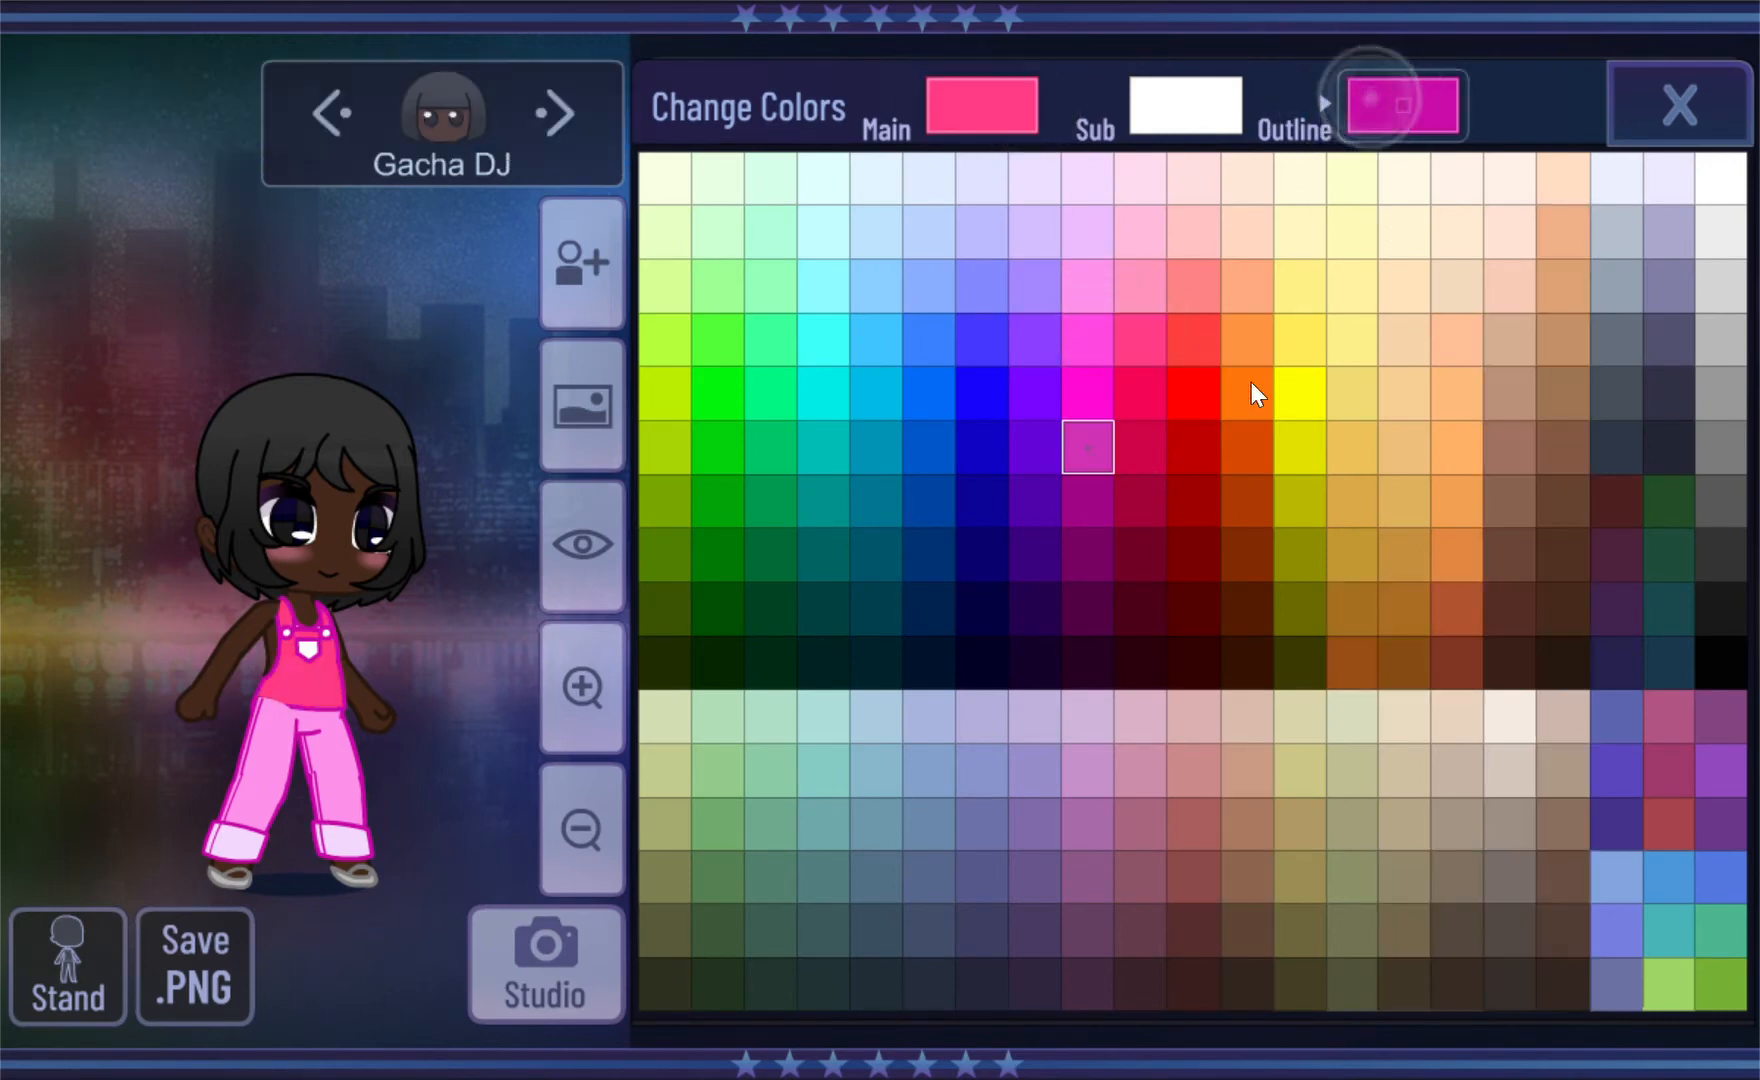
pyautogui.click(1143, 503)
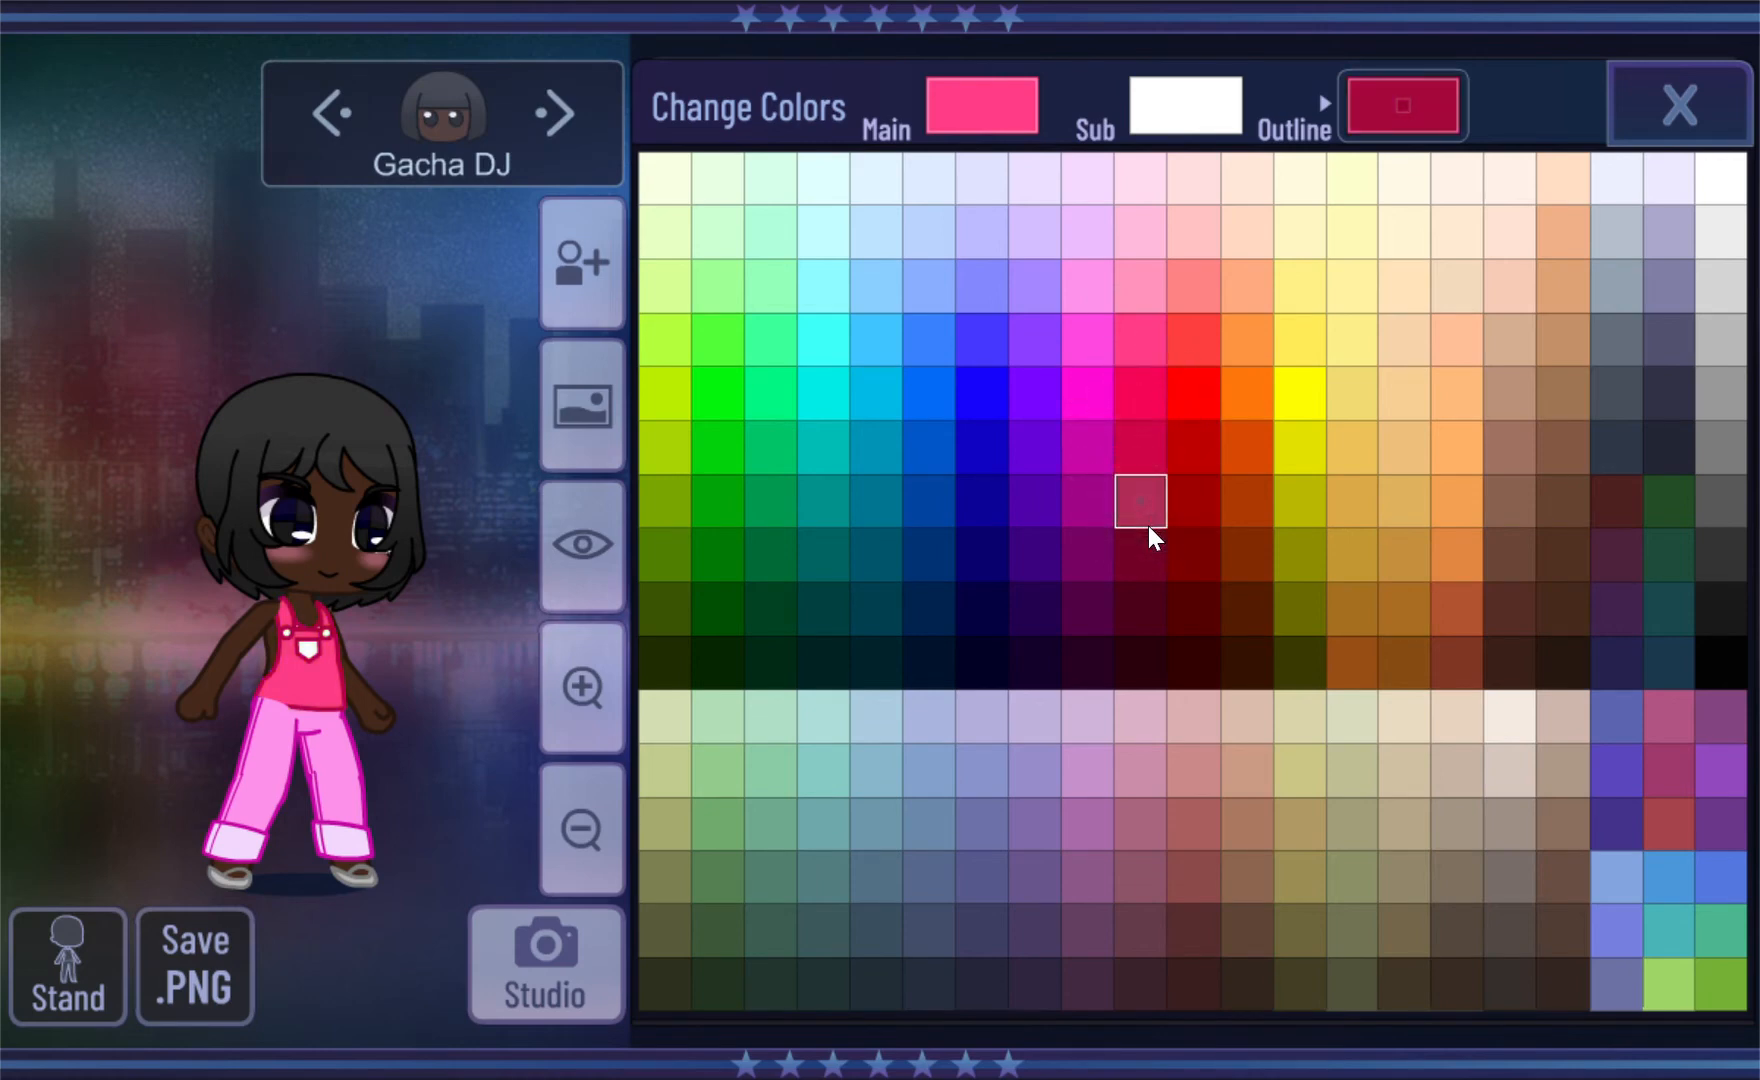
pyautogui.click(1675, 103)
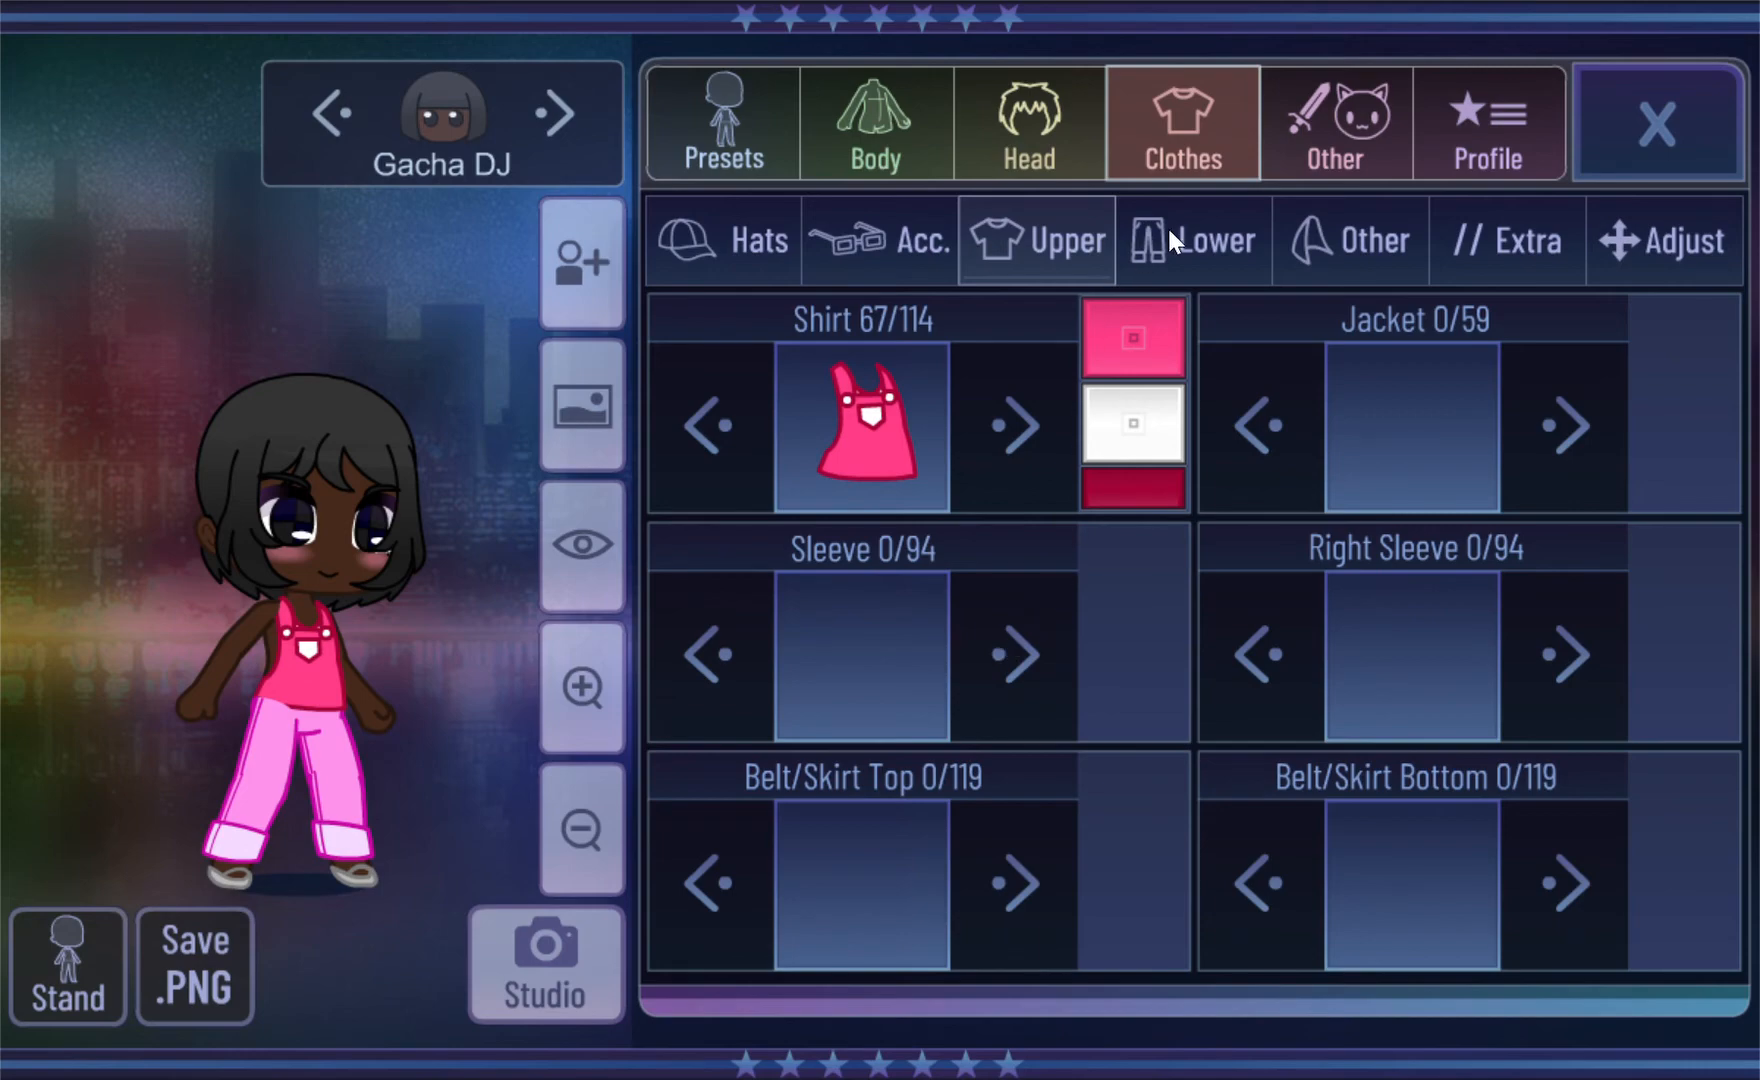
# Step: Make the trousers pink with a dark crimson outline after trying red and pale pink
pyautogui.click(1191, 239)
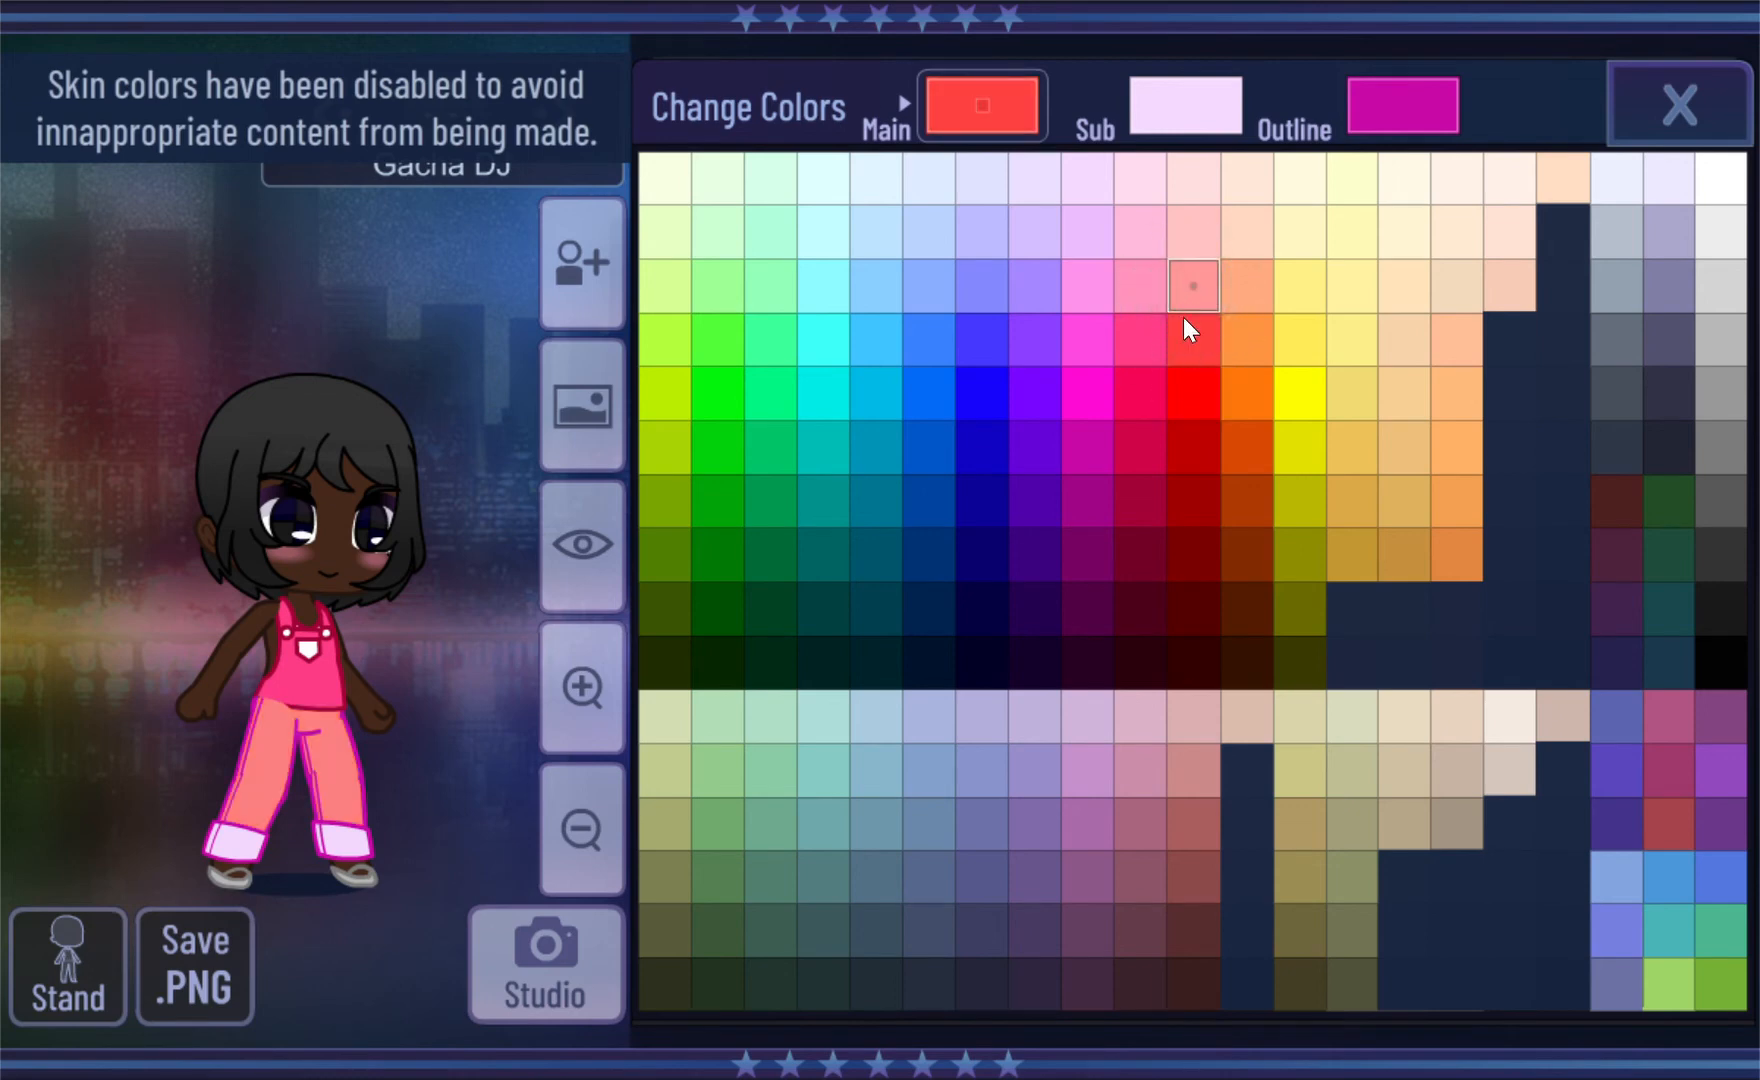
pyautogui.click(1193, 447)
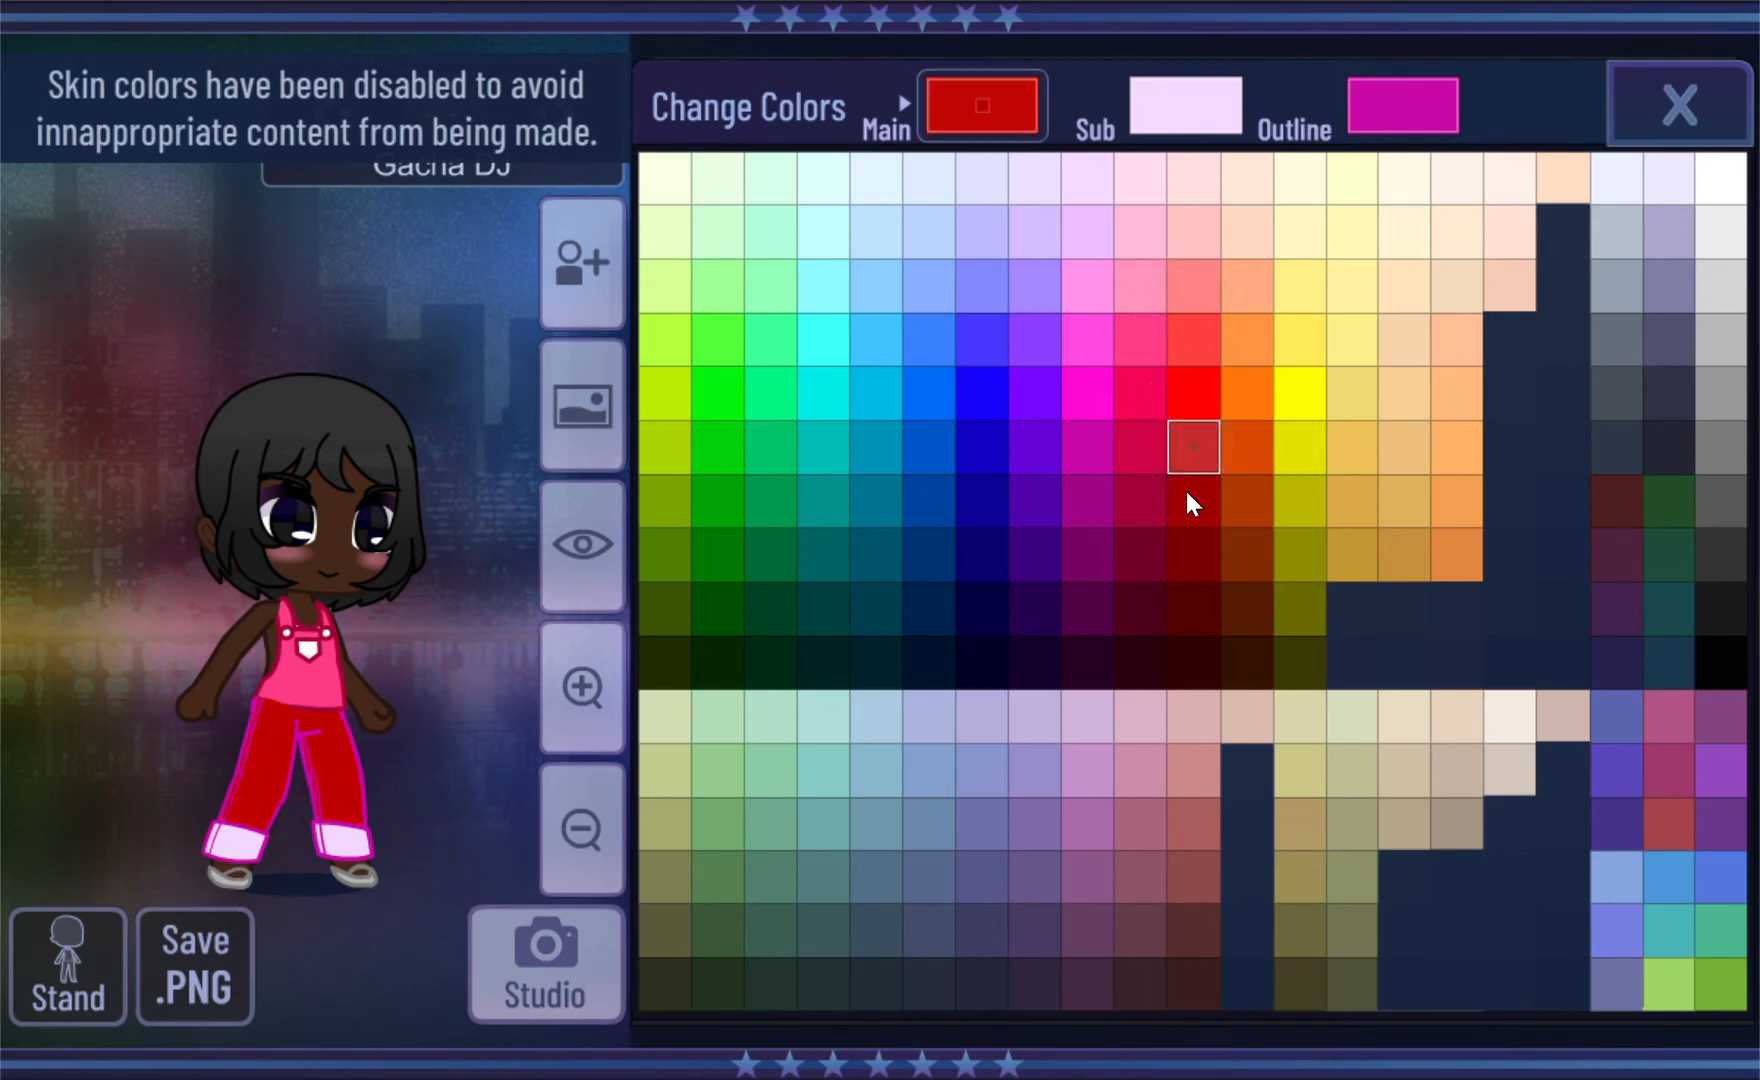
pyautogui.click(1179, 303)
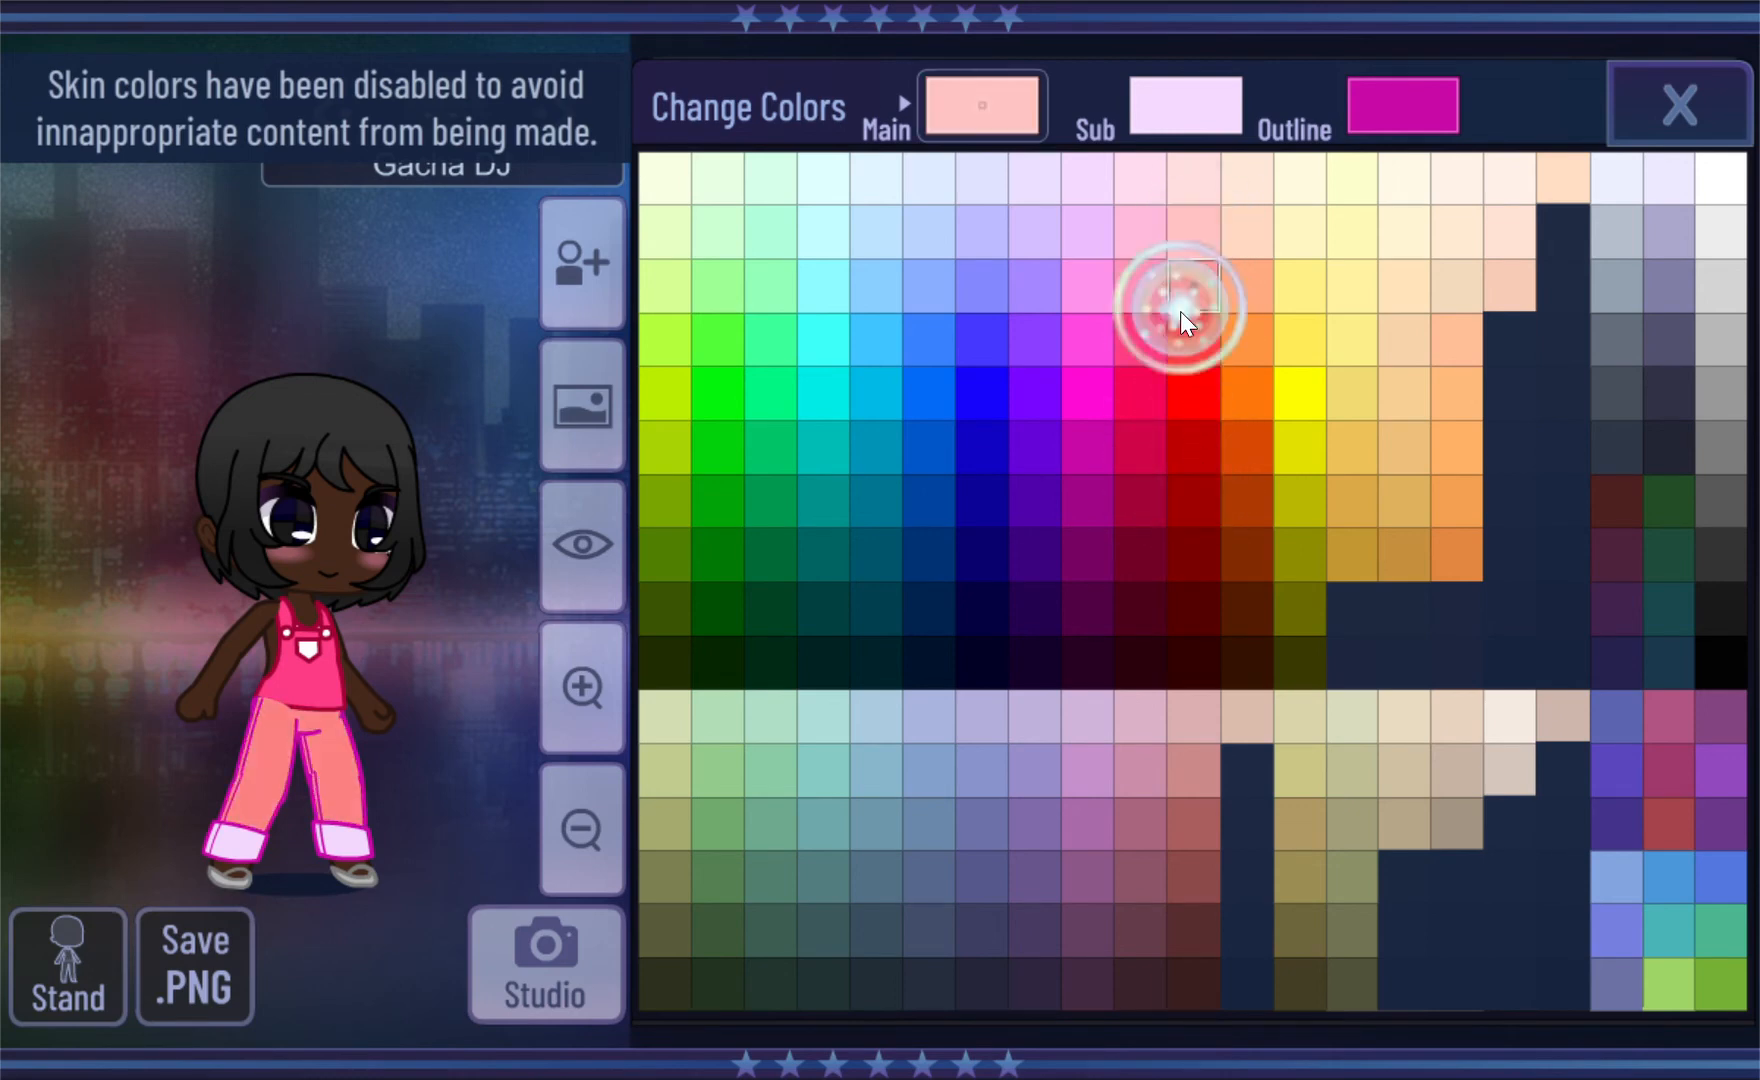
pyautogui.click(1139, 342)
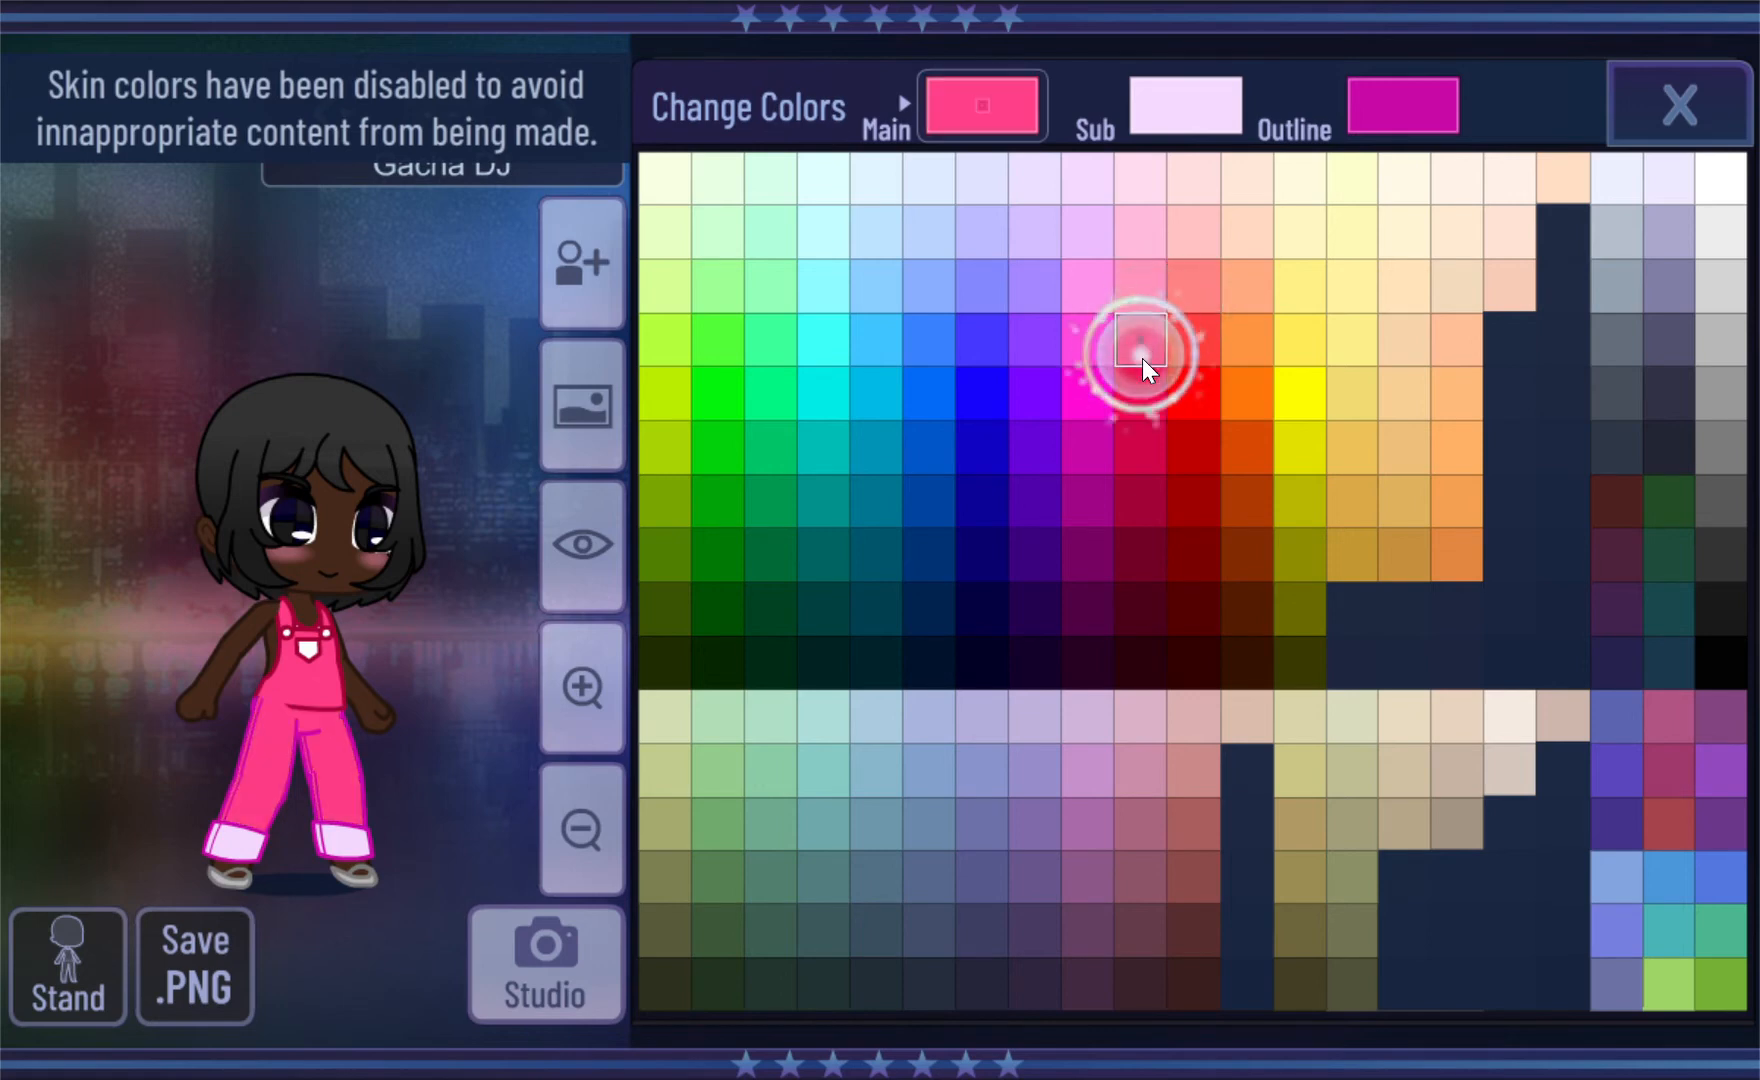
pyautogui.click(1139, 370)
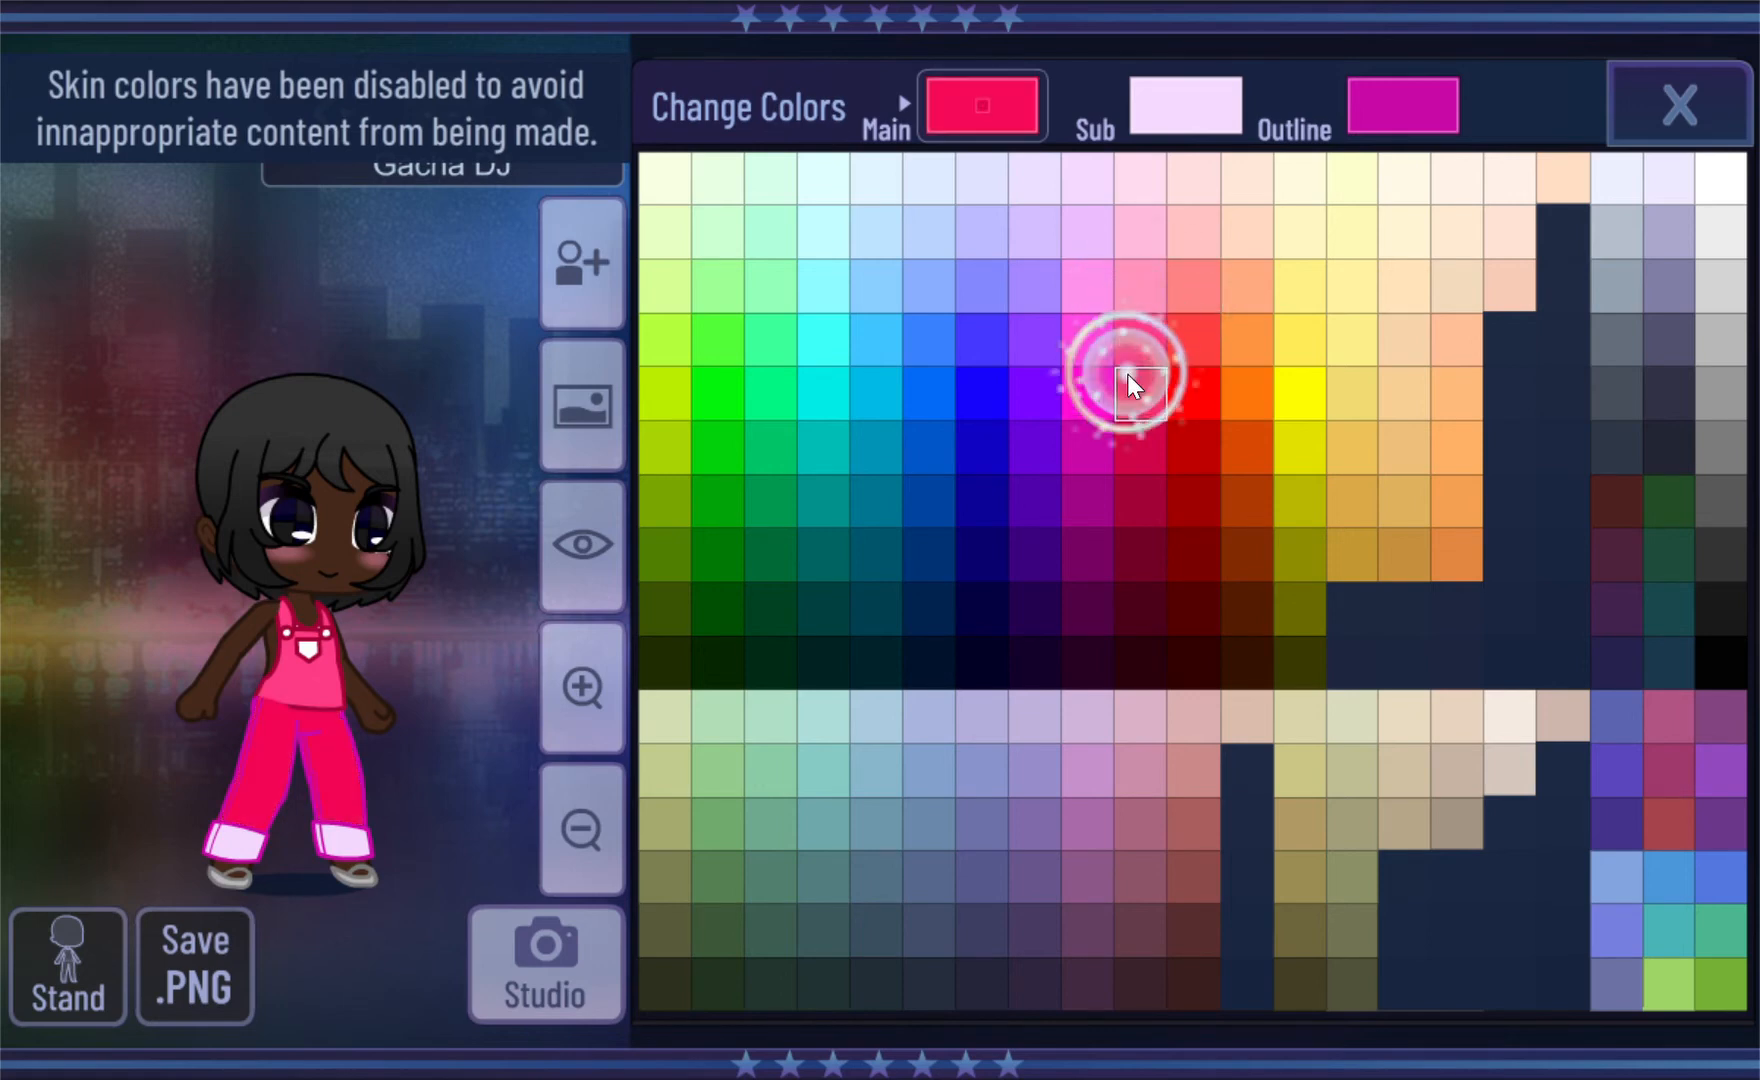
pyautogui.click(1139, 340)
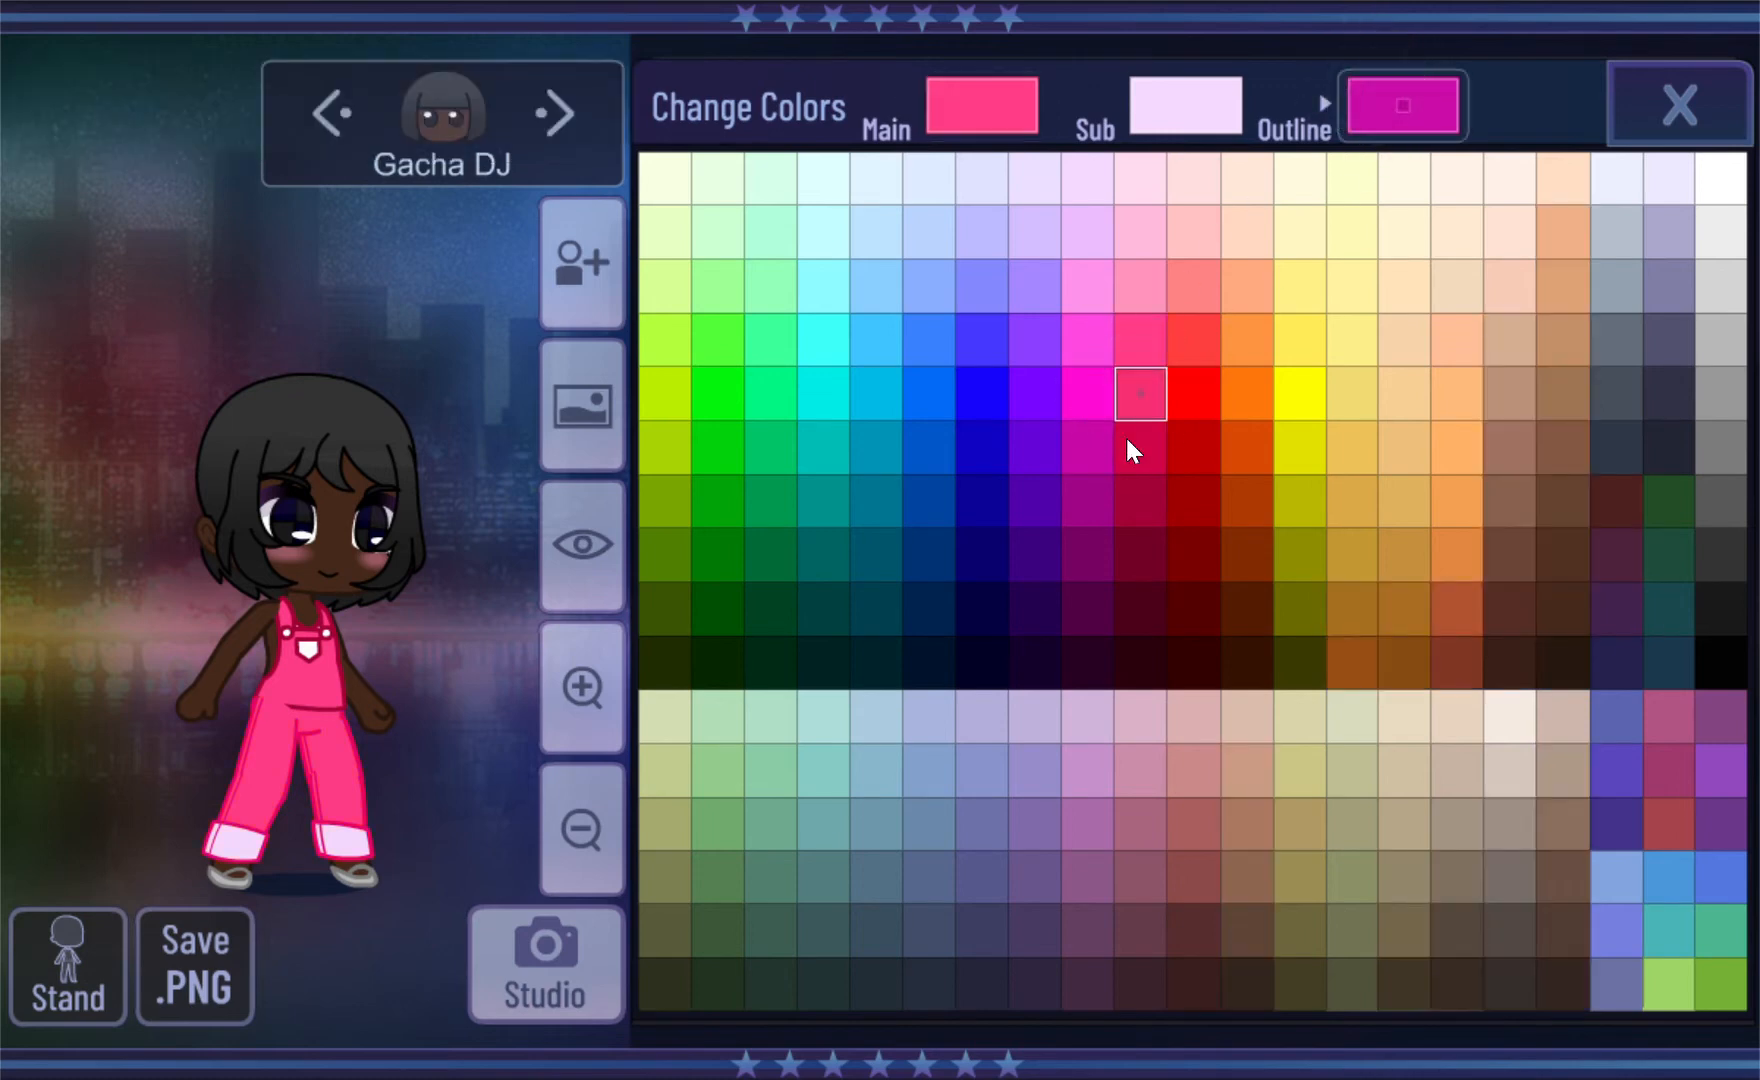
pyautogui.click(1139, 502)
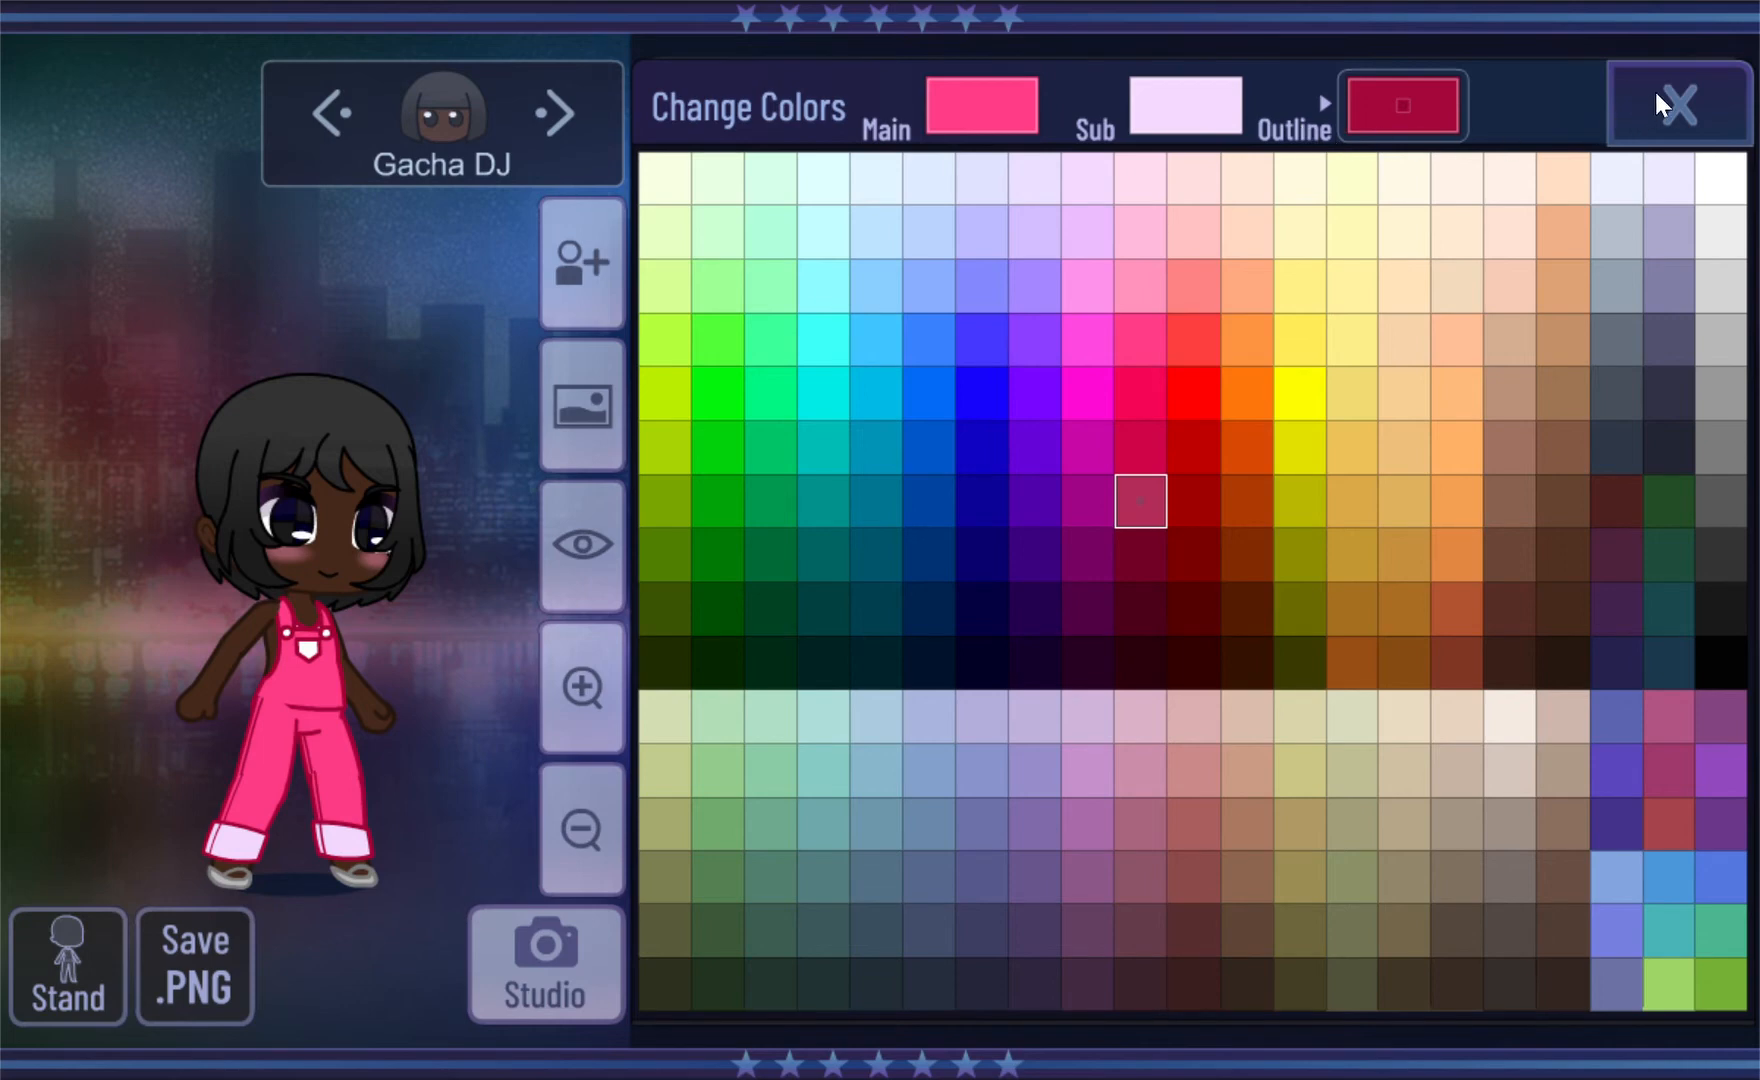
pyautogui.click(1674, 103)
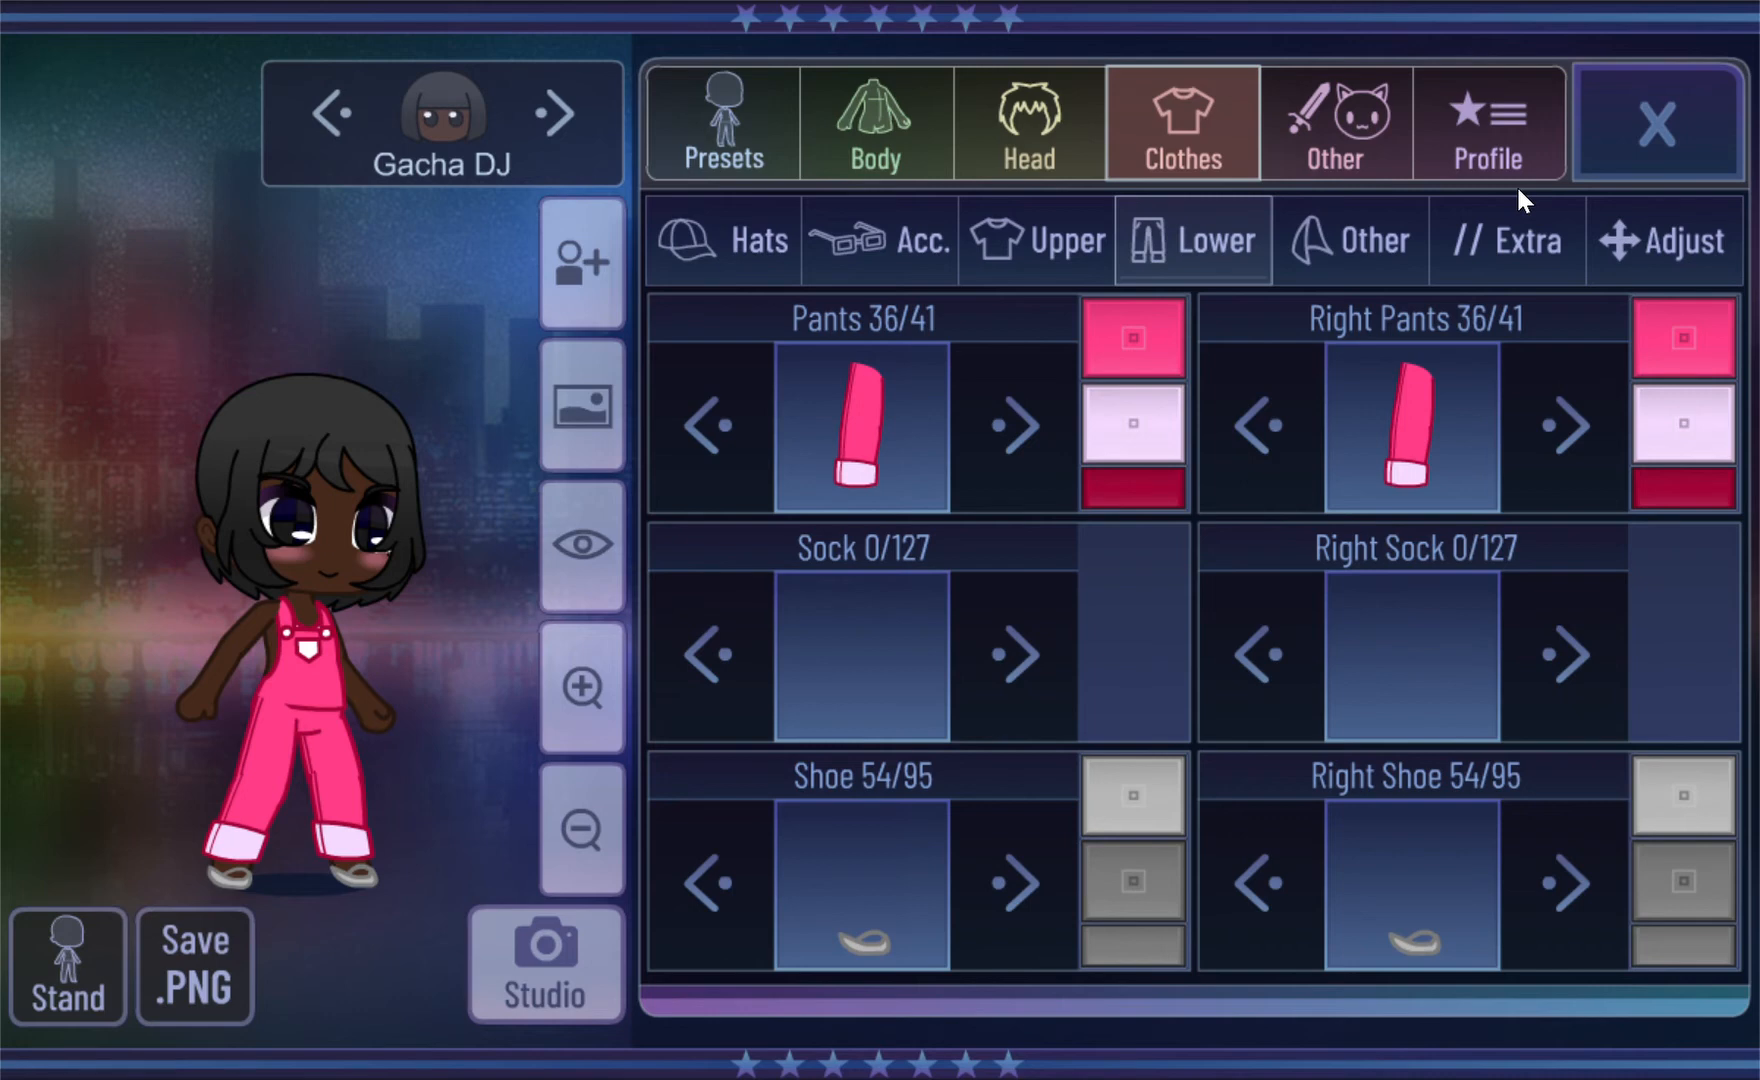
pyautogui.moveTo(1294, 281)
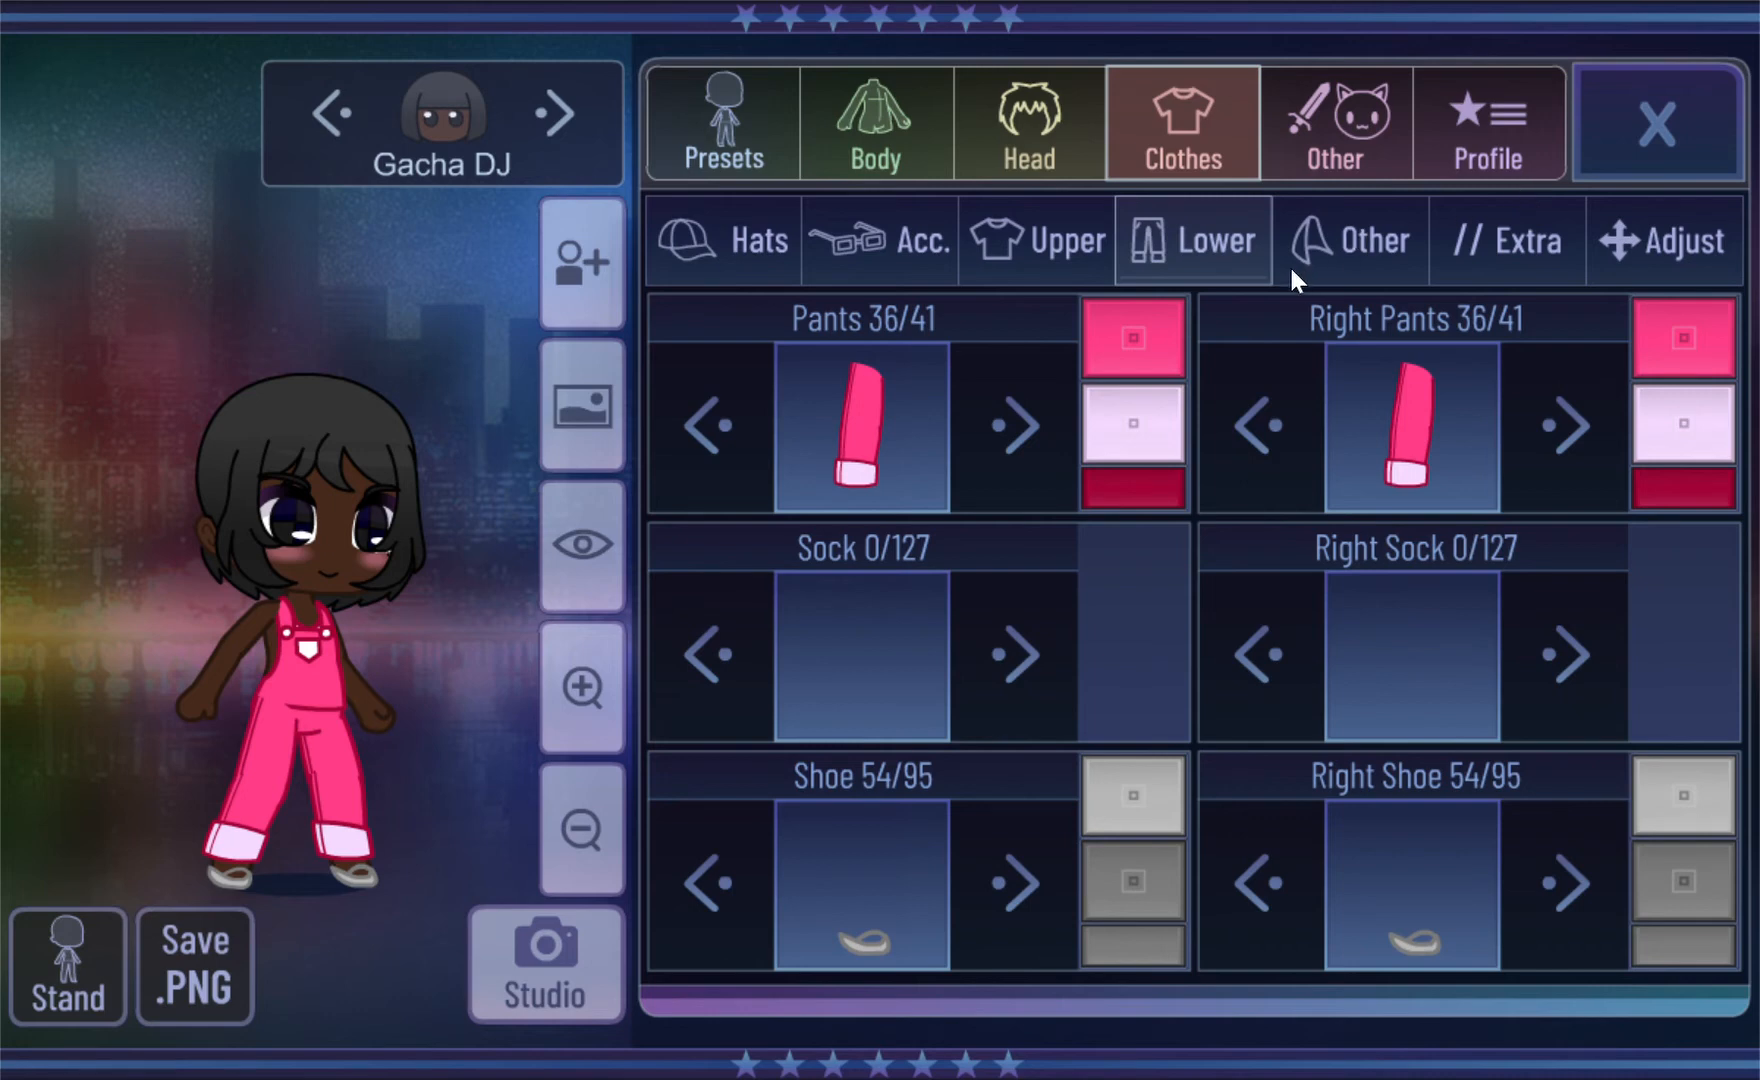
pyautogui.click(1131, 337)
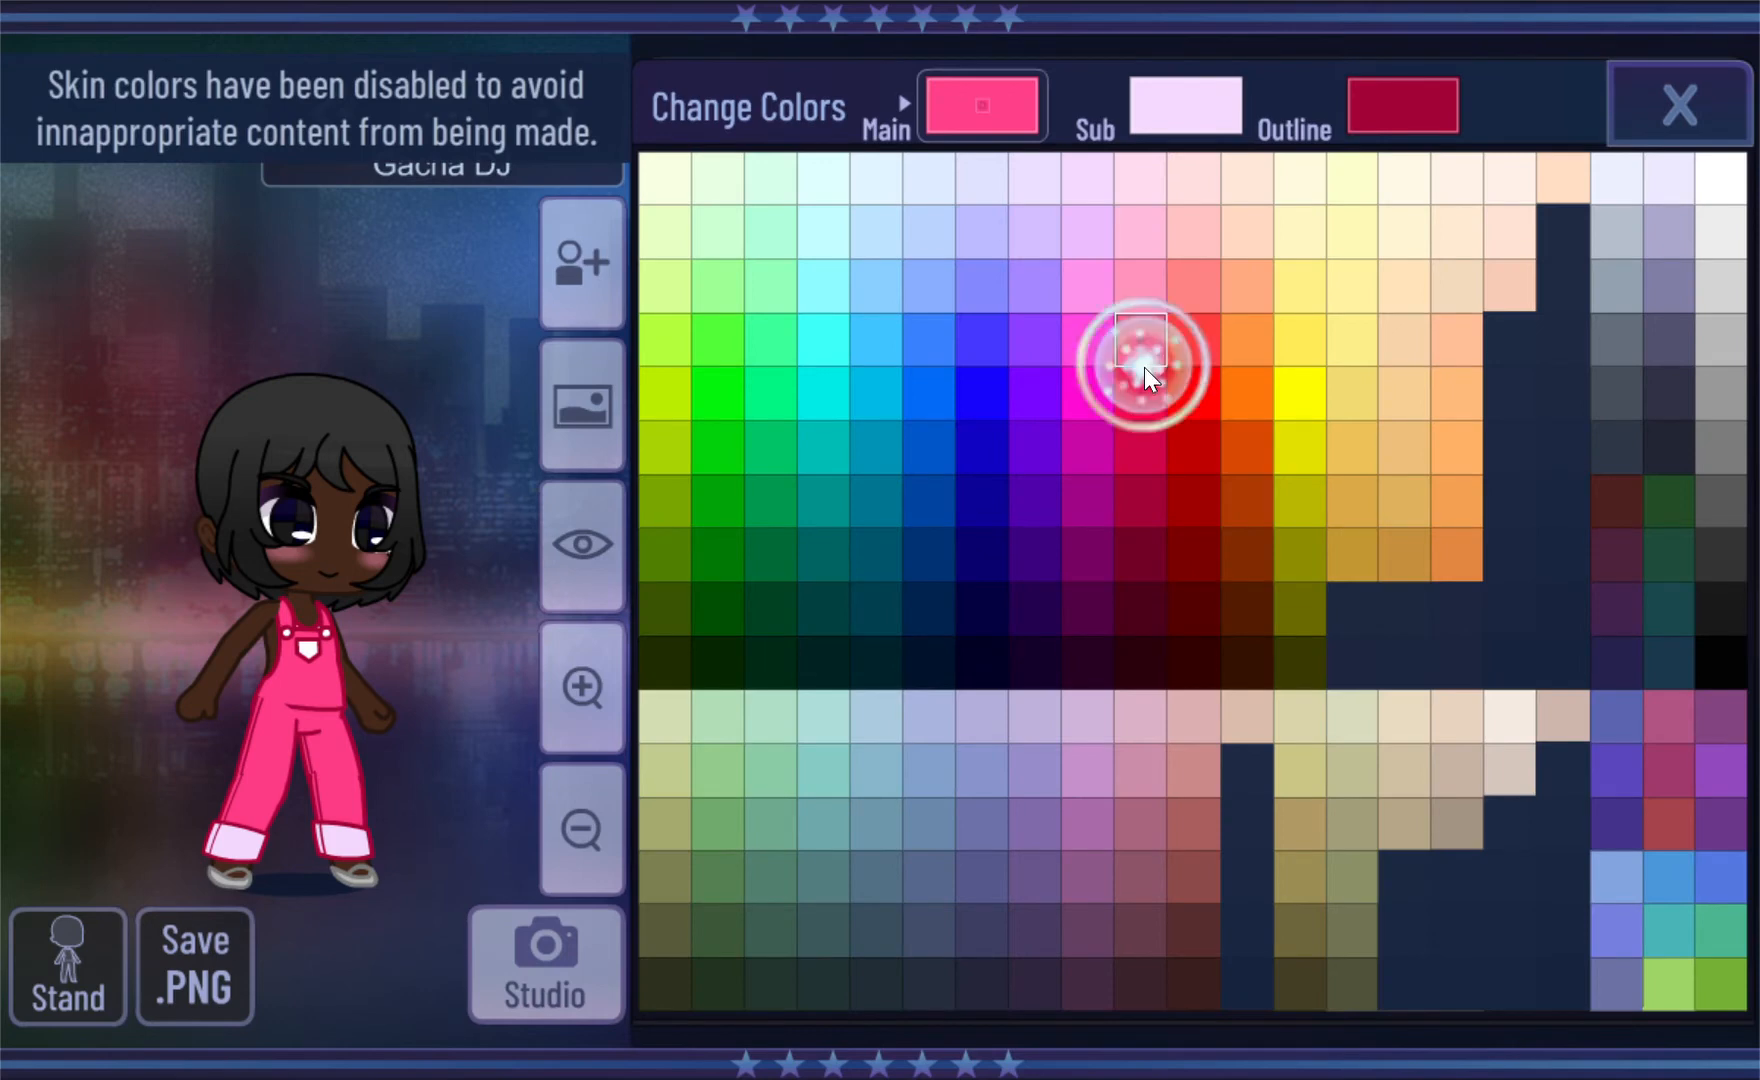
pyautogui.click(1143, 359)
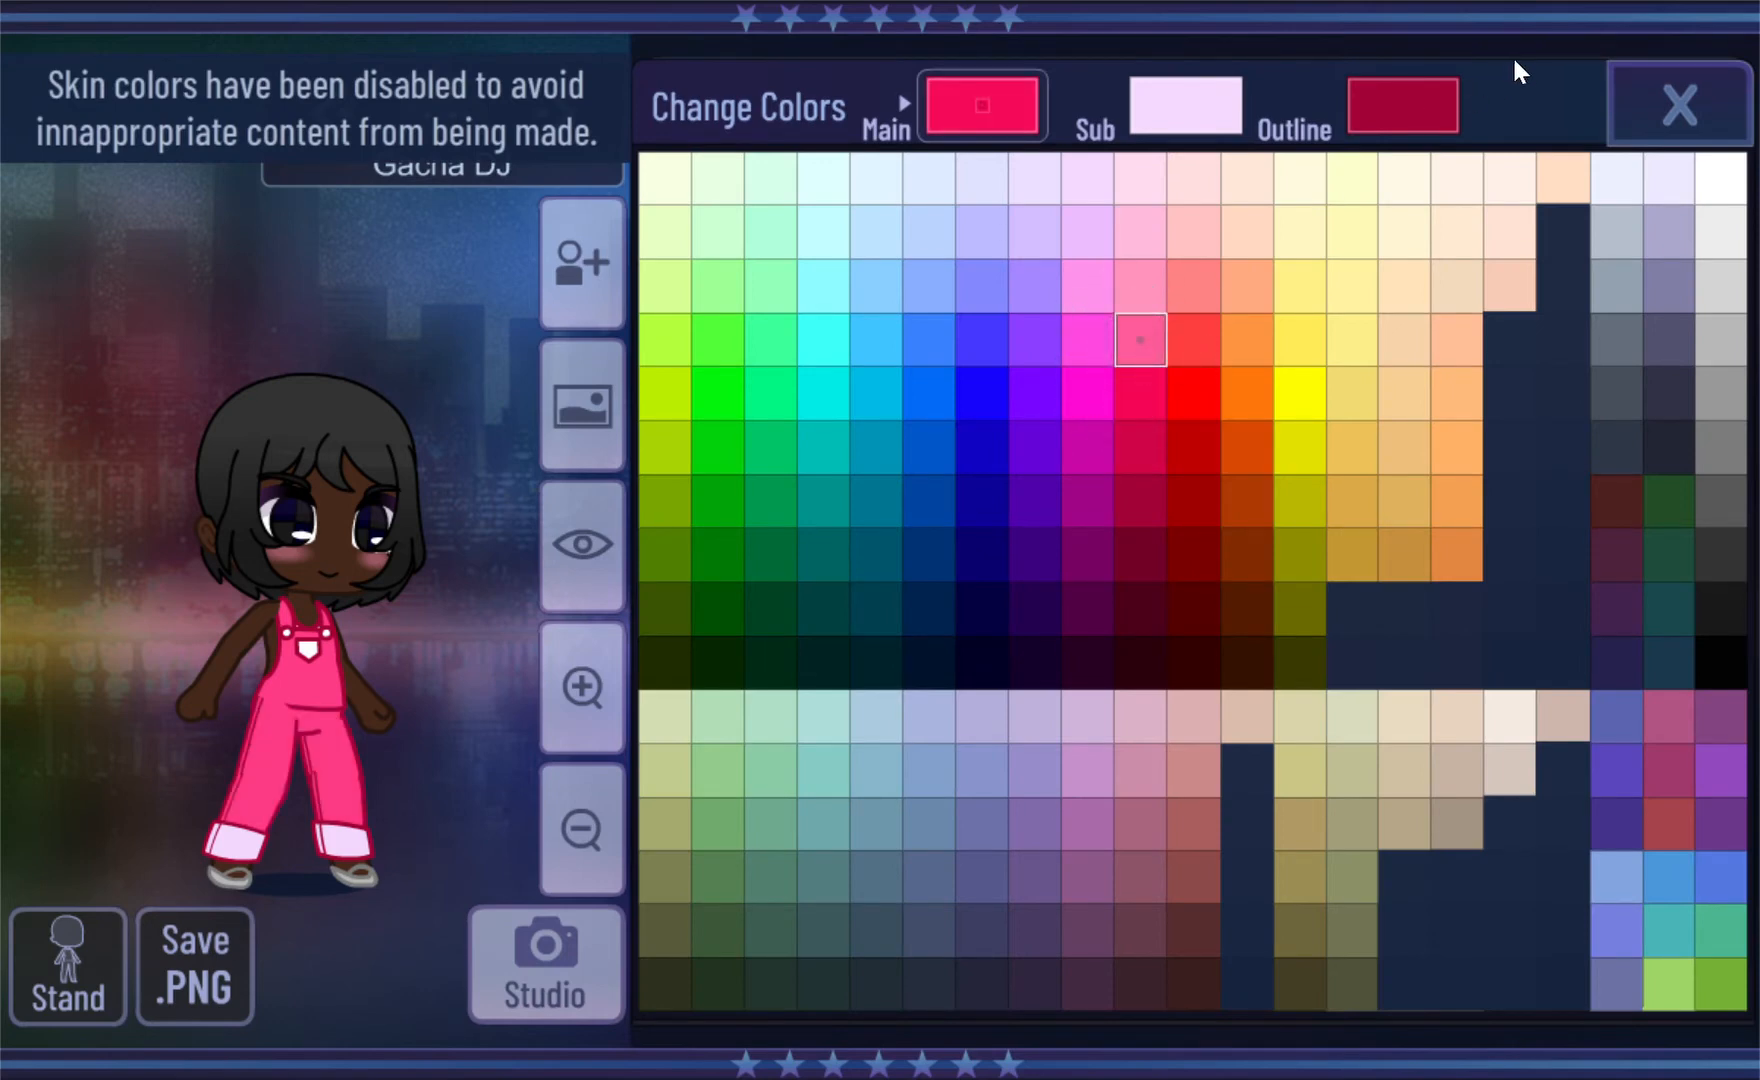
pyautogui.moveTo(1539, 174)
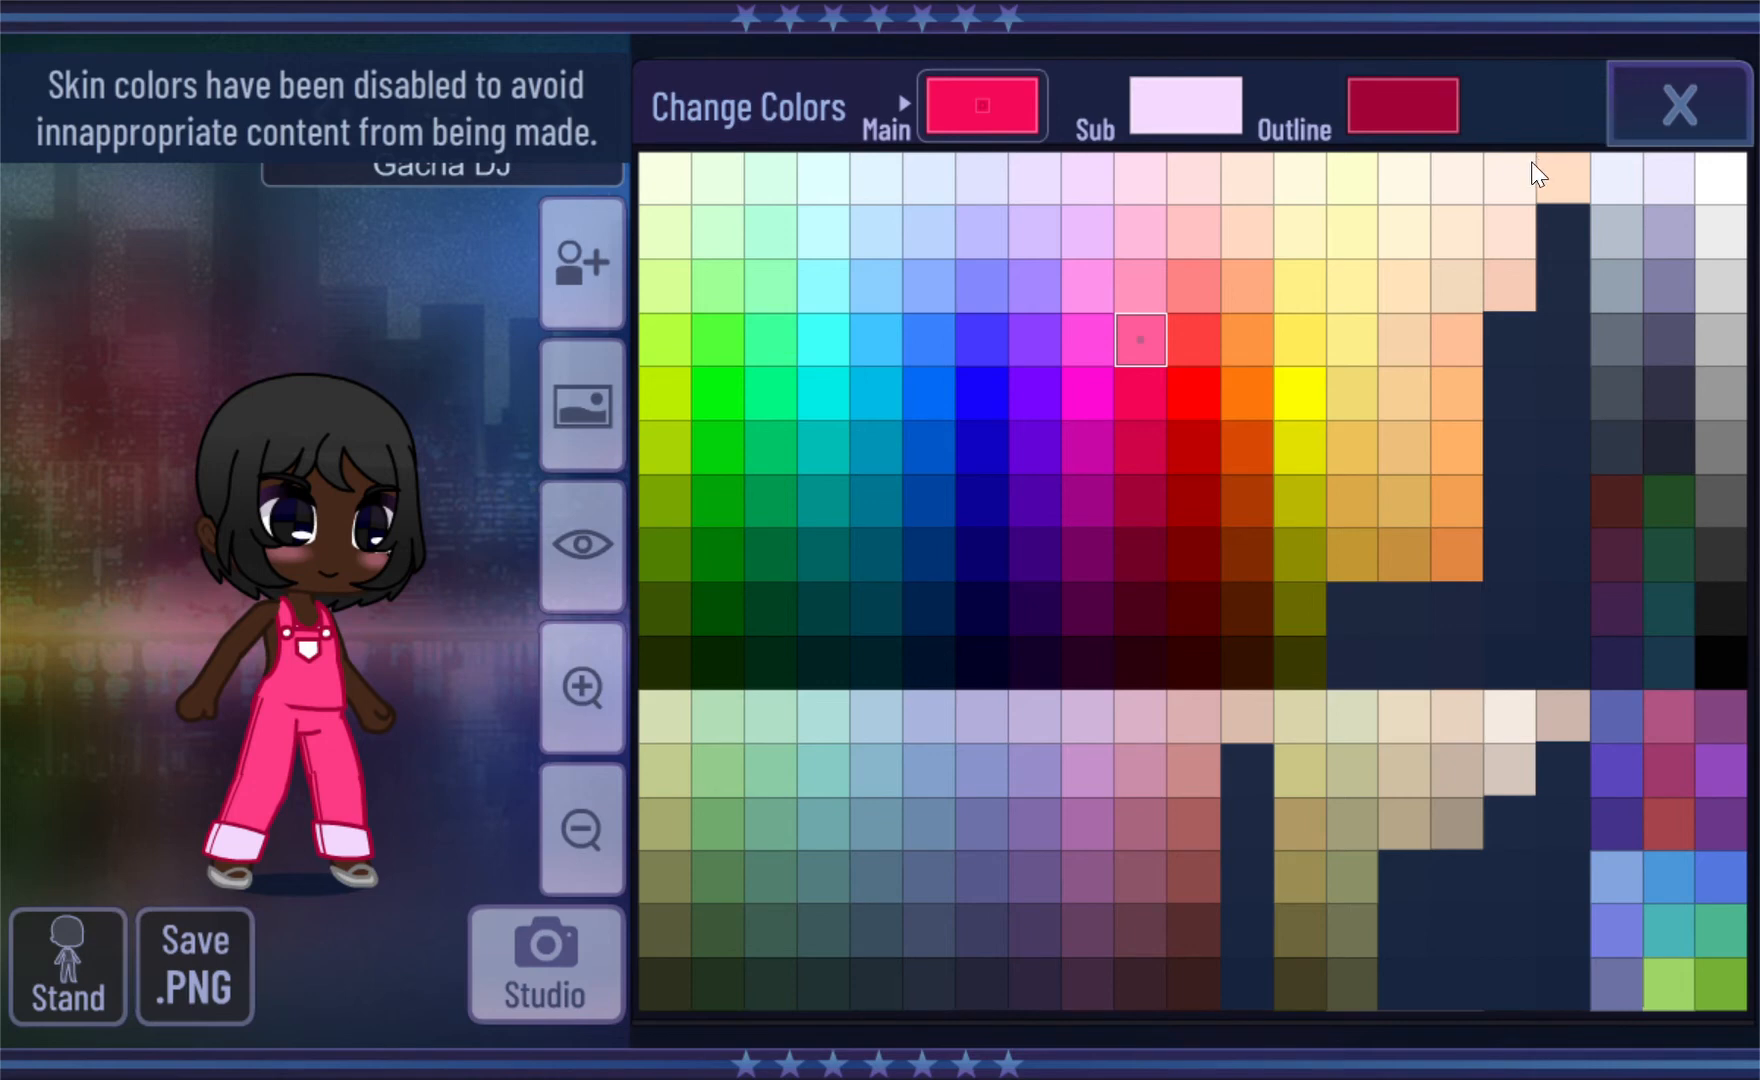
pyautogui.moveTo(1188, 537)
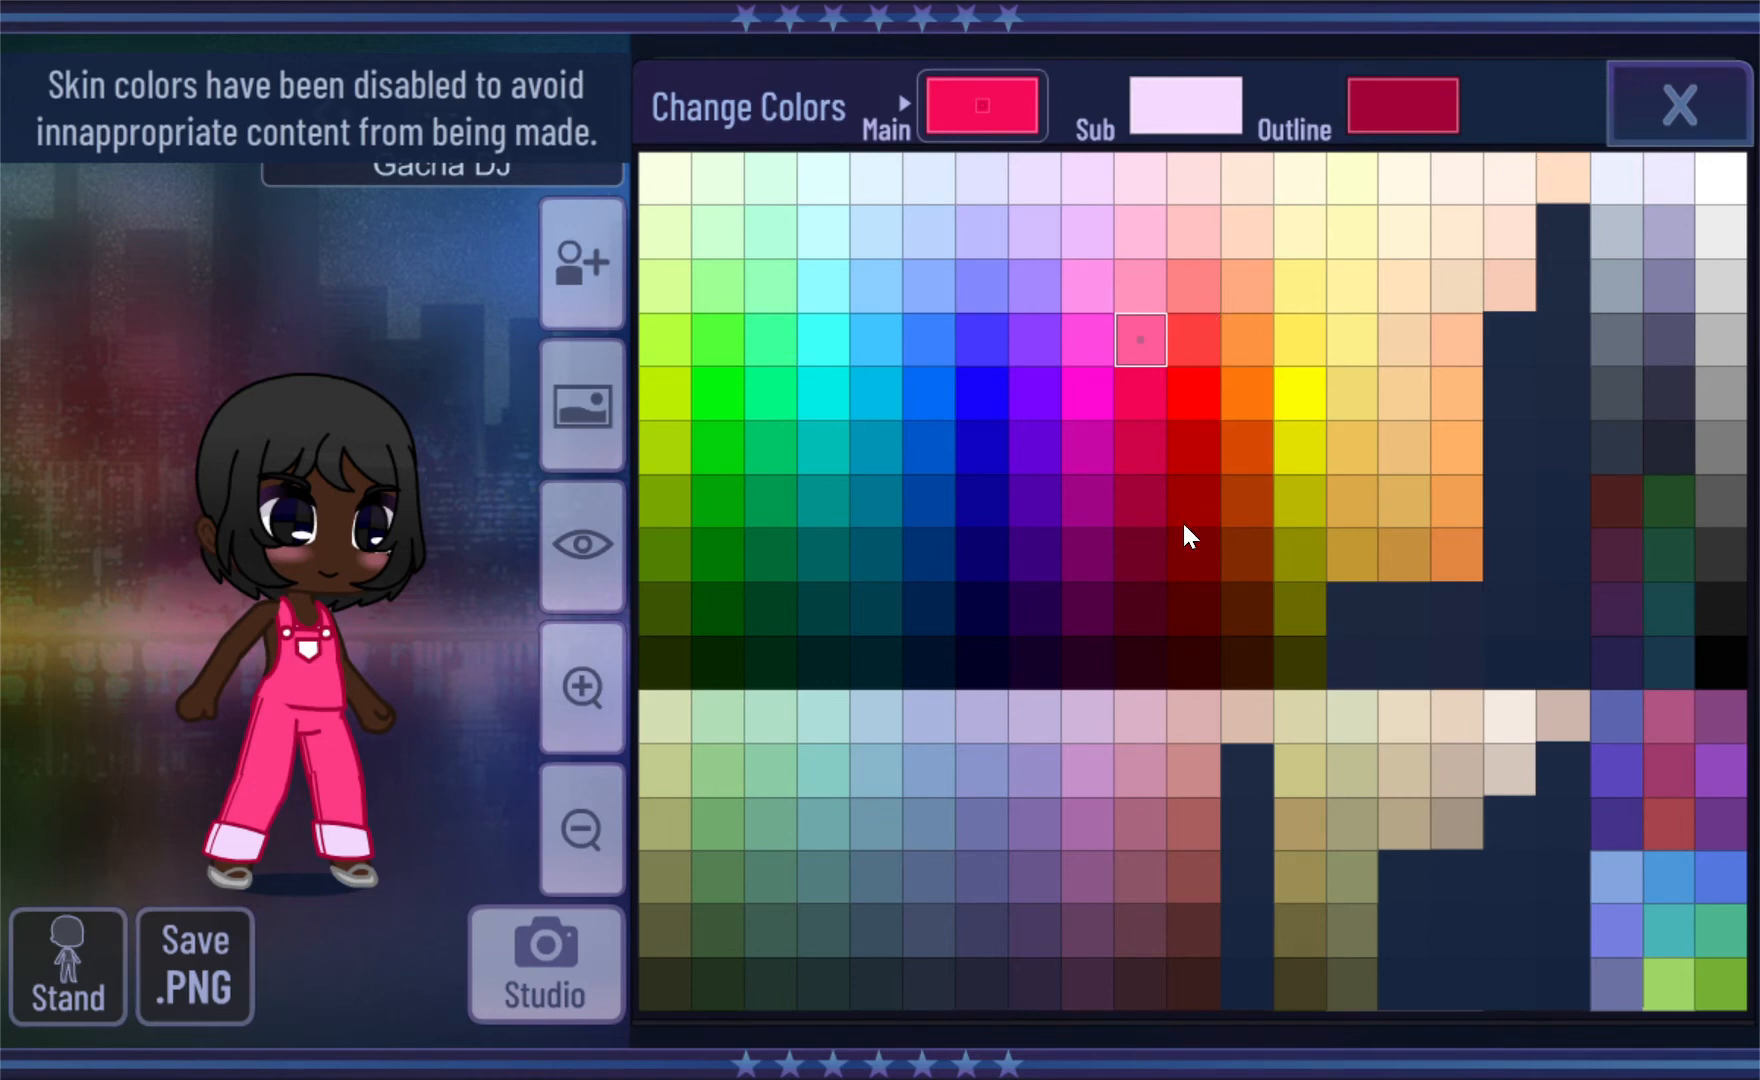
pyautogui.moveTo(1649, 116)
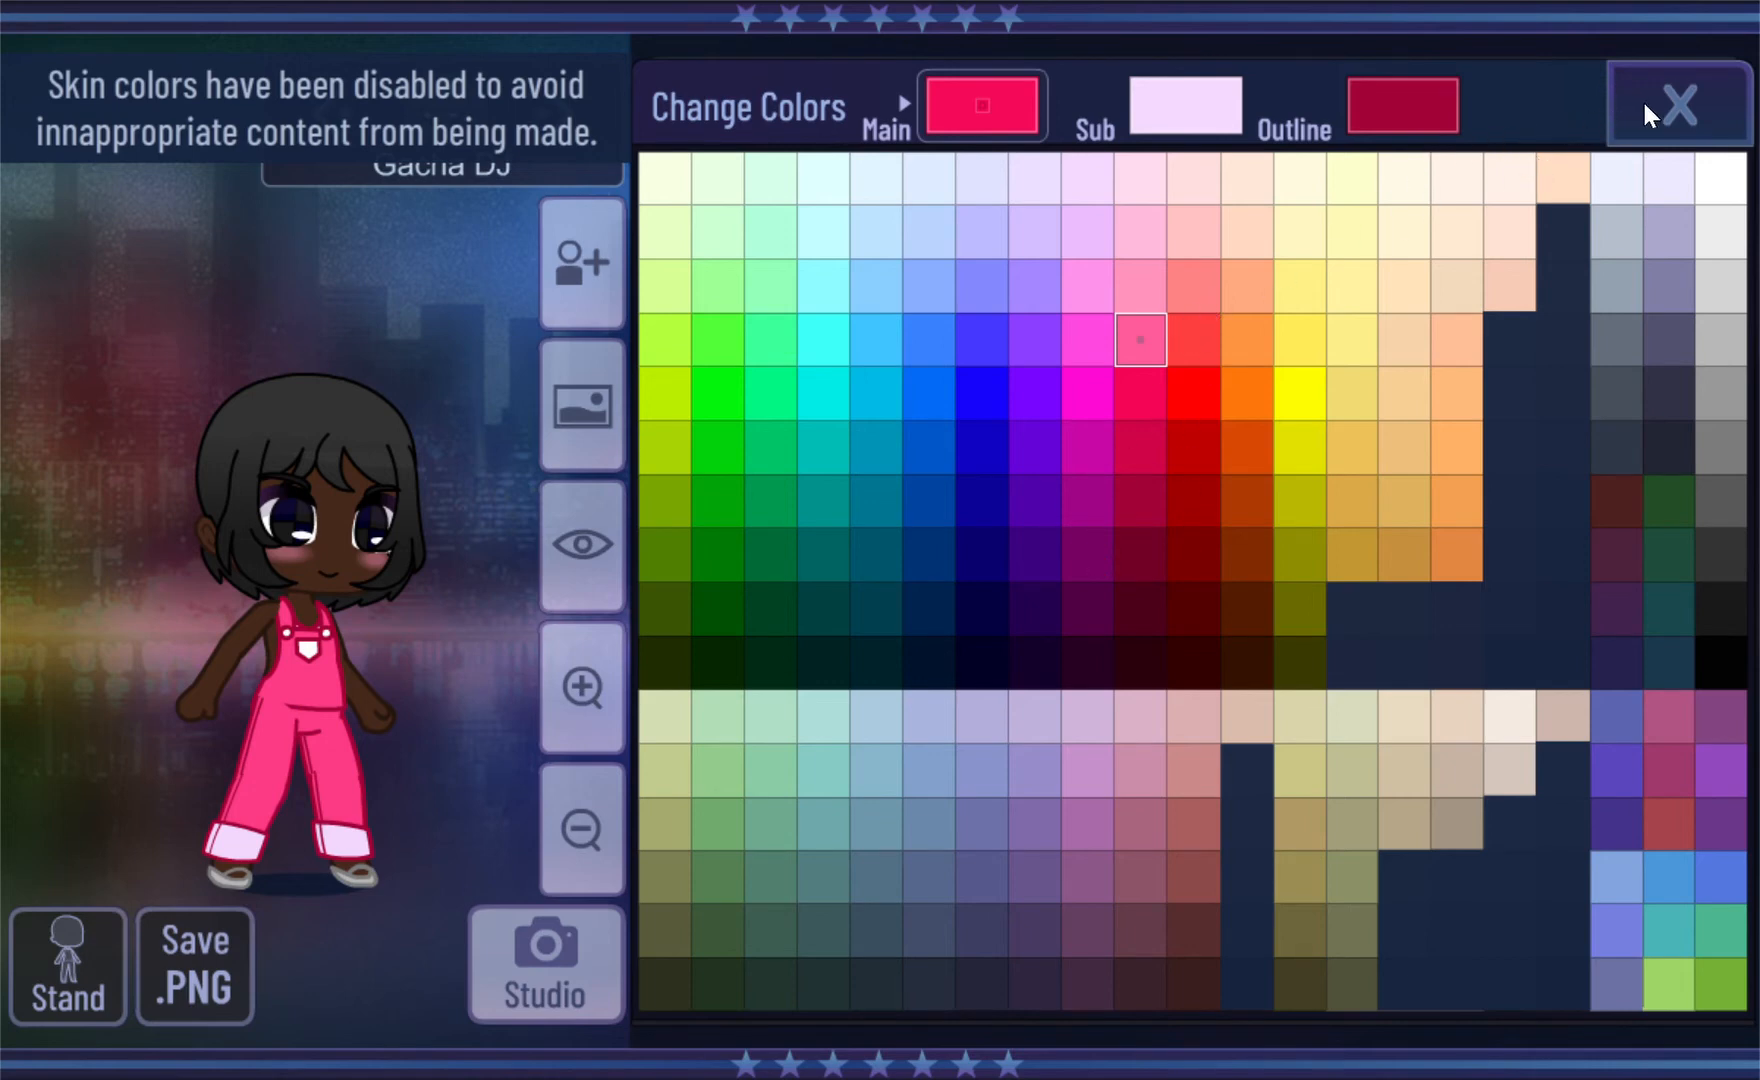
pyautogui.click(1678, 104)
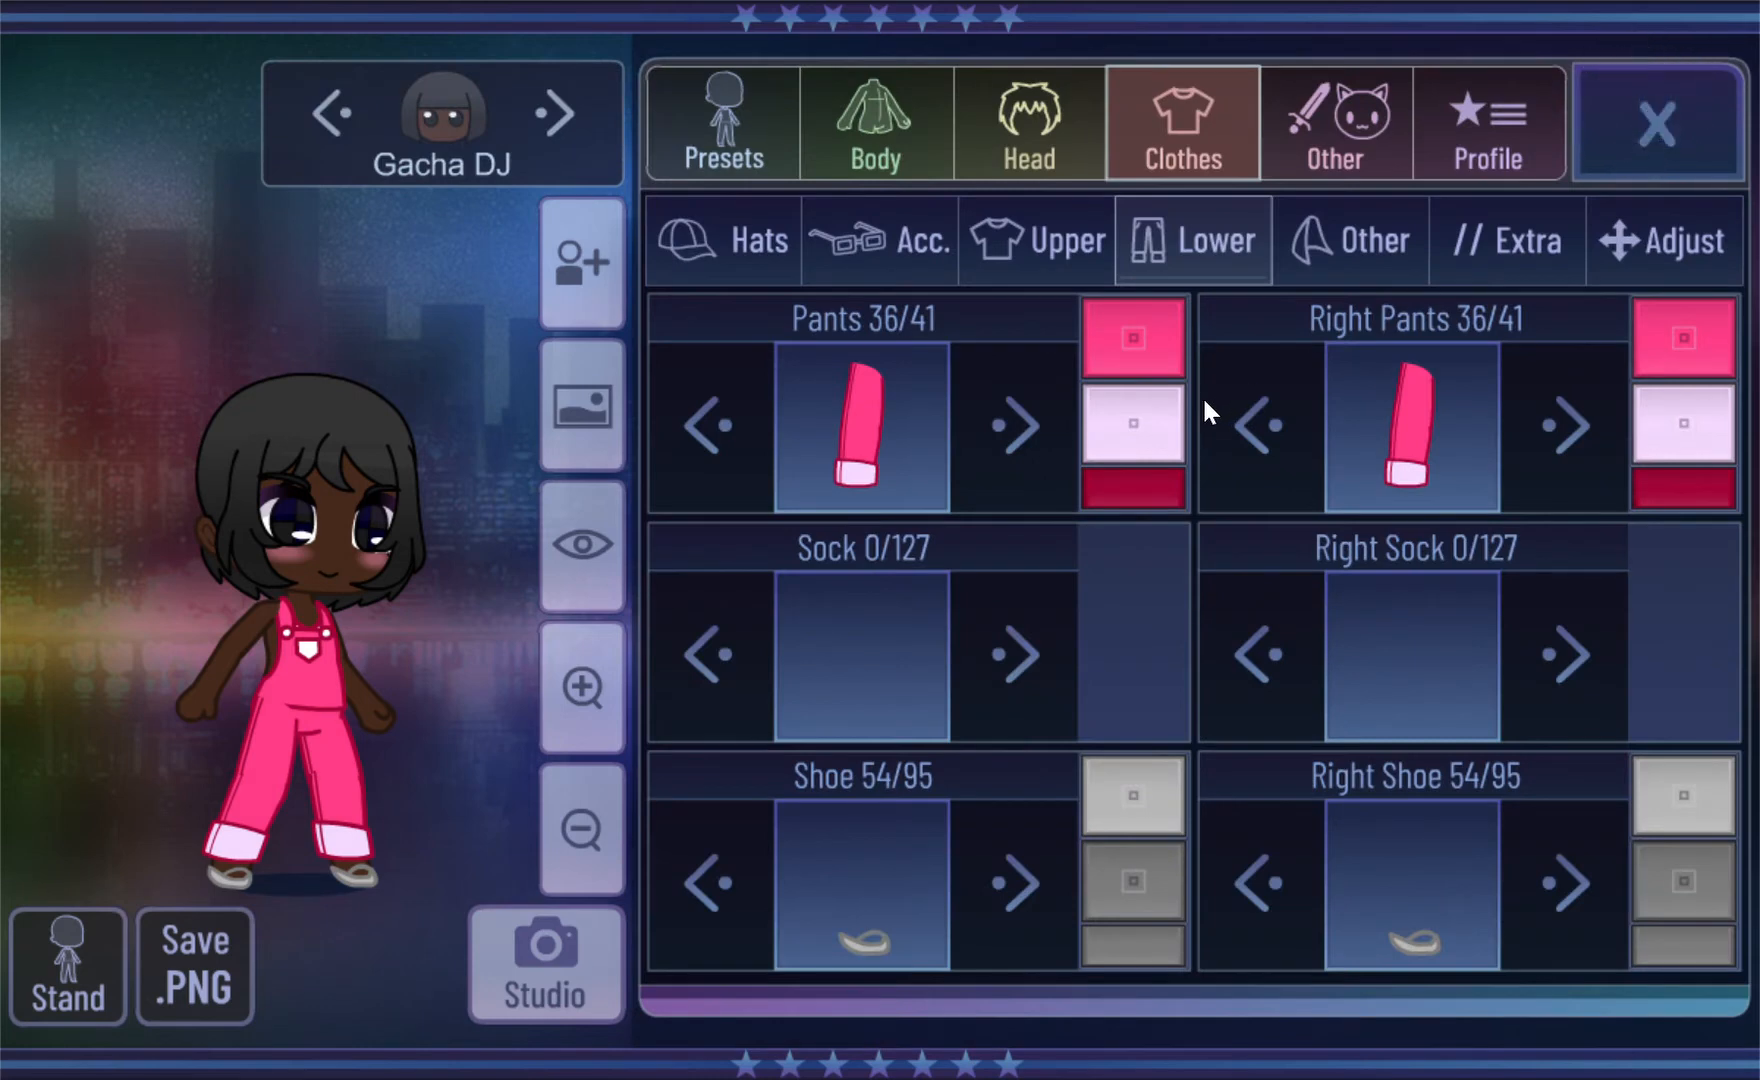
pyautogui.moveTo(1111, 354)
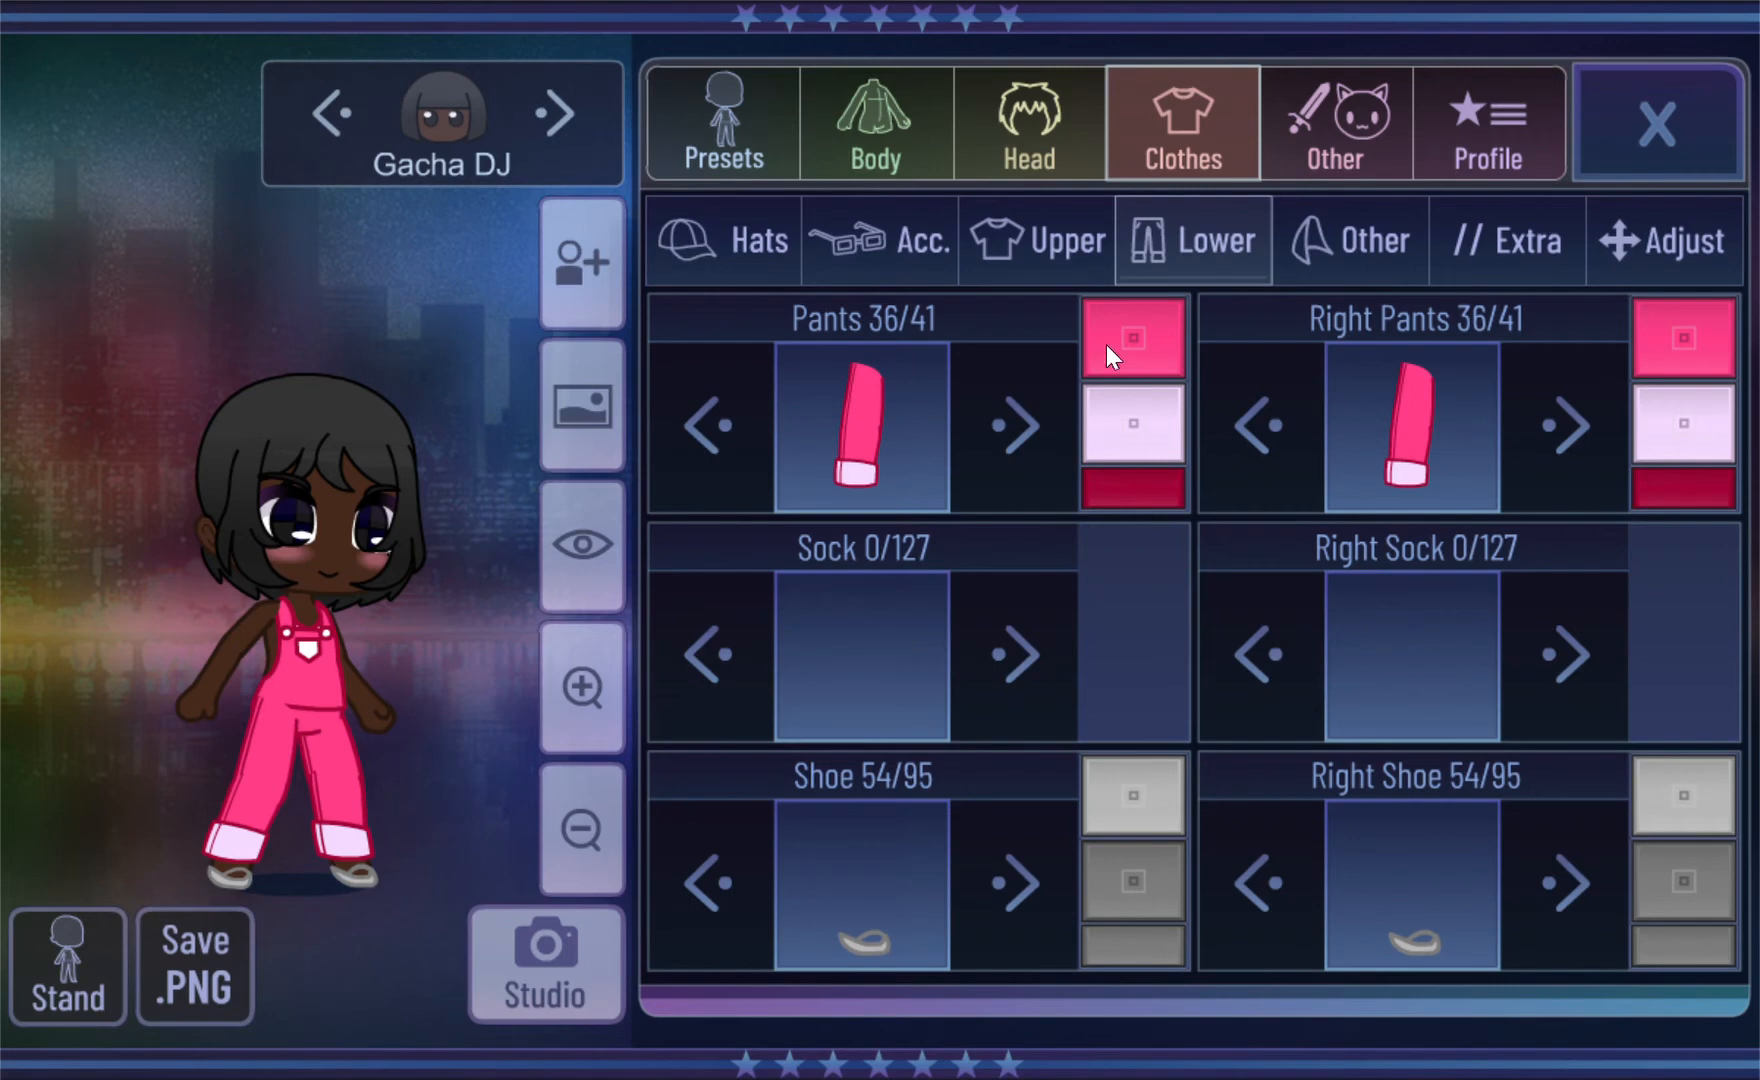
# Step: Recolour the overalls trousers light orange with an orange outline after trying greens
pyautogui.click(1131, 337)
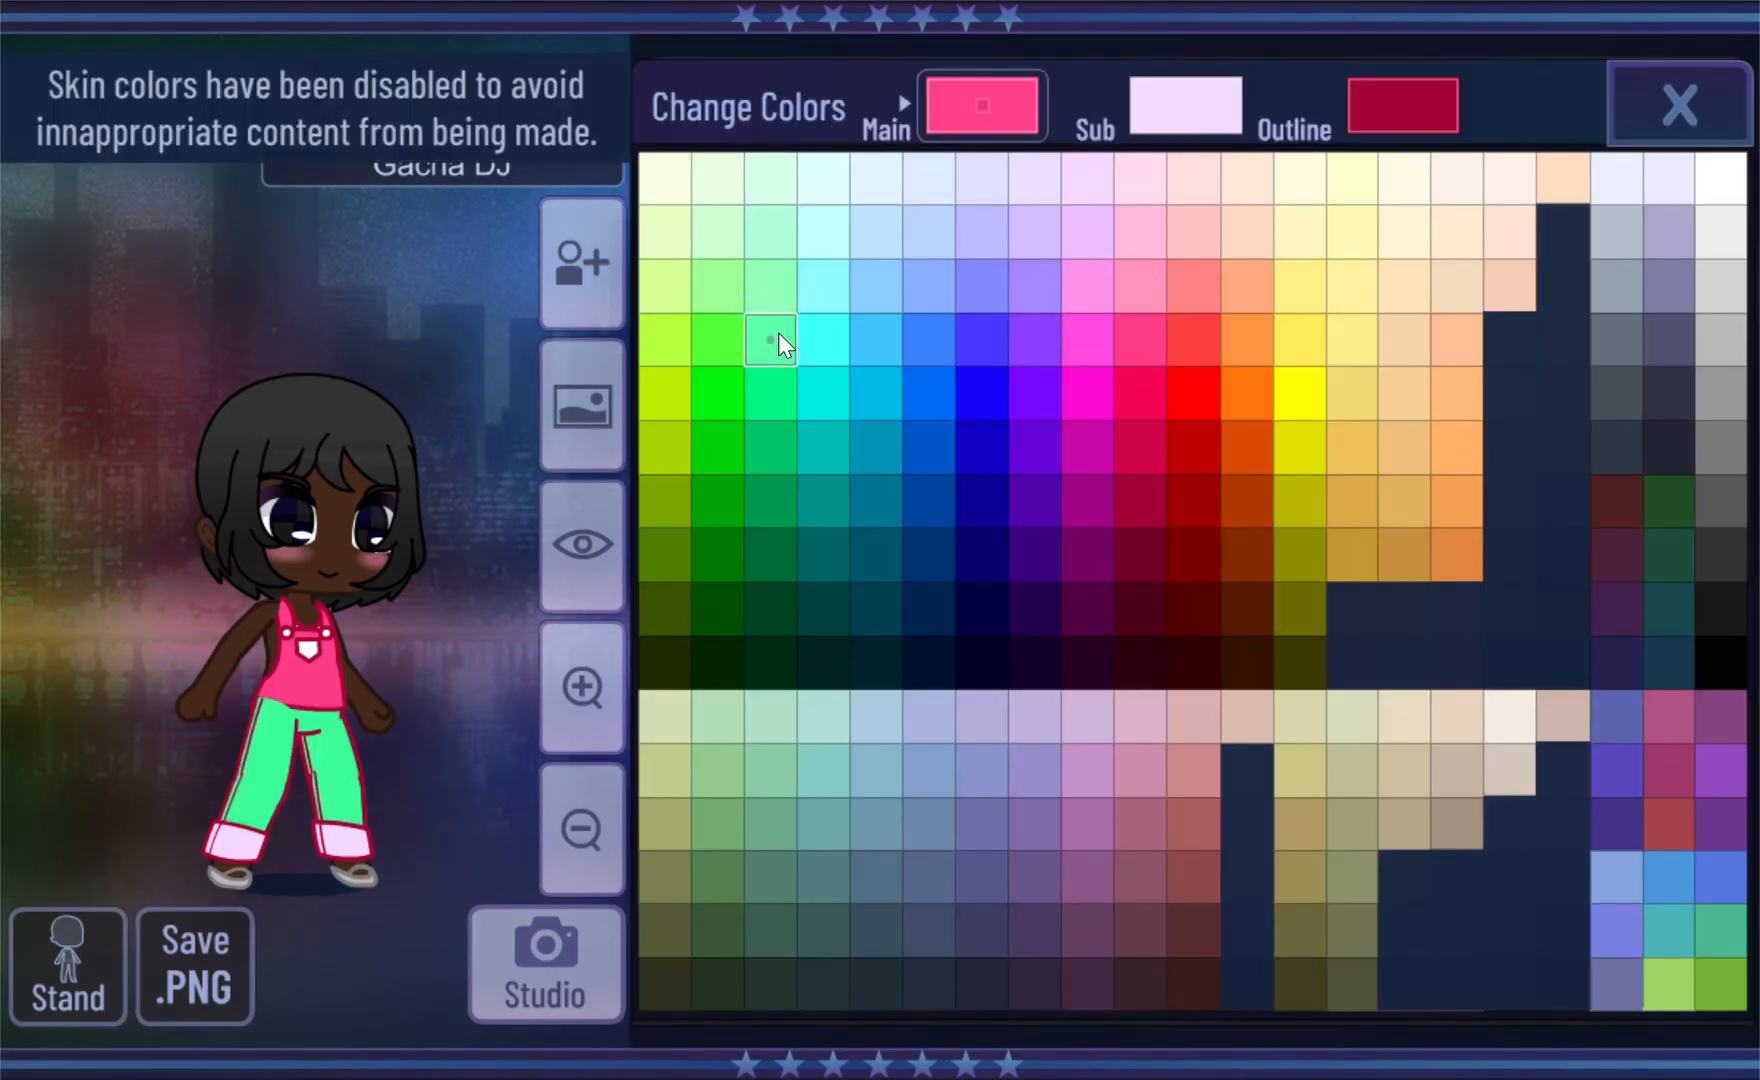
pyautogui.click(771, 290)
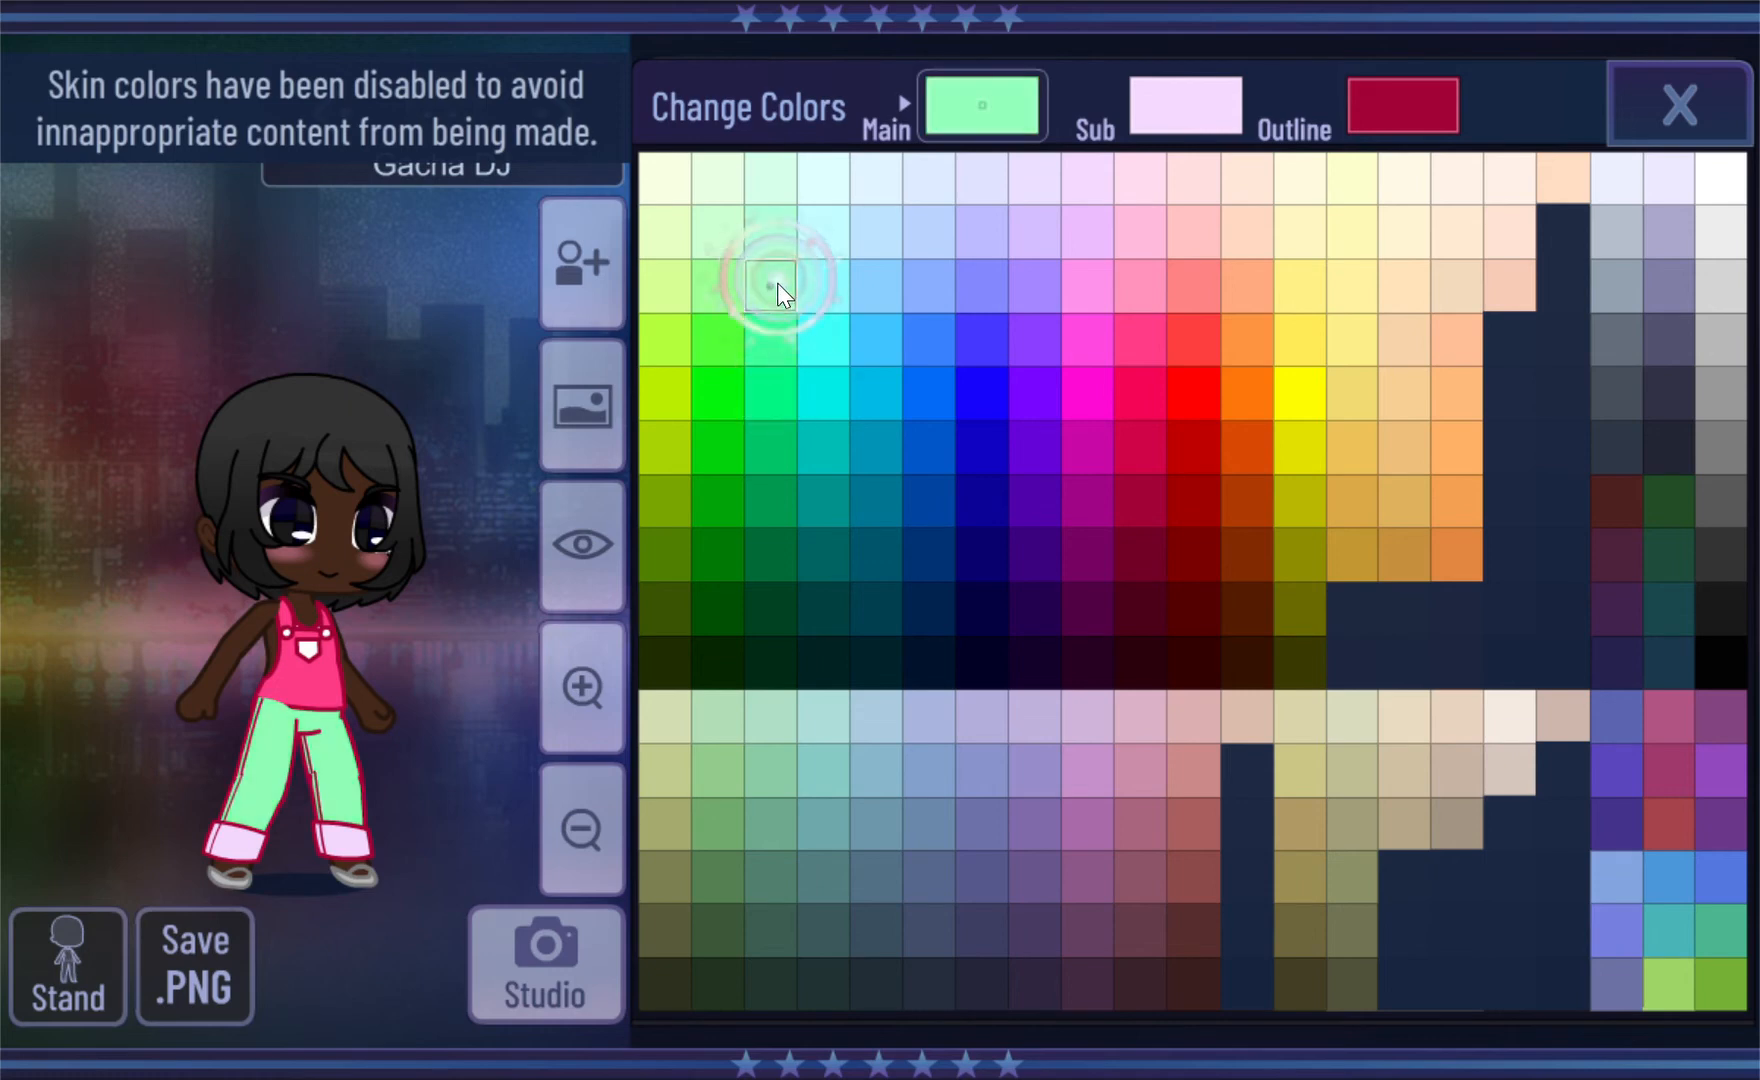
pyautogui.click(1456, 404)
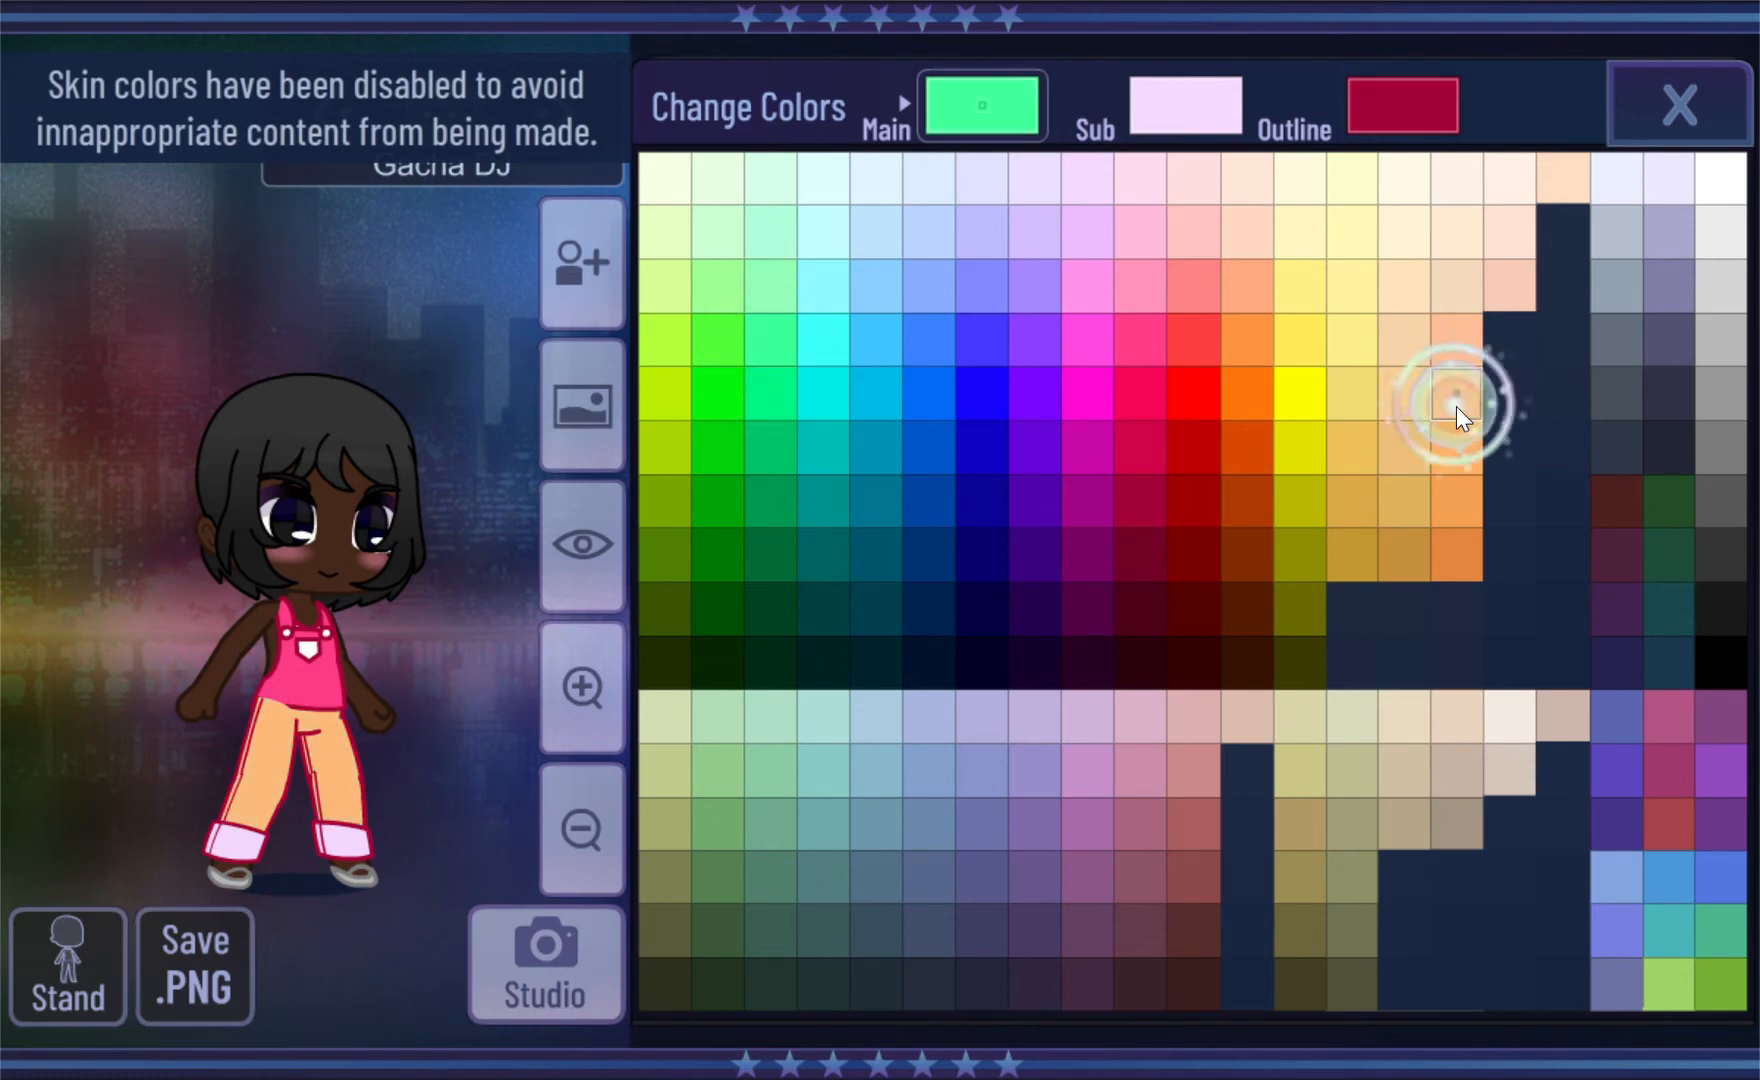
pyautogui.click(1456, 395)
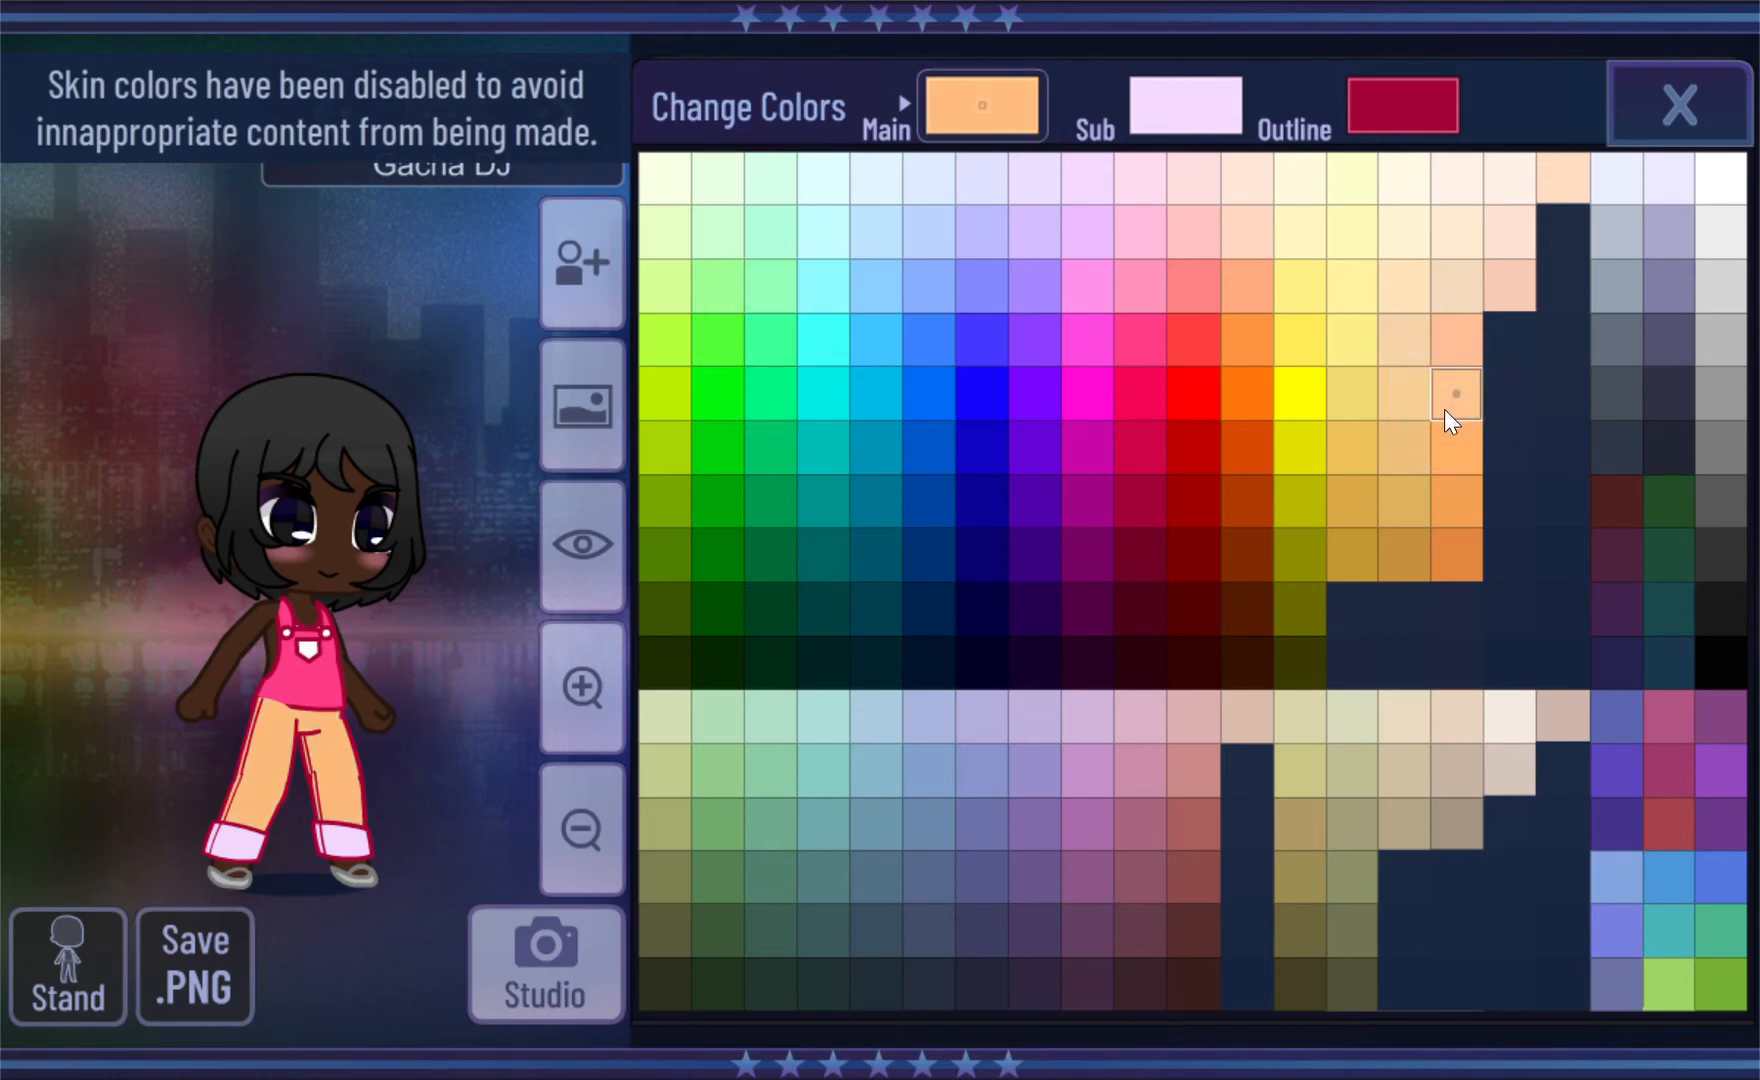
pyautogui.click(1456, 421)
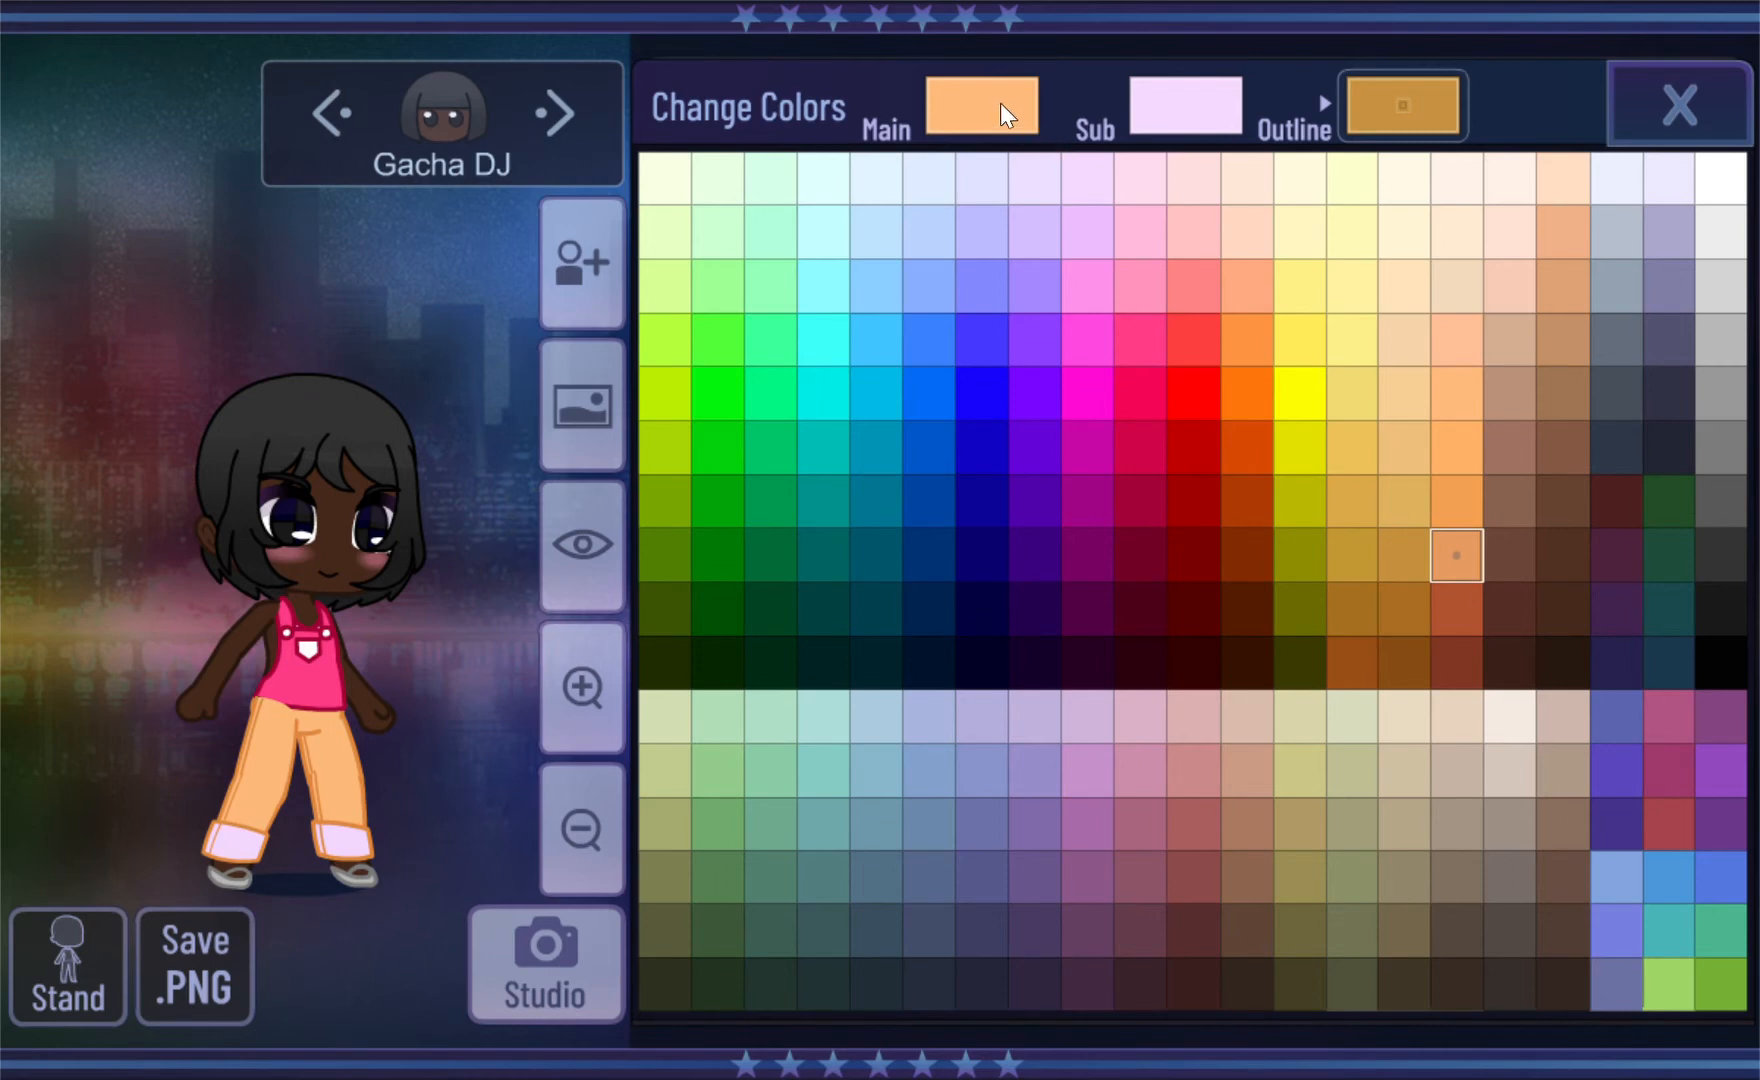
pyautogui.click(1456, 556)
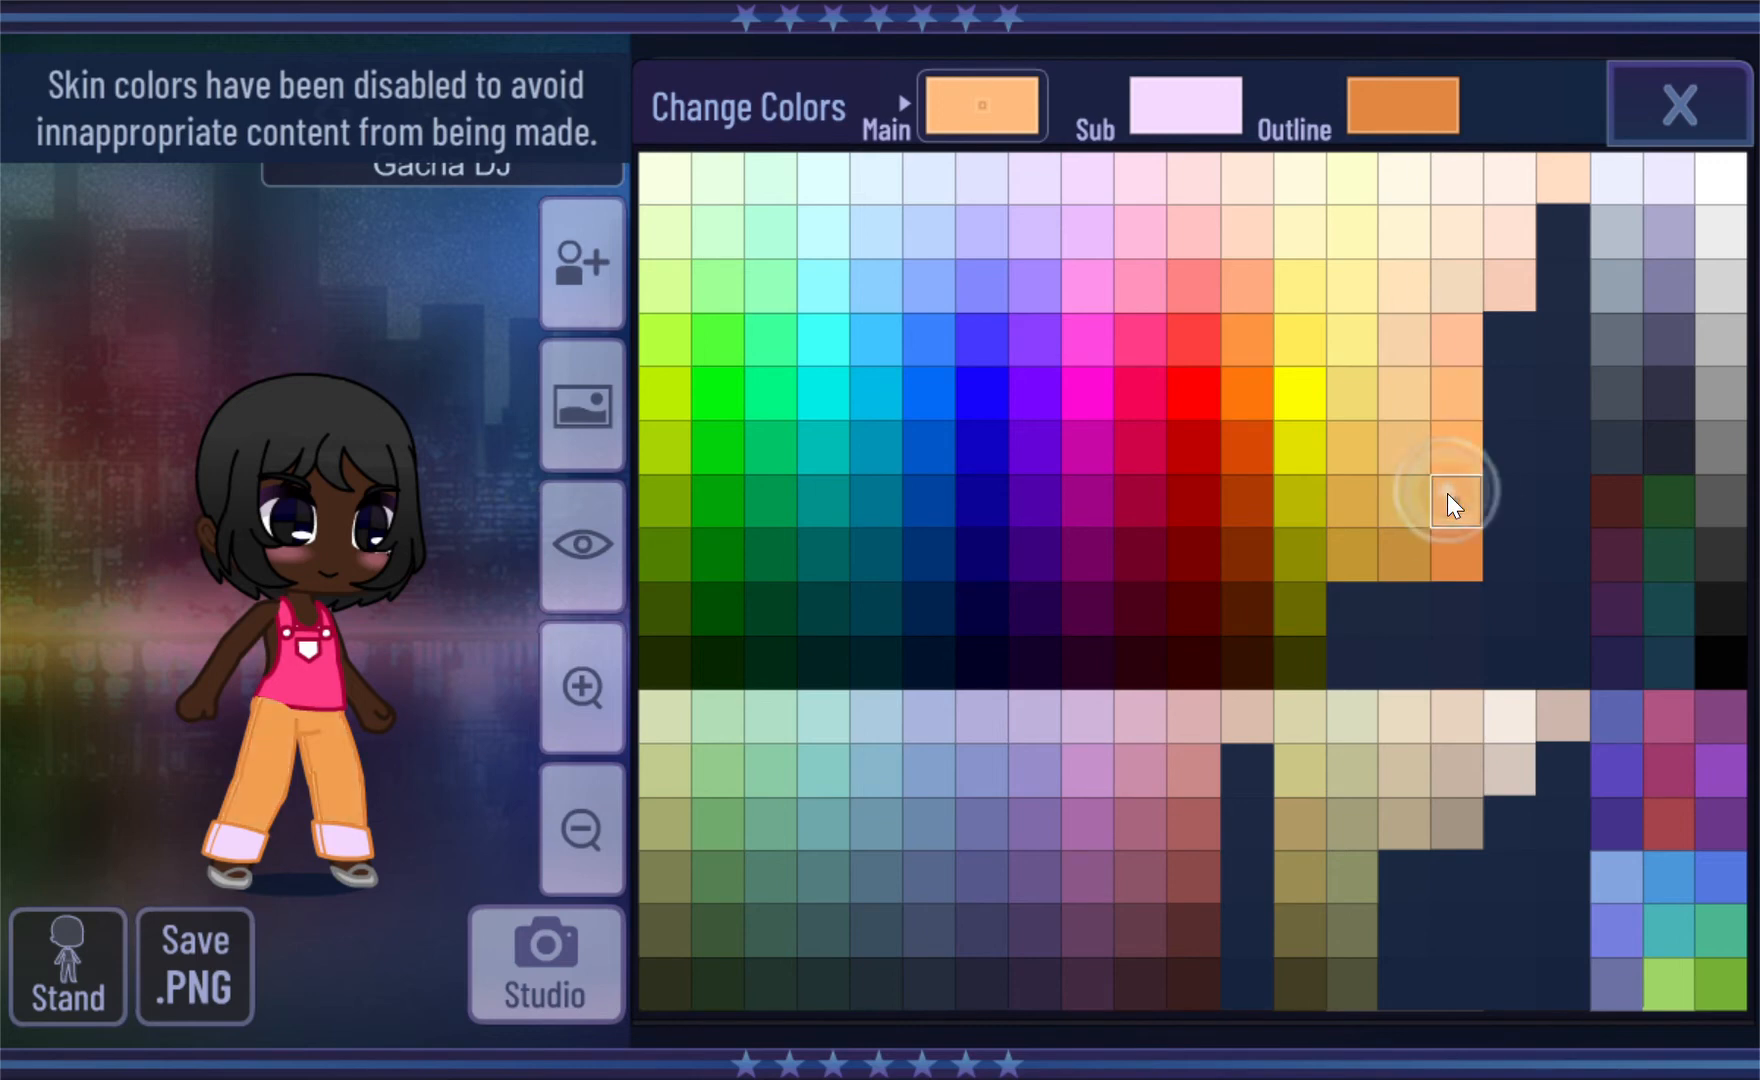
pyautogui.click(1456, 395)
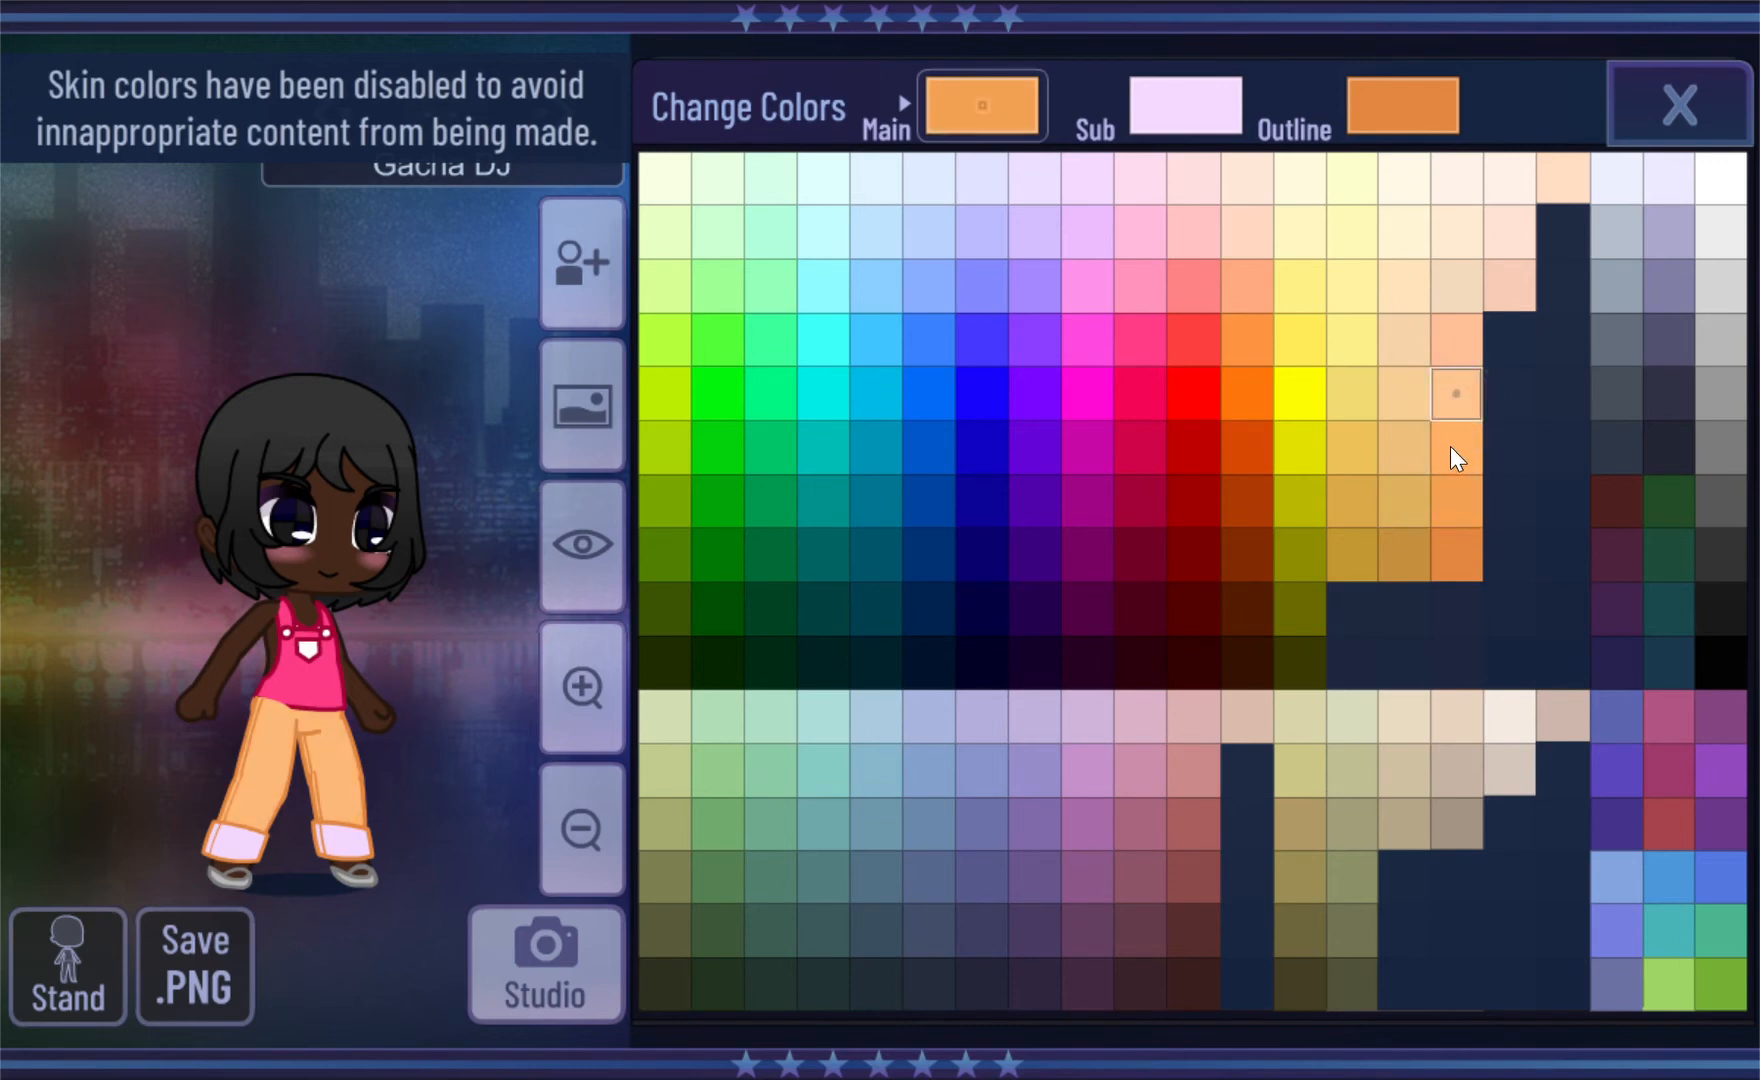
# Step: Recolour the overalls top light orange with a lighter orange outline
pyautogui.click(1677, 104)
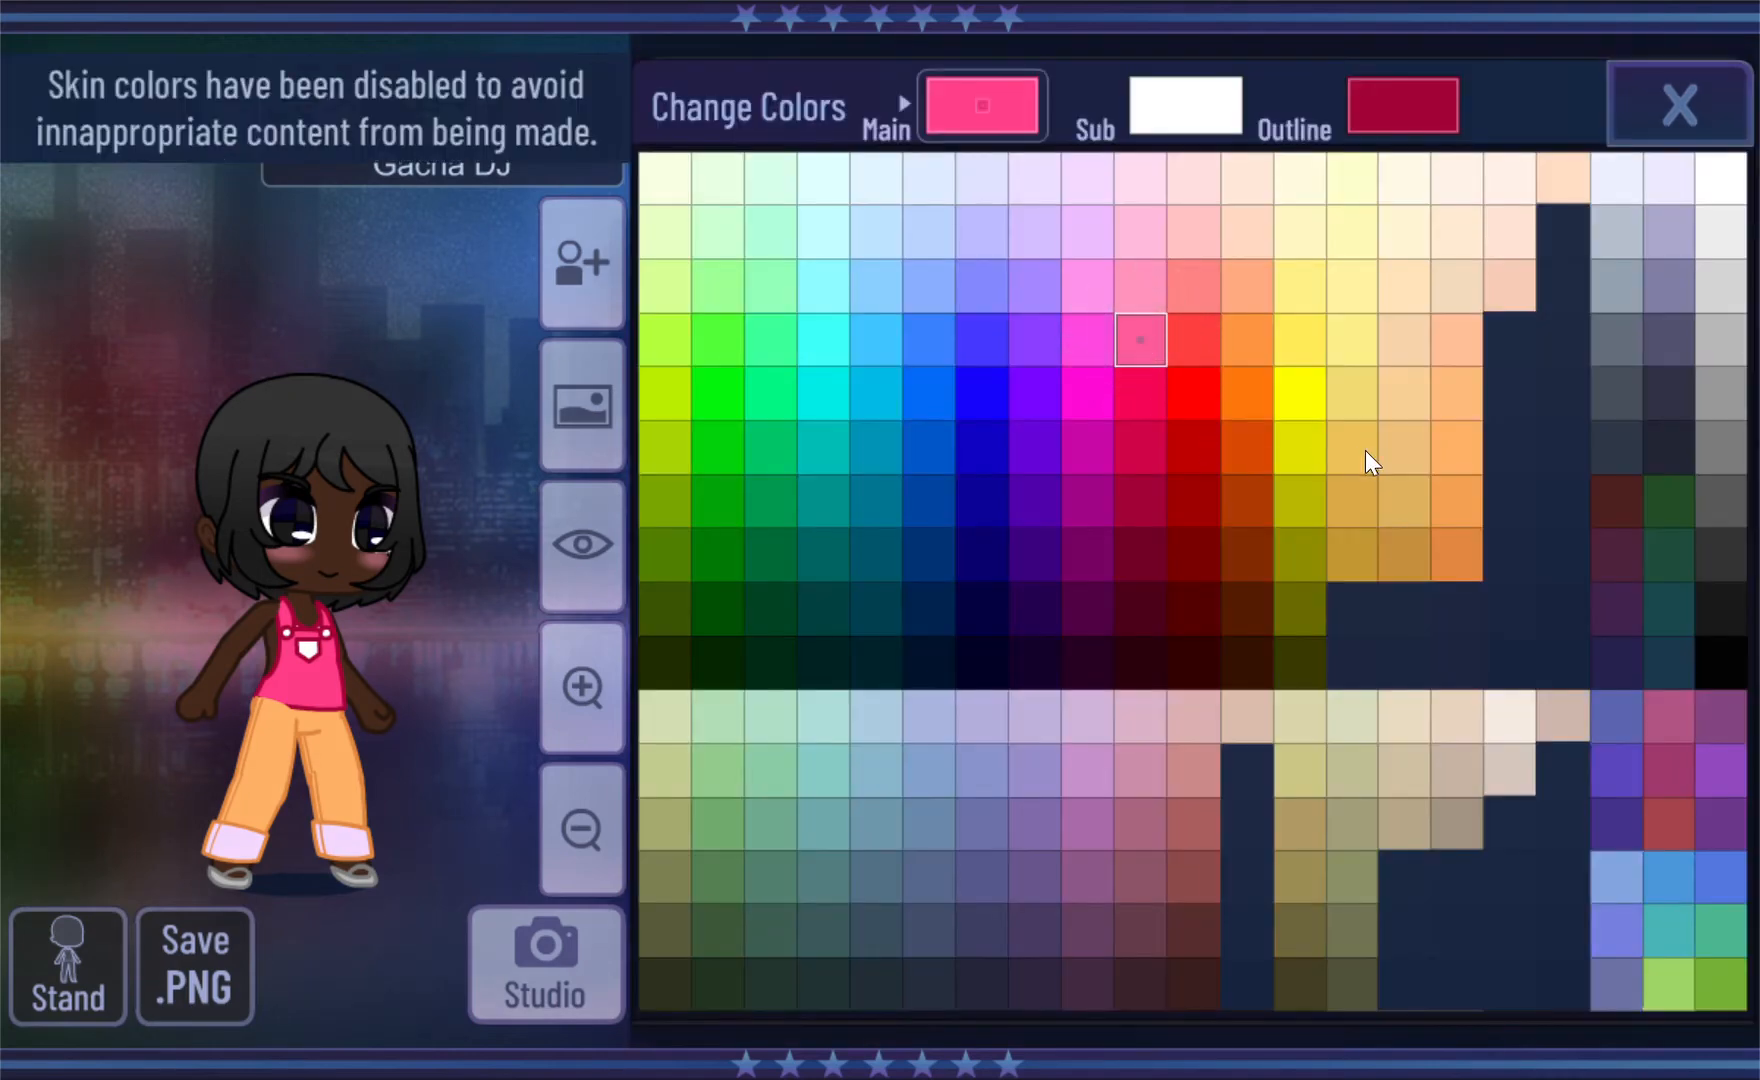
pyautogui.click(1455, 394)
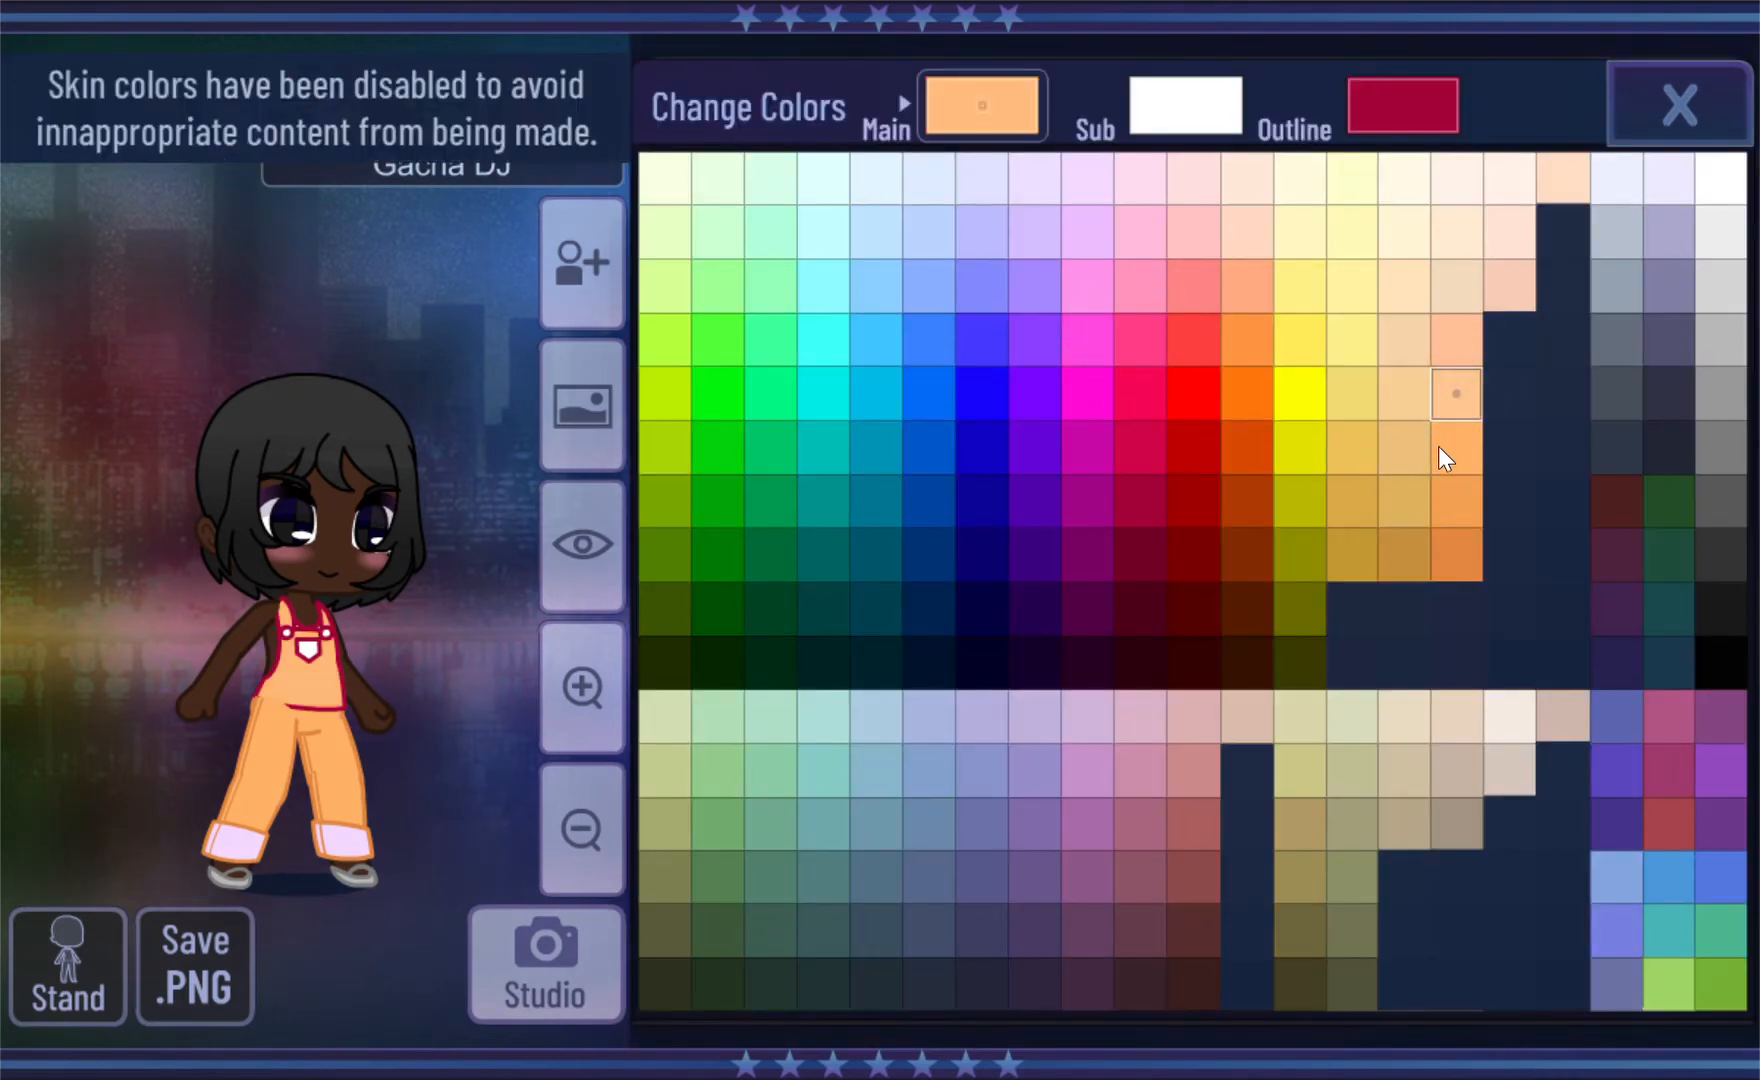
pyautogui.click(1454, 438)
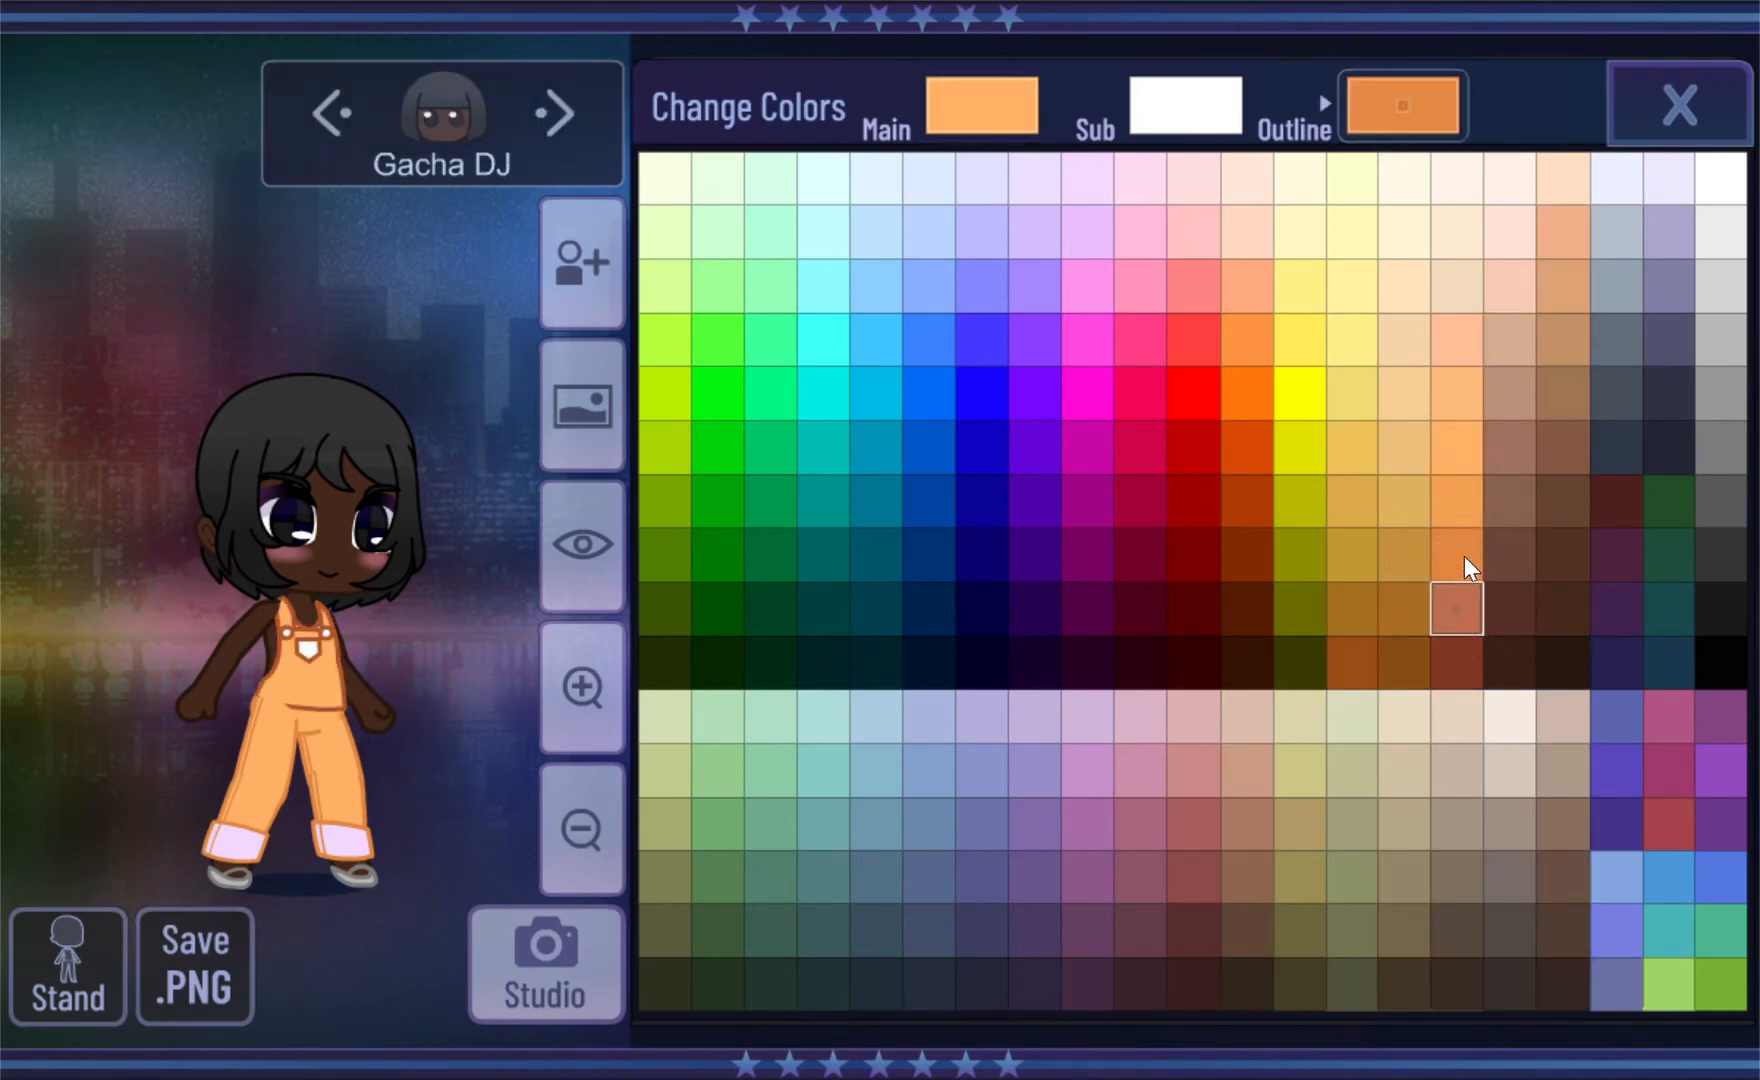
pyautogui.click(1456, 556)
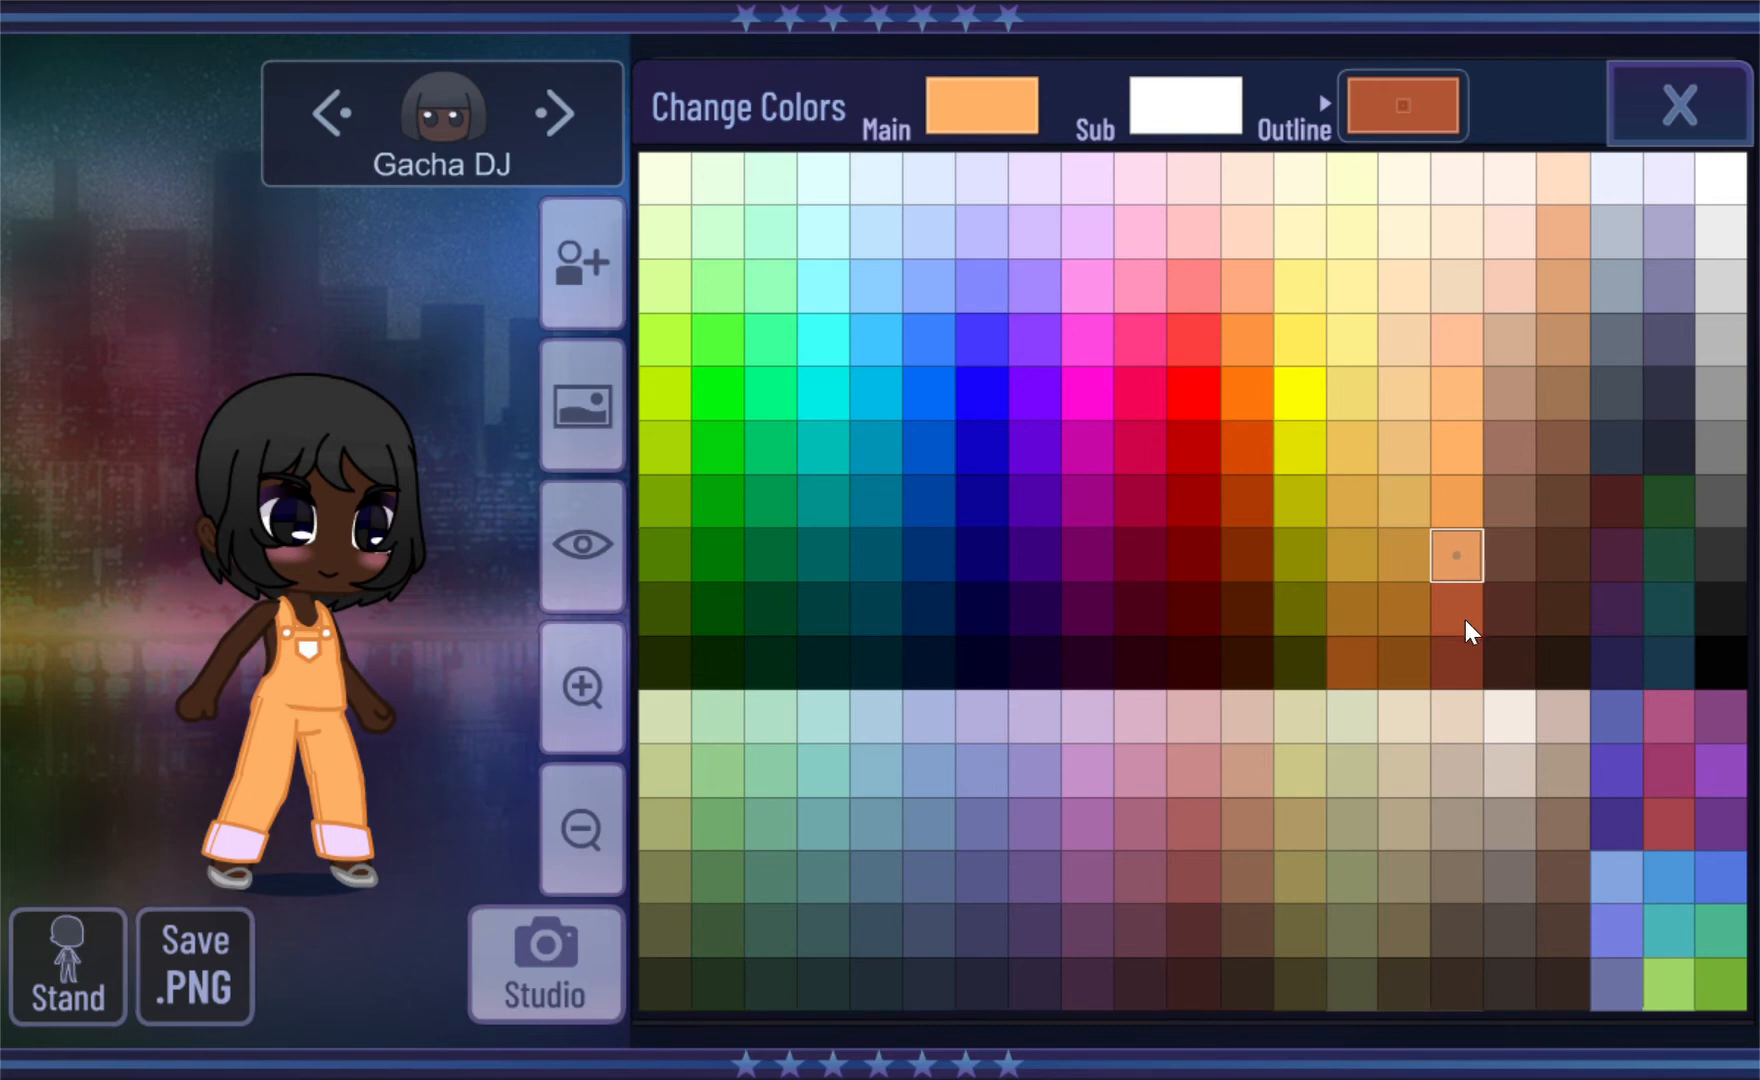
pyautogui.click(1456, 606)
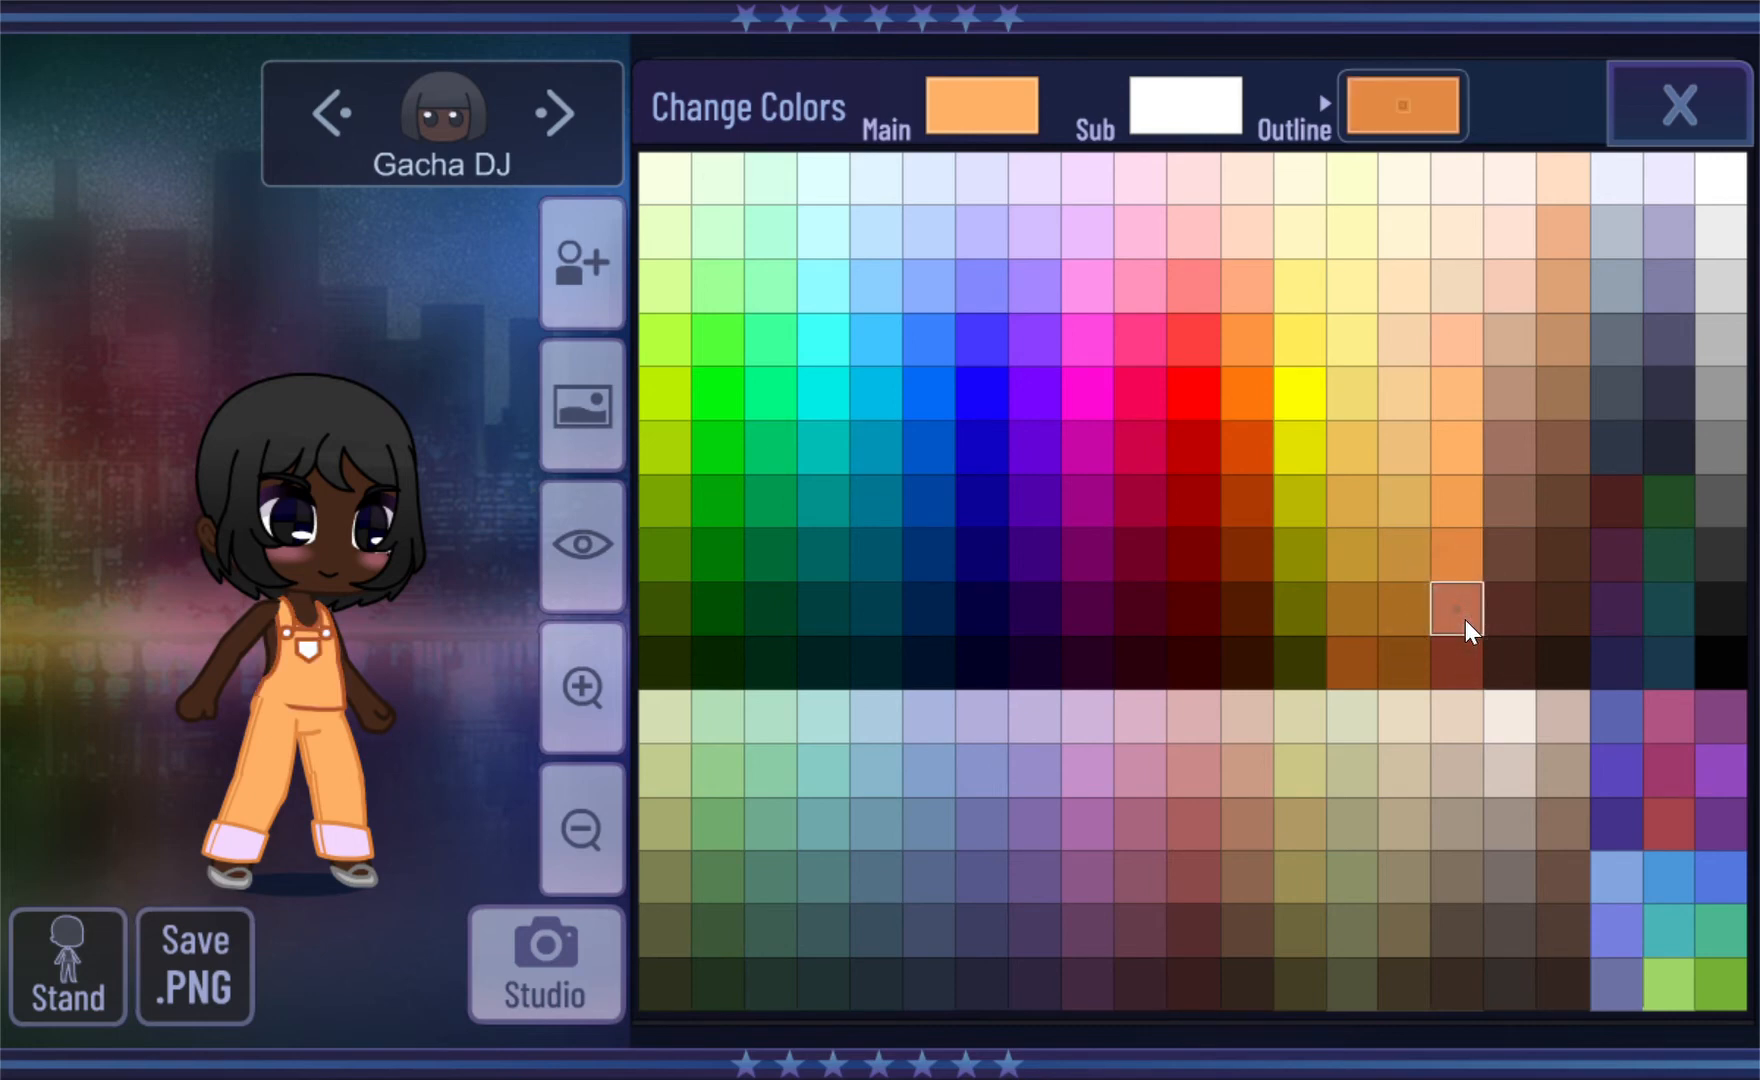
pyautogui.click(1675, 104)
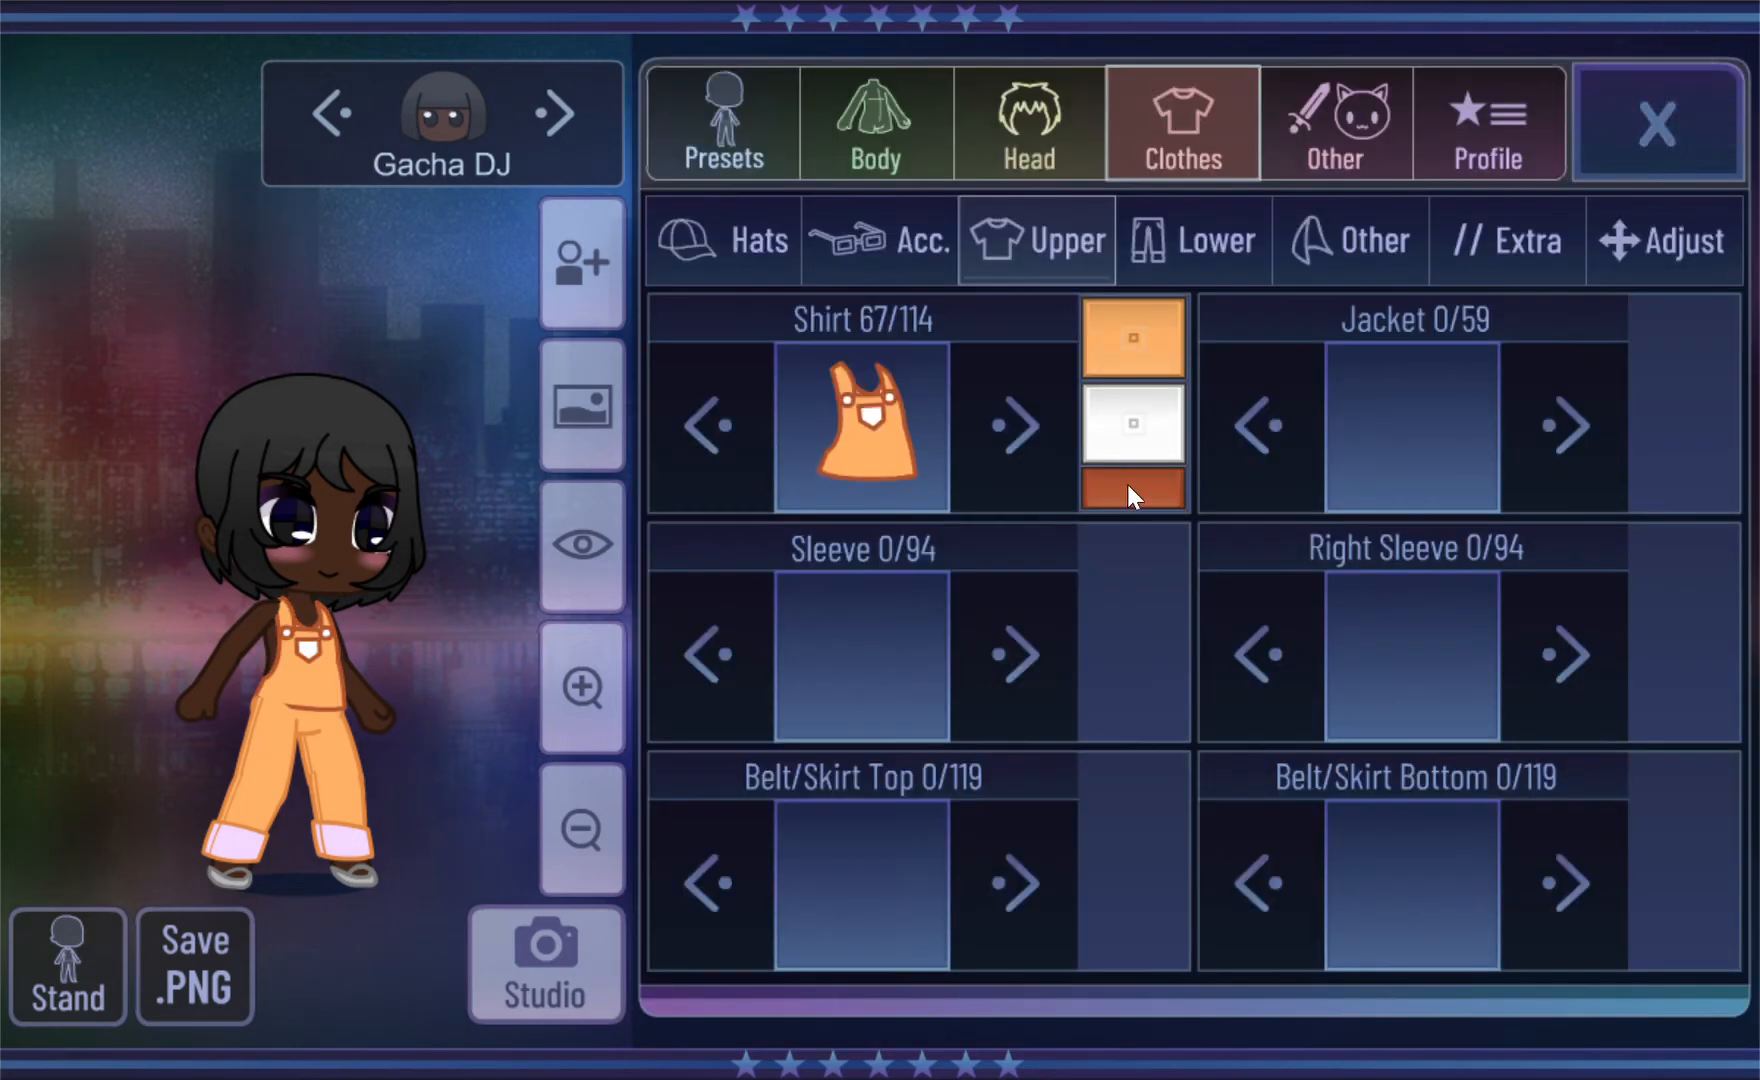
# Step: Check the trousers outline palette and Head options, then show the Upper settings with Shirt 67
pyautogui.click(1191, 240)
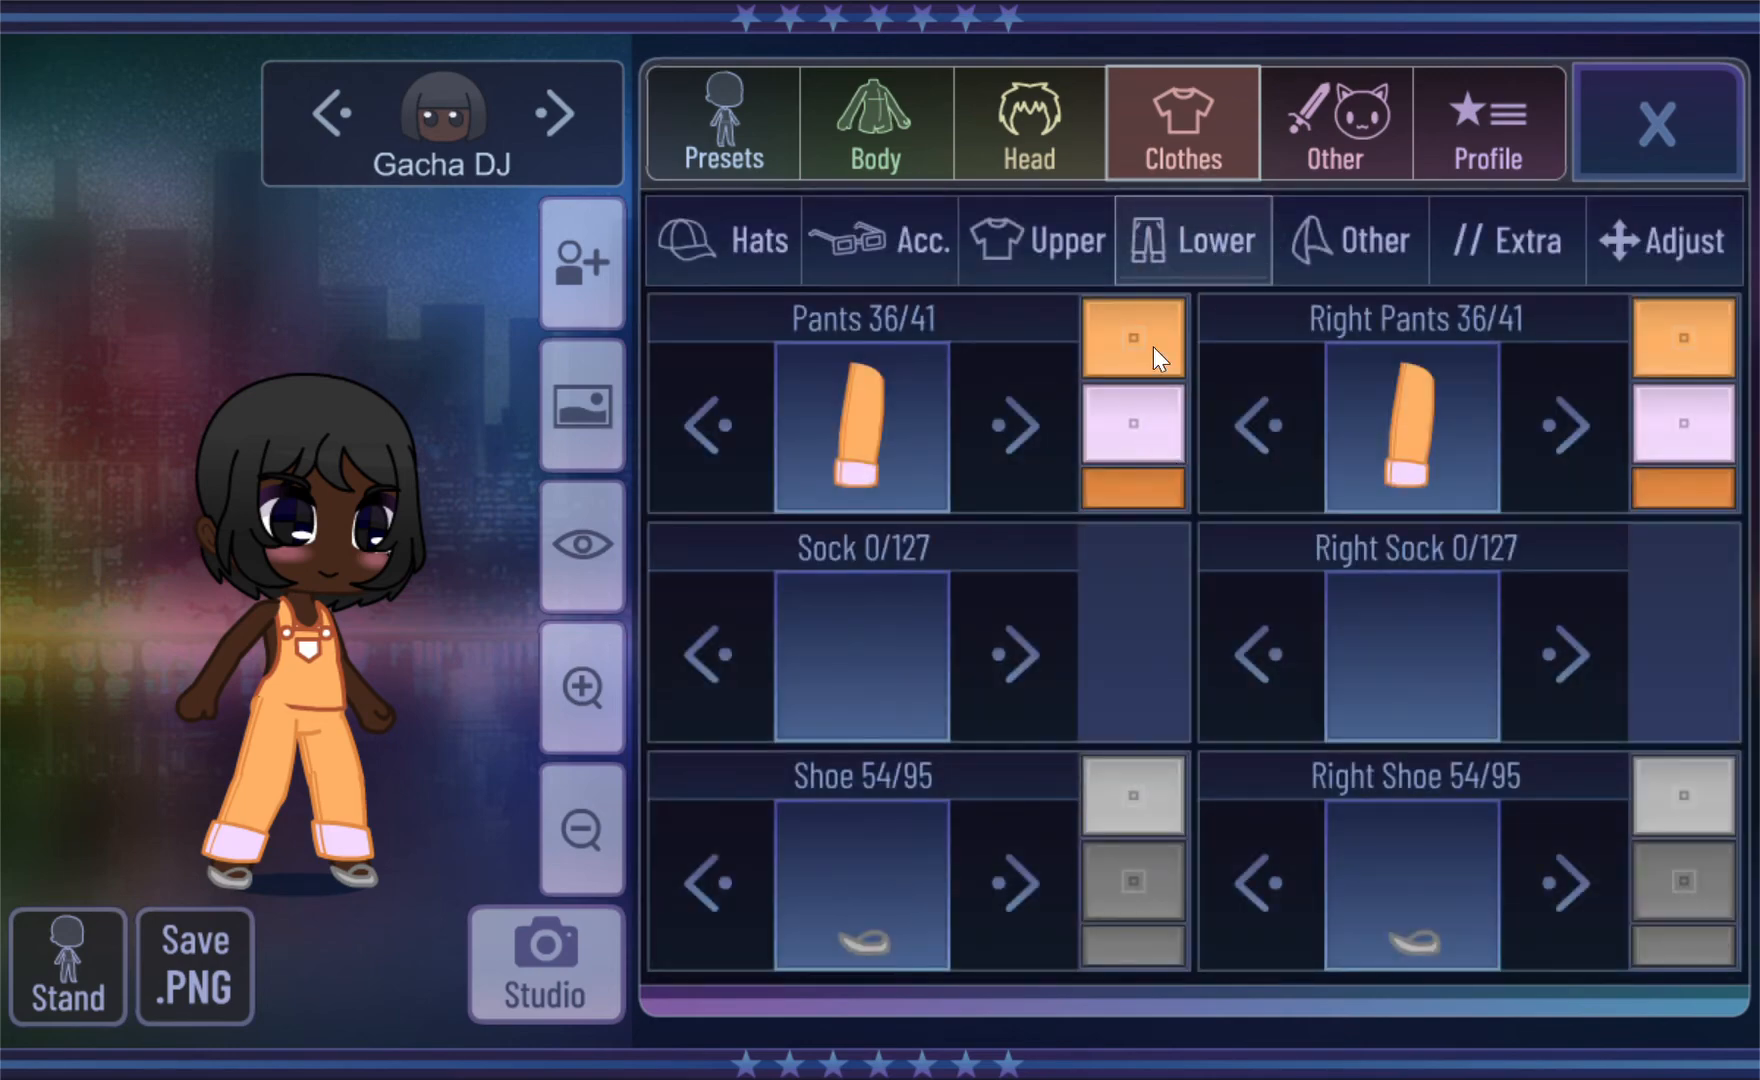
pyautogui.click(1130, 333)
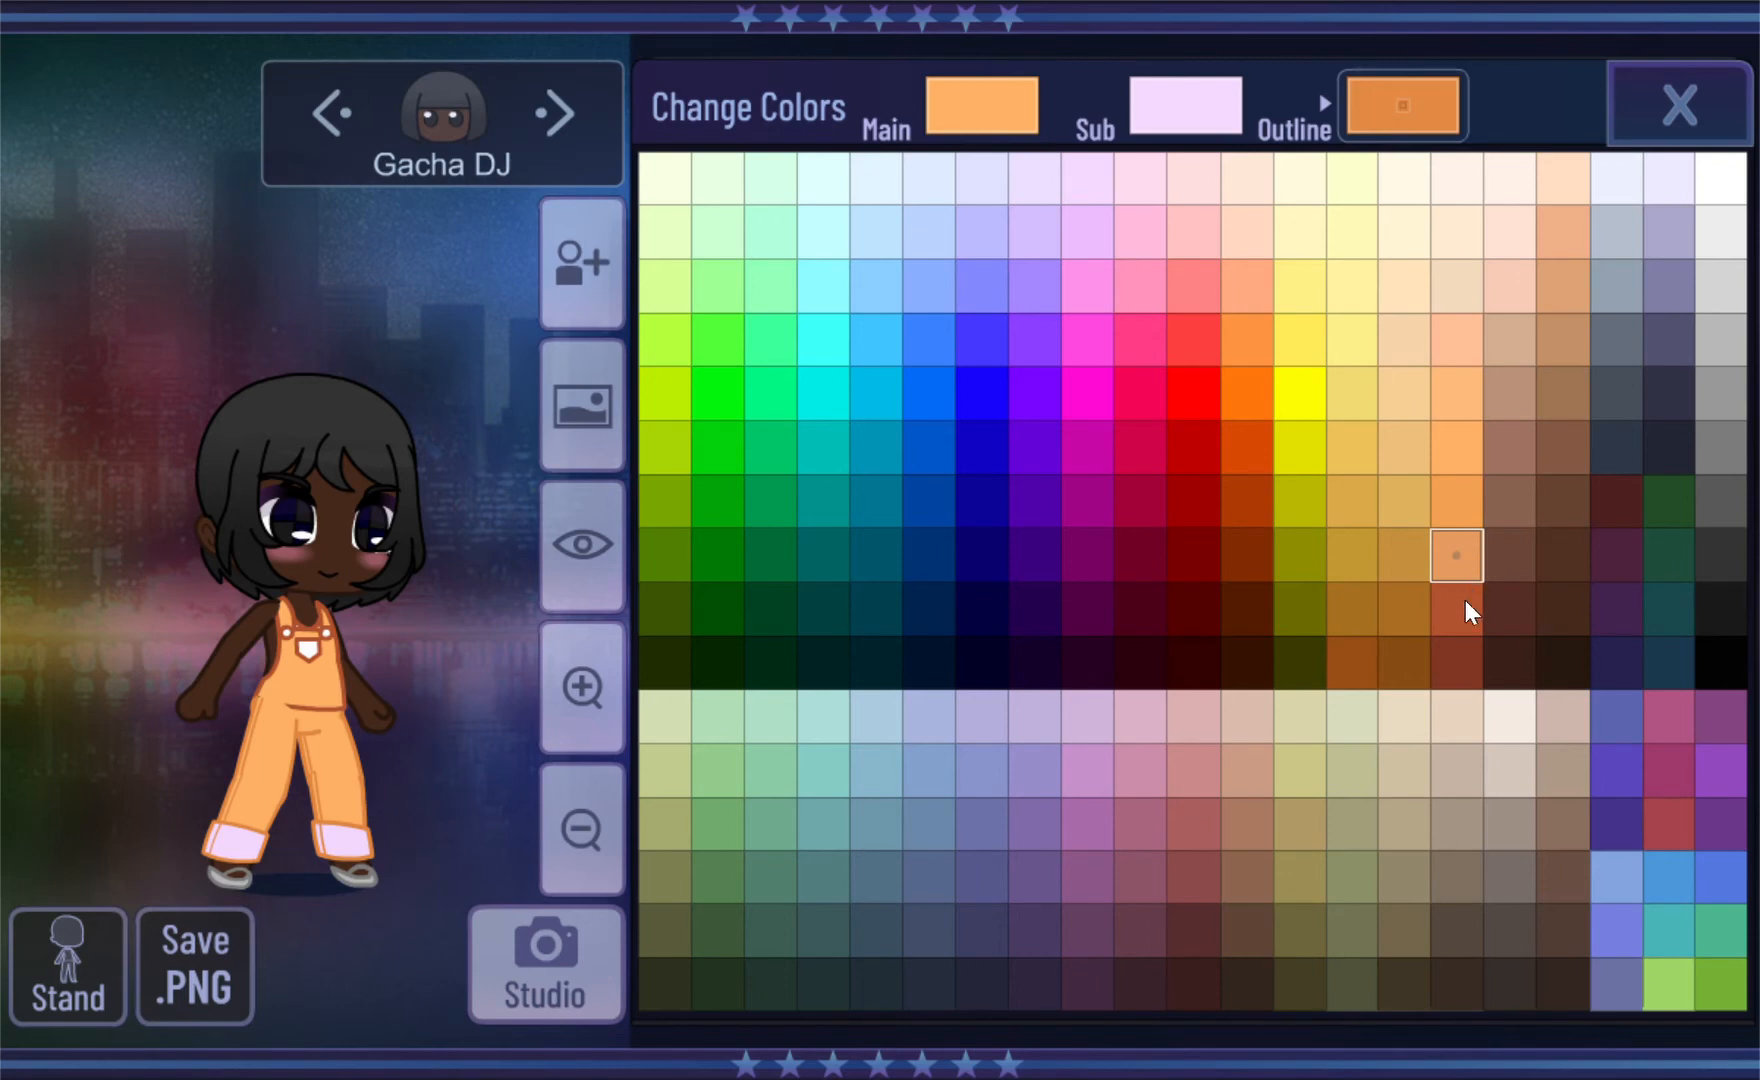
pyautogui.click(1674, 104)
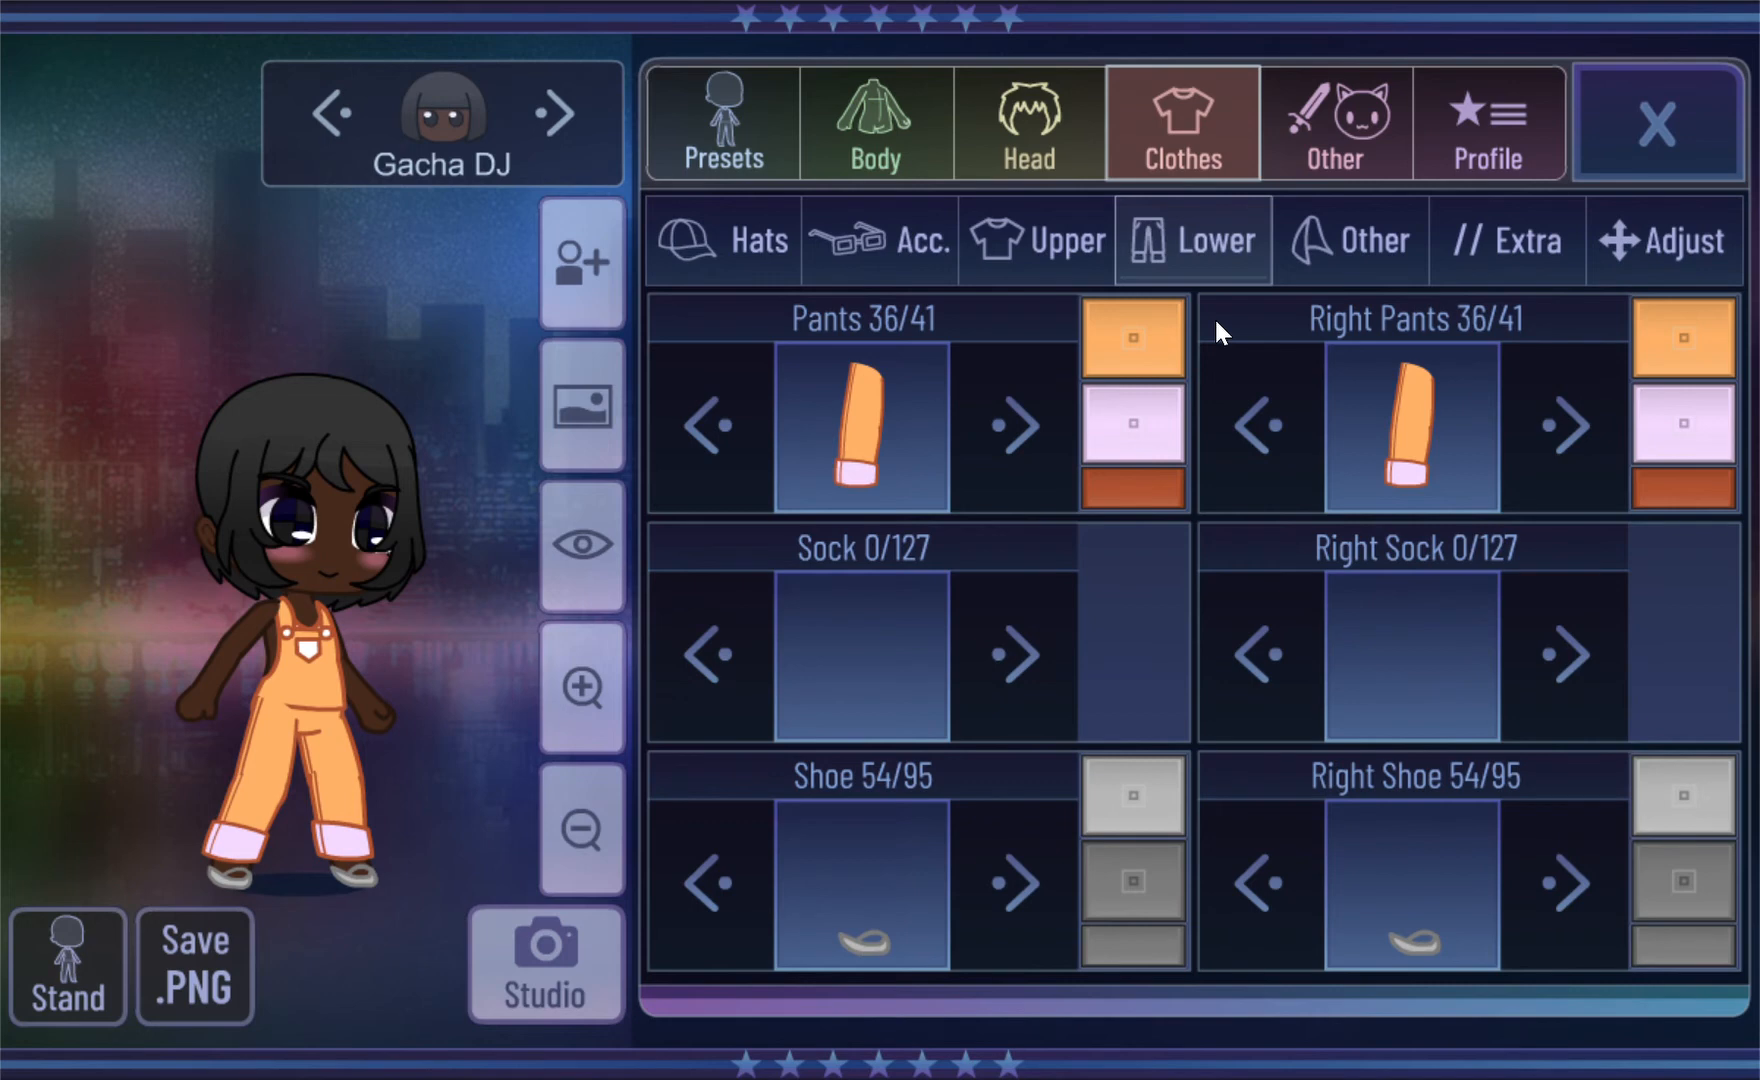
pyautogui.moveTo(354, 702)
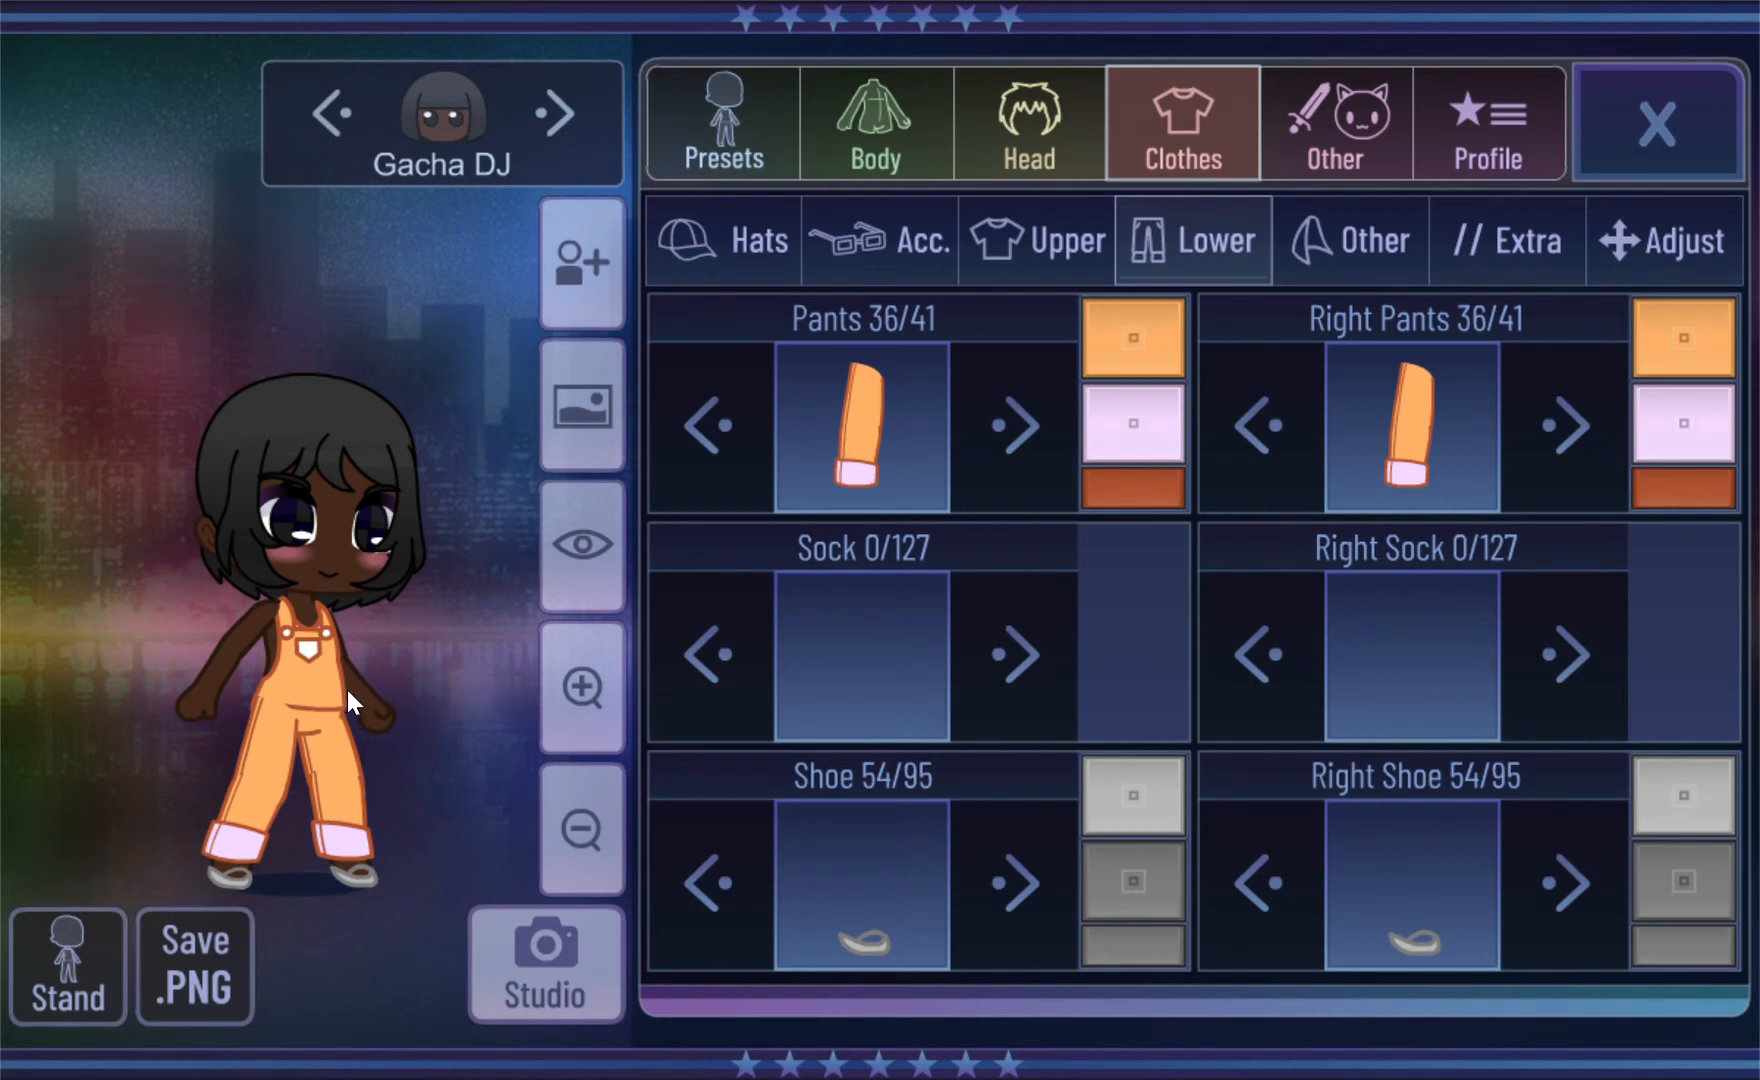
pyautogui.moveTo(355, 674)
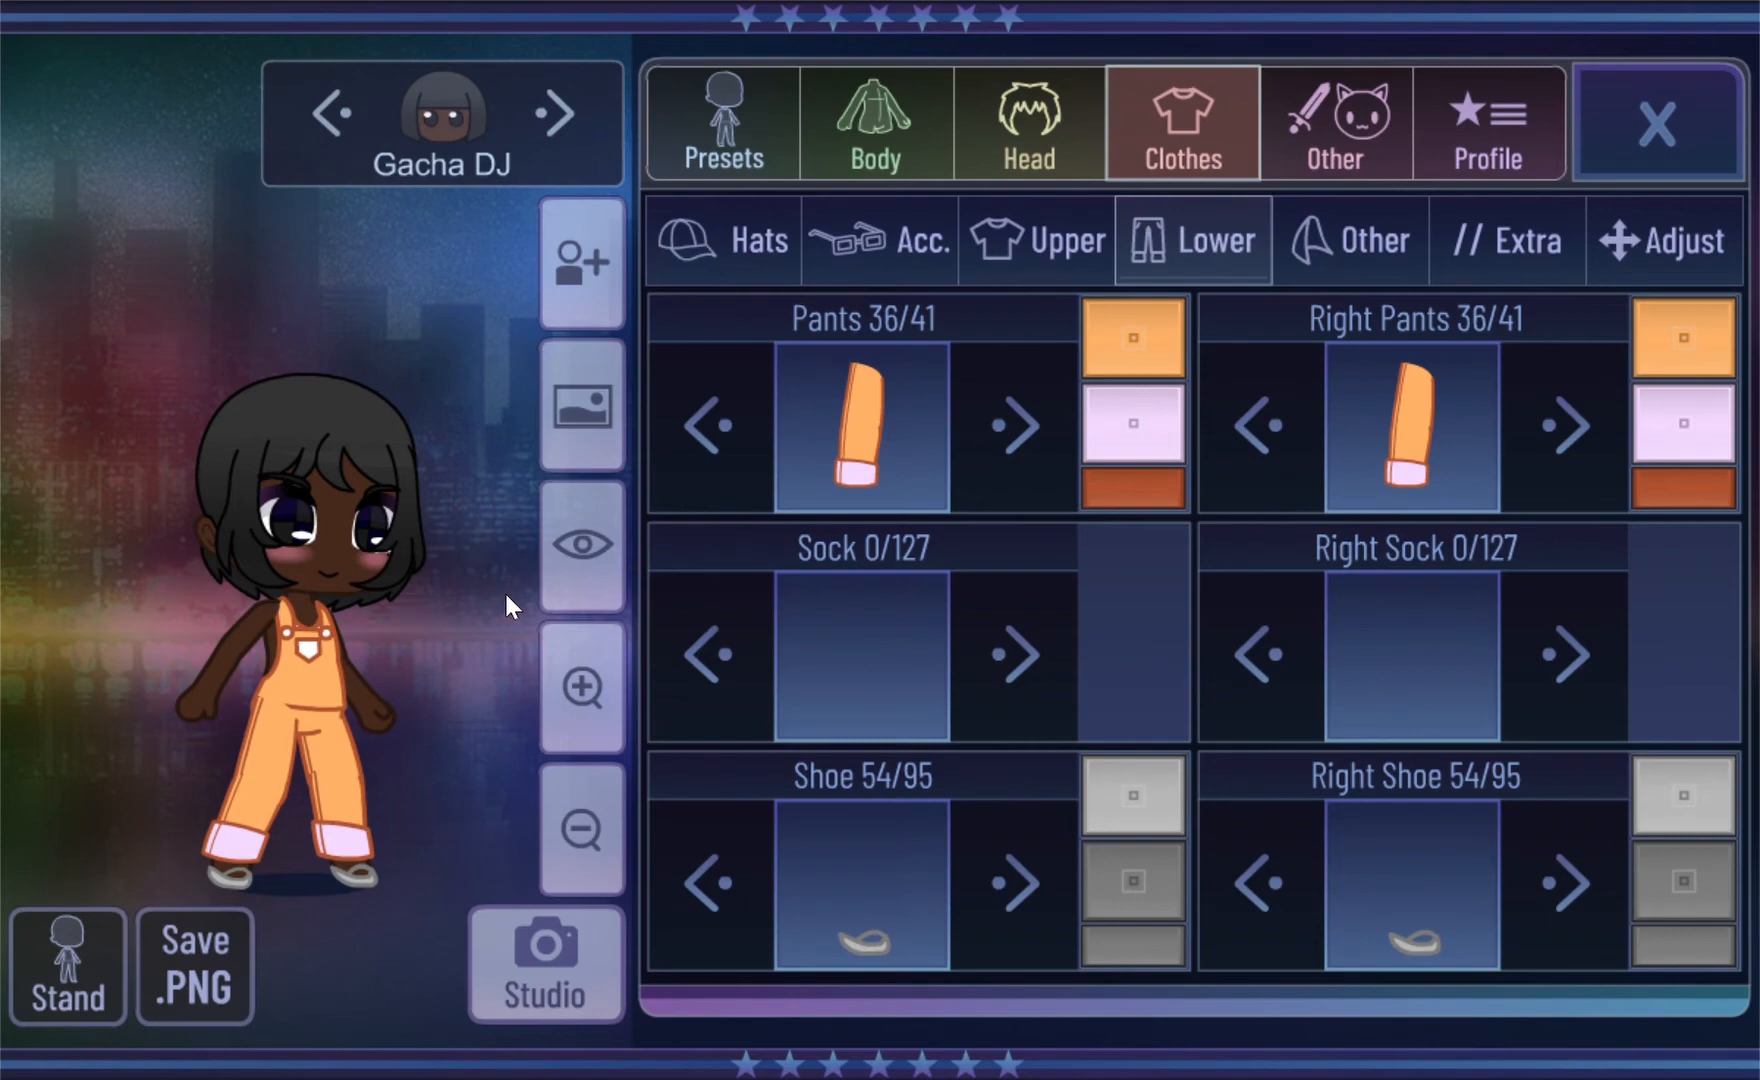
pyautogui.click(1191, 239)
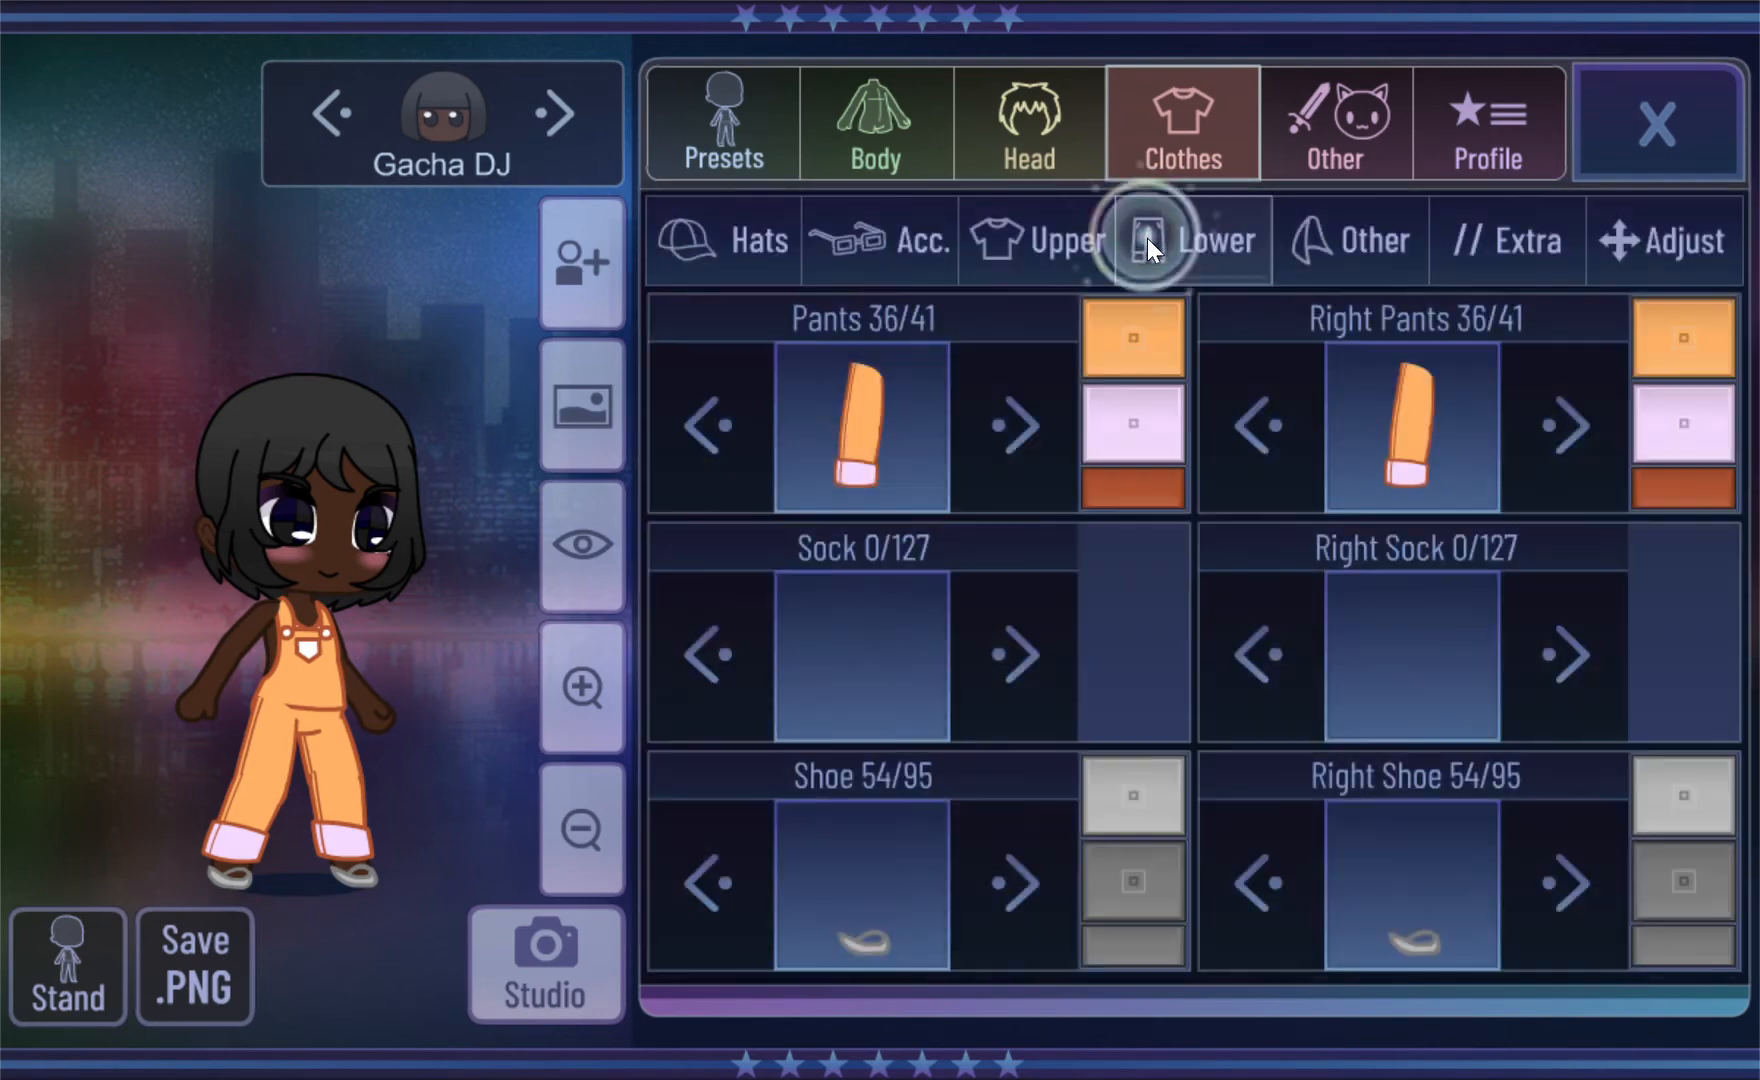
pyautogui.click(1024, 123)
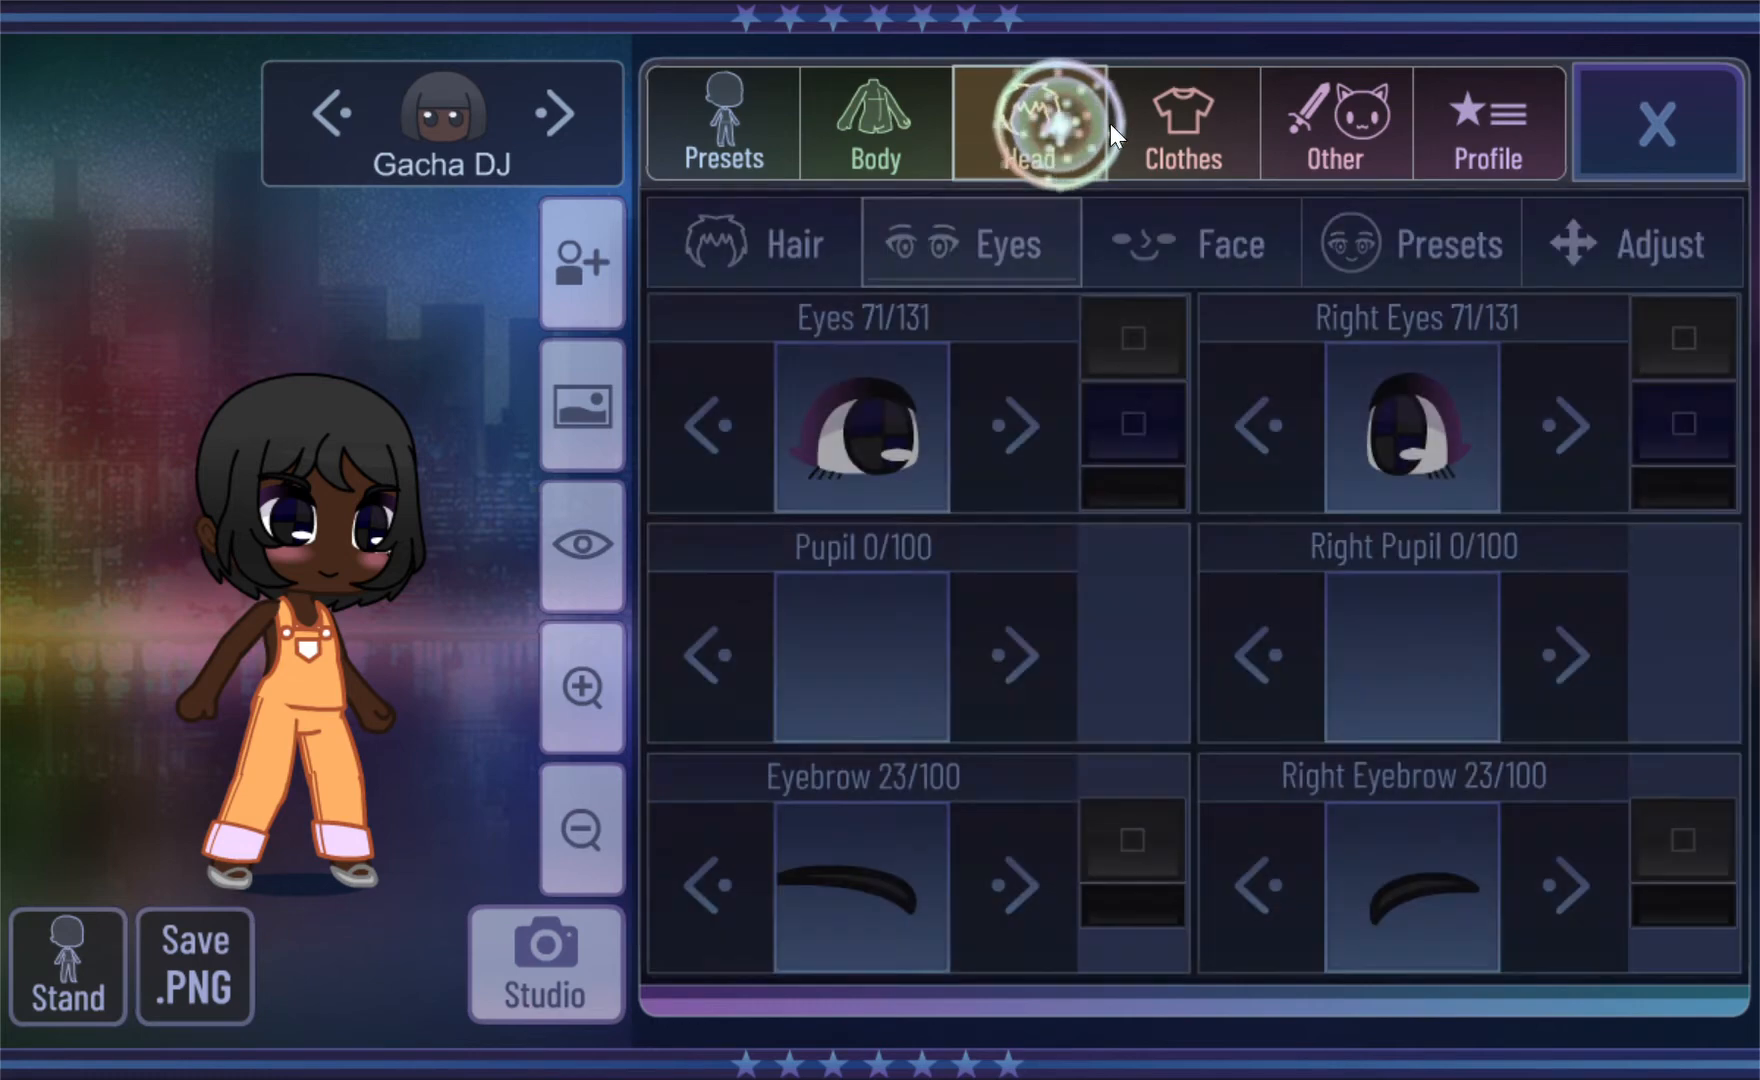
pyautogui.click(1181, 123)
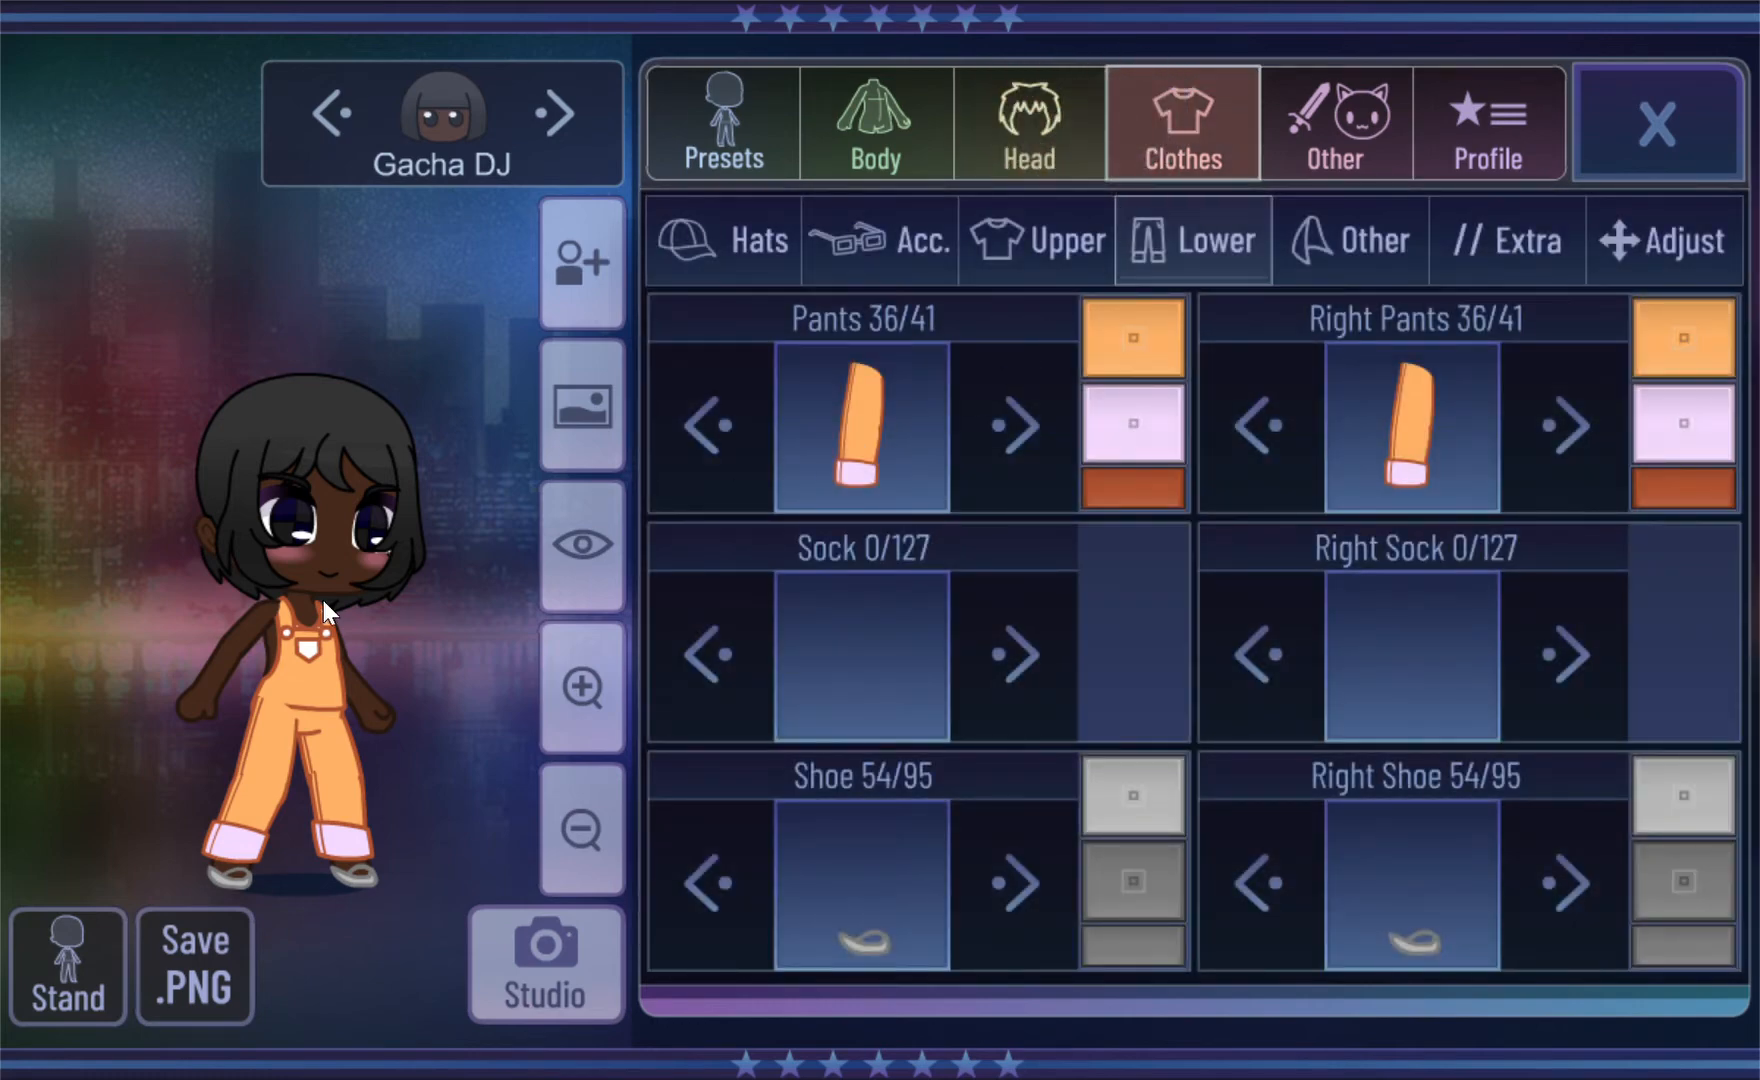
pyautogui.moveTo(320, 668)
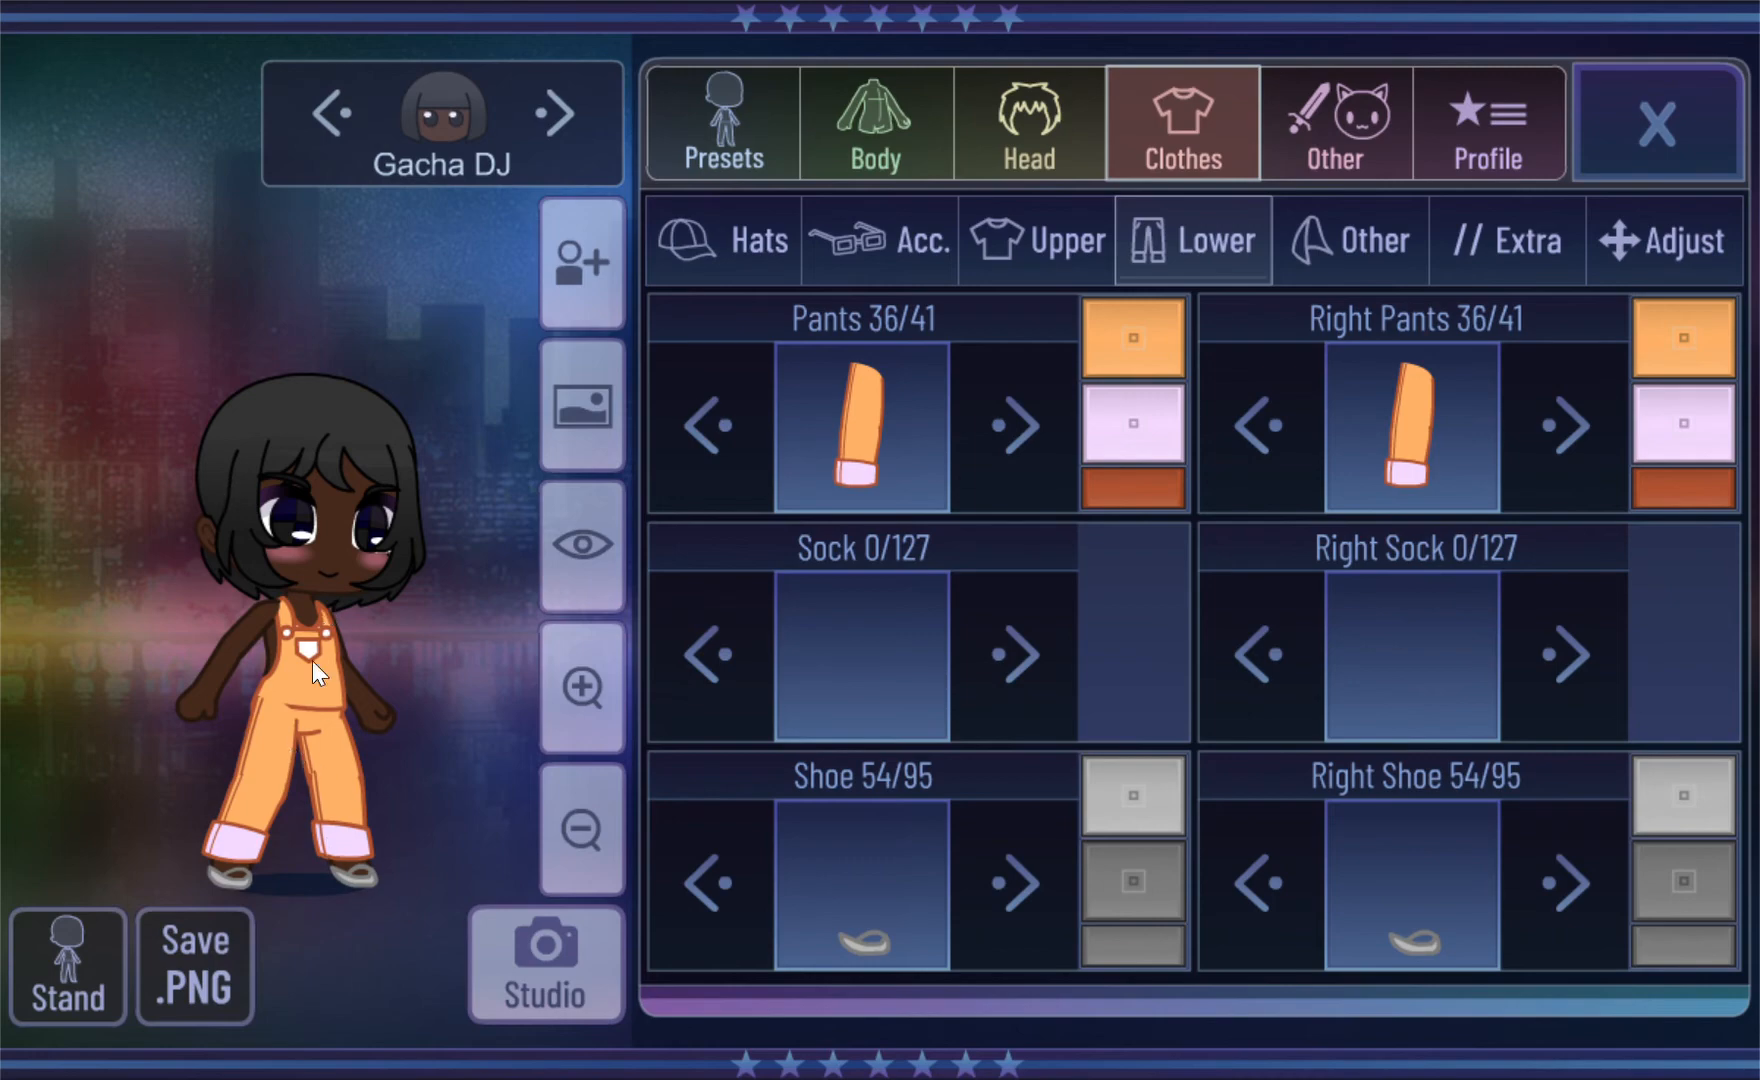
pyautogui.click(1061, 239)
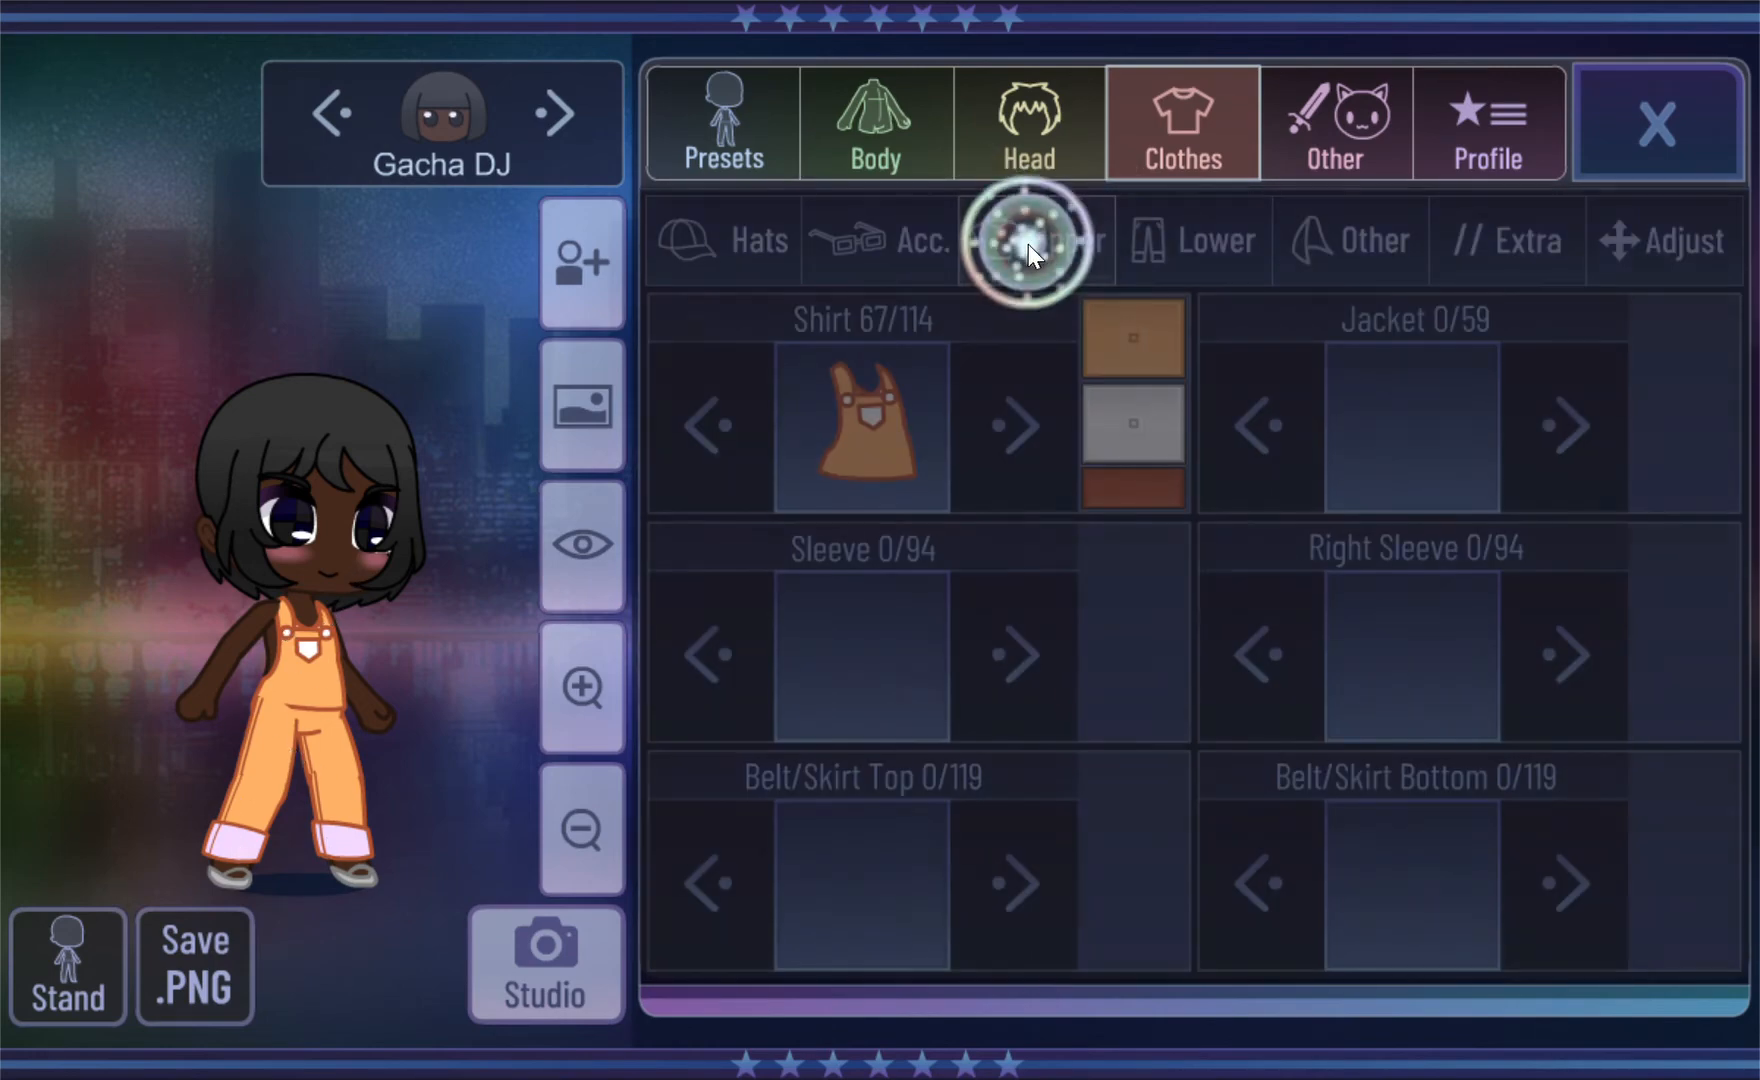
pyautogui.click(1034, 239)
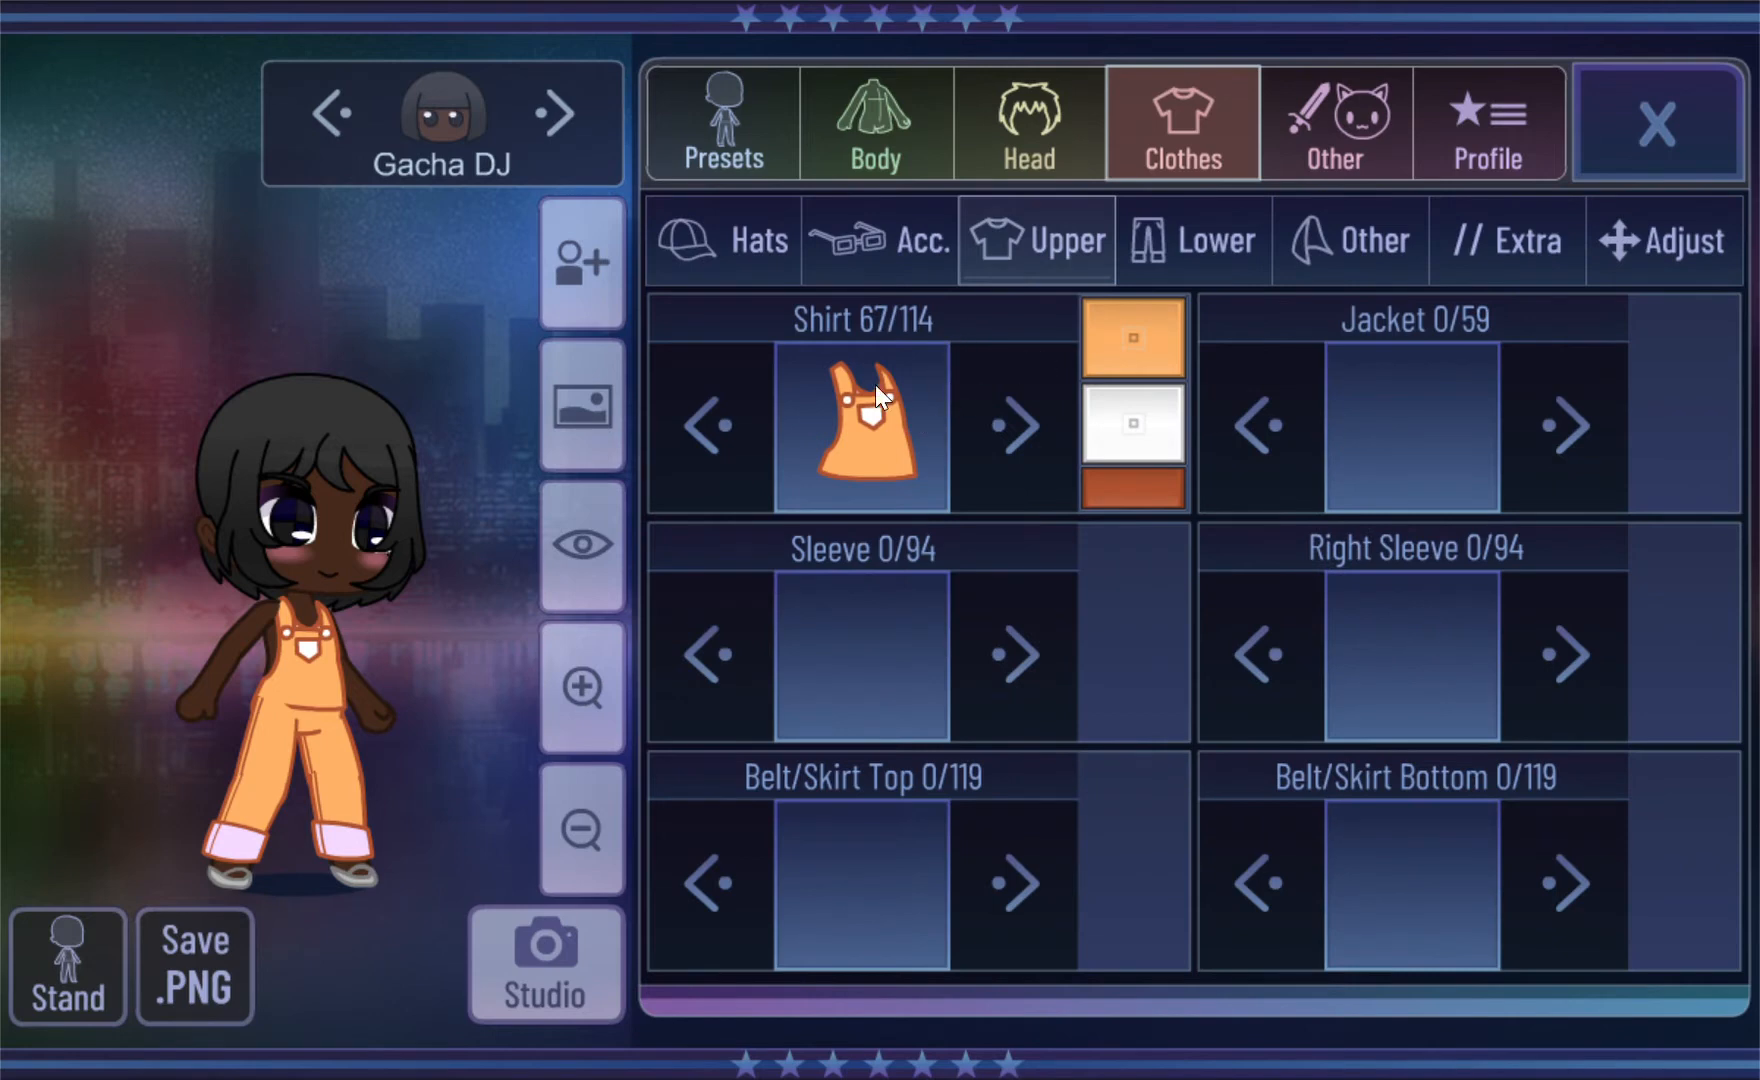
pyautogui.click(860, 427)
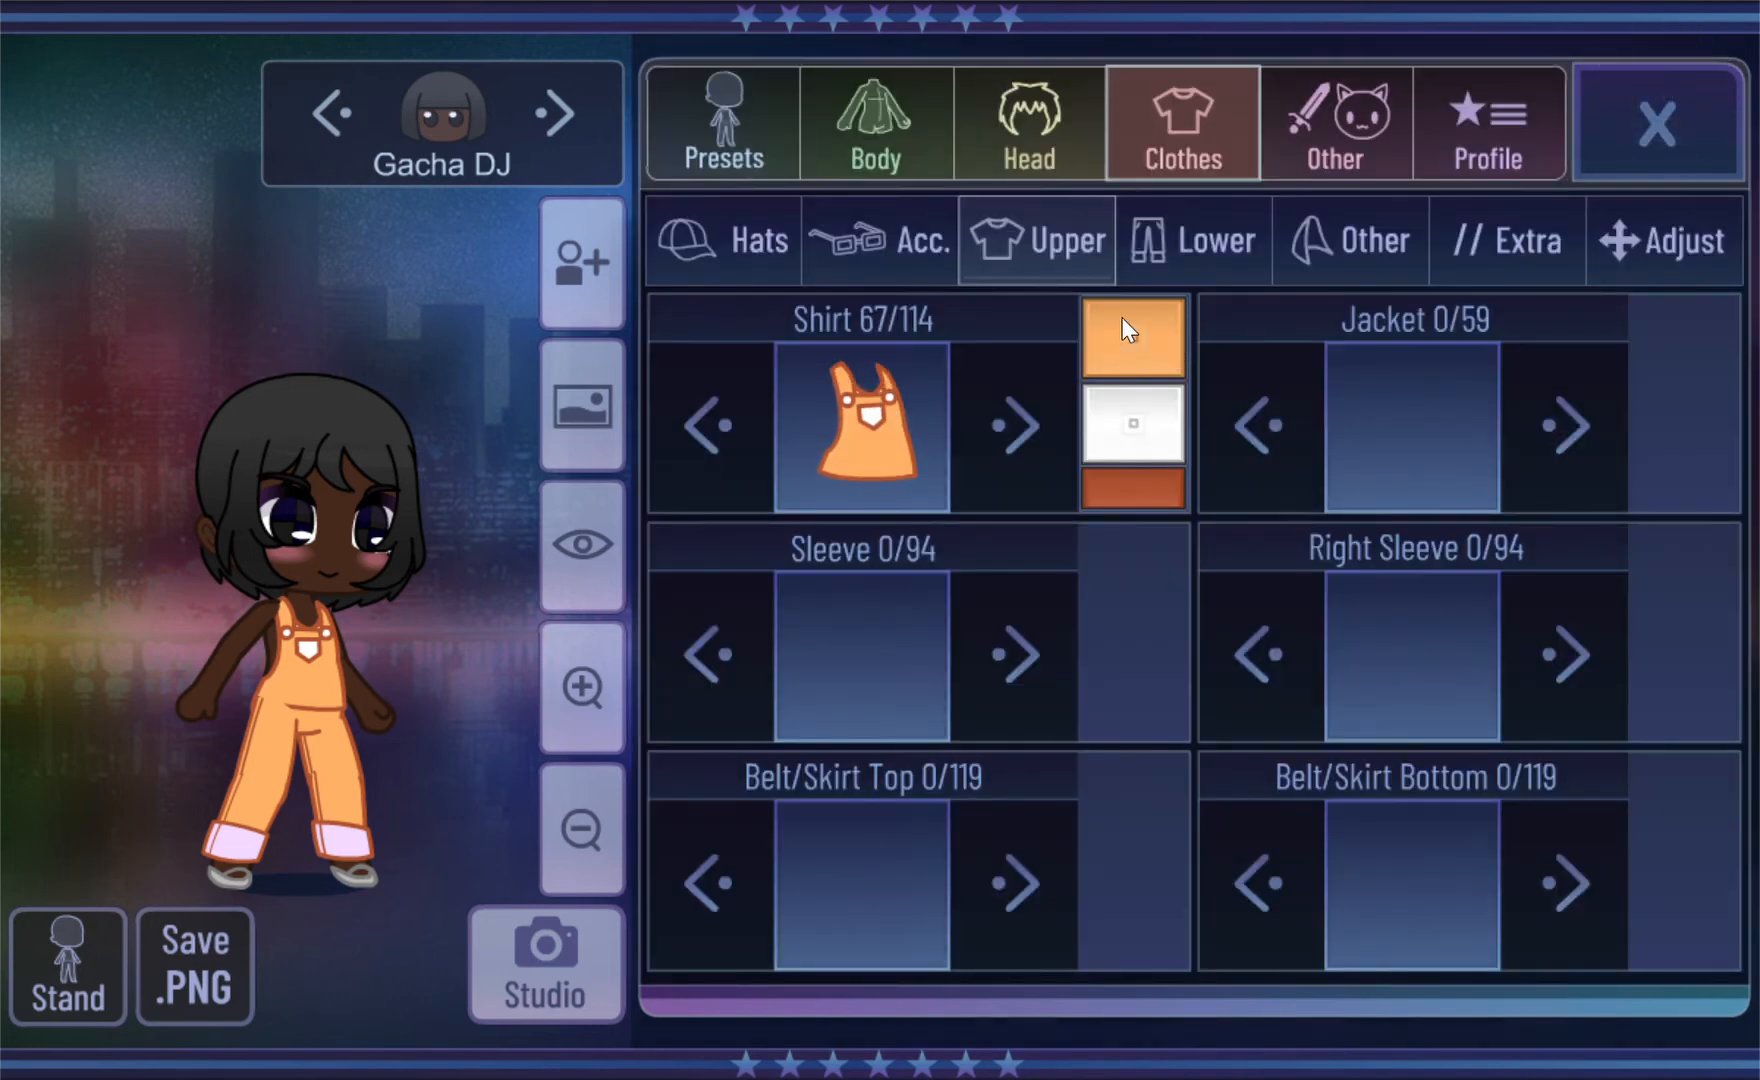
# Step: Recolour the overalls top yellow with a golden dark-yellow outline
pyautogui.click(1131, 333)
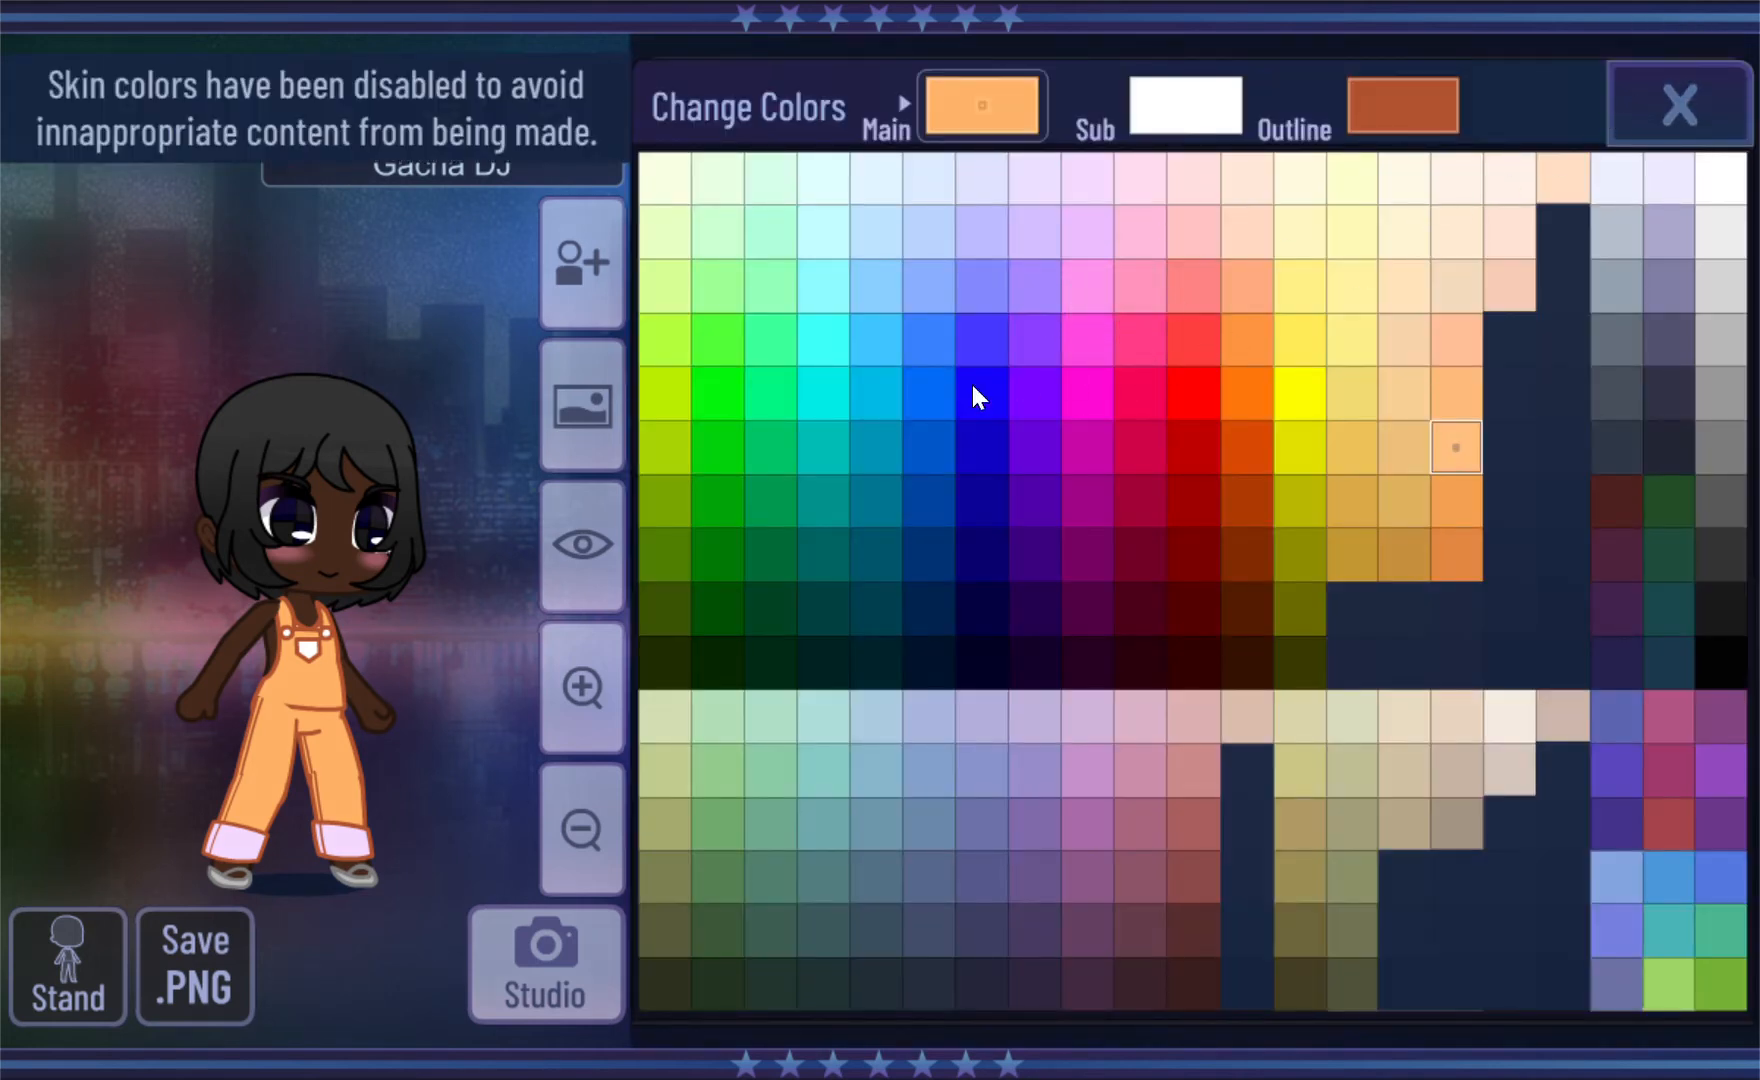
pyautogui.moveTo(1201, 376)
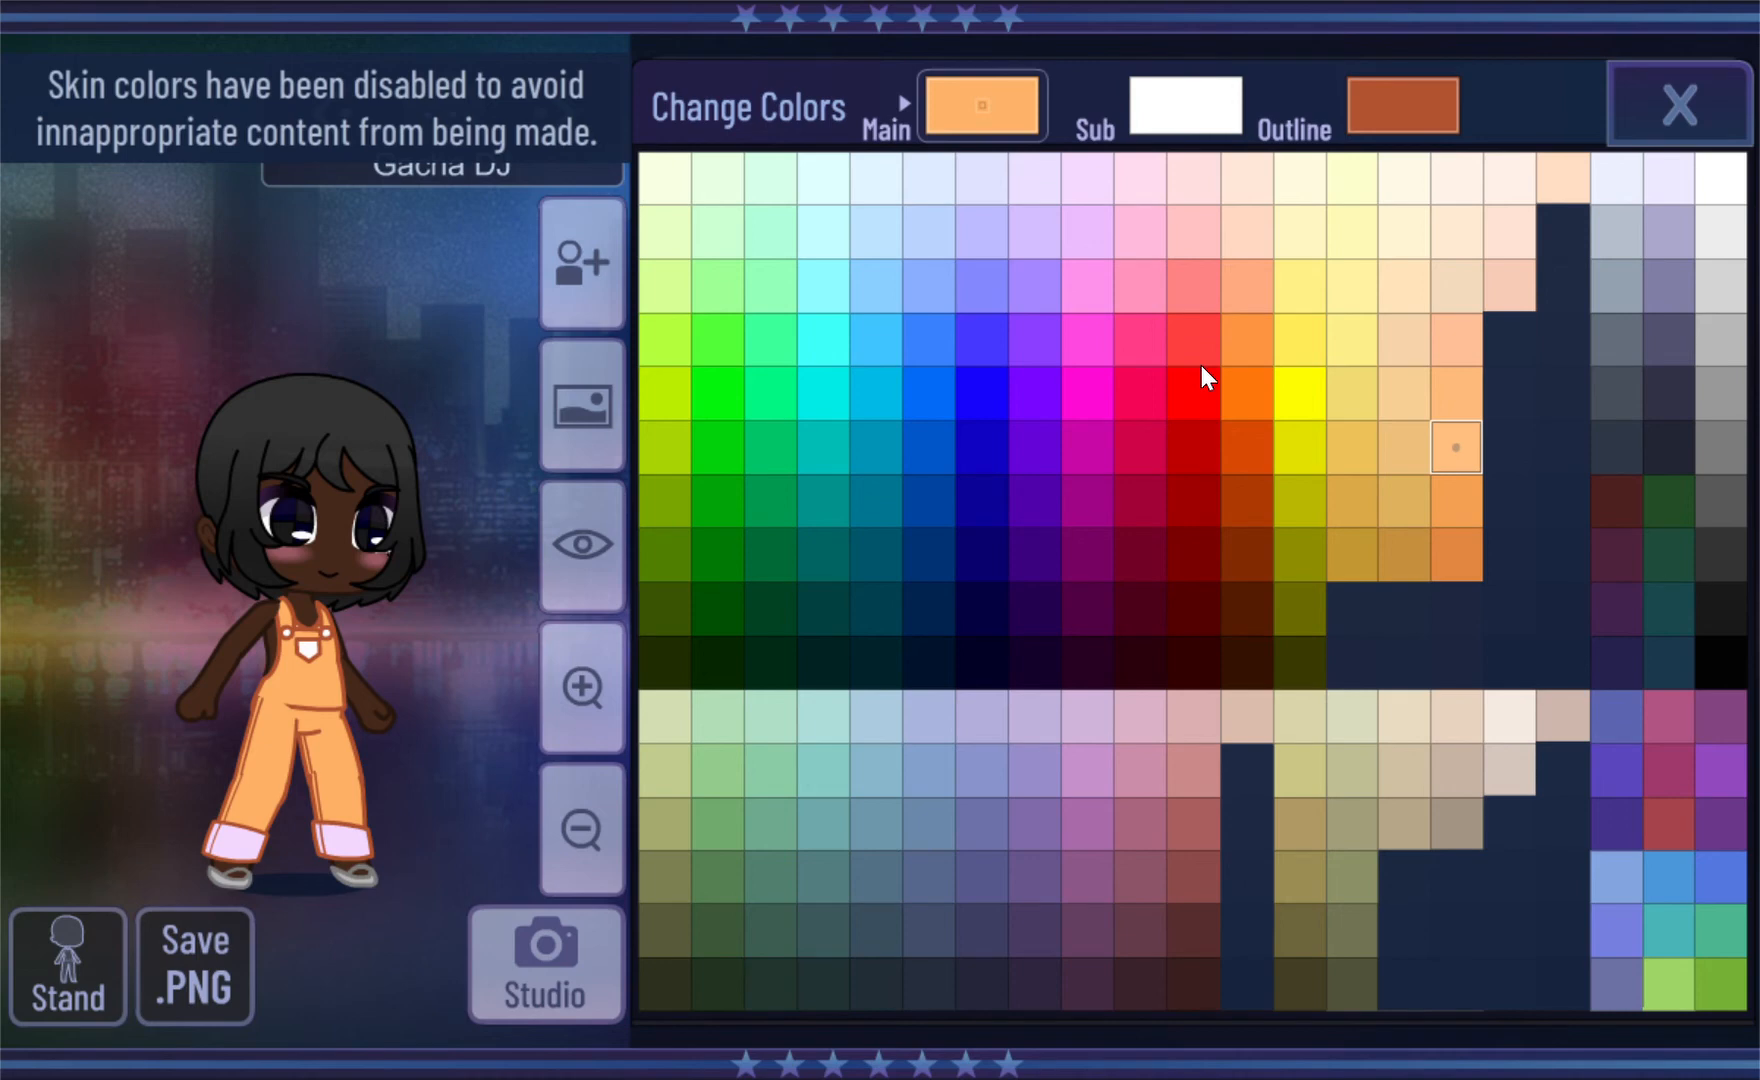
pyautogui.click(1299, 338)
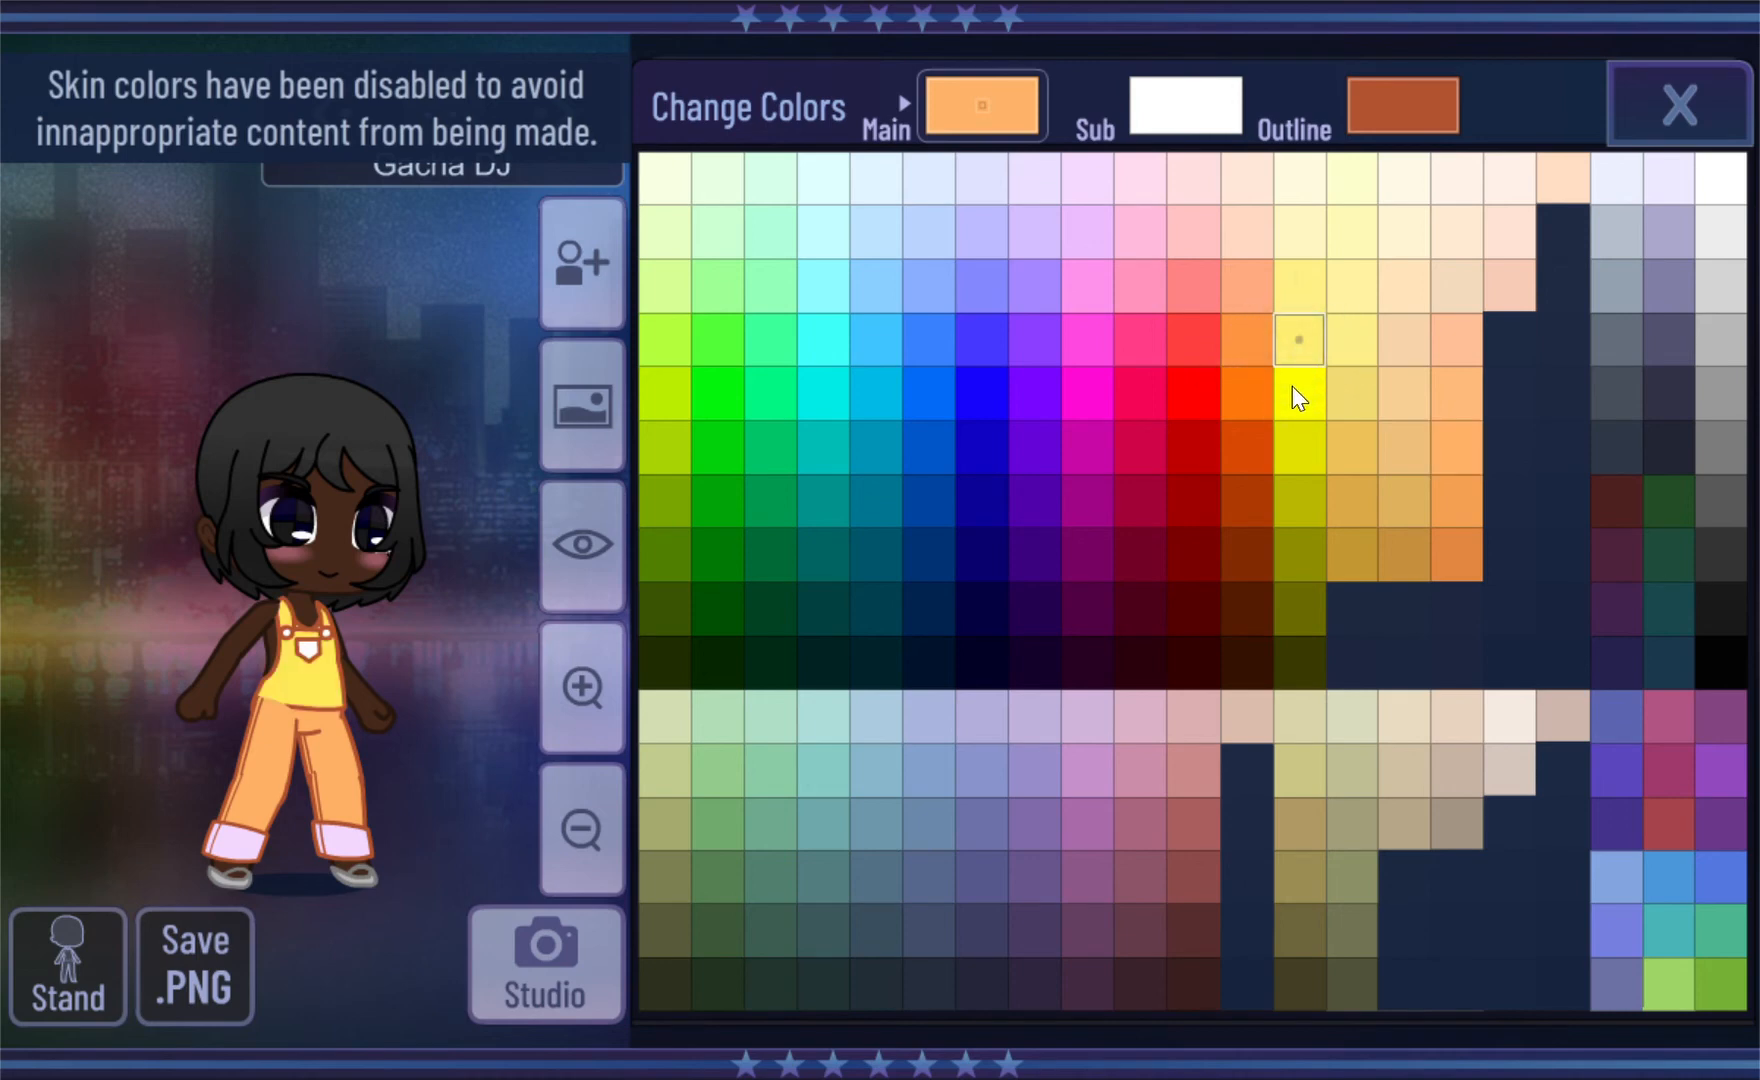
pyautogui.click(1299, 359)
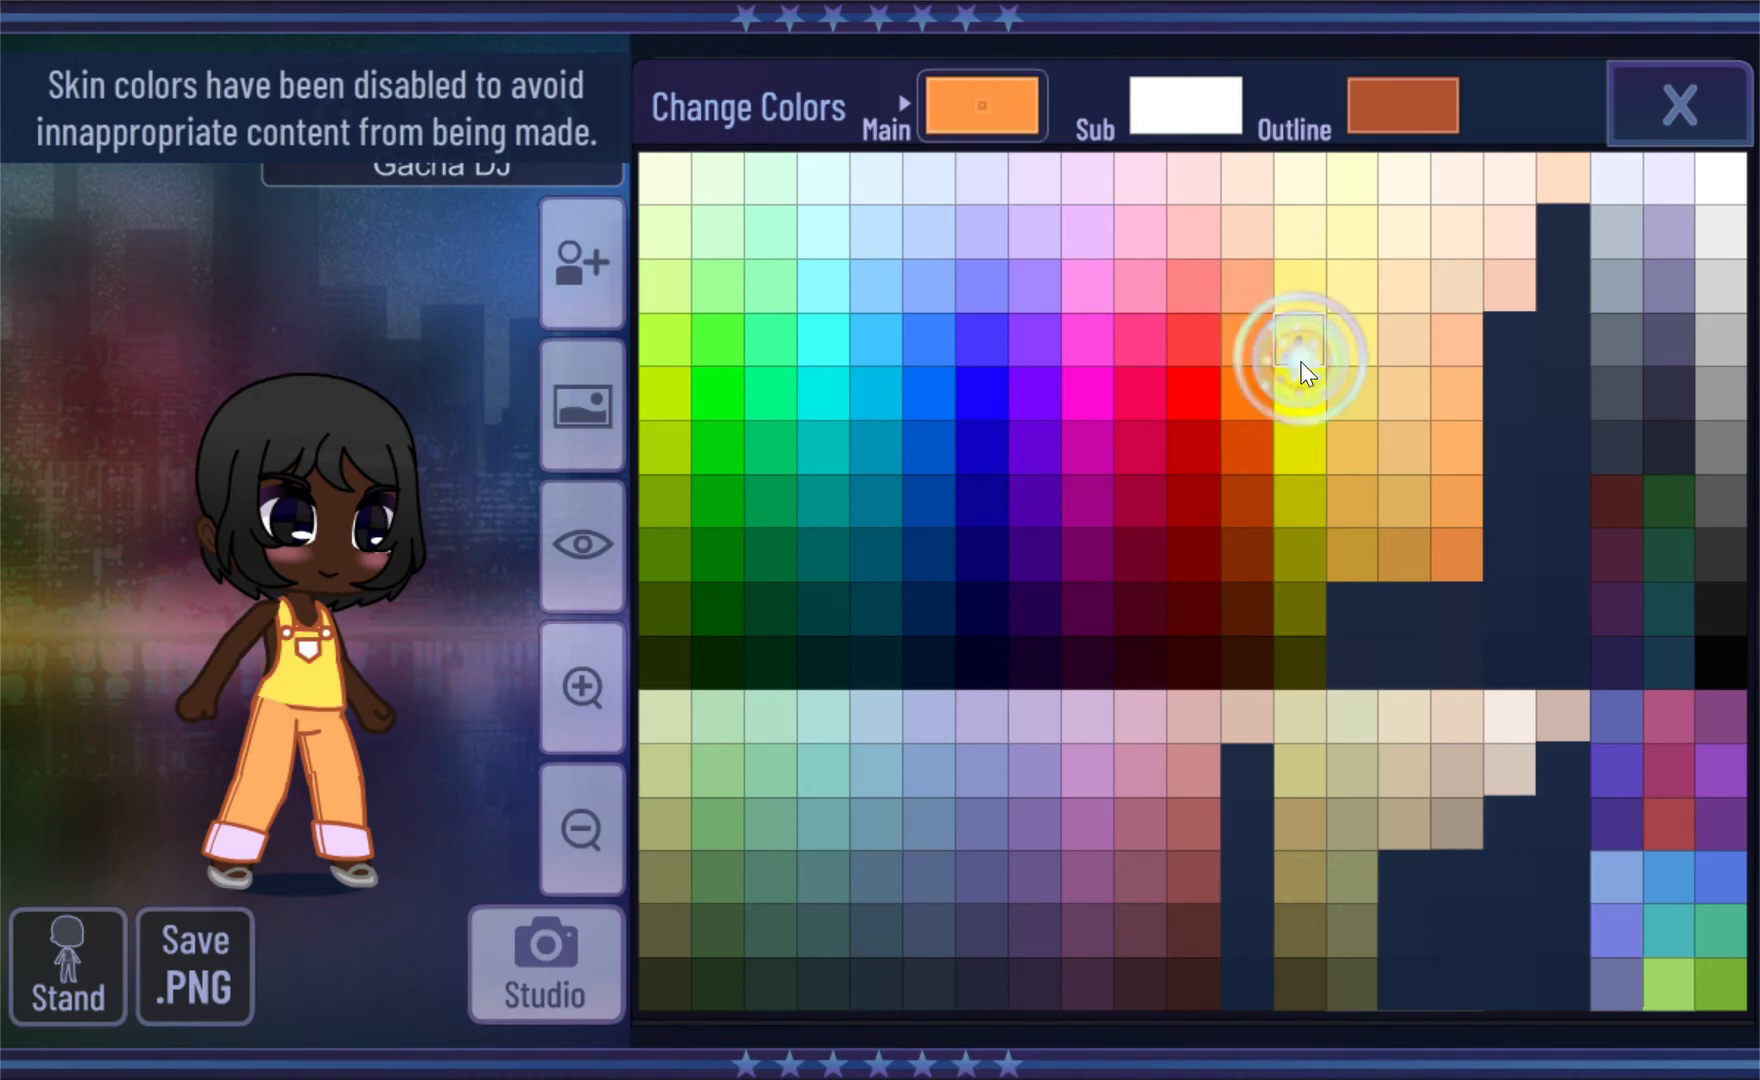
pyautogui.click(1300, 286)
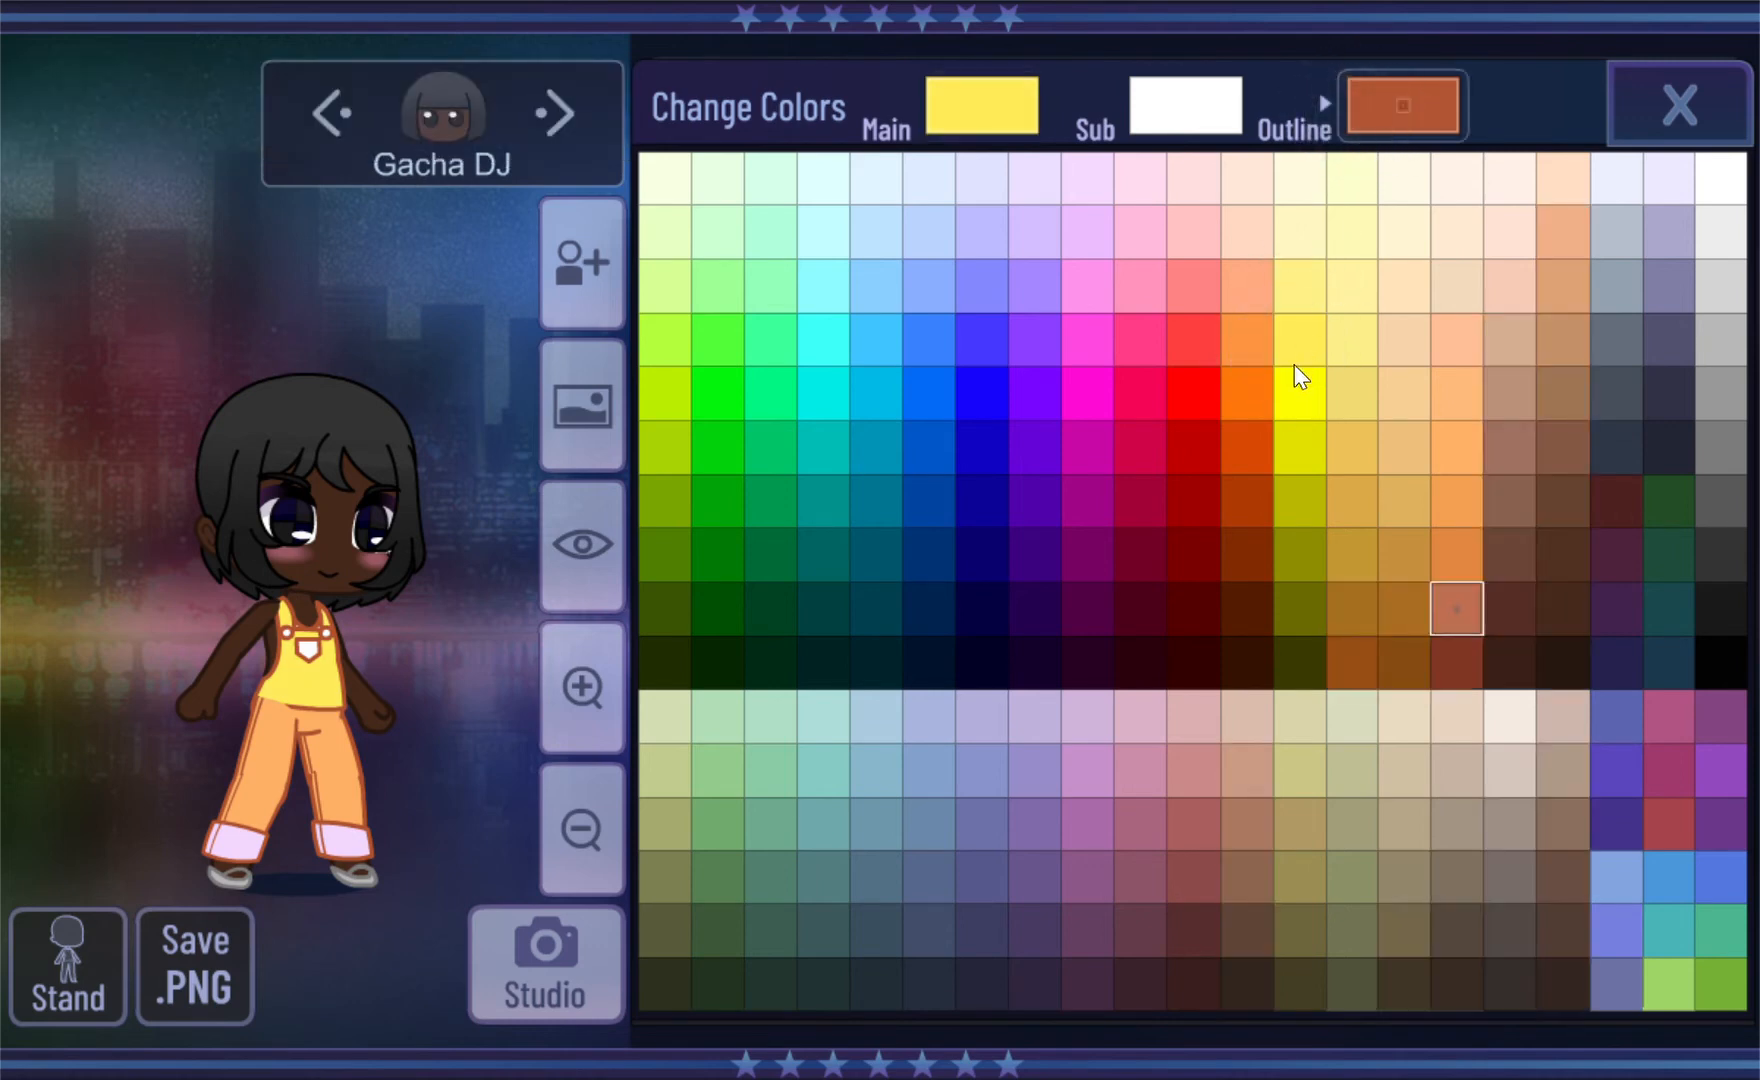
pyautogui.click(1291, 511)
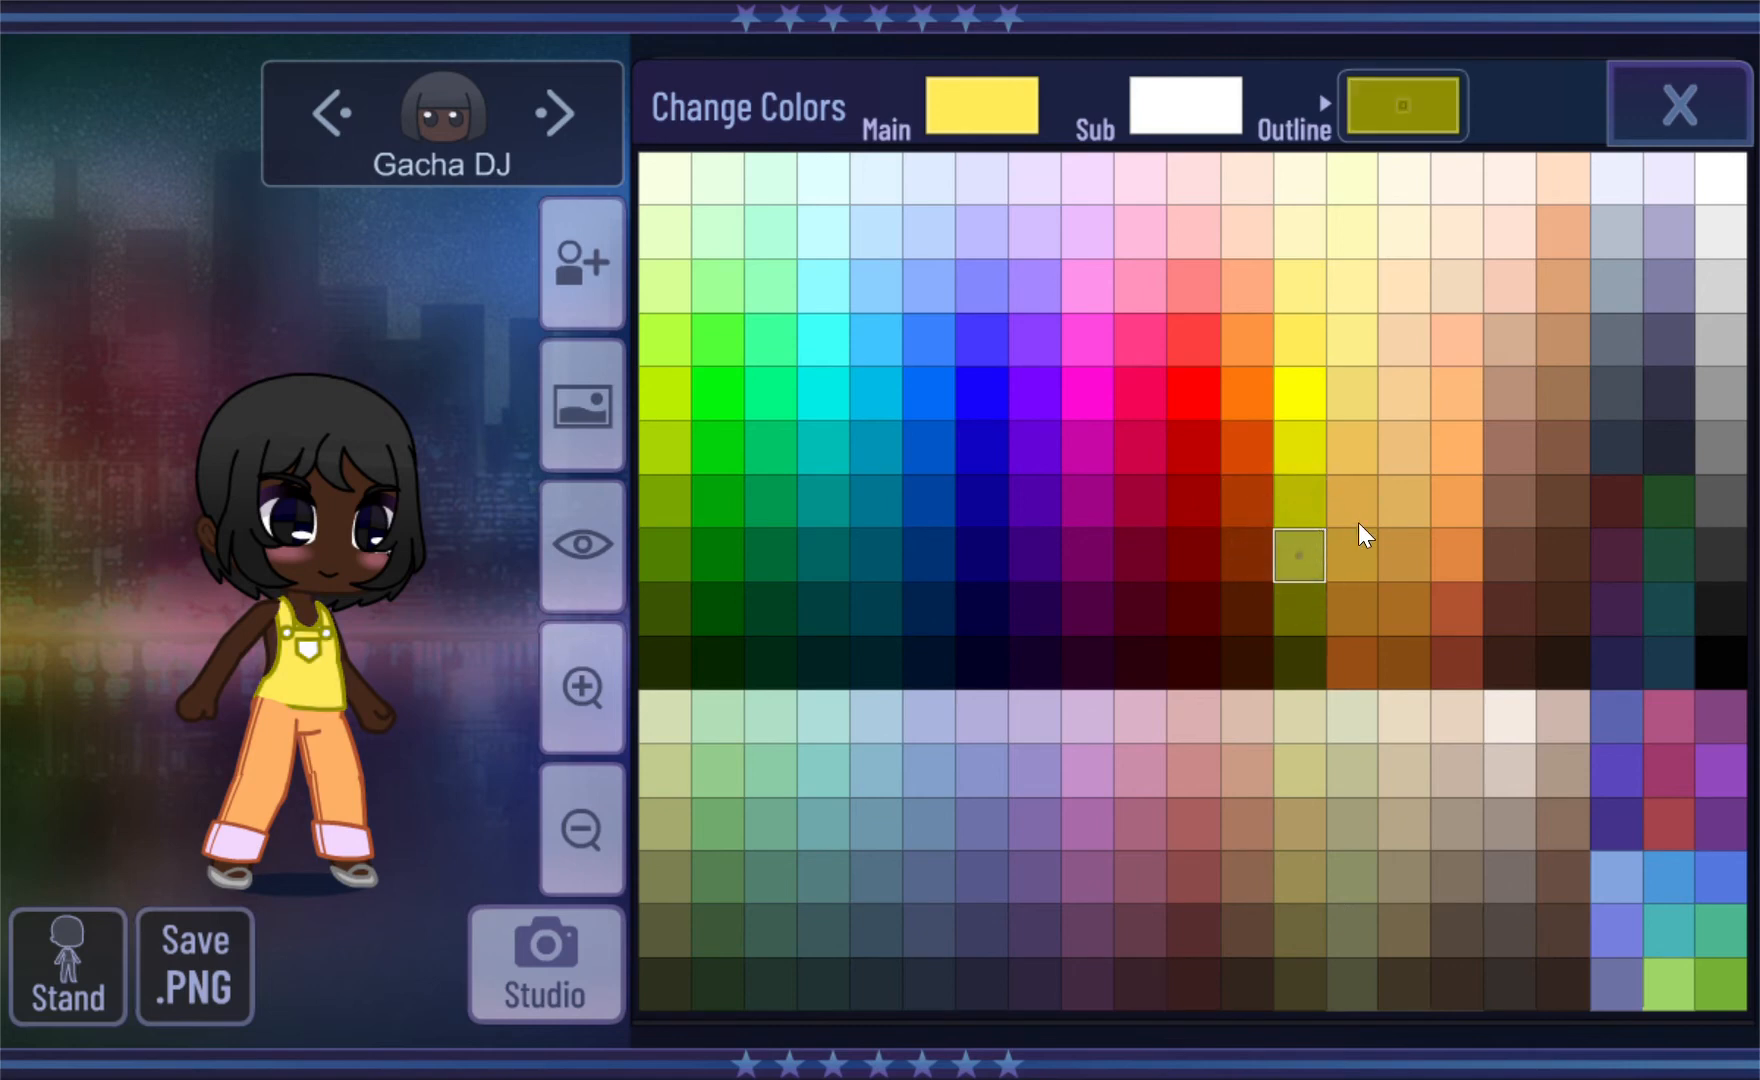
pyautogui.click(1350, 501)
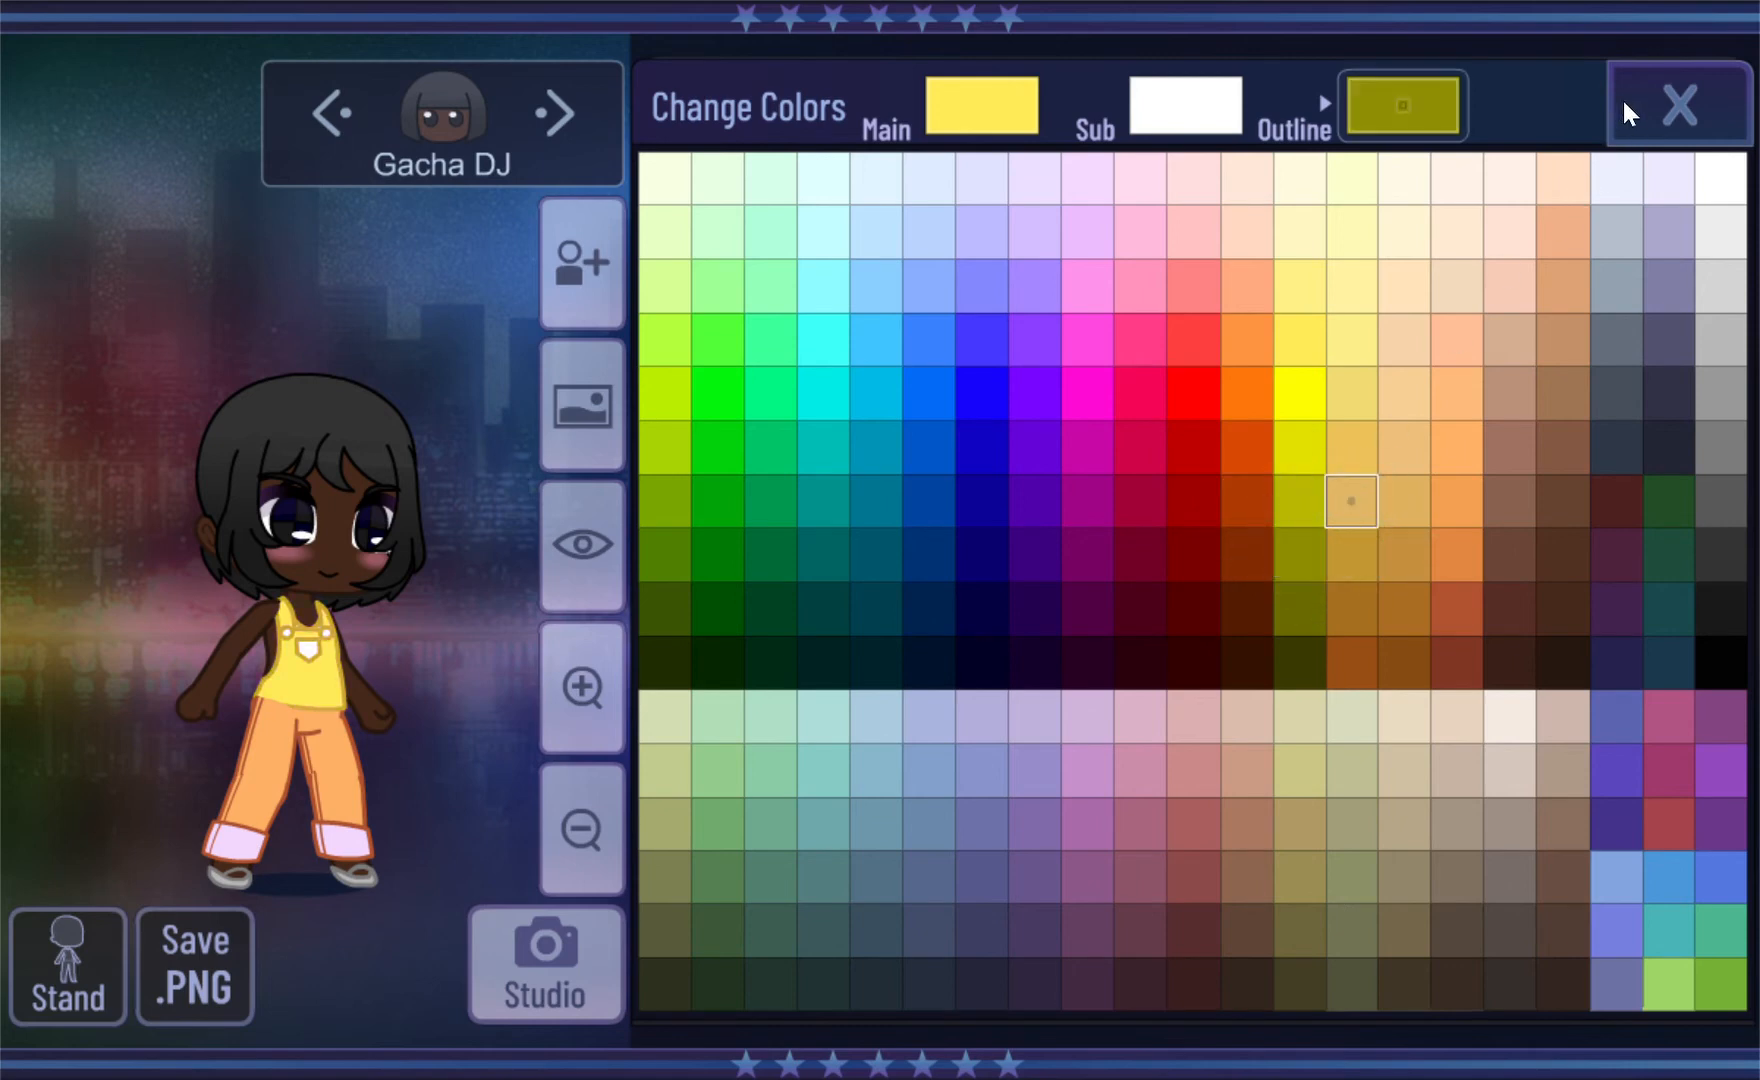
pyautogui.click(1677, 104)
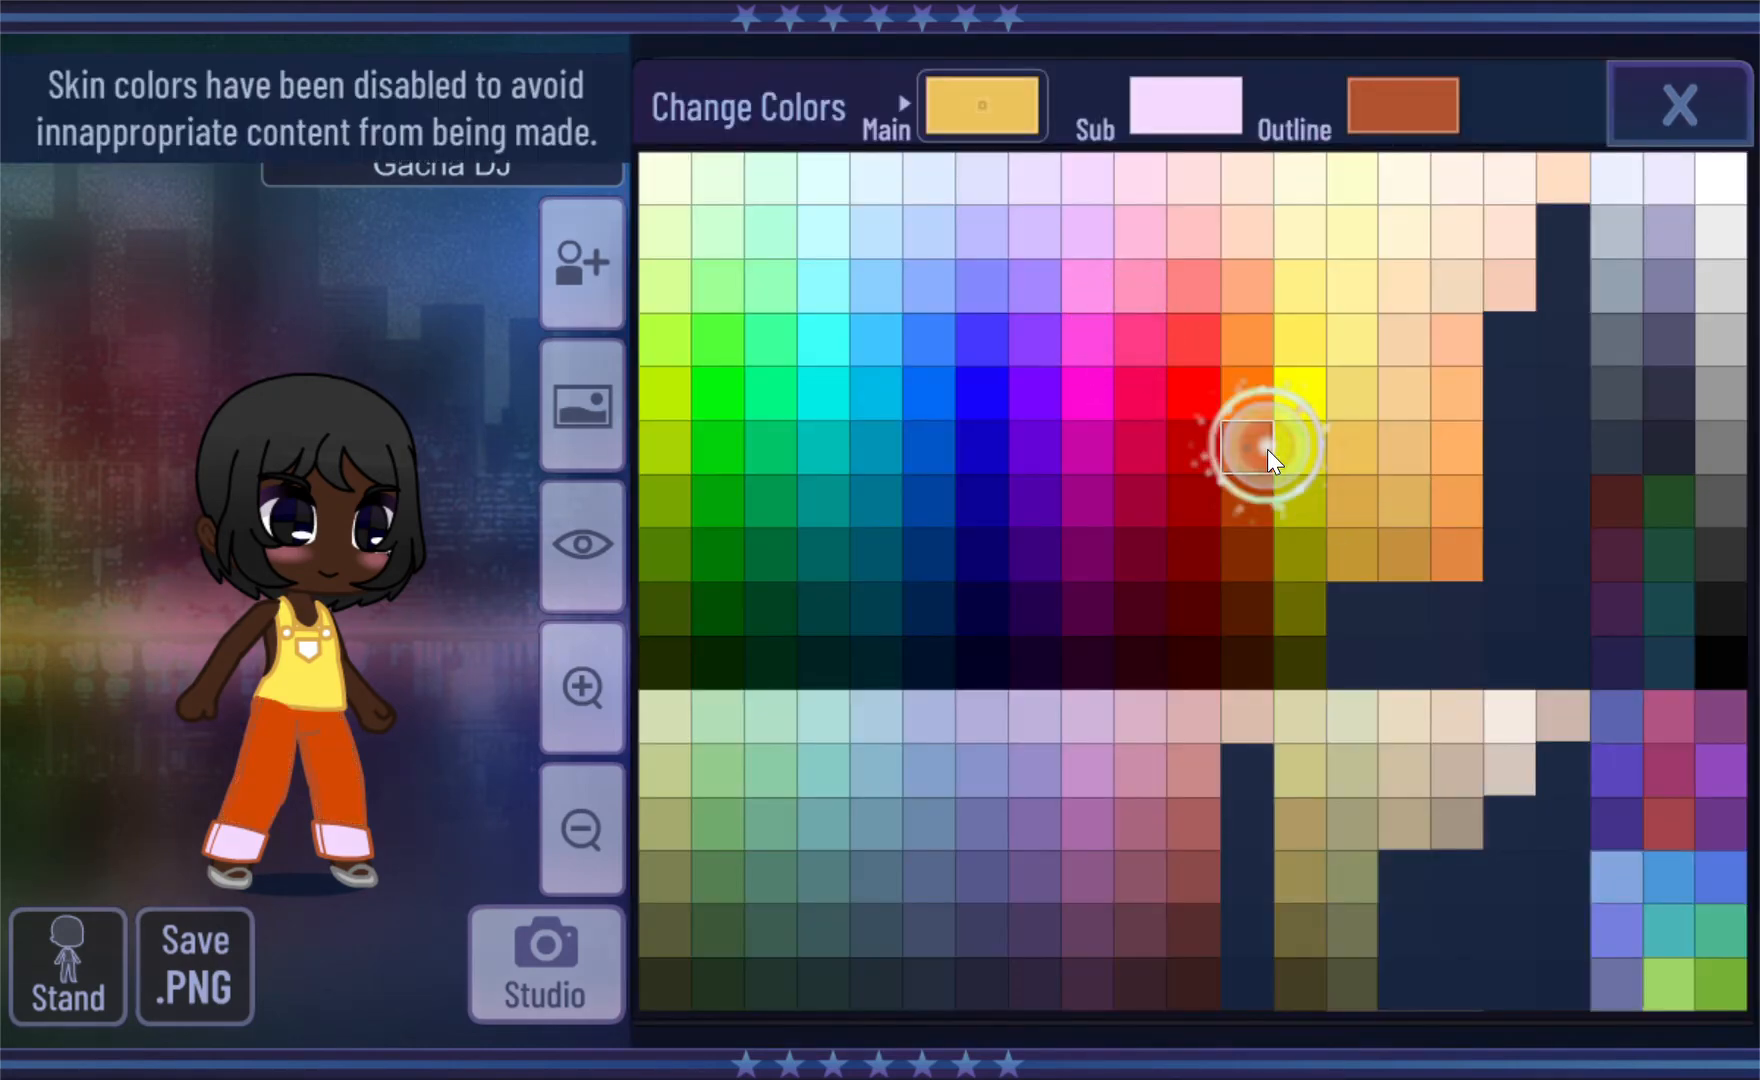
# Step: Try several yellows on the pants, settling on the top's yellow with a golden outline
pyautogui.click(1298, 395)
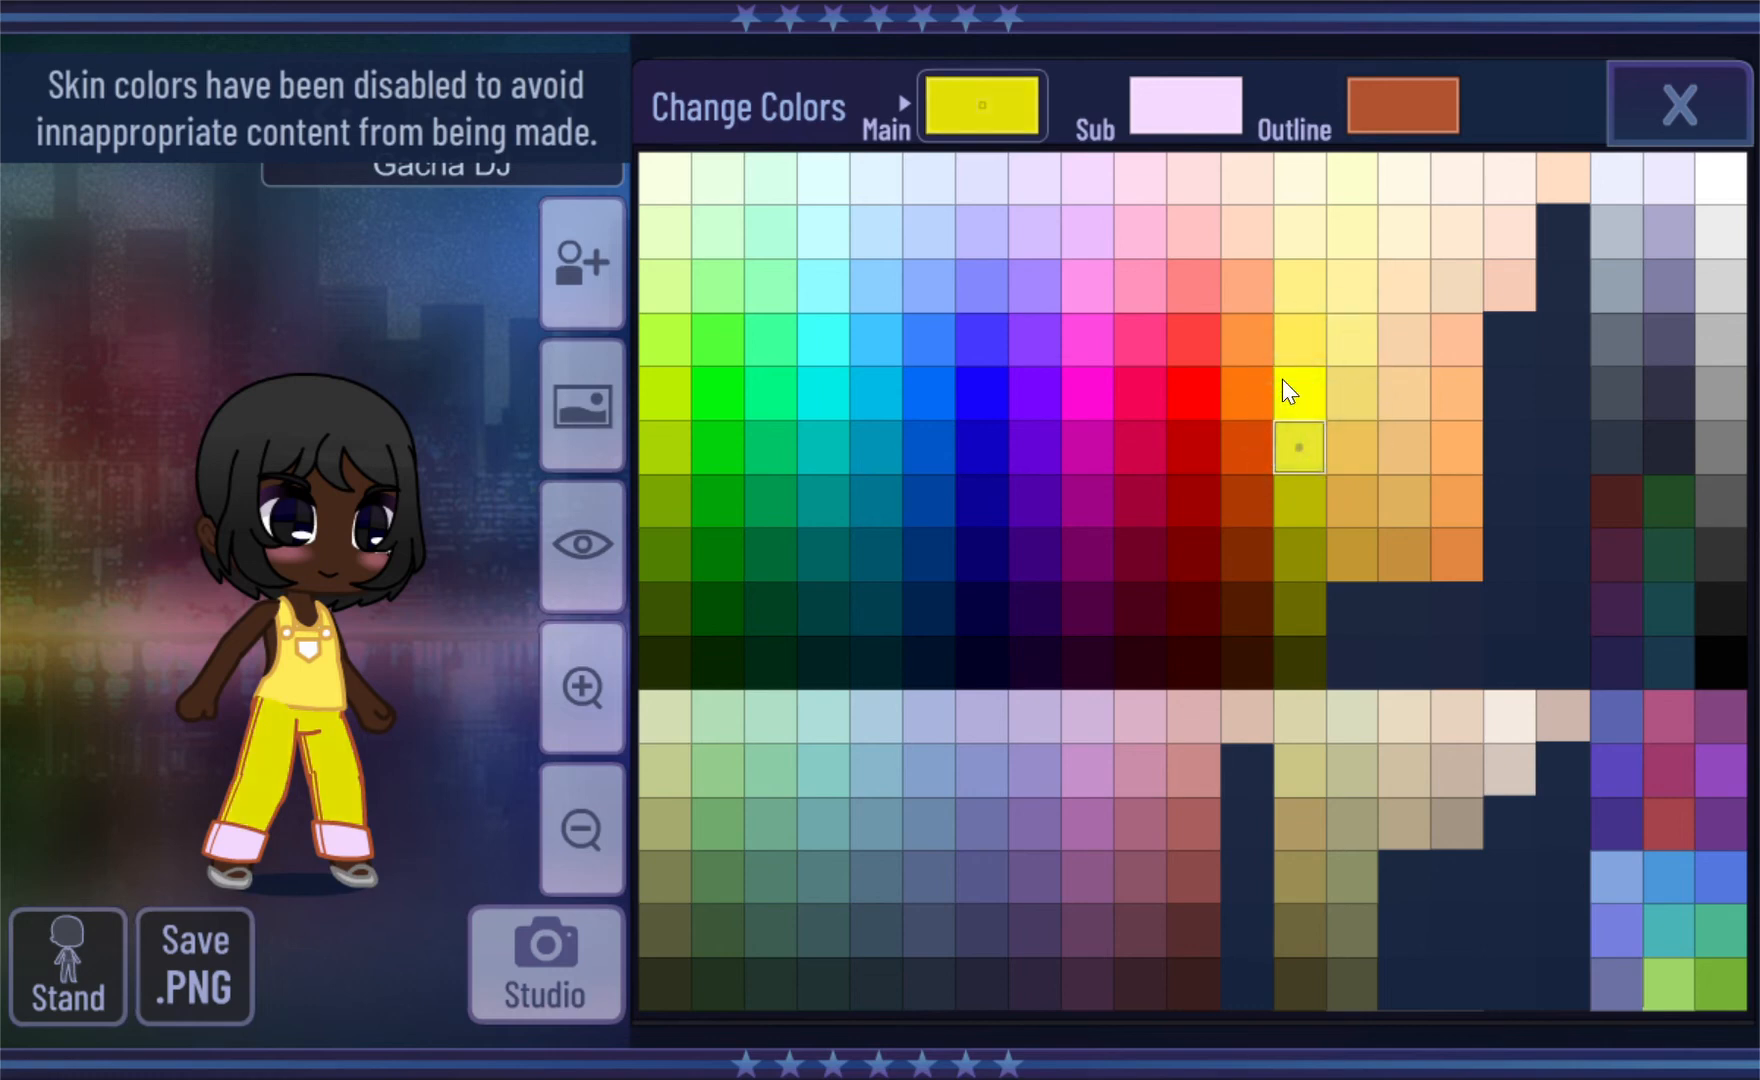
pyautogui.click(1300, 342)
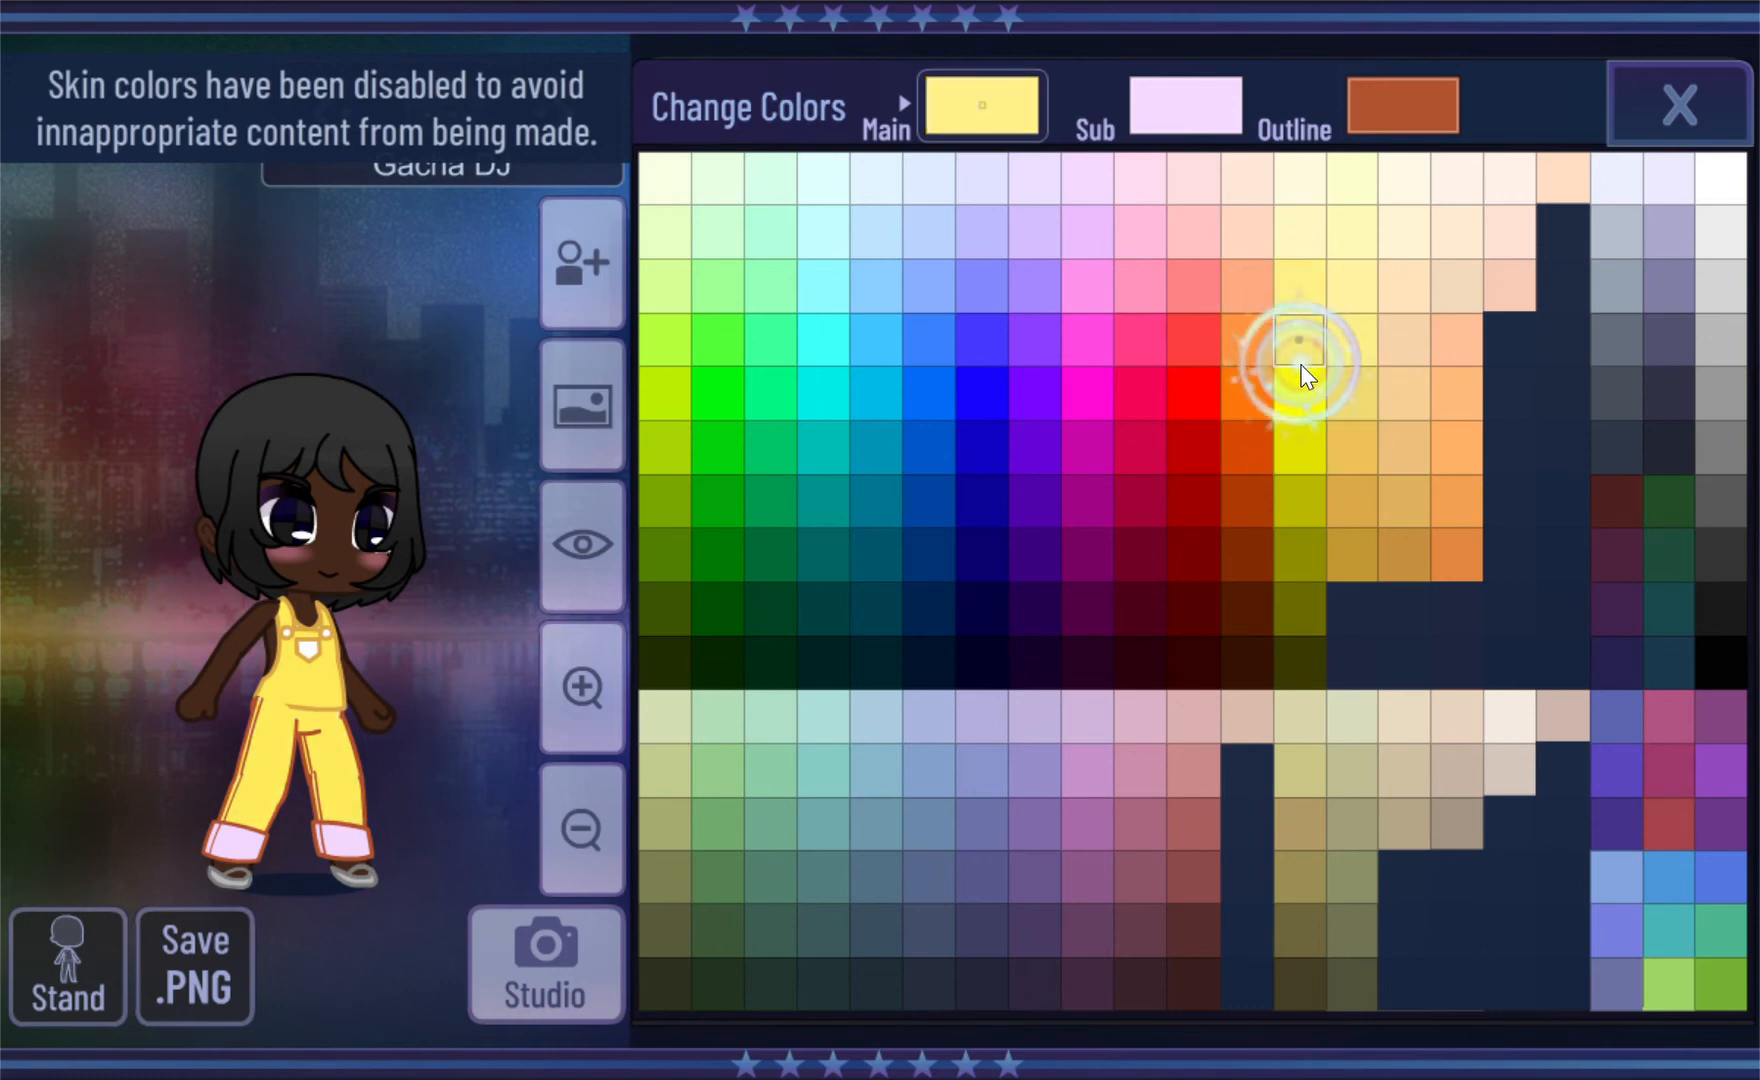
pyautogui.click(1300, 404)
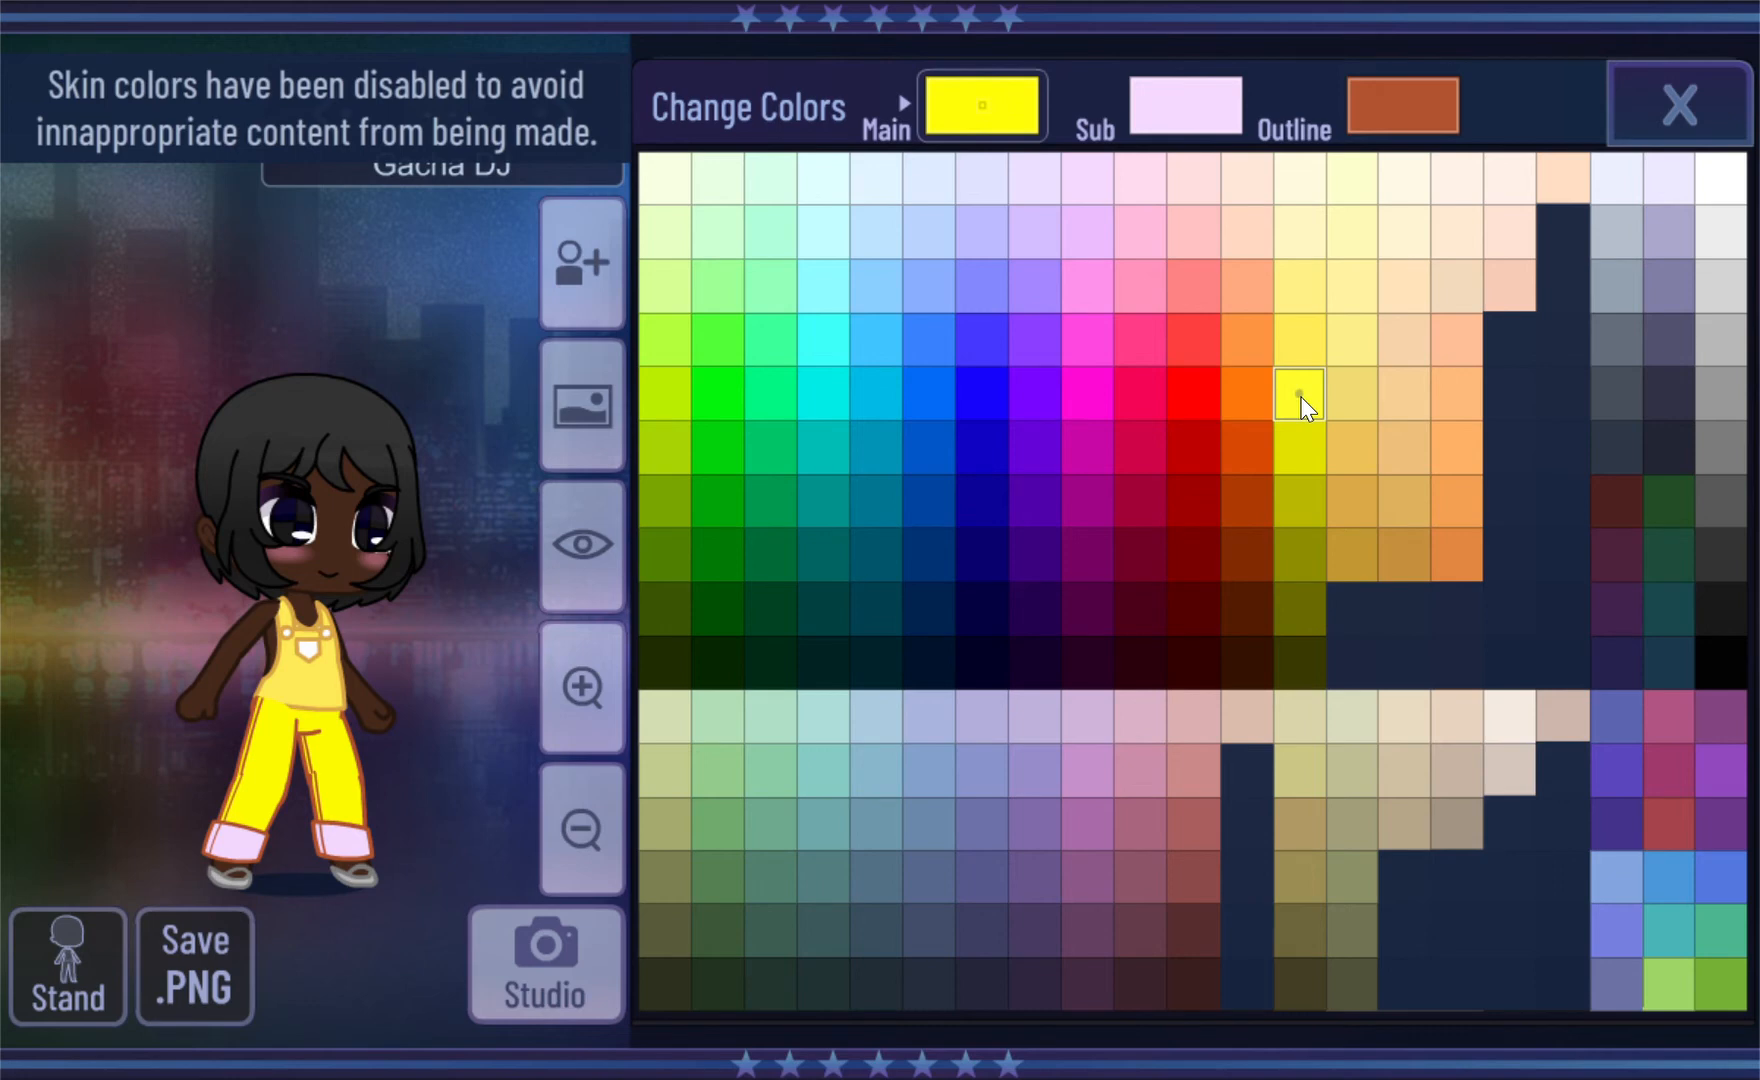
pyautogui.click(1300, 236)
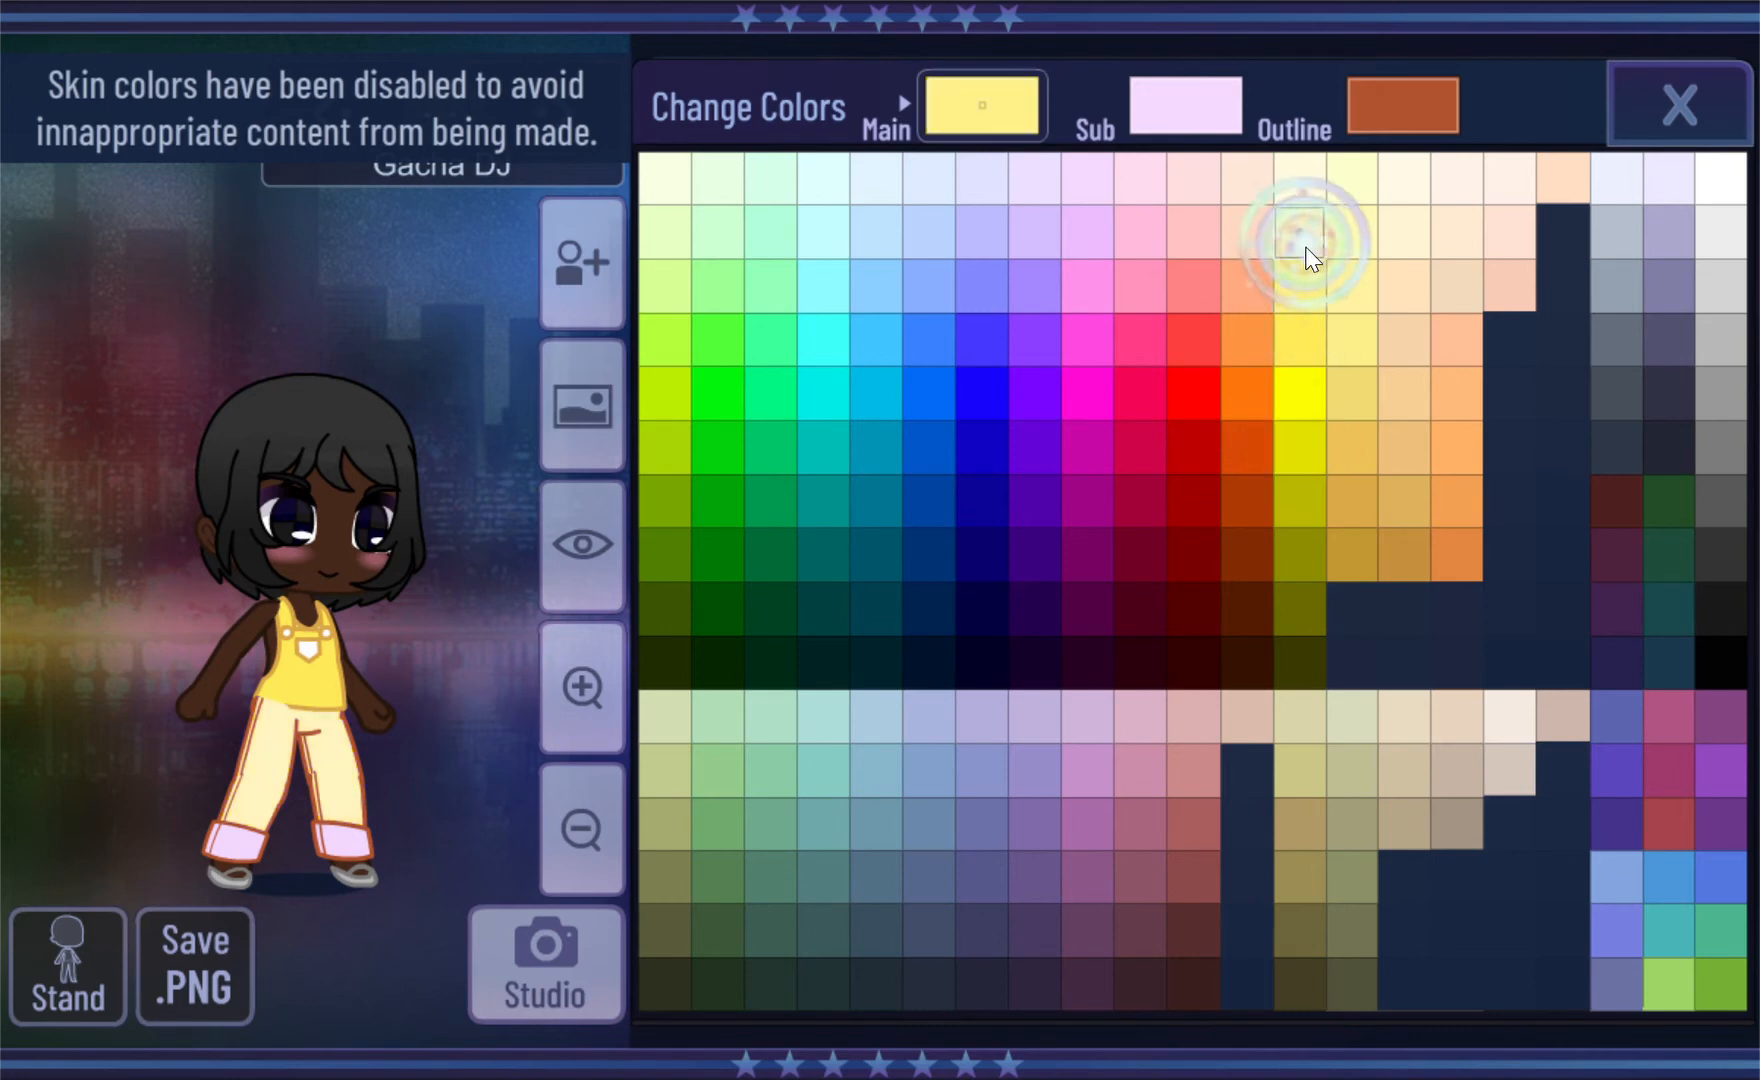
pyautogui.click(1347, 337)
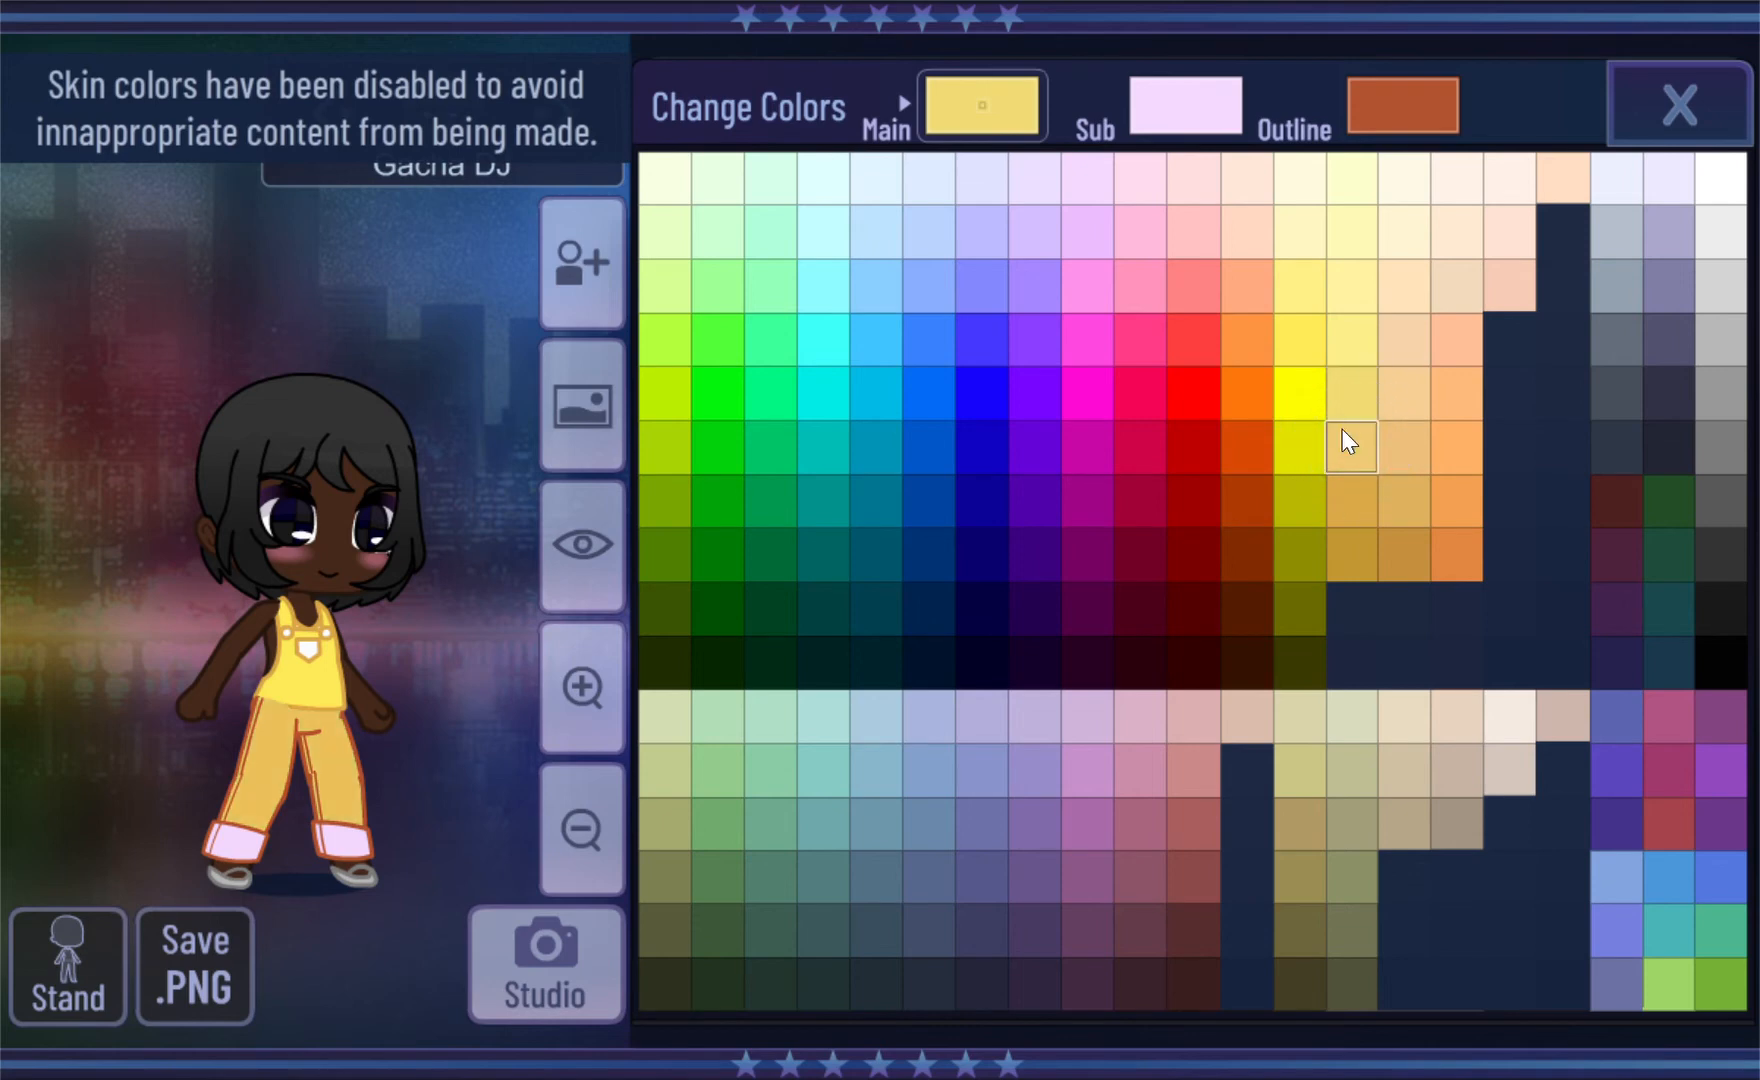
pyautogui.click(1350, 502)
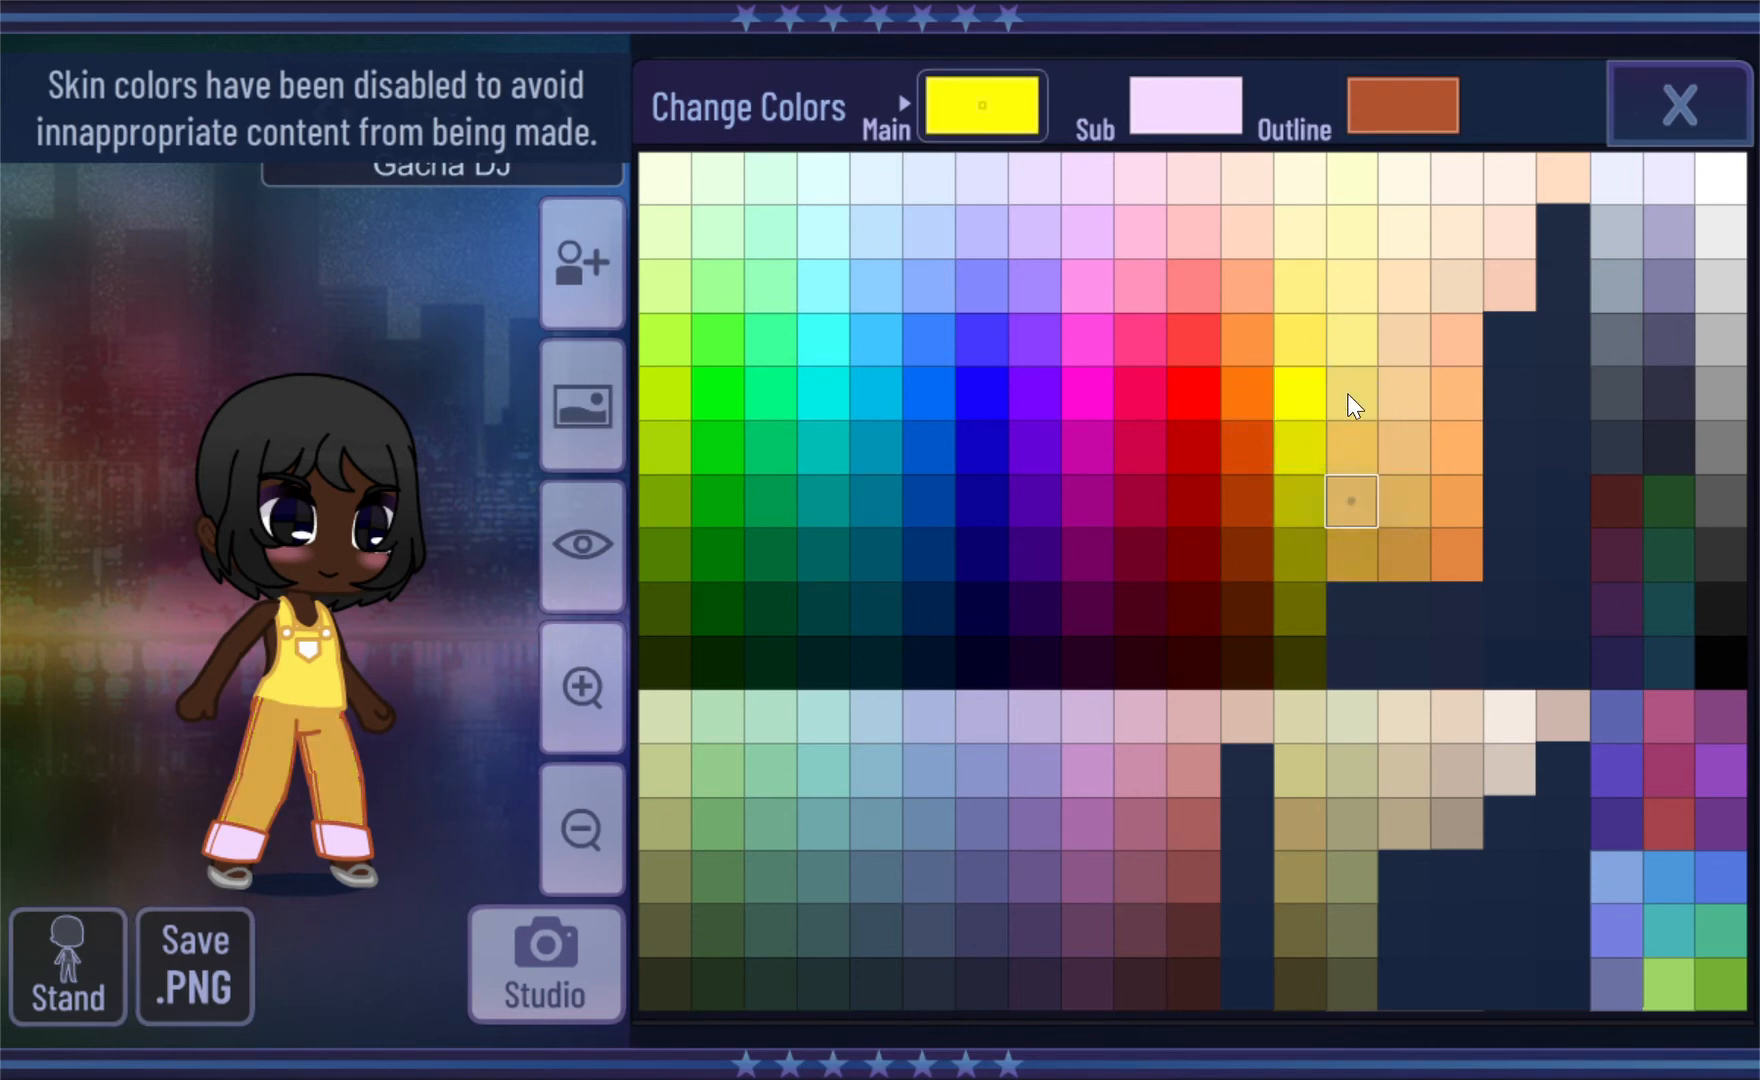
pyautogui.click(1341, 337)
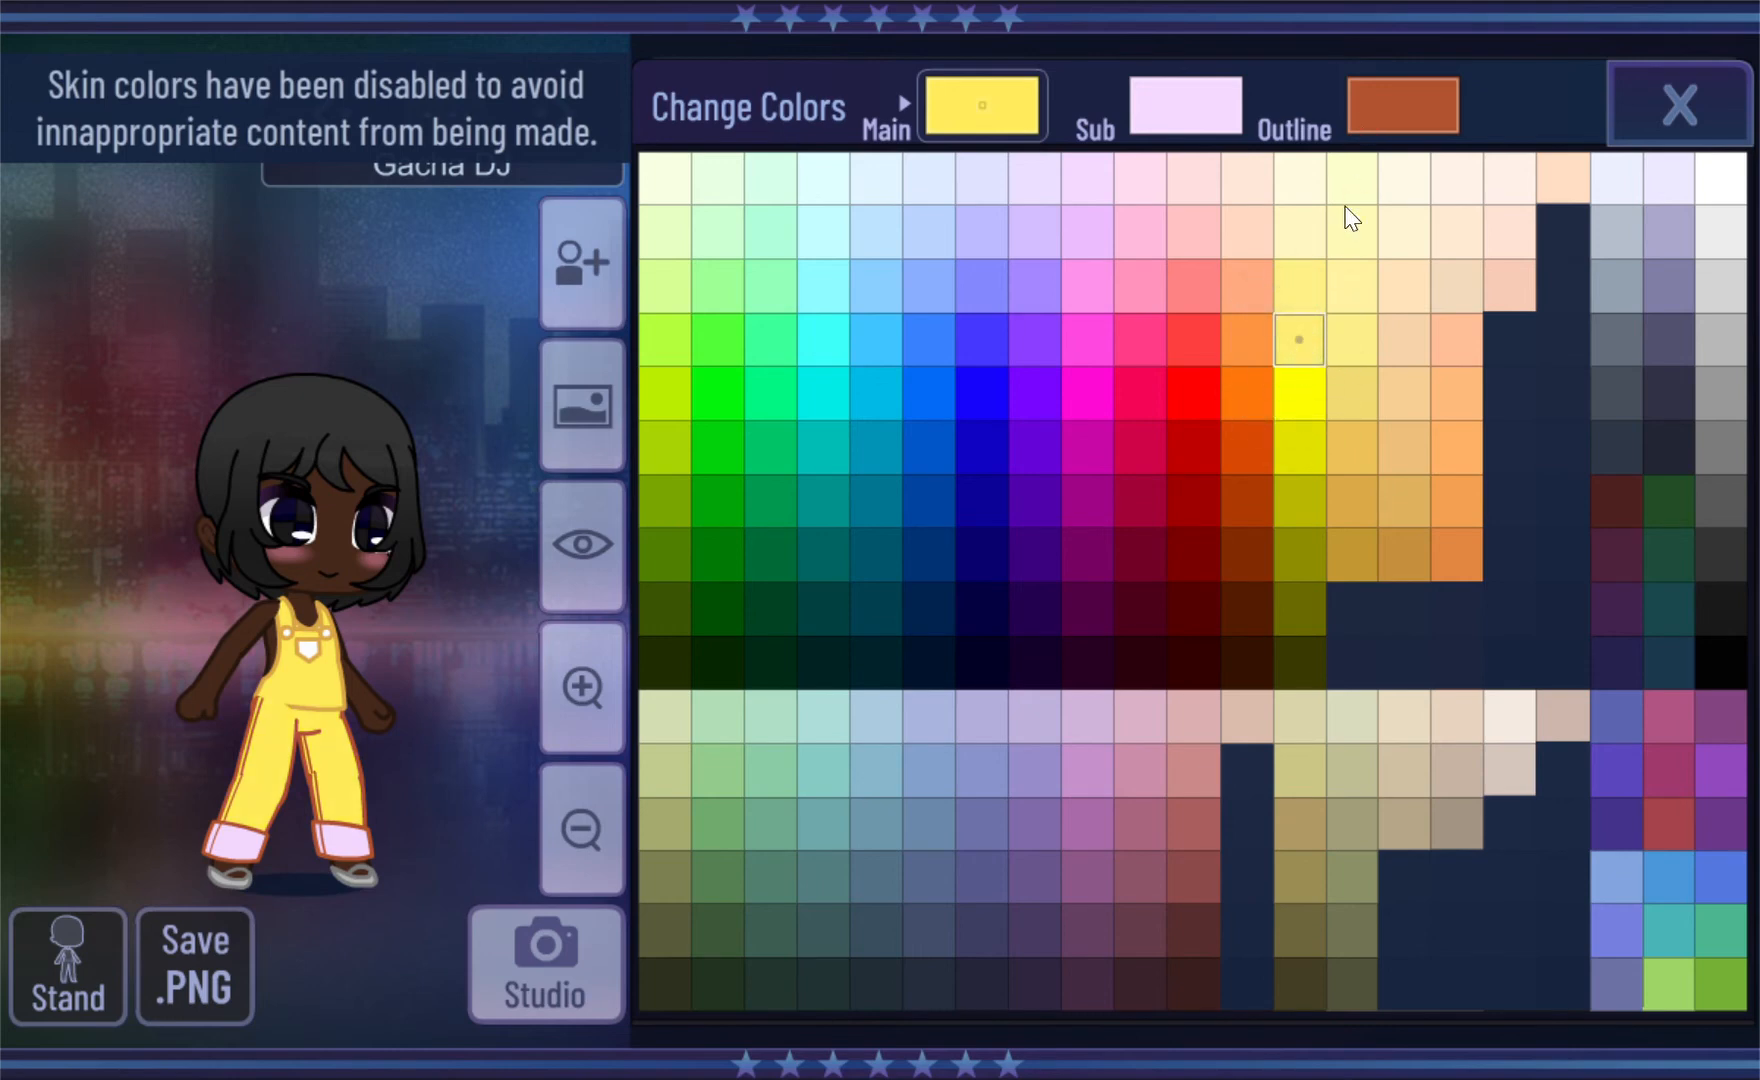
pyautogui.click(1403, 393)
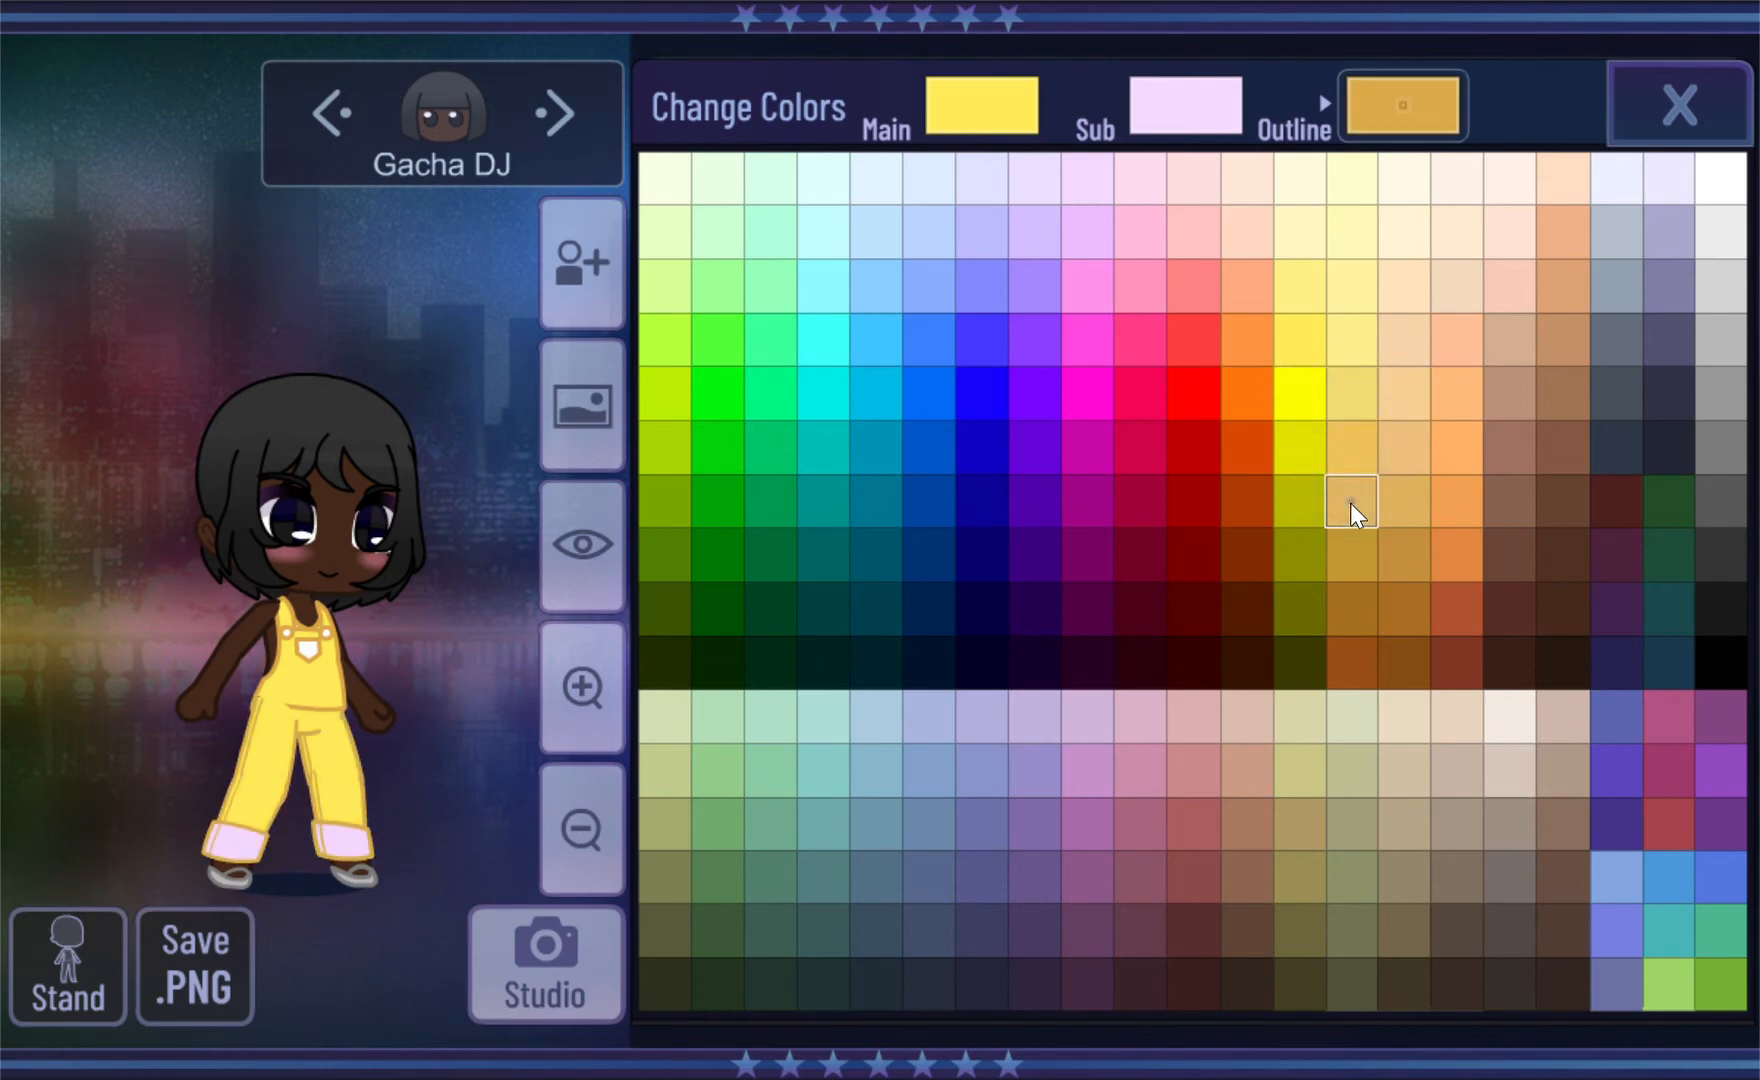
pyautogui.moveTo(387, 685)
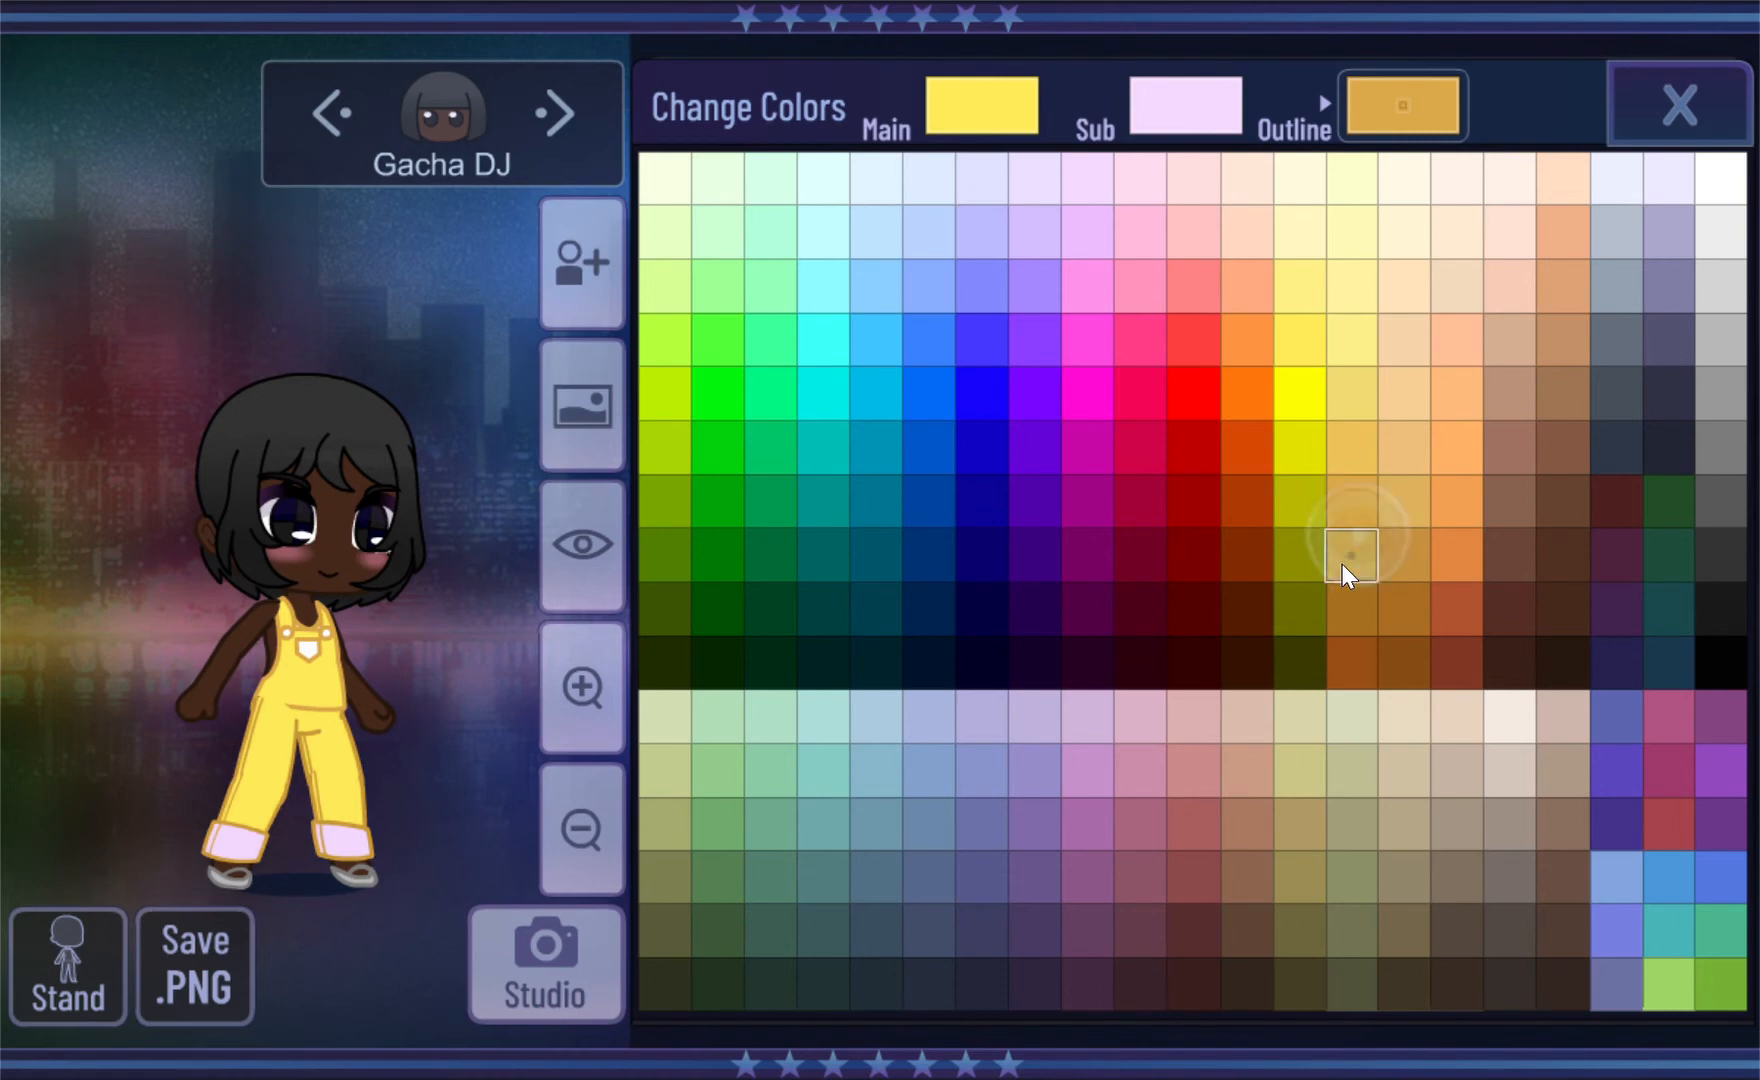
pyautogui.click(1675, 104)
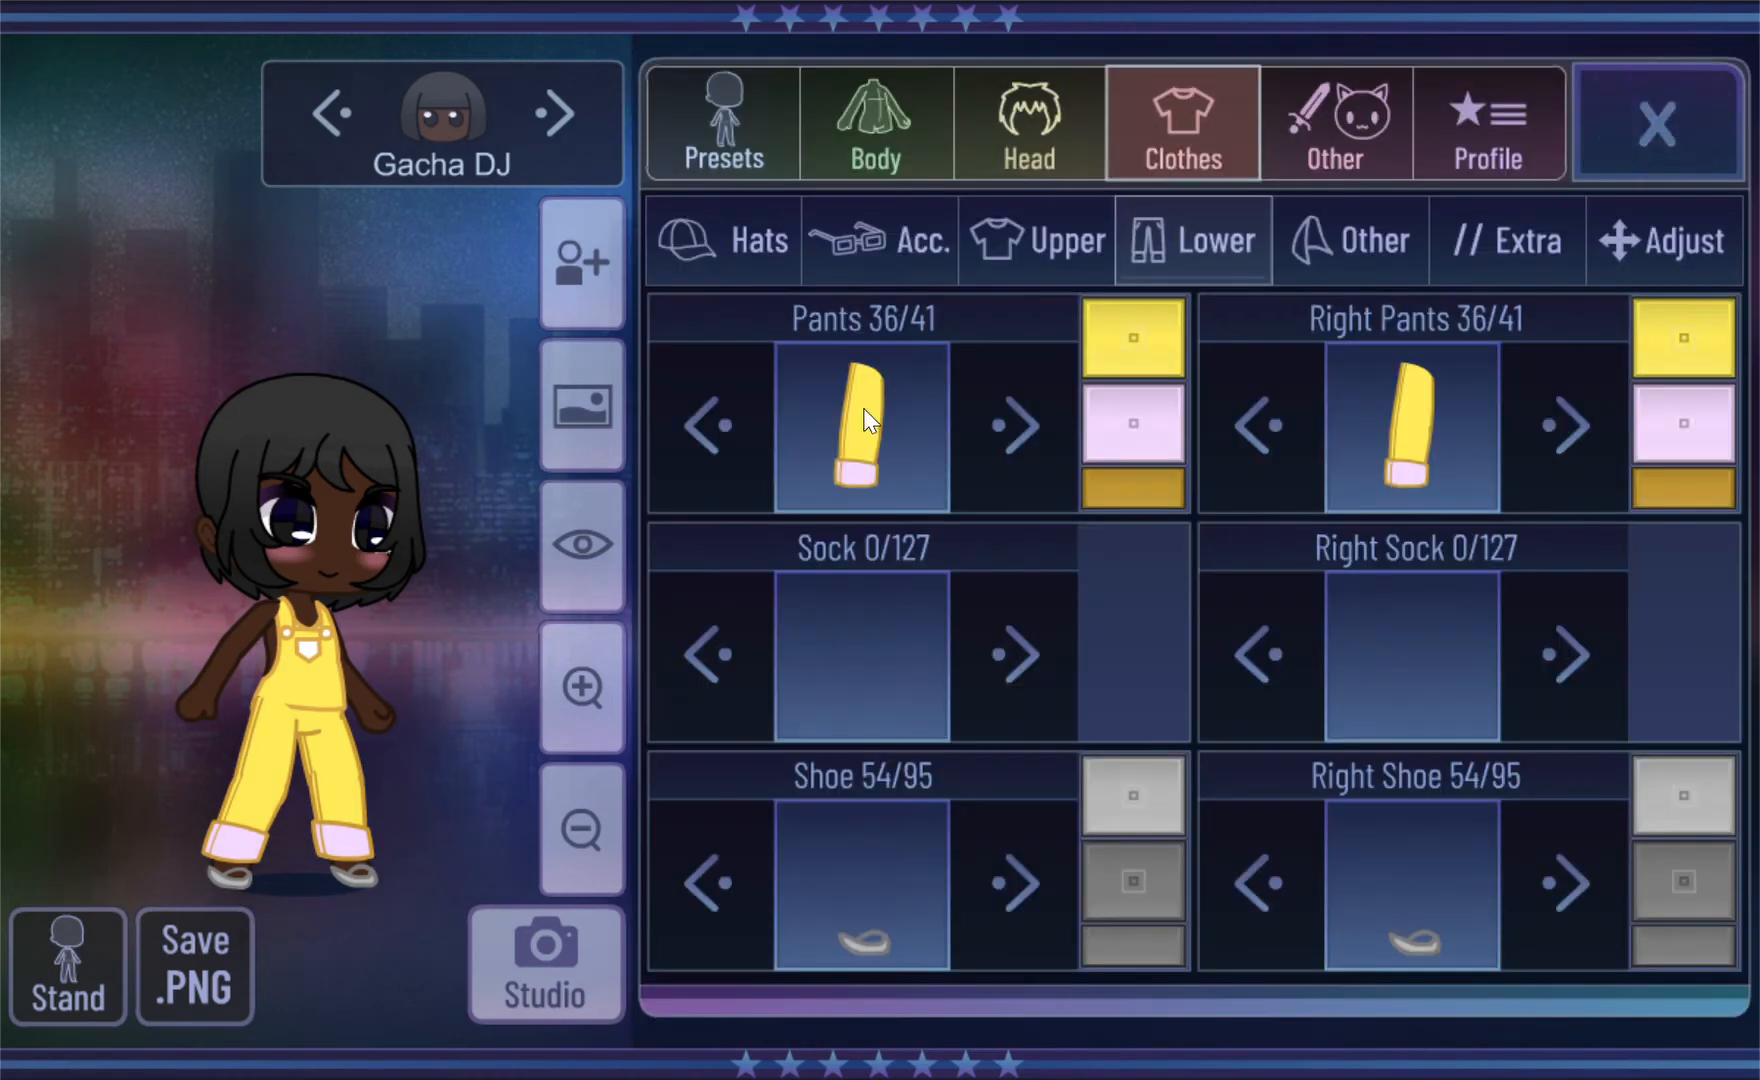
pyautogui.moveTo(542, 542)
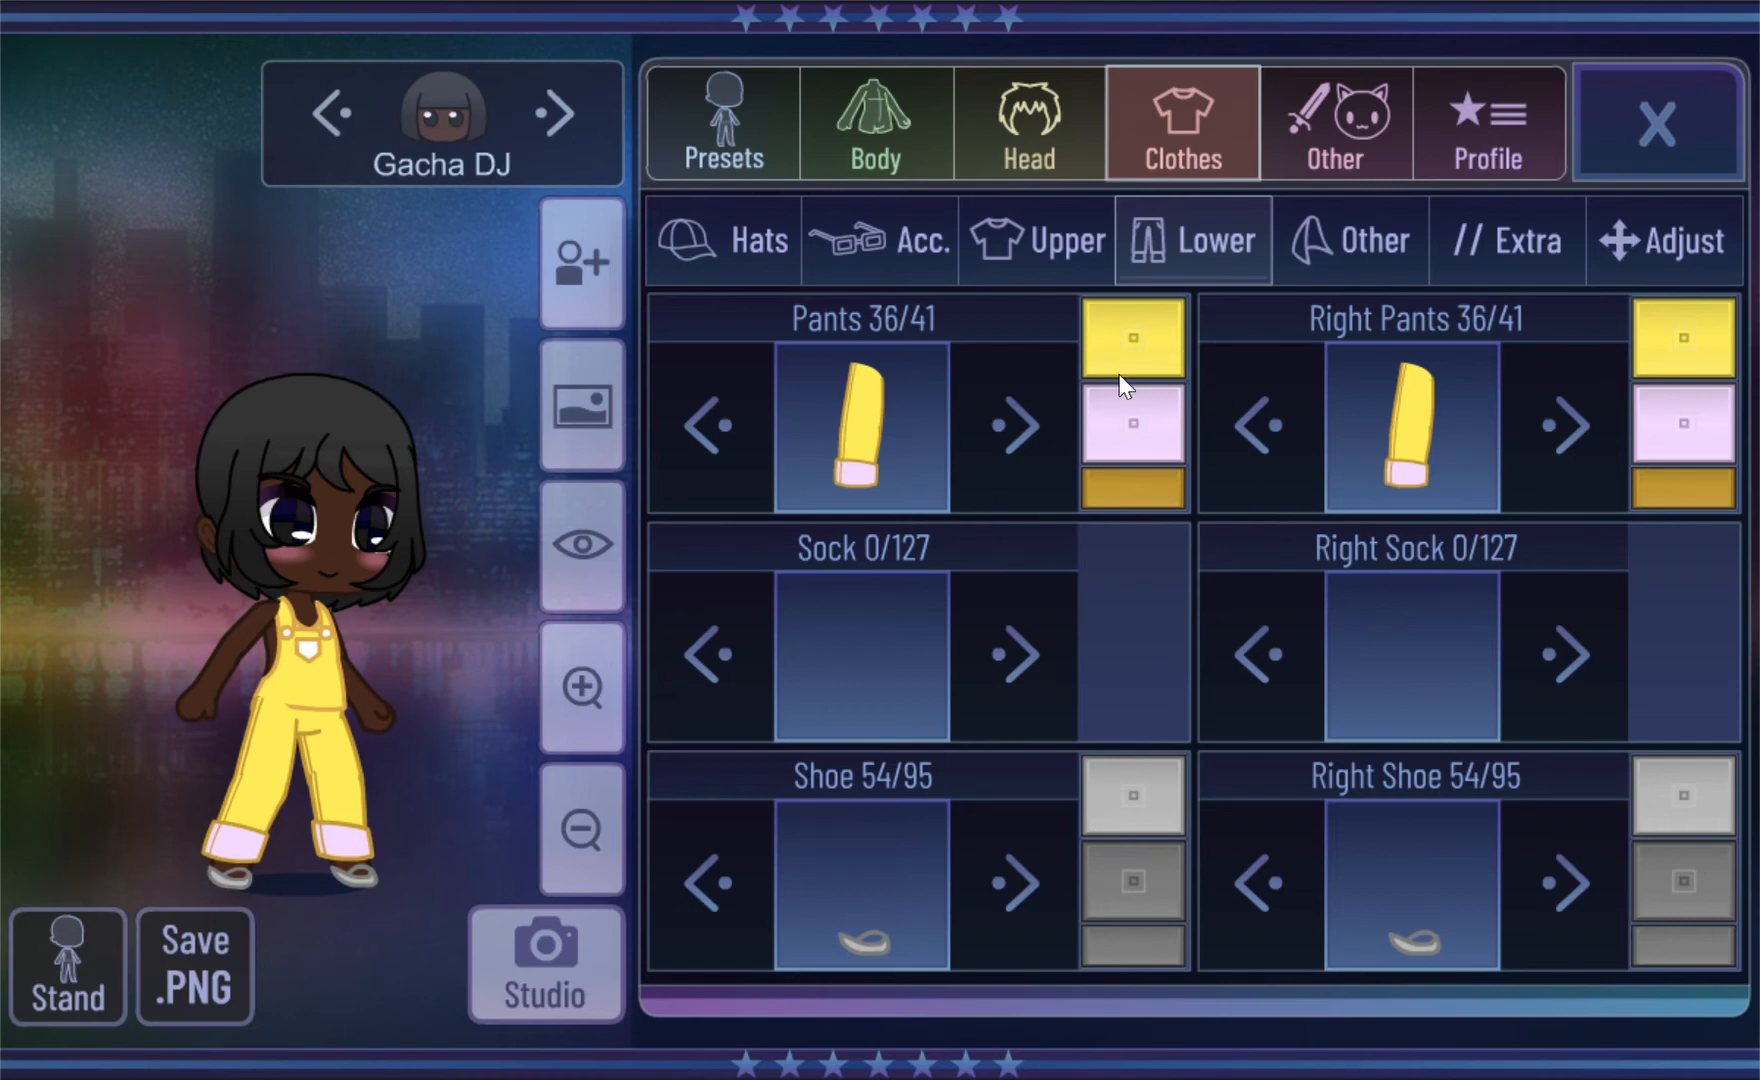
pyautogui.moveTo(612, 744)
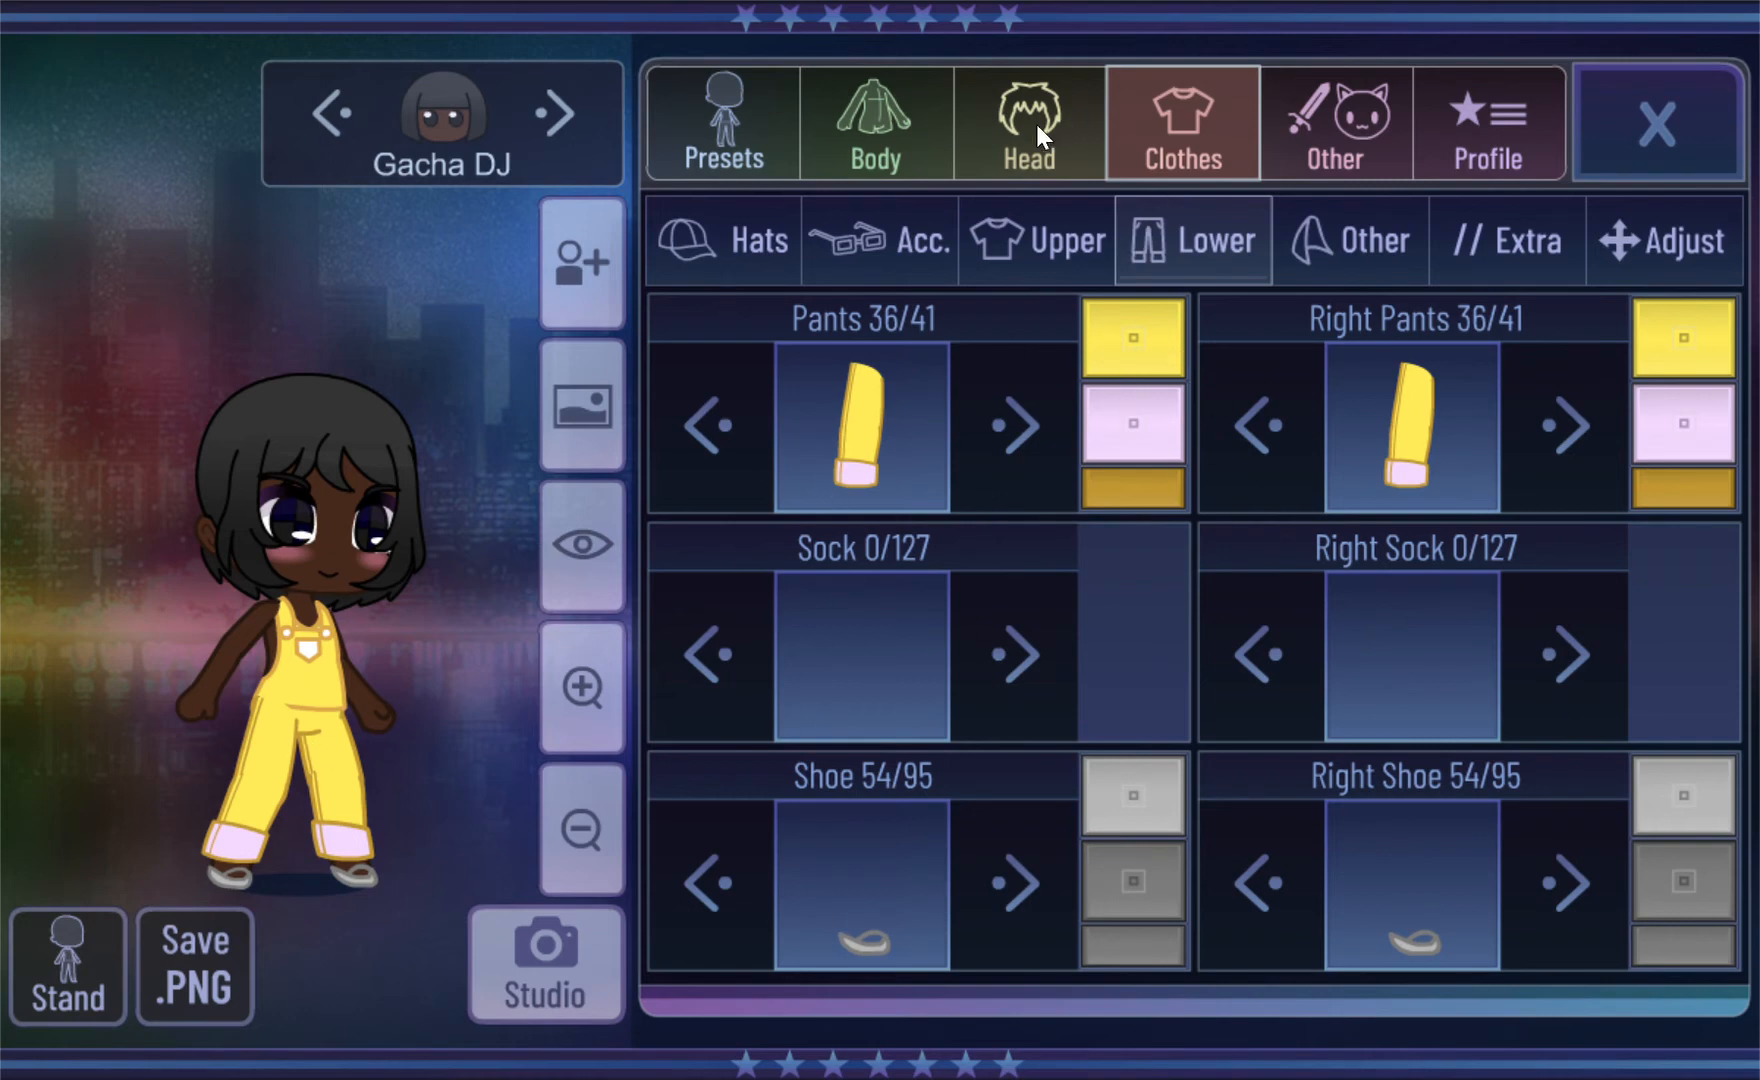
# Step: Show the Upper clothing settings for the yellow overalls top
pyautogui.click(1067, 239)
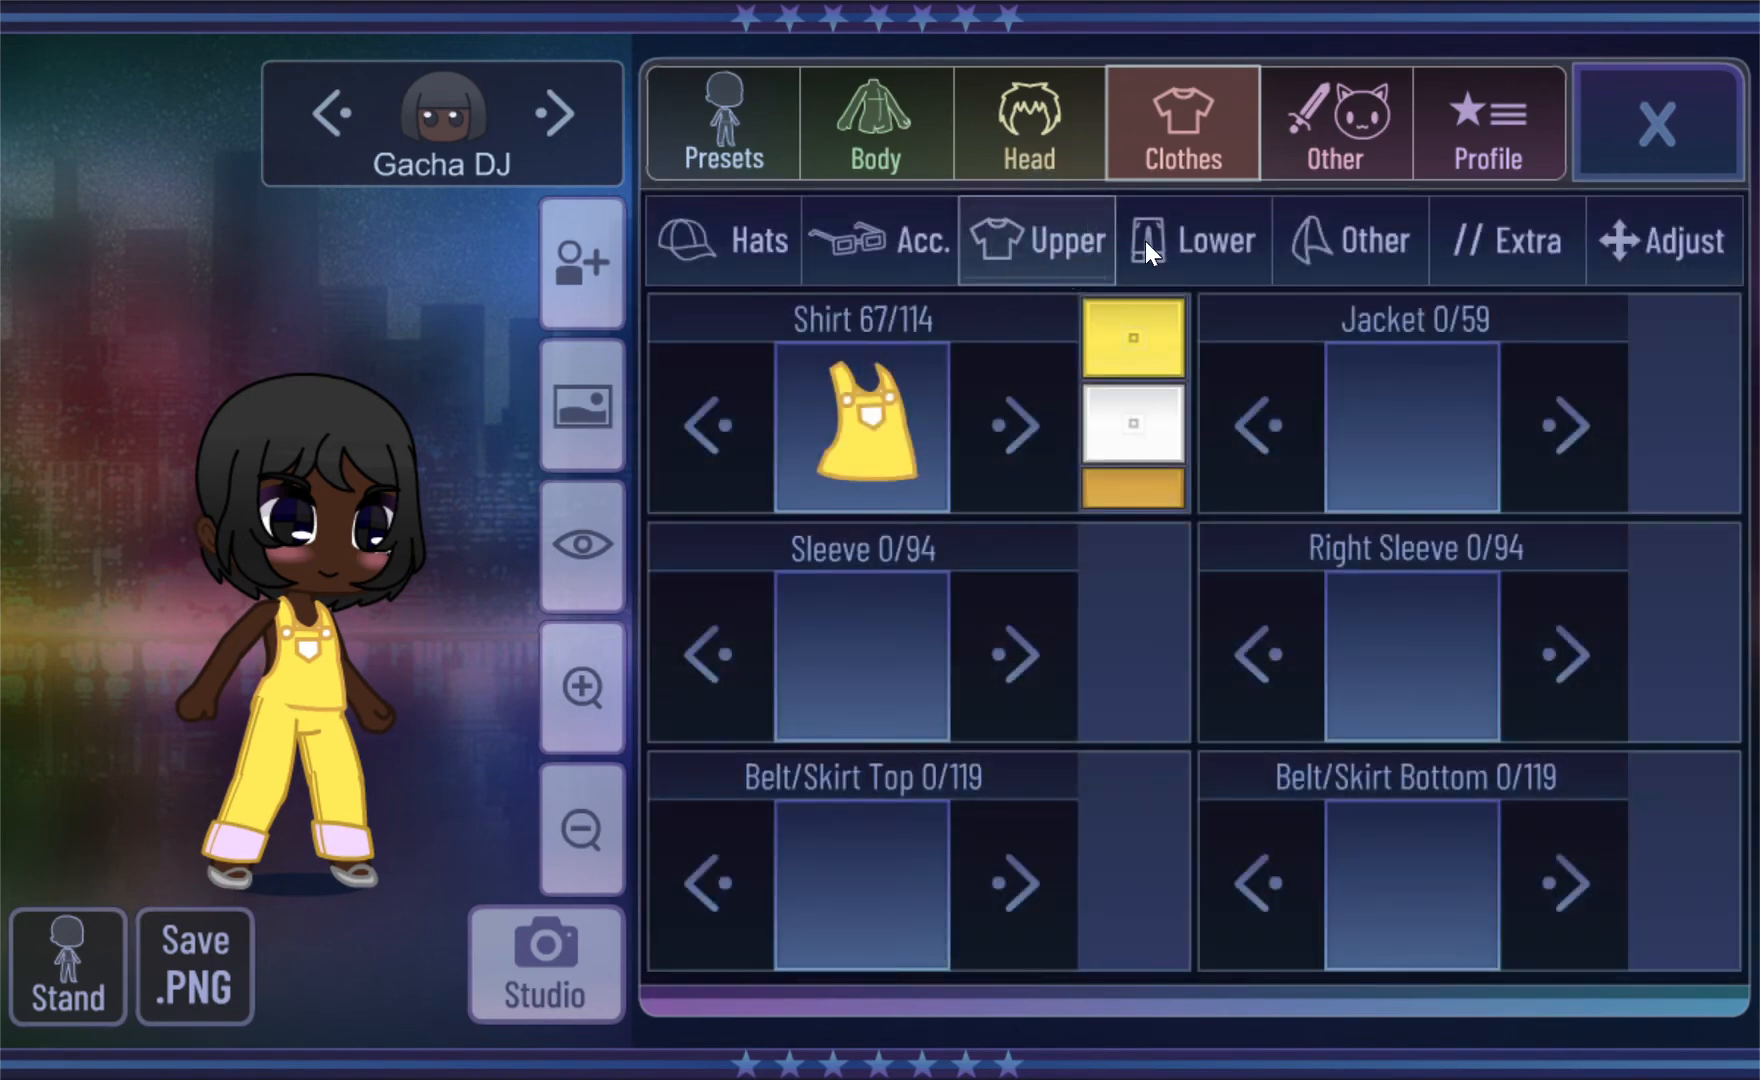
pyautogui.moveTo(926, 395)
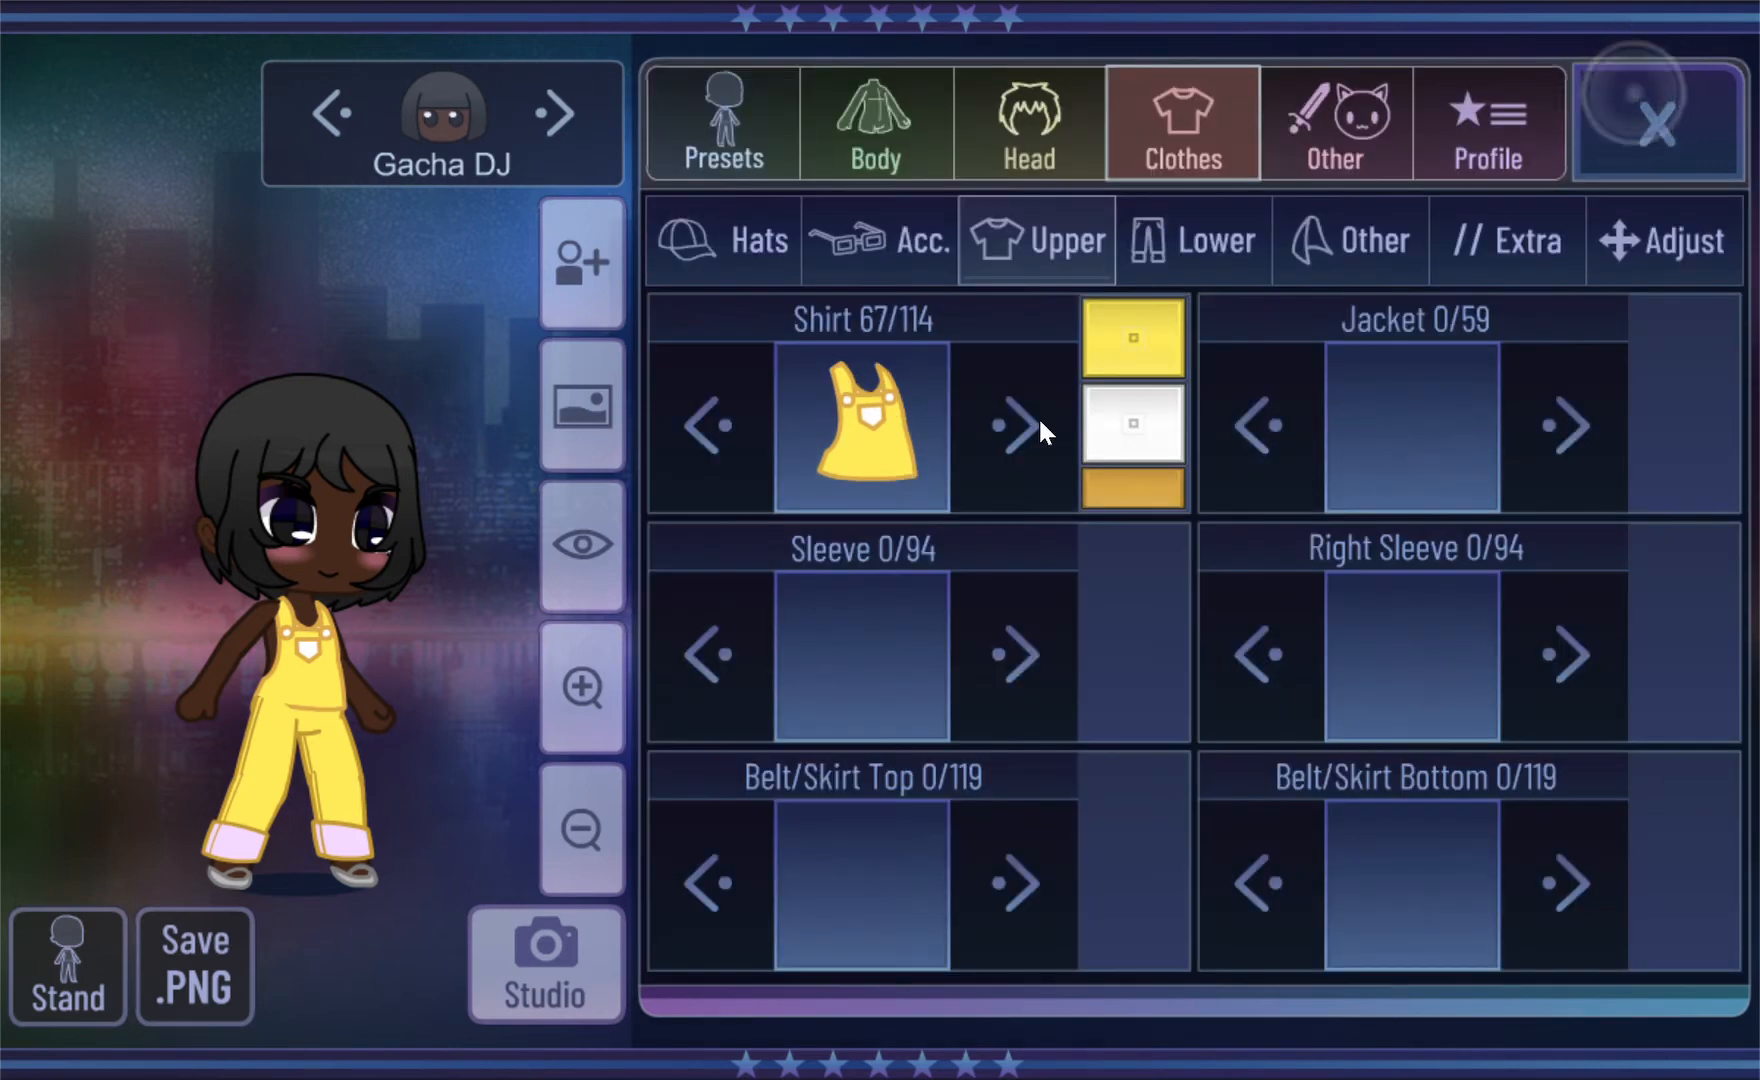
# Step: Recolour the overalls top bright green with a dark green outline
pyautogui.click(1131, 336)
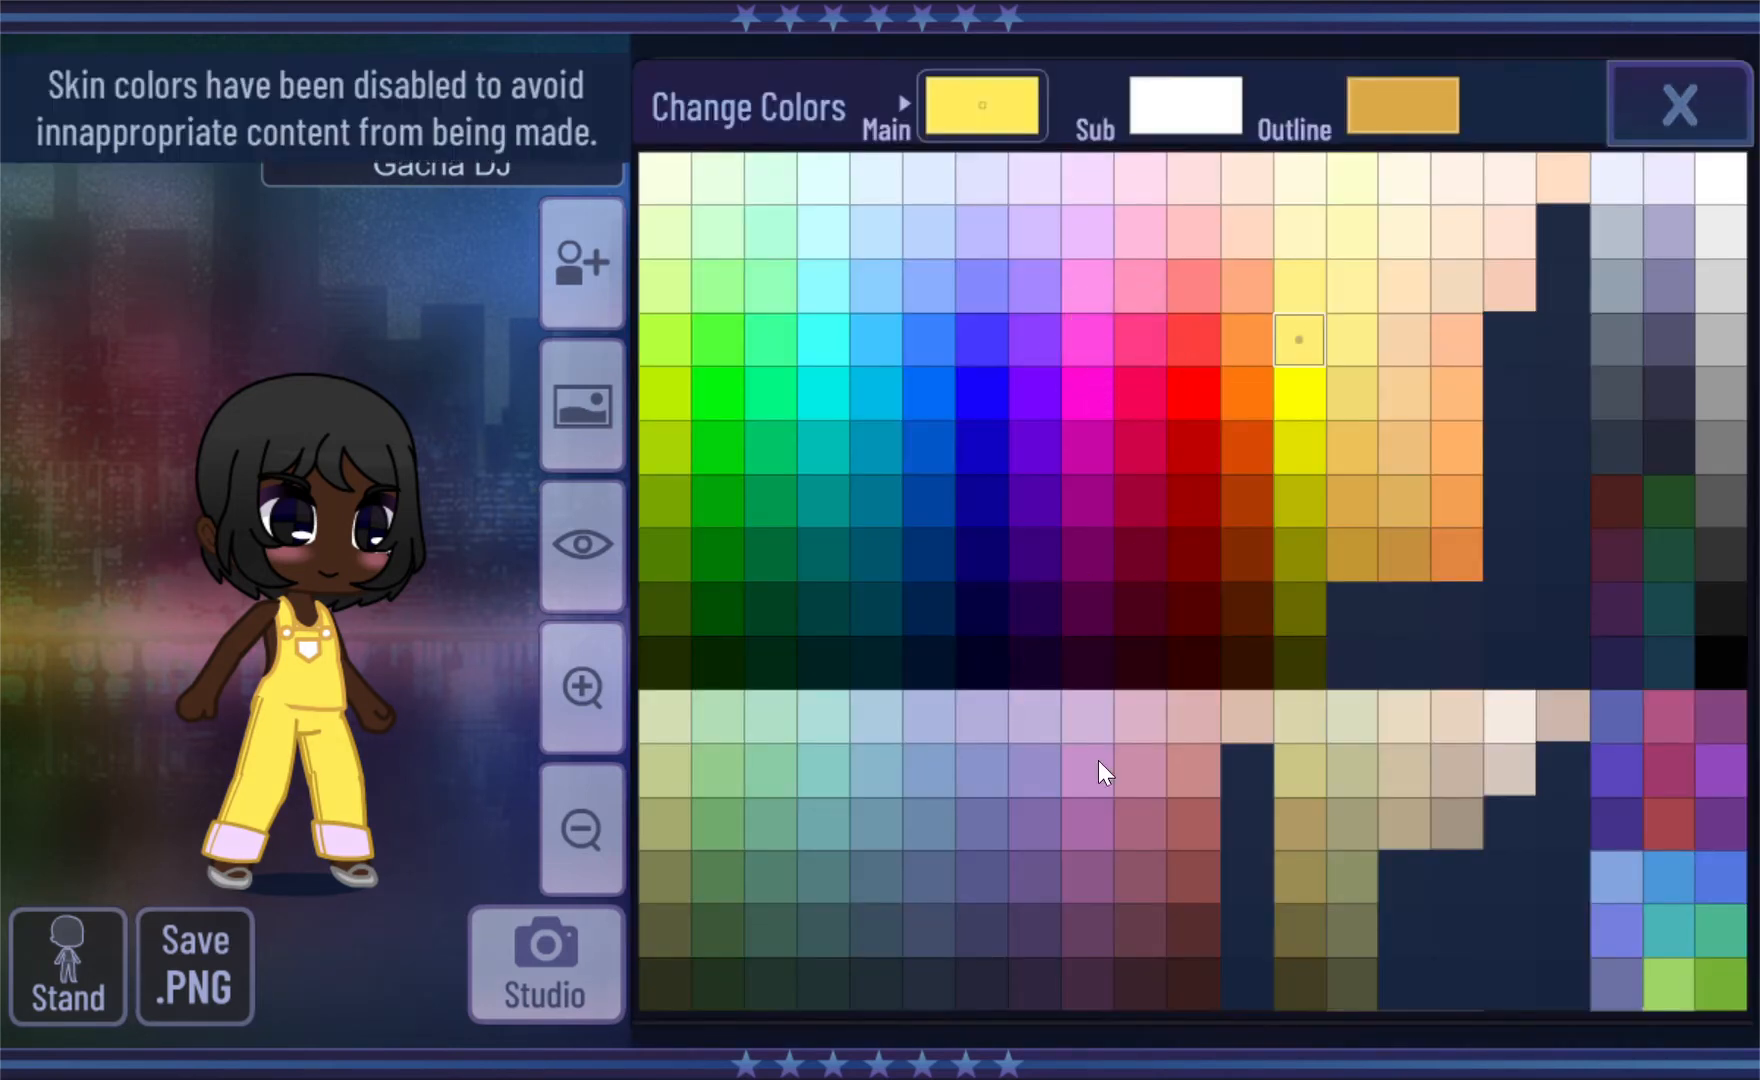
pyautogui.moveTo(855, 382)
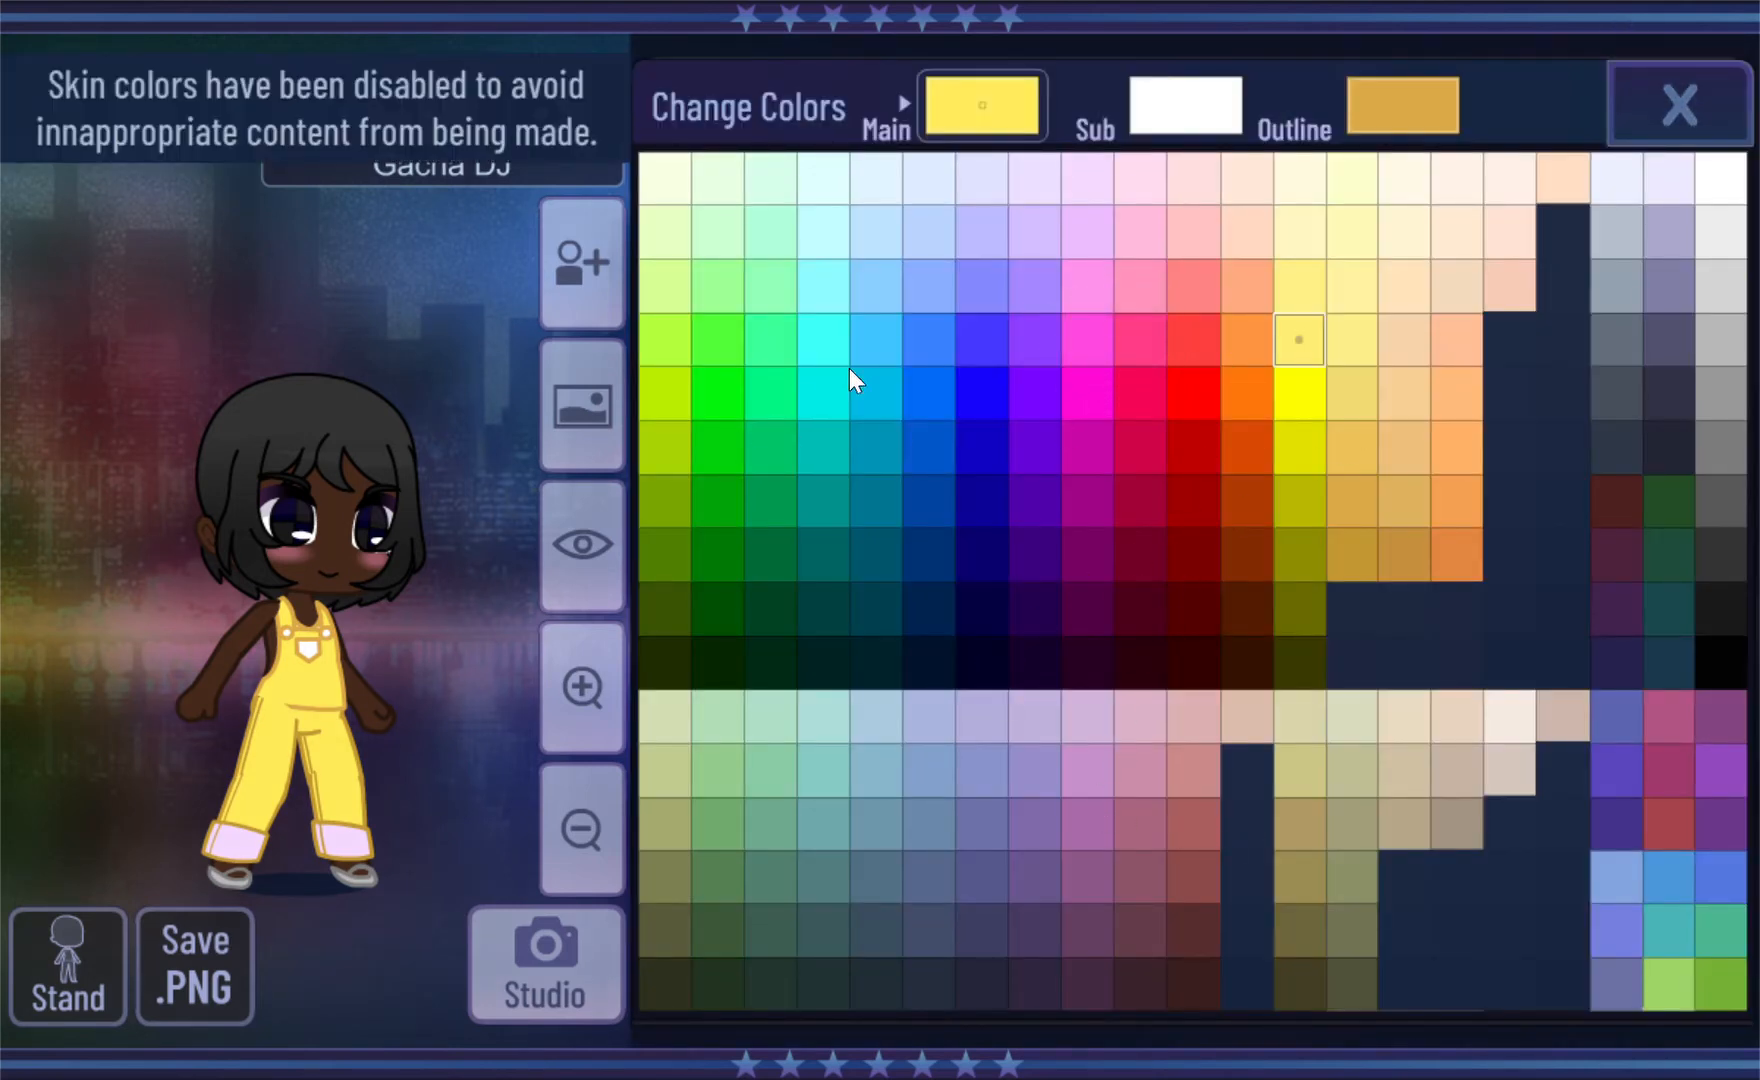
pyautogui.moveTo(724, 351)
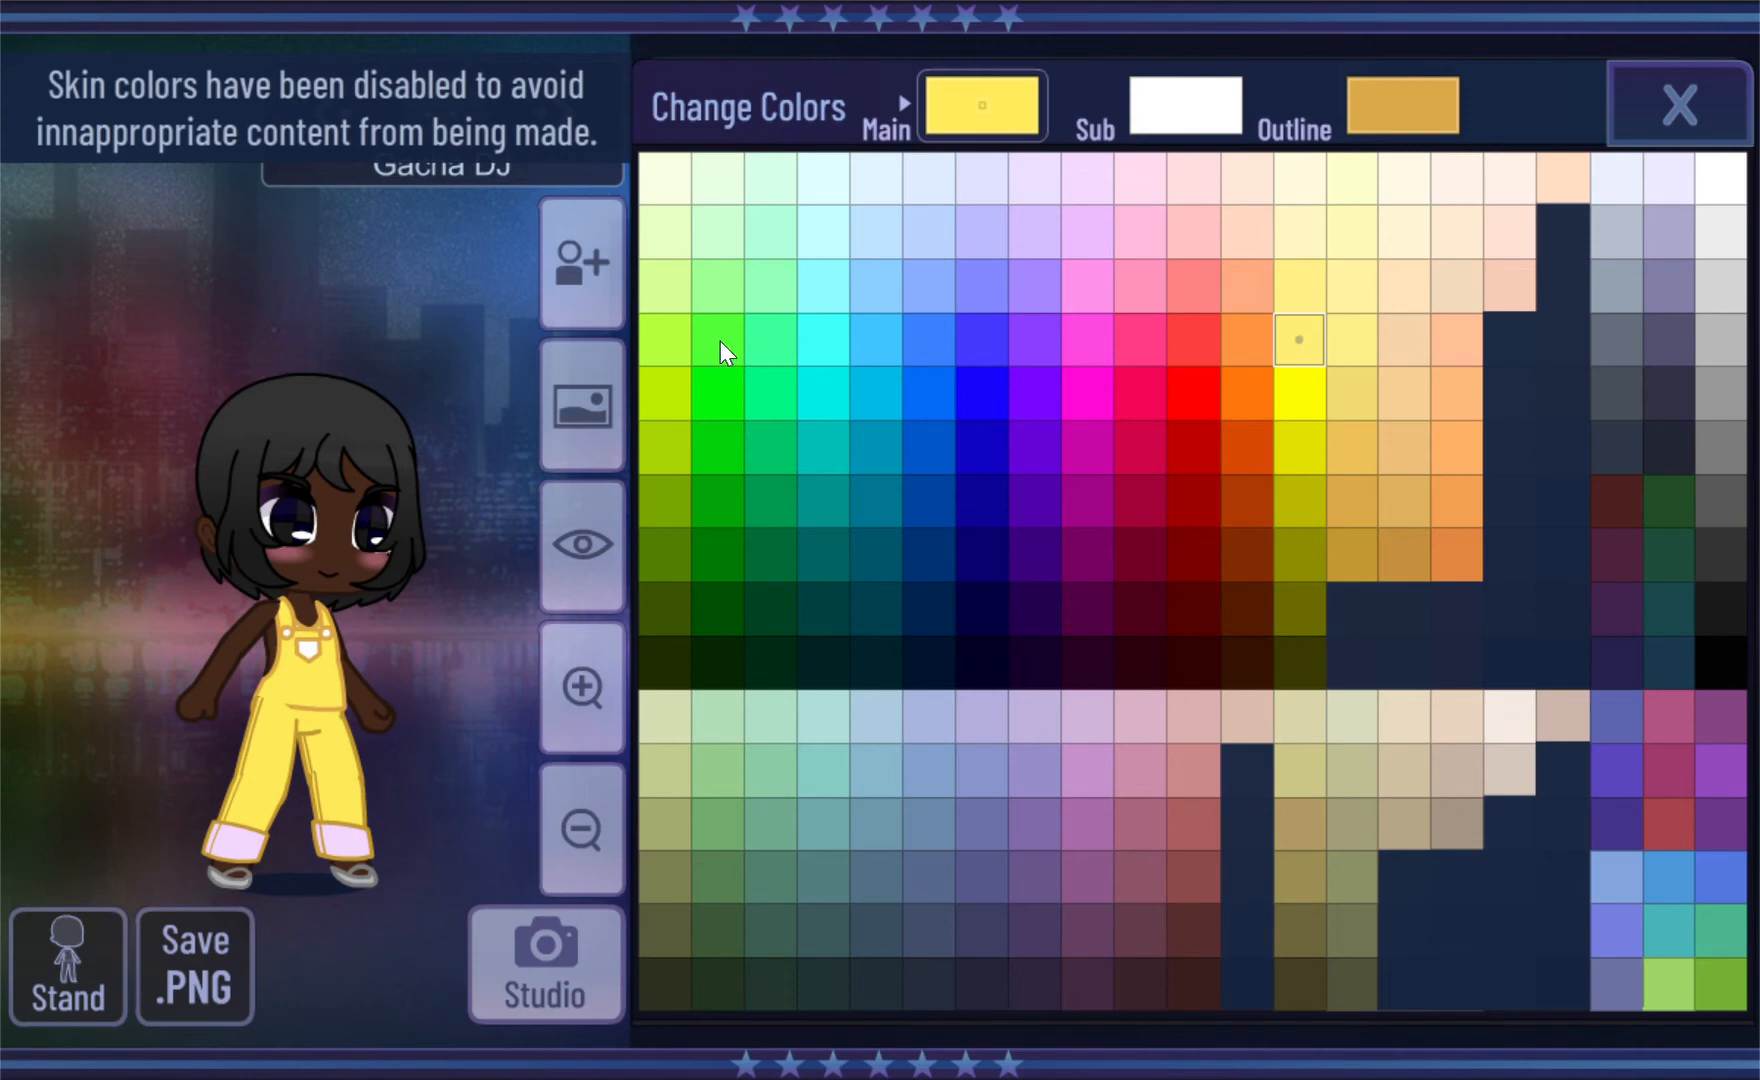
pyautogui.click(715, 337)
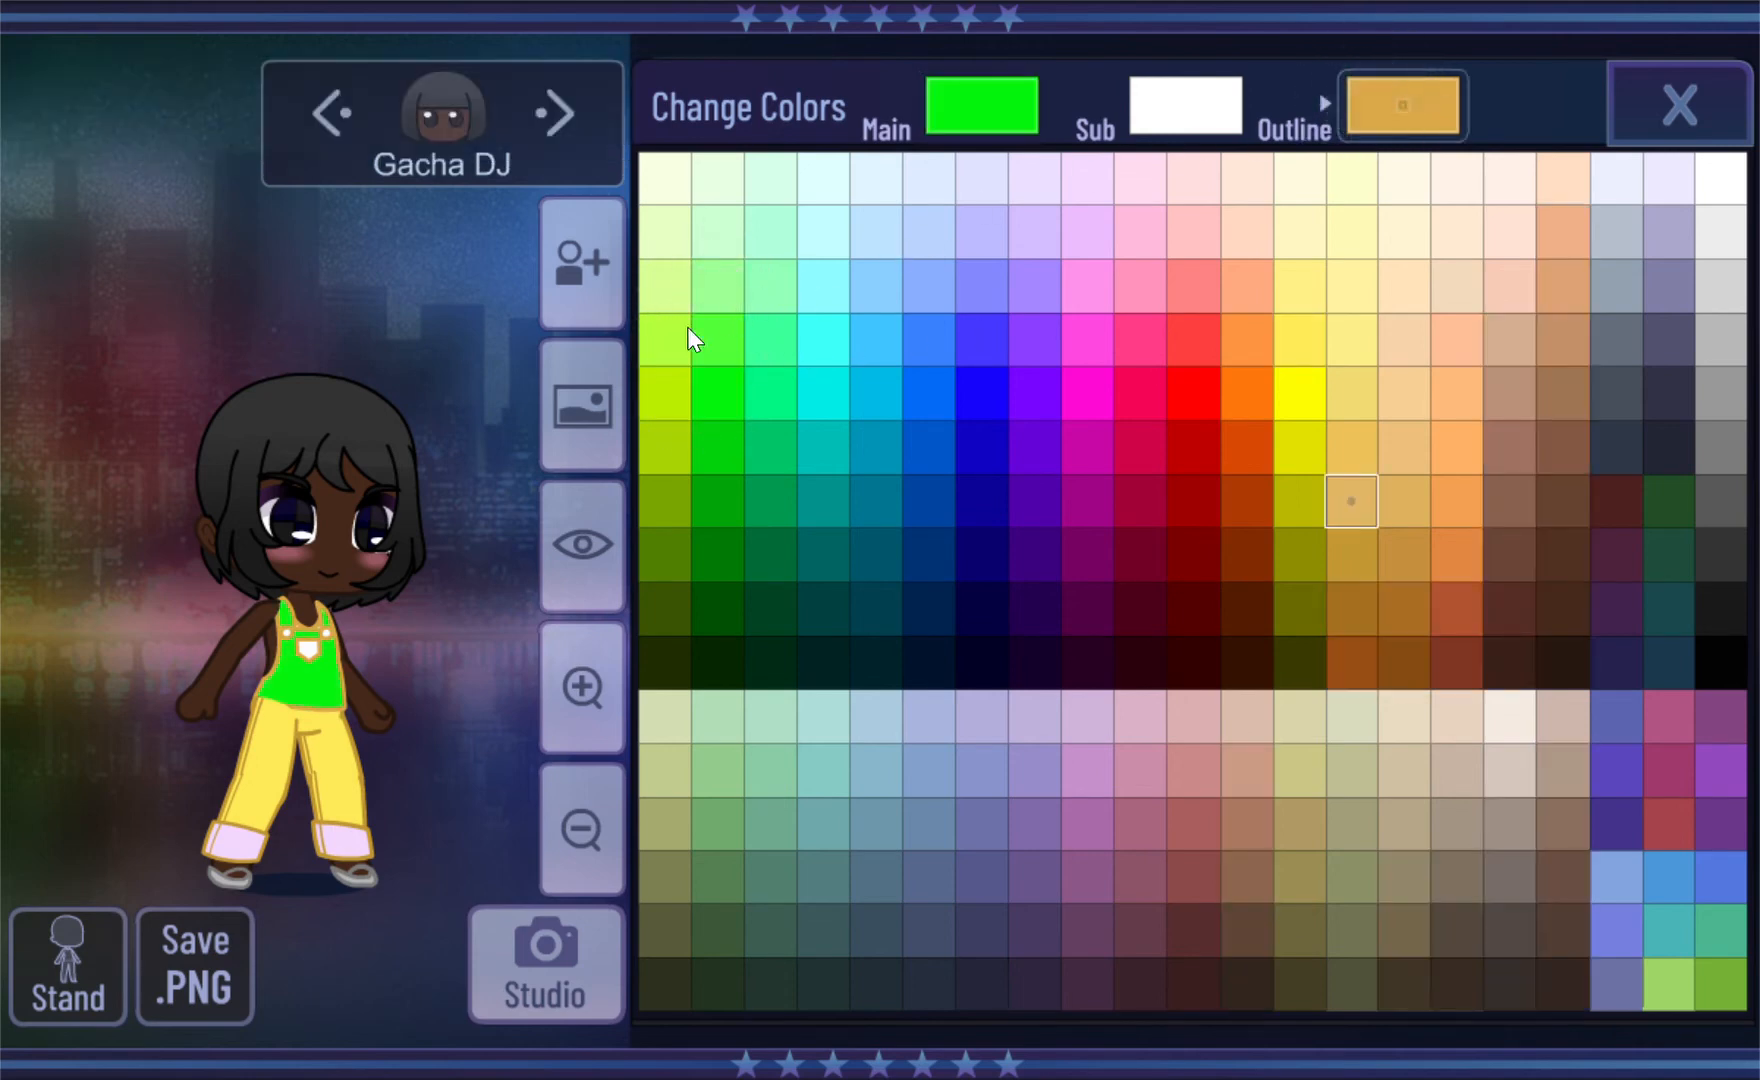
pyautogui.click(768, 501)
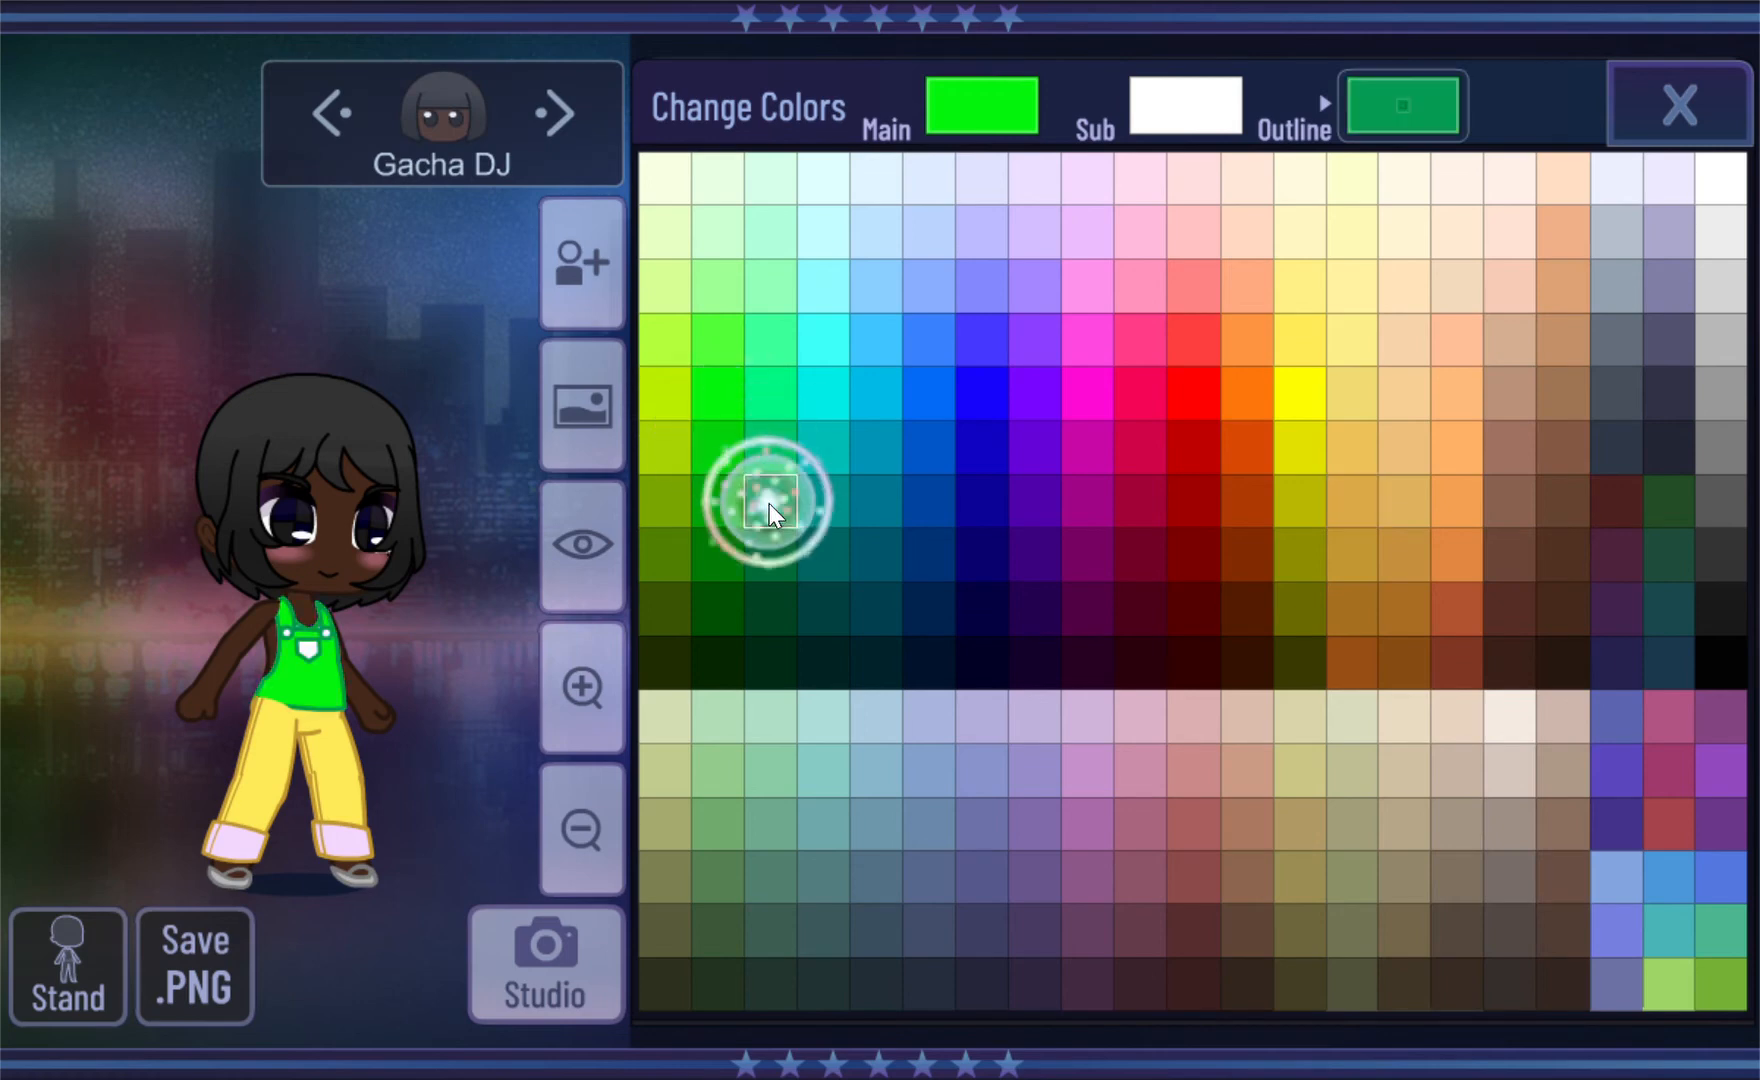
pyautogui.click(771, 498)
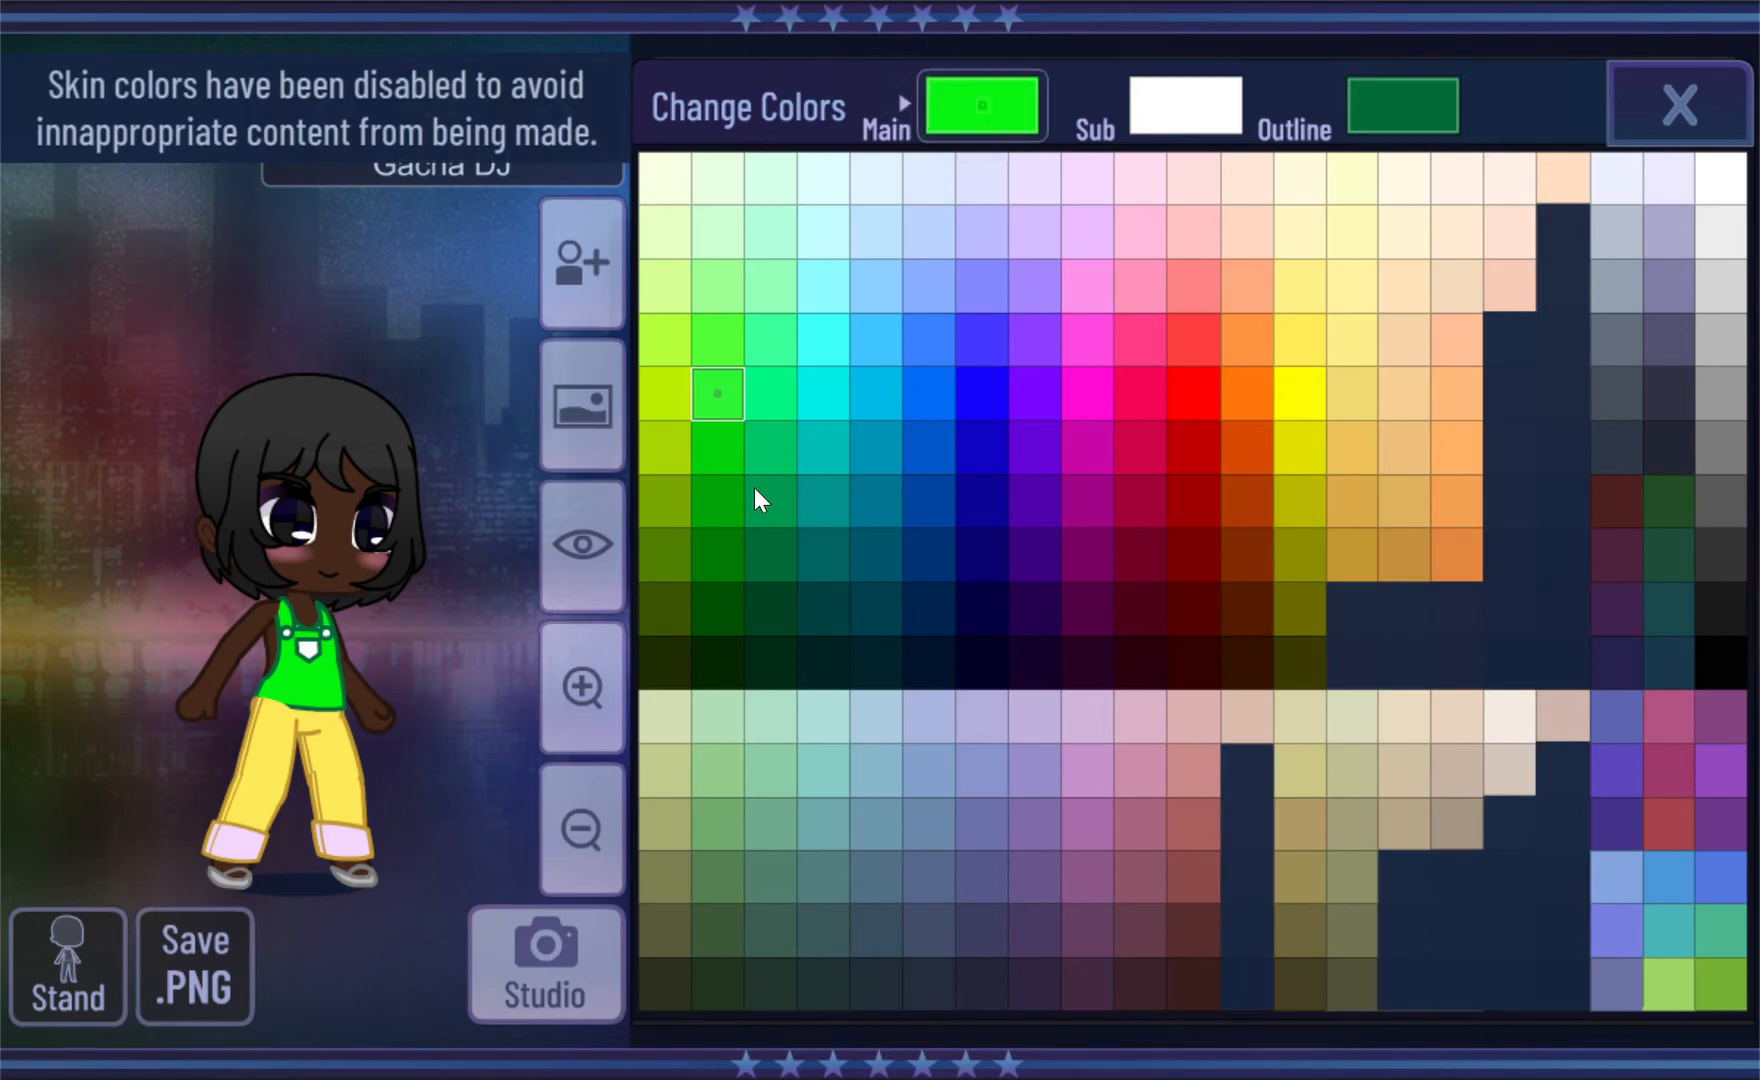
pyautogui.click(770, 500)
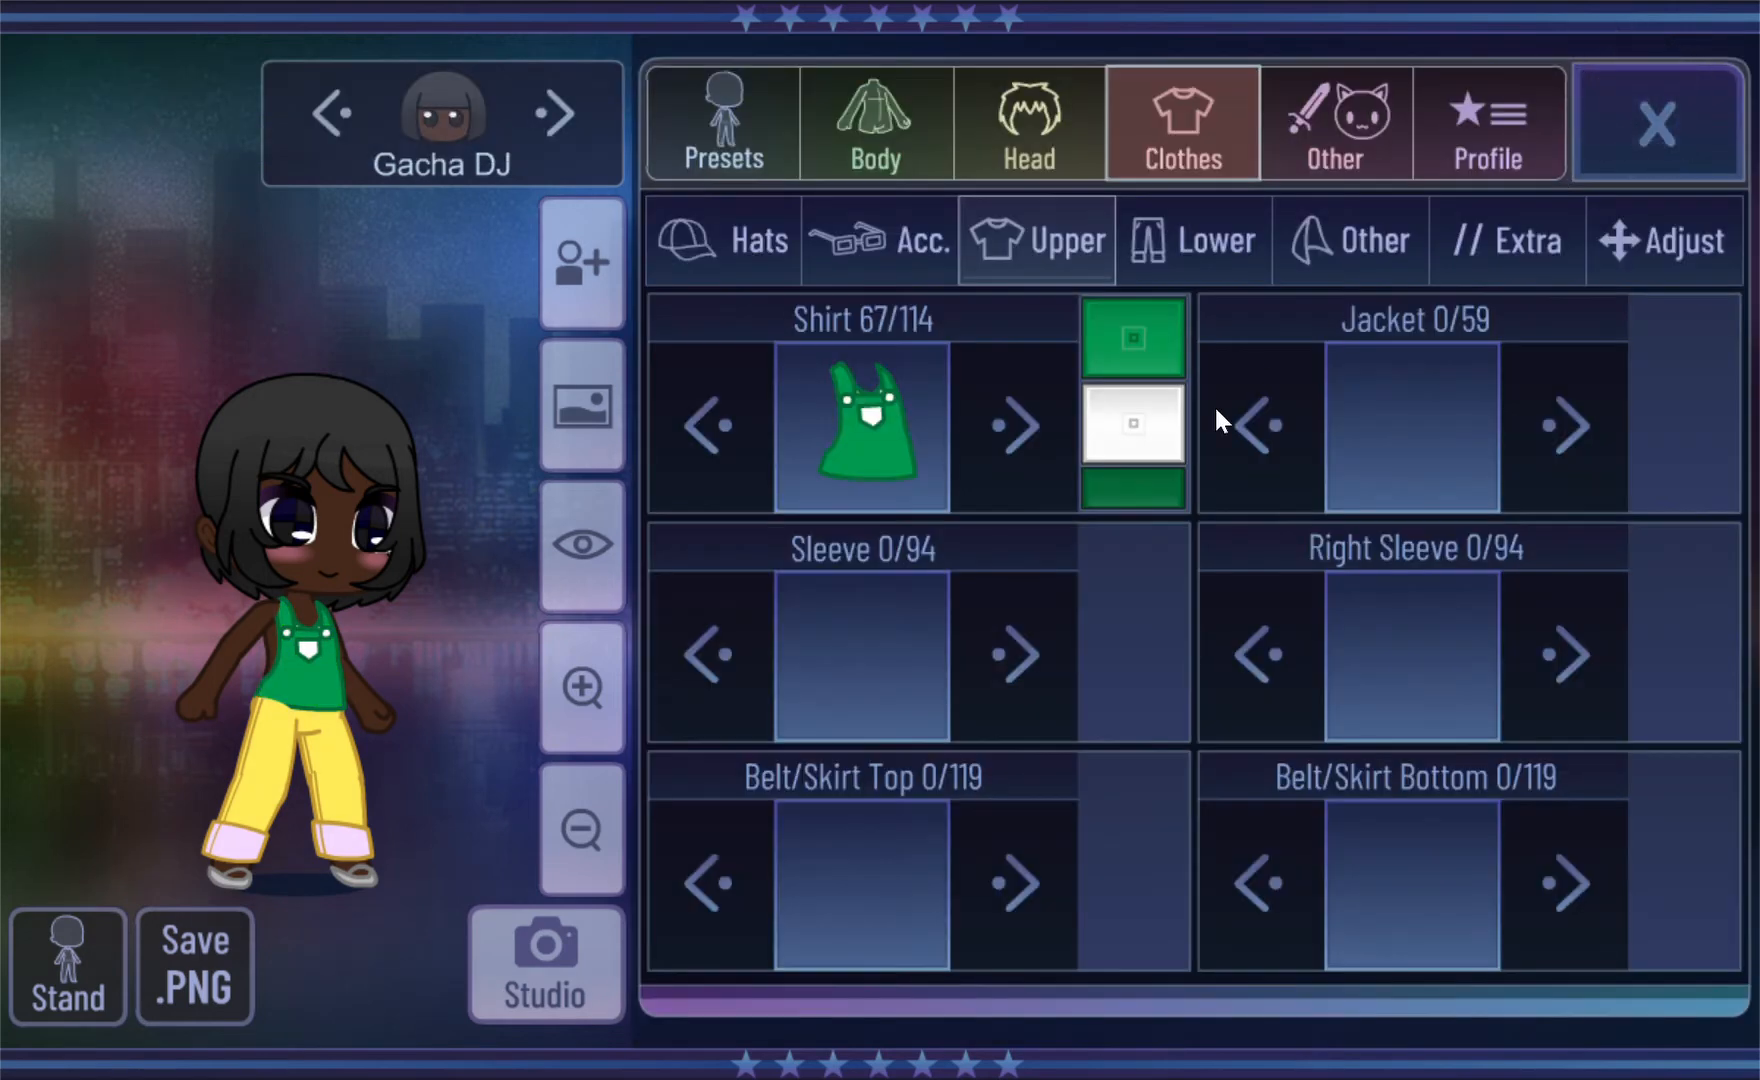
pyautogui.click(1192, 239)
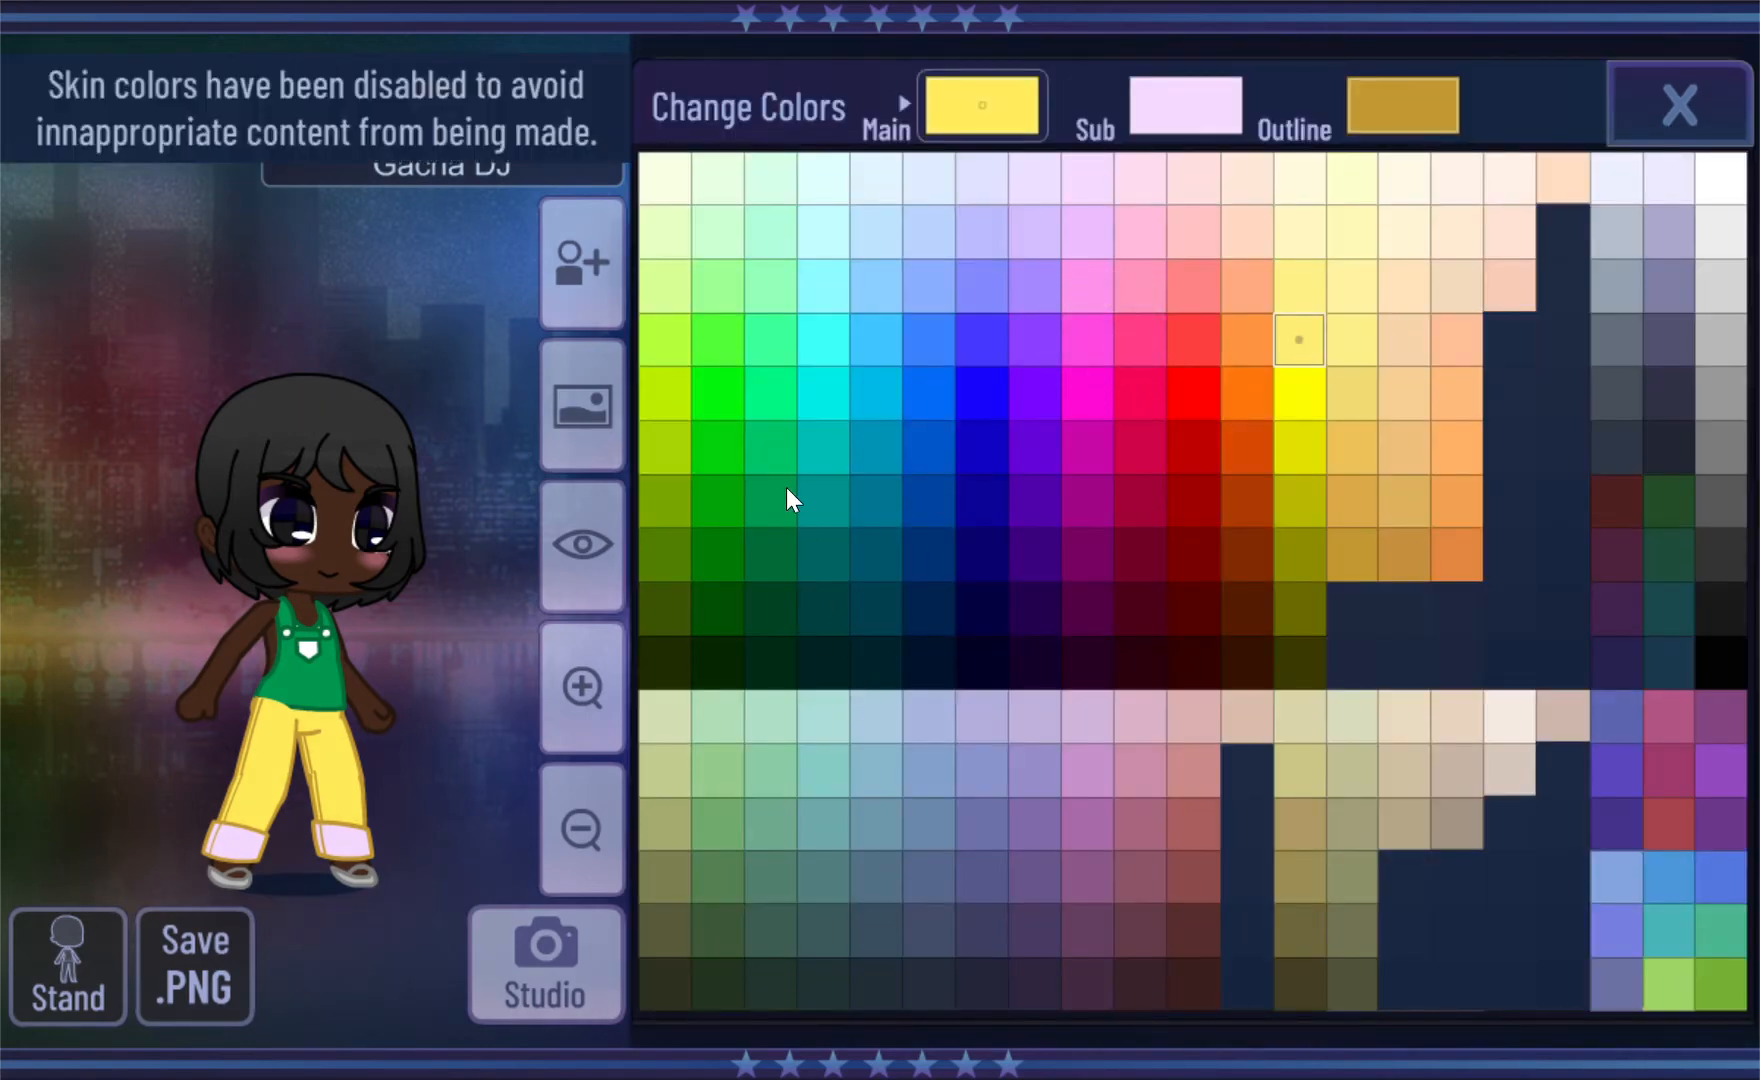
# Step: Try mint, bright green and teal on the pants, settling on a darker green
pyautogui.click(770, 339)
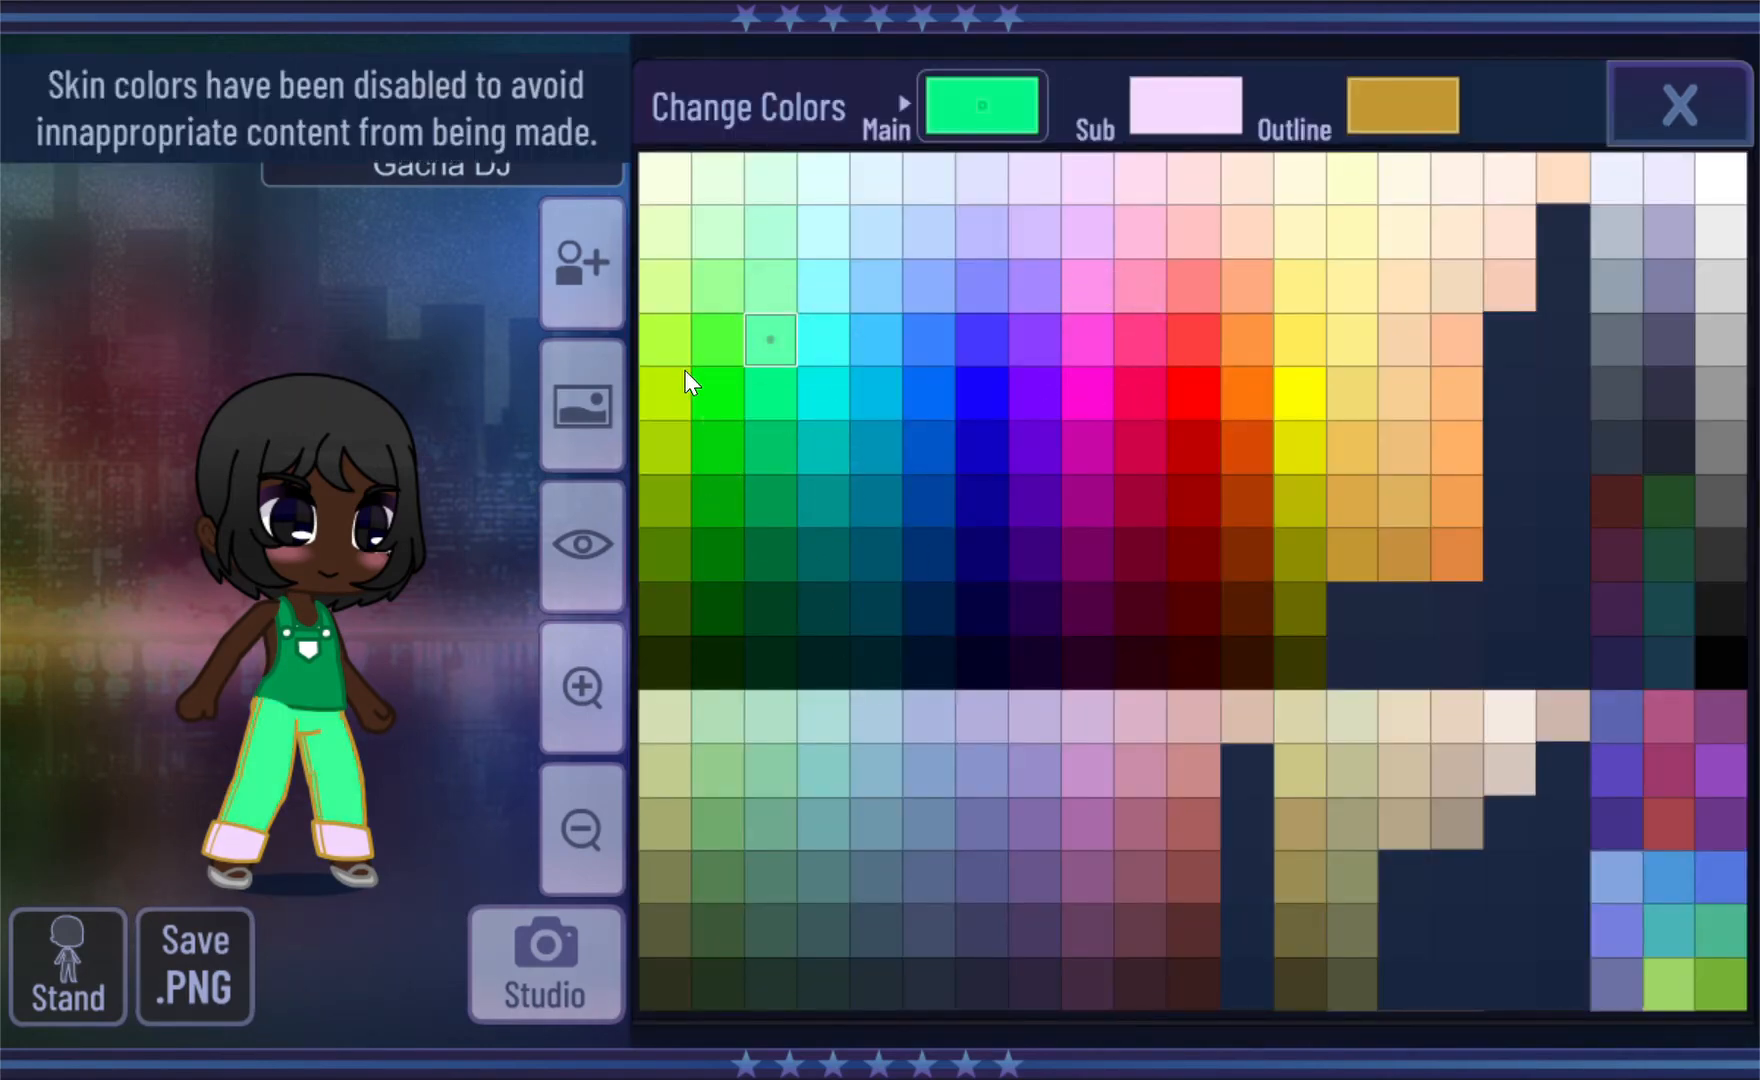
pyautogui.click(823, 447)
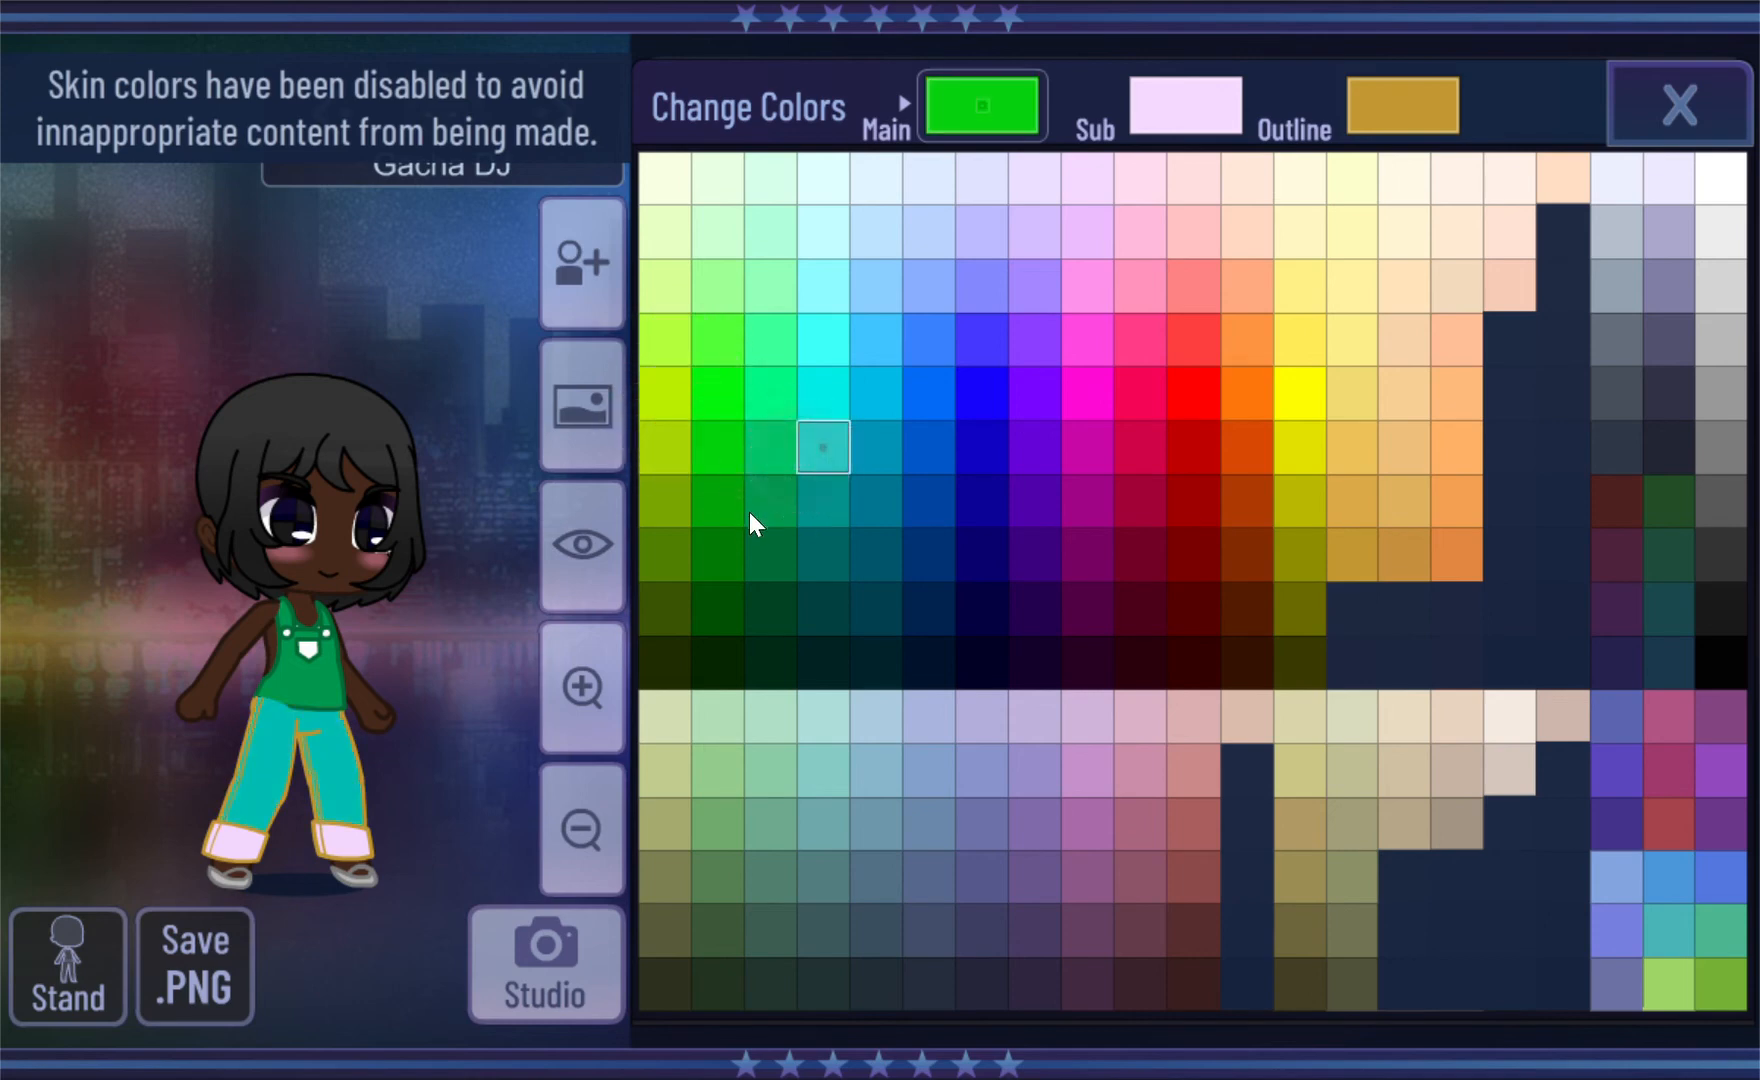
pyautogui.click(771, 501)
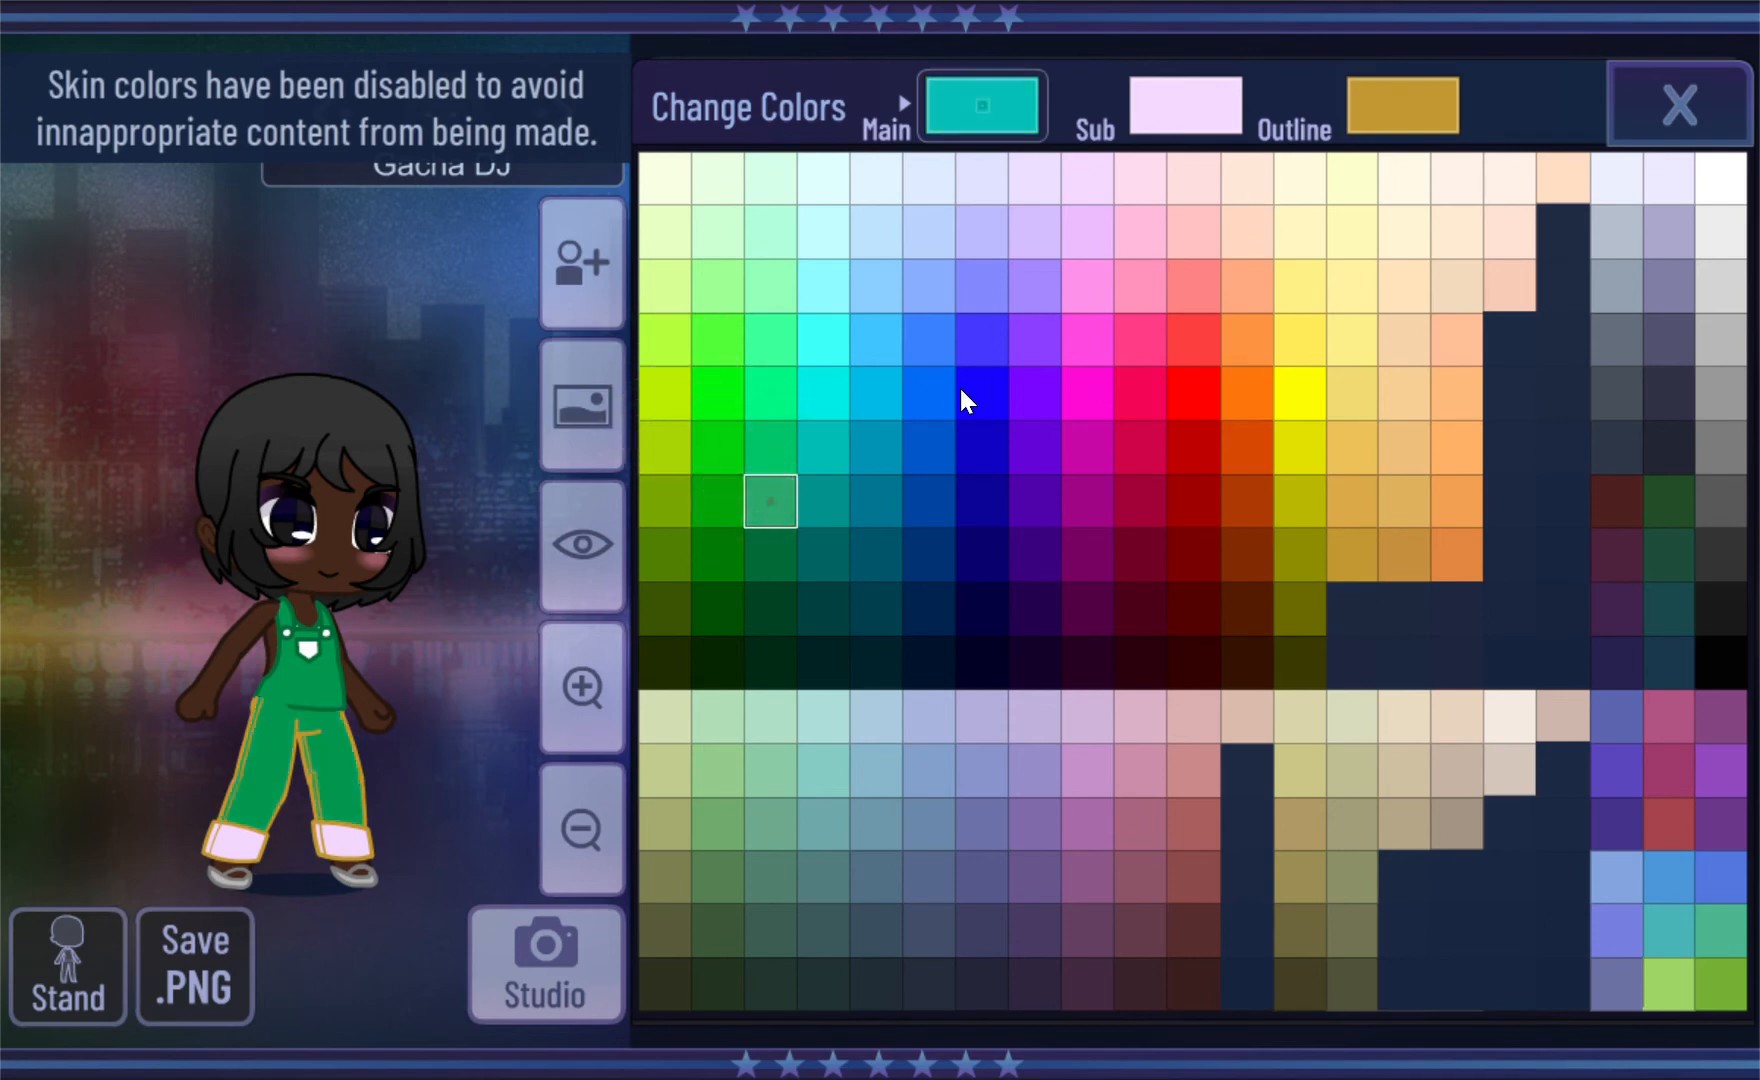
pyautogui.click(770, 556)
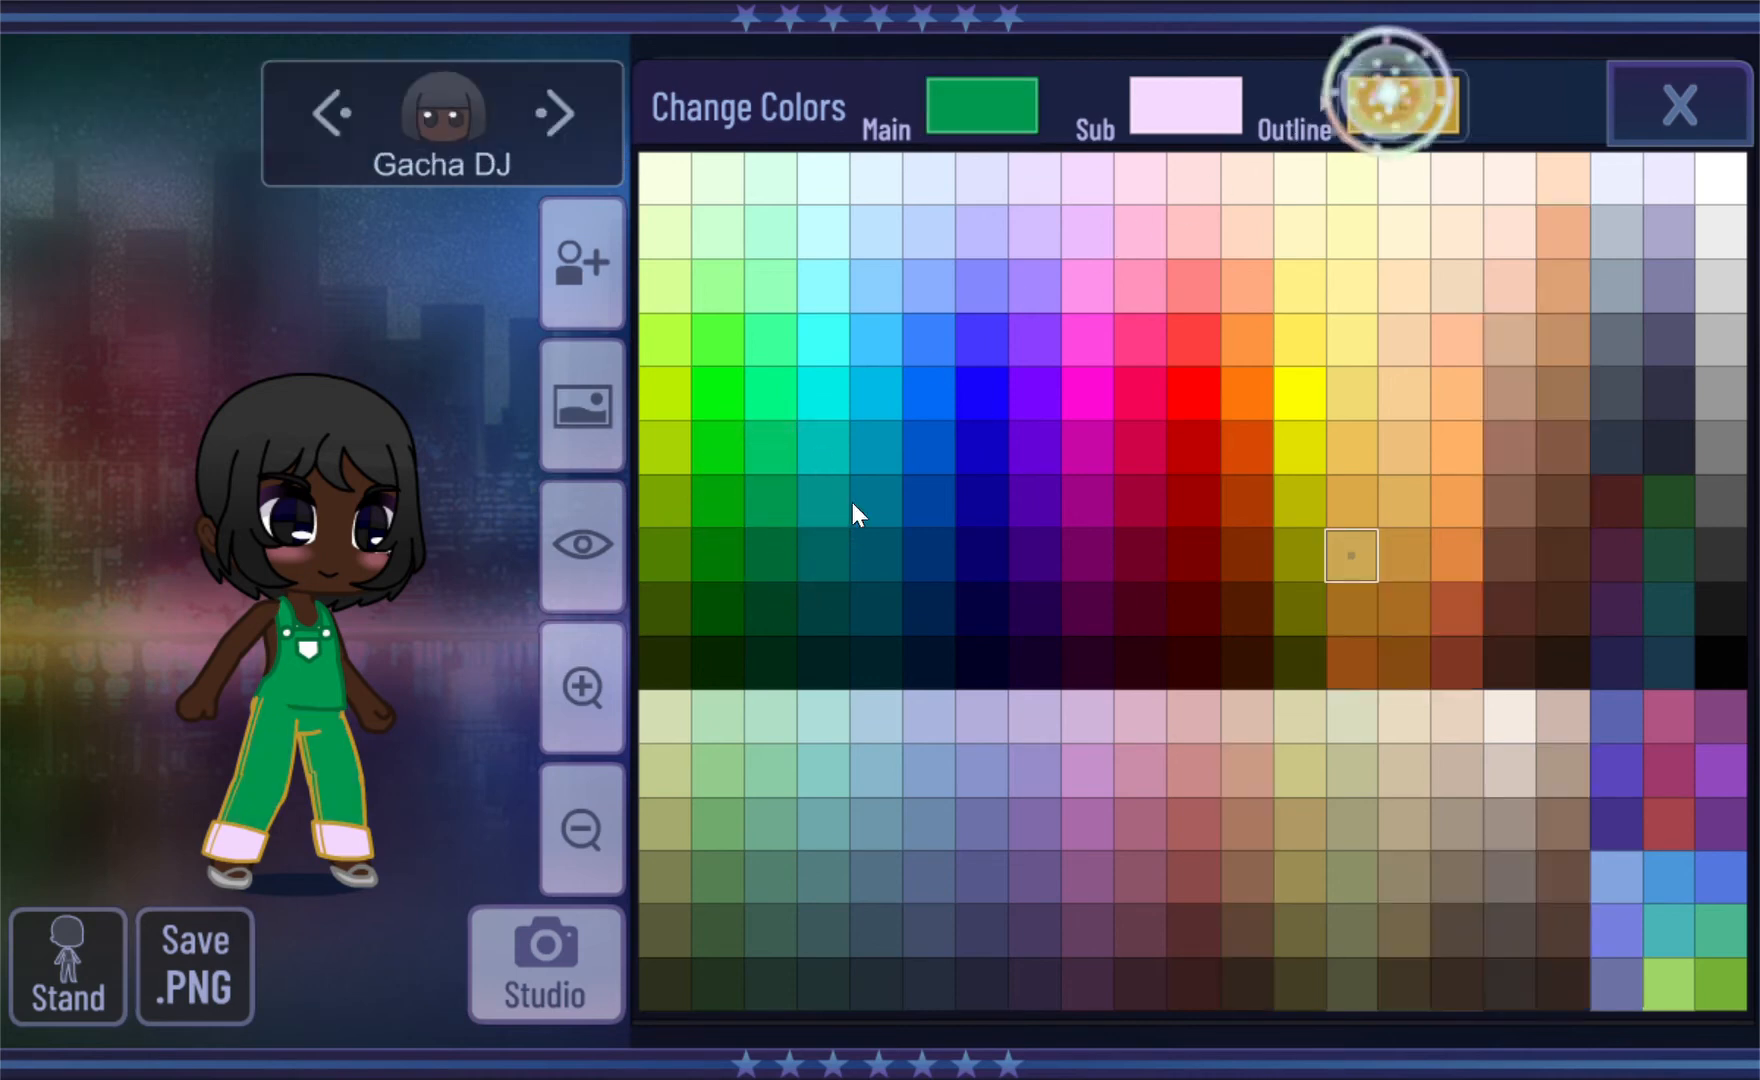
pyautogui.click(770, 556)
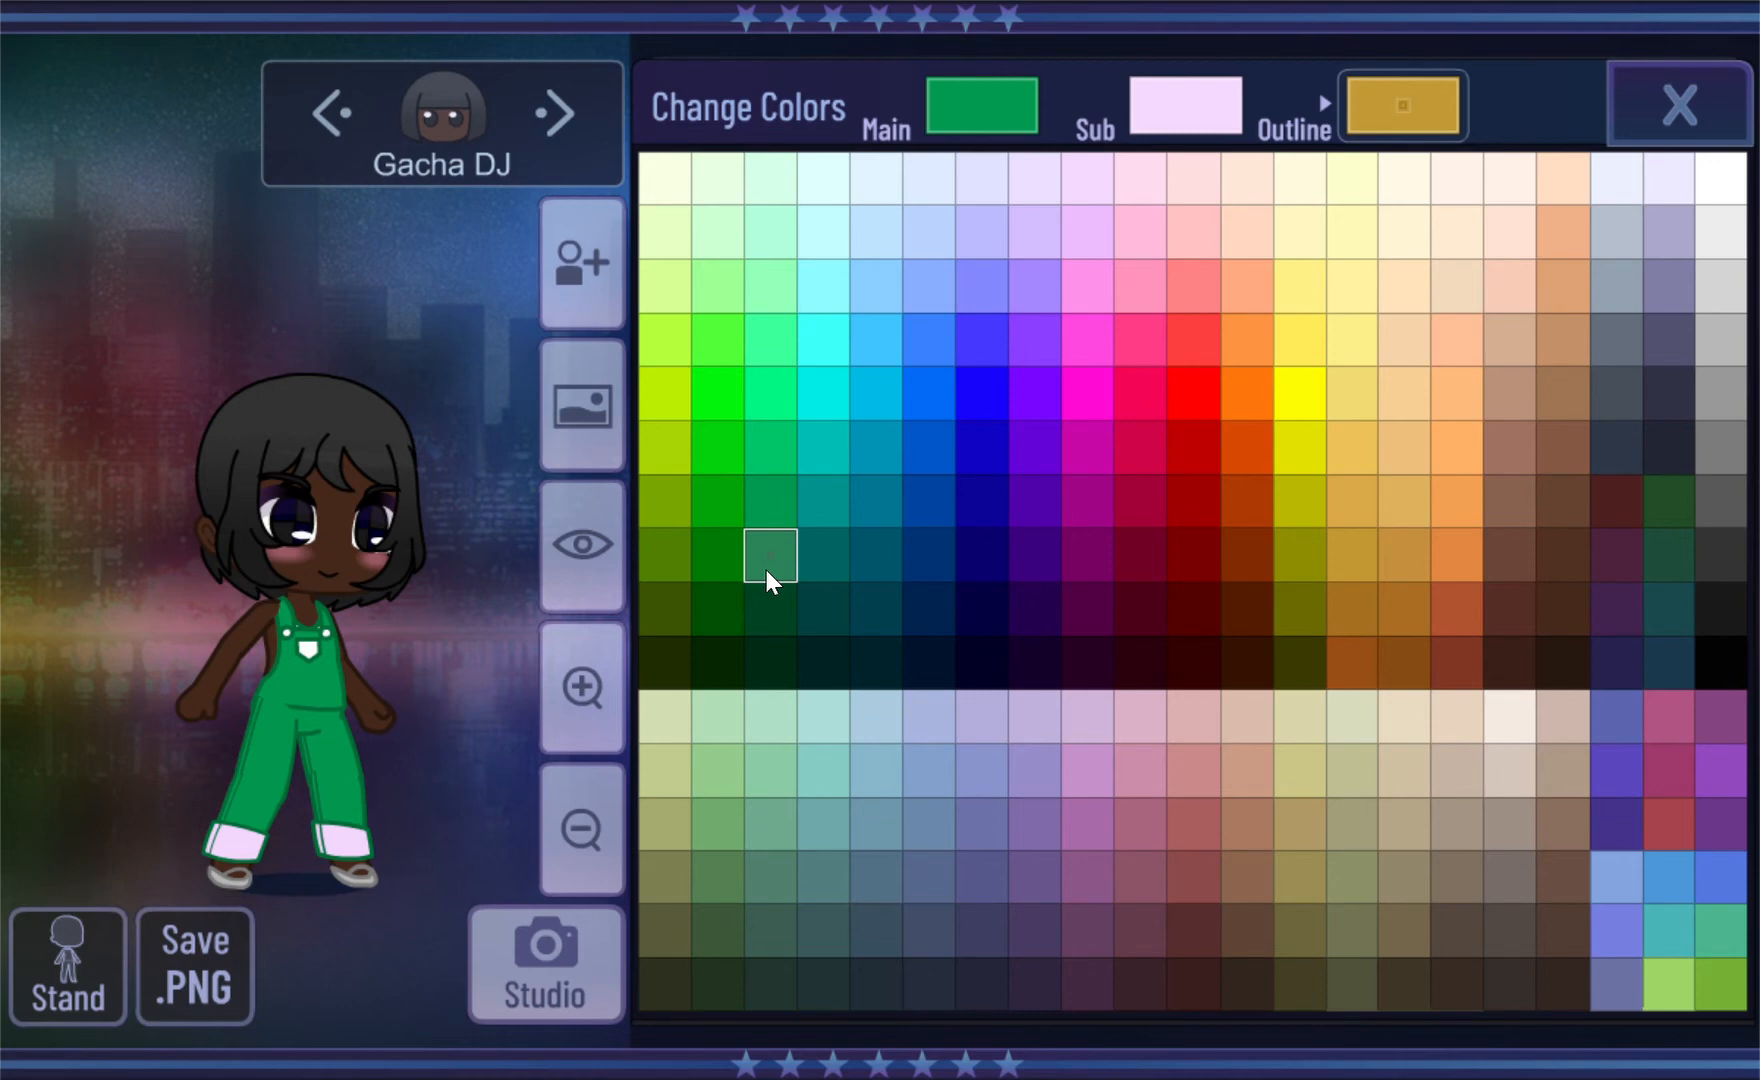
pyautogui.moveTo(1662, 103)
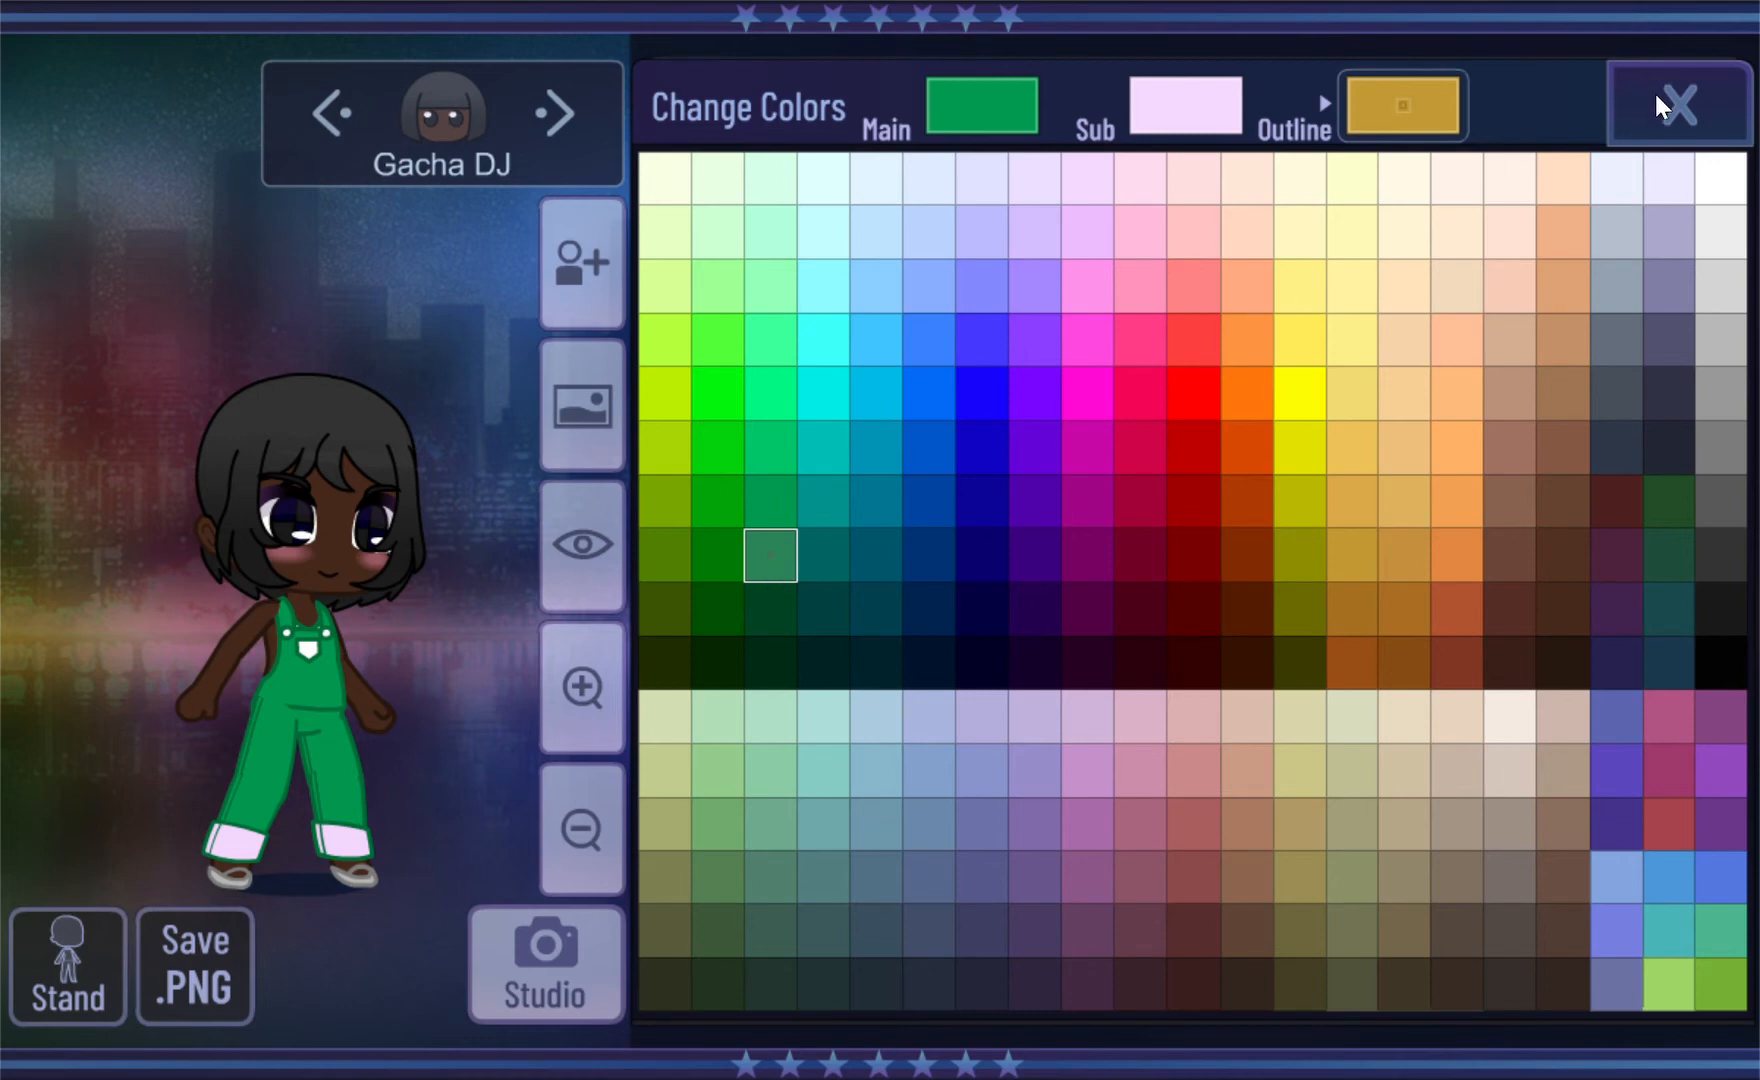
pyautogui.click(1674, 104)
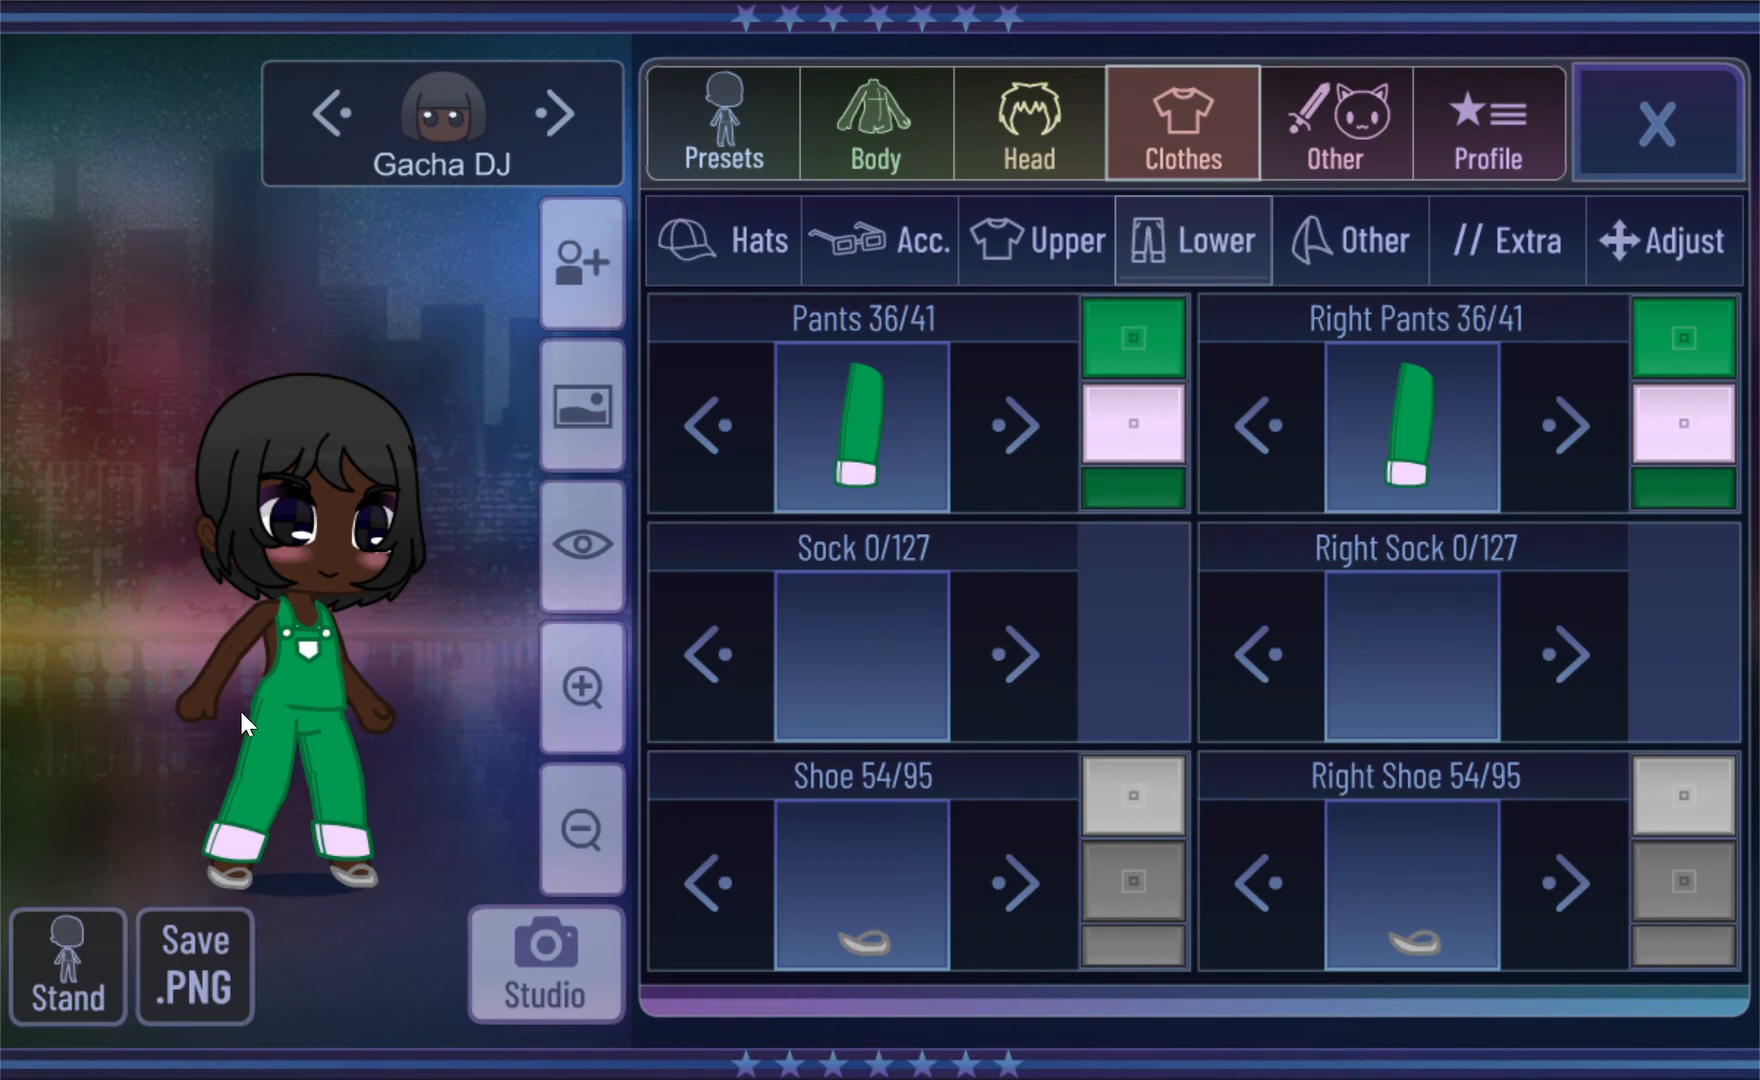
pyautogui.moveTo(972, 423)
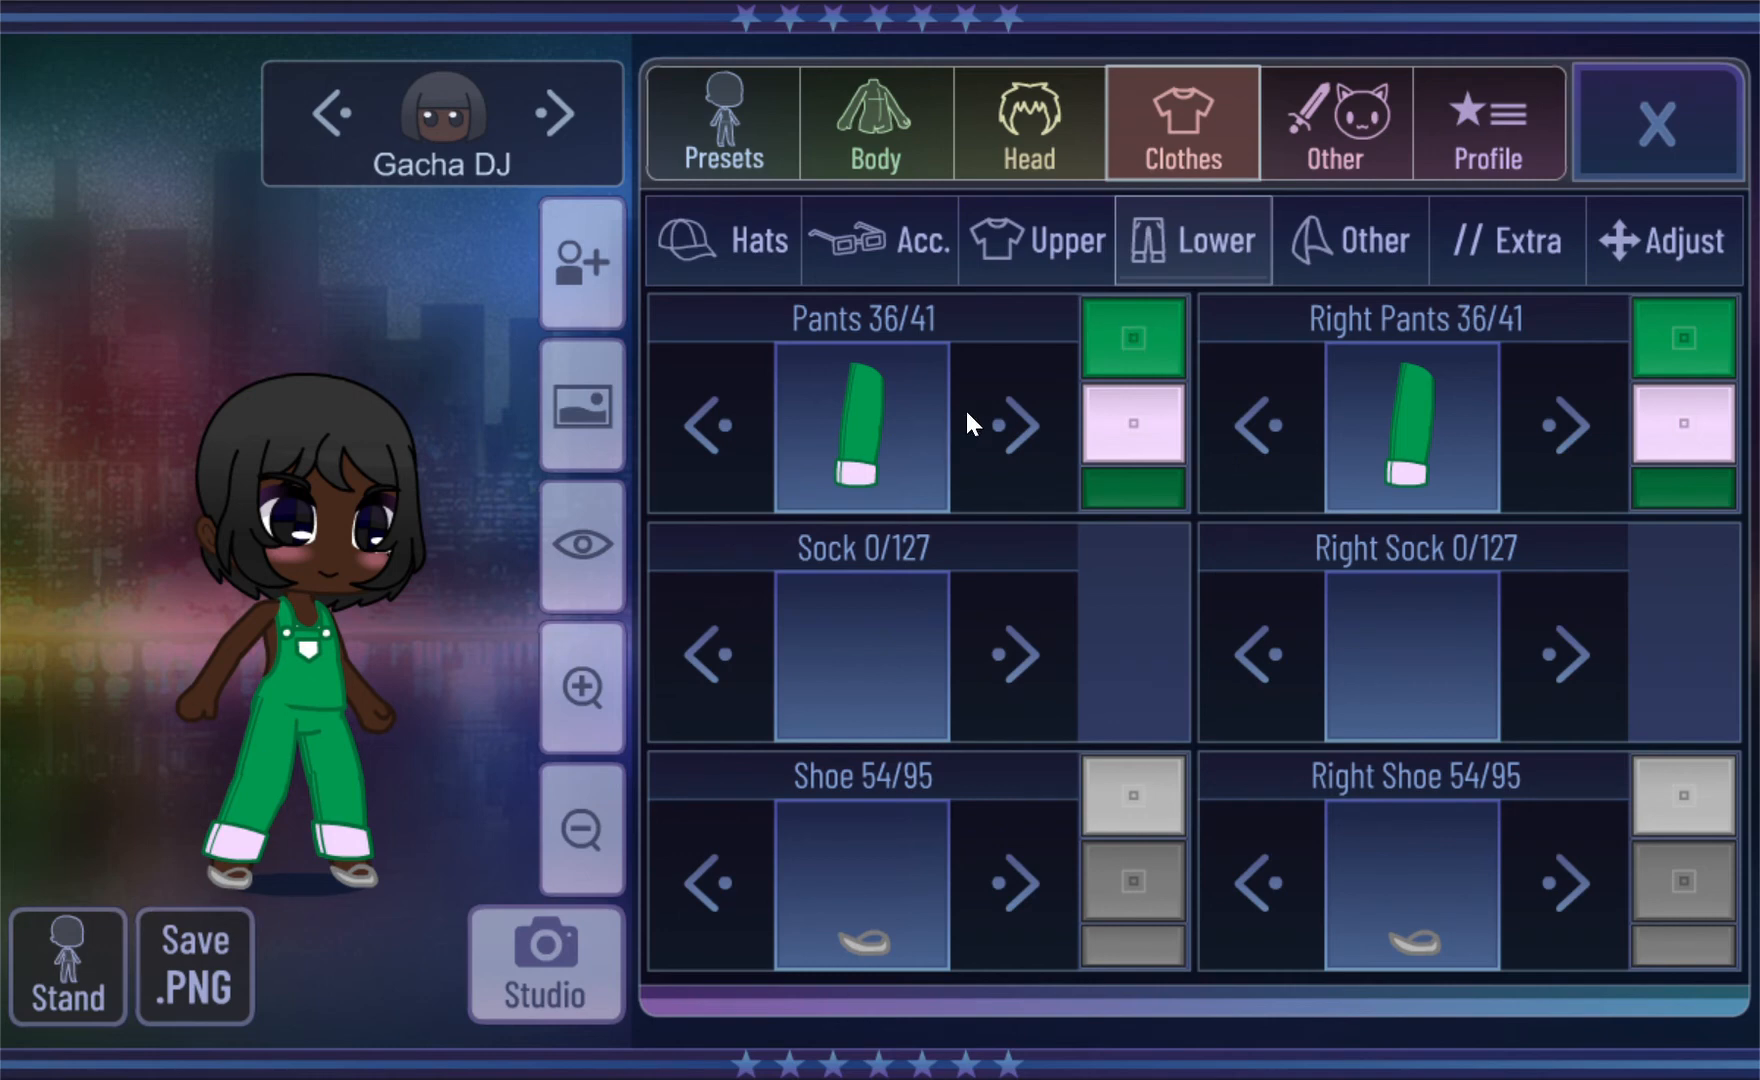
# Step: Try periwinkle, cyan, light and vivid blues on the pants
pyautogui.click(1133, 335)
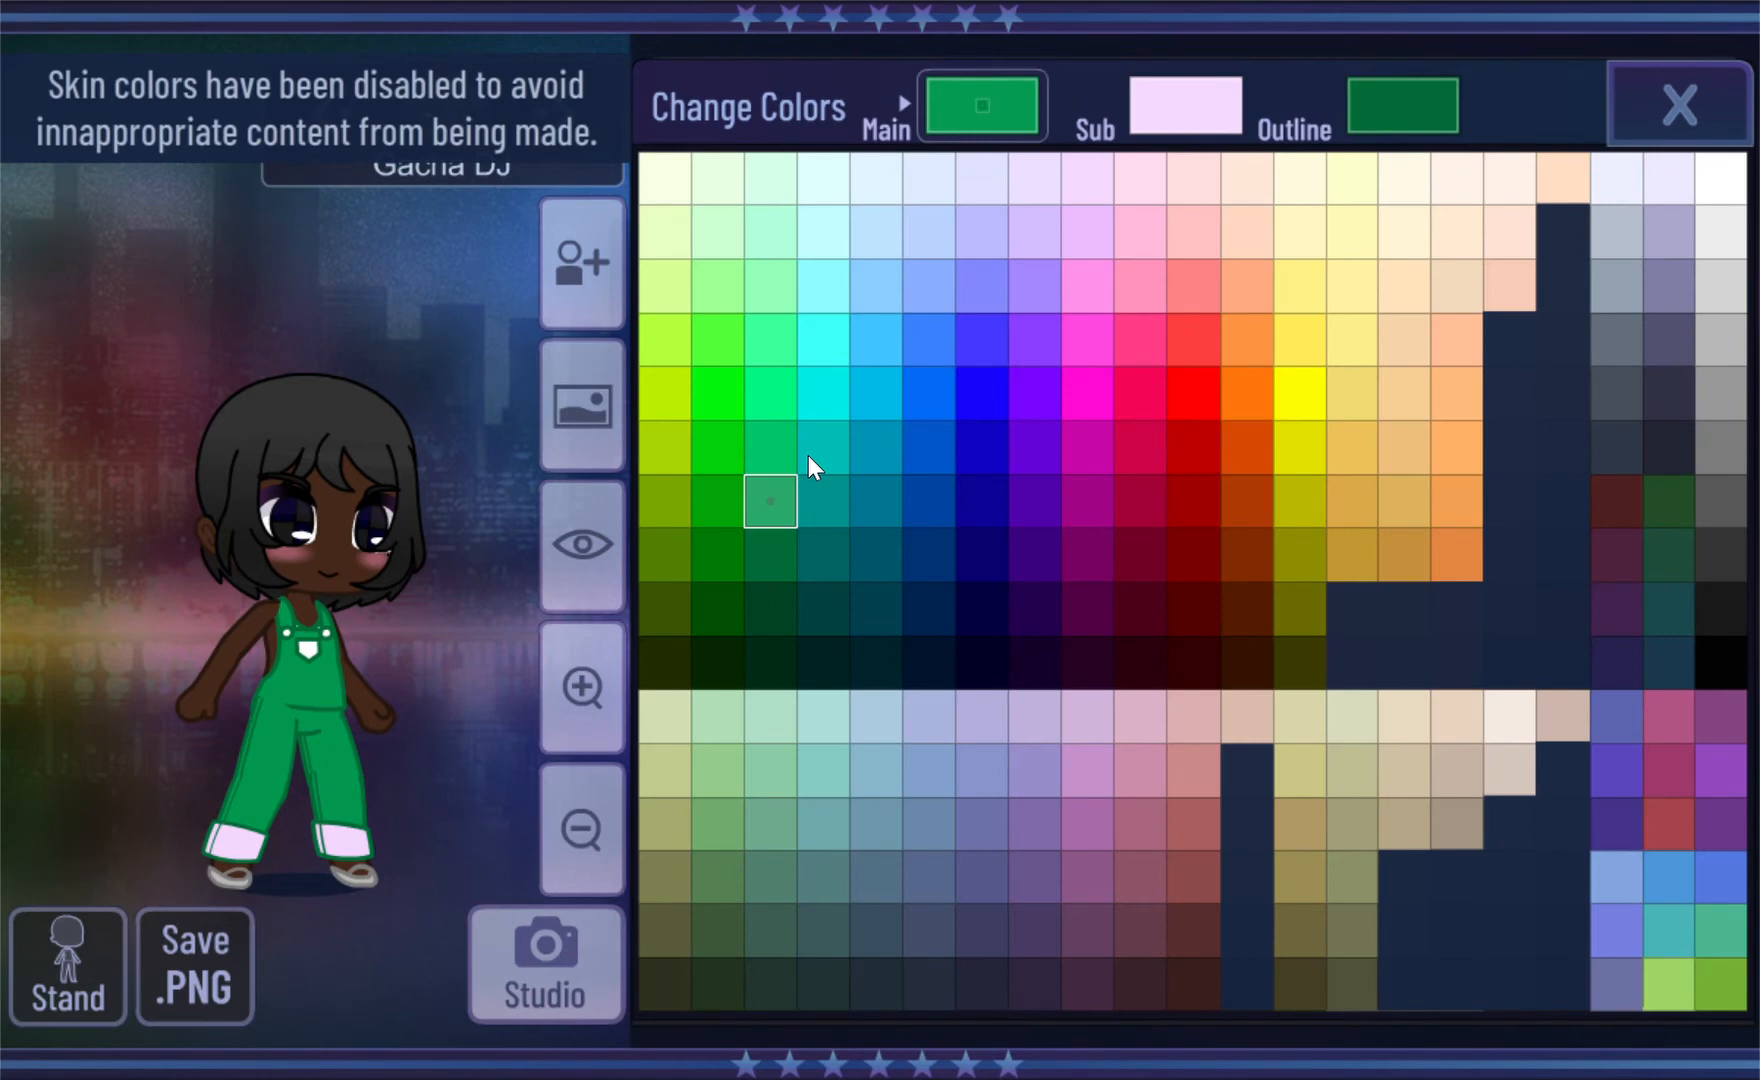
pyautogui.click(979, 284)
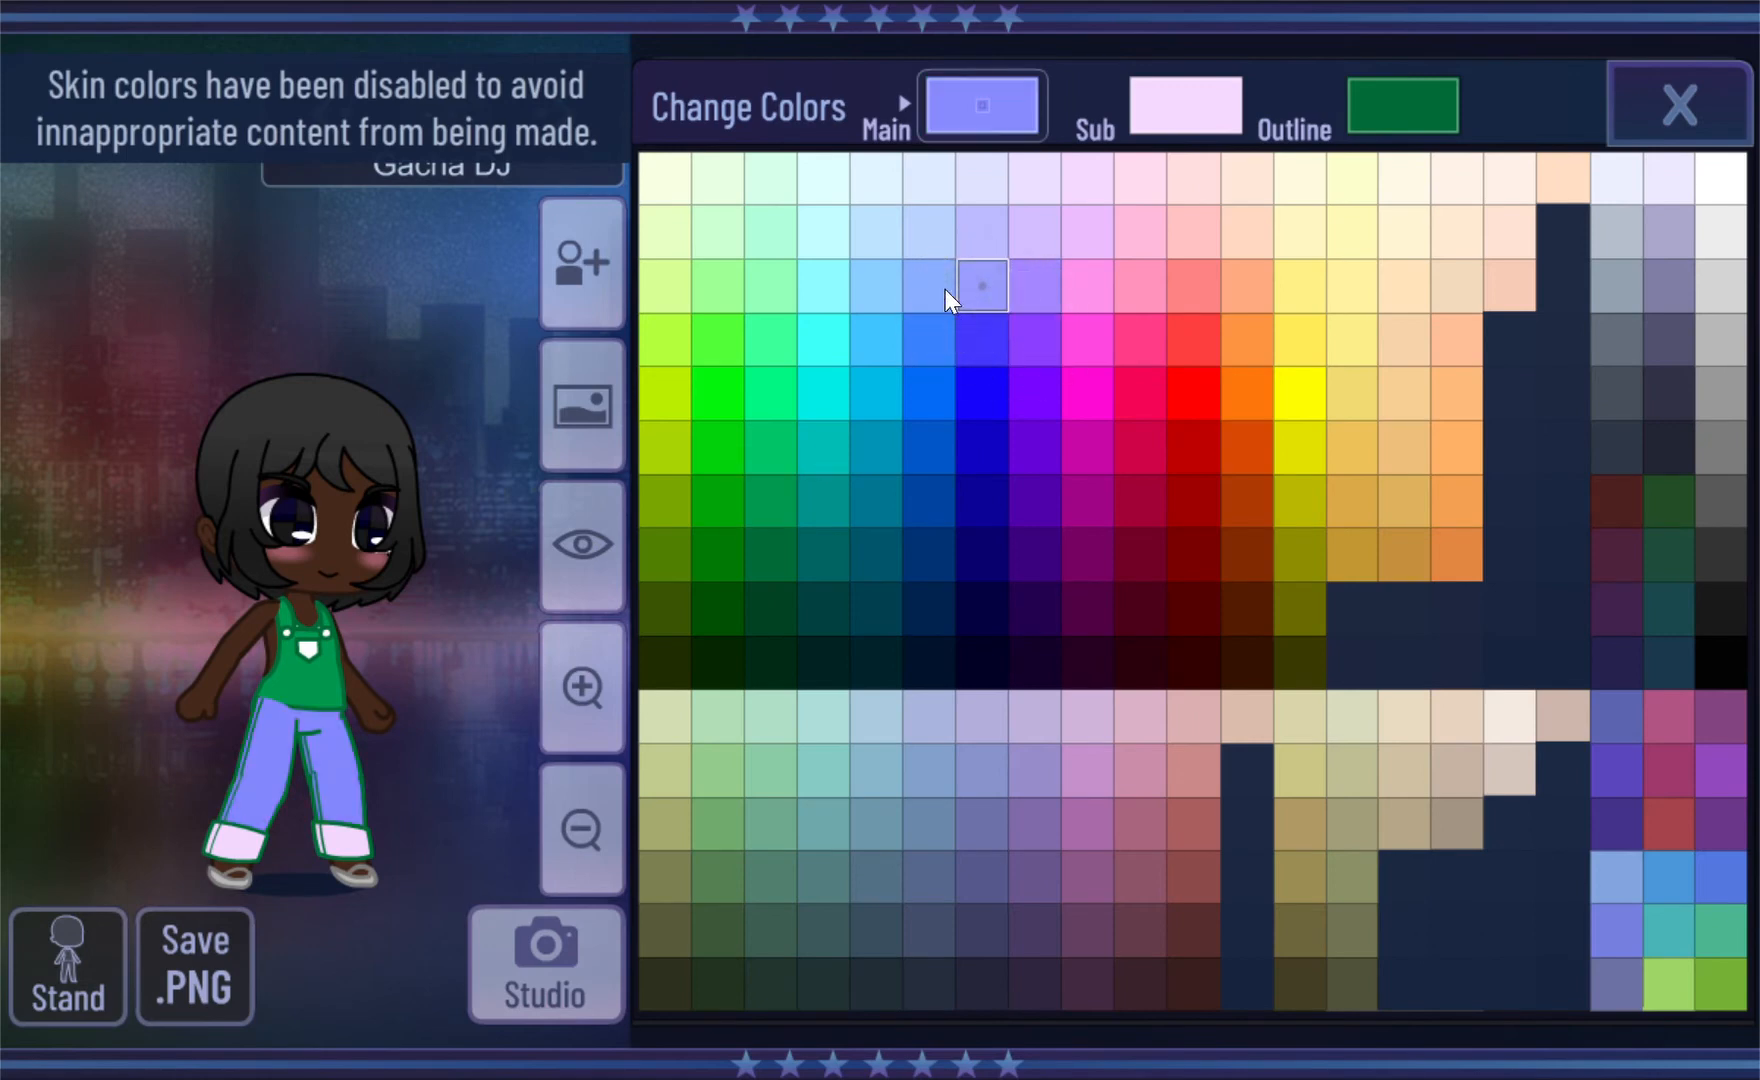
pyautogui.click(876, 395)
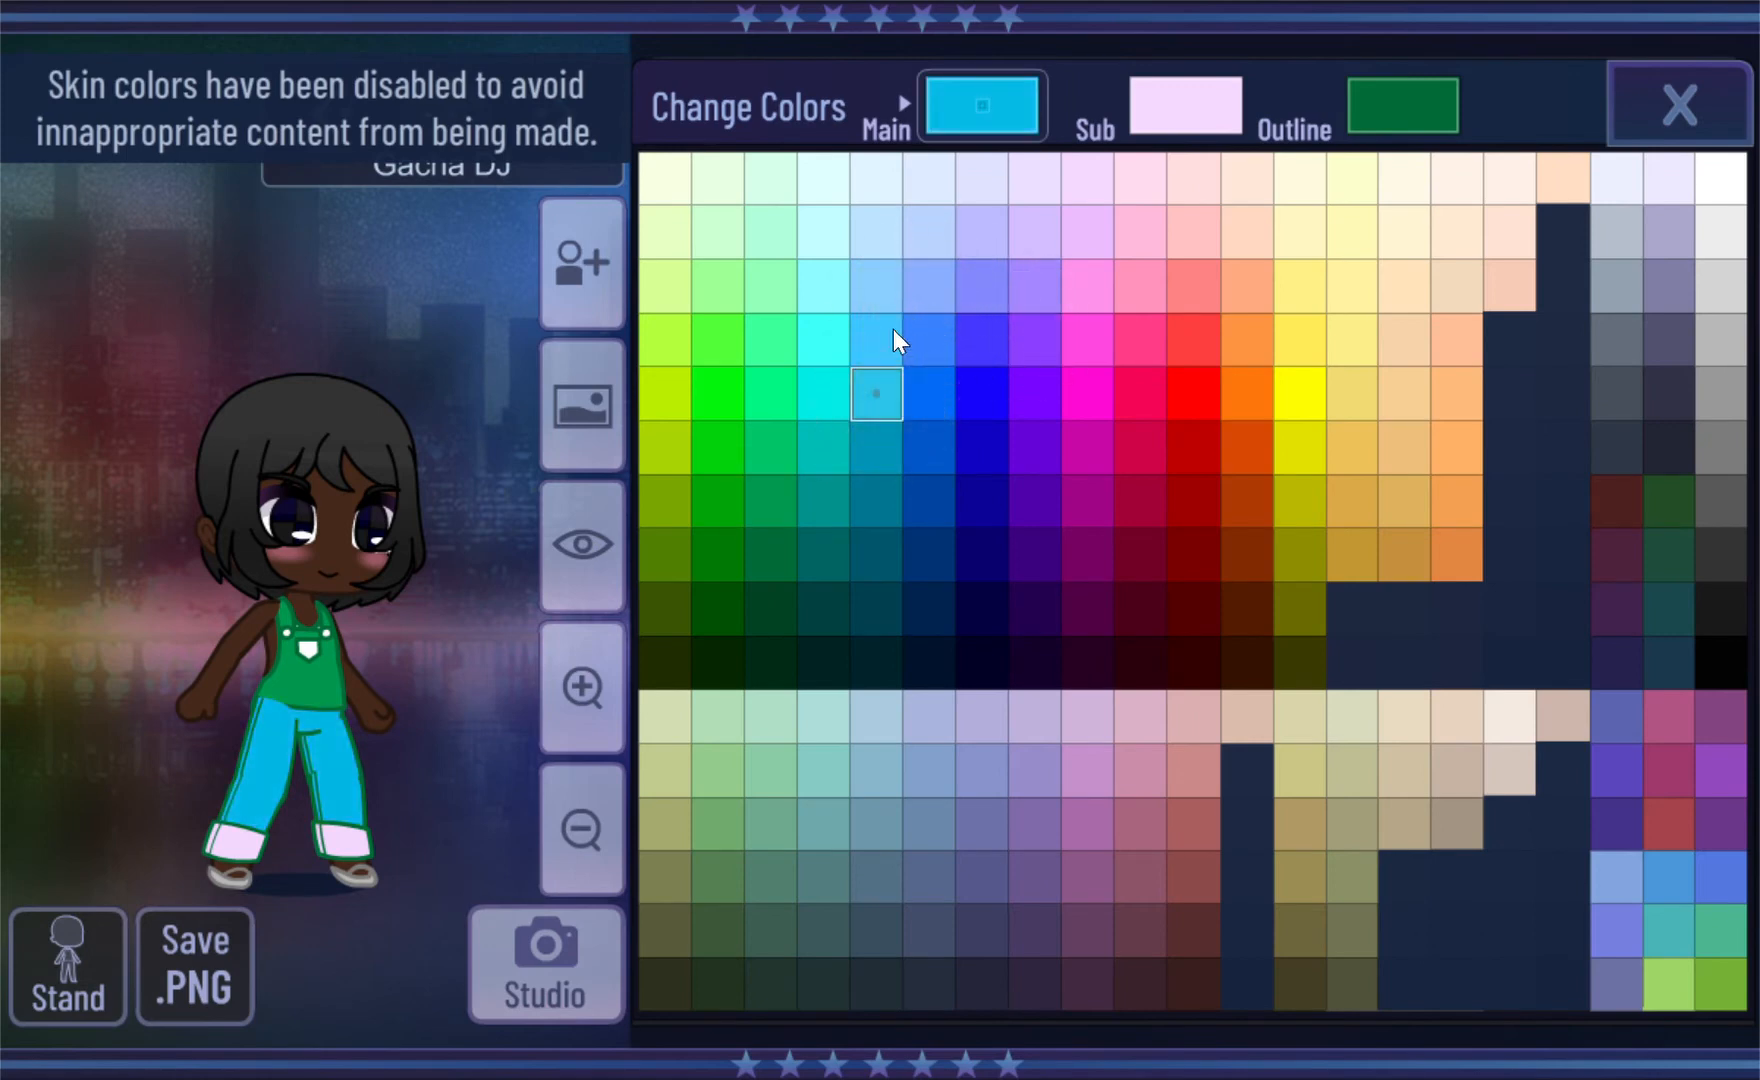
pyautogui.click(929, 236)
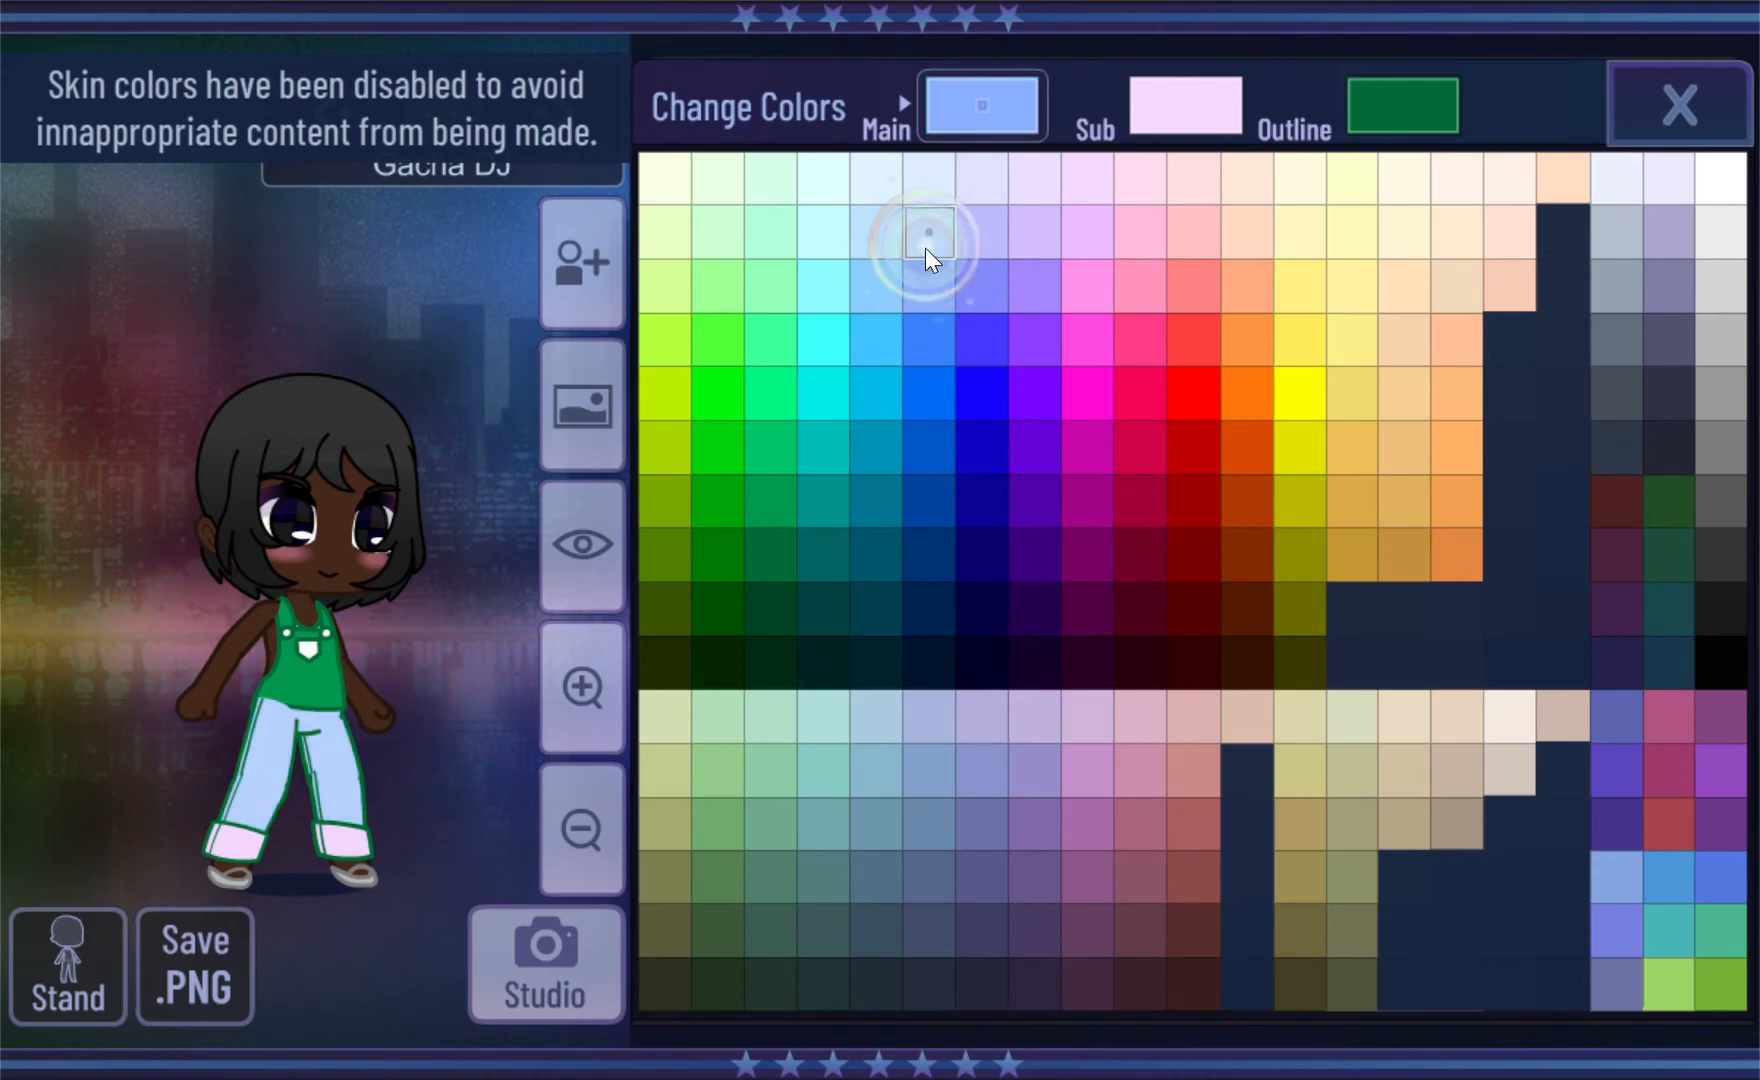
pyautogui.click(960, 298)
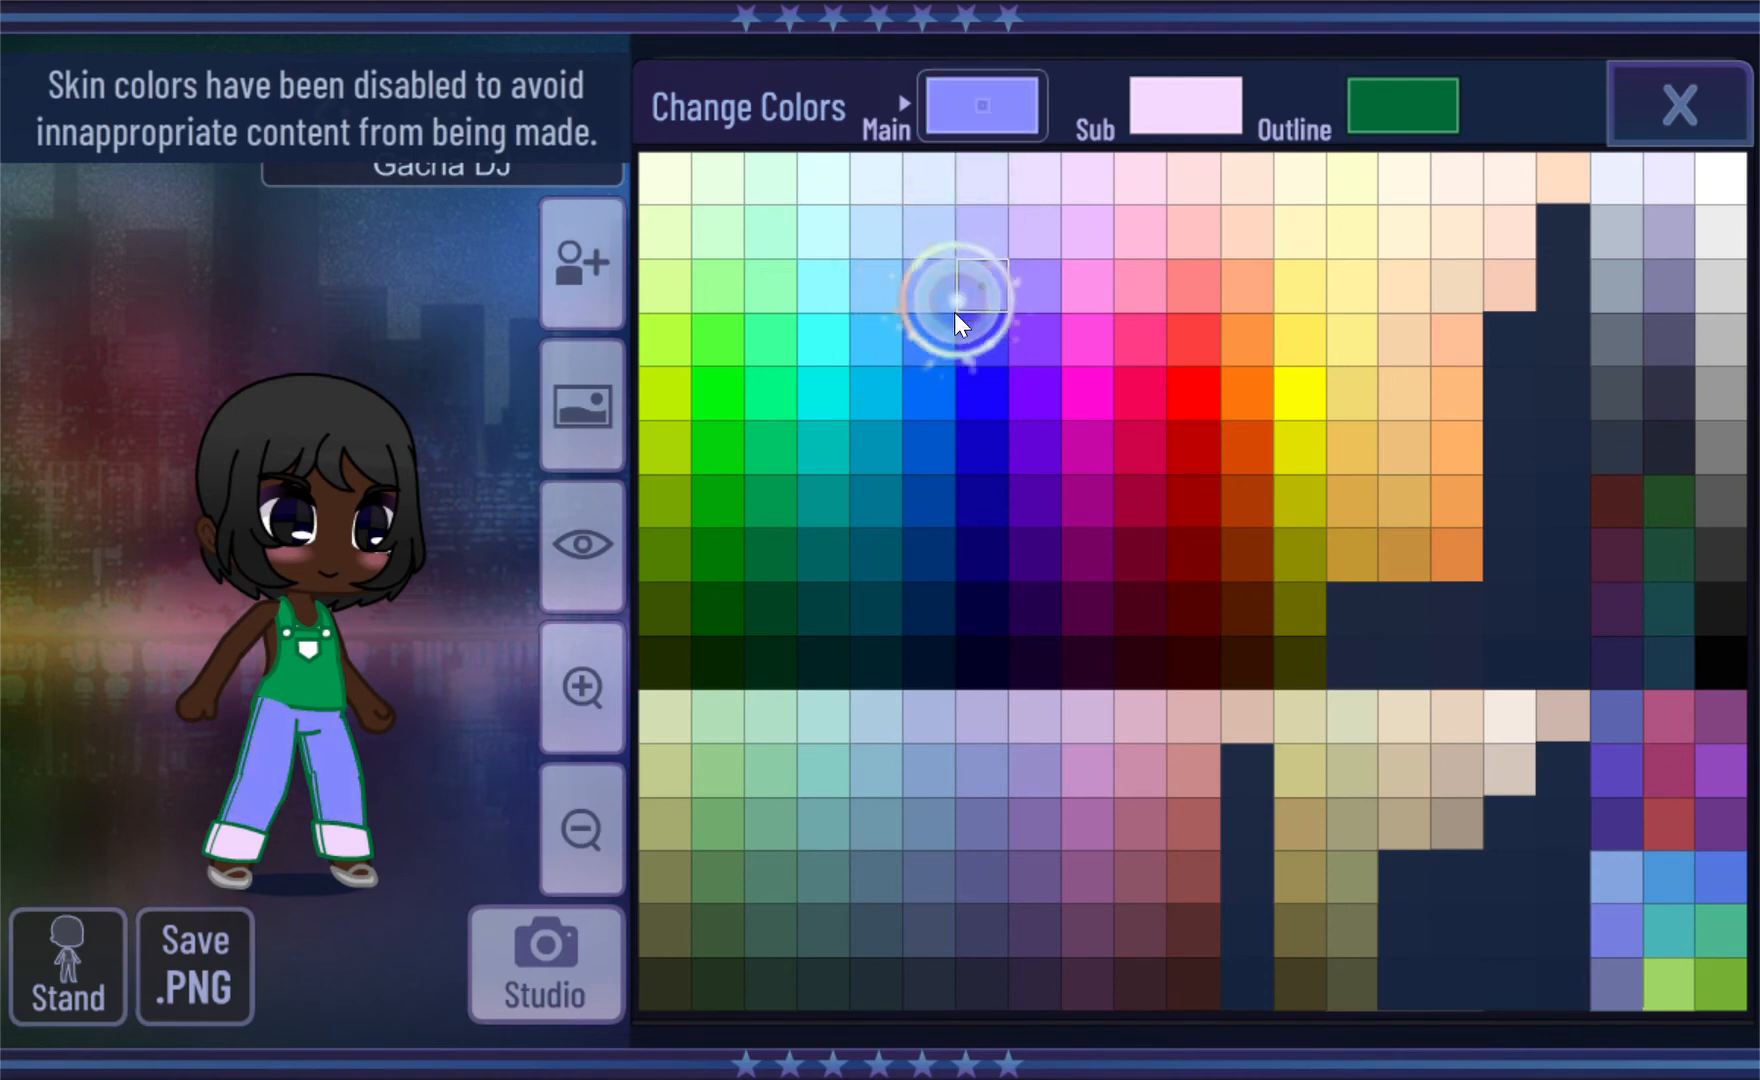
pyautogui.click(929, 395)
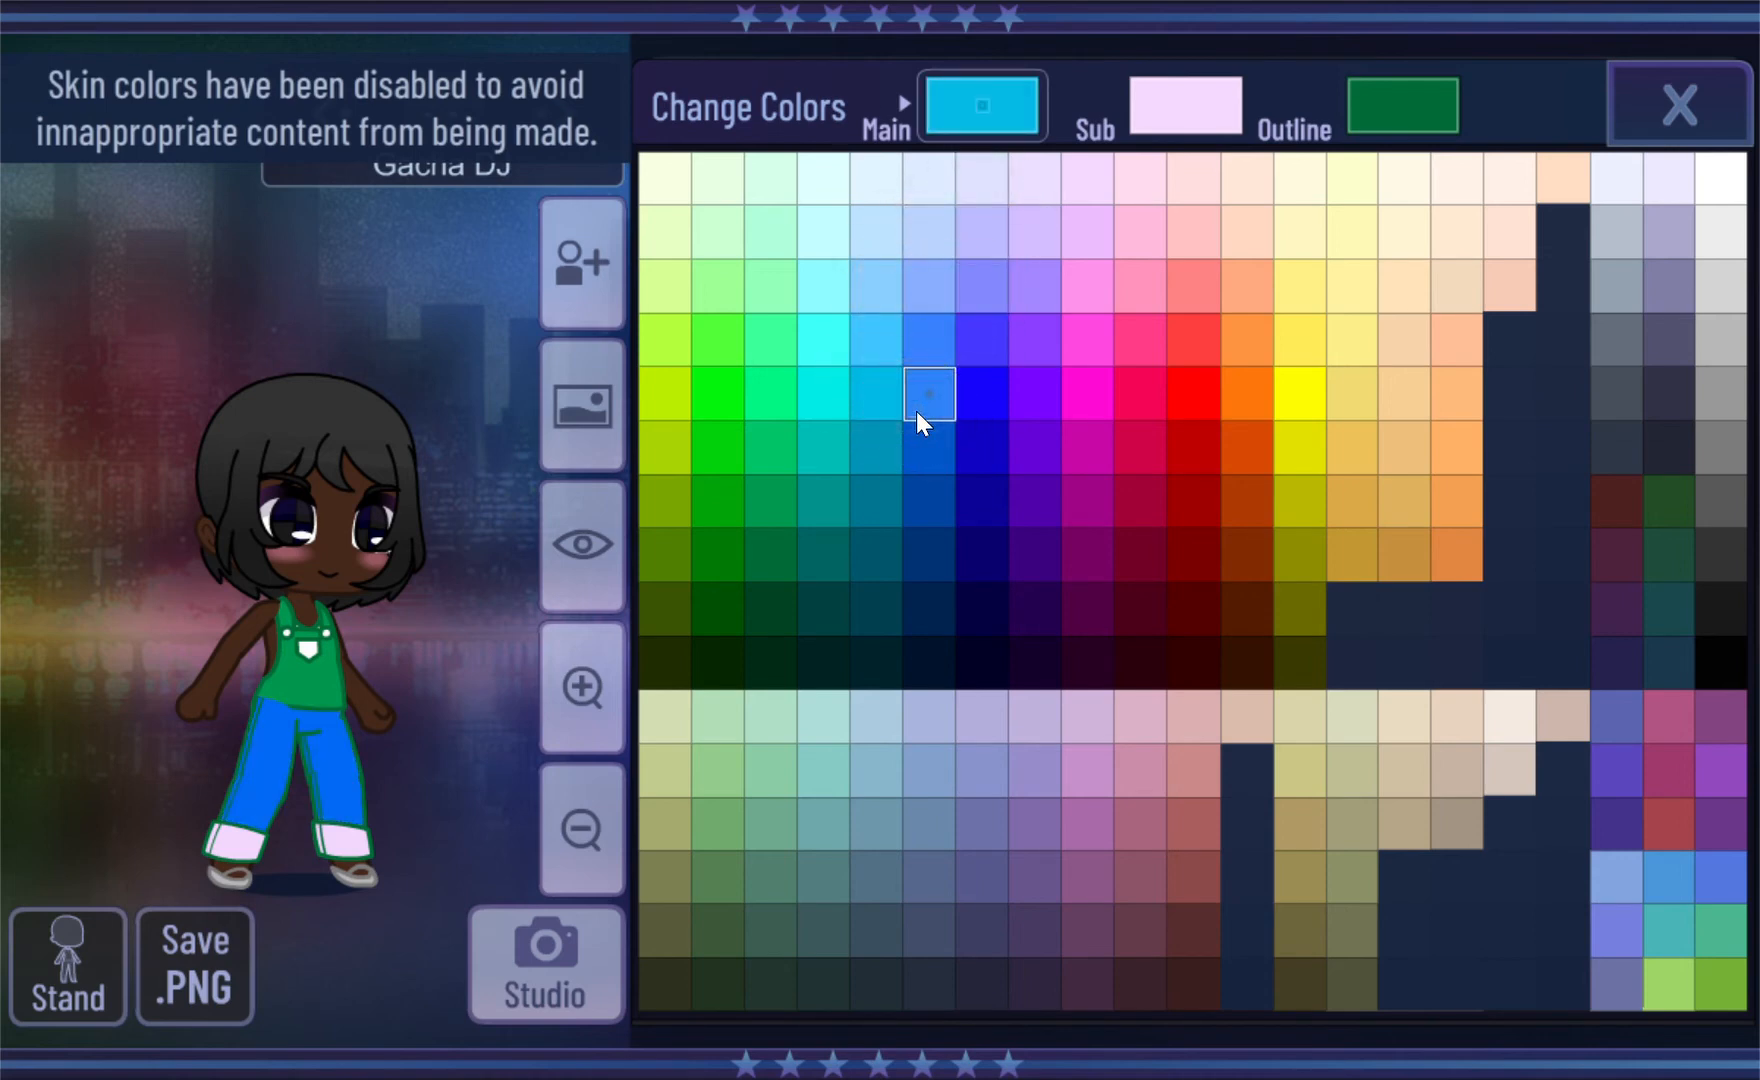
pyautogui.moveTo(1672, 101)
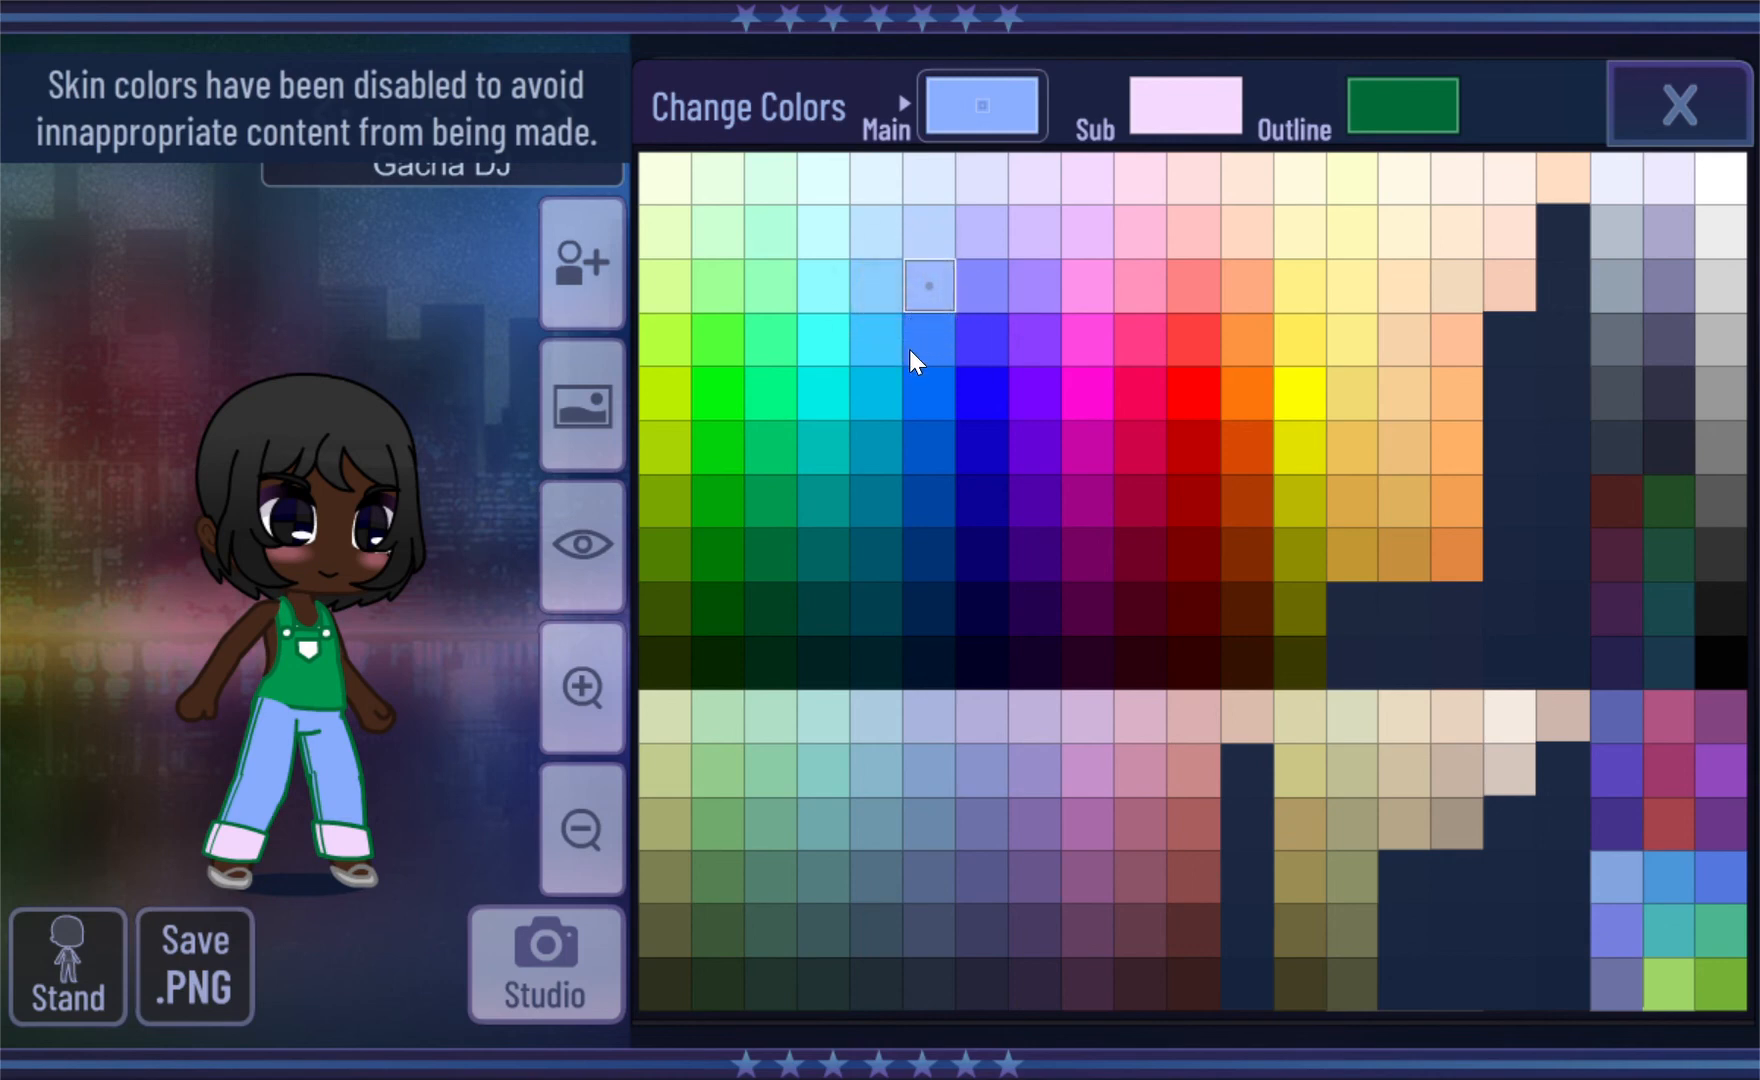
pyautogui.click(923, 427)
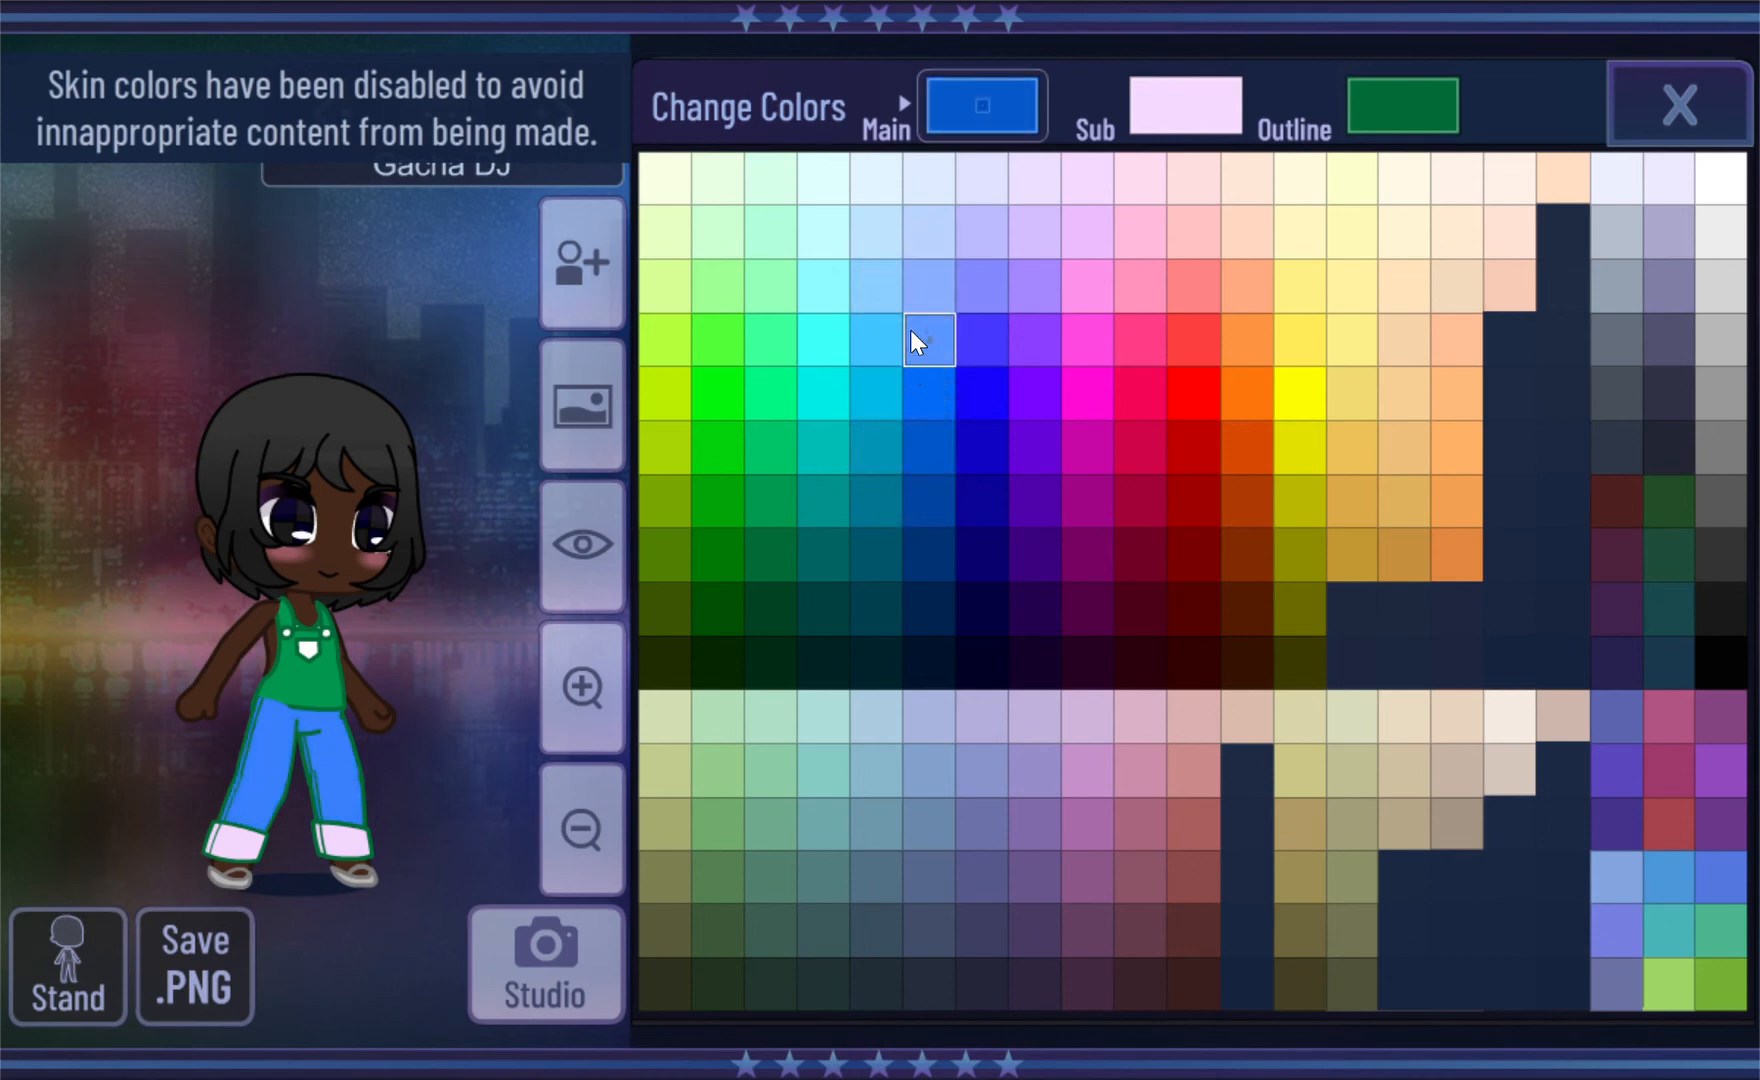
pyautogui.click(926, 340)
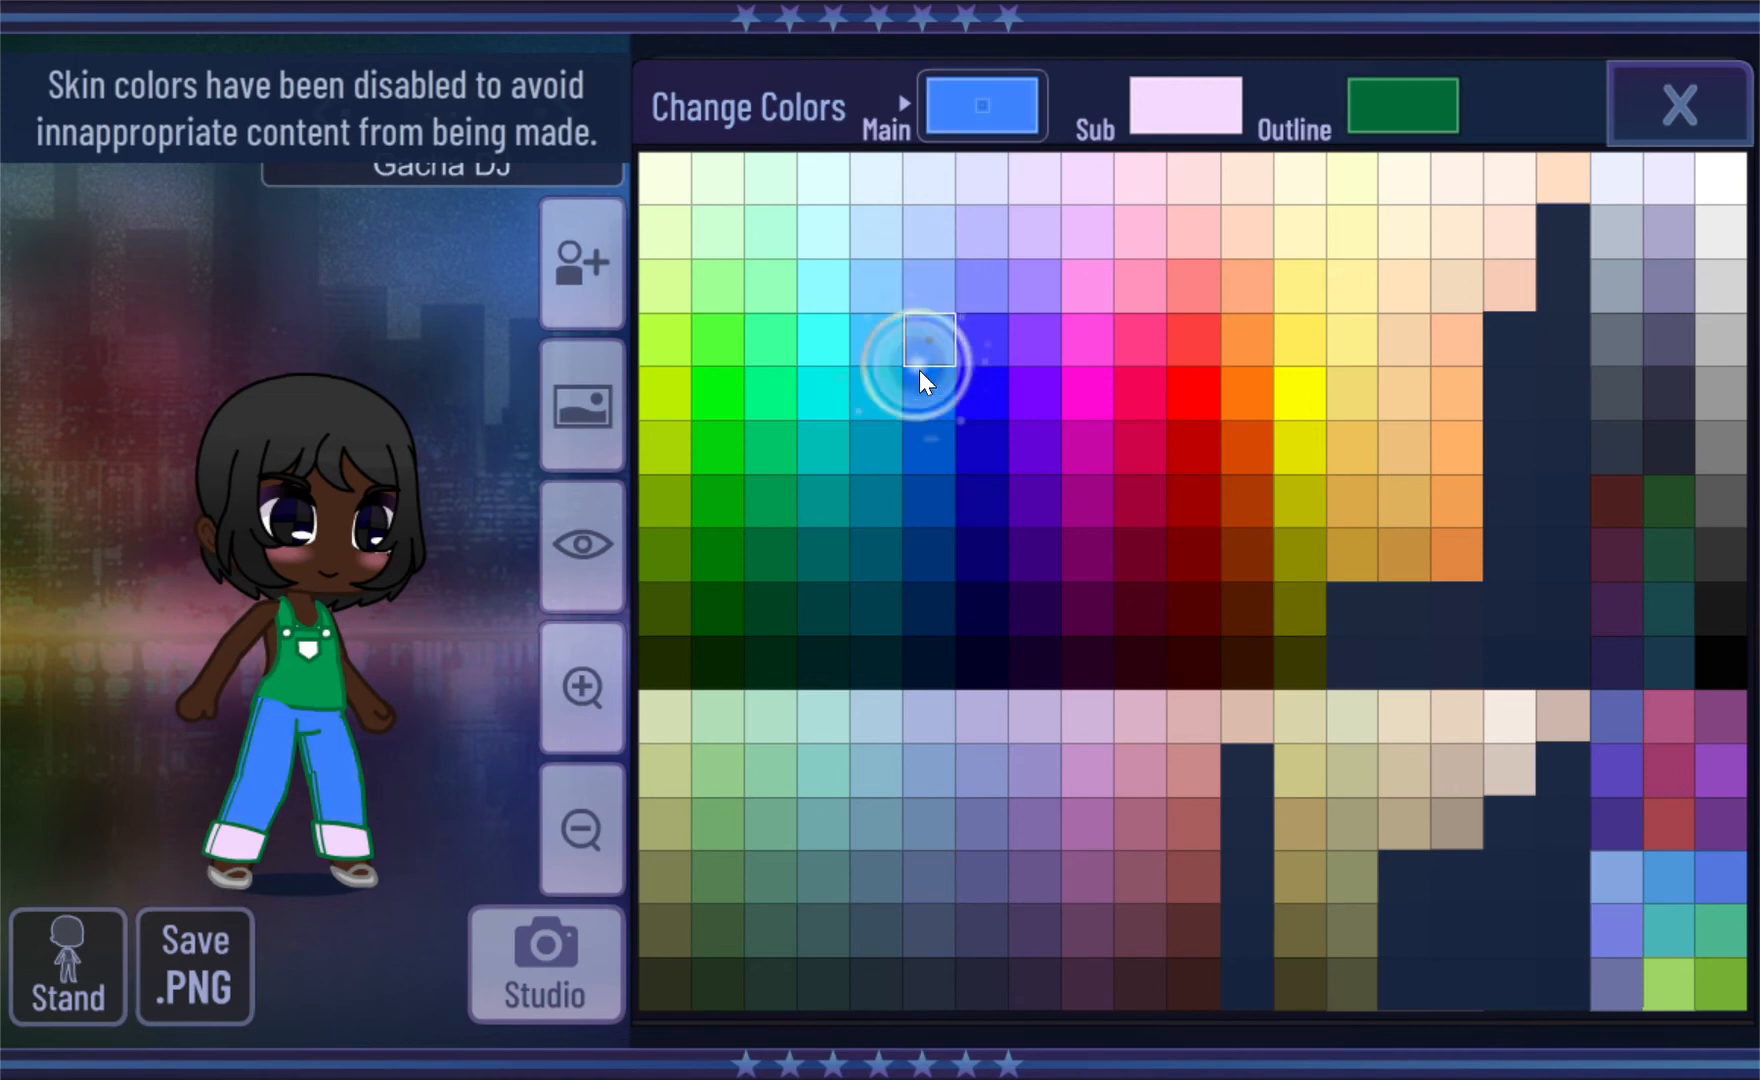
pyautogui.click(929, 393)
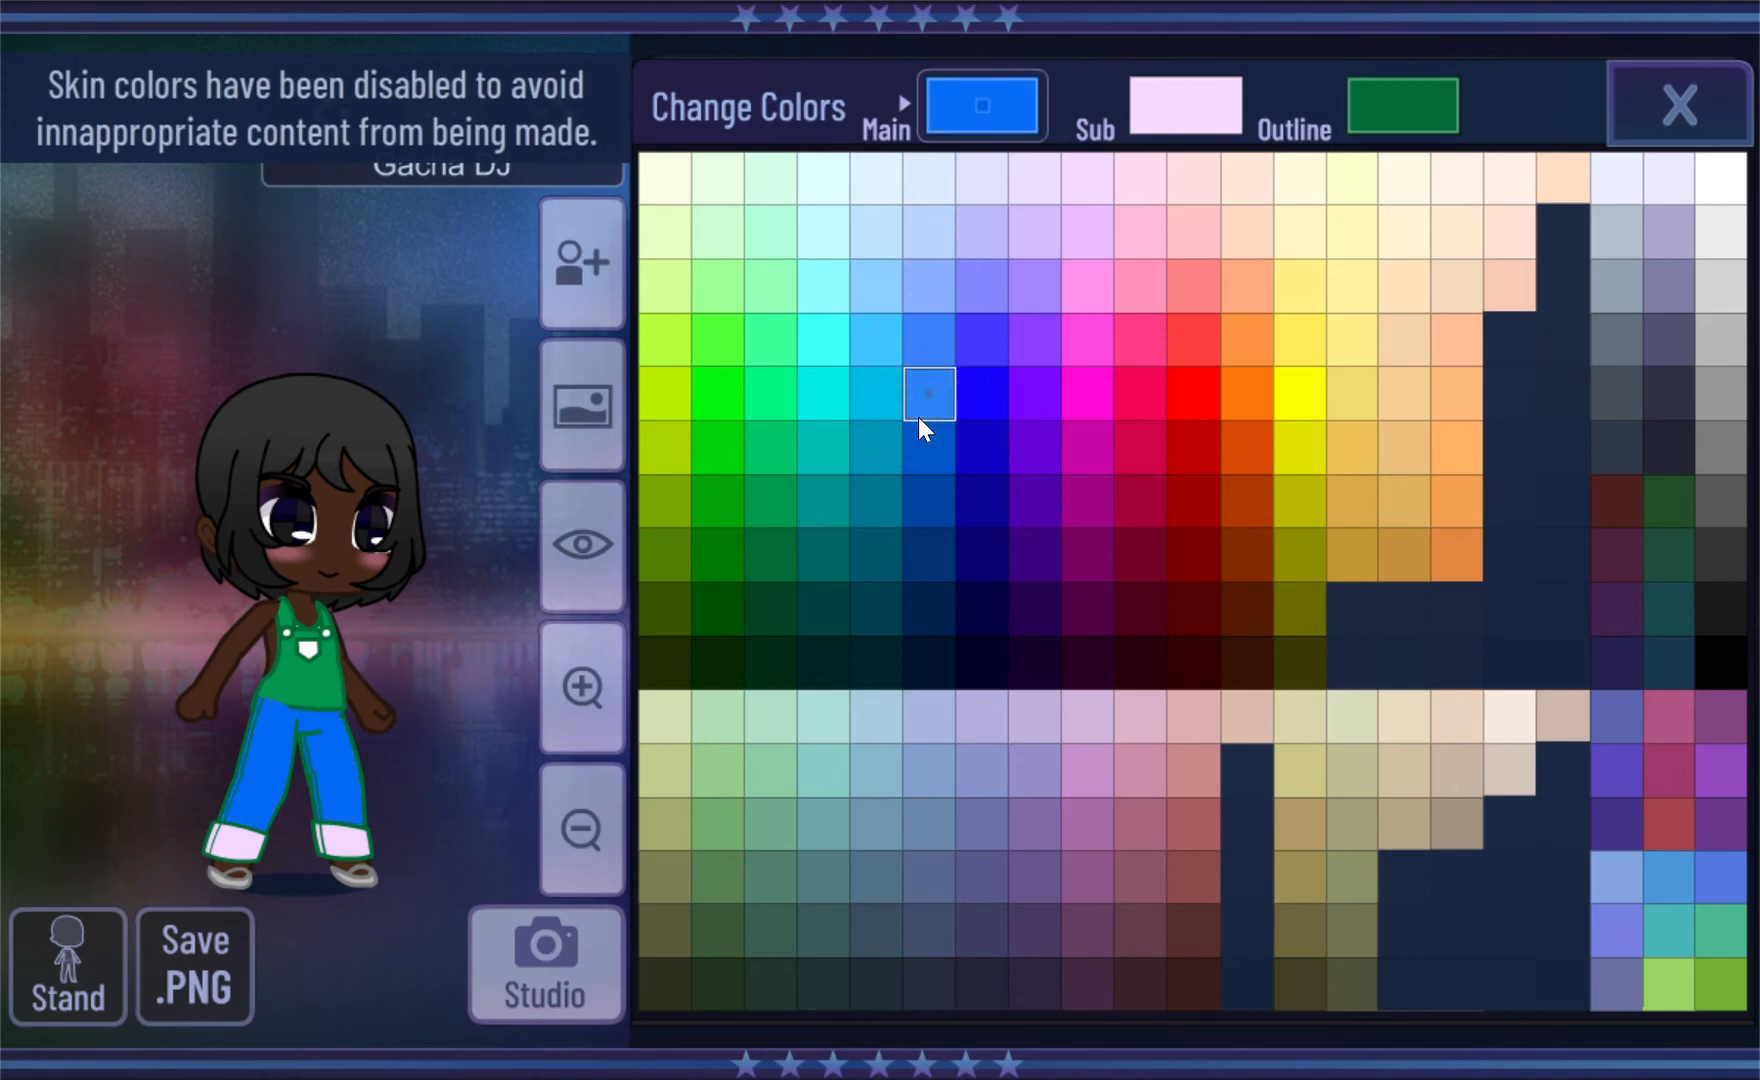
pyautogui.moveTo(920, 438)
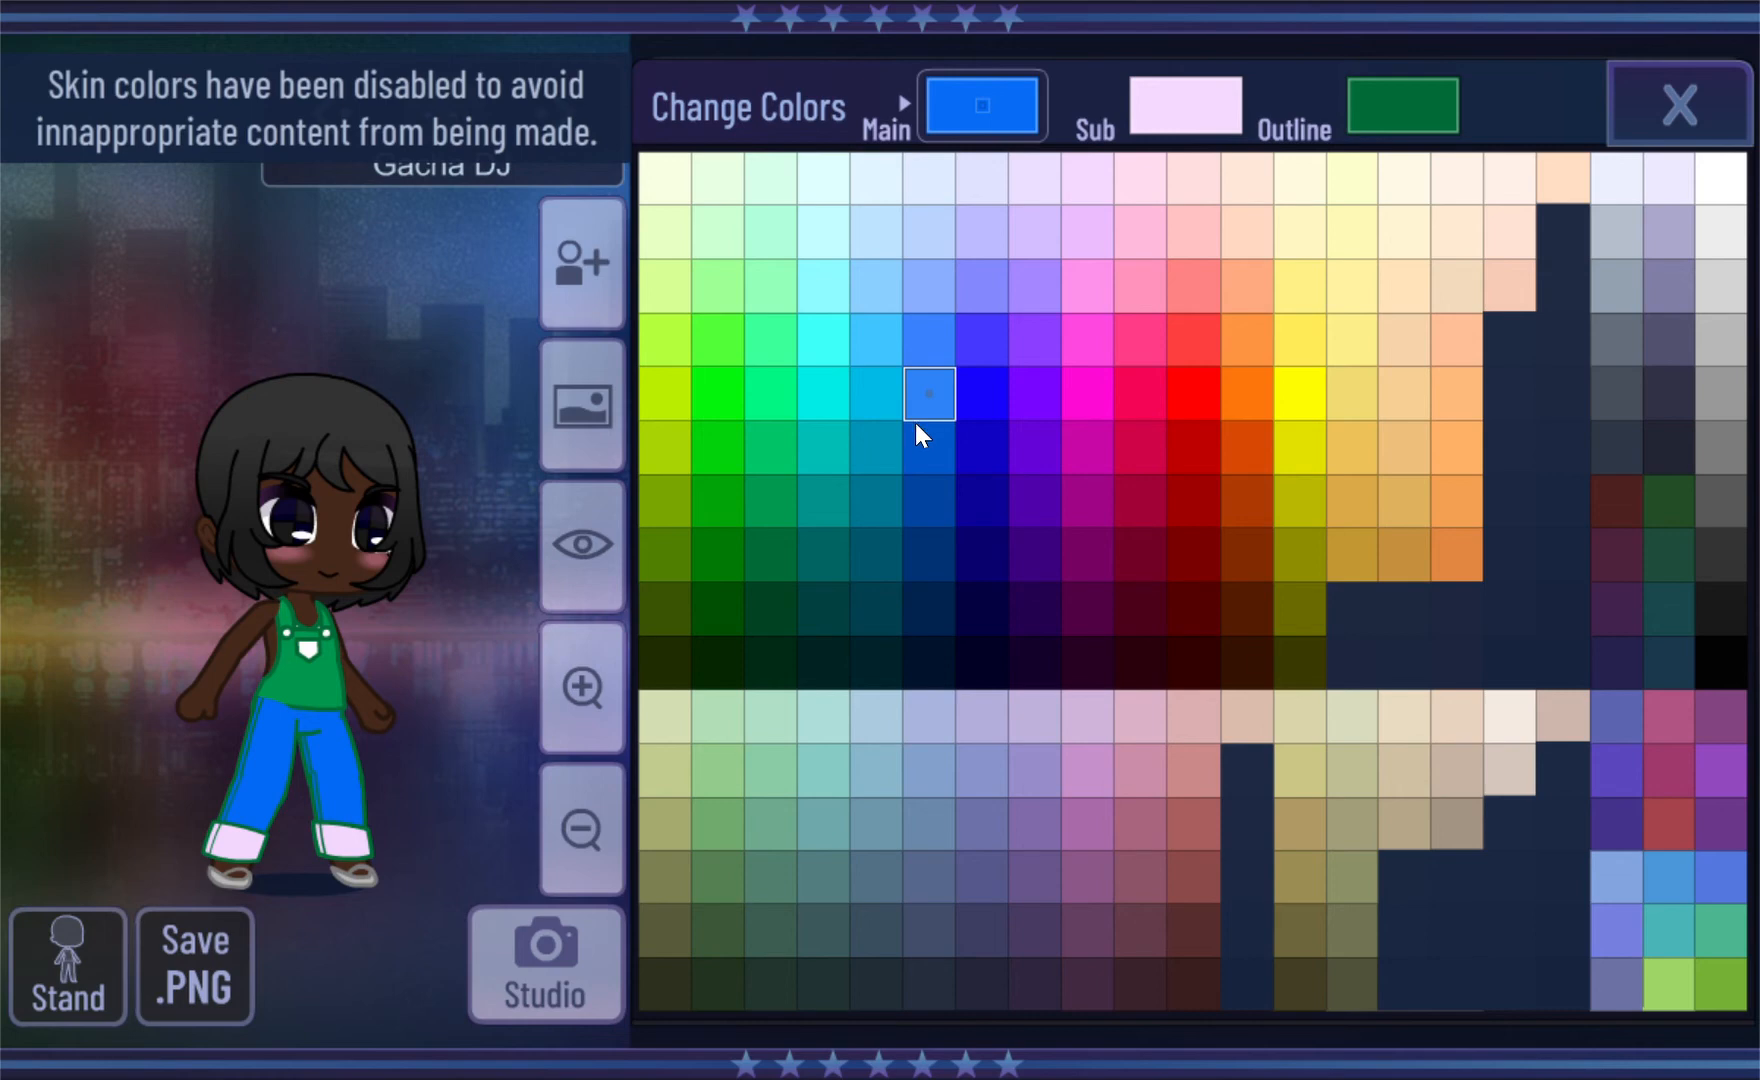
# Step: Settle the pants on a medium blue with a dark blue outline
pyautogui.click(999, 258)
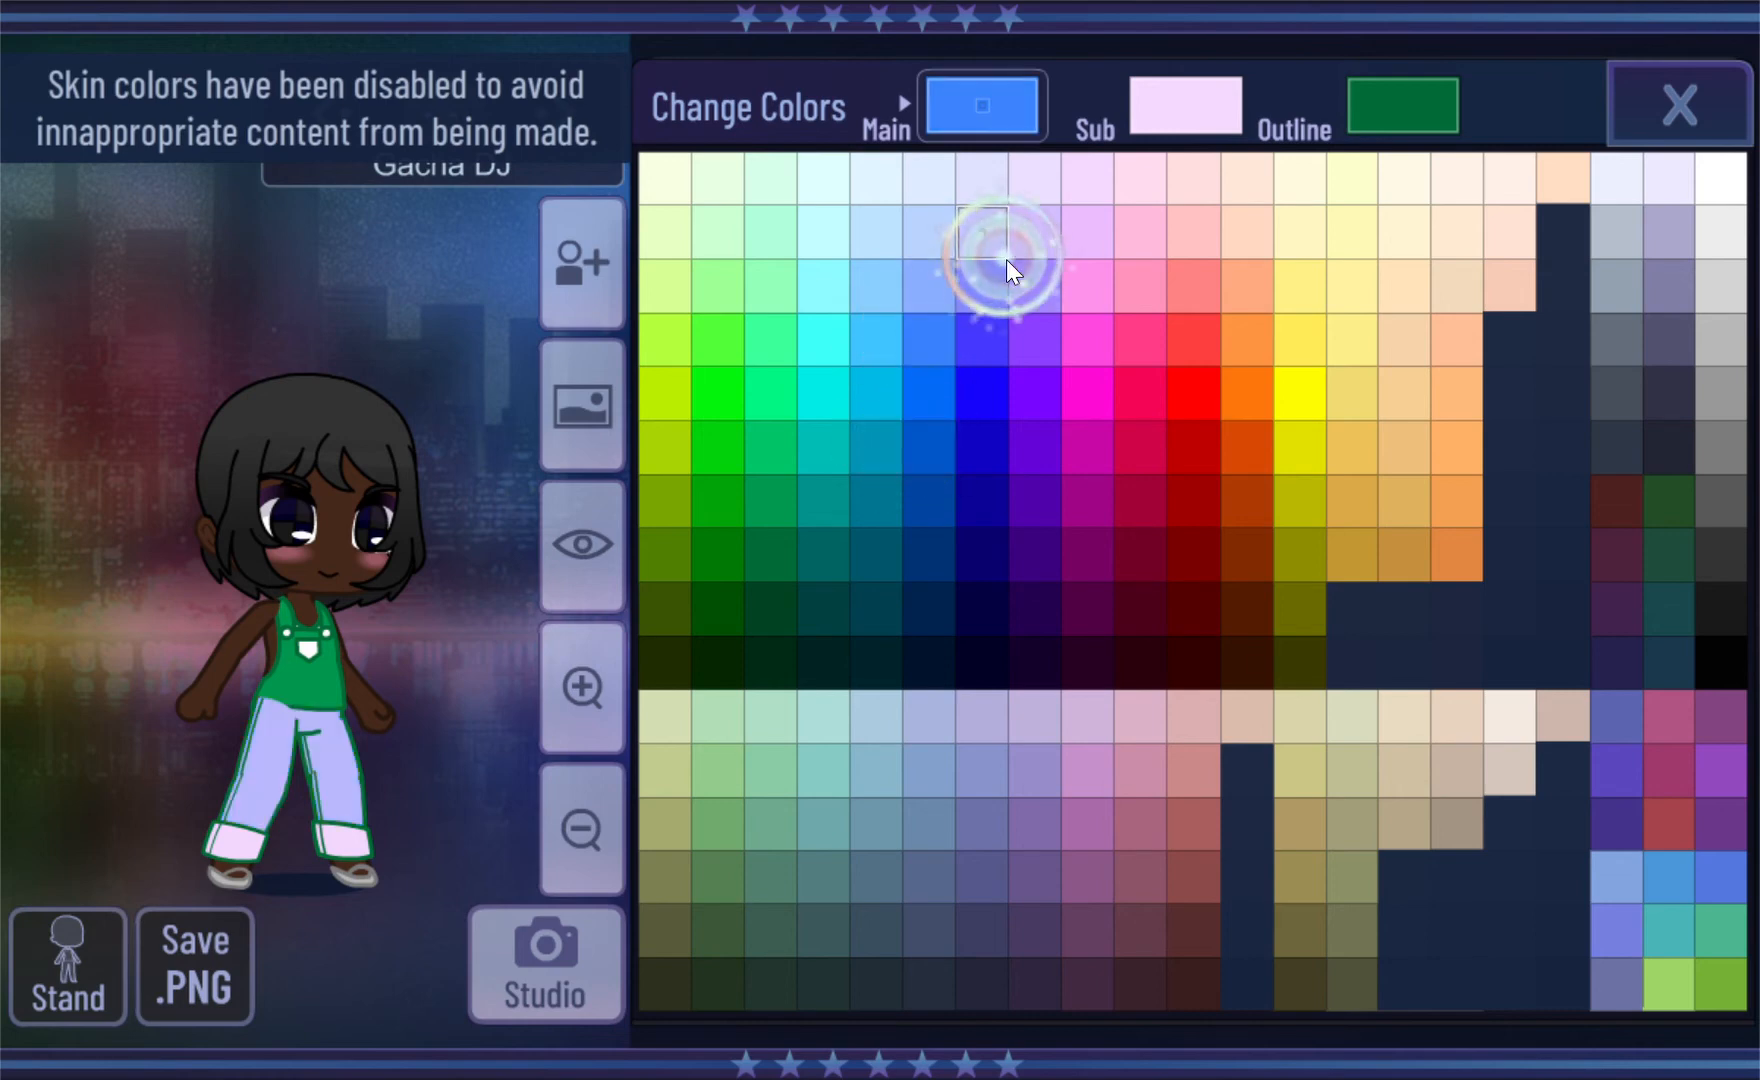
pyautogui.click(928, 340)
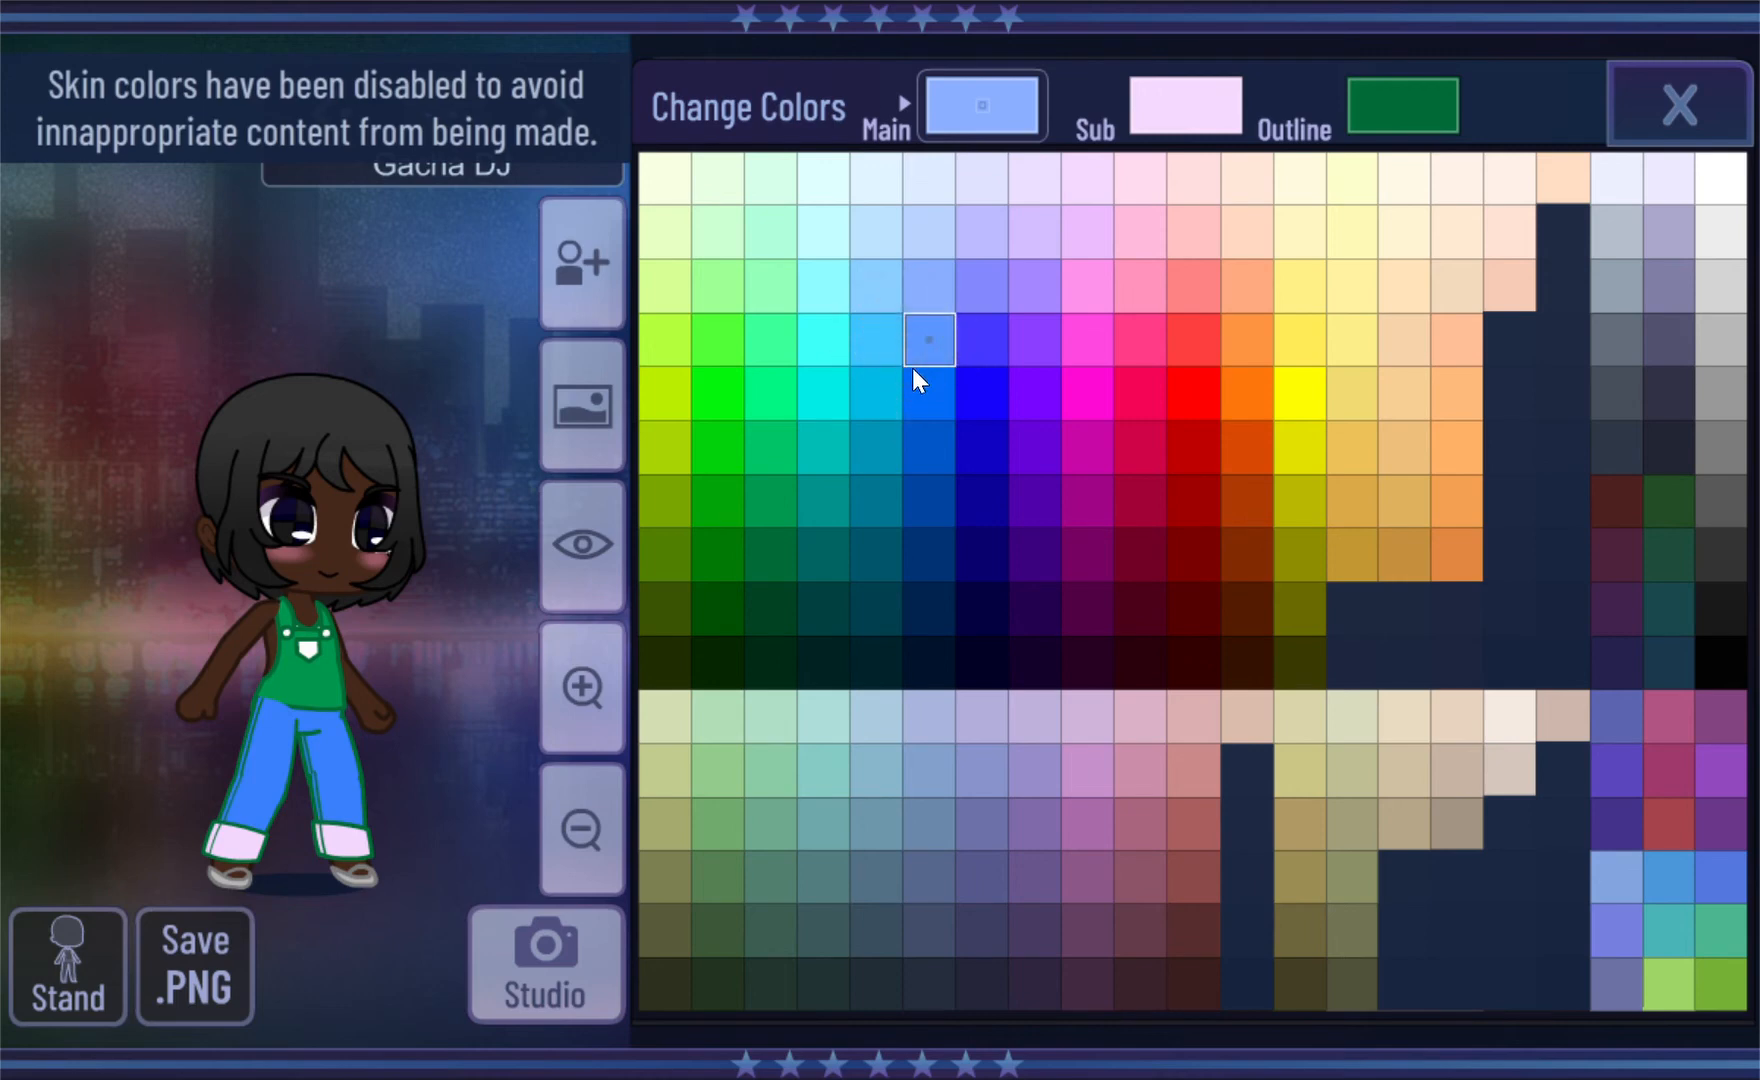
pyautogui.click(877, 339)
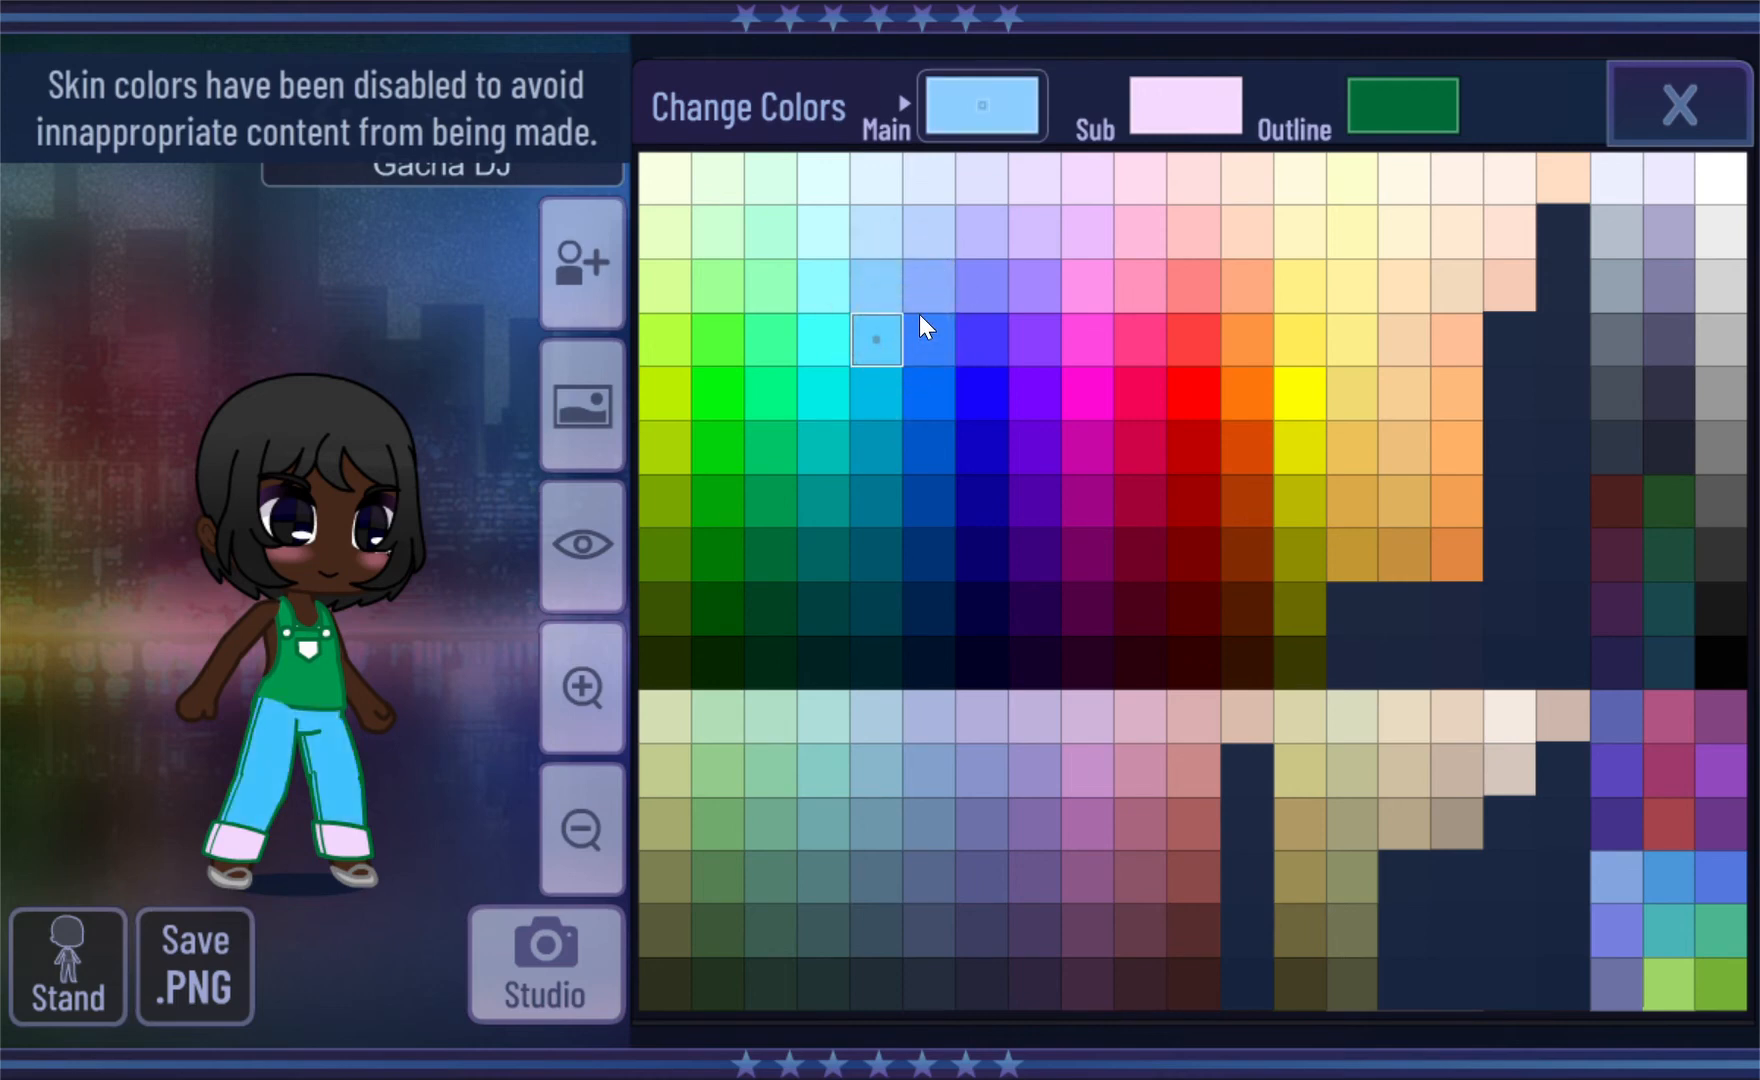
pyautogui.click(929, 379)
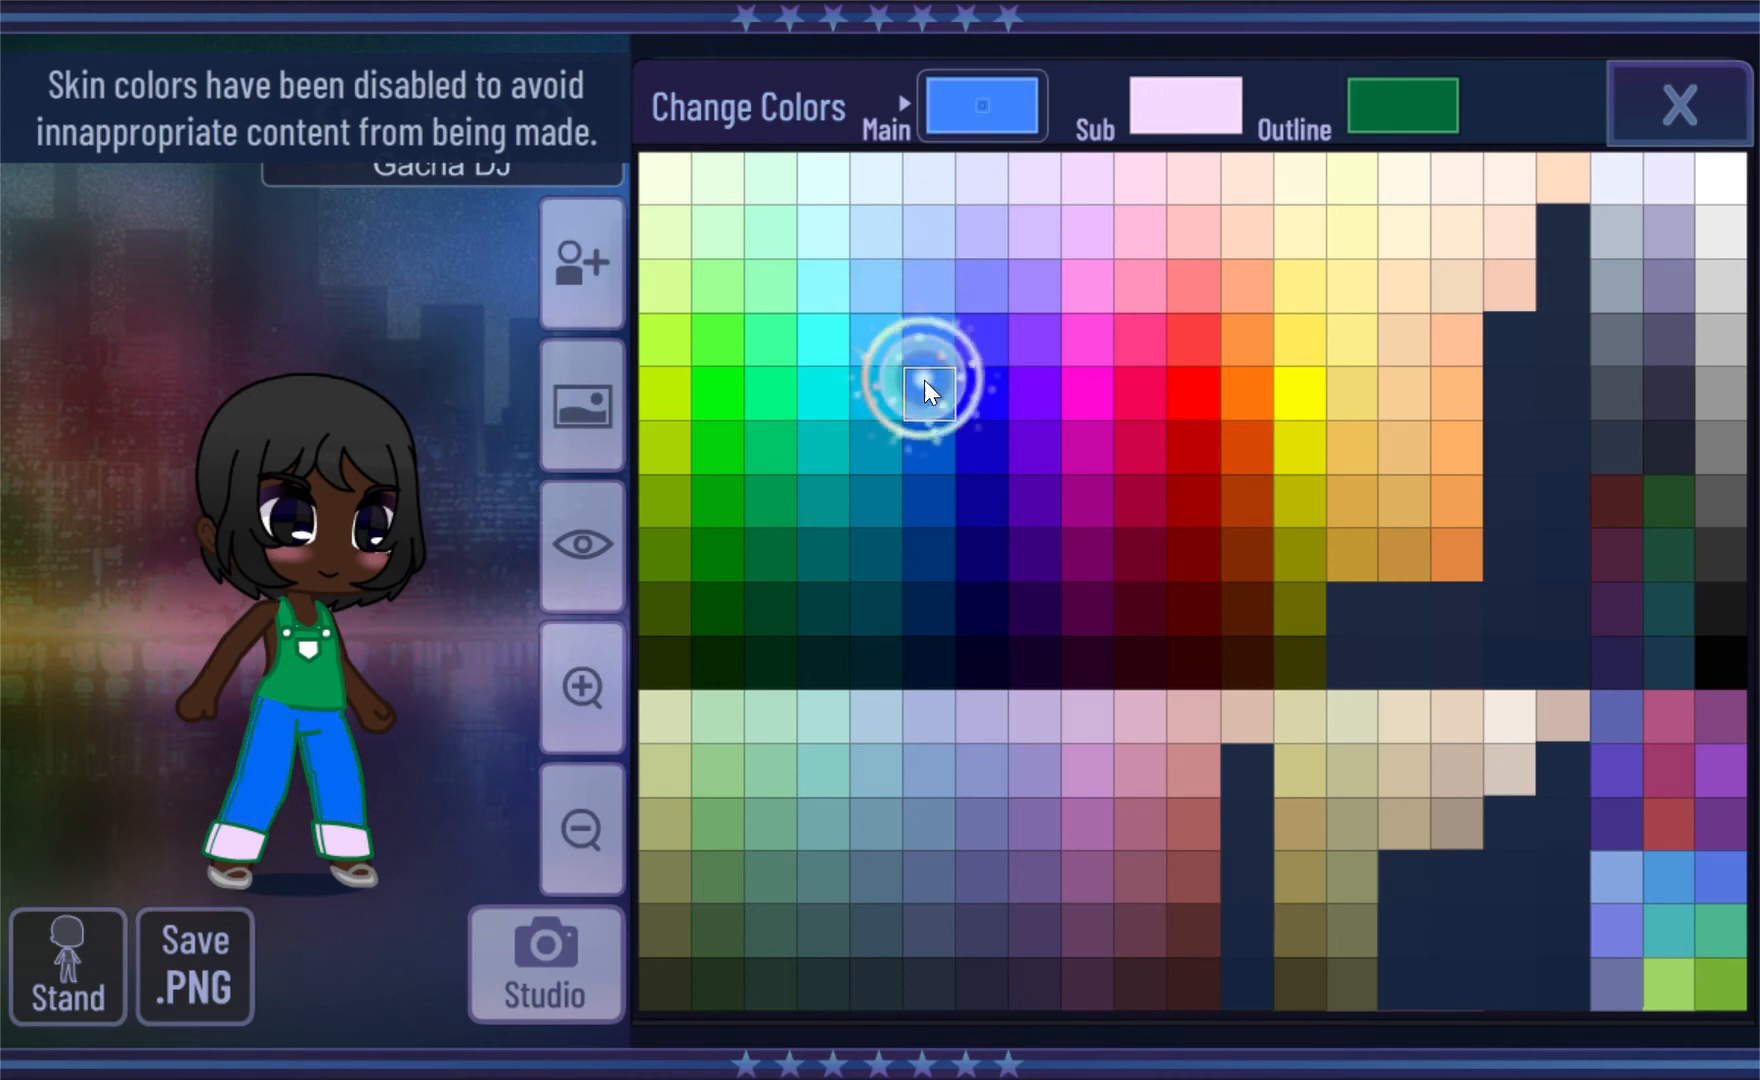
pyautogui.click(878, 395)
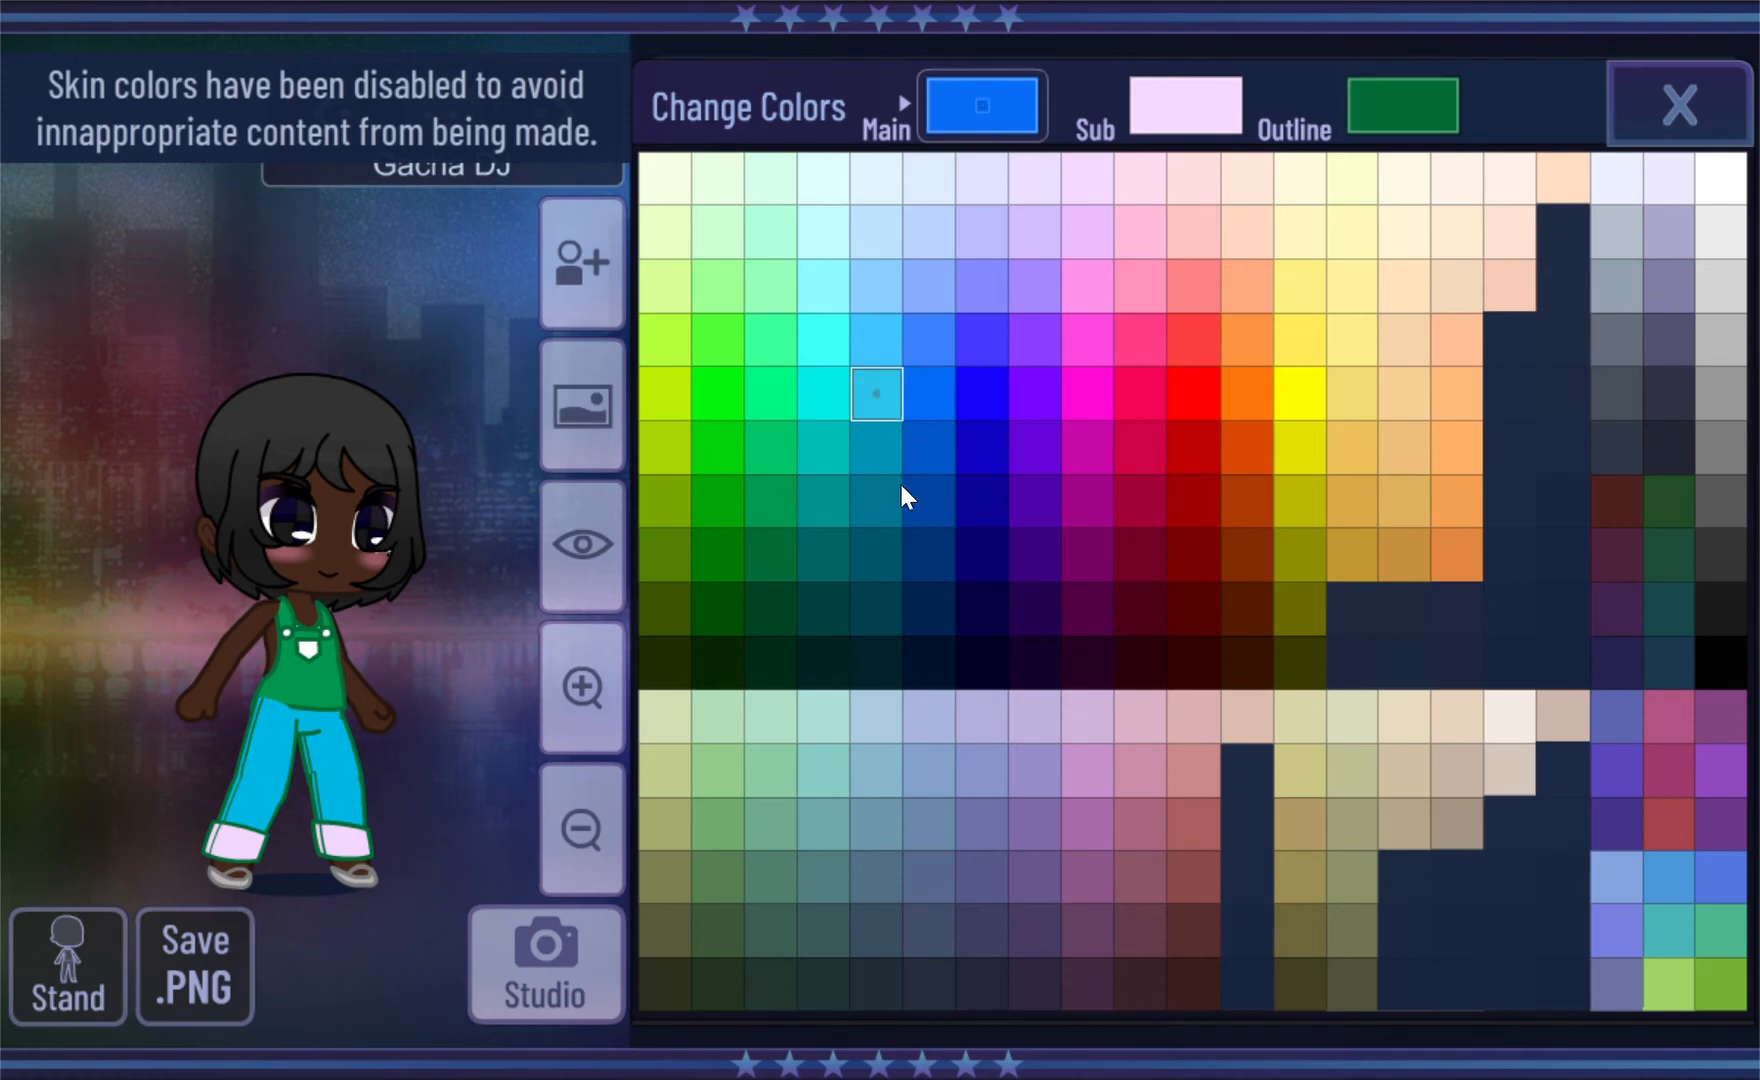
pyautogui.click(898, 404)
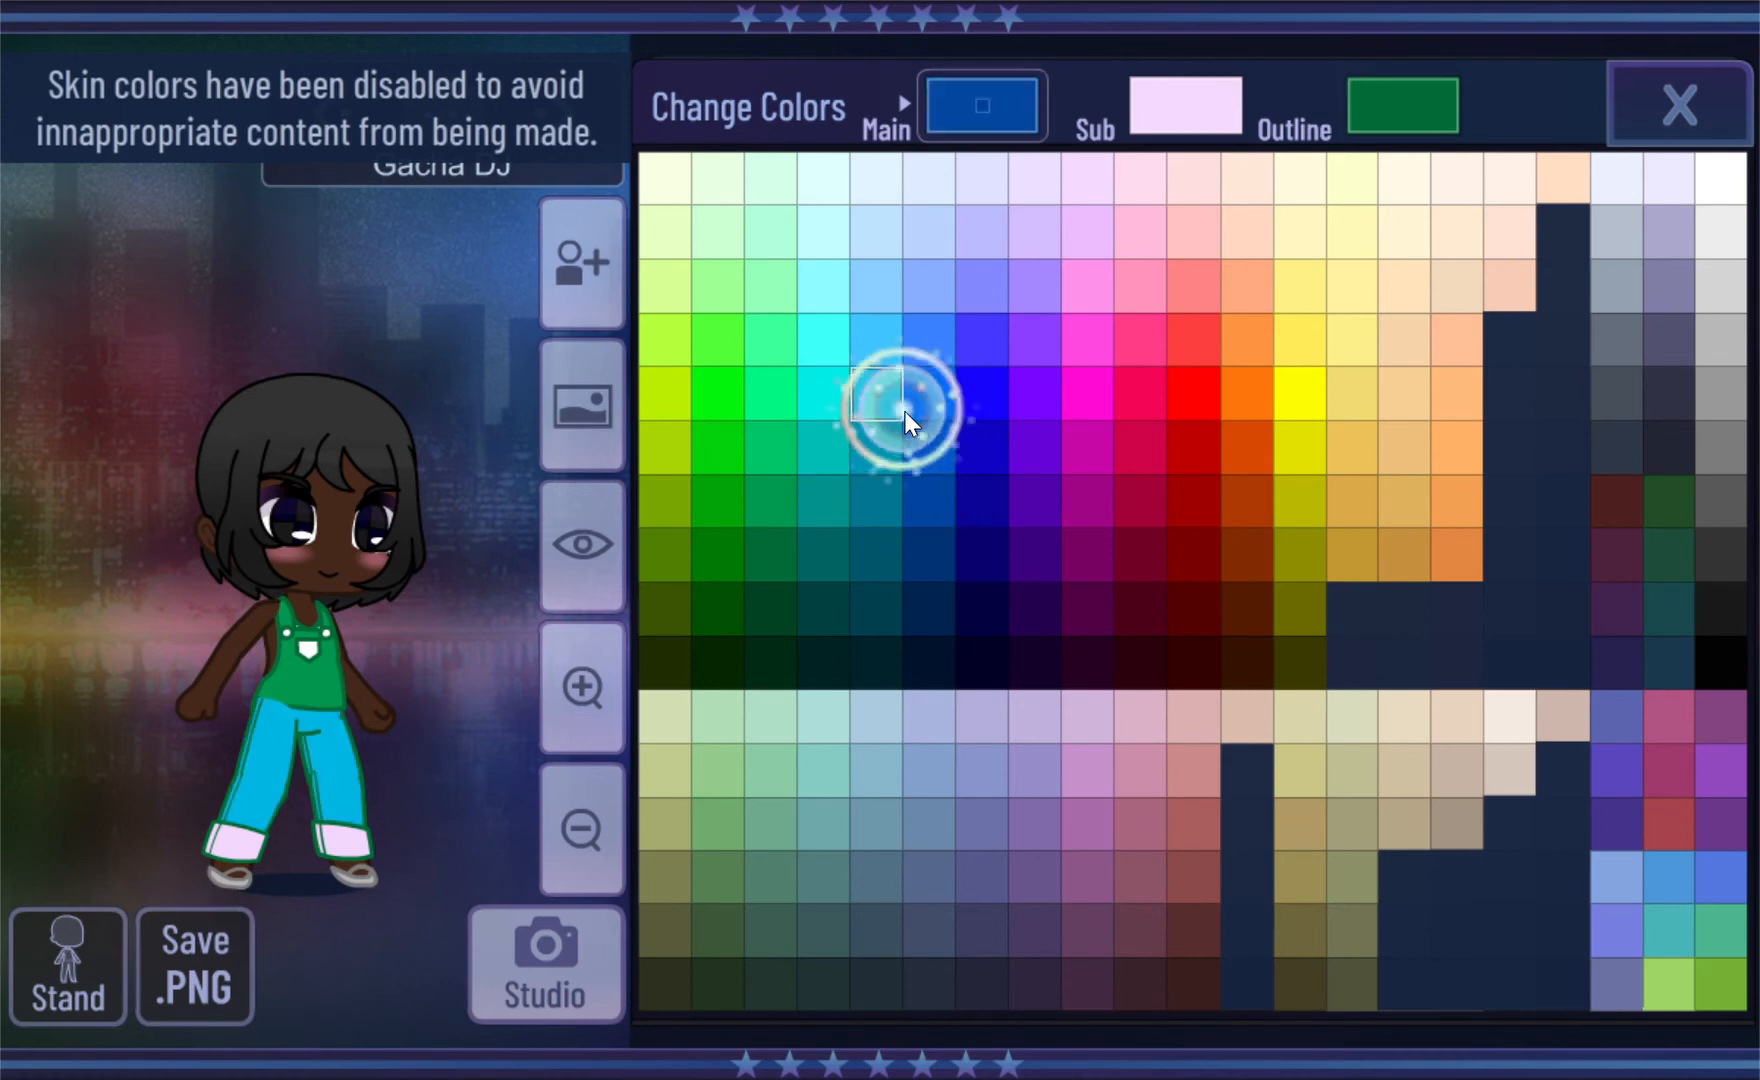
pyautogui.click(877, 501)
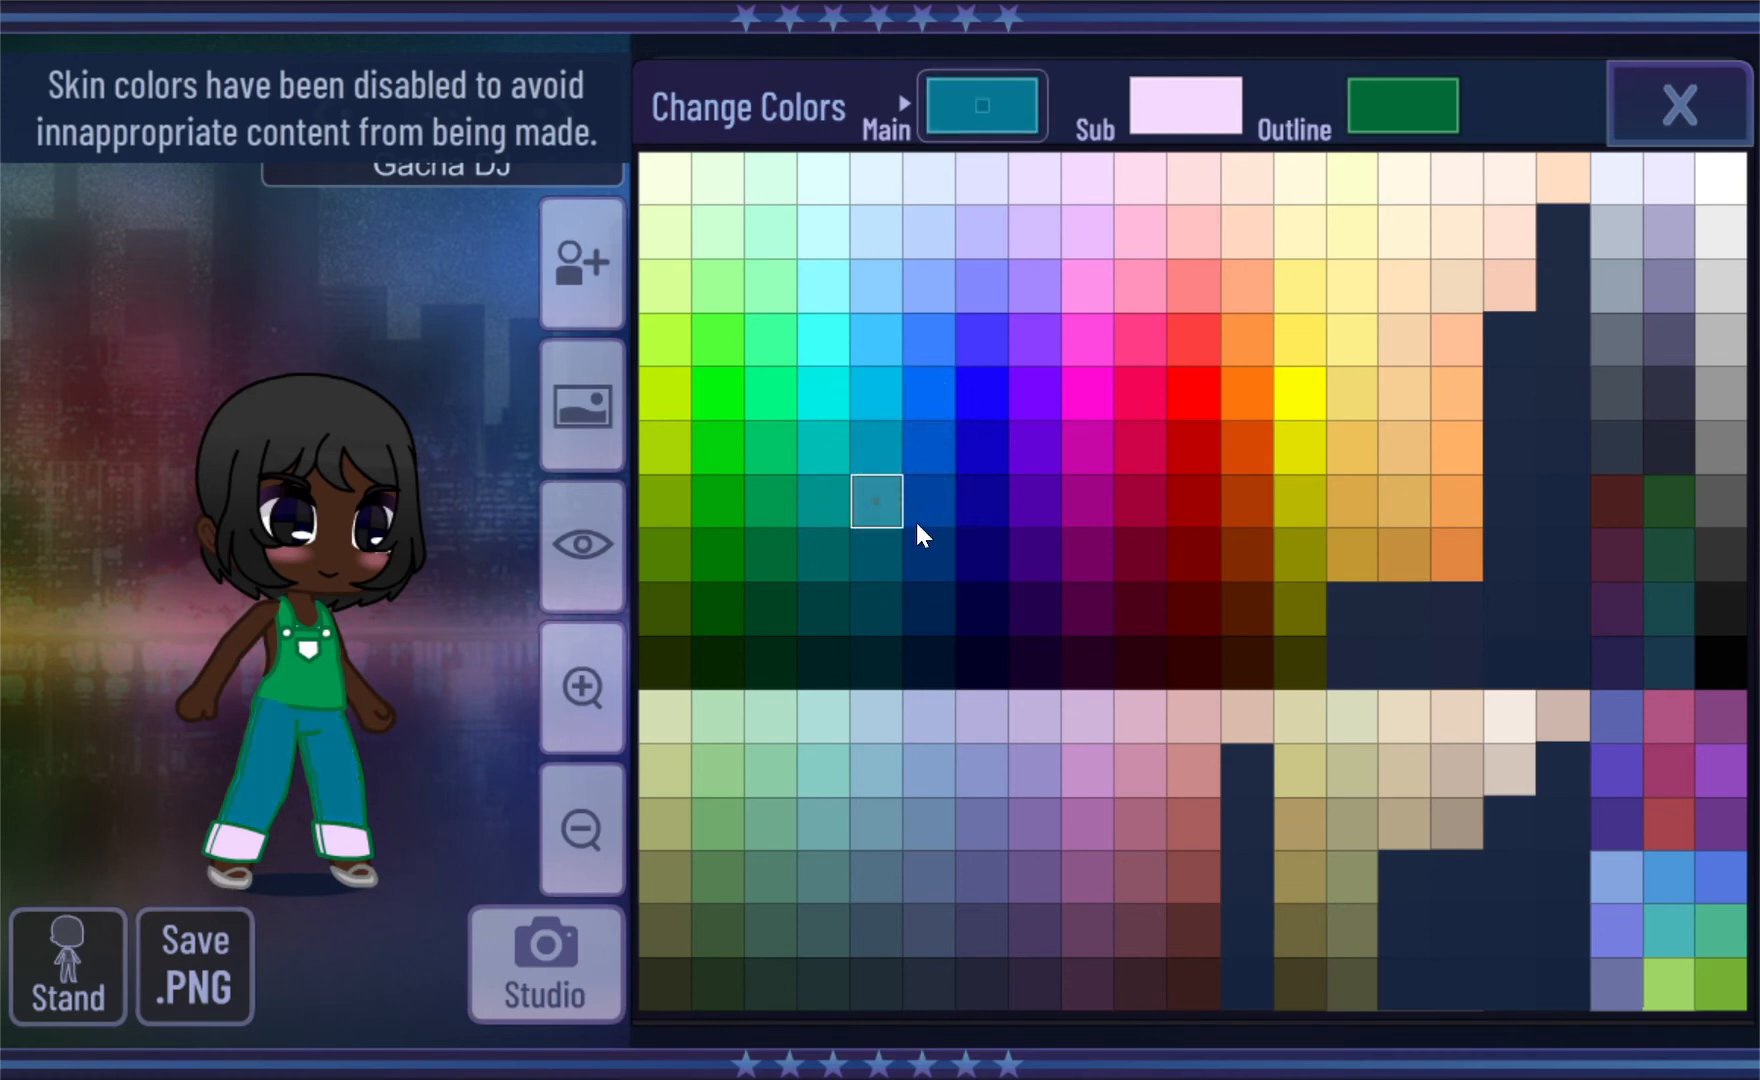
pyautogui.click(929, 502)
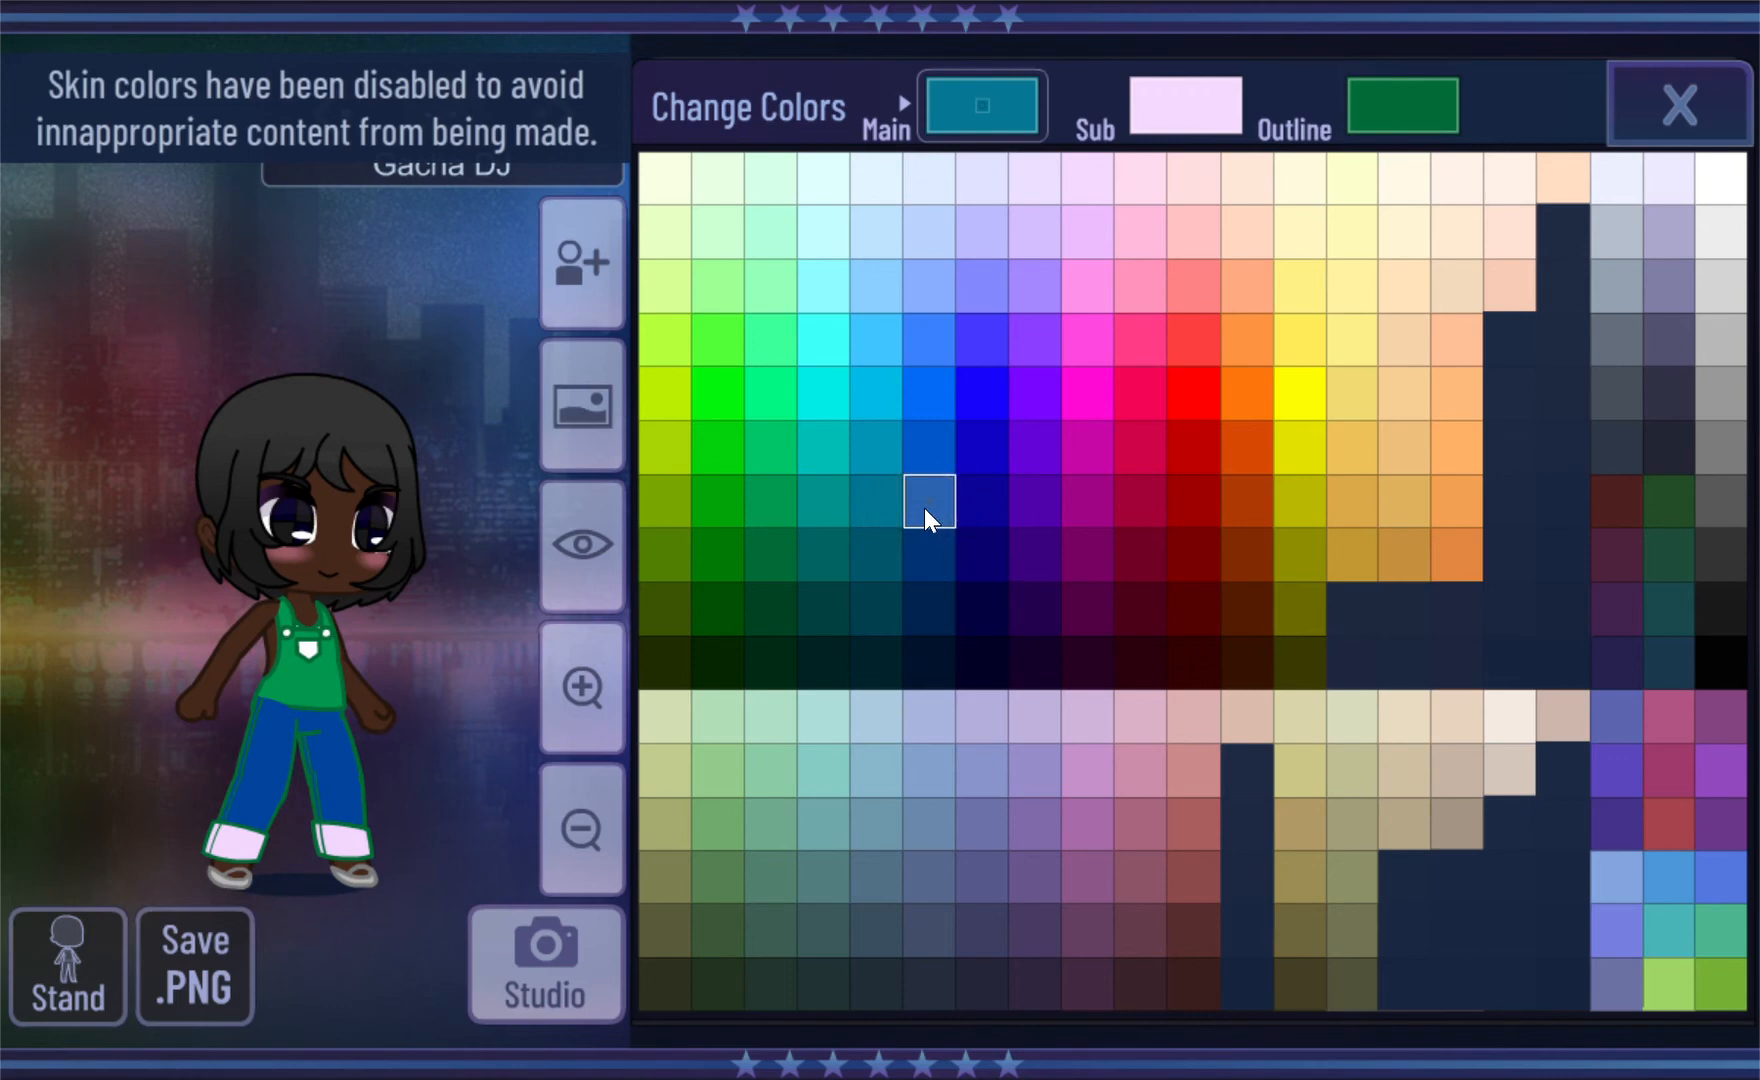
pyautogui.click(928, 501)
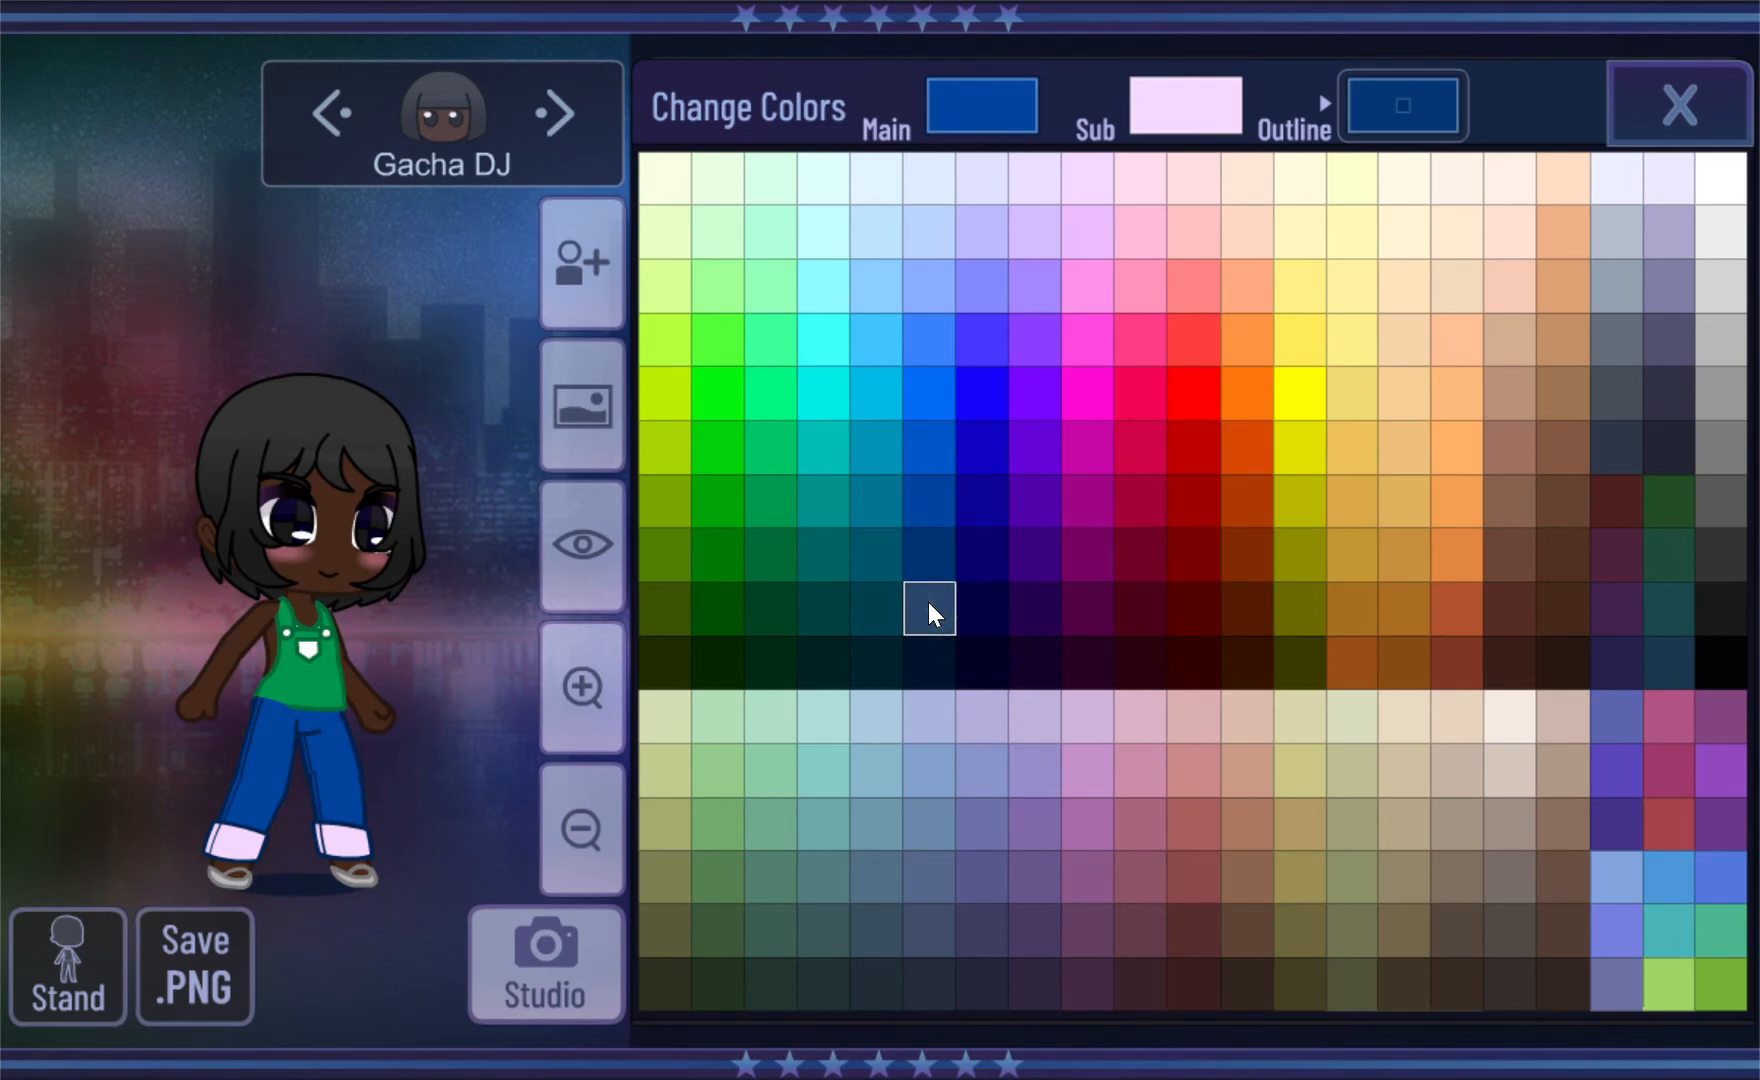
pyautogui.click(1677, 104)
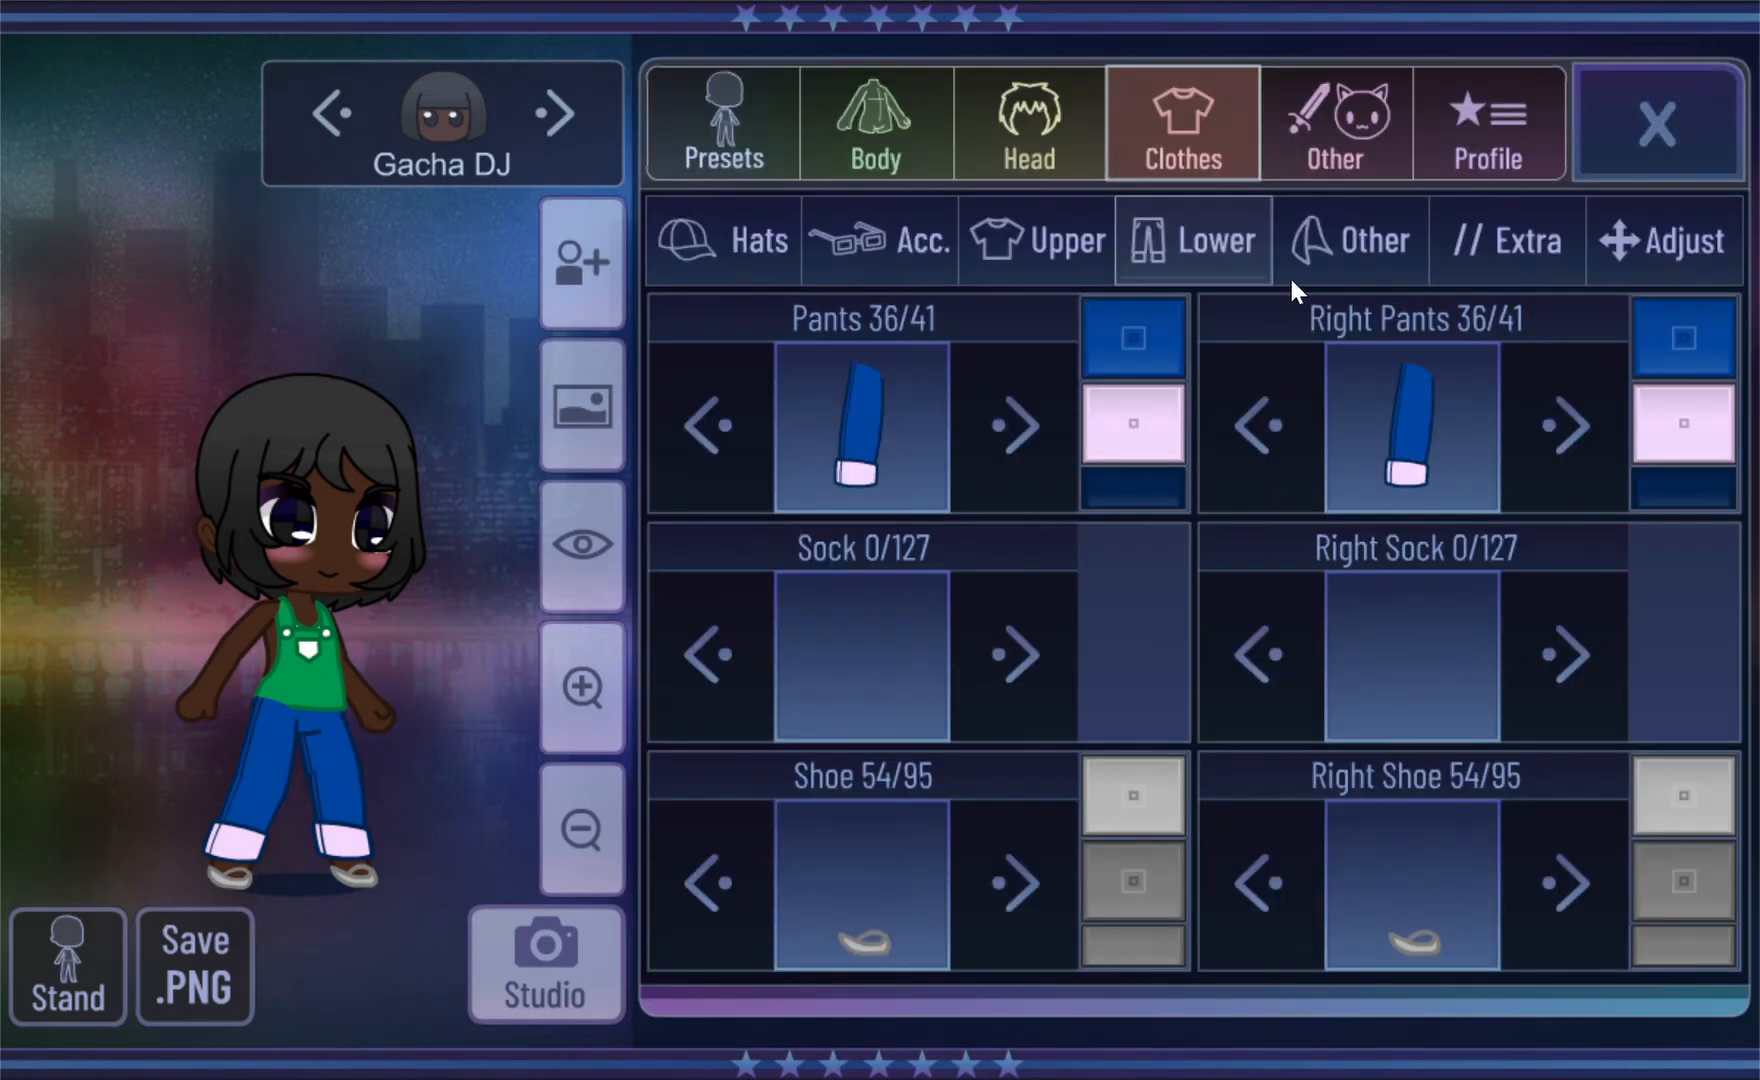
# Step: Recolour the overalls top dark blue with a matching dark blue outline
pyautogui.click(1130, 335)
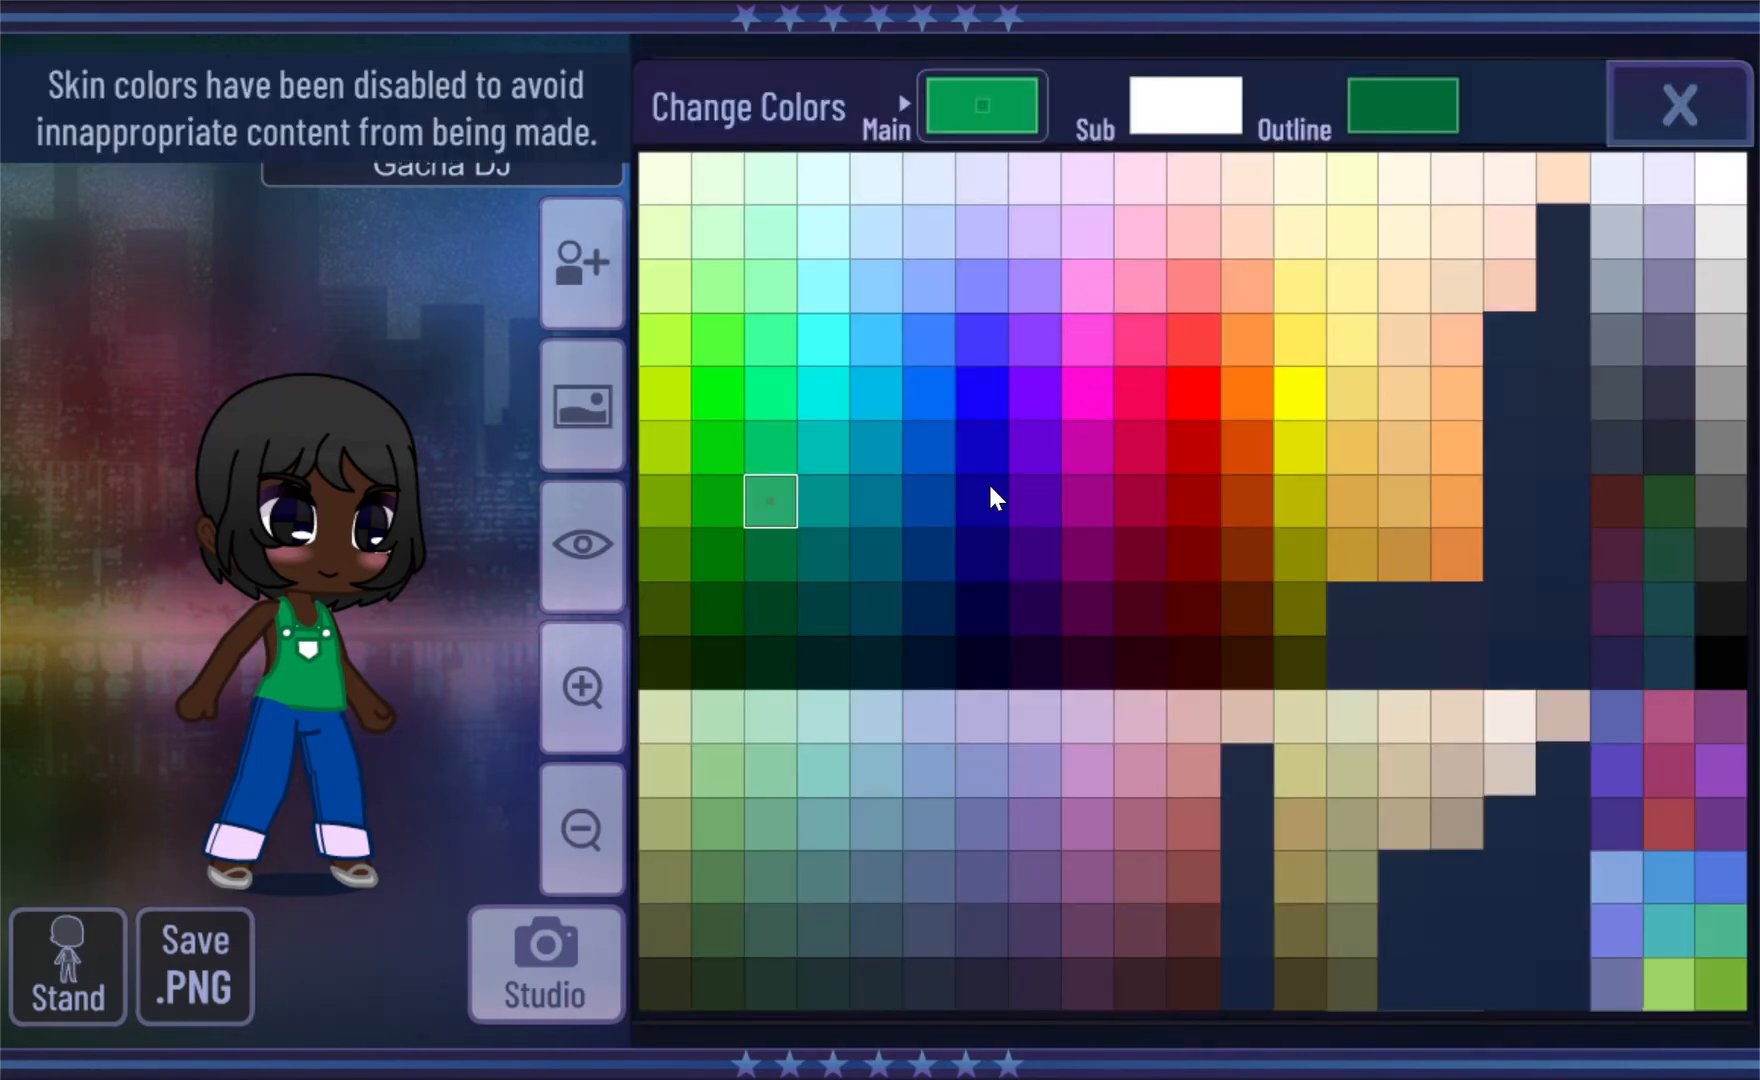
pyautogui.click(879, 503)
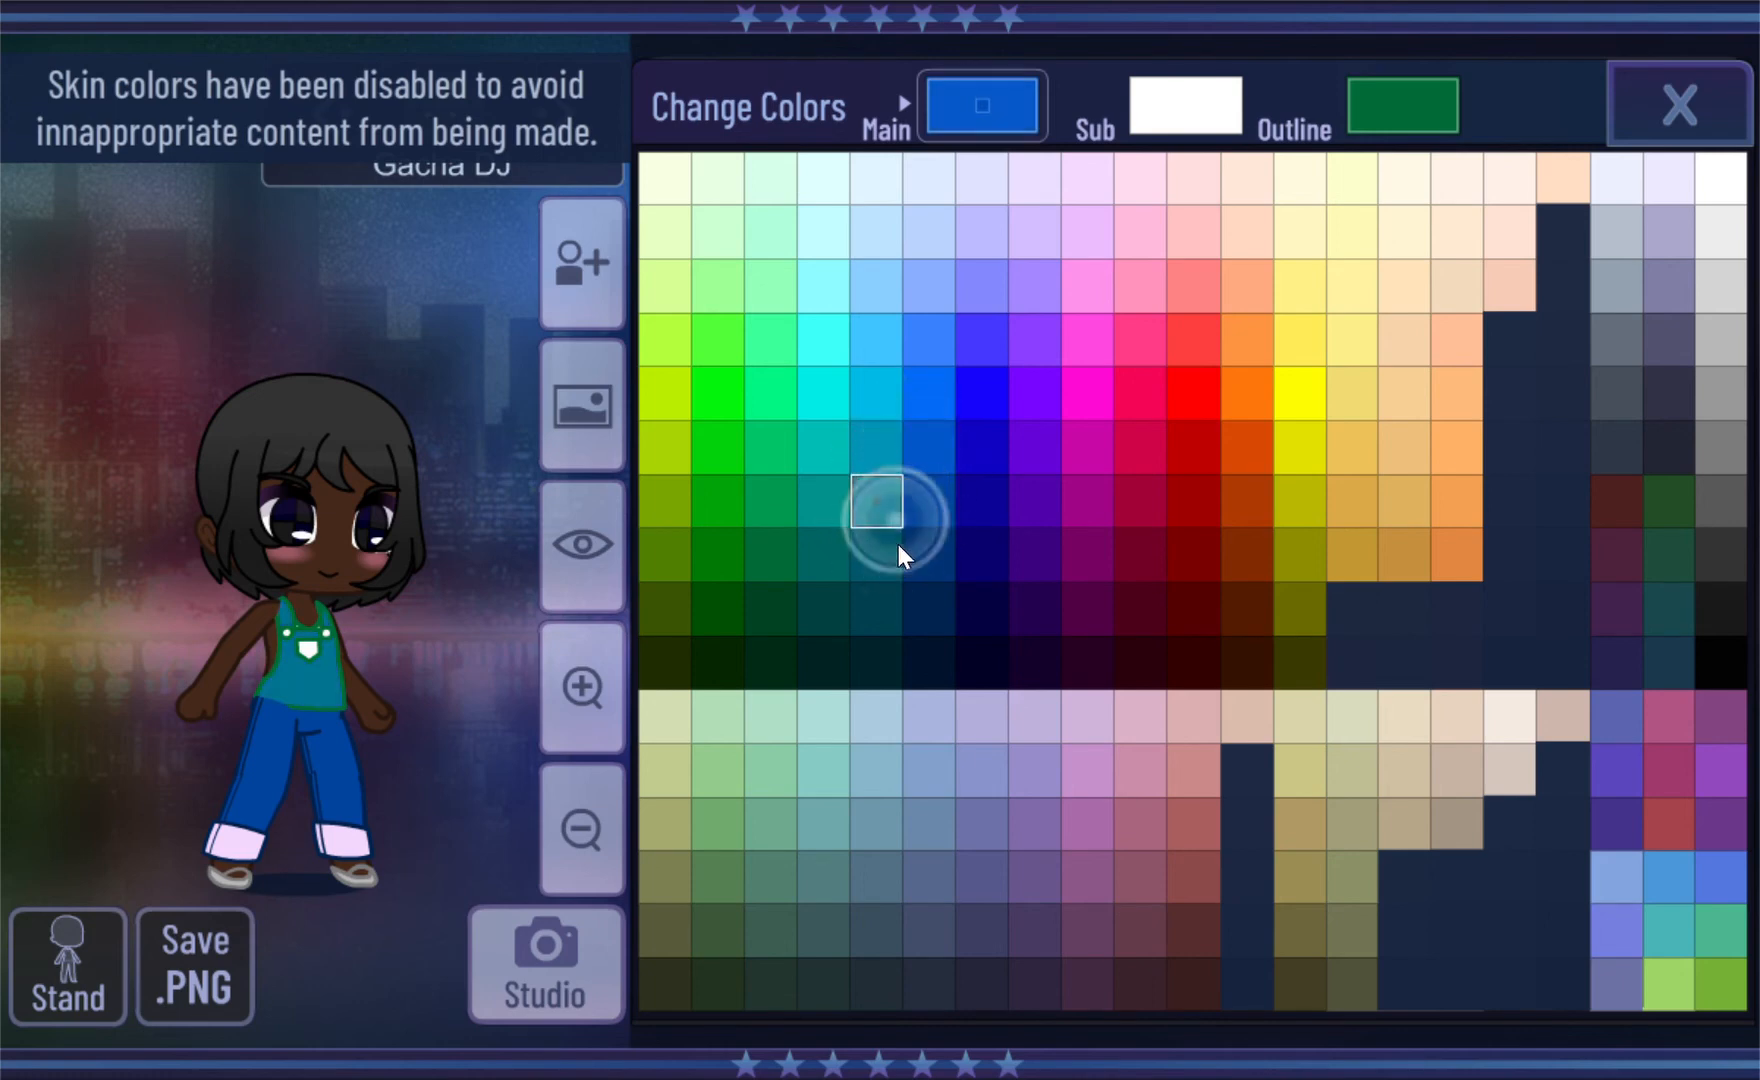
pyautogui.click(929, 553)
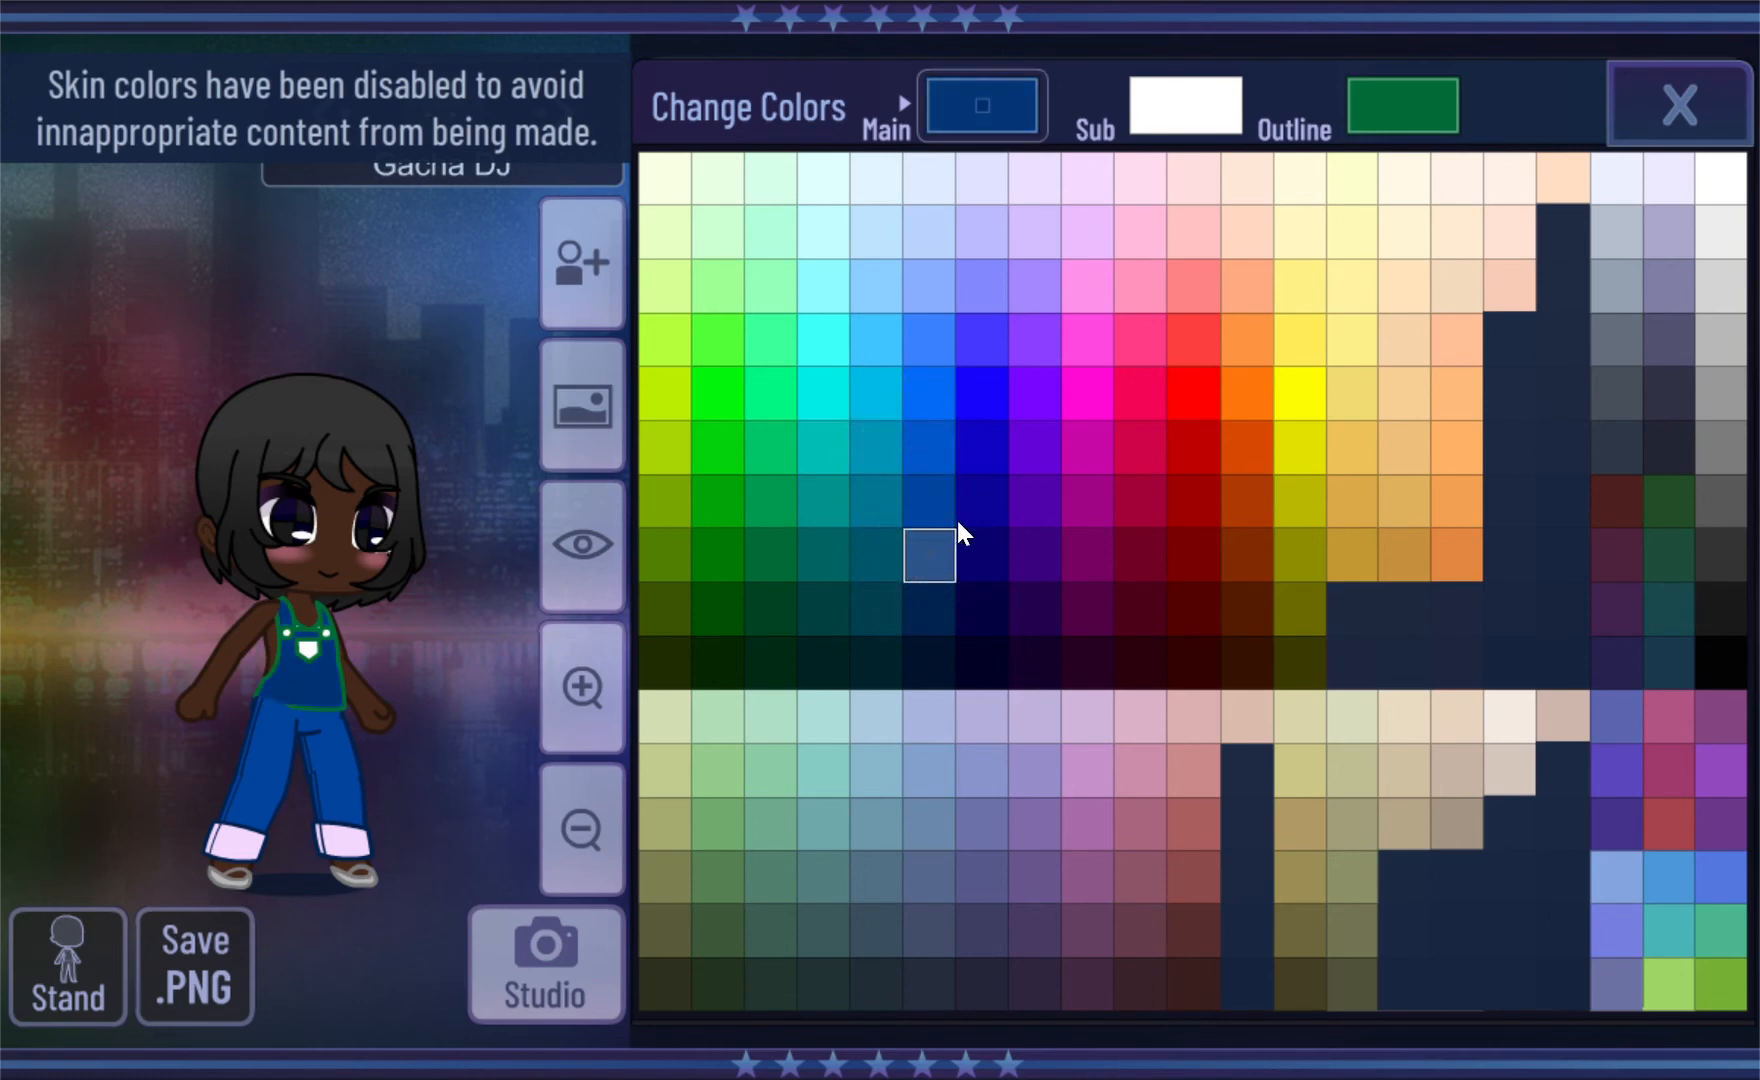
pyautogui.click(928, 446)
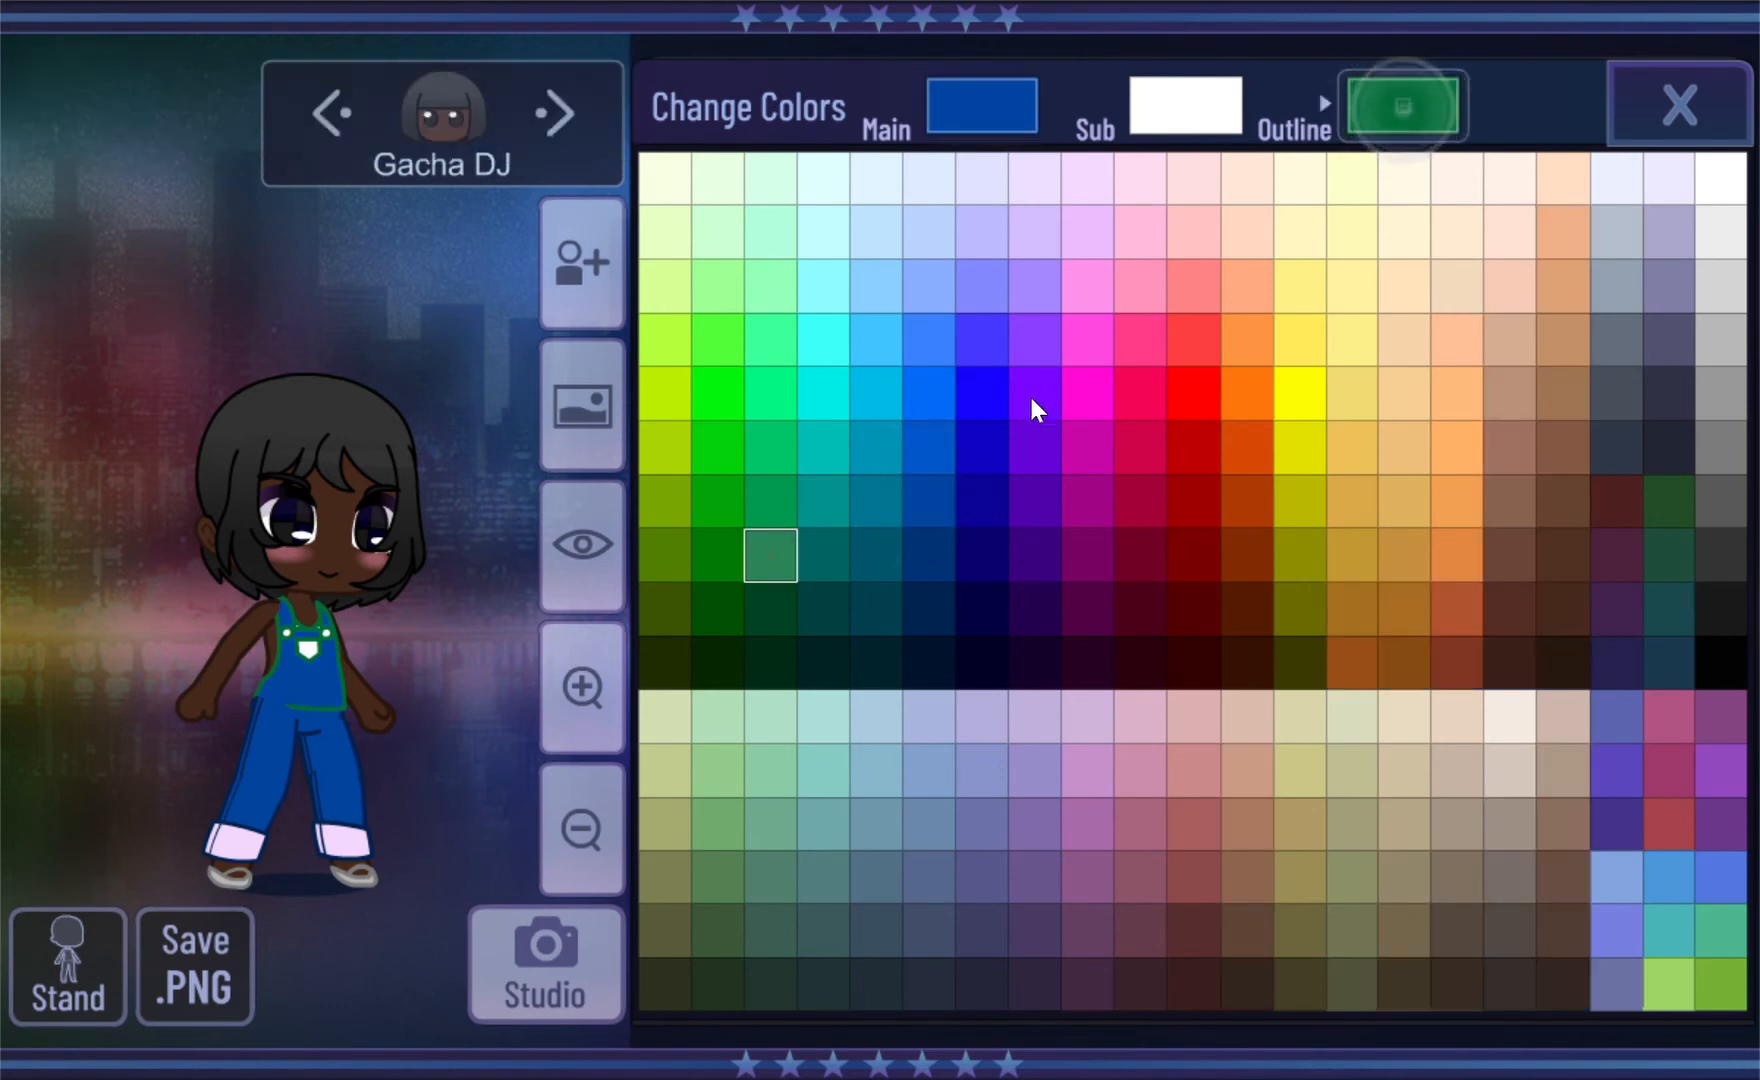
pyautogui.click(928, 556)
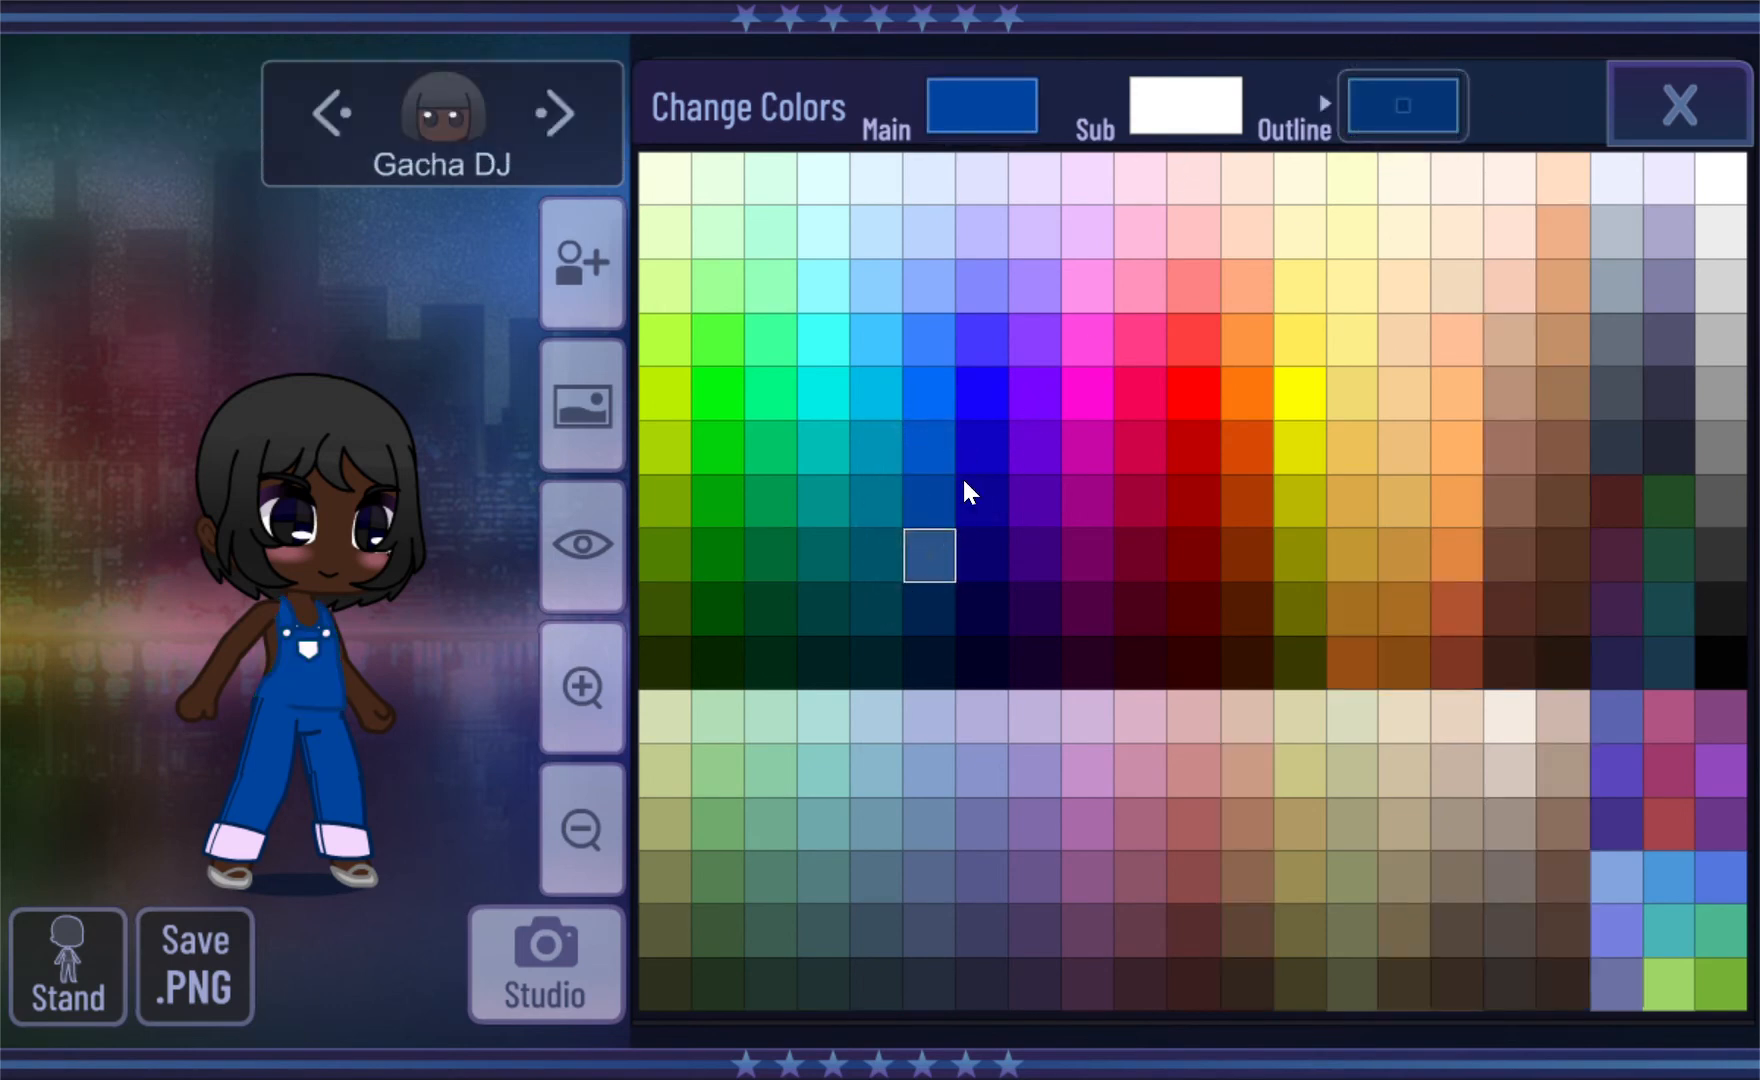
pyautogui.click(1674, 106)
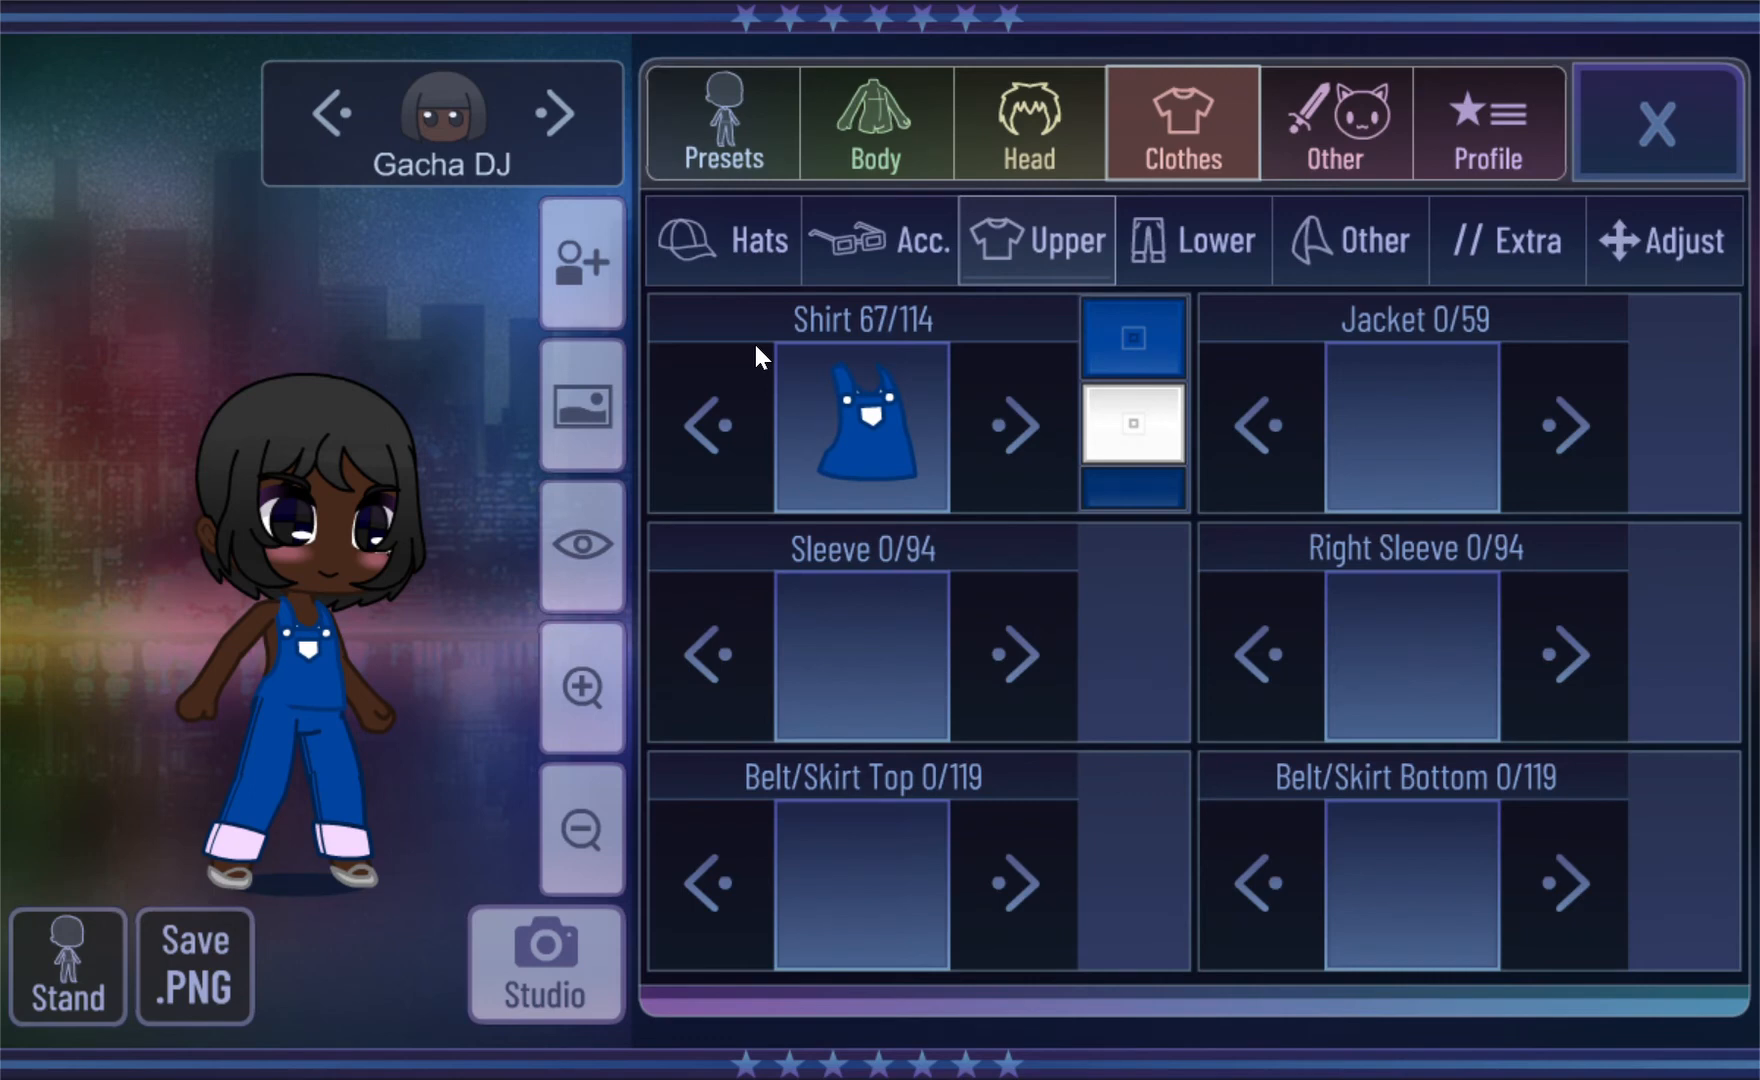
# Step: Browse the Upper shirt styles briefly and return to the Lower clothing items
pyautogui.click(1192, 239)
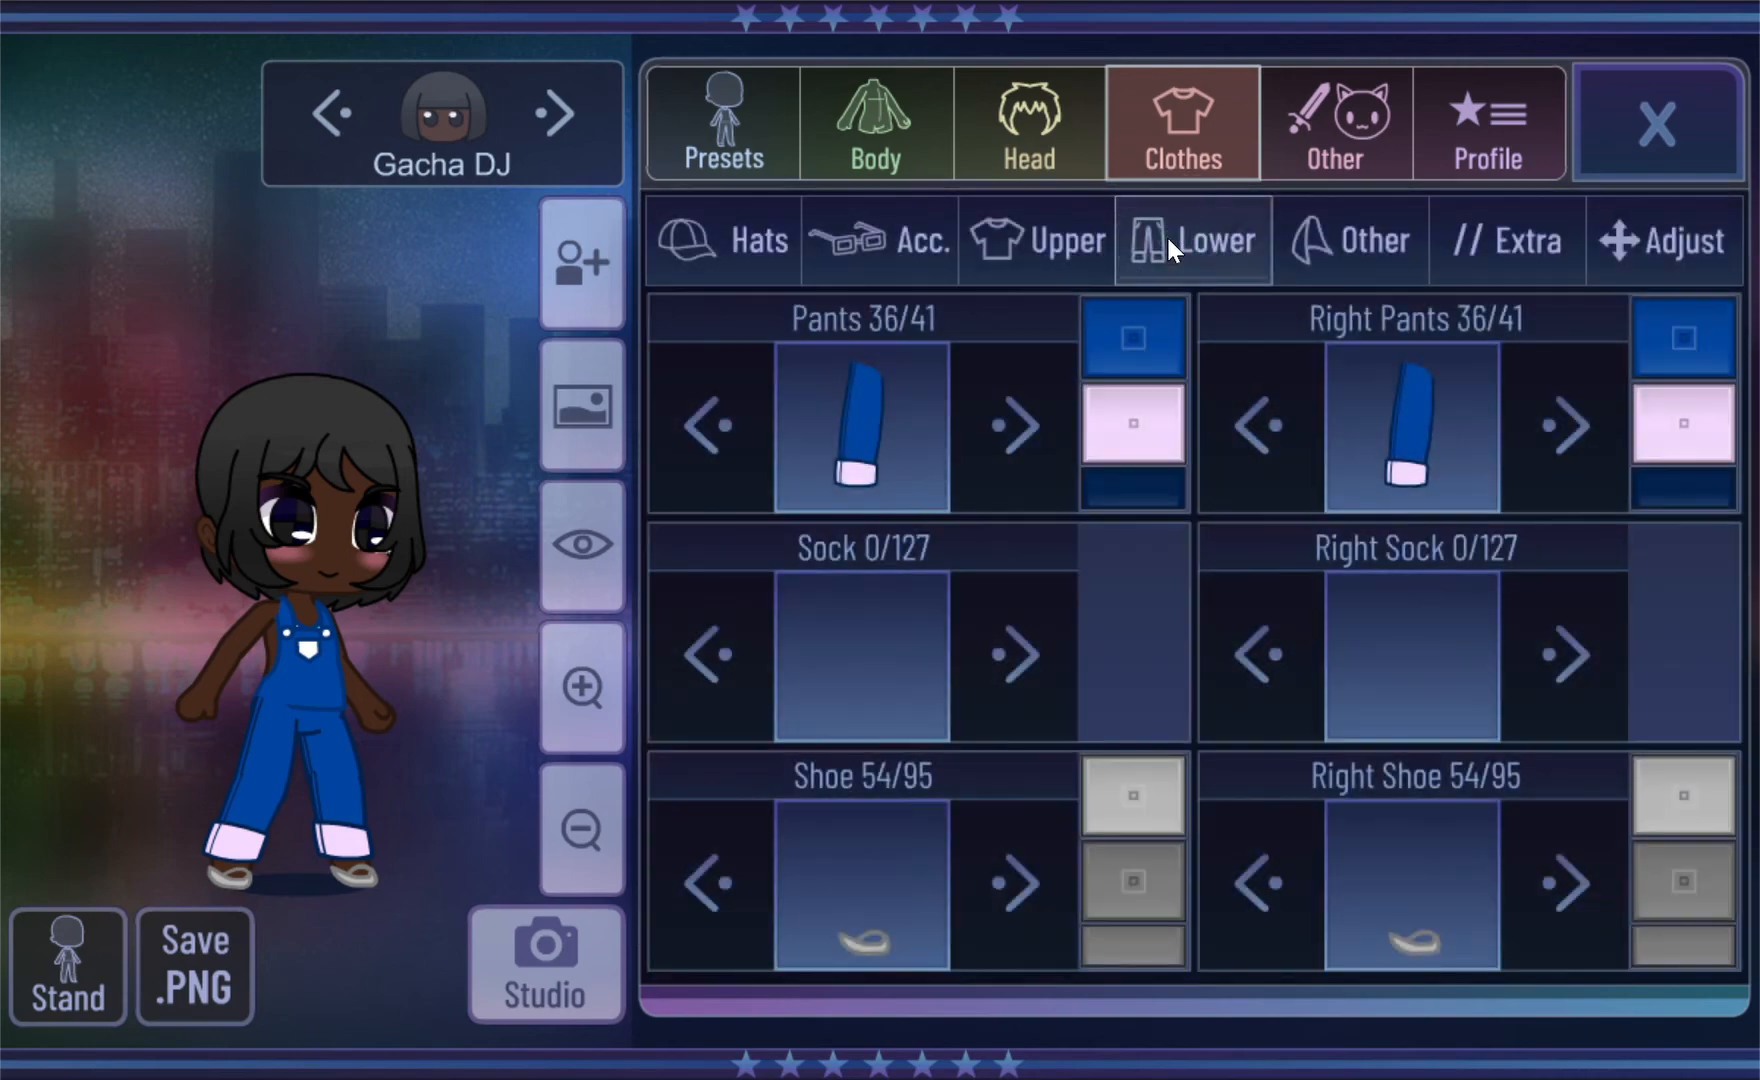
pyautogui.moveTo(1154, 249)
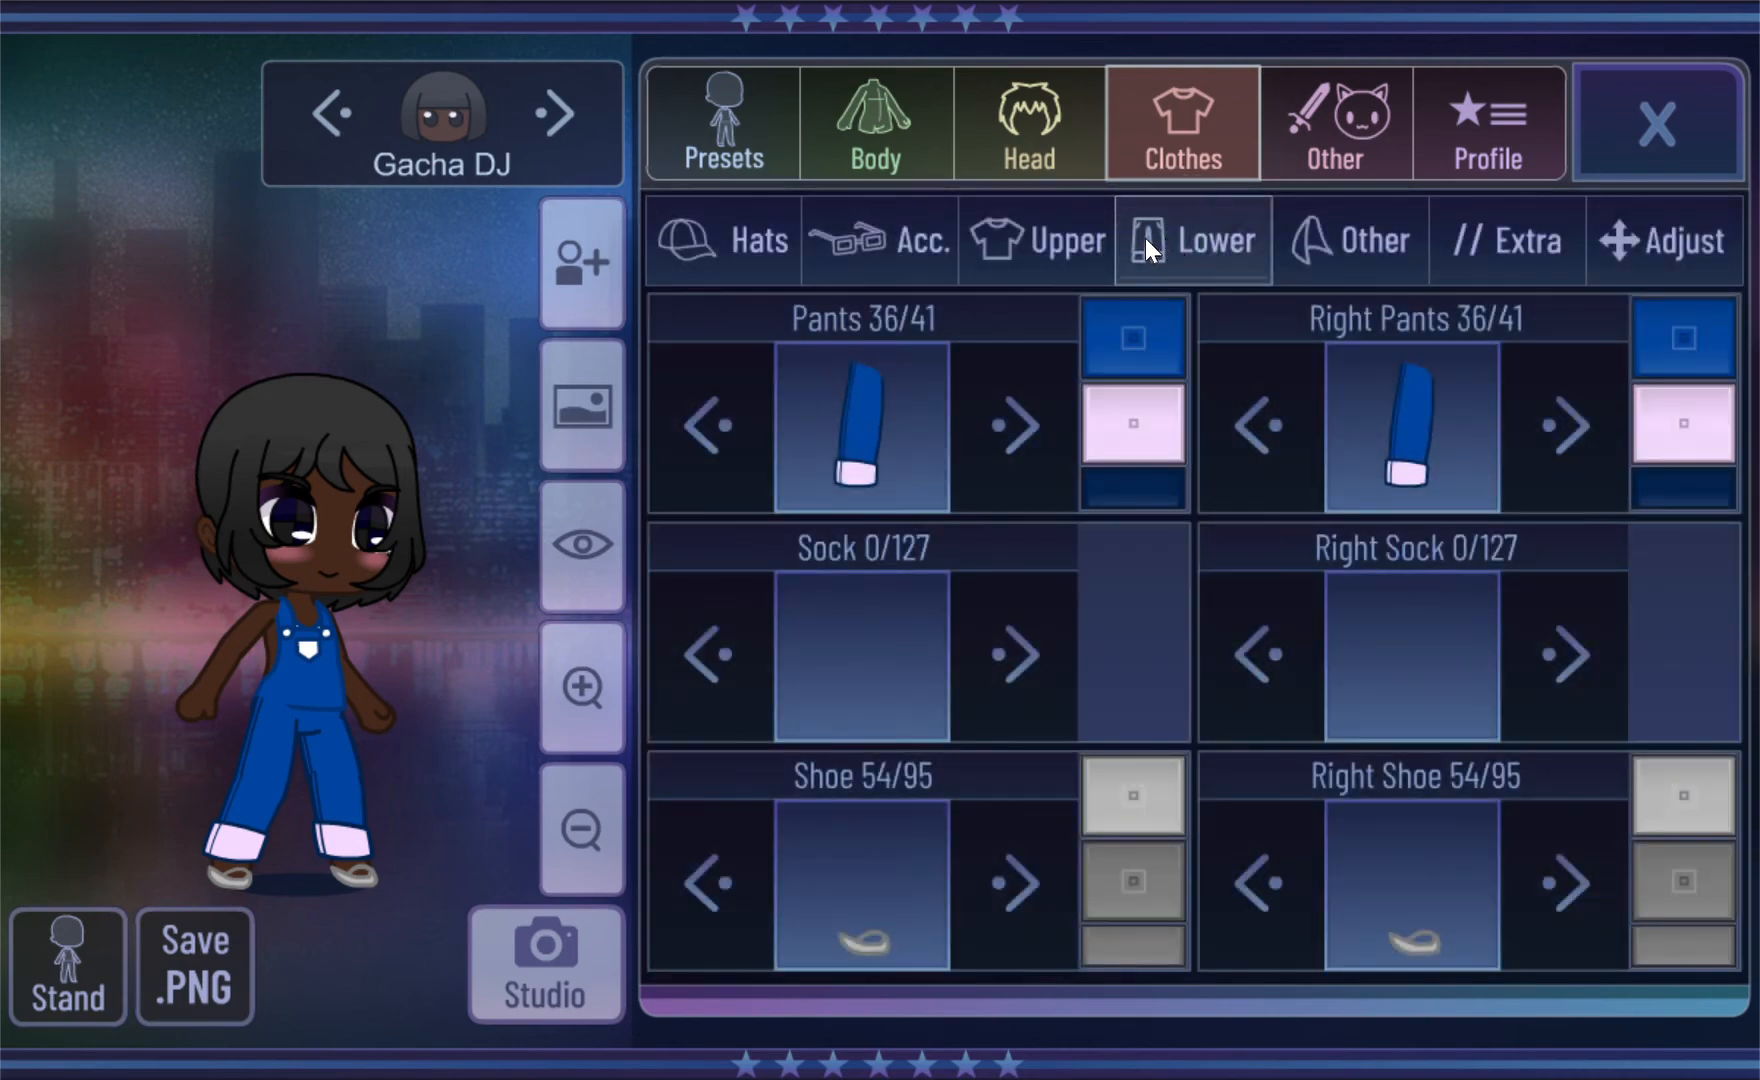
pyautogui.click(1034, 239)
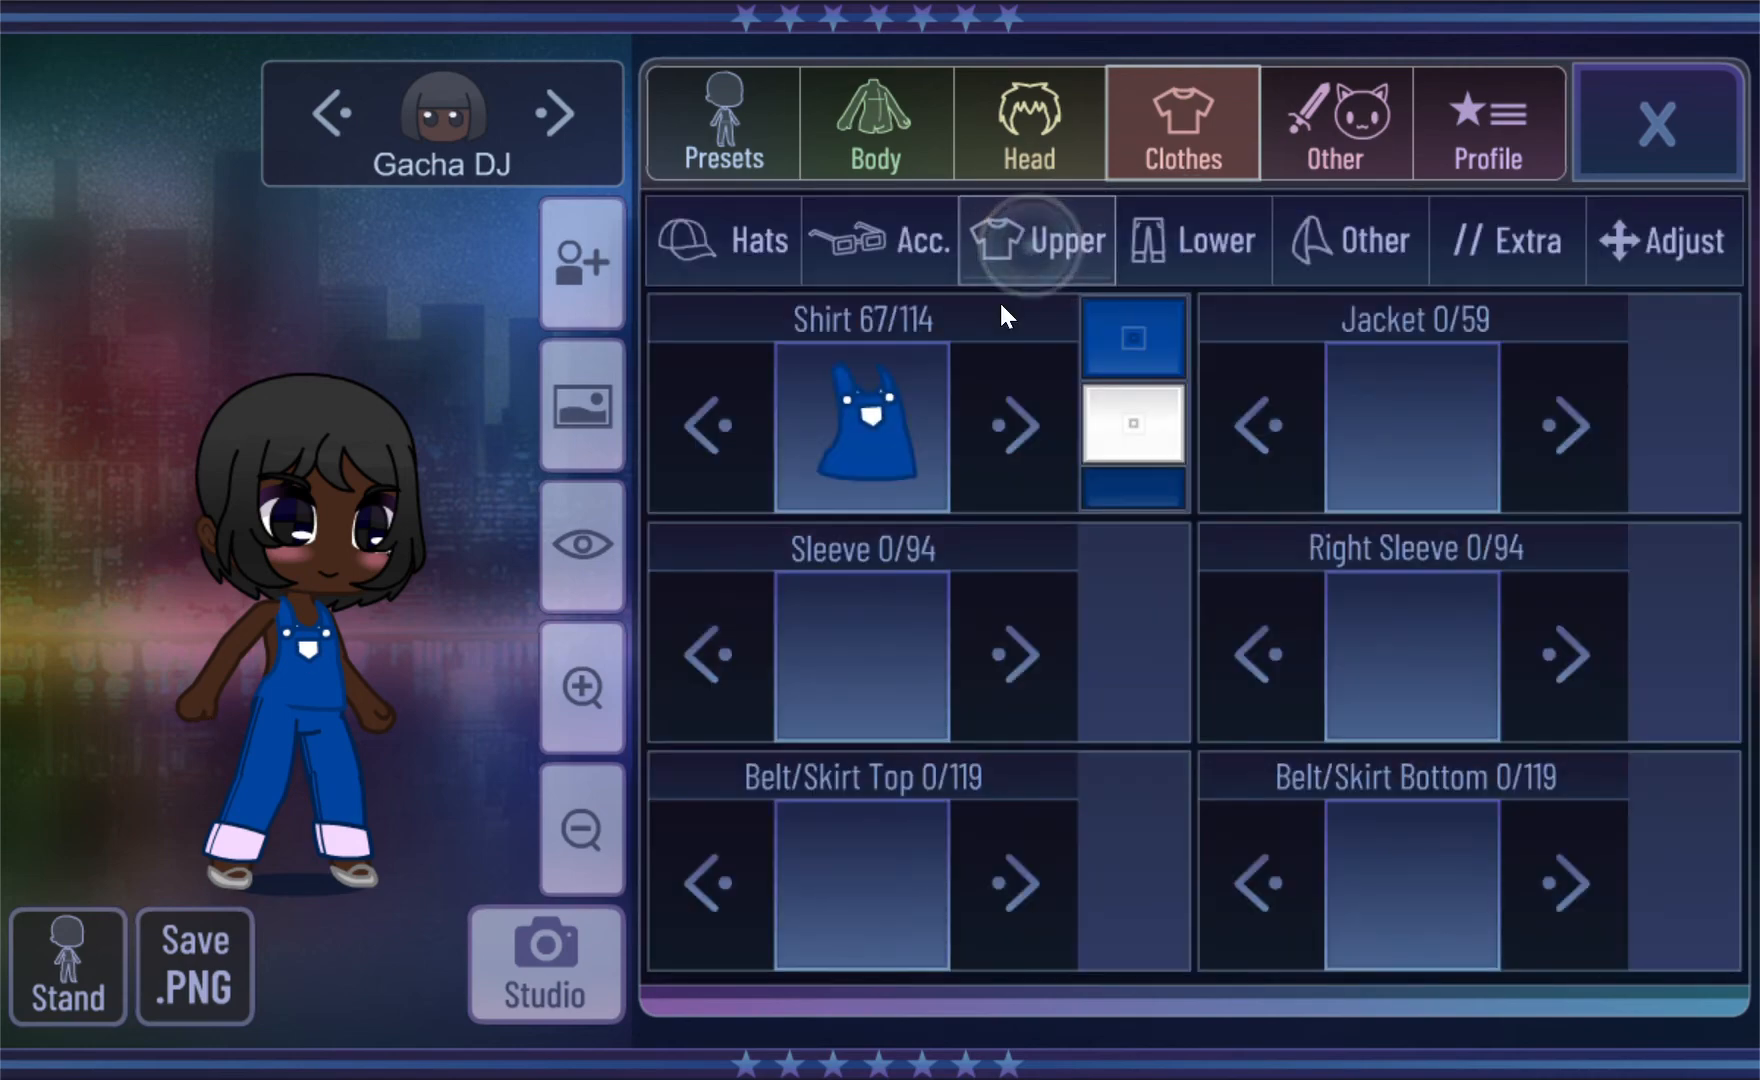
pyautogui.click(860, 427)
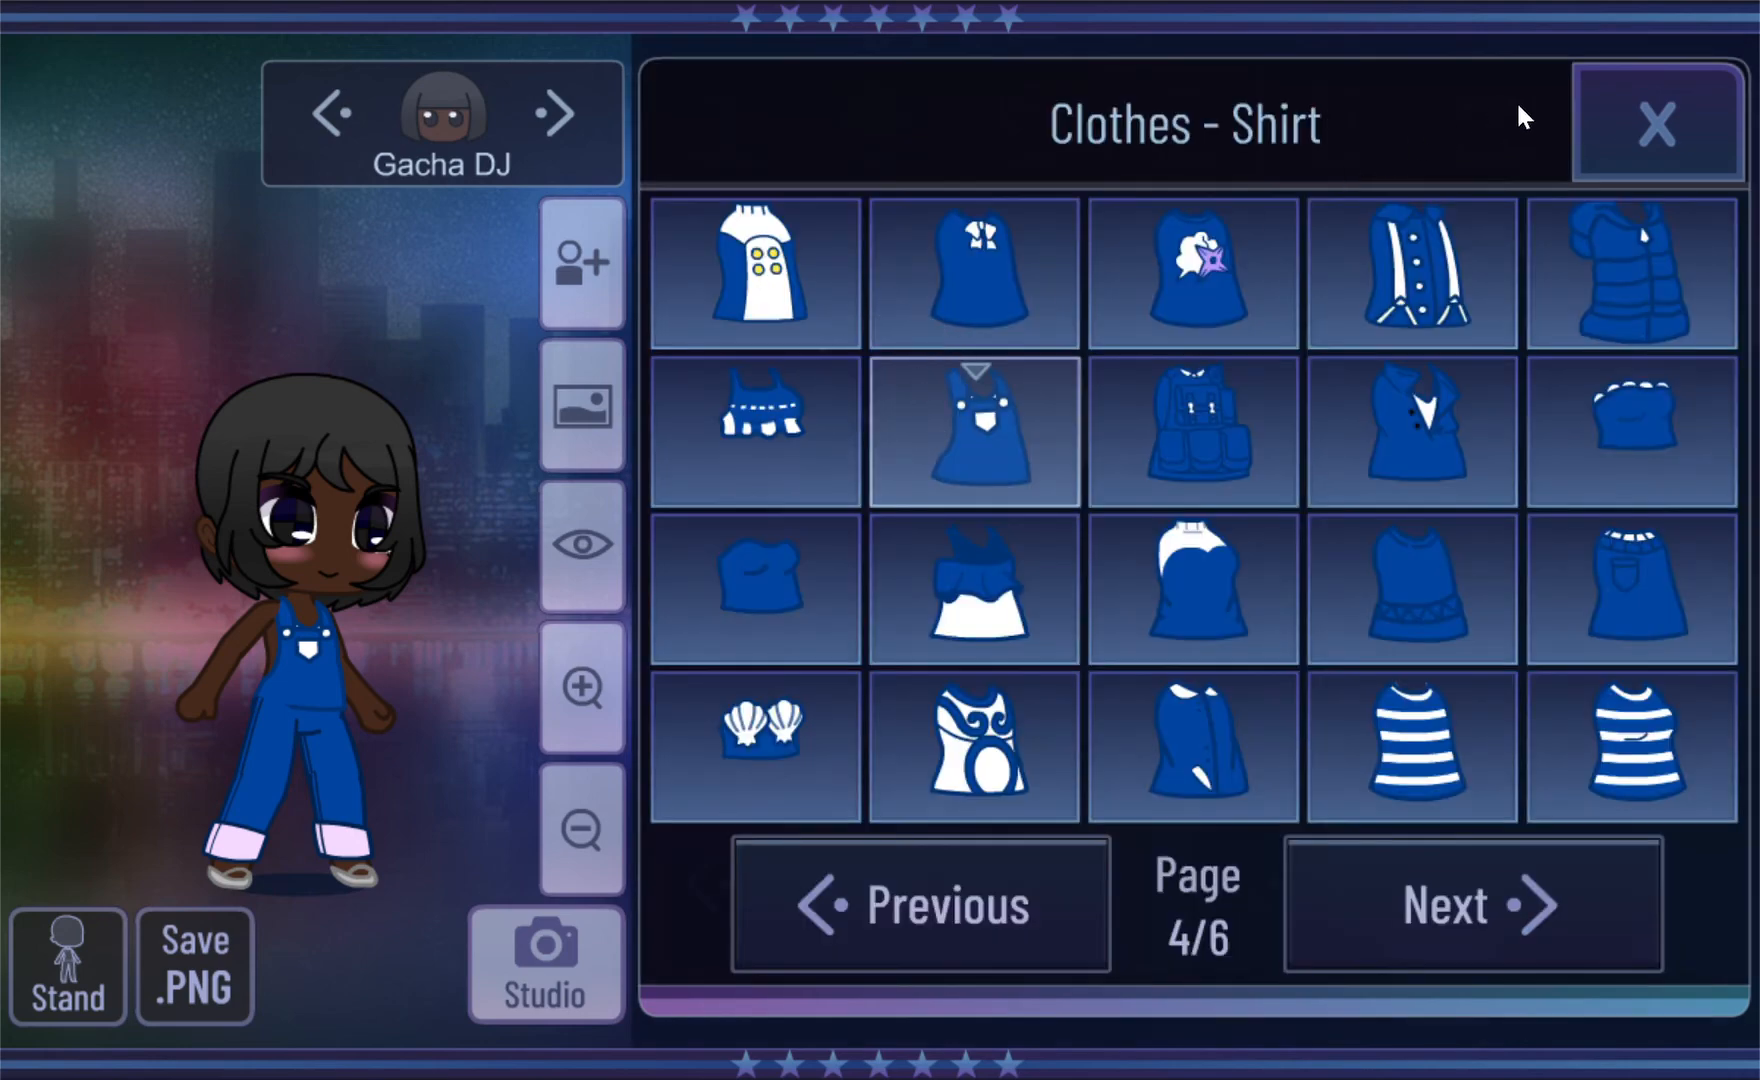
pyautogui.click(1190, 239)
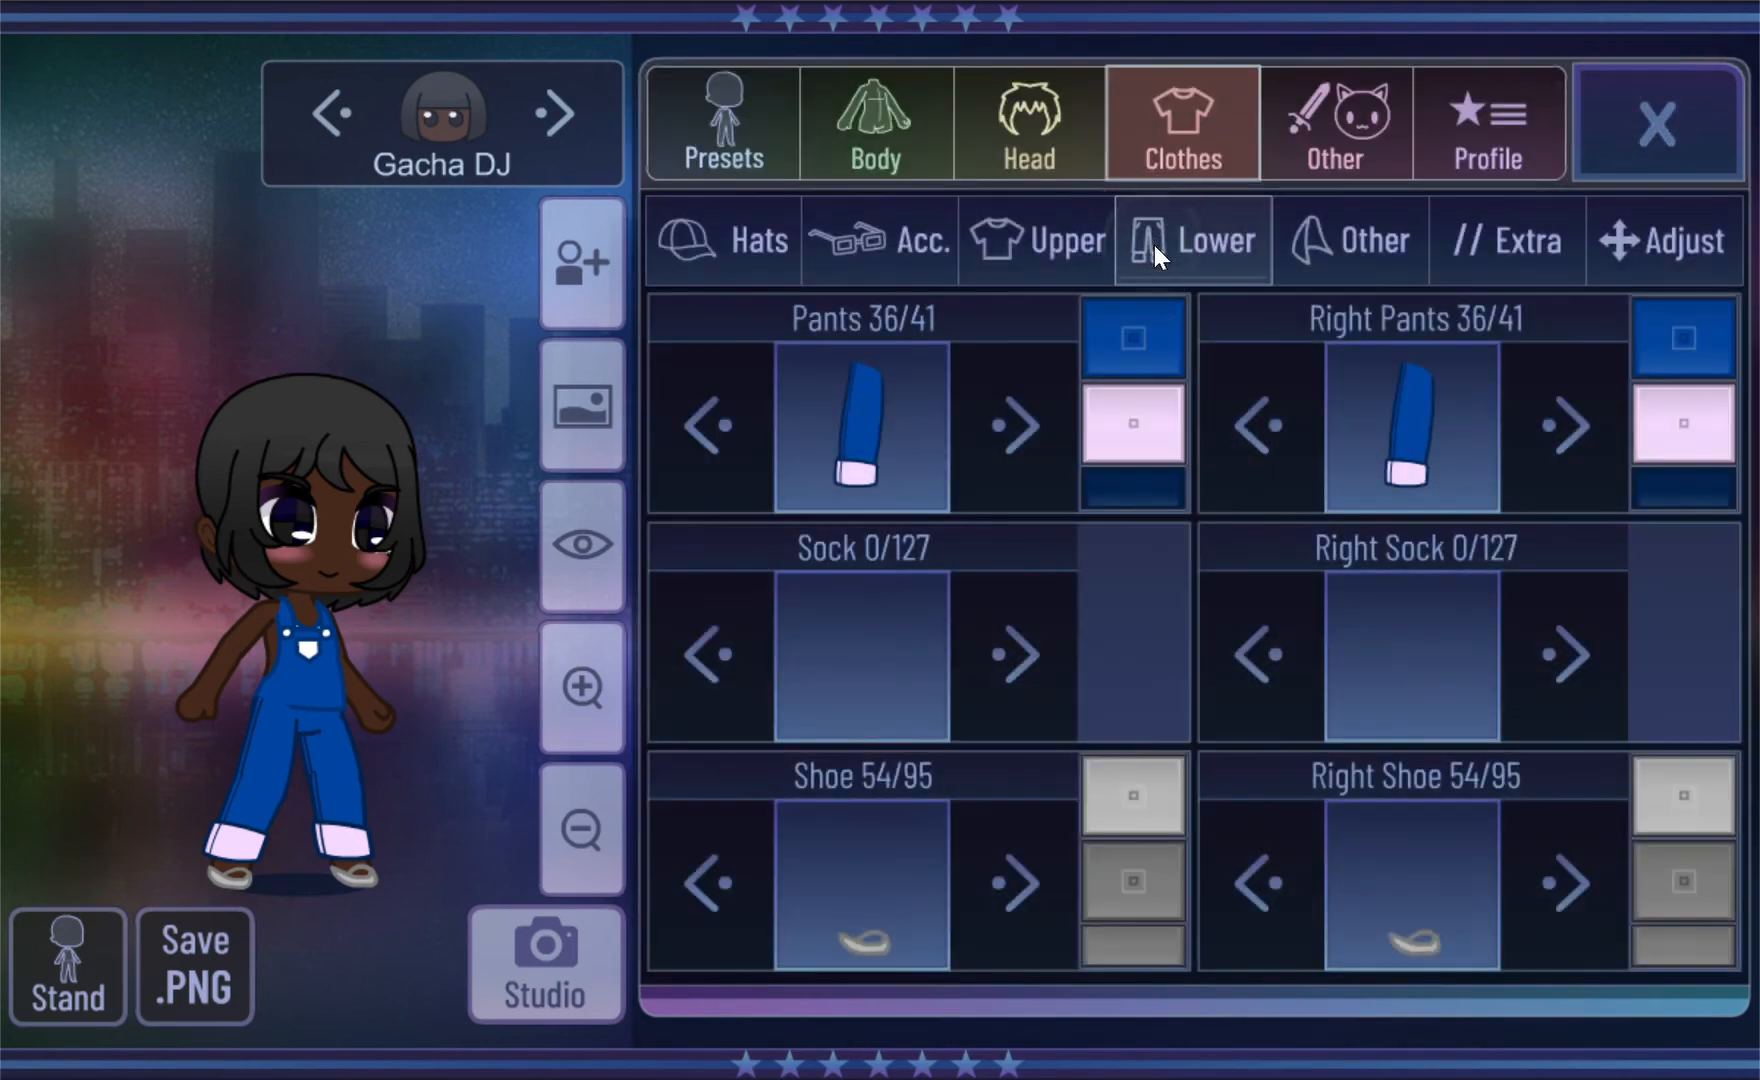
pyautogui.moveTo(1085, 322)
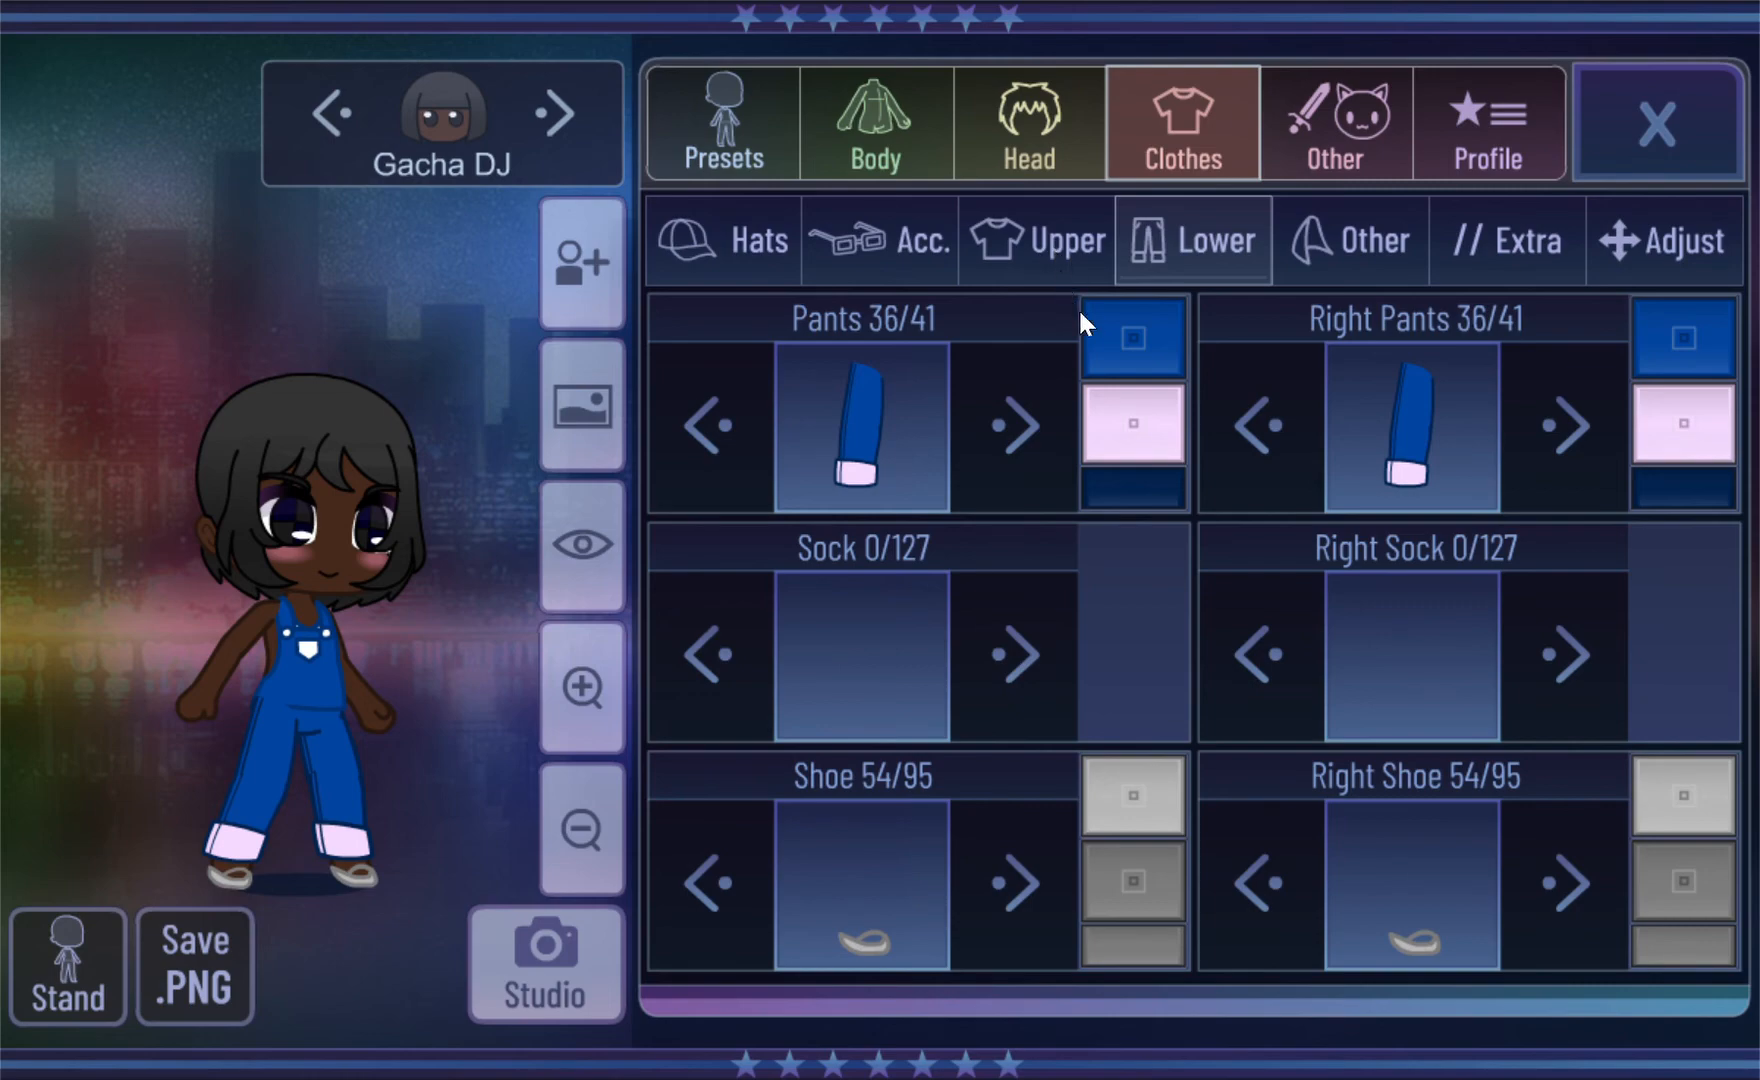
# Step: Try medium, dark and near-black purples on the overalls top
pyautogui.click(1130, 335)
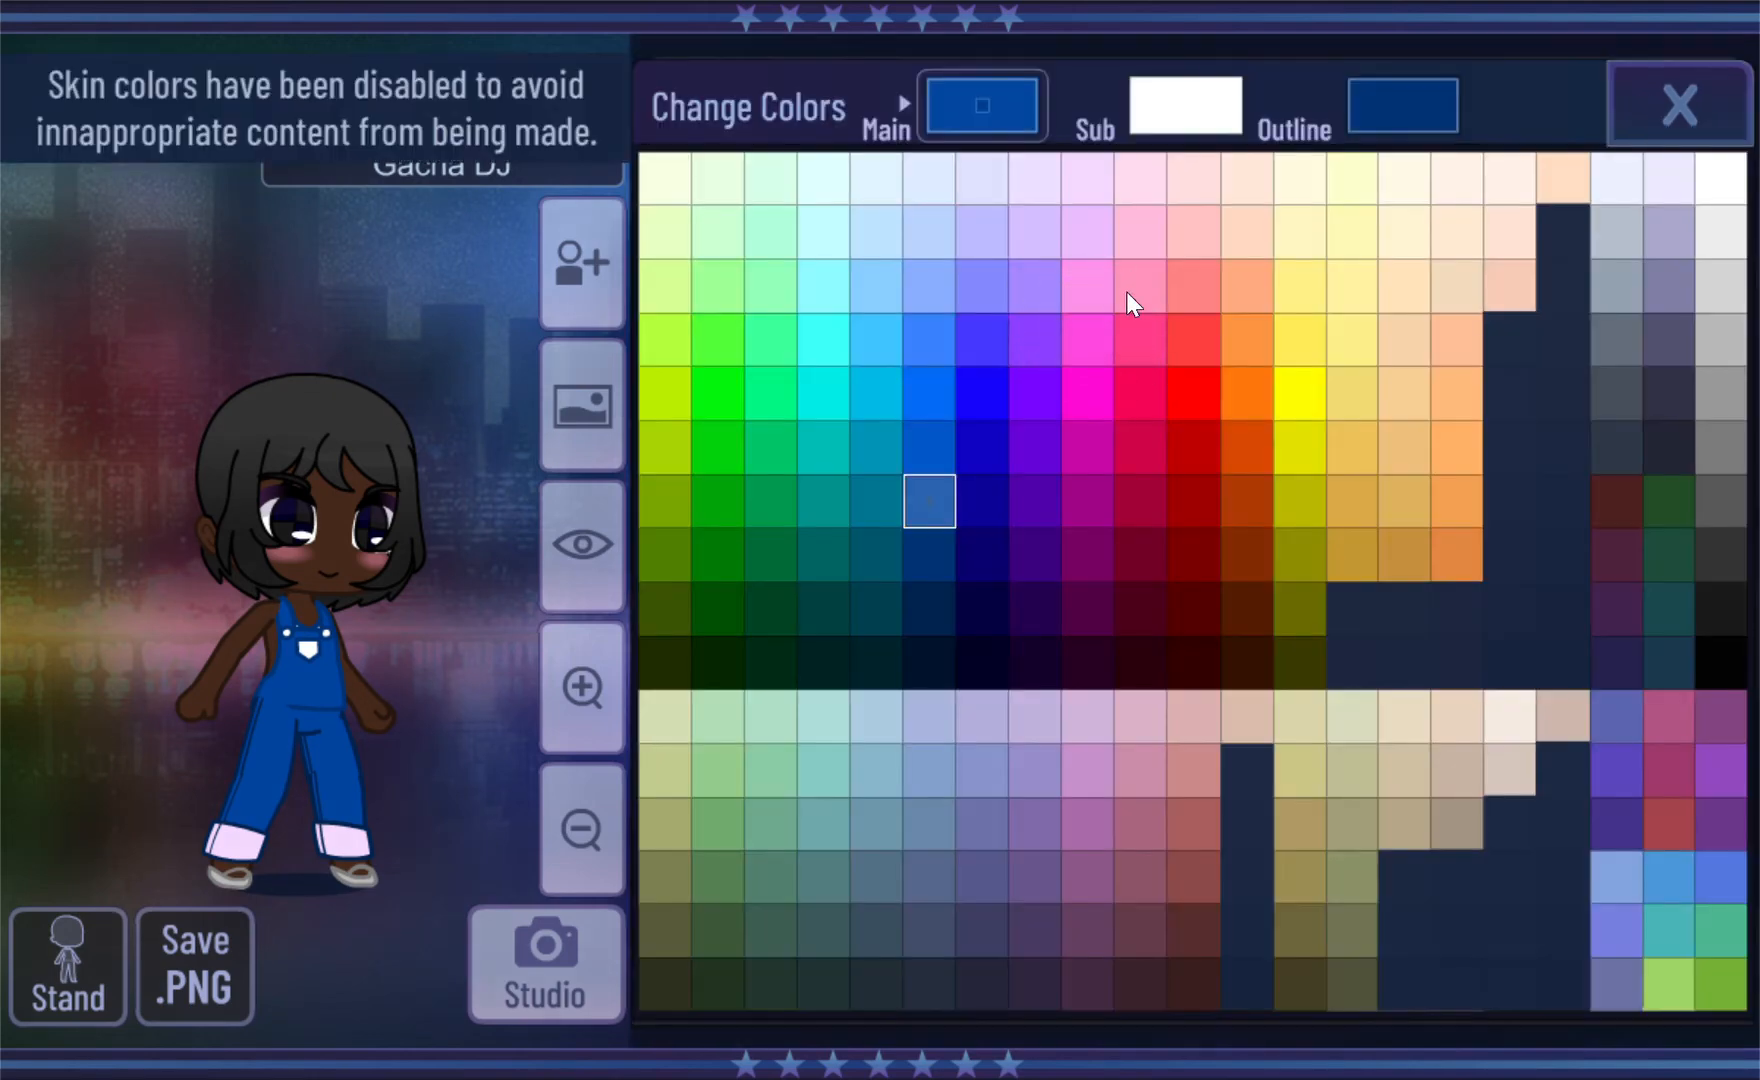
pyautogui.click(1035, 393)
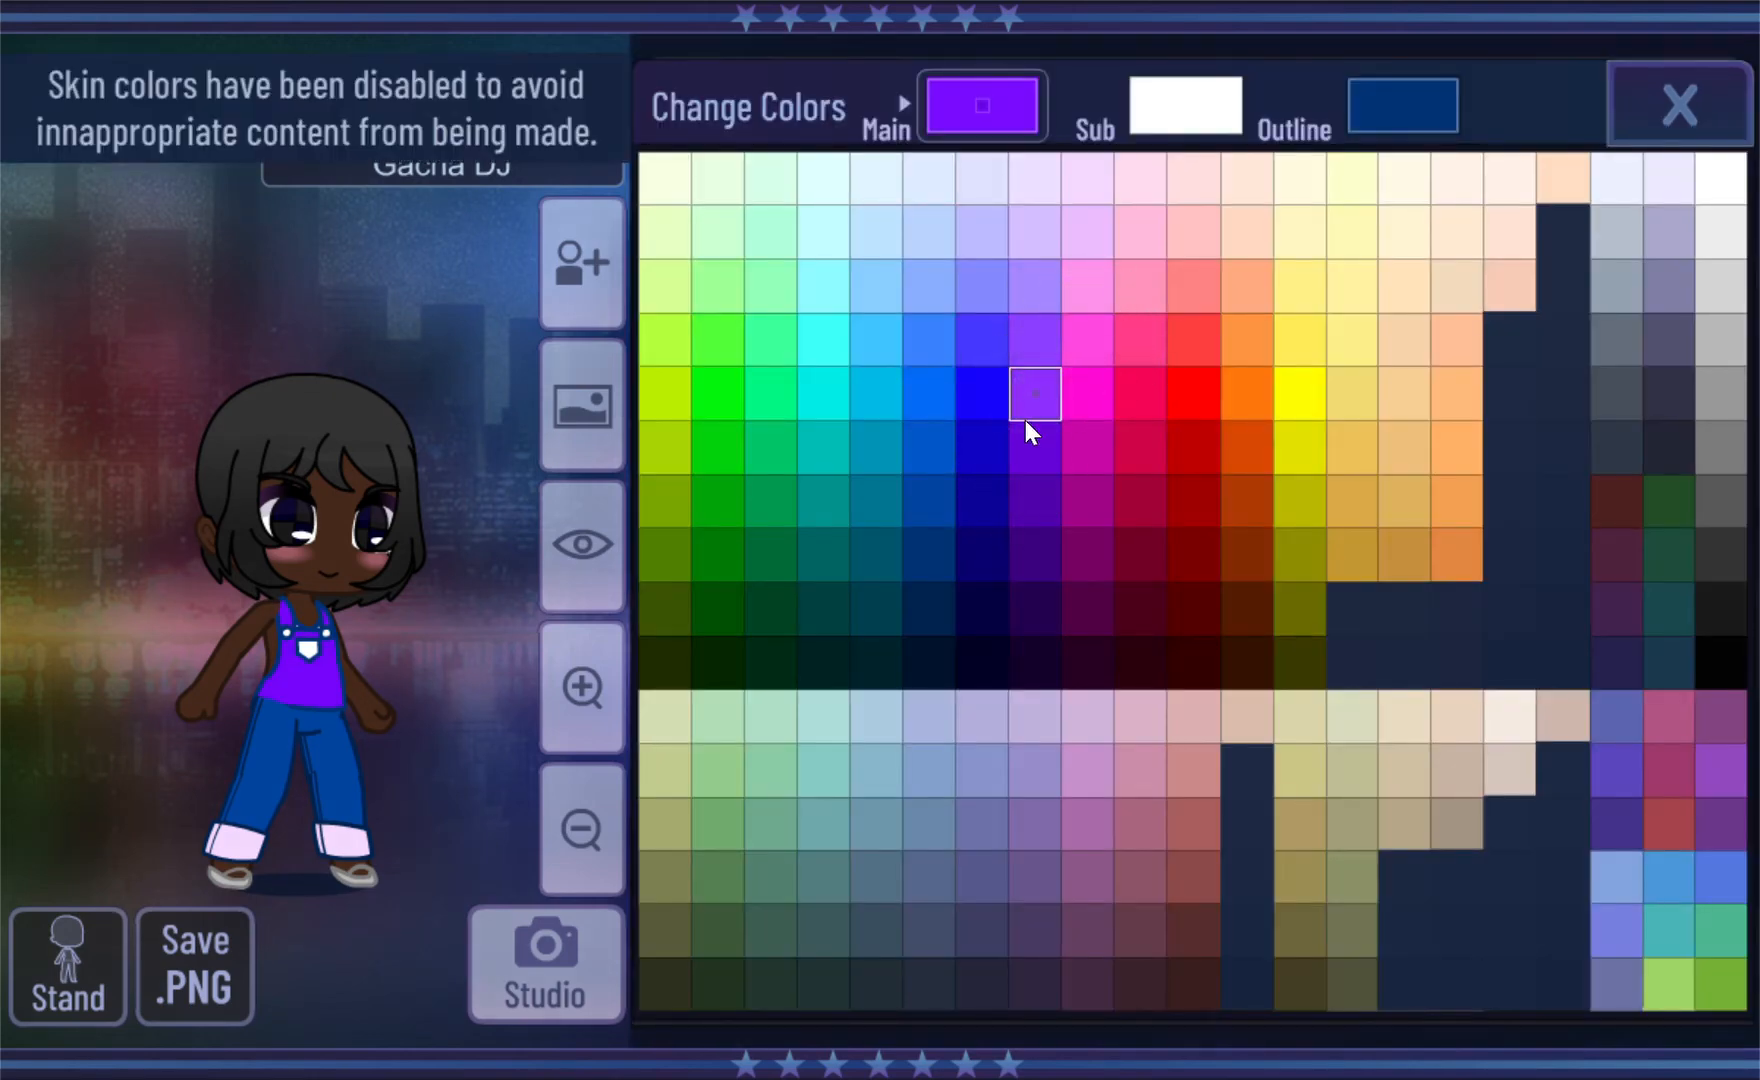
pyautogui.click(1034, 447)
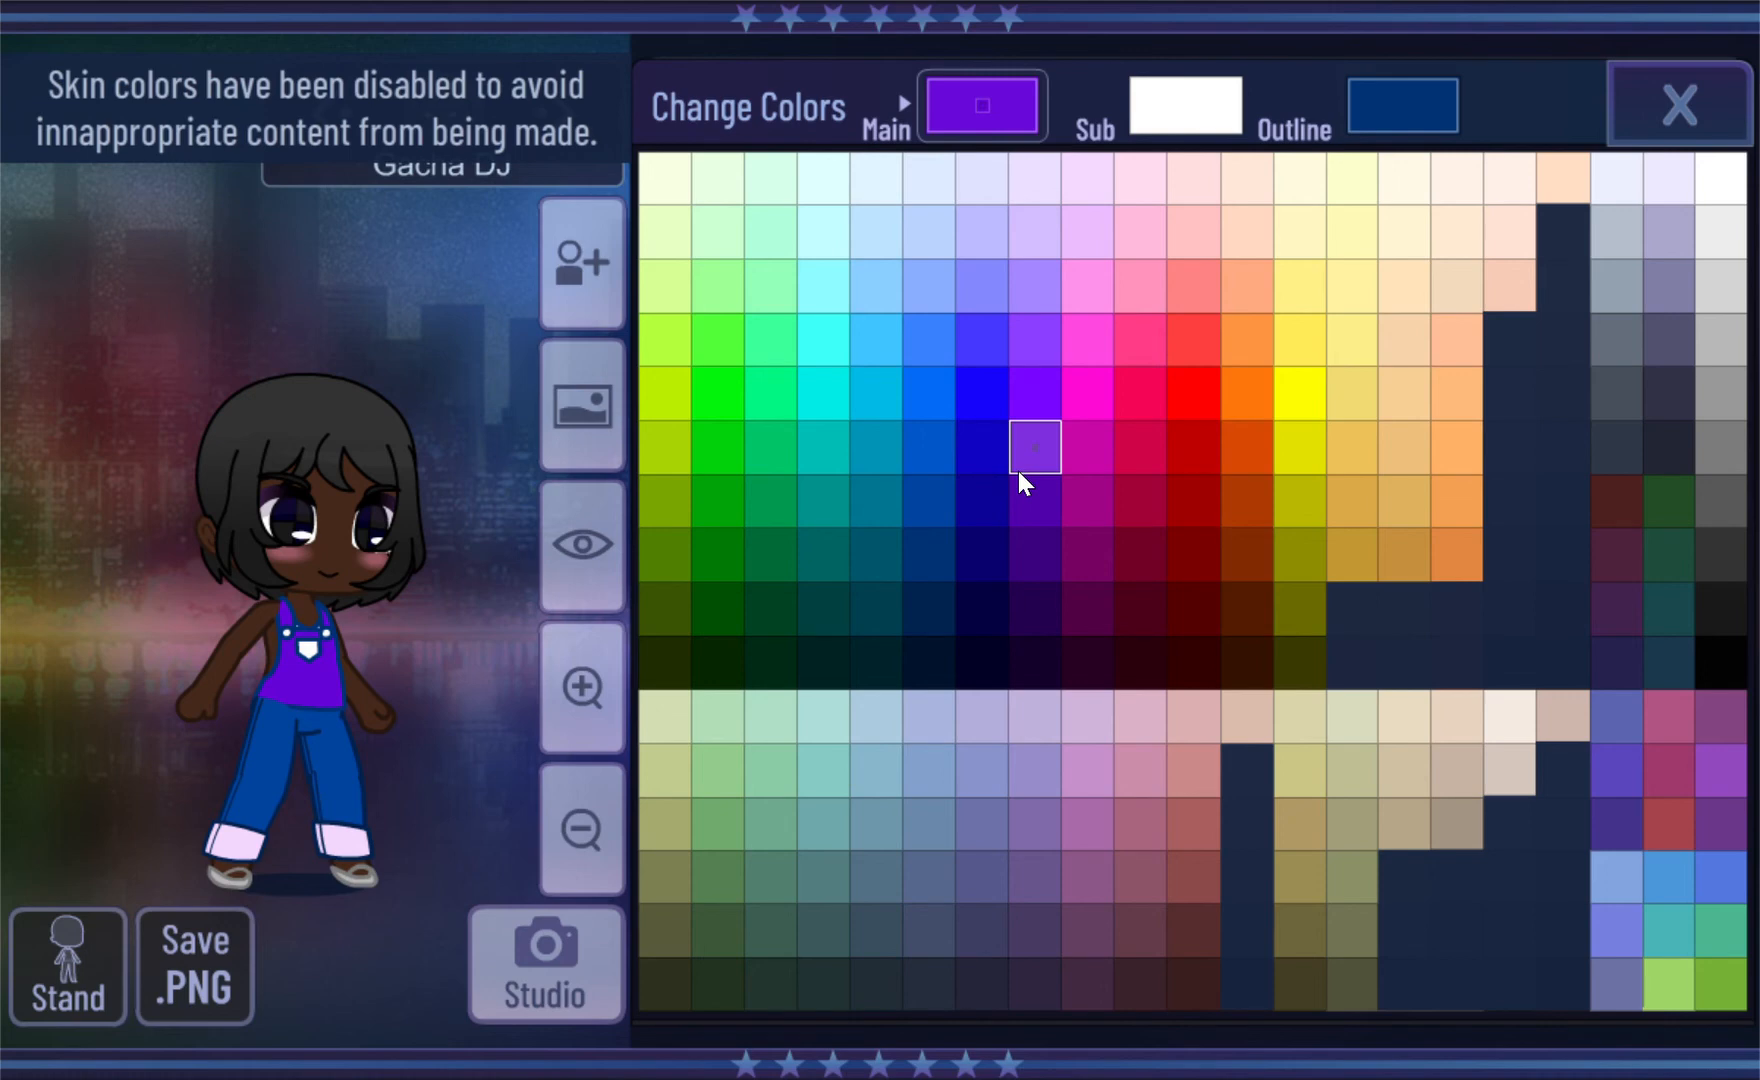
pyautogui.click(1028, 555)
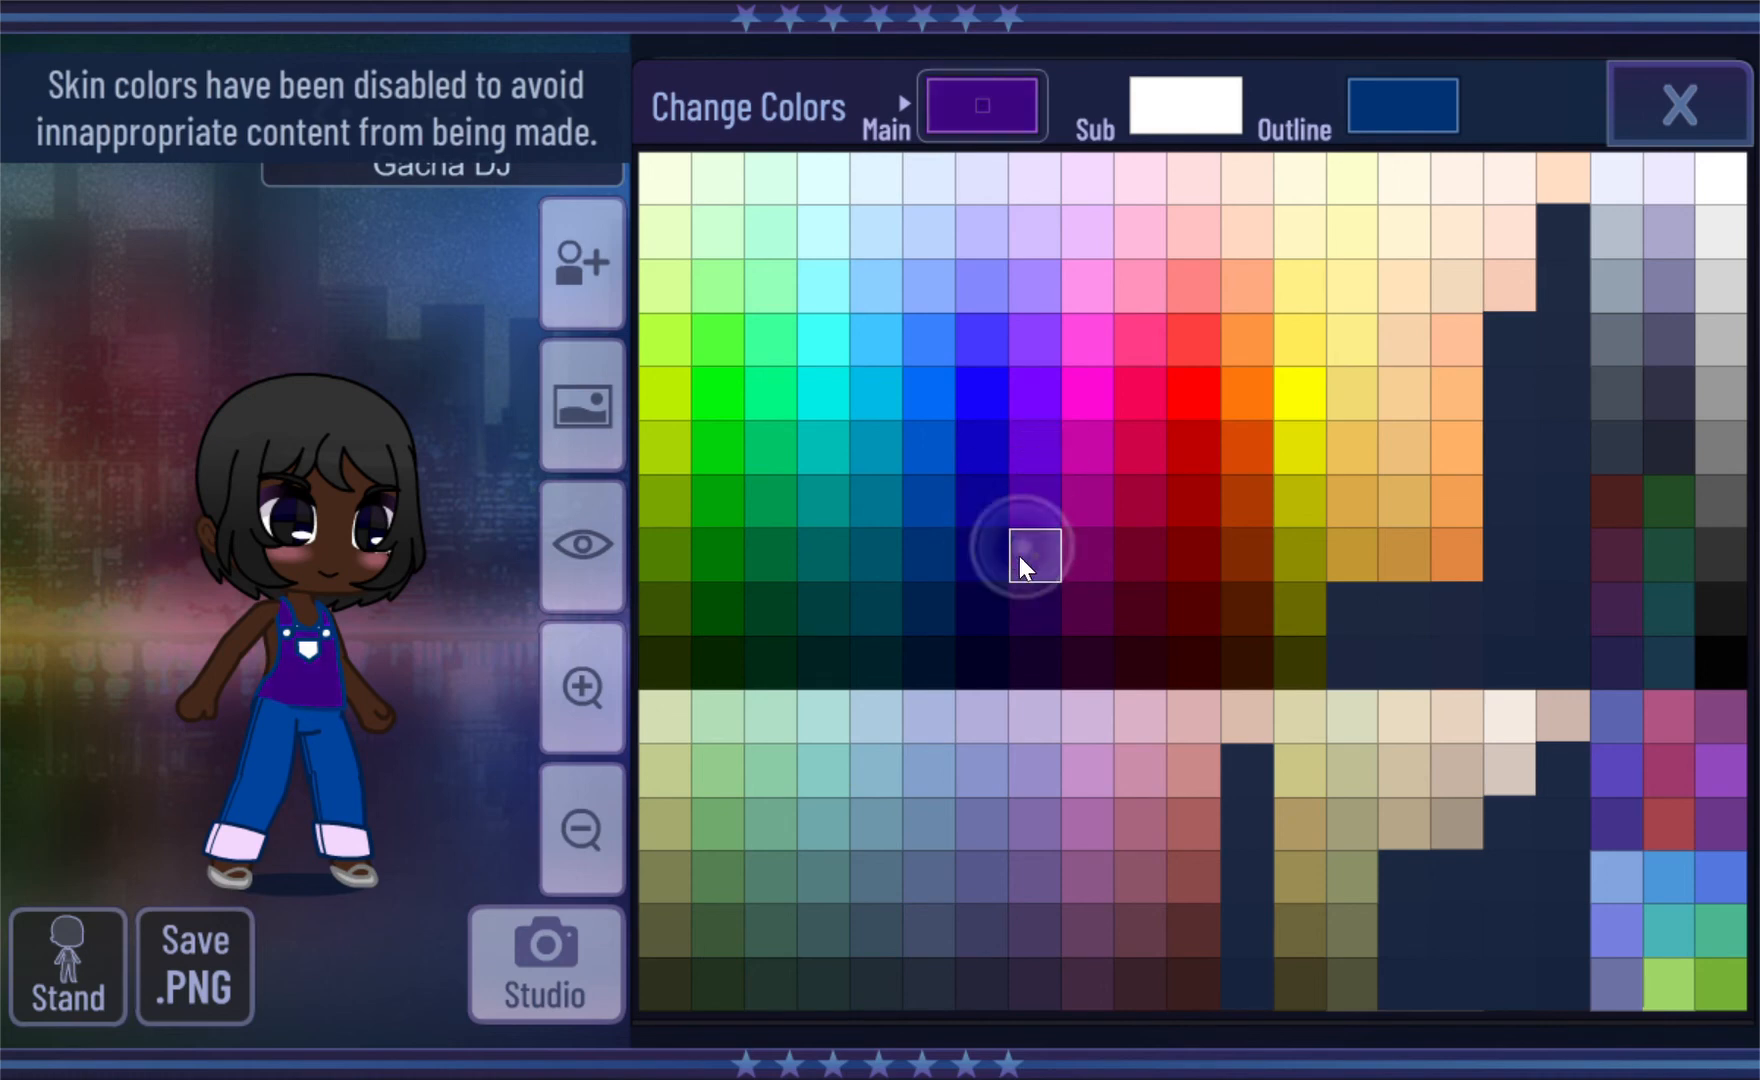
pyautogui.click(1033, 500)
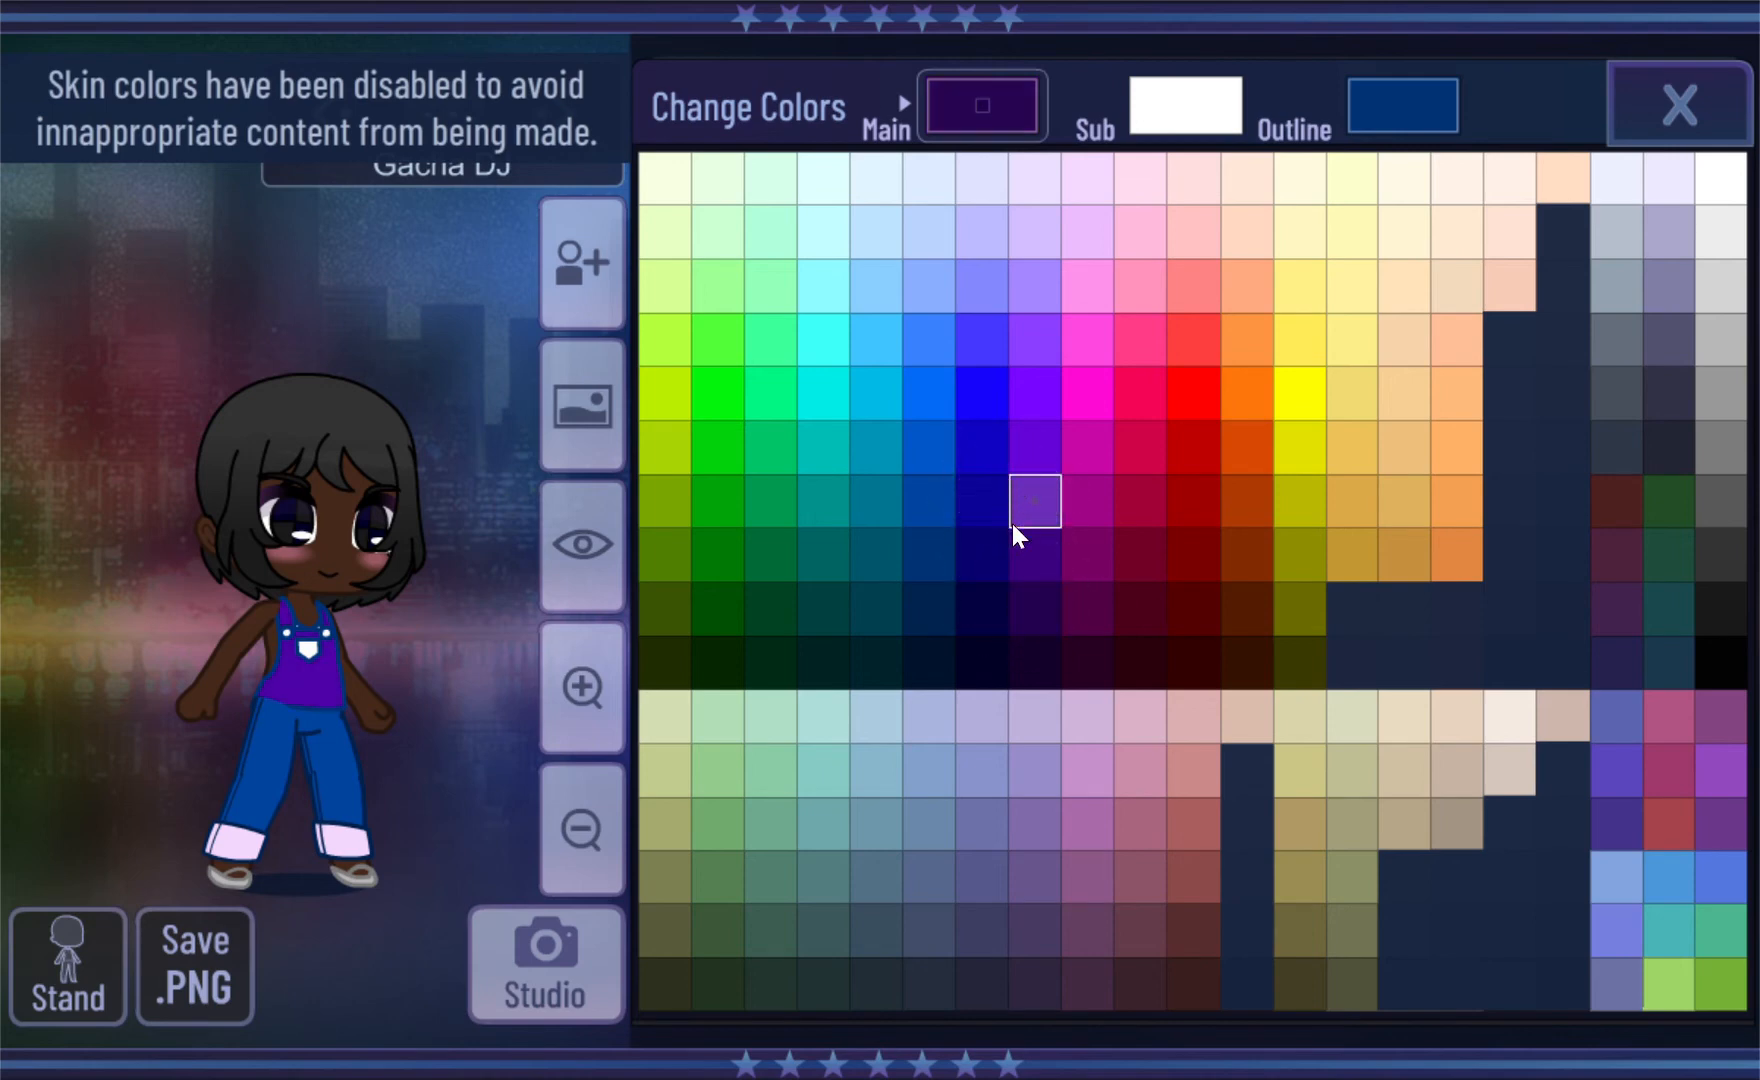
pyautogui.click(1034, 501)
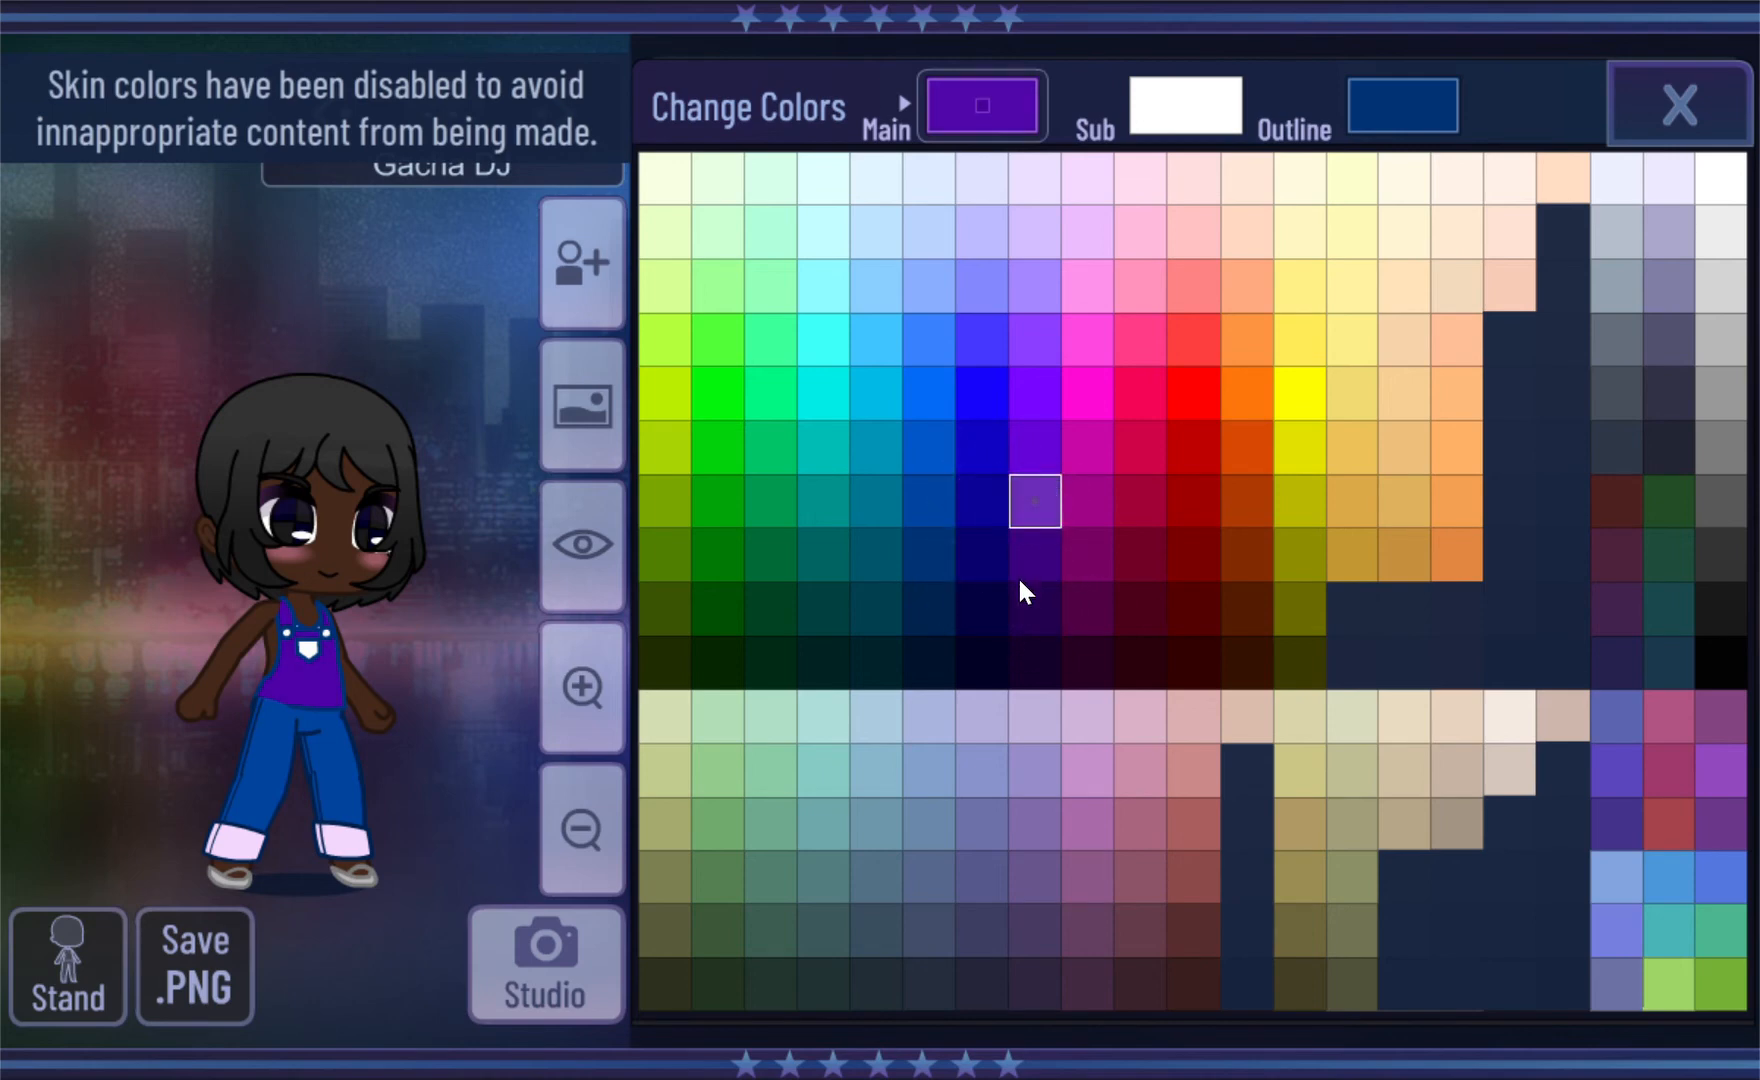
pyautogui.click(982, 660)
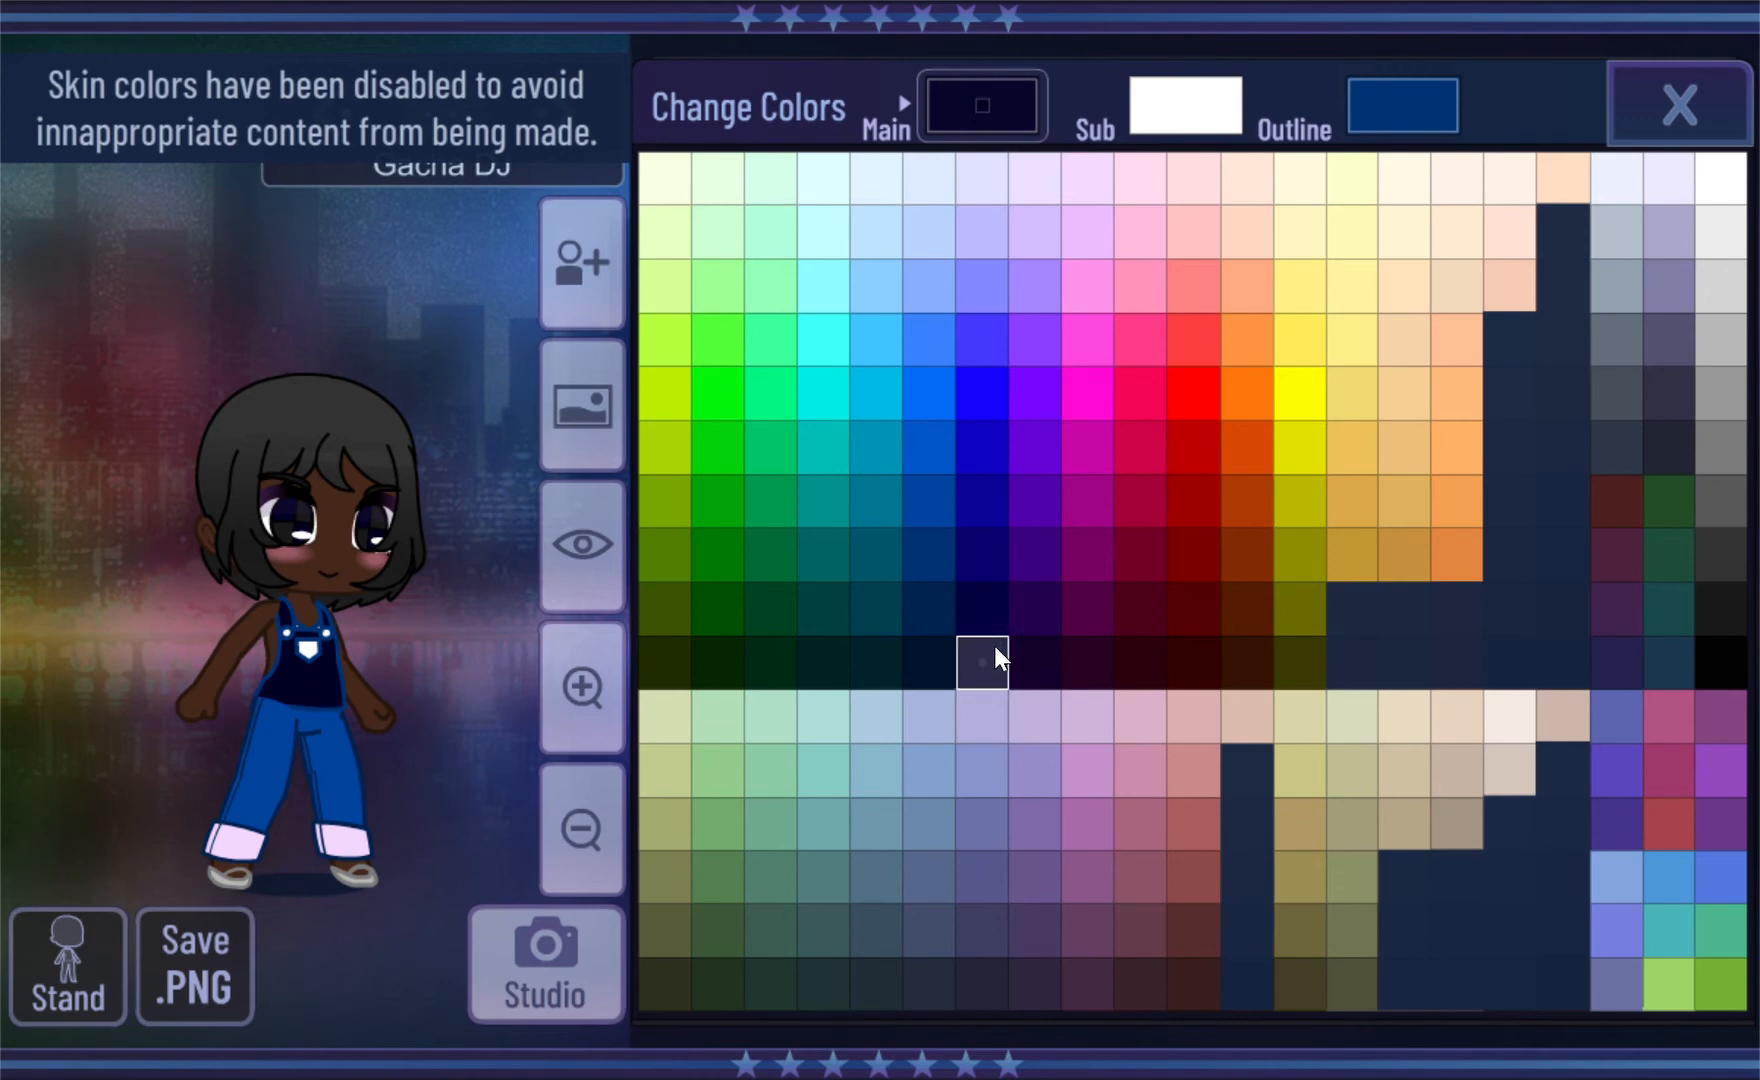
pyautogui.click(1021, 472)
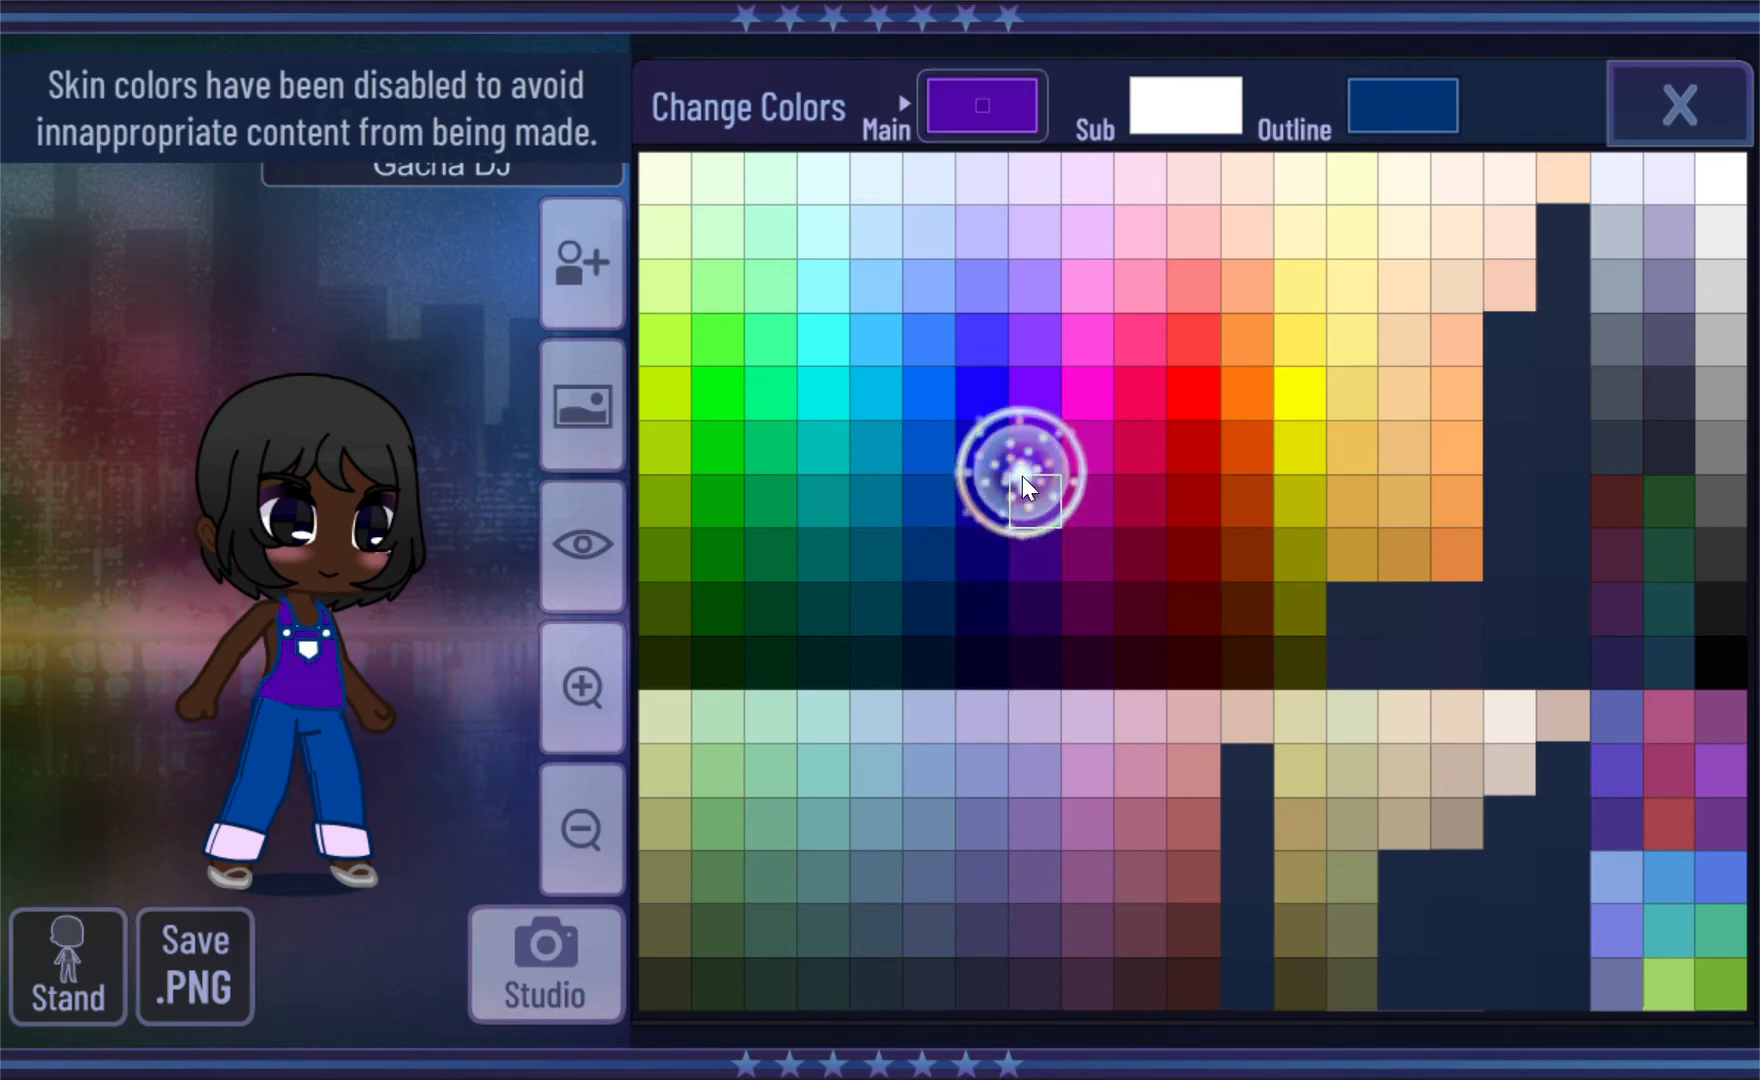
pyautogui.click(1021, 466)
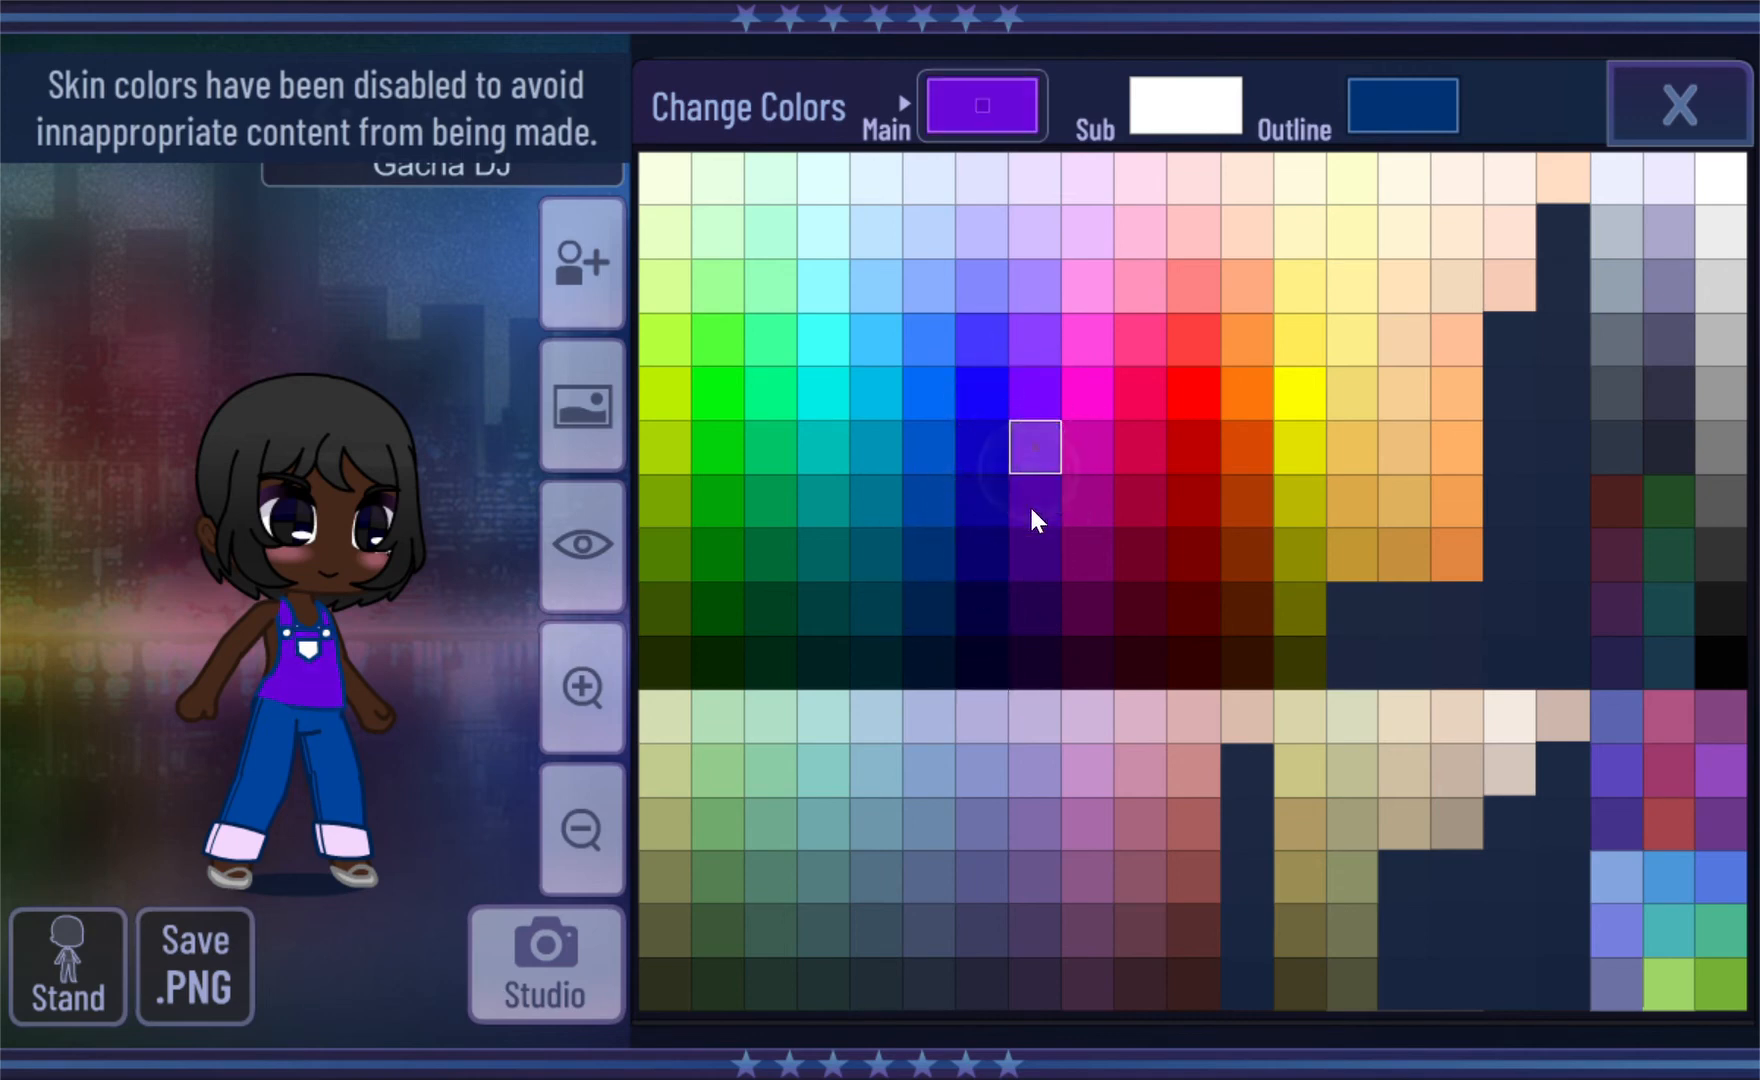
pyautogui.click(1033, 500)
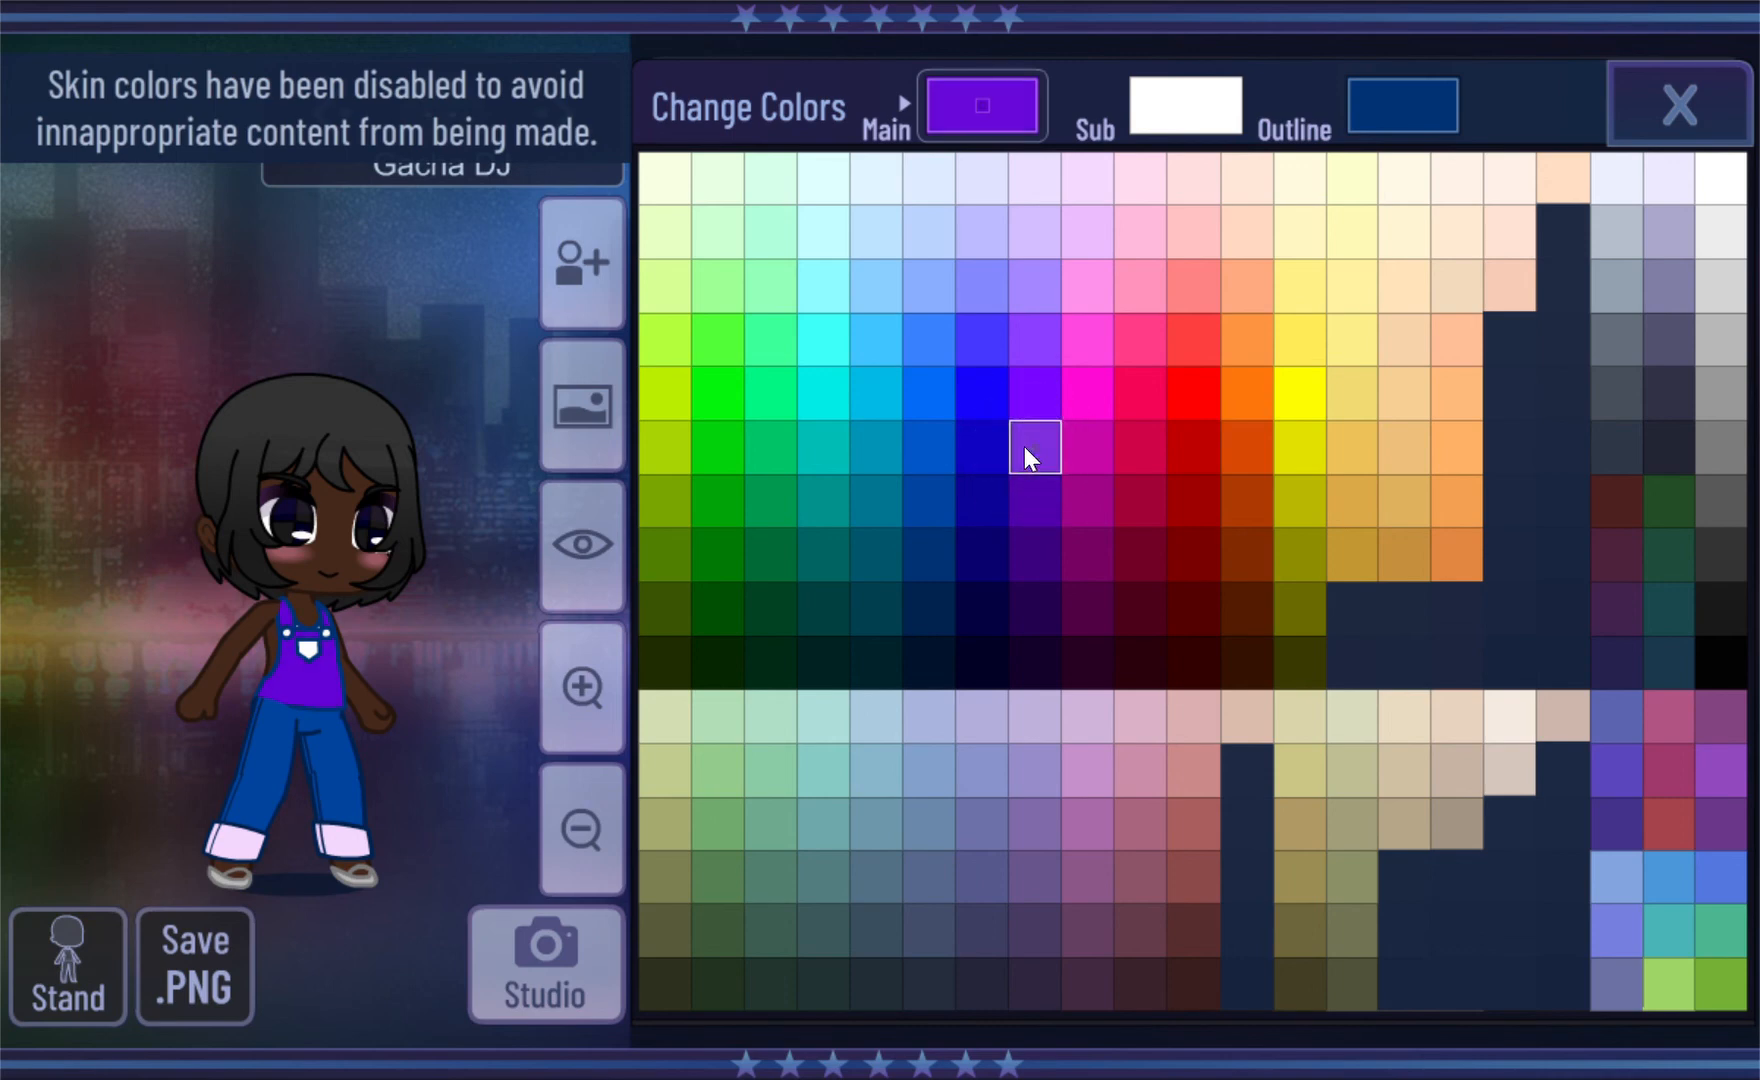
# Step: Settle the overalls top on bright purple after a blue-violet detour
pyautogui.click(1010, 432)
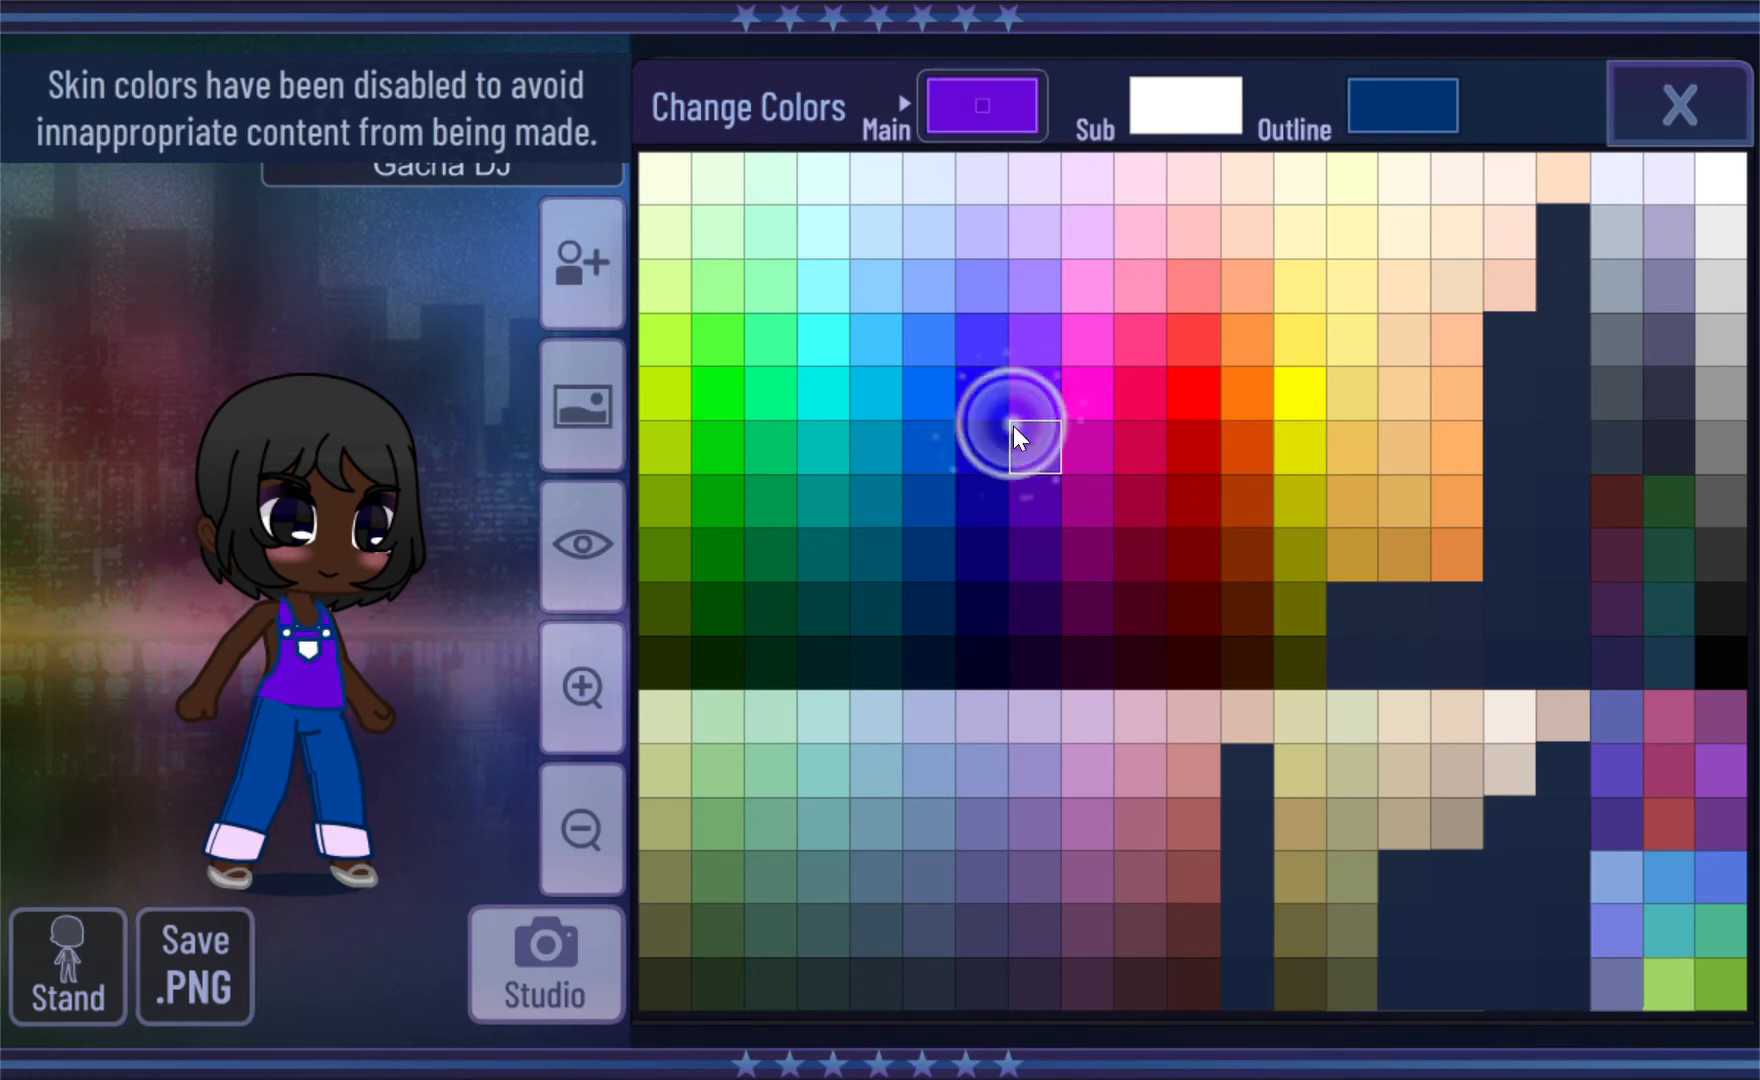
pyautogui.click(1033, 447)
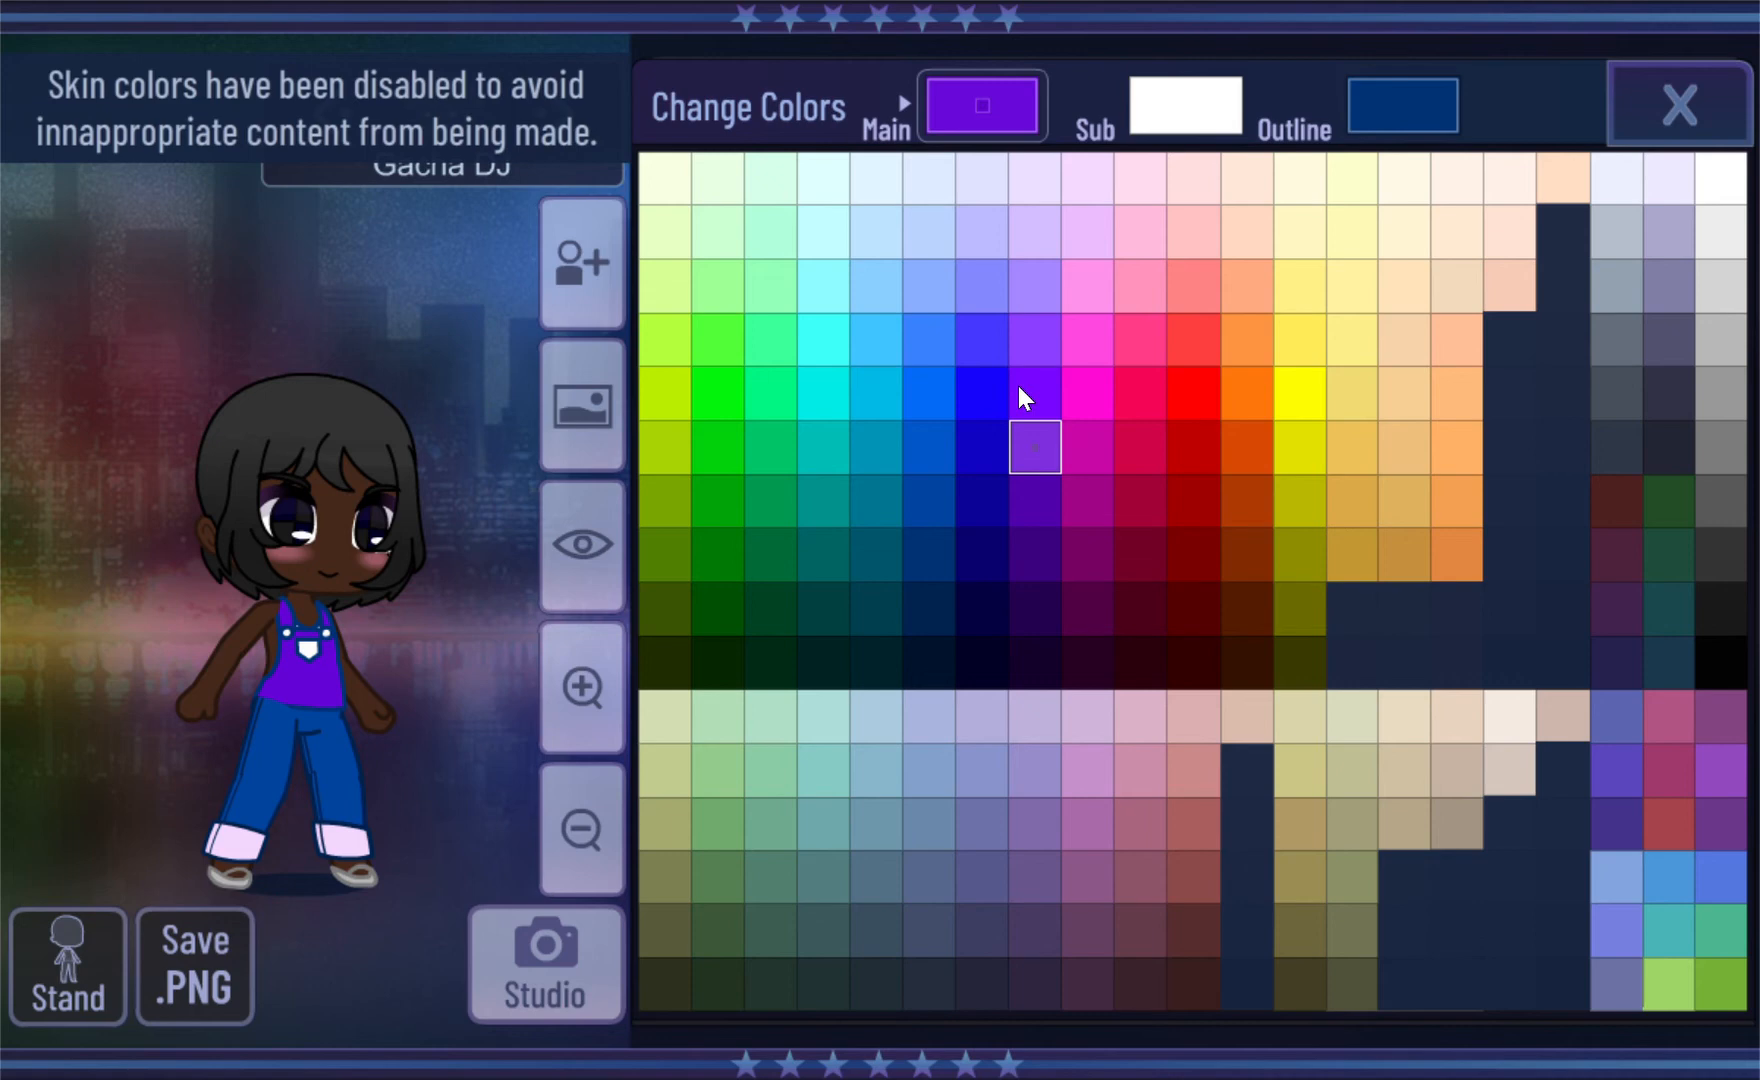
pyautogui.click(1034, 393)
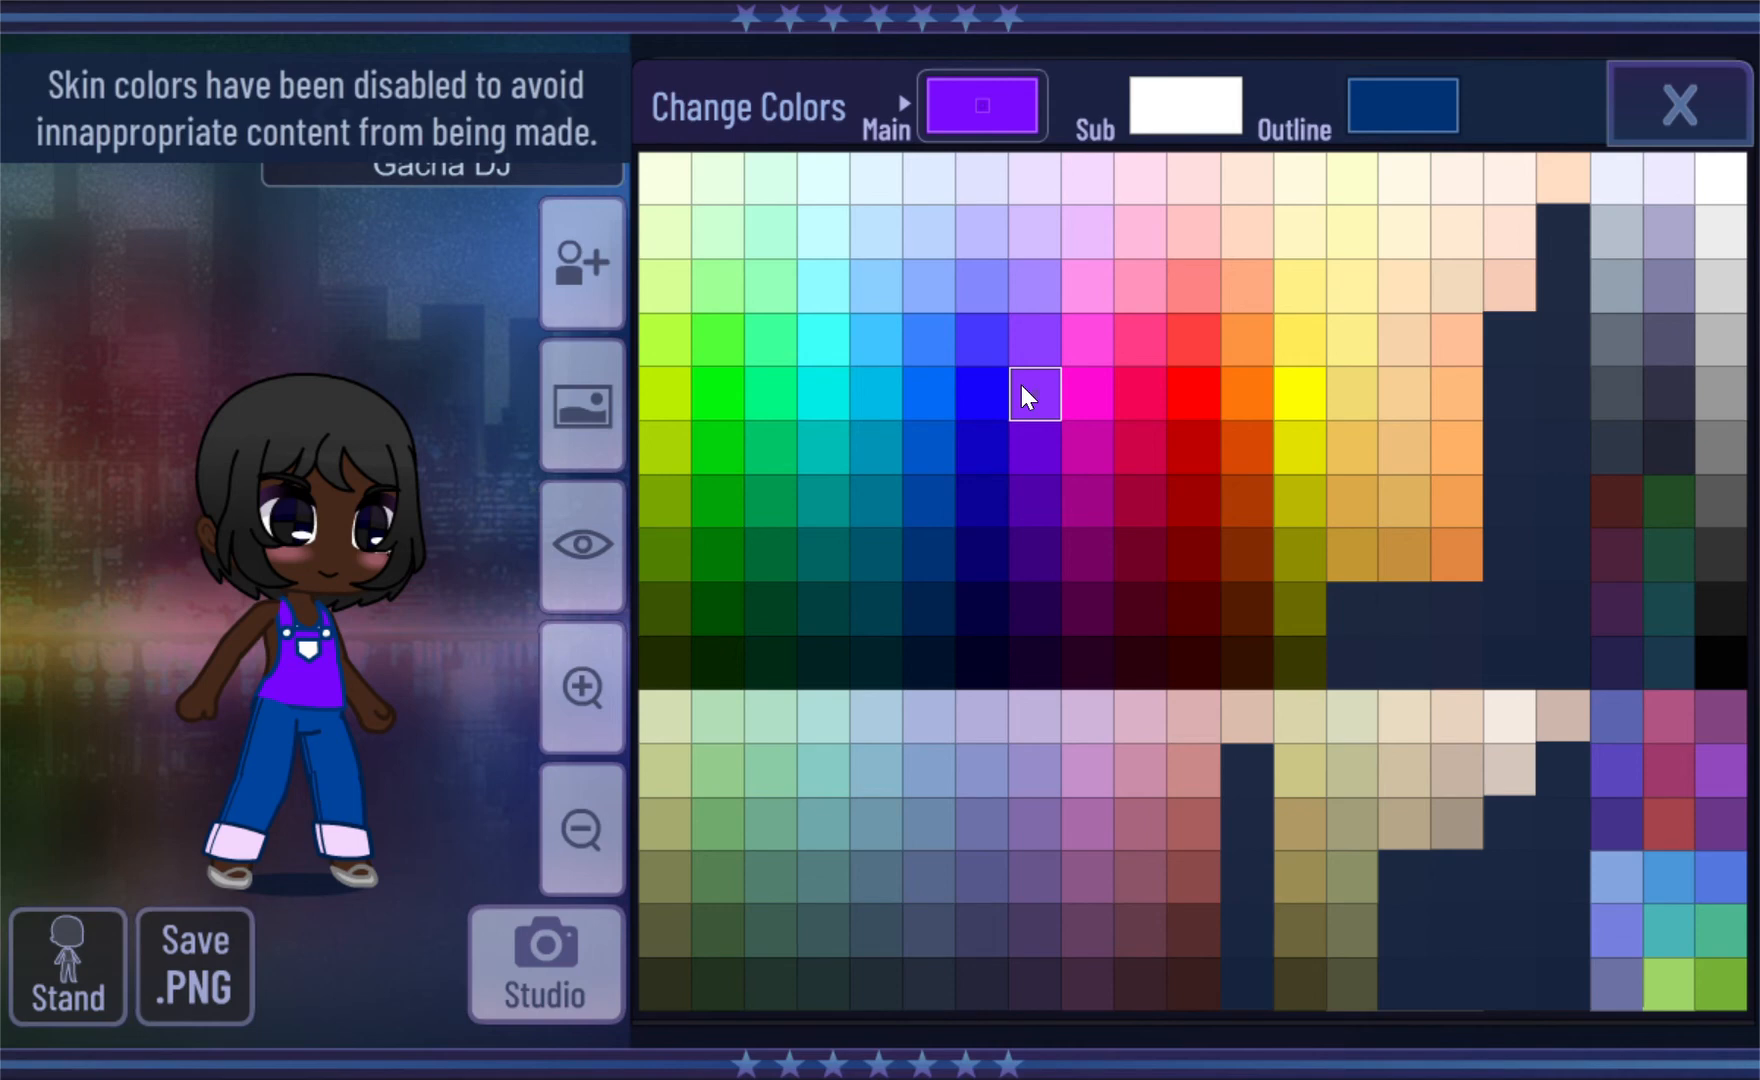
pyautogui.click(982, 339)
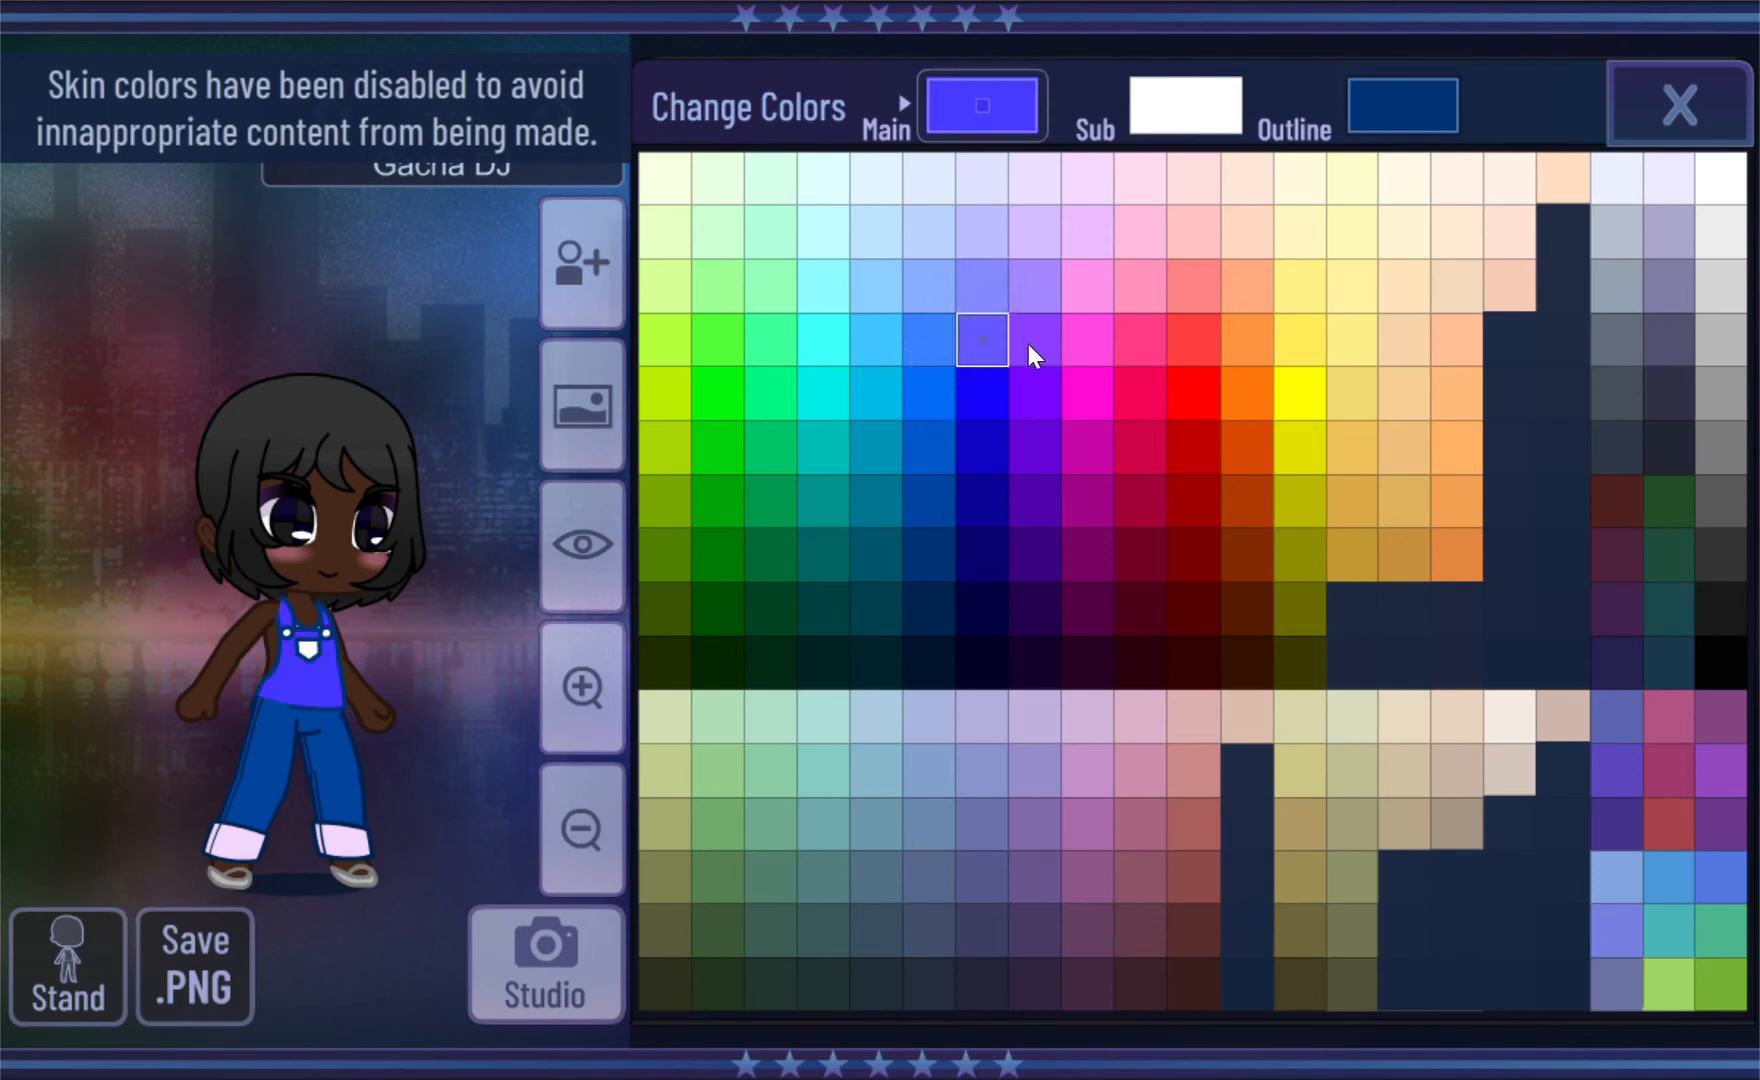
pyautogui.click(1033, 438)
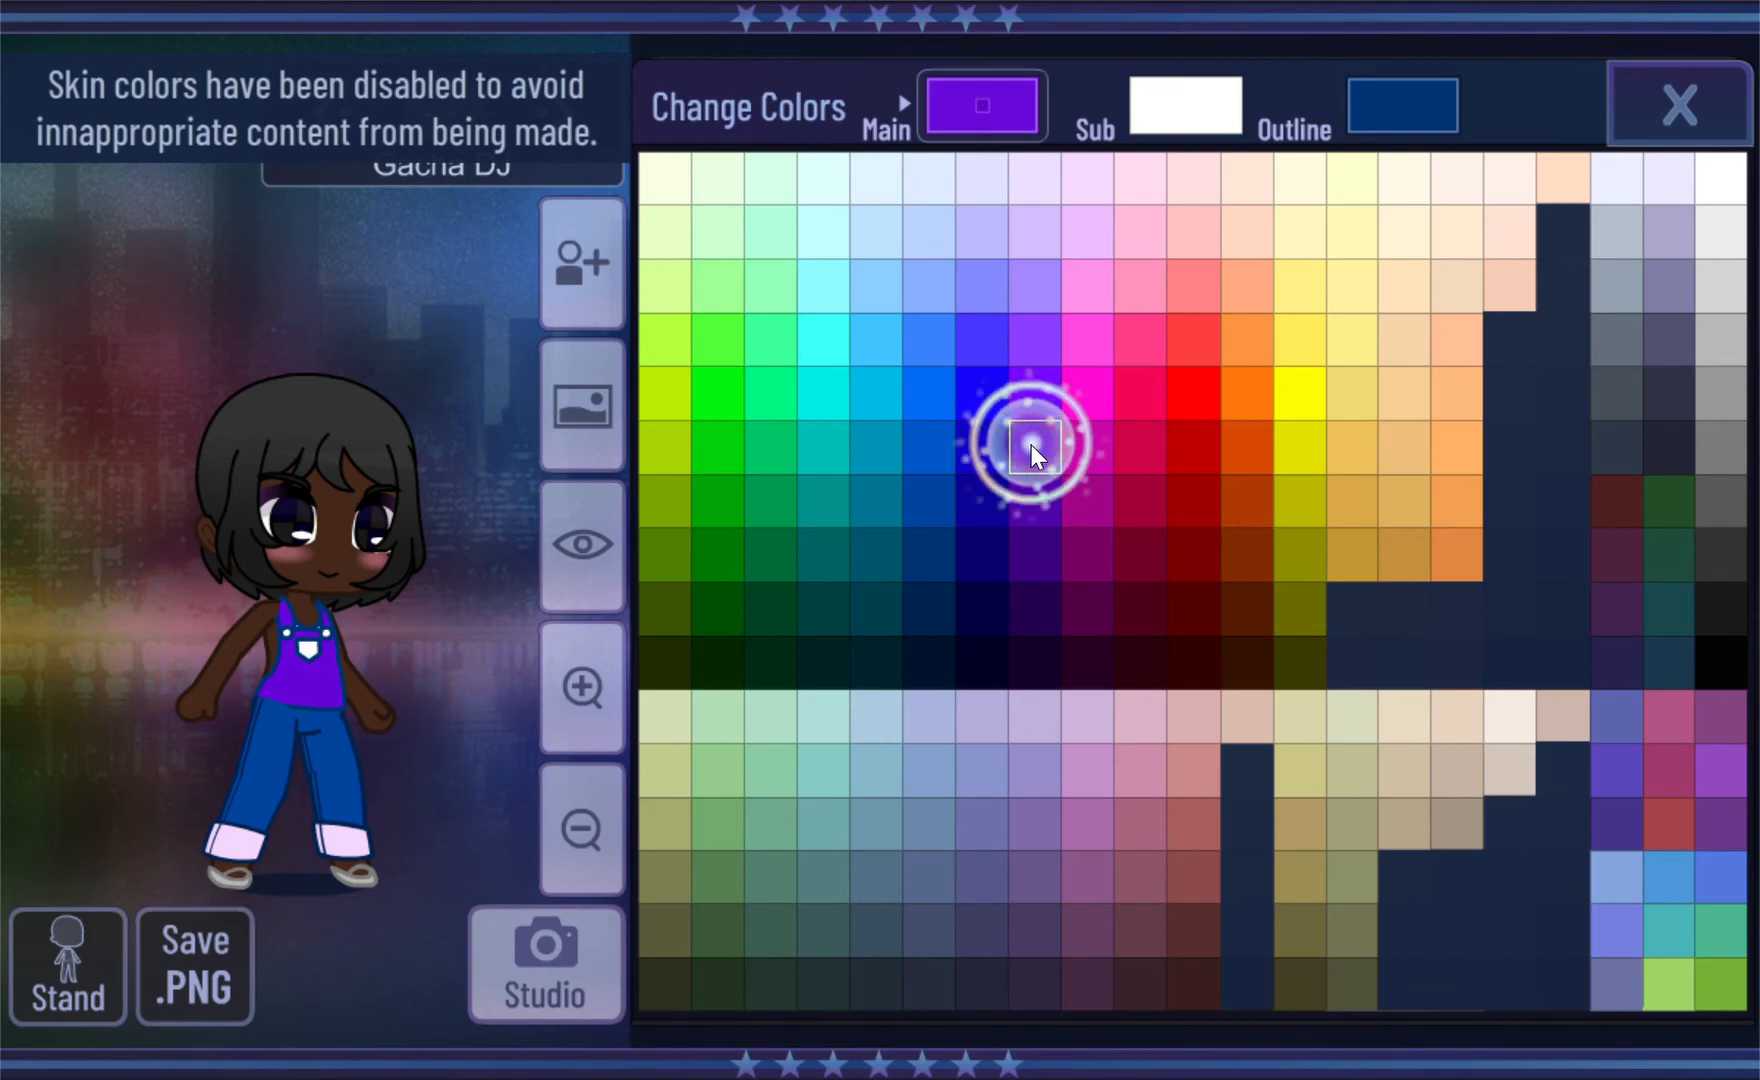
pyautogui.click(1033, 556)
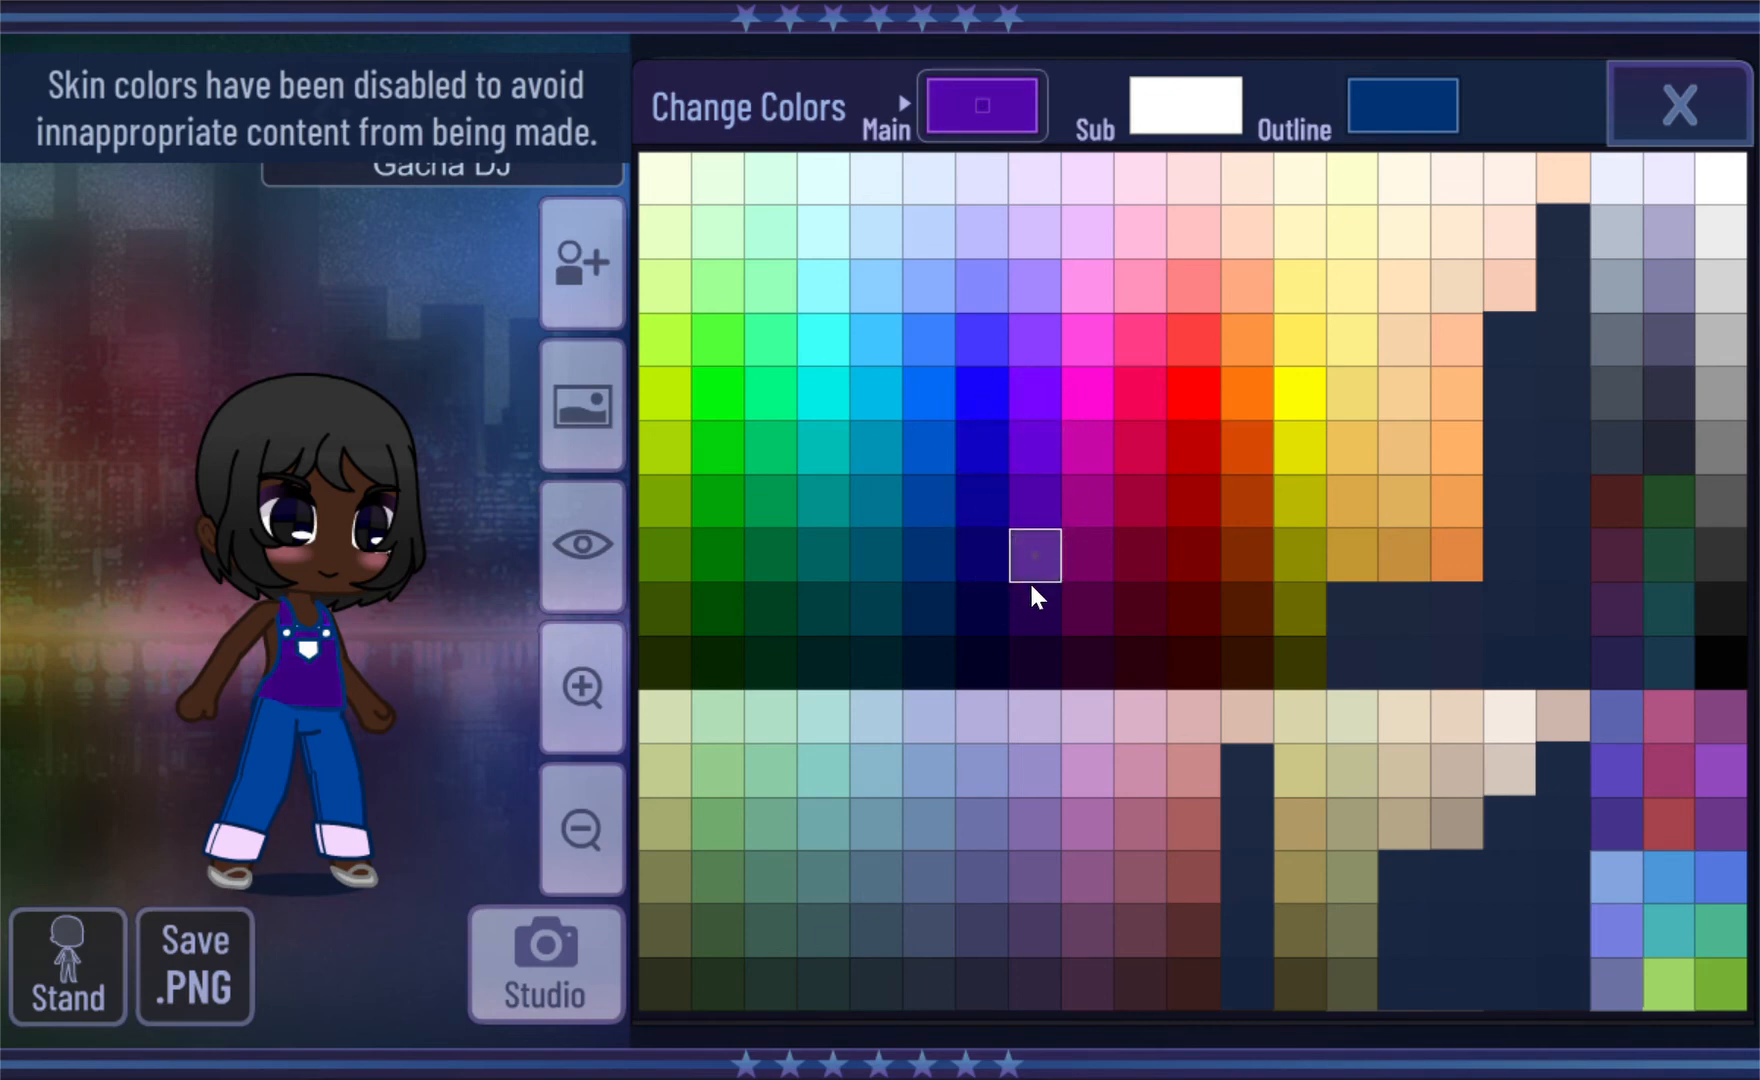
pyautogui.click(1016, 382)
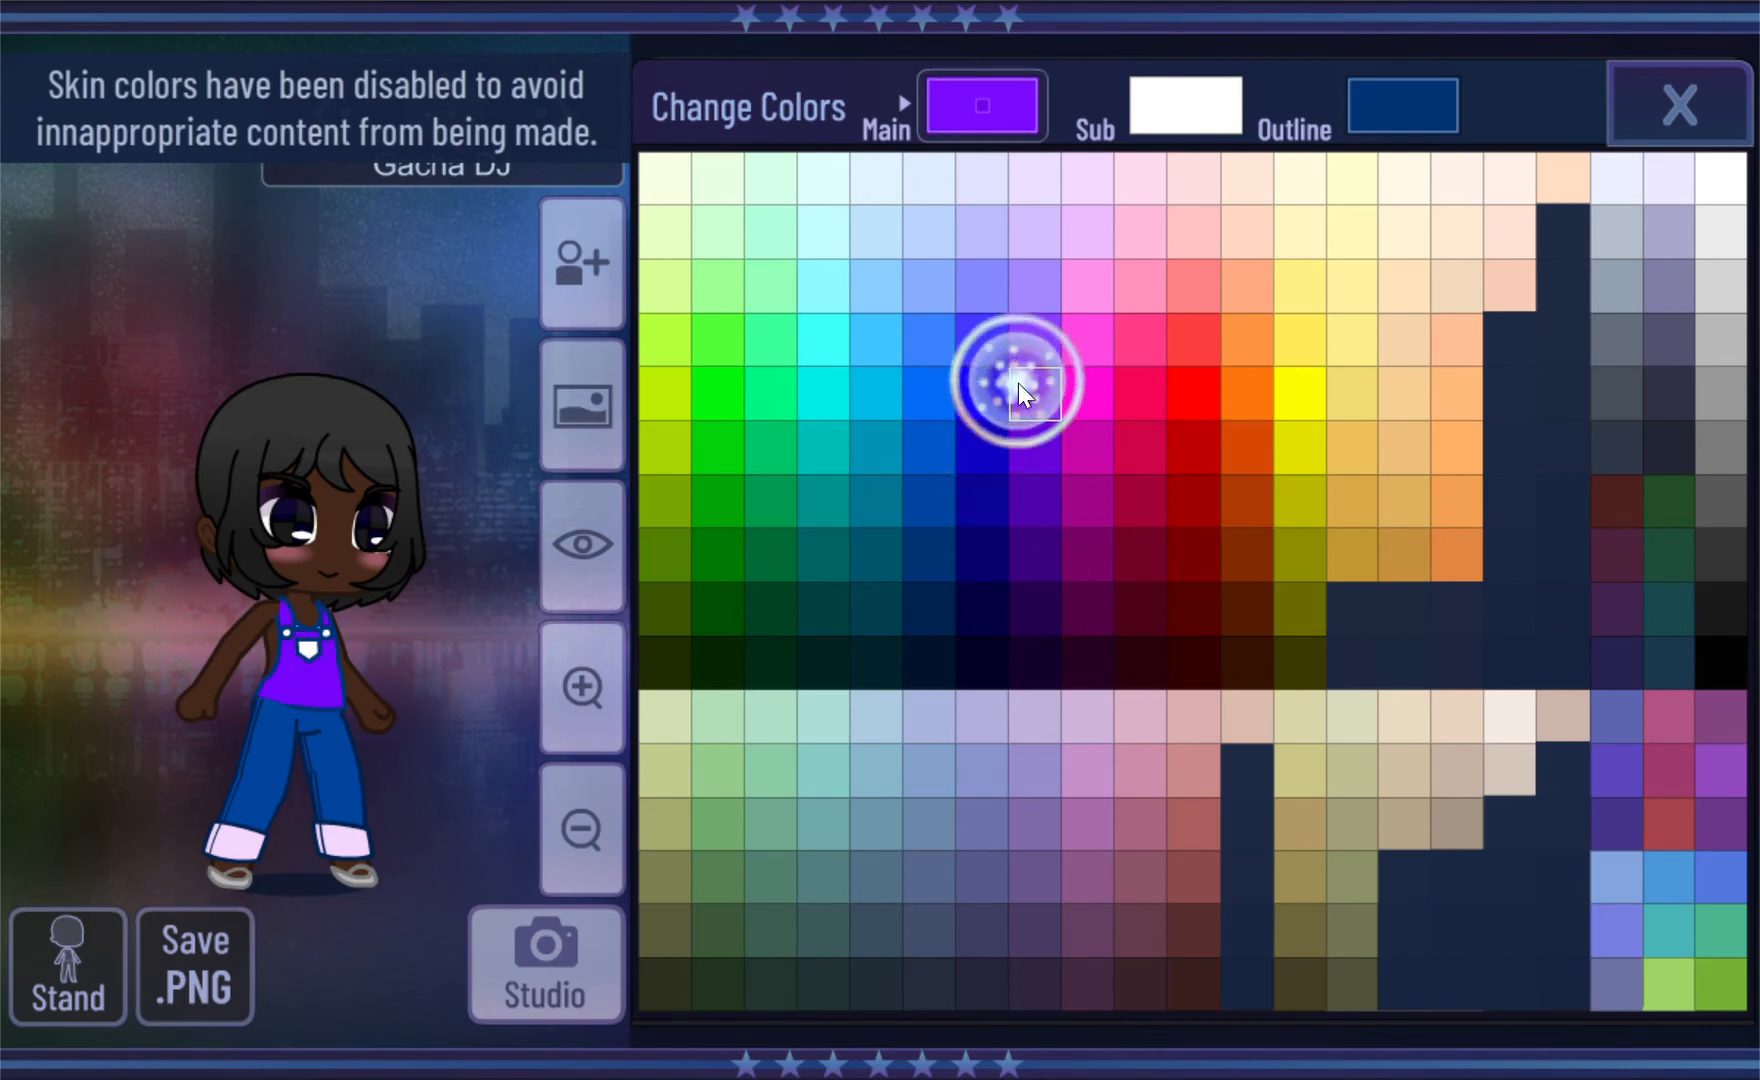
pyautogui.click(1033, 500)
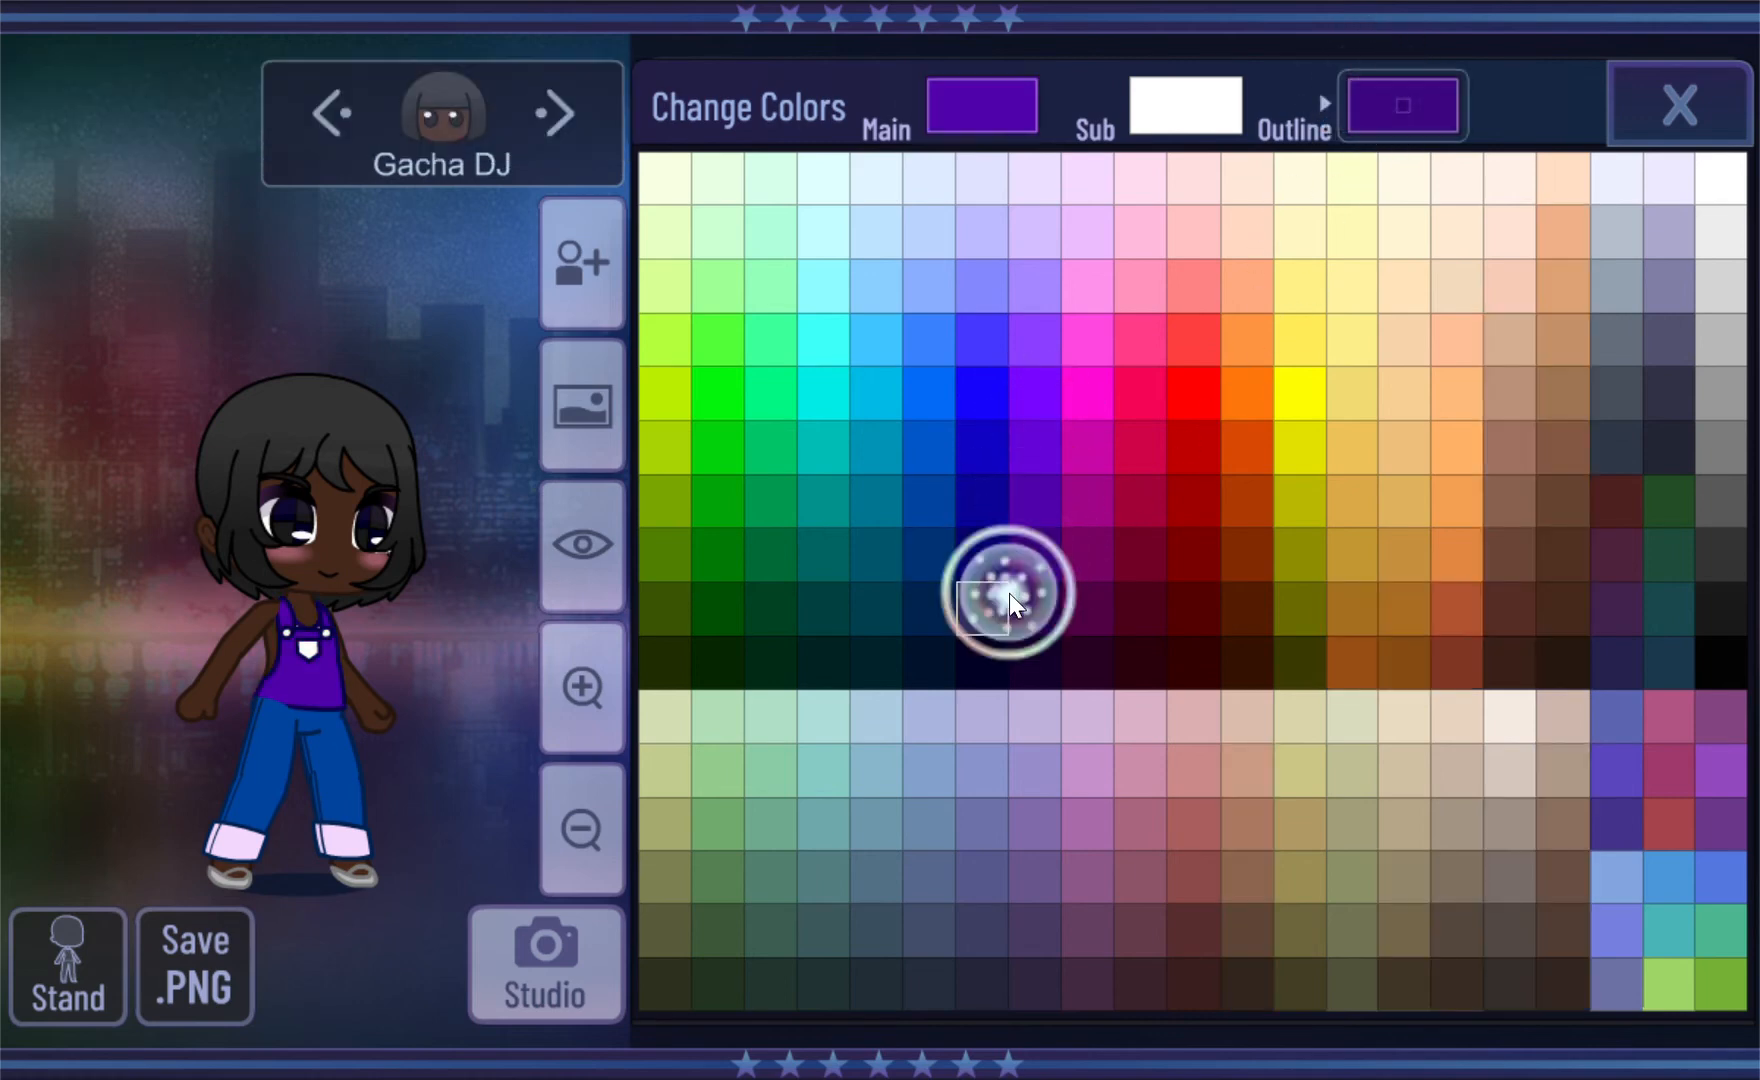
# Step: Give the top a dark purple outline and recolour the pants purple to match
pyautogui.click(1010, 589)
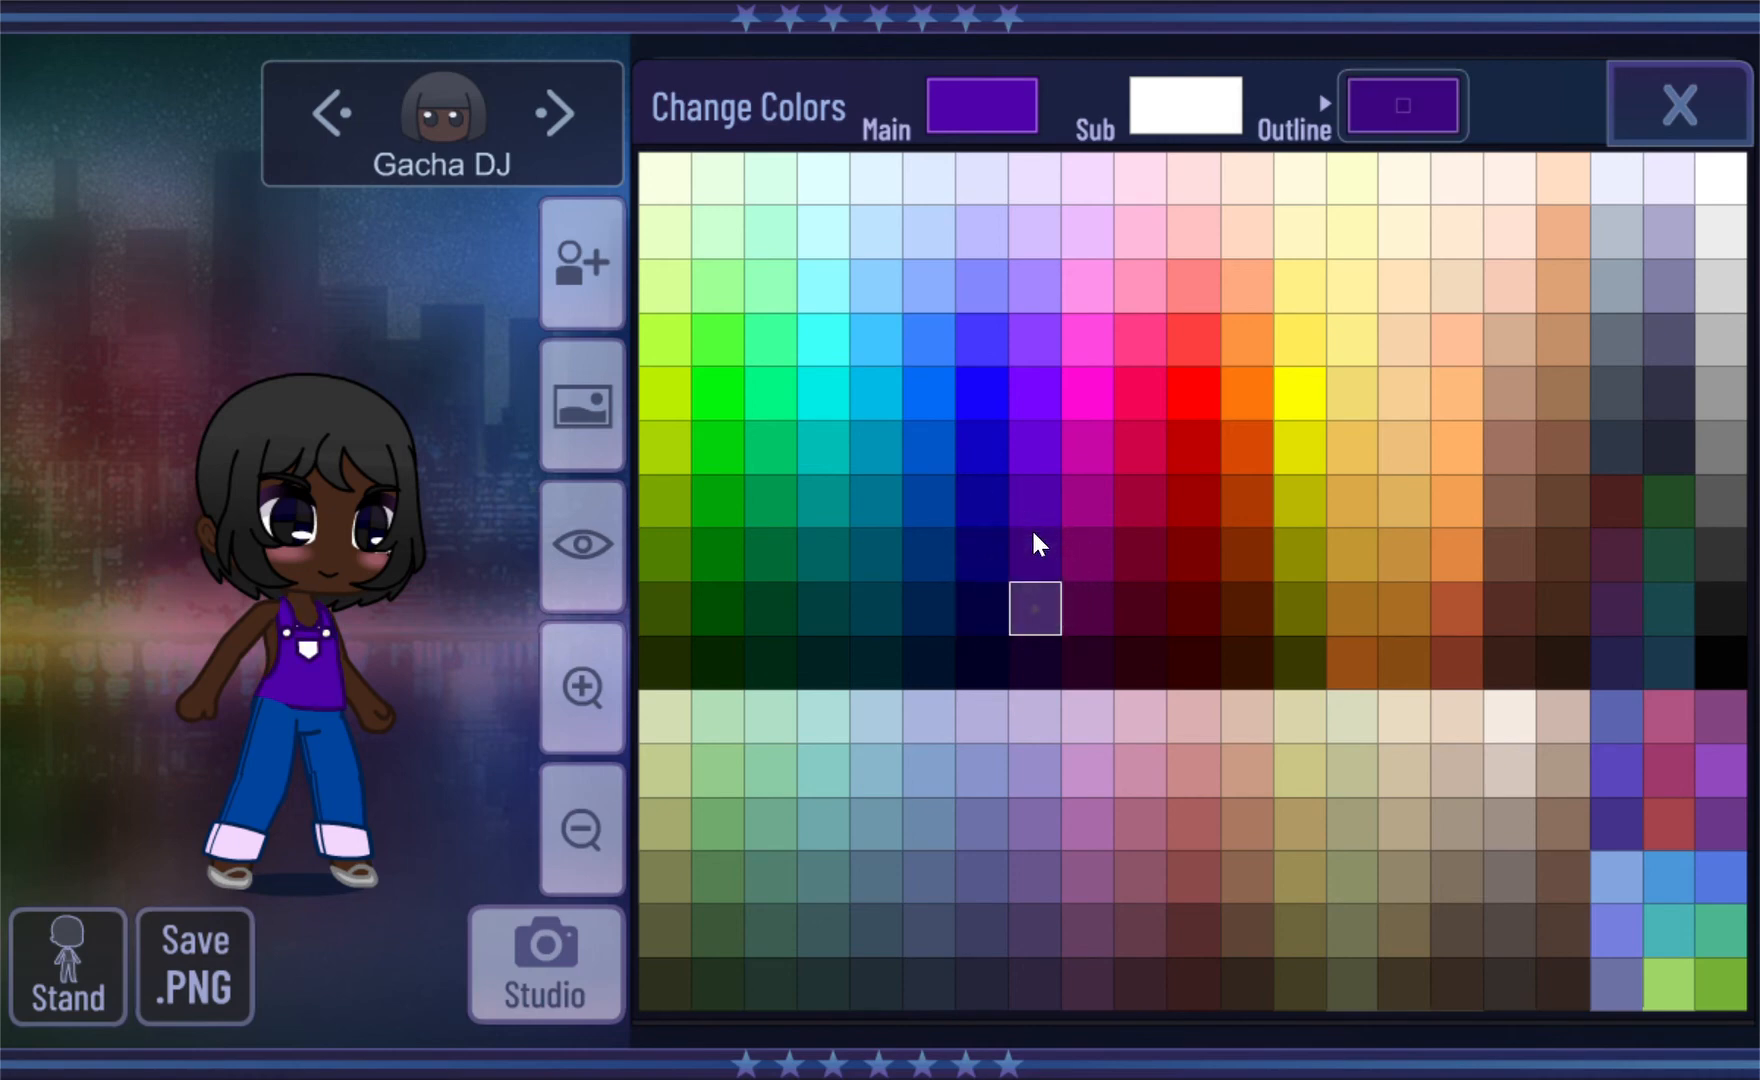
pyautogui.click(1207, 241)
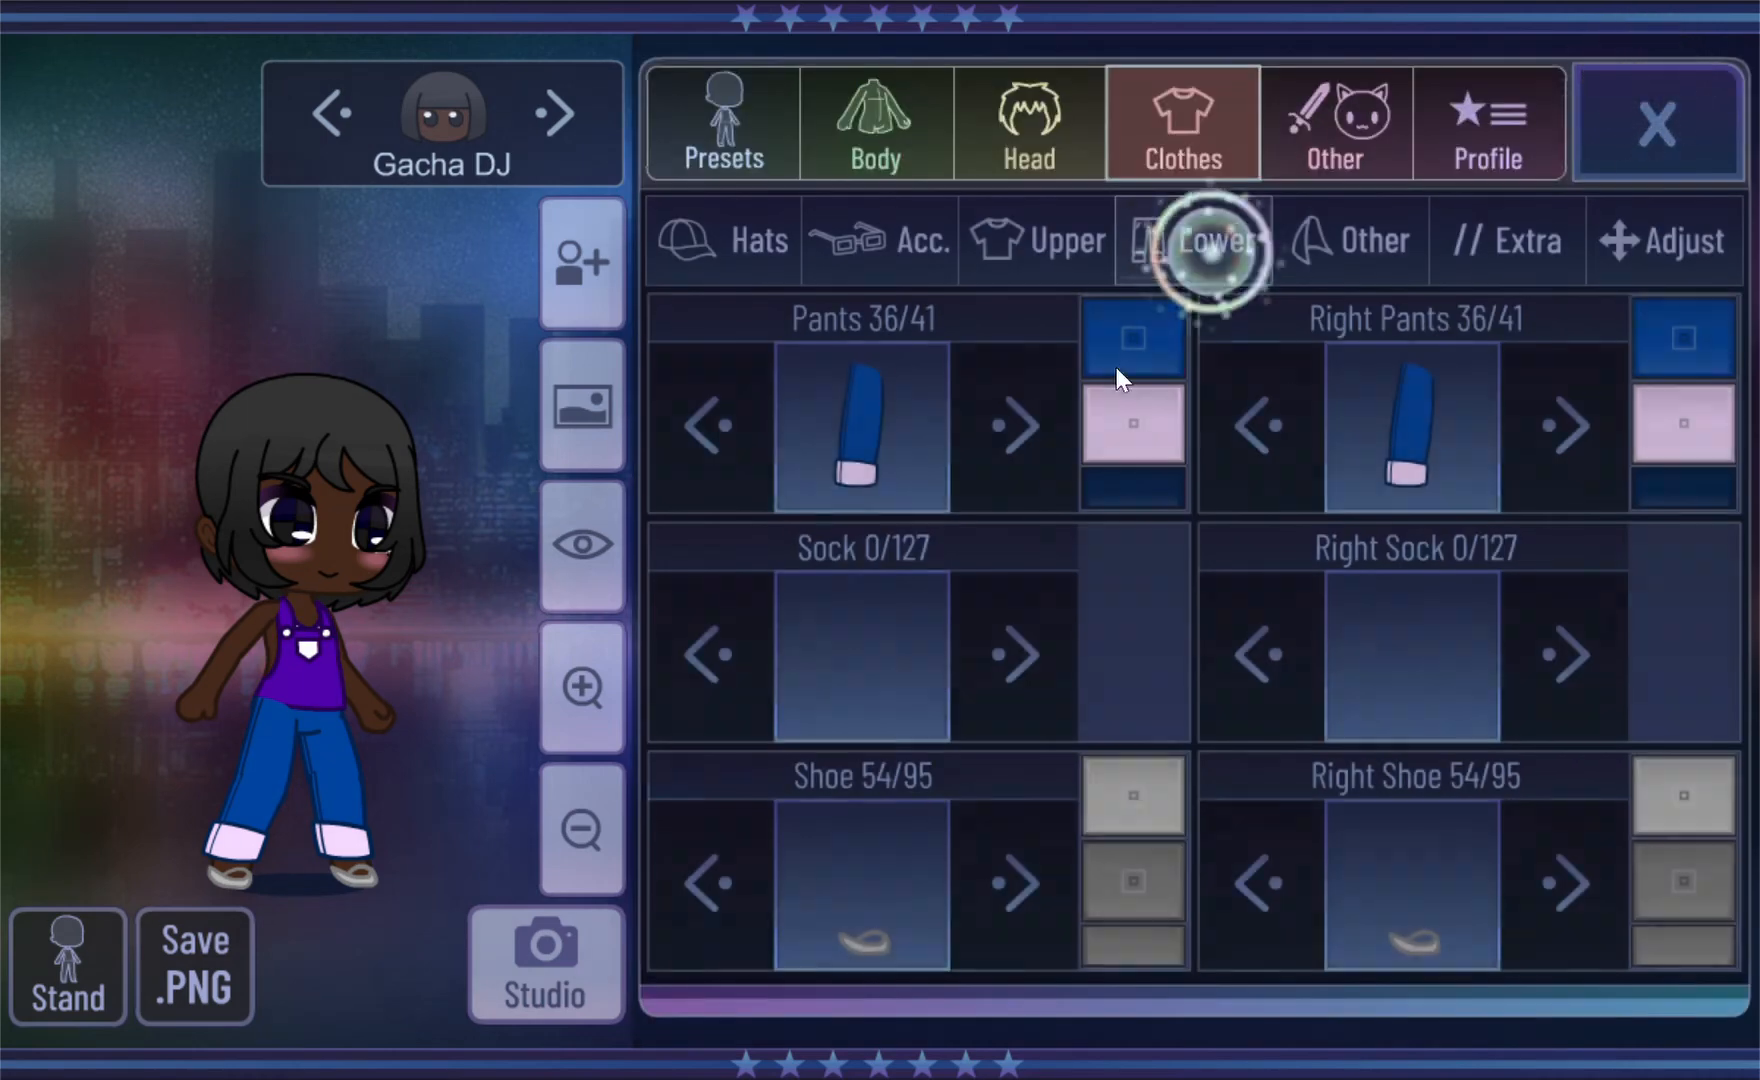
pyautogui.click(1128, 329)
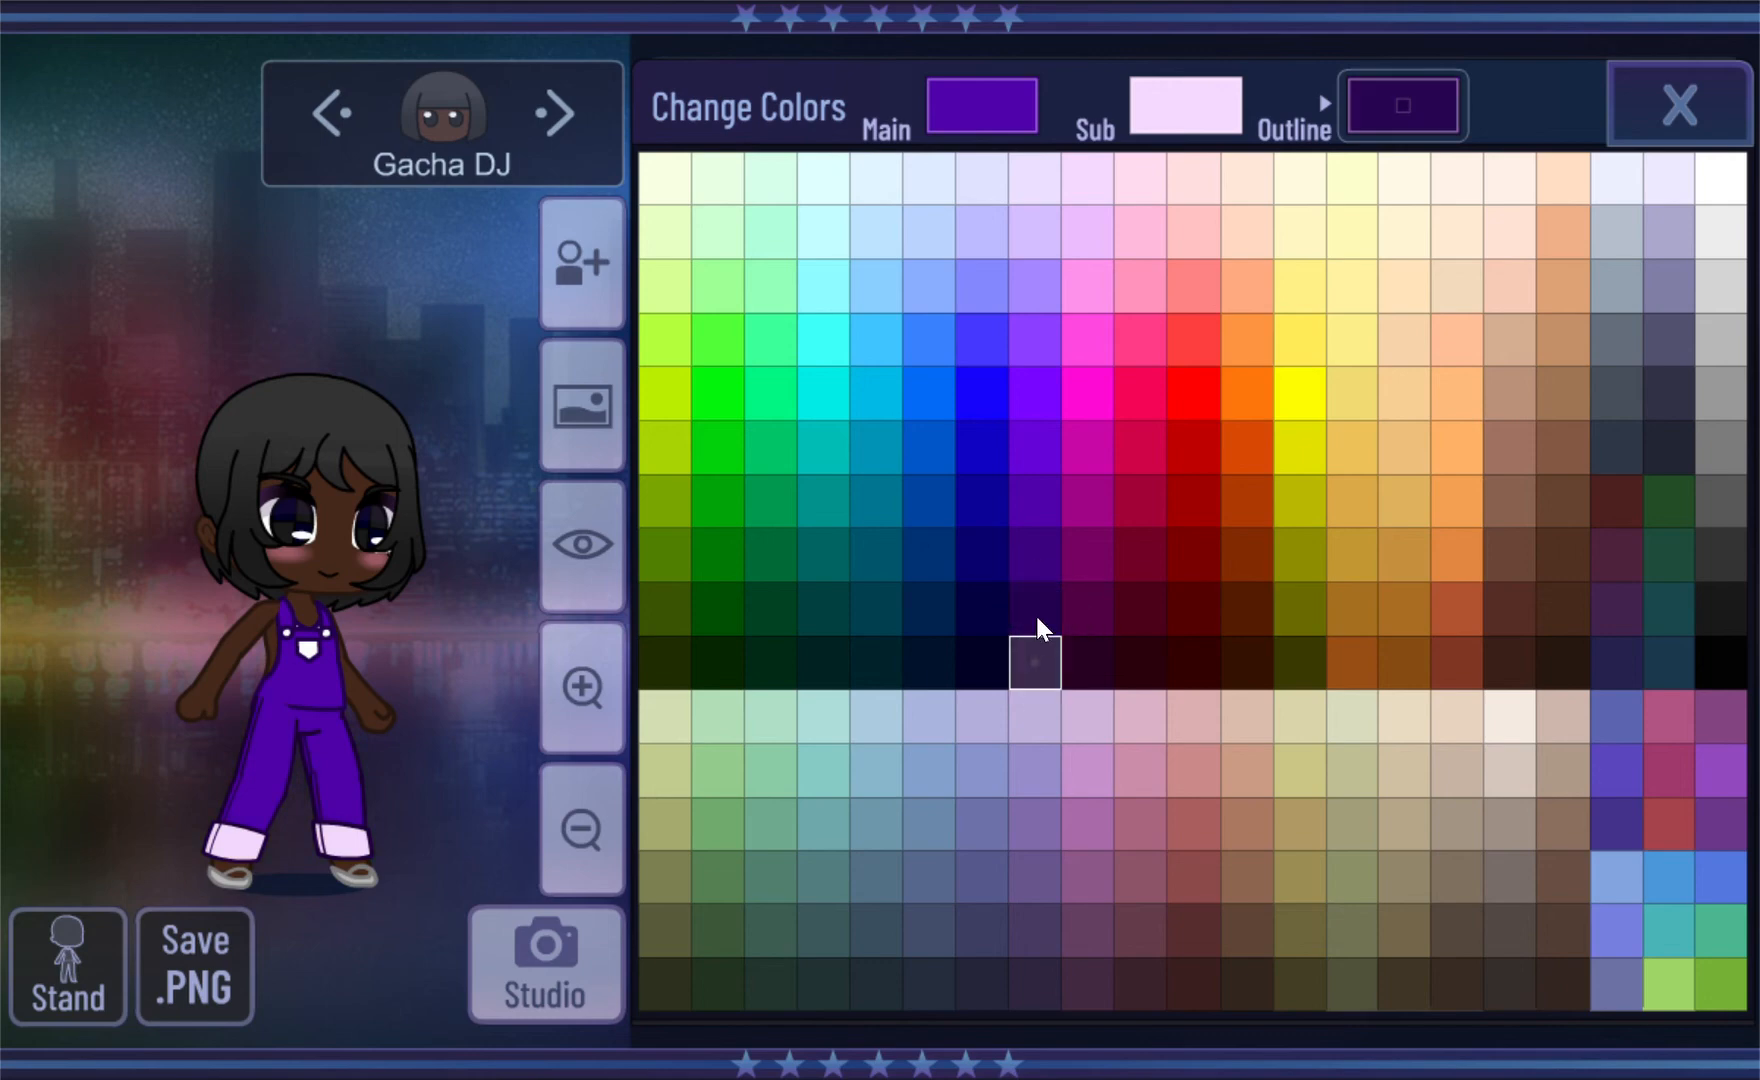
pyautogui.click(1674, 103)
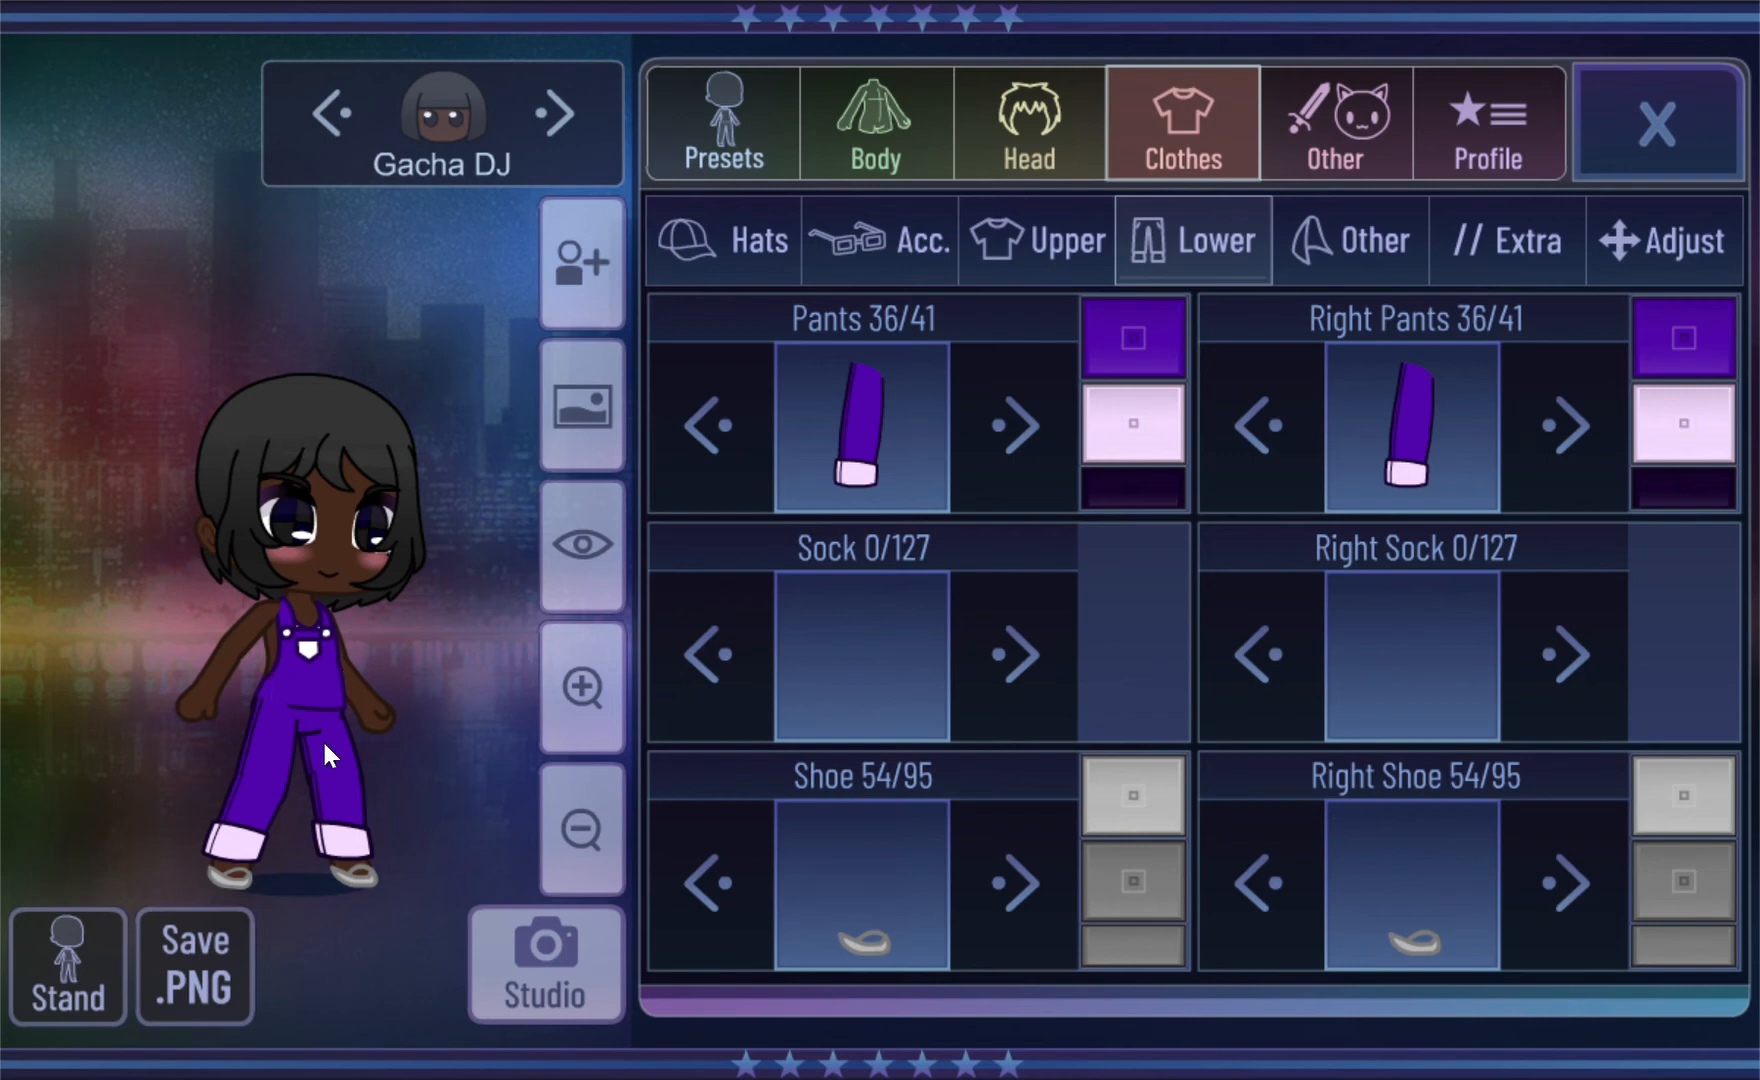
pyautogui.moveTo(1103, 269)
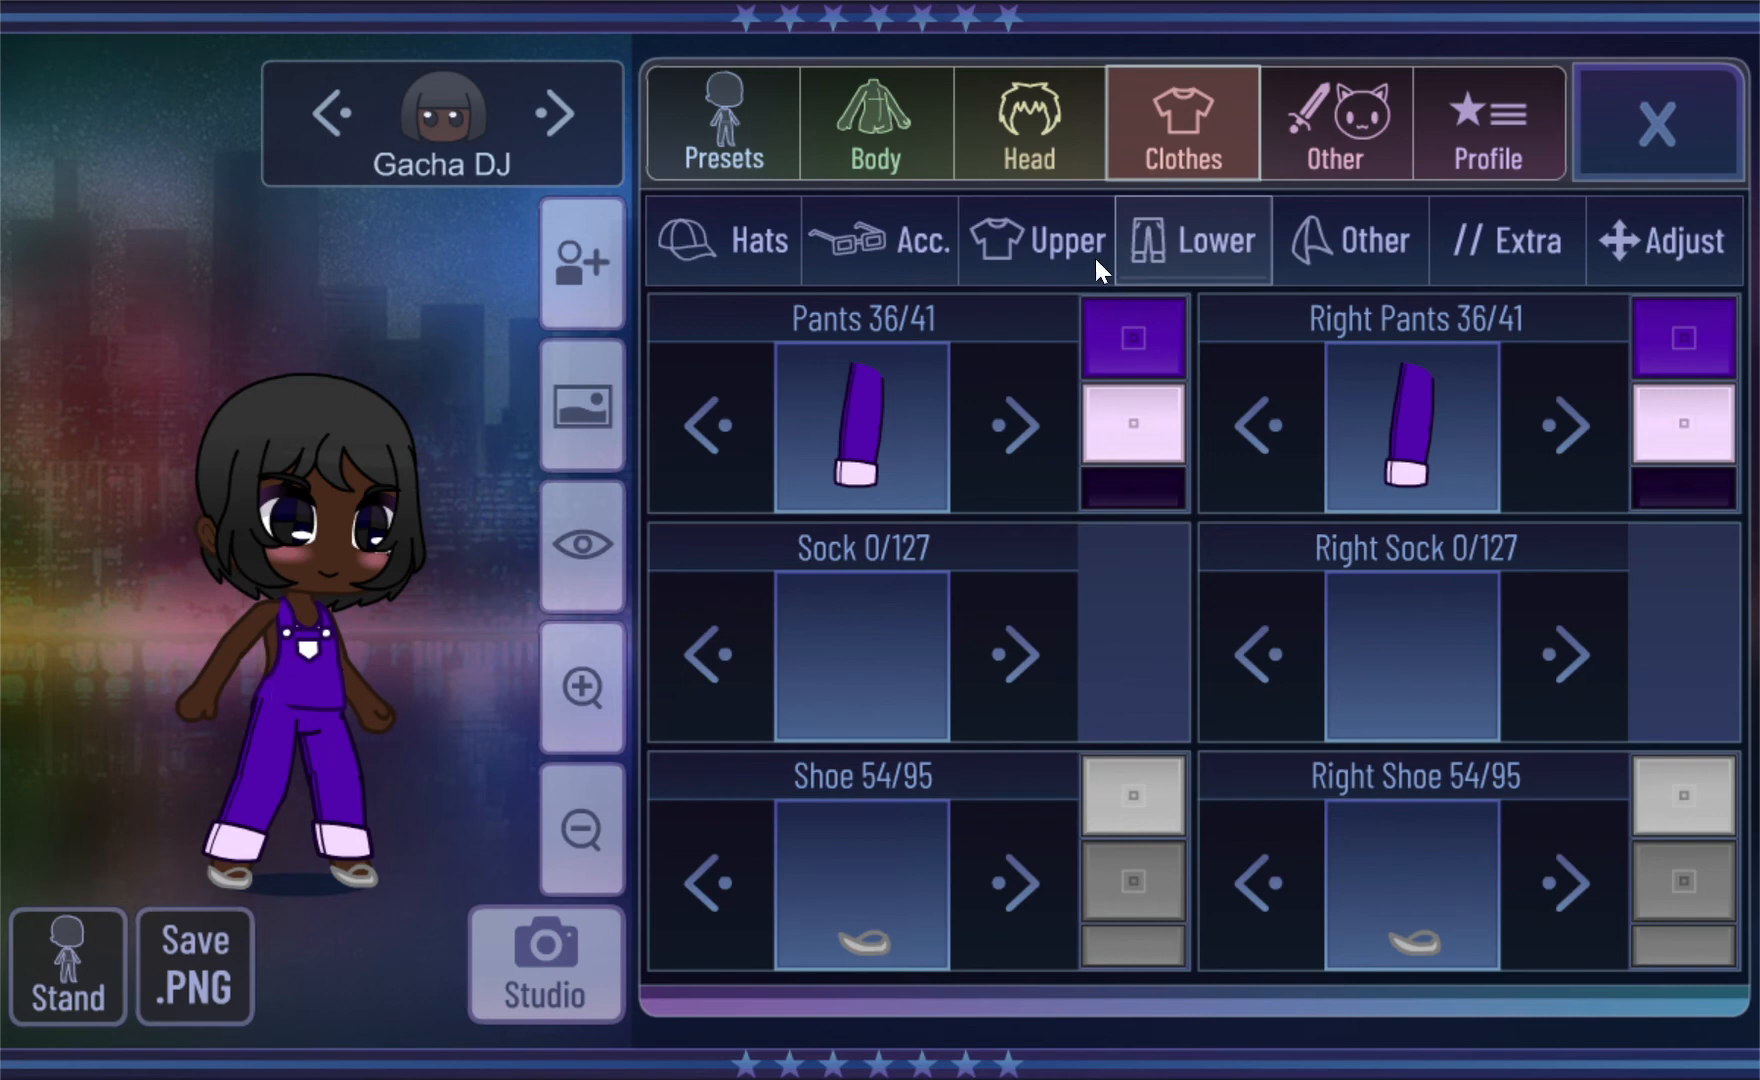
# Step: Show Gacha DJ's upper-body clothing slots with the purple overalls top
pyautogui.click(1036, 240)
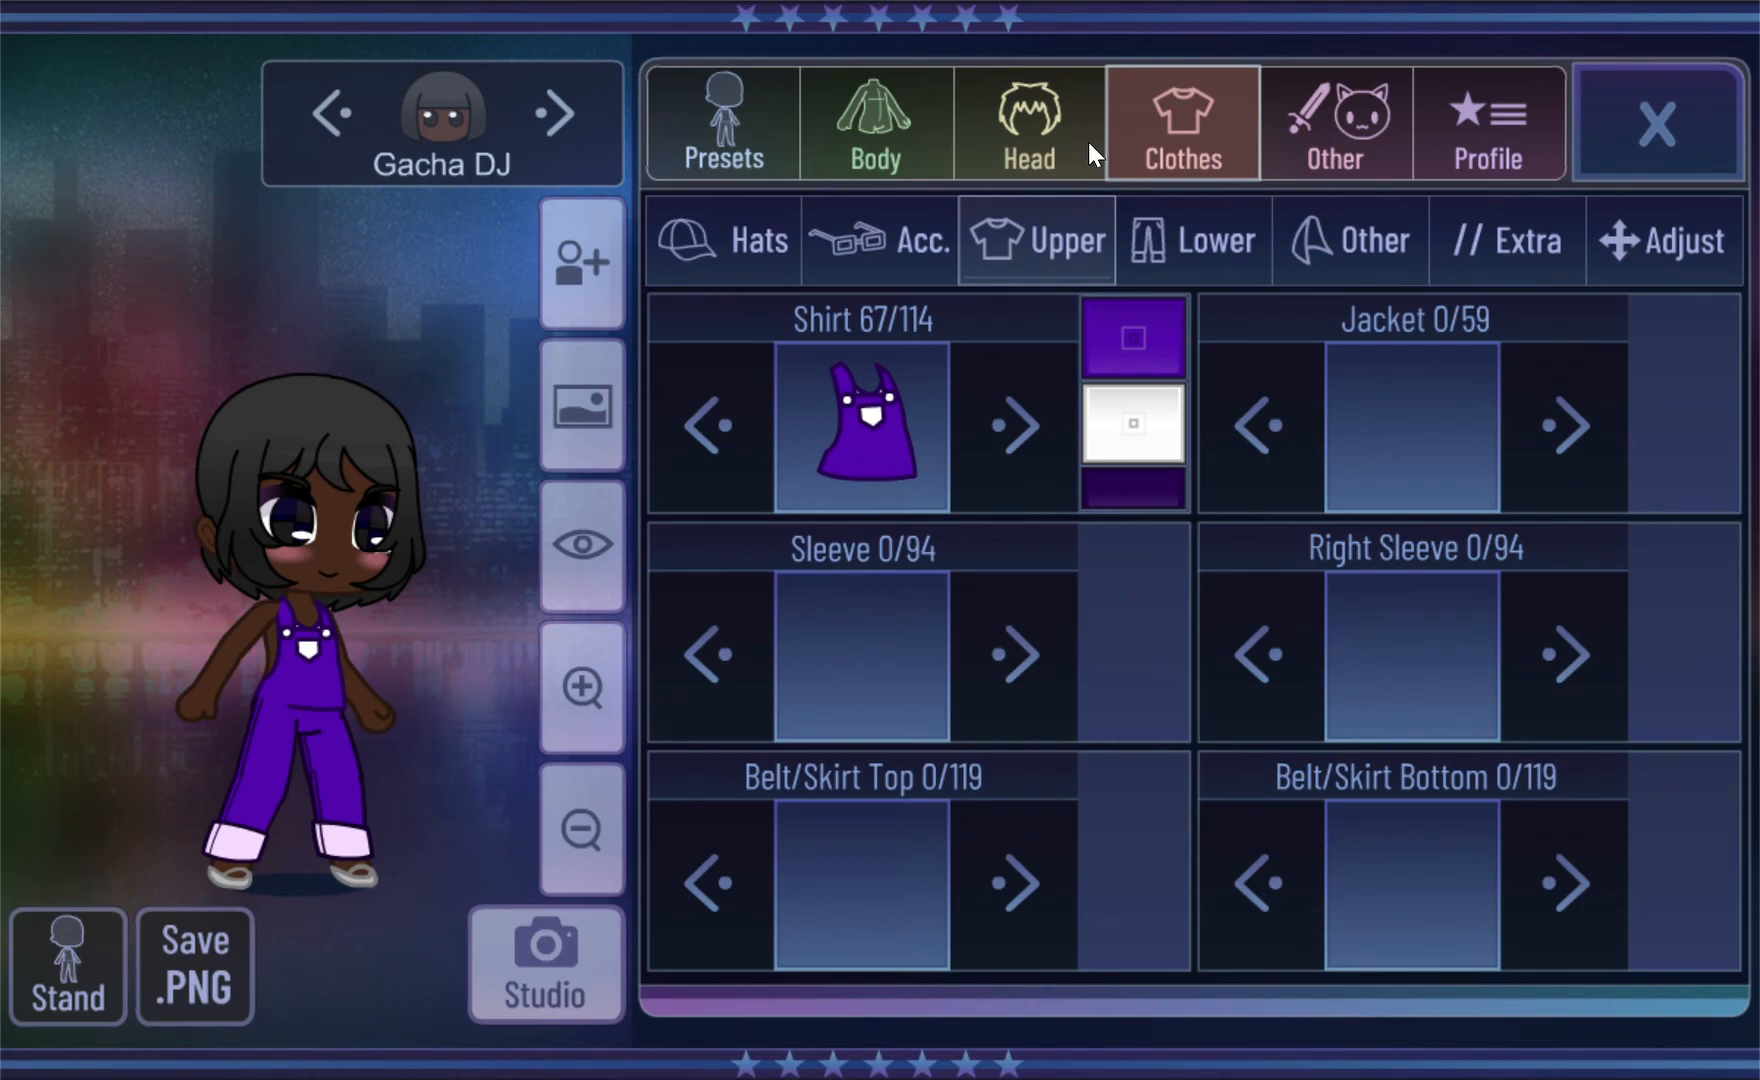
pyautogui.moveTo(999, 331)
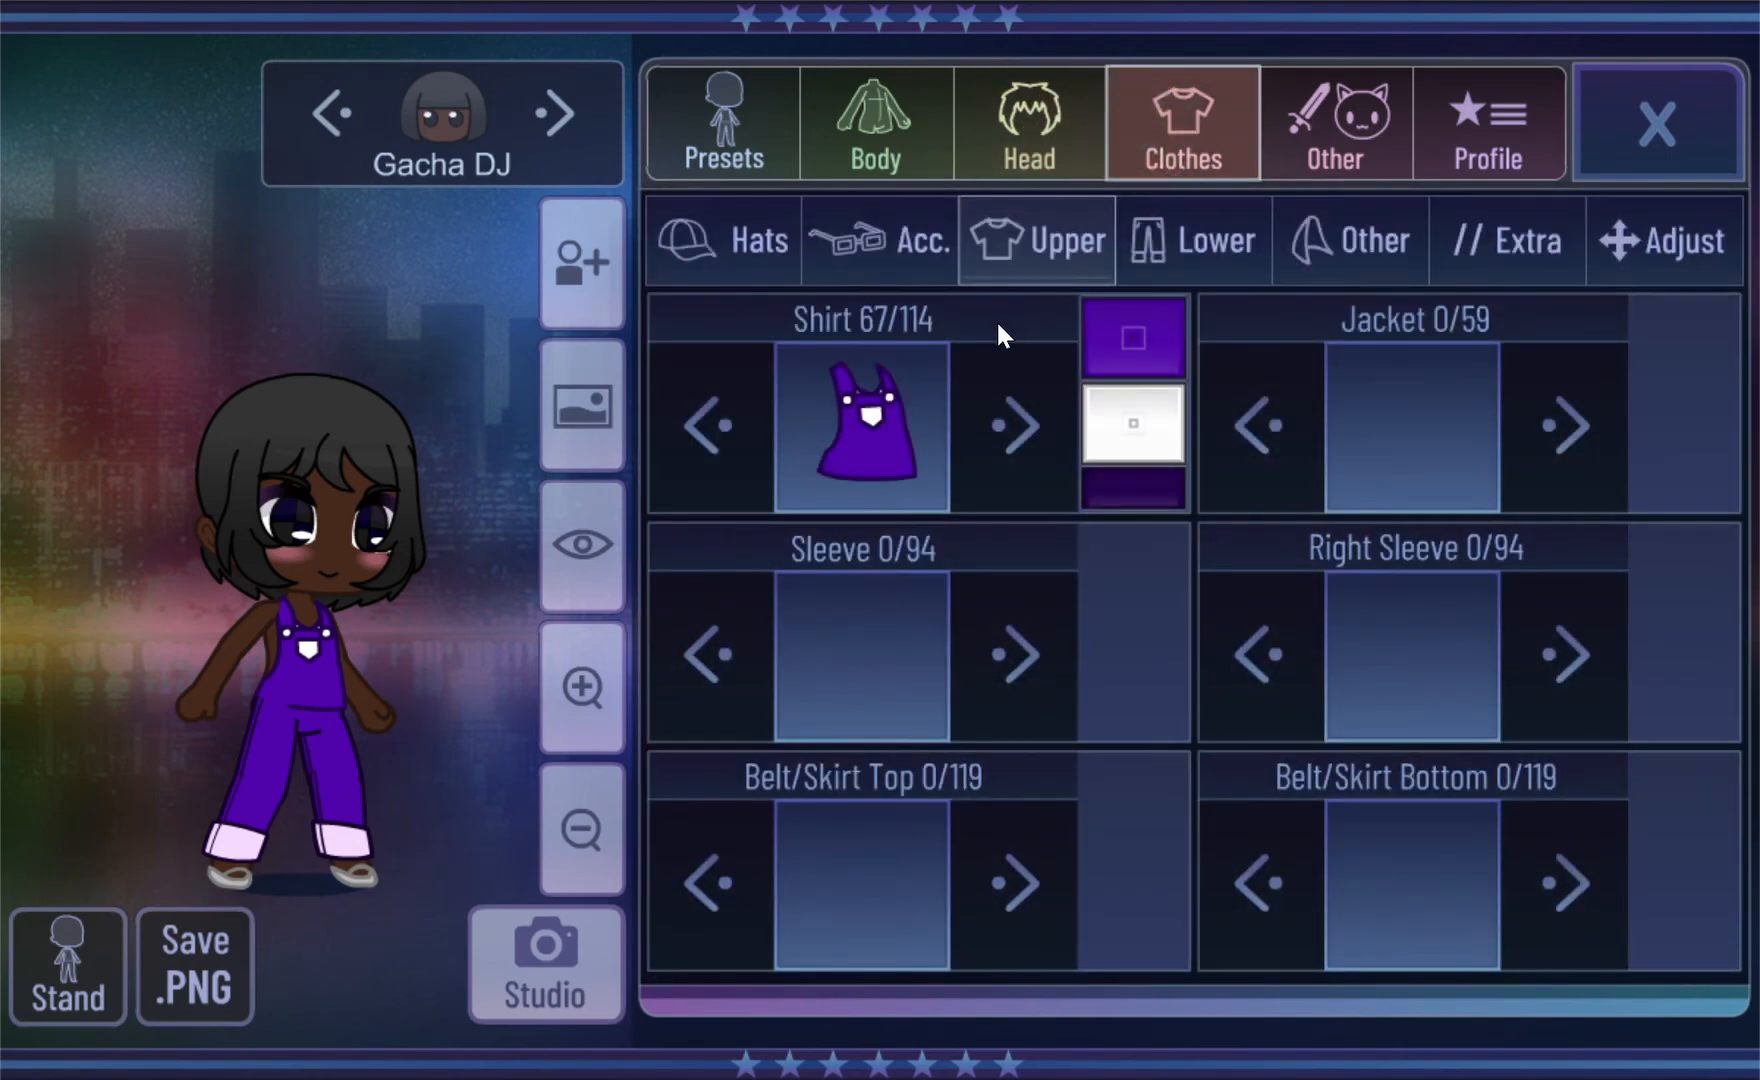
pyautogui.click(1036, 239)
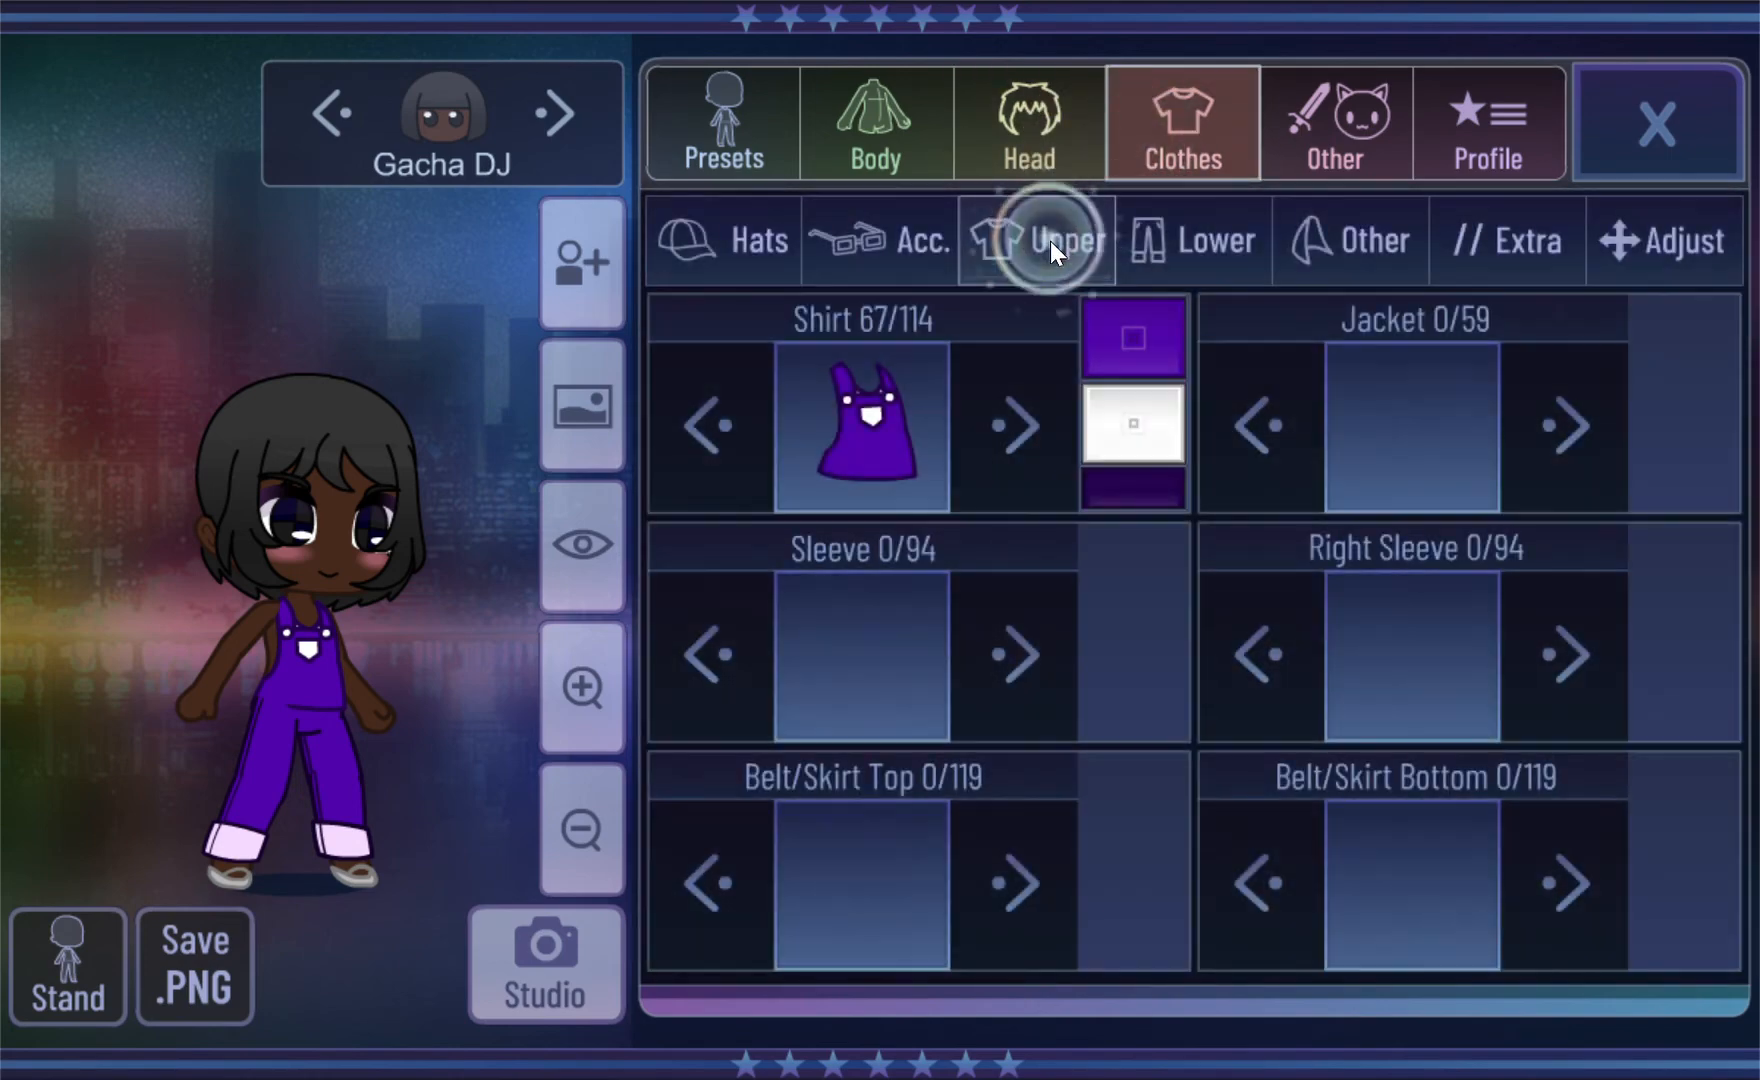
pyautogui.click(1034, 240)
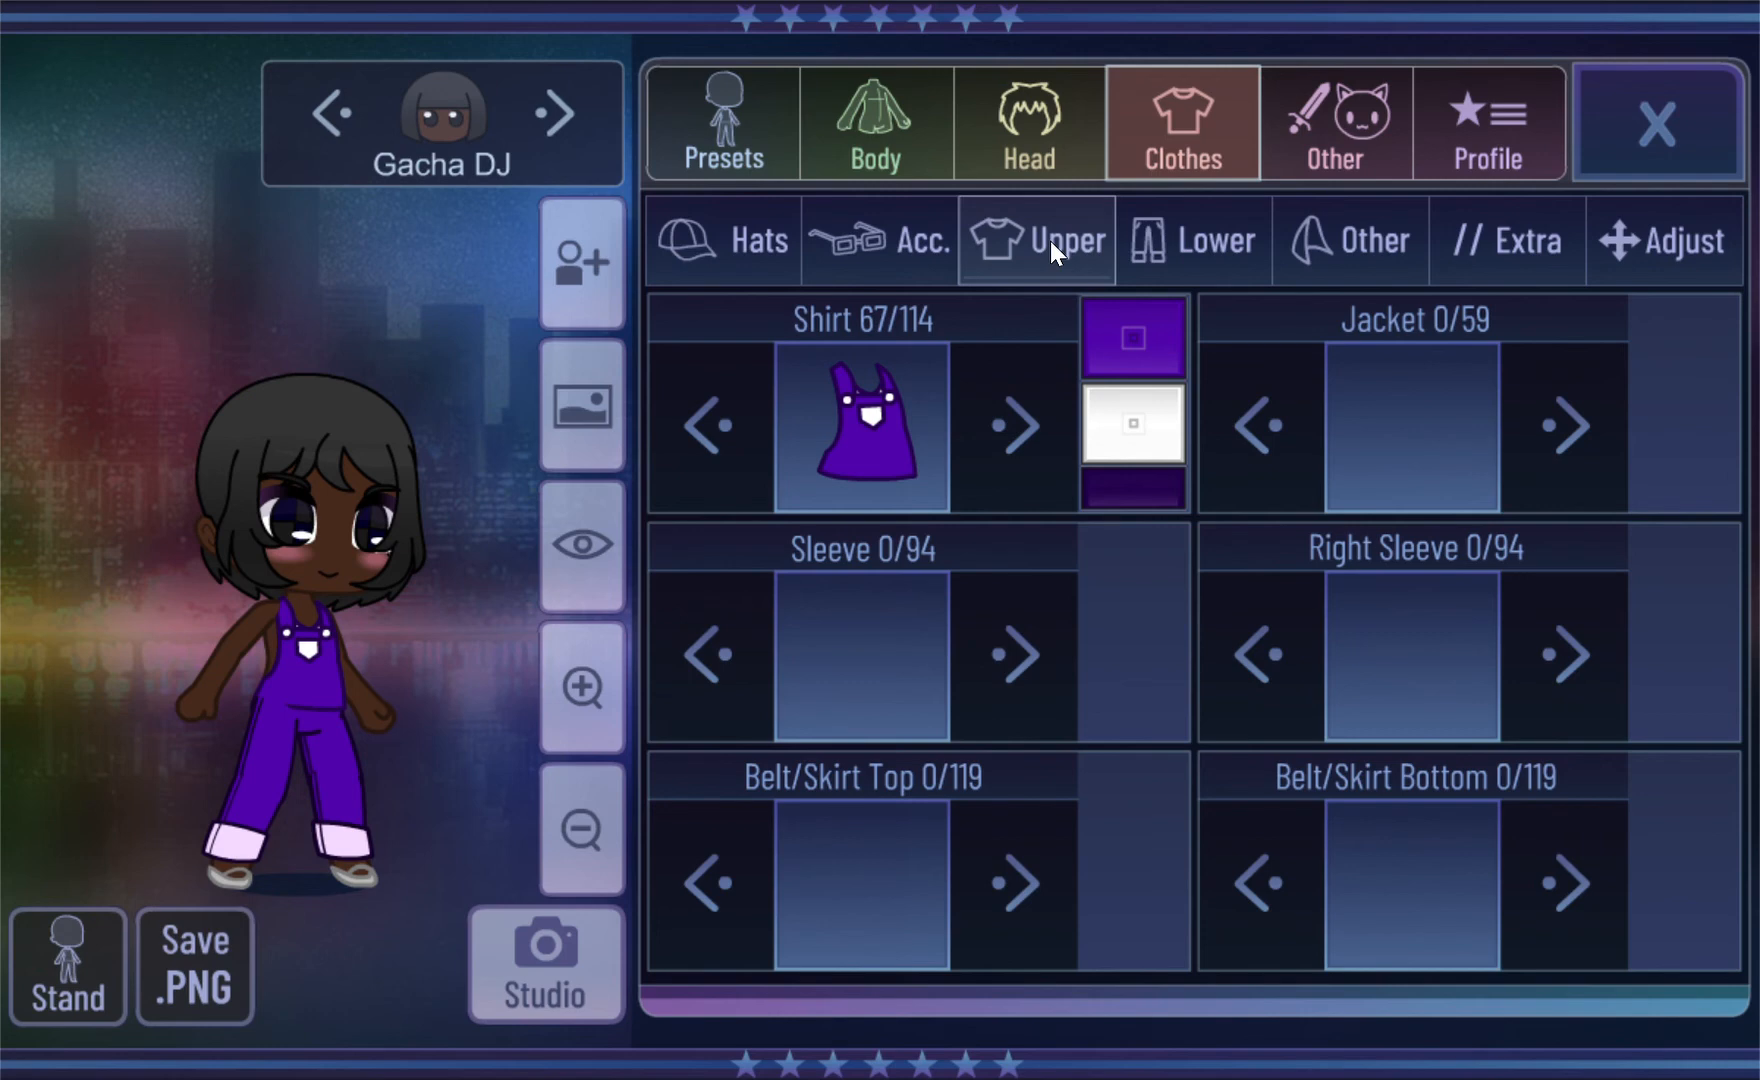
pyautogui.moveTo(988, 391)
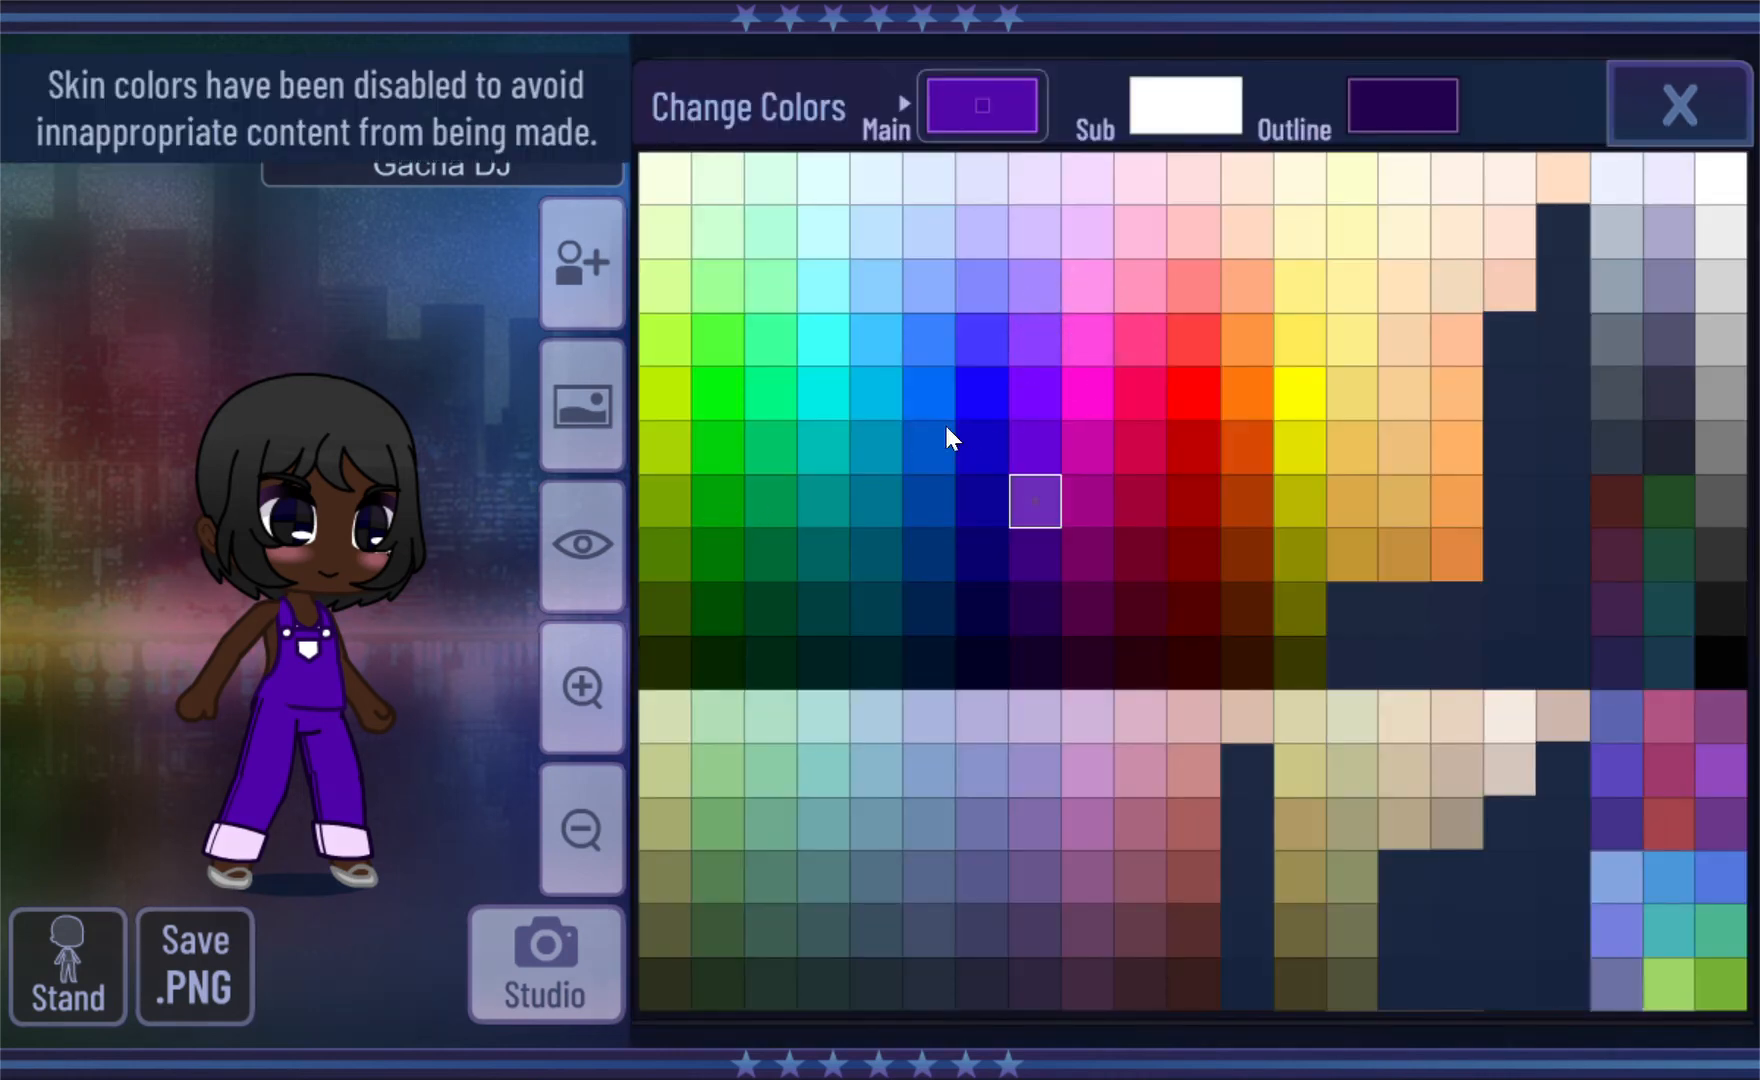
pyautogui.moveTo(1319, 811)
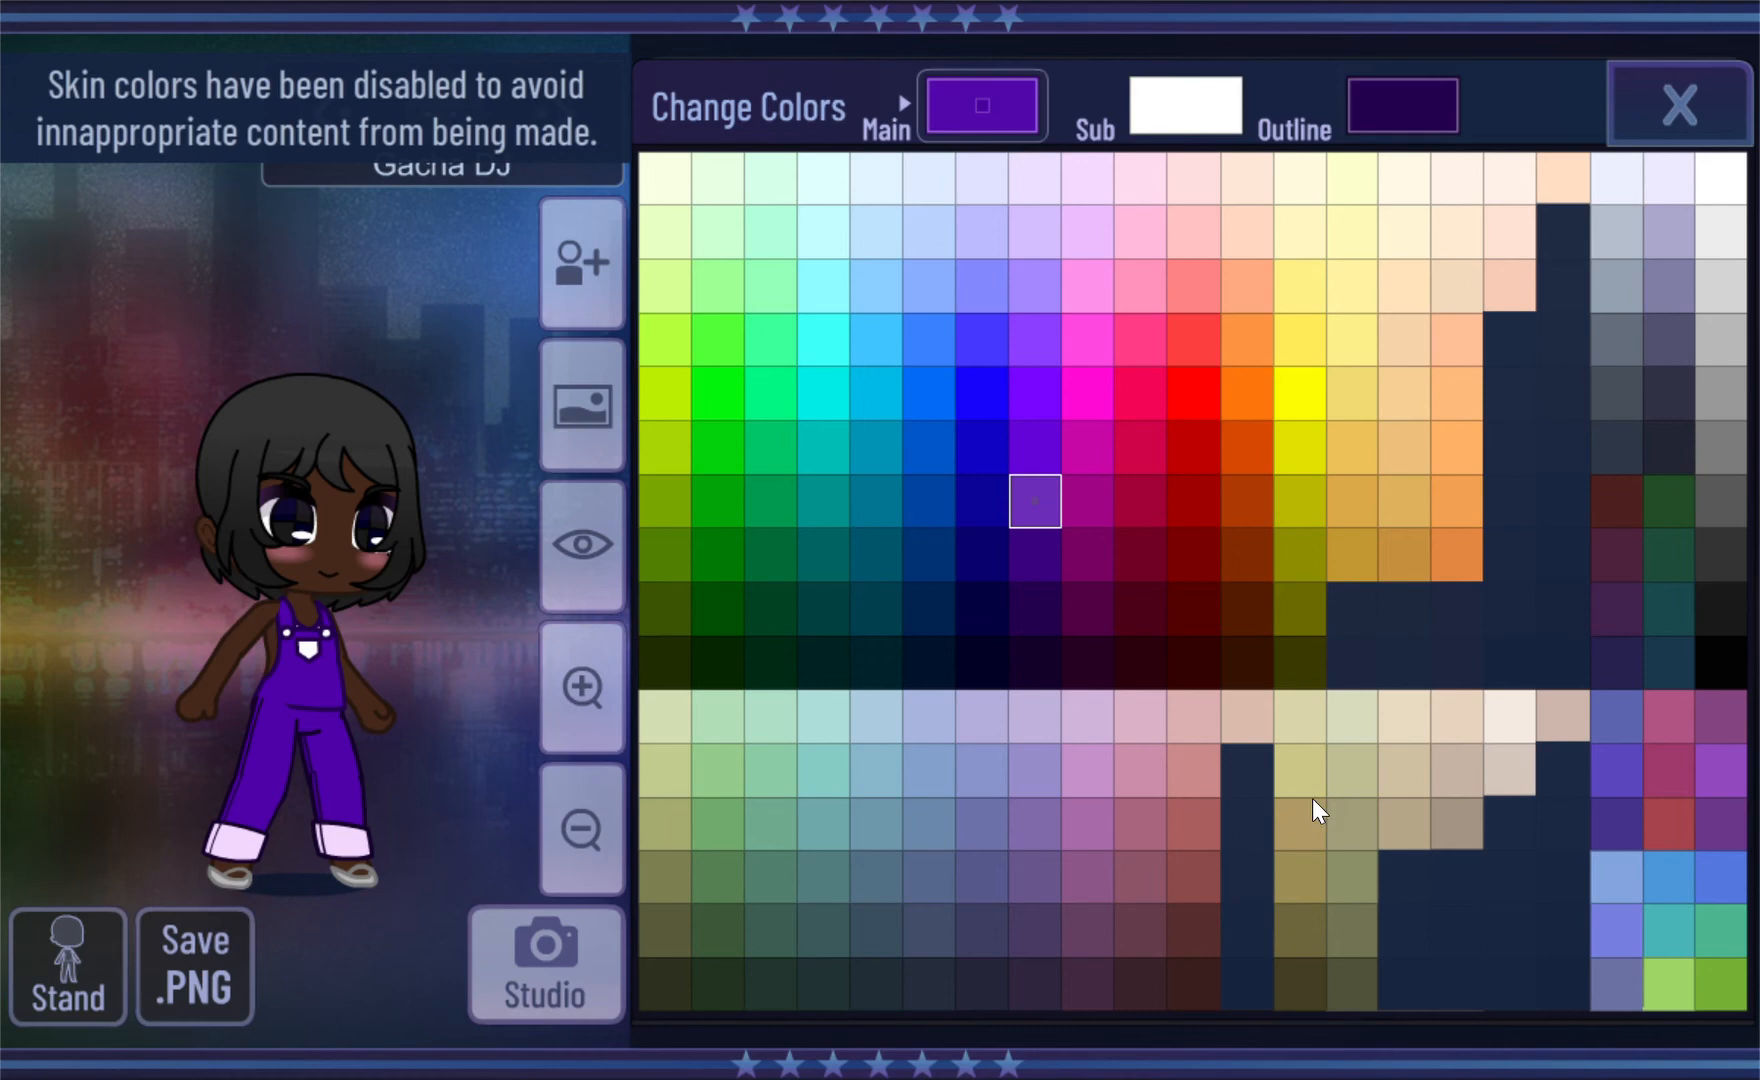
pyautogui.moveTo(1212, 844)
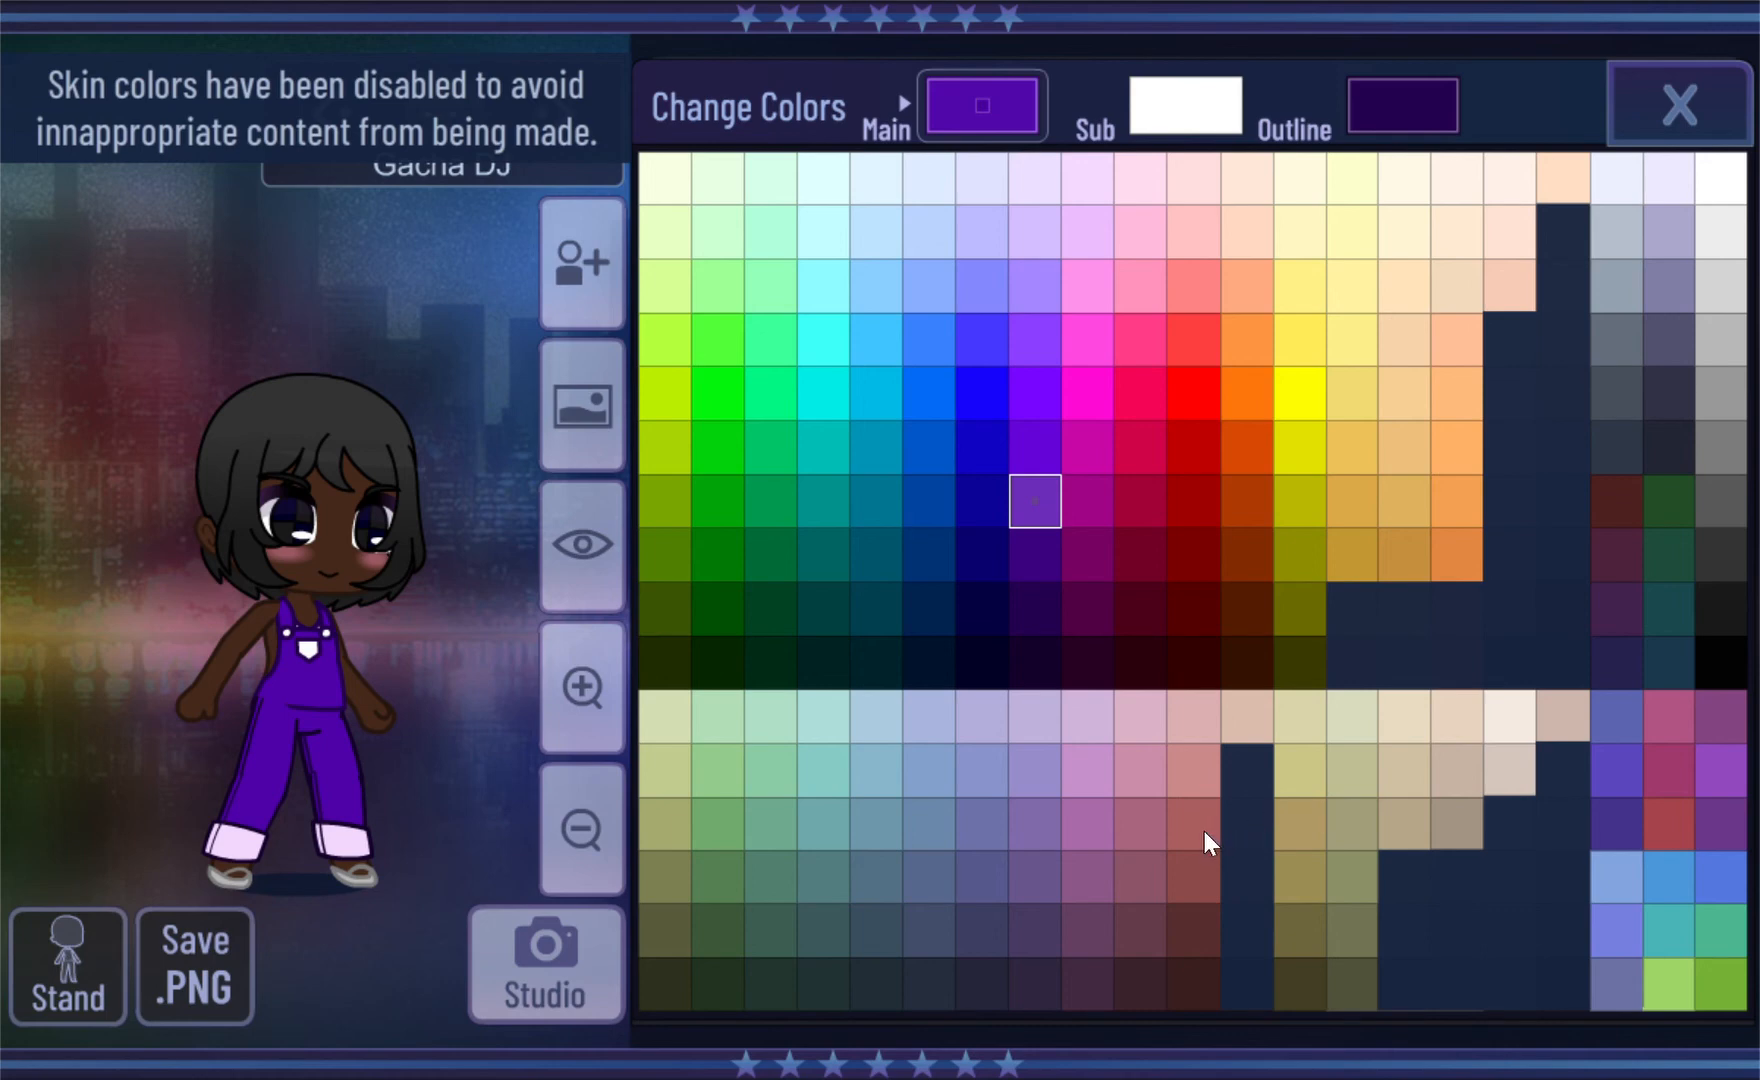
pyautogui.moveTo(1176, 836)
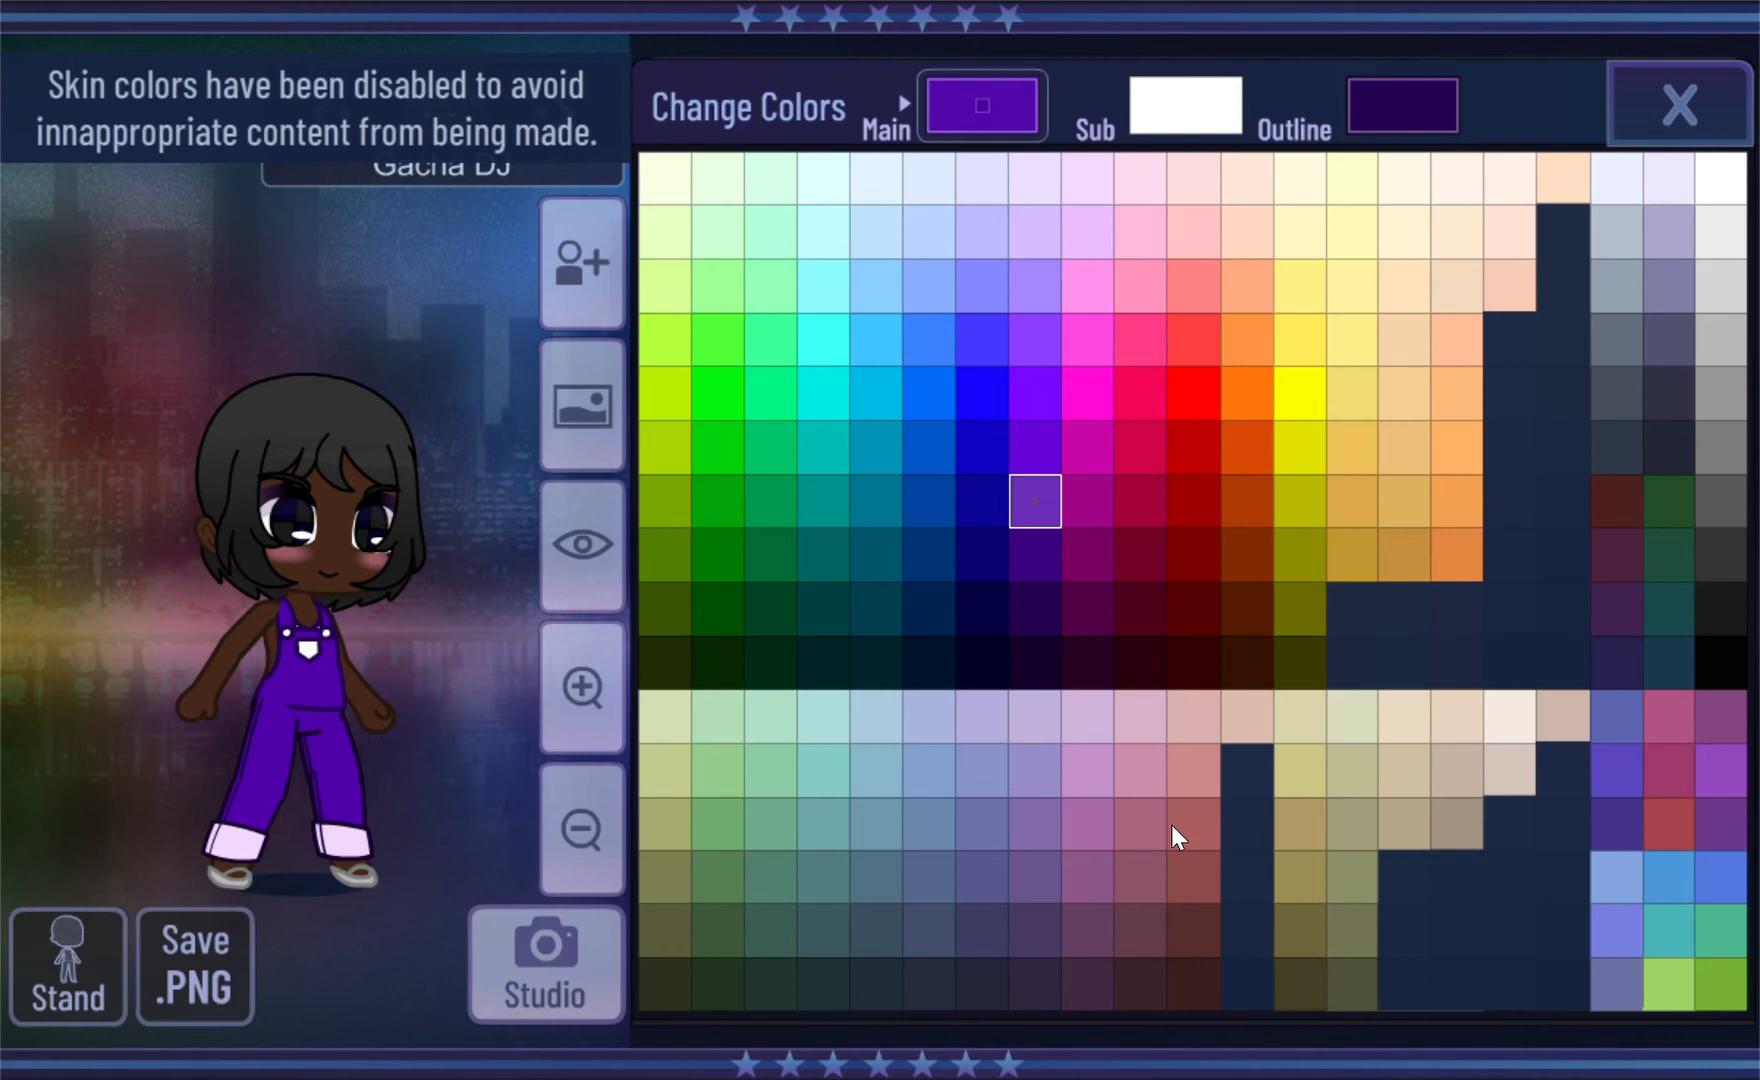
pyautogui.moveTo(1417, 290)
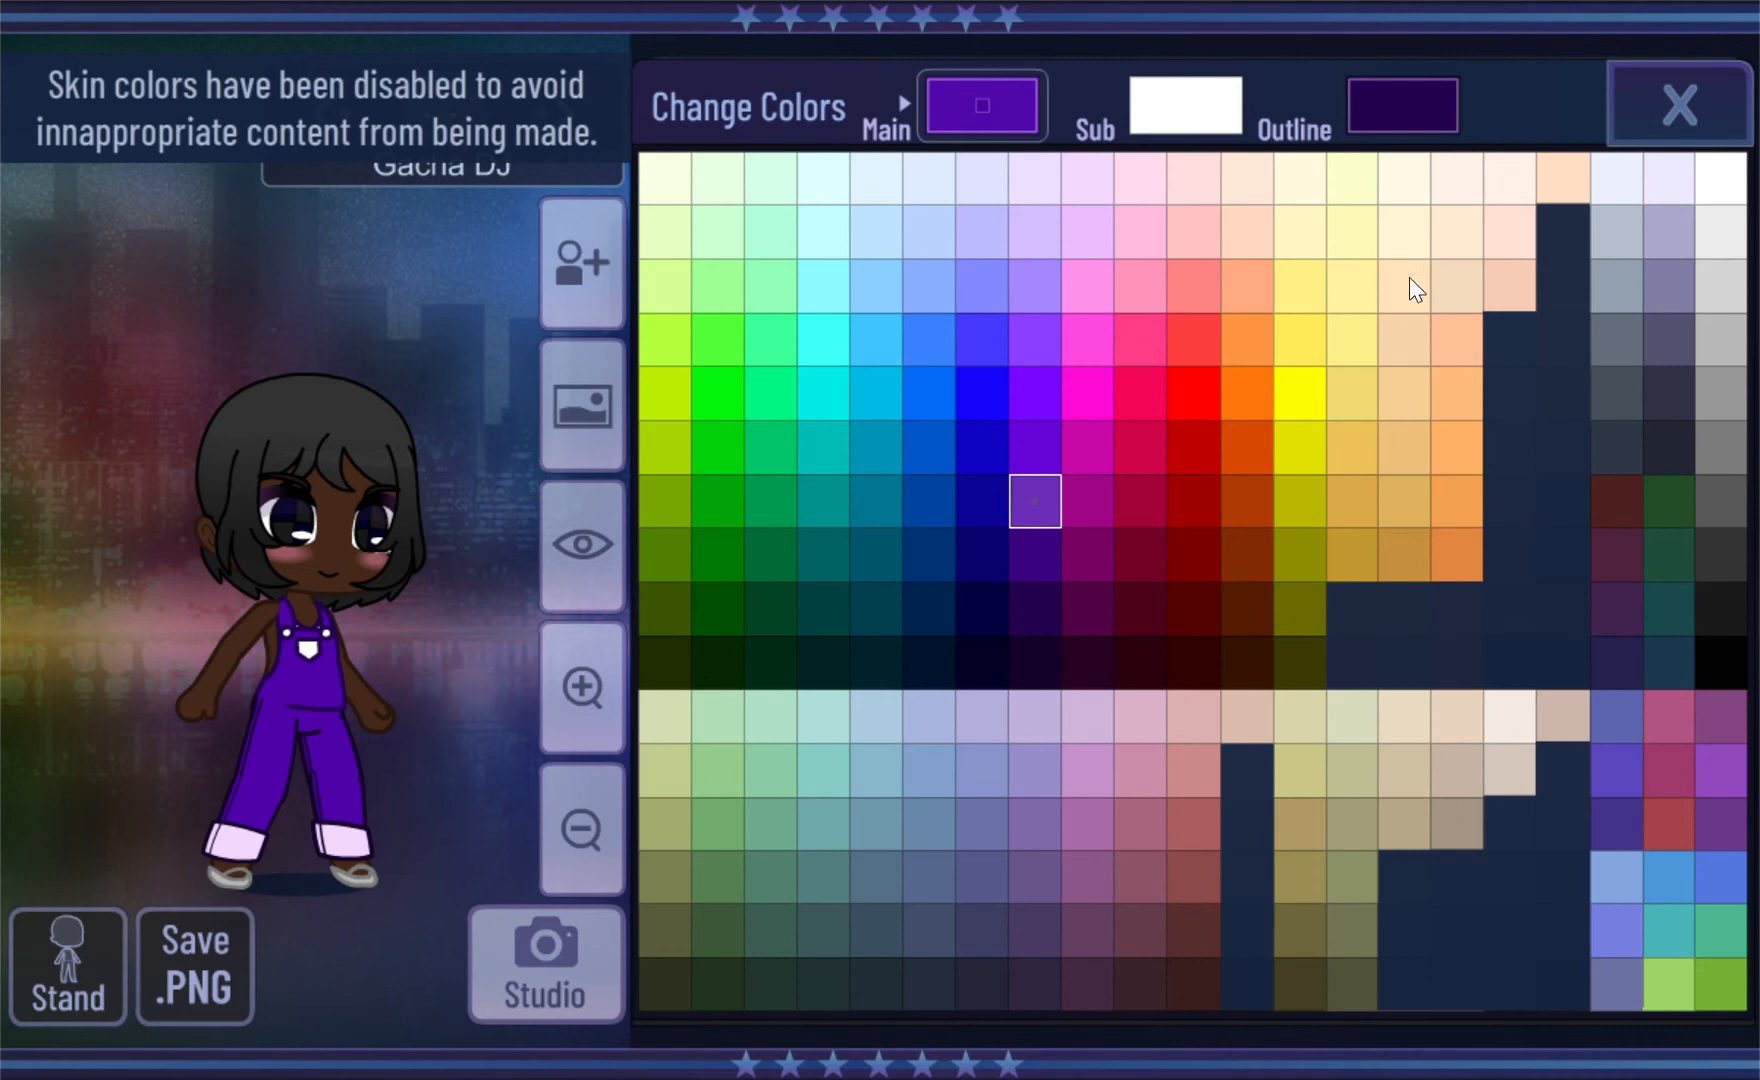
# Step: Recolour the overalls top a deeper orange
pyautogui.click(1455, 394)
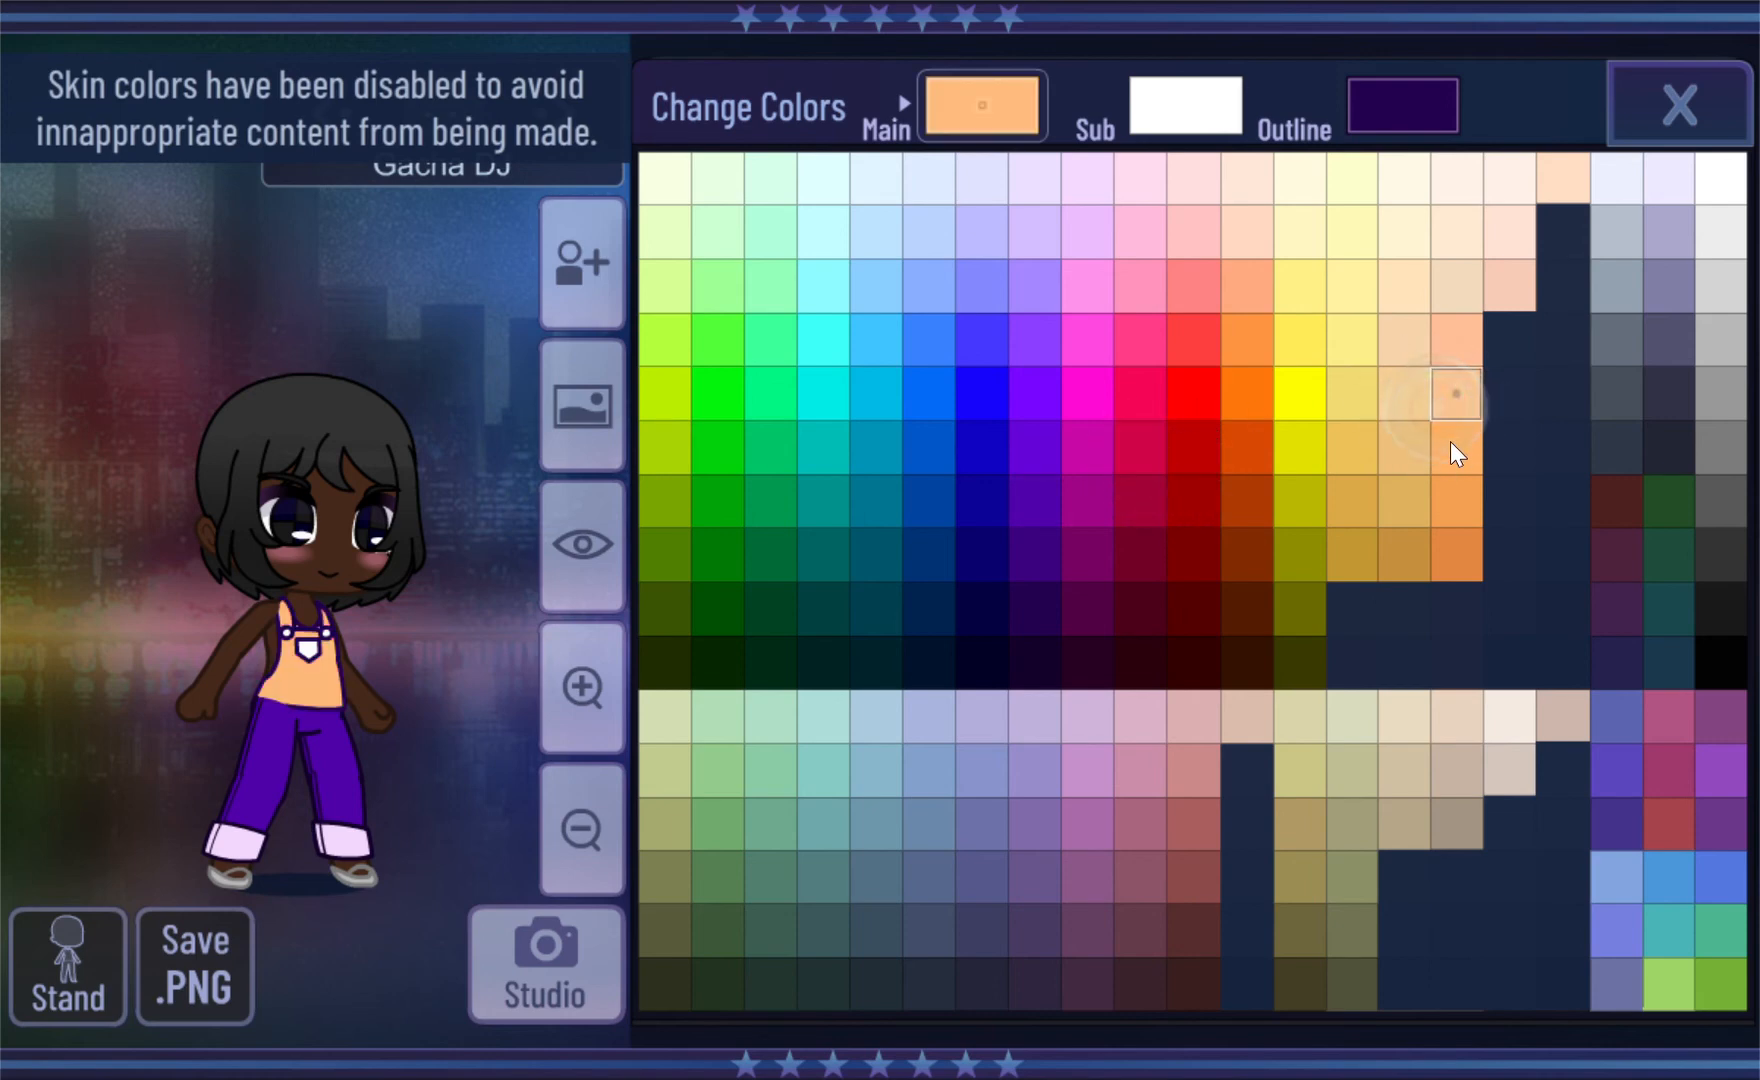
pyautogui.click(1456, 500)
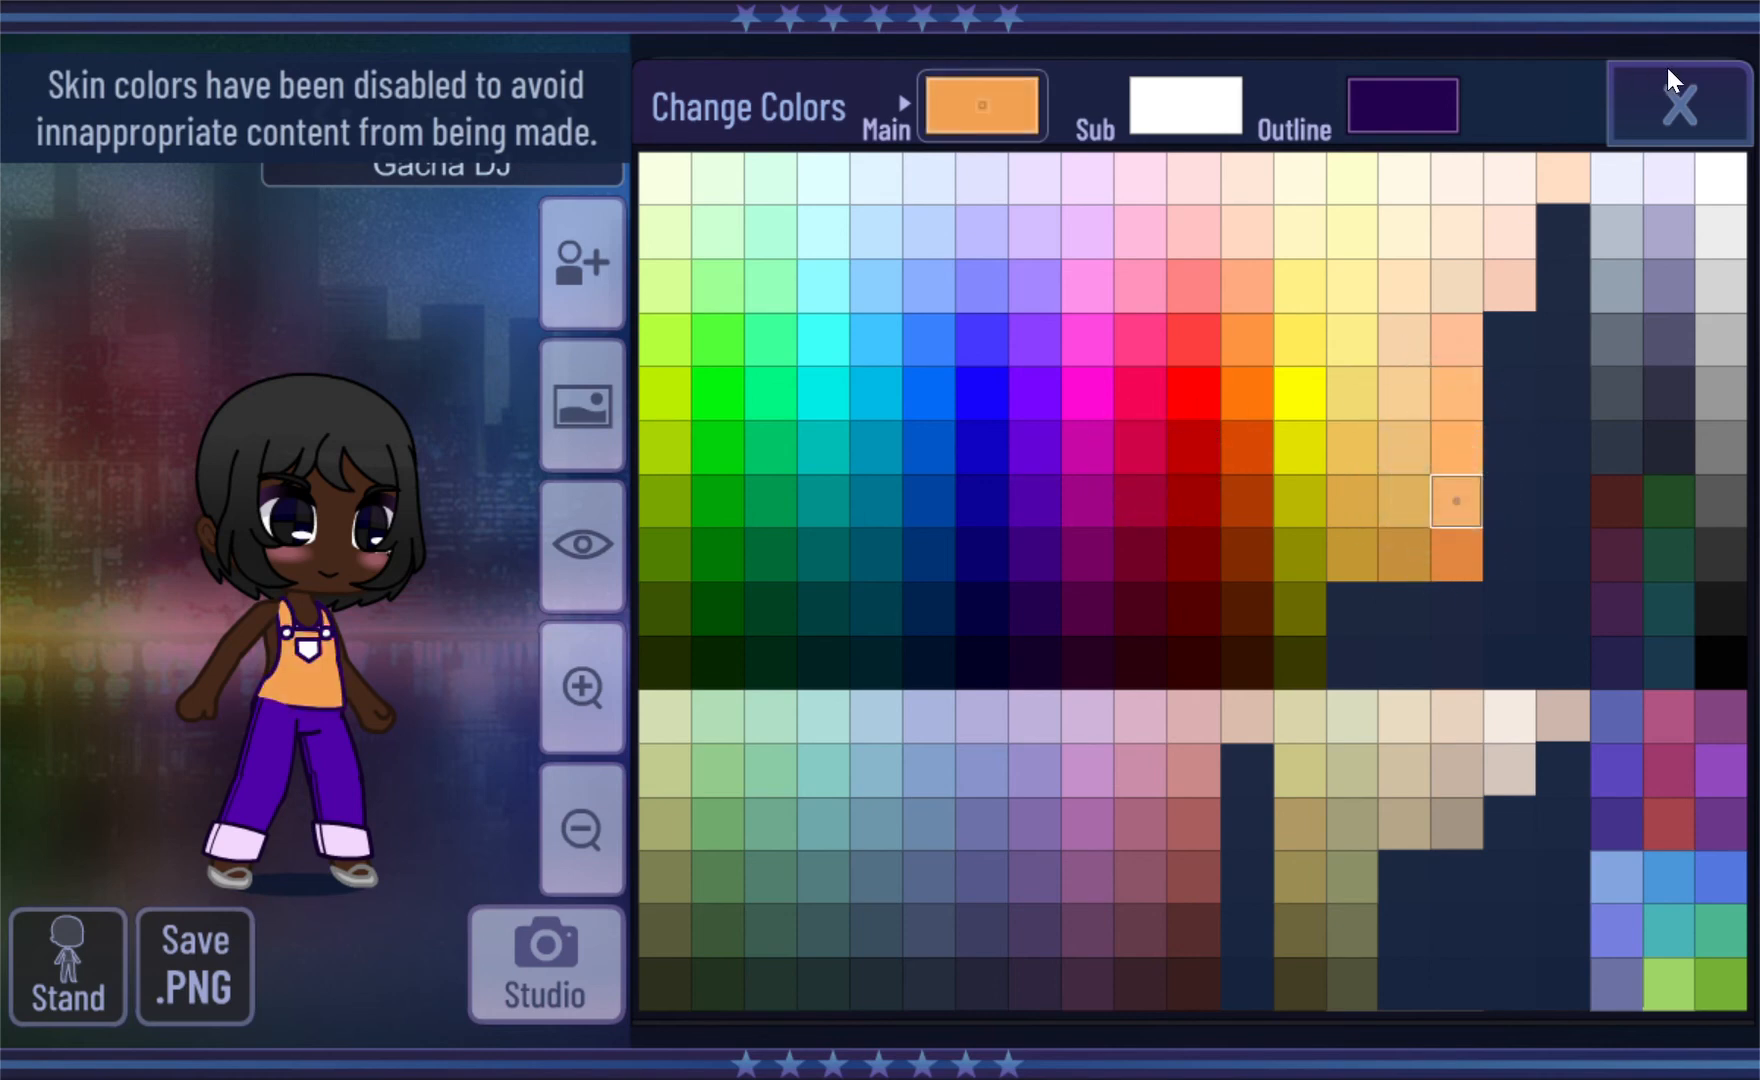
pyautogui.click(1674, 104)
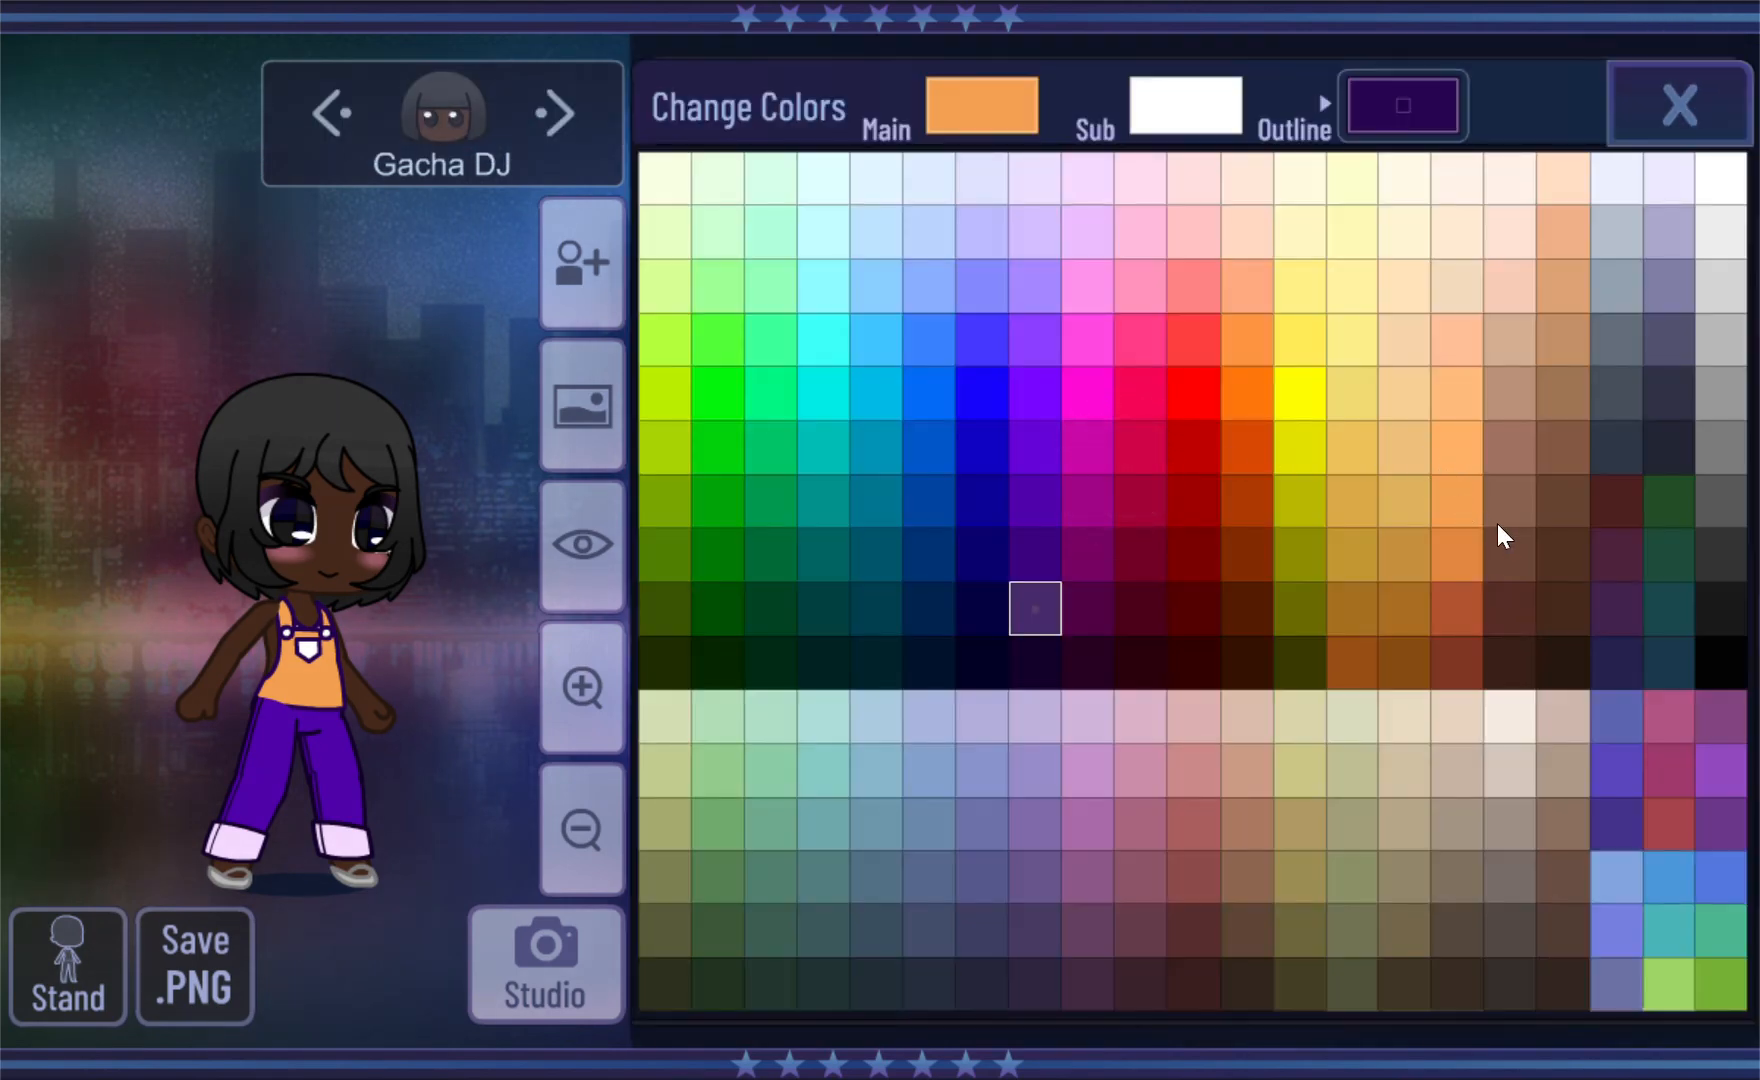
# Step: Recolour the pants orange to match and bring up their outline colours
pyautogui.click(1409, 660)
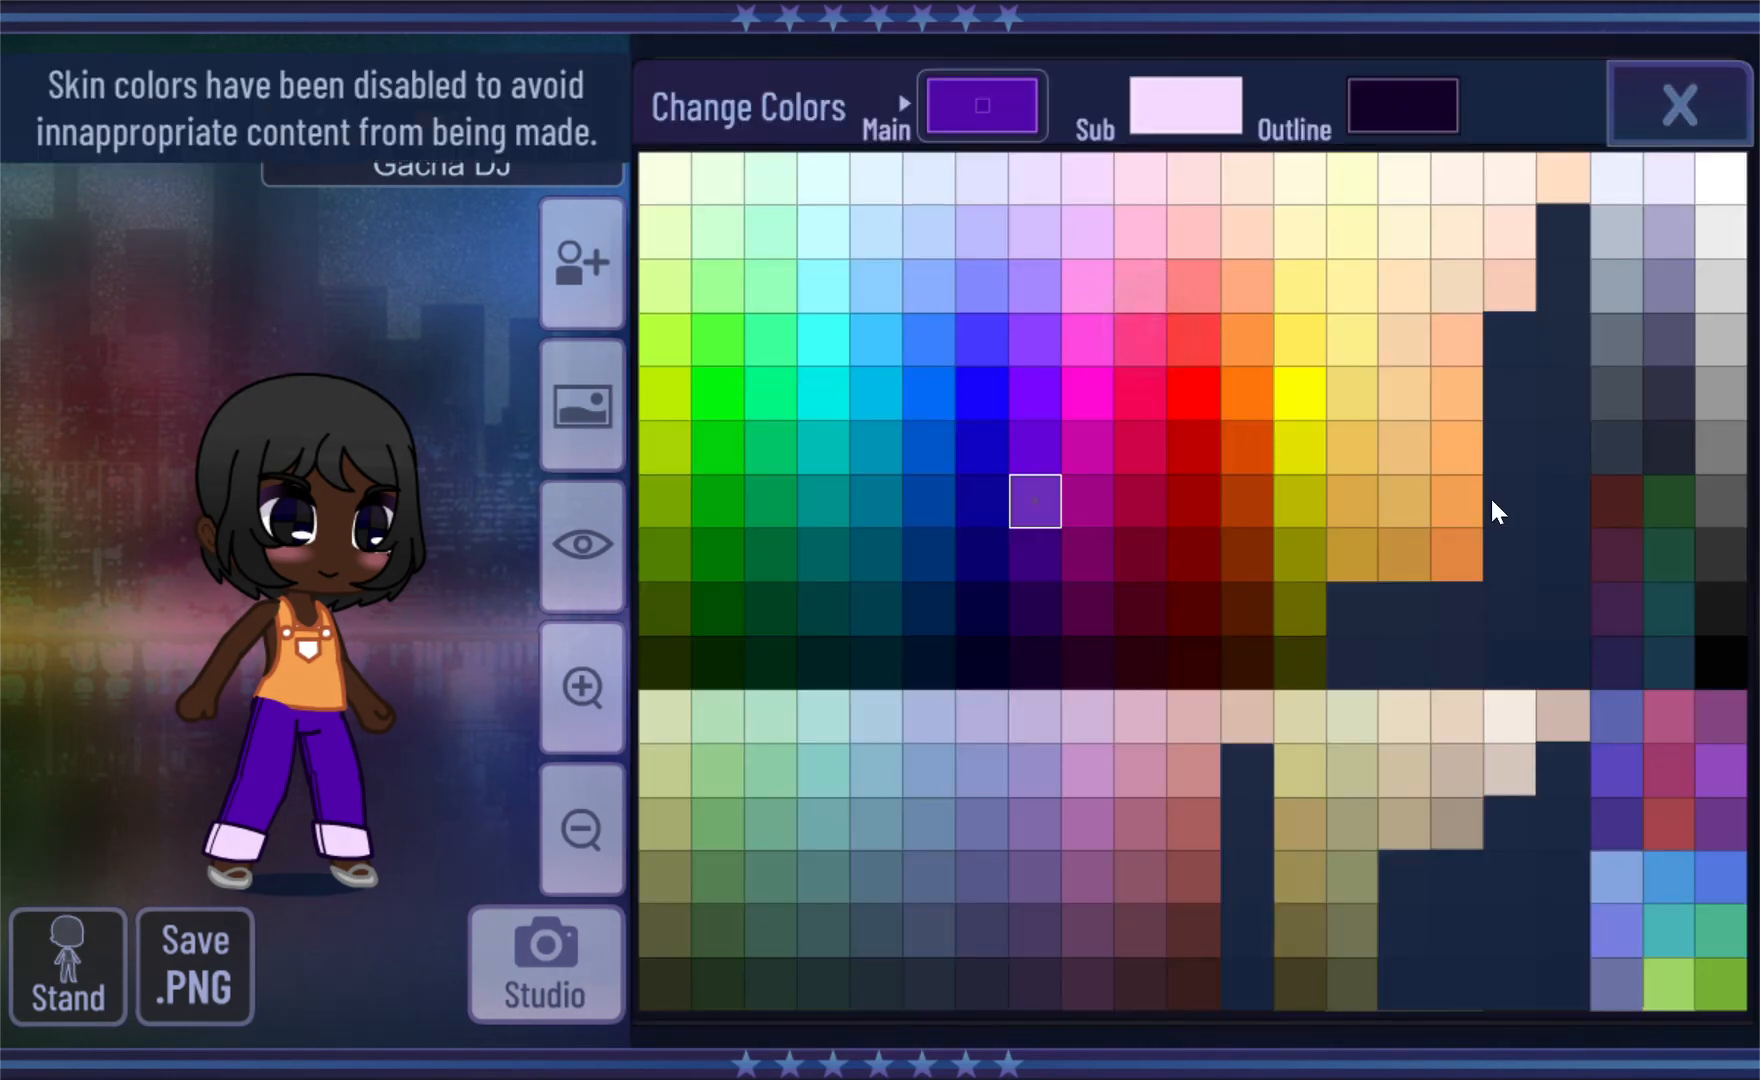
pyautogui.click(1459, 559)
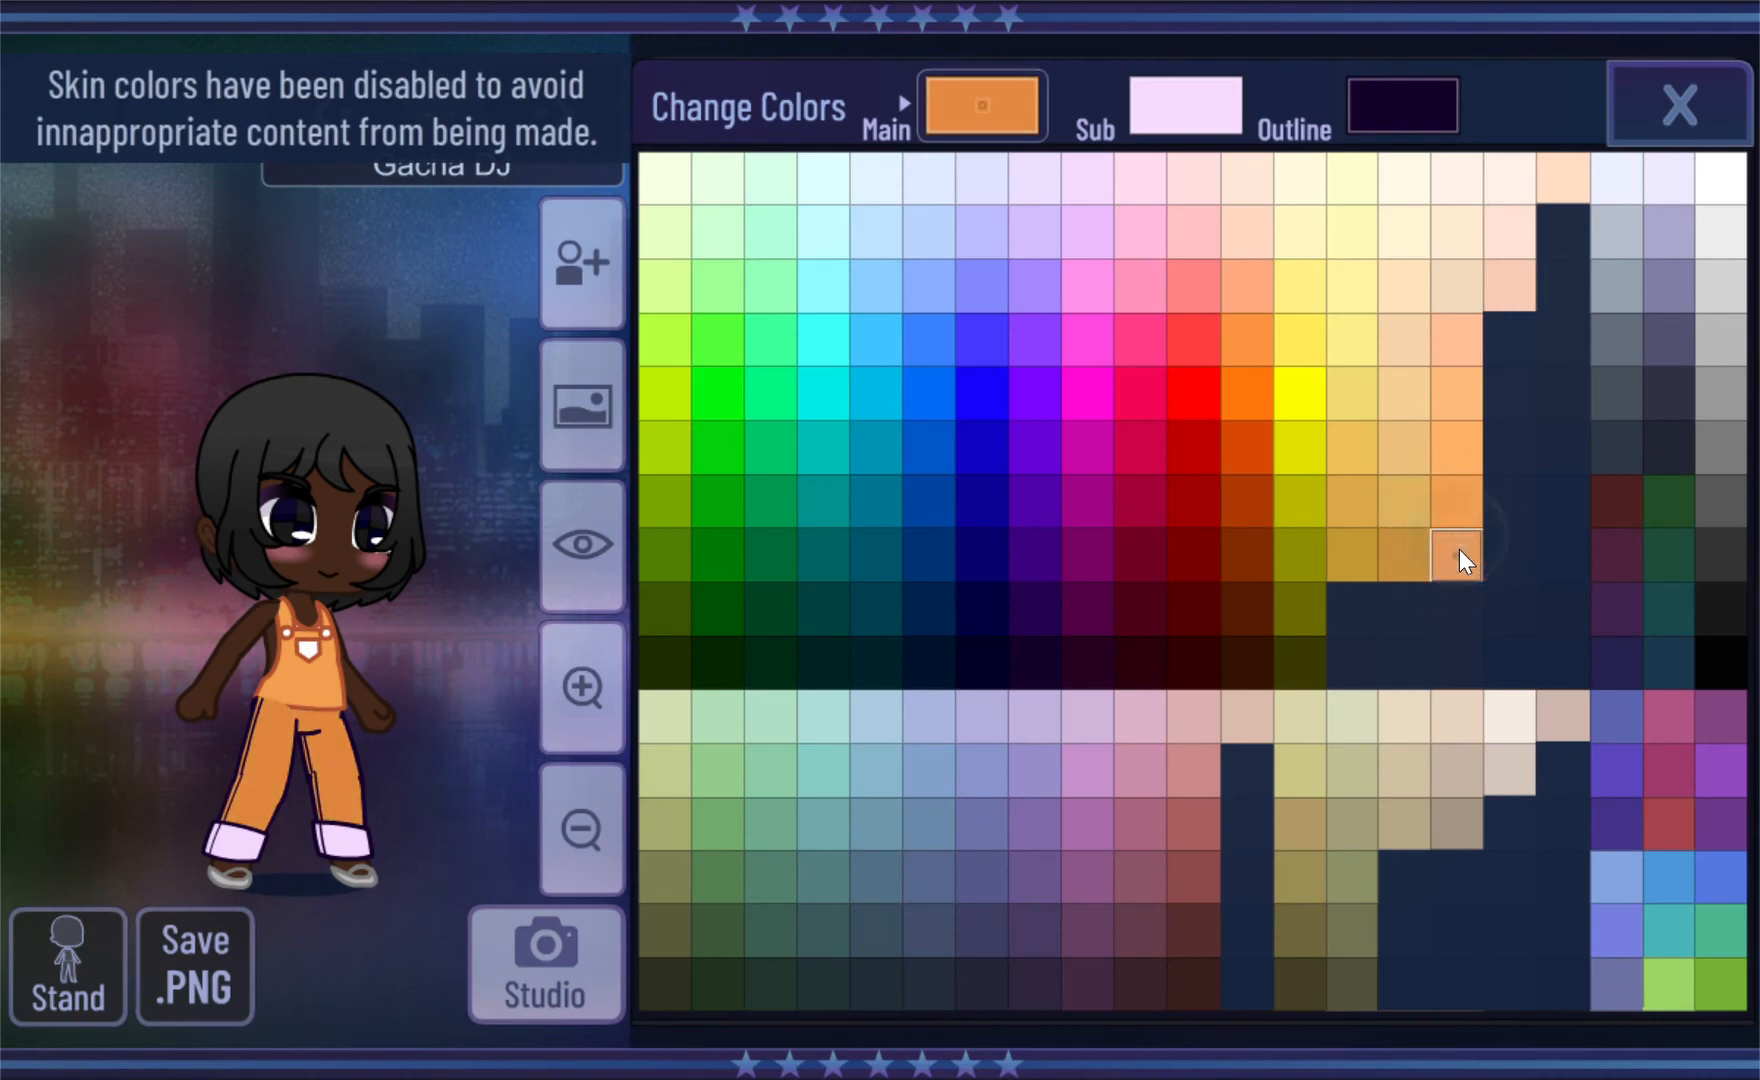
pyautogui.click(1677, 104)
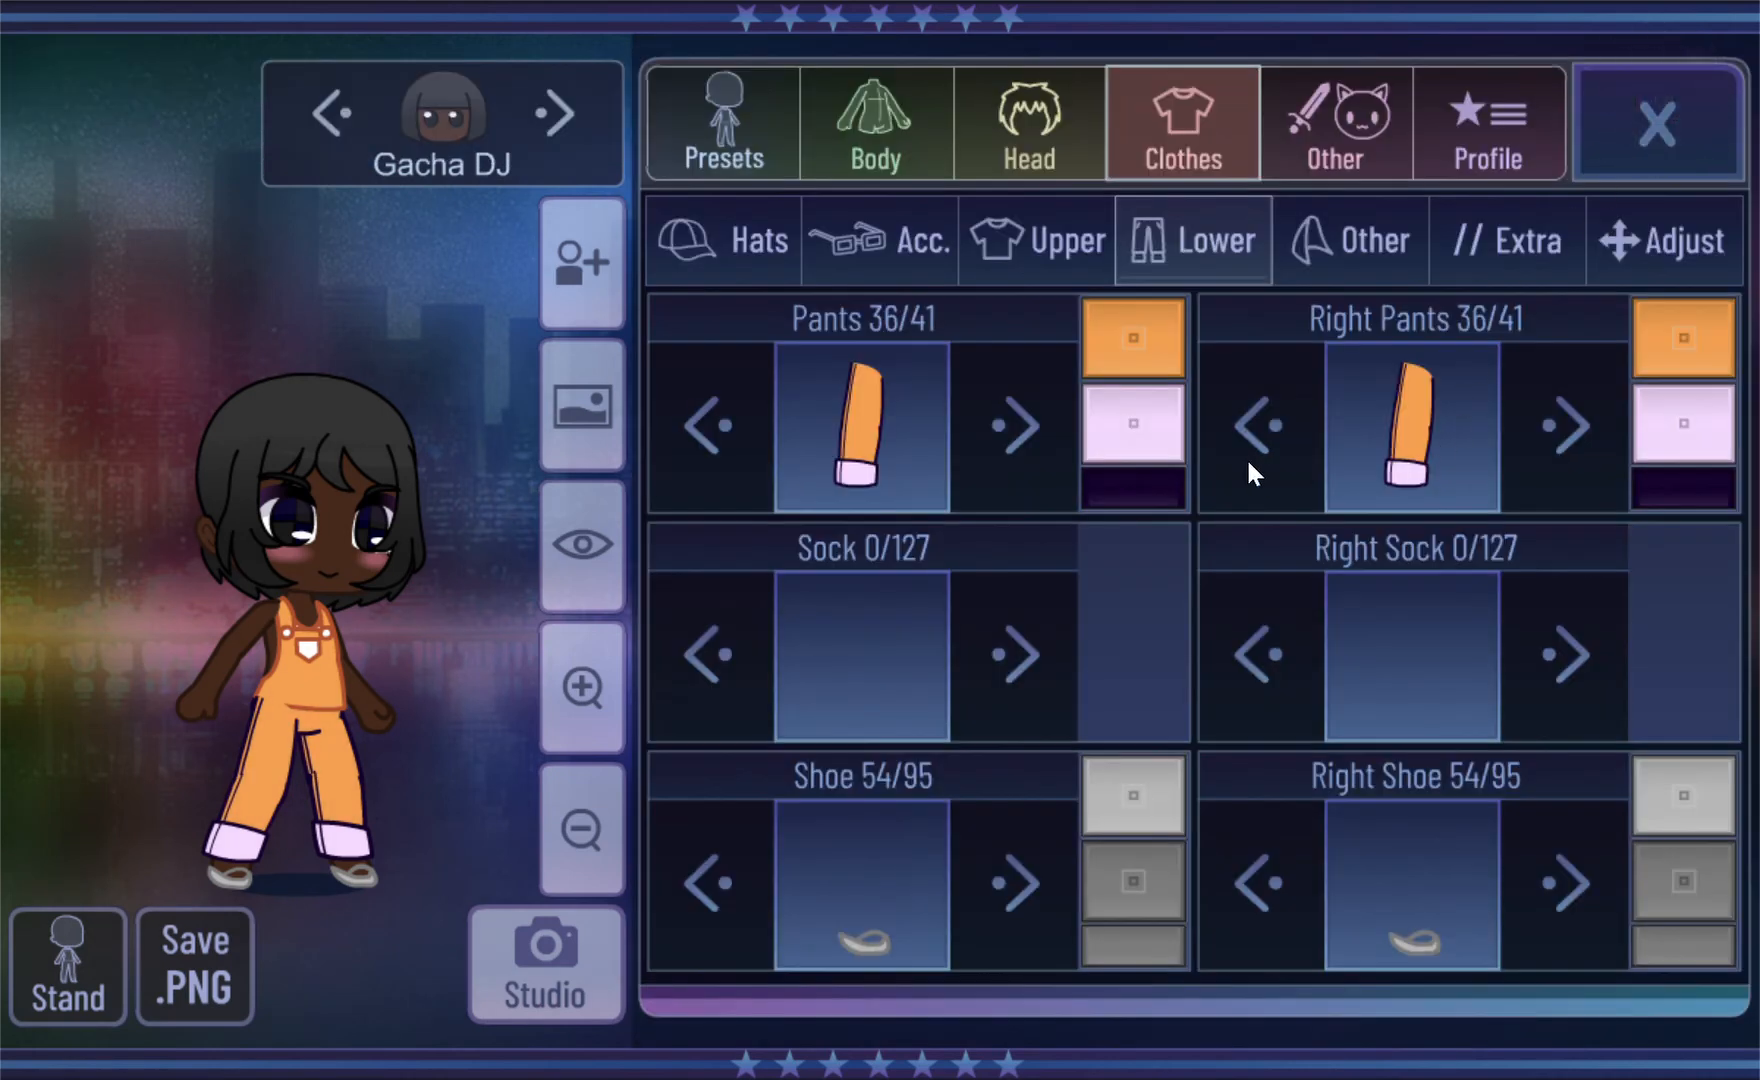
pyautogui.click(1131, 335)
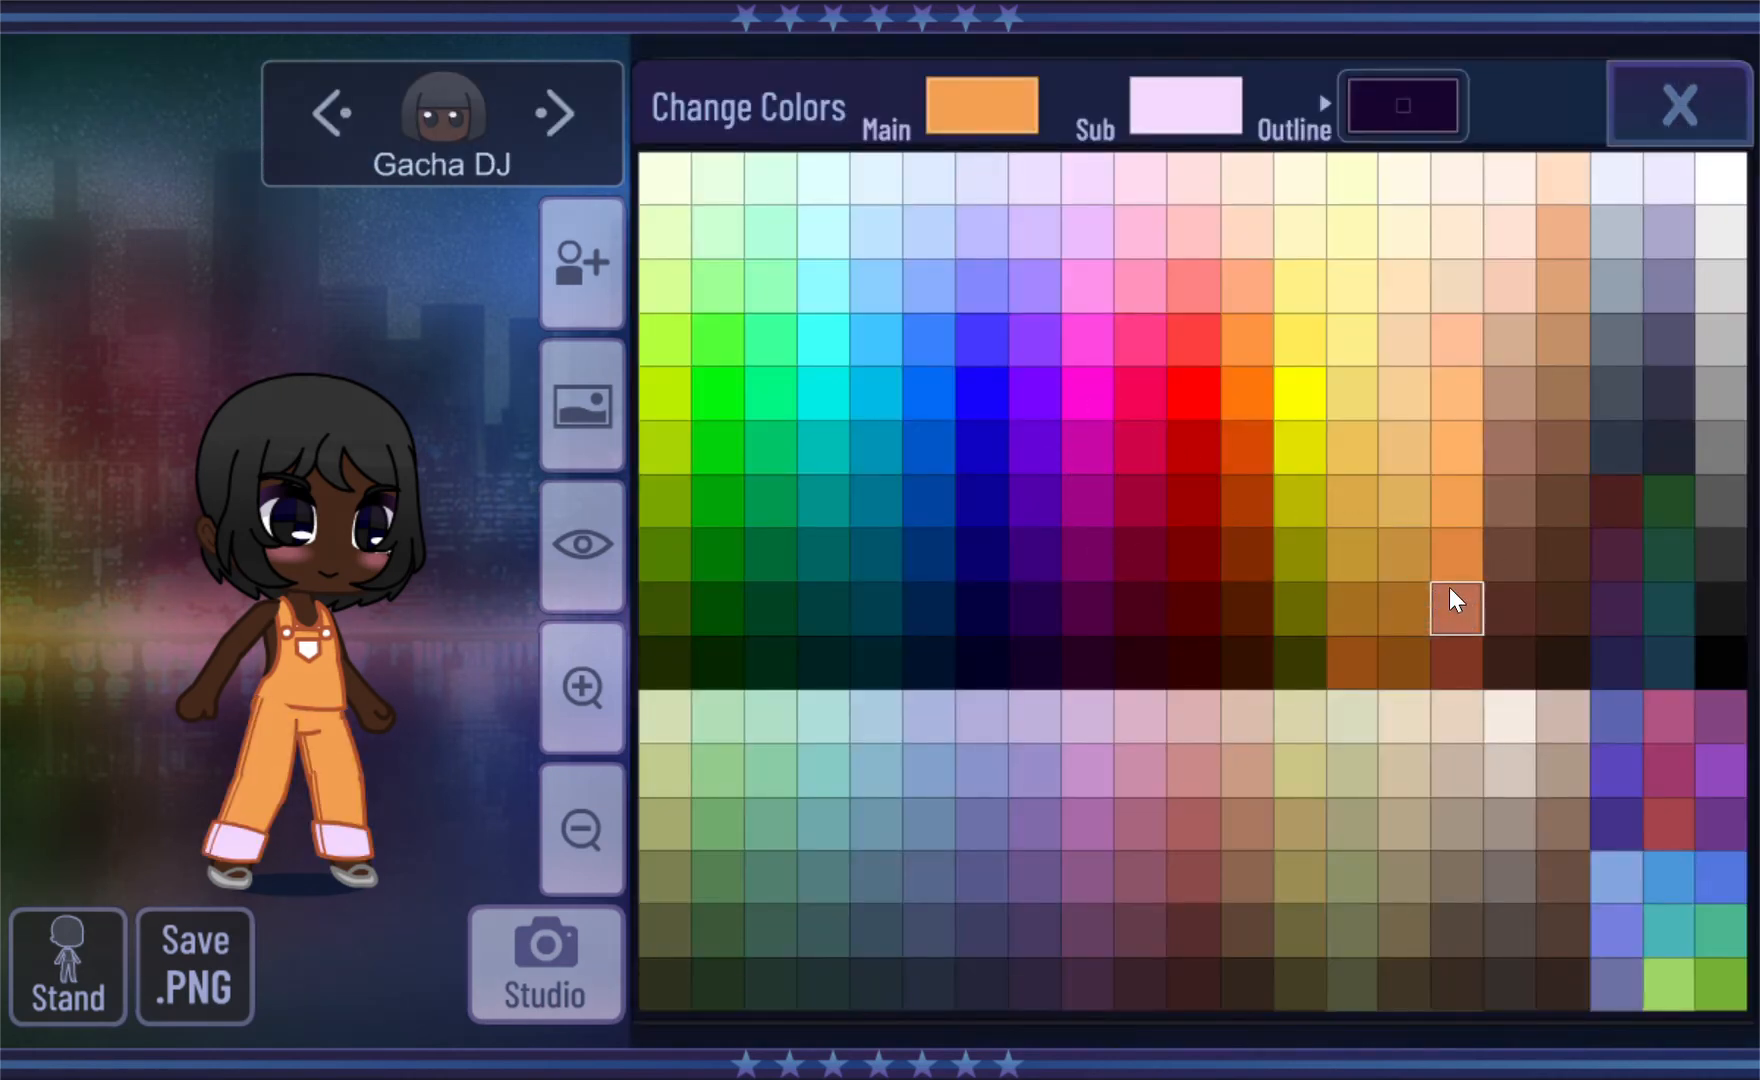
pyautogui.moveTo(404, 606)
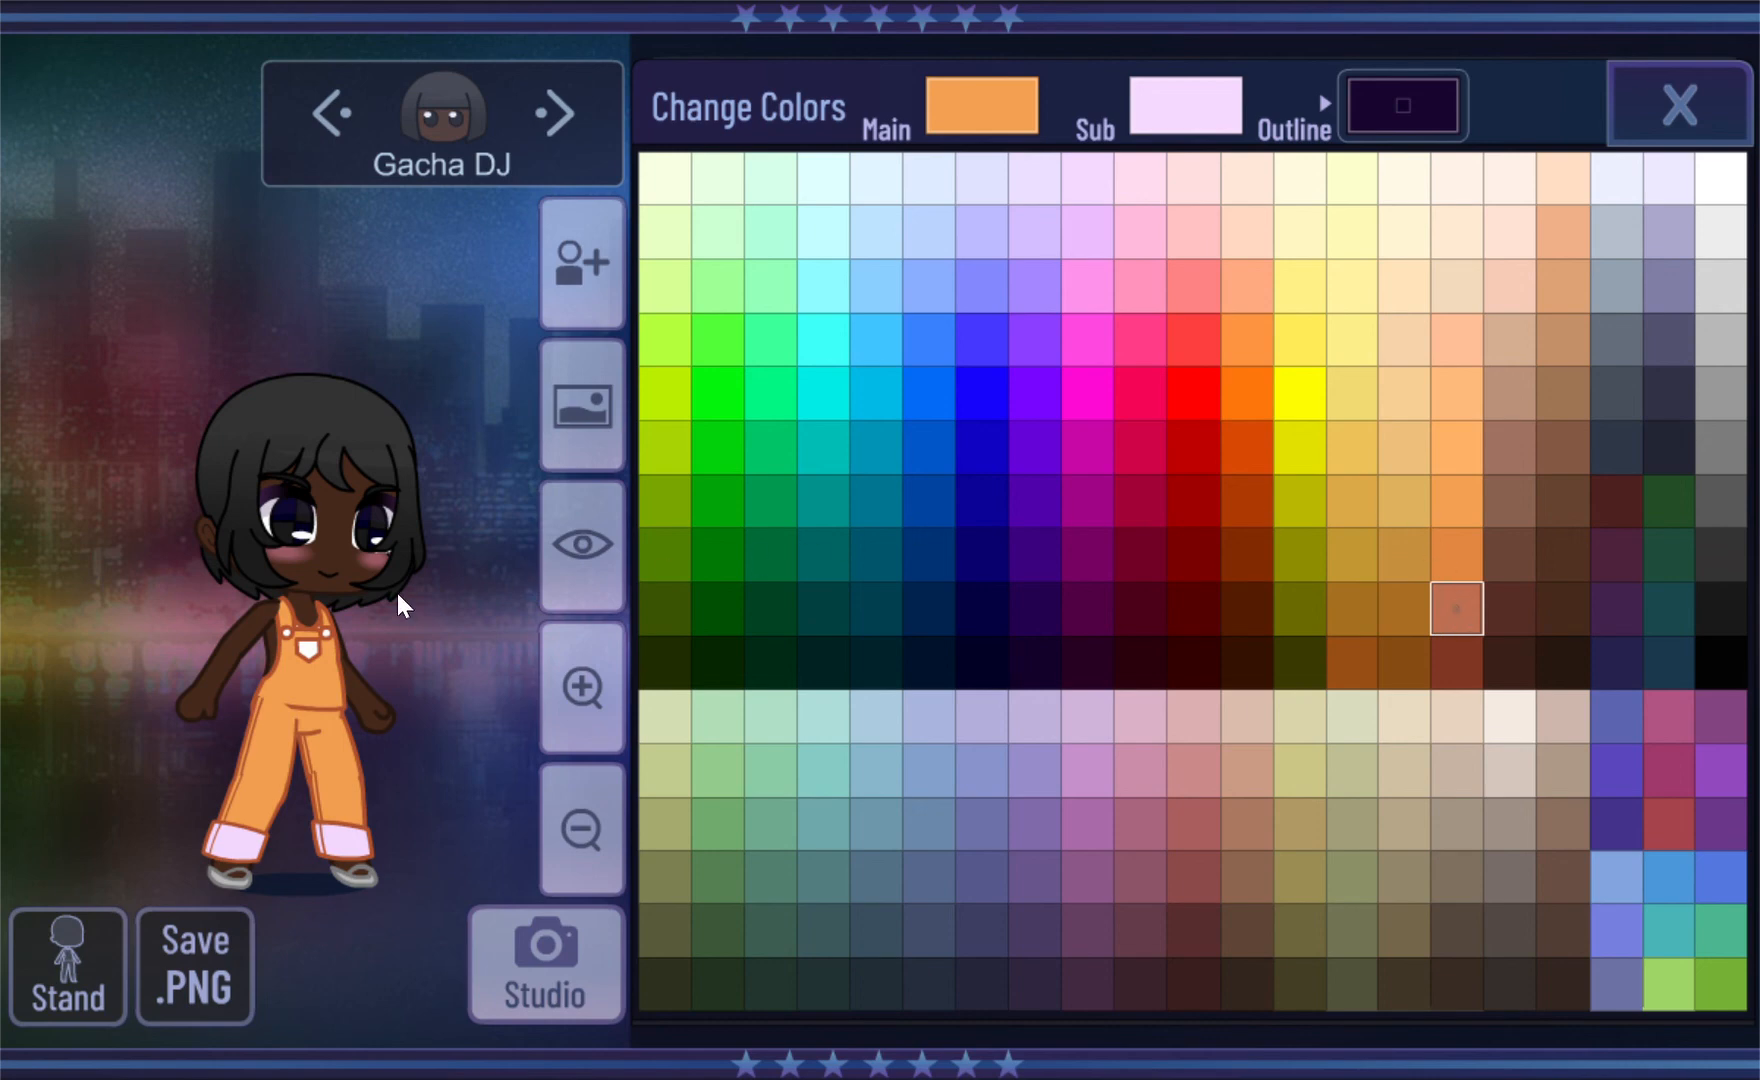
pyautogui.moveTo(1255, 487)
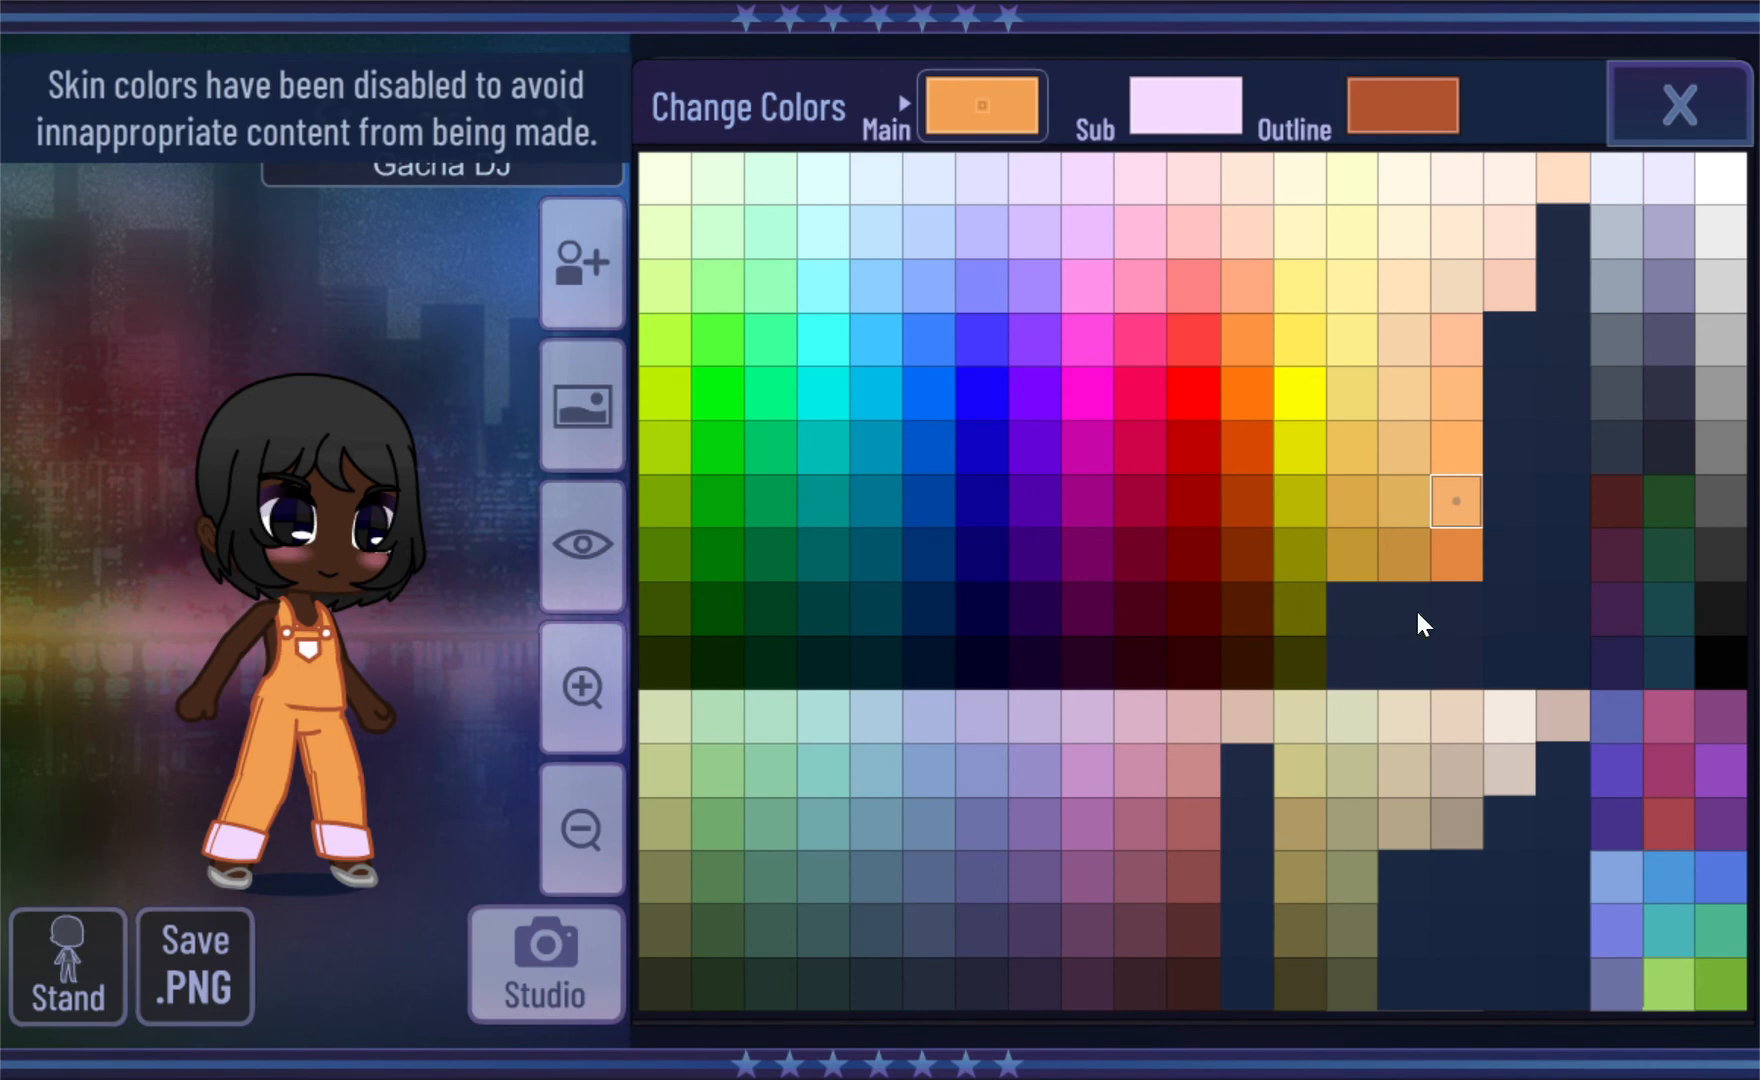
# Step: Turn the overalls top black, including a black outline on the bib
pyautogui.click(1718, 502)
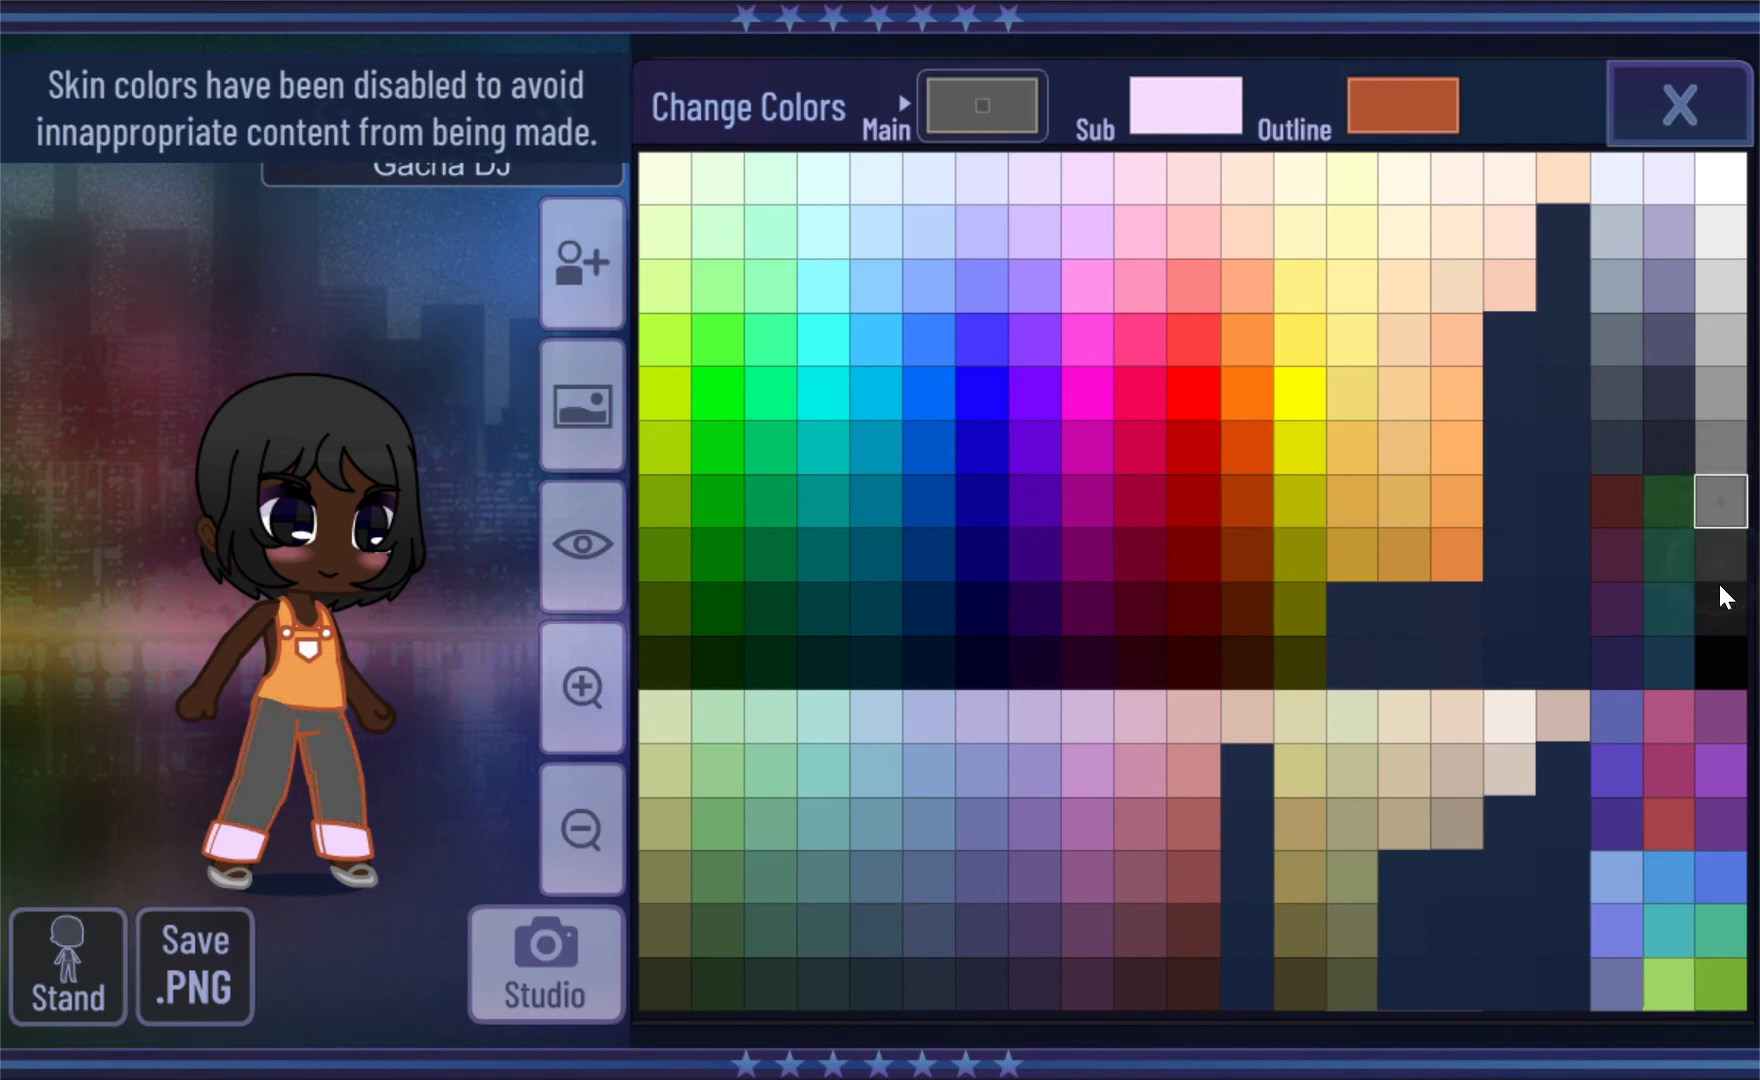
pyautogui.click(1674, 104)
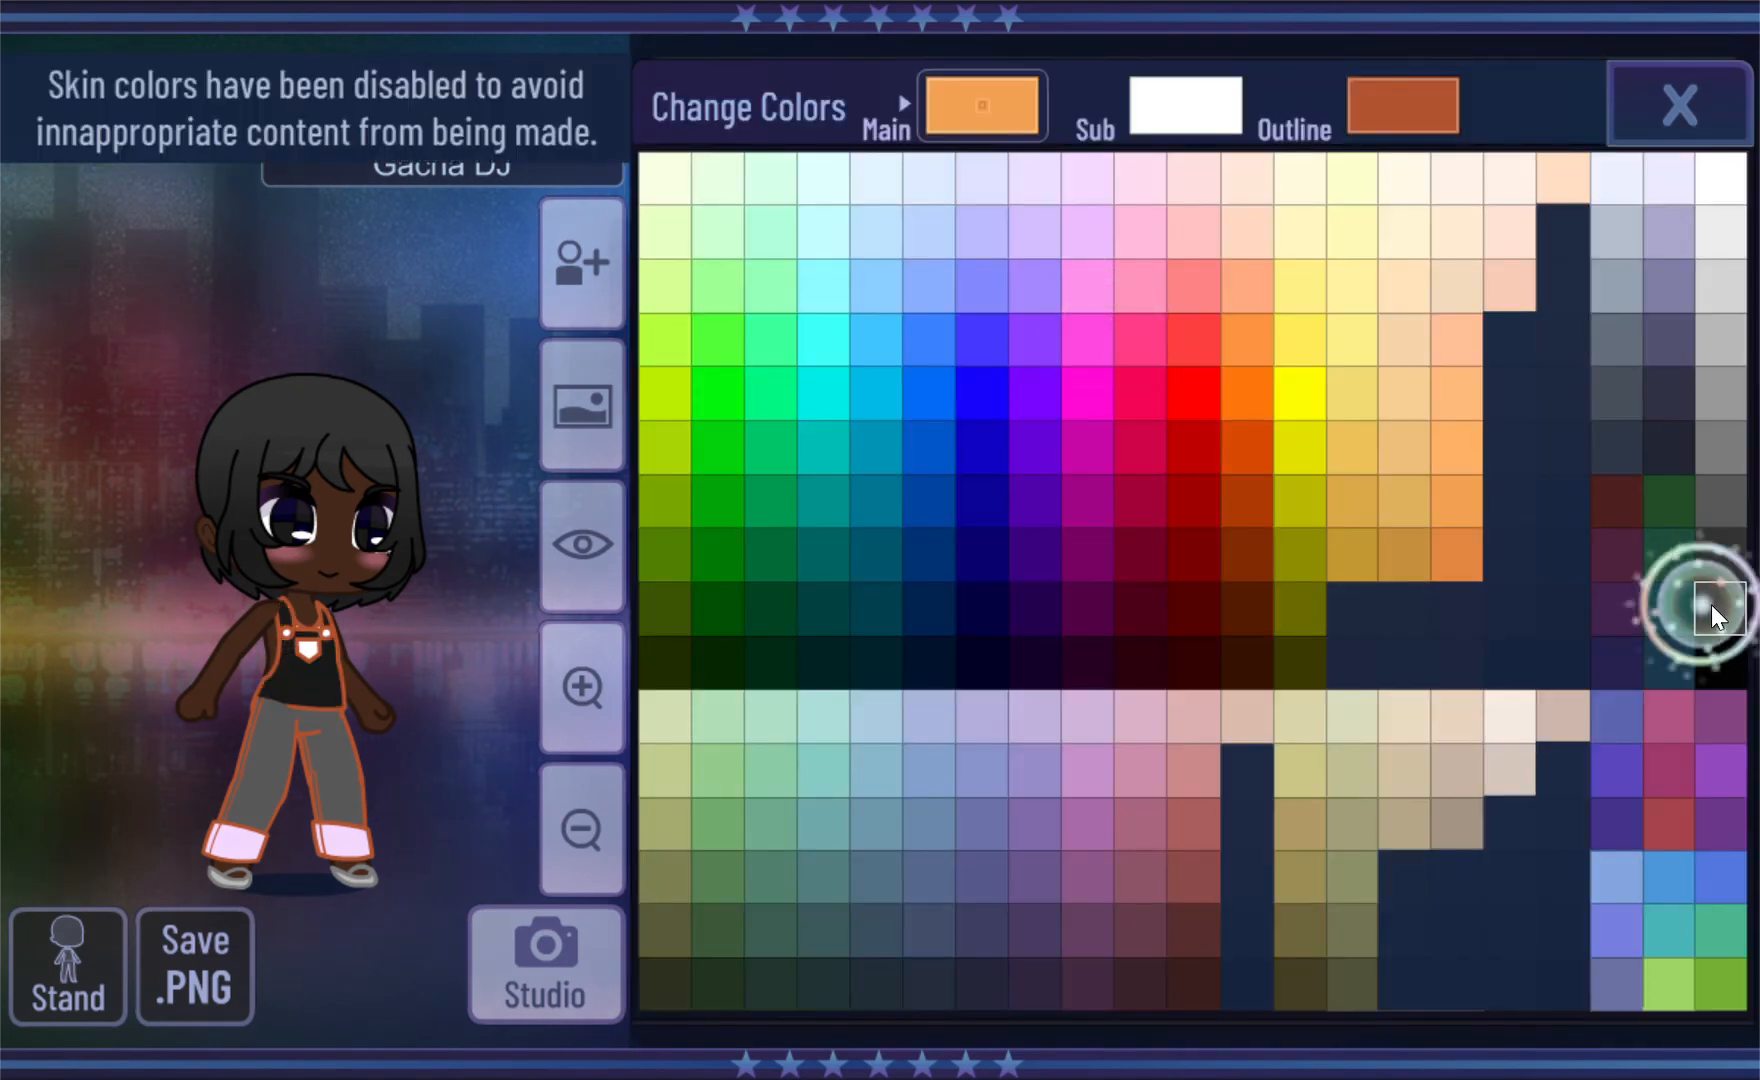
pyautogui.click(1716, 605)
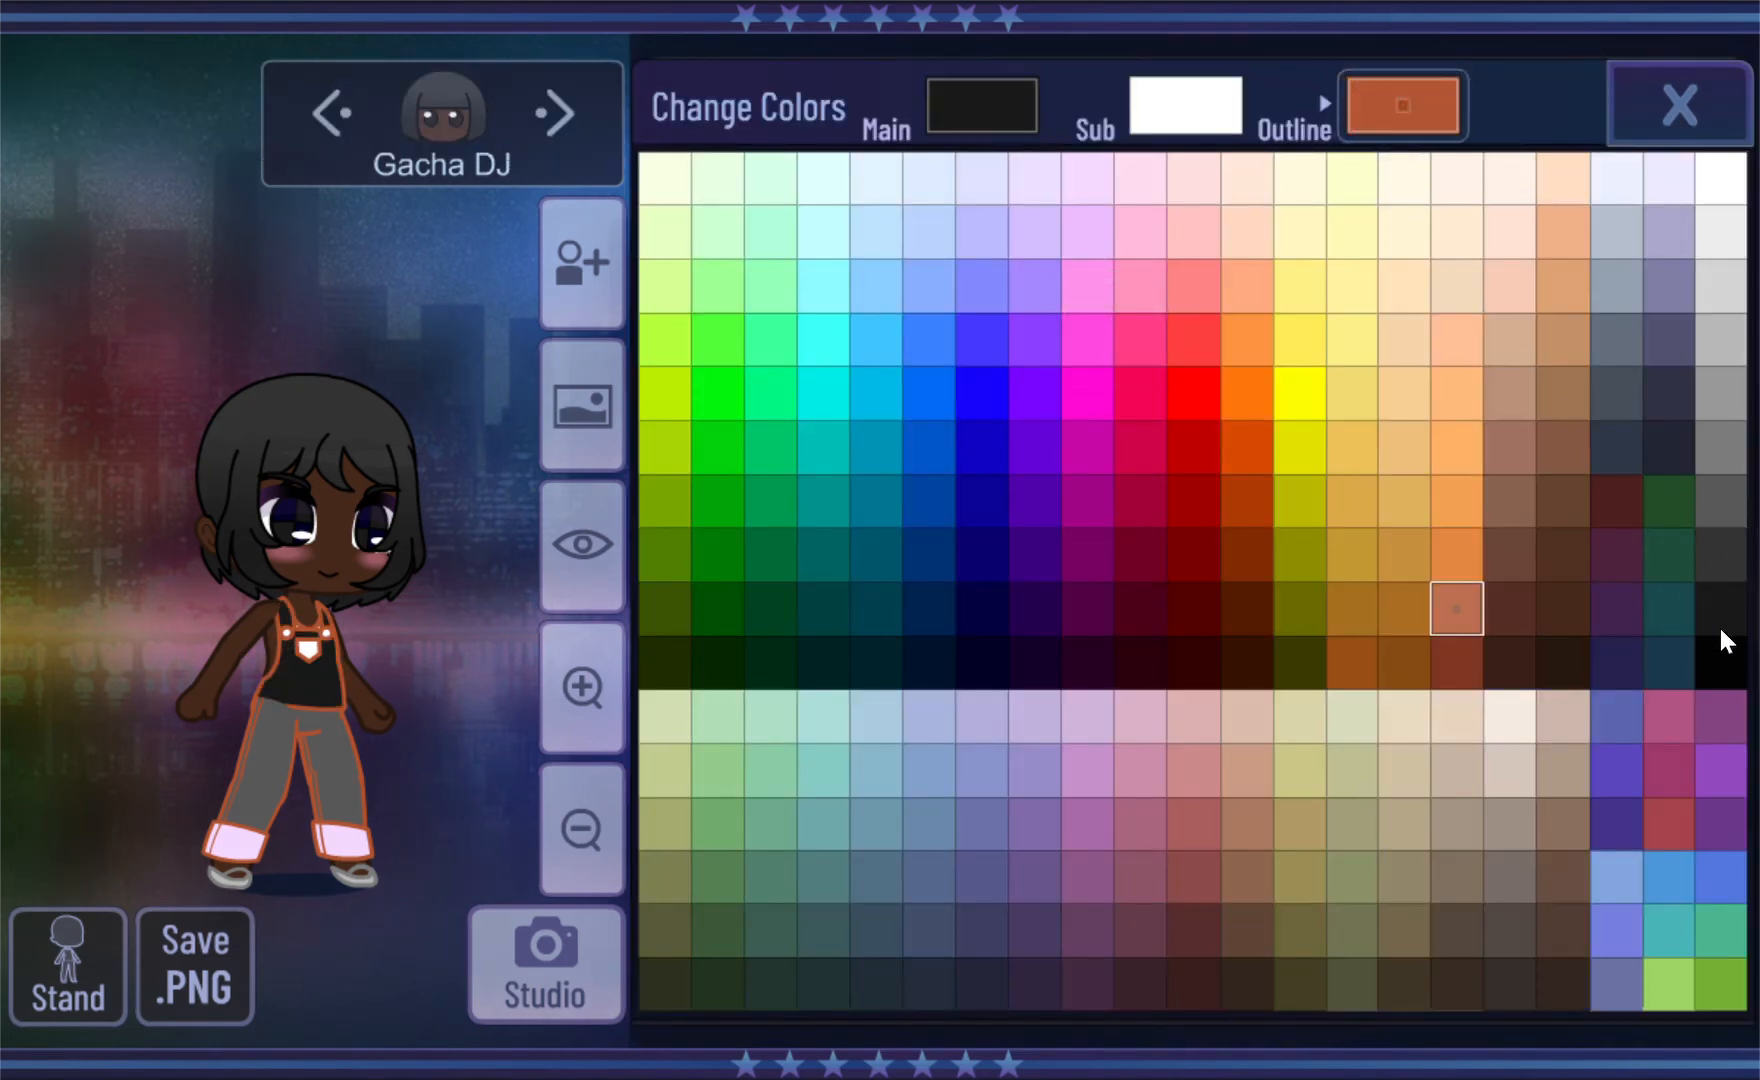
pyautogui.click(1718, 662)
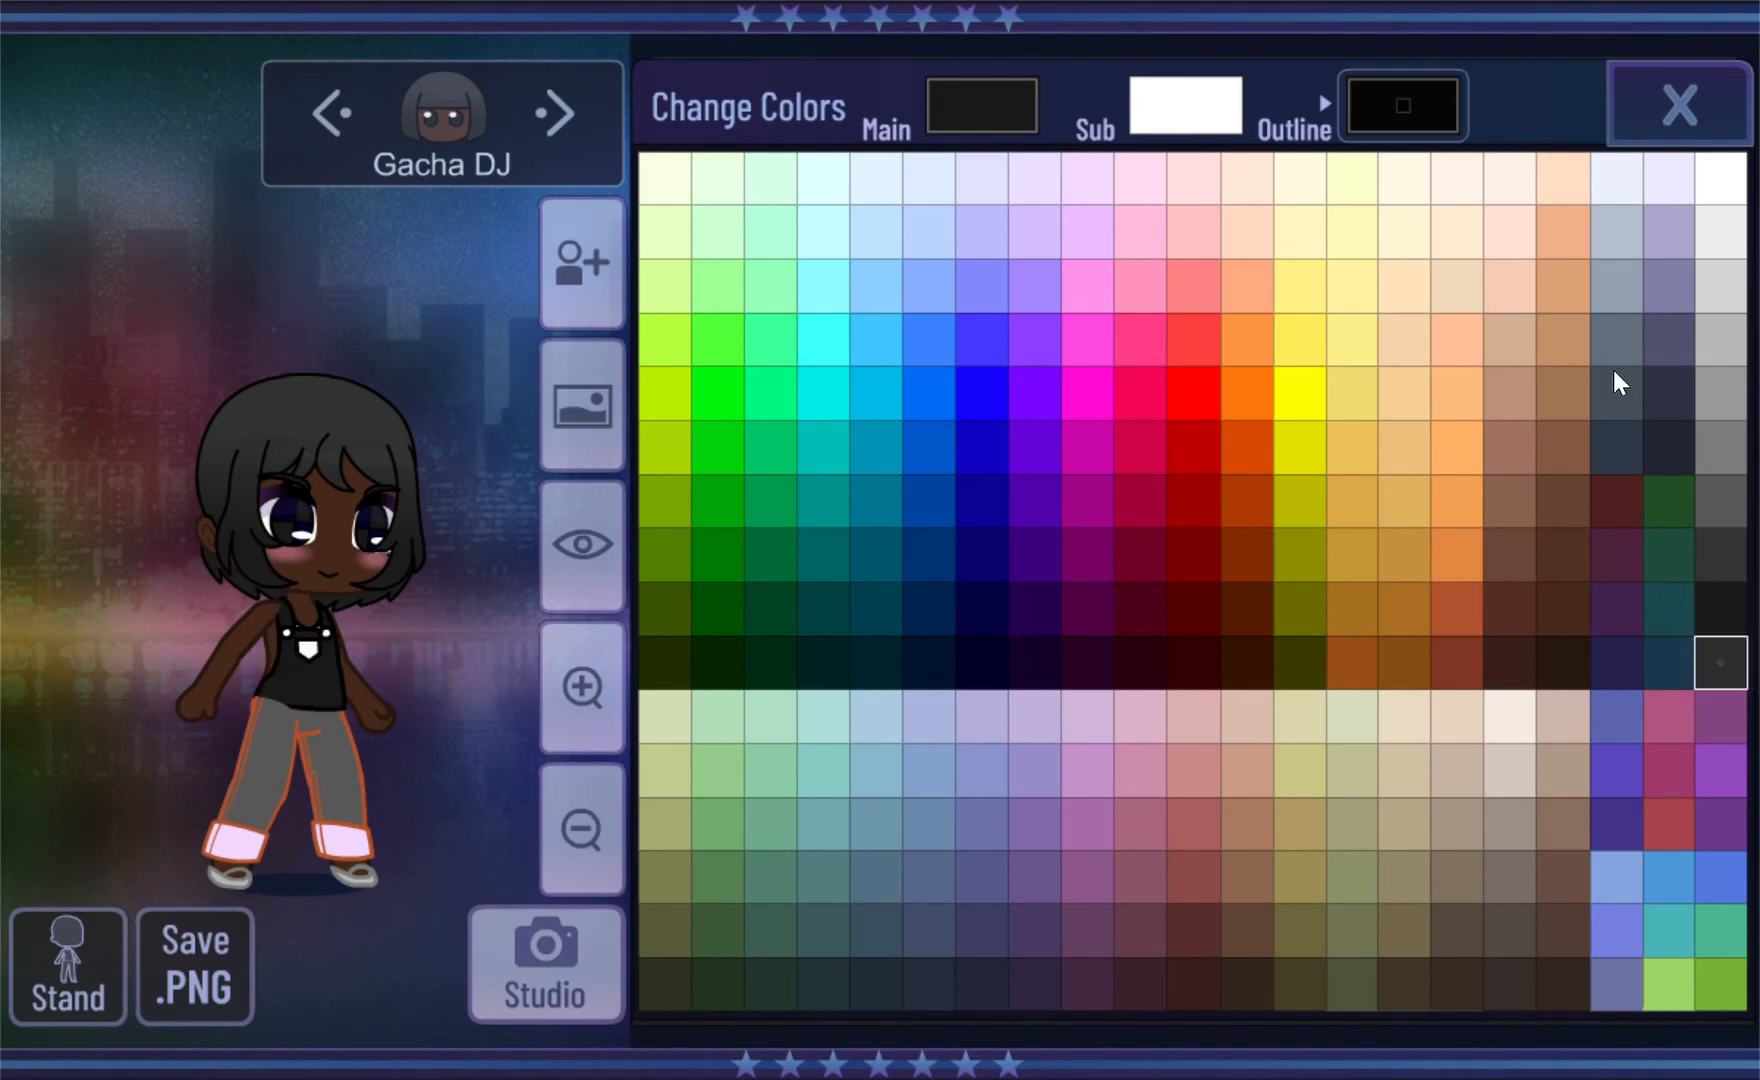
pyautogui.moveTo(1560, 56)
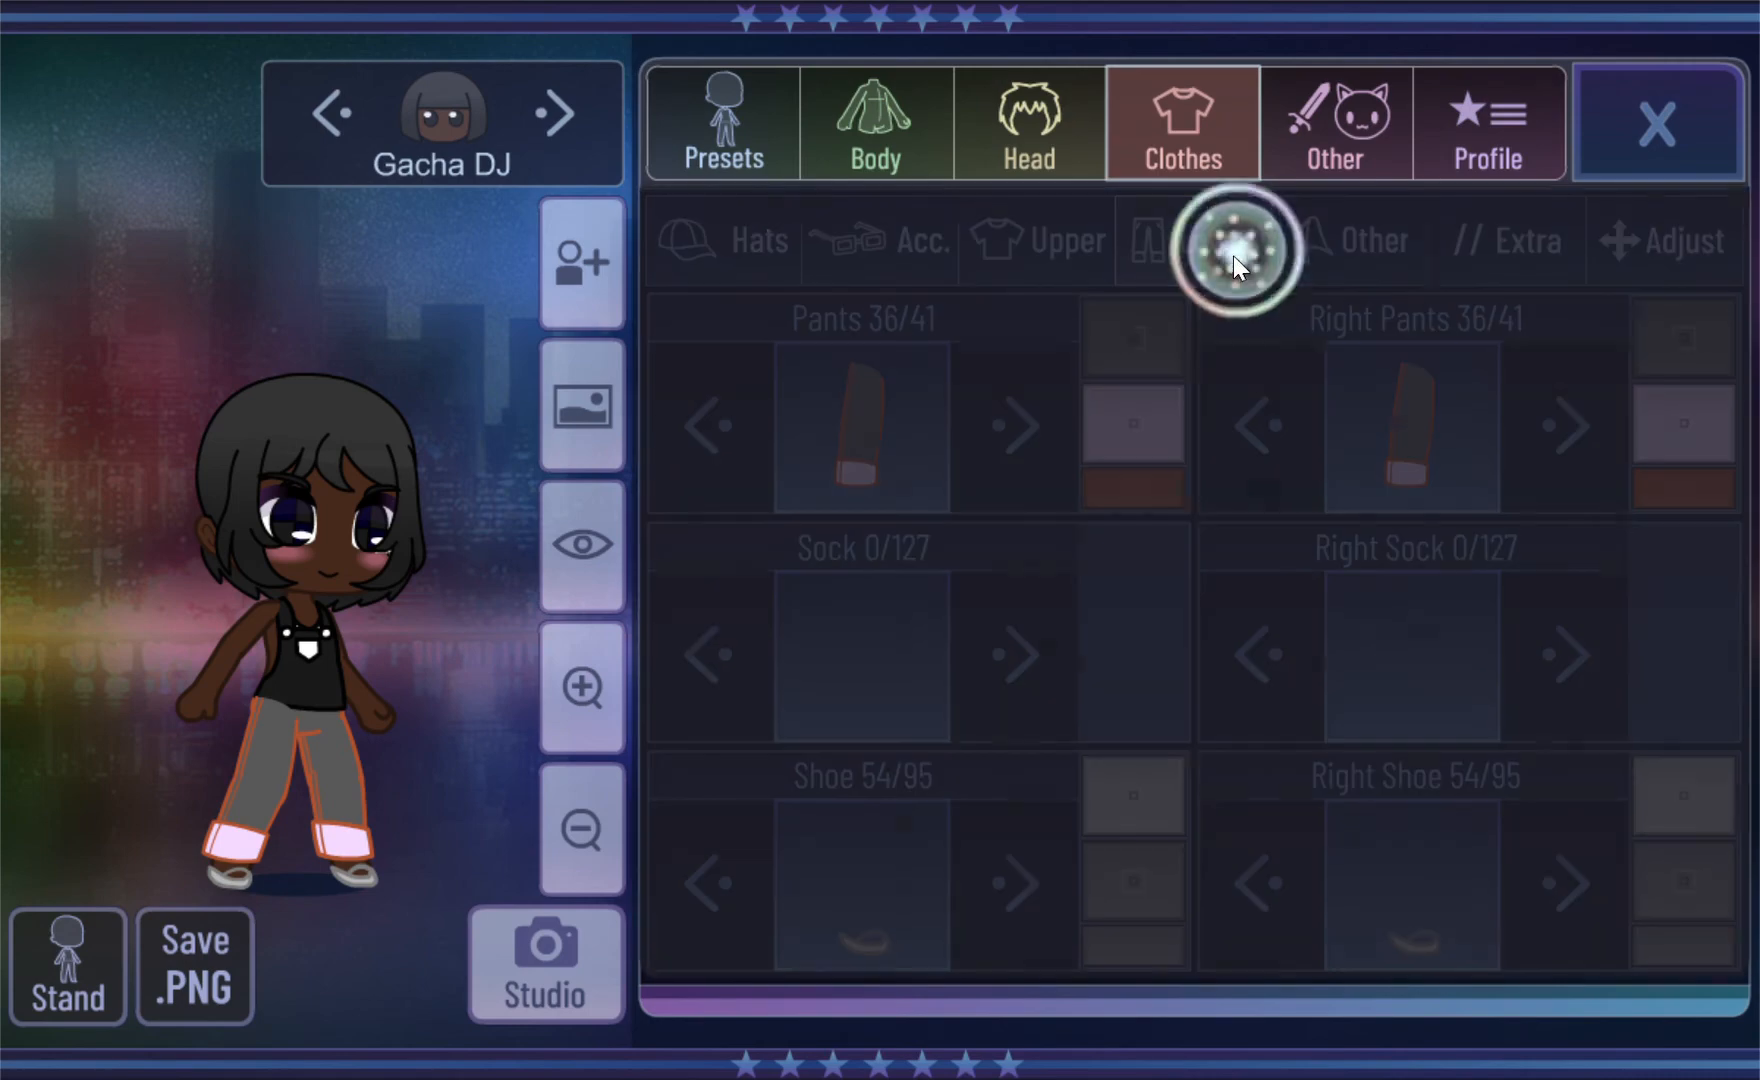
# Step: Turn the pants black and return to the clothing slots
pyautogui.click(1236, 249)
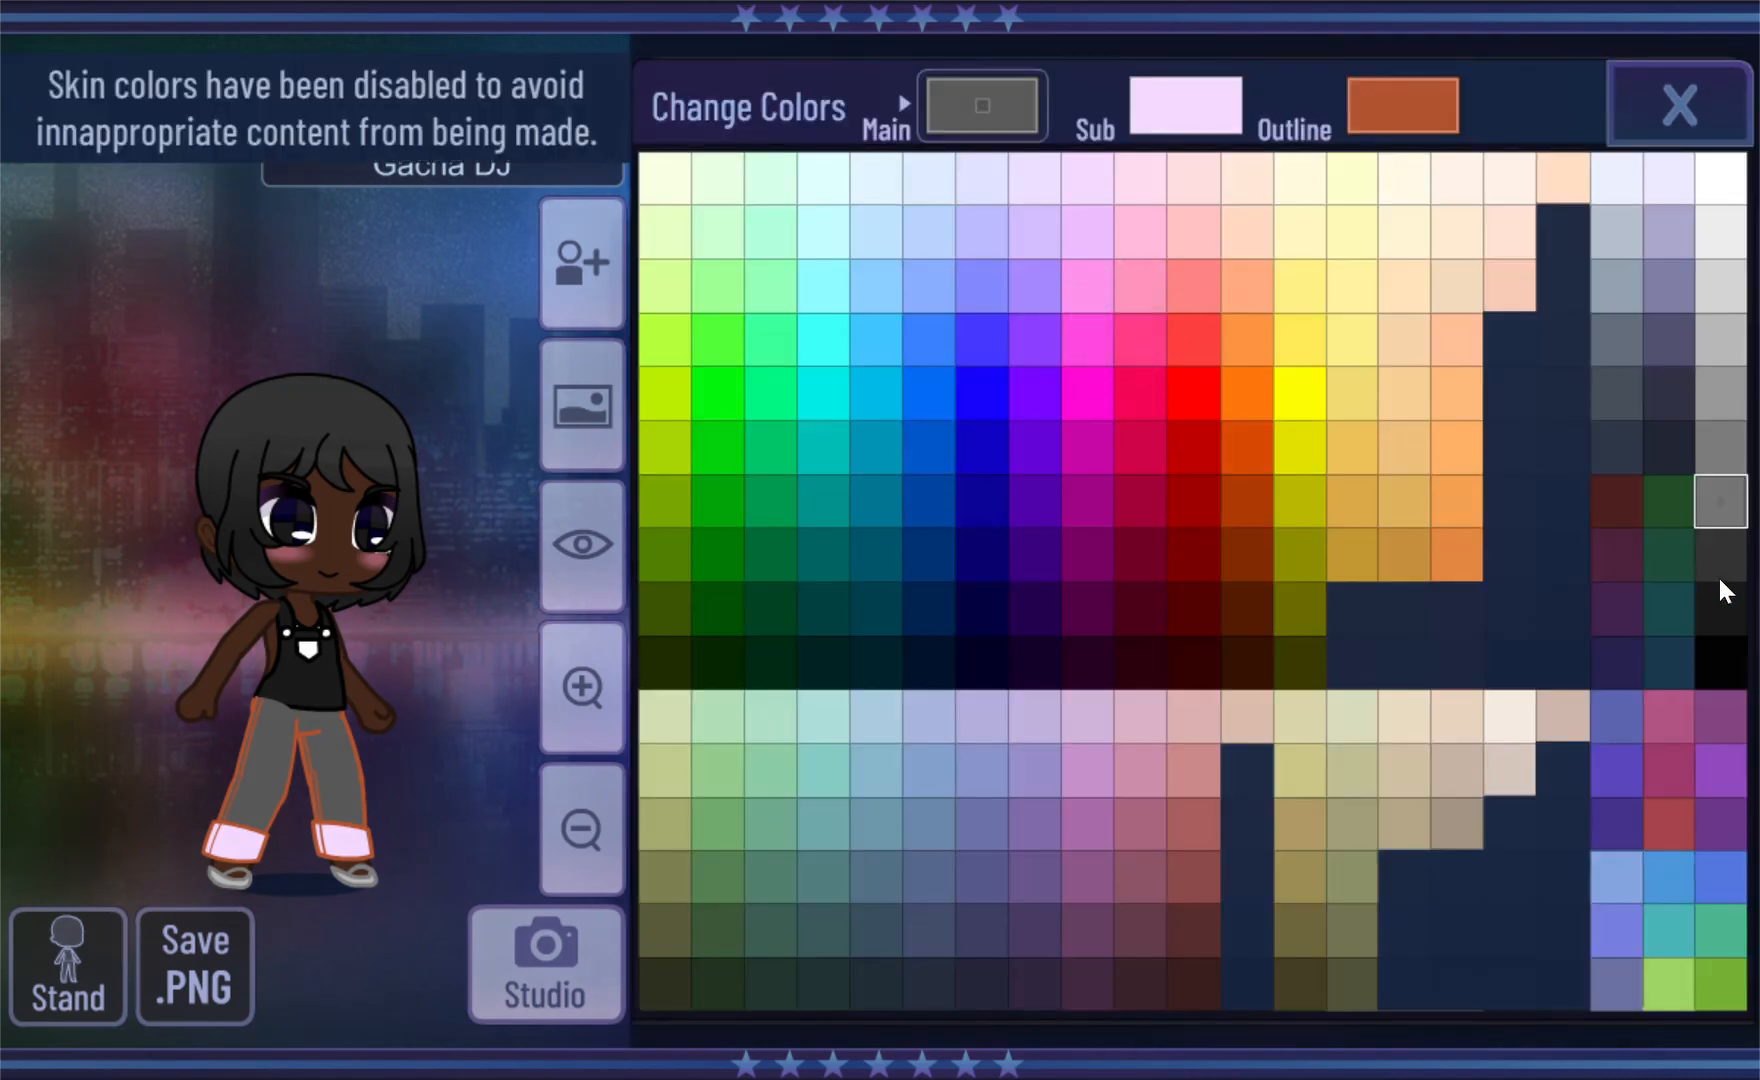
pyautogui.click(1717, 533)
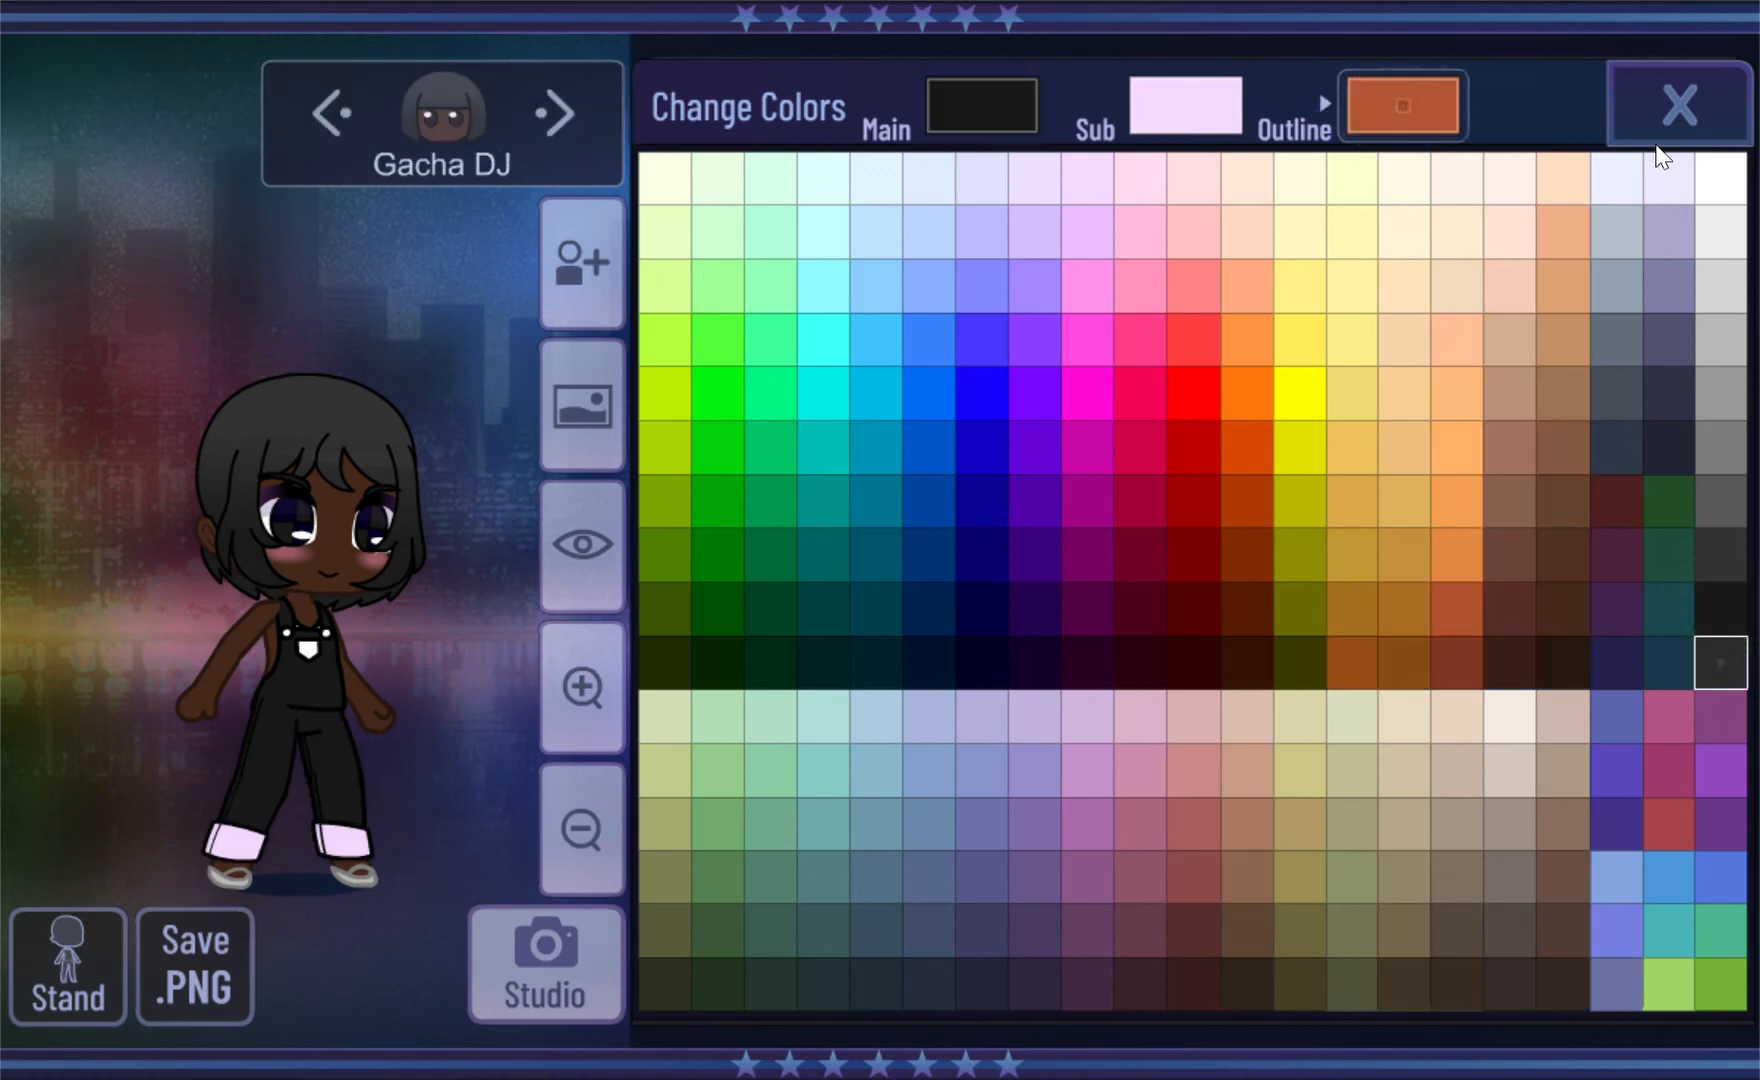
pyautogui.click(1677, 104)
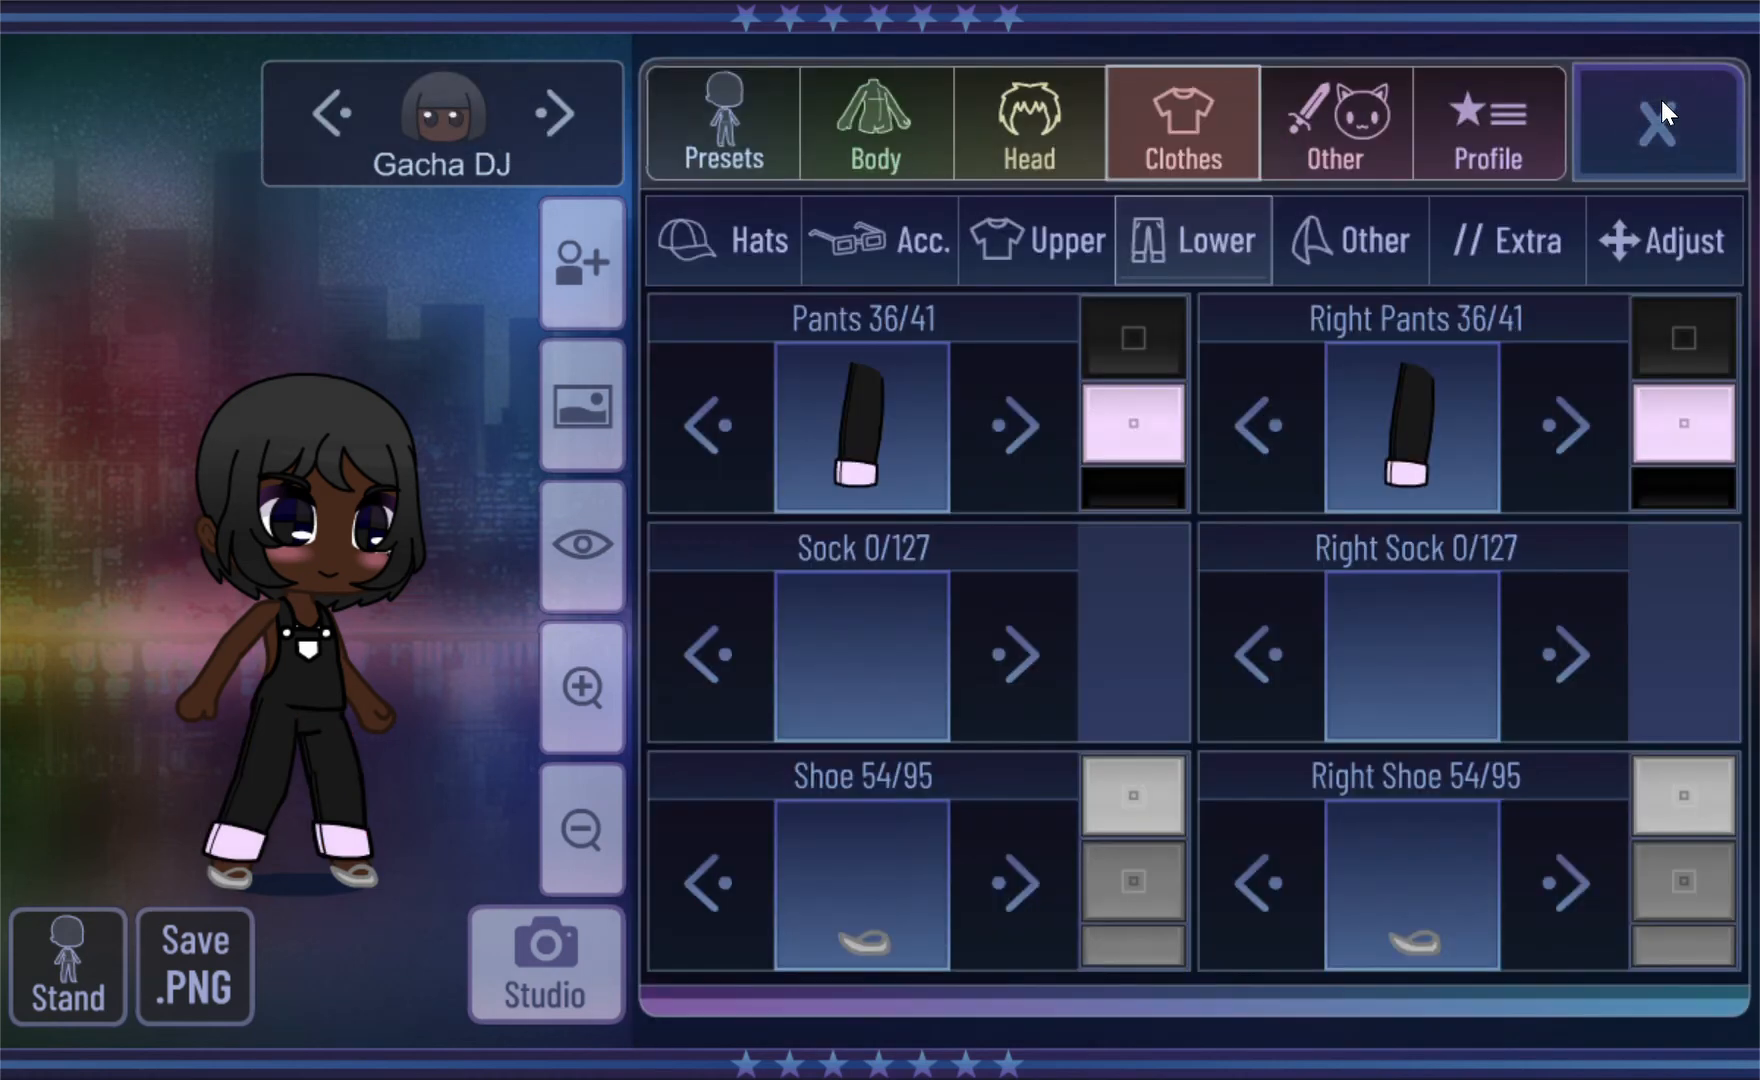
# Step: Browse the scarf list pages and leave without choosing a scarf
pyautogui.click(880, 239)
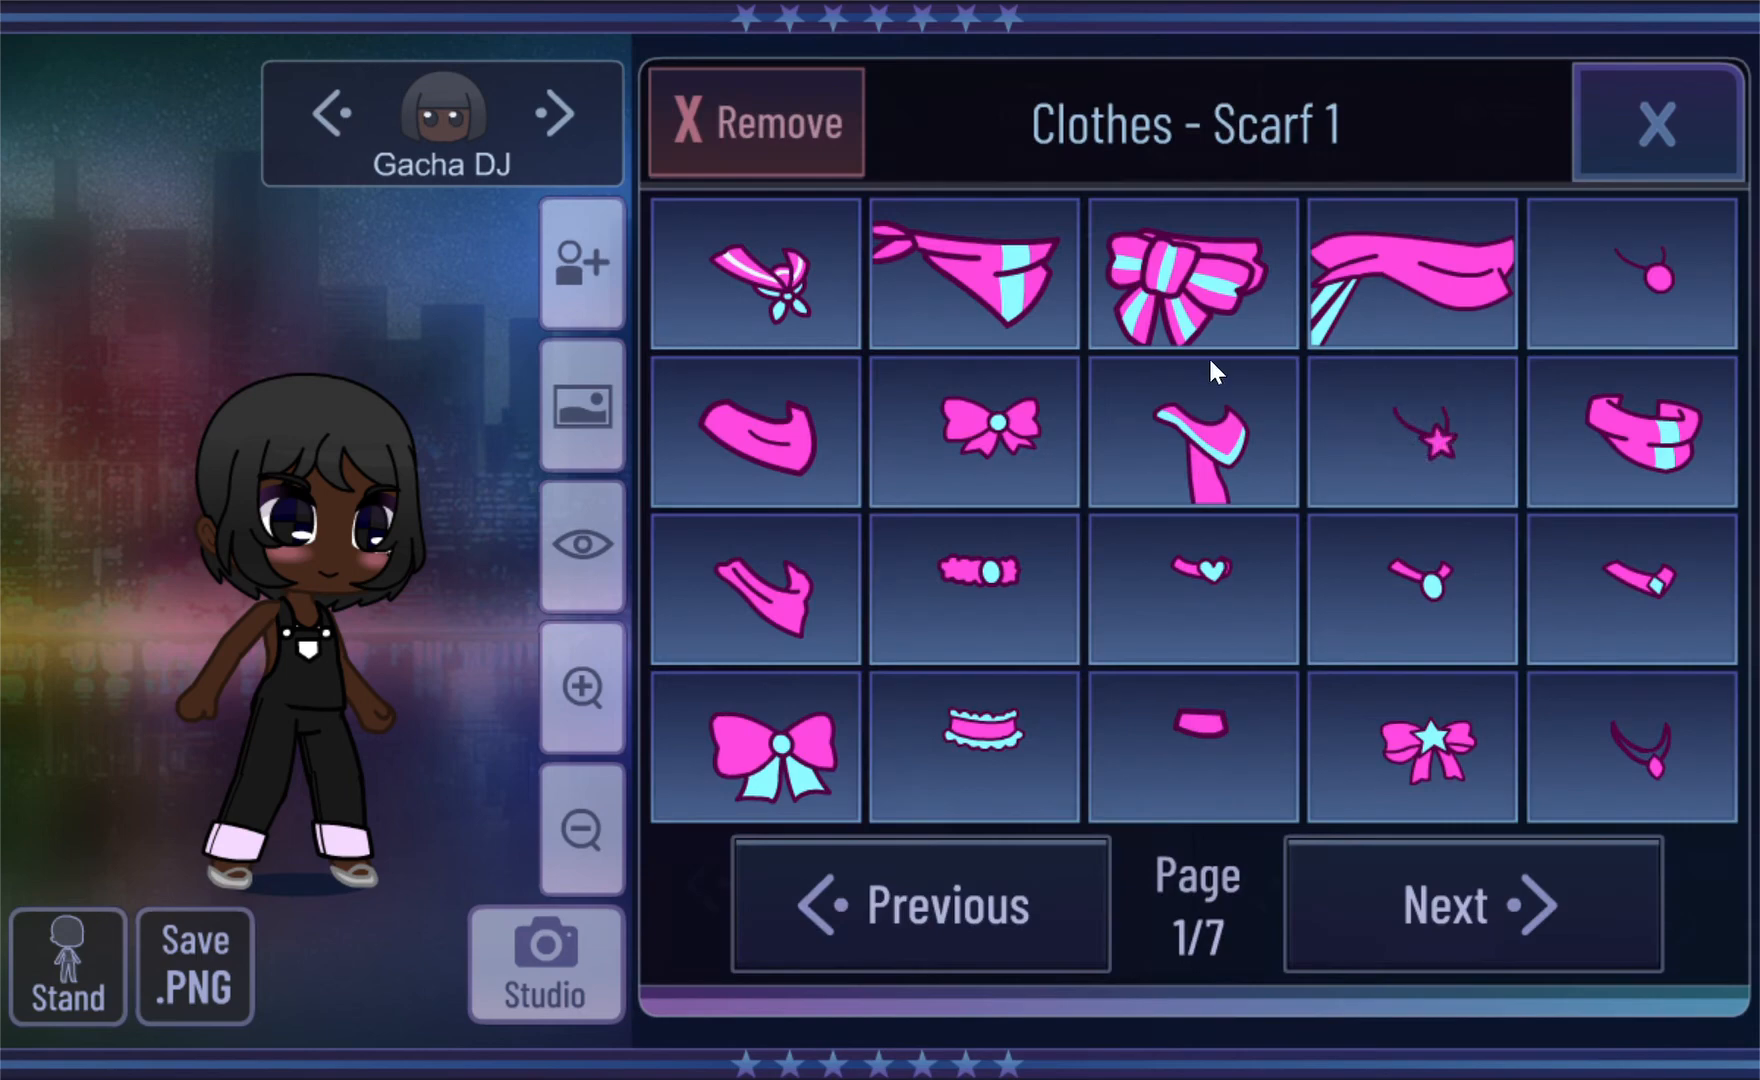
pyautogui.click(1446, 905)
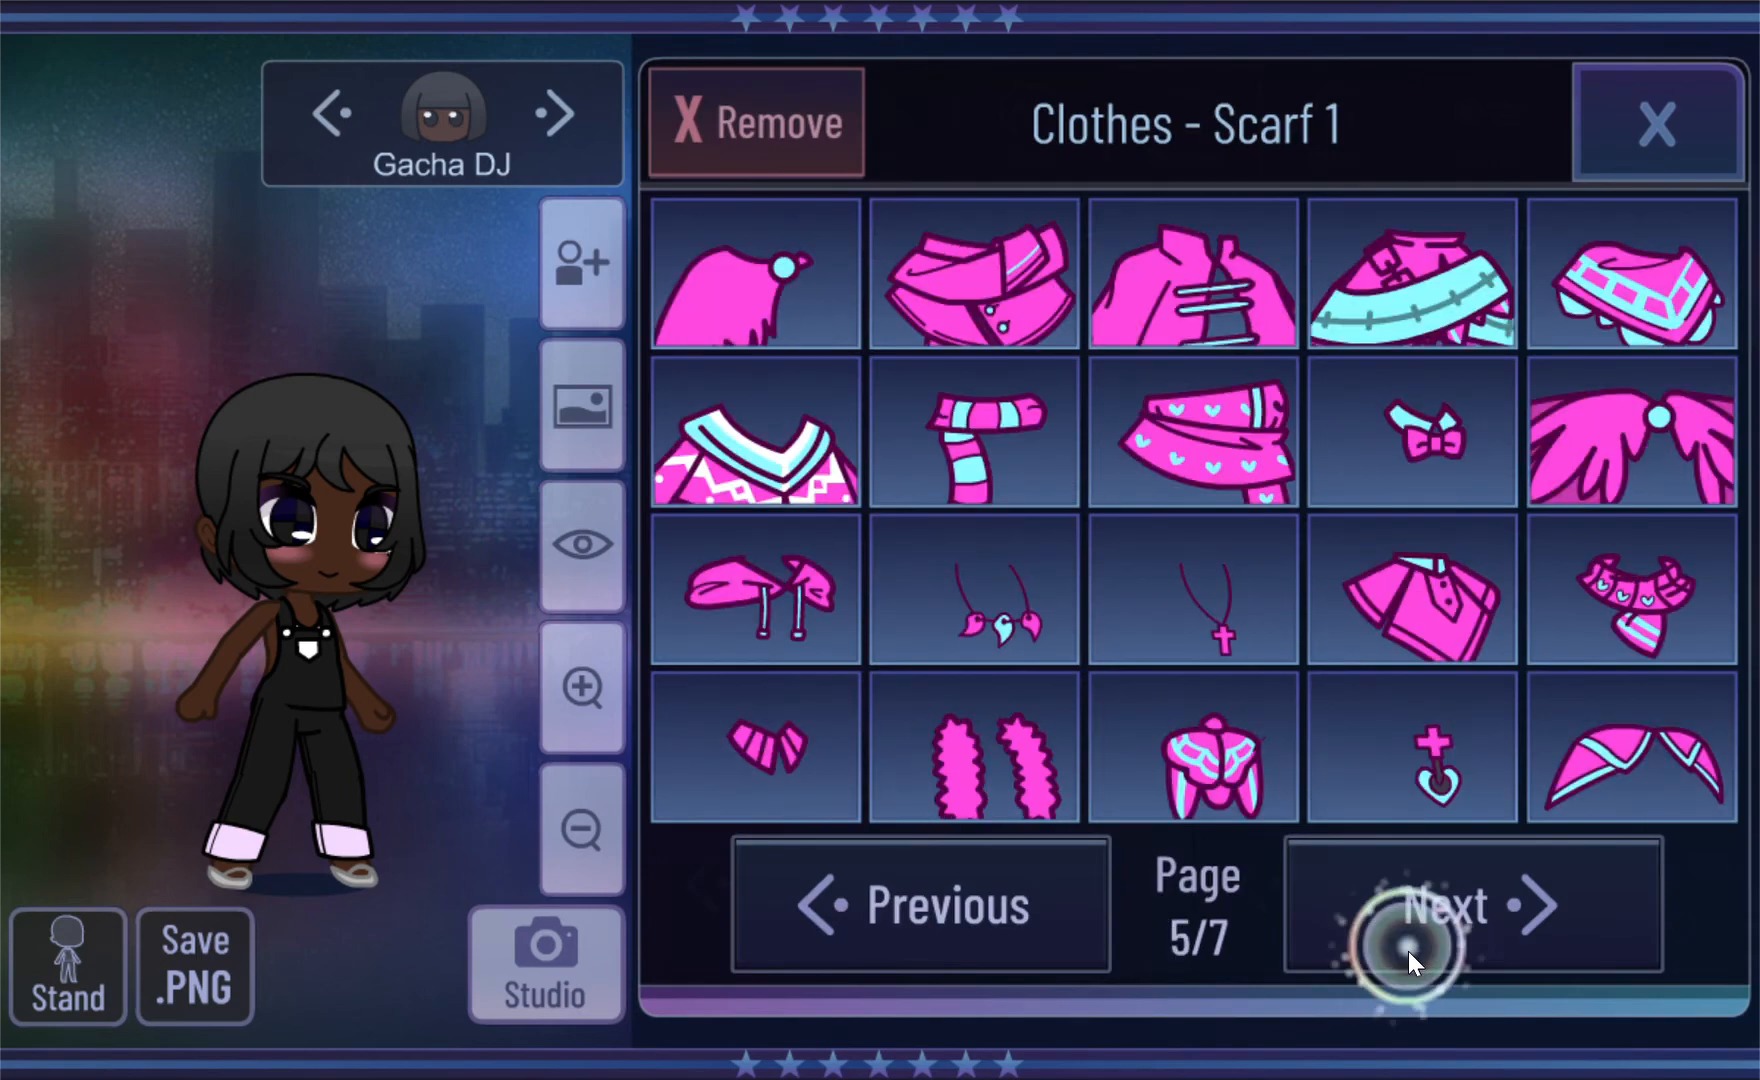
pyautogui.click(1470, 904)
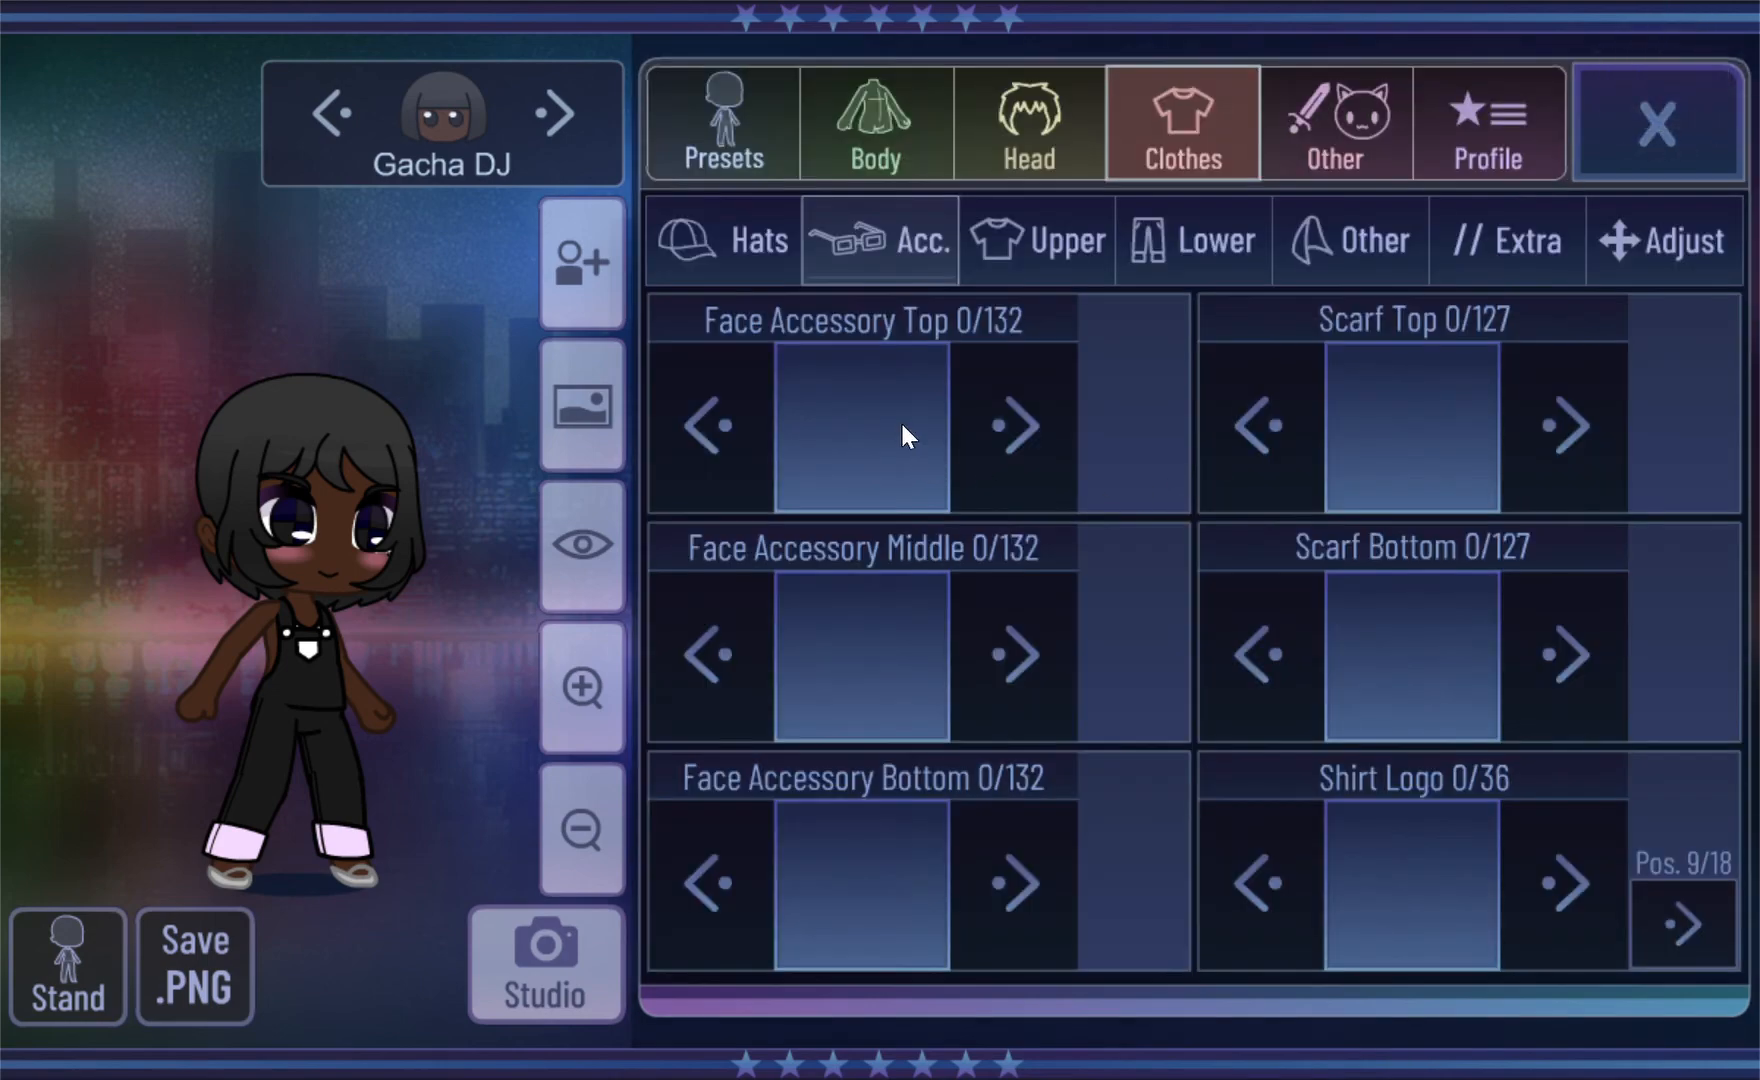
pyautogui.moveTo(1298, 436)
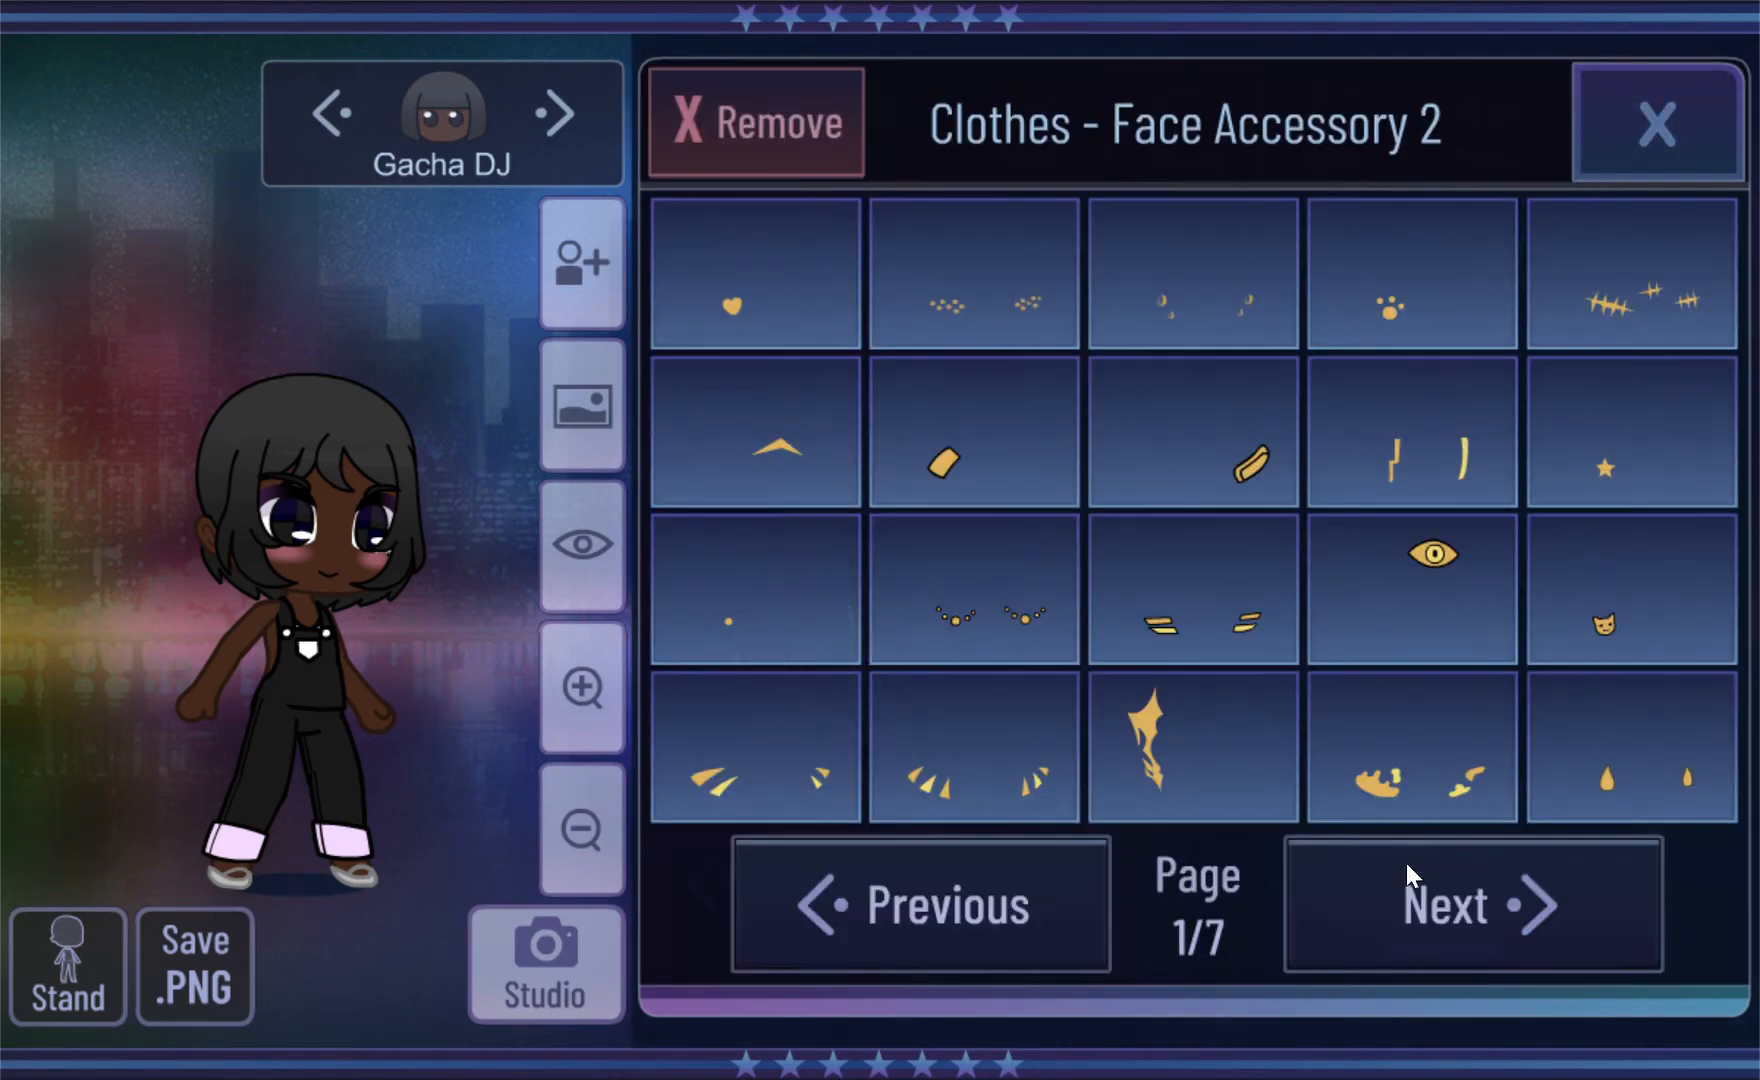
# Step: Put the sharp-toothed face mask on as the middle face accessory
pyautogui.click(1469, 905)
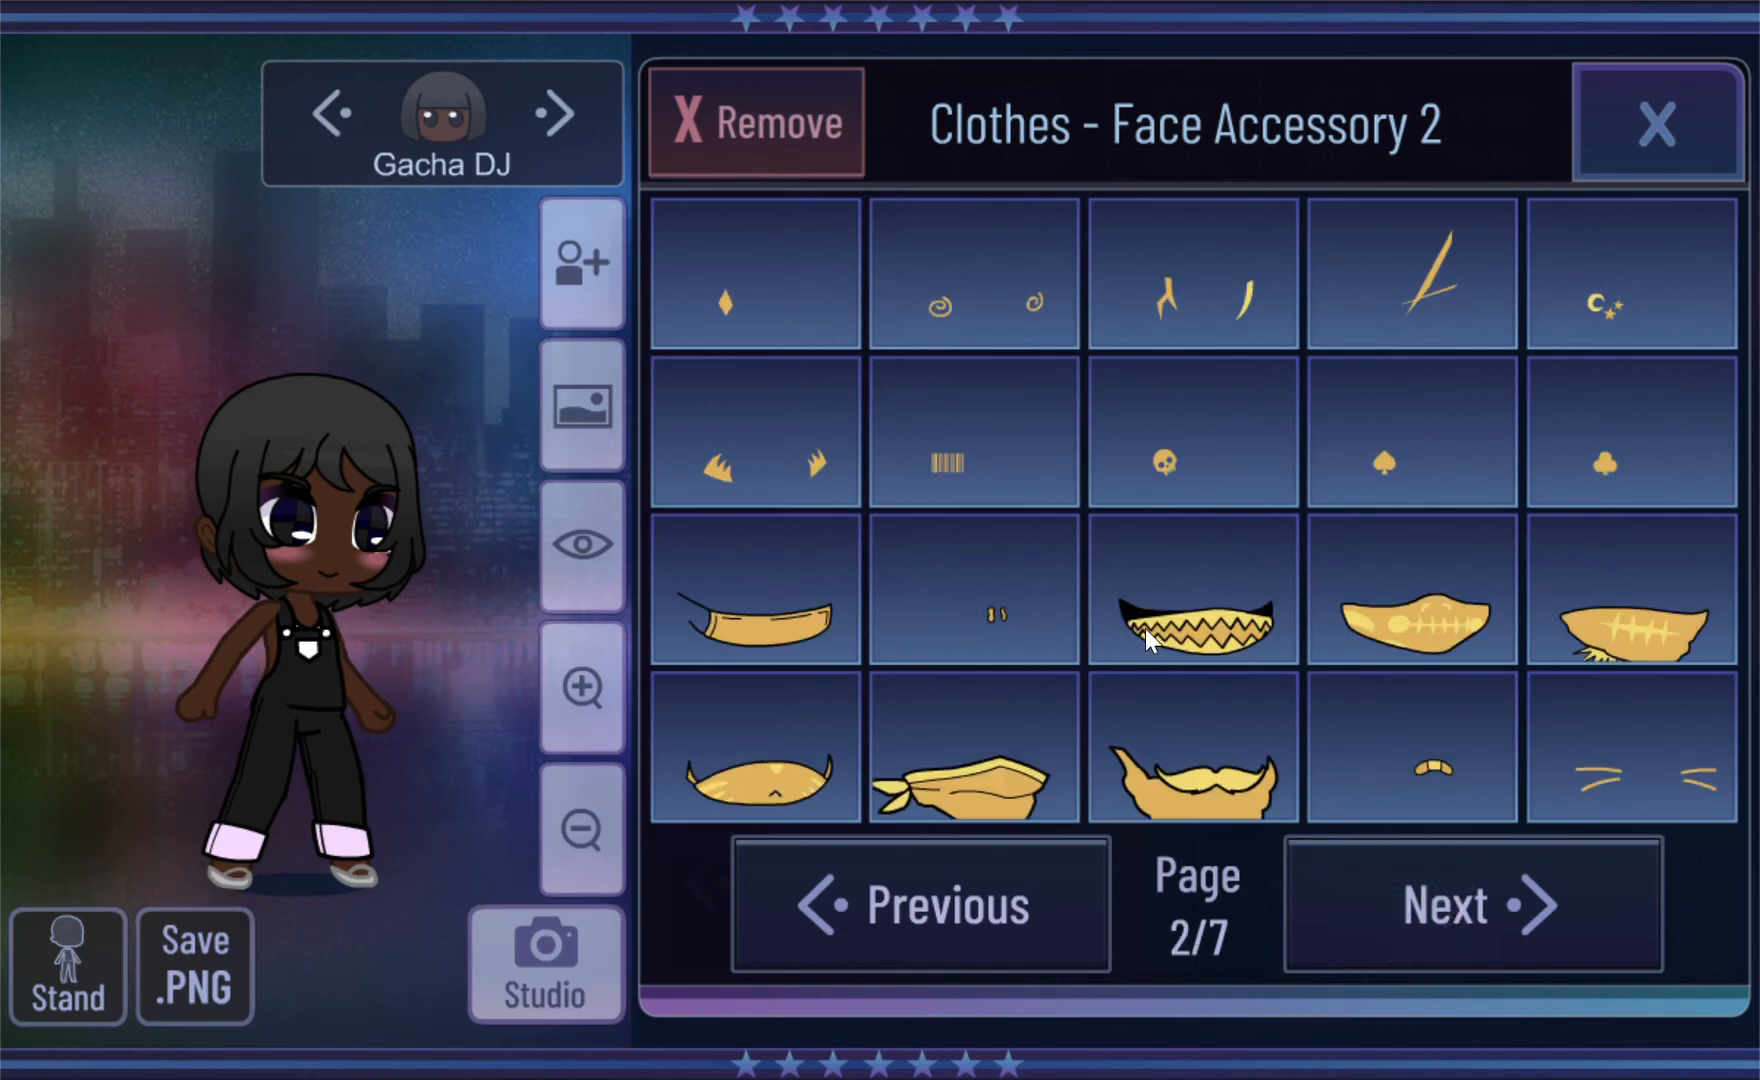
pyautogui.click(754, 747)
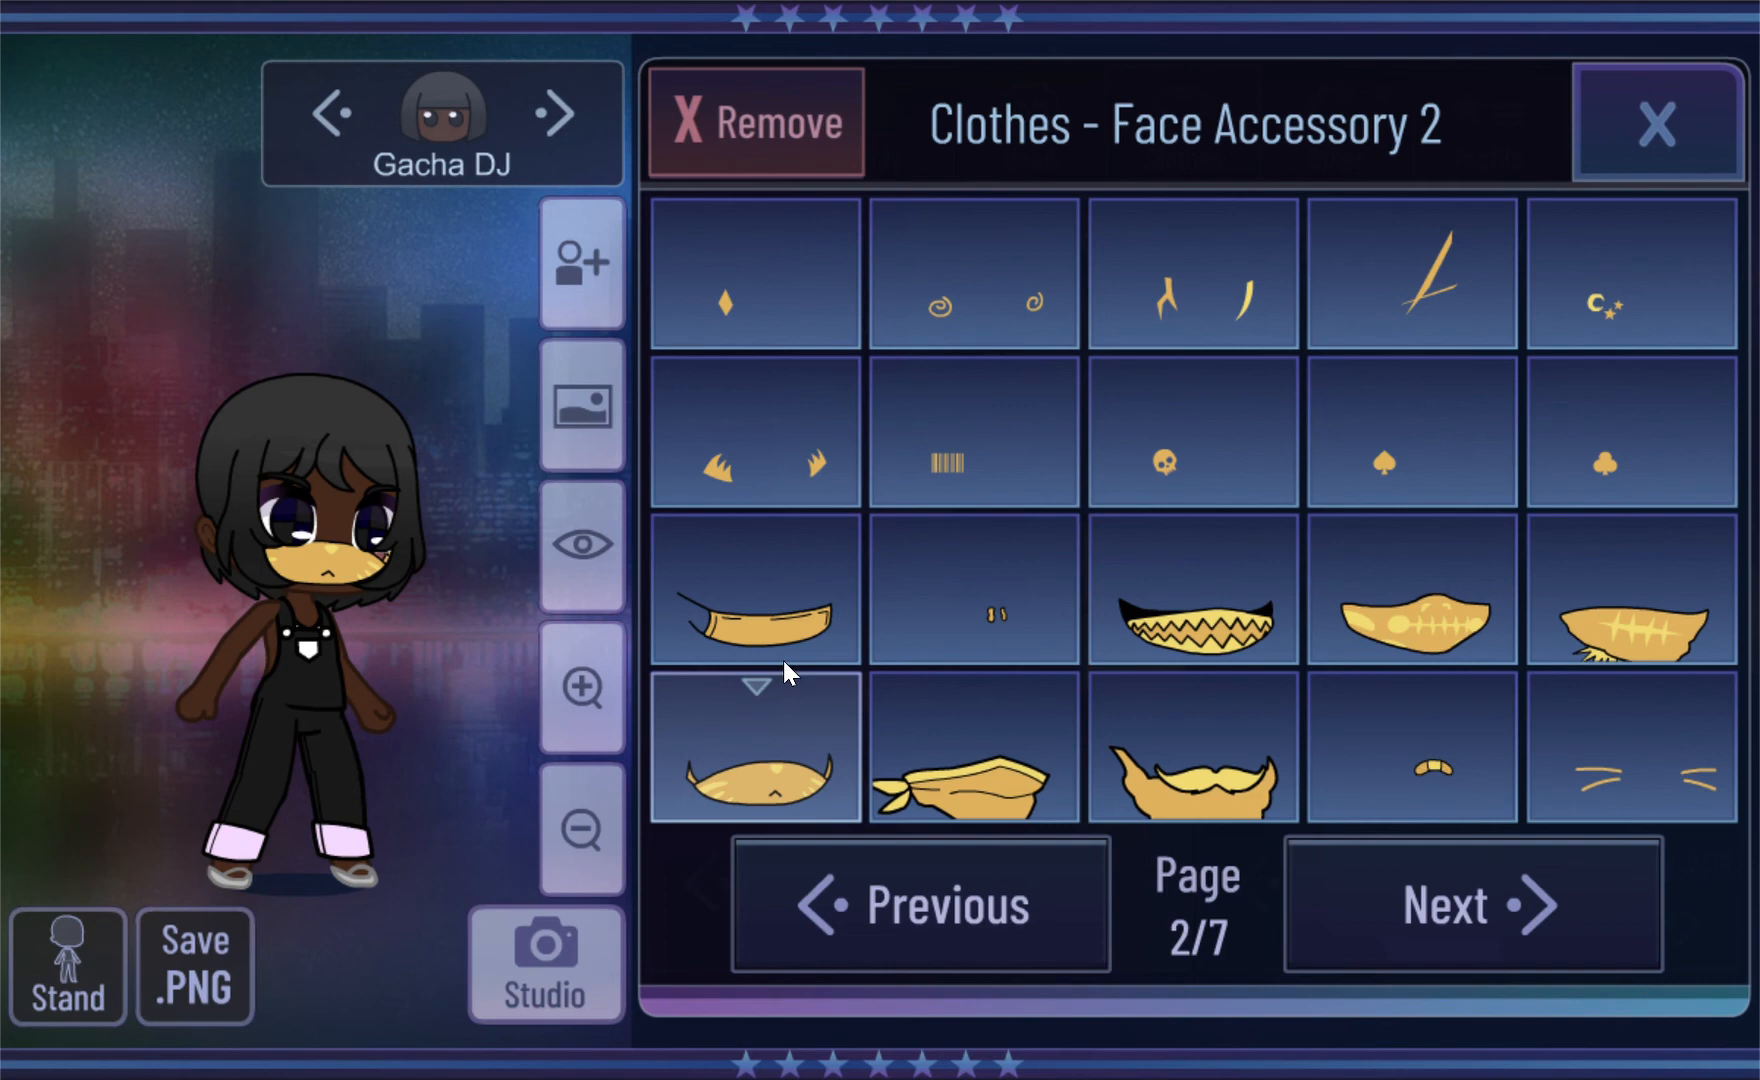
pyautogui.moveTo(1280, 777)
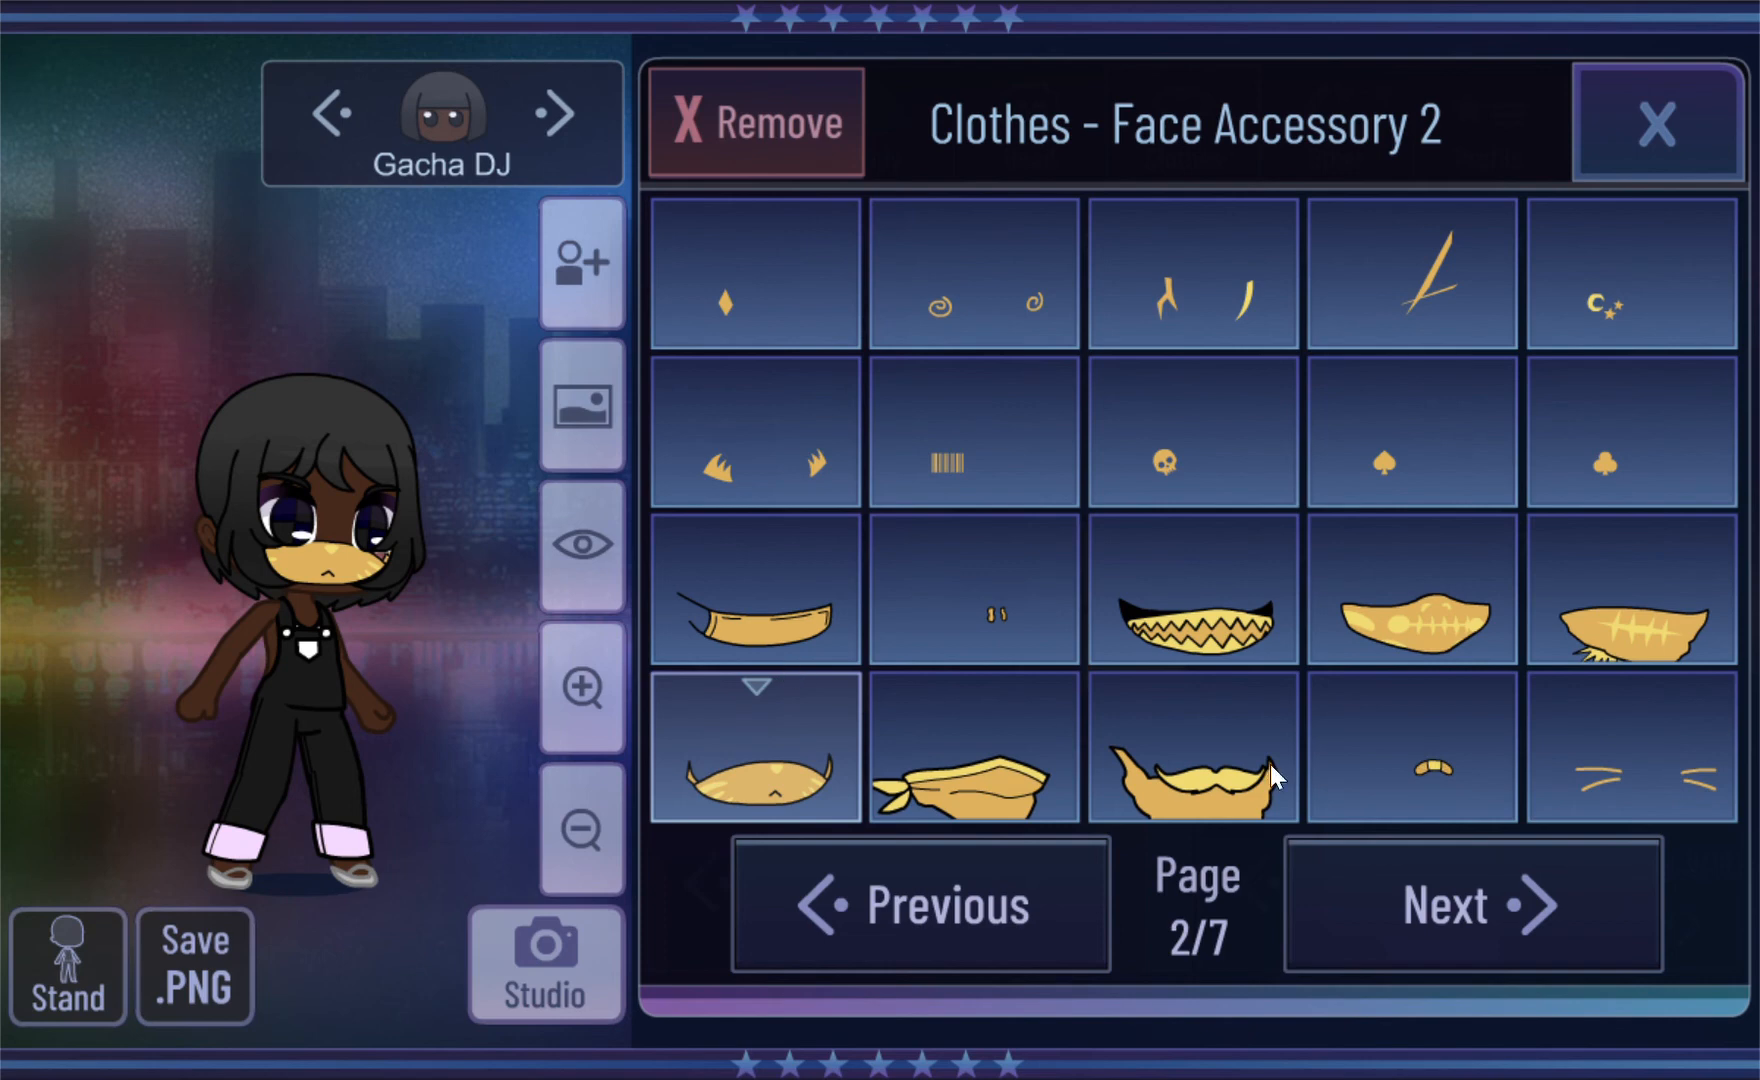
pyautogui.click(1193, 589)
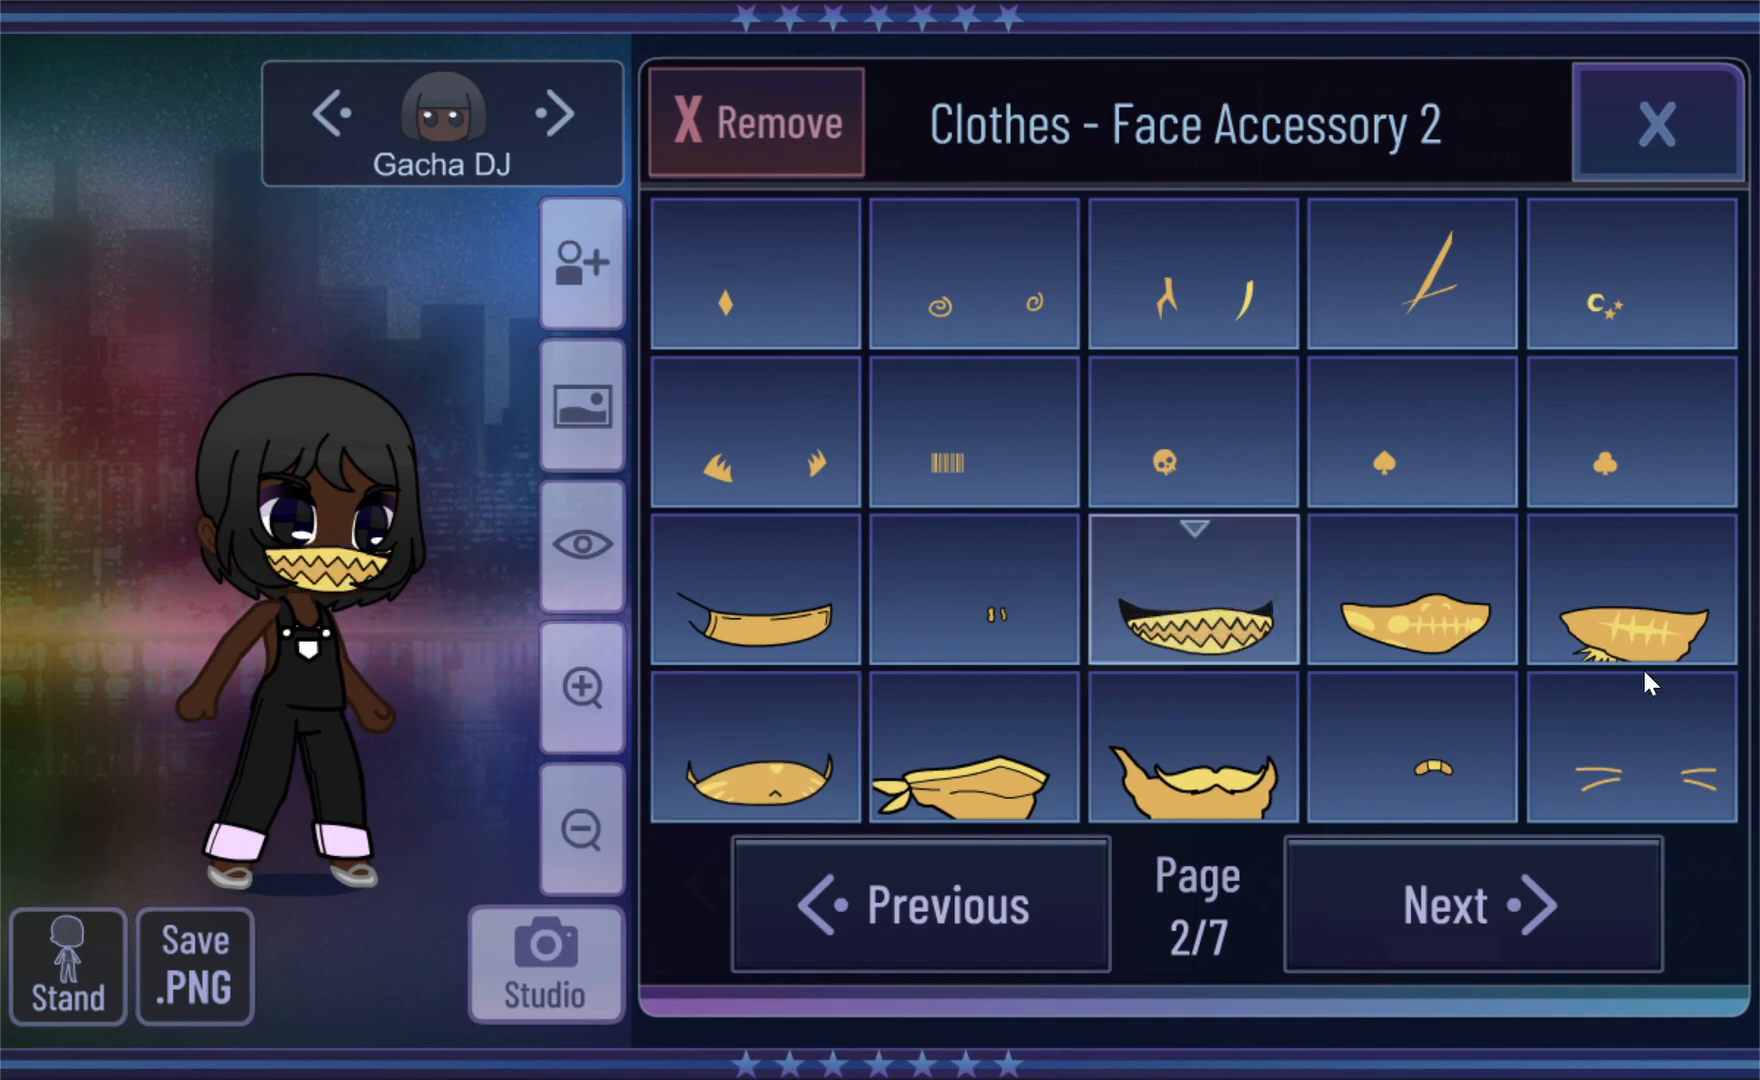
pyautogui.click(1656, 122)
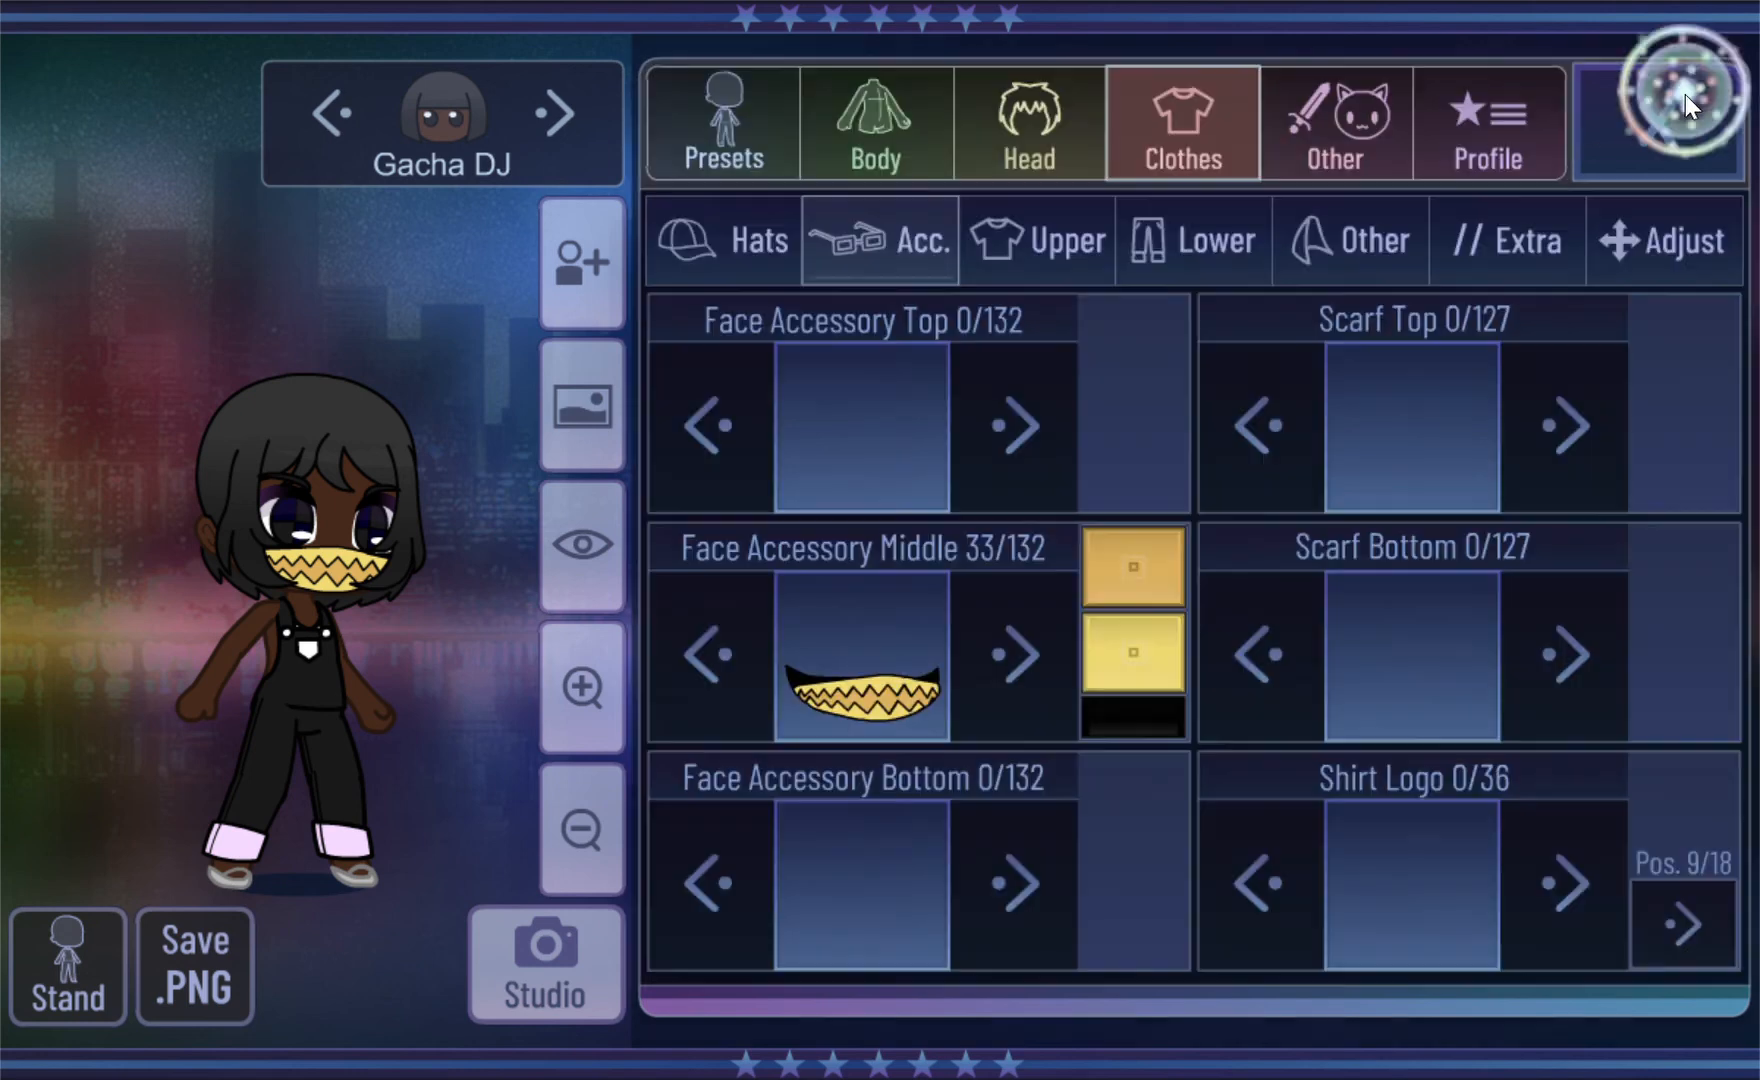
# Step: Recolour the mask's main and teeth colours black
pyautogui.click(1129, 565)
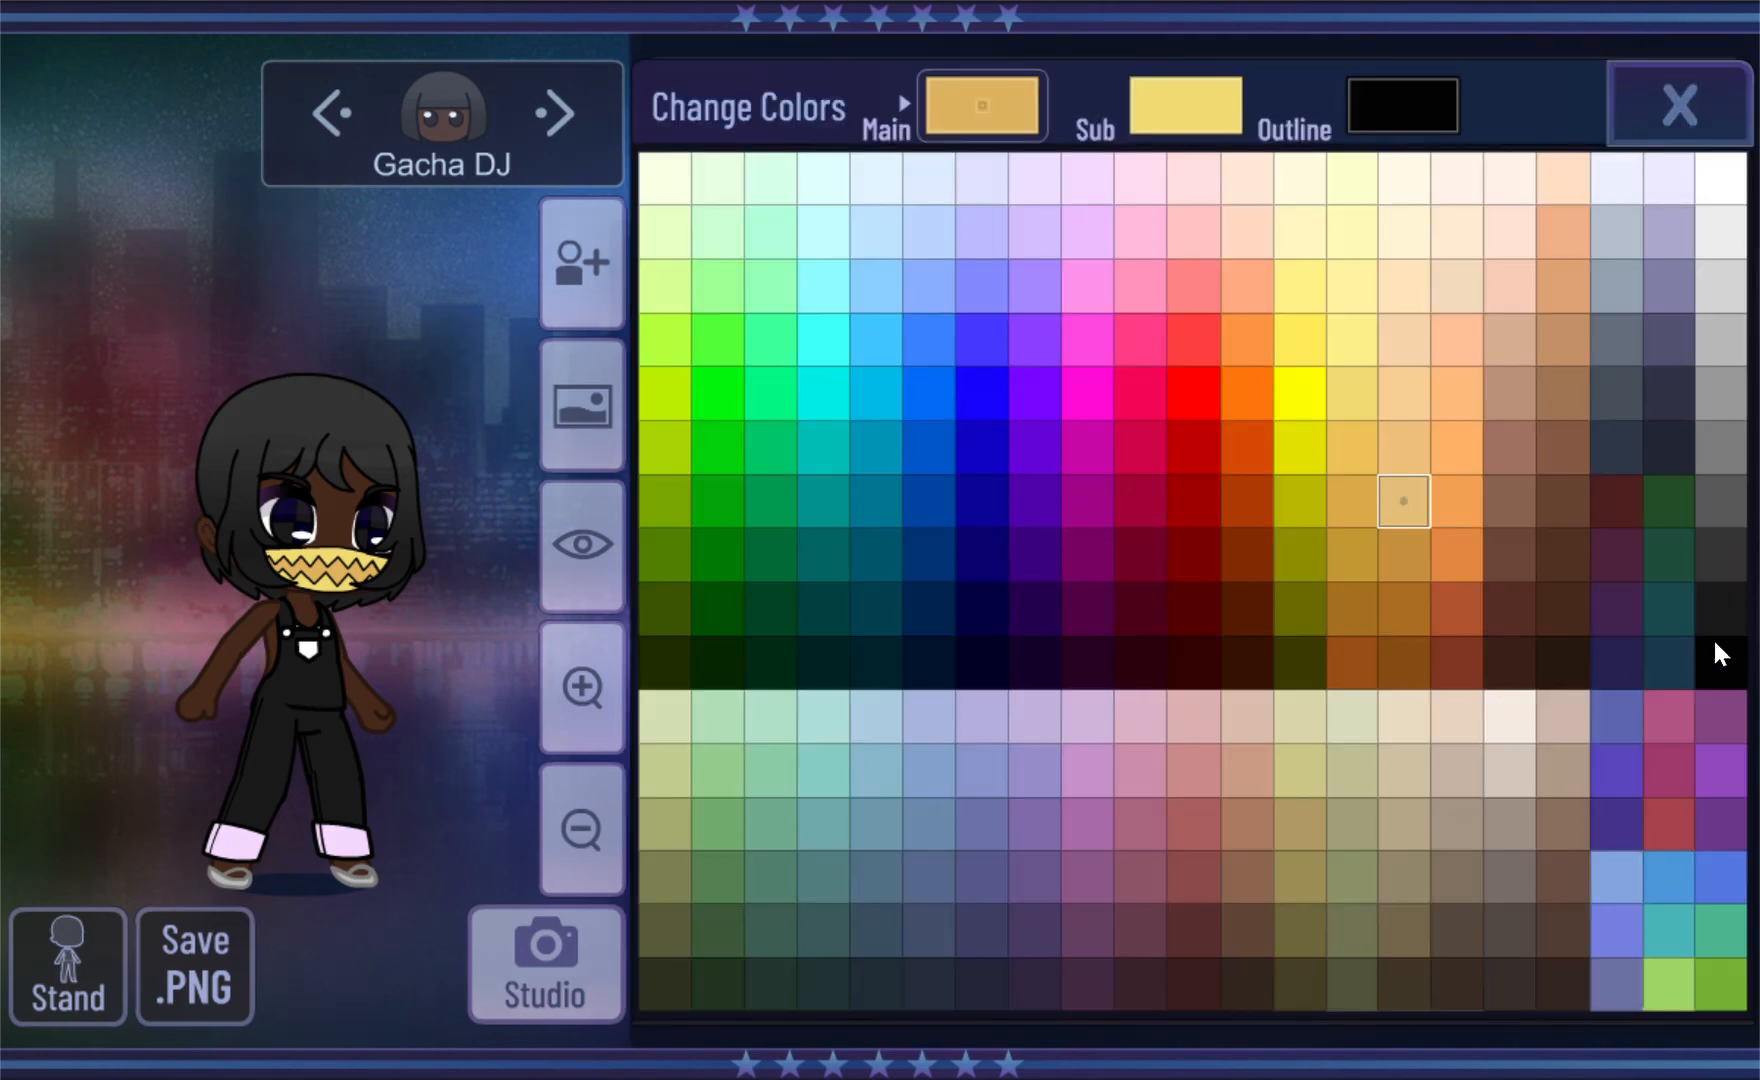
pyautogui.click(1720, 607)
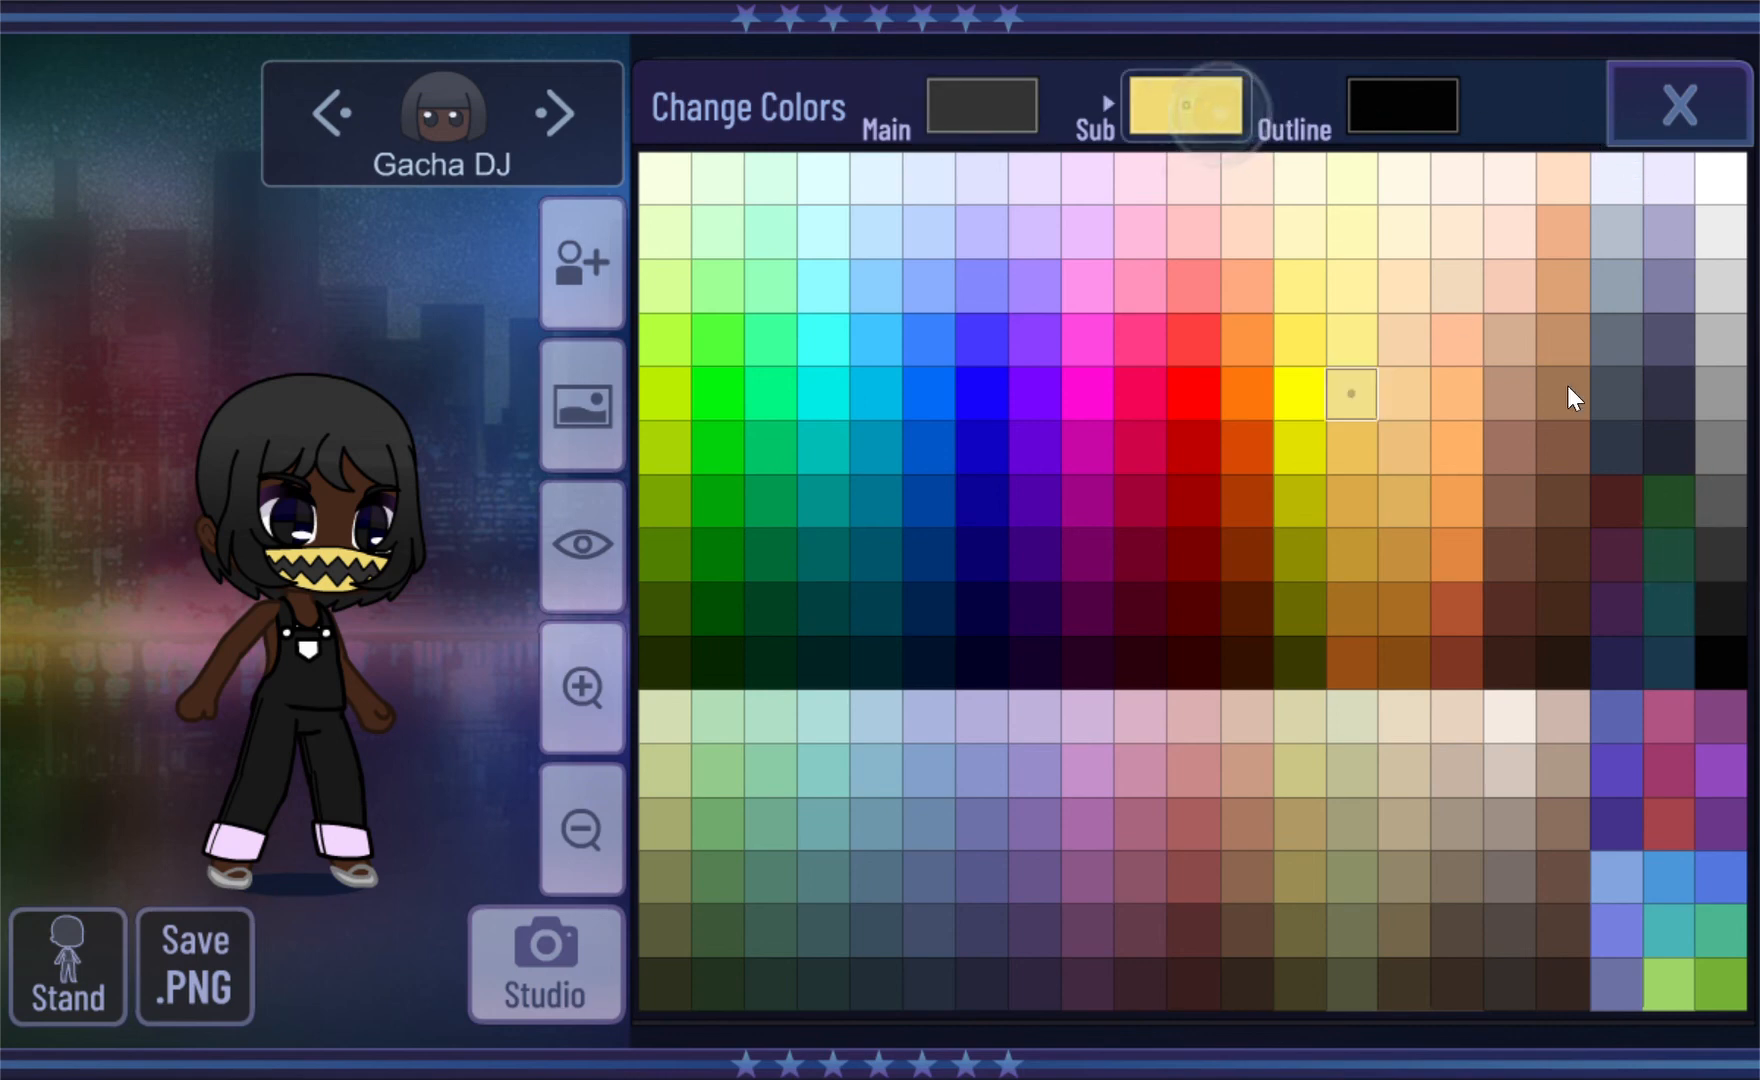
pyautogui.click(1717, 608)
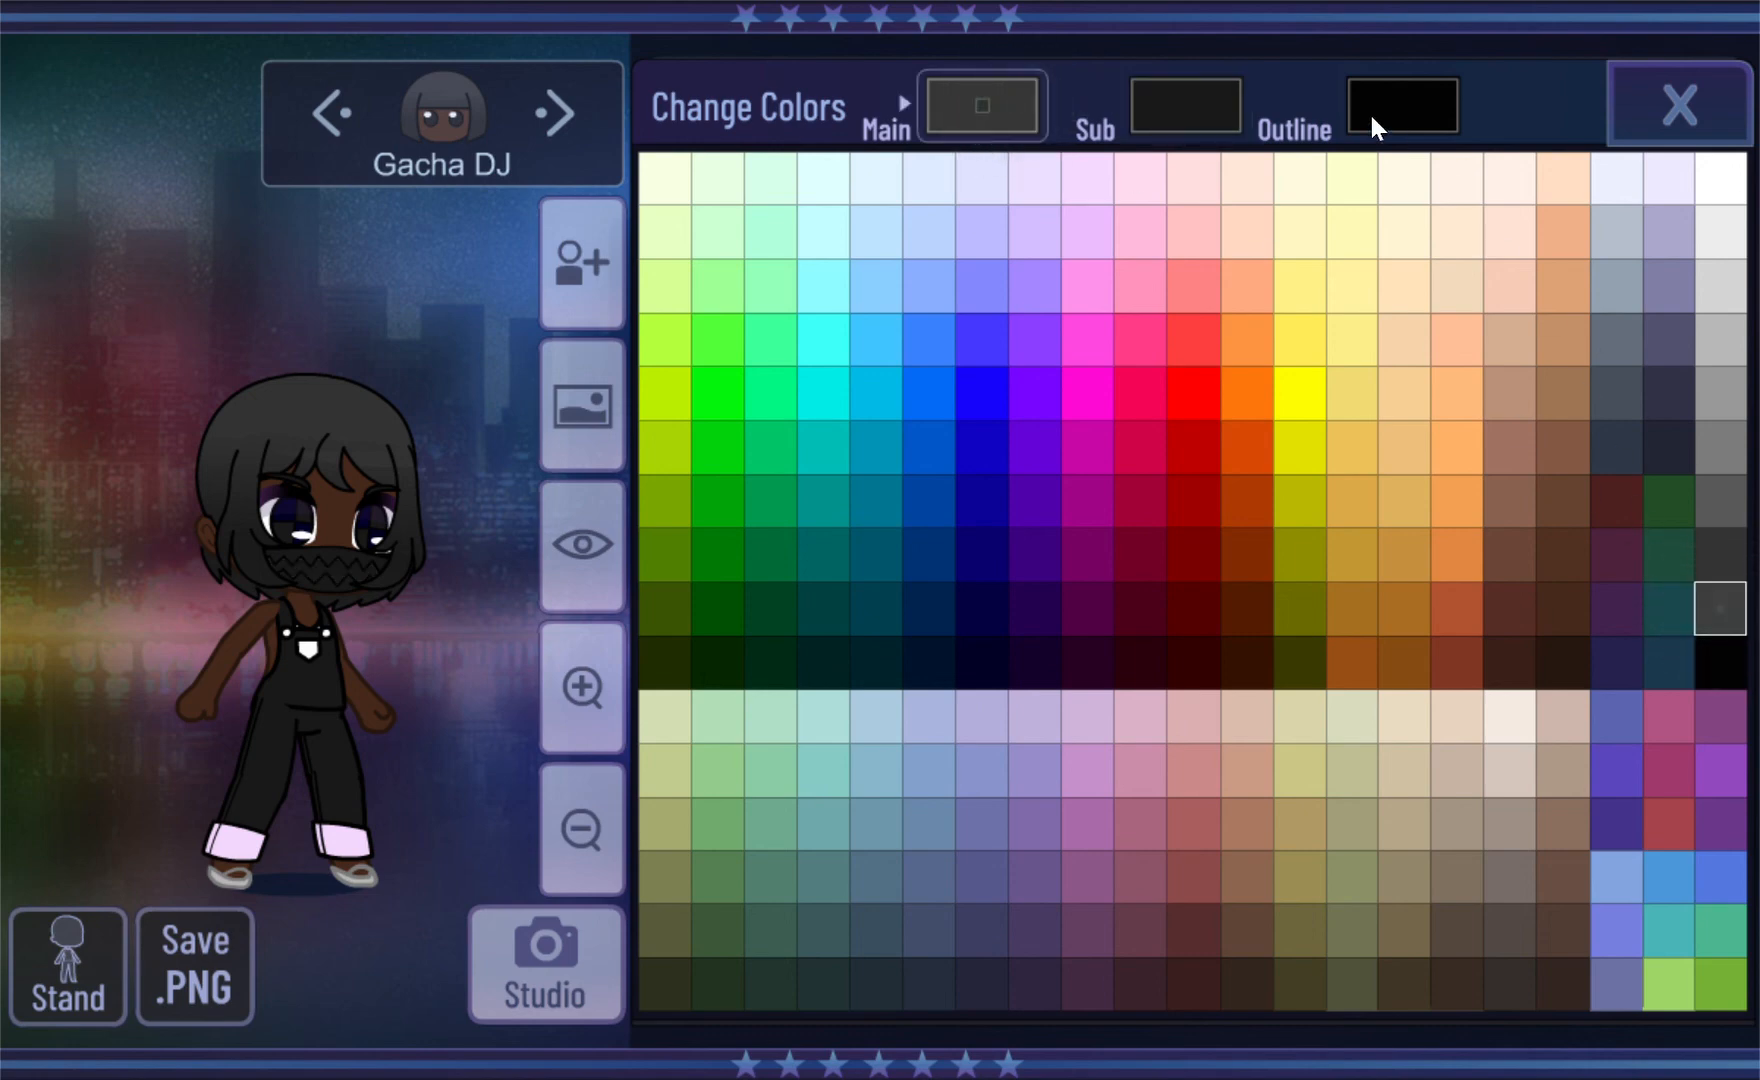
pyautogui.moveTo(1560, 73)
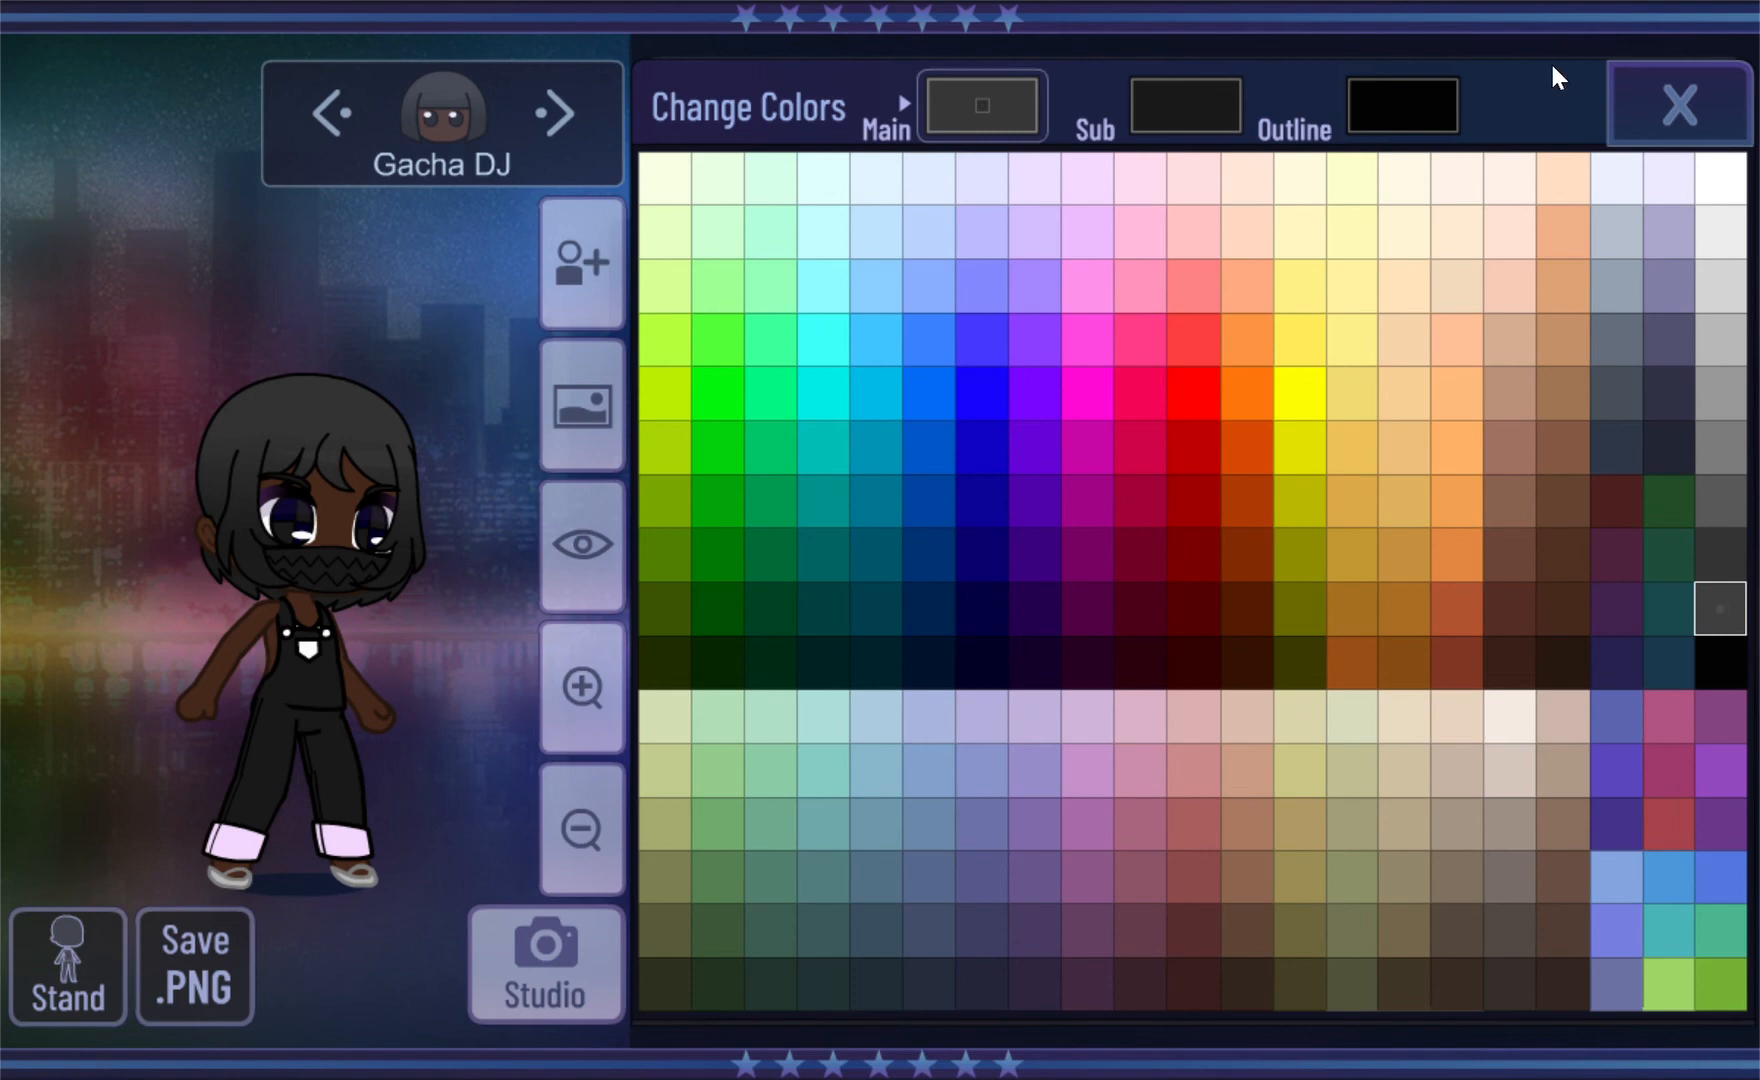
pyautogui.click(1677, 104)
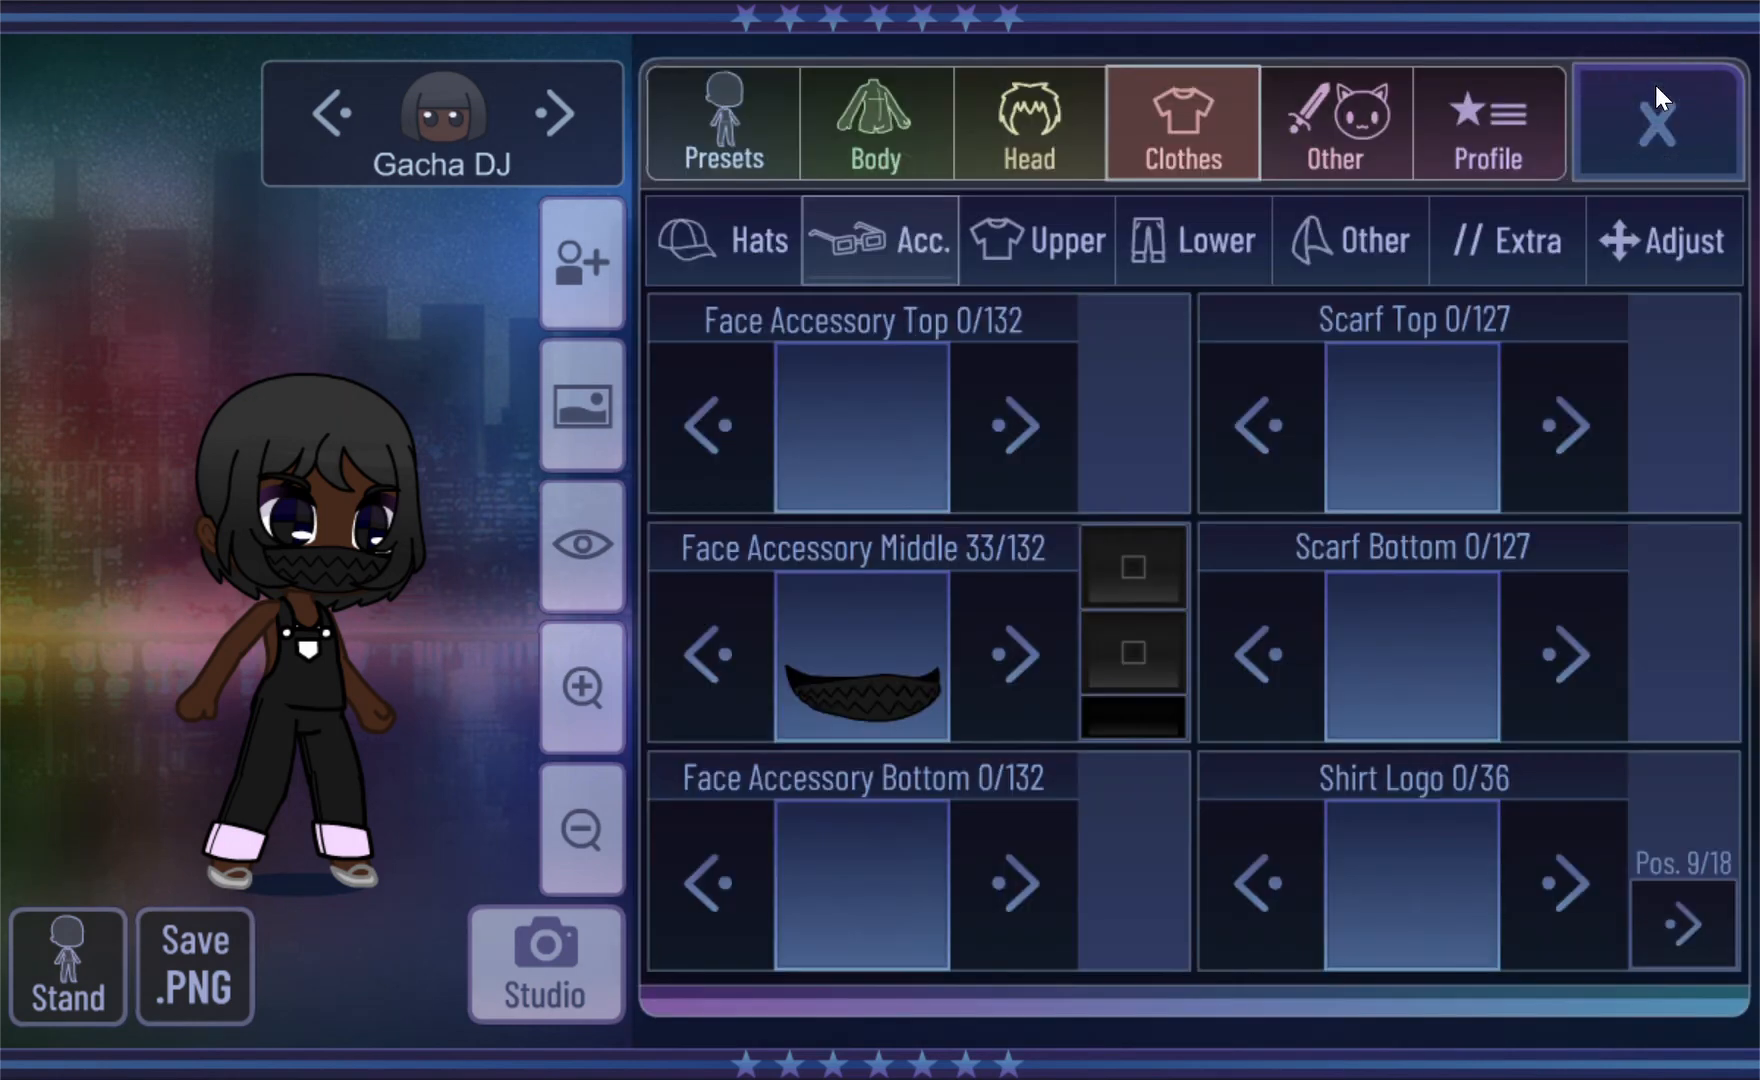
pyautogui.moveTo(929, 979)
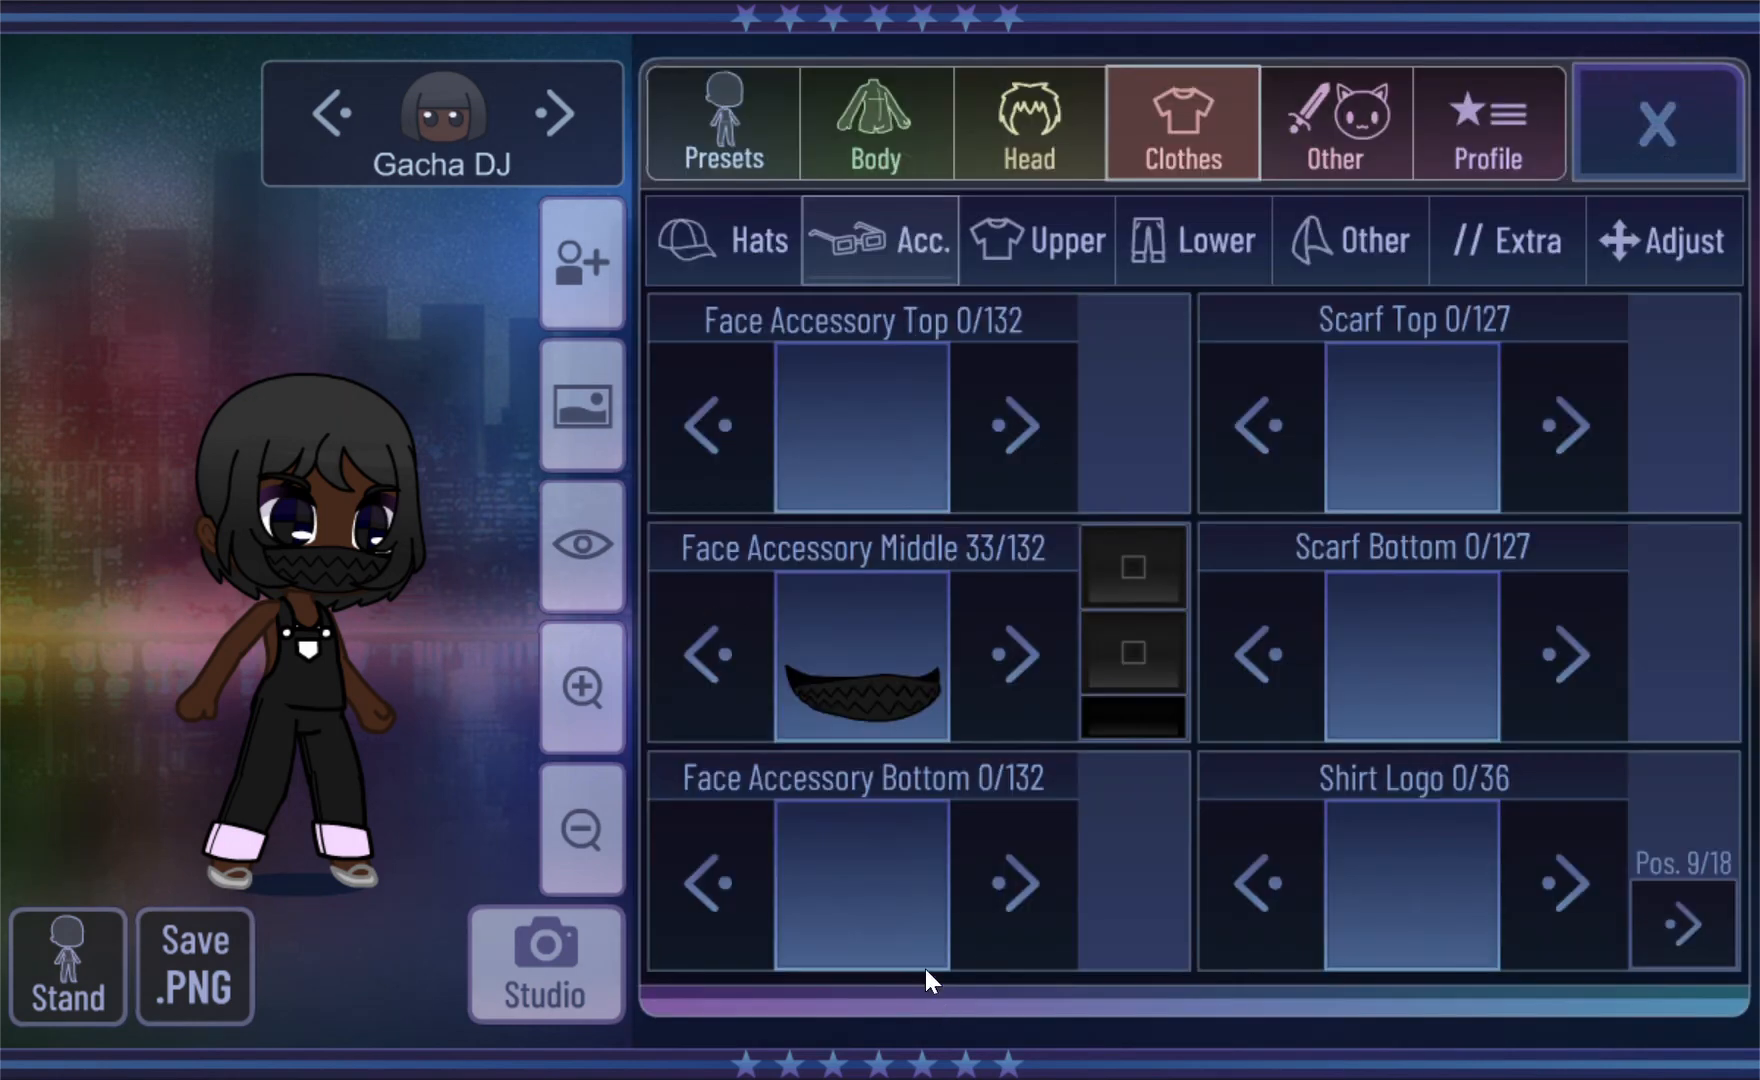
pyautogui.moveTo(901, 625)
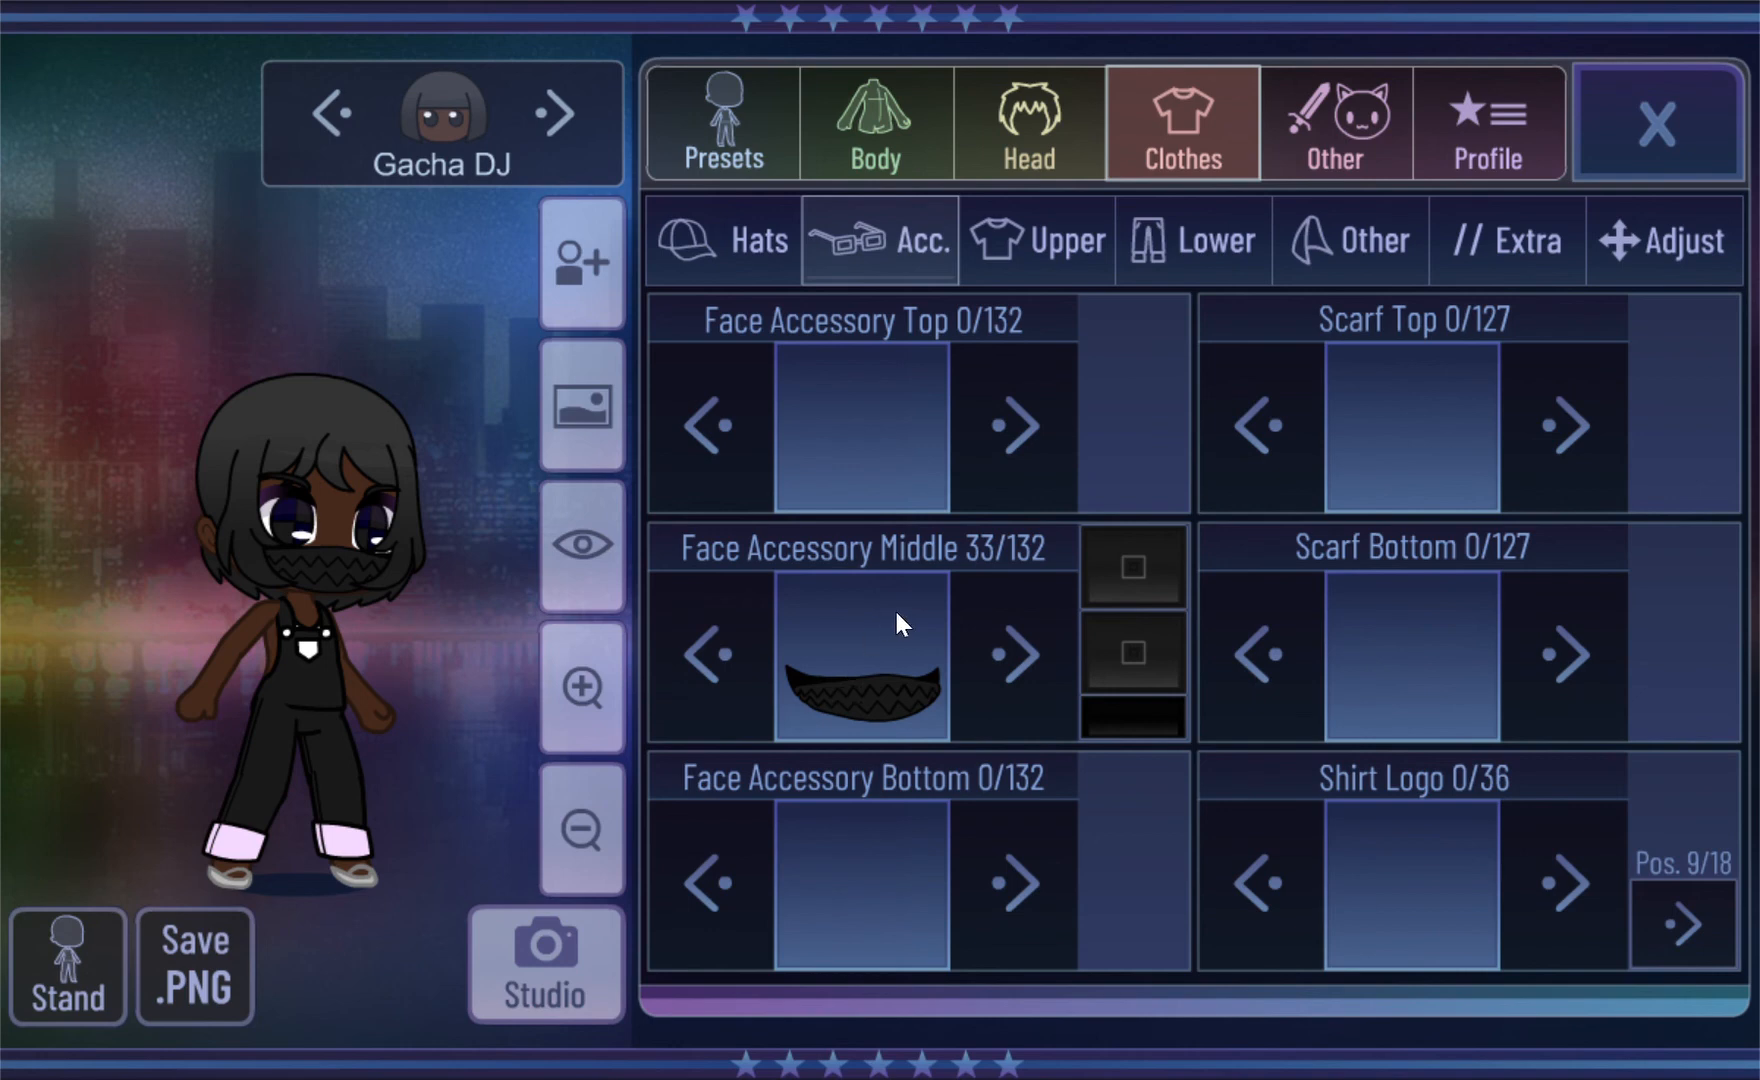
pyautogui.moveTo(245, 547)
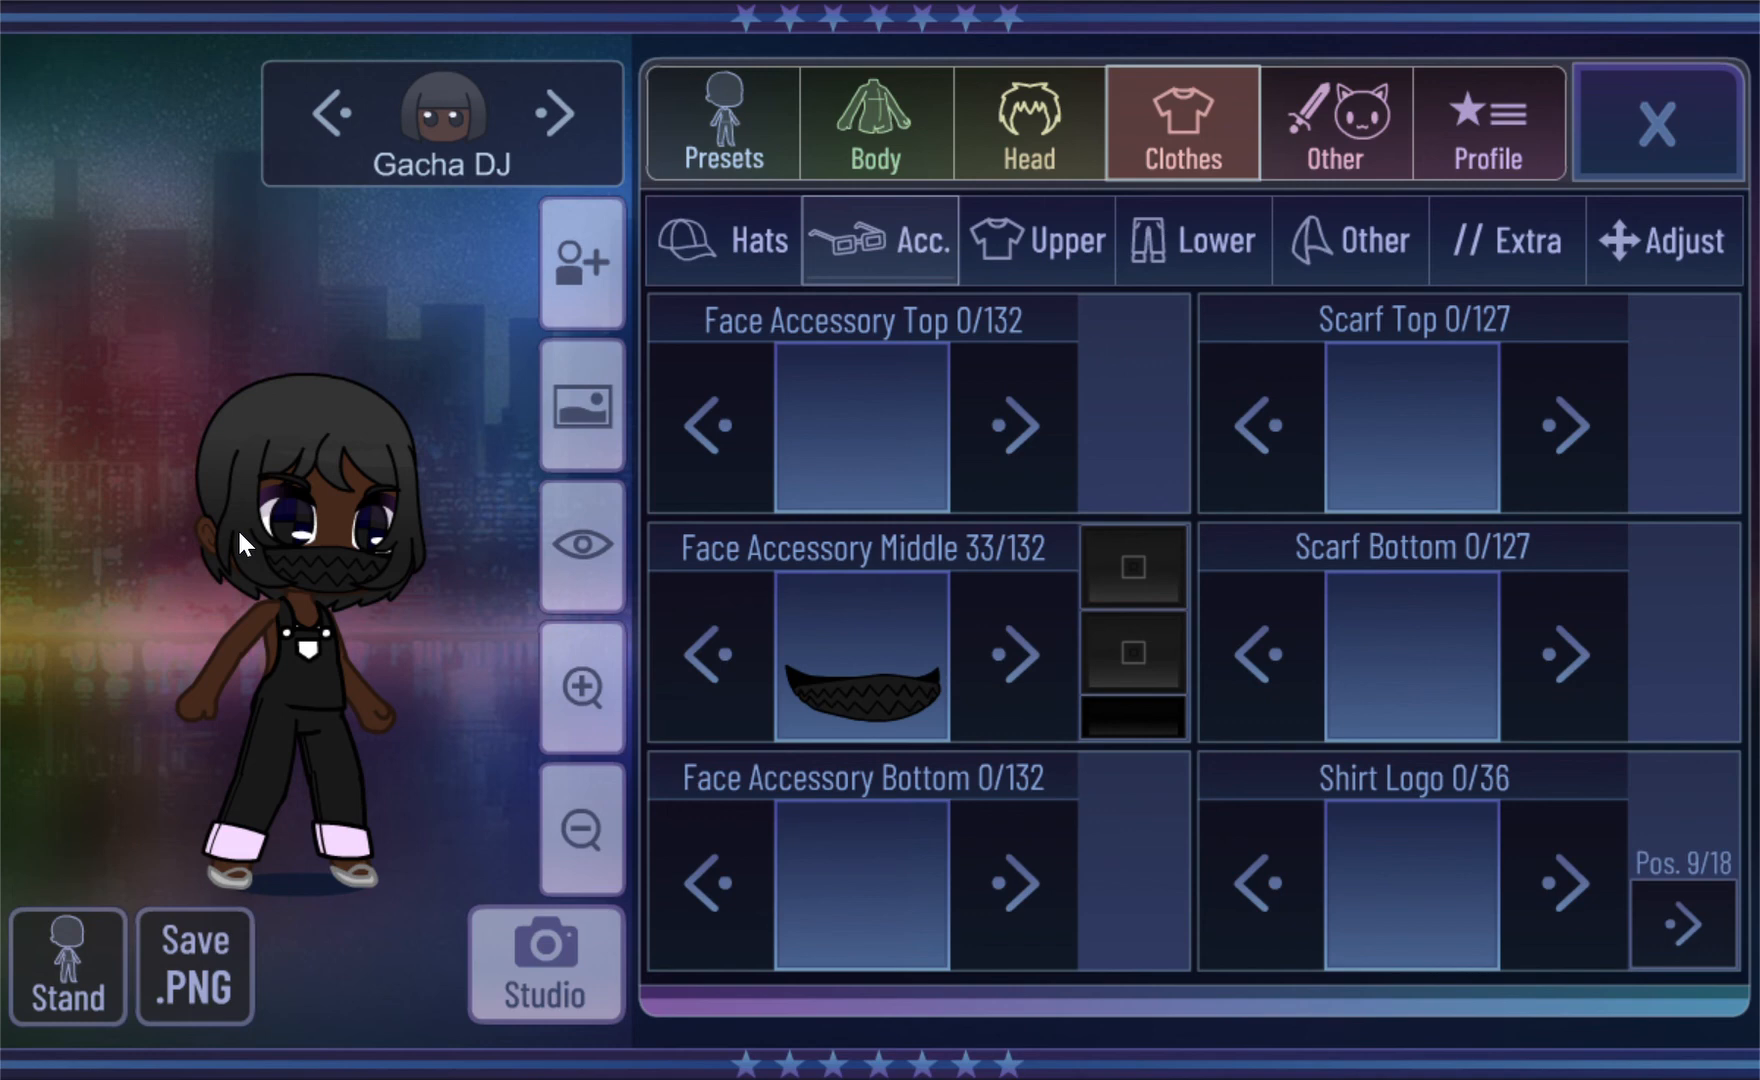
# Step: Remove the sharp-toothed face mask from the character
pyautogui.click(861, 657)
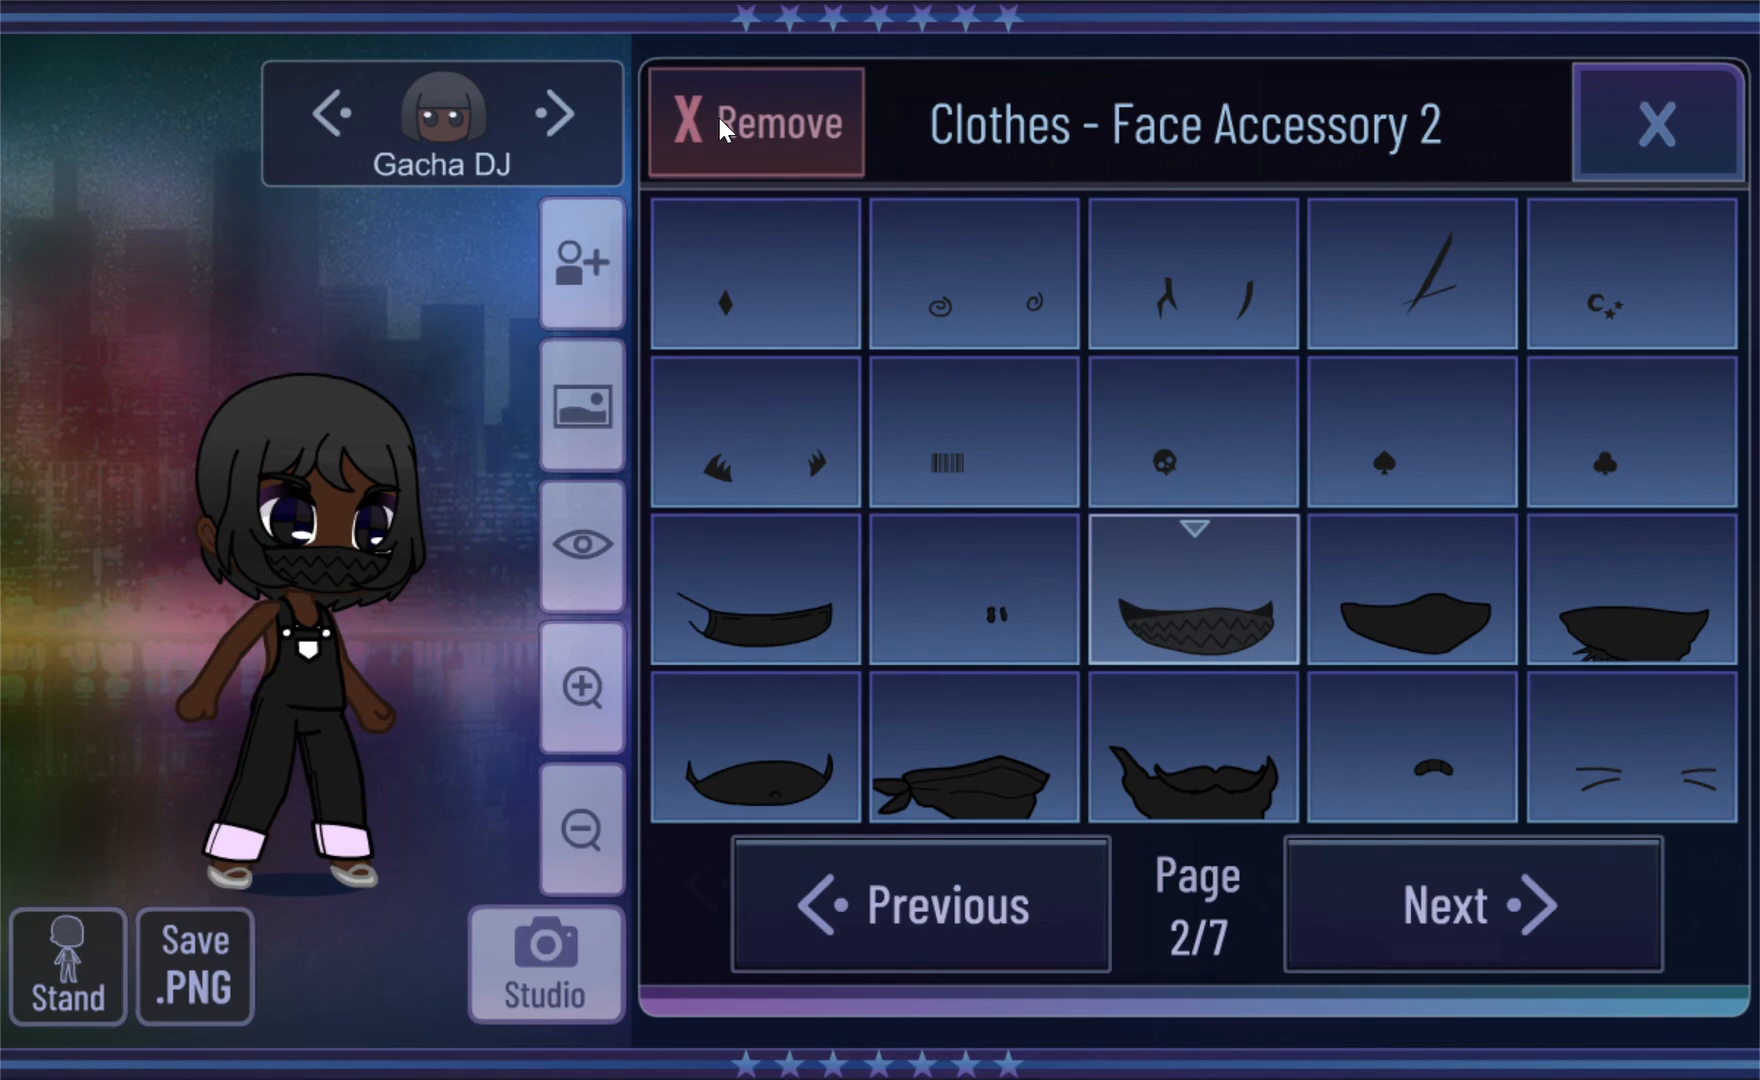
pyautogui.click(754, 121)
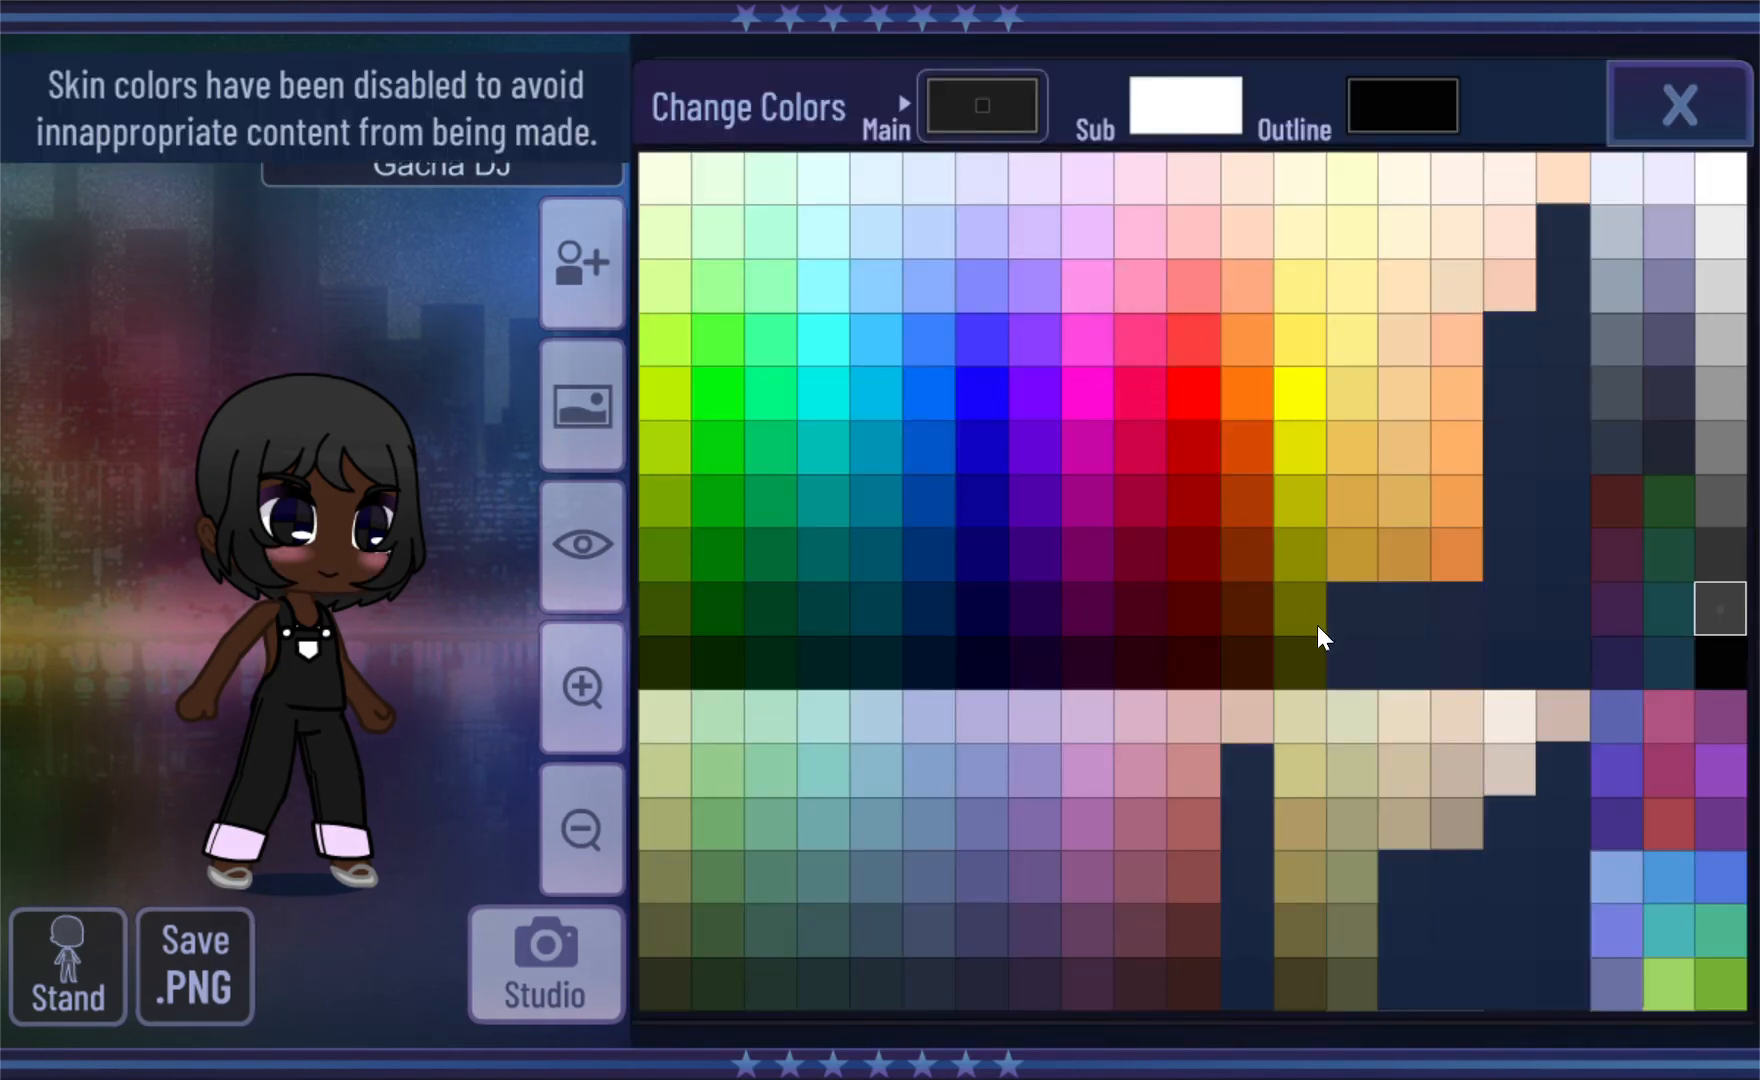
# Step: Turn the overalls top orange with an orange outline
pyautogui.click(1456, 500)
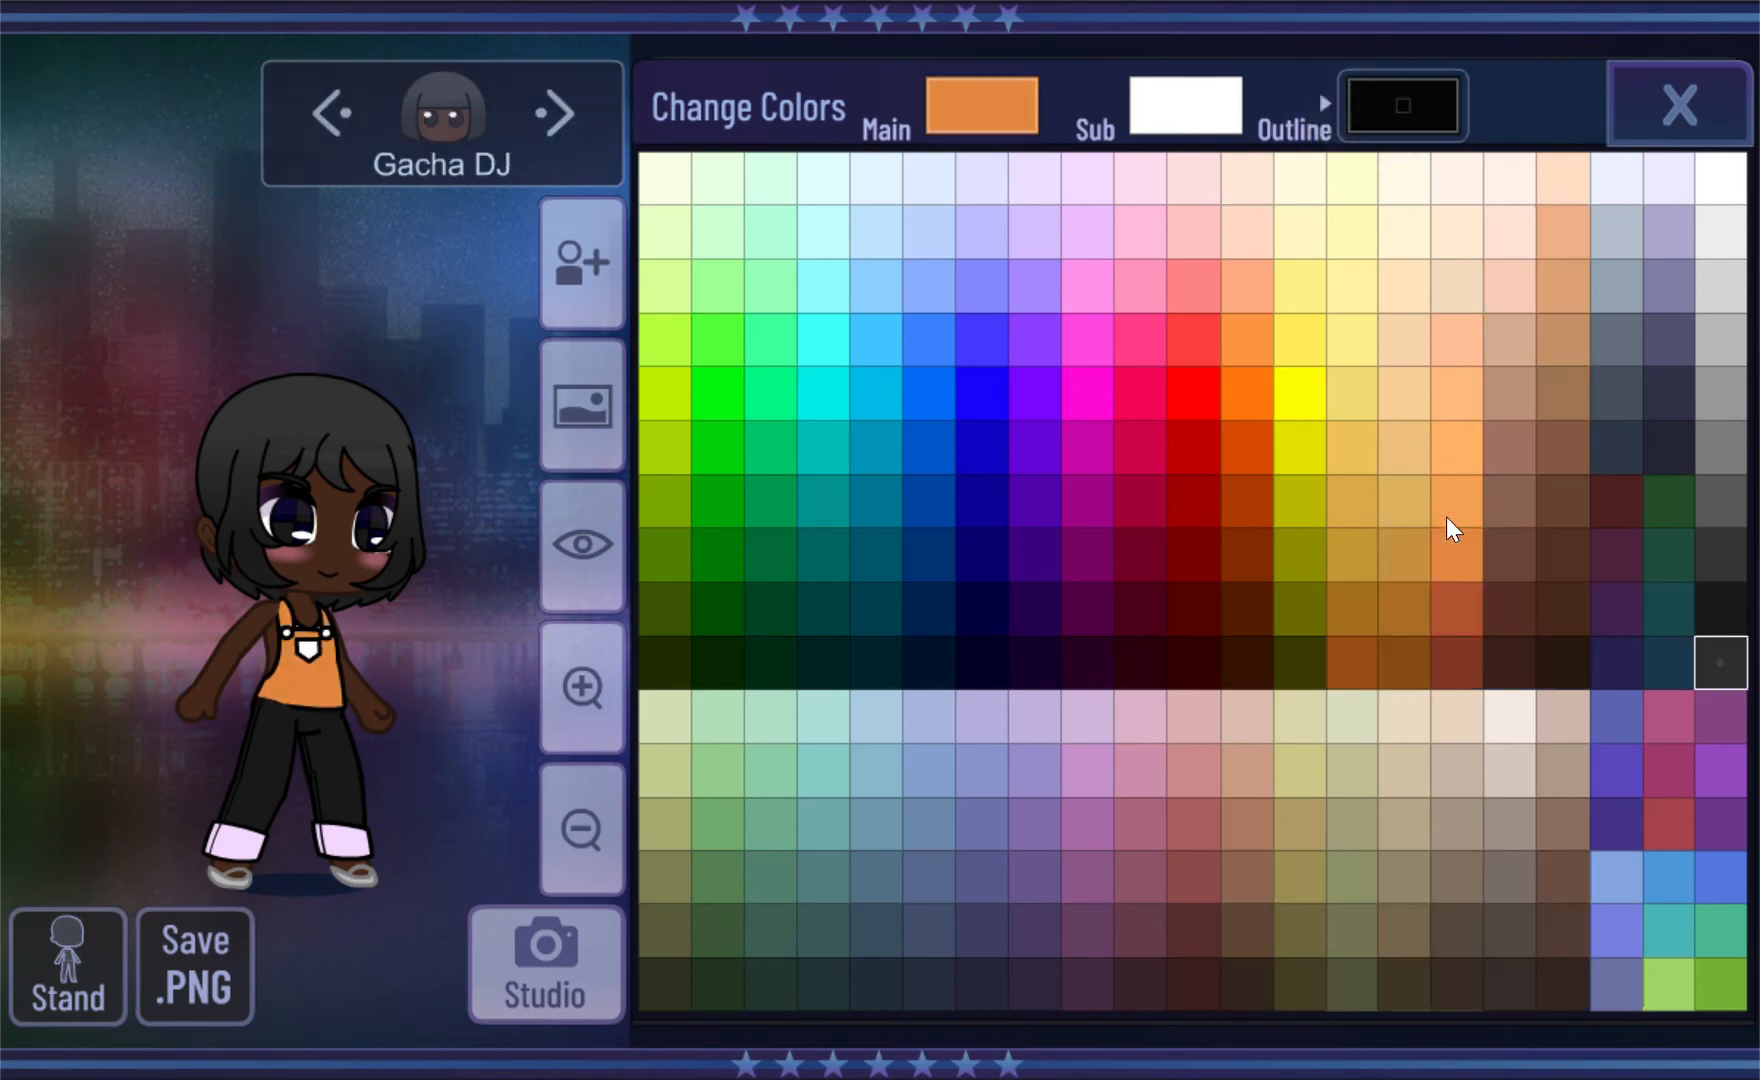
pyautogui.click(1456, 607)
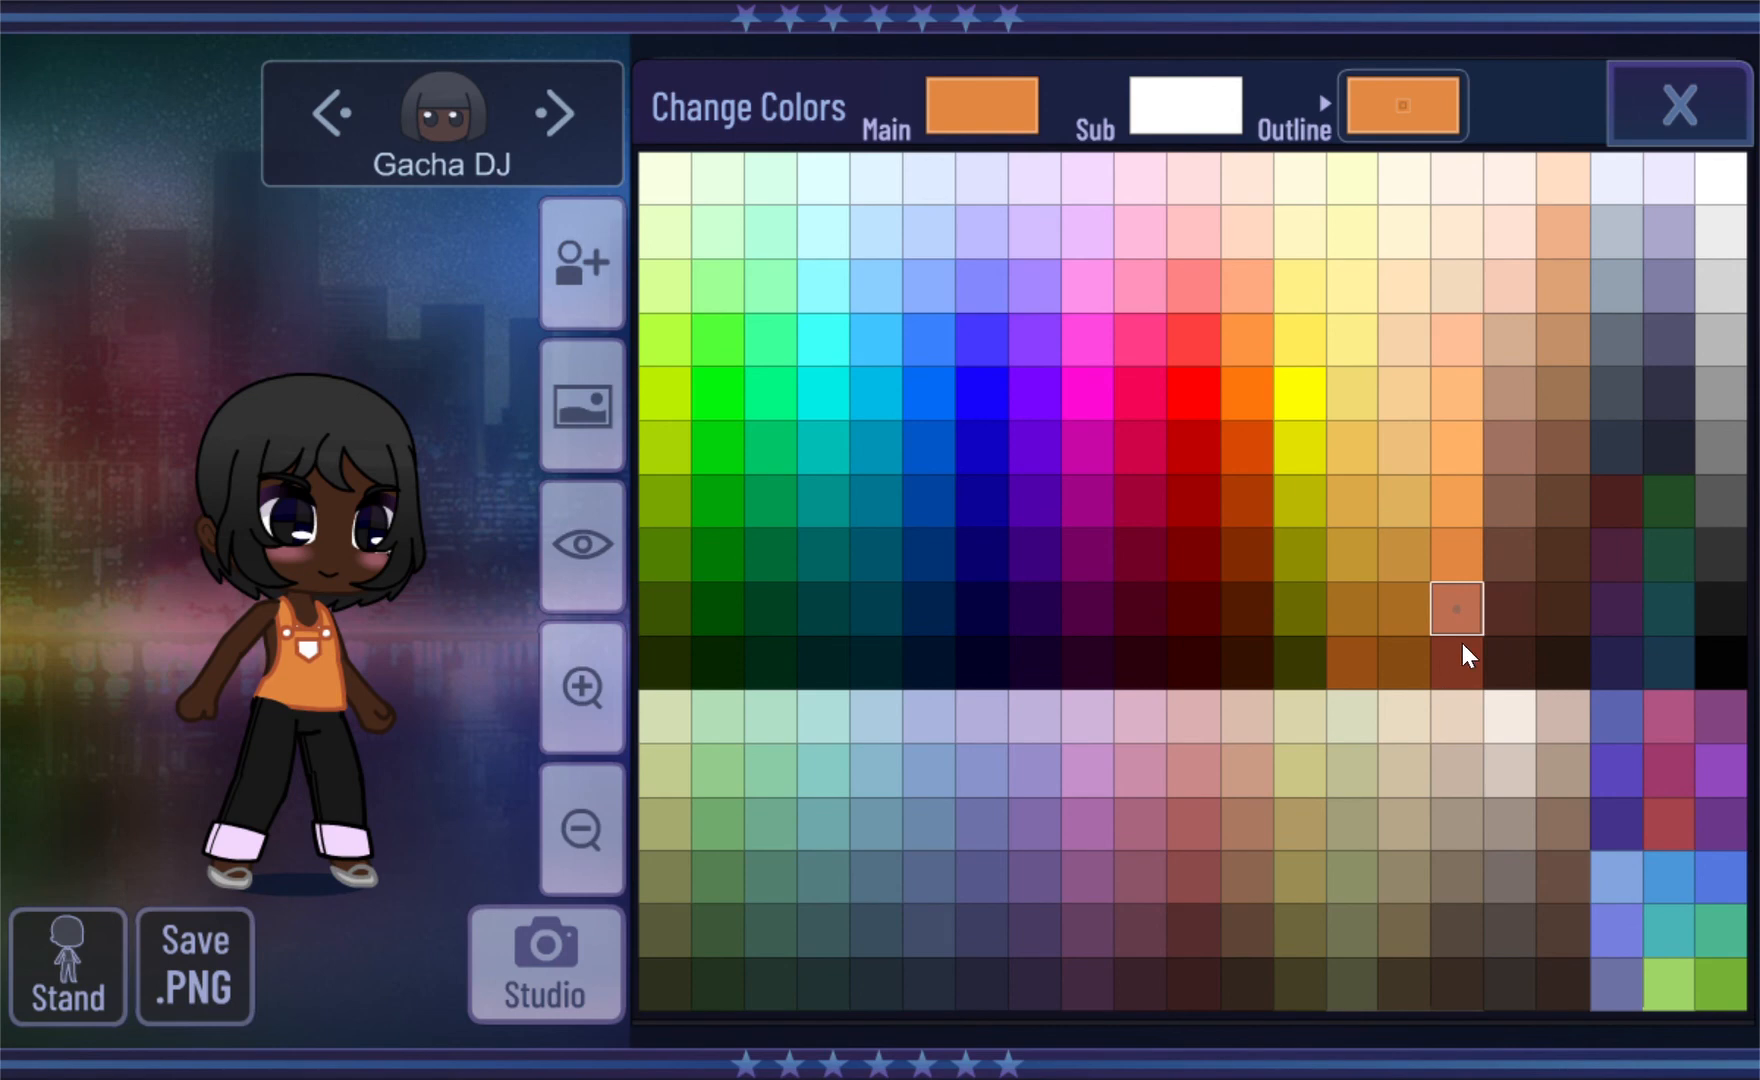
pyautogui.click(1677, 103)
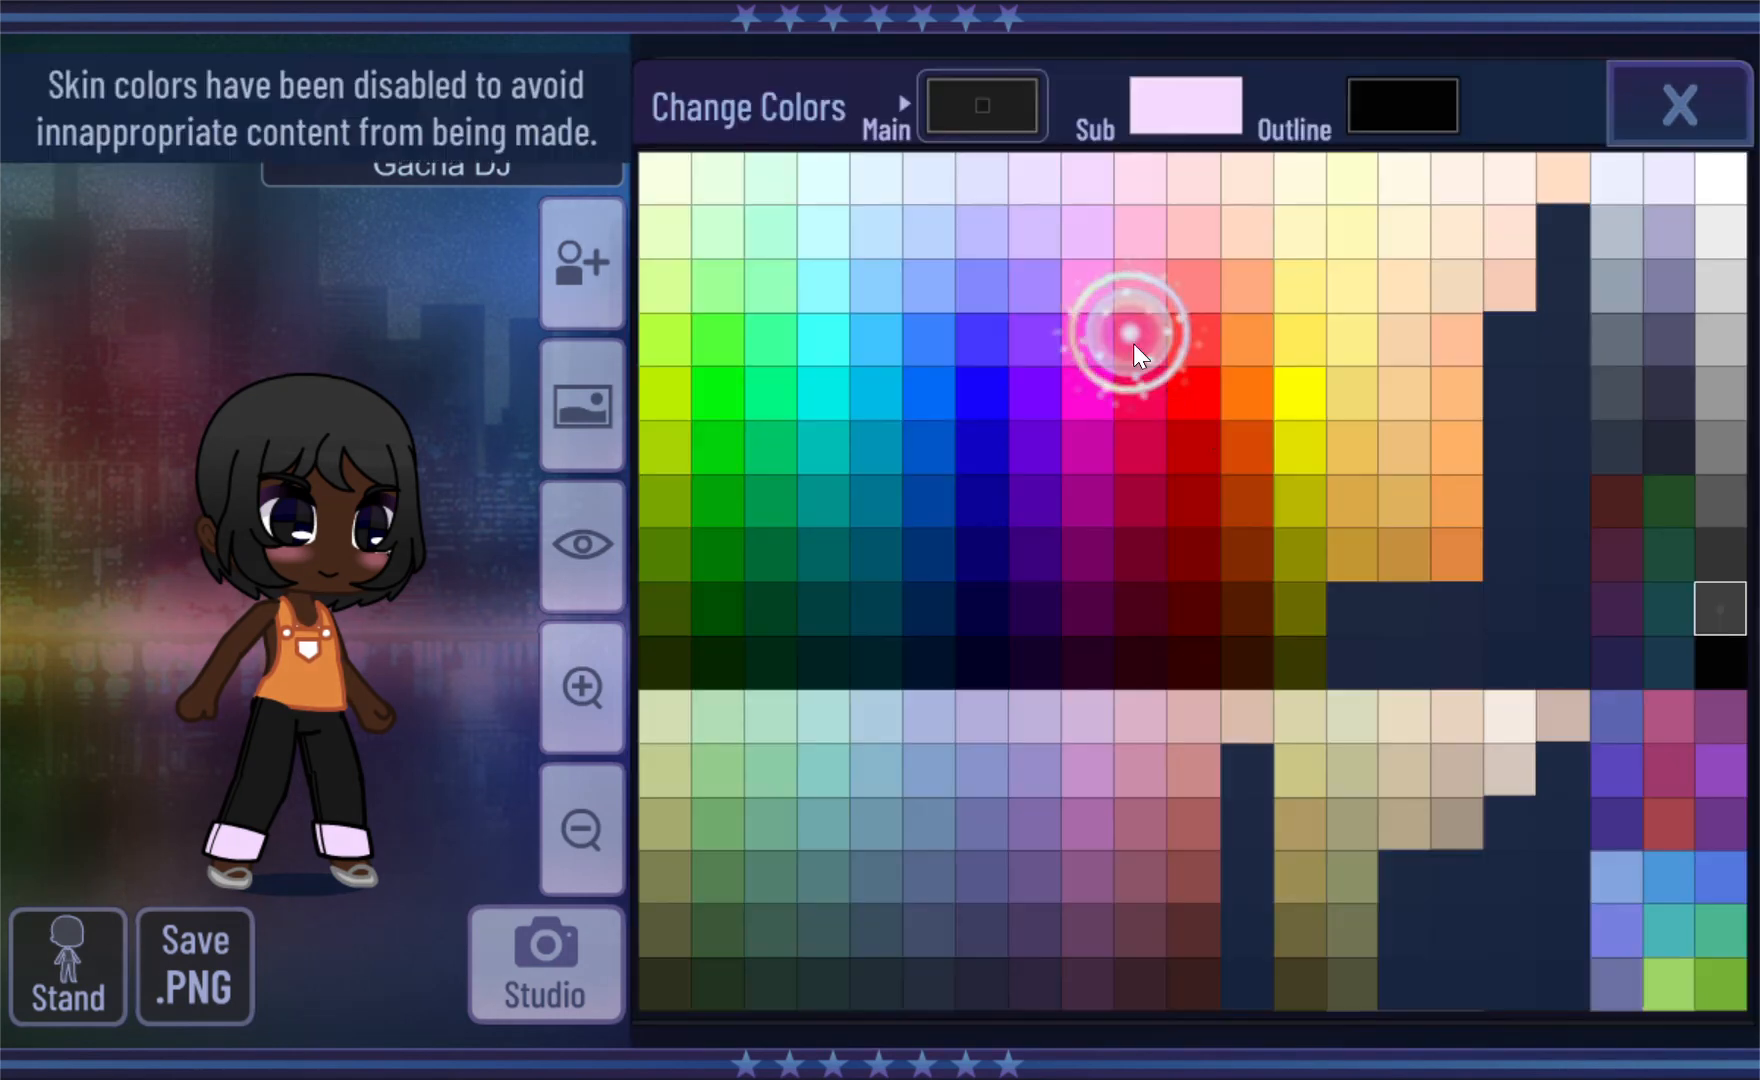
# Step: Turn the pants orange with a darker orange outline
pyautogui.click(1456, 556)
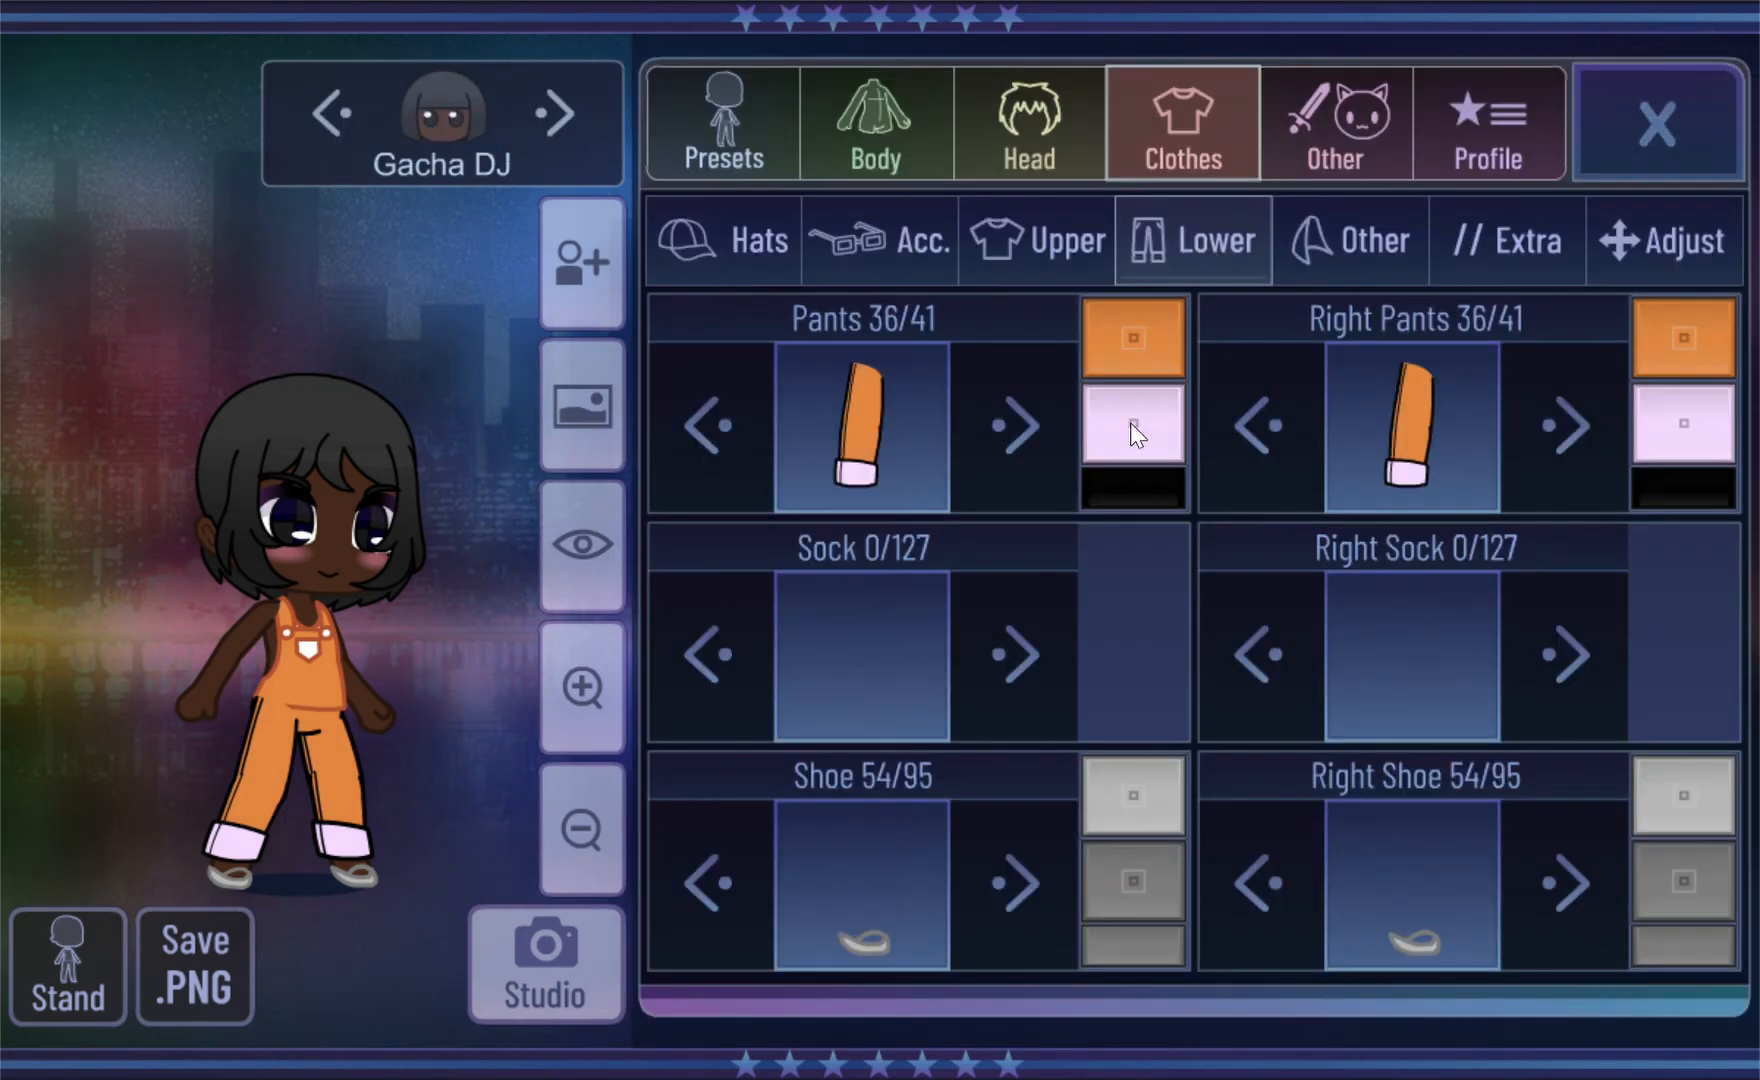
pyautogui.click(1130, 424)
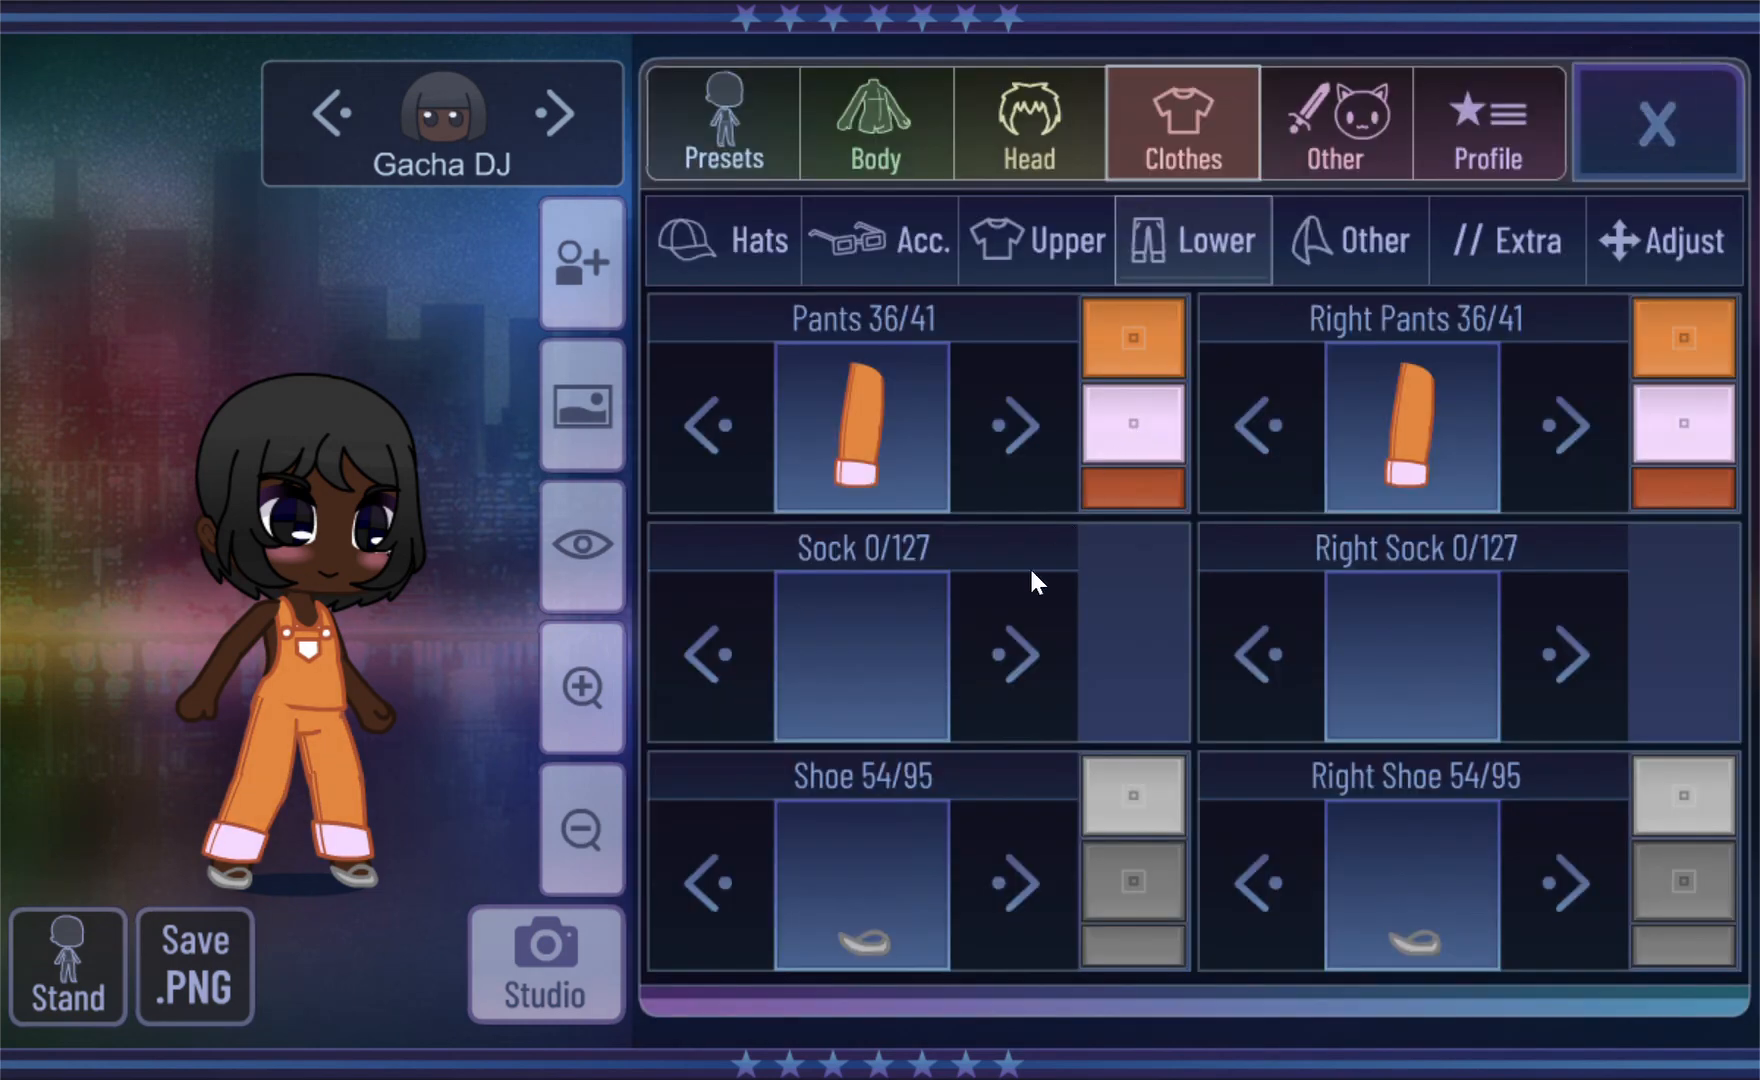
pyautogui.moveTo(1005, 623)
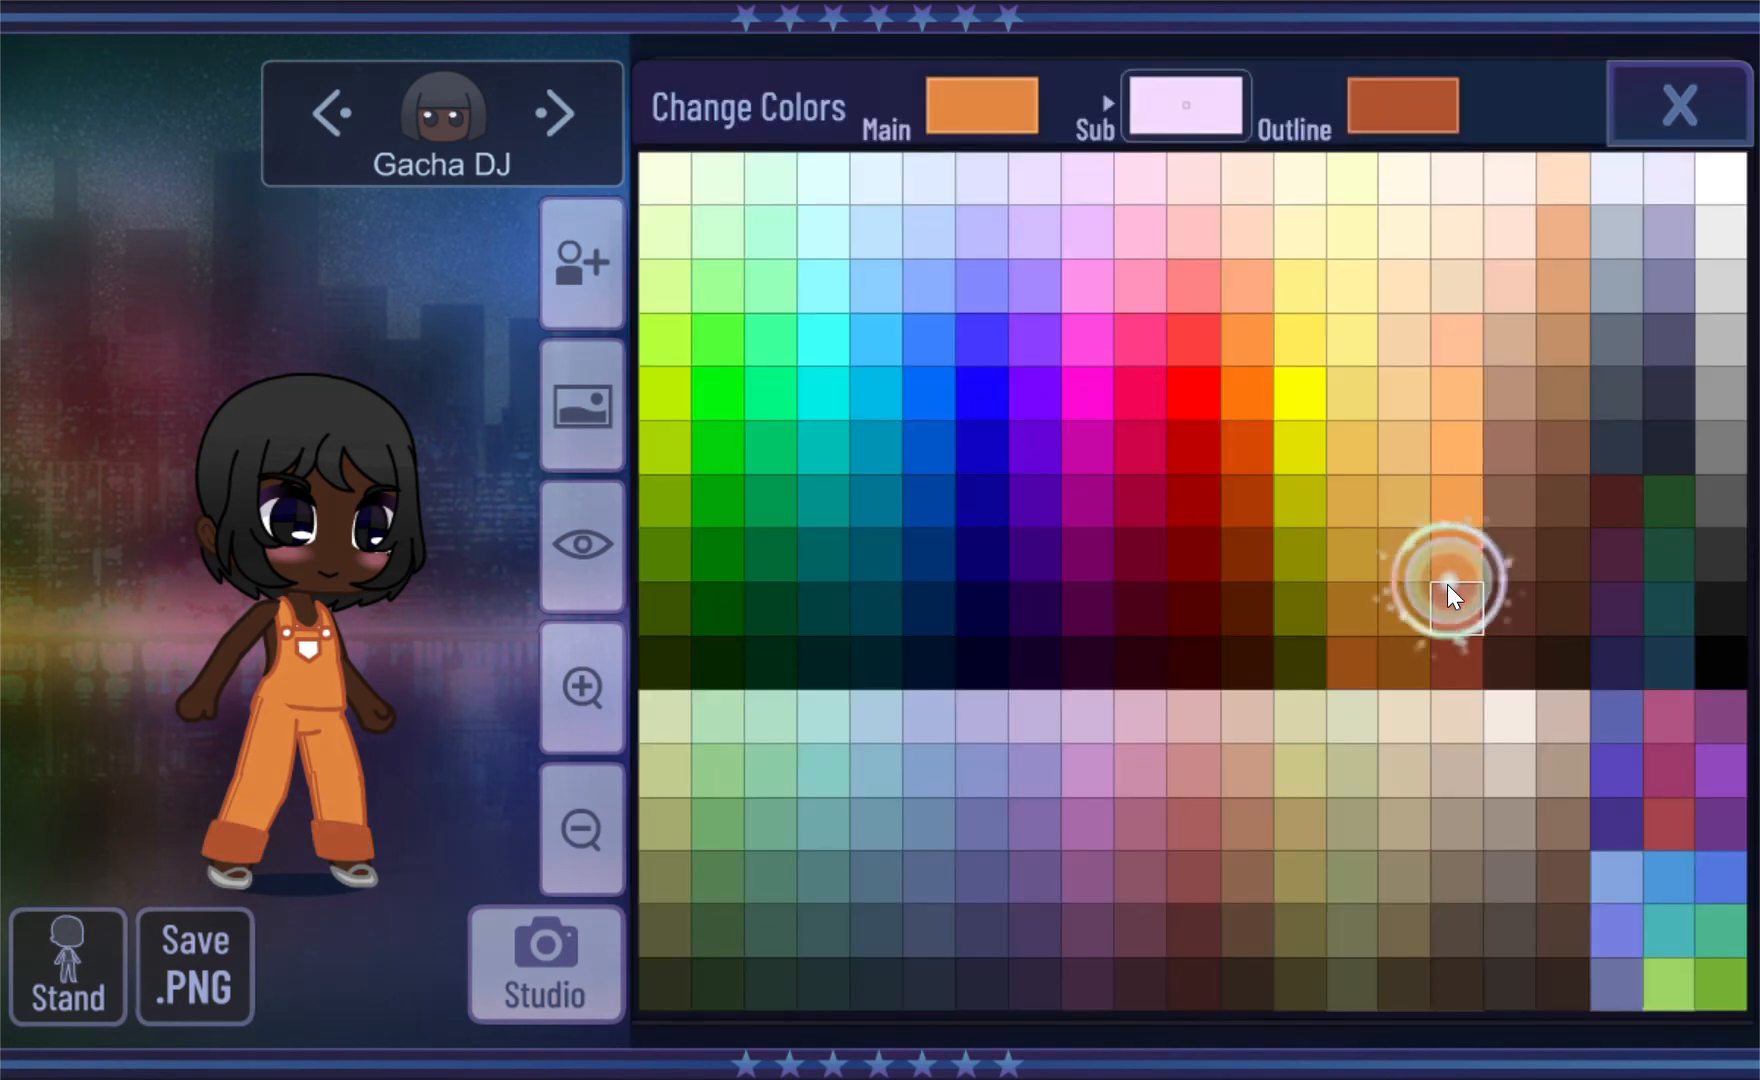
pyautogui.click(1449, 443)
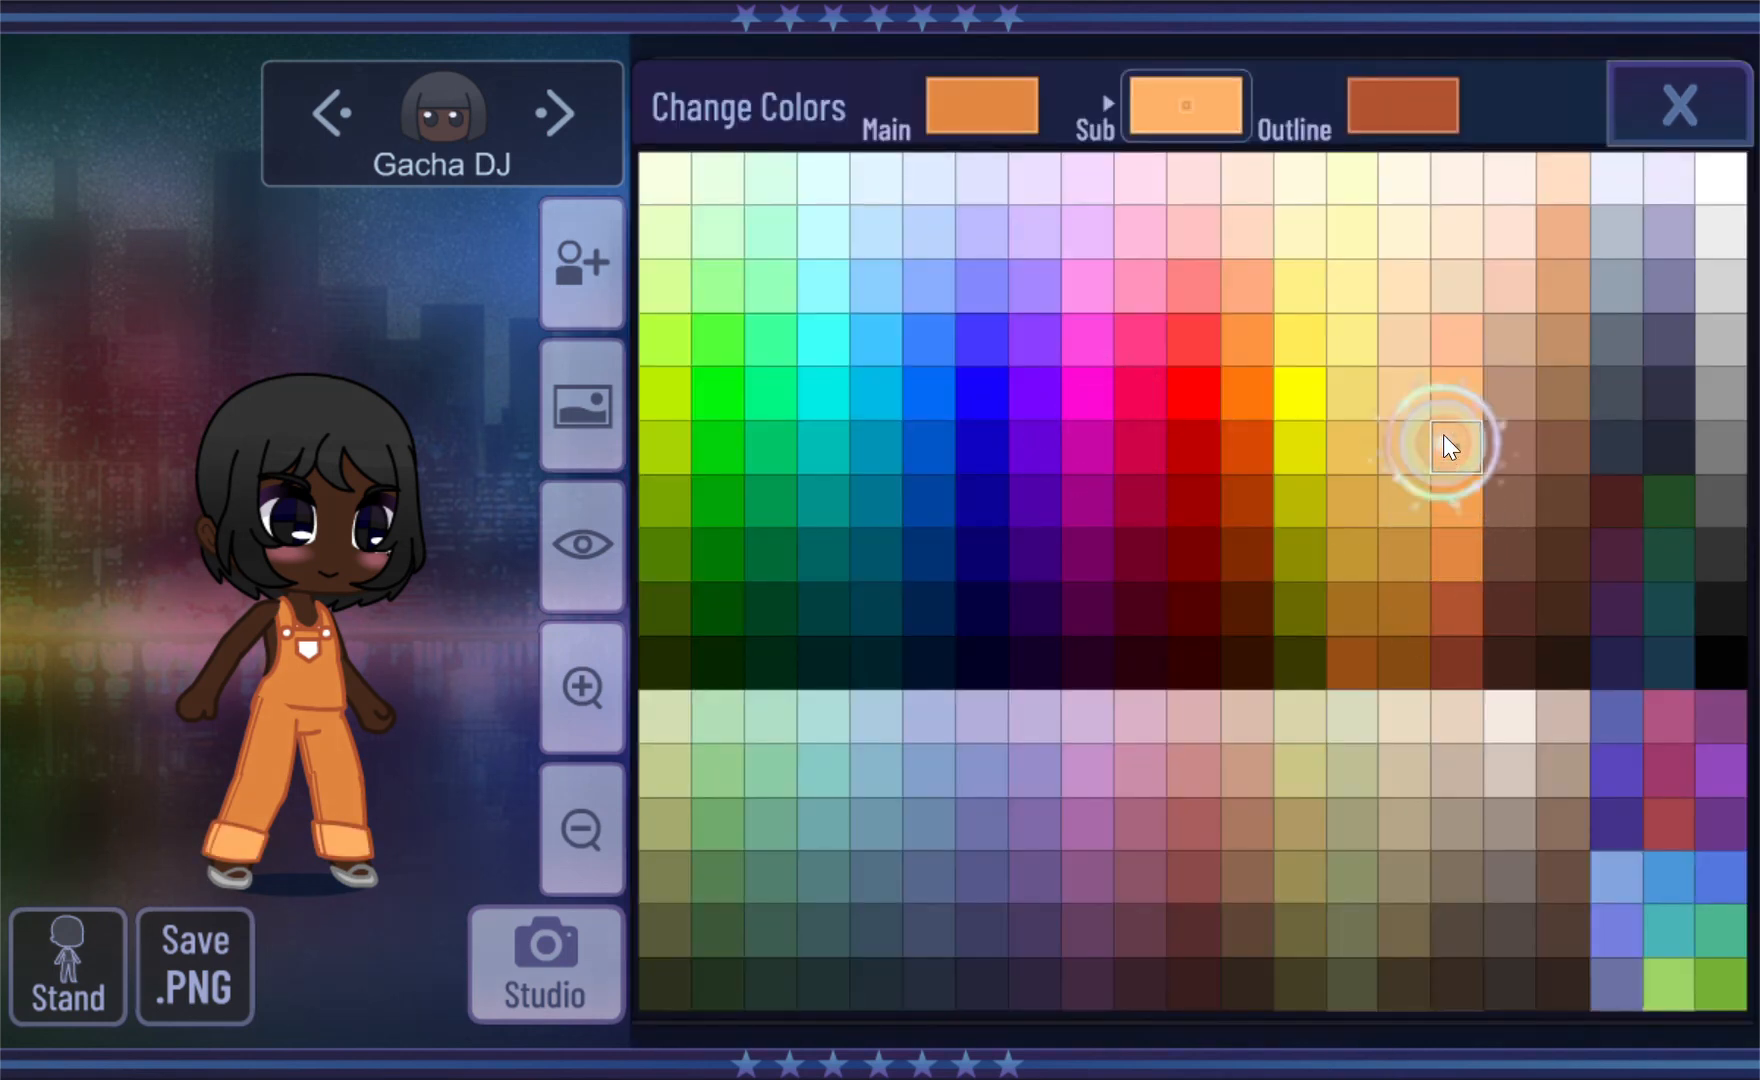
pyautogui.click(1677, 103)
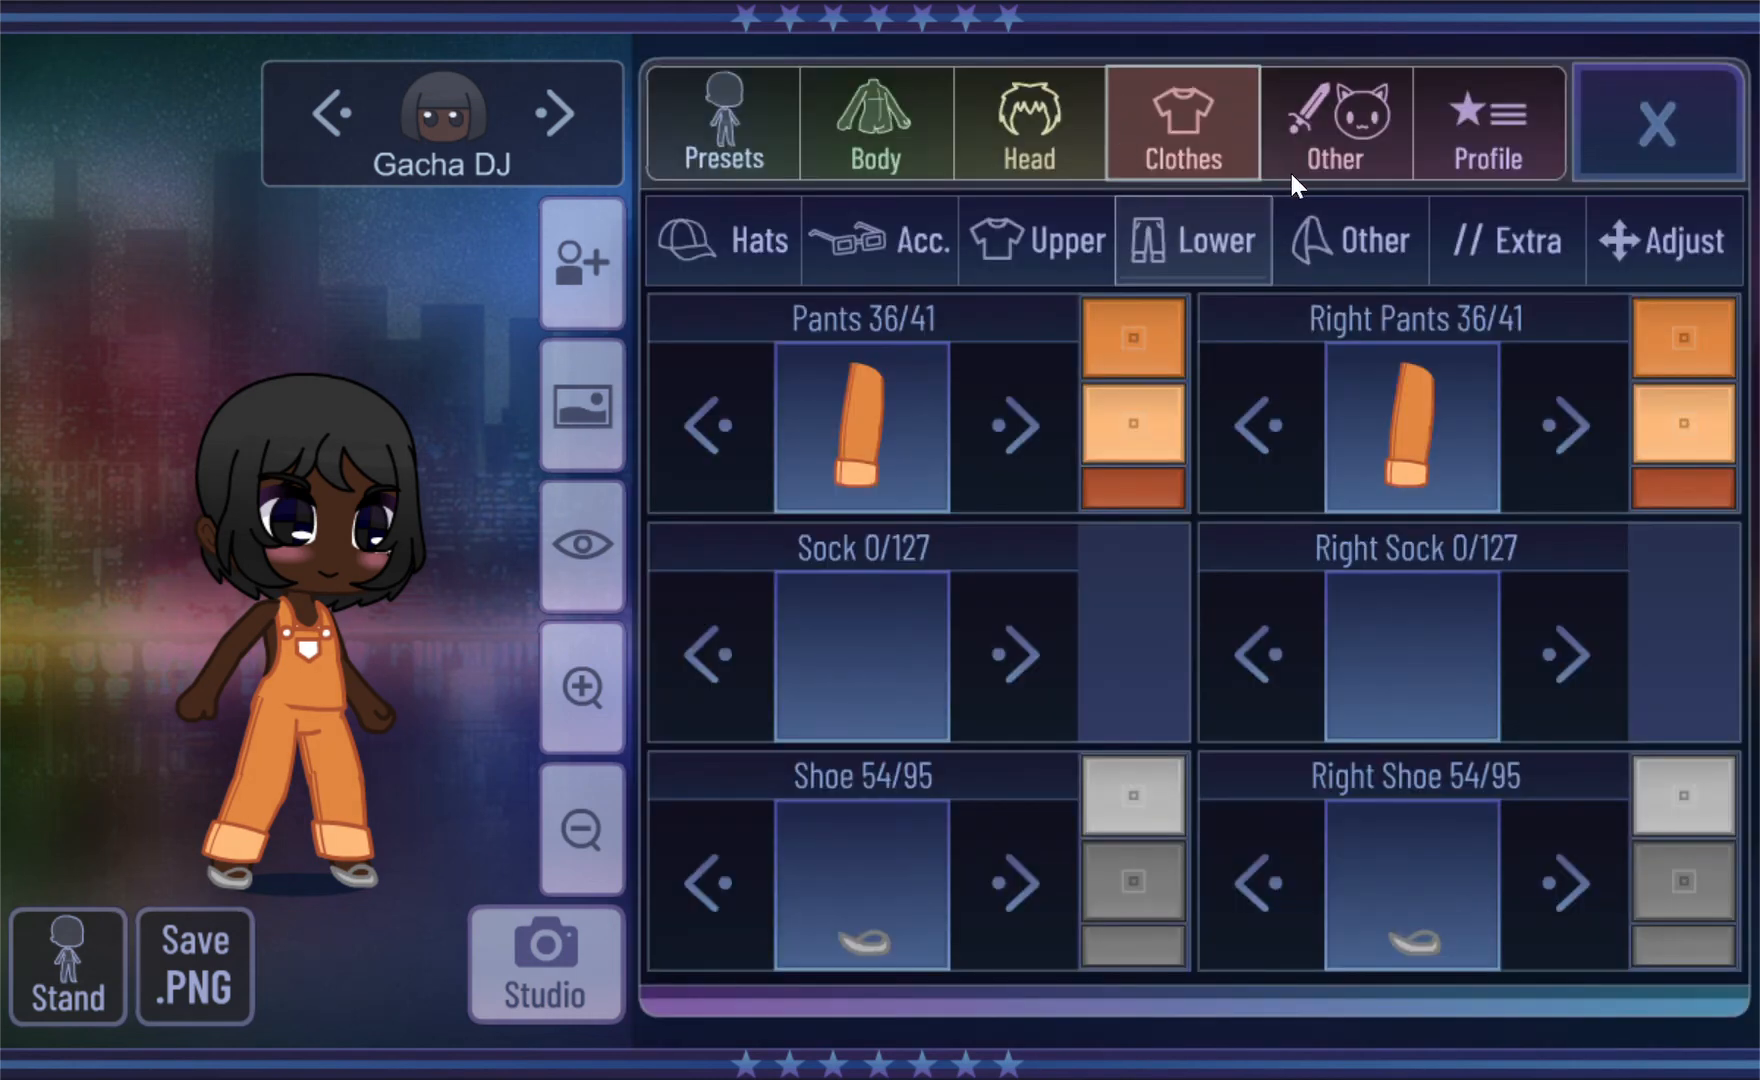
# Step: Remove the held prop and choose the Bunny pet
pyautogui.click(1333, 123)
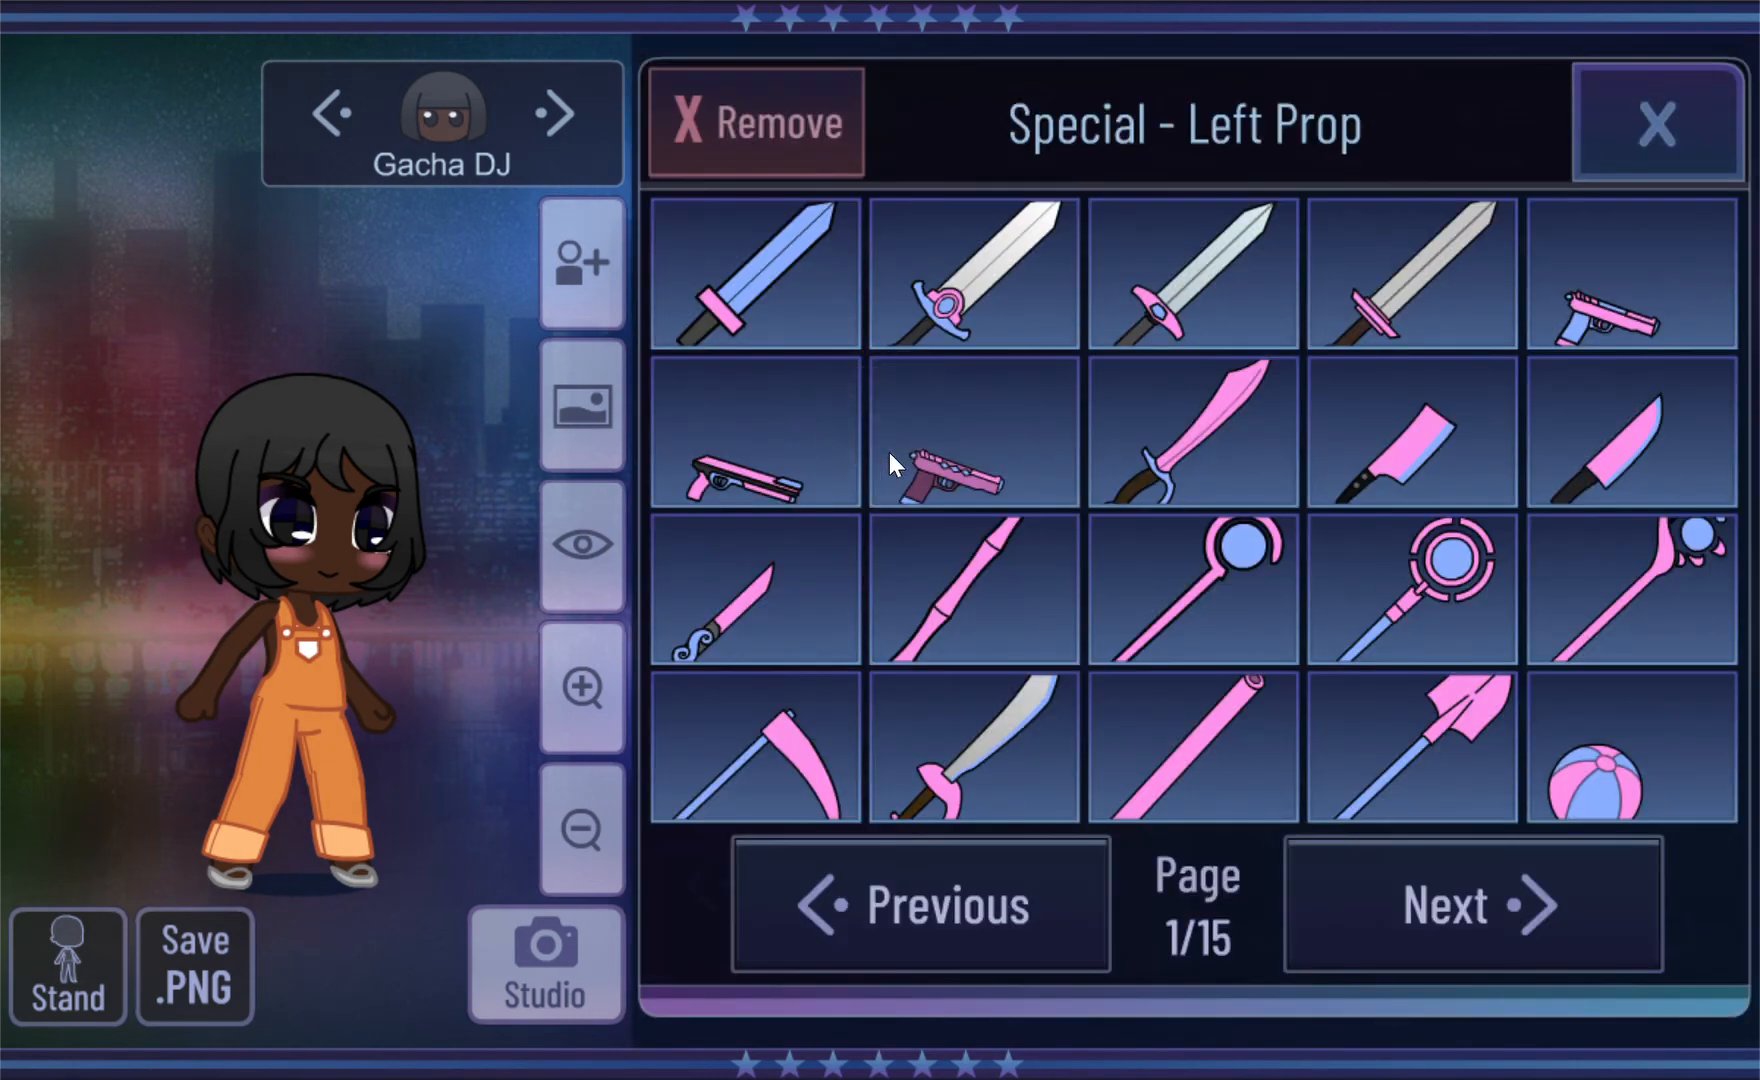
pyautogui.click(1652, 121)
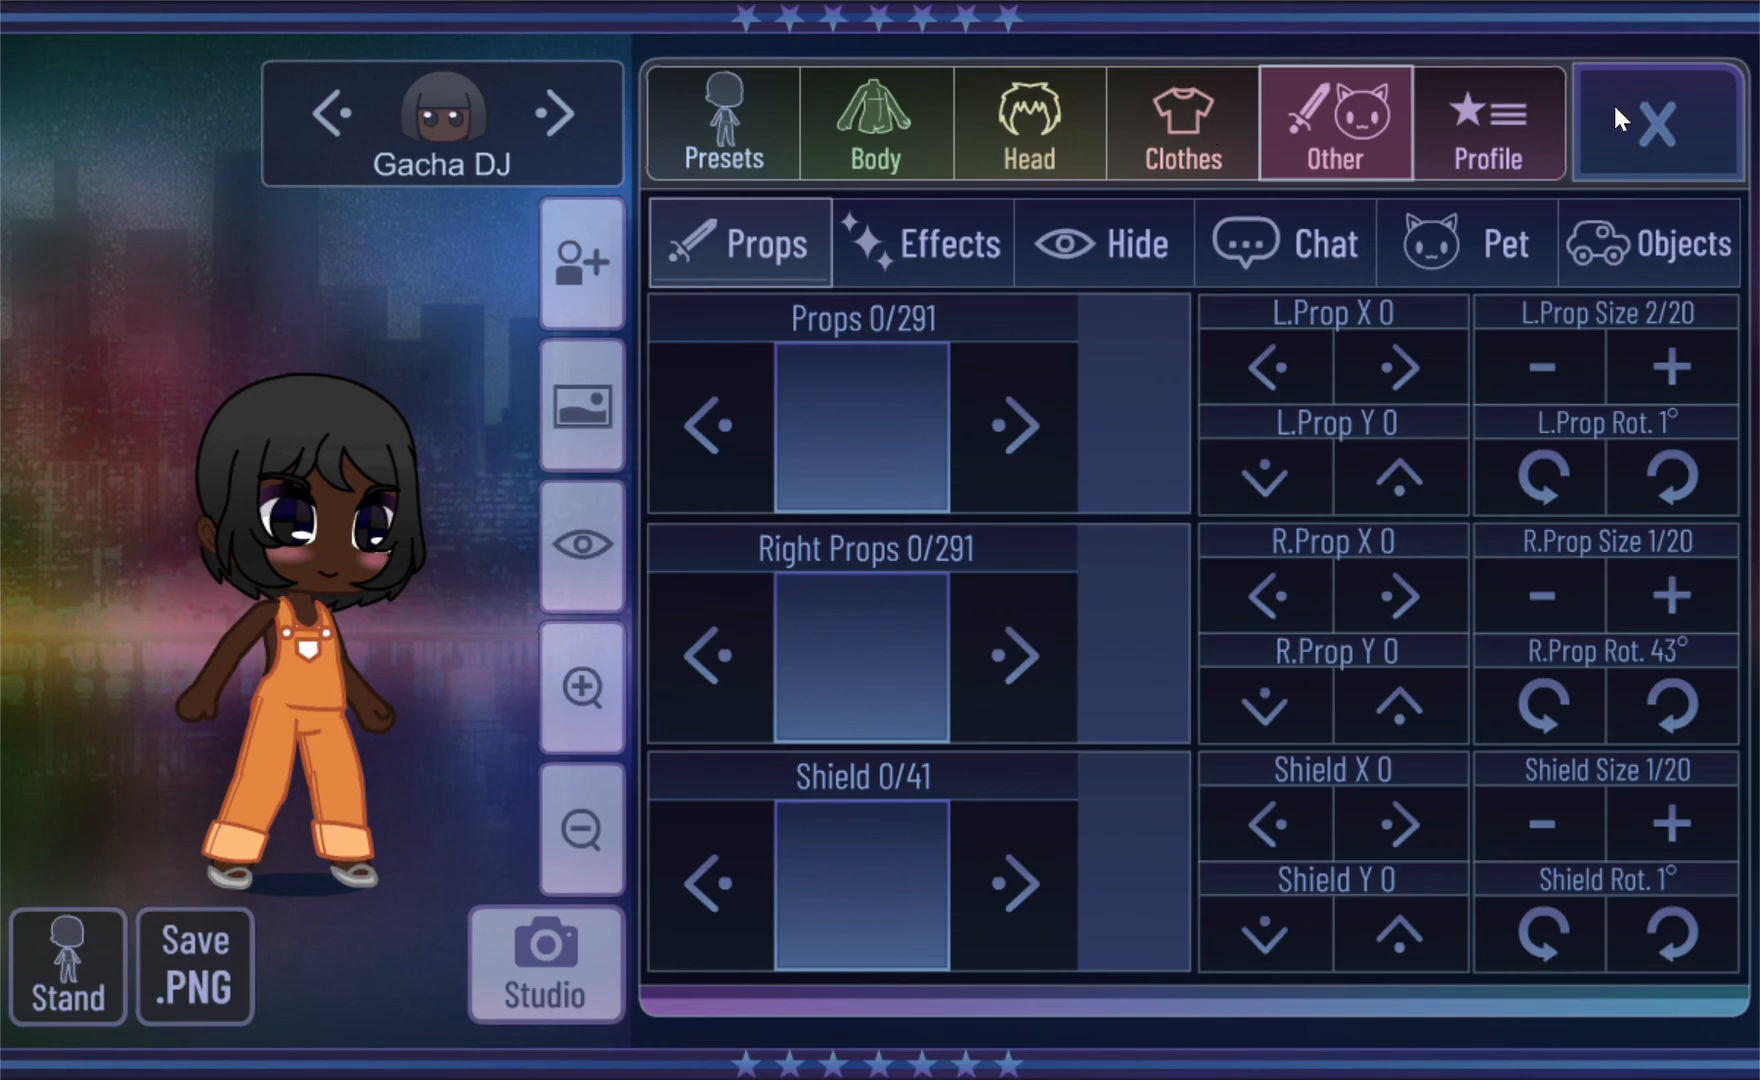
pyautogui.click(1463, 242)
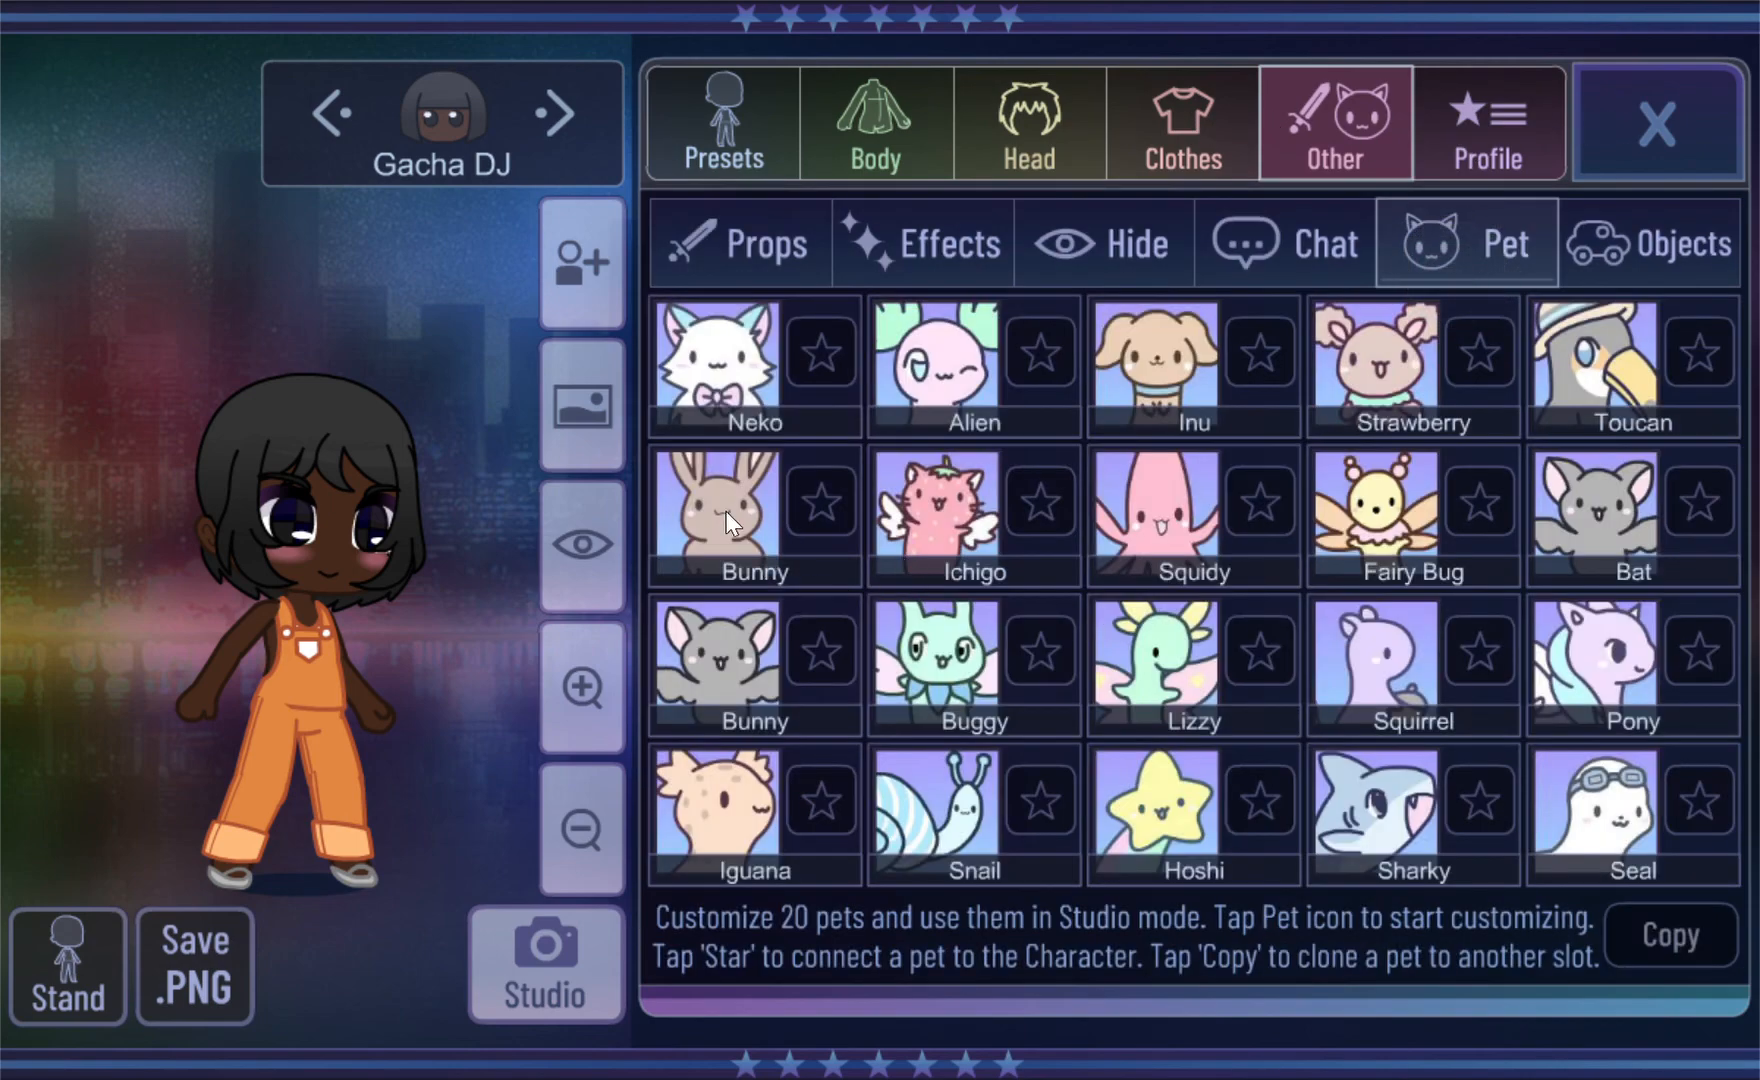
pyautogui.click(752, 516)
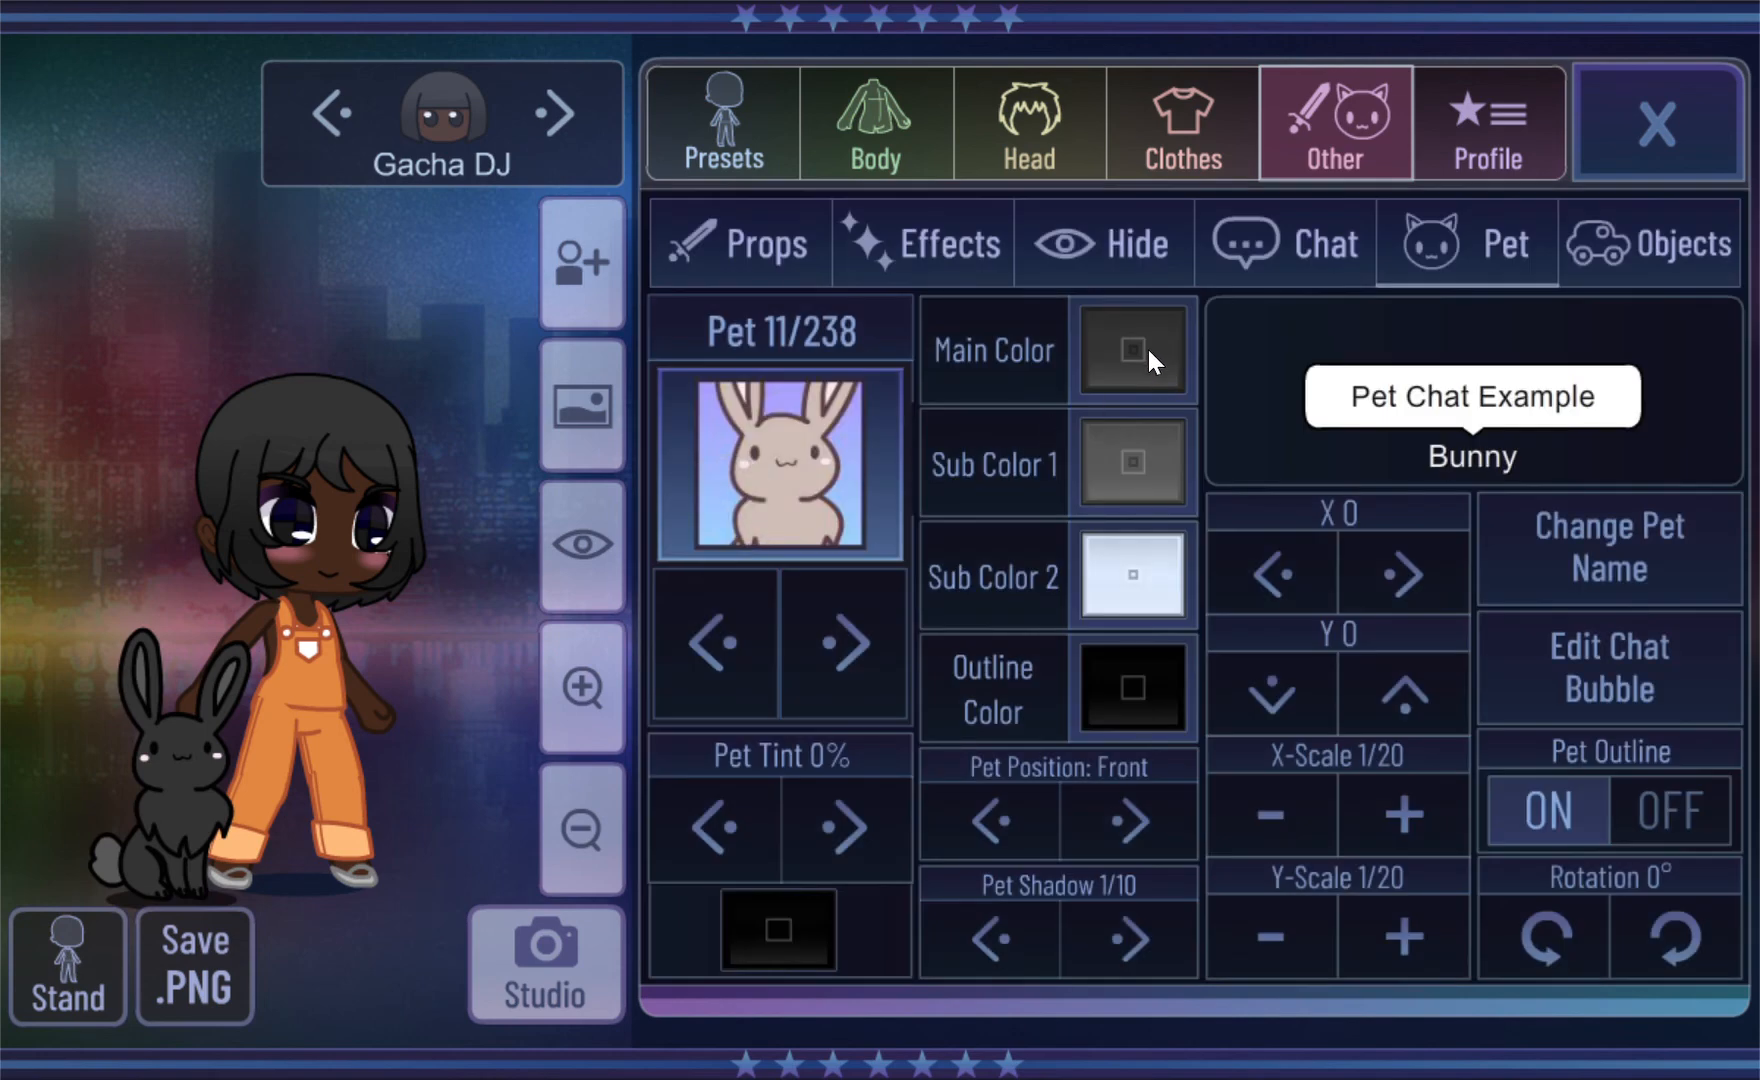
# Step: Try orange on the bunny, then set its main colour back to black
pyautogui.click(1129, 348)
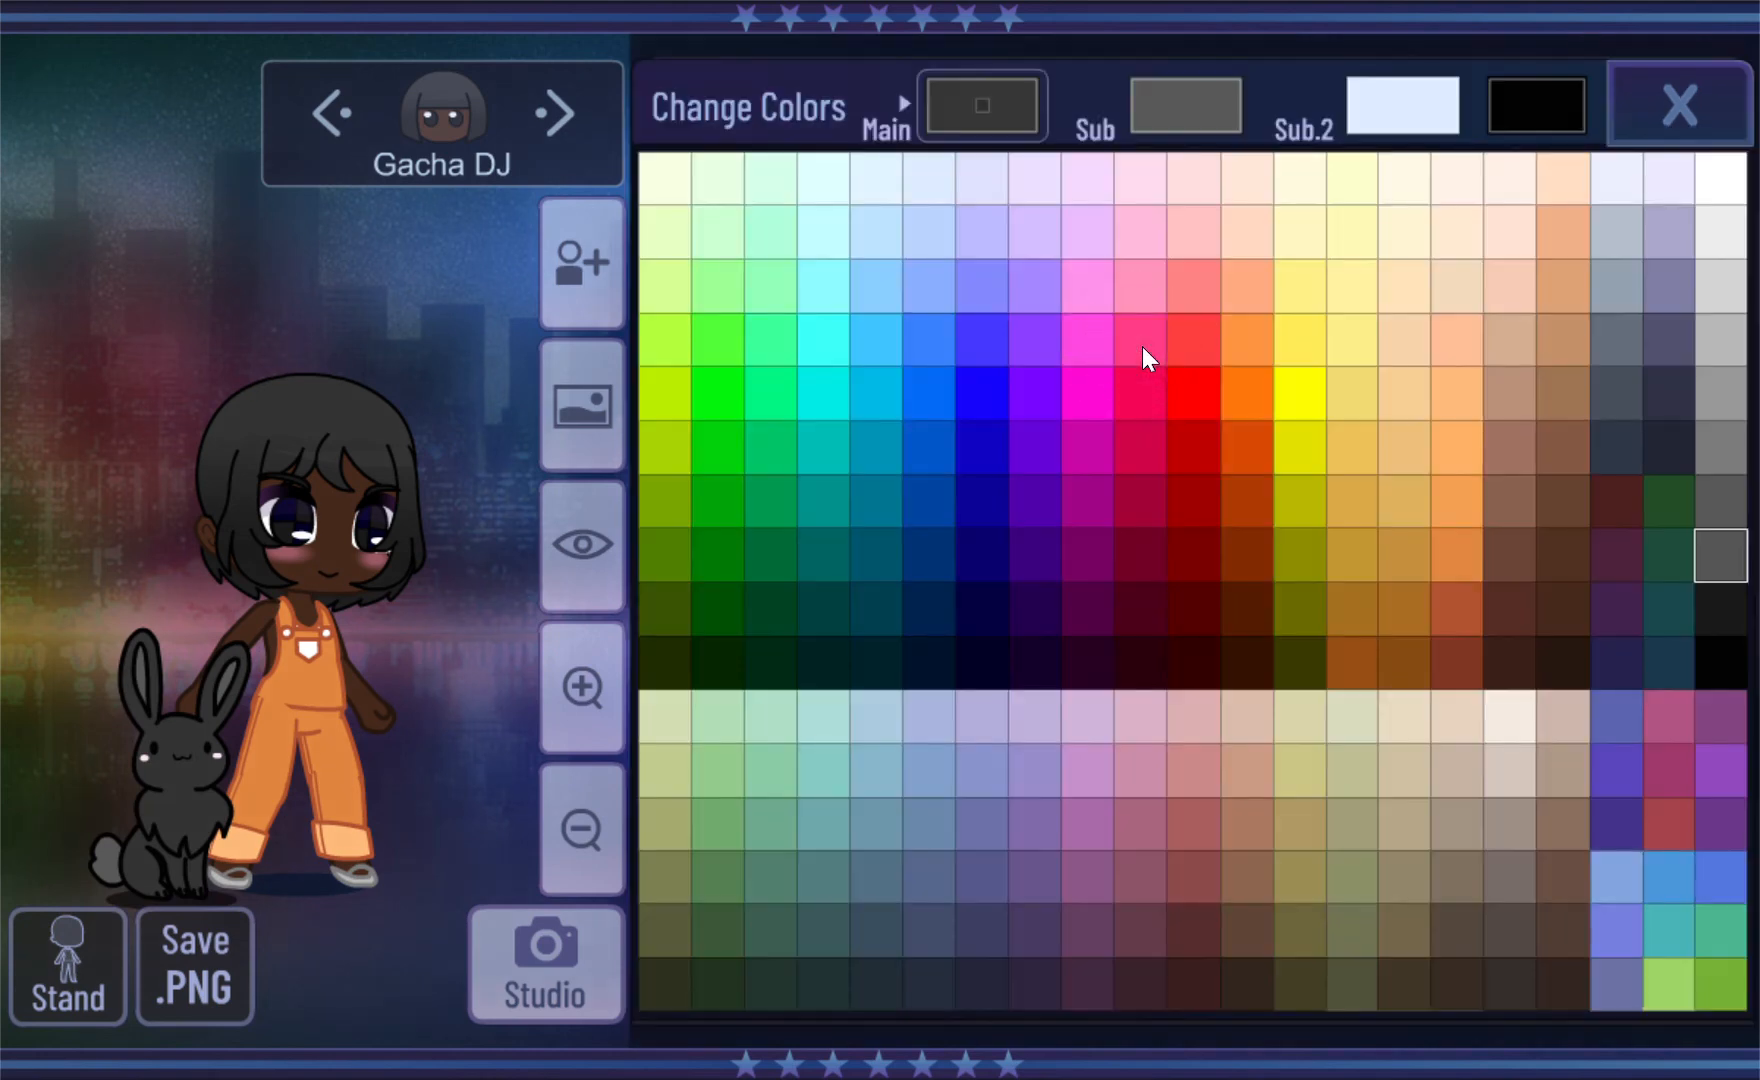
pyautogui.click(1456, 501)
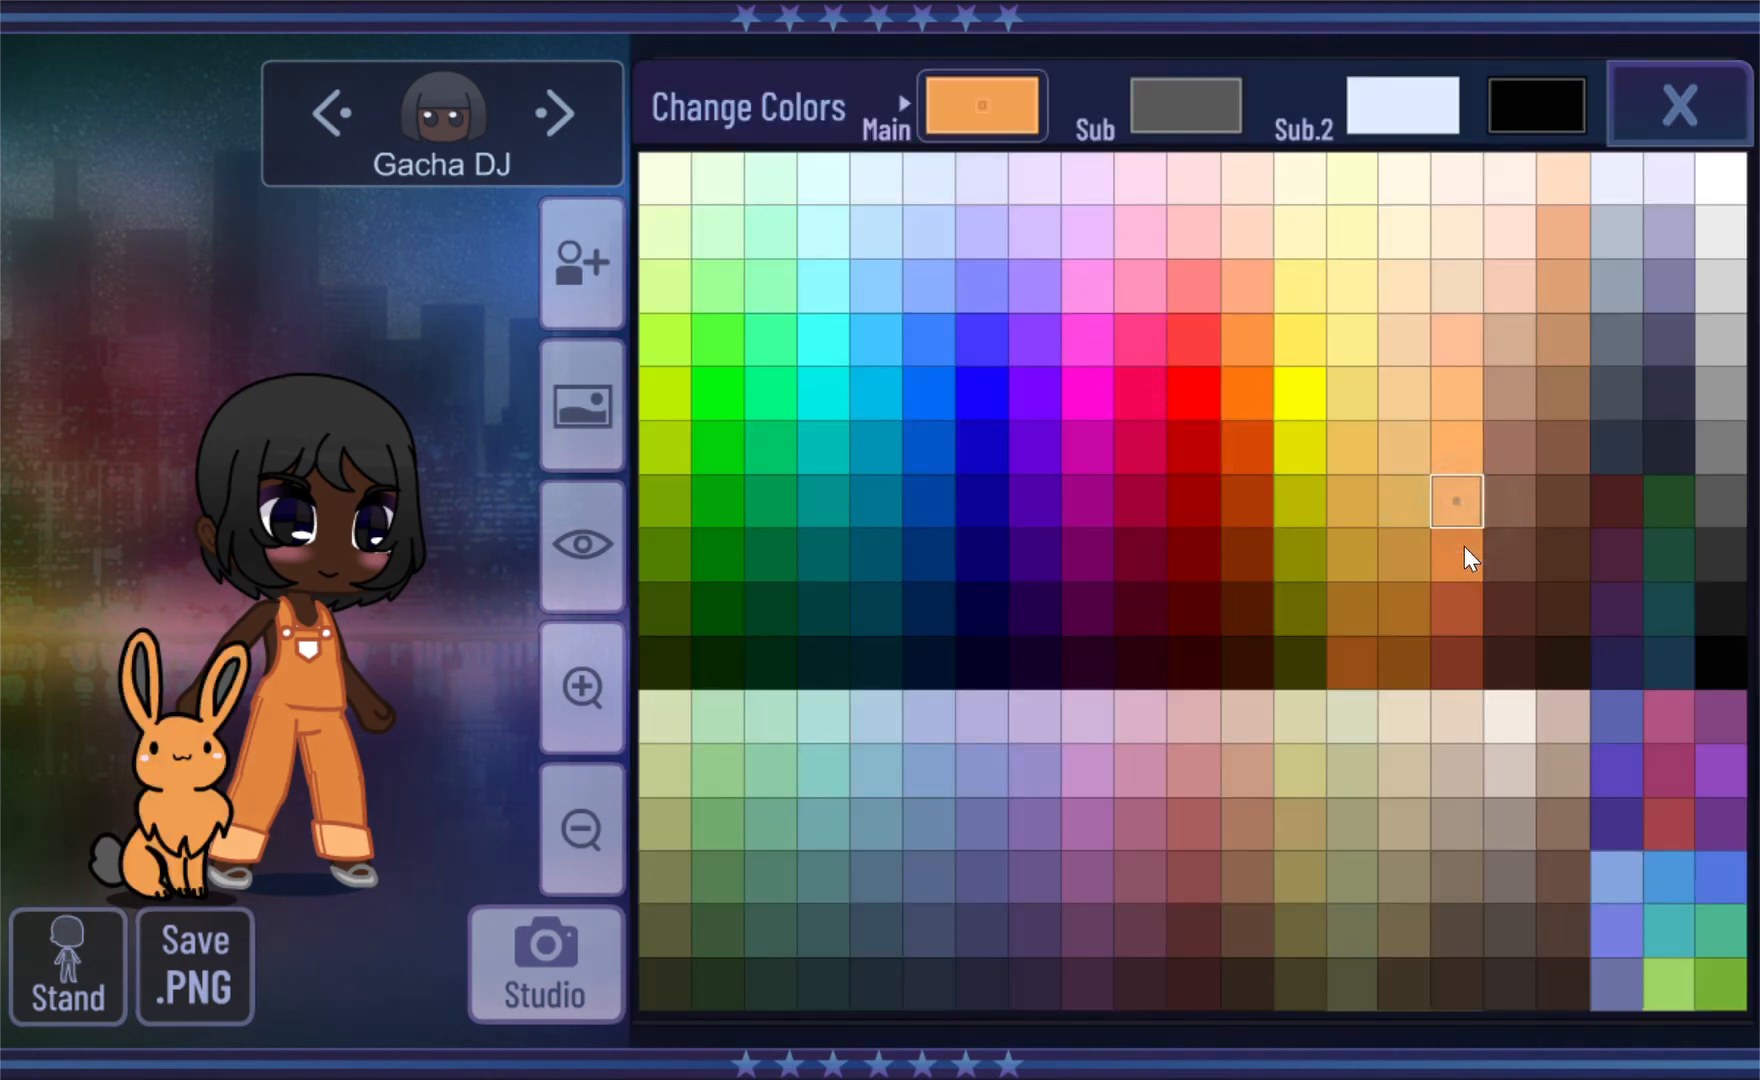
pyautogui.click(1717, 607)
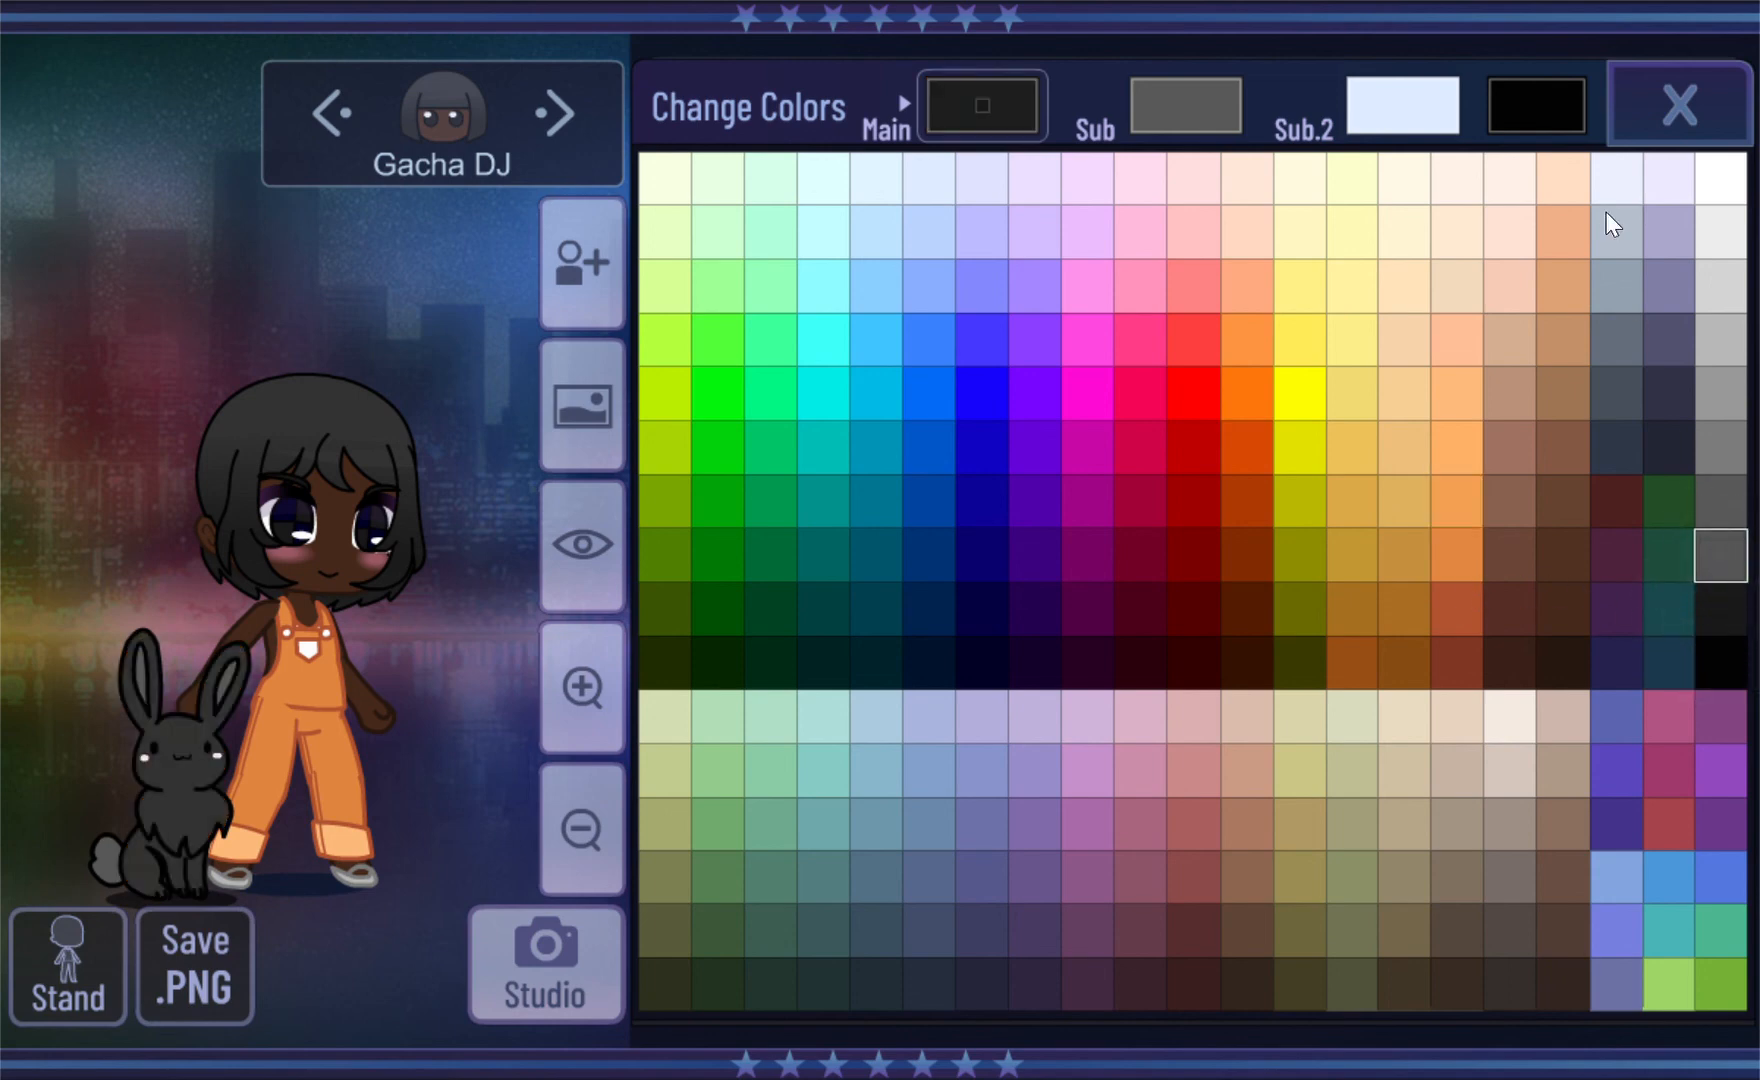
pyautogui.click(1671, 103)
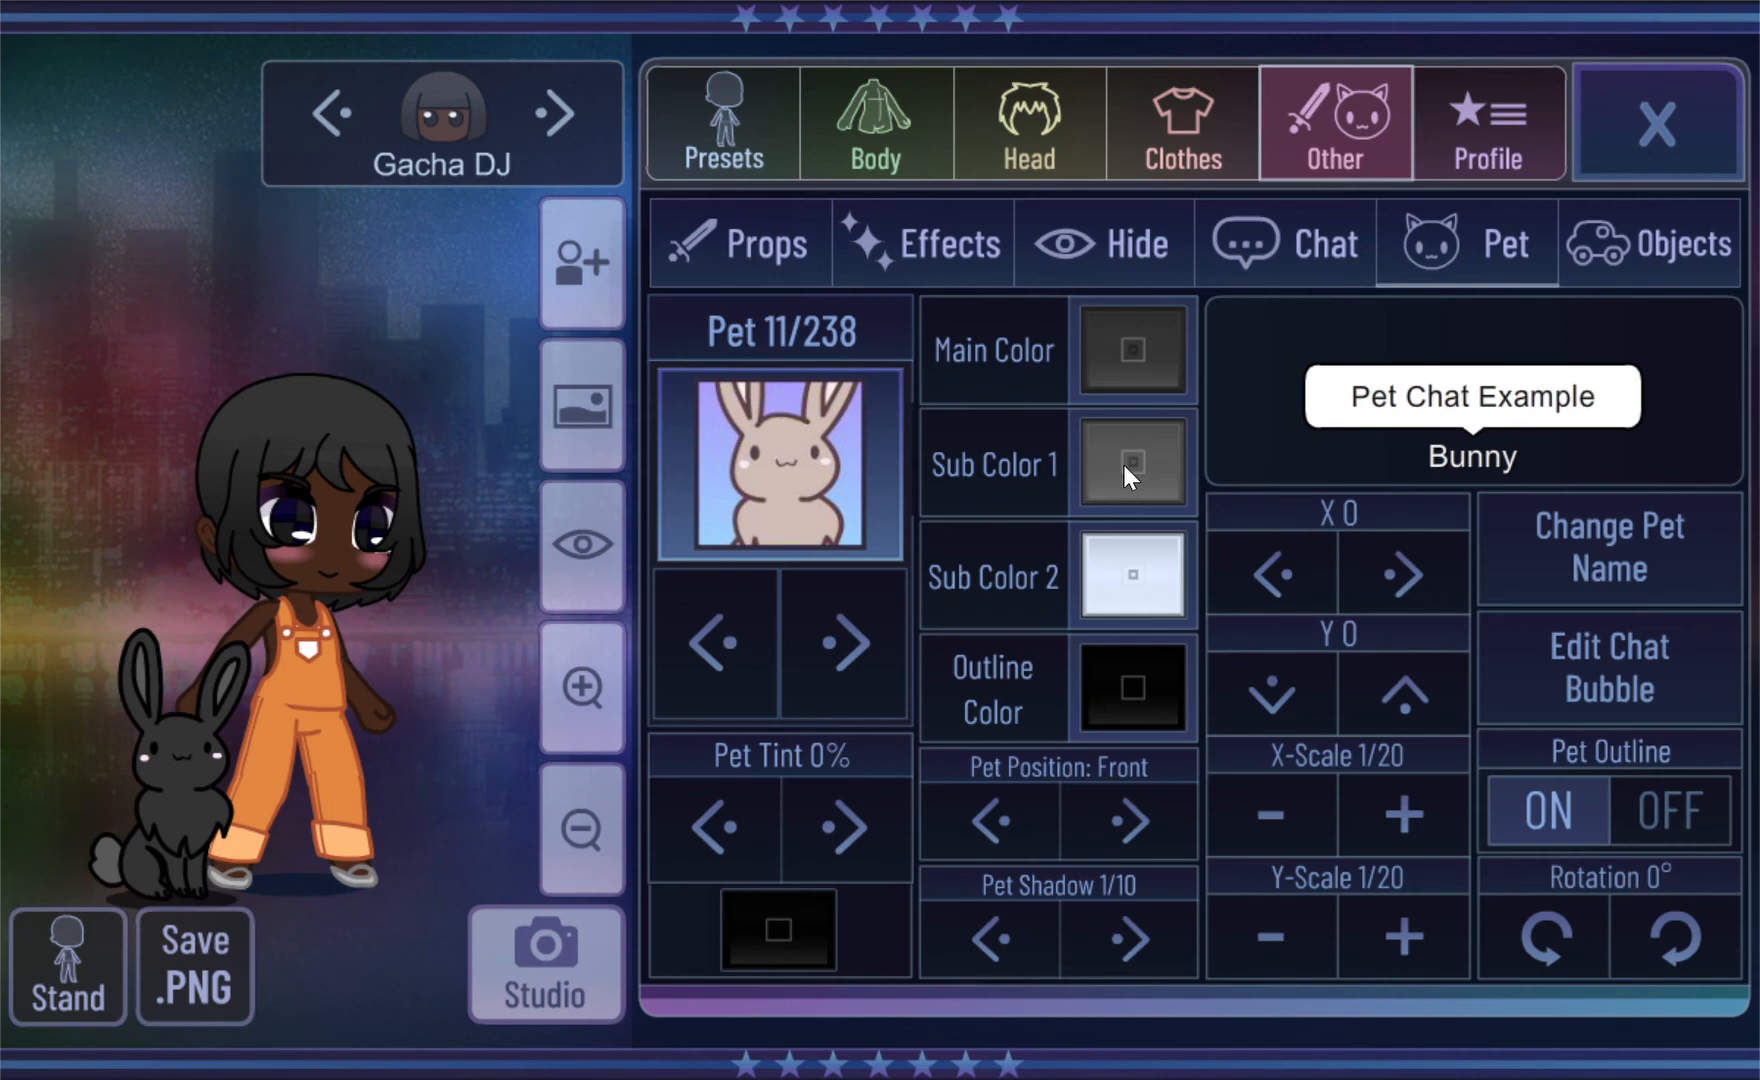
pyautogui.moveTo(297, 595)
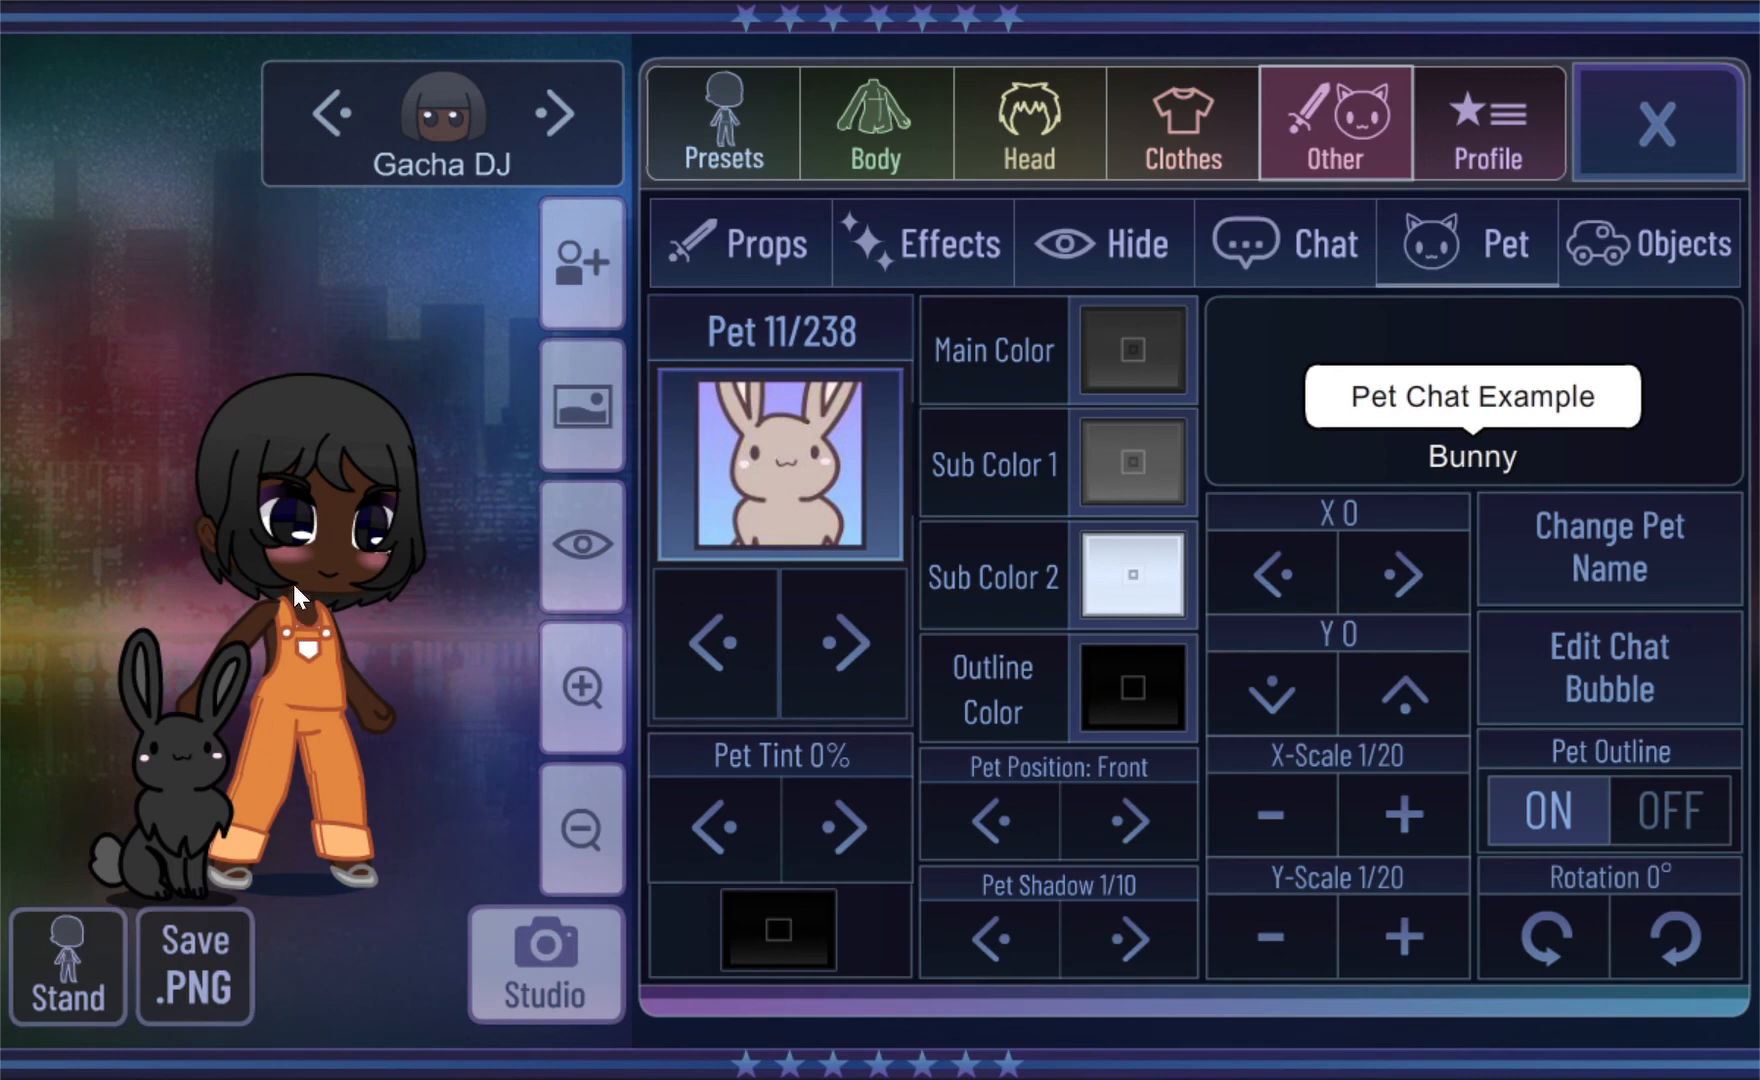
pyautogui.moveTo(342, 855)
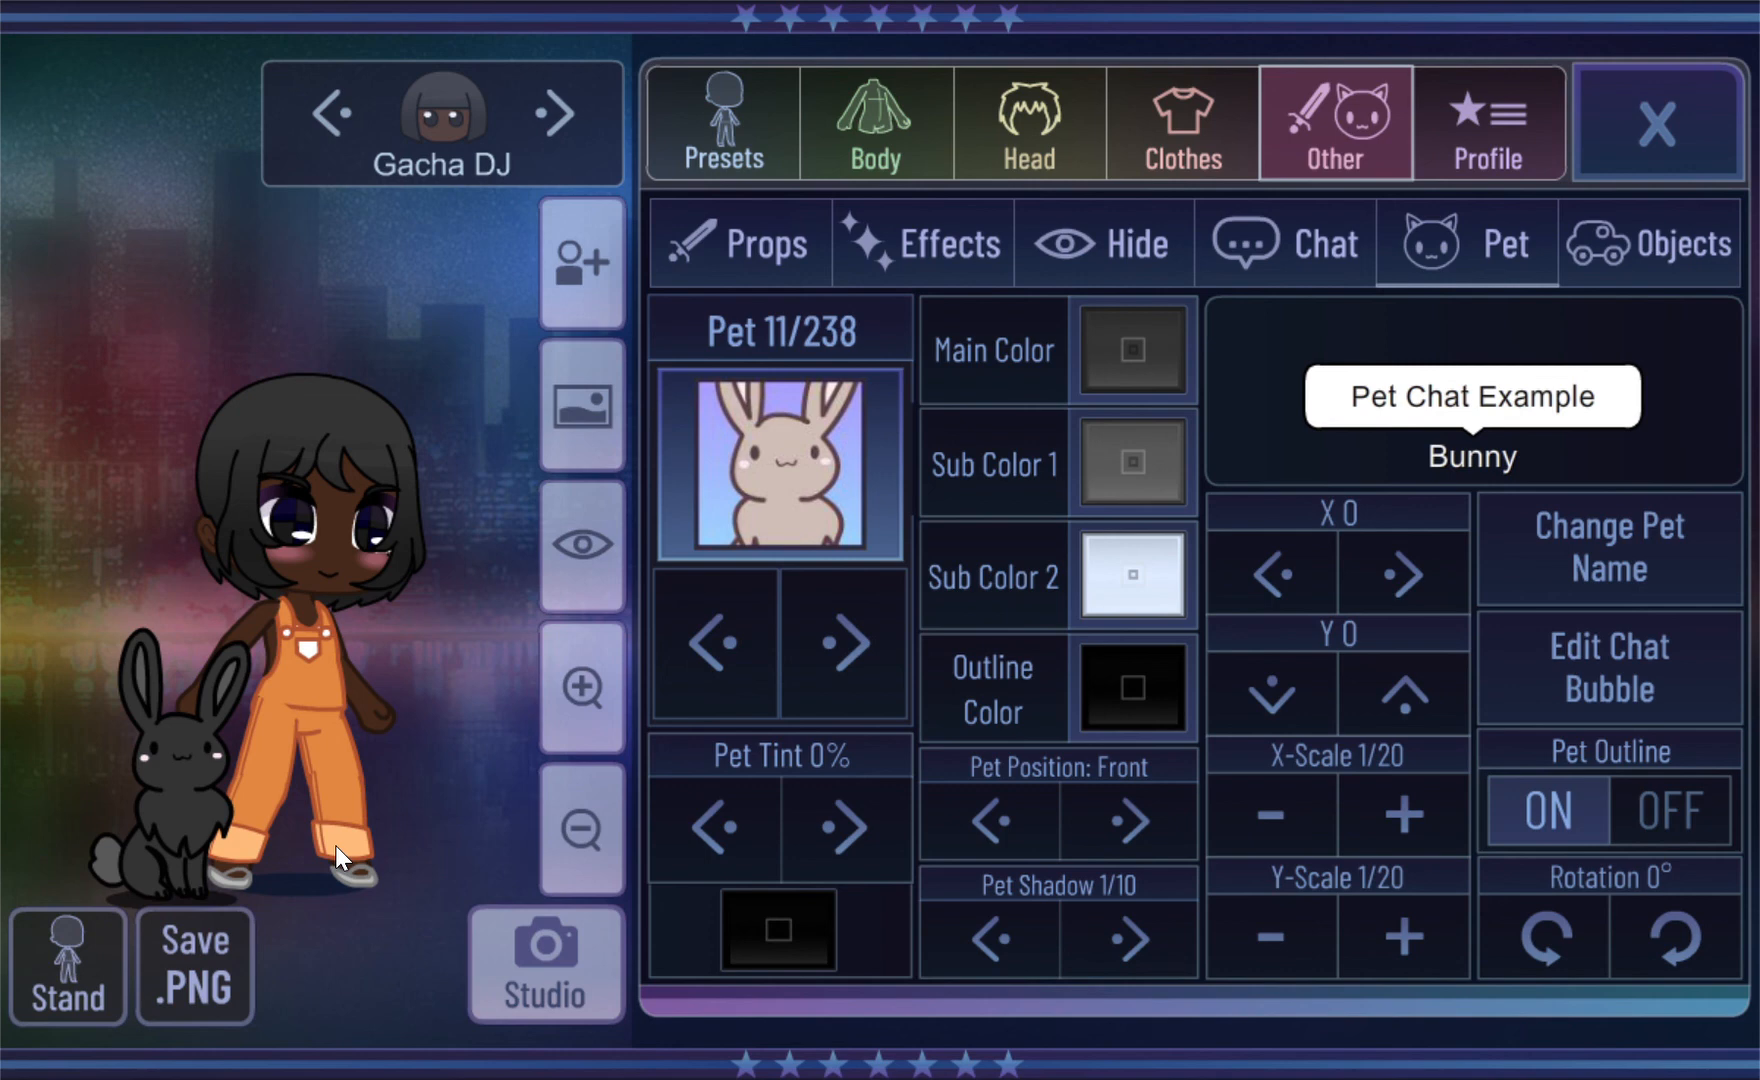
pyautogui.moveTo(320, 909)
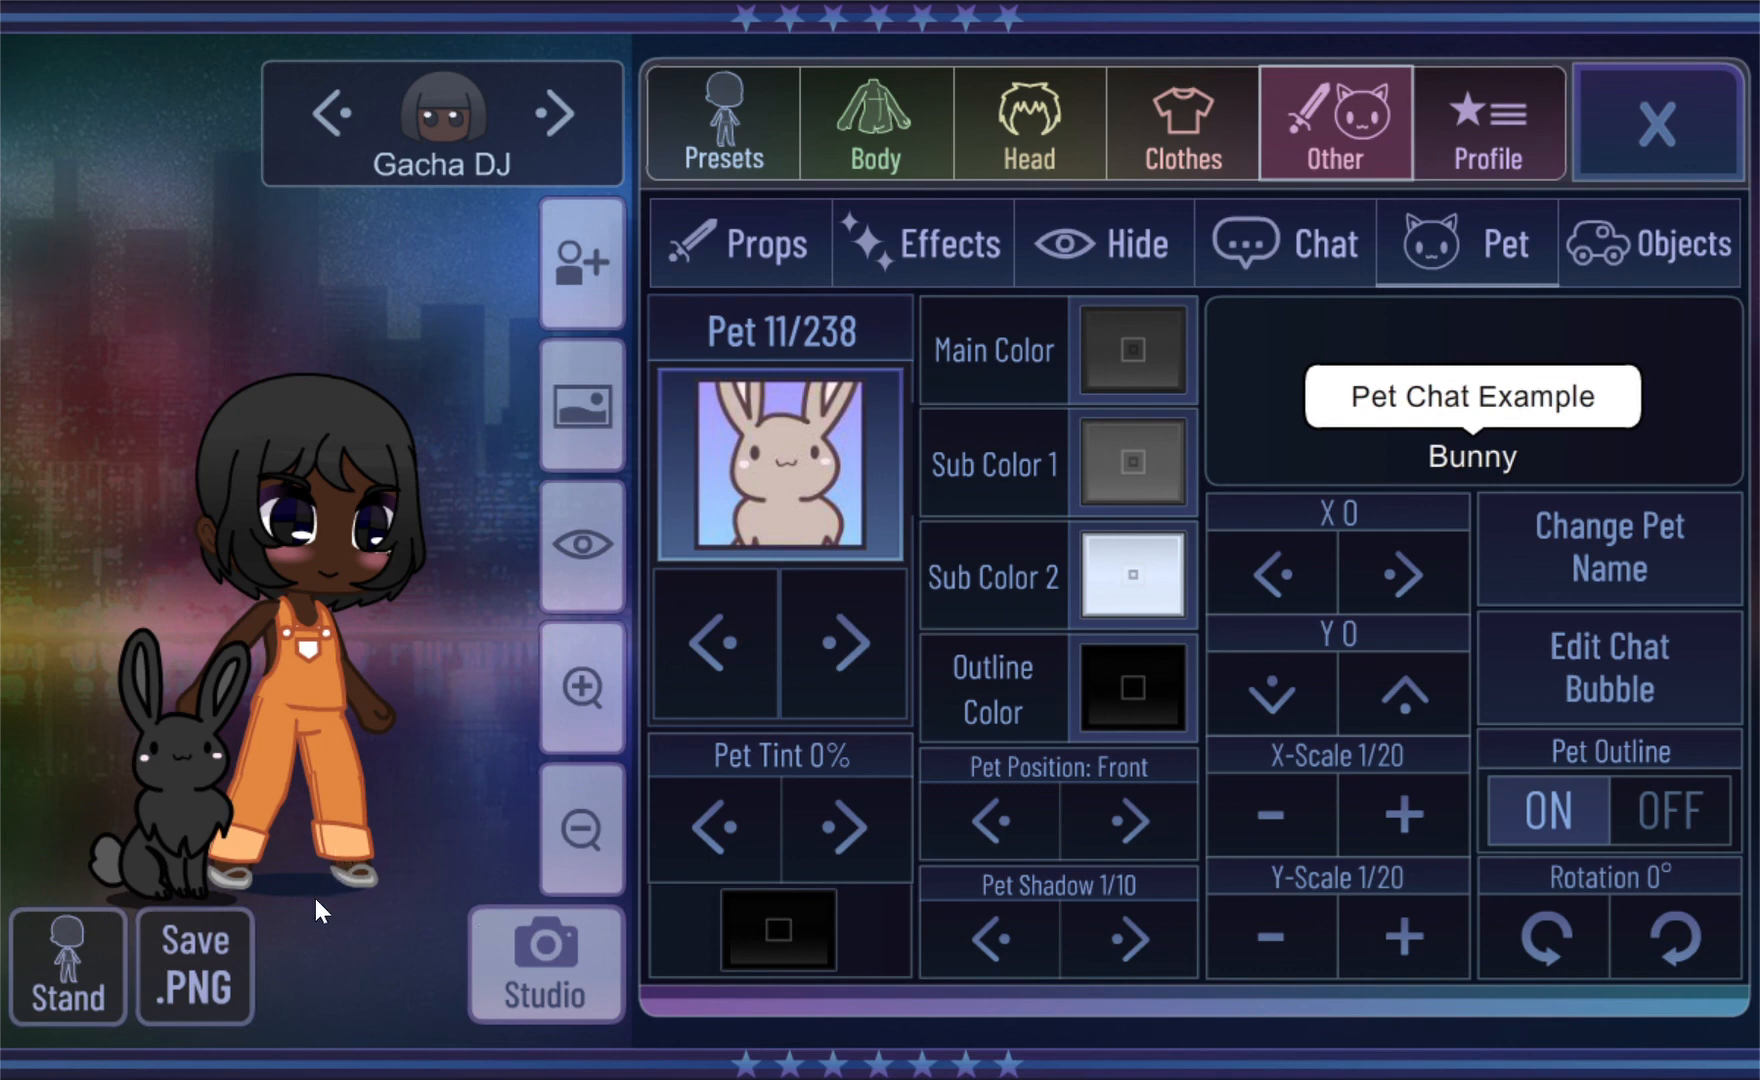
pyautogui.moveTo(887, 177)
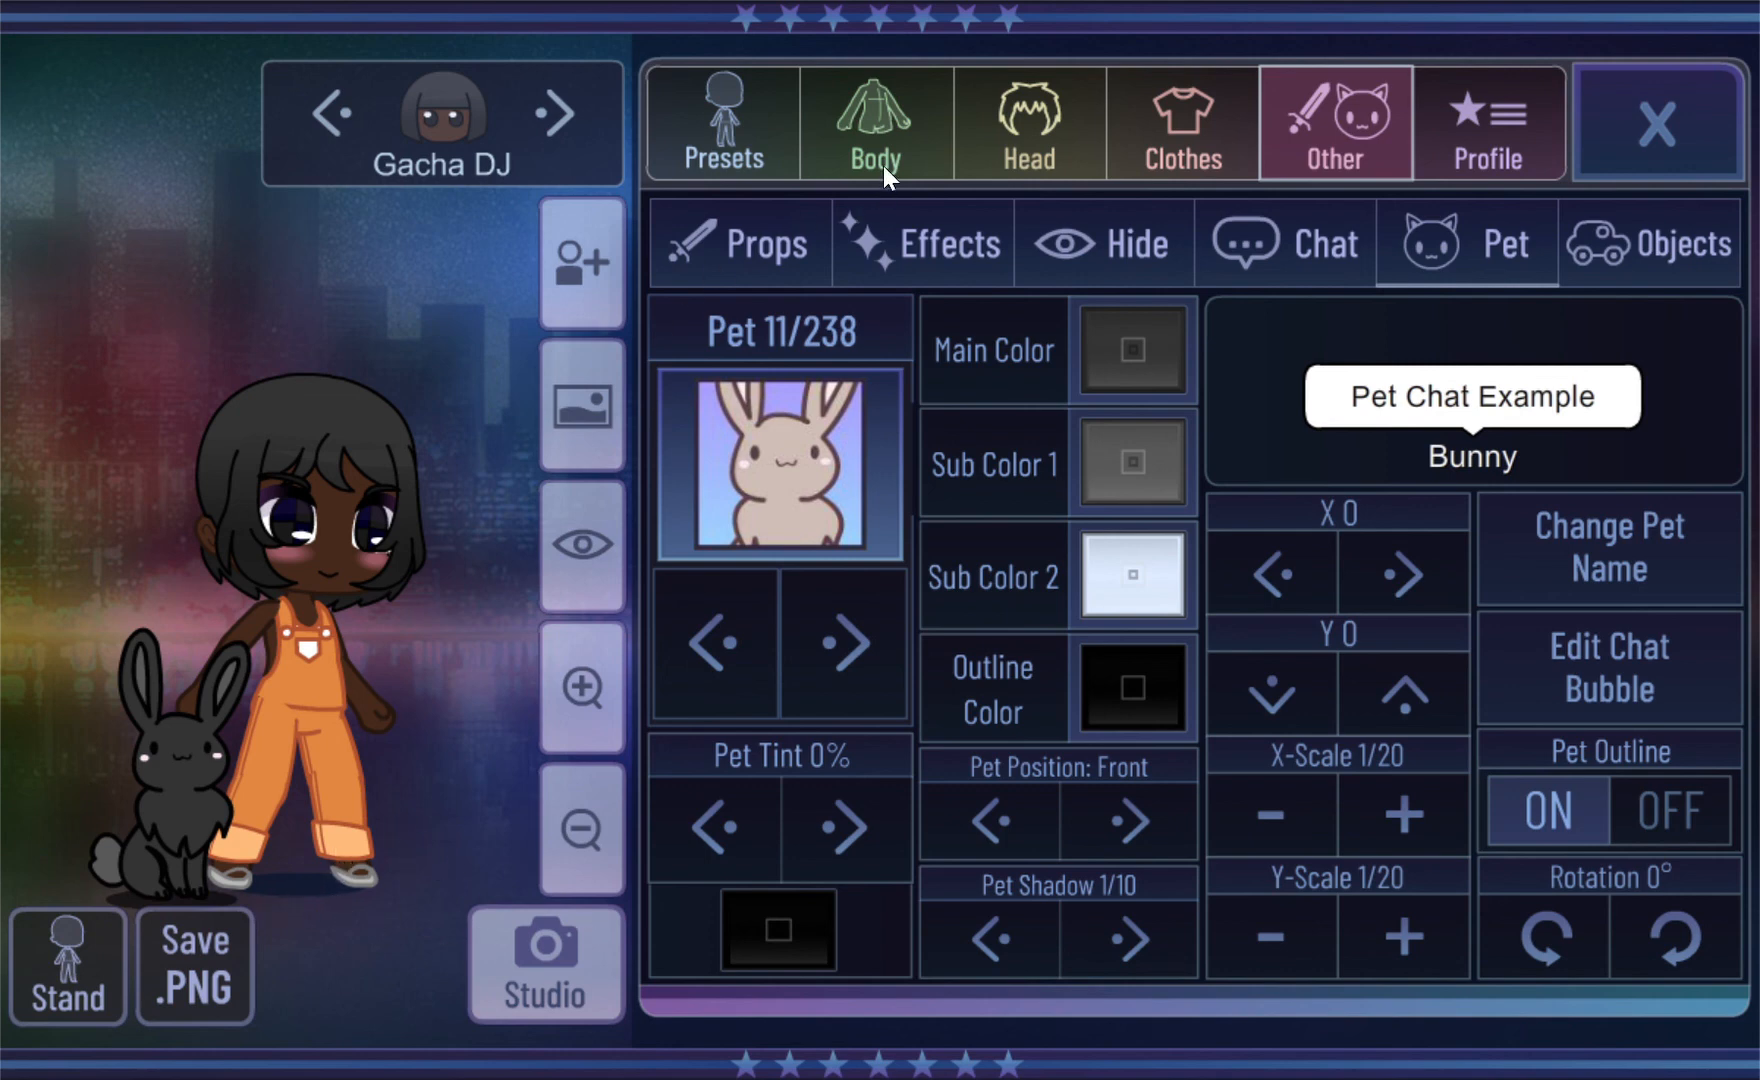
# Step: Glance at body, head and expression presets, then return to the pet collection
pyautogui.click(874, 123)
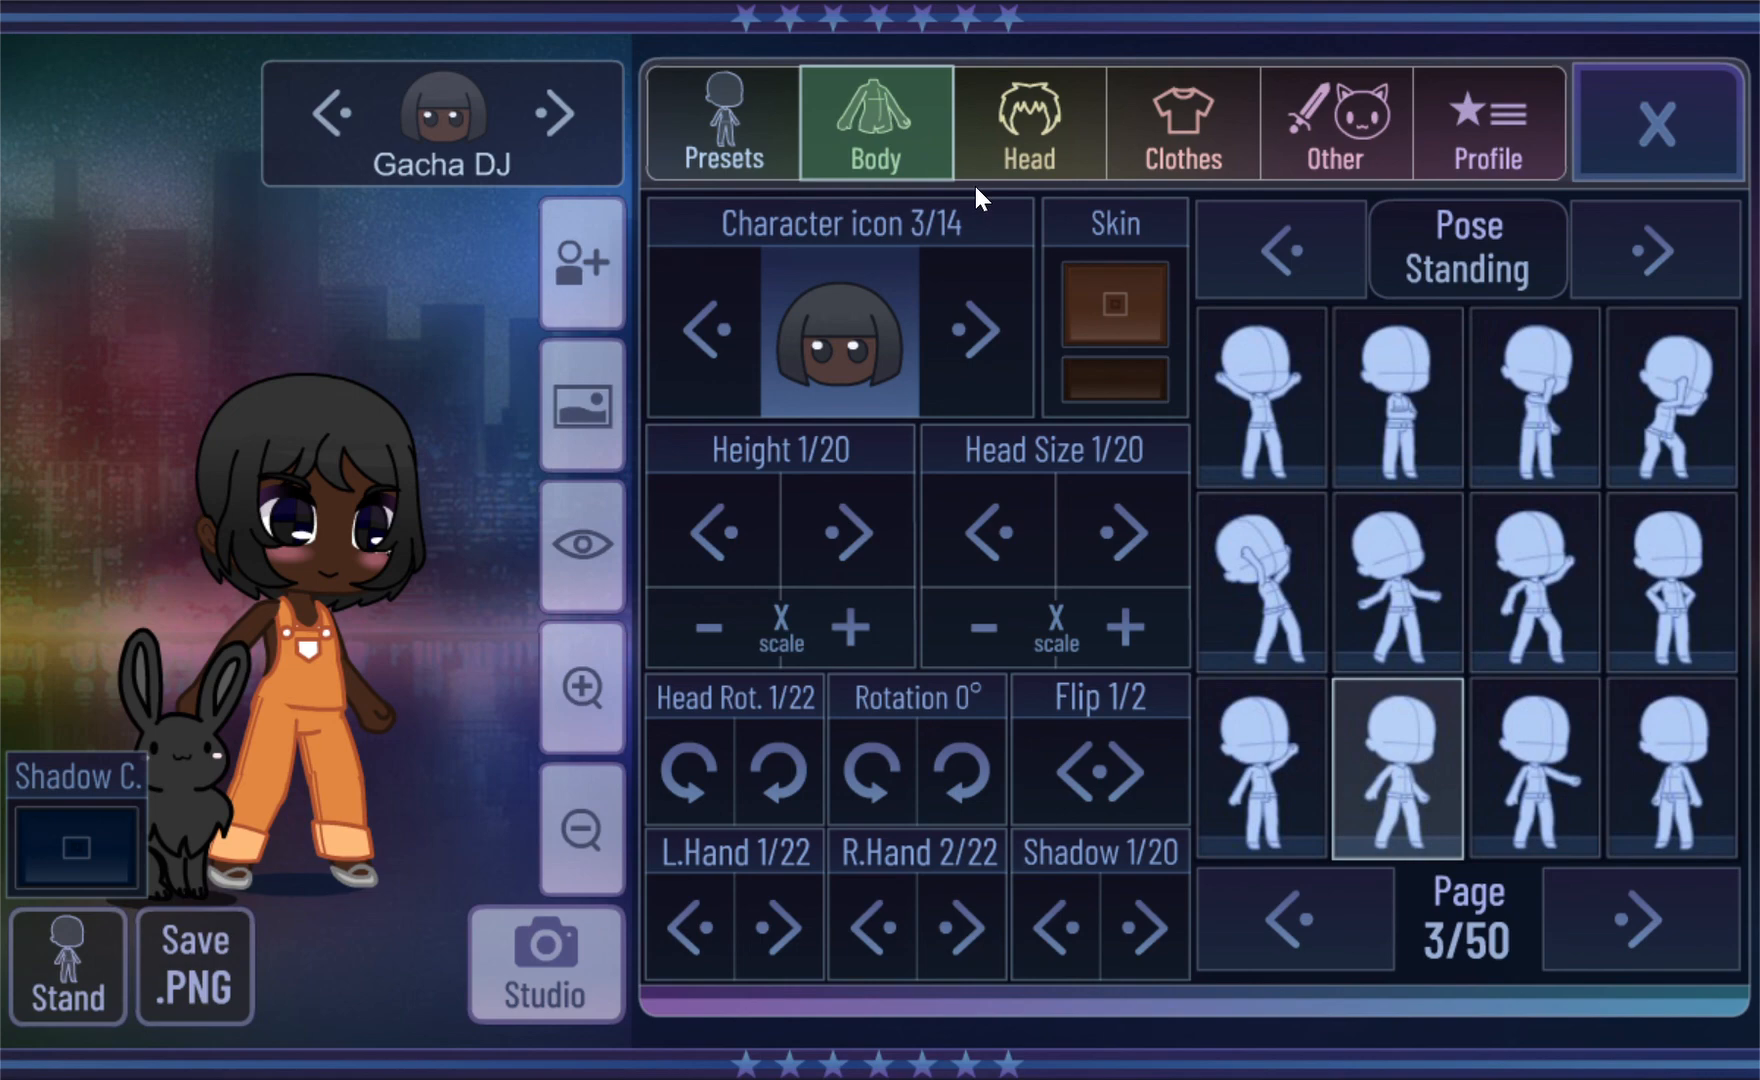
pyautogui.click(1027, 121)
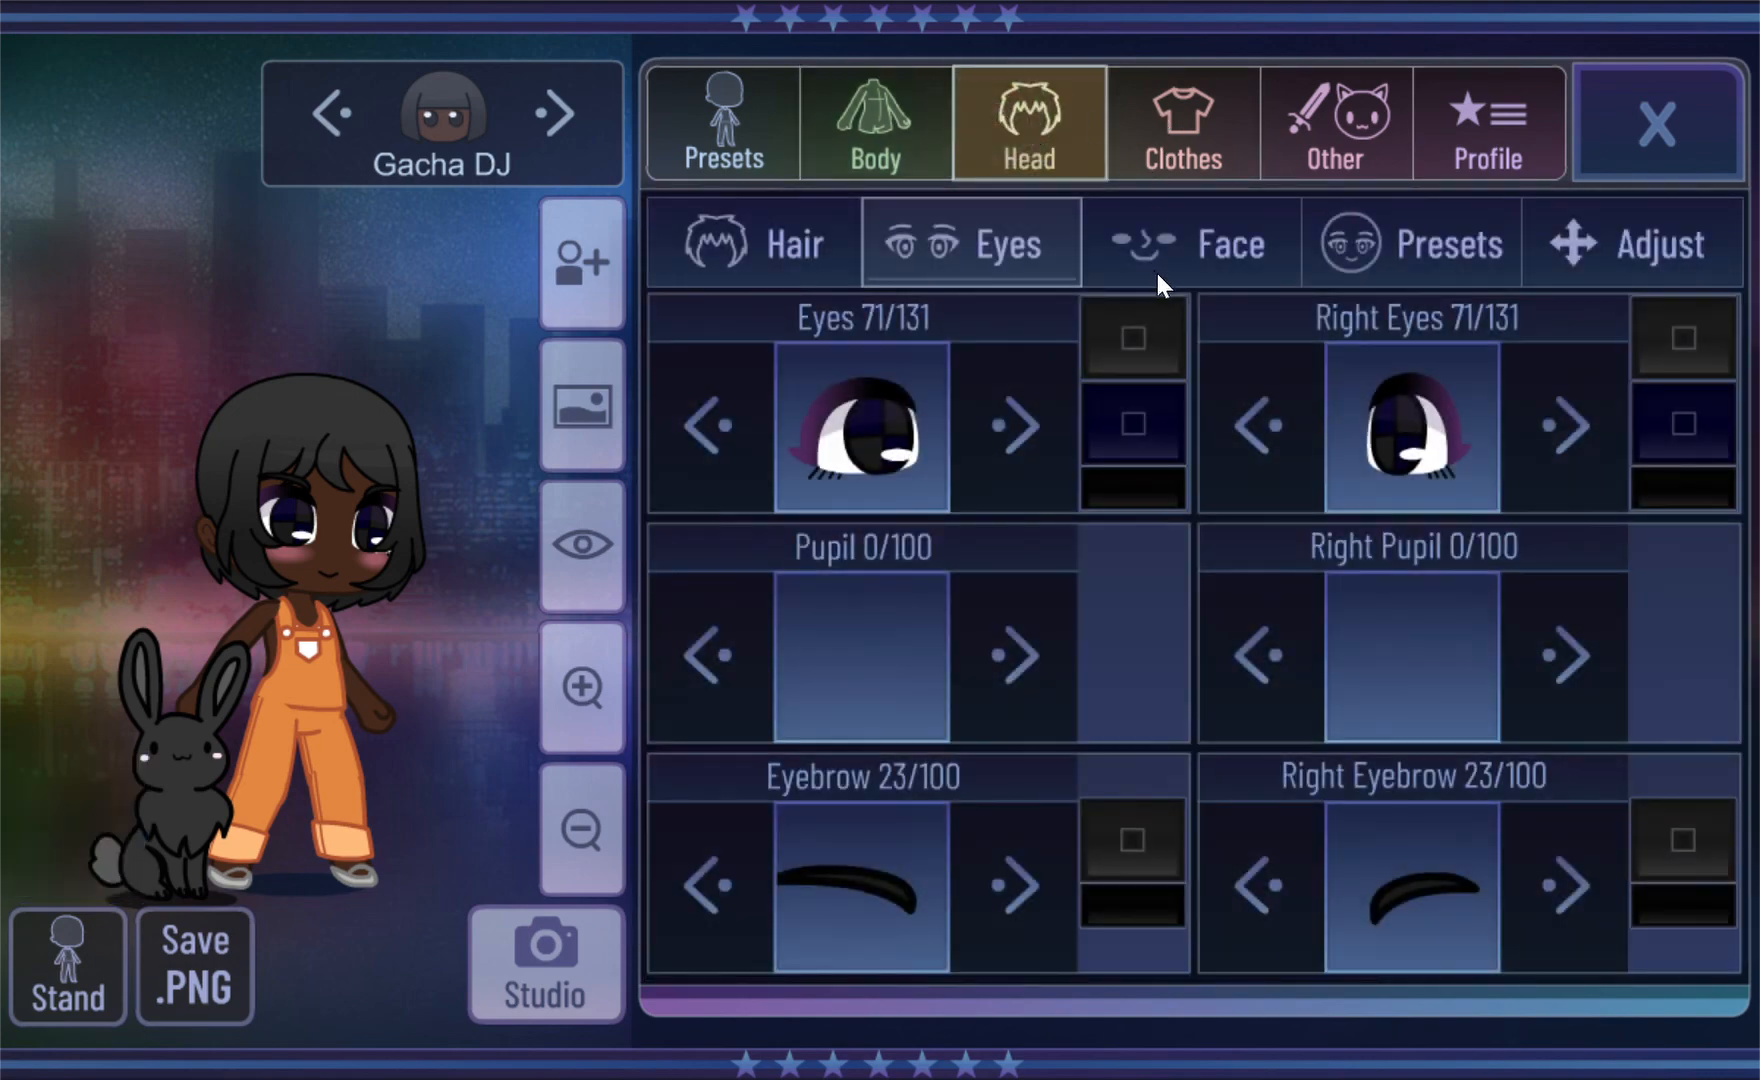
pyautogui.click(1411, 244)
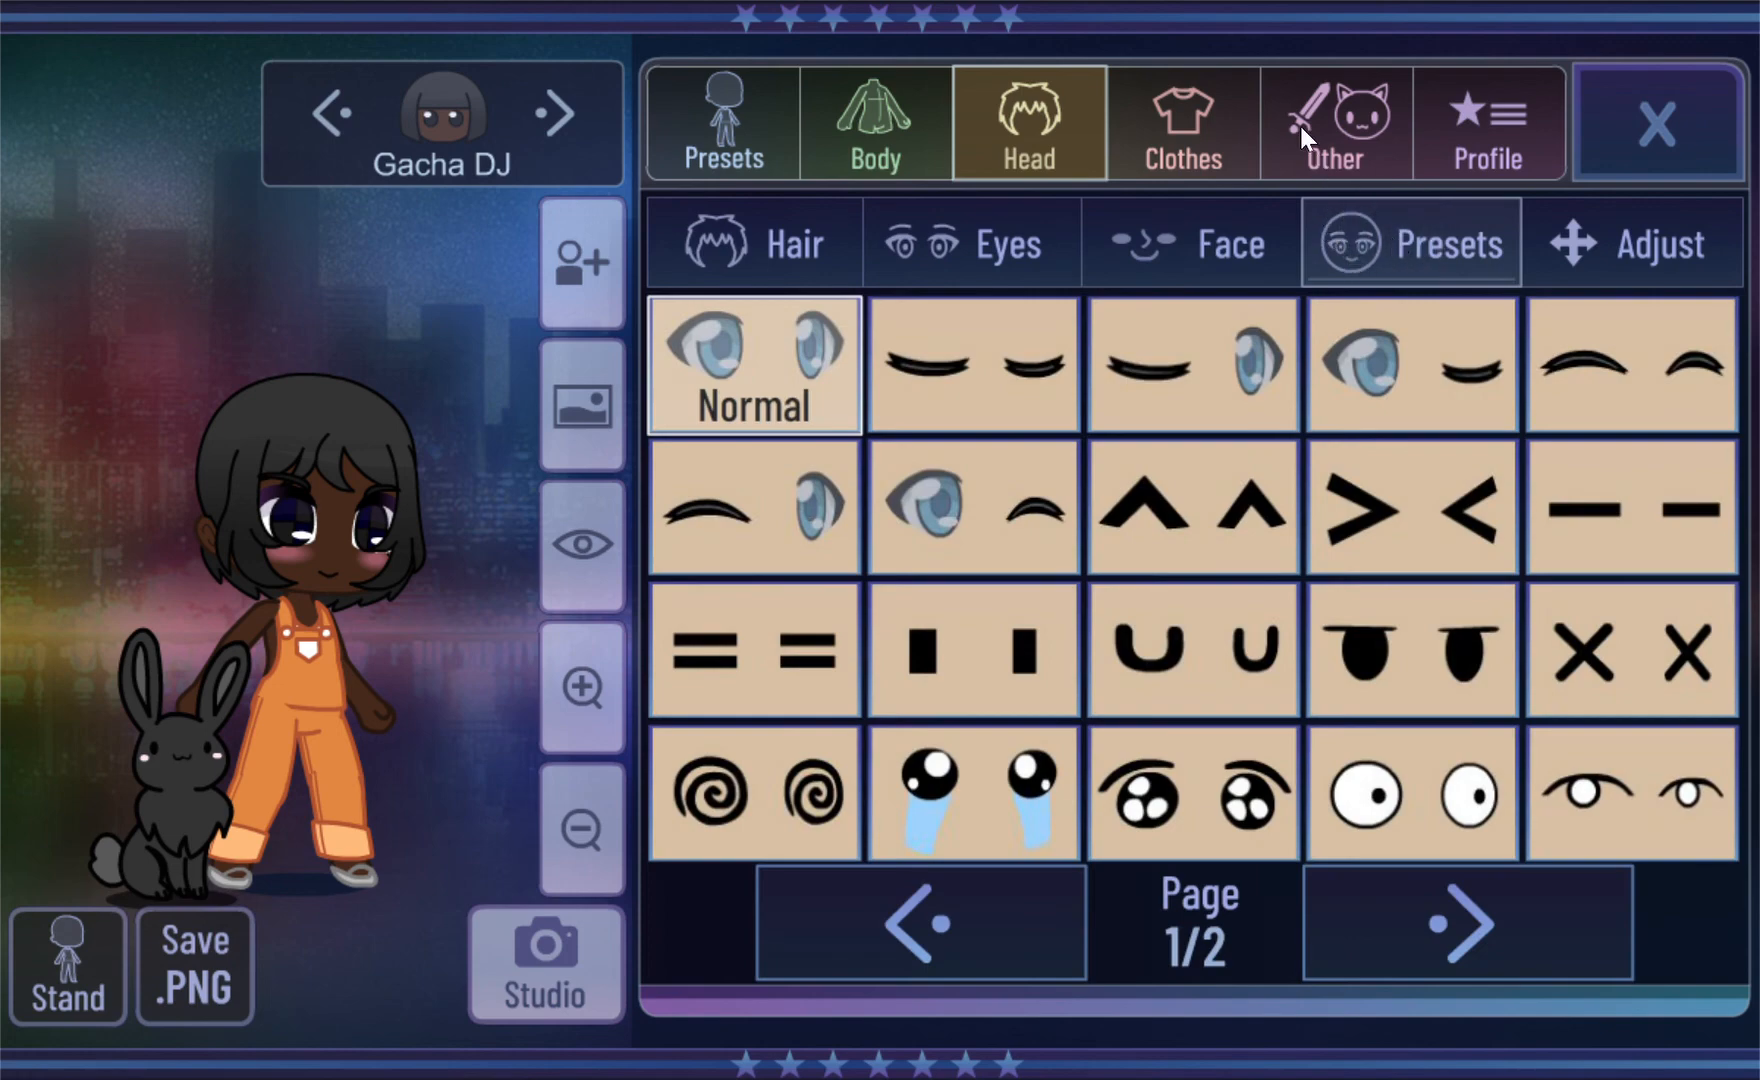
pyautogui.click(1335, 123)
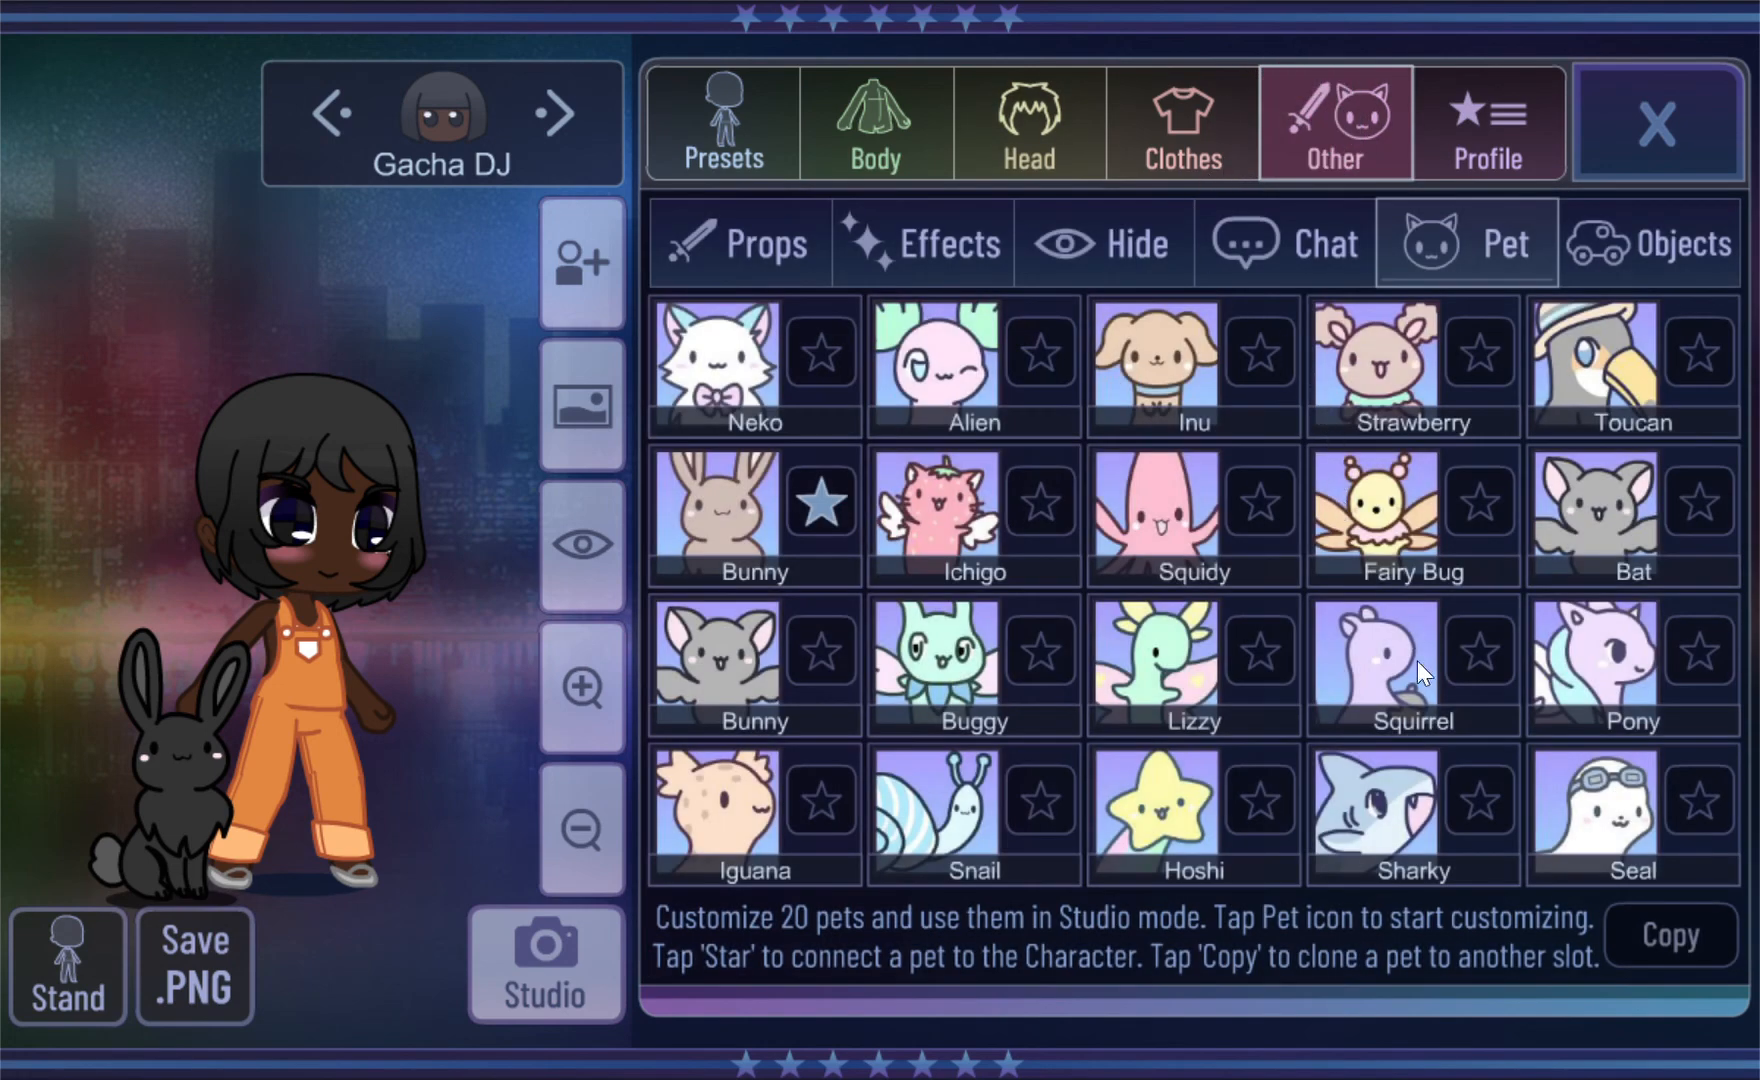
pyautogui.moveTo(1382, 693)
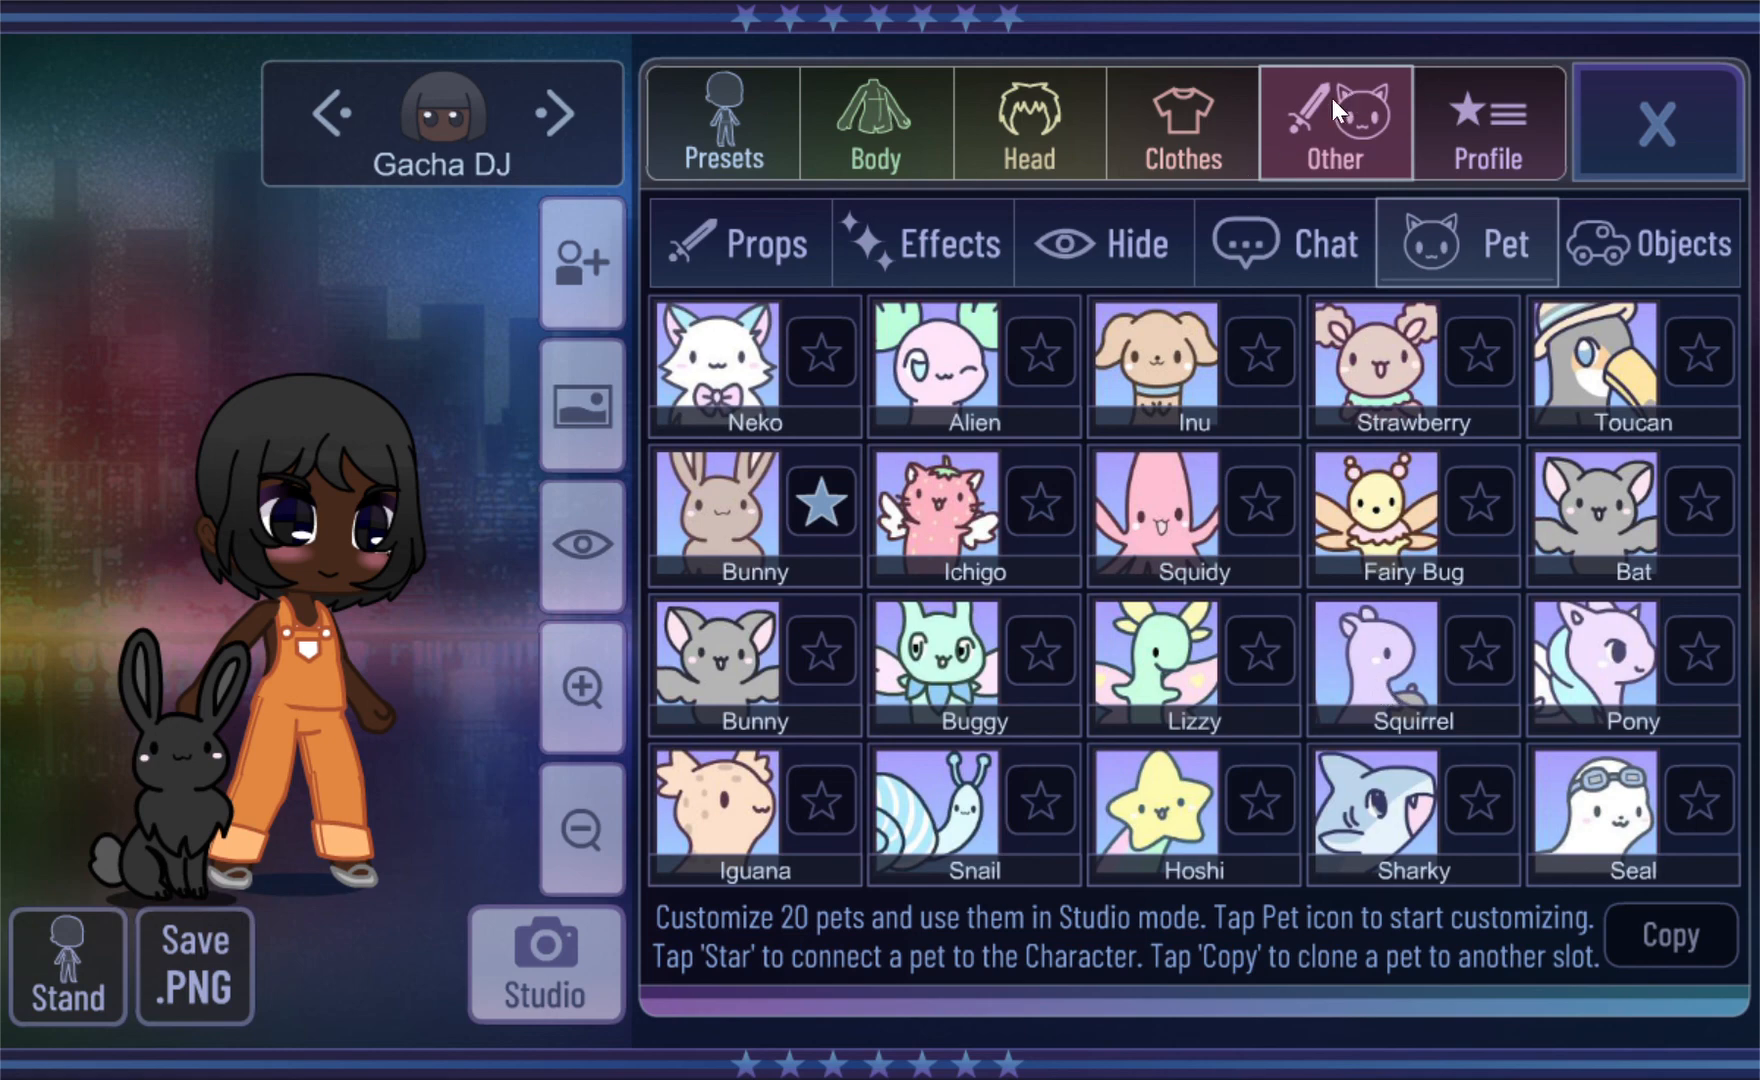
pyautogui.moveTo(1067, 209)
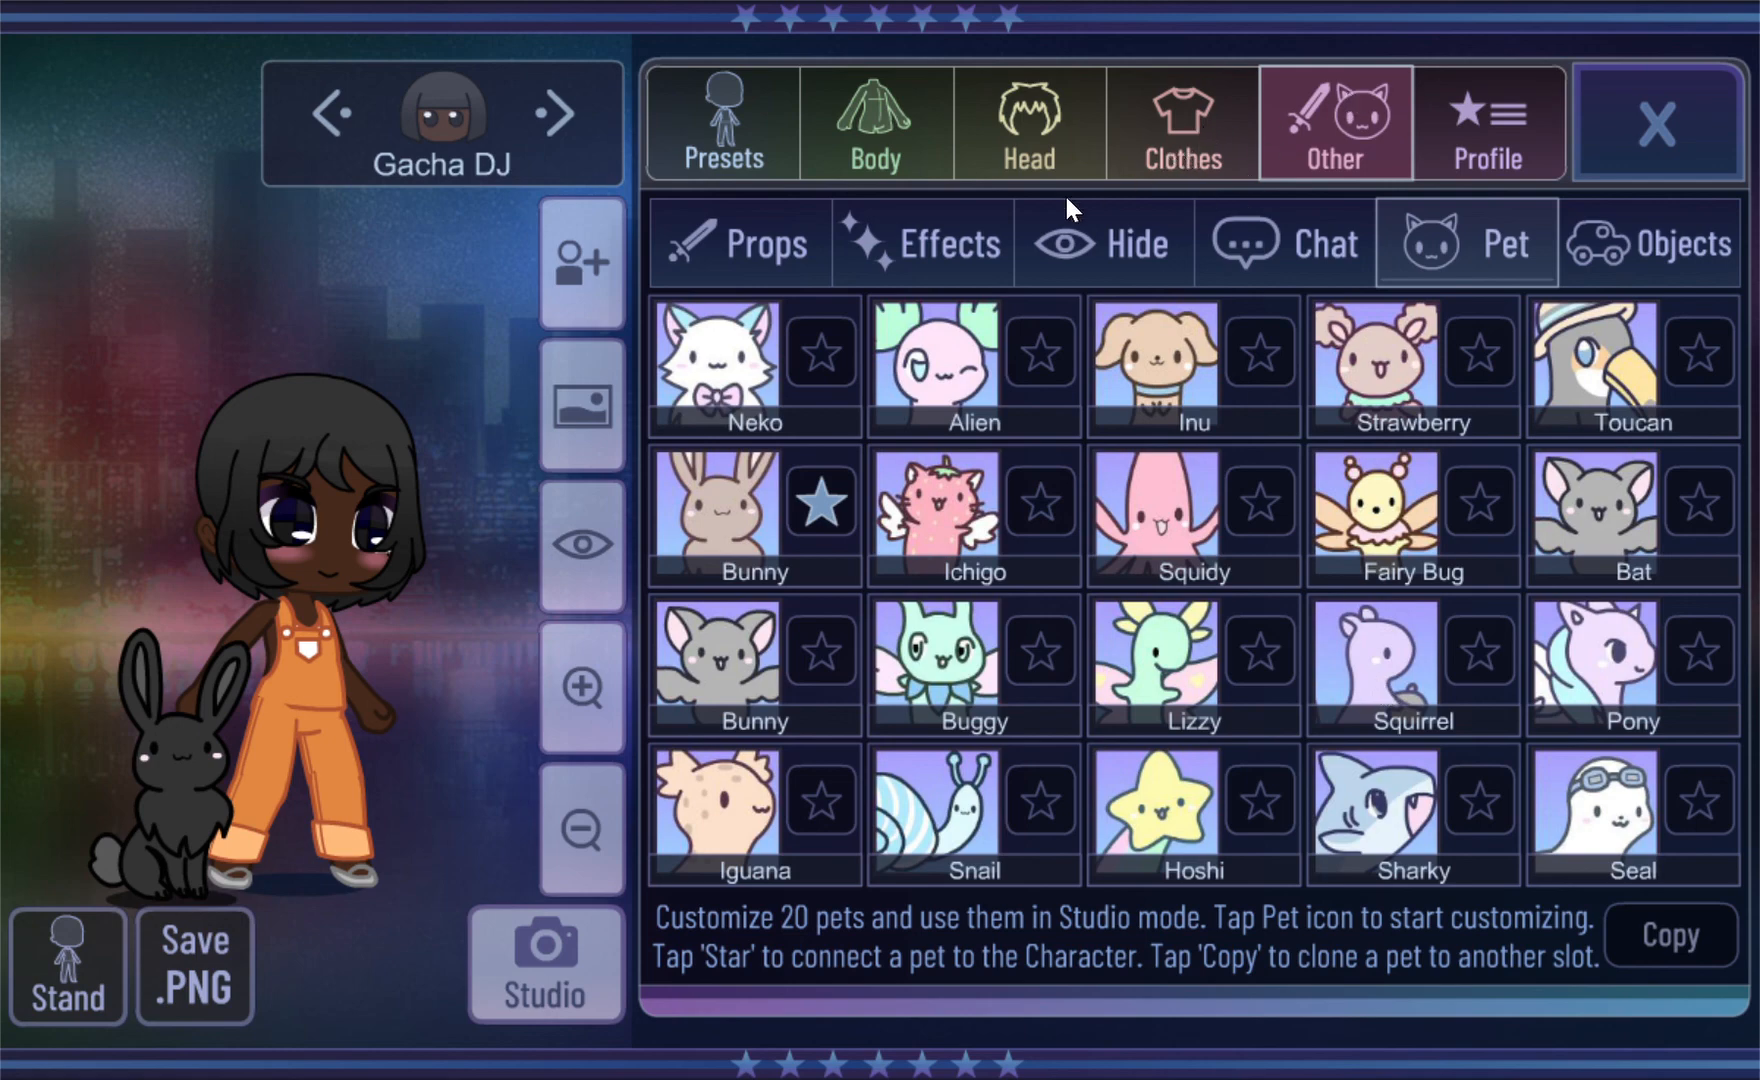
# Step: Page through the left-hand prop list
pyautogui.click(740, 242)
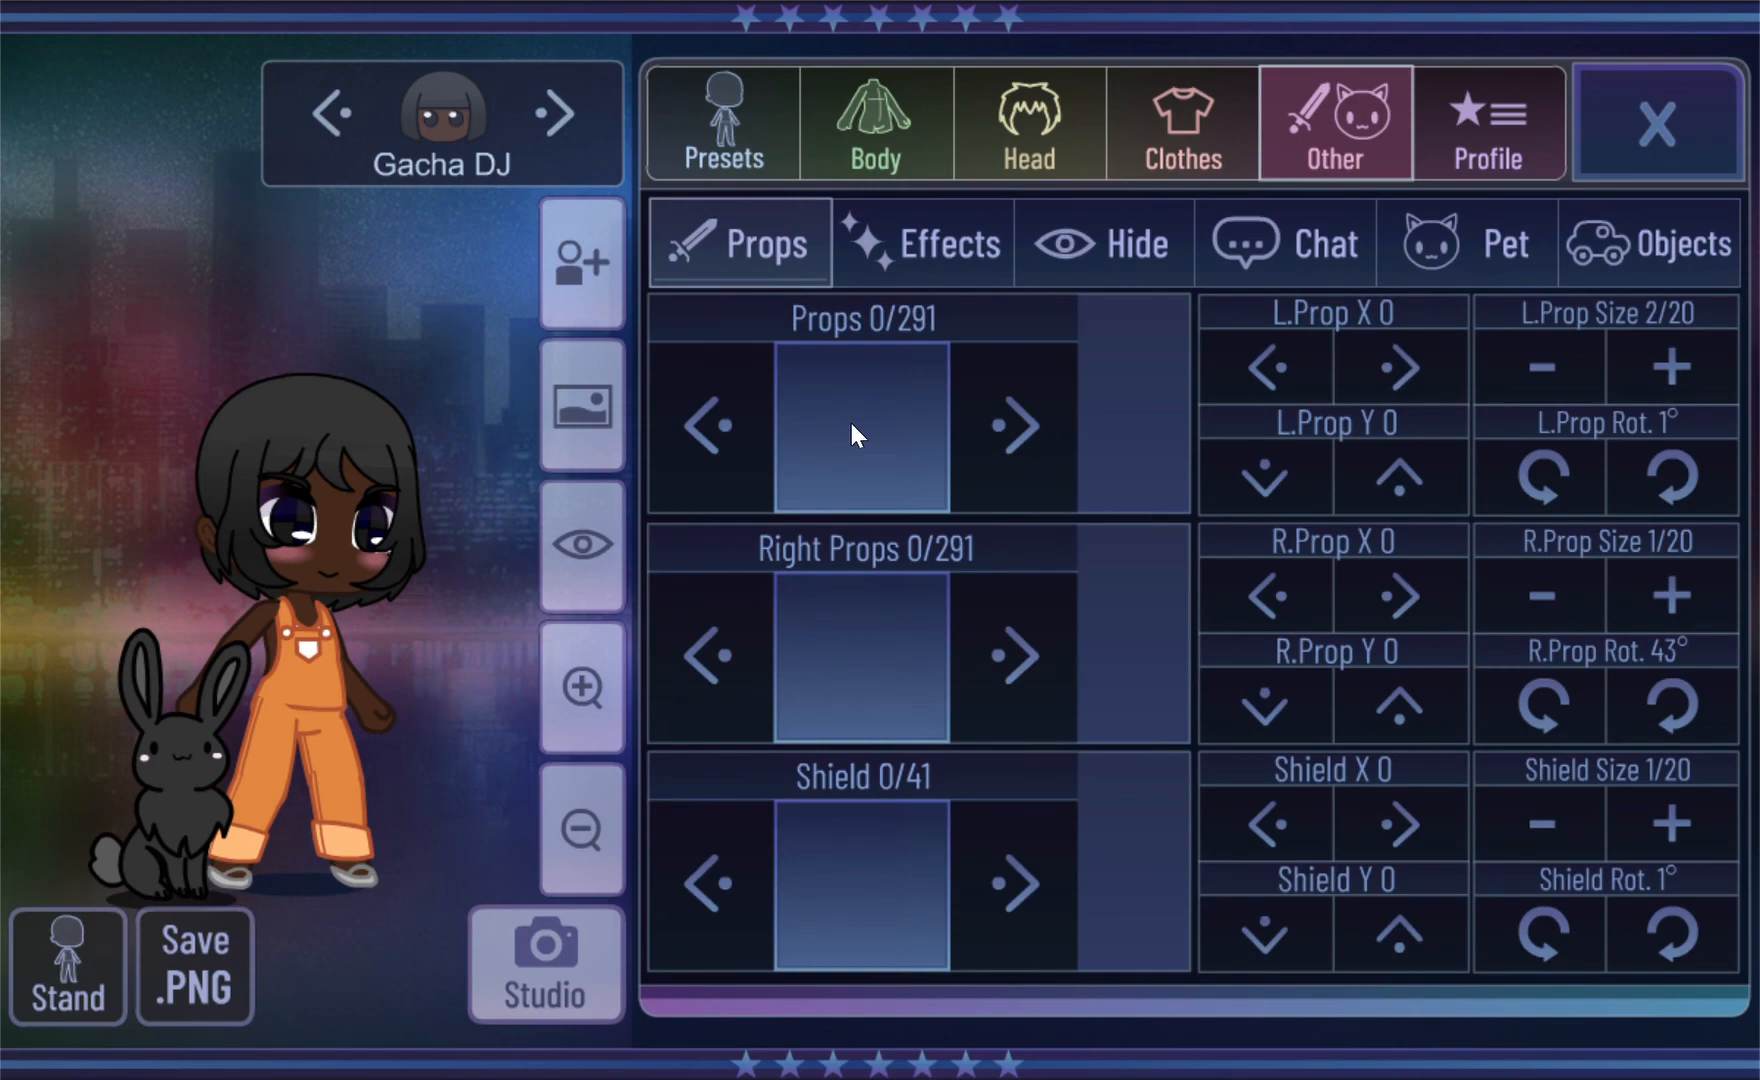
pyautogui.click(864, 427)
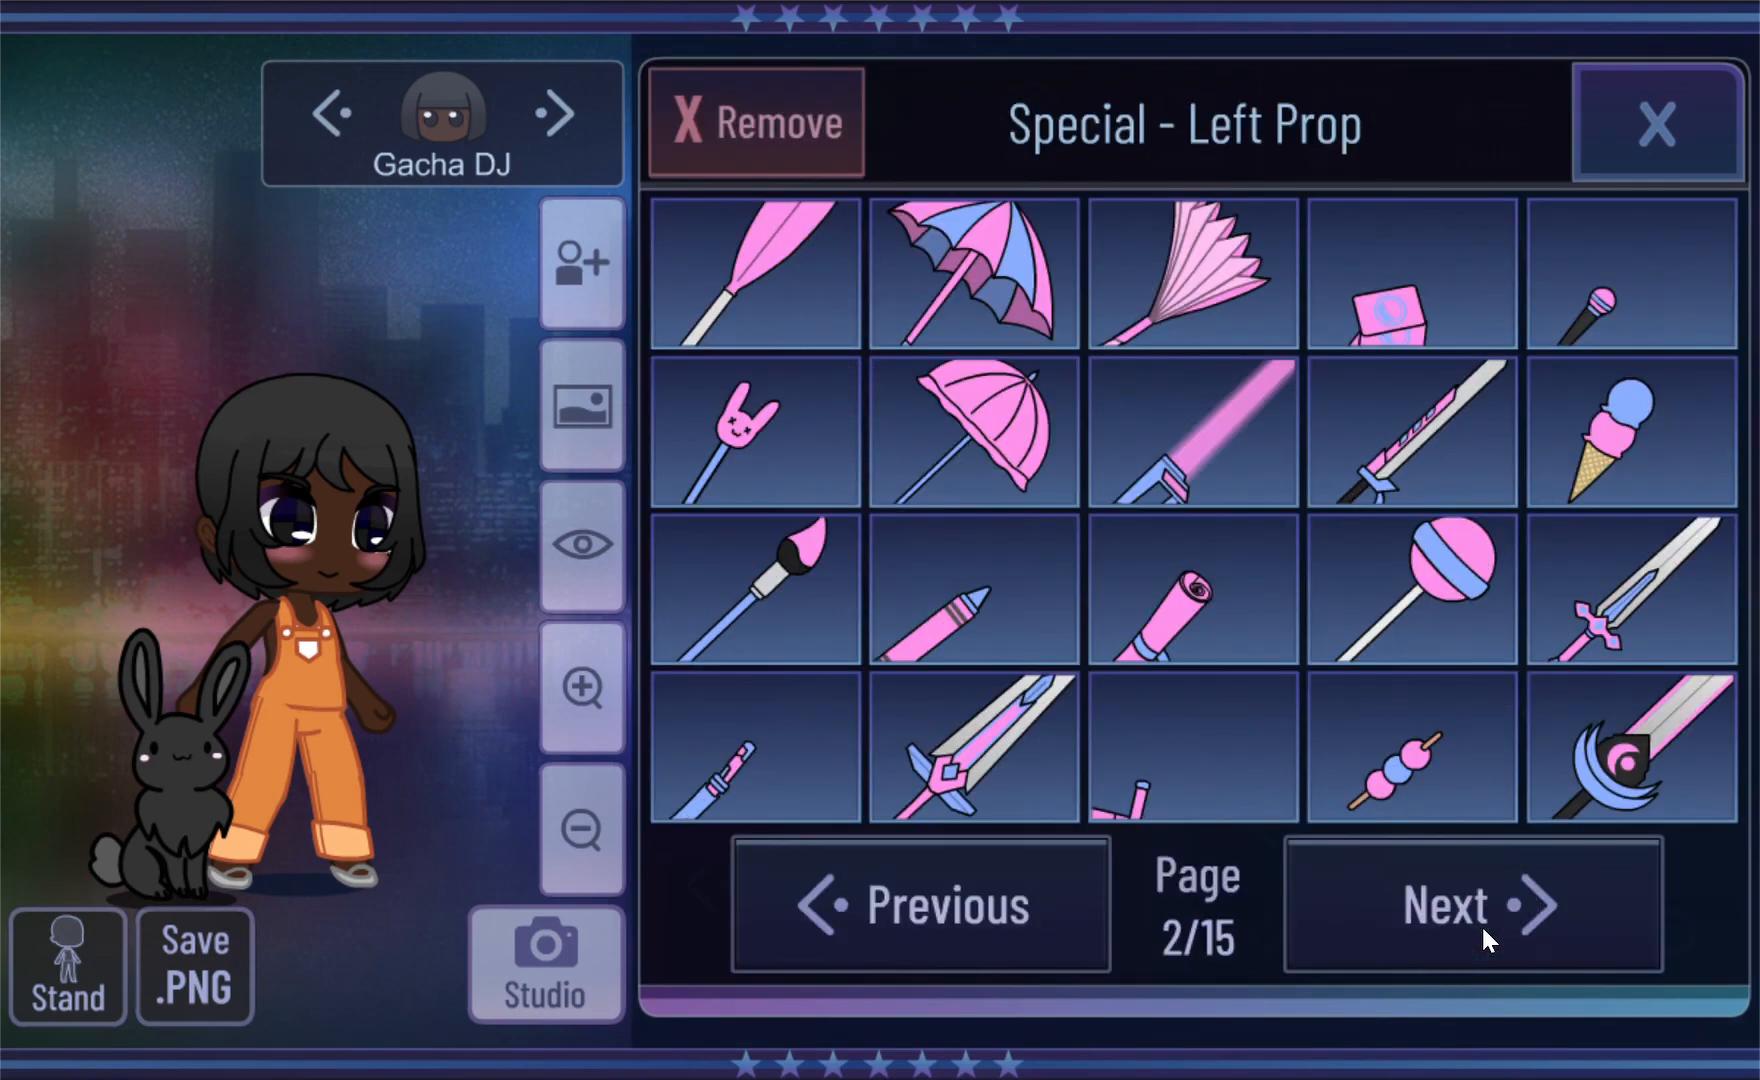
pyautogui.click(1470, 904)
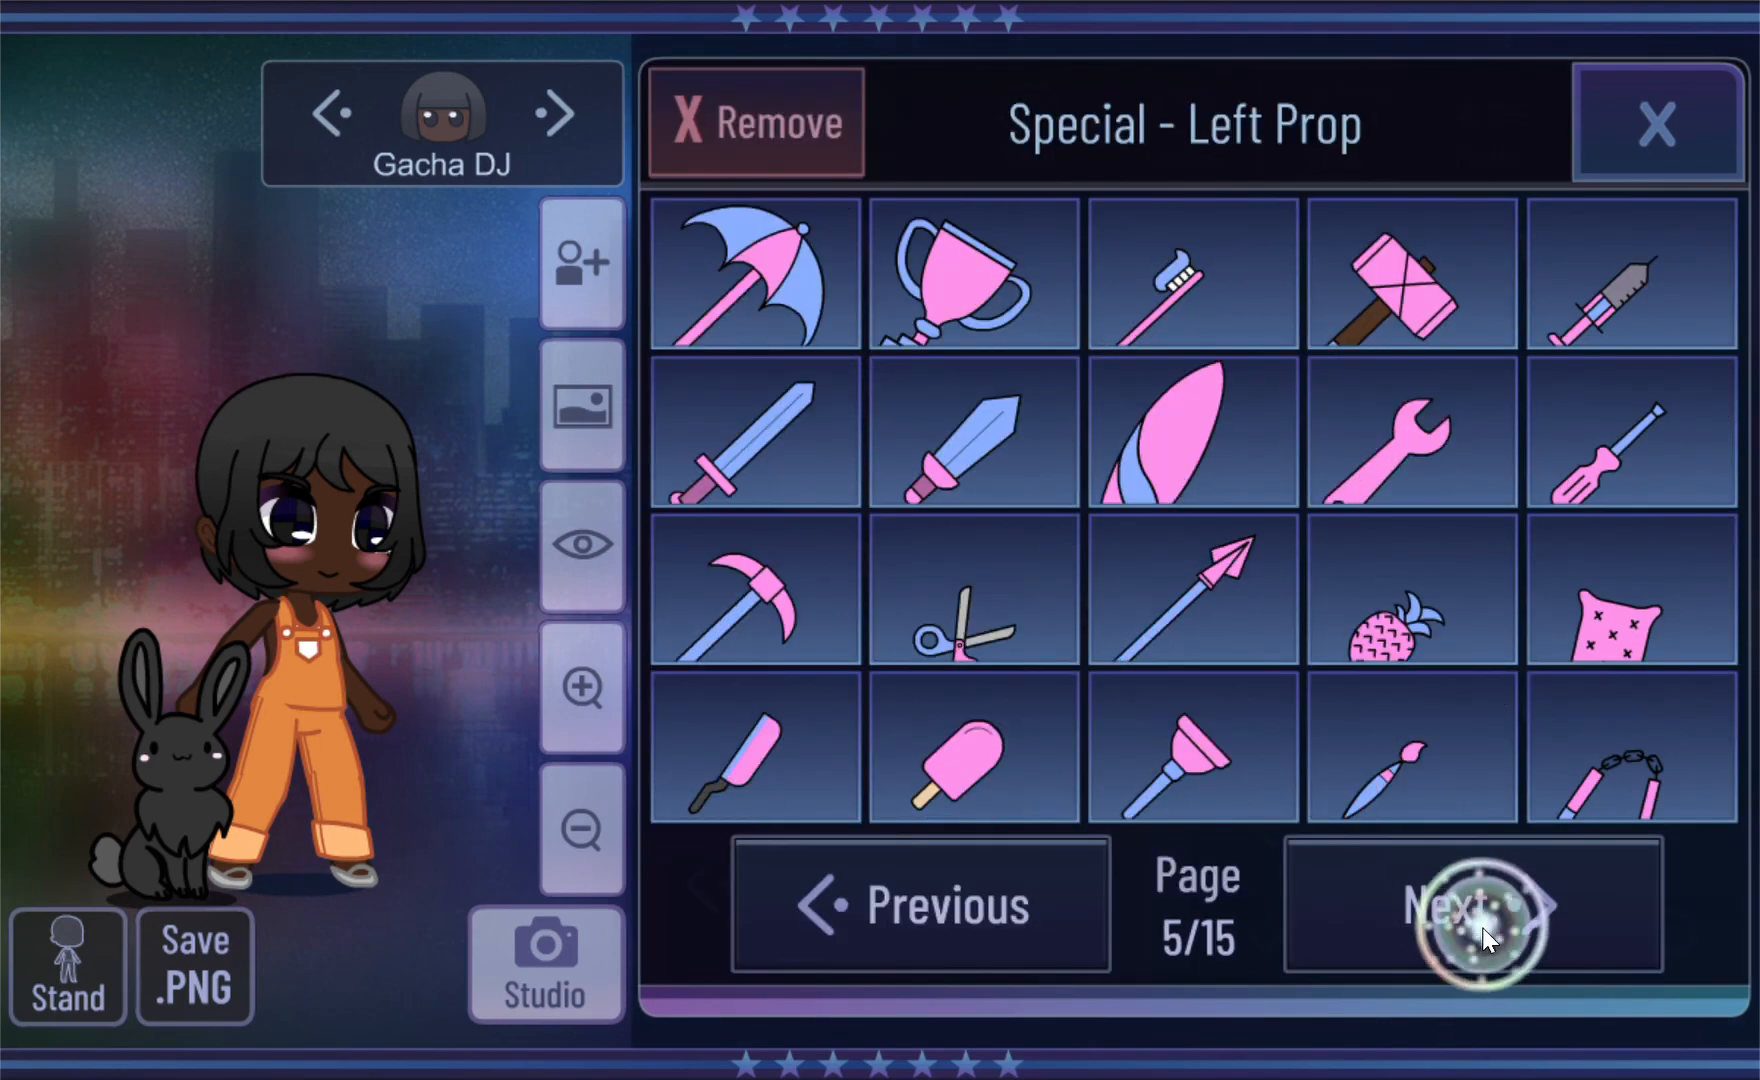
pyautogui.click(1472, 904)
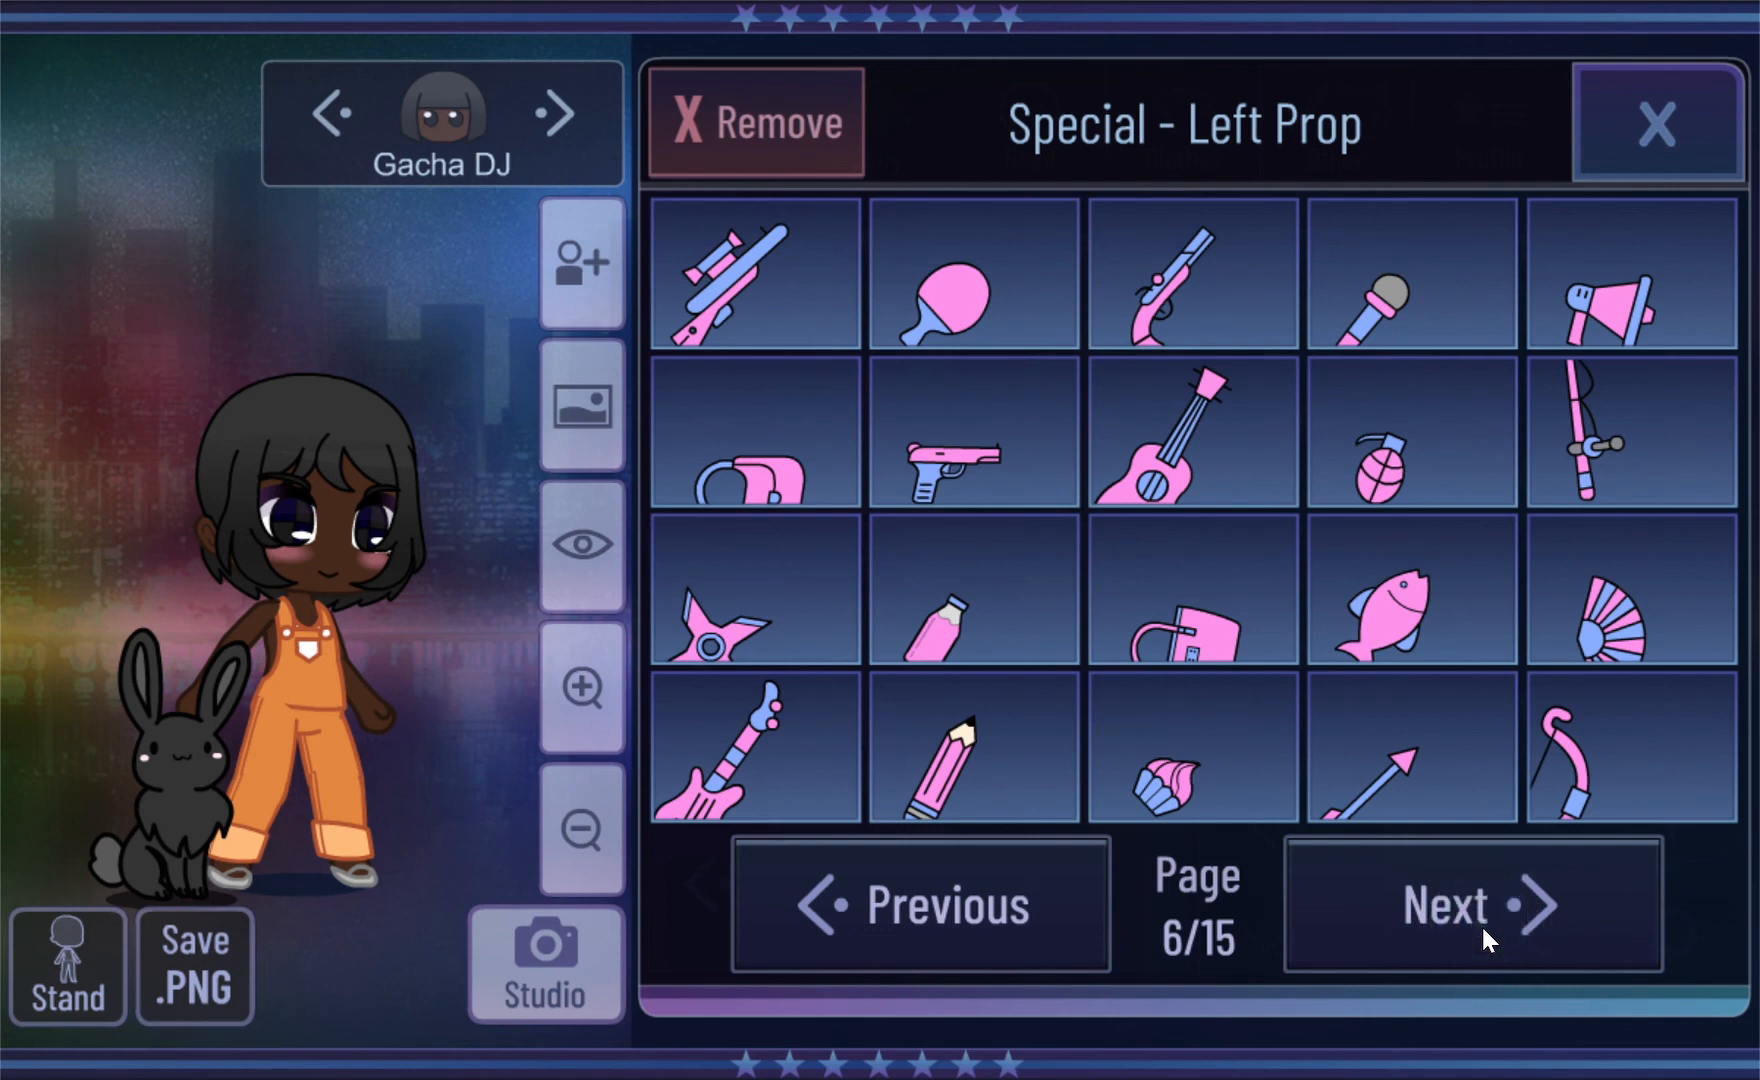
pyautogui.click(1466, 904)
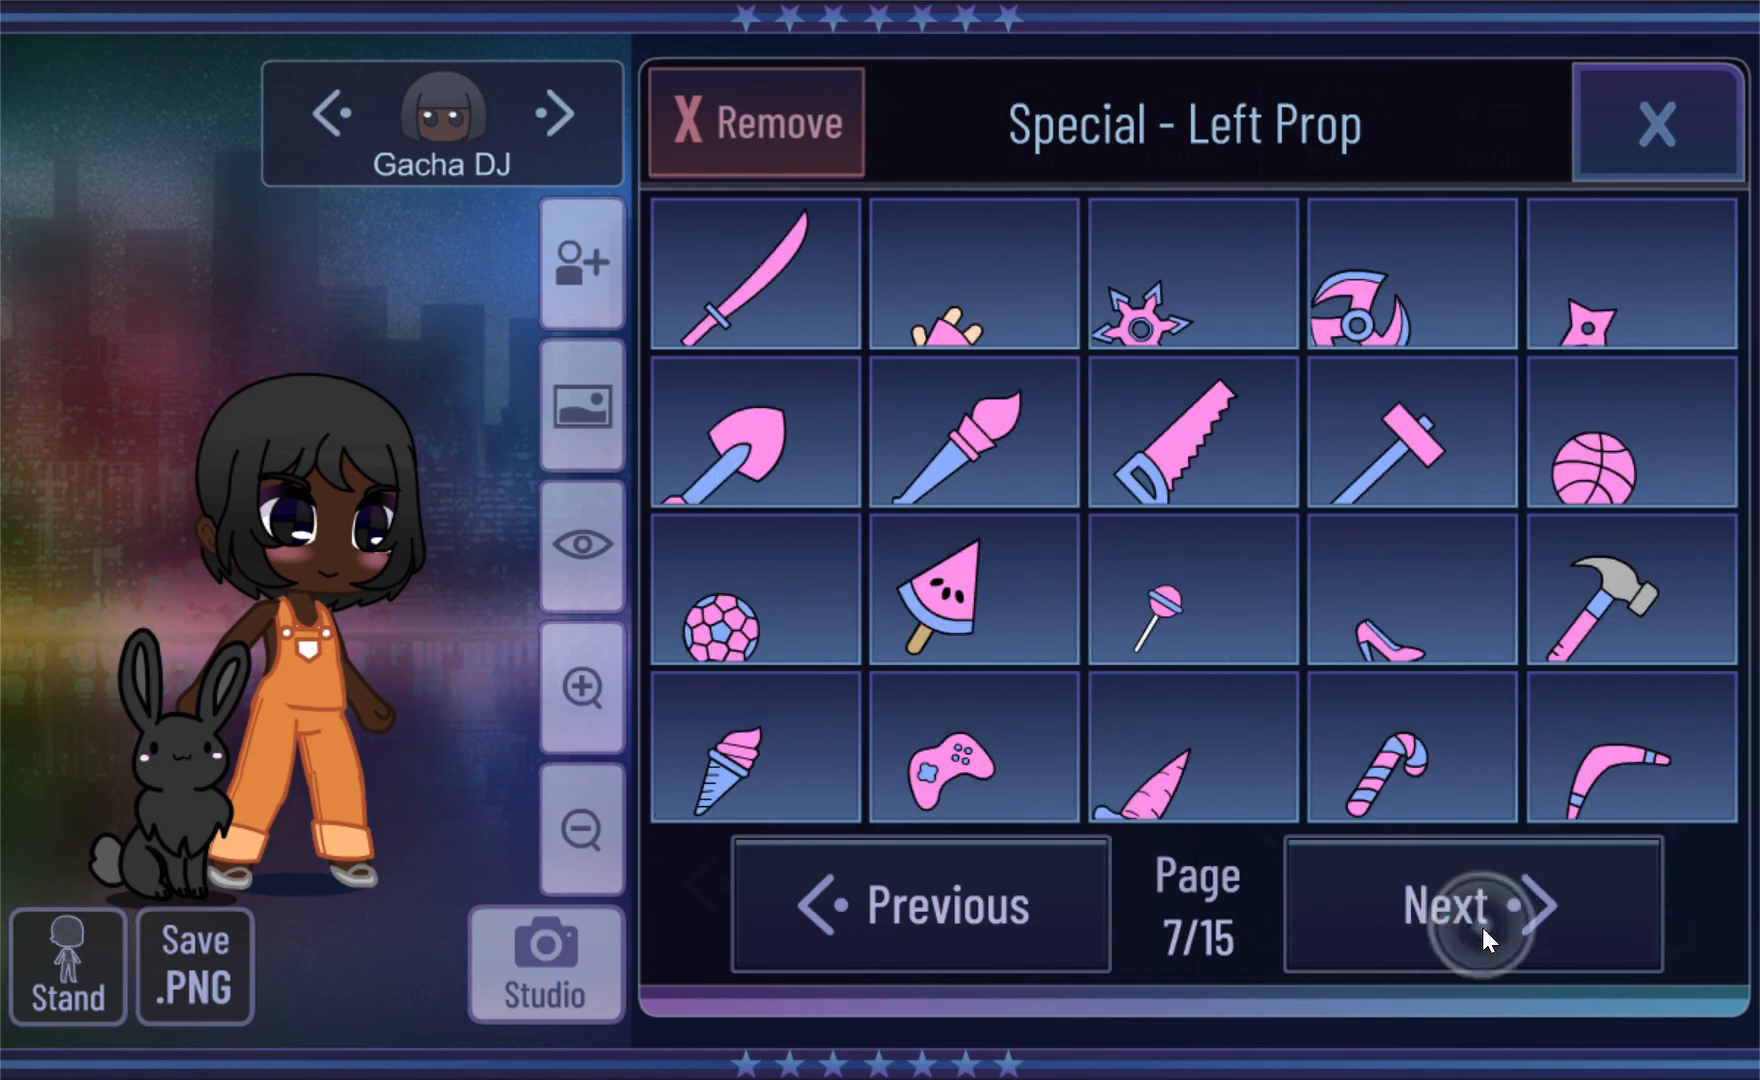
pyautogui.click(1470, 905)
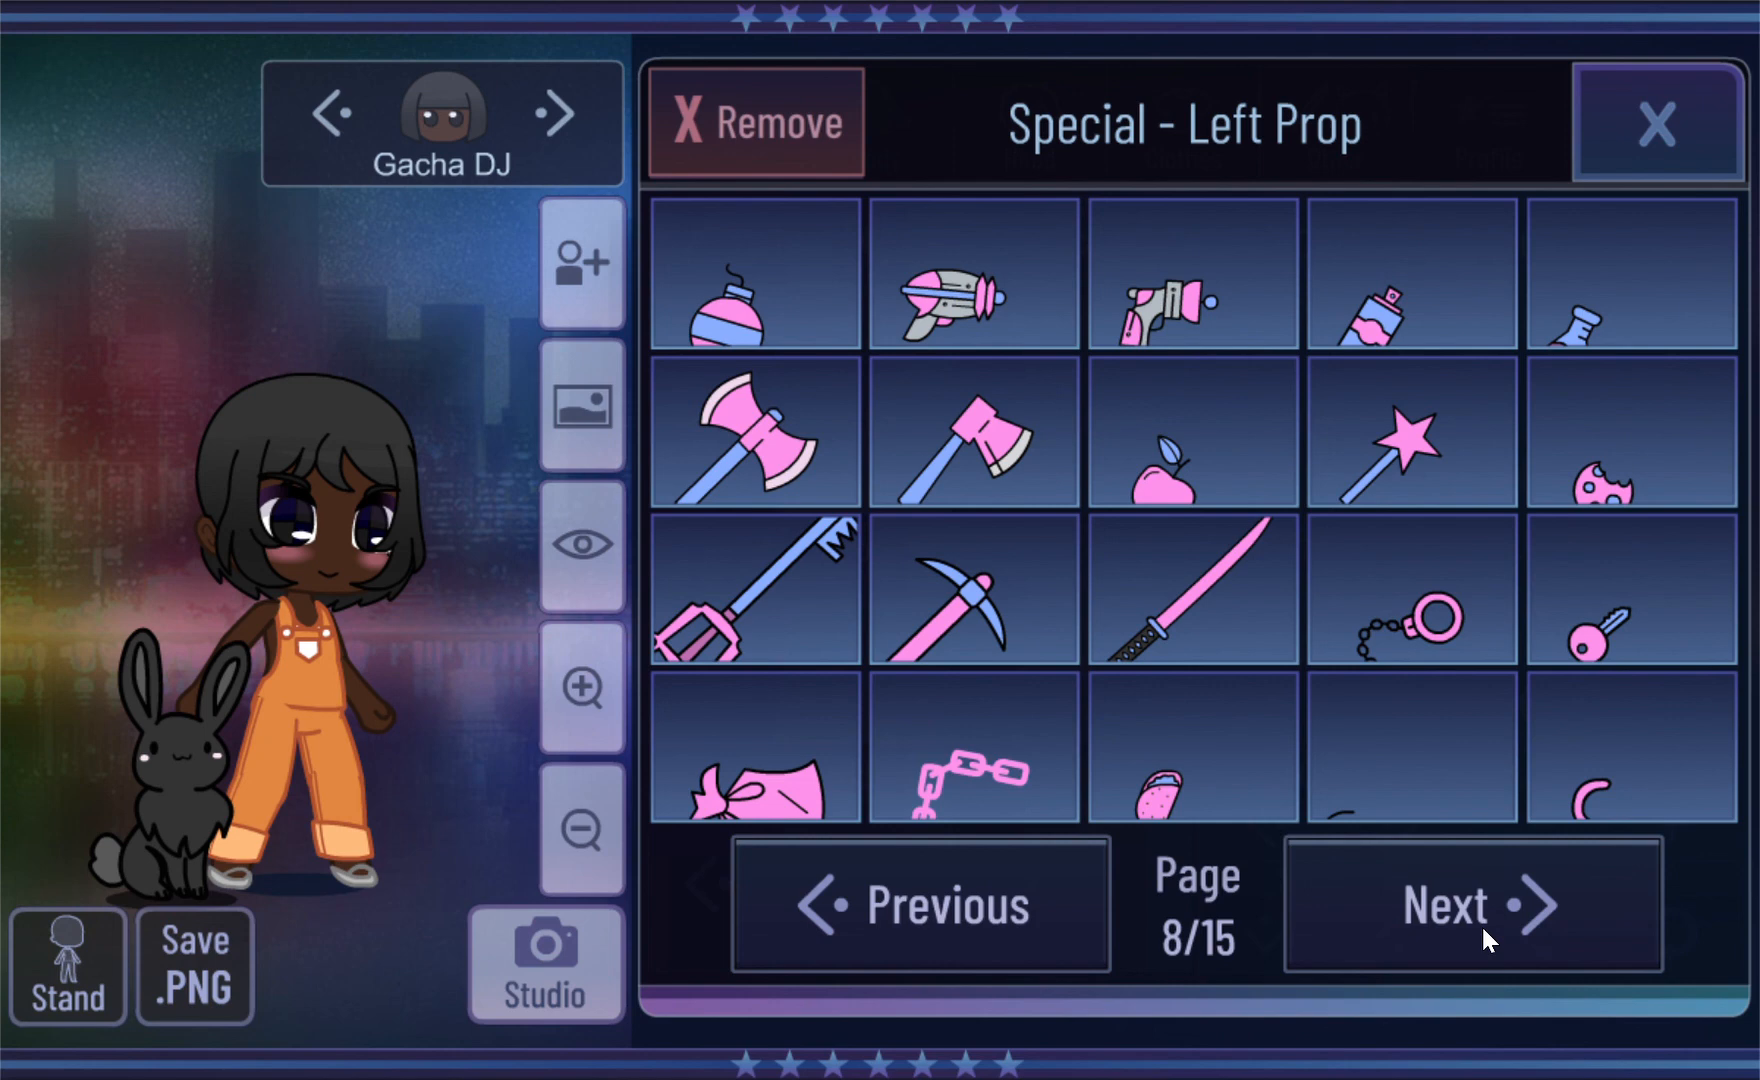
pyautogui.click(1467, 905)
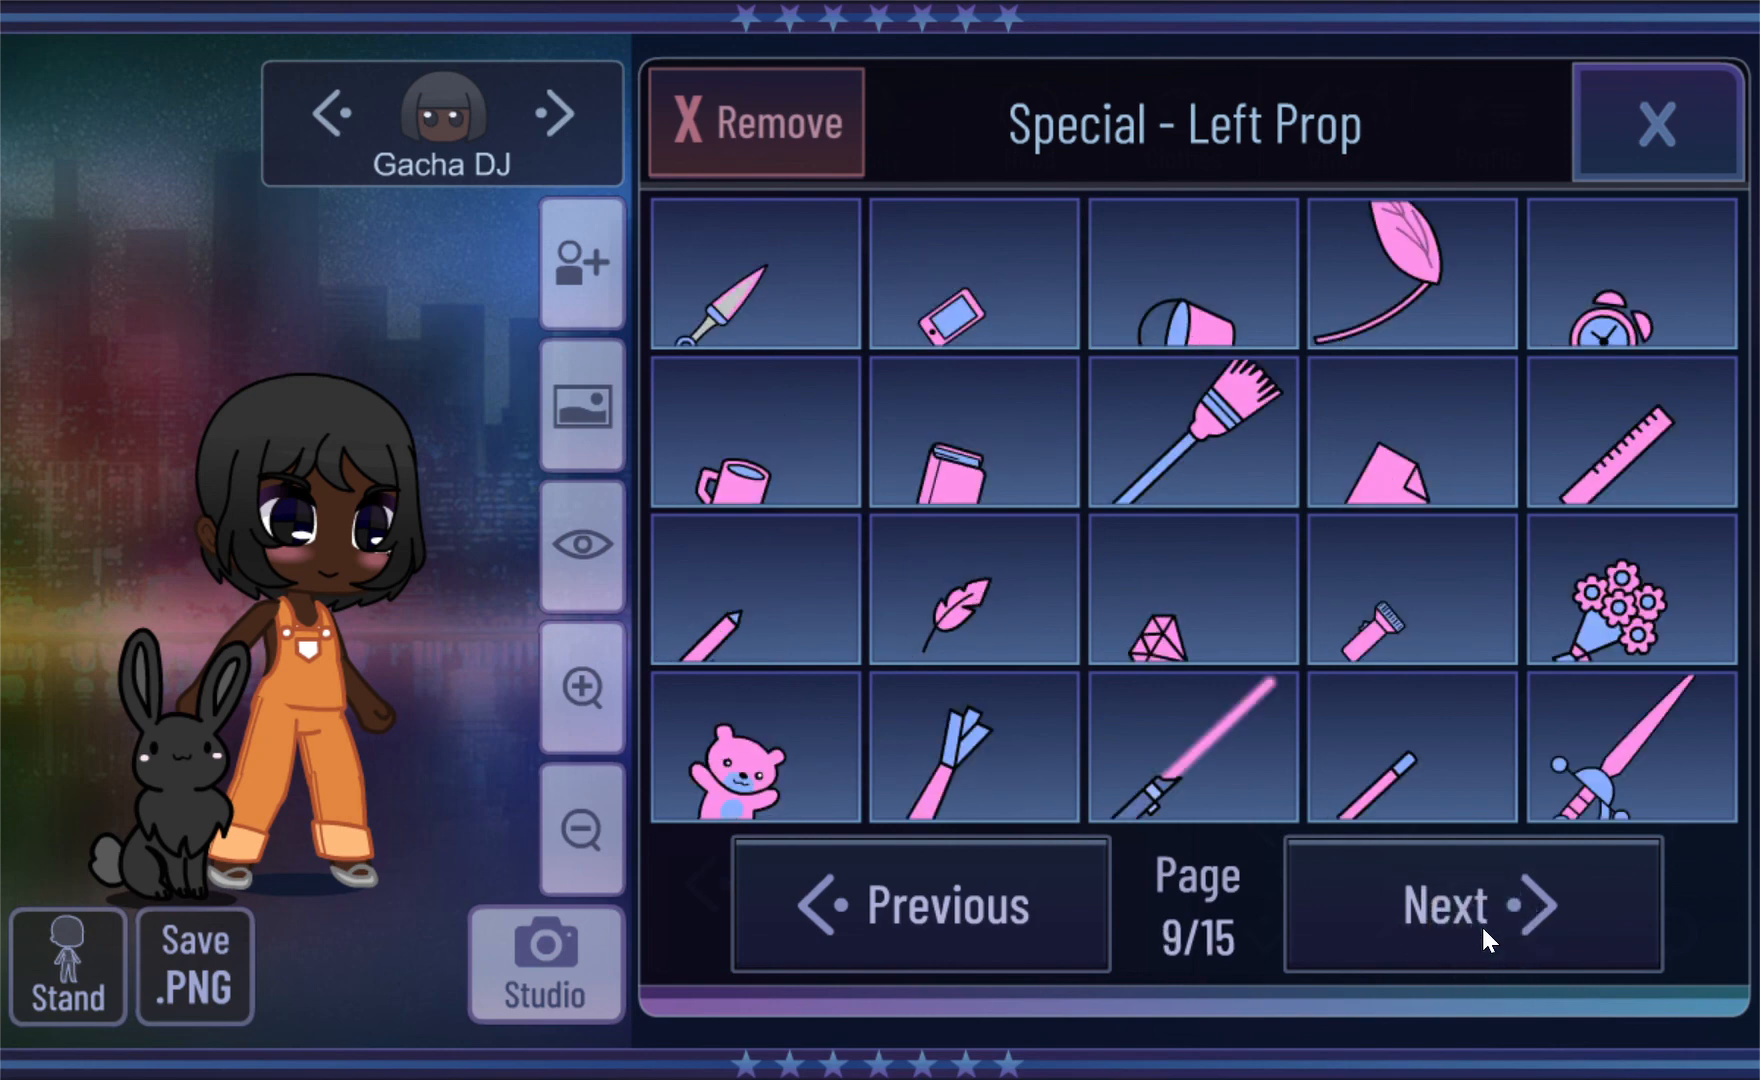
# Step: Try the pink leaf, pencil and book props, then keep browsing left prop pages
pyautogui.click(1412, 273)
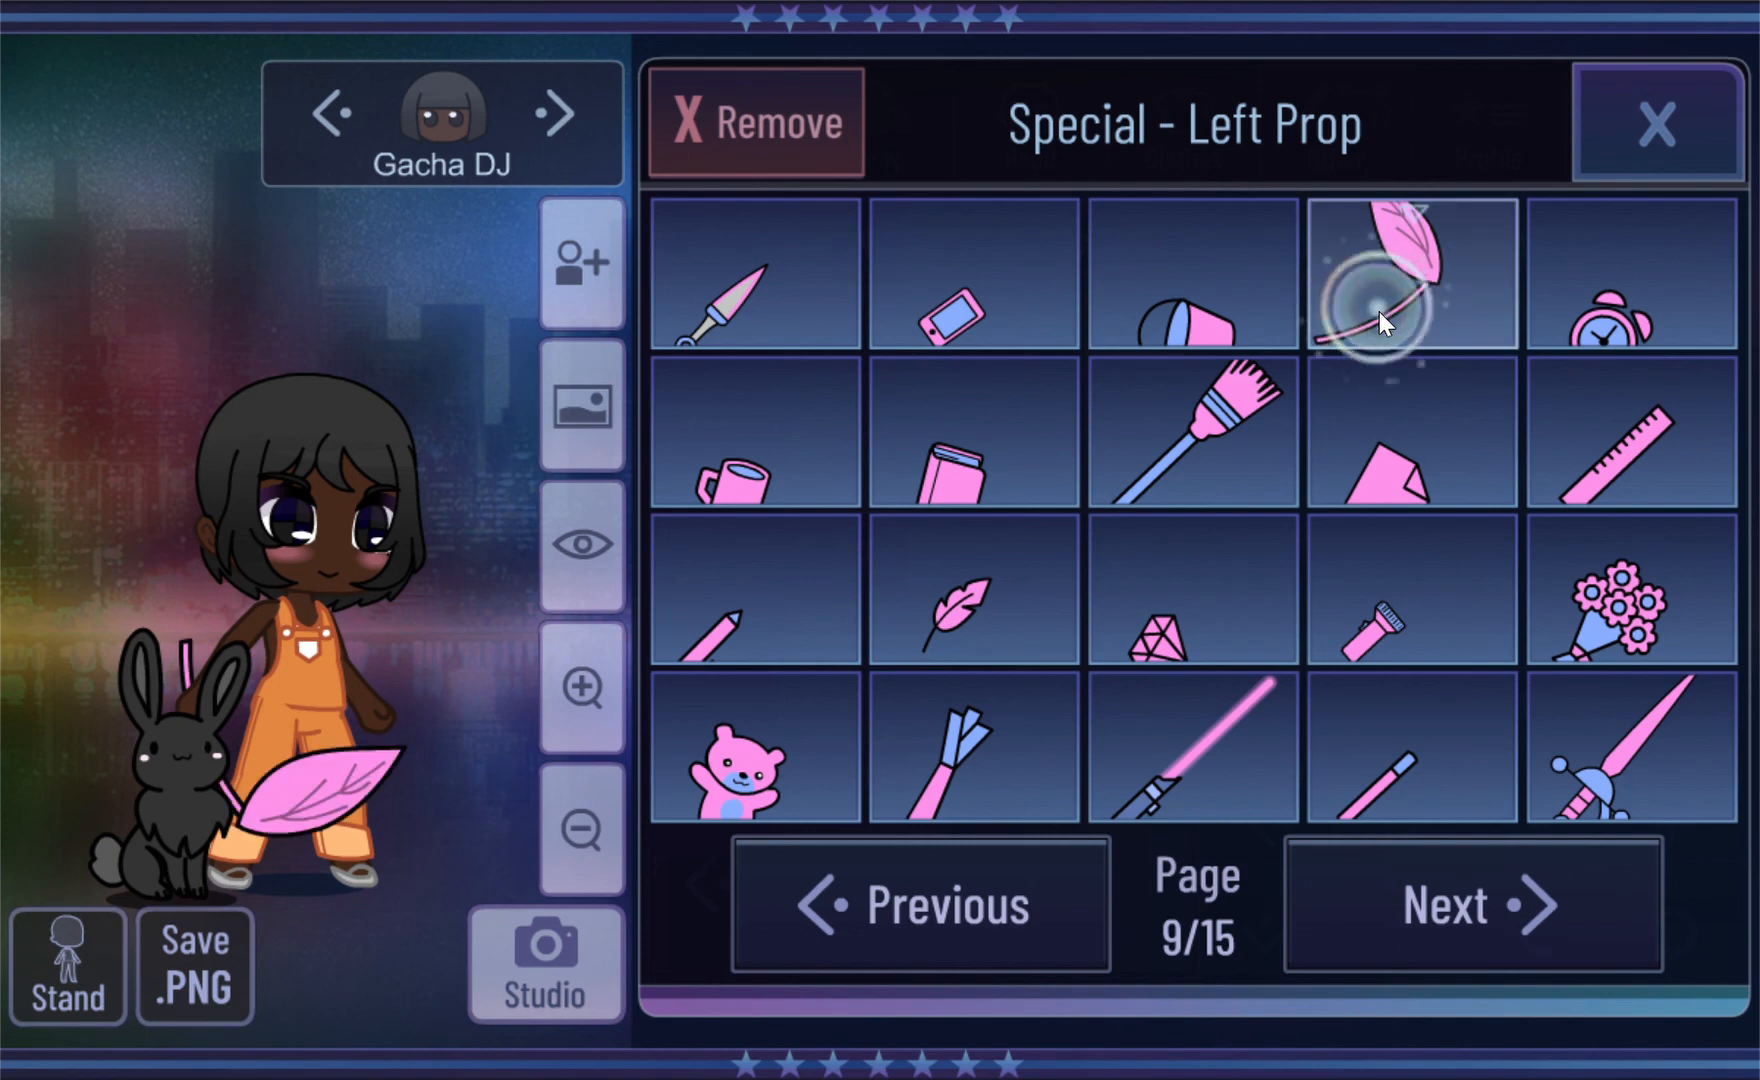
pyautogui.click(1411, 273)
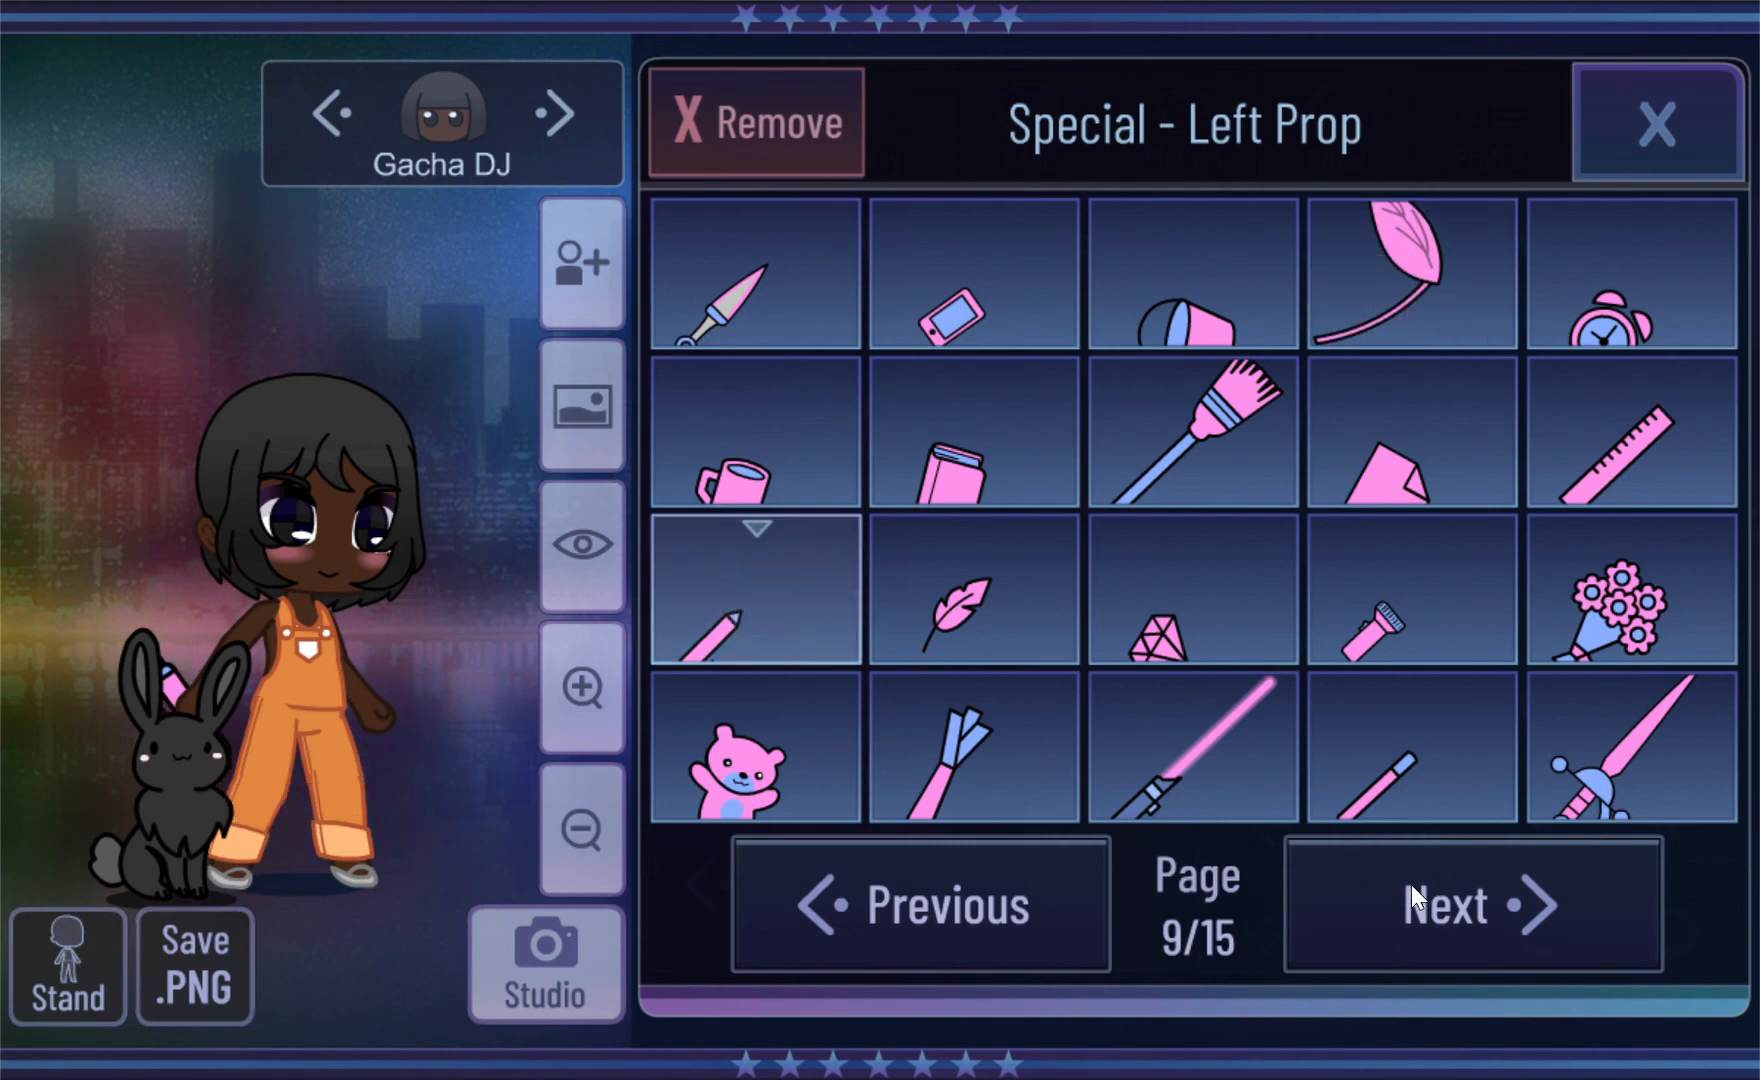
pyautogui.click(1472, 905)
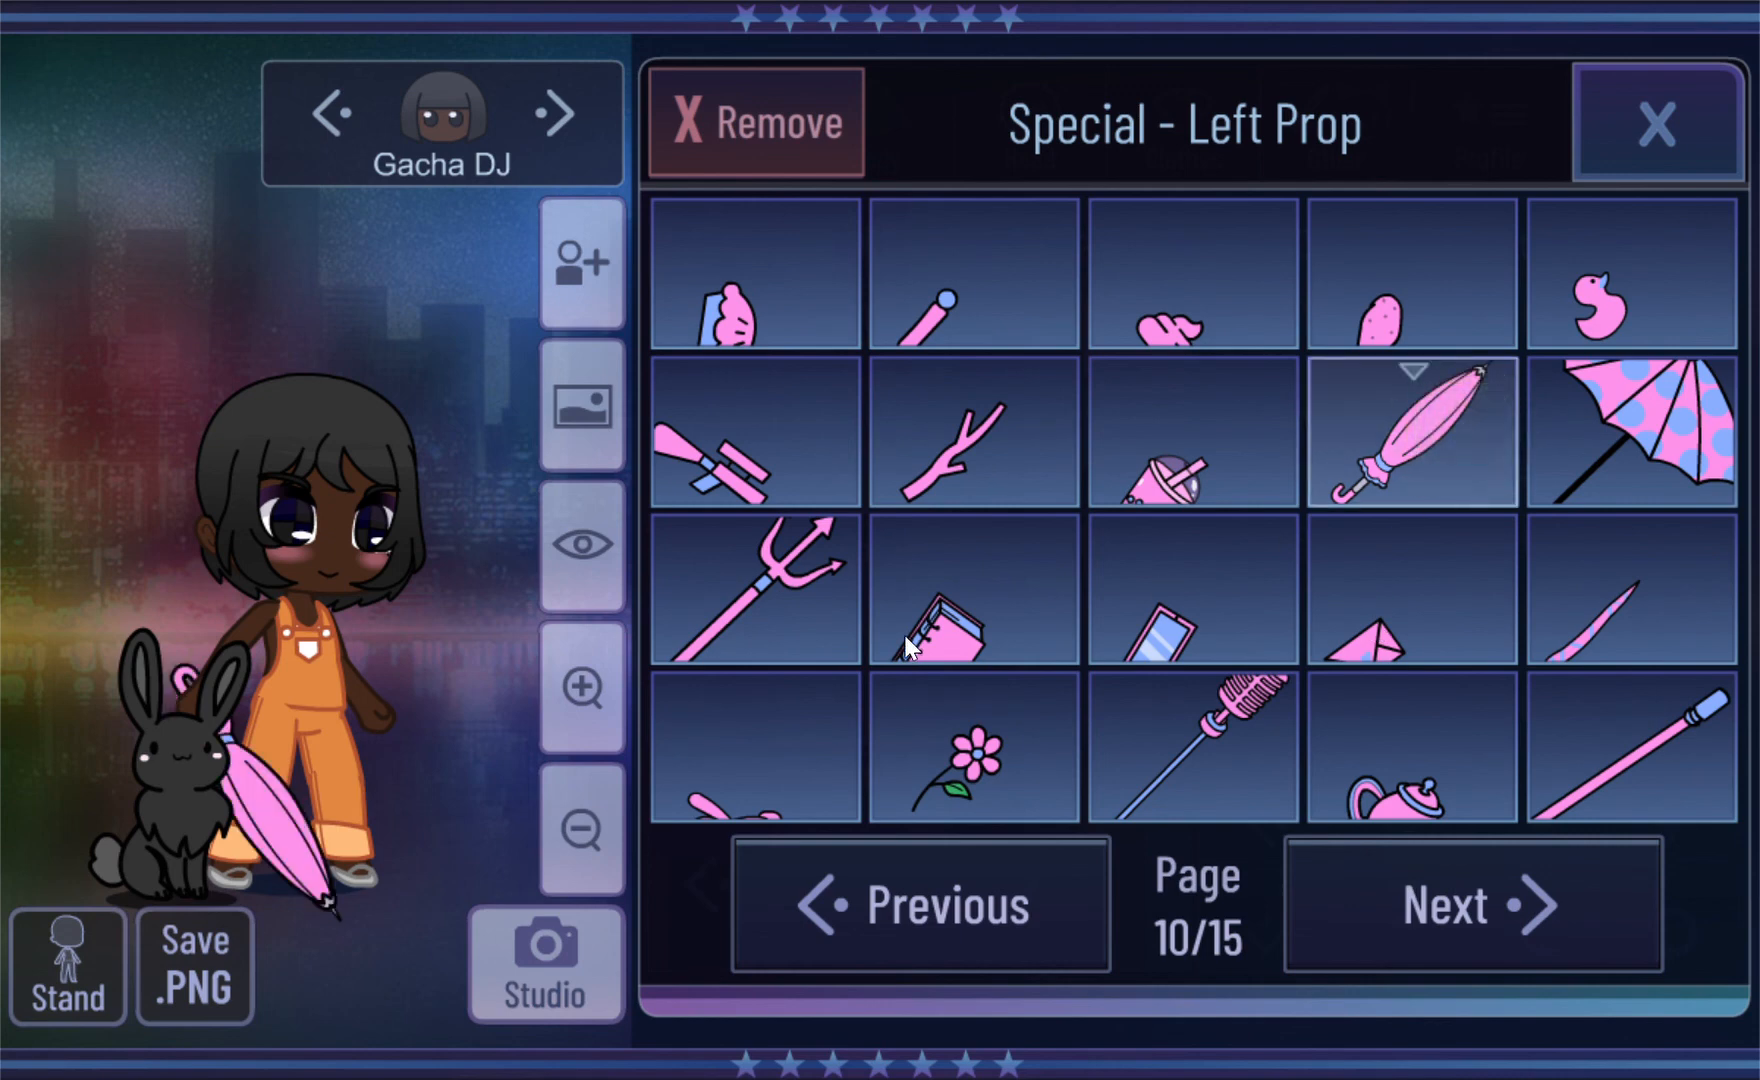
pyautogui.click(1445, 905)
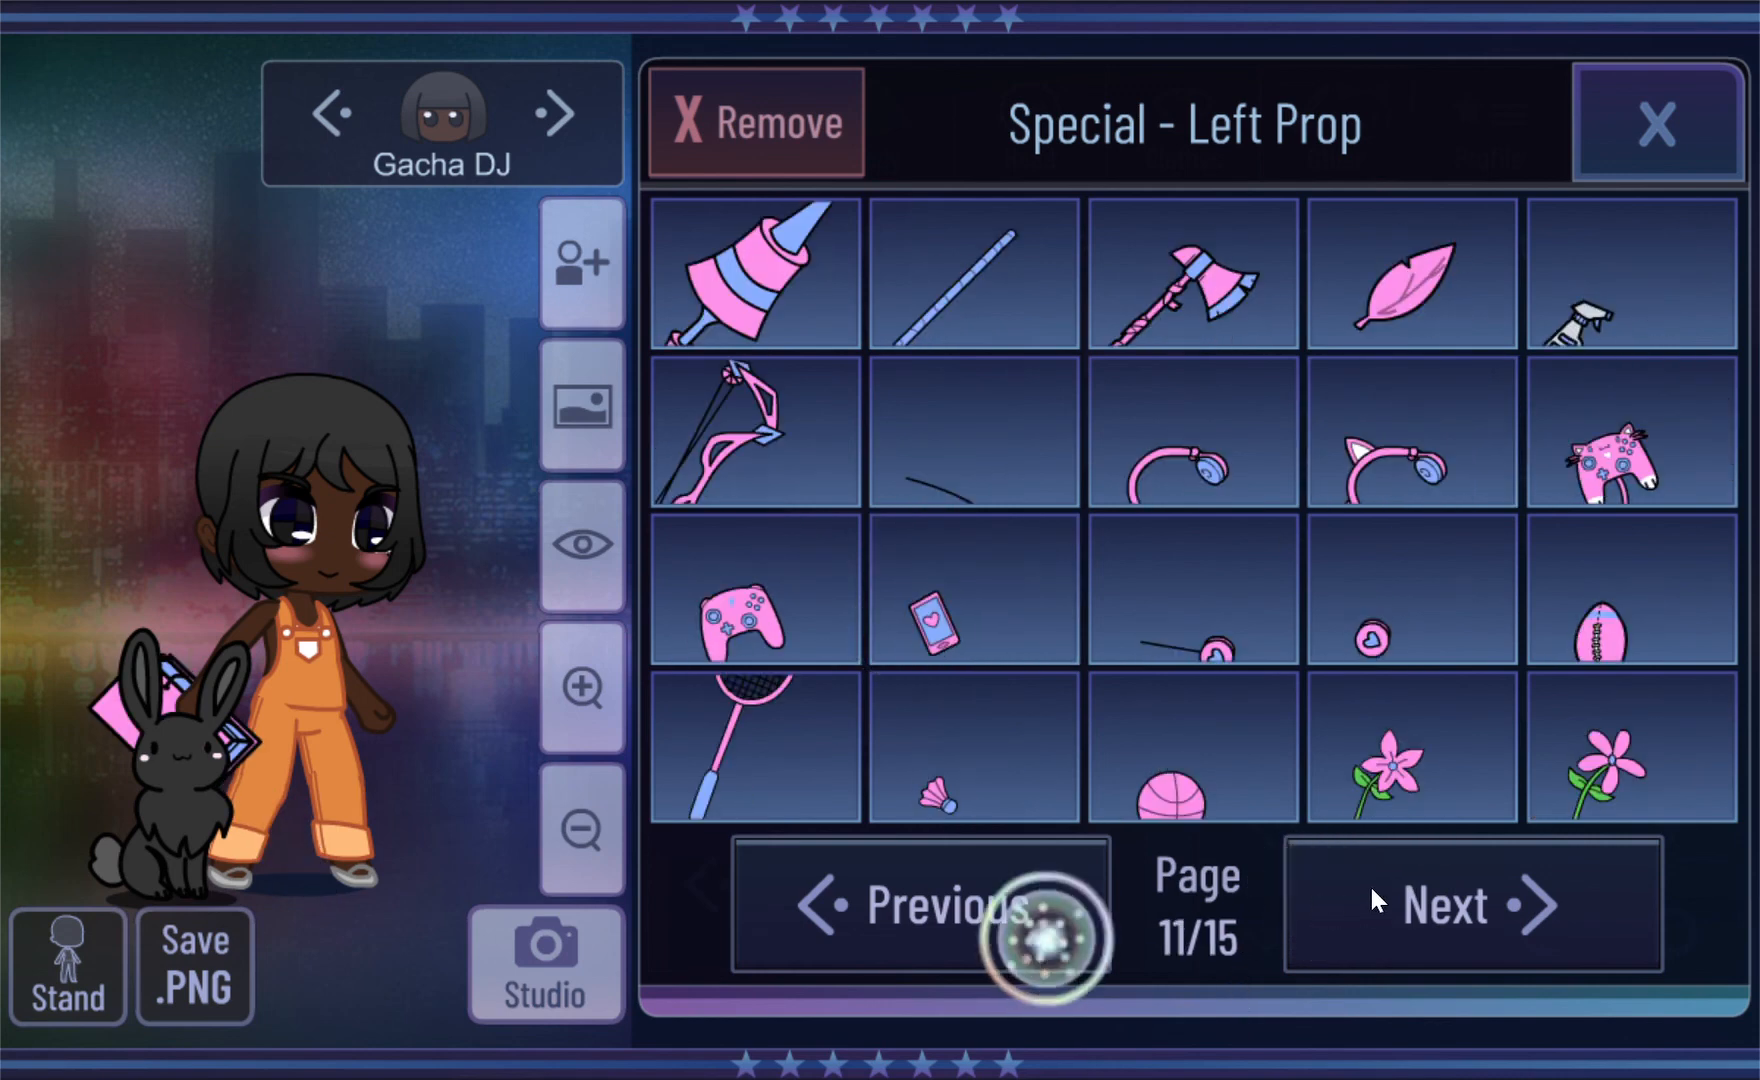
pyautogui.click(1469, 905)
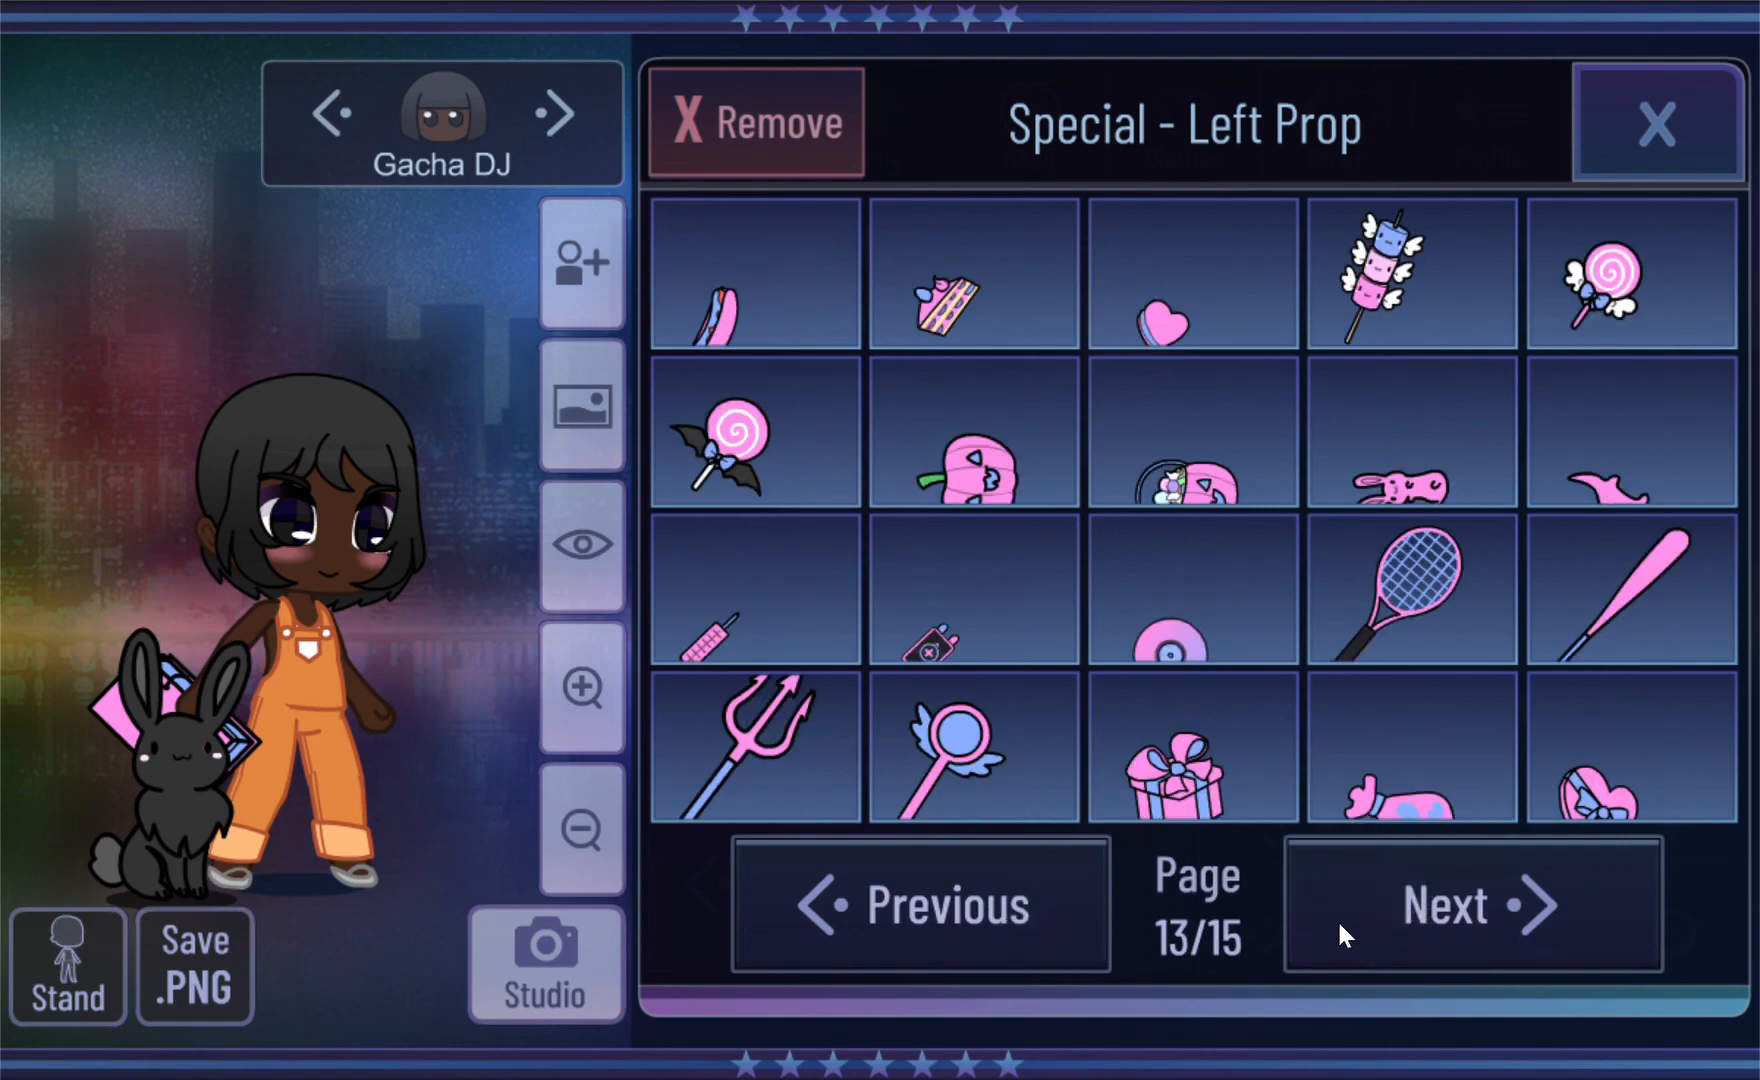
pyautogui.click(1470, 905)
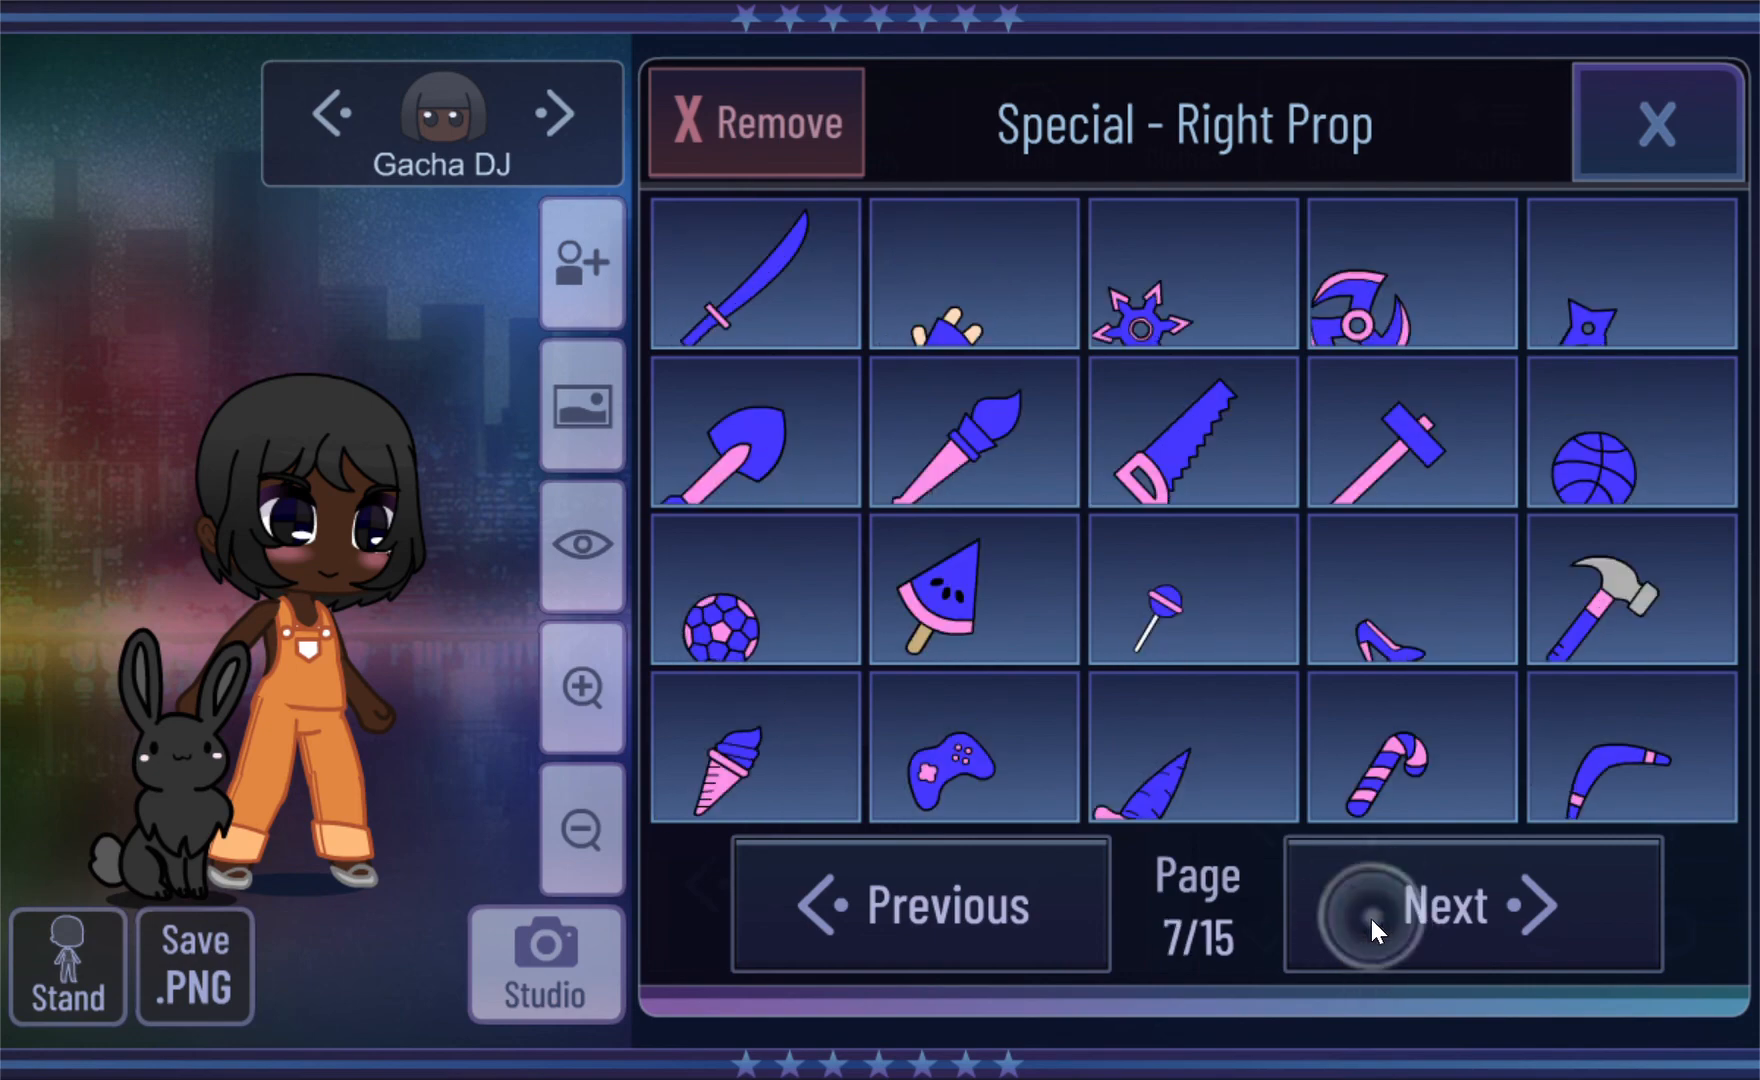
# Step: Try the blue tube, glowing orb and small dagger as right-hand props
pyautogui.click(1447, 905)
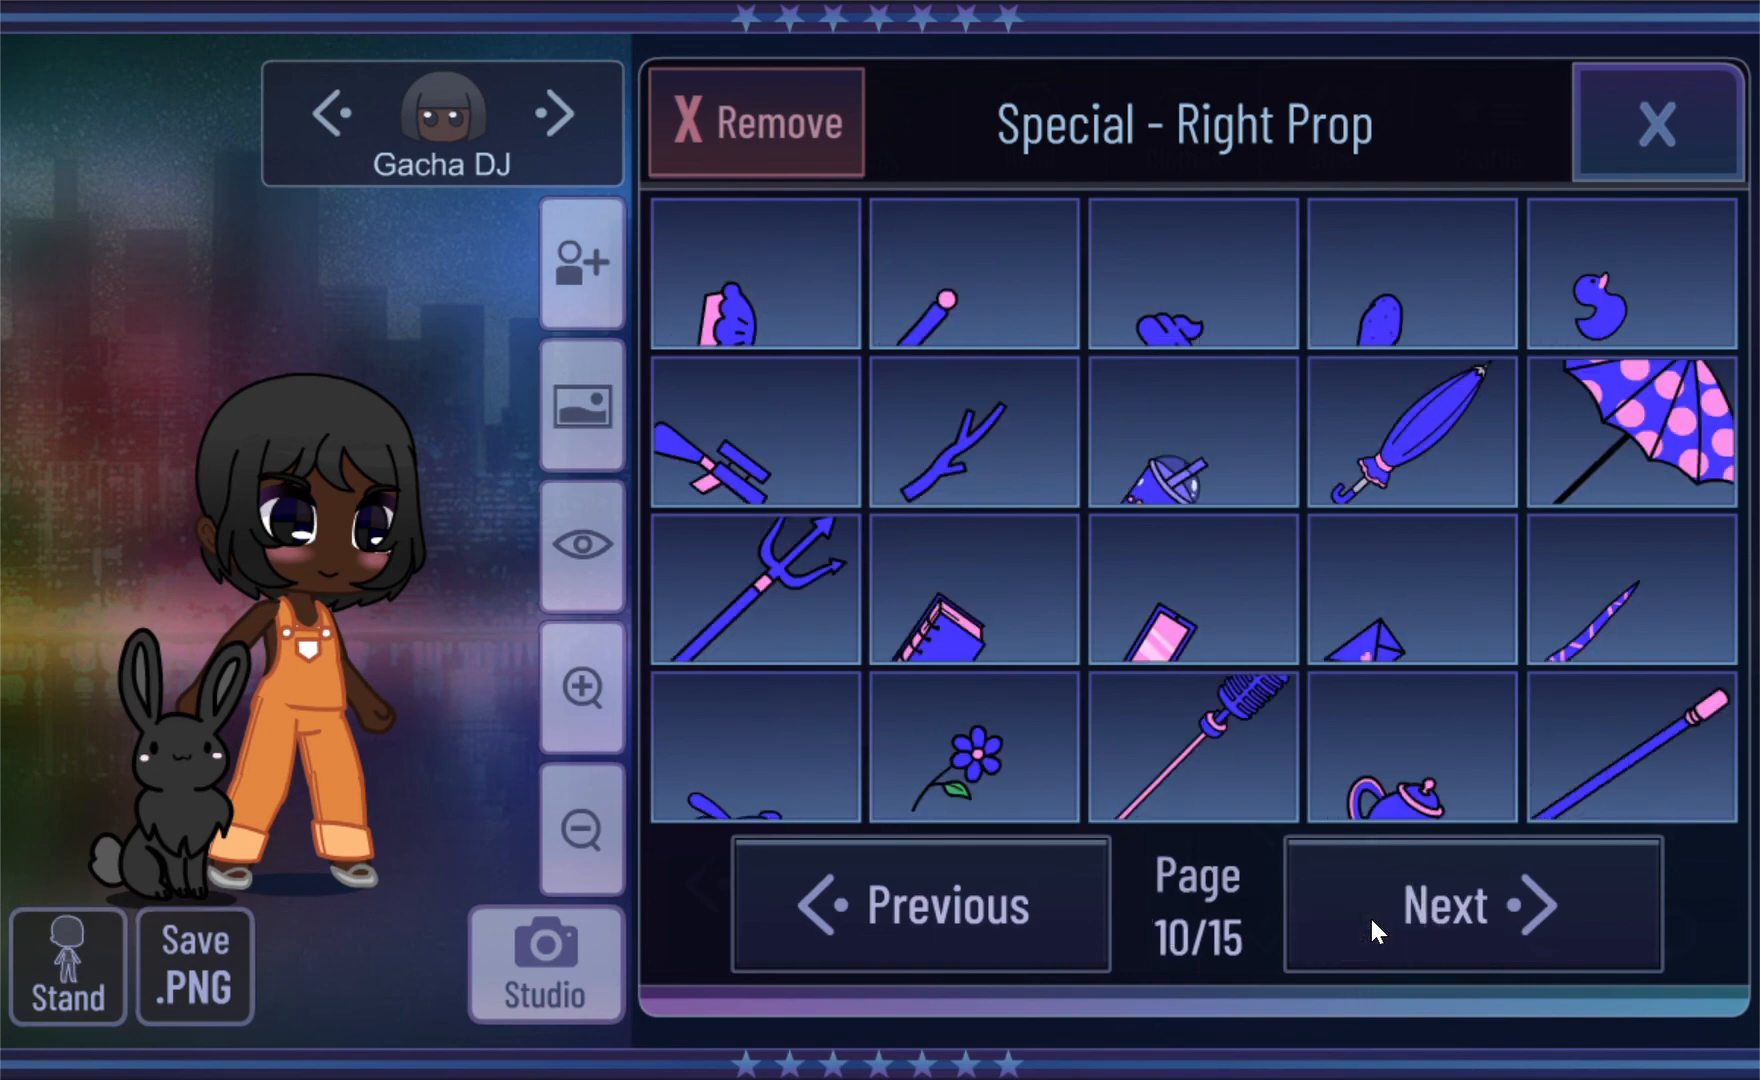
pyautogui.click(1447, 905)
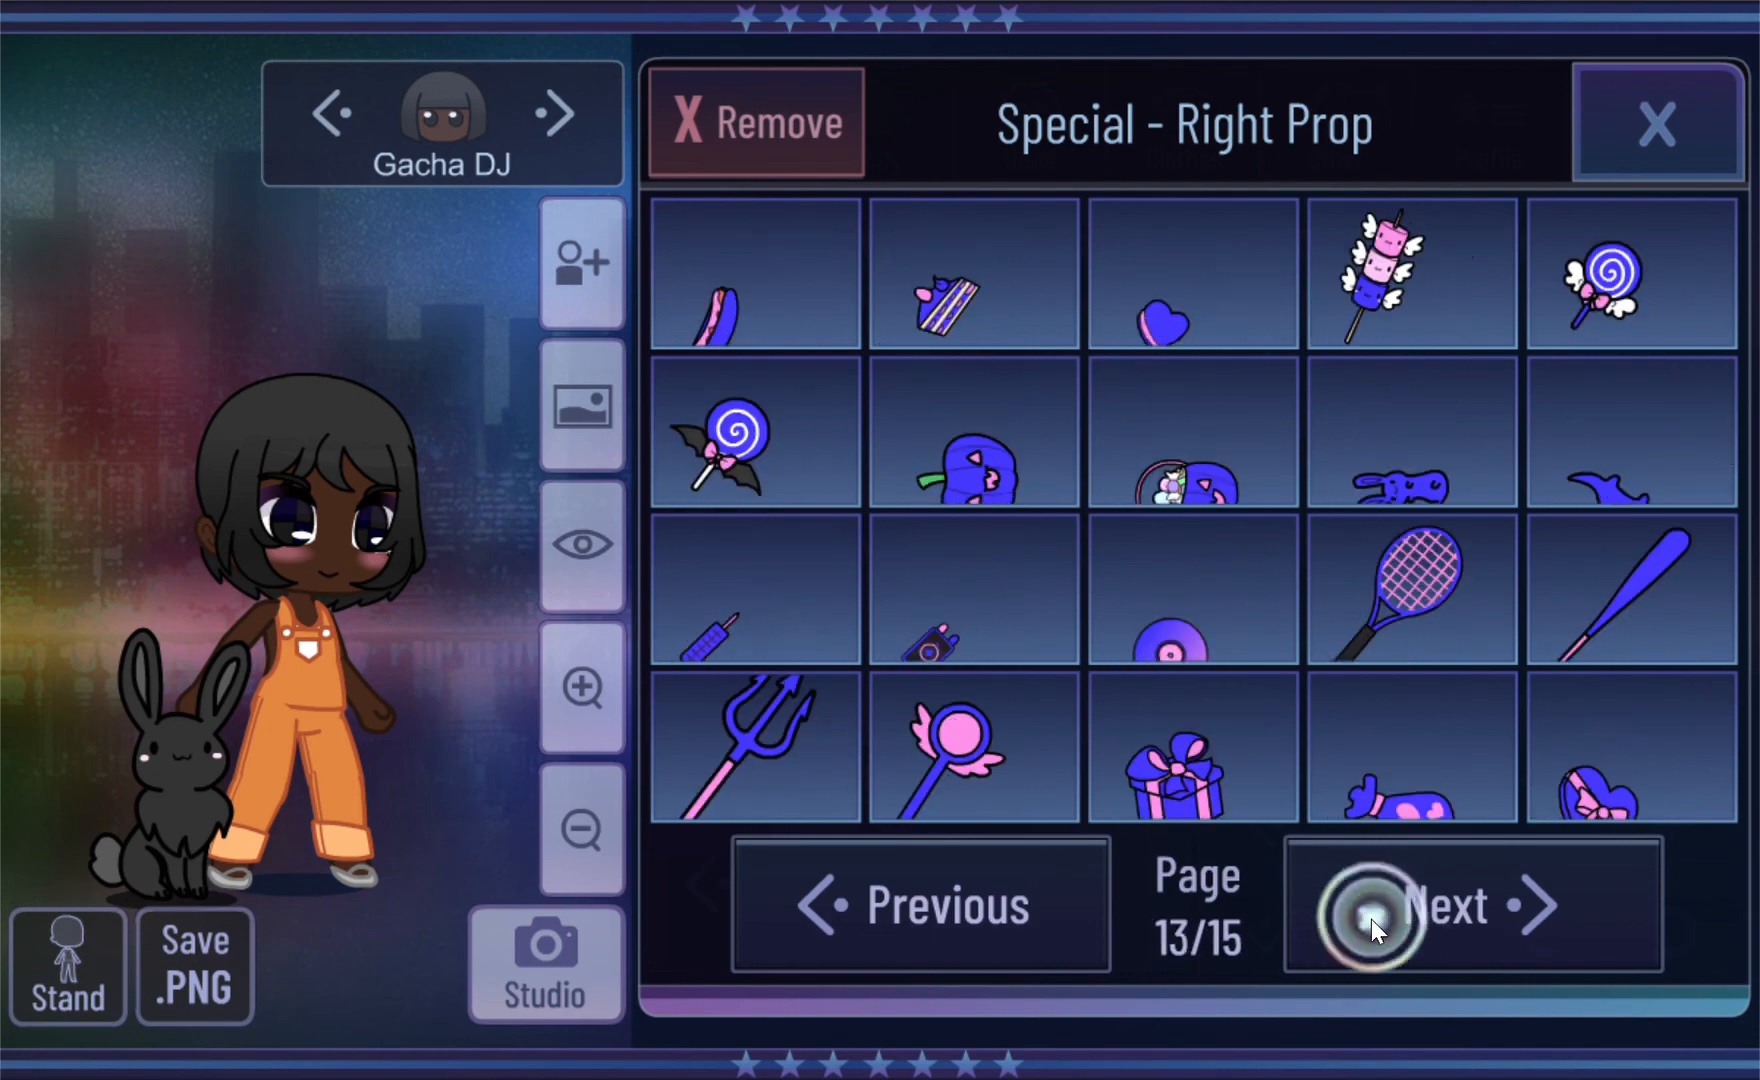
pyautogui.click(1470, 904)
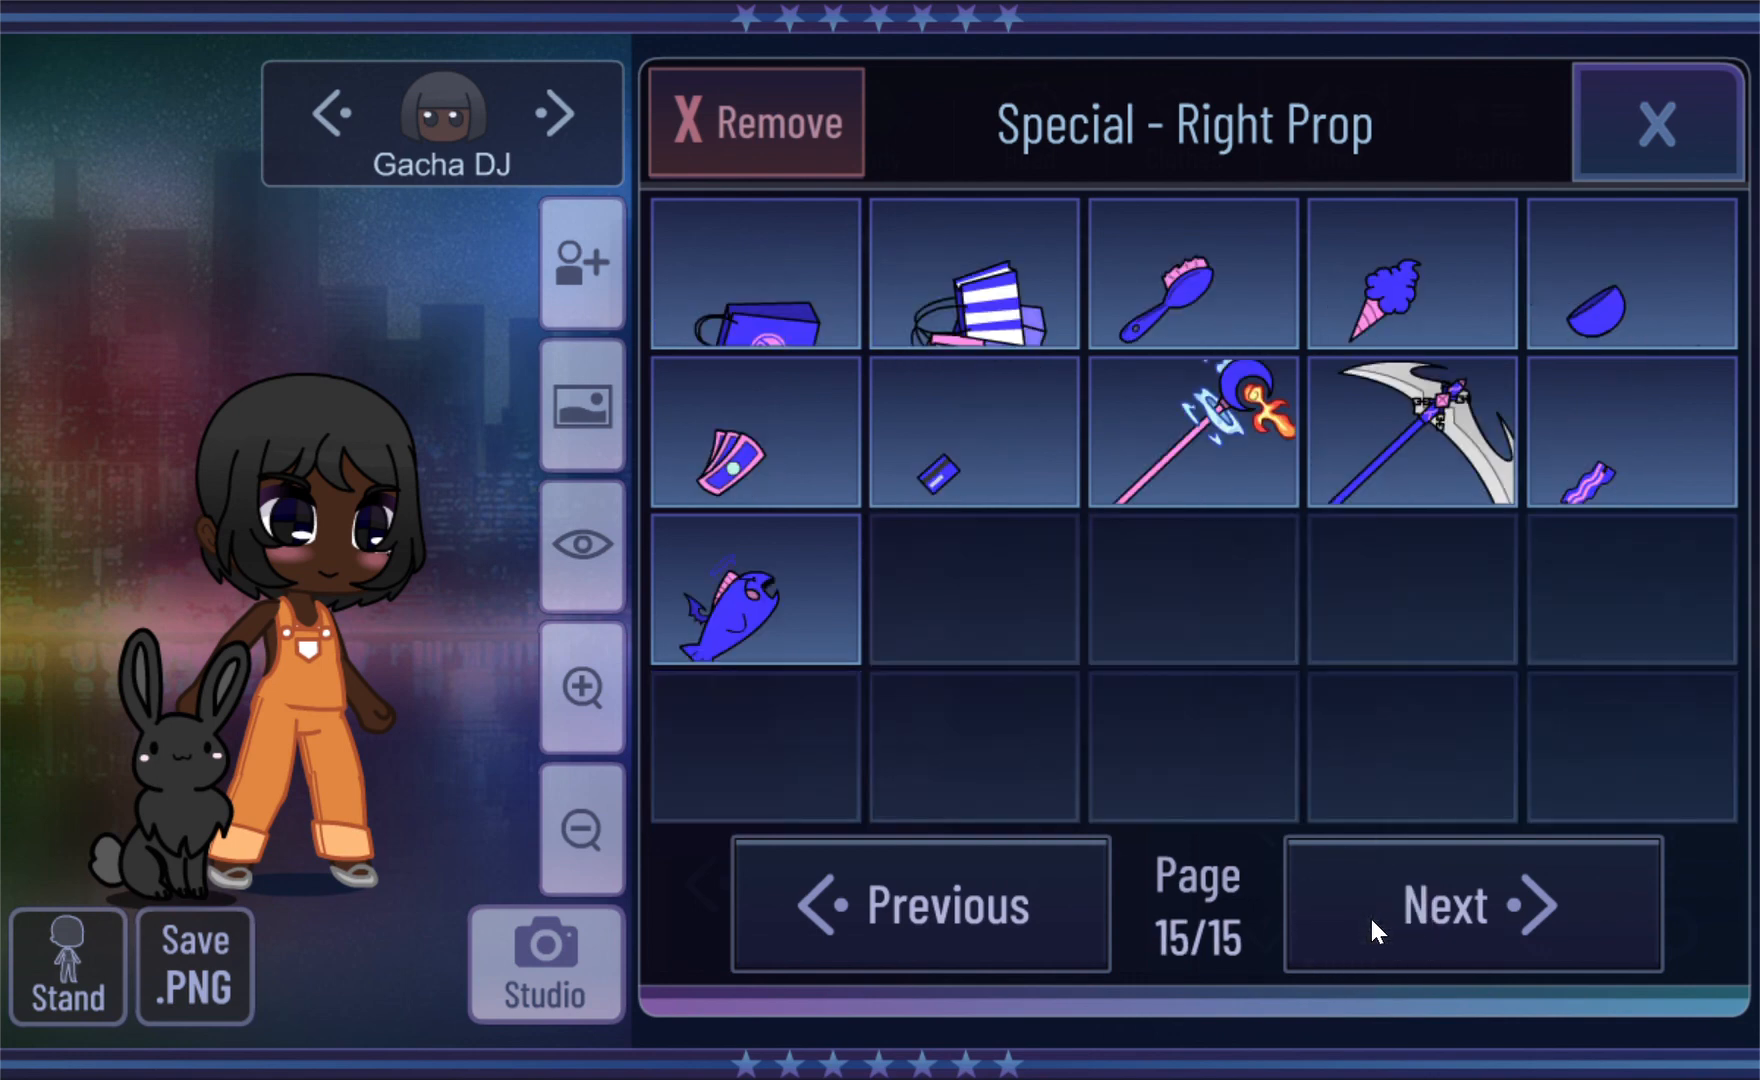
pyautogui.moveTo(1053, 941)
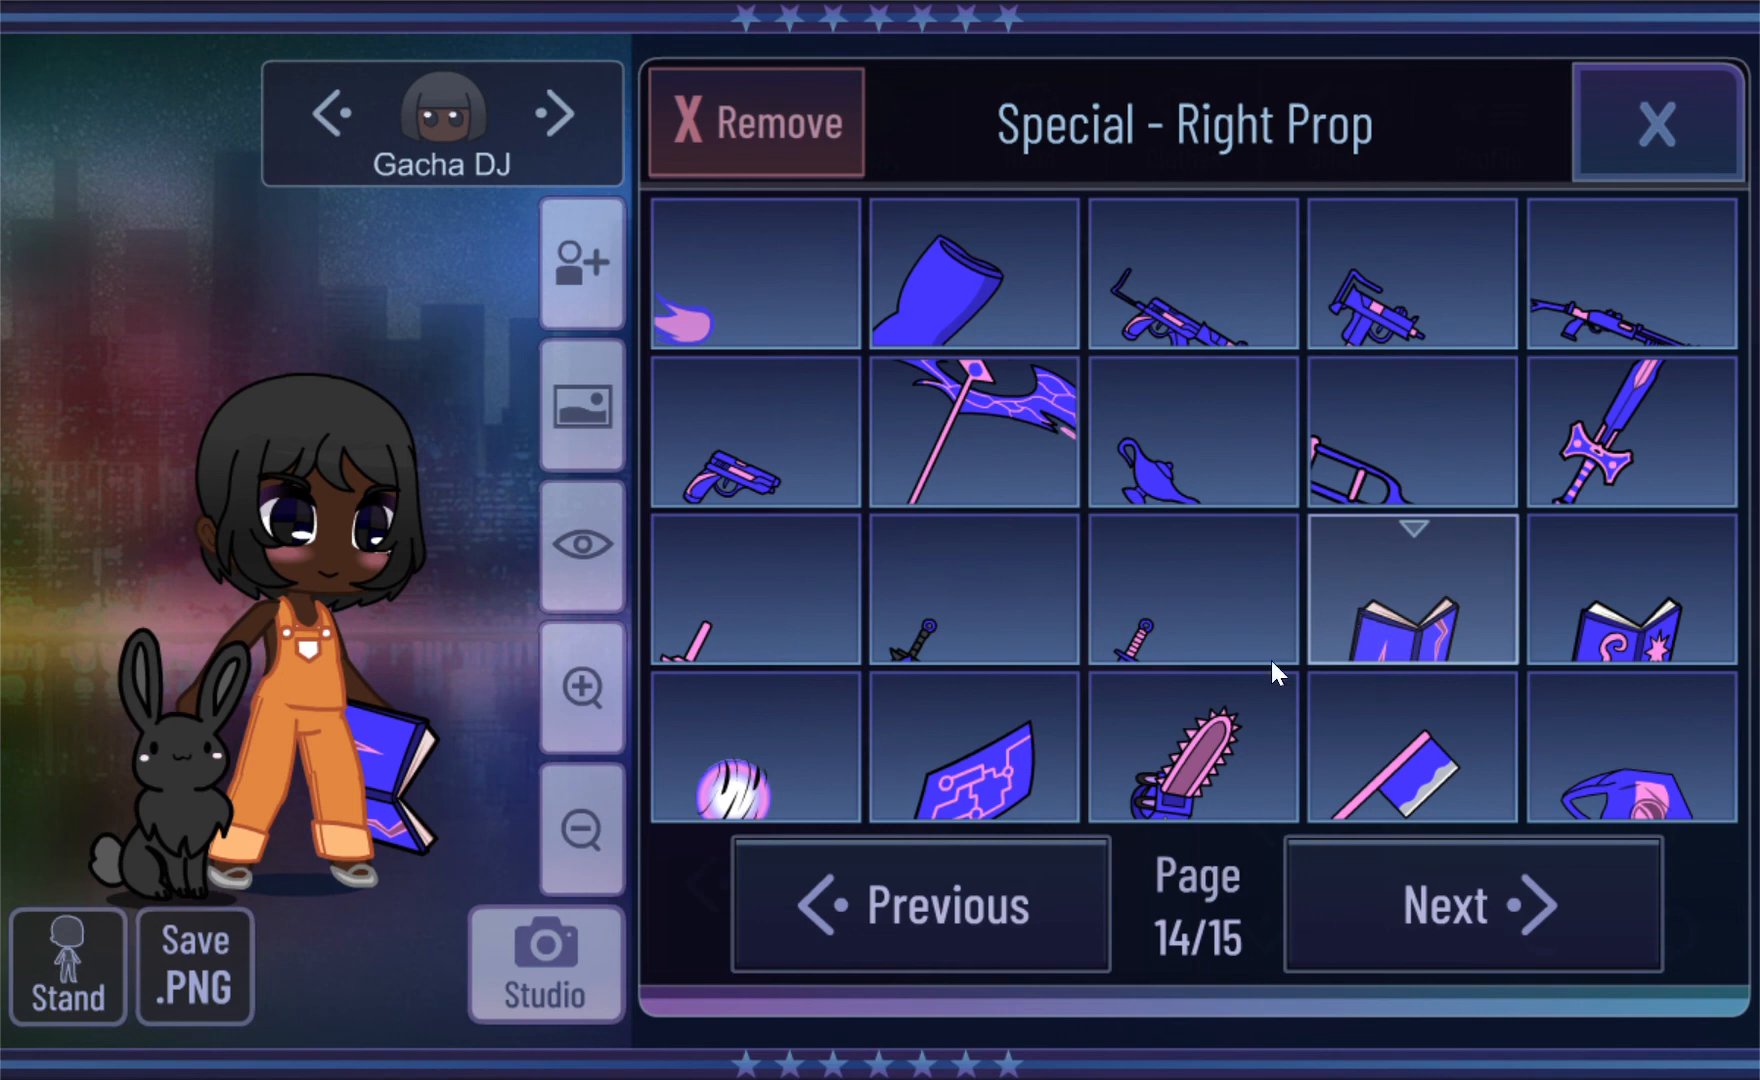
pyautogui.click(972, 273)
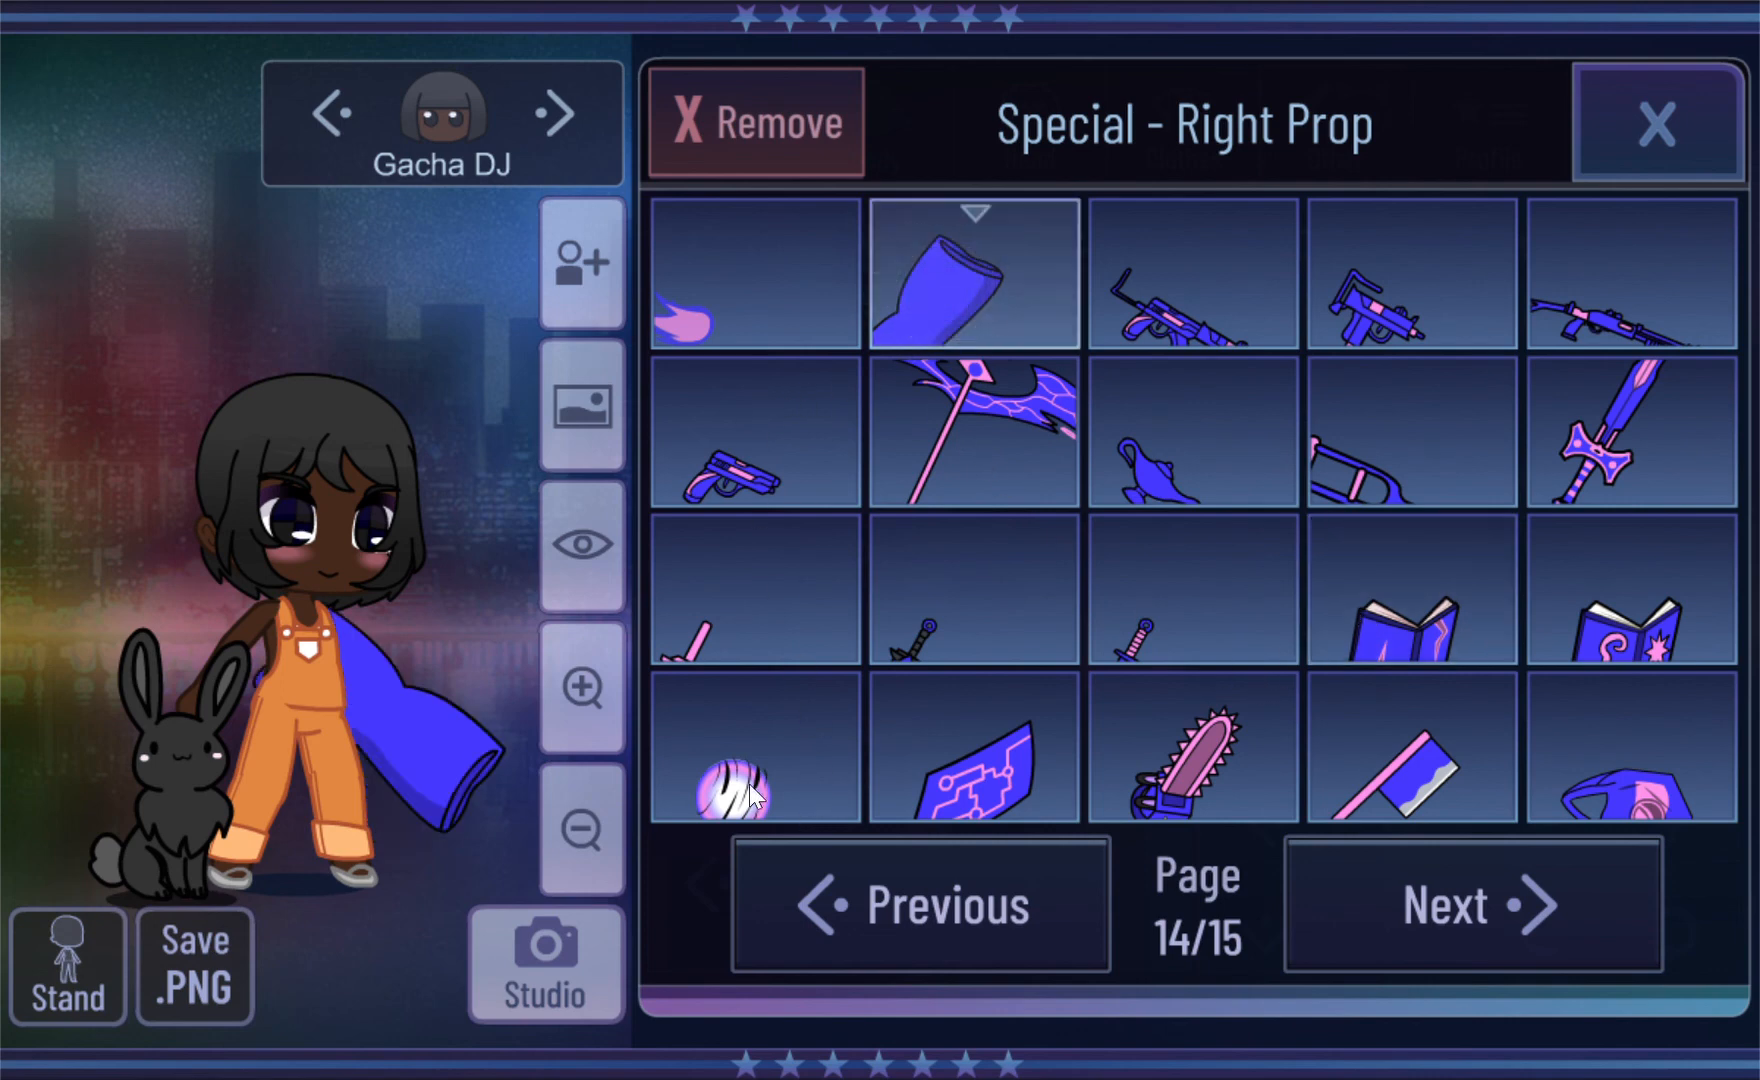
pyautogui.click(1472, 904)
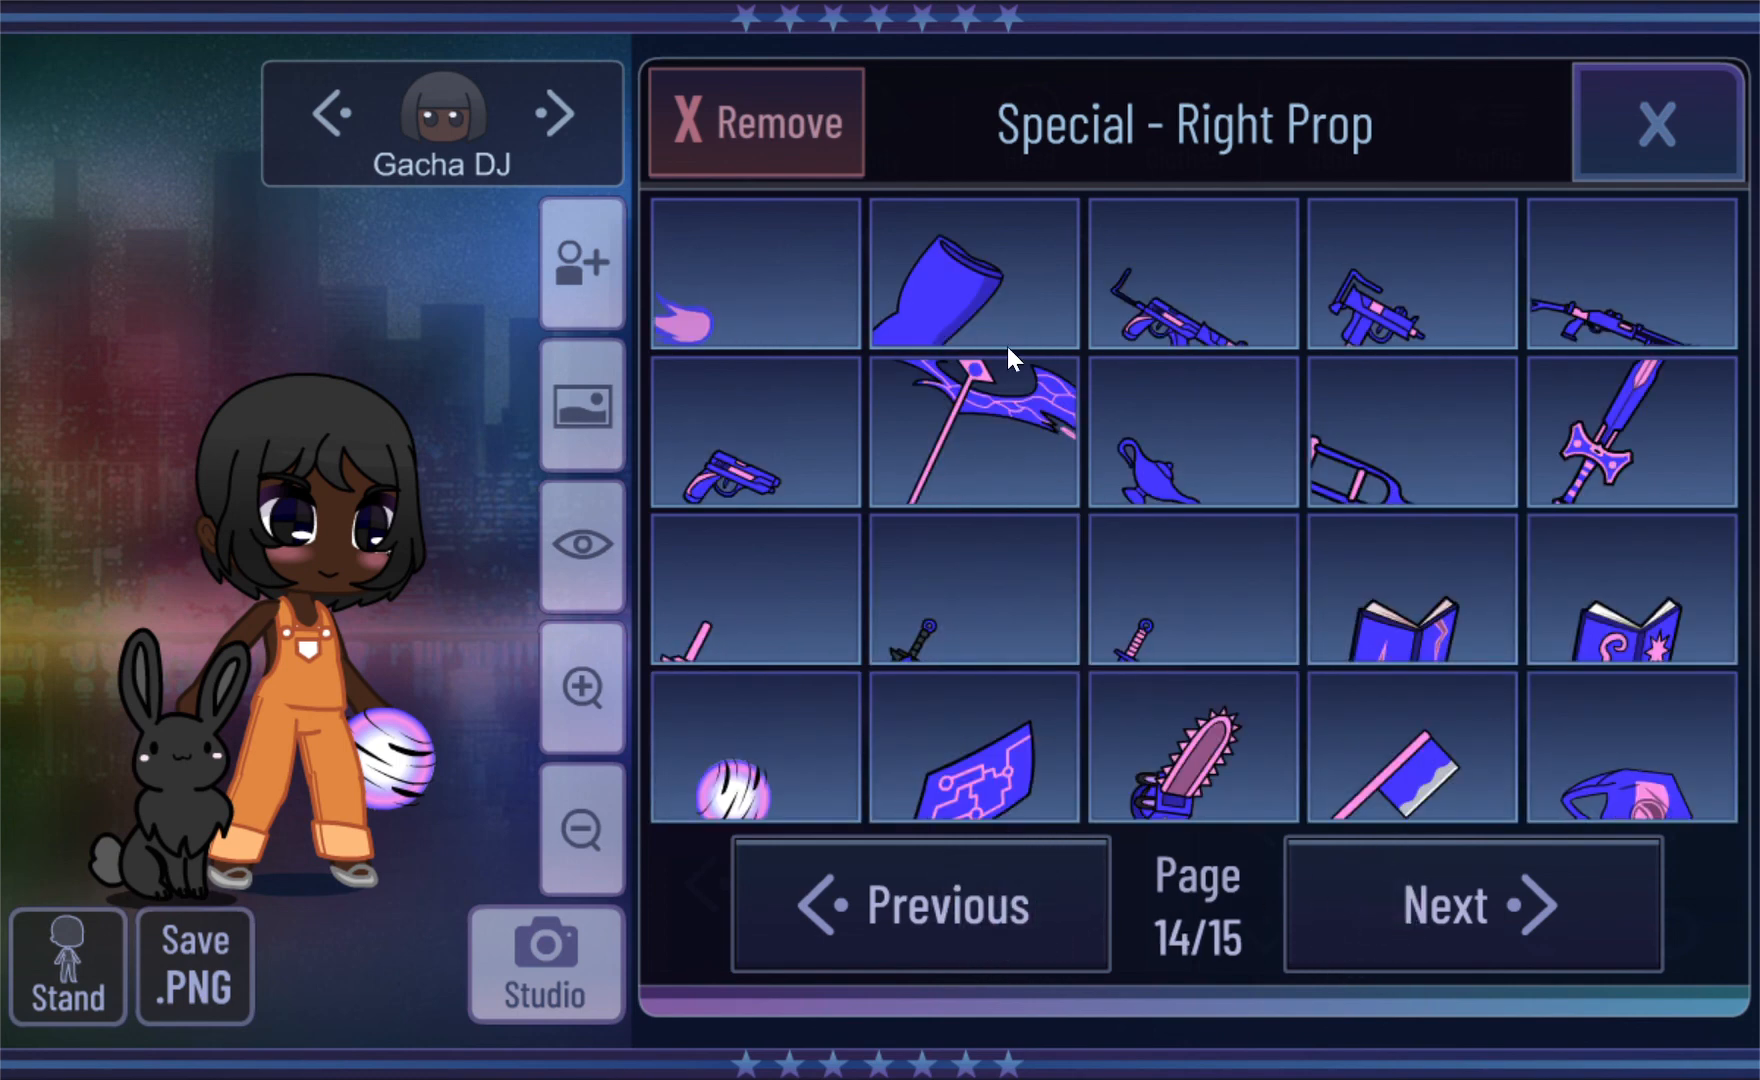
pyautogui.moveTo(1171, 665)
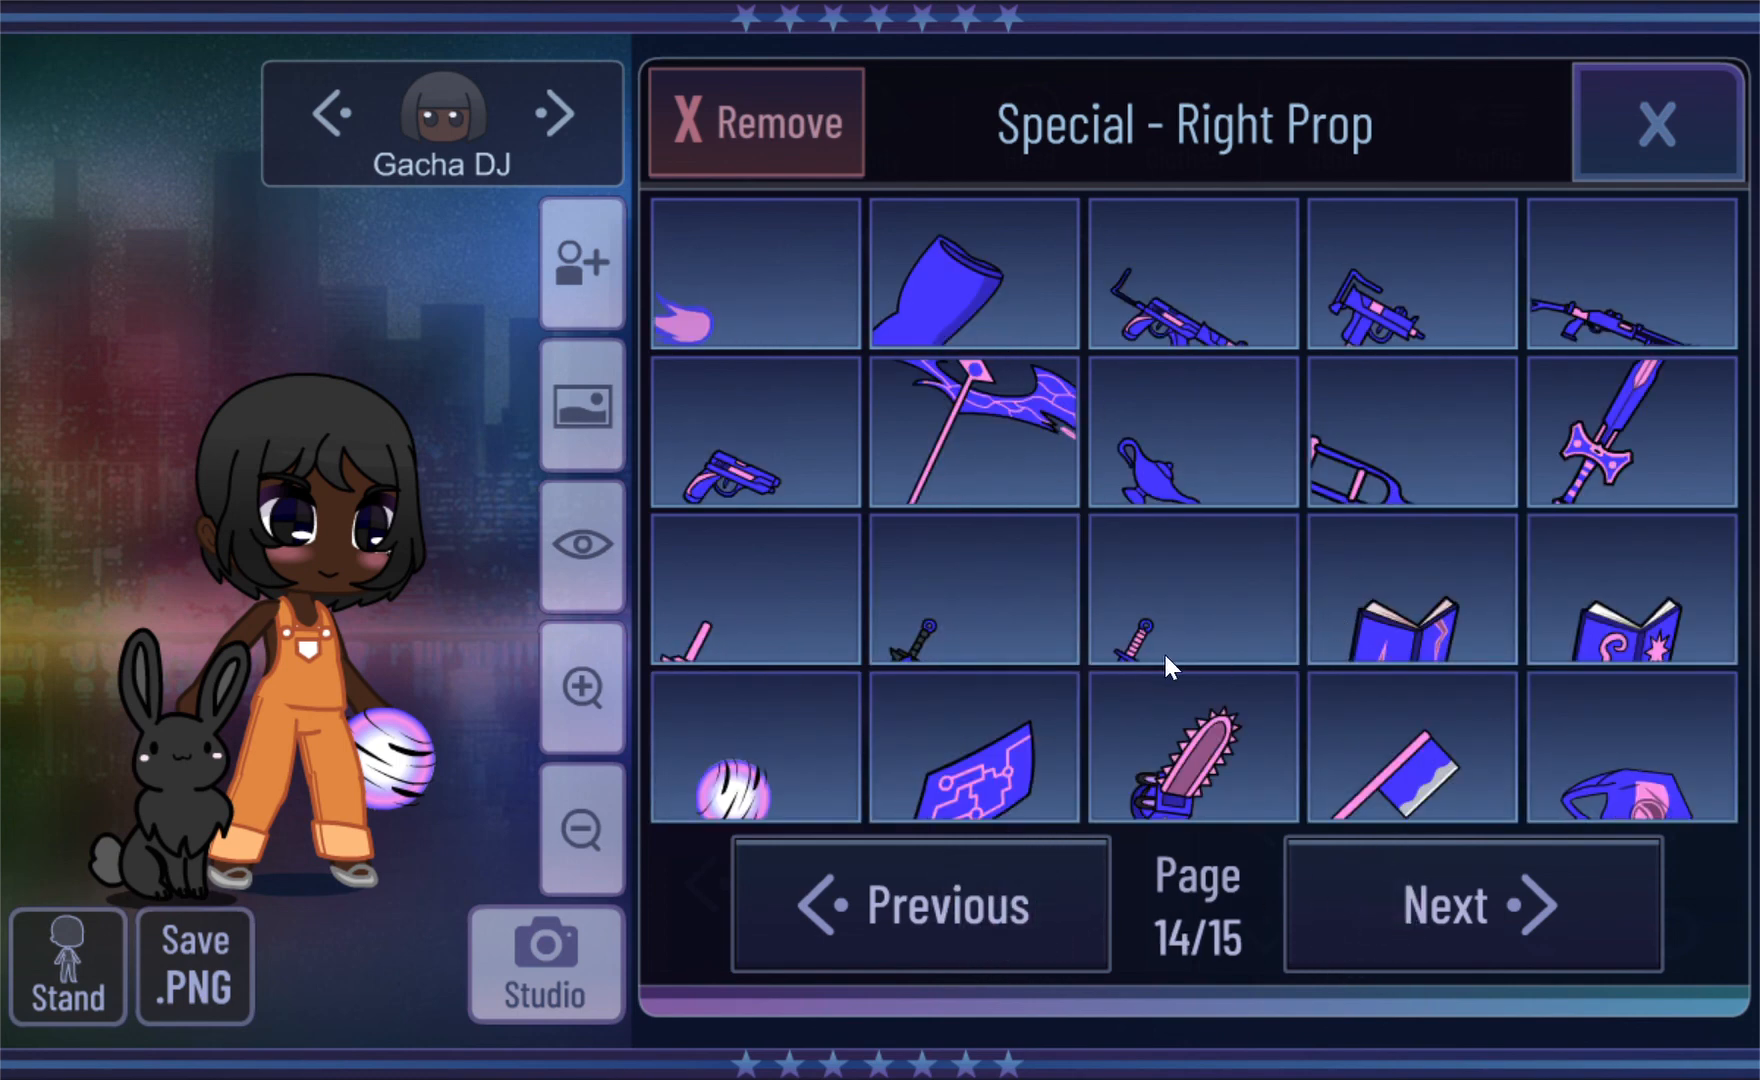
pyautogui.click(1193, 589)
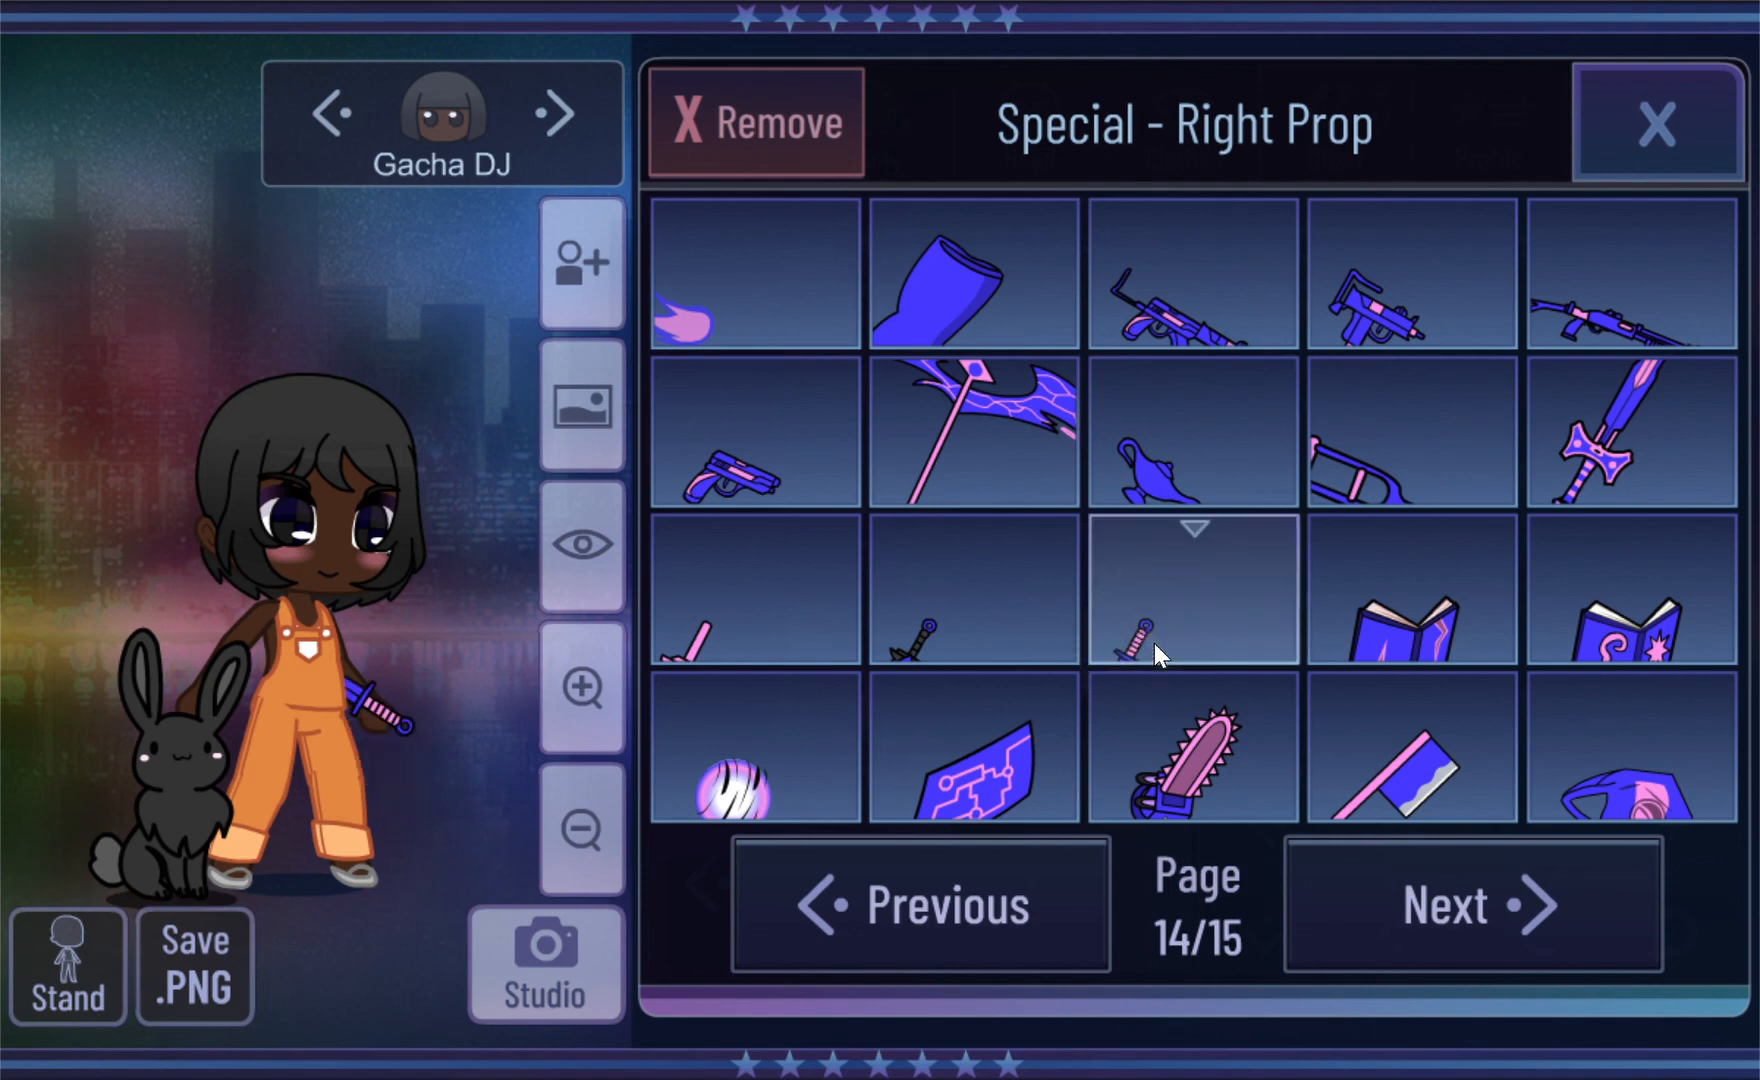
# Step: Clear the right-hand prop so Gacha DJ holds nothing, then move to shields
pyautogui.click(1472, 906)
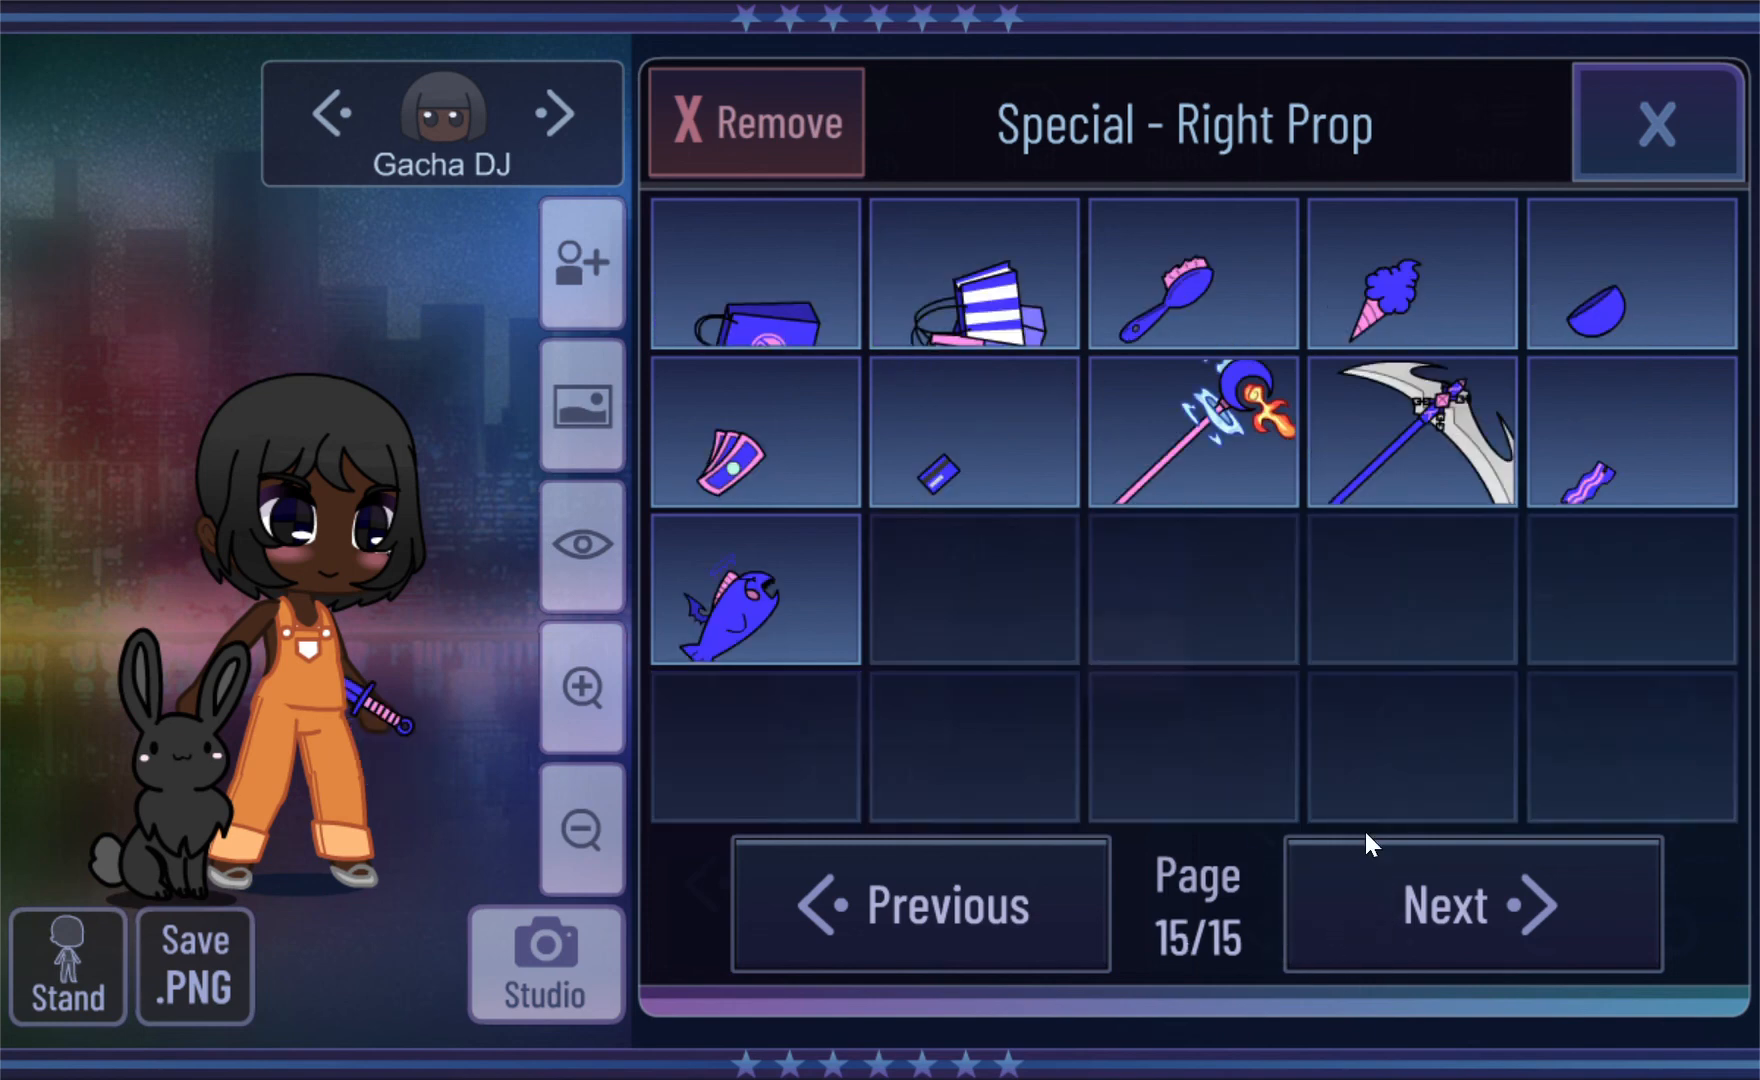
pyautogui.click(1632, 465)
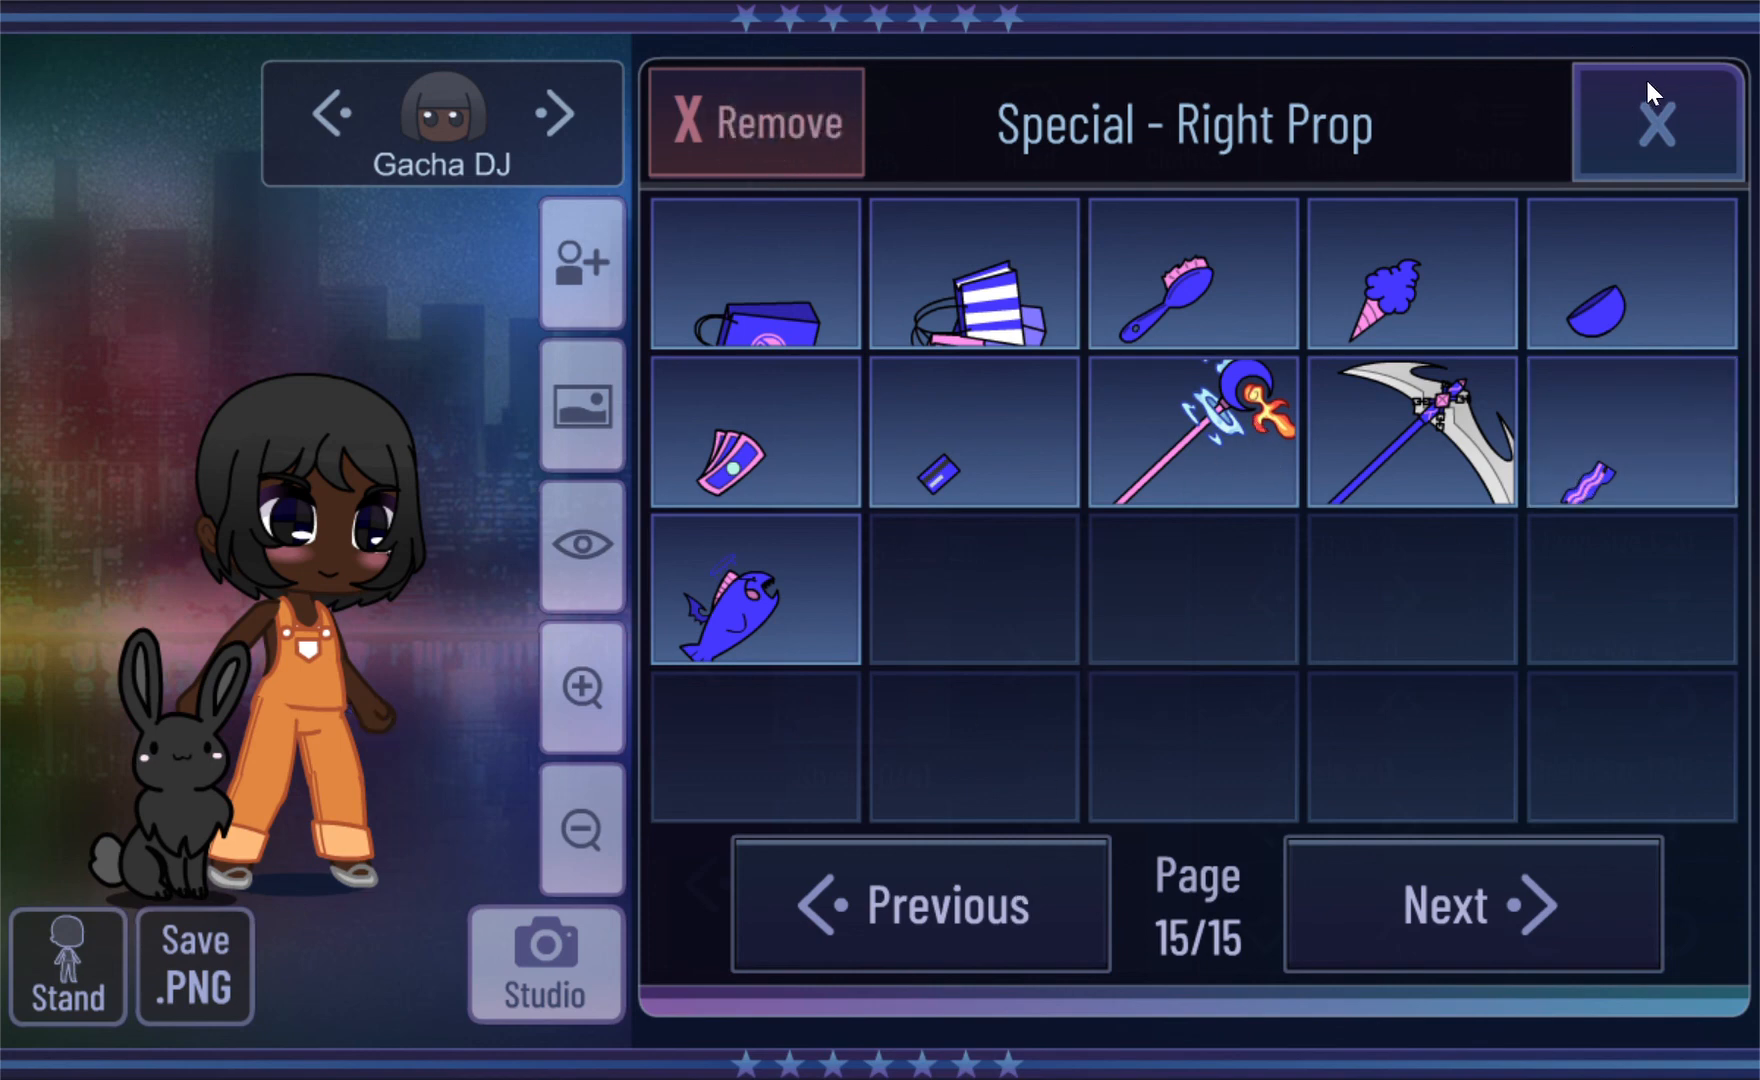
pyautogui.click(755, 121)
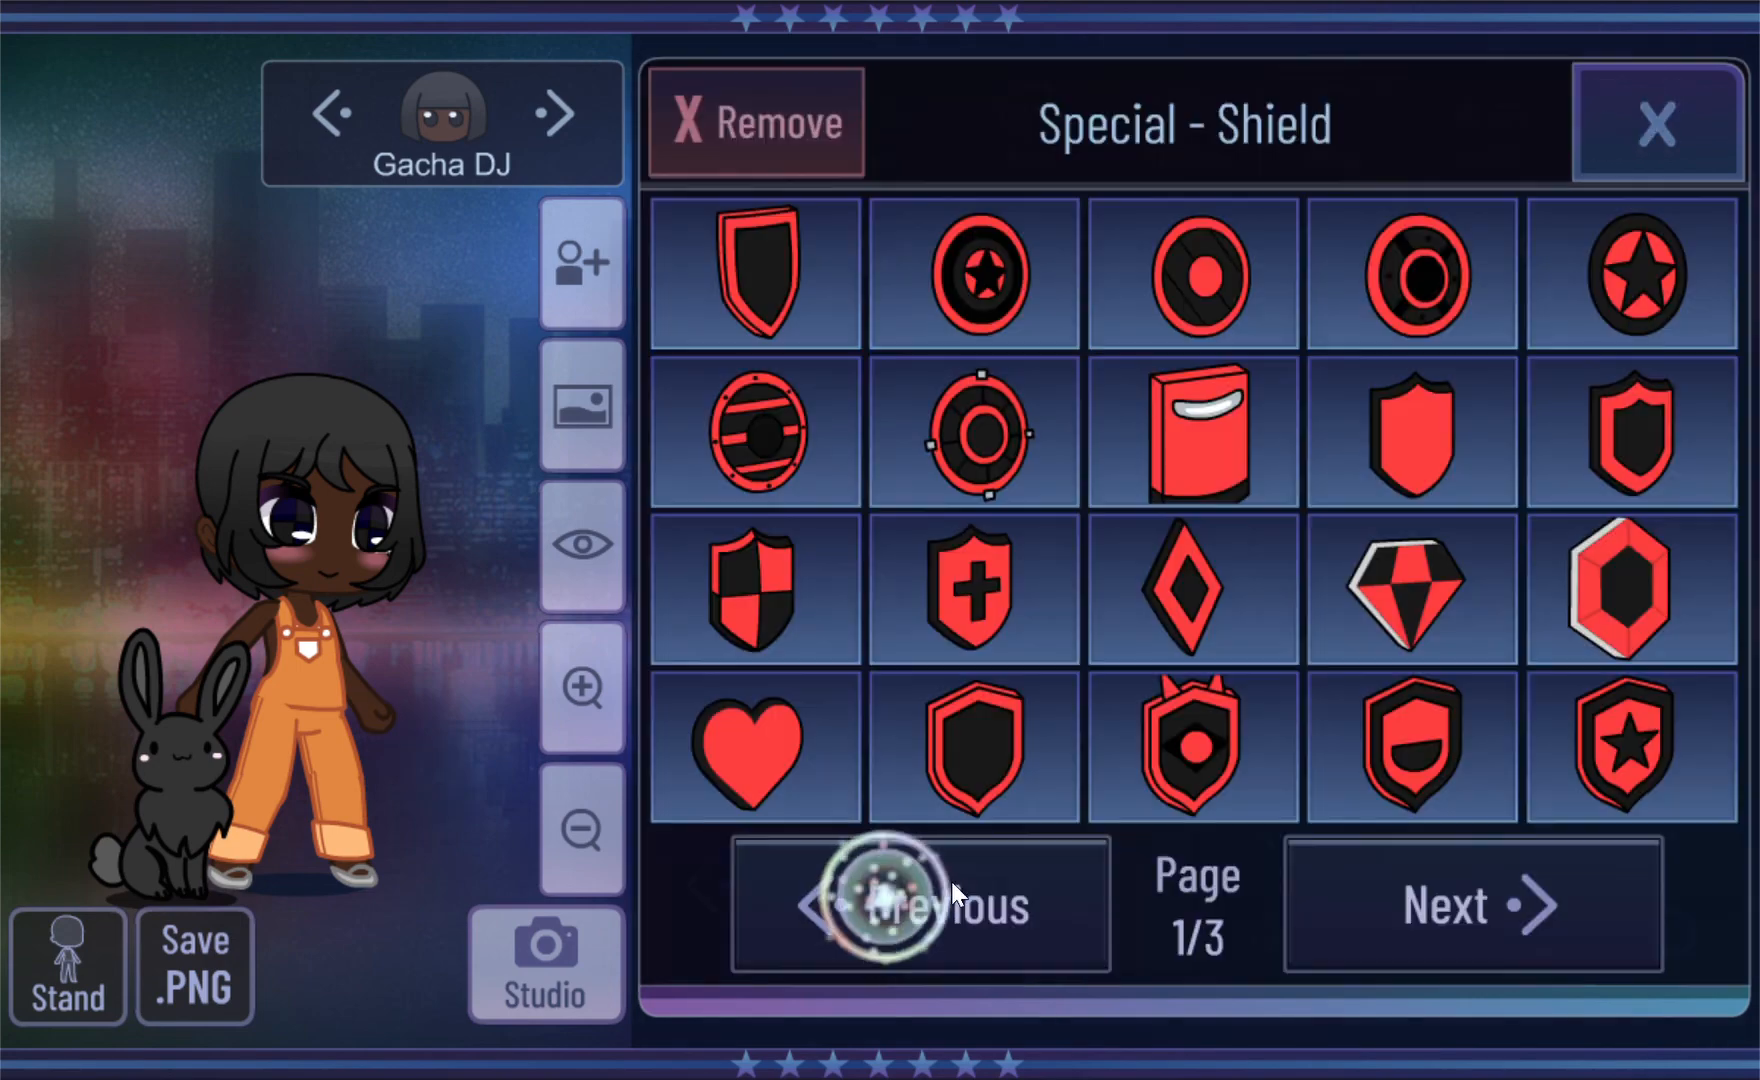
# Step: Try the red-and-black gem shield, then remove it so she carries no shield
pyautogui.click(1412, 589)
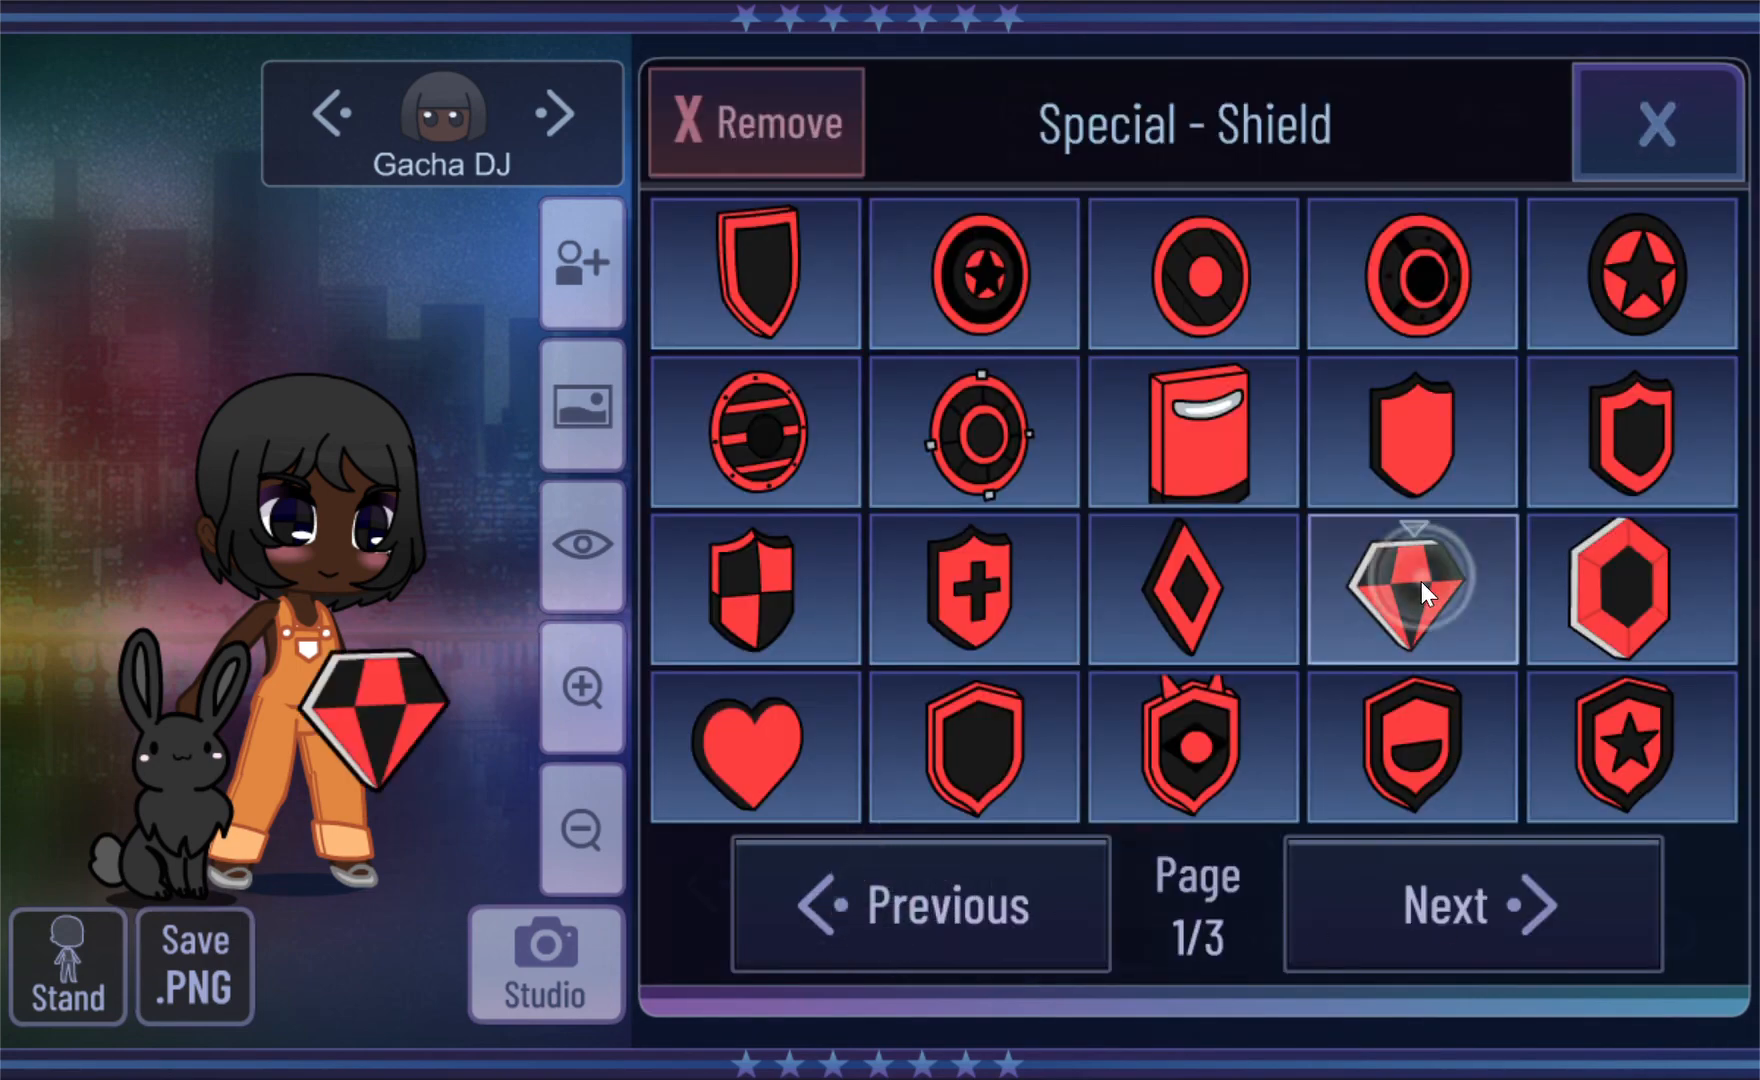
pyautogui.click(1470, 904)
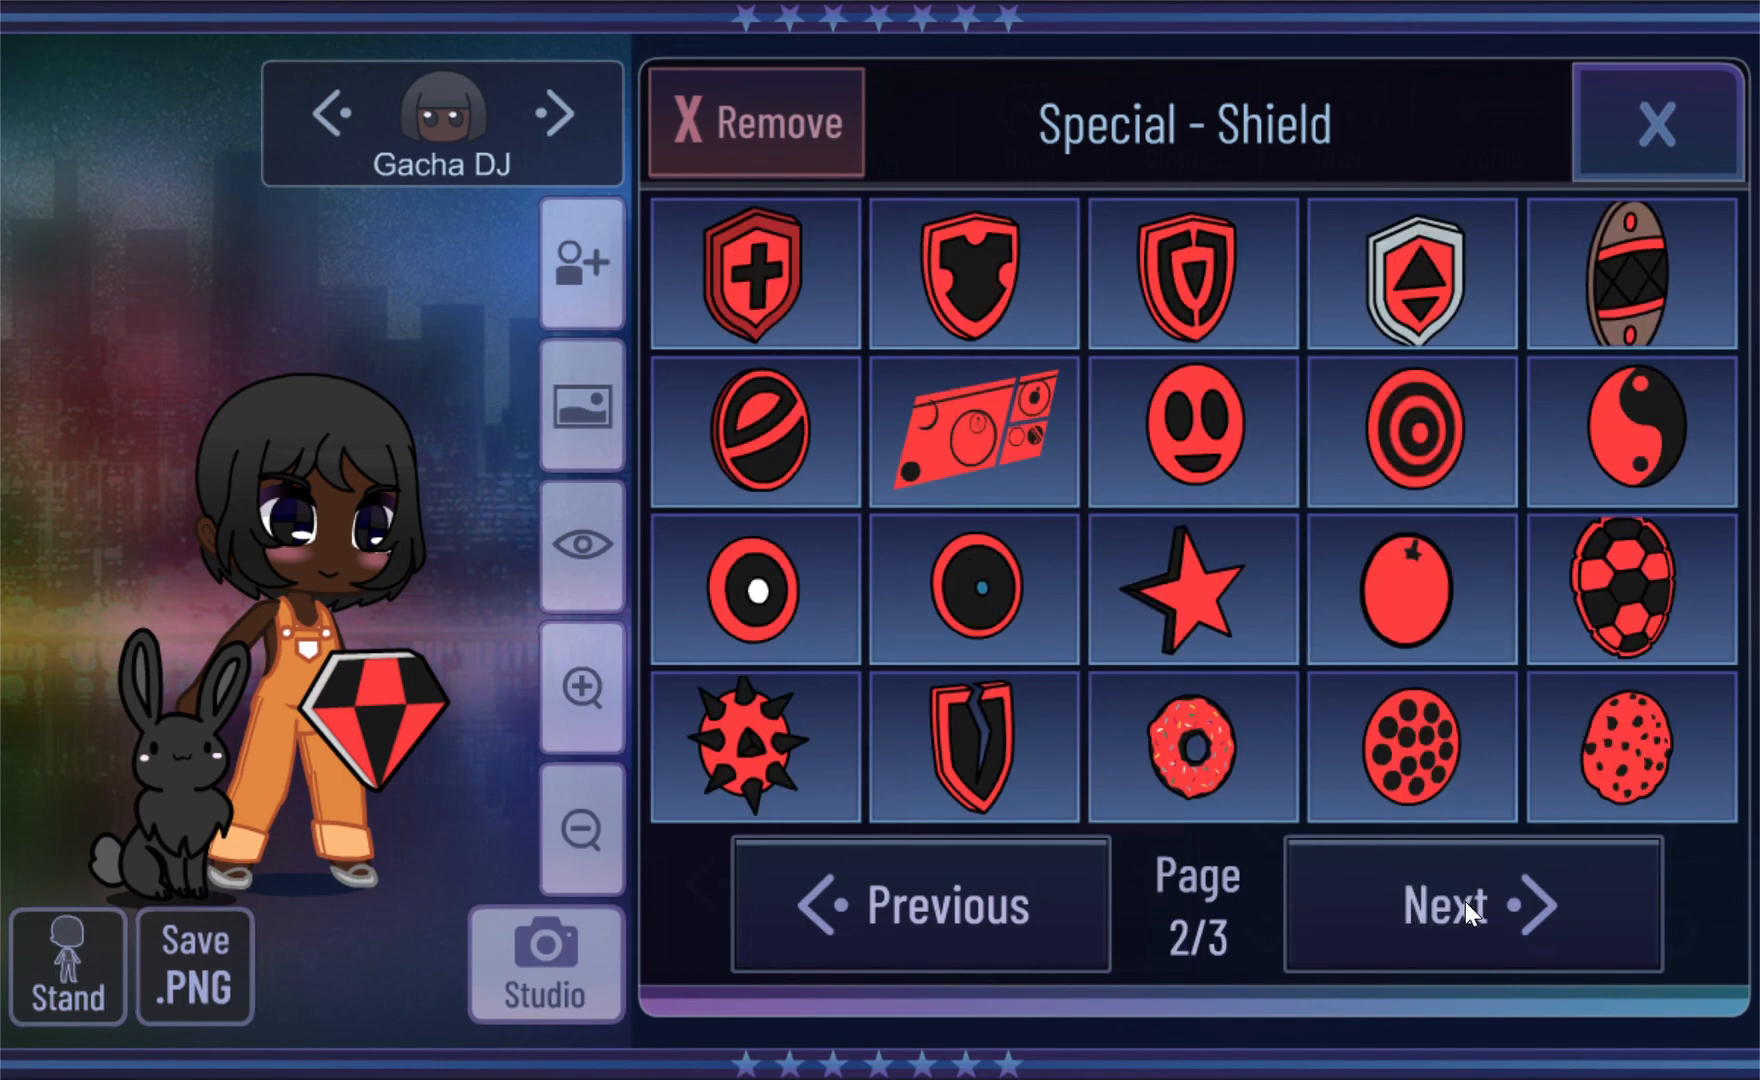
pyautogui.click(1469, 905)
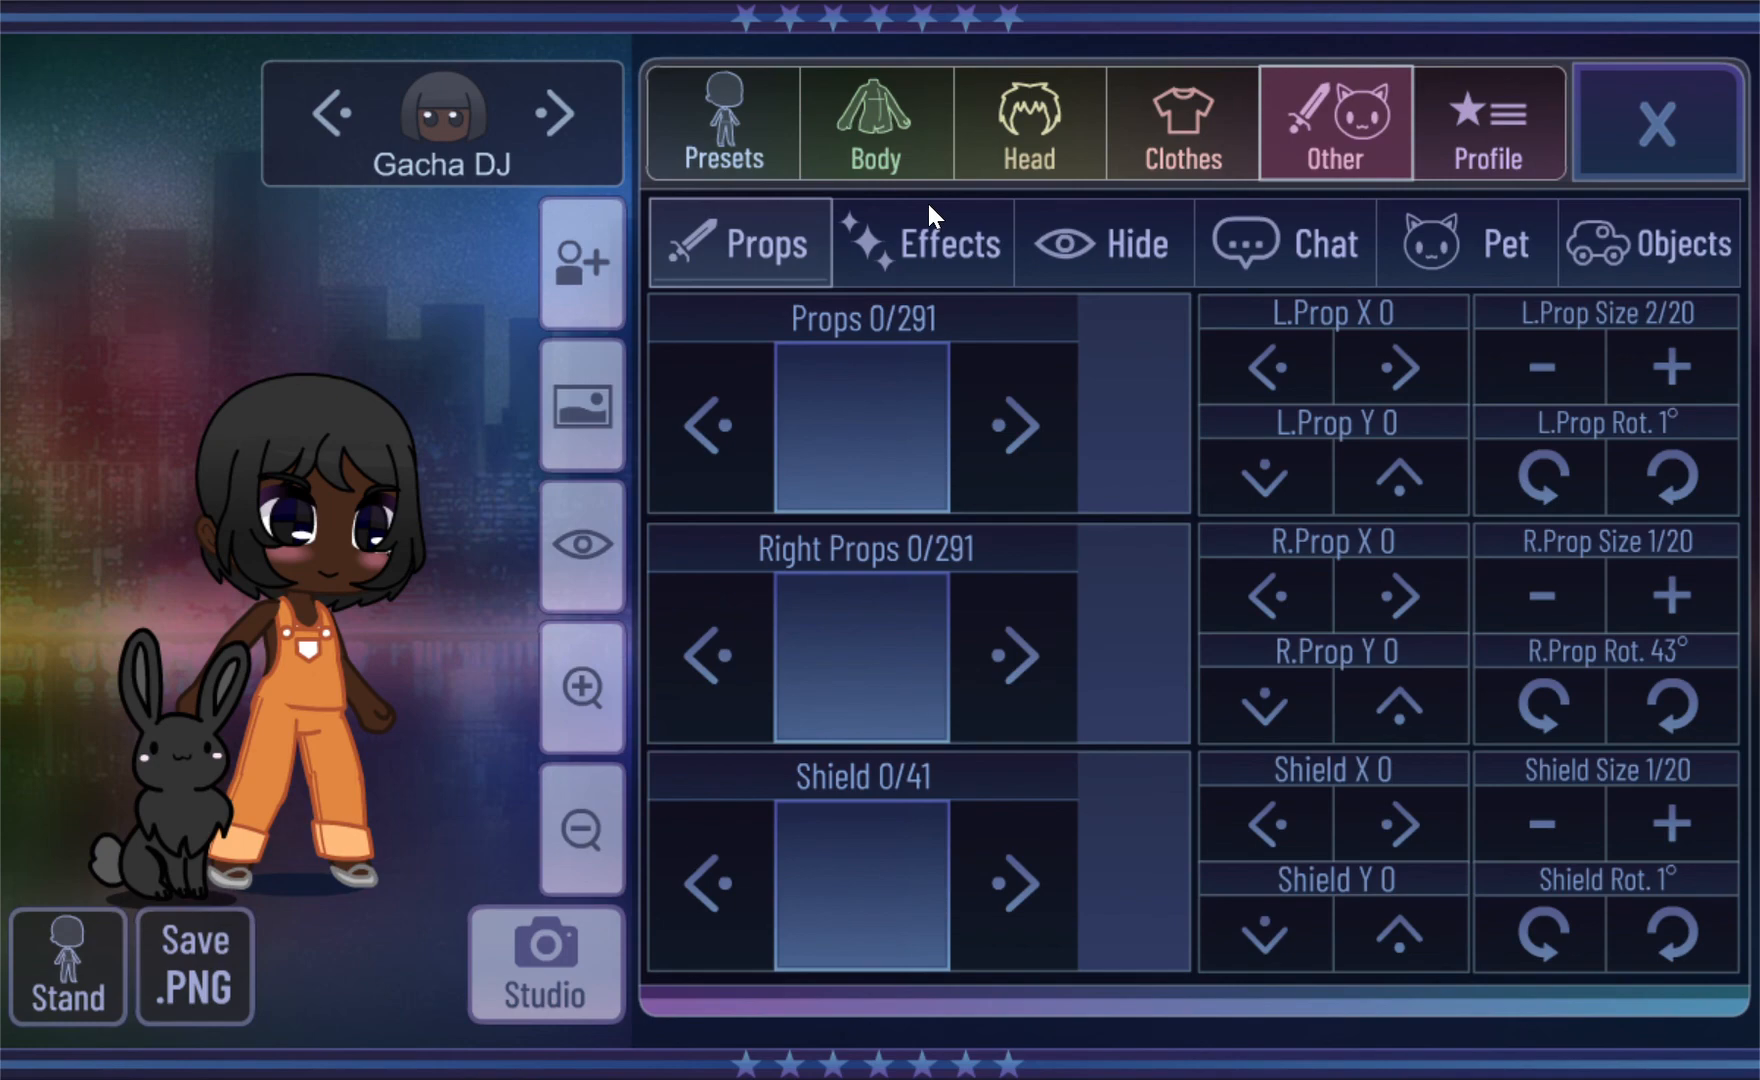
# Step: Pass through the effects settings to the head customisation options
pyautogui.click(923, 242)
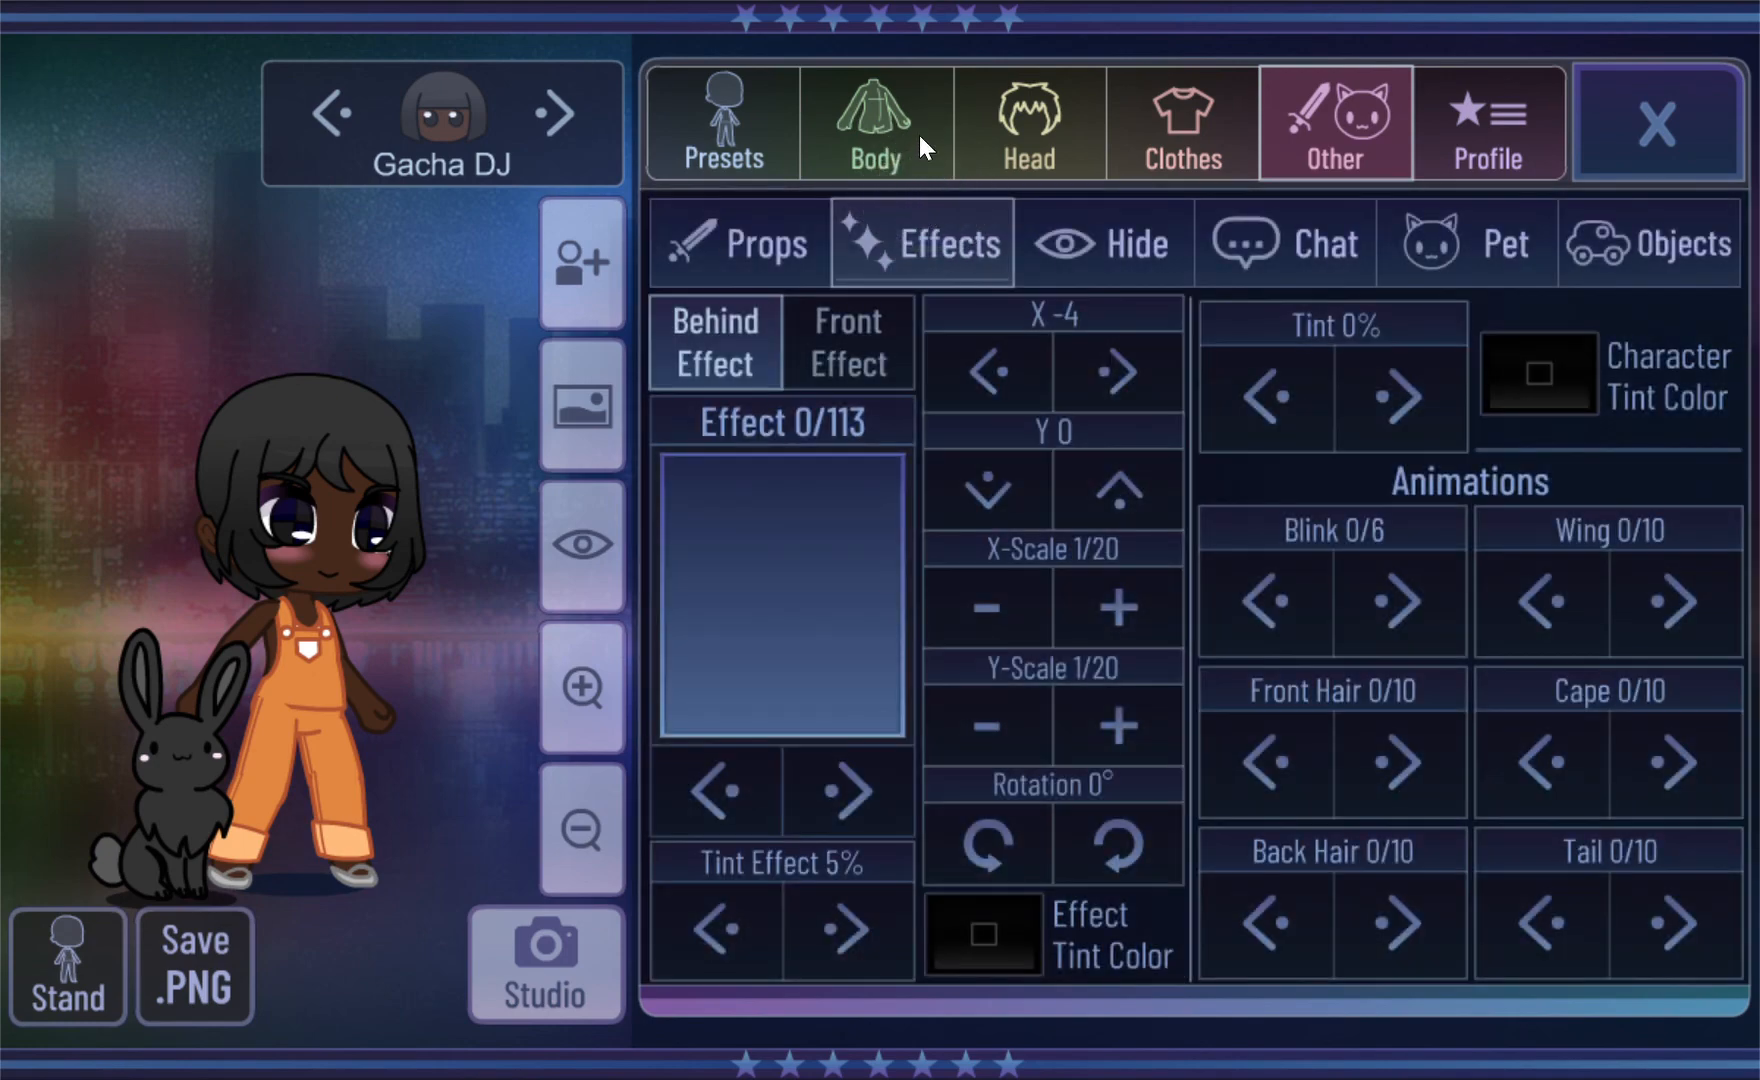
pyautogui.moveTo(963, 132)
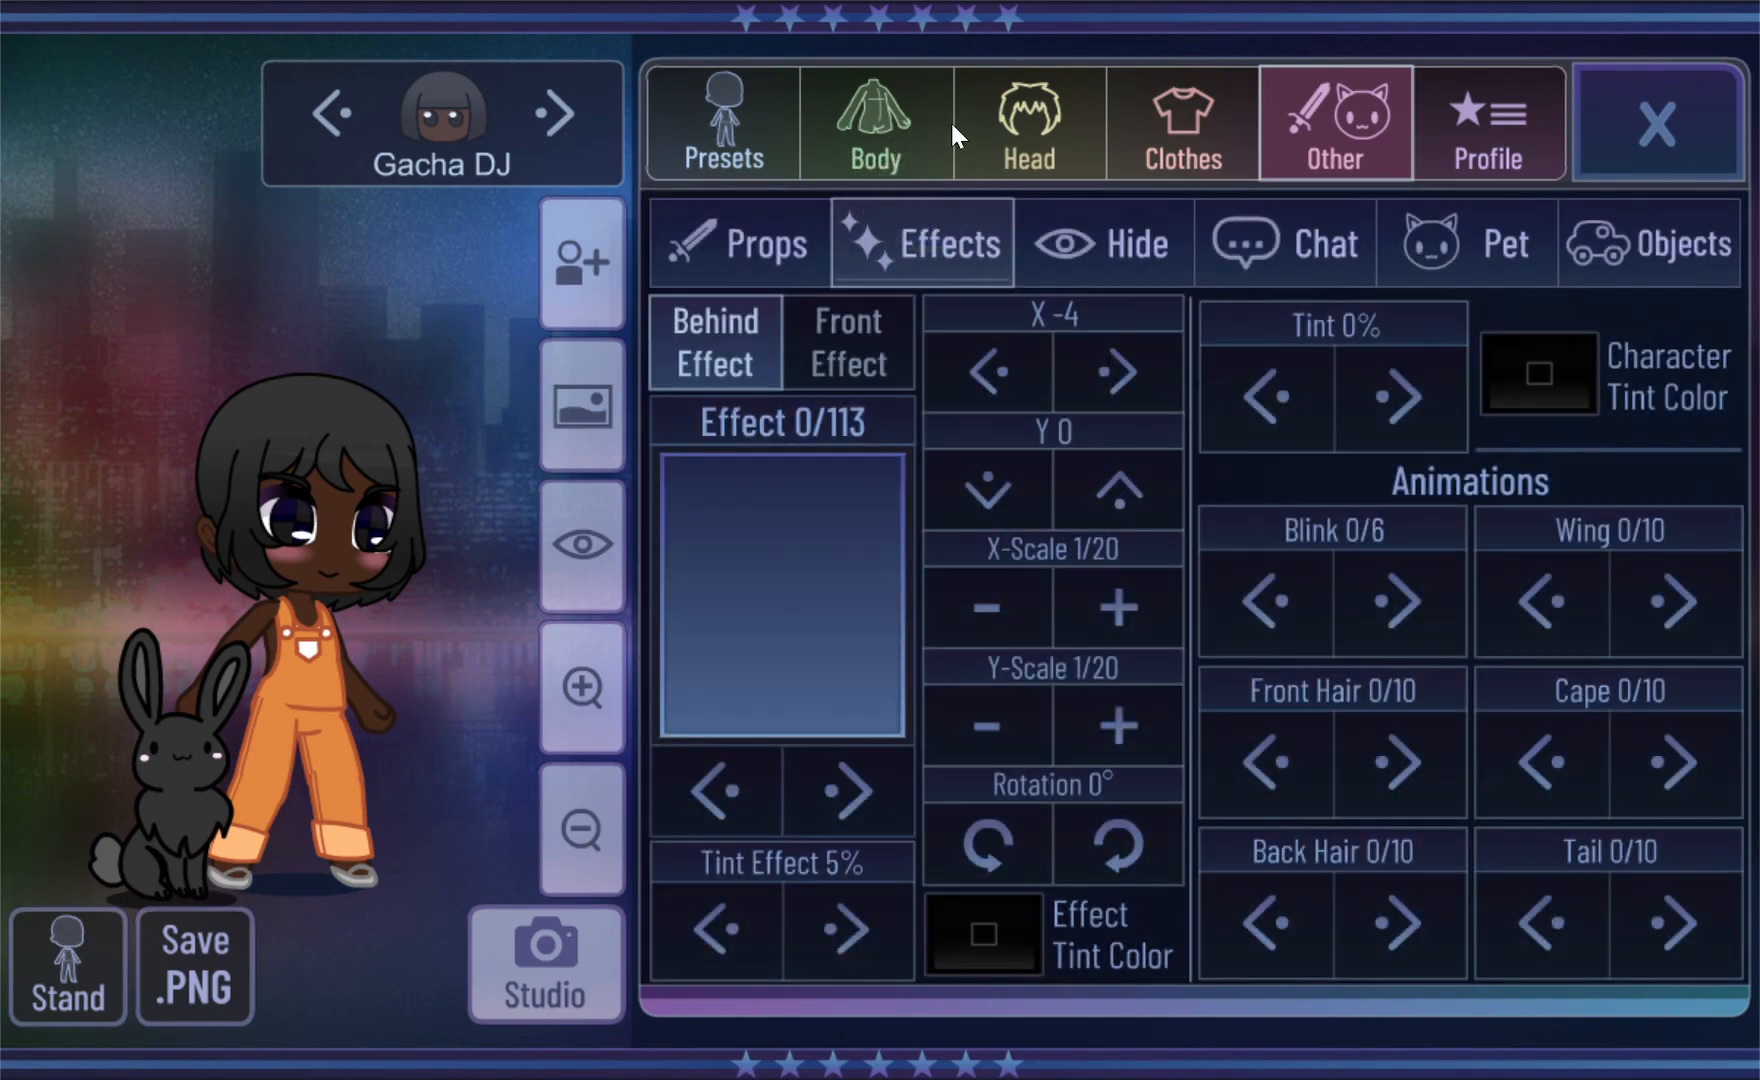
pyautogui.click(1024, 123)
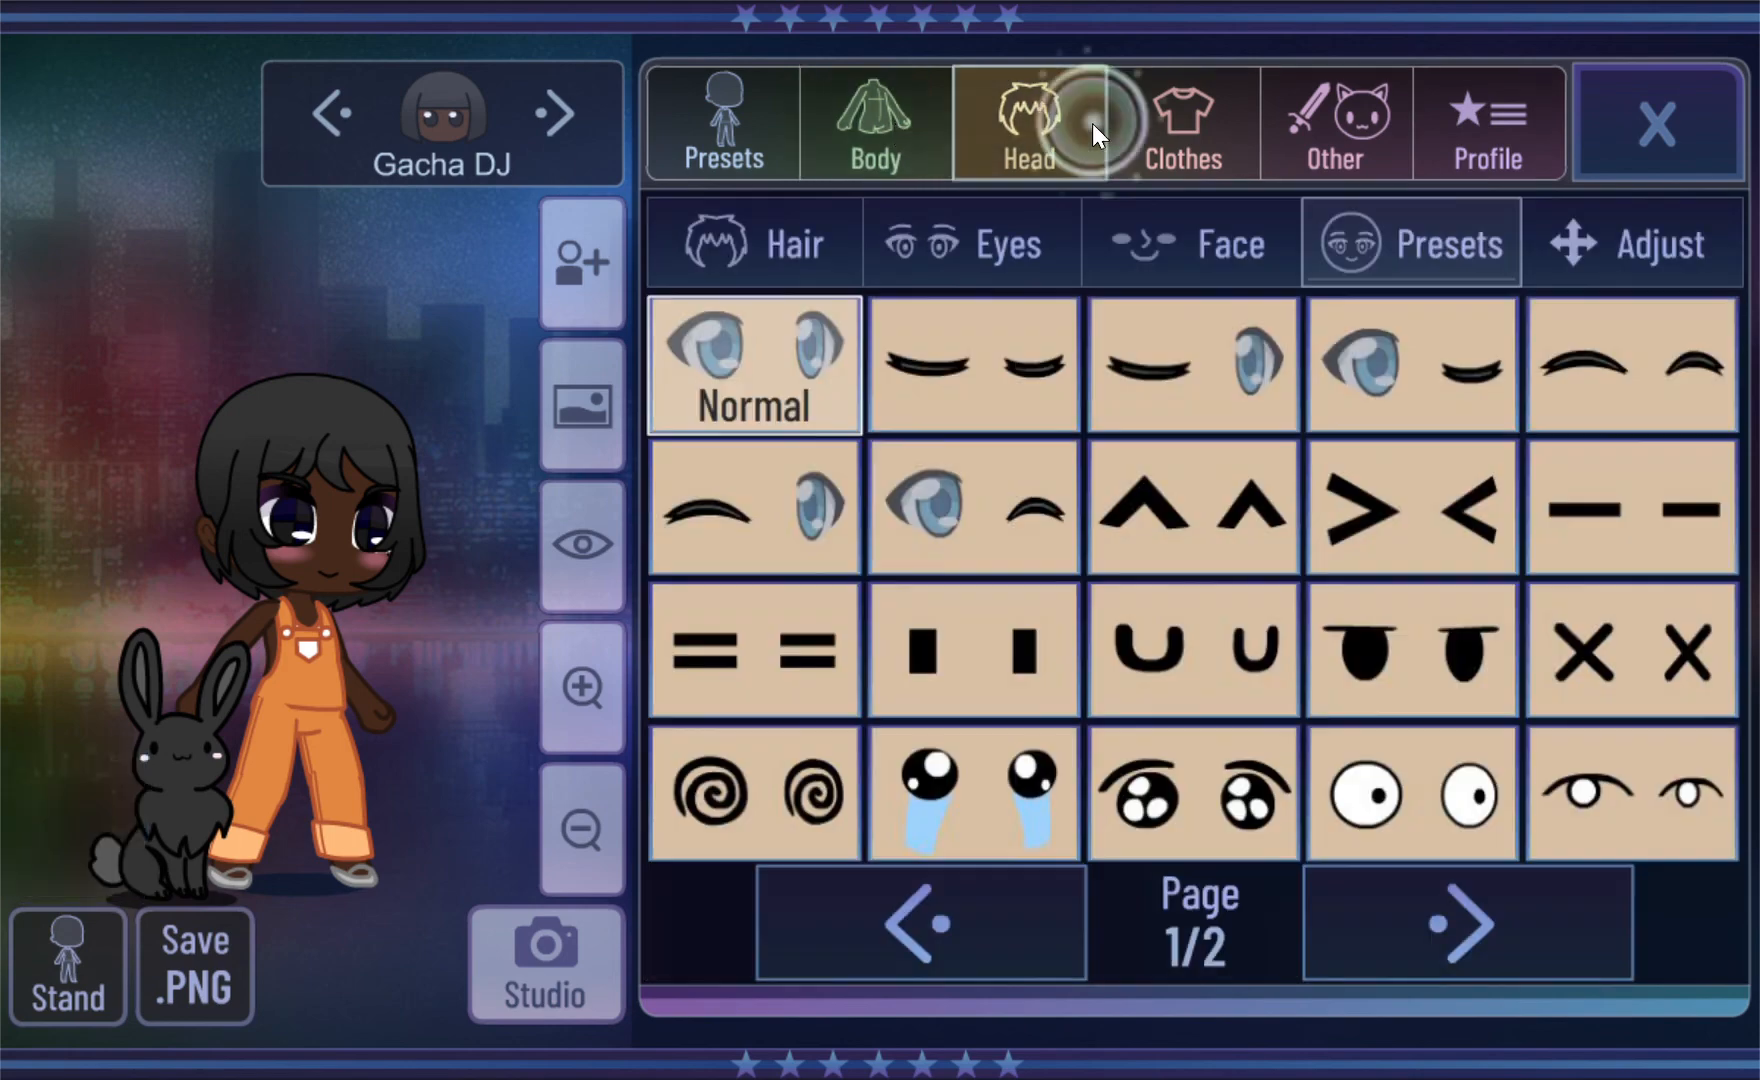
# Step: Turn the overalls top red via the Shirt colour swatch, then restore it to orange
pyautogui.click(1181, 123)
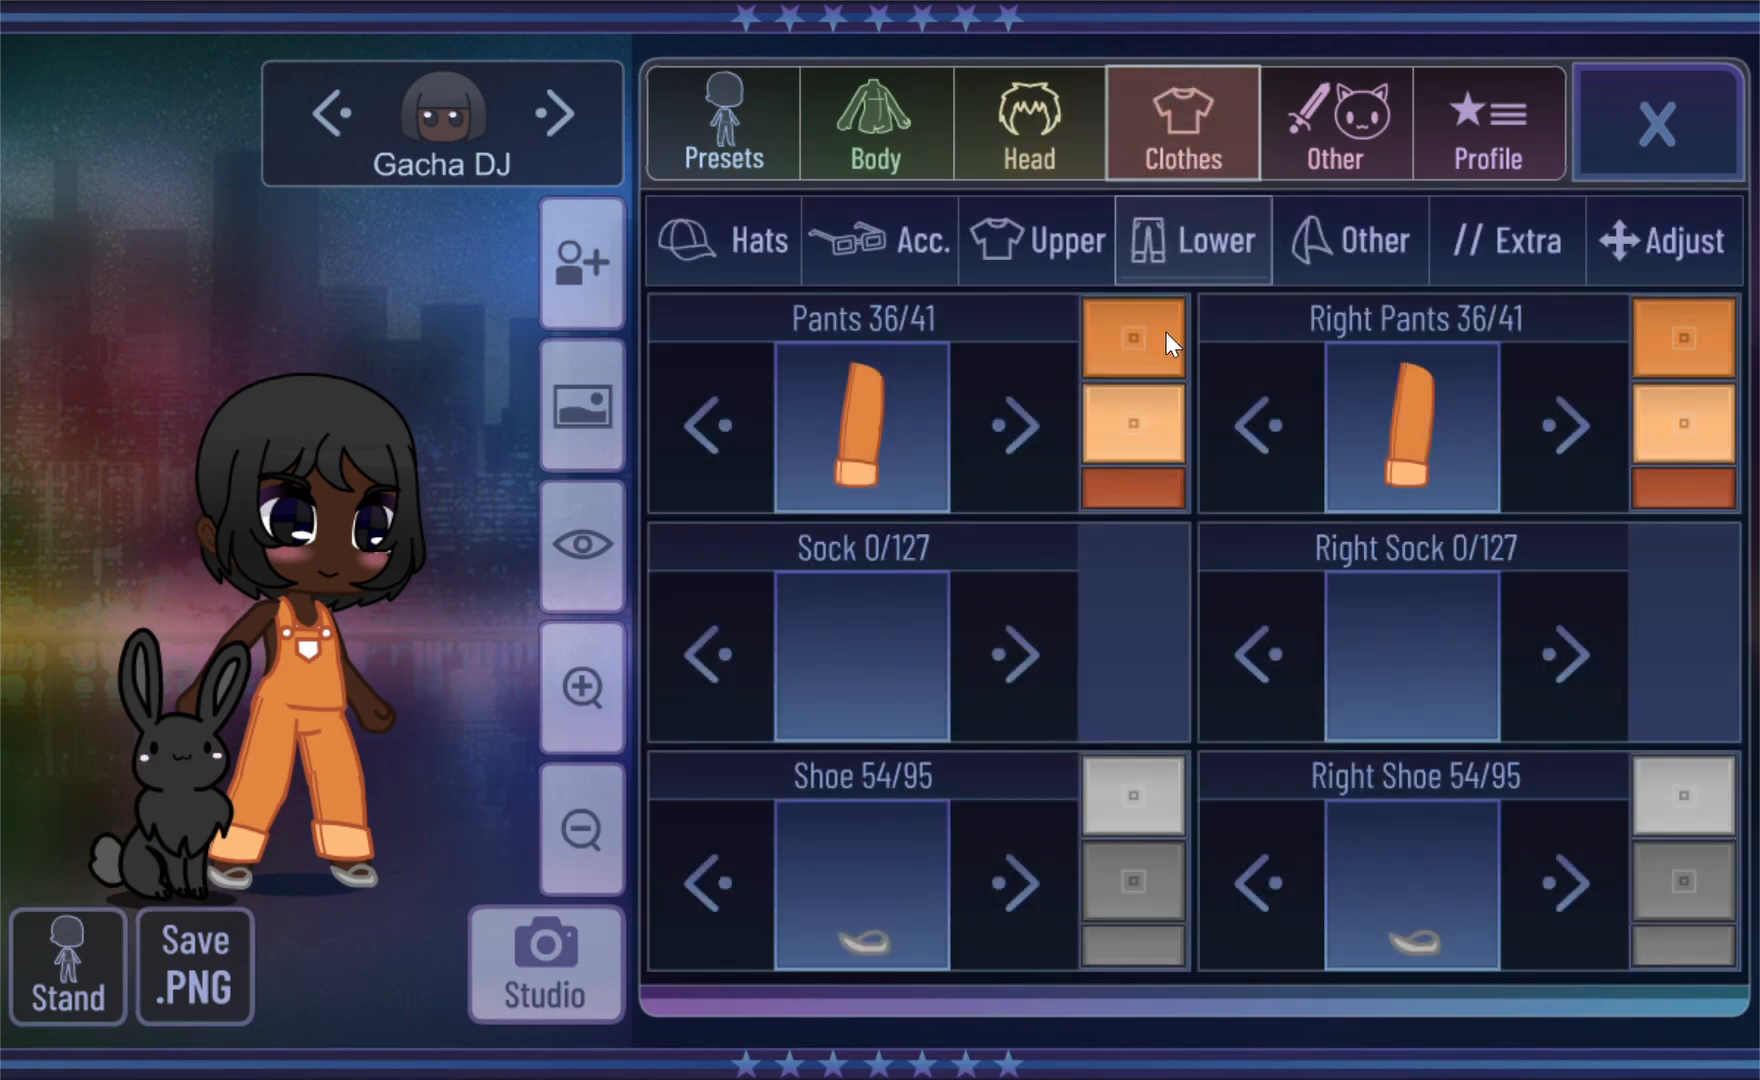
pyautogui.click(1035, 239)
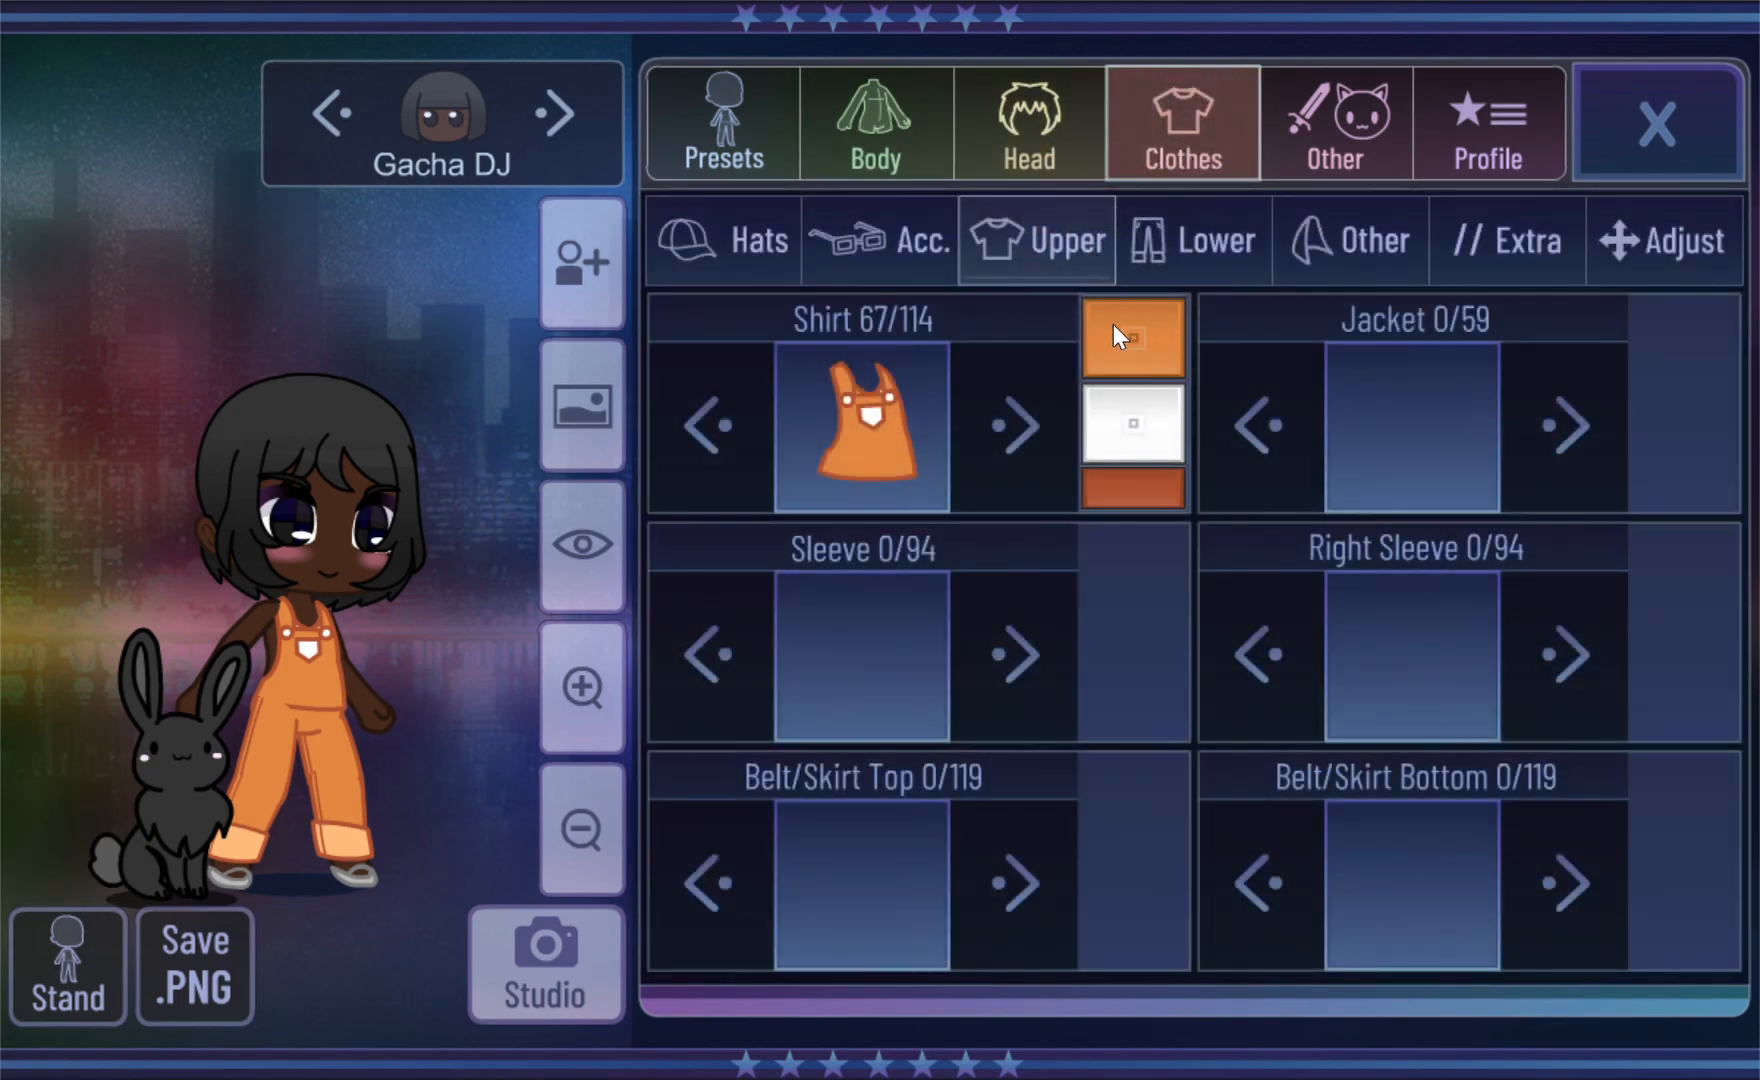
pyautogui.click(1129, 337)
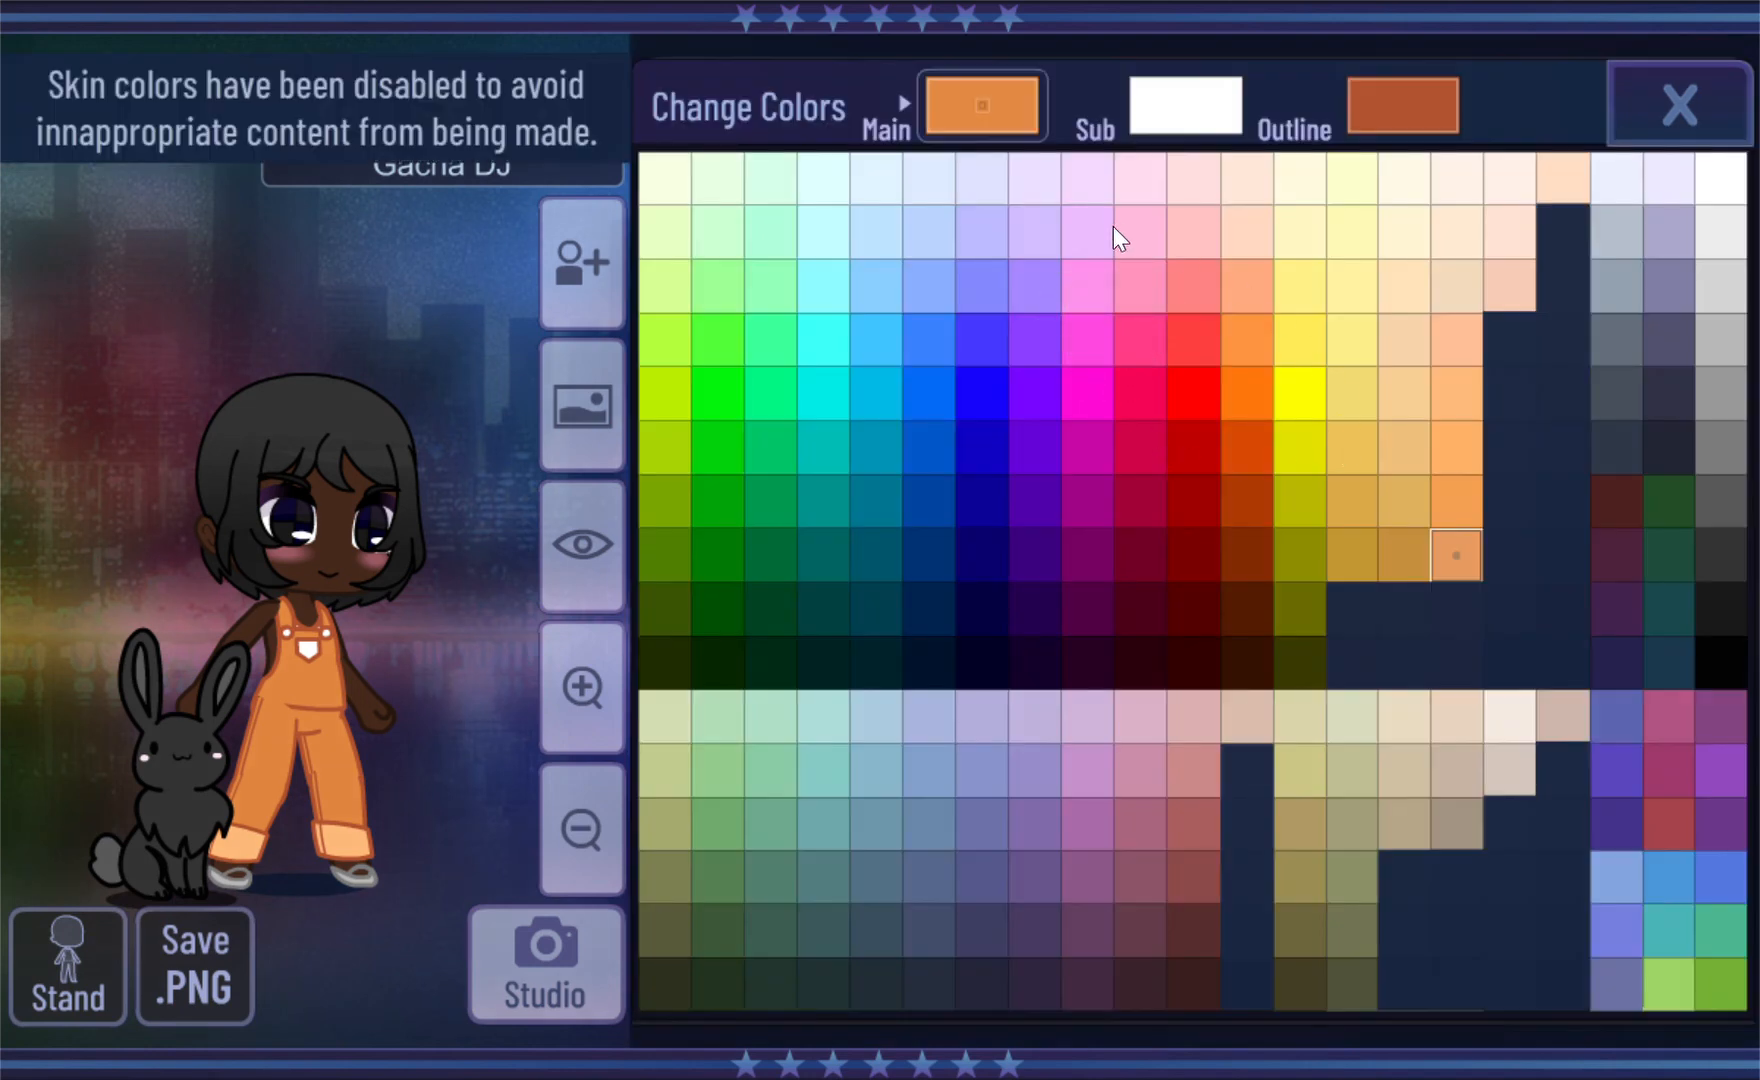
pyautogui.click(1193, 382)
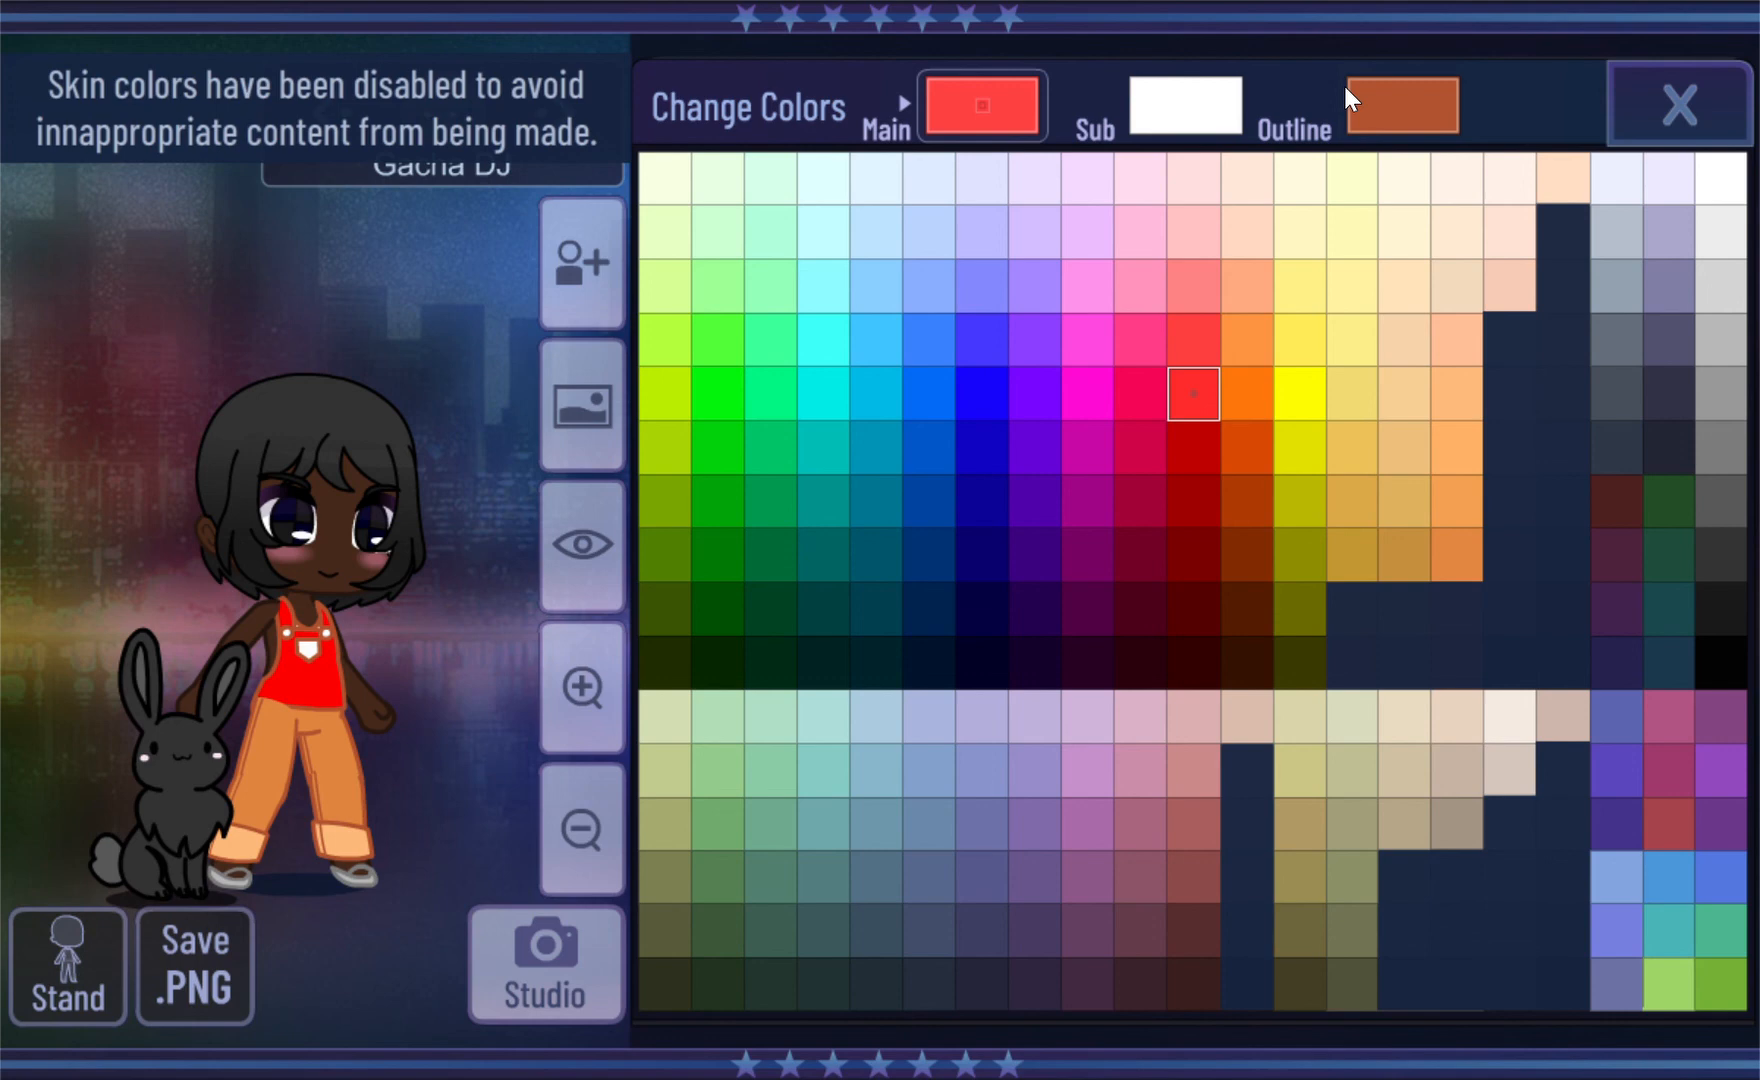
pyautogui.moveTo(1368, 111)
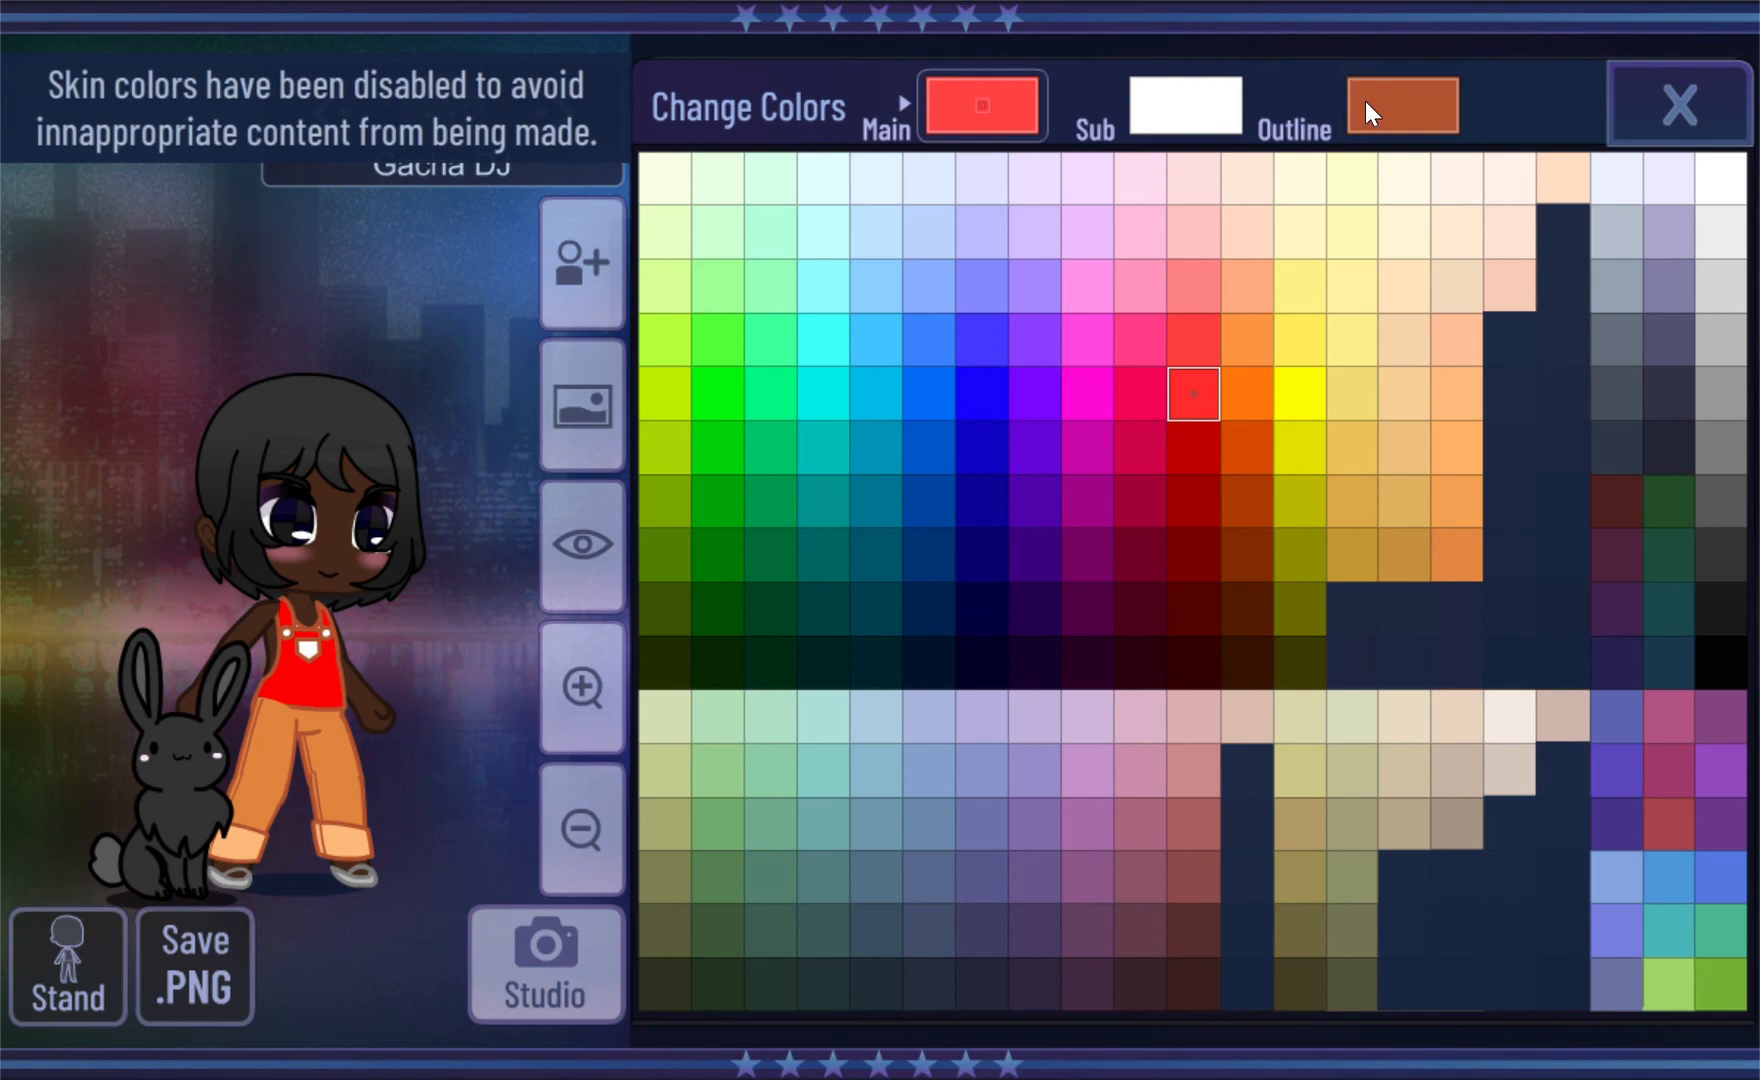
pyautogui.click(1458, 502)
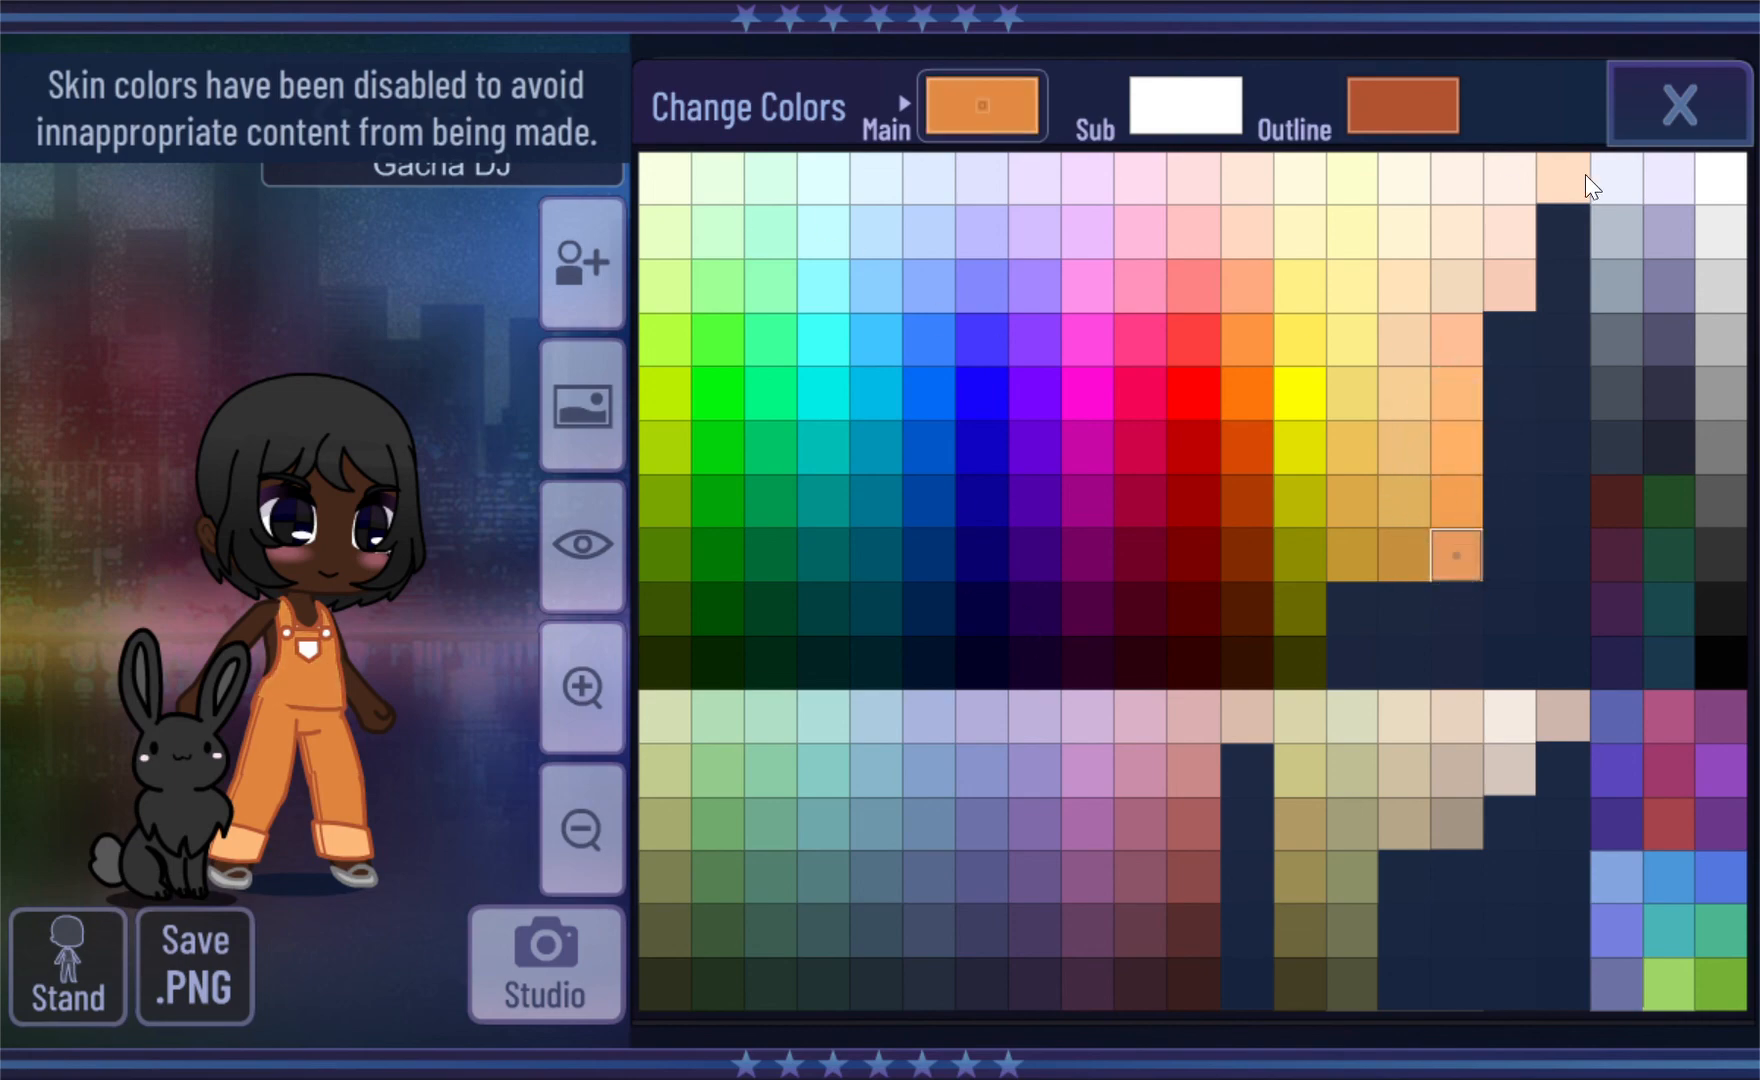
pyautogui.click(1677, 103)
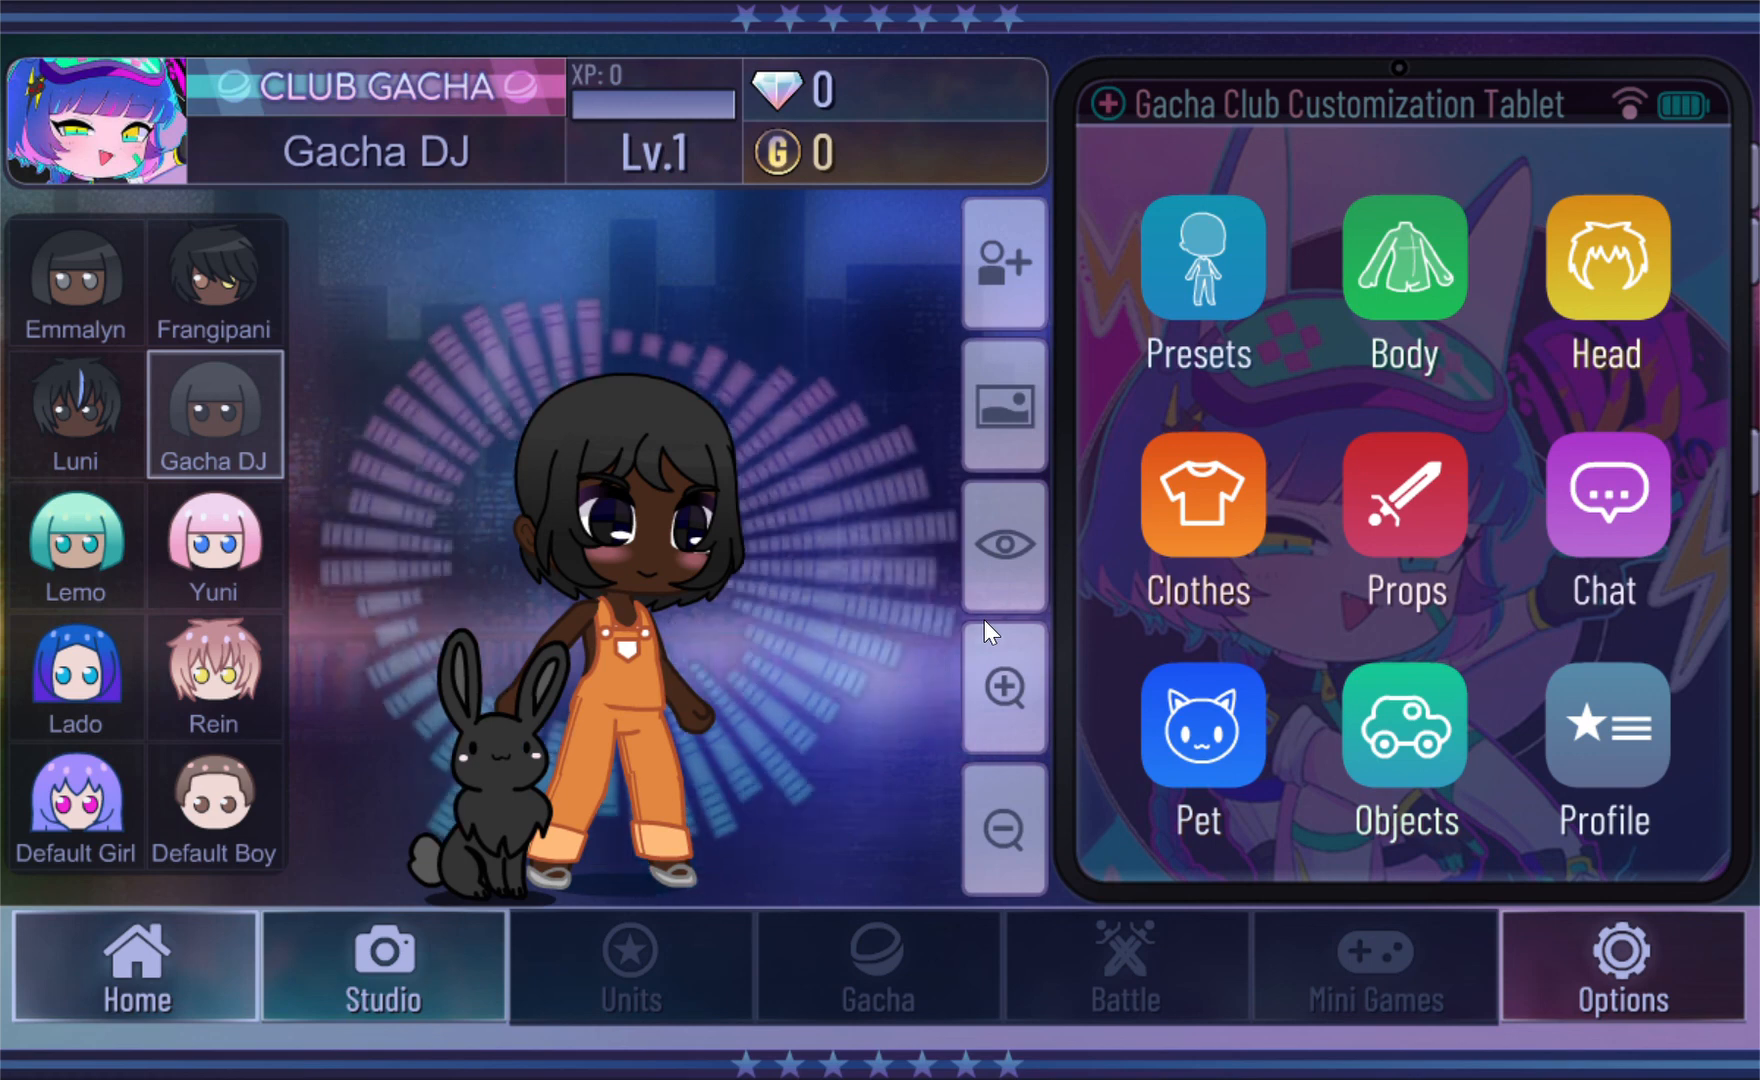
pyautogui.moveTo(1617, 155)
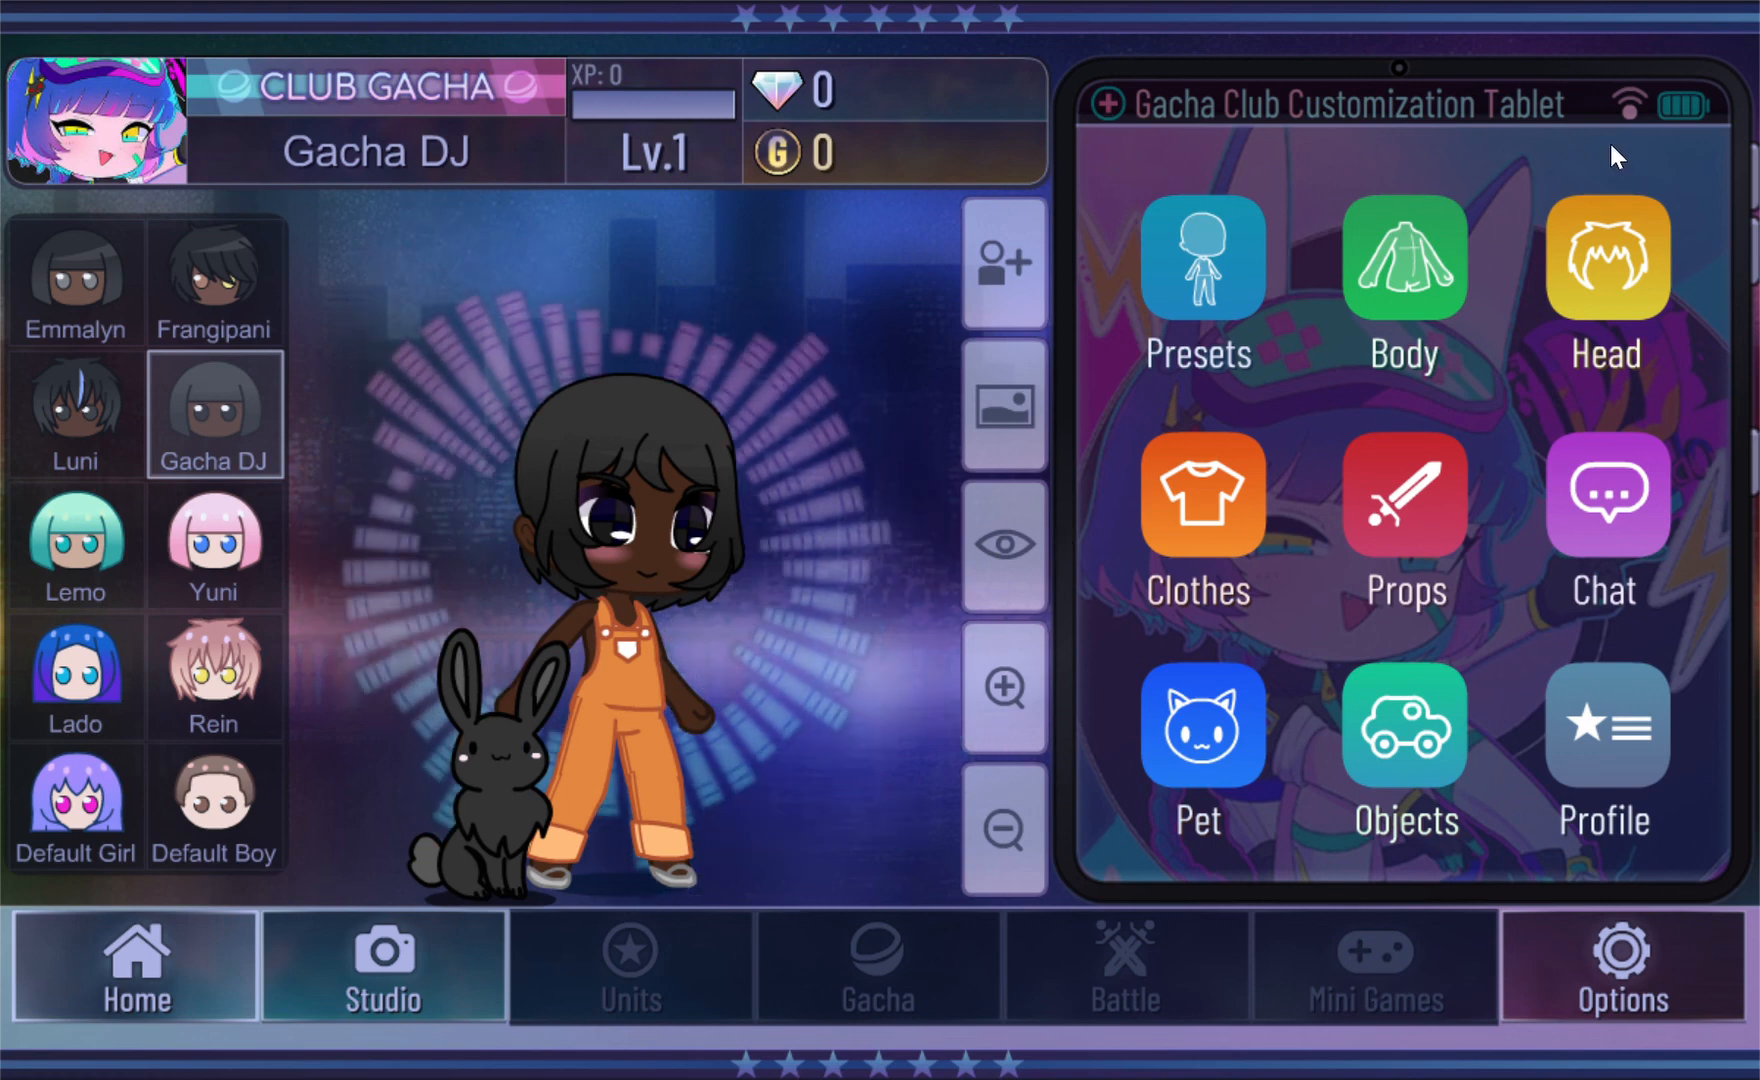